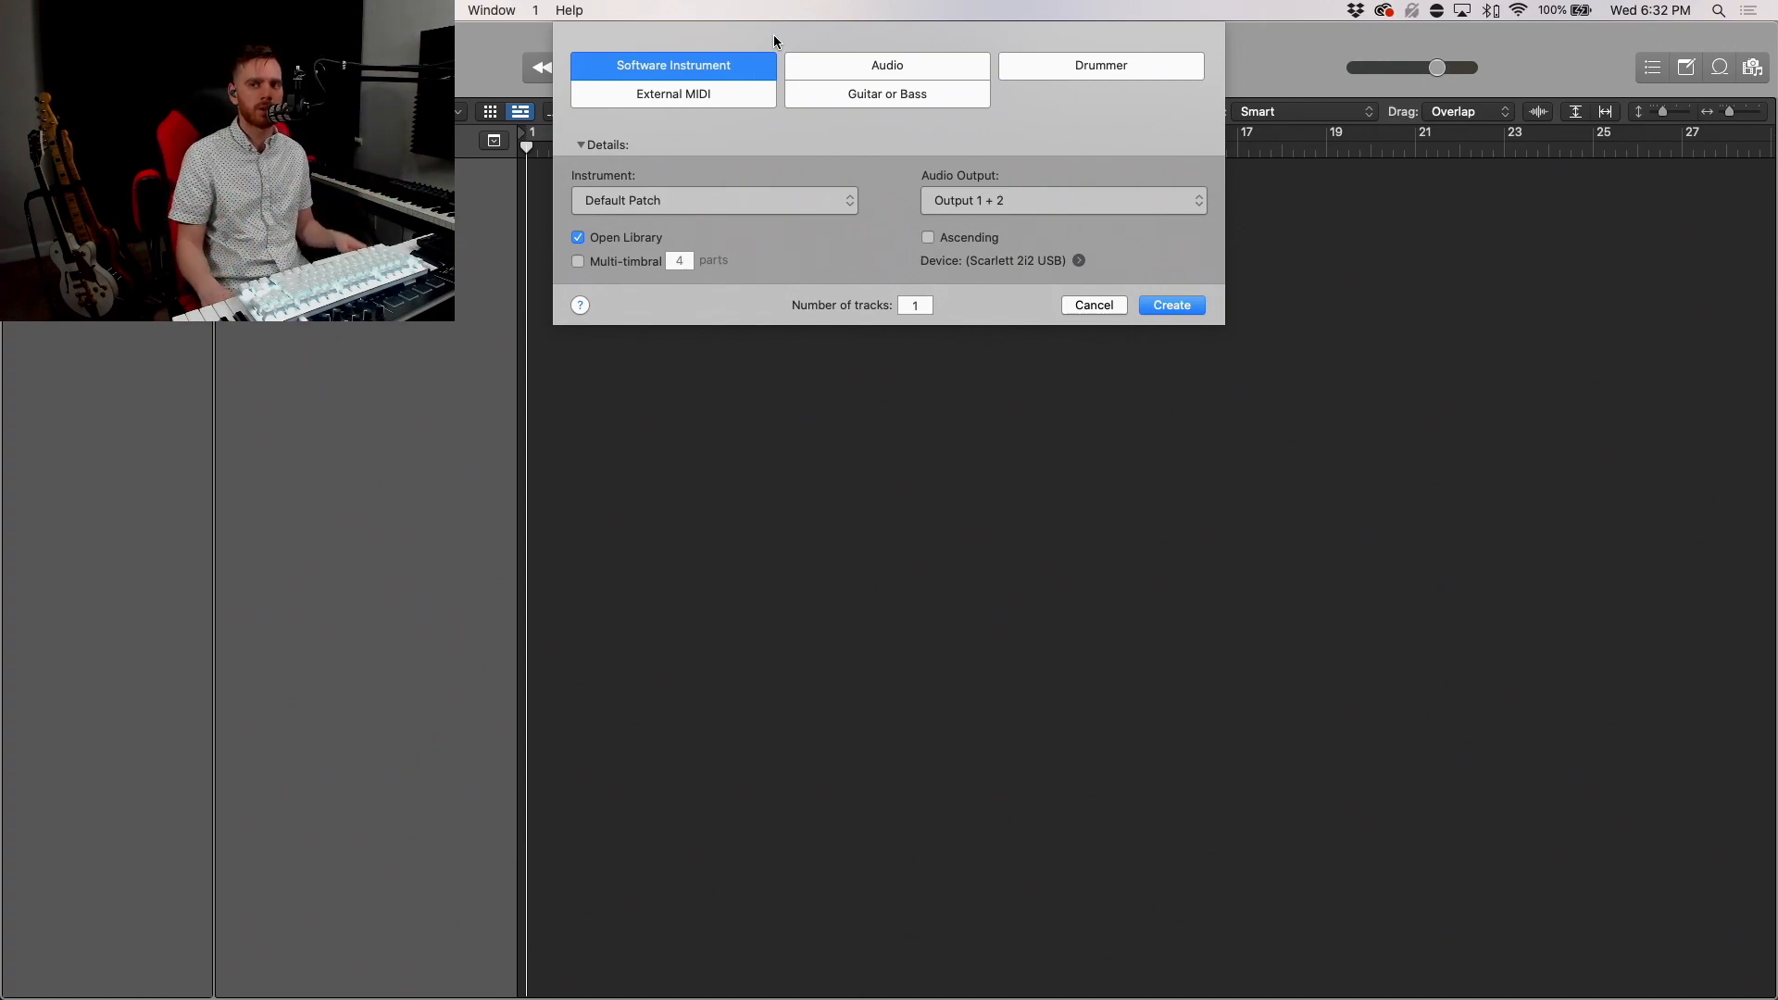
pyautogui.moveTo(926, 42)
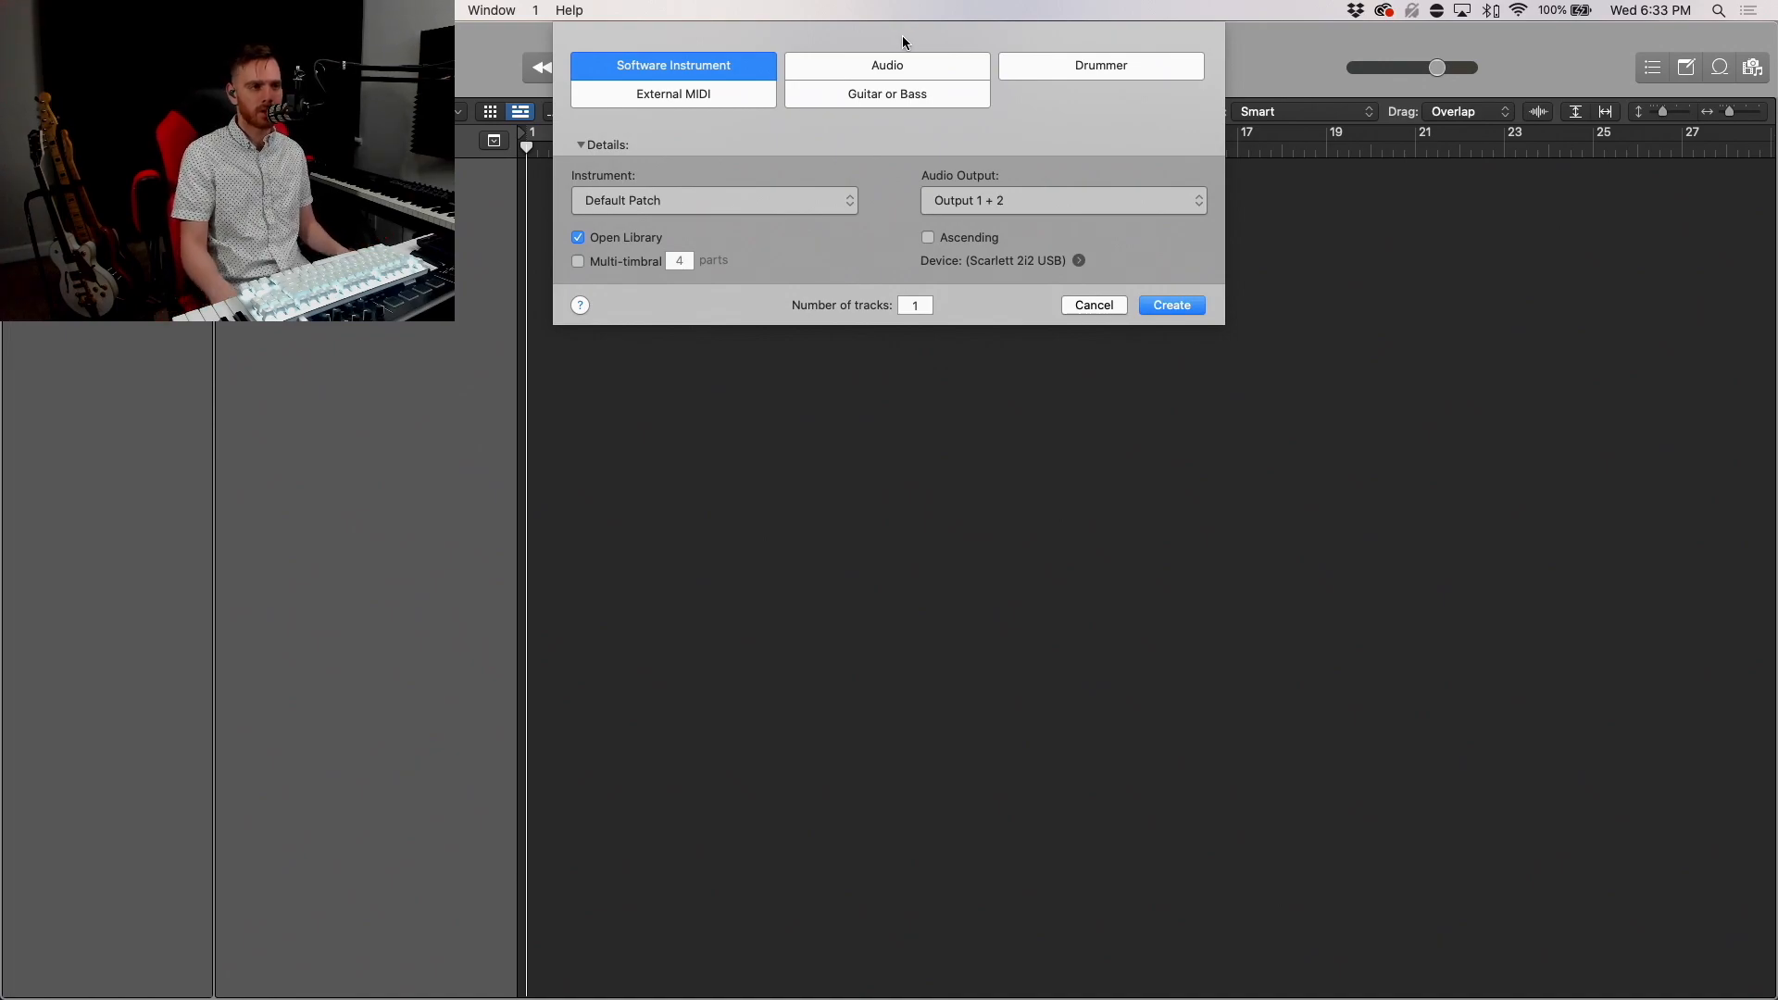
pyautogui.moveTo(870, 163)
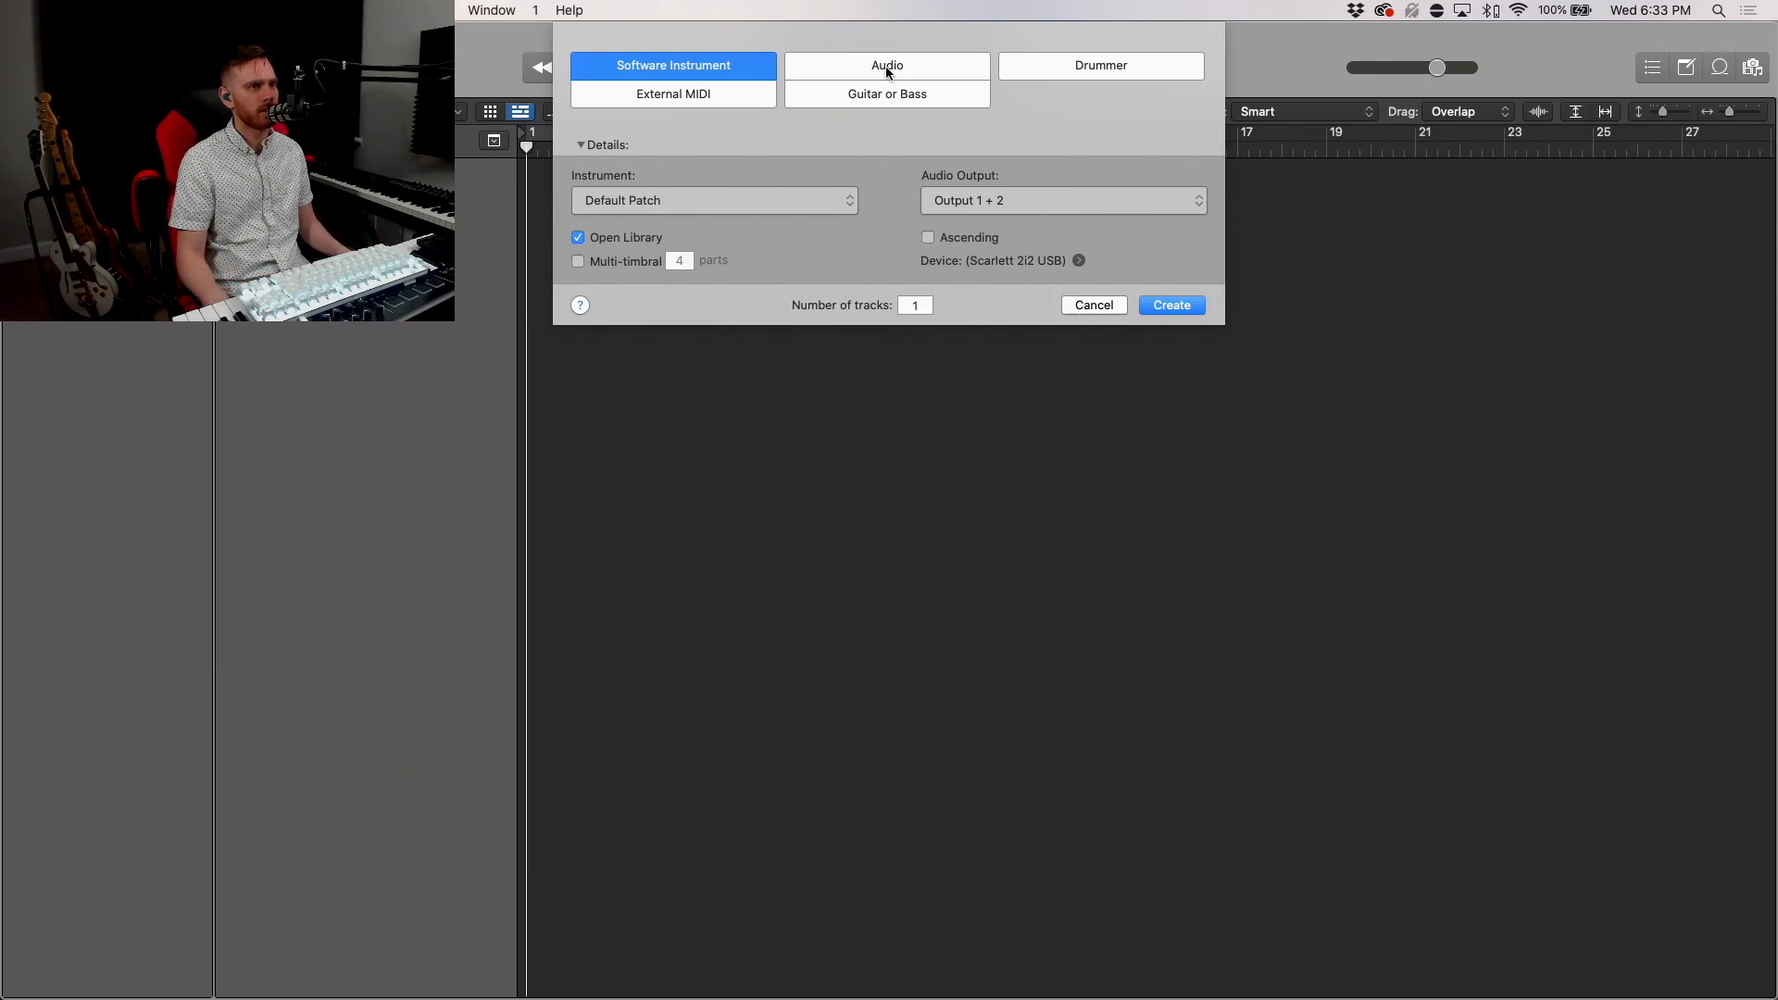
# Step: Add an audio track and load Kontakt 5 on the piano track in place of the electric piano
pyautogui.click(1171, 304)
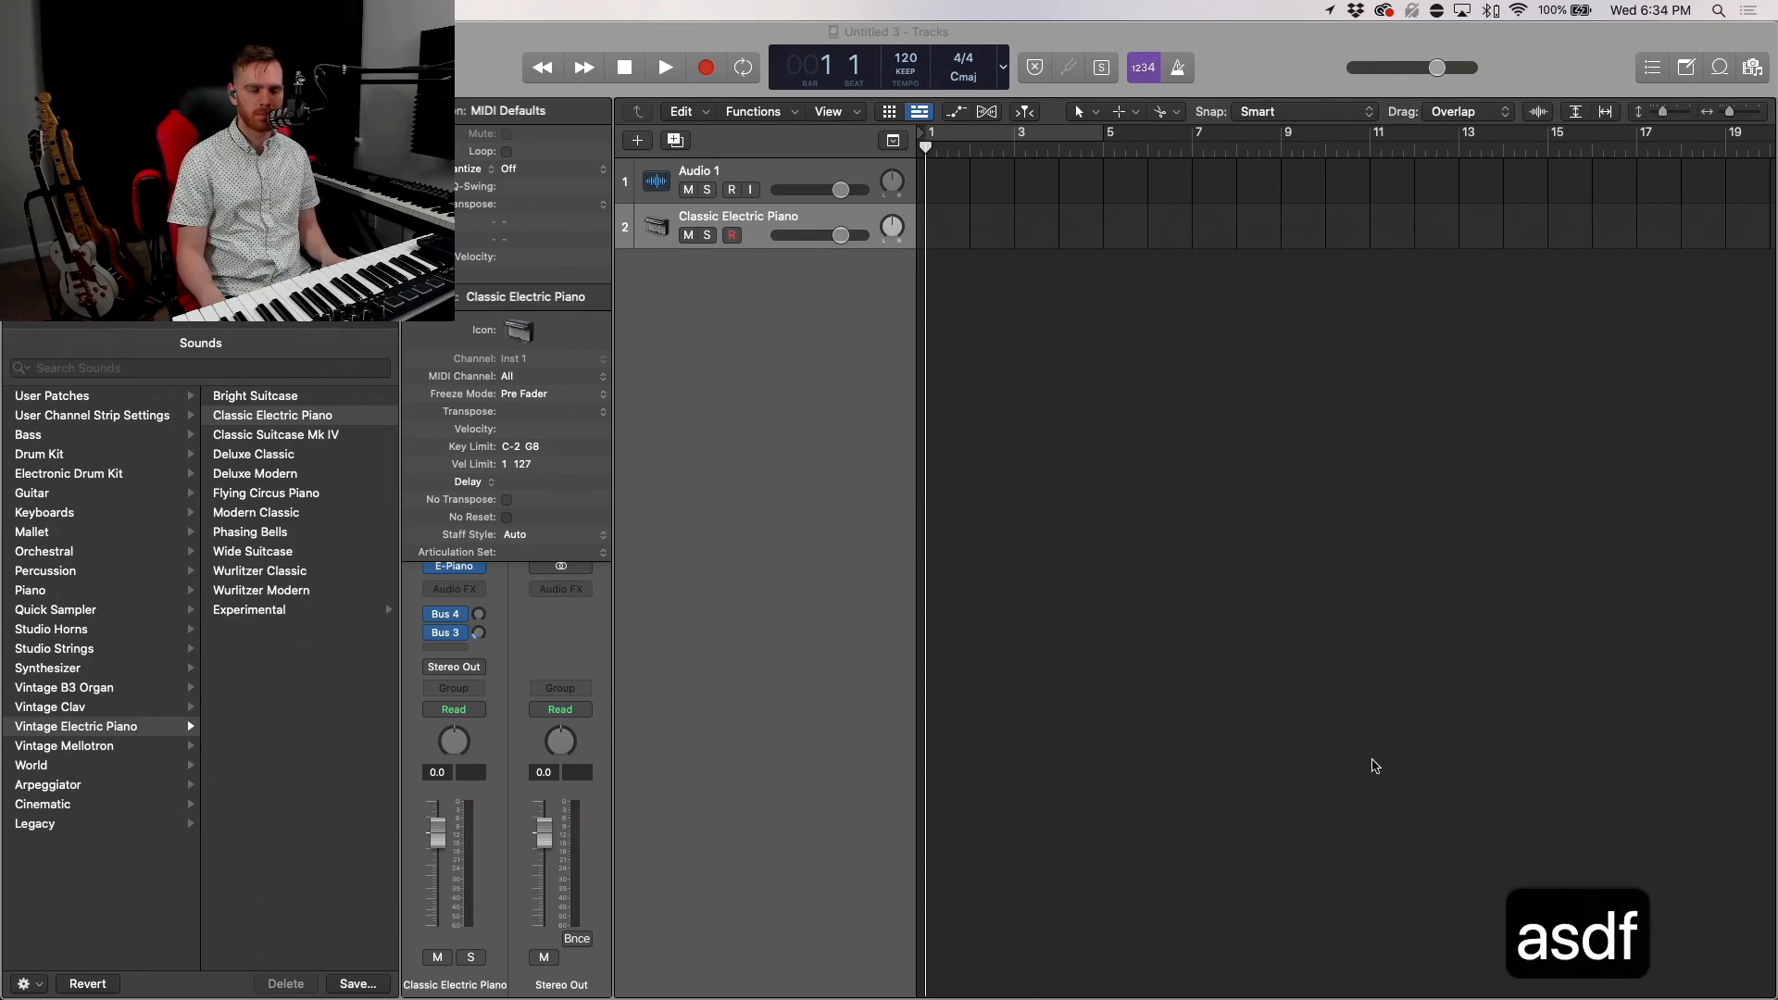
pyautogui.click(454, 567)
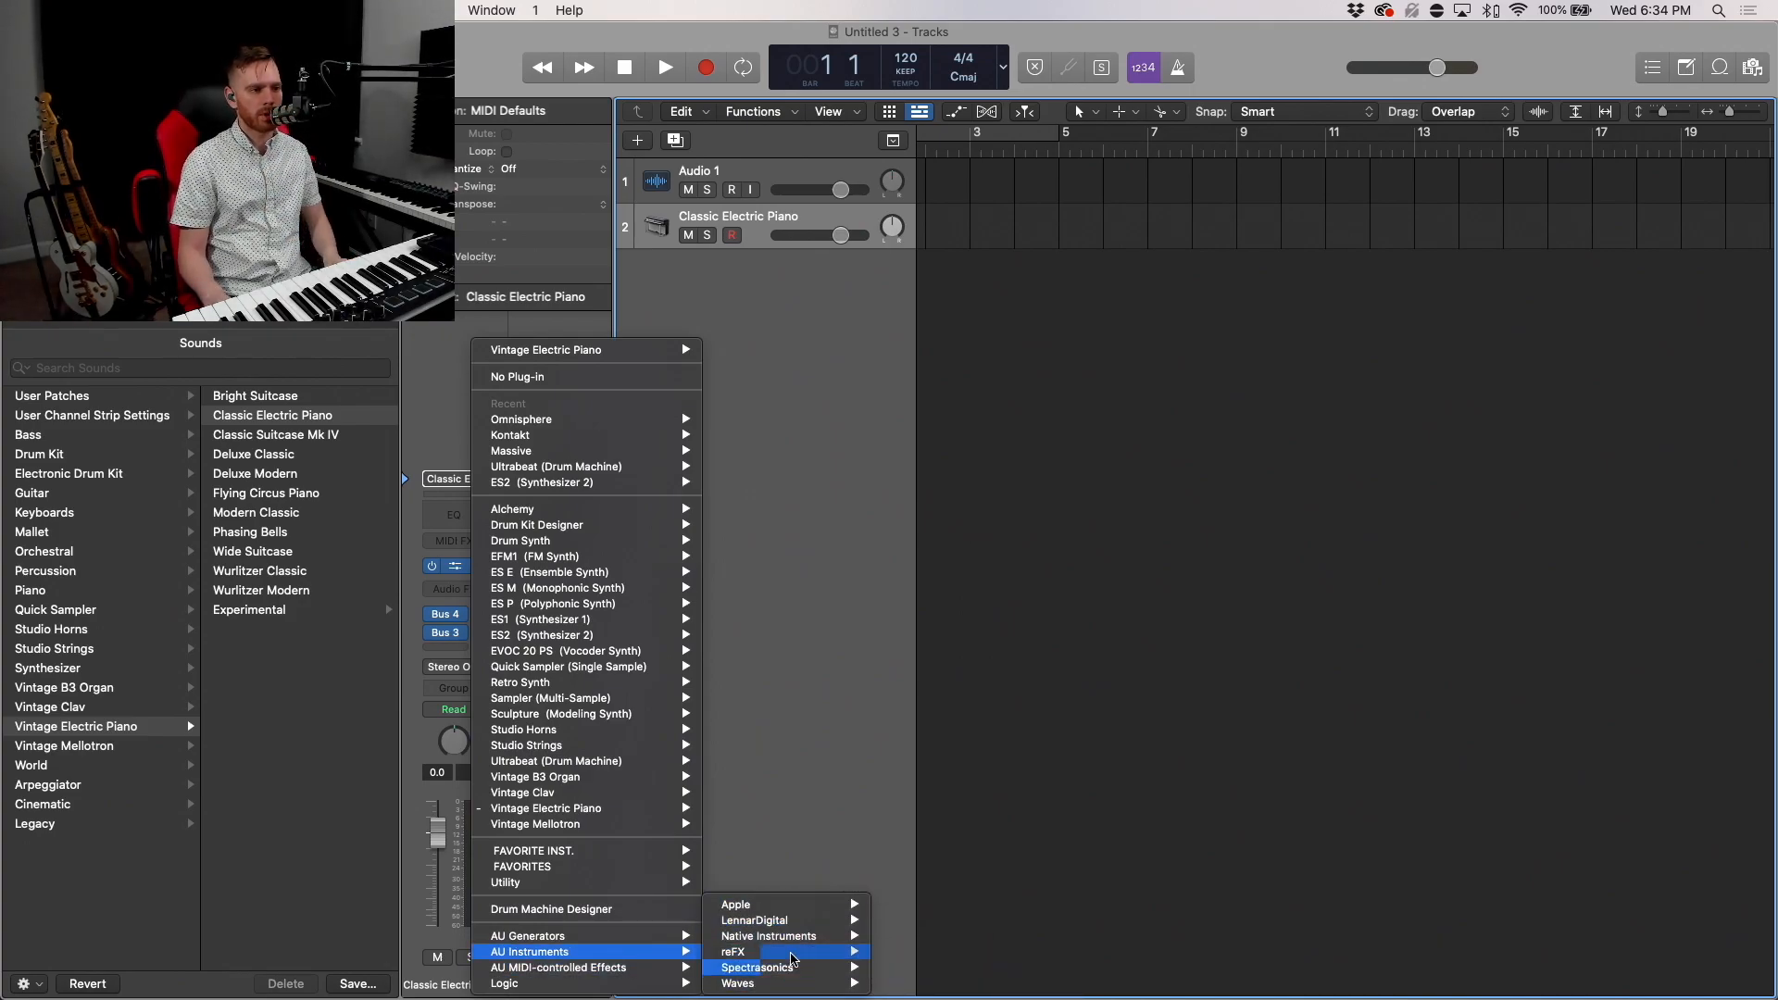
pyautogui.moveTo(737, 904)
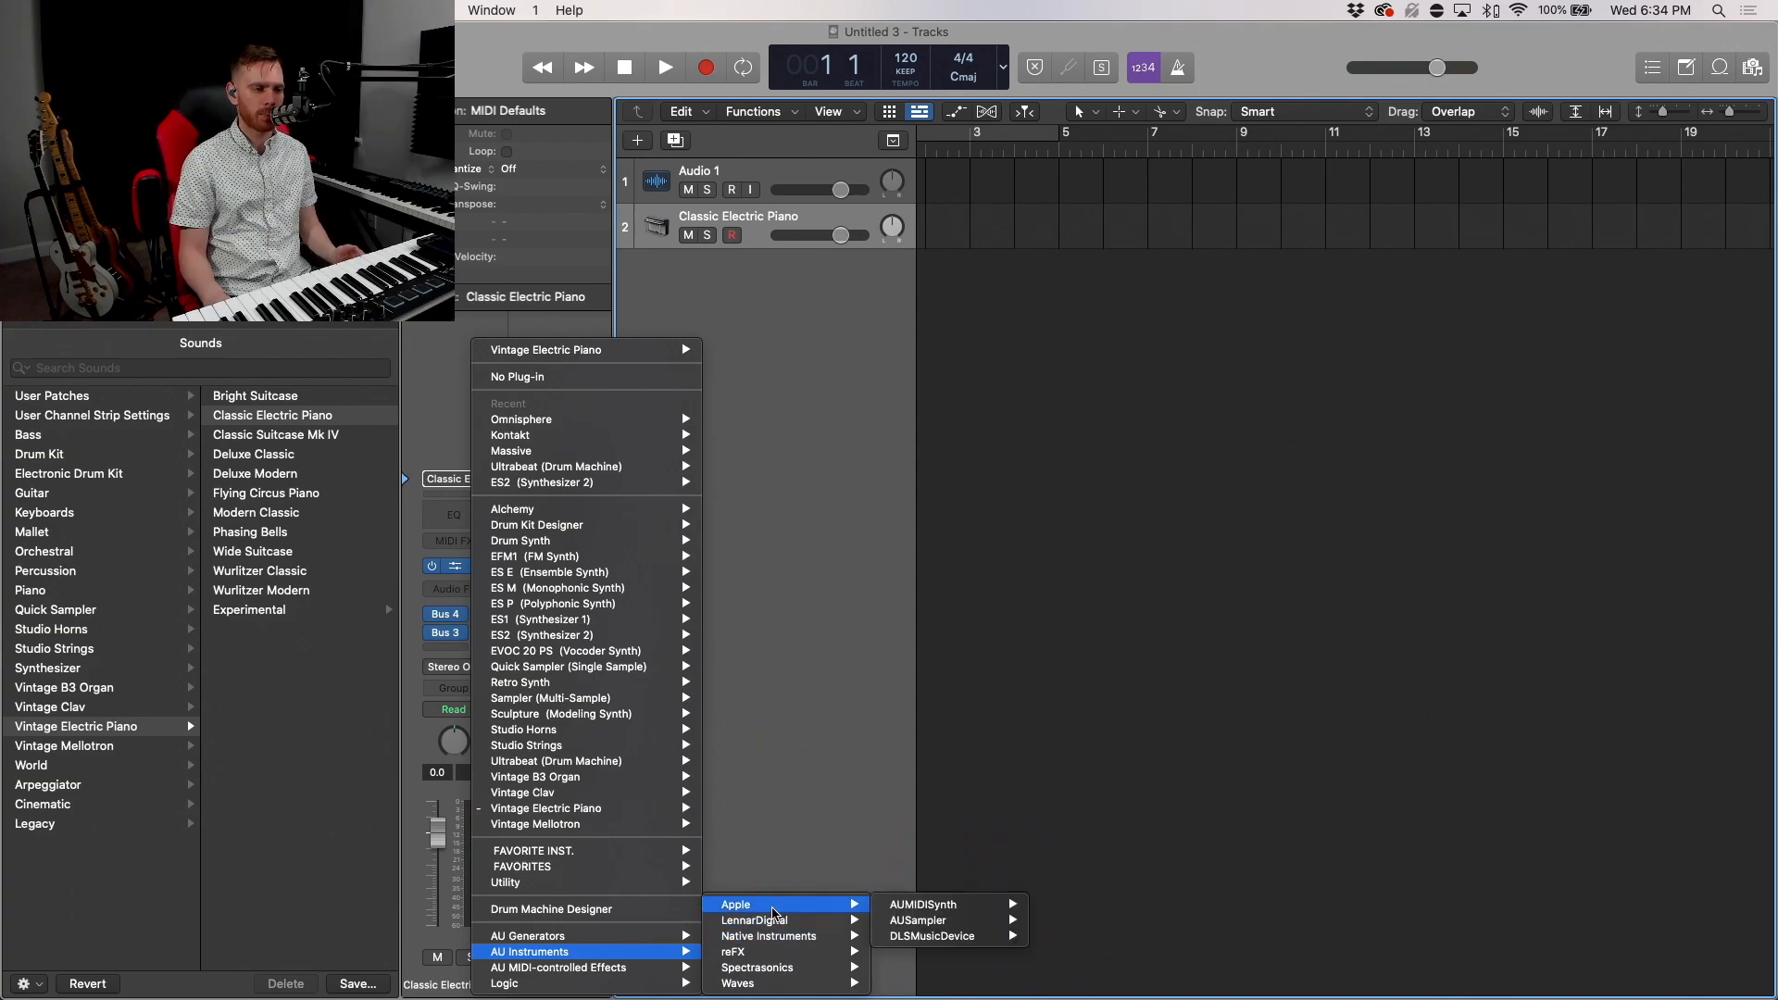
pyautogui.moveTo(767, 936)
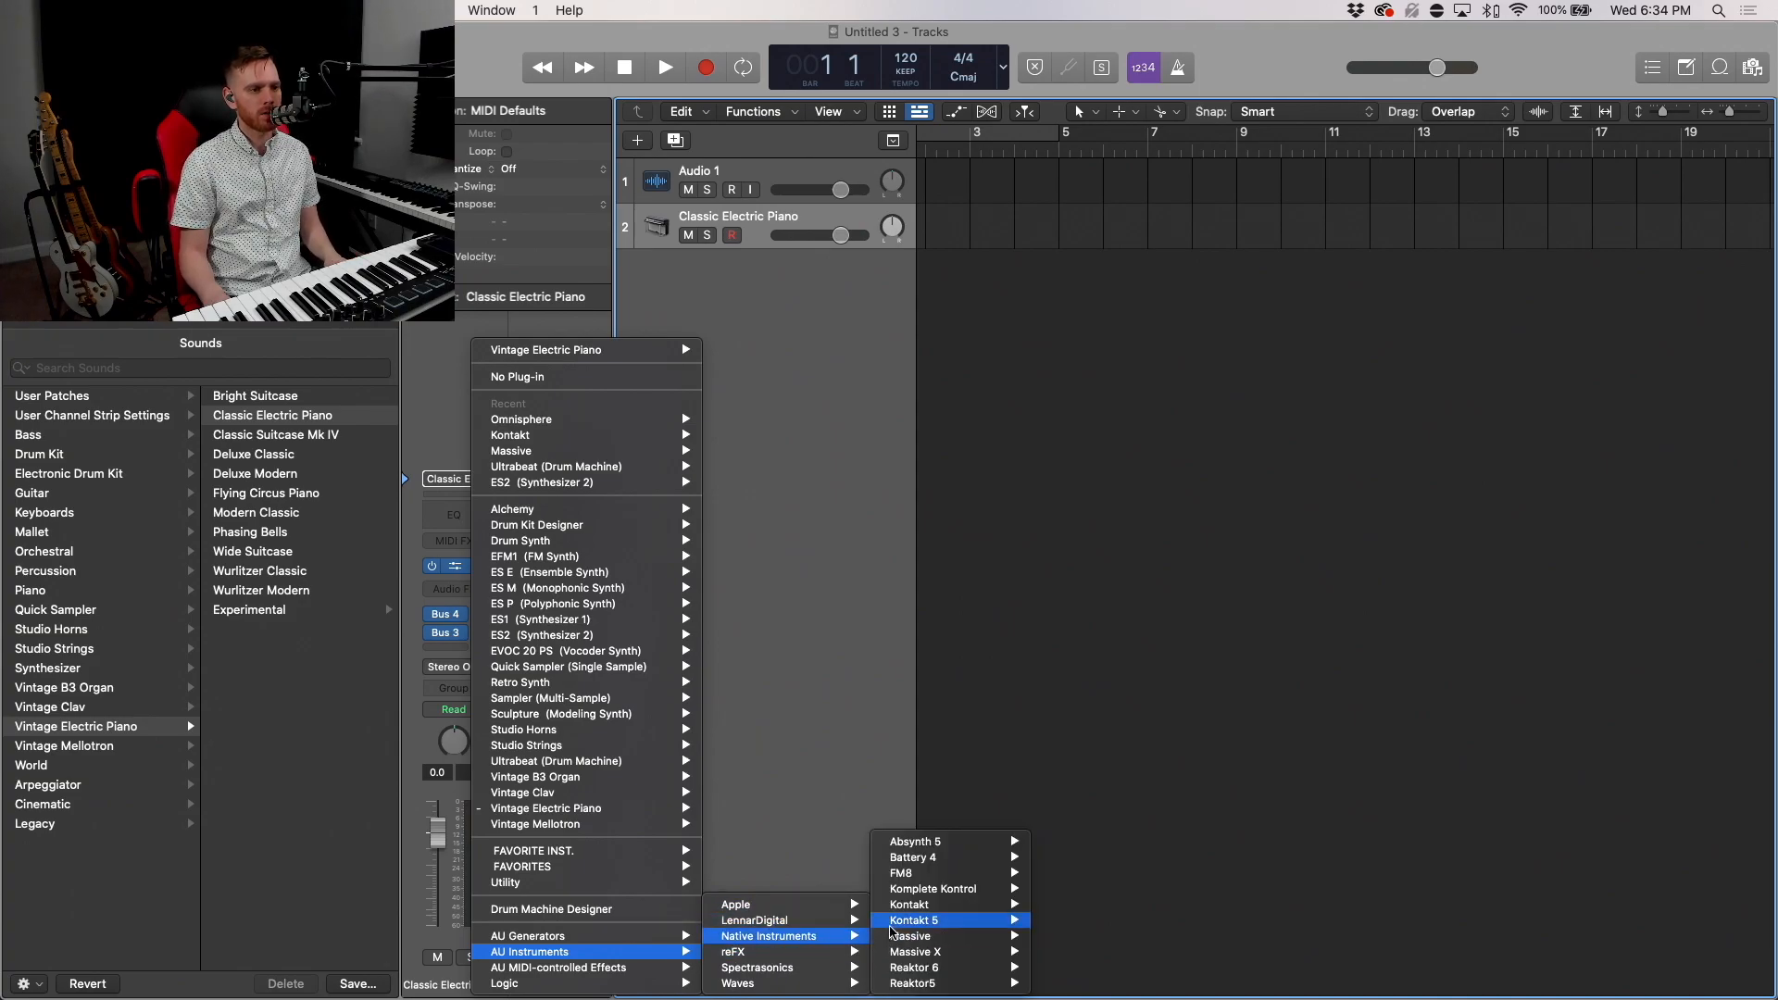
pyautogui.moveTo(935, 908)
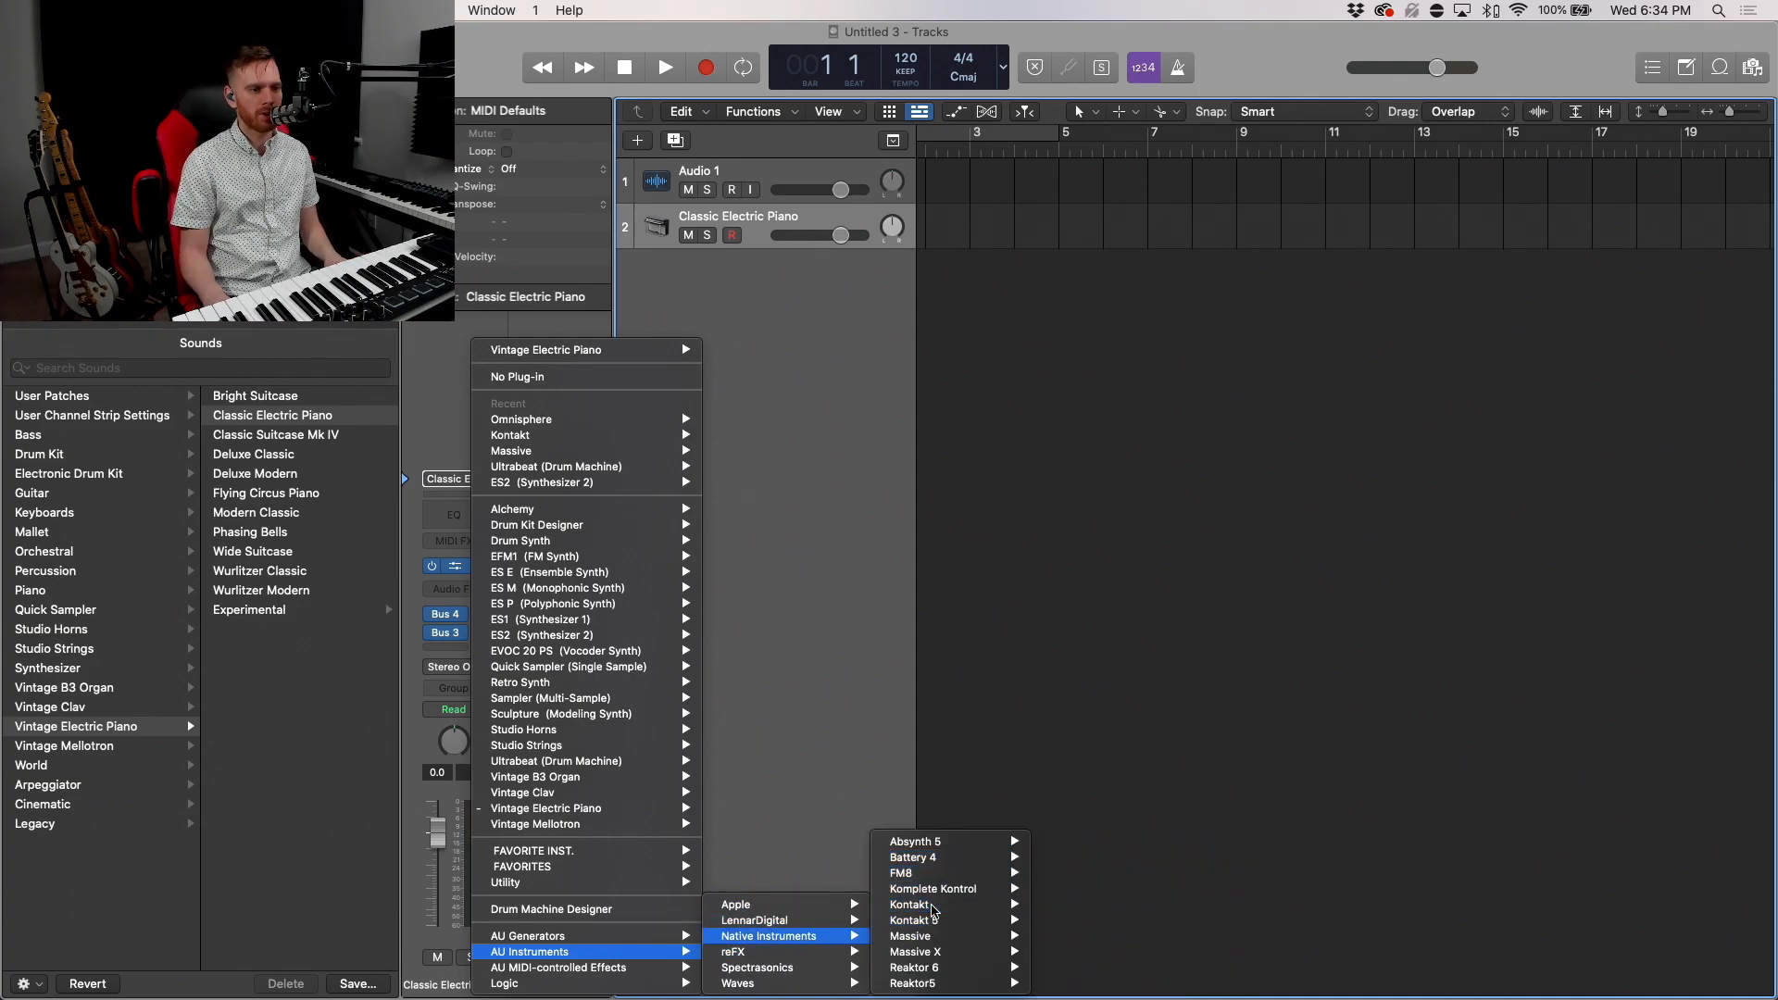
pyautogui.click(913, 904)
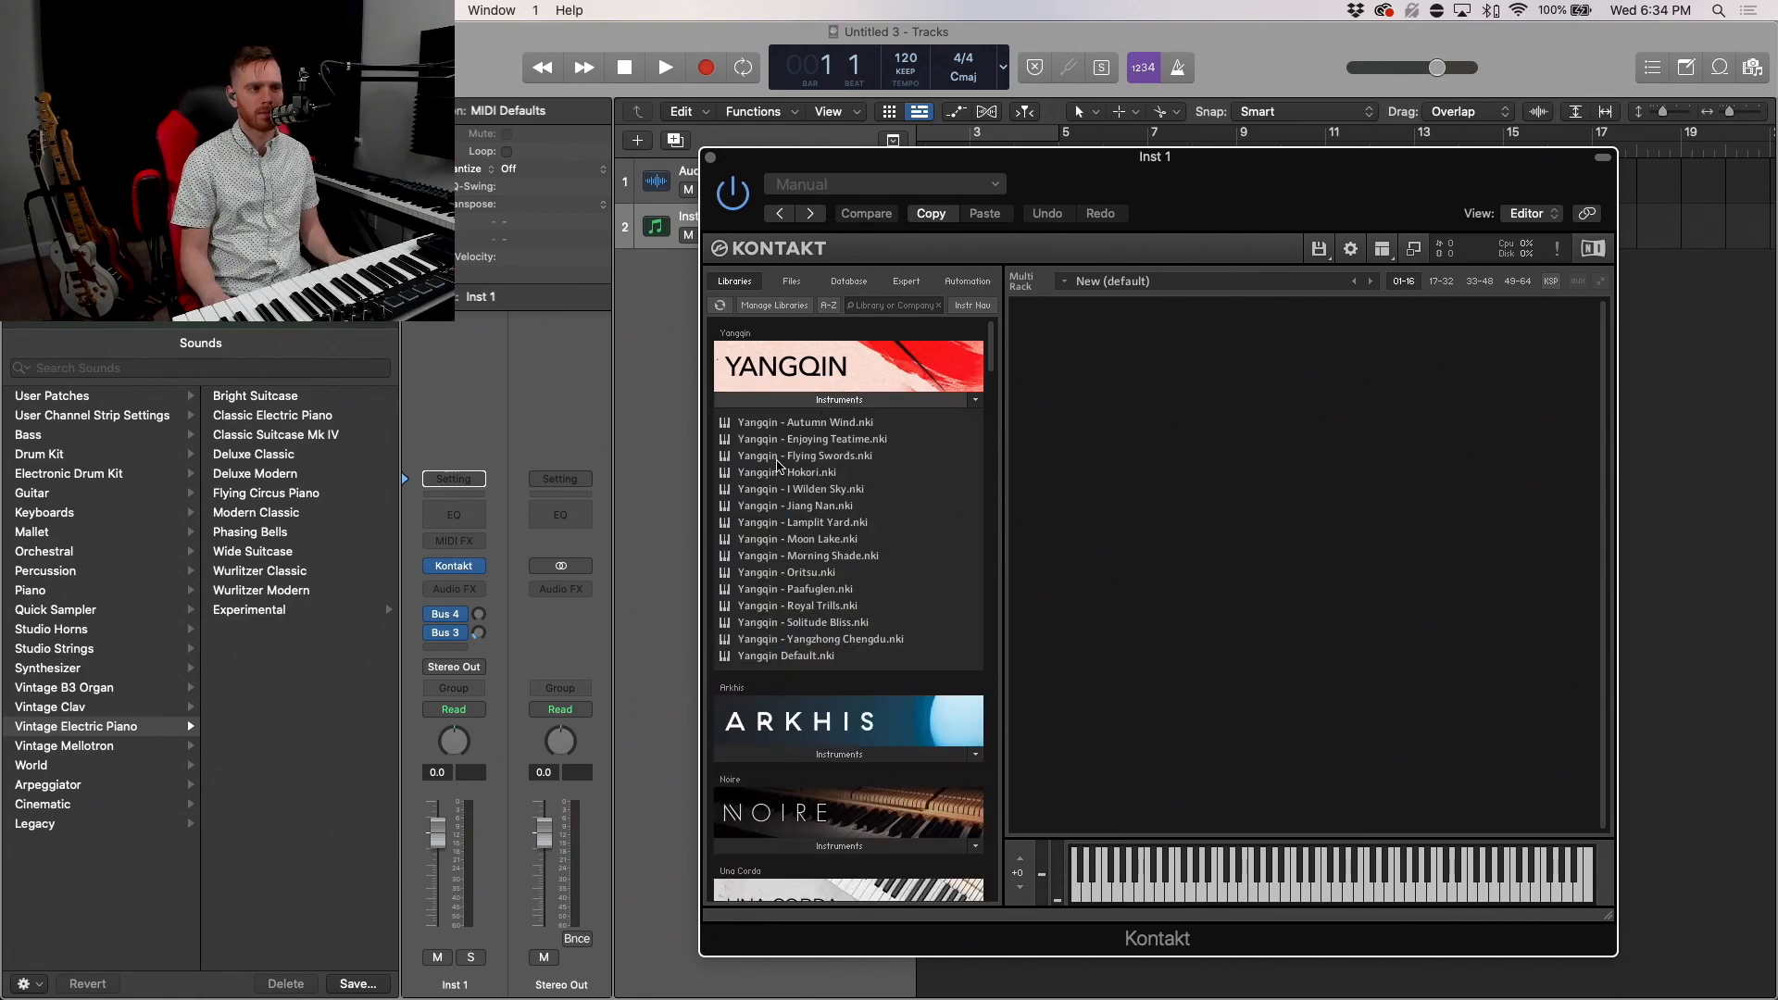
# Step: Scroll down through the Kontakt Libraries browser
pyautogui.scroll(-3)
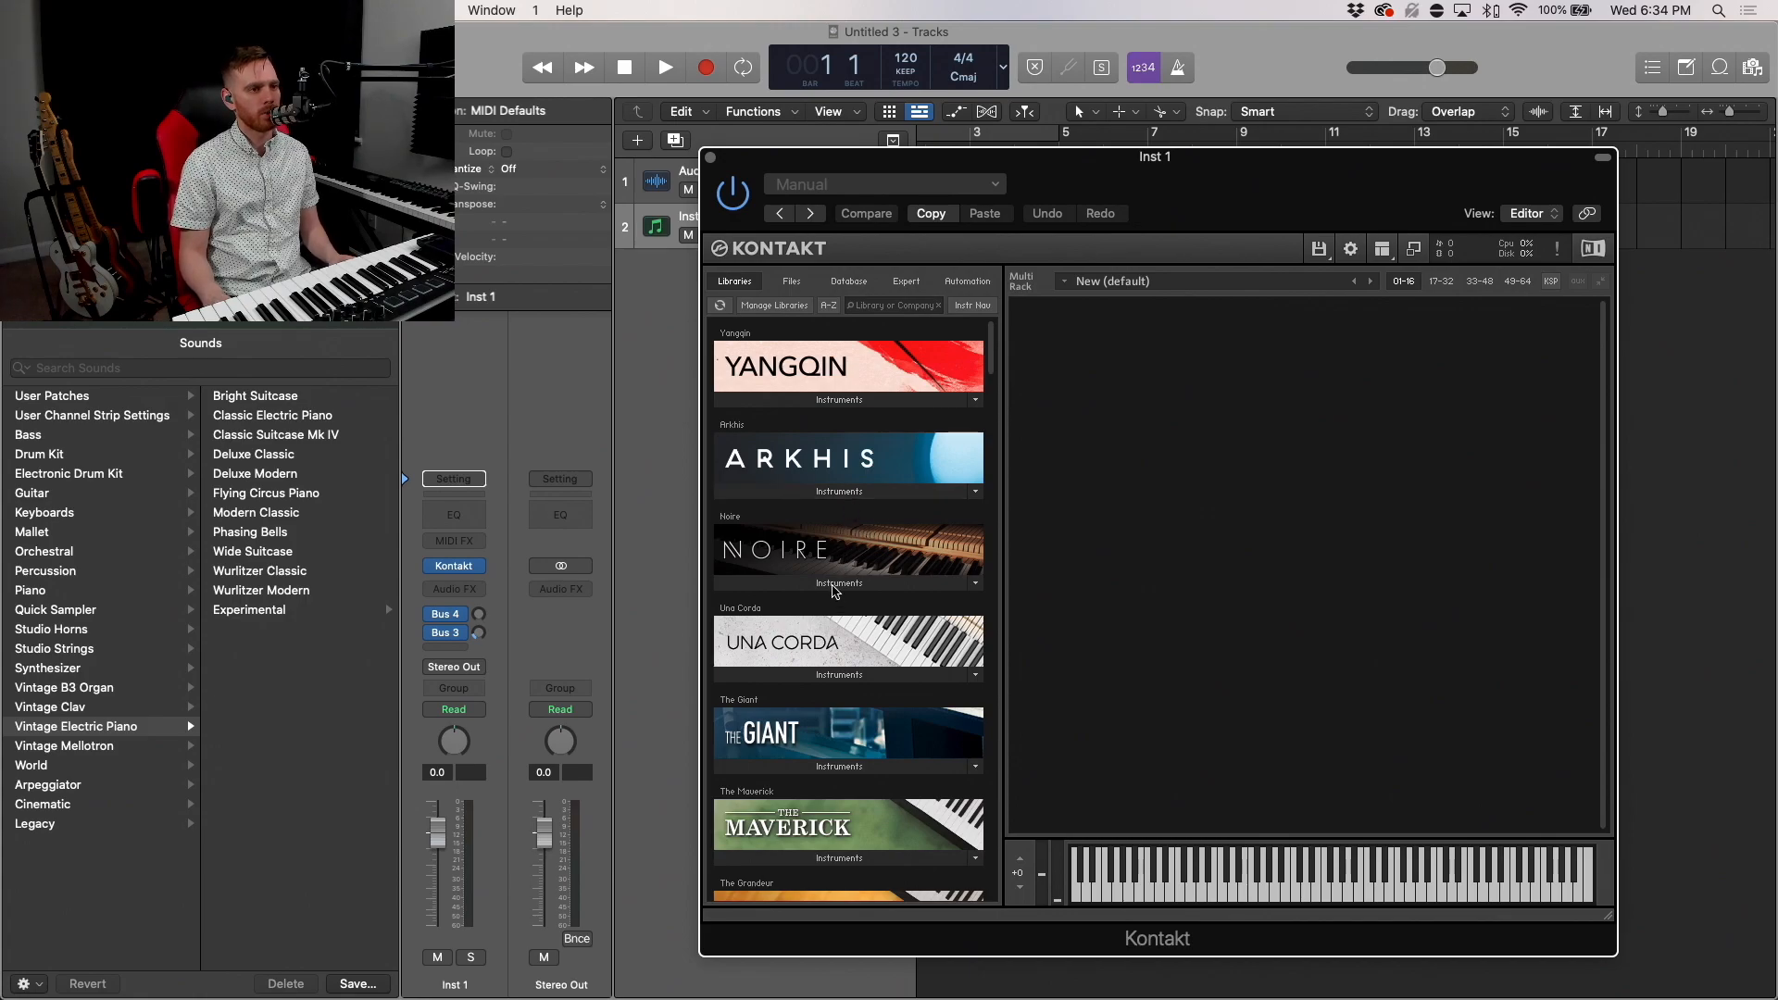
pyautogui.scroll(-3)
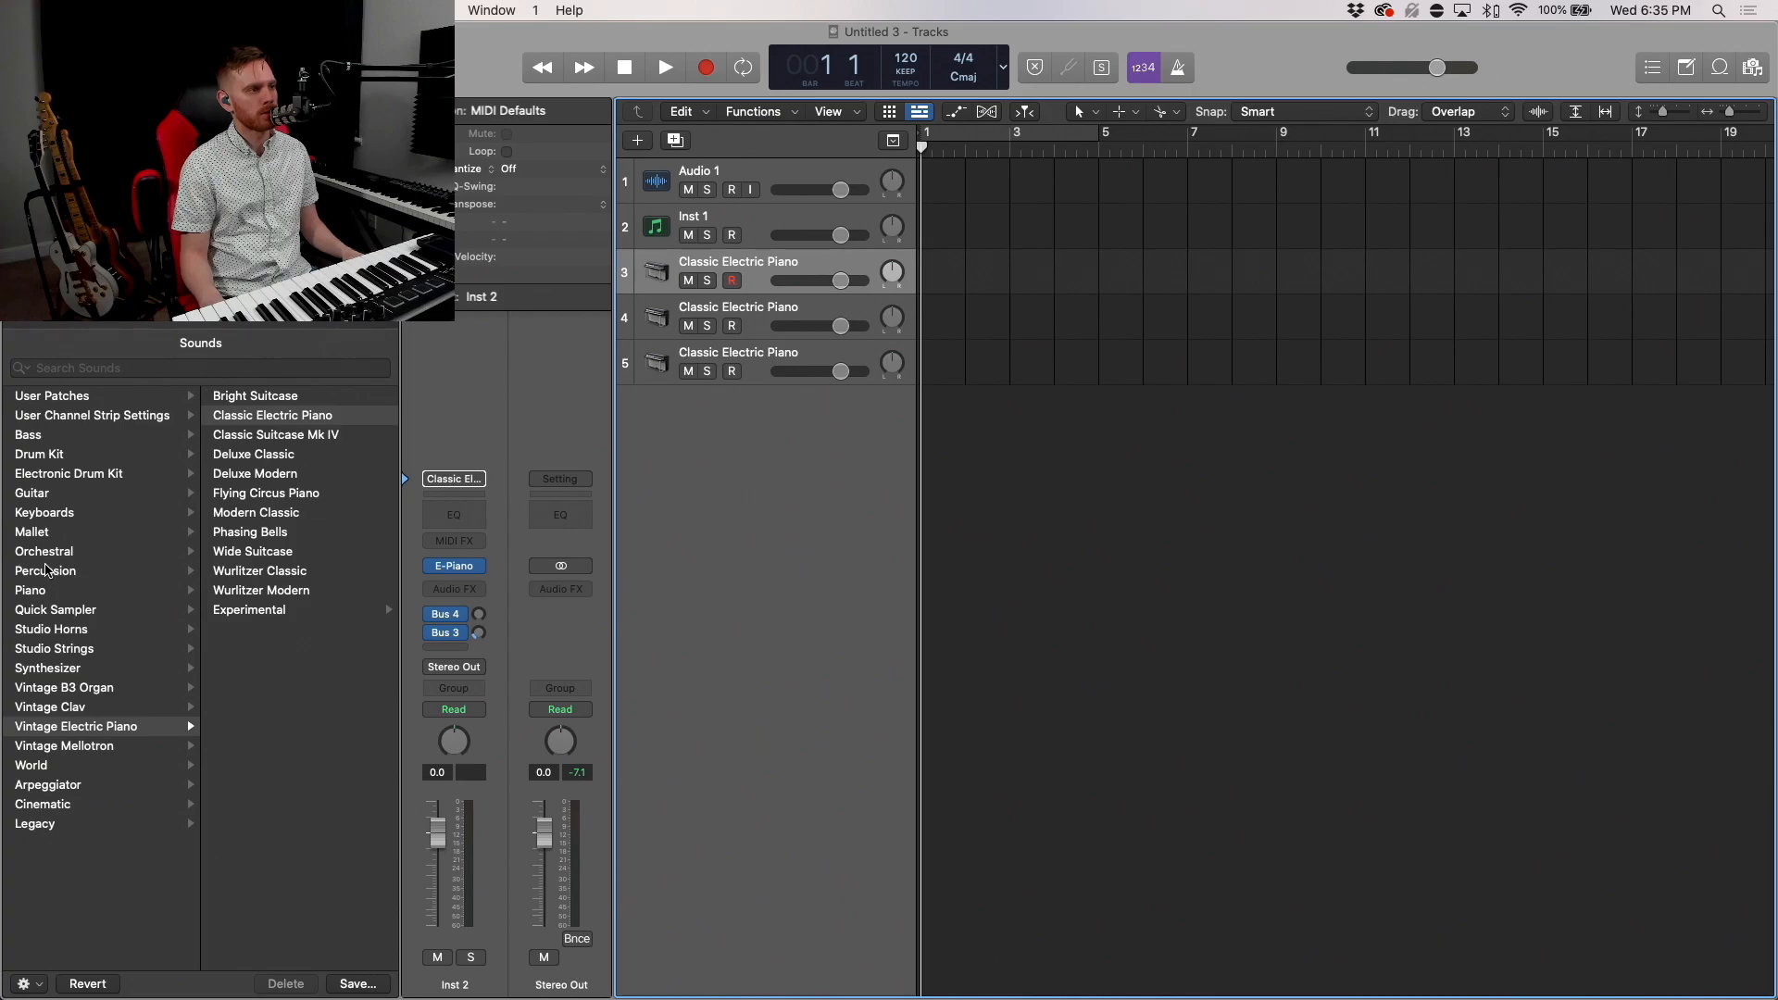
# Step: Browse Quick Sampler sounds for track 3, audition a keys patch, and close the Kontakt editor
pyautogui.click(45, 512)
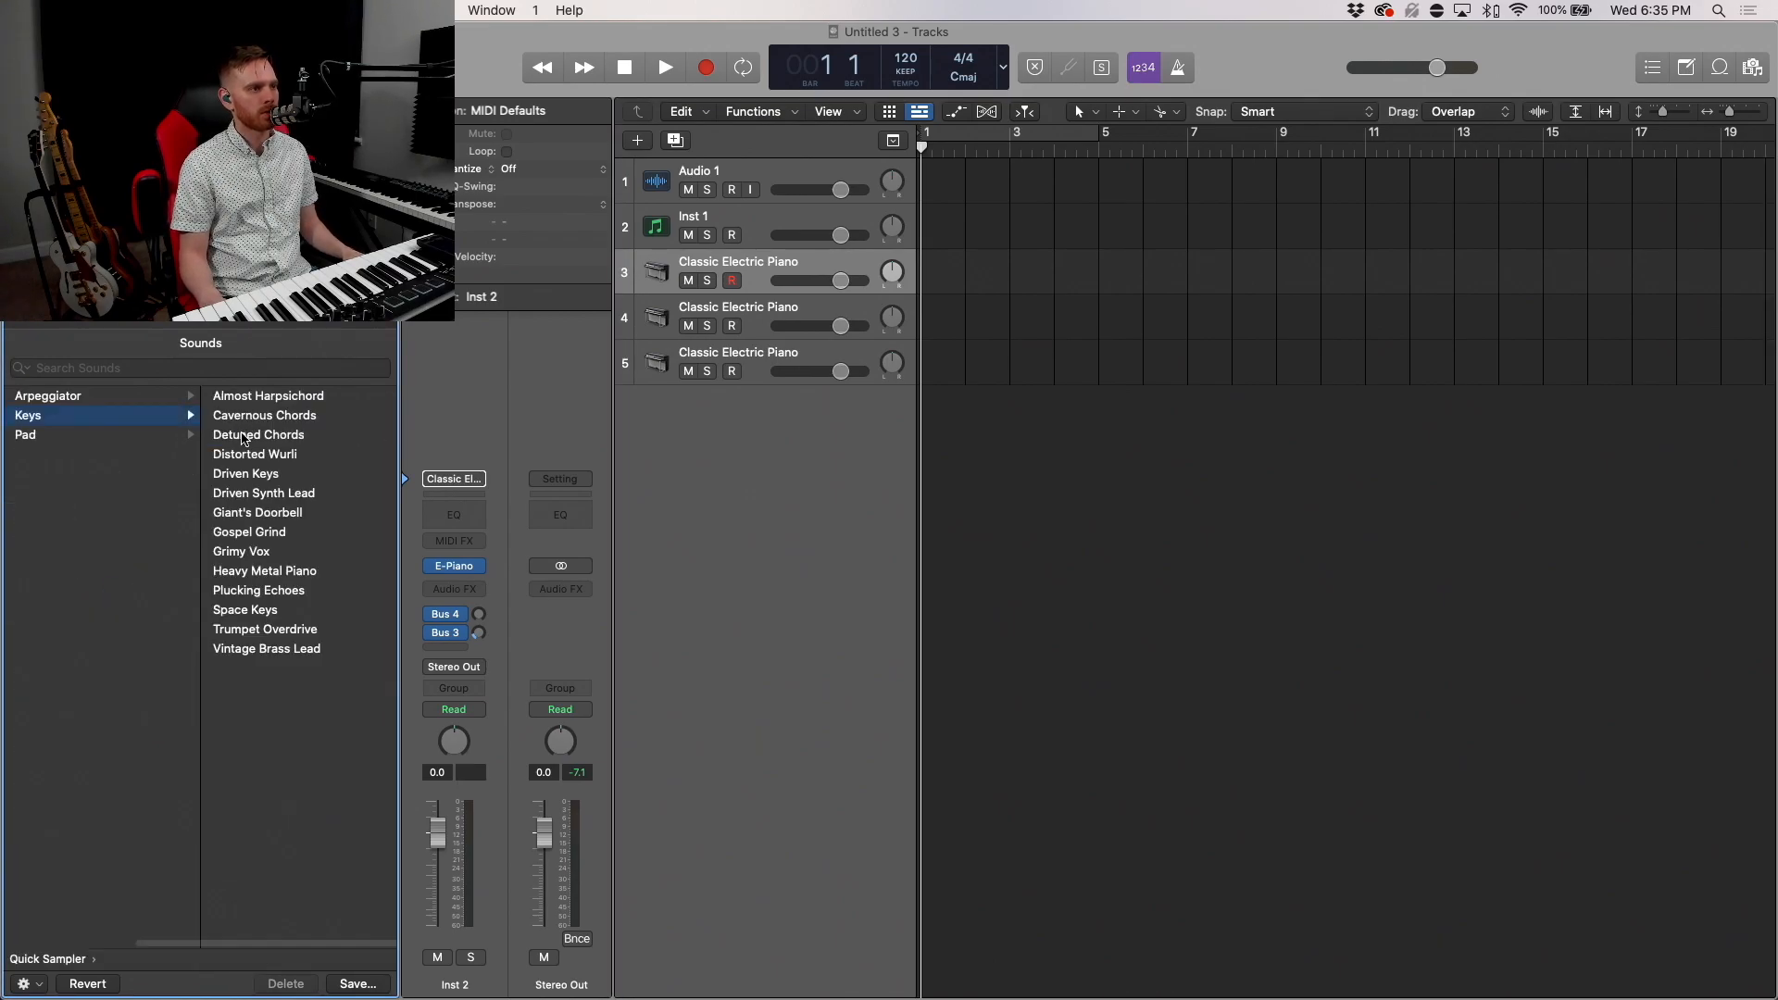
pyautogui.click(26, 434)
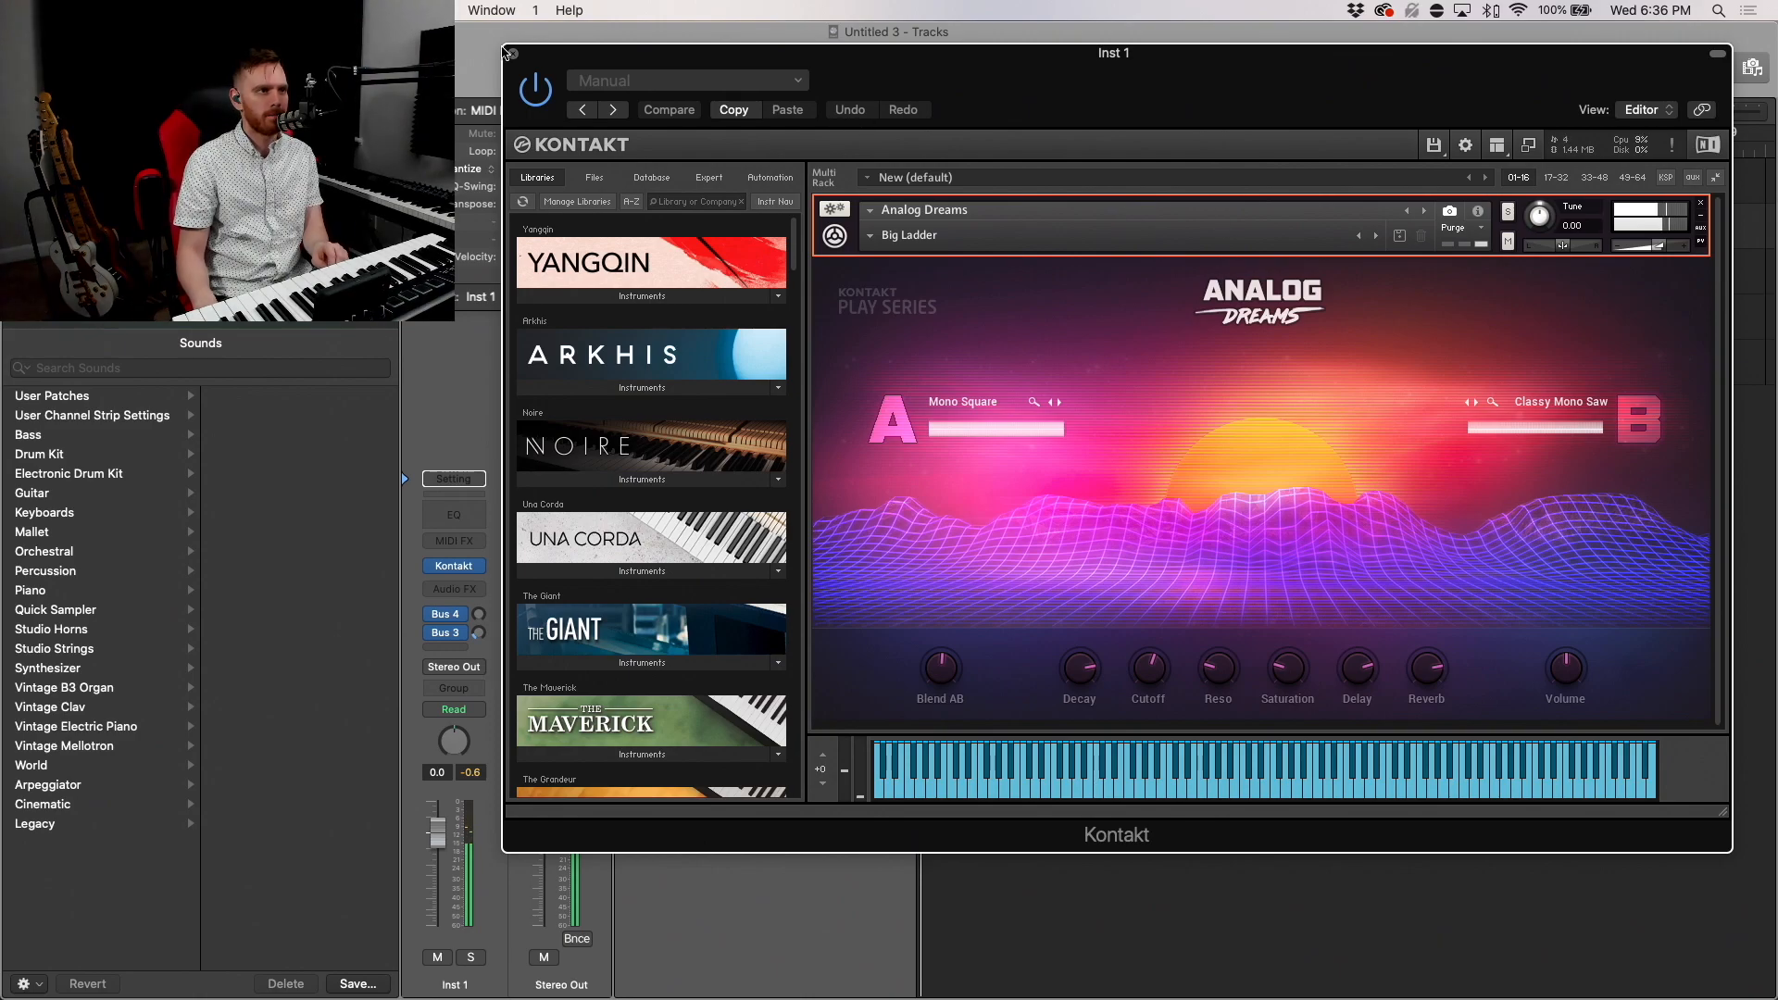
pyautogui.click(513, 52)
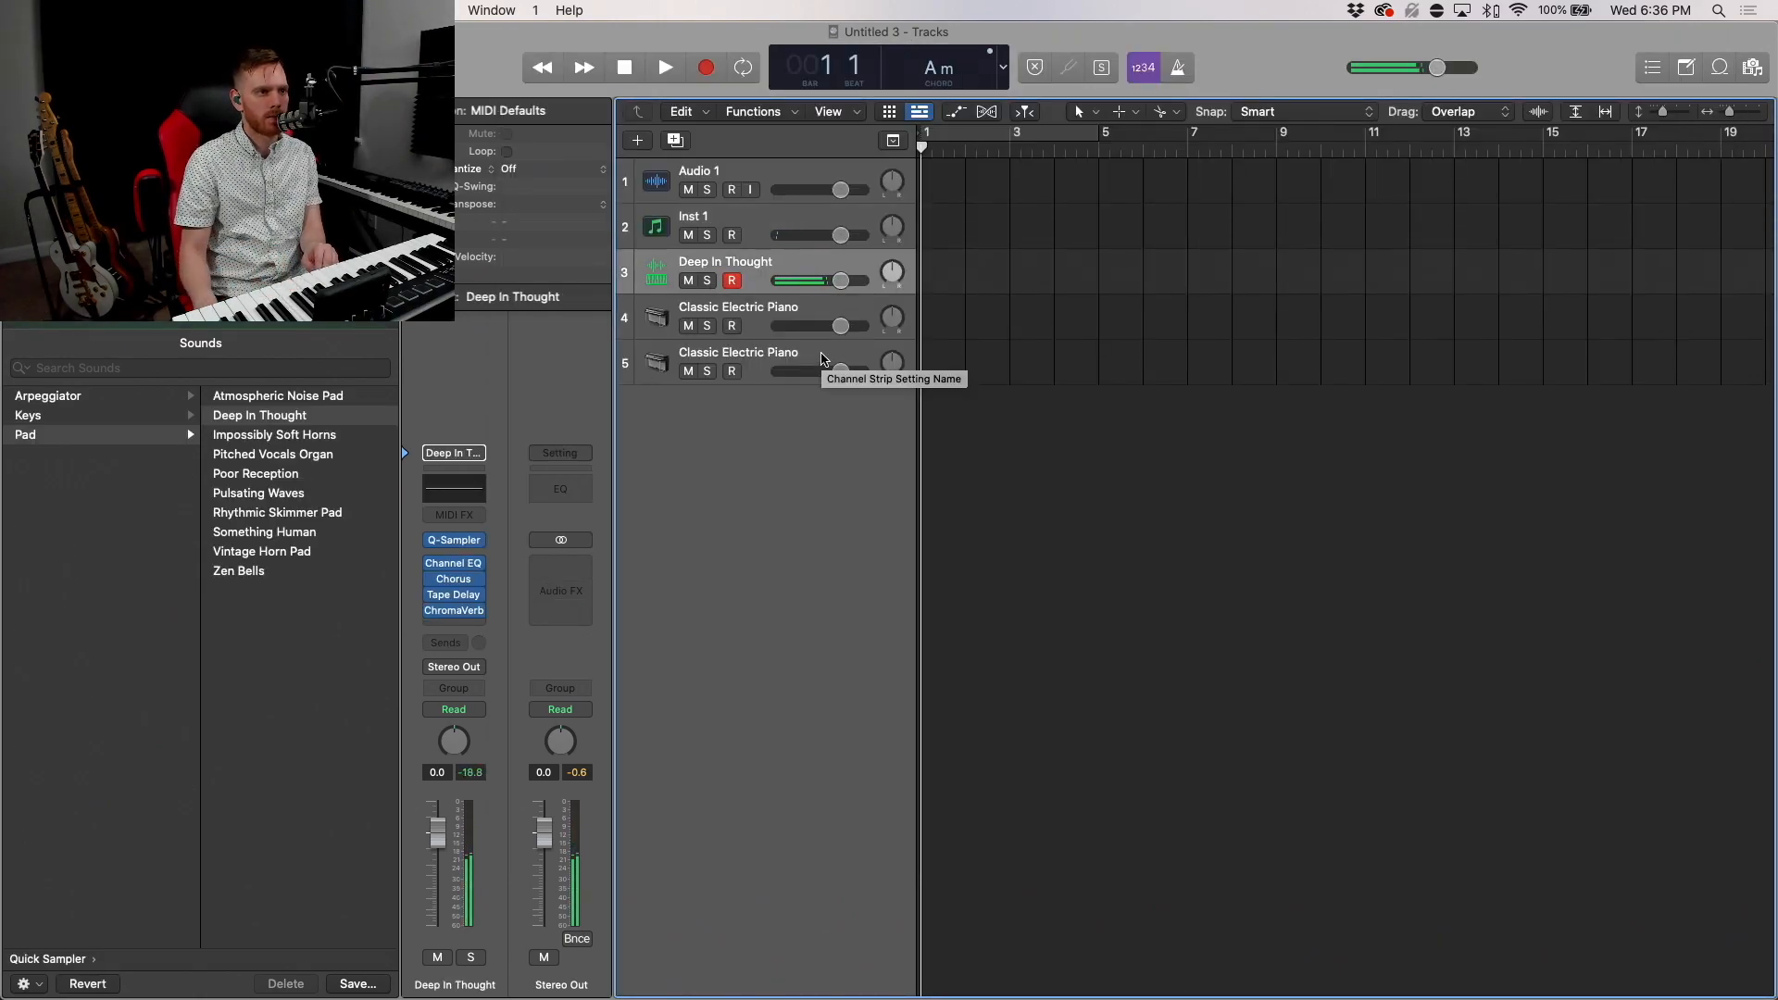
# Step: Load Massive (Stereo) from Native Instruments onto track 4 with its editor open
pyautogui.click(693, 215)
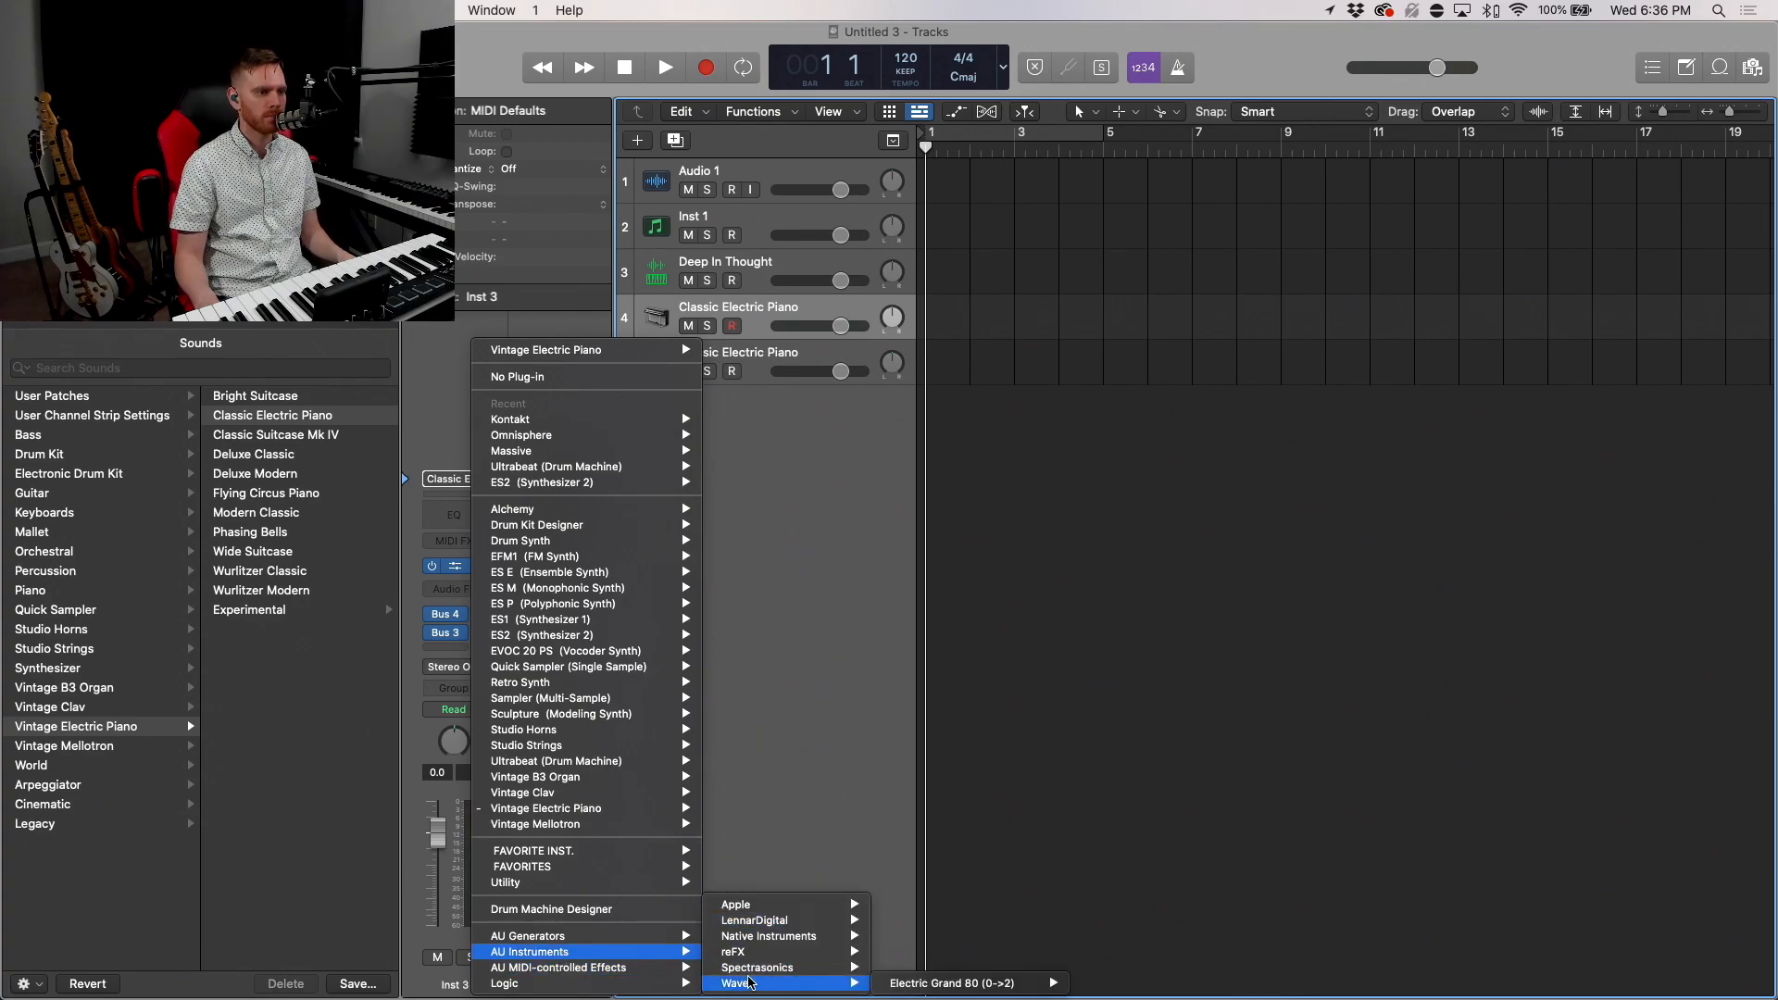
pyautogui.moveTo(764, 952)
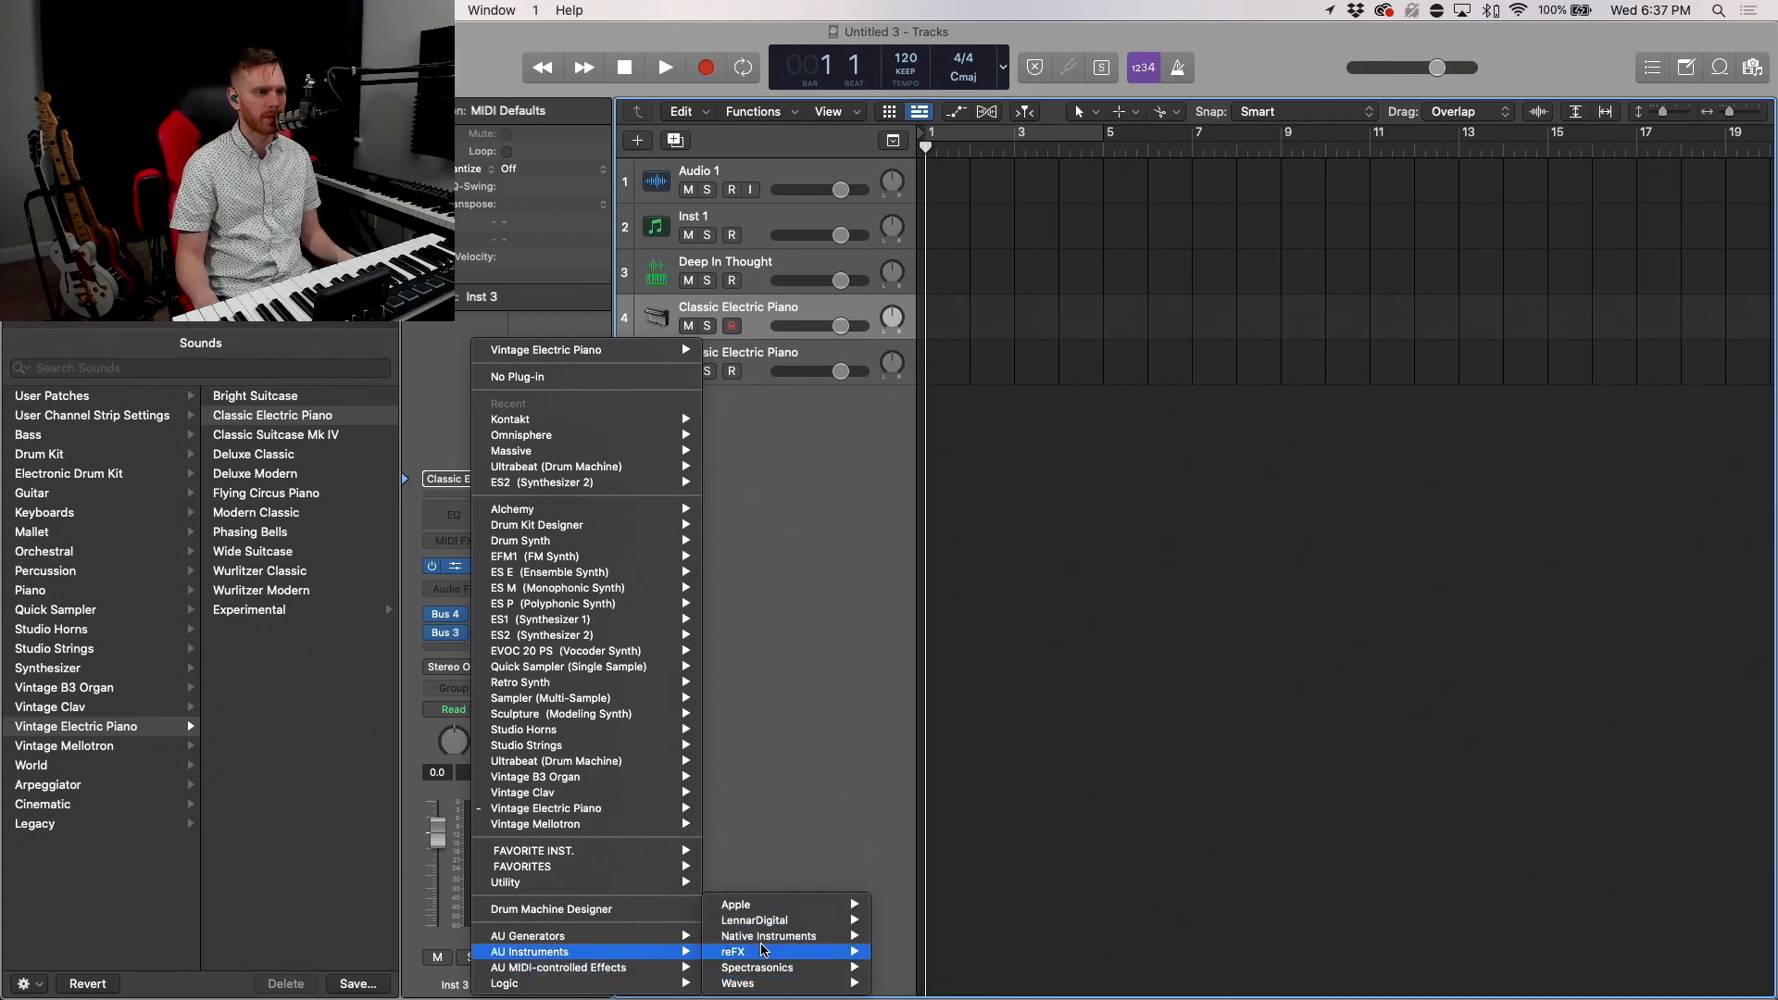
pyautogui.moveTo(767, 937)
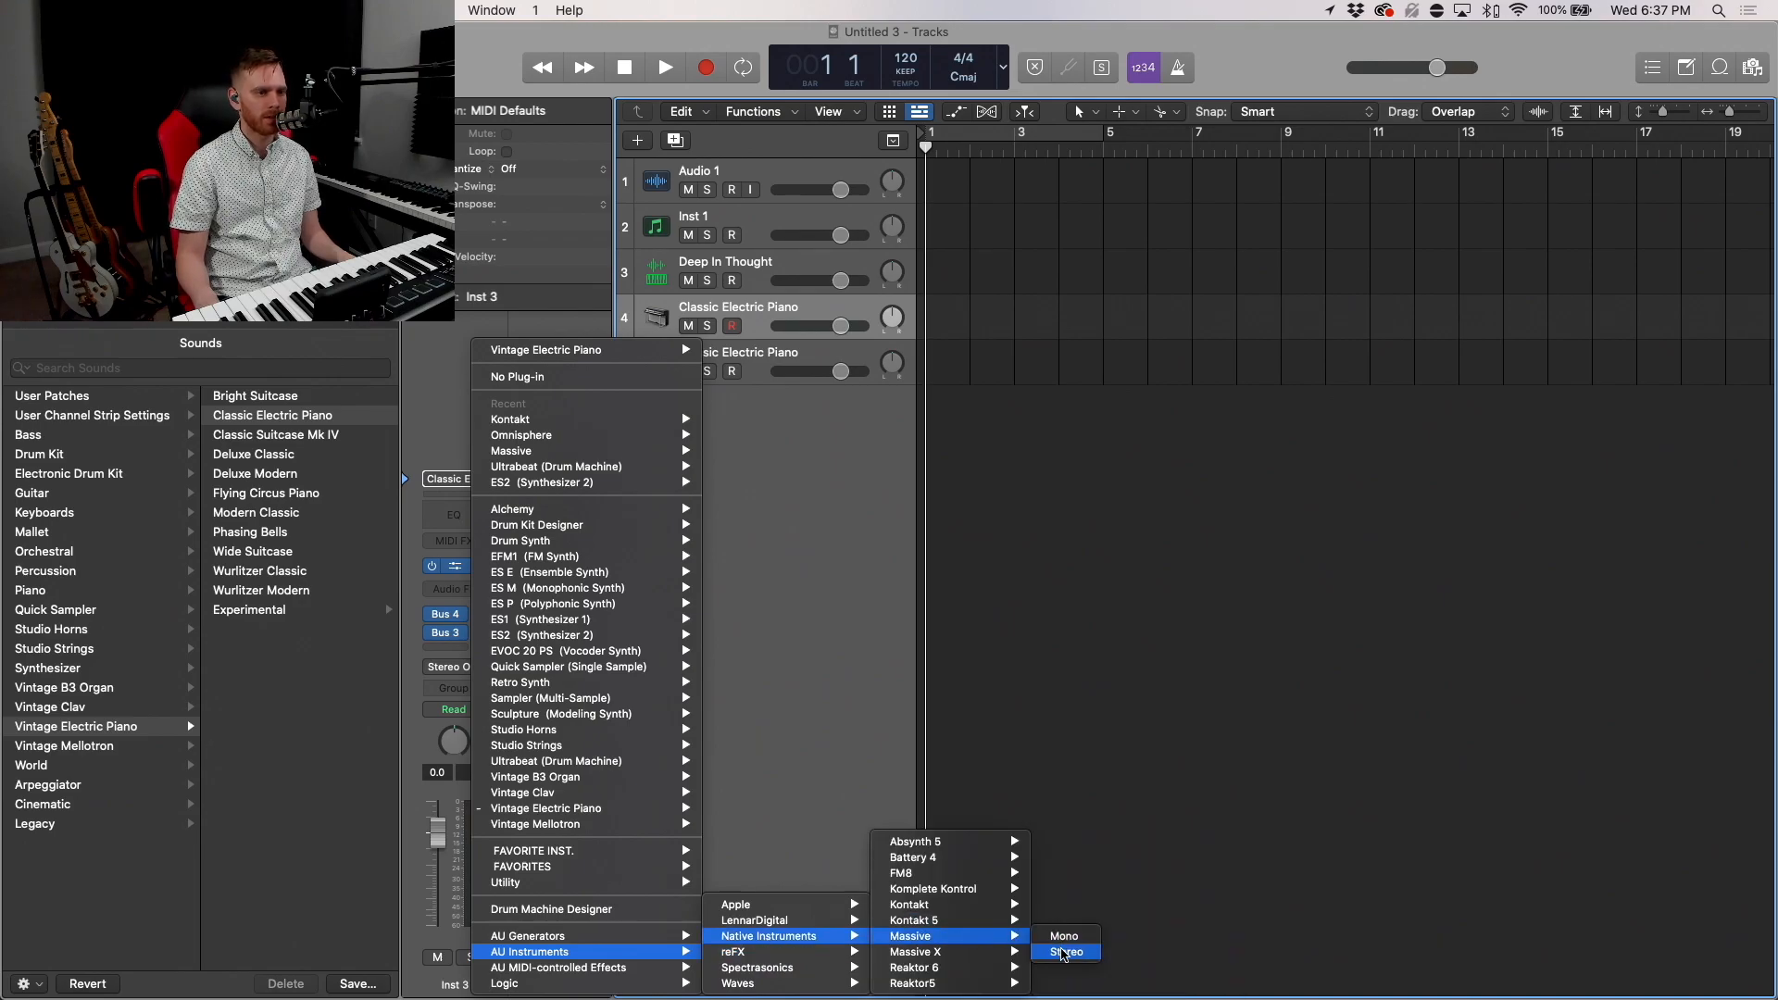
pyautogui.click(1065, 952)
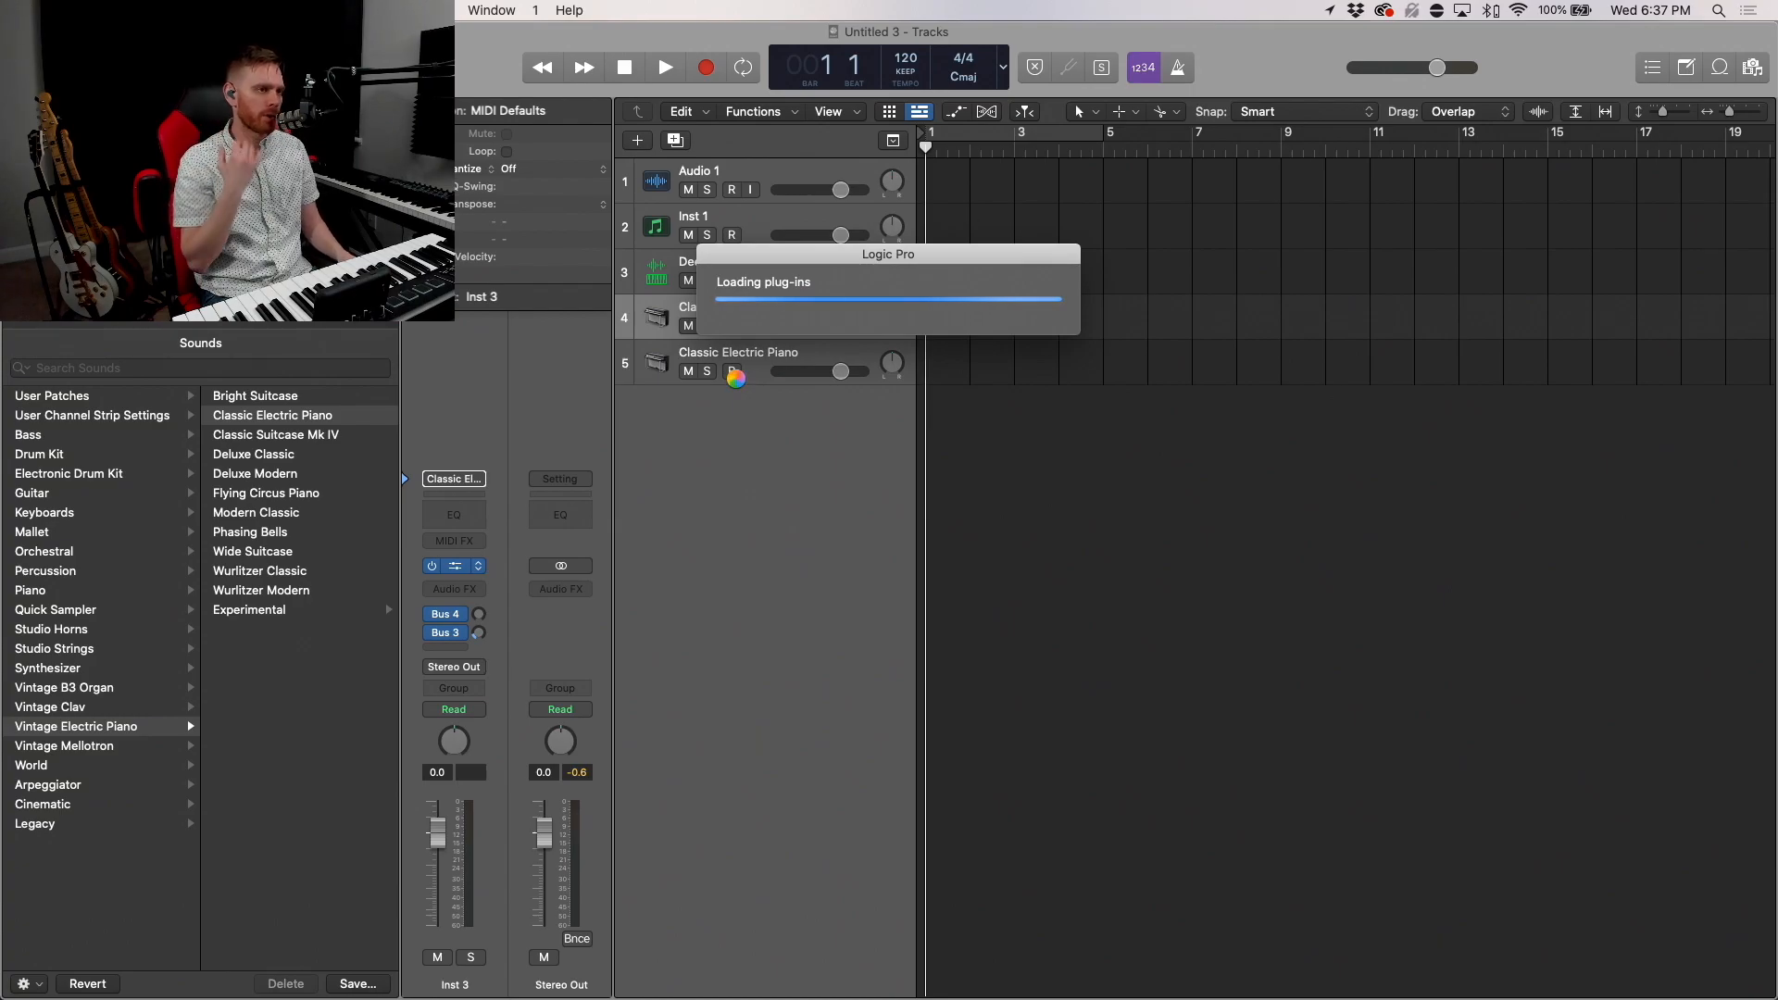
pyautogui.click(452, 566)
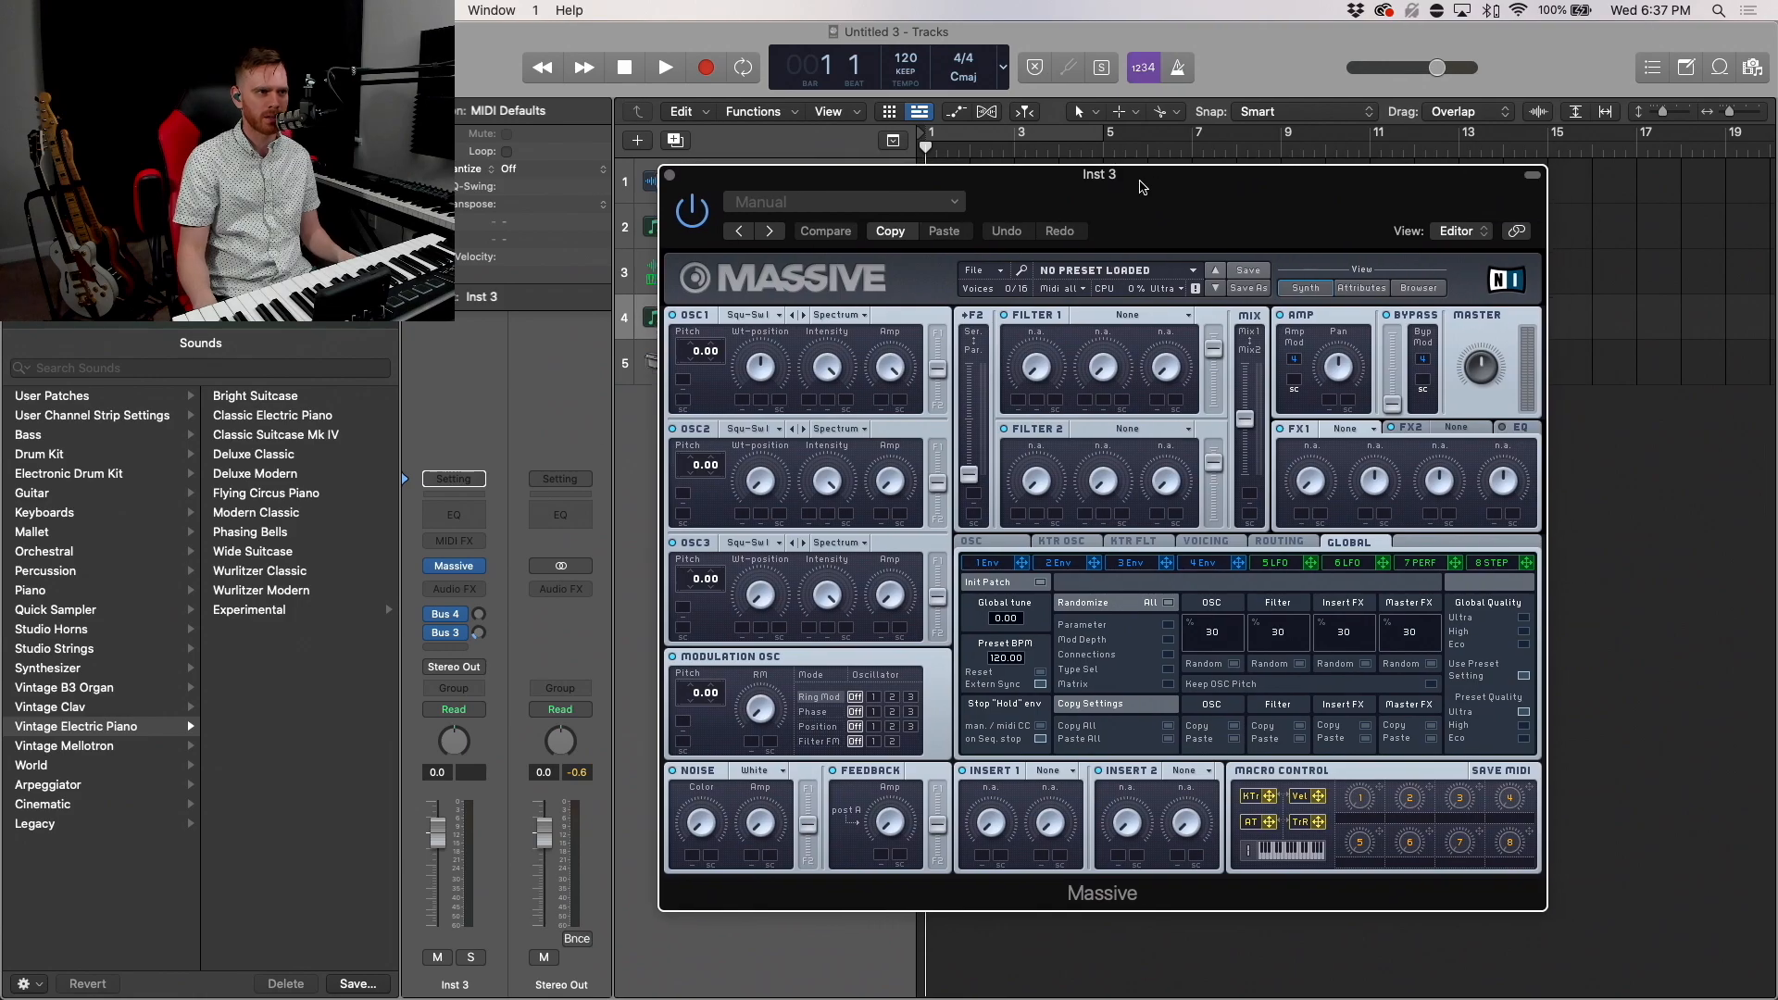
# Step: Nudge the Massive editor window slightly to the side
pyautogui.moveTo(1099, 174); pyautogui.dragTo(1080, 171)
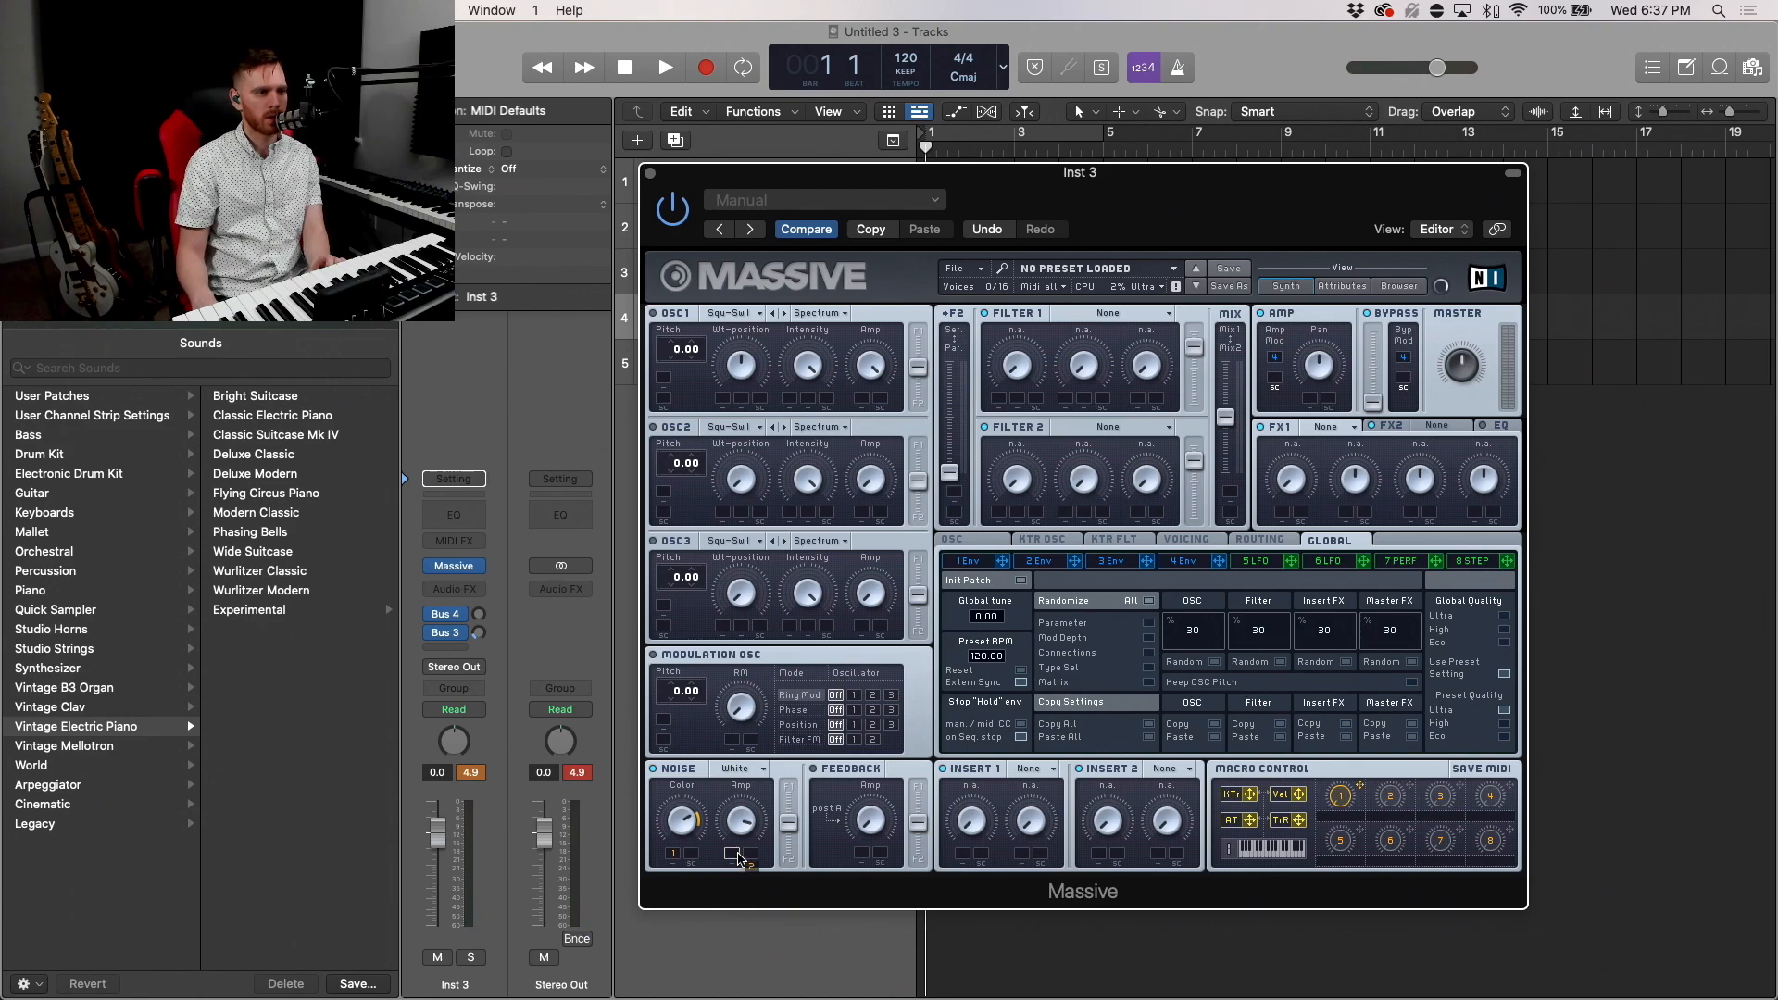
pyautogui.moveTo(734, 855)
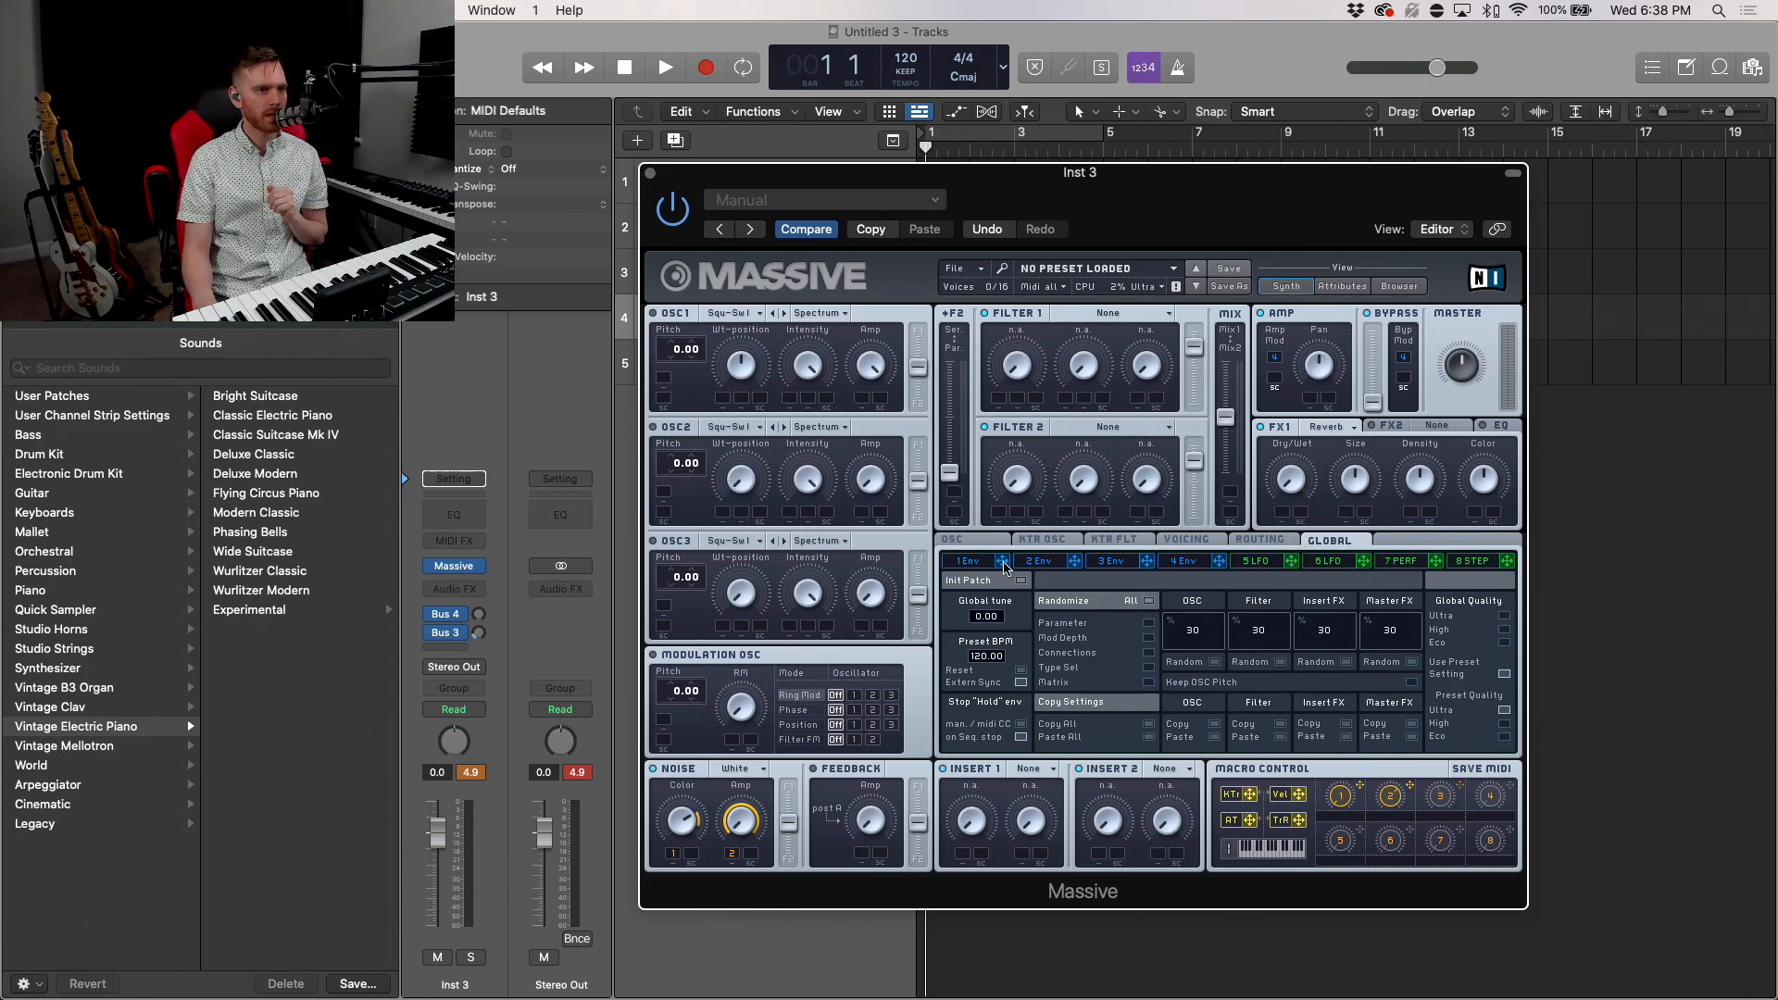
# Step: Show Massive's first envelope to view its shape
pyautogui.click(967, 559)
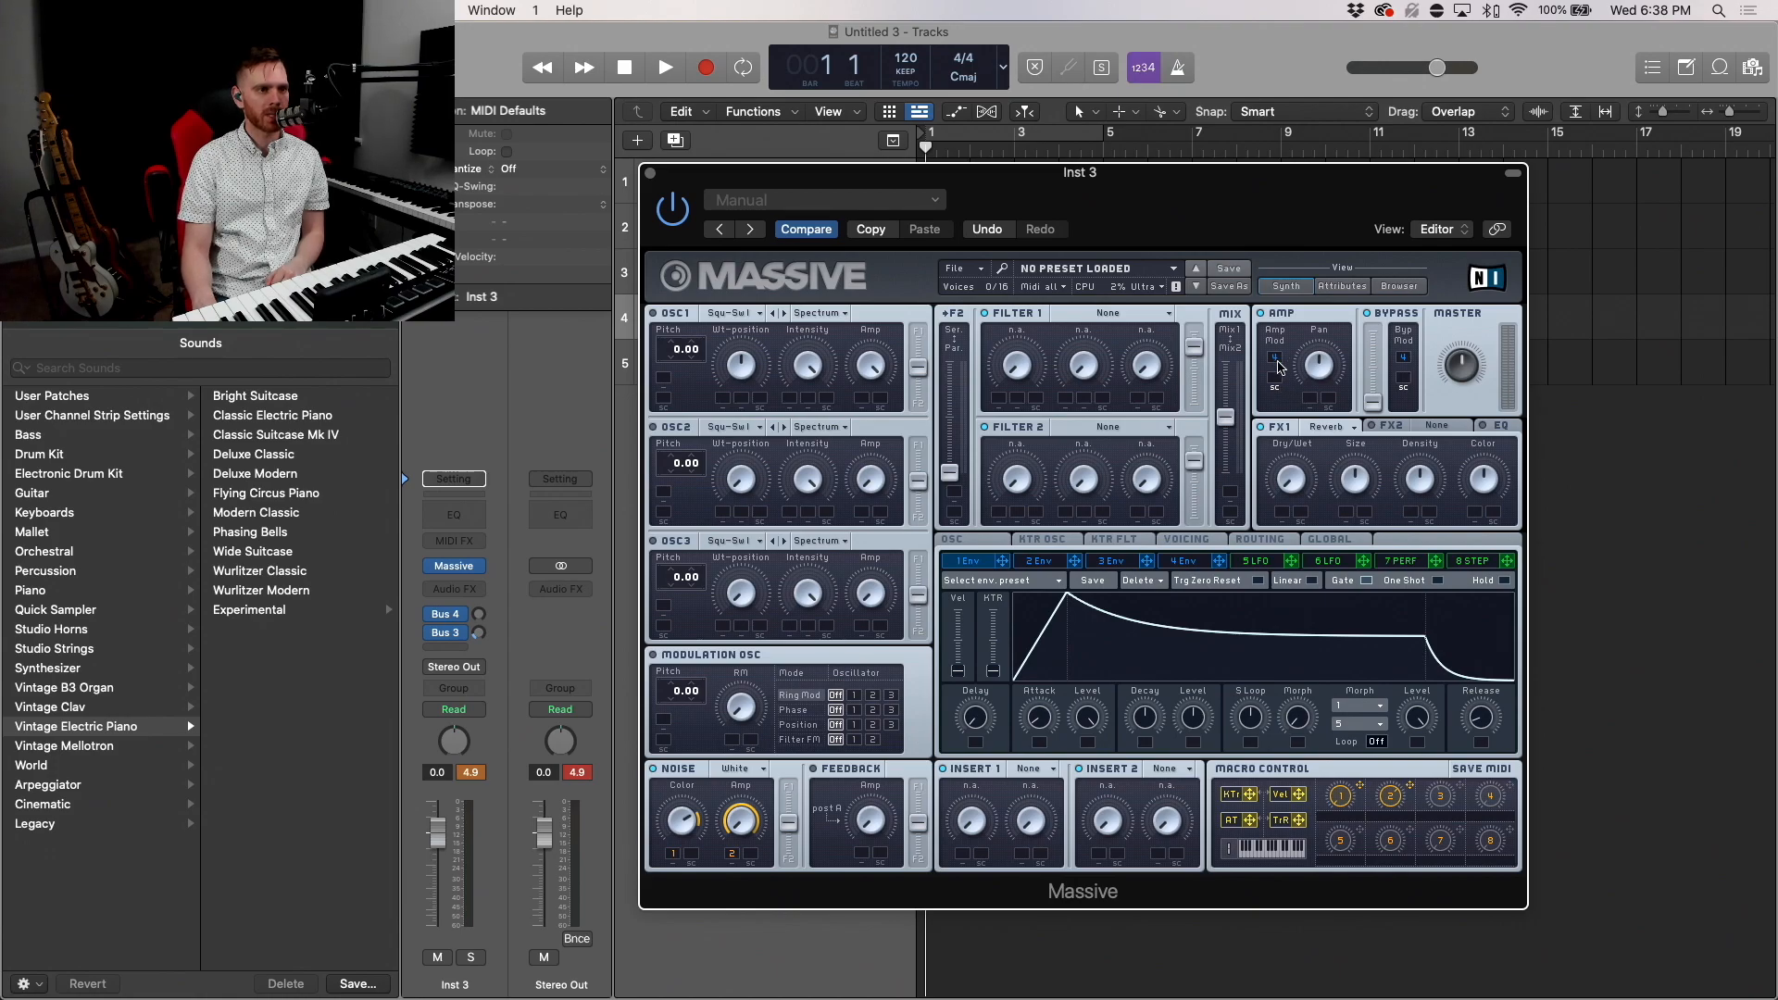
pyautogui.moveTo(1323, 426)
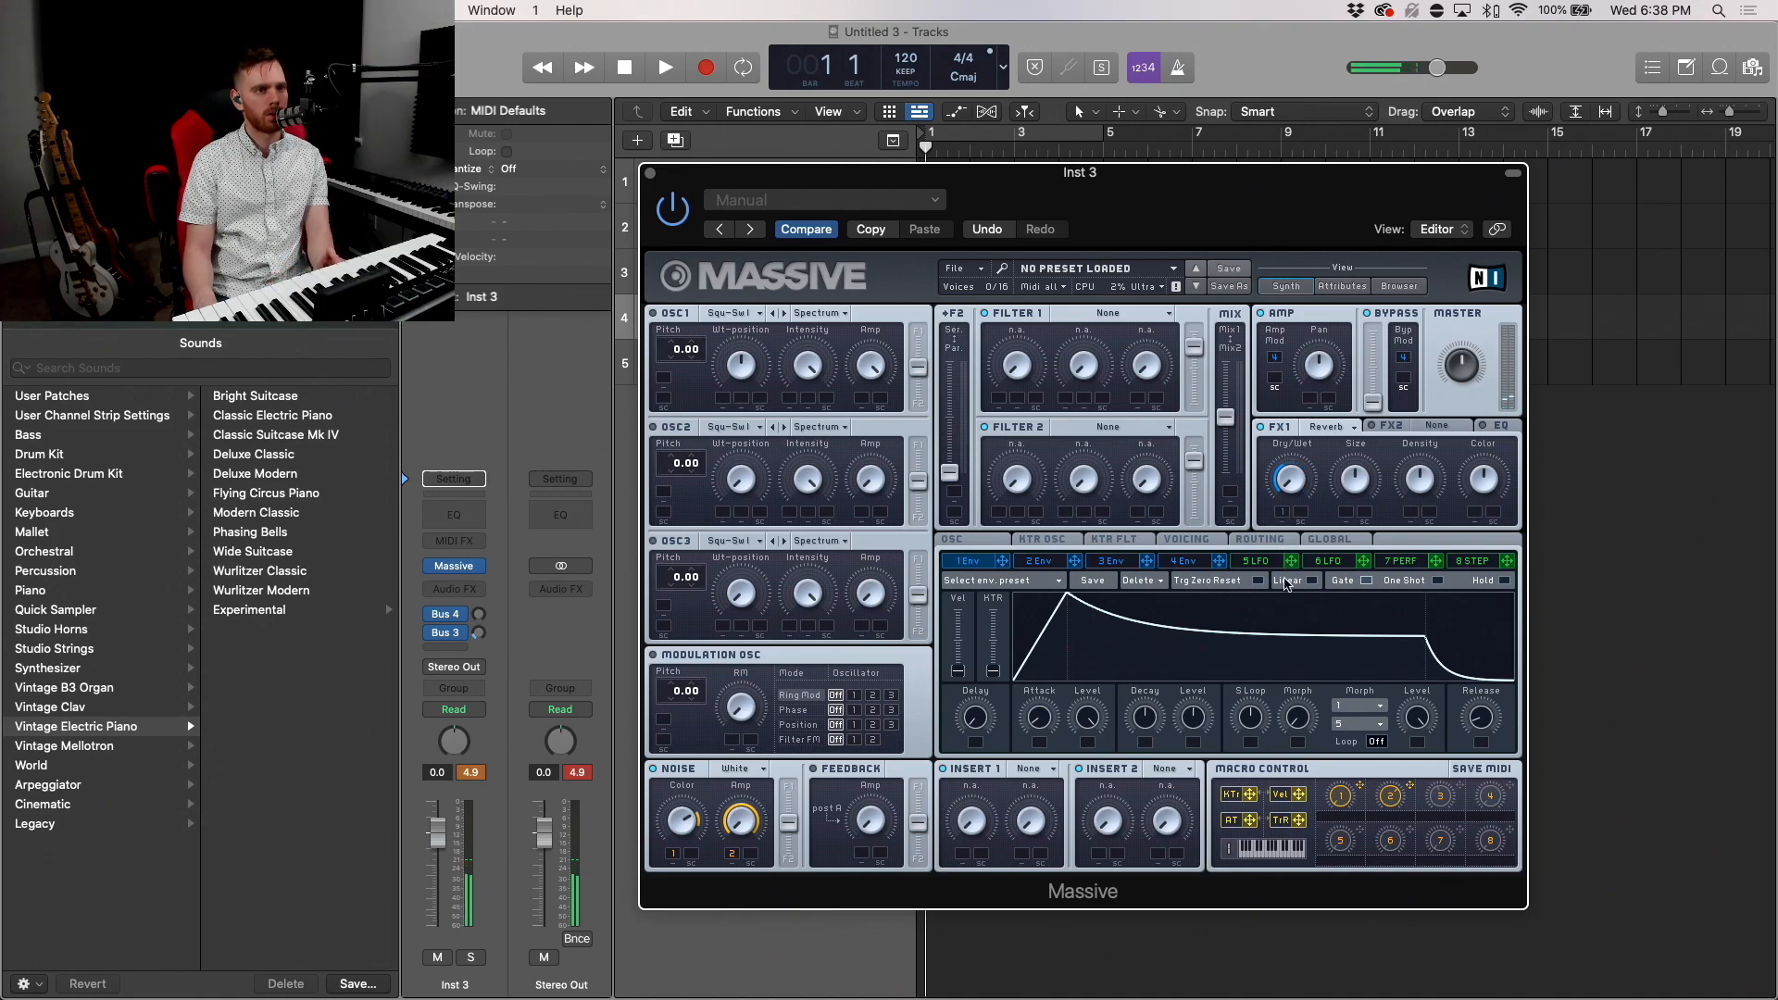
pyautogui.moveTo(1297, 765)
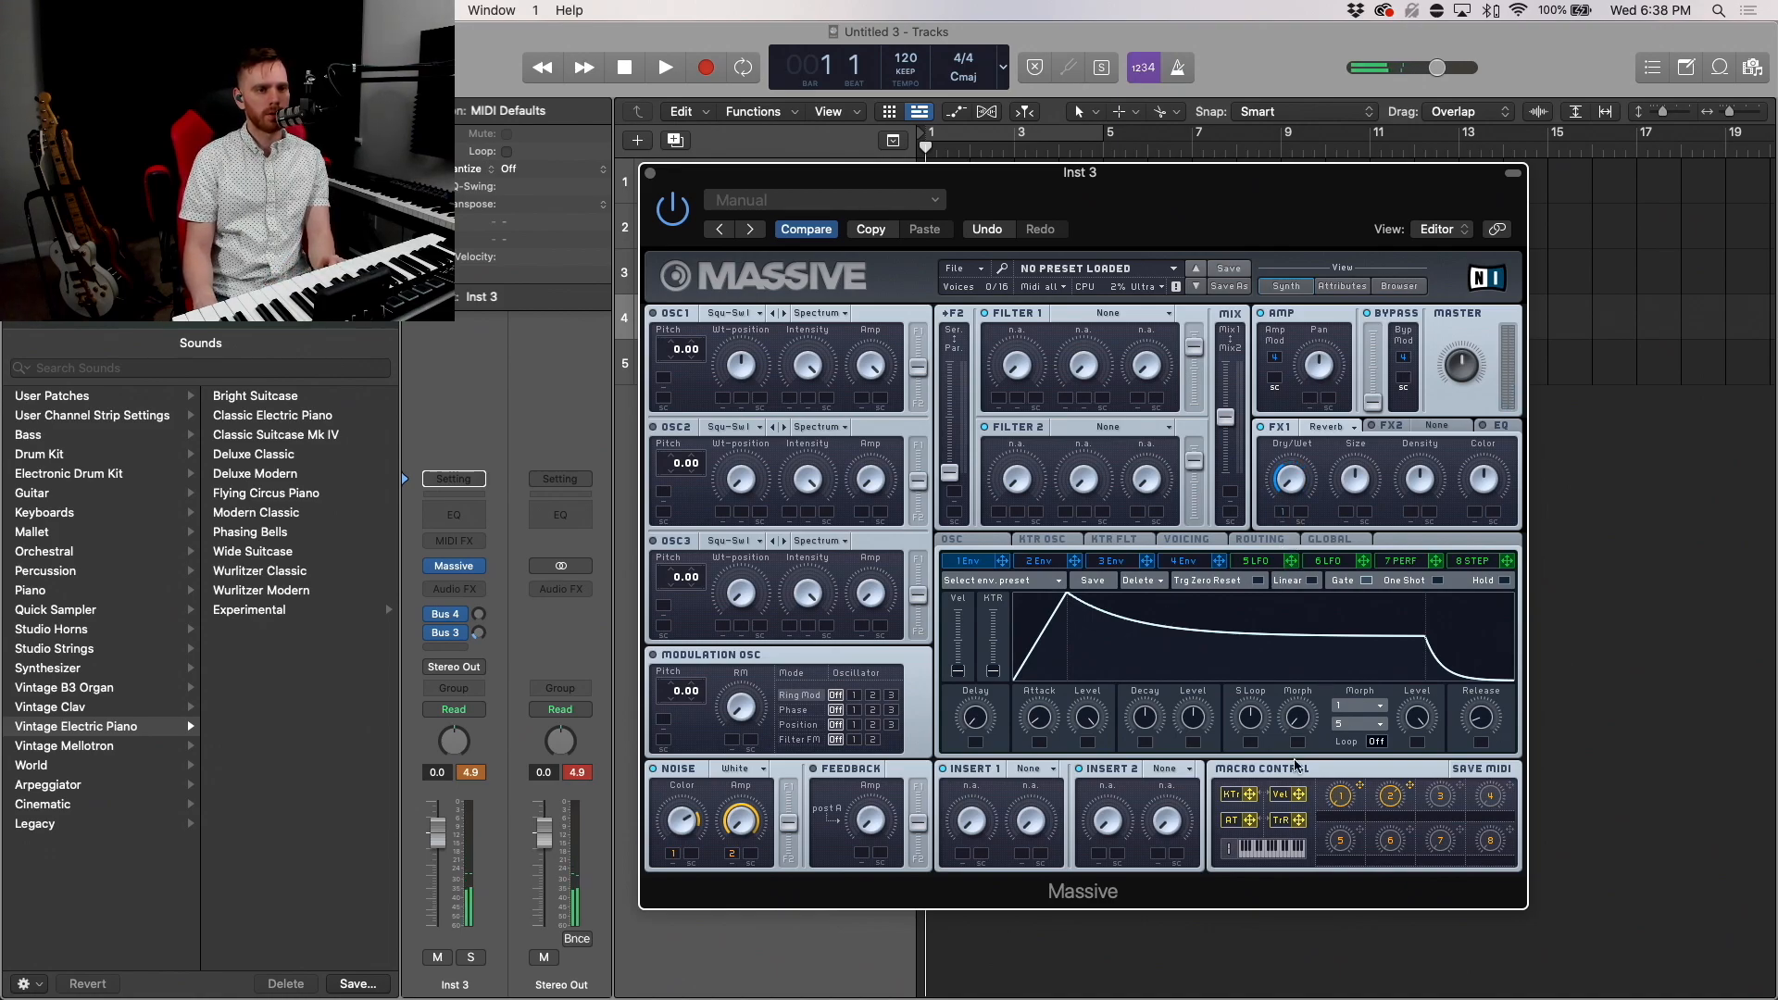
pyautogui.moveTo(1193, 728)
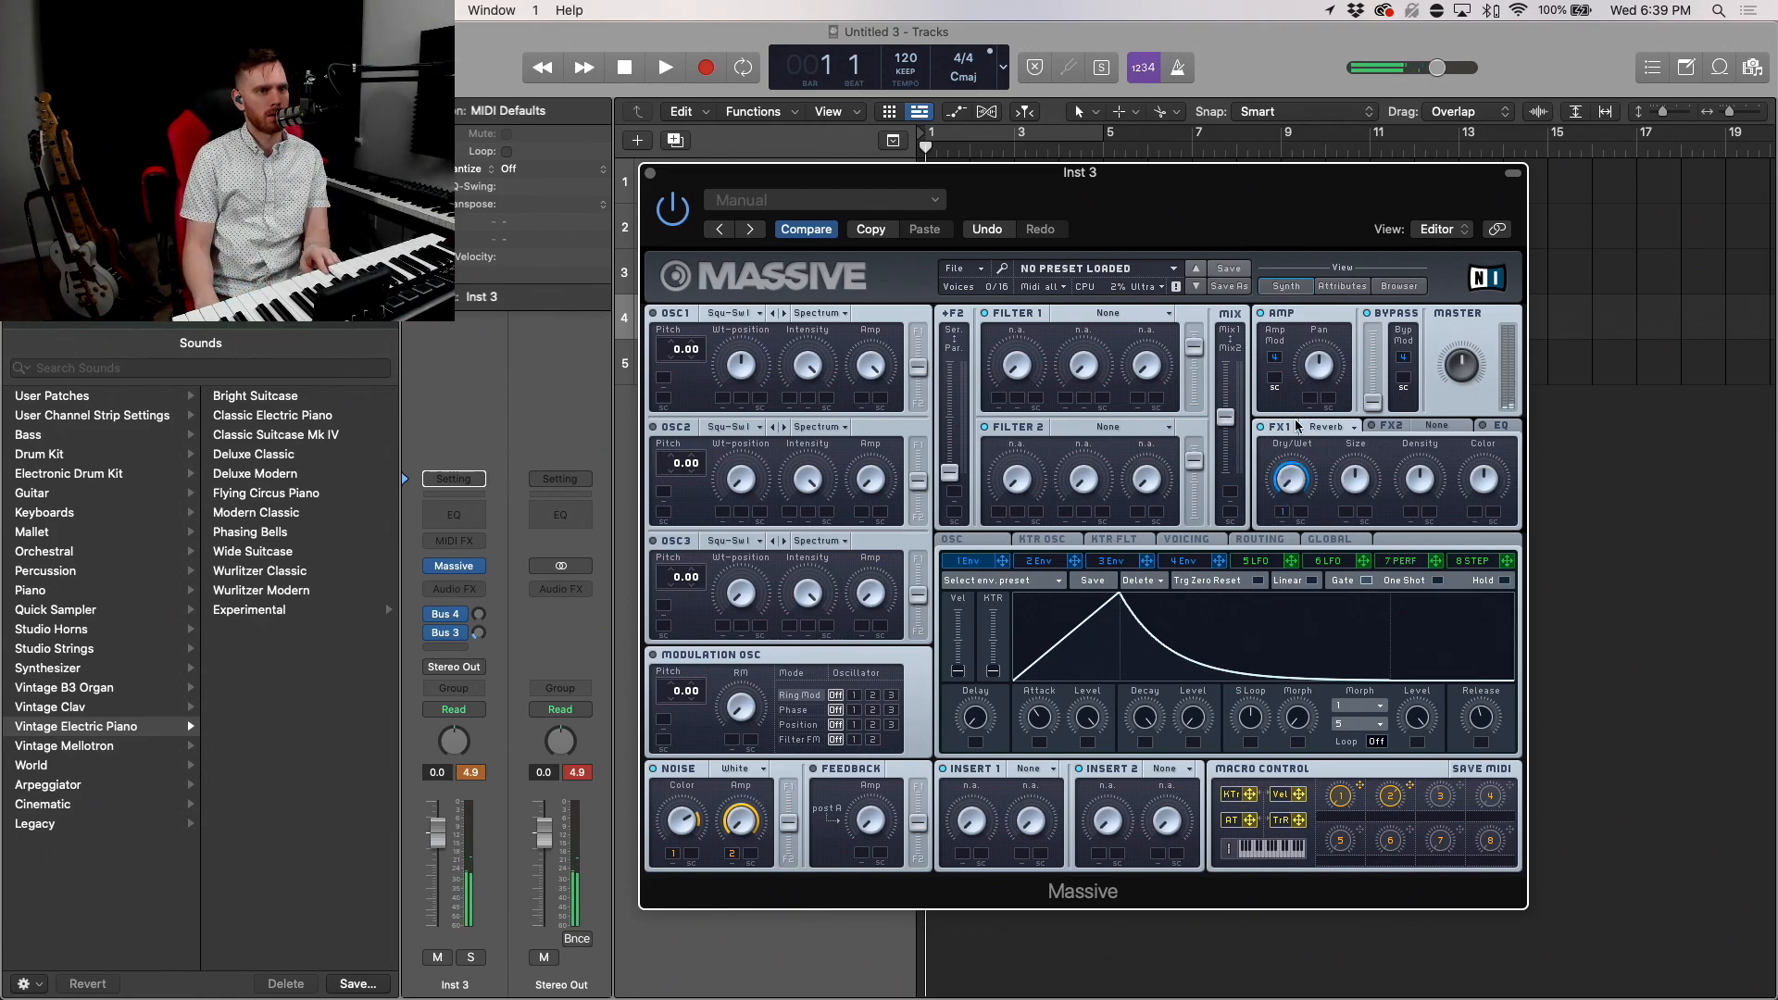
pyautogui.moveTo(919, 748)
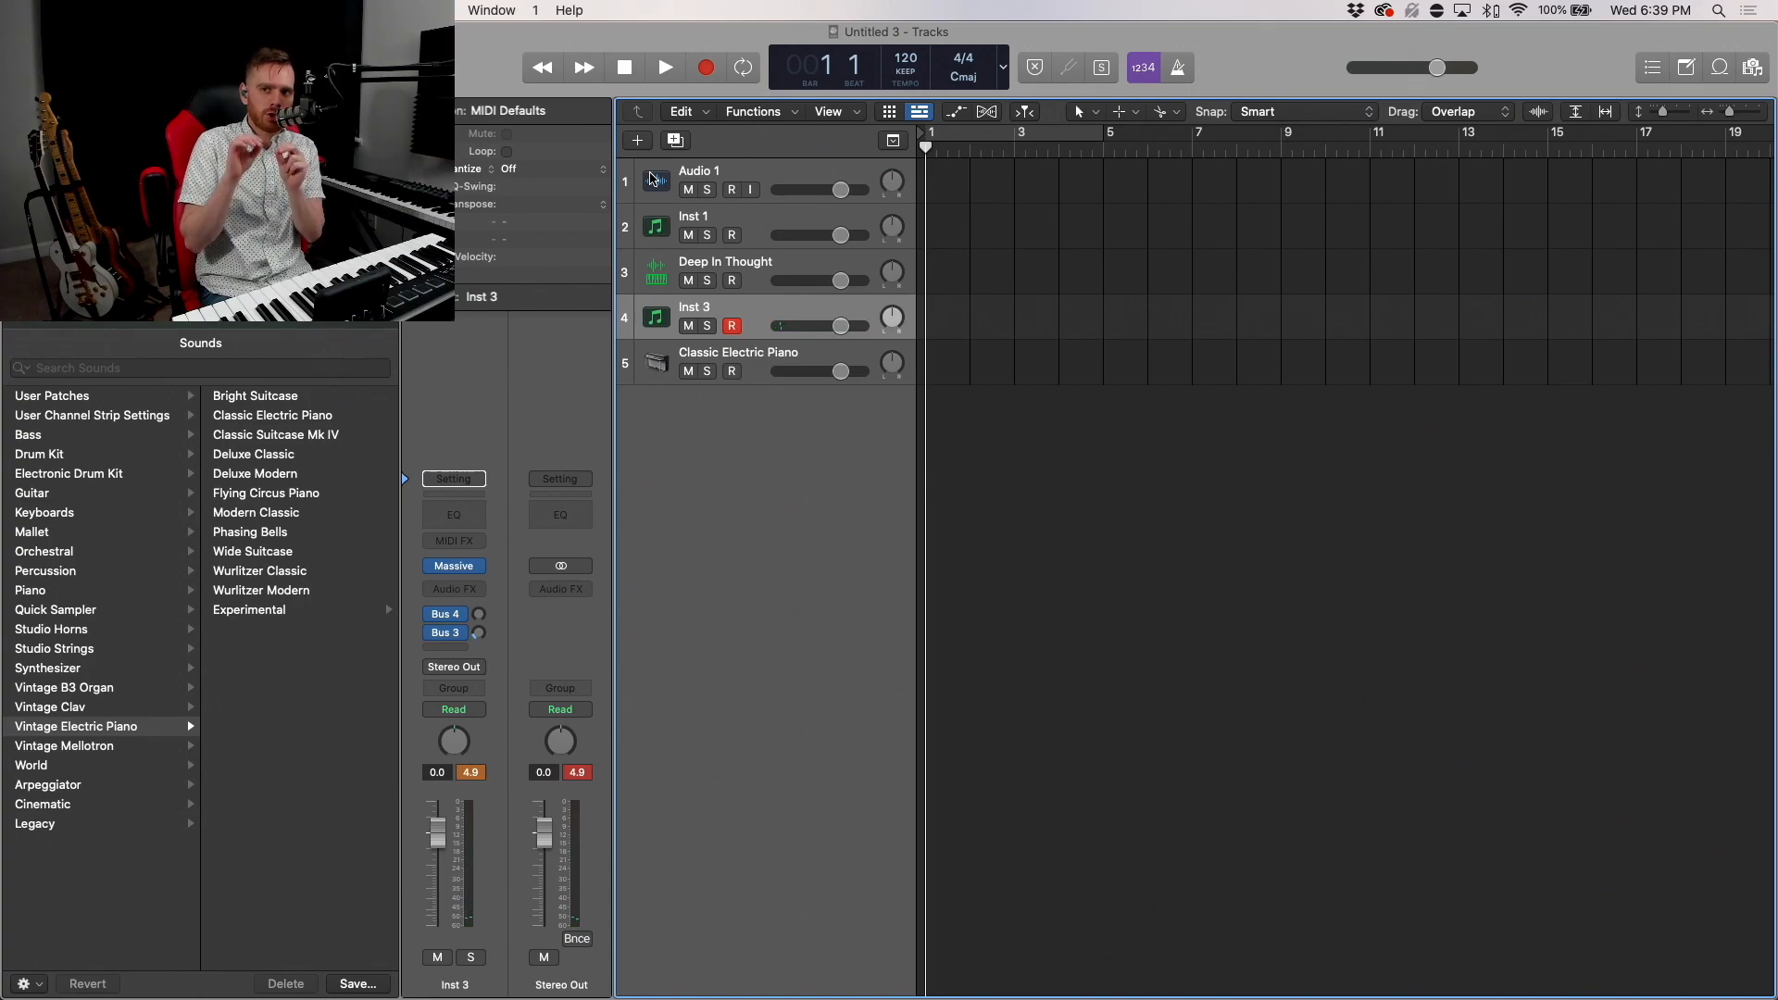
pyautogui.moveTo(655, 180)
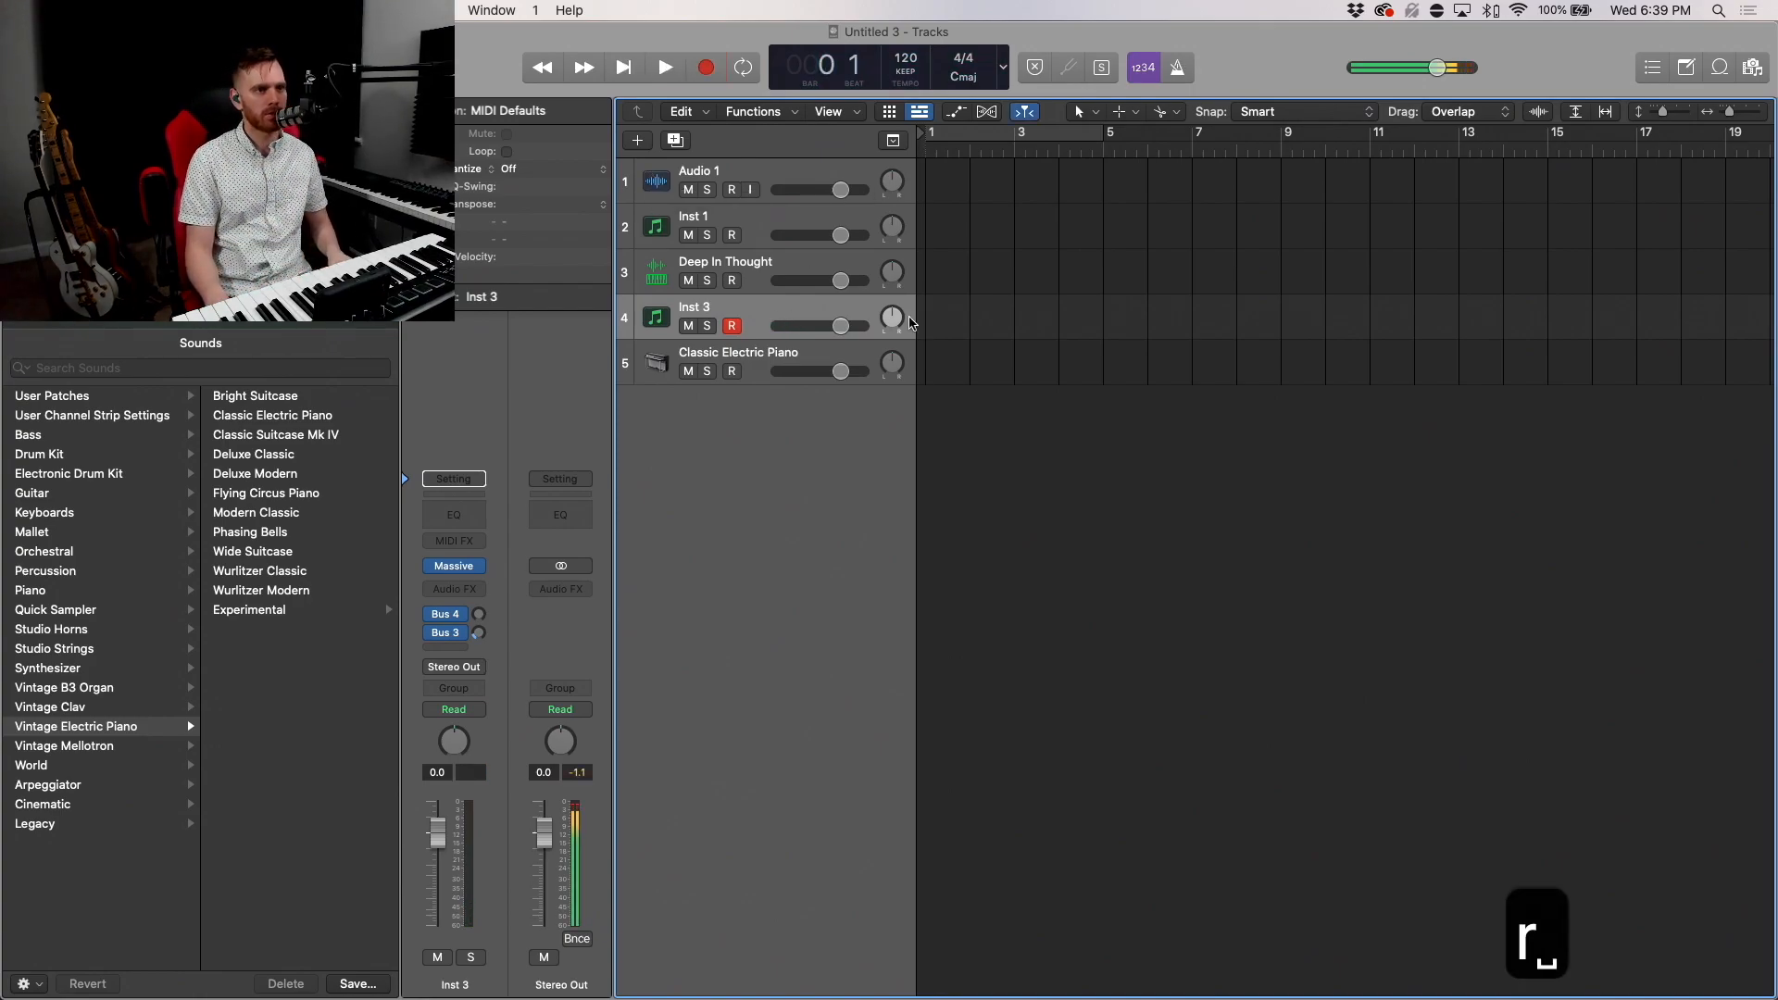
# Step: Open the recorded Inst 3 region, select its held note, then start recording
pyautogui.click(946, 322)
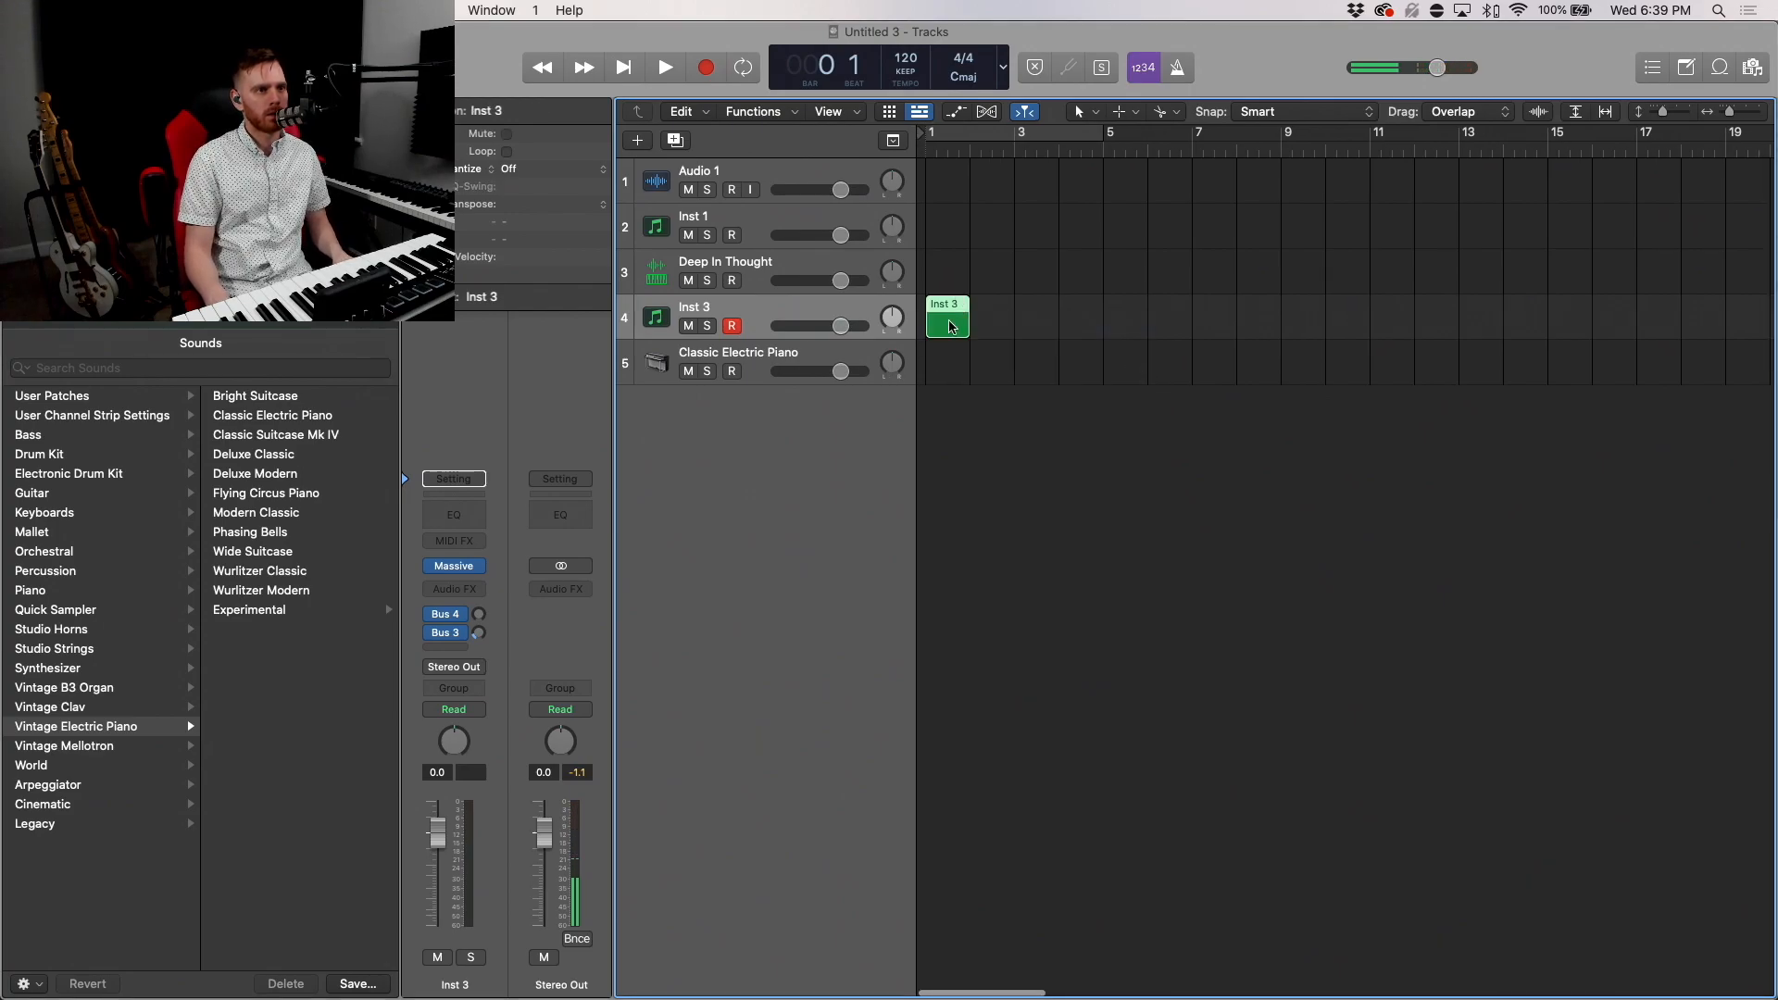
pyautogui.doubleClick(946, 319)
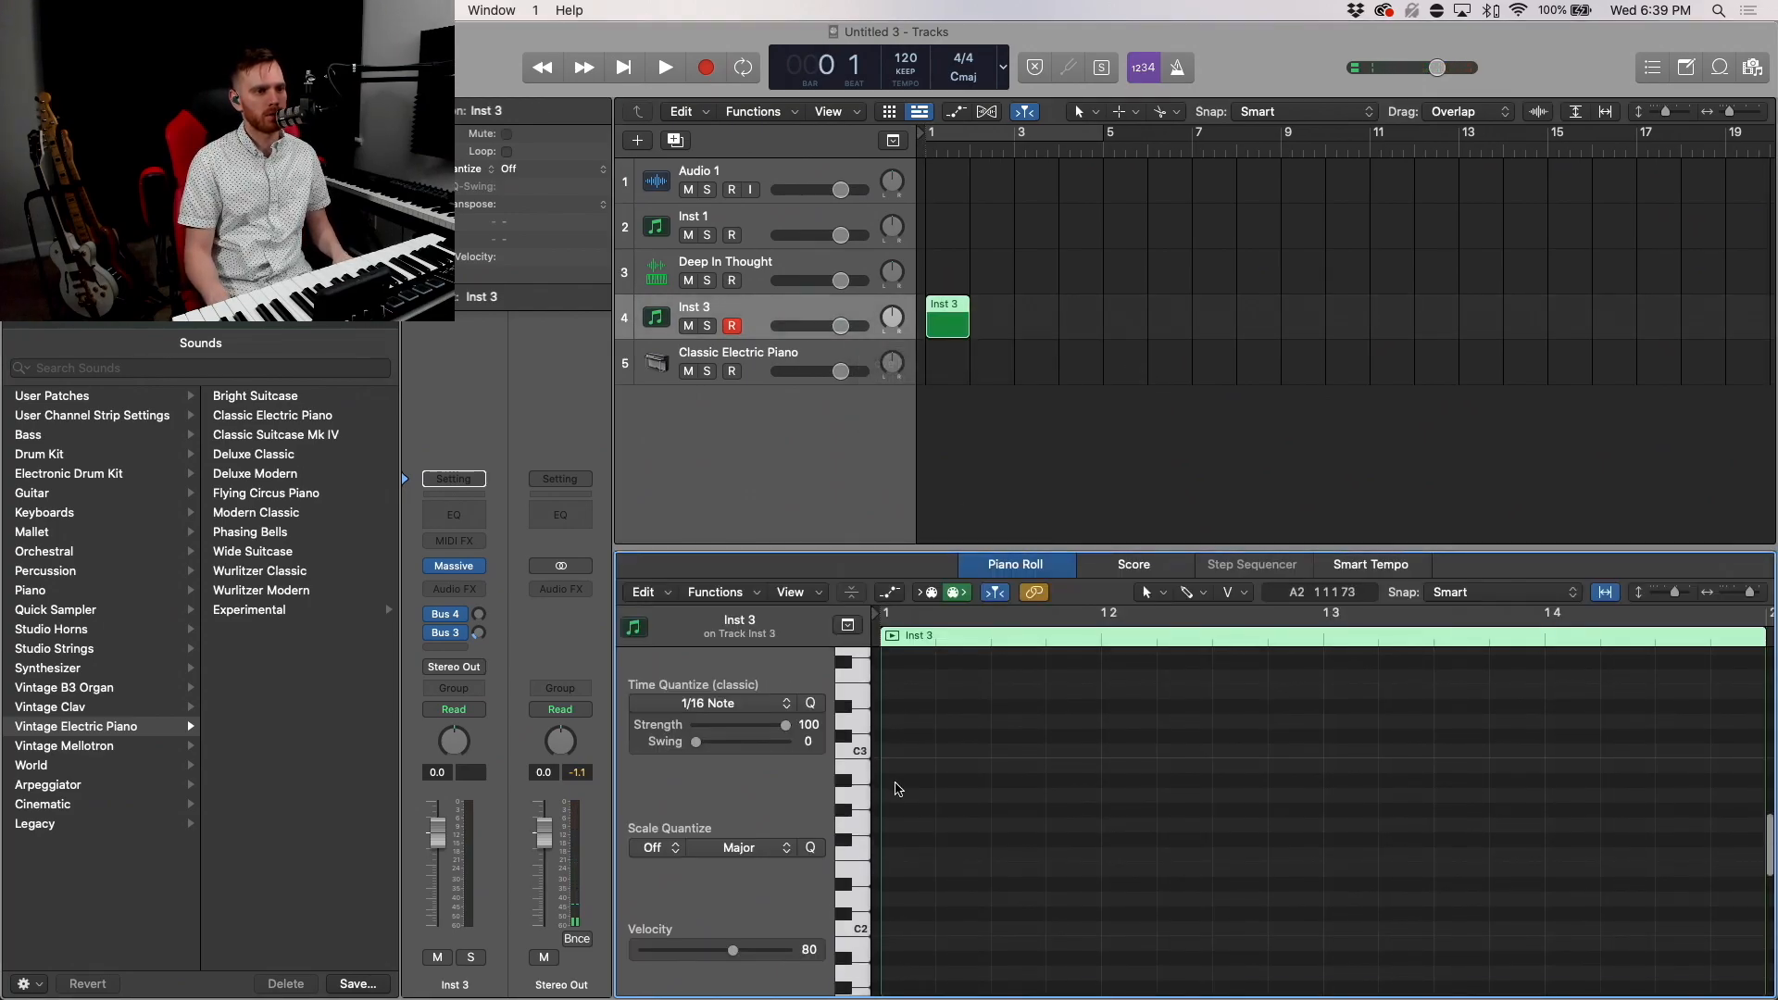
pyautogui.click(908, 750)
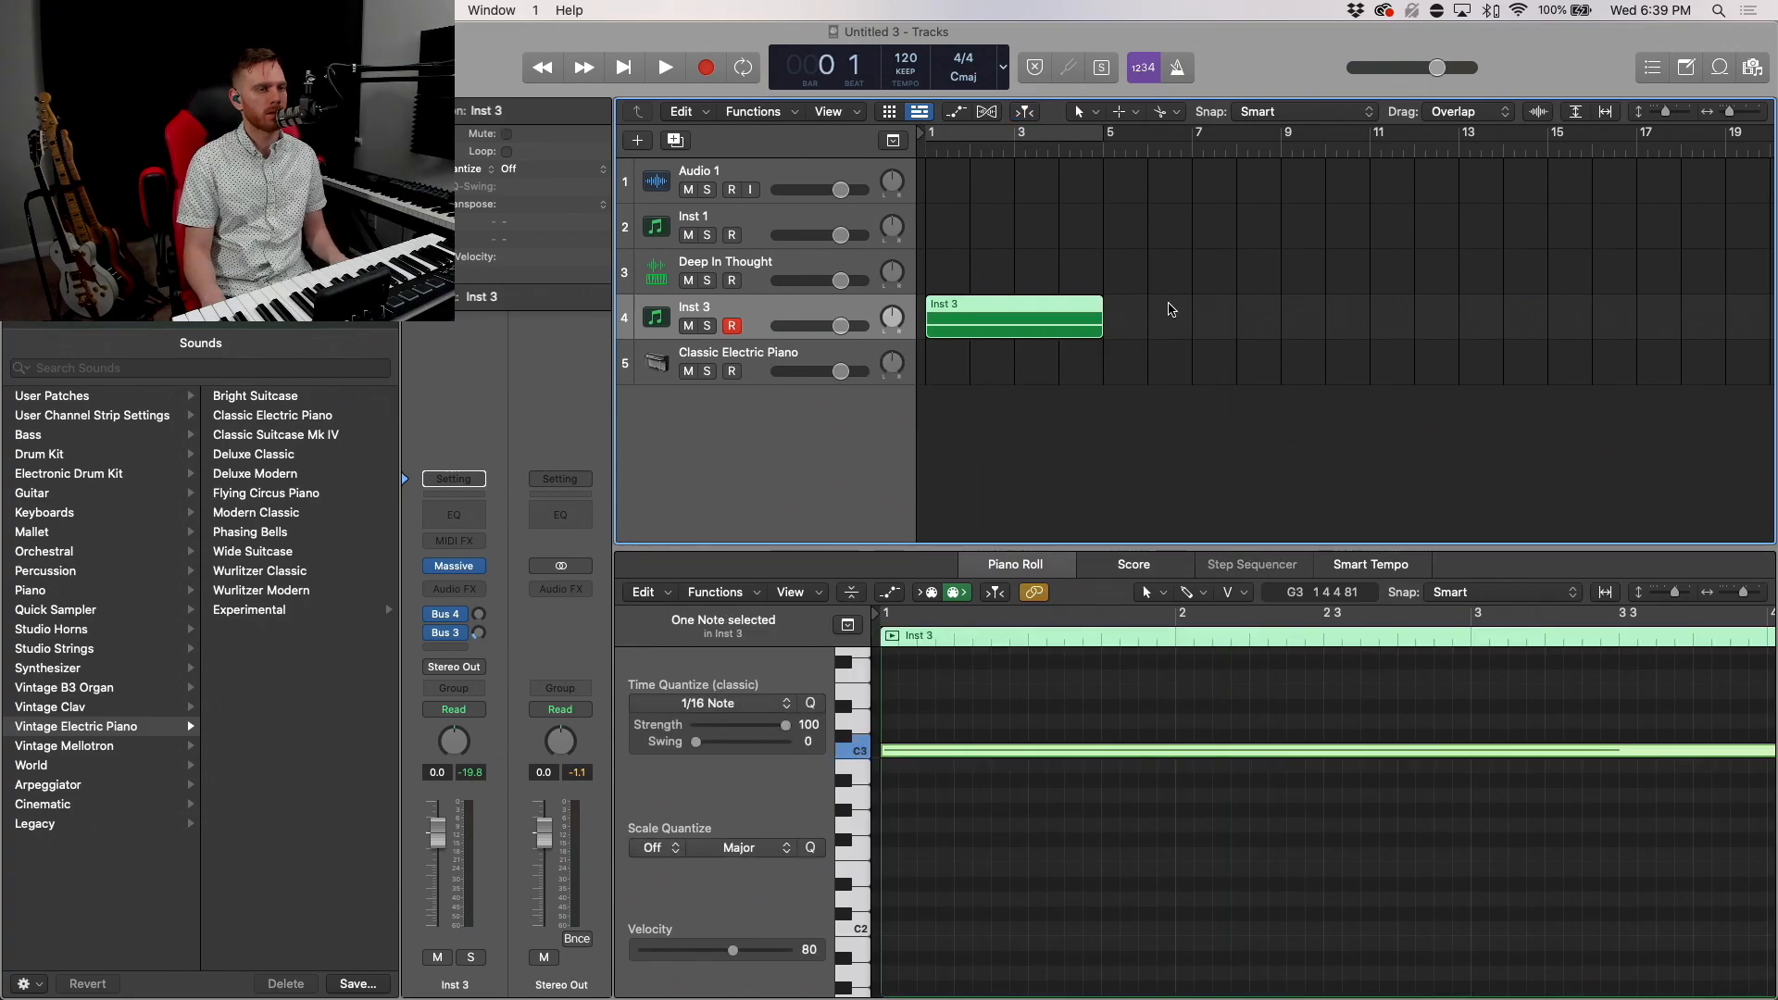
pyautogui.click(663, 67)
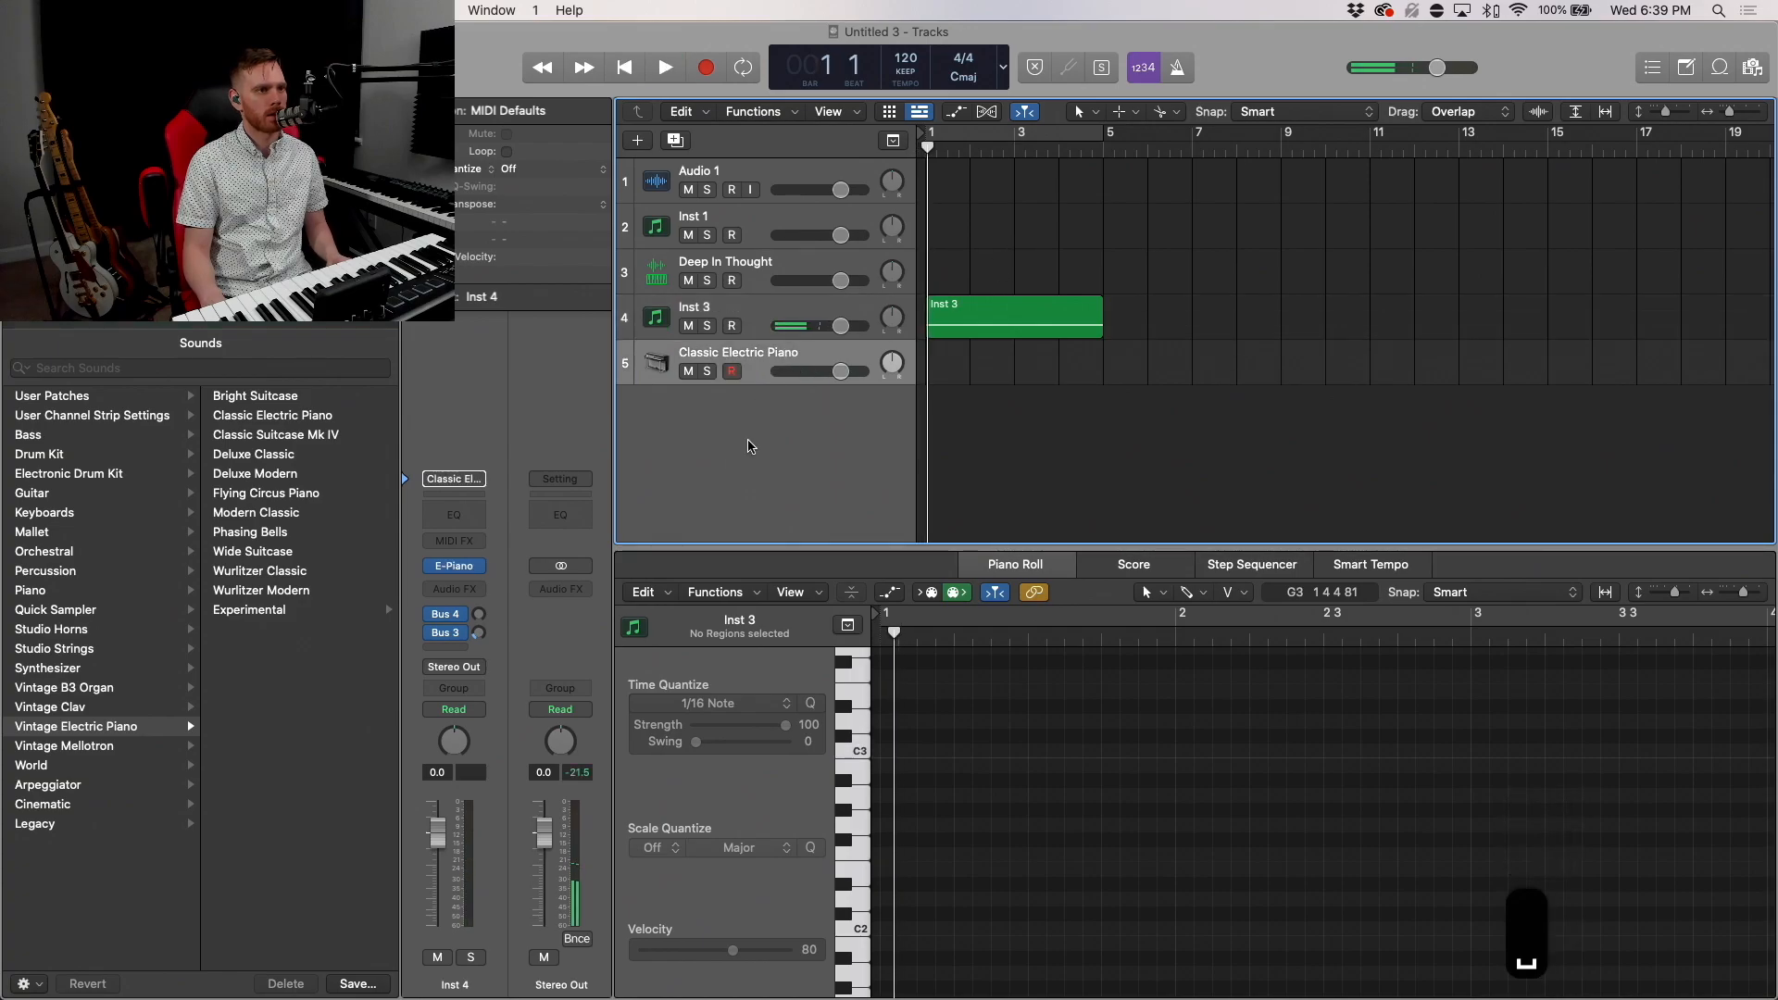
# Step: Load the Analog Circuits drum kit on track 5, set the tempo, and record the kick-and-snare pattern
pyautogui.click(68, 474)
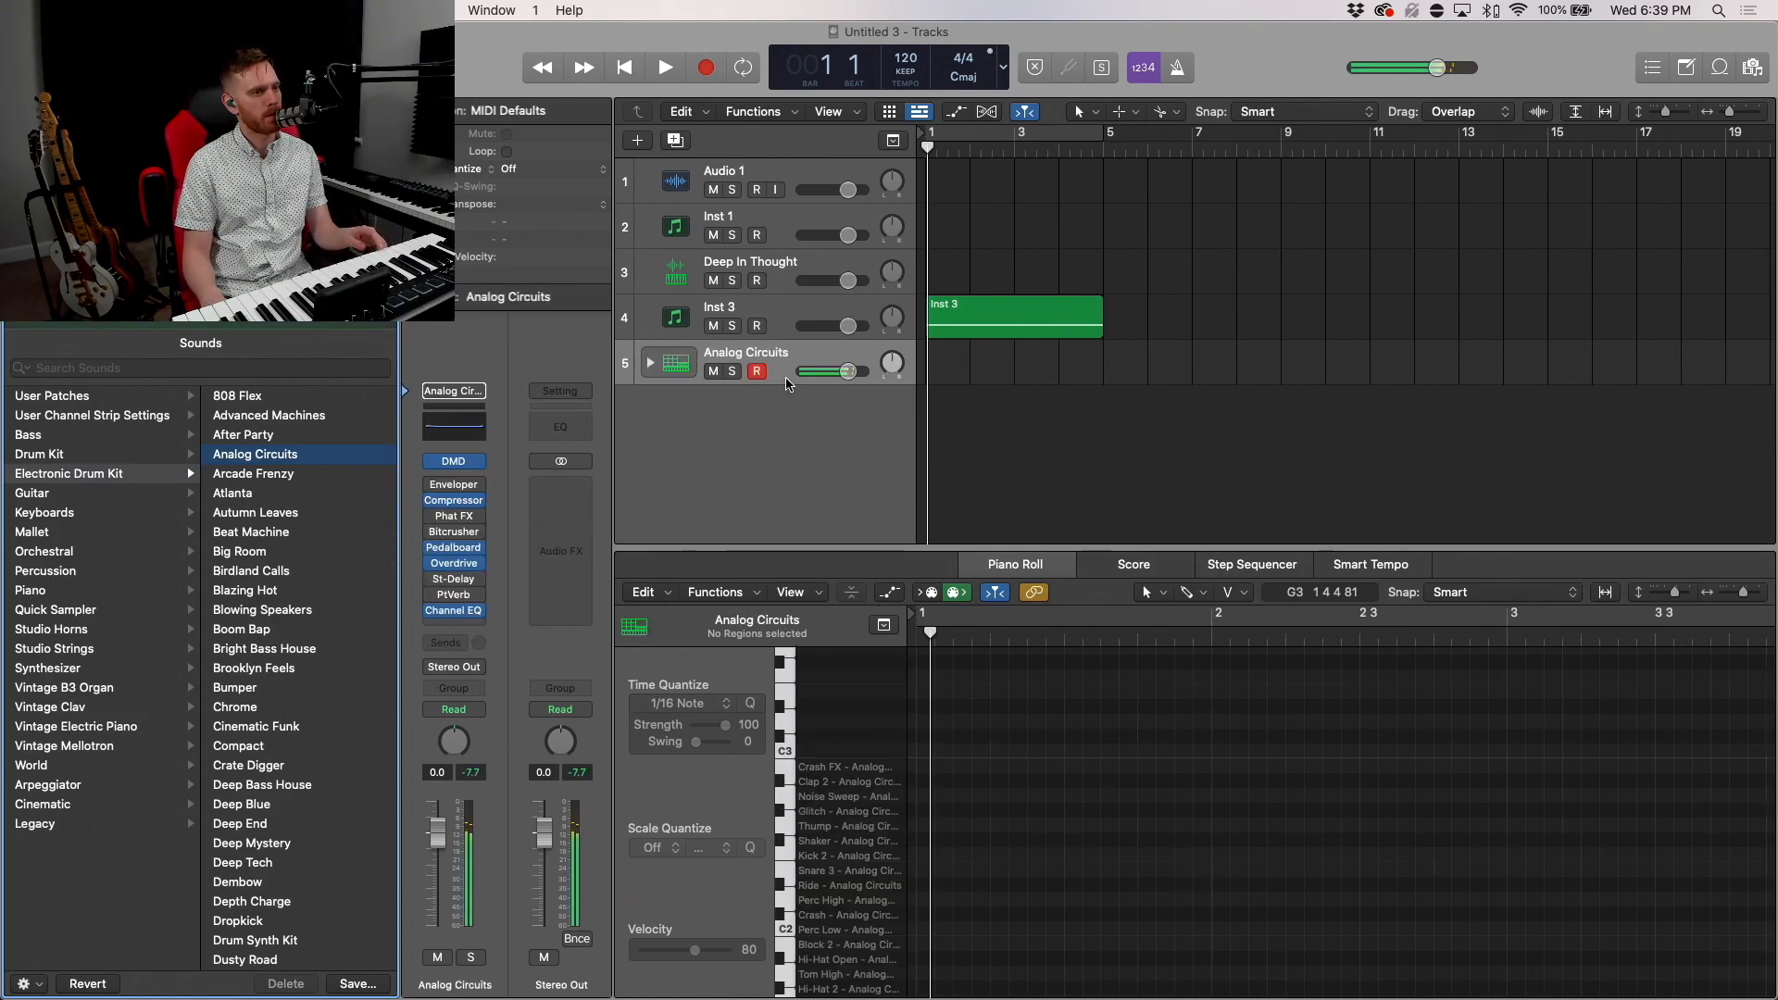
pyautogui.moveTo(785, 385)
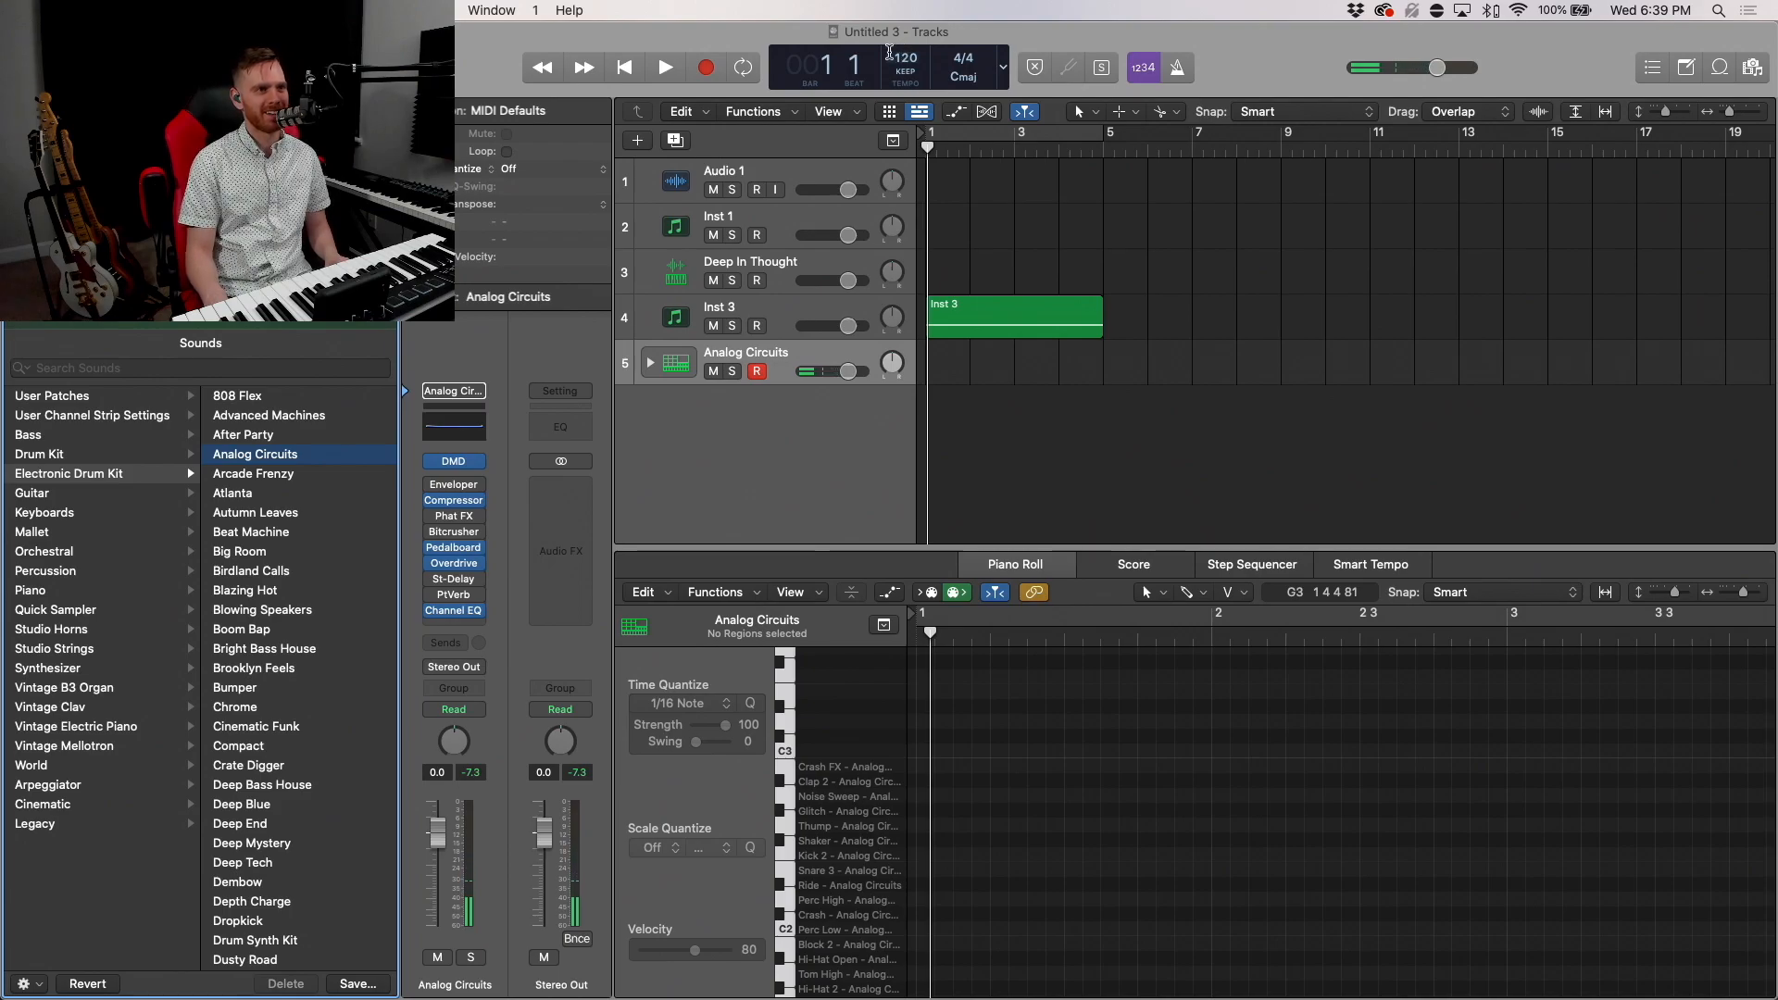
pyautogui.write('86')
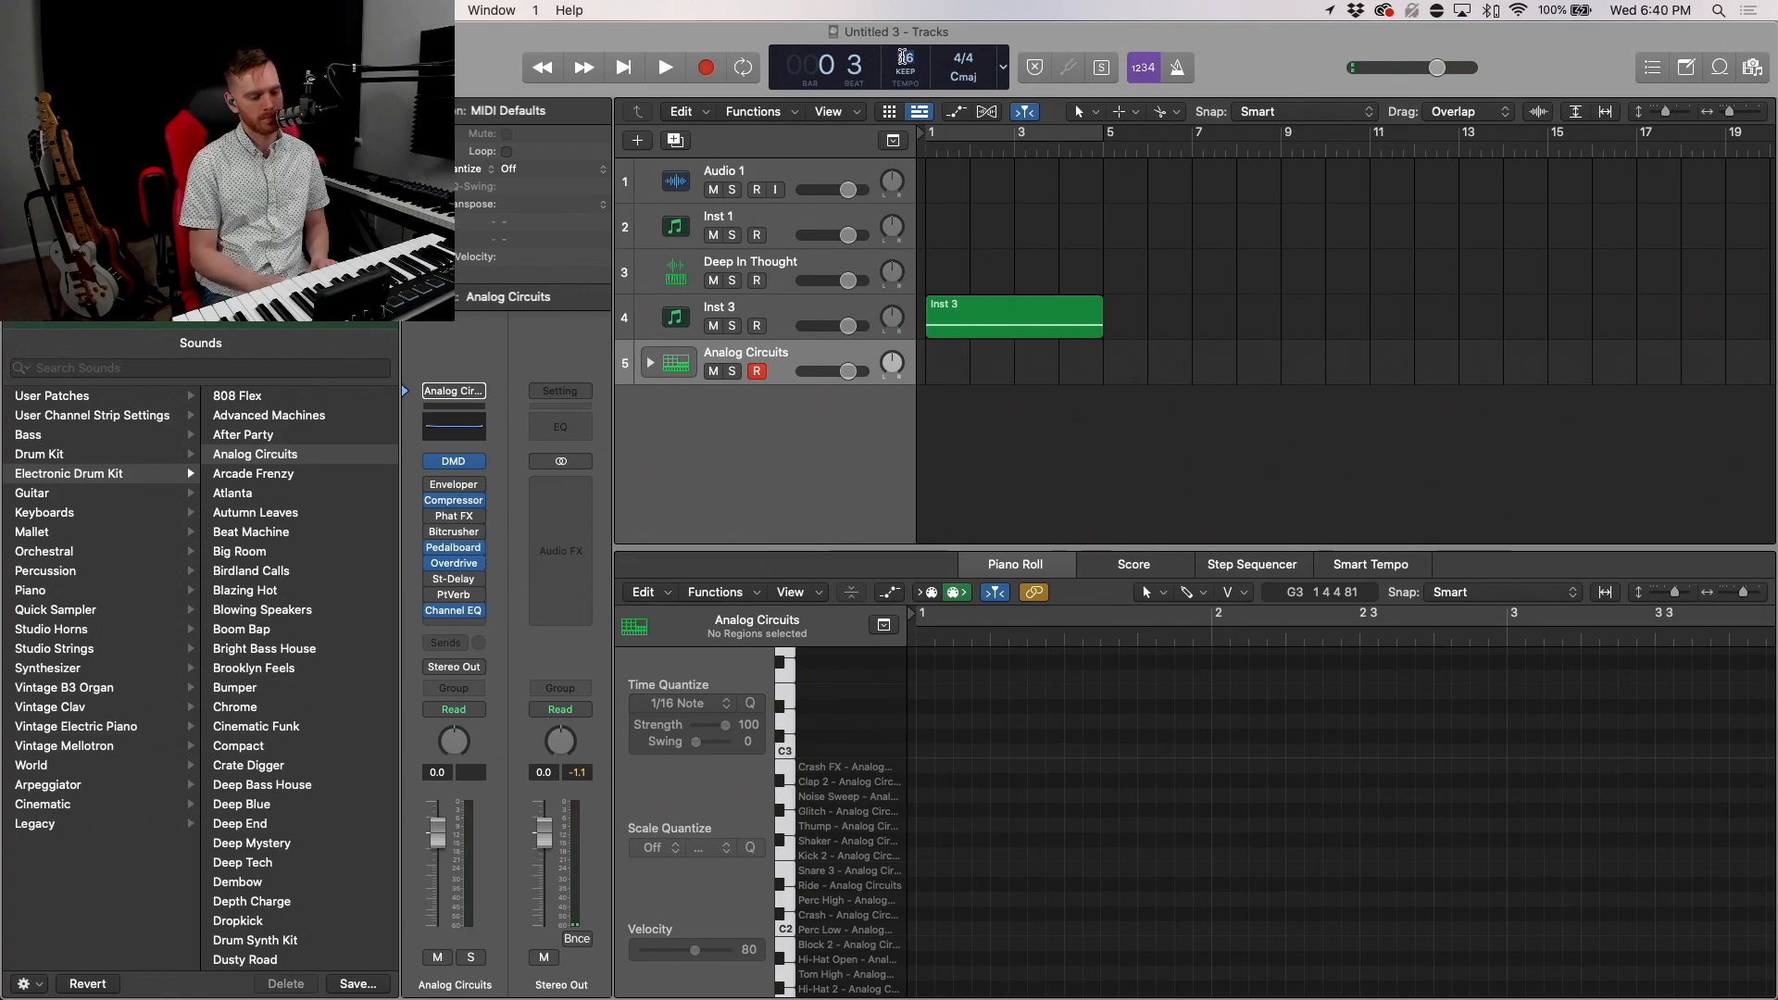
pyautogui.click(663, 66)
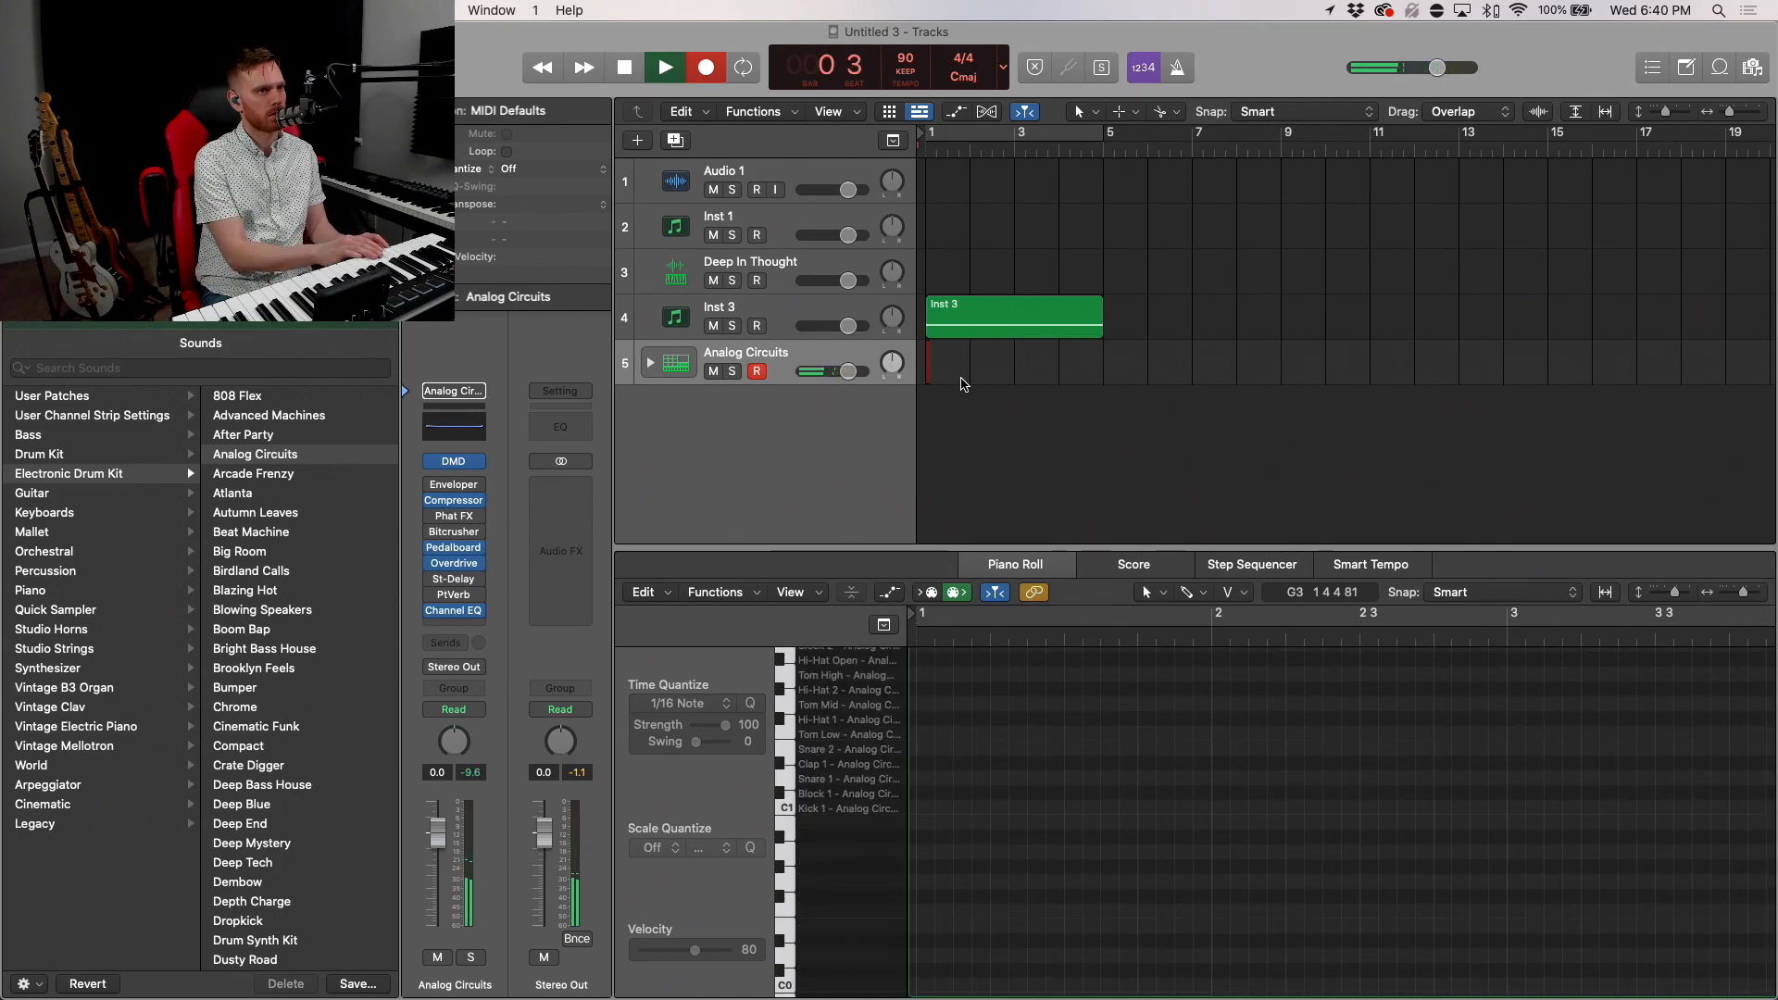
pyautogui.click(664, 66)
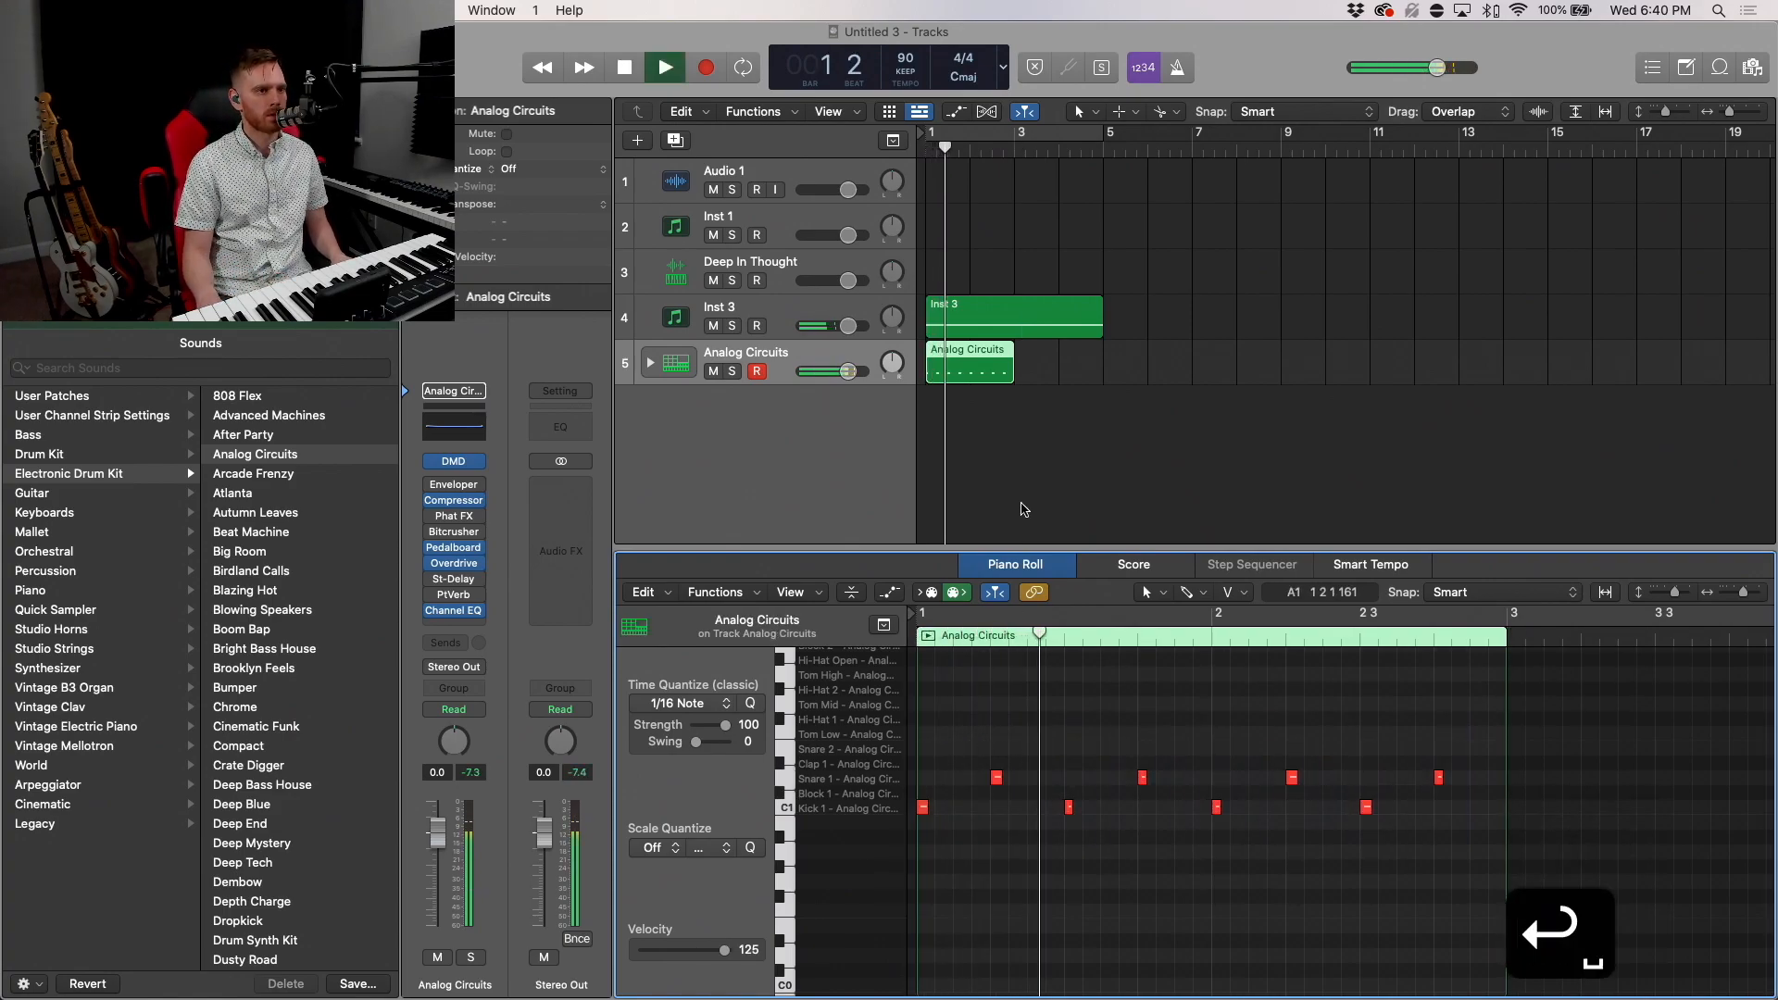
pyautogui.click(663, 67)
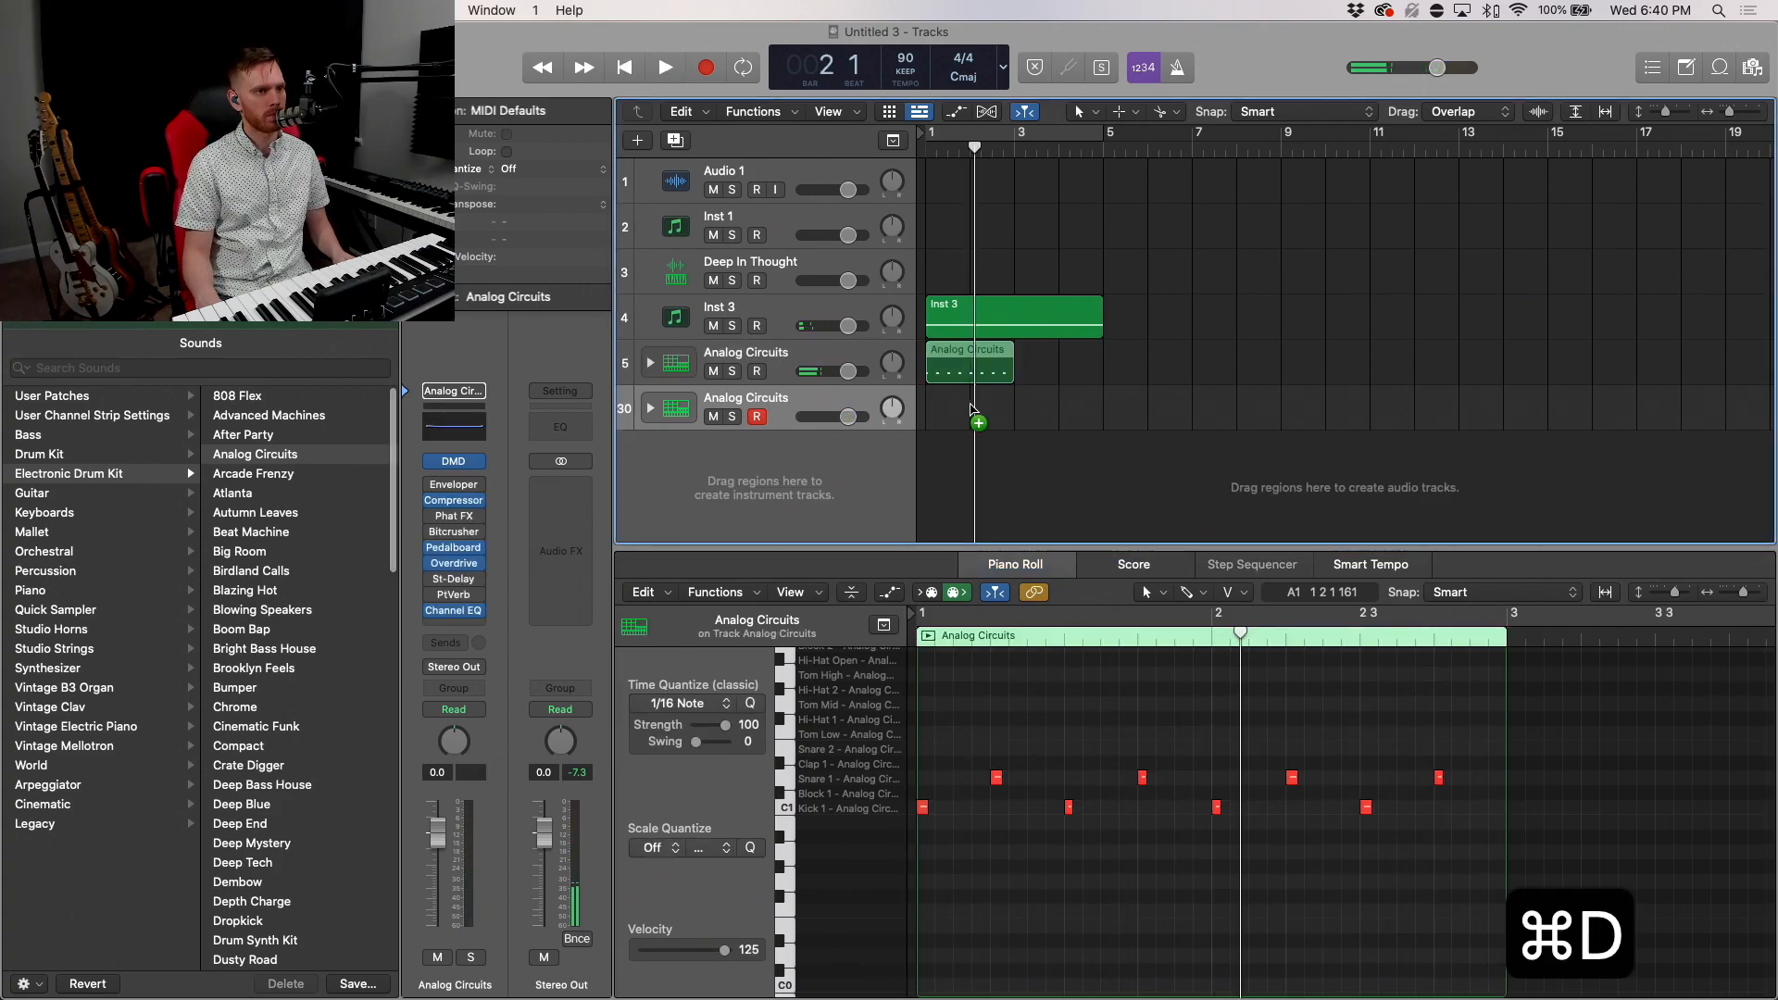
# Step: Copy the drum region onto the duplicated track, solo it and play it back
pyautogui.click(648, 408)
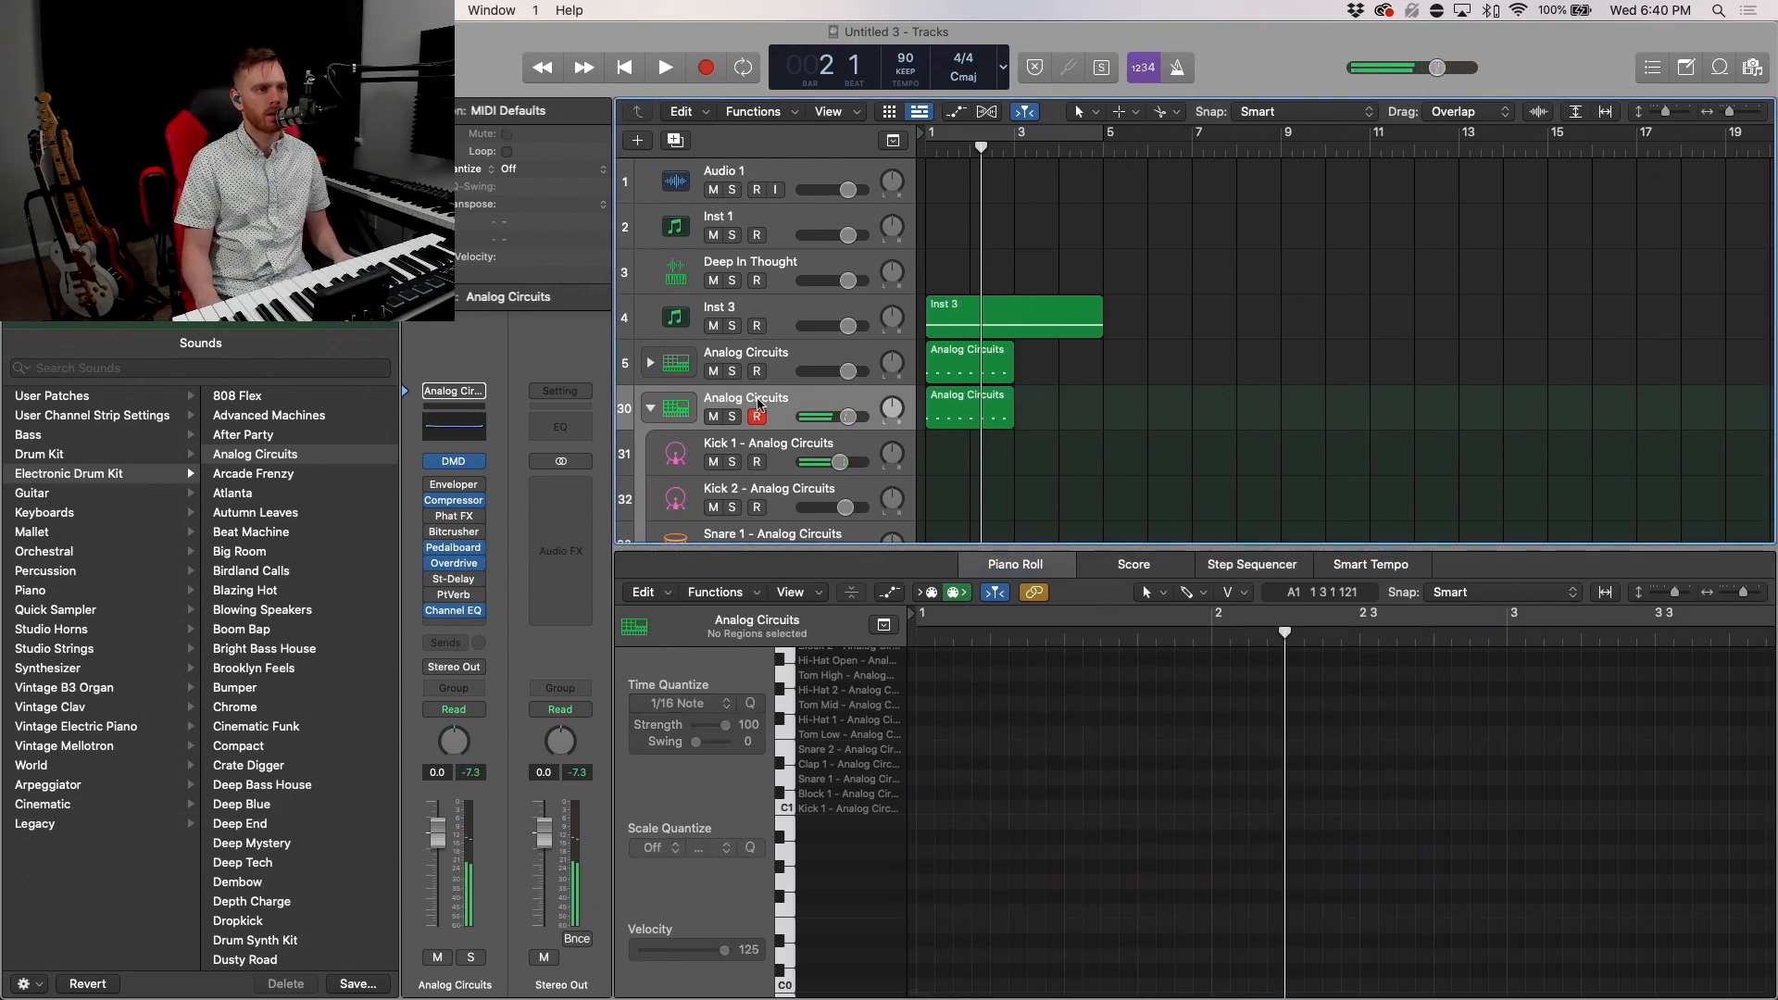
pyautogui.click(968, 406)
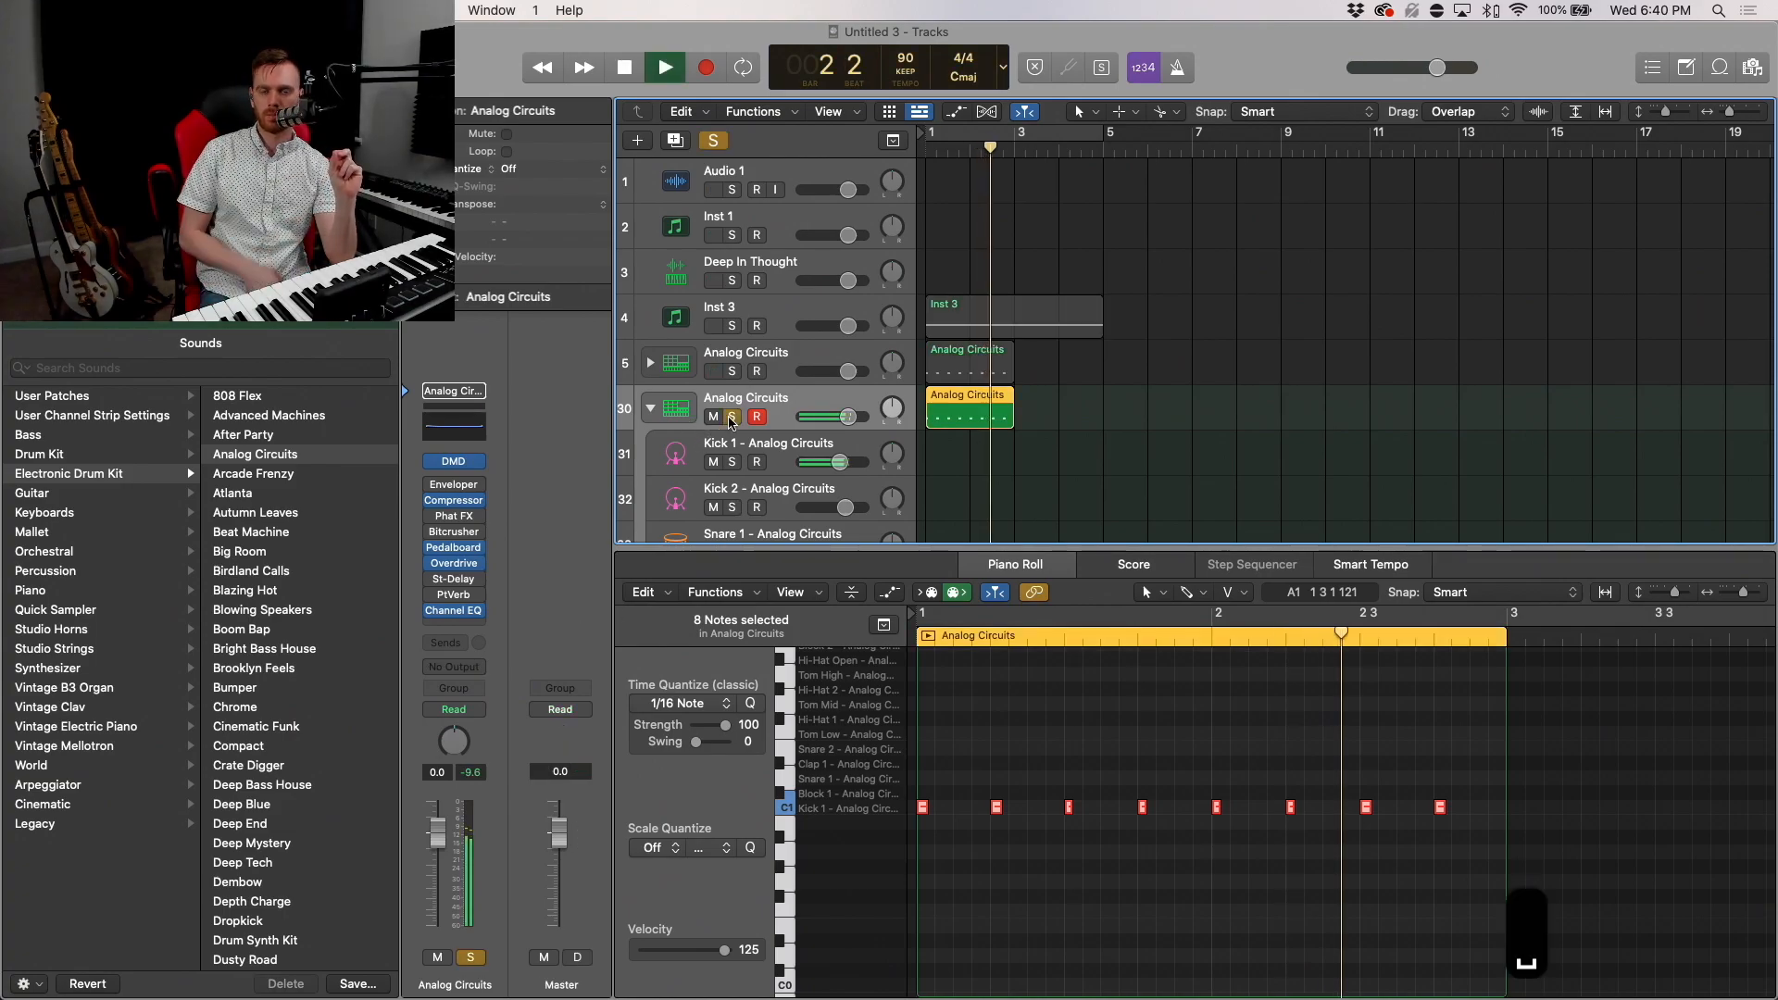
pyautogui.click(663, 67)
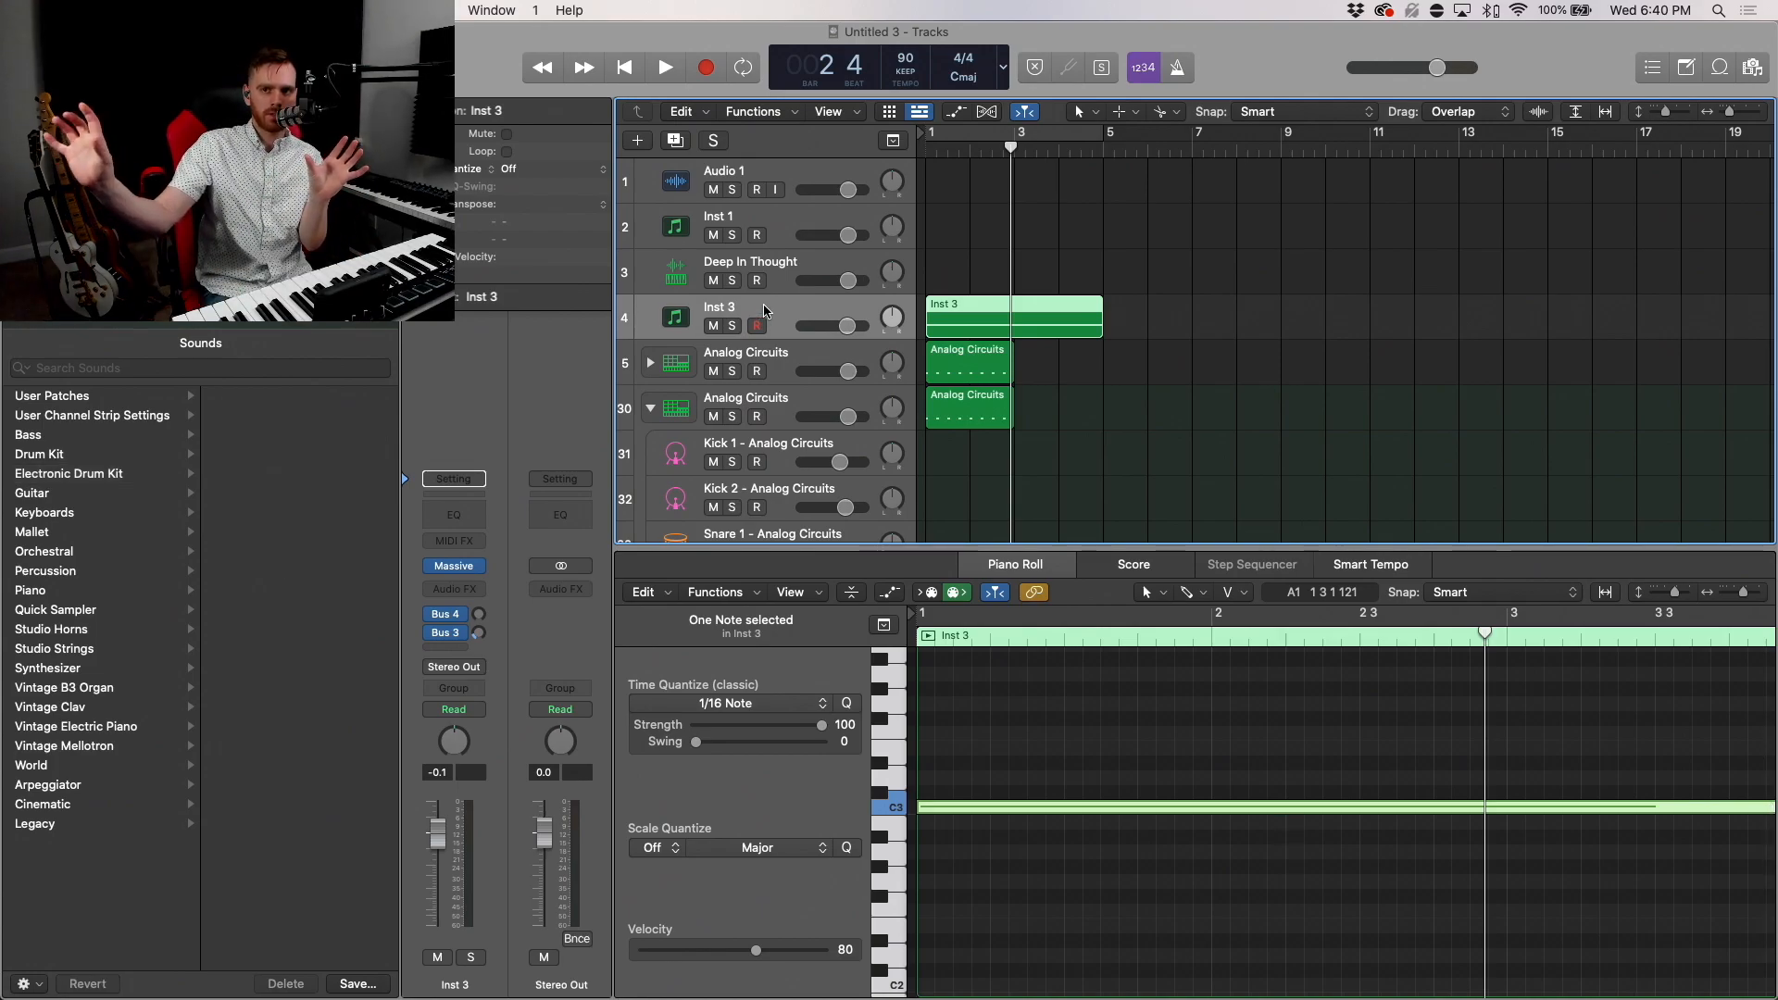
# Step: Insert a Compressor on Inst 3, rename the kick track SIDECHAIN and Inst 3 Noise
pyautogui.click(452, 589)
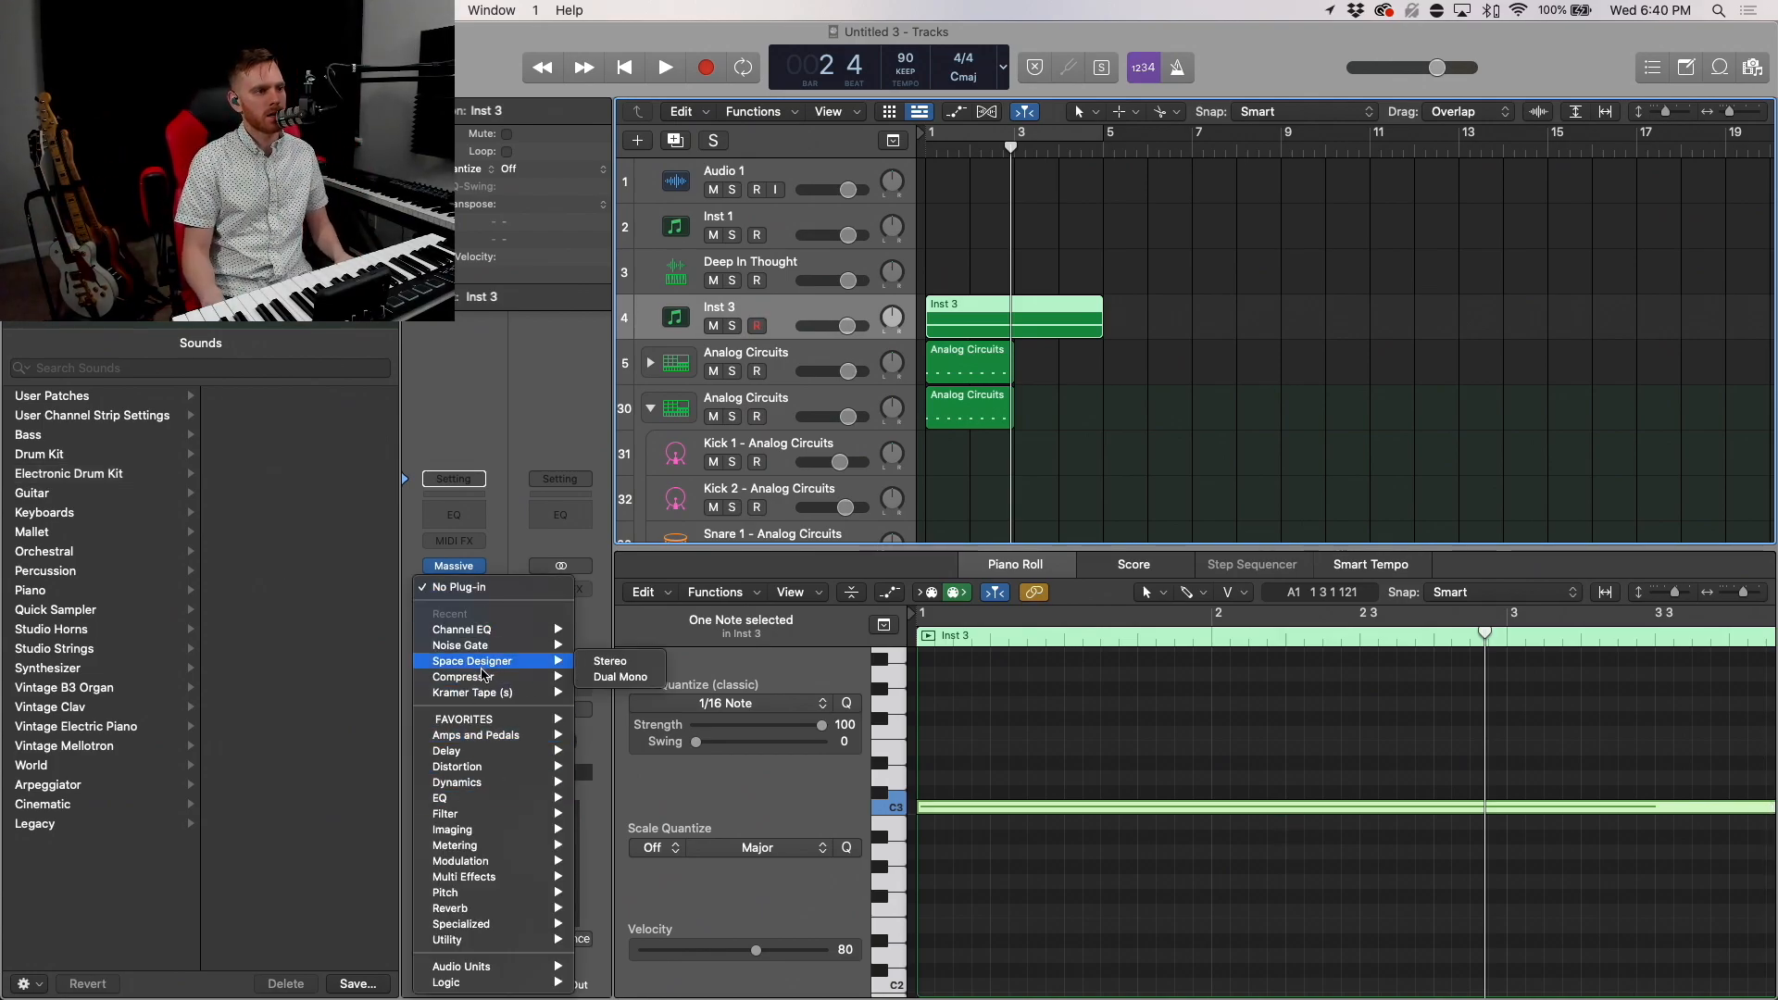
pyautogui.click(463, 676)
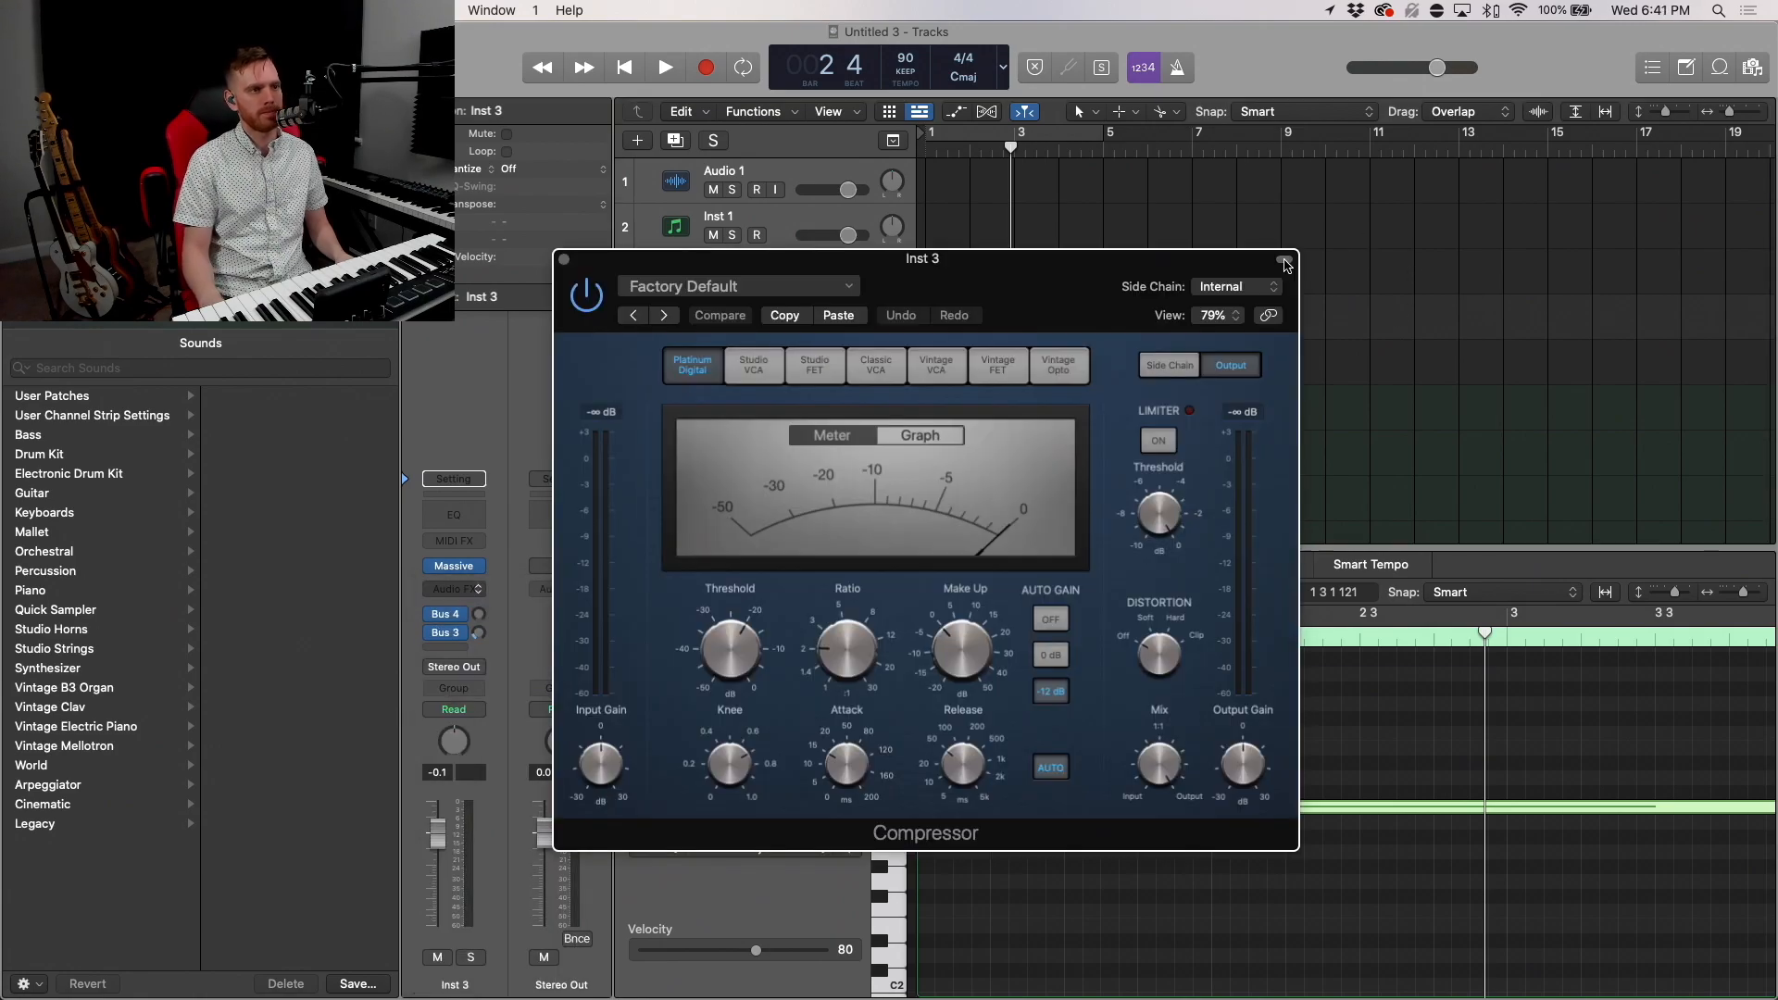
pyautogui.click(1236, 286)
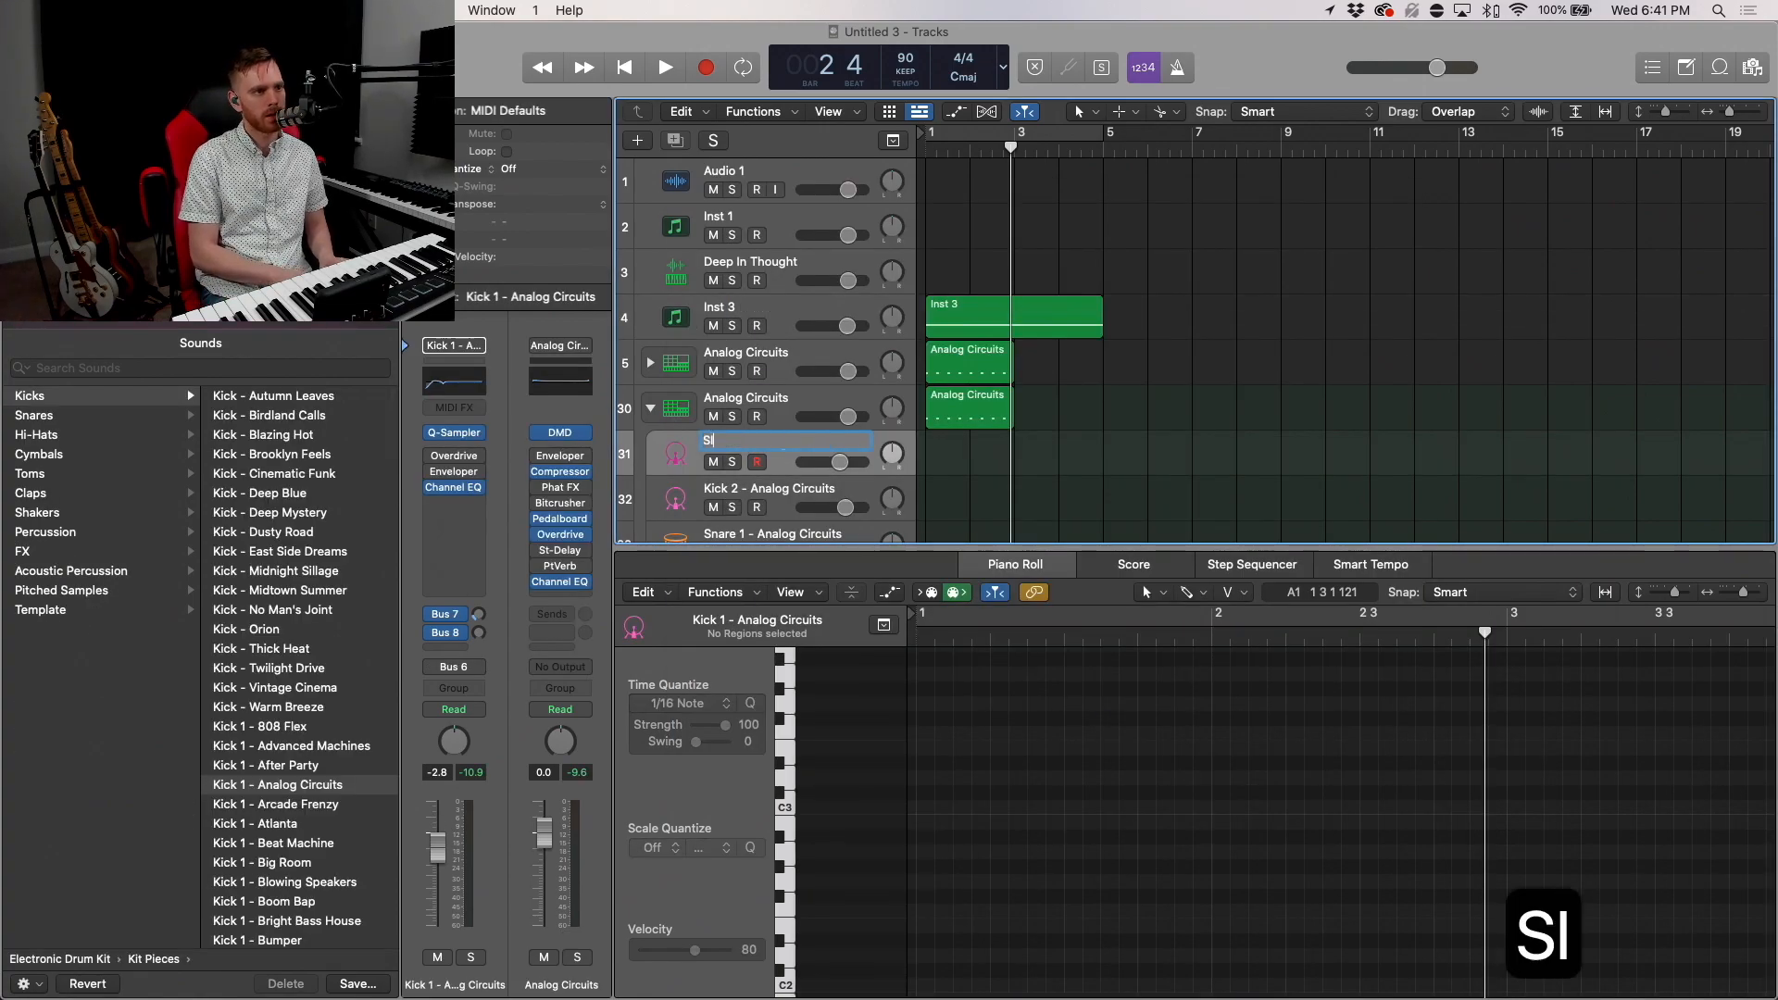
pyautogui.write('SIDECHAIN')
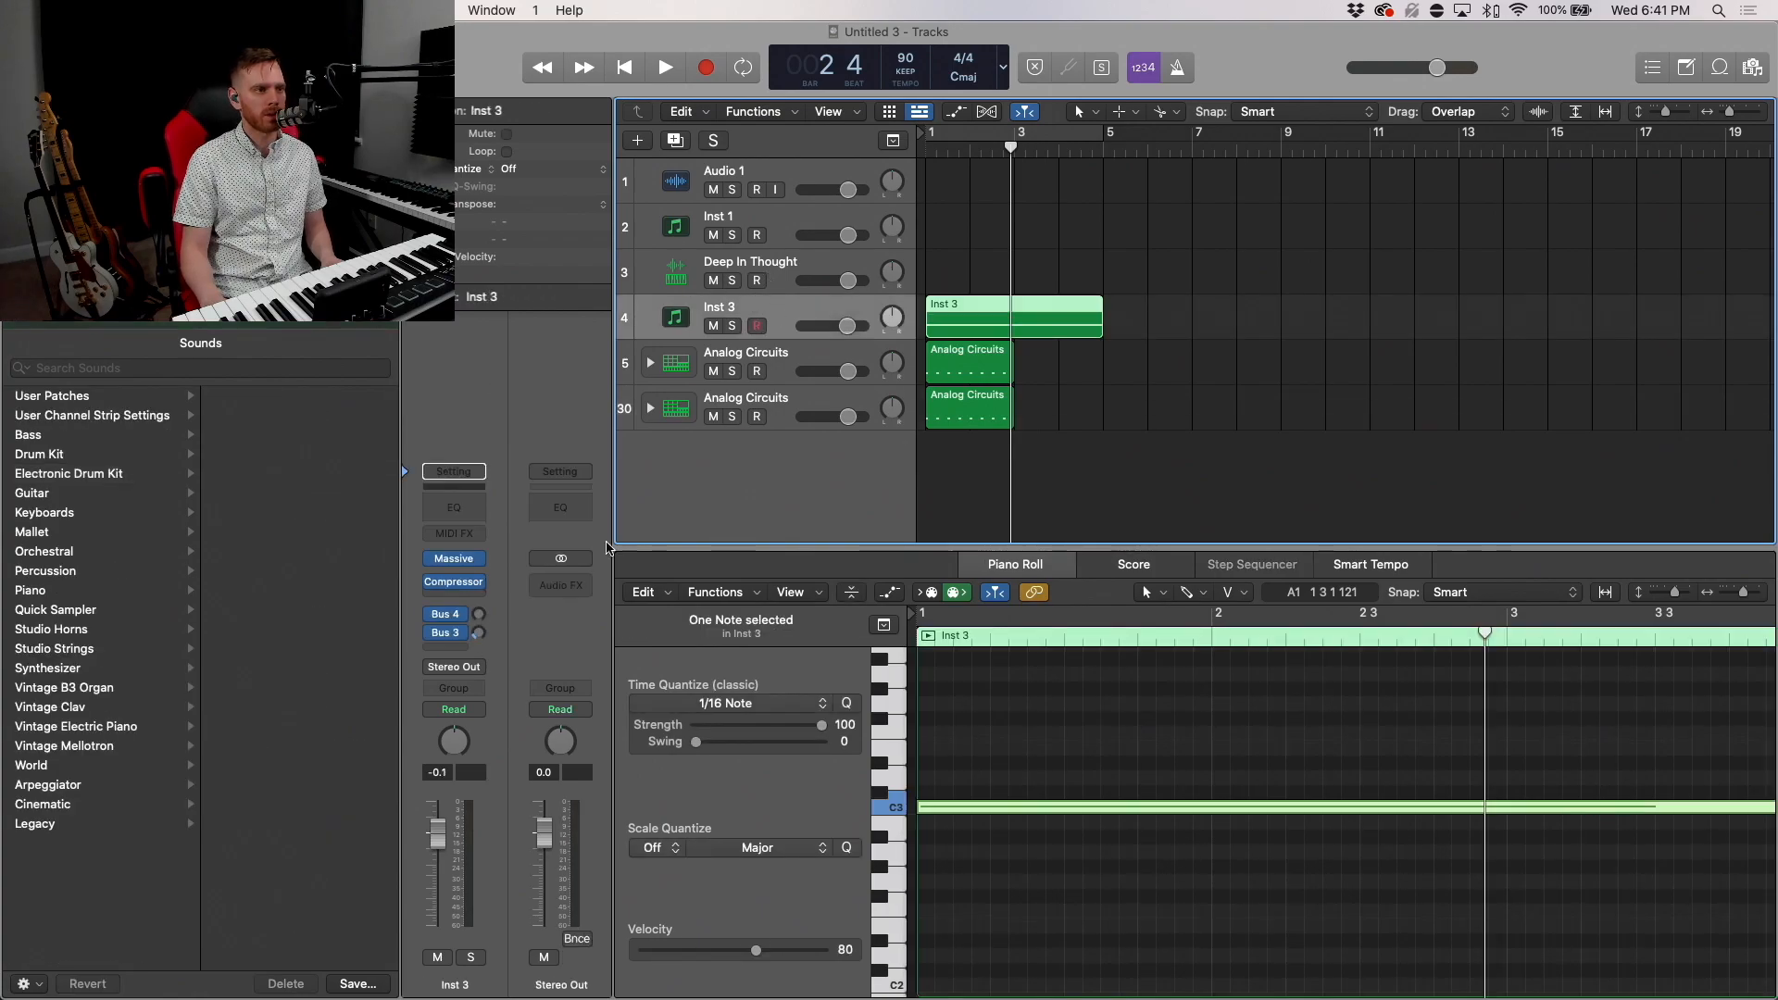
pyautogui.moveTo(706, 389)
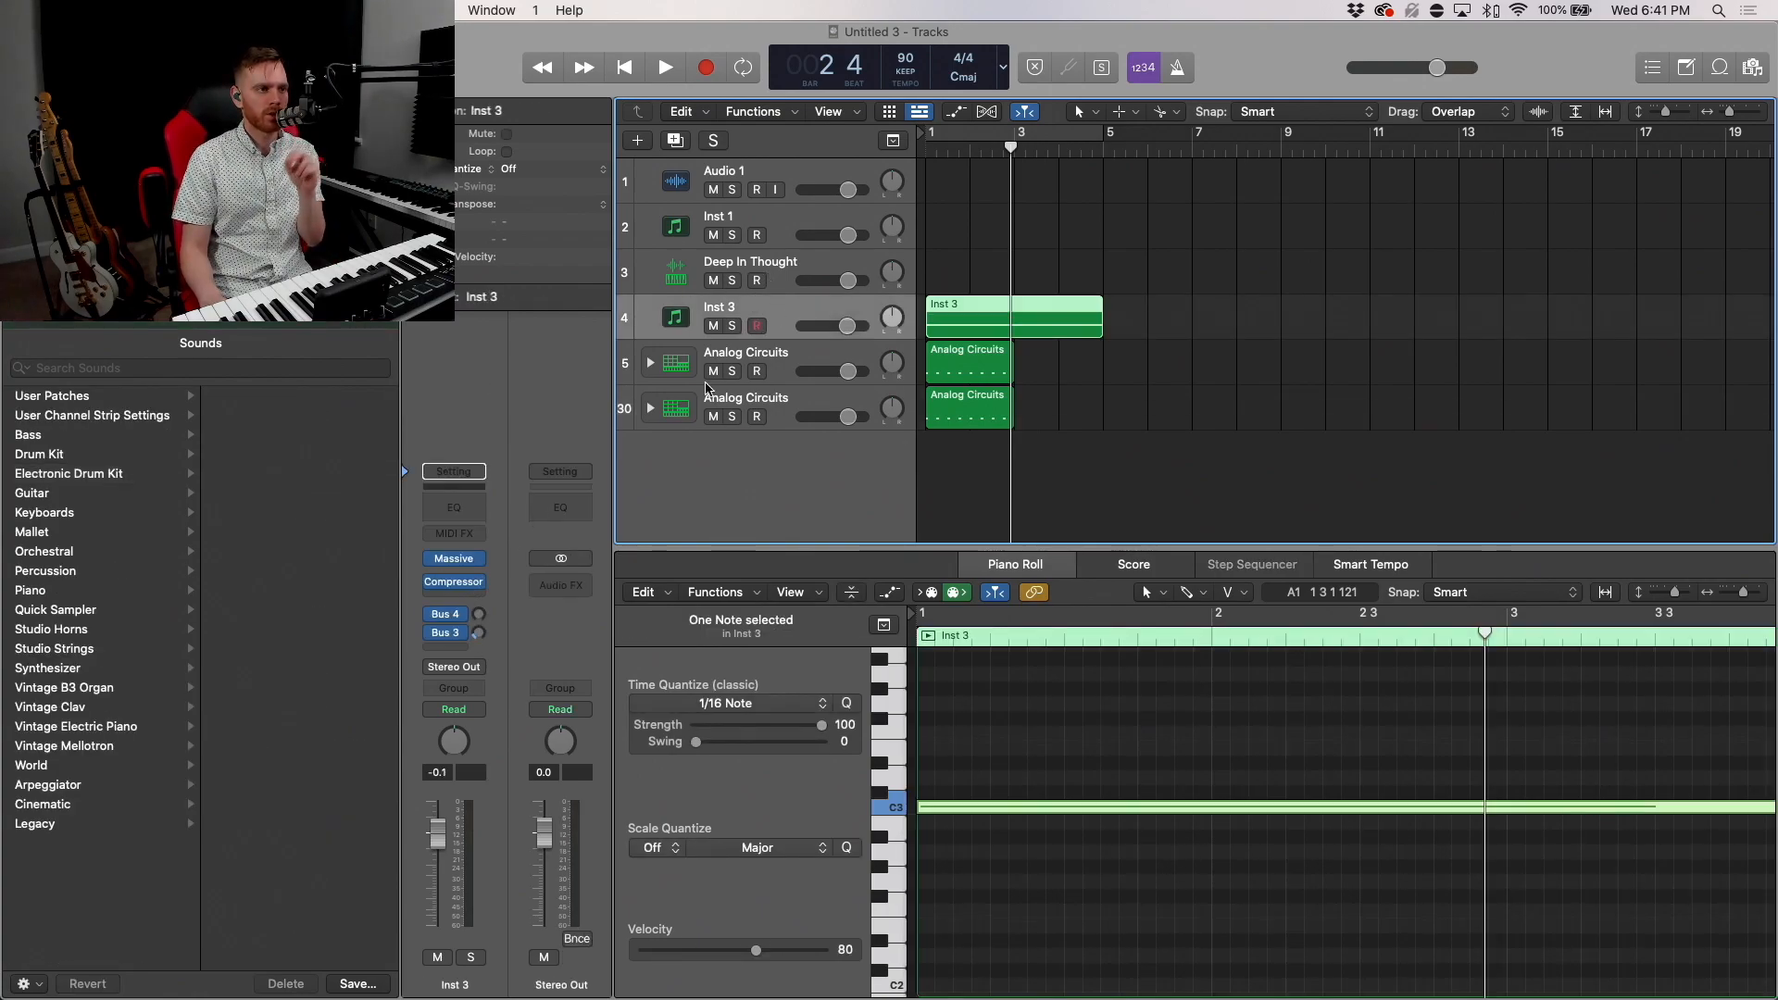
pyautogui.write('Noise')
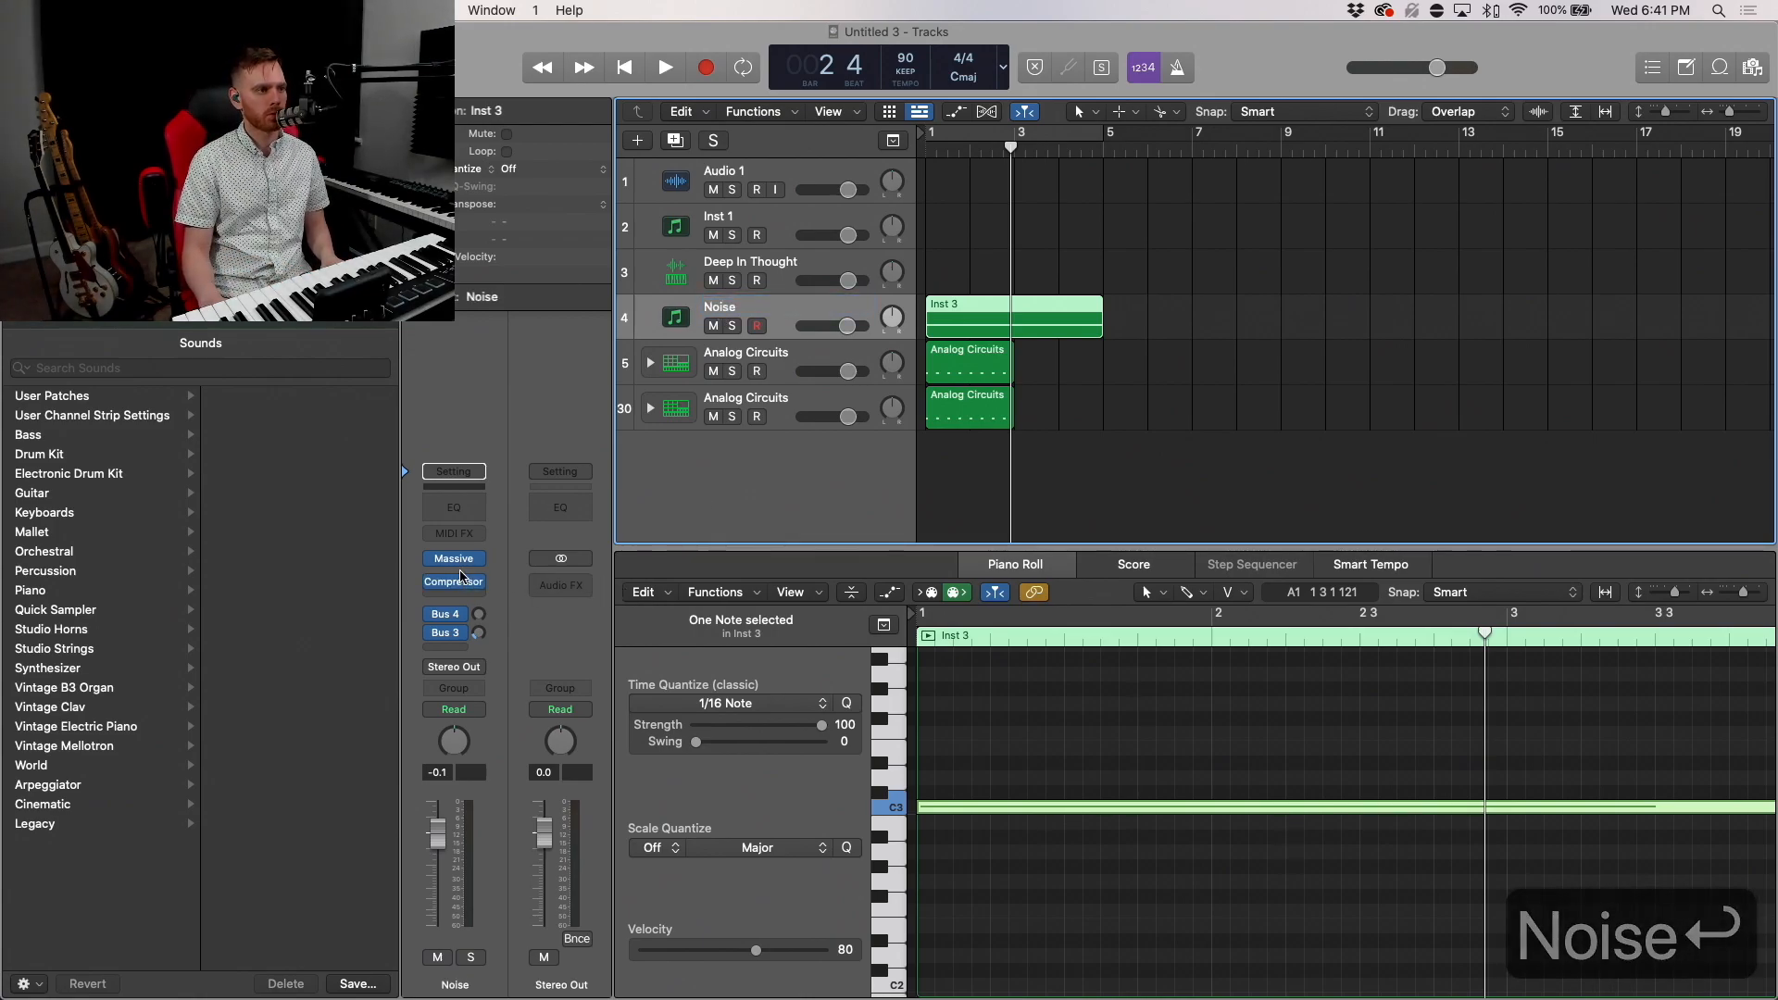
# Step: Set the Noise compressor's Side Chain source to the SIDECHAIN track and adjust its response to the kick
pyautogui.click(454, 560)
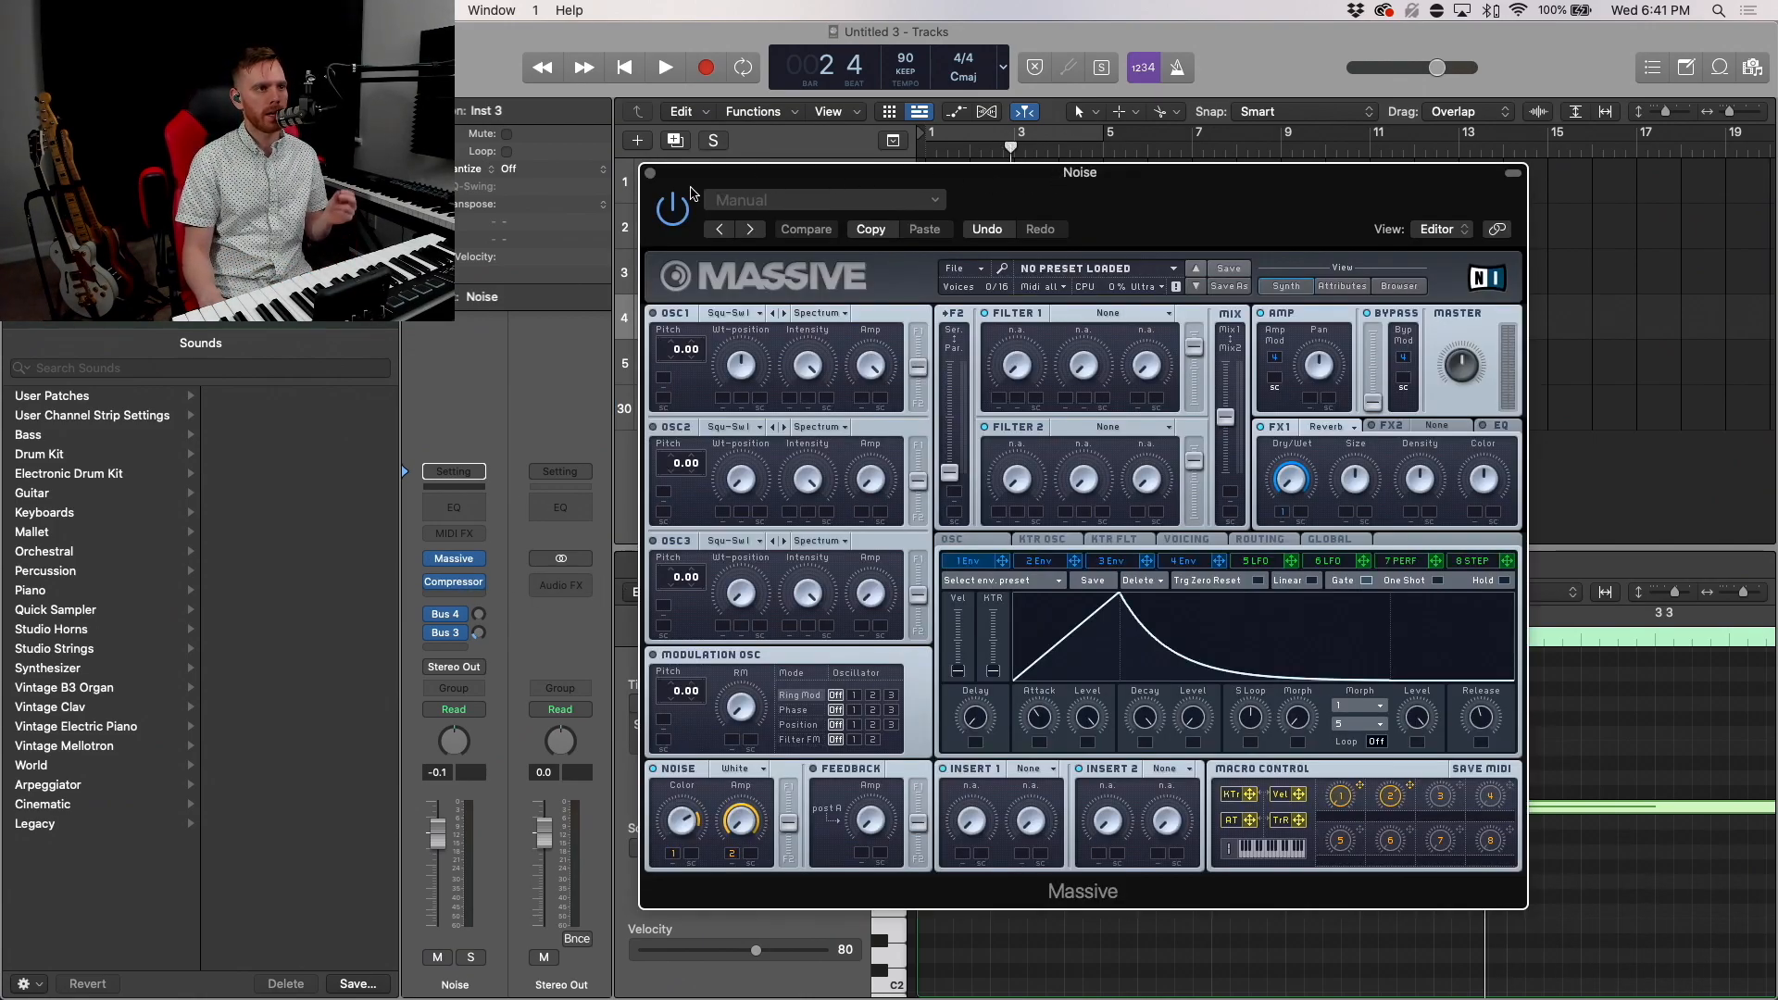
pyautogui.click(454, 582)
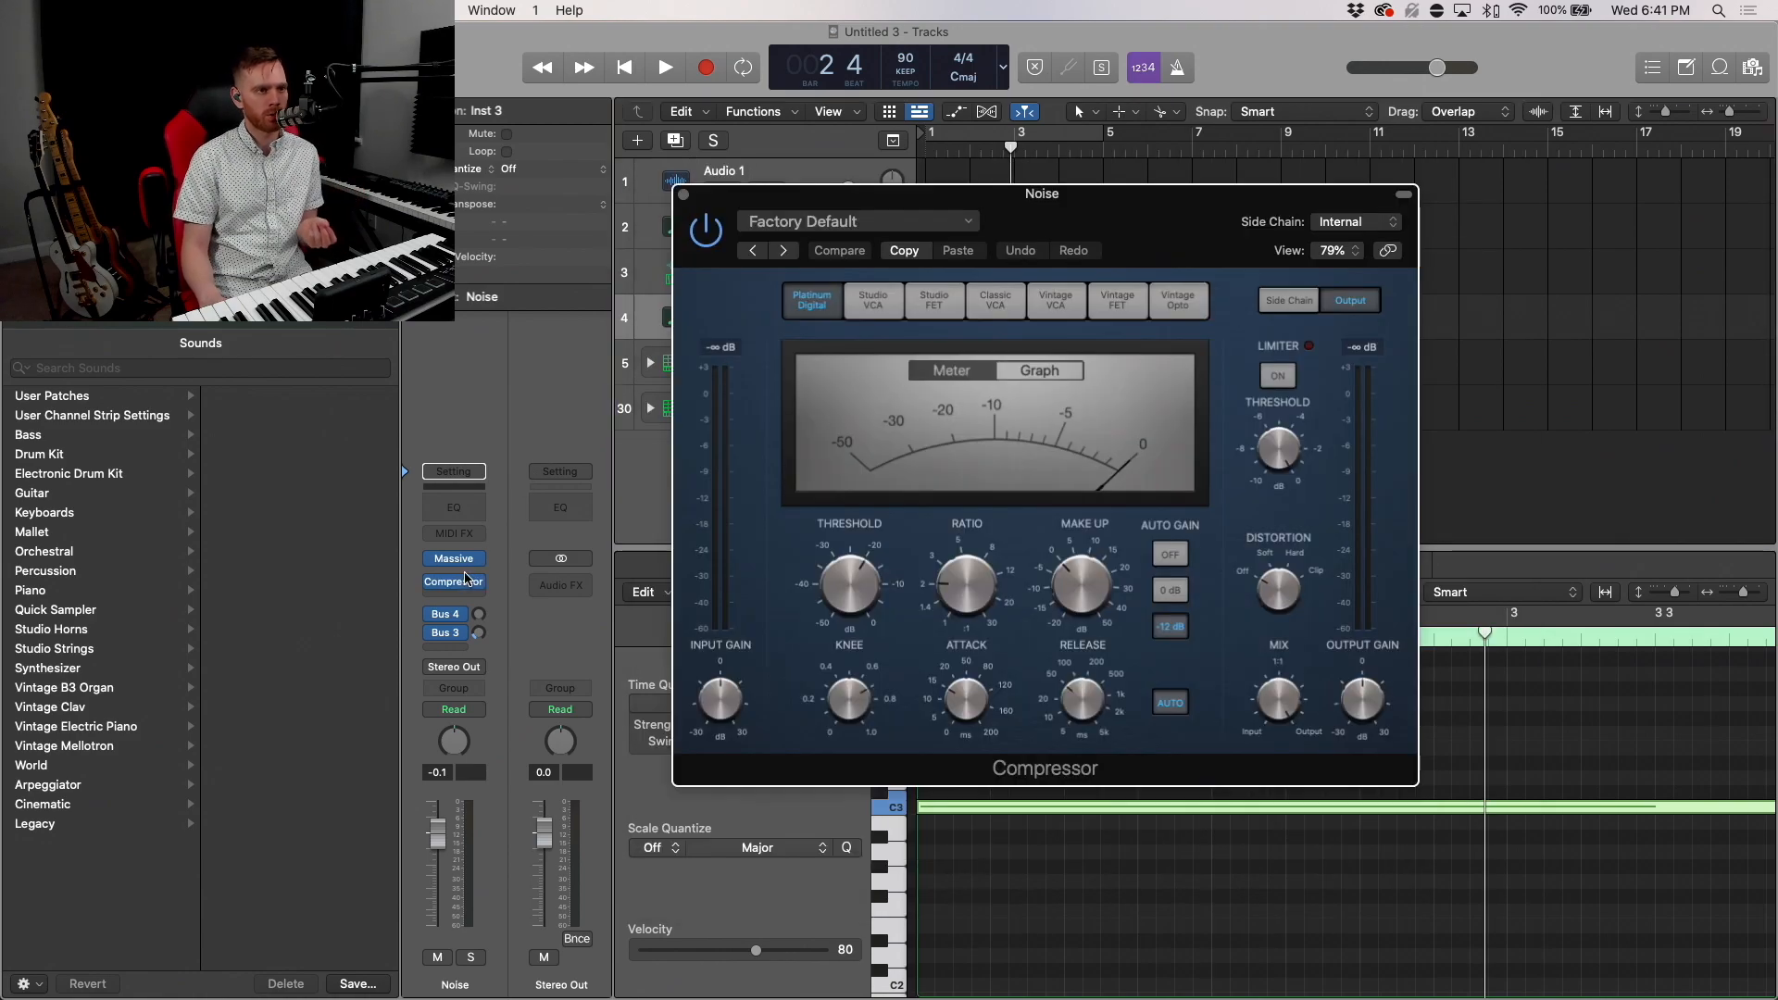
pyautogui.click(1348, 222)
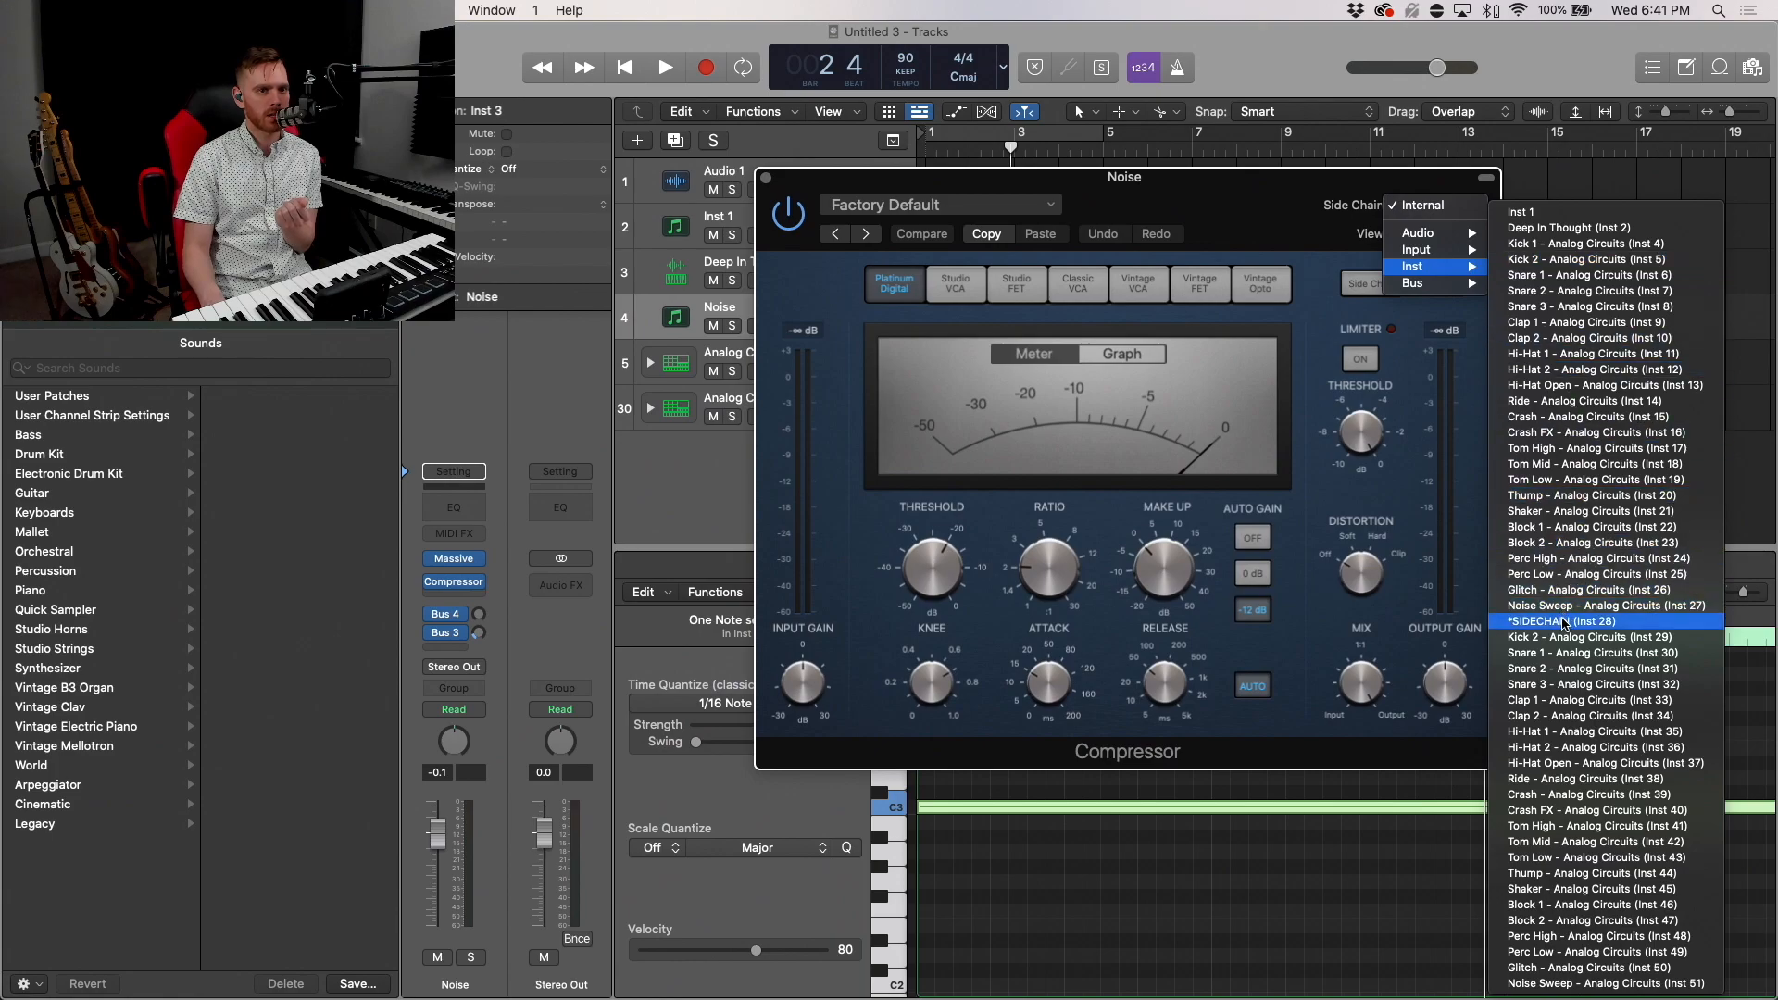
pyautogui.click(1559, 620)
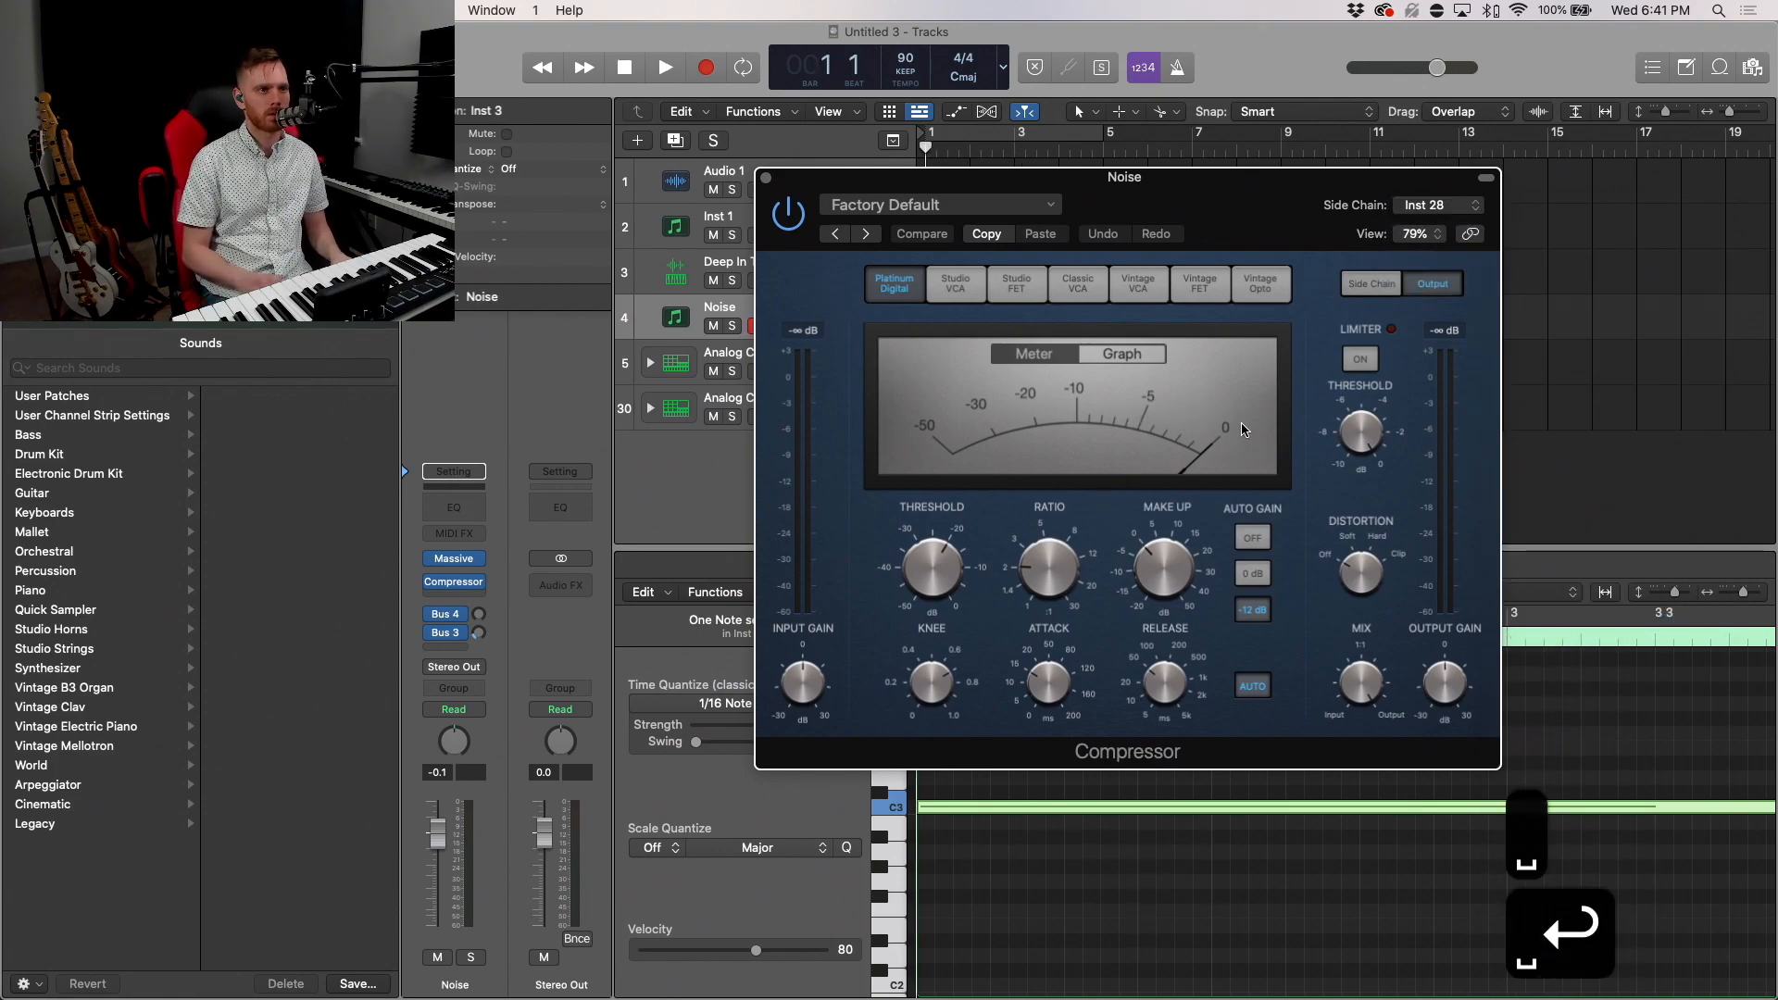
pyautogui.click(663, 67)
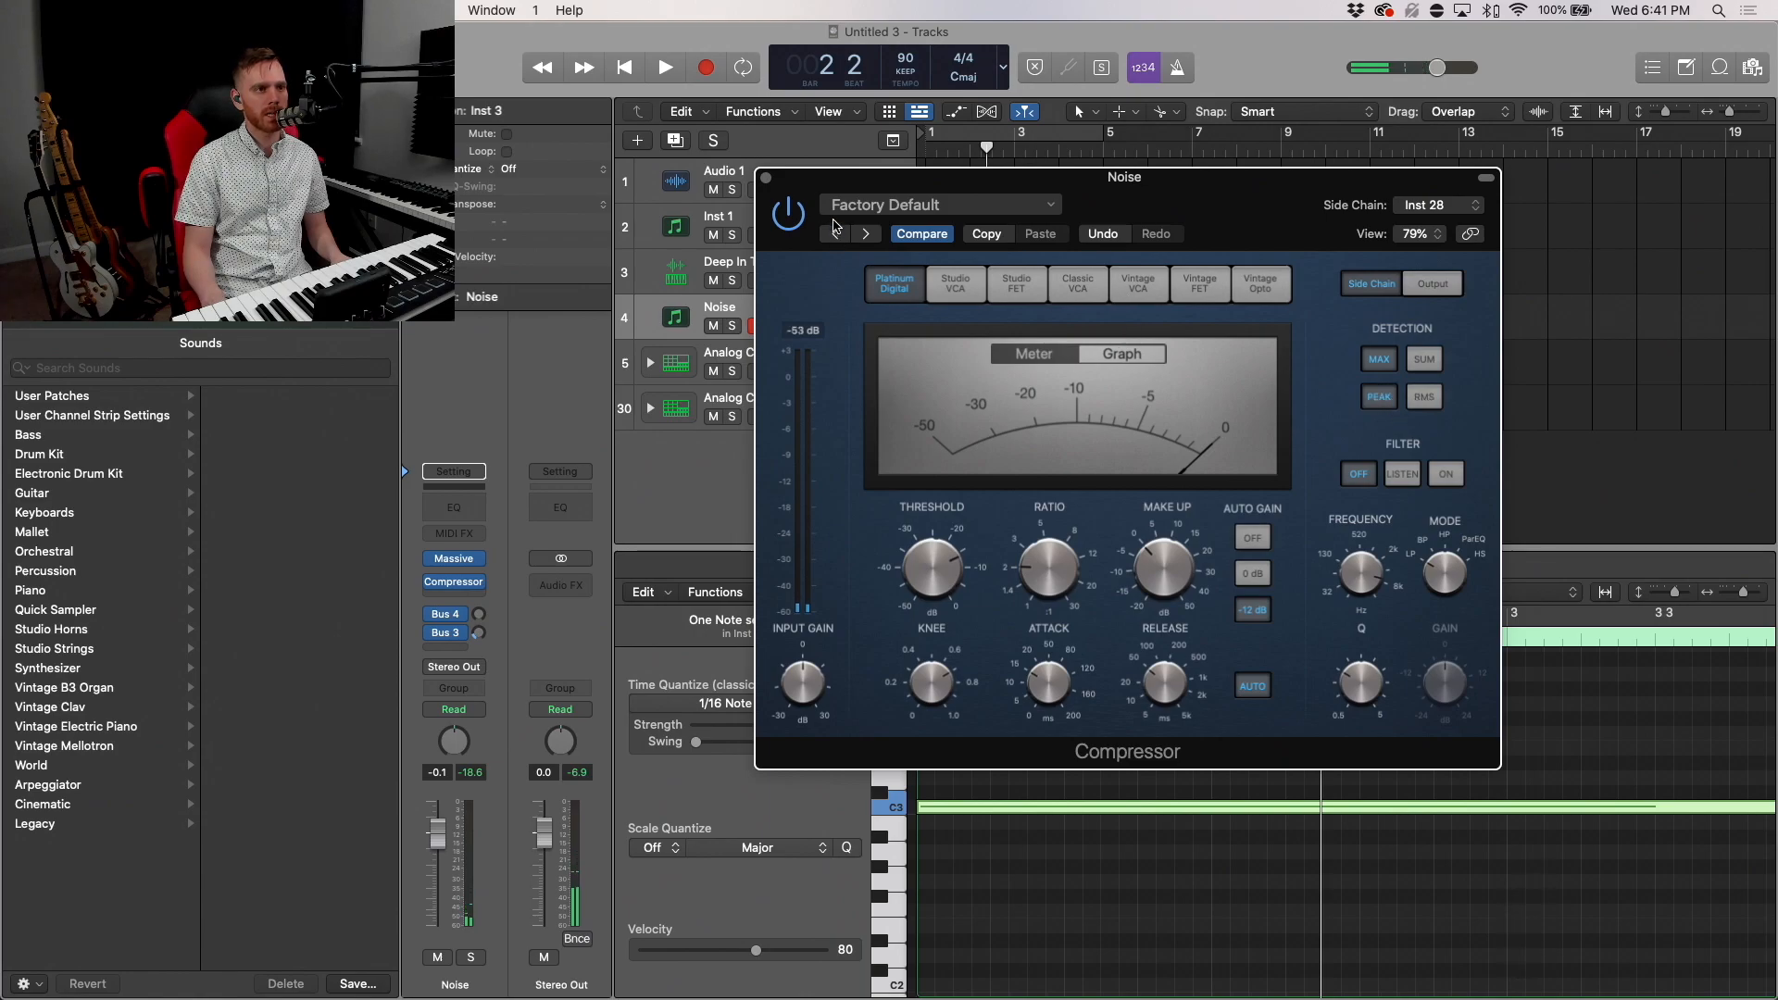
pyautogui.moveTo(1122, 178); pyautogui.dragTo(1206, 180)
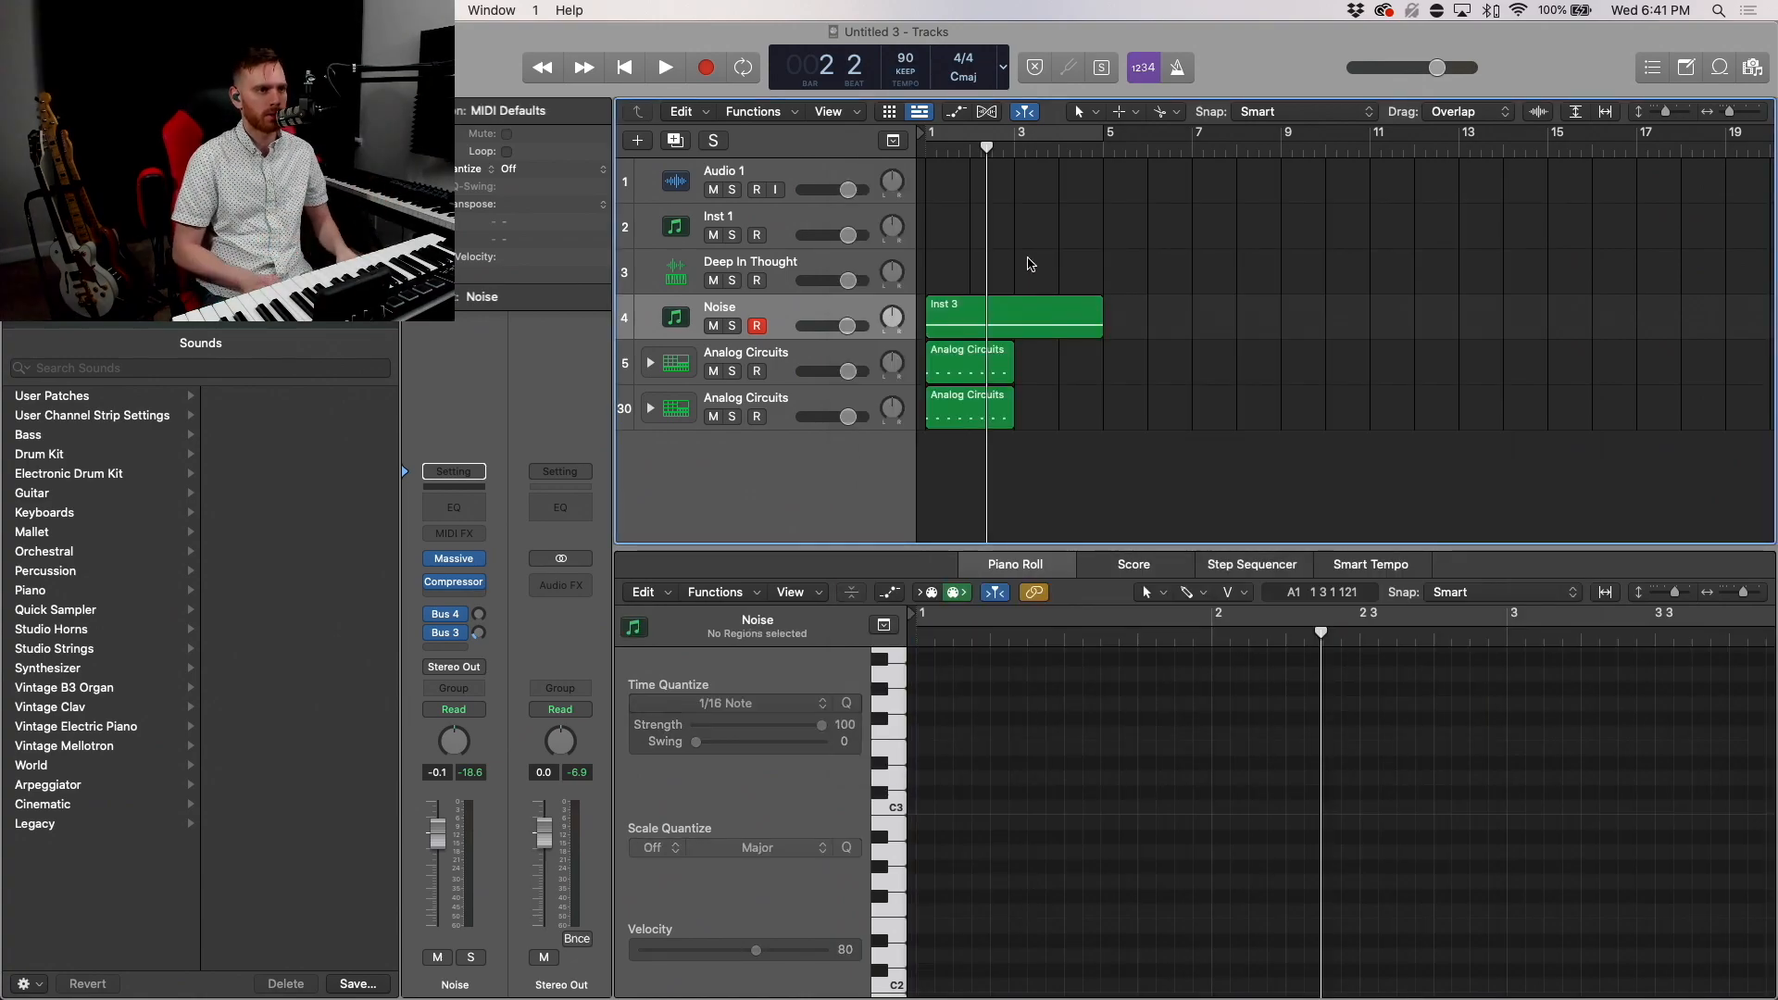
# Step: Reshape the Massive envelope on the Noise track to a short, quickly decaying hit
pyautogui.click(665, 67)
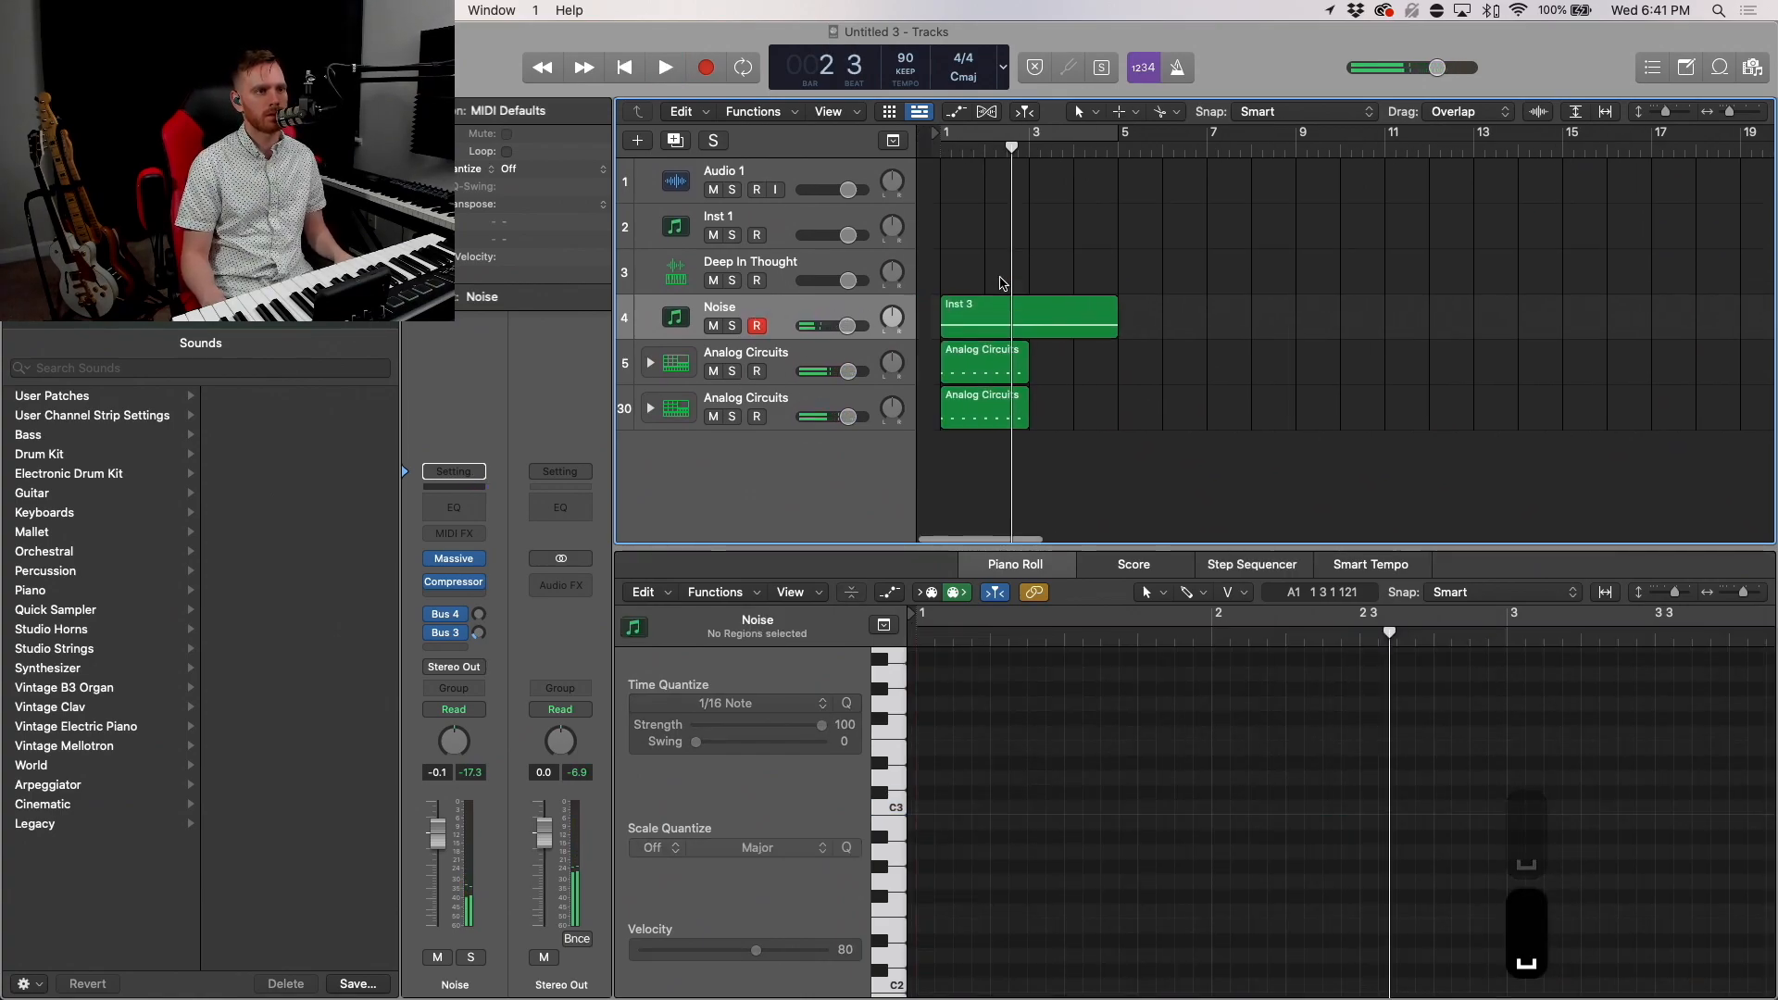
pyautogui.click(1011, 315)
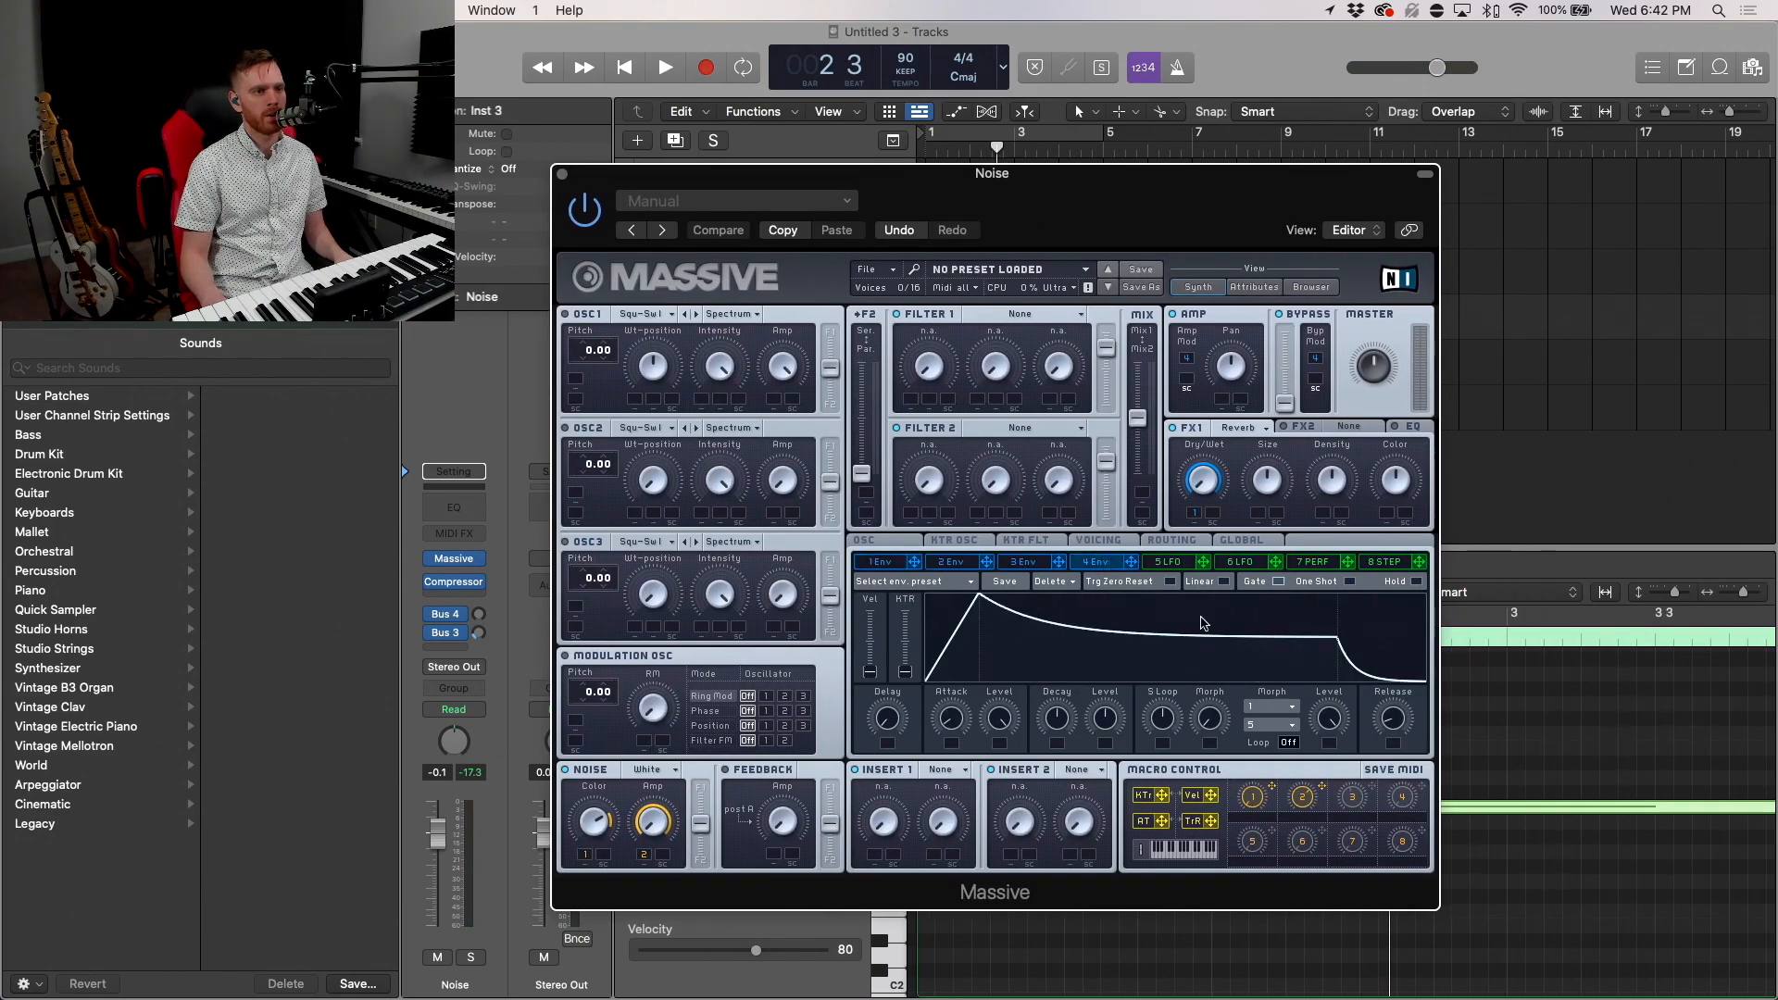
pyautogui.click(719, 230)
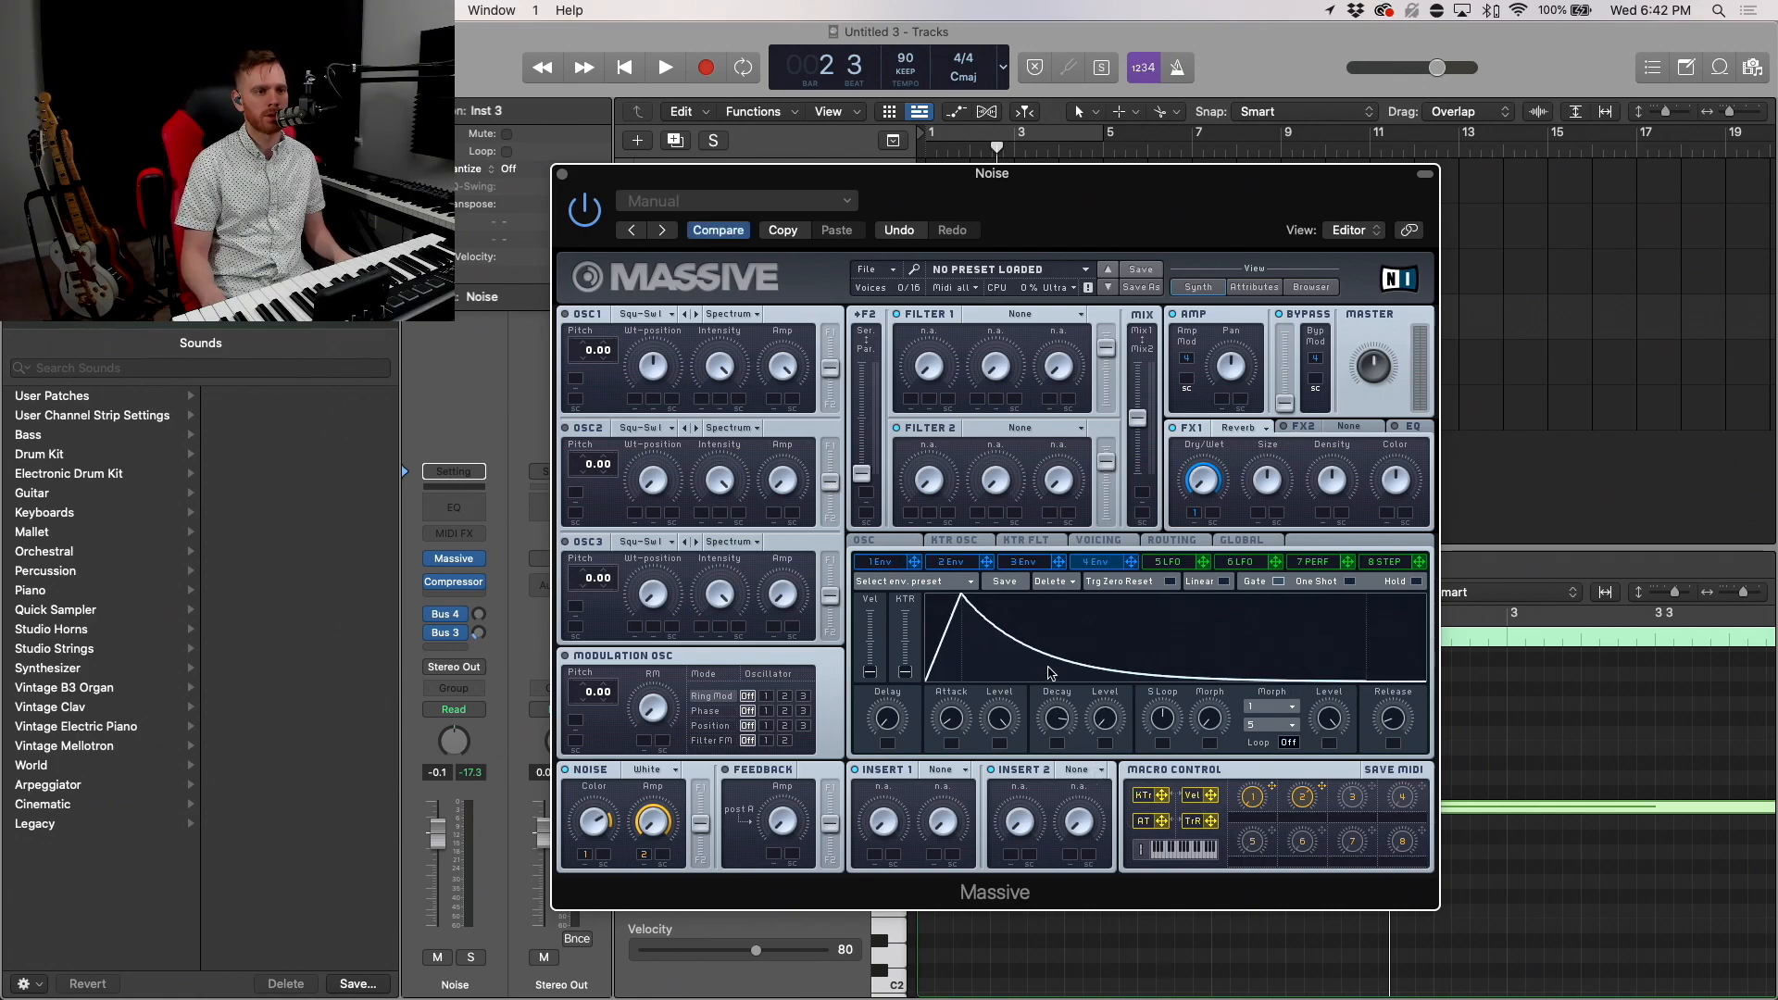
pyautogui.click(663, 67)
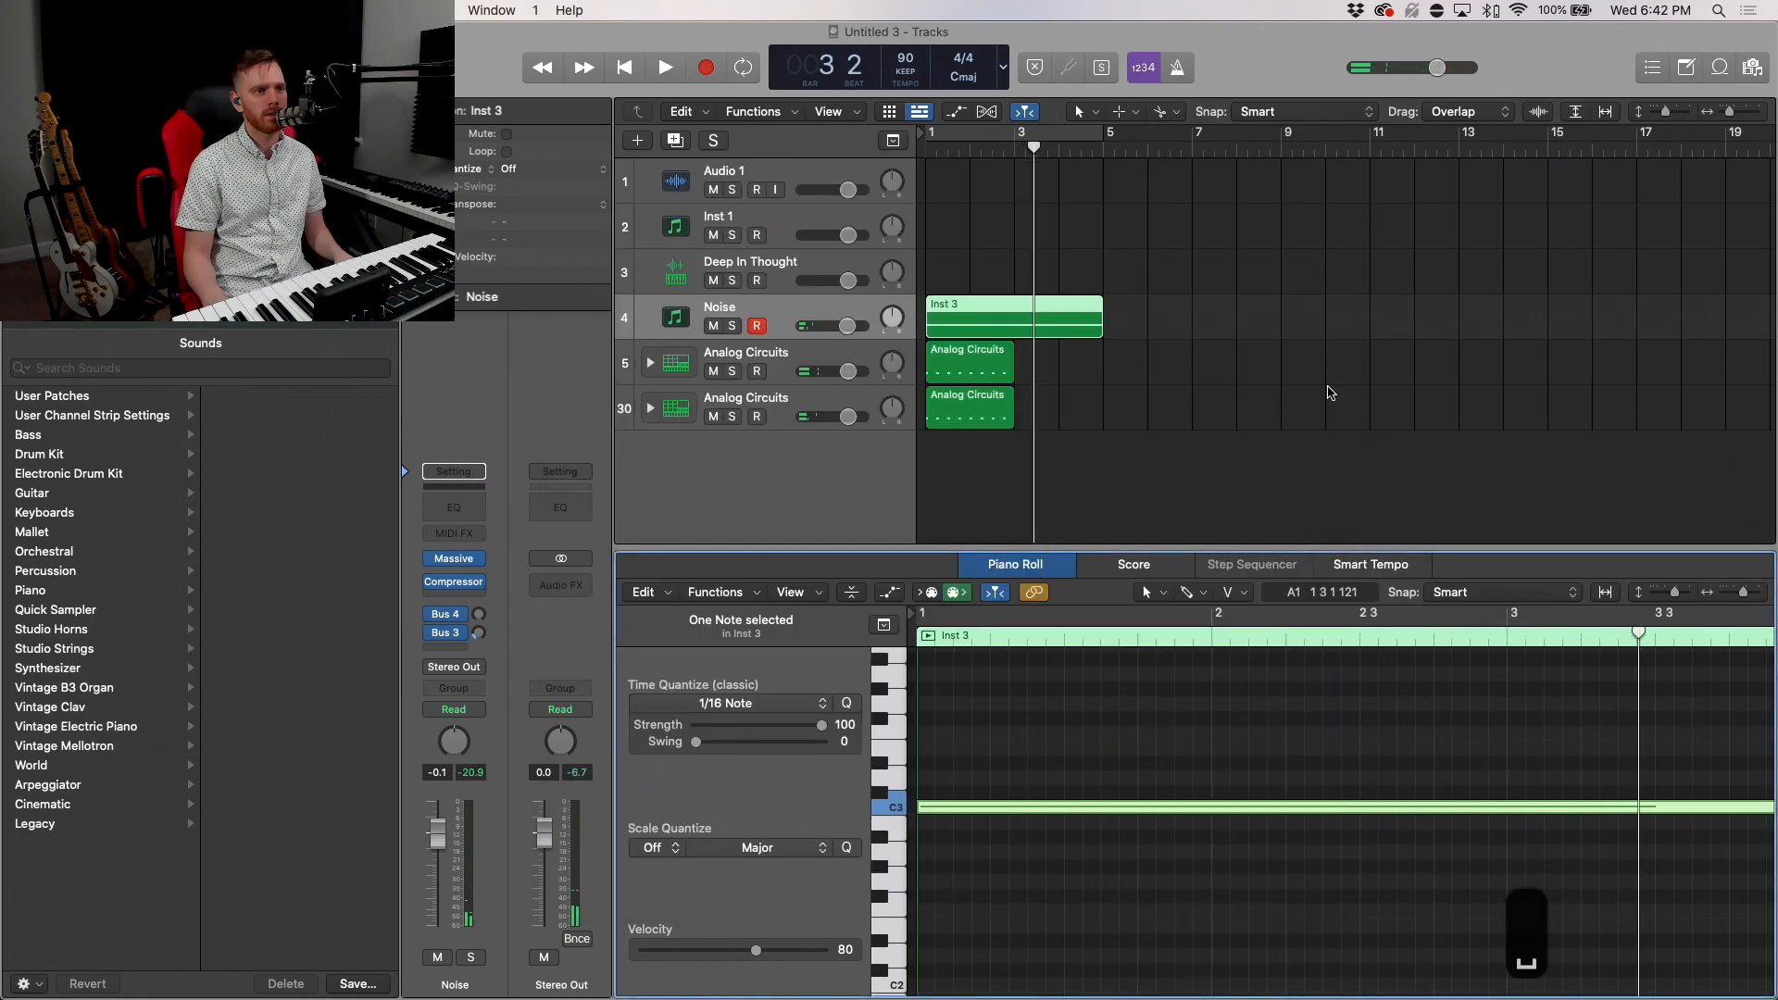
# Step: Stretch both Analog Circuits drum regions out to bar 5, four bars long
pyautogui.moveTo(969, 361); pyautogui.dragTo(1054, 361)
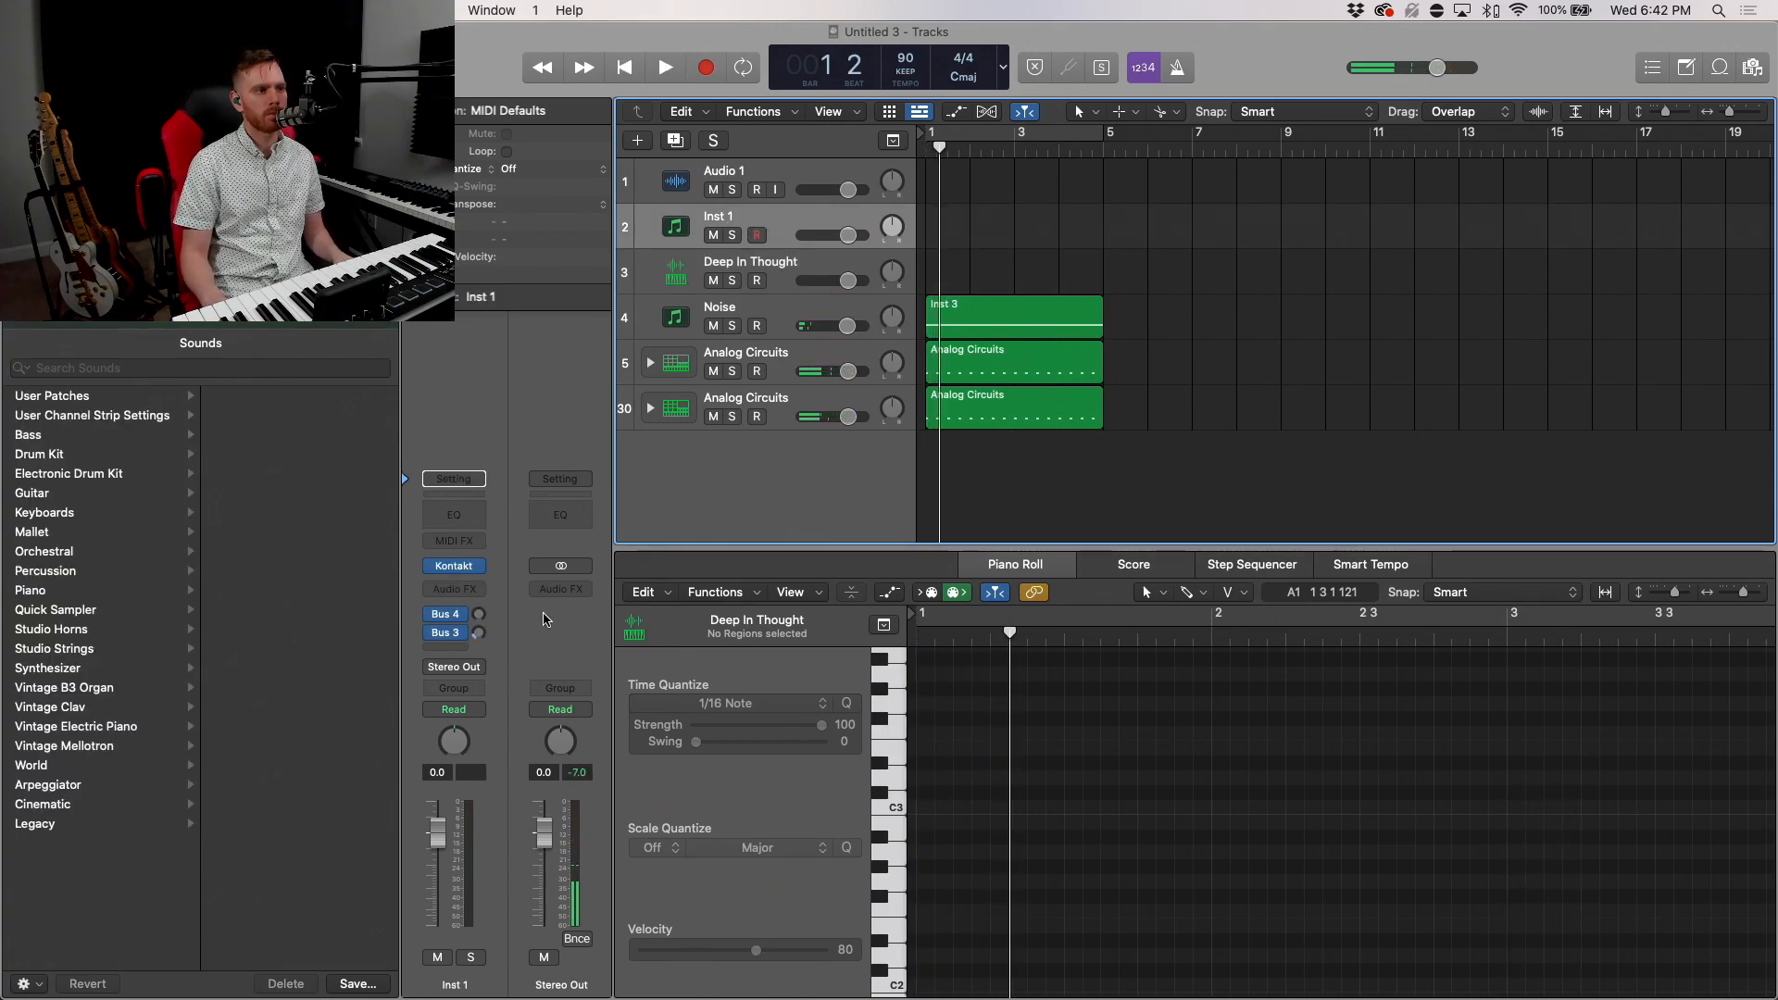
pyautogui.click(453, 541)
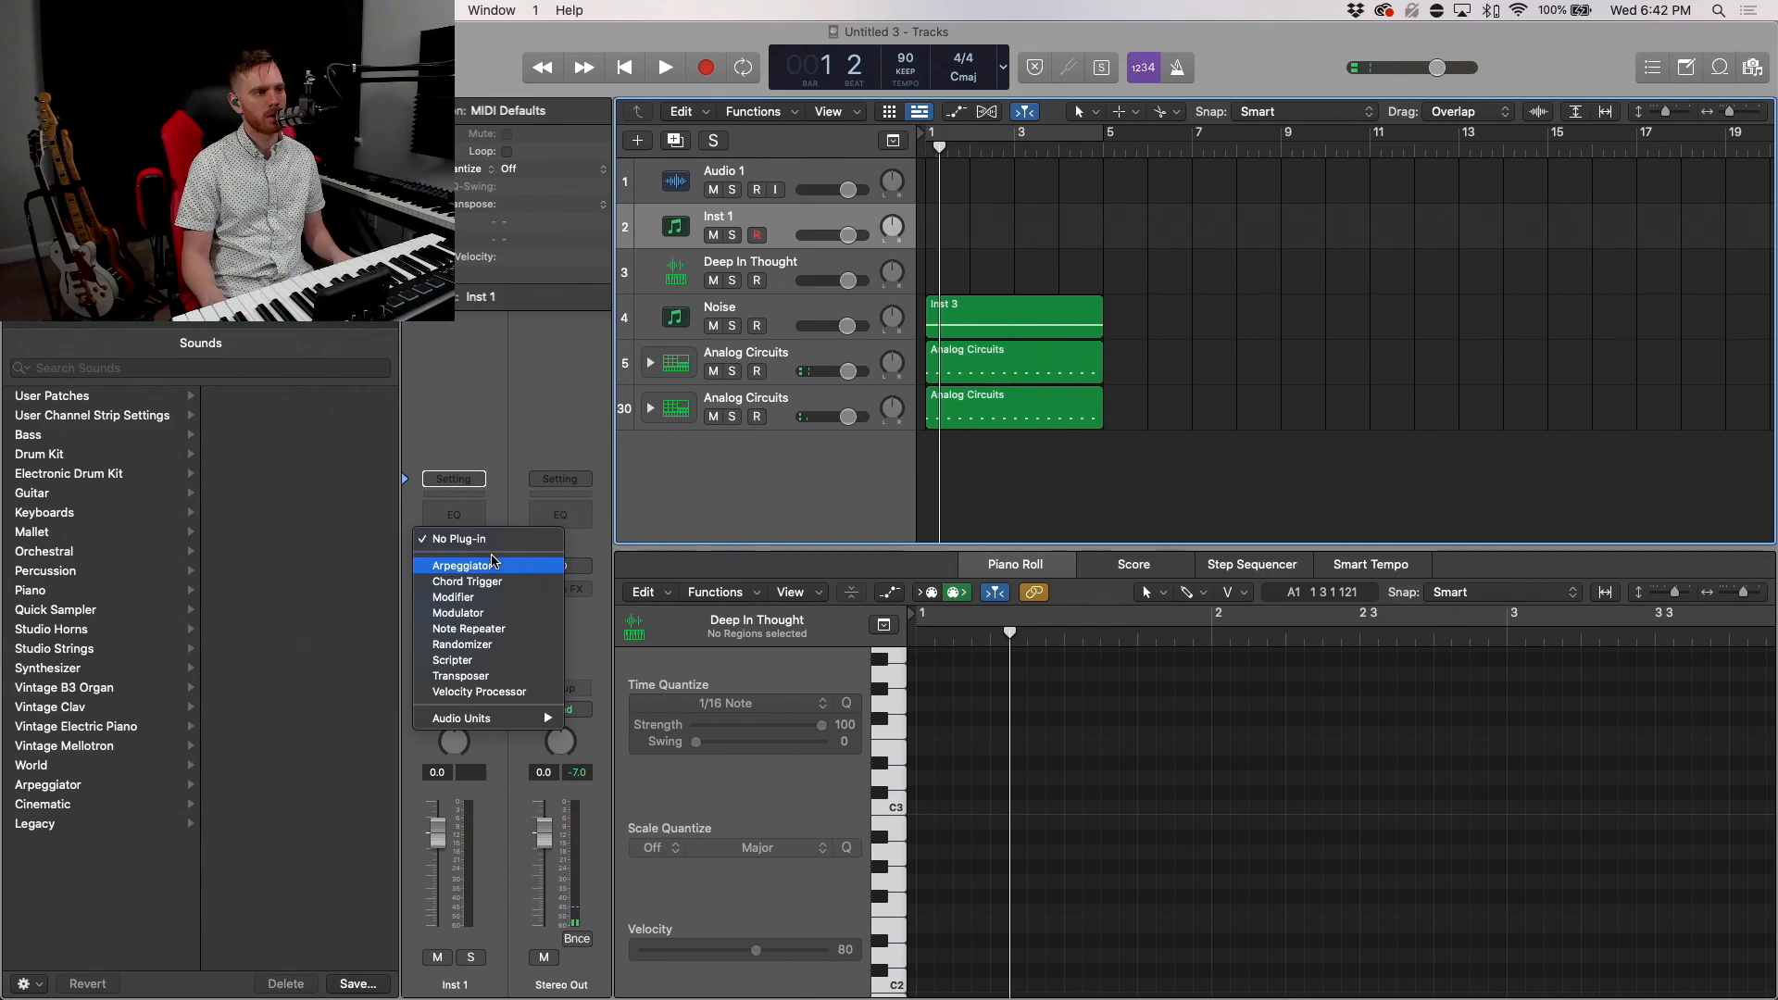
pyautogui.click(463, 565)
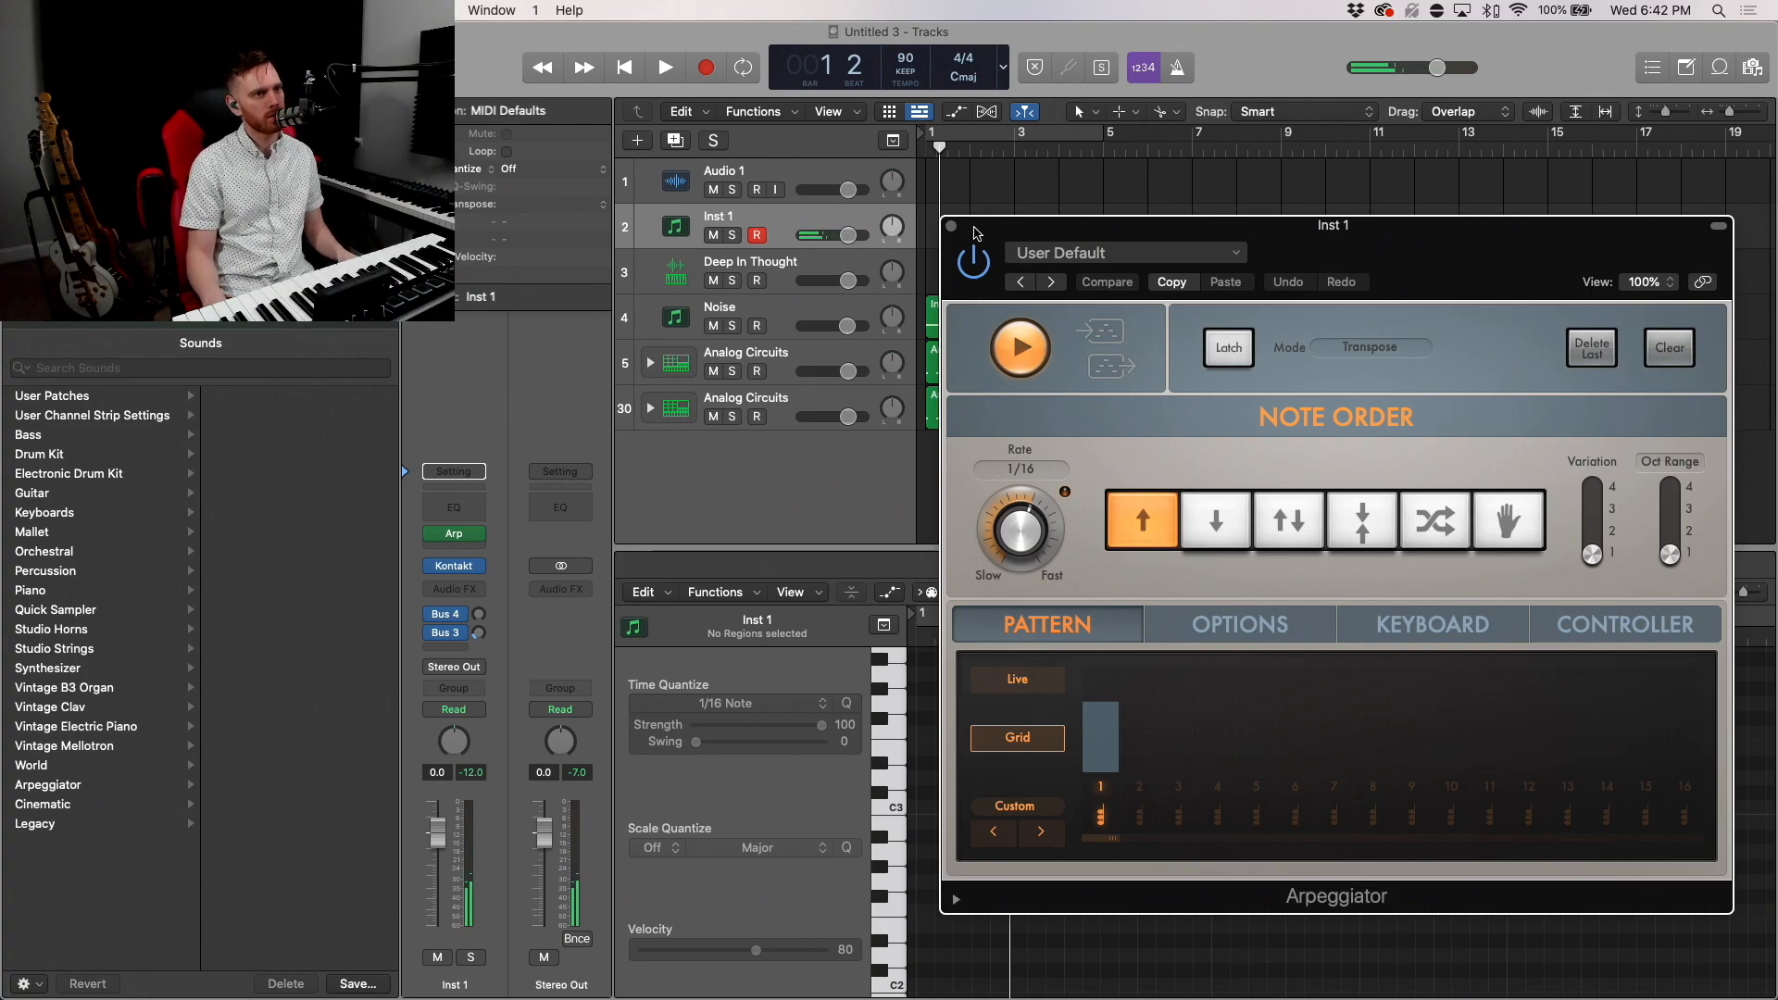
pyautogui.click(951, 226)
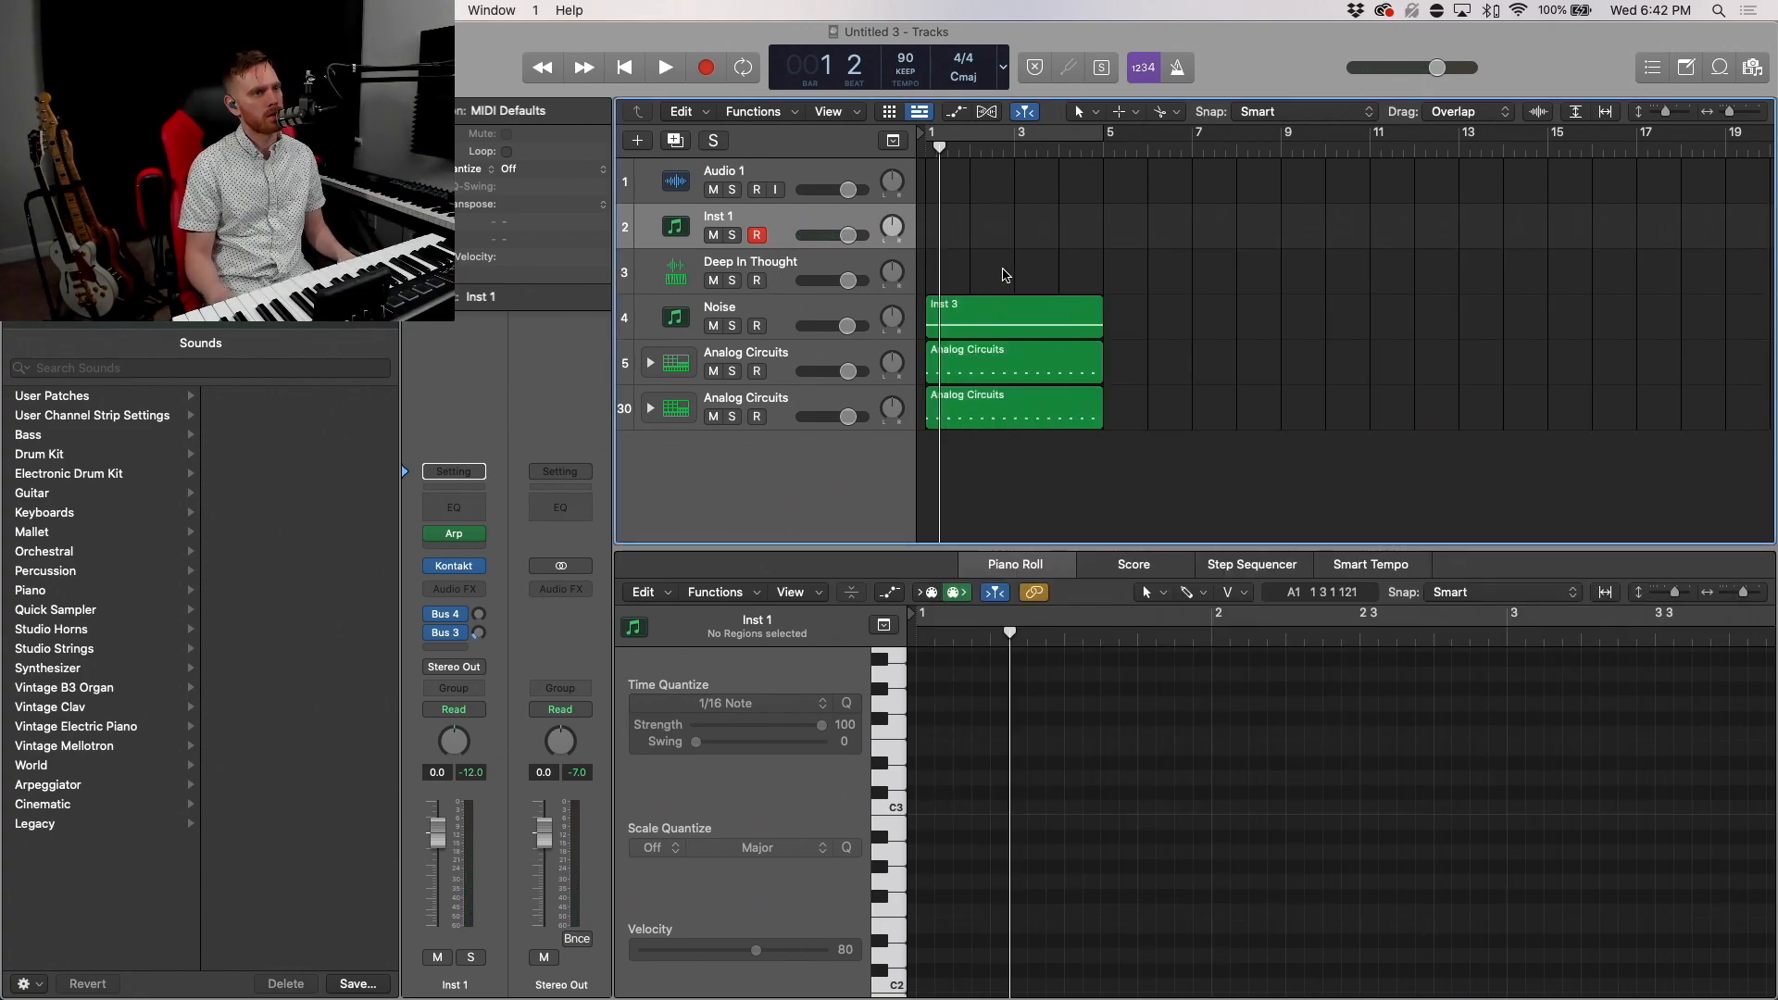
pyautogui.press('return')
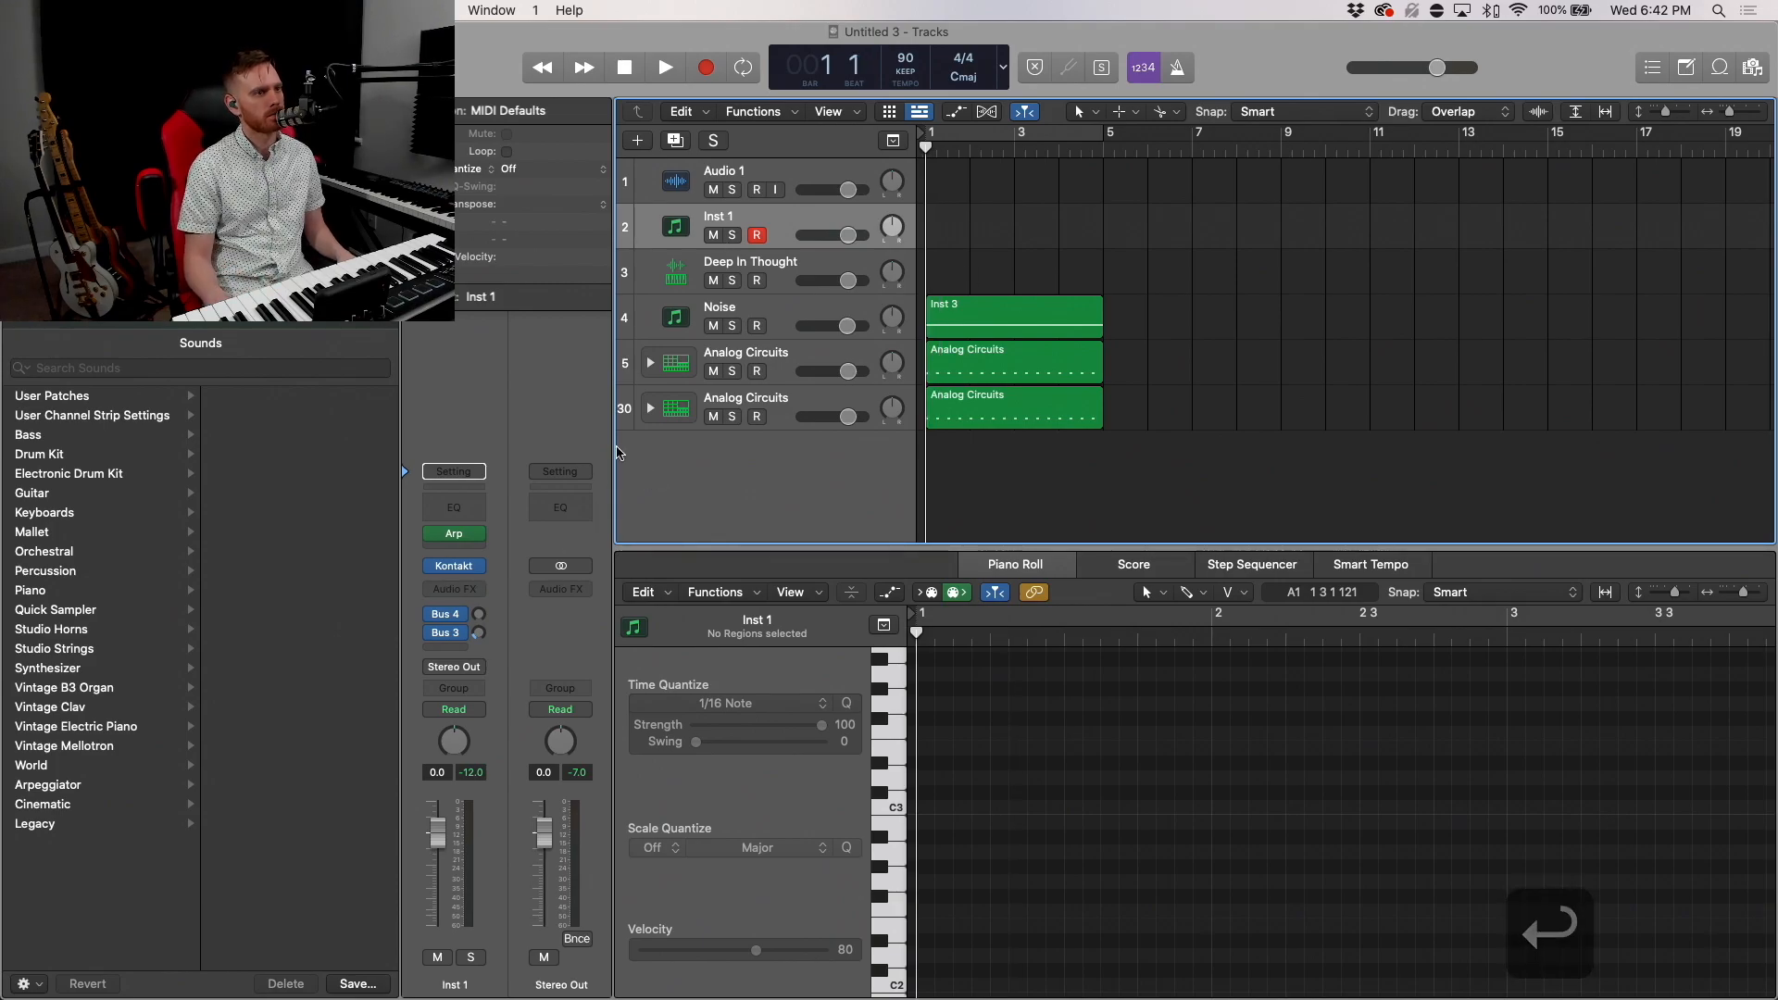
pyautogui.click(452, 567)
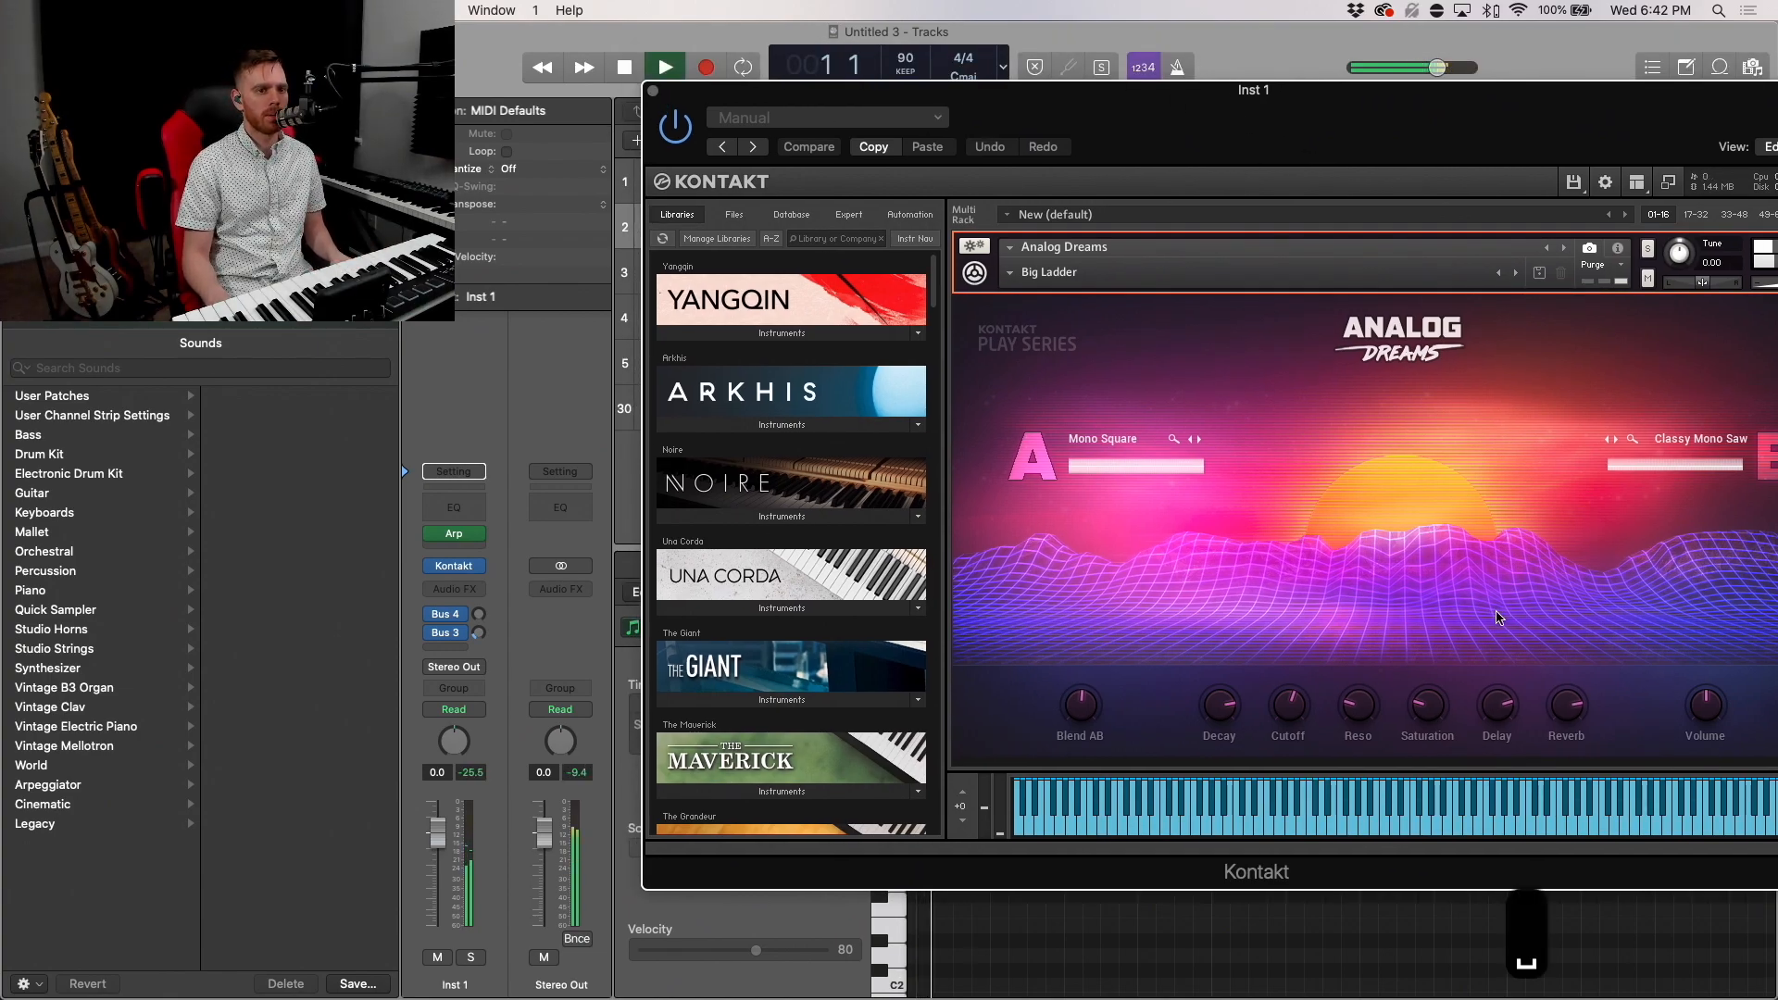
pyautogui.click(663, 67)
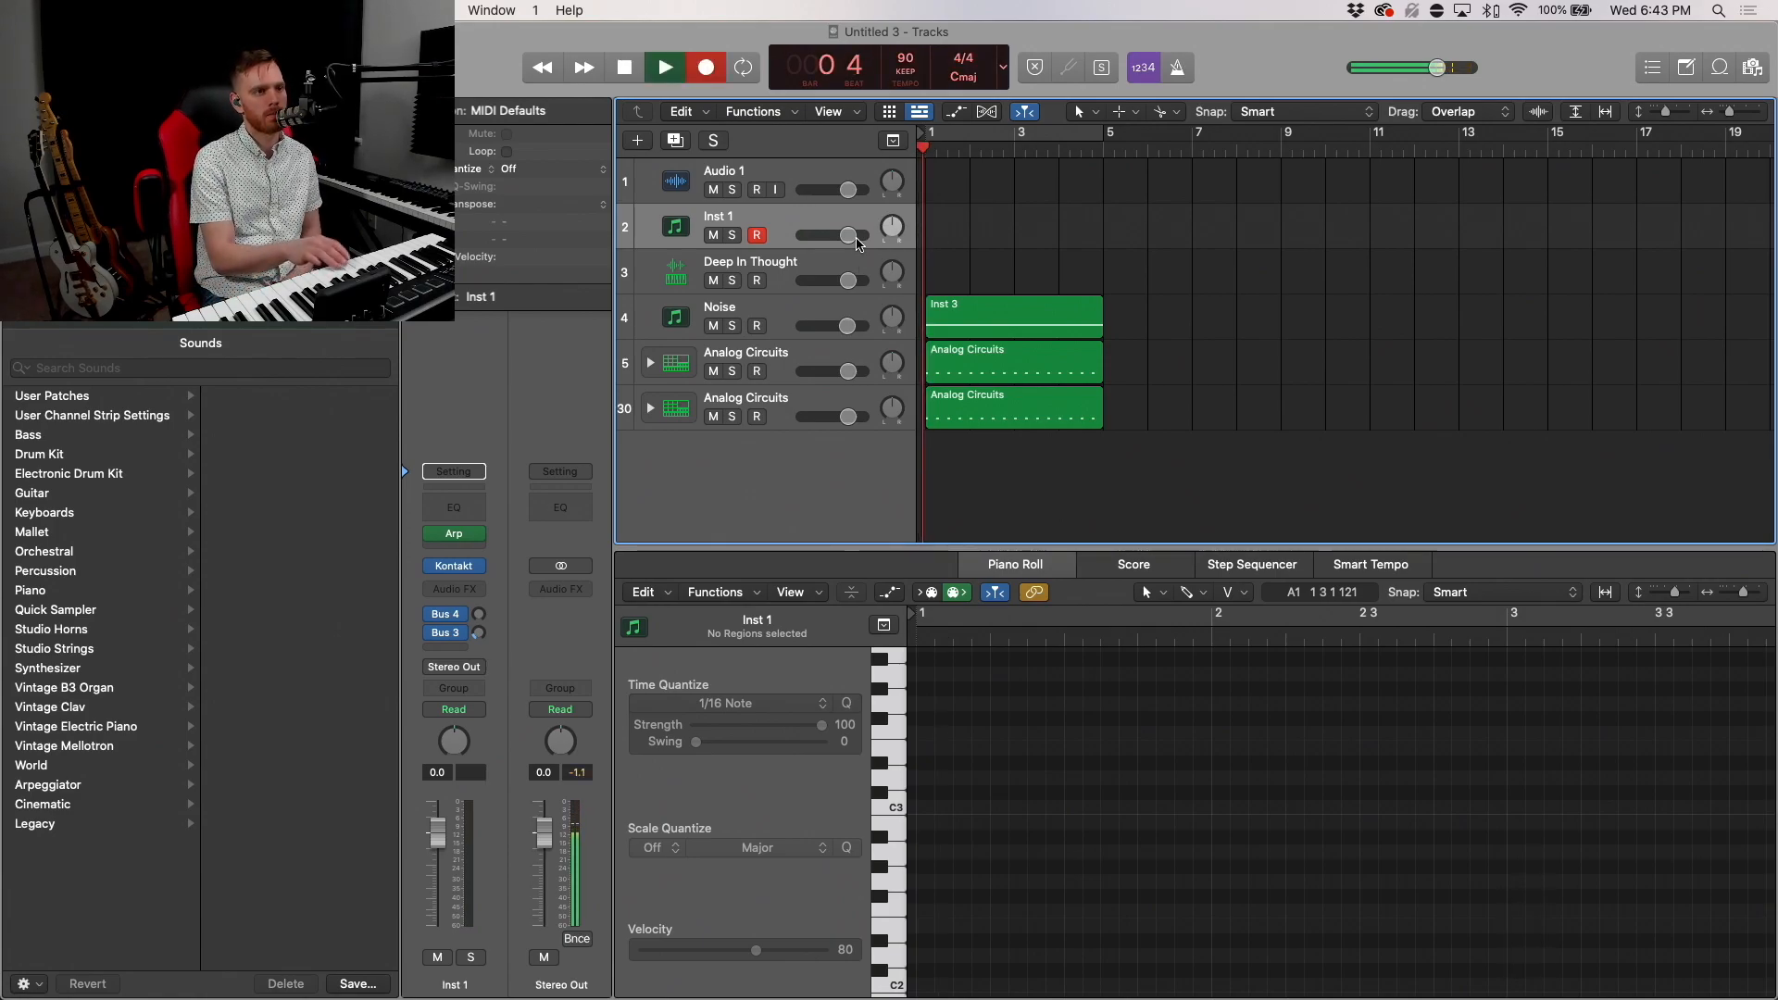
# Step: Record the four-note Inst 1 part, quantize it to 1/4 notes and raise its velocity
pyautogui.click(663, 67)
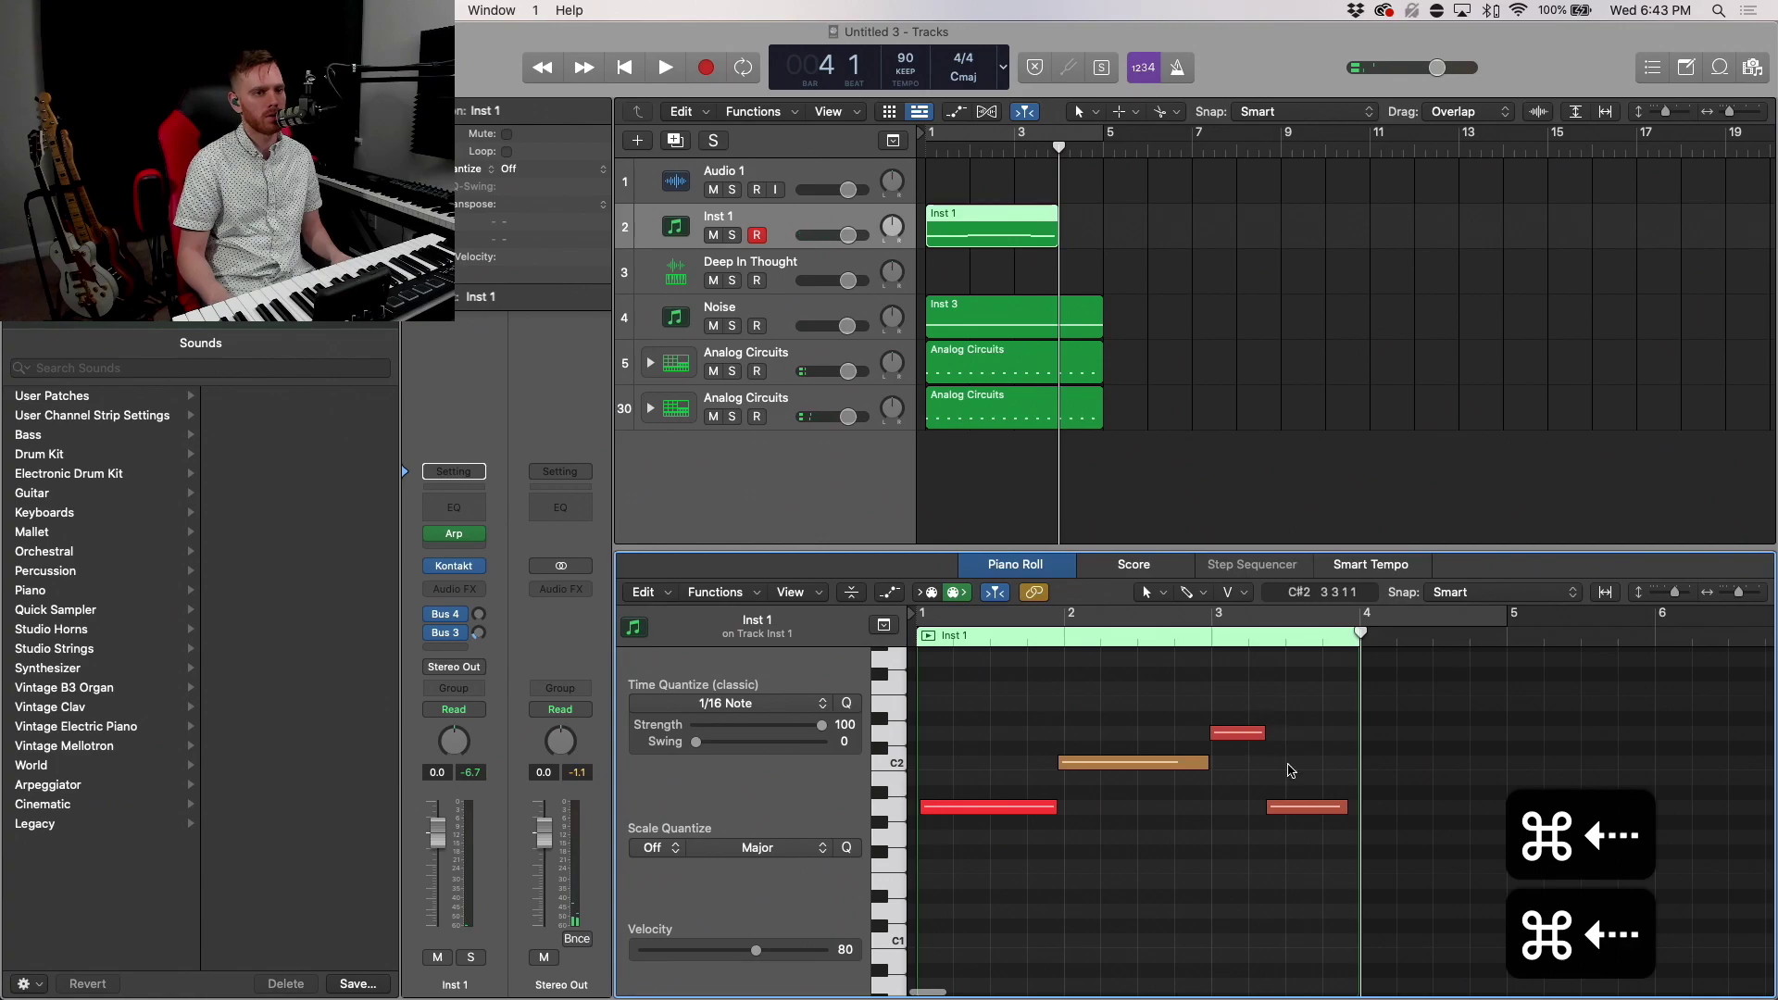
pyautogui.click(1306, 808)
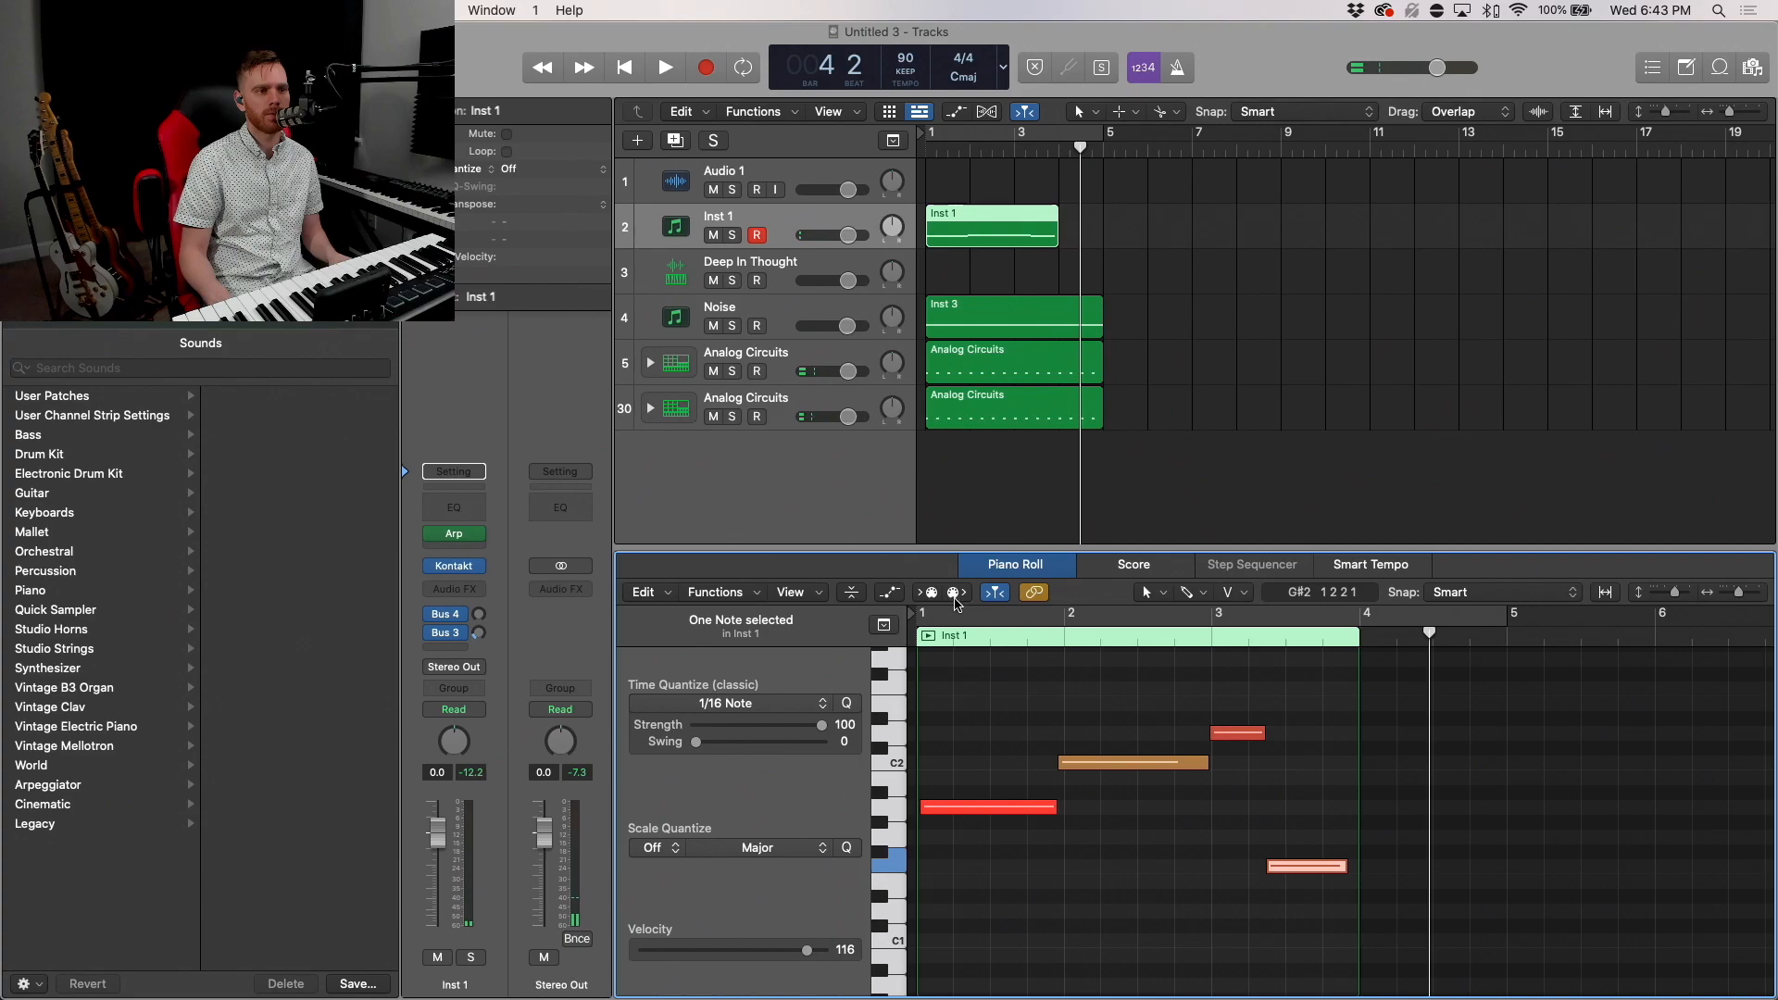
pyautogui.click(1133, 763)
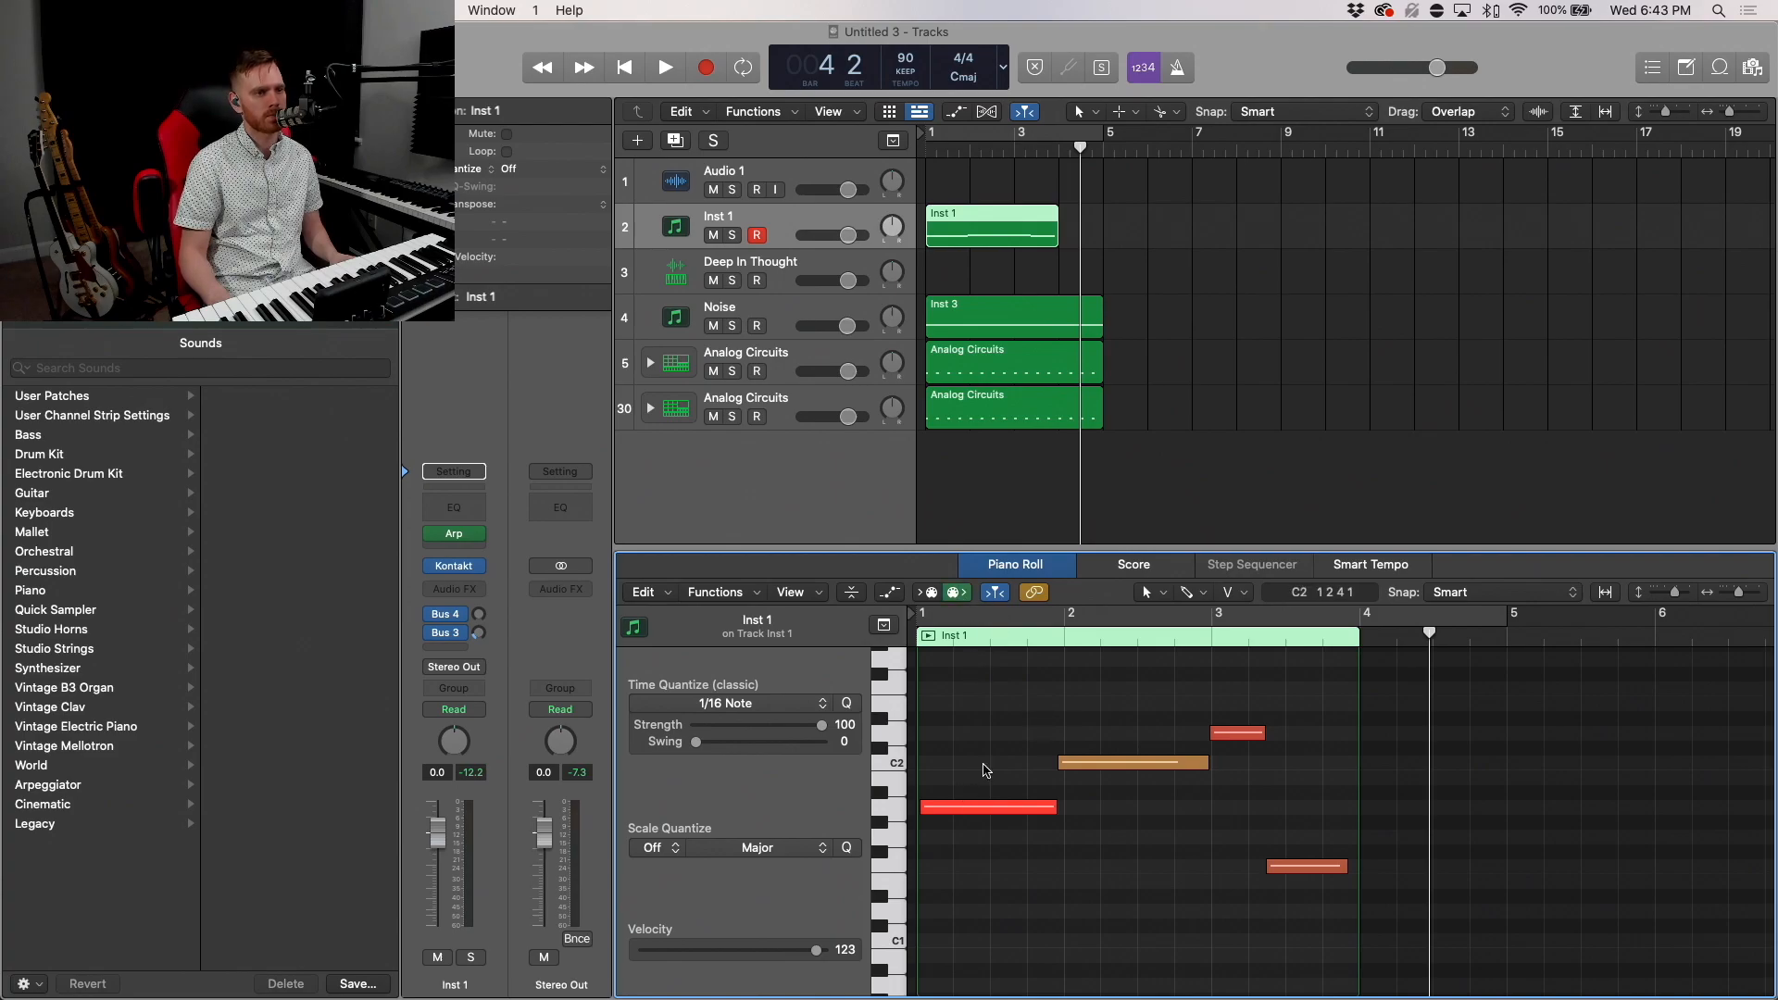
pyautogui.moveTo(929, 680); pyautogui.dragTo(1054, 781)
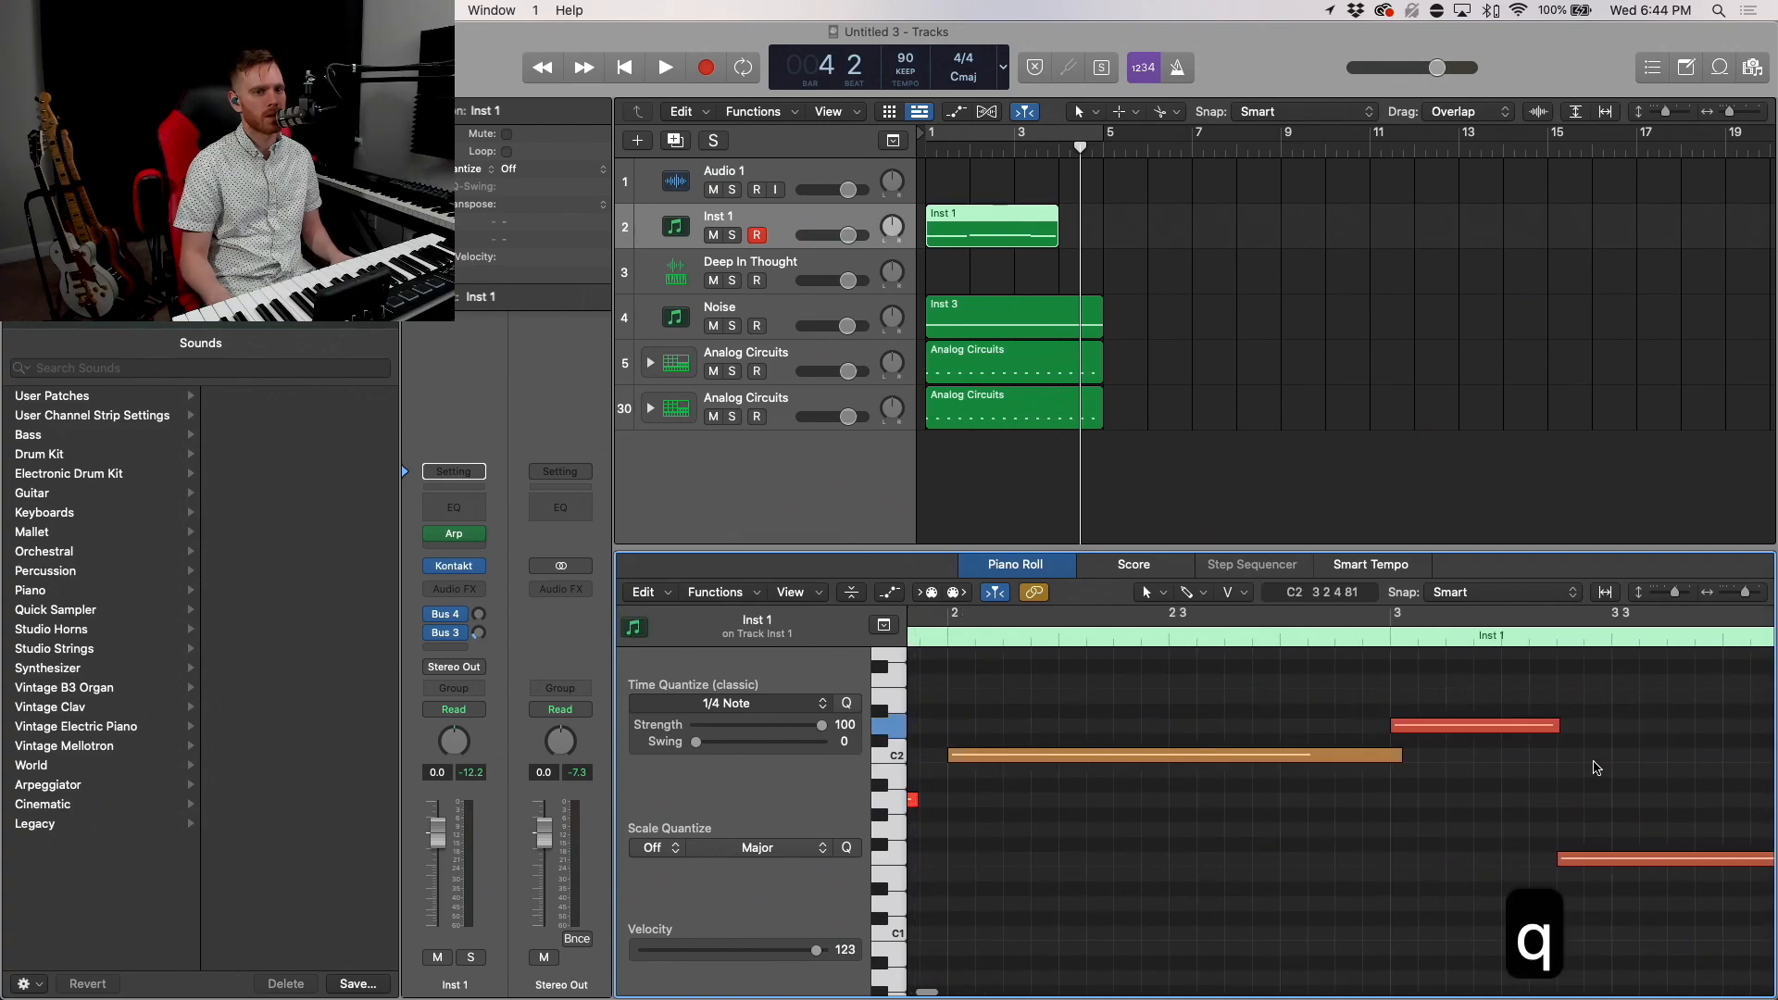
pyautogui.click(1571, 859)
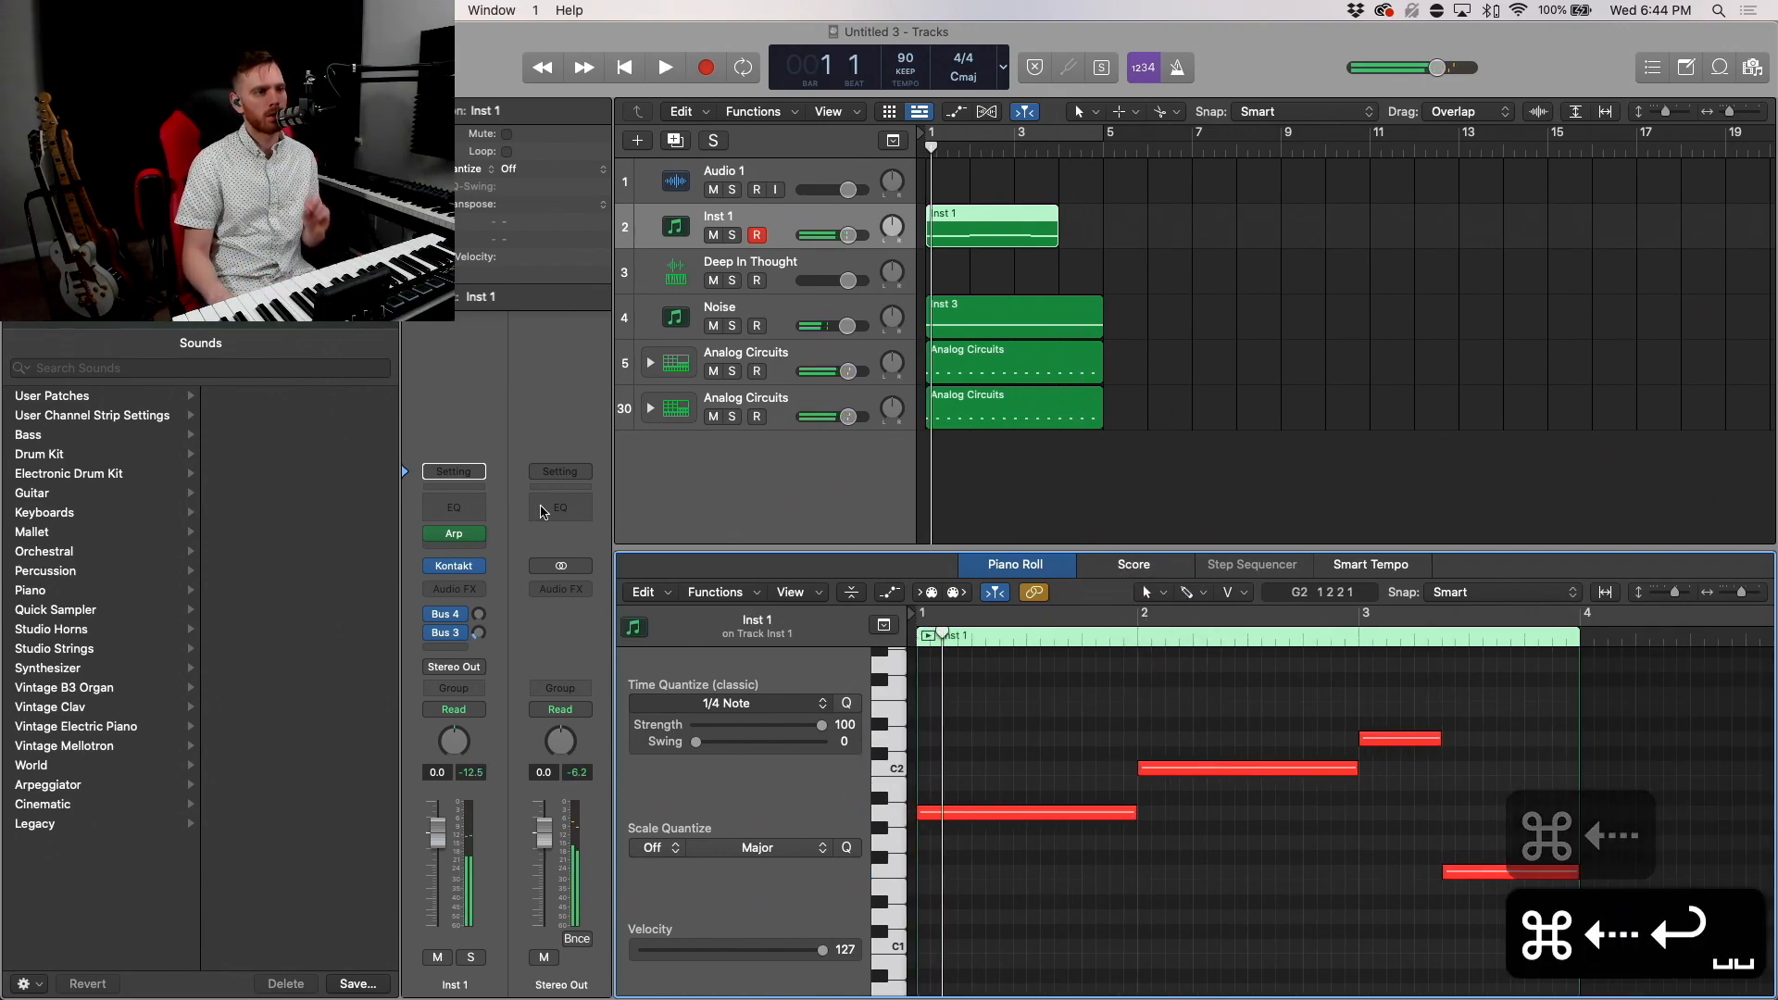
# Step: Adjust the Analog Dreams delay, transpose the Inst 1 notes up an octave, volume -3.8 dB
pyautogui.click(454, 565)
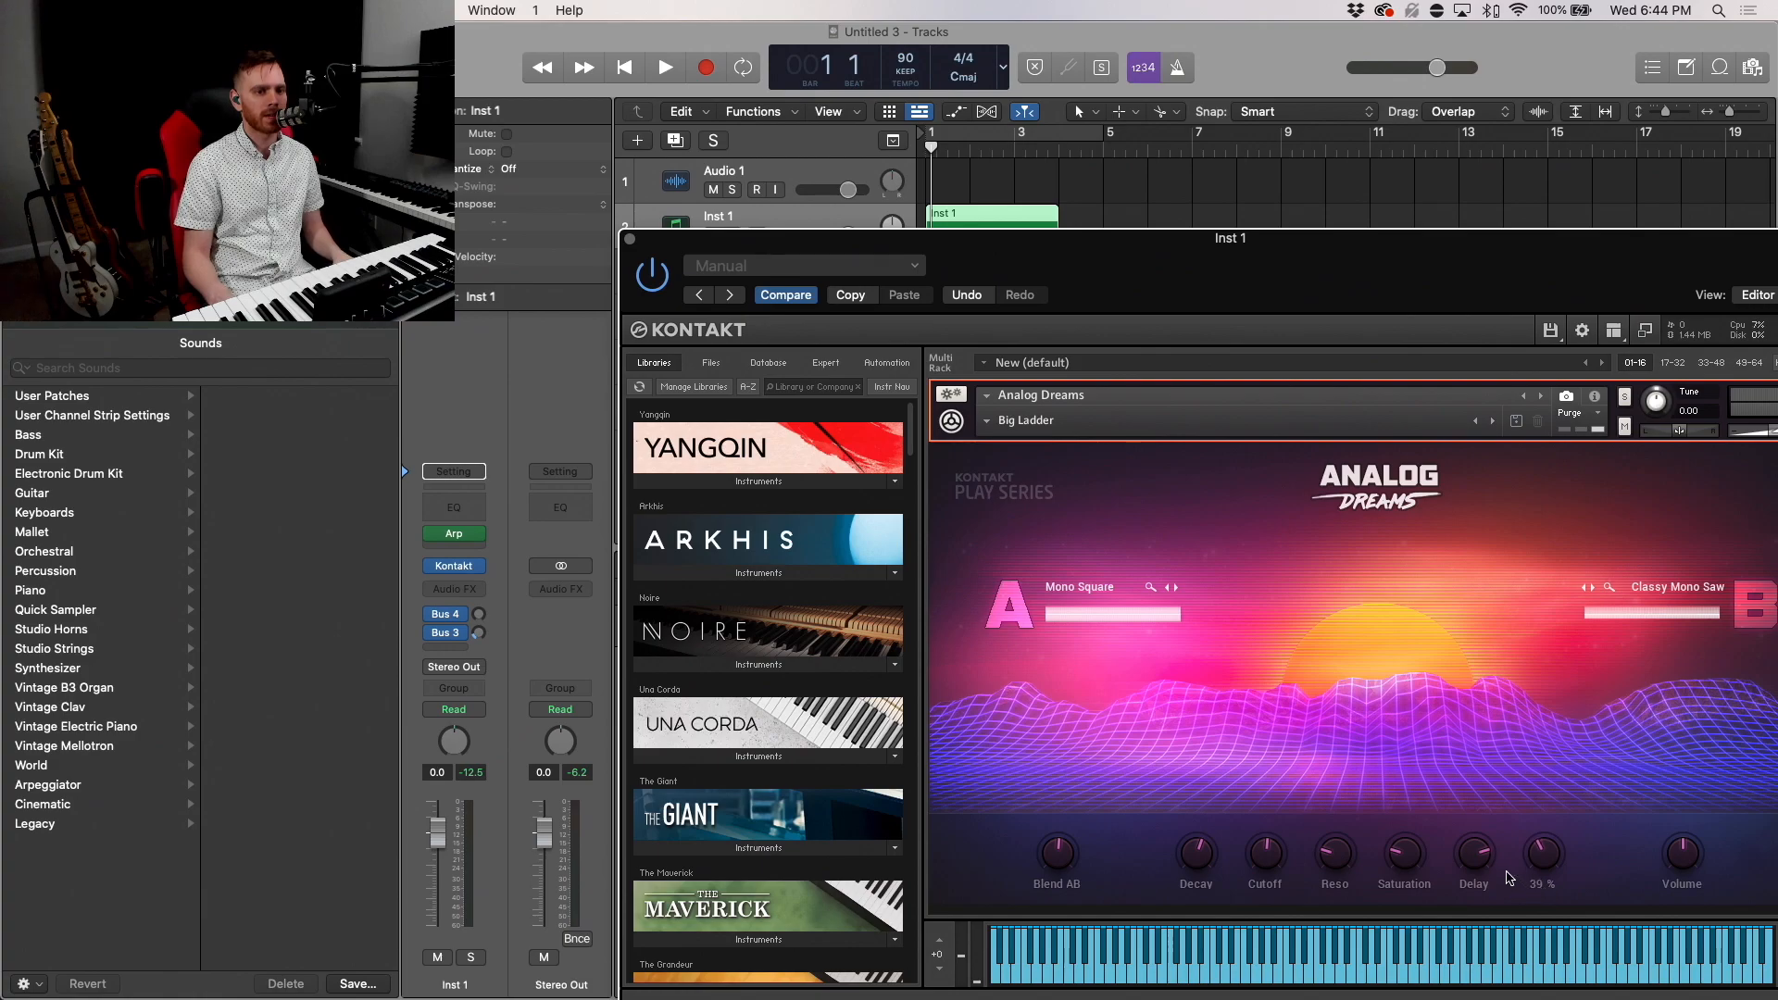
pyautogui.click(663, 67)
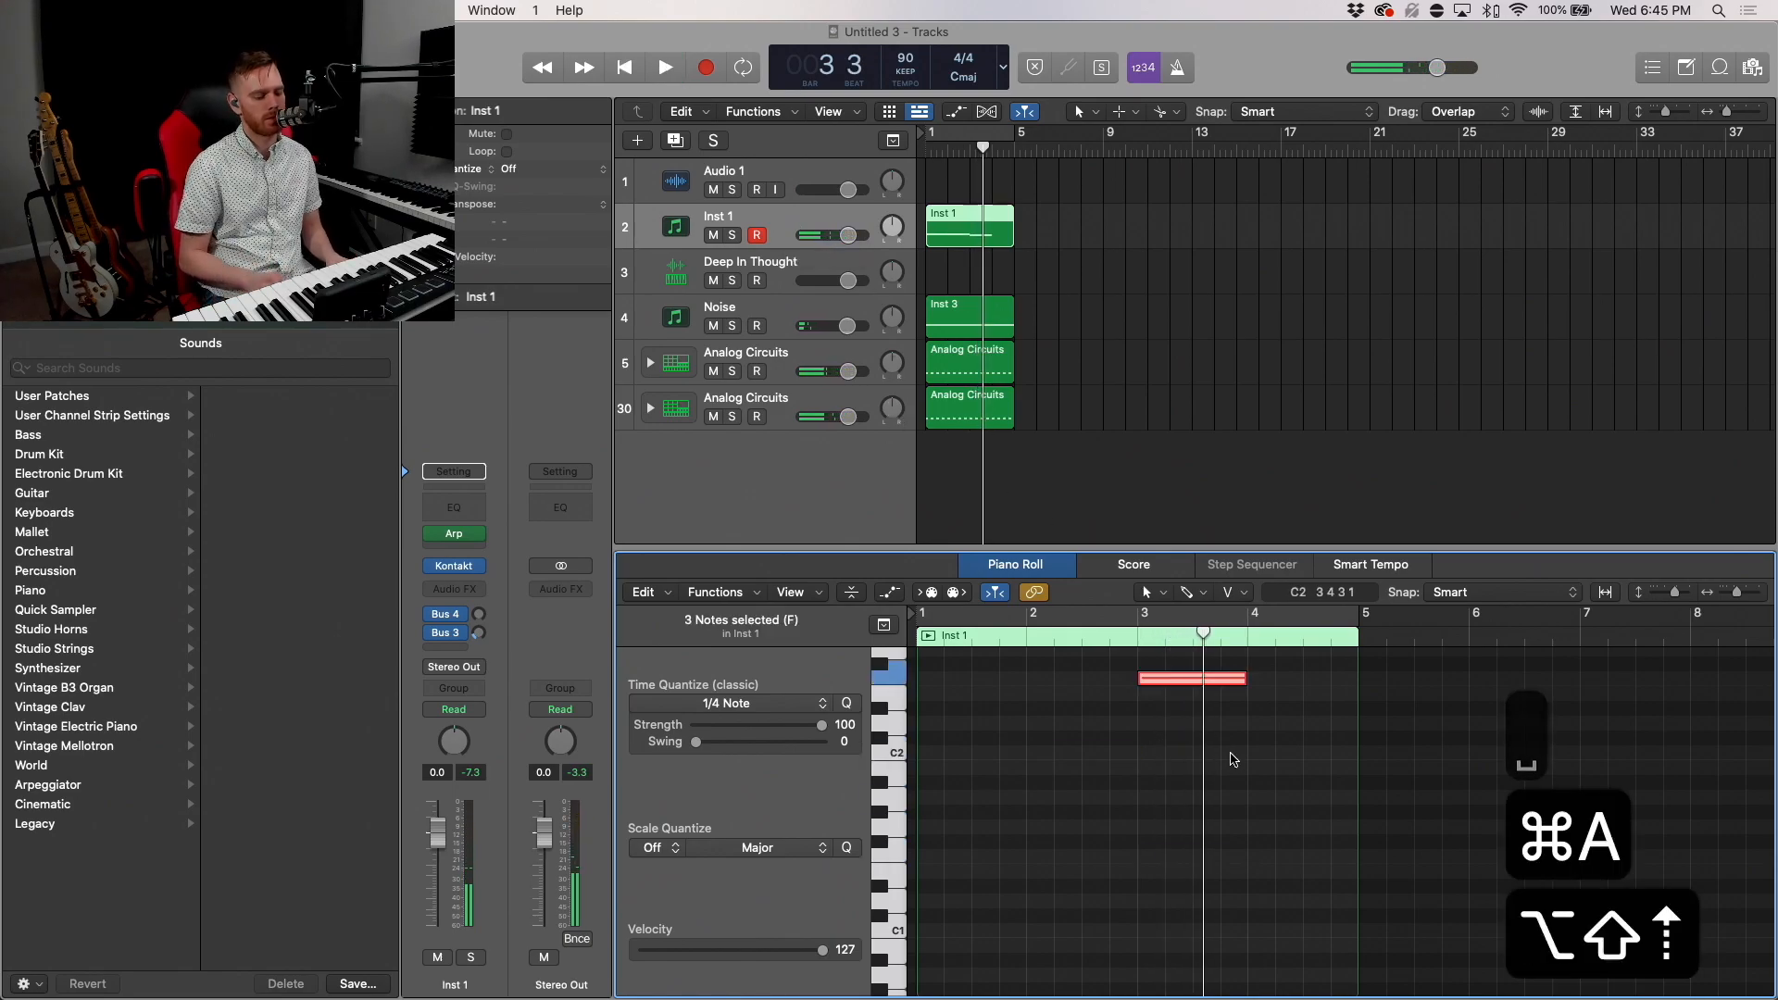
pyautogui.click(663, 67)
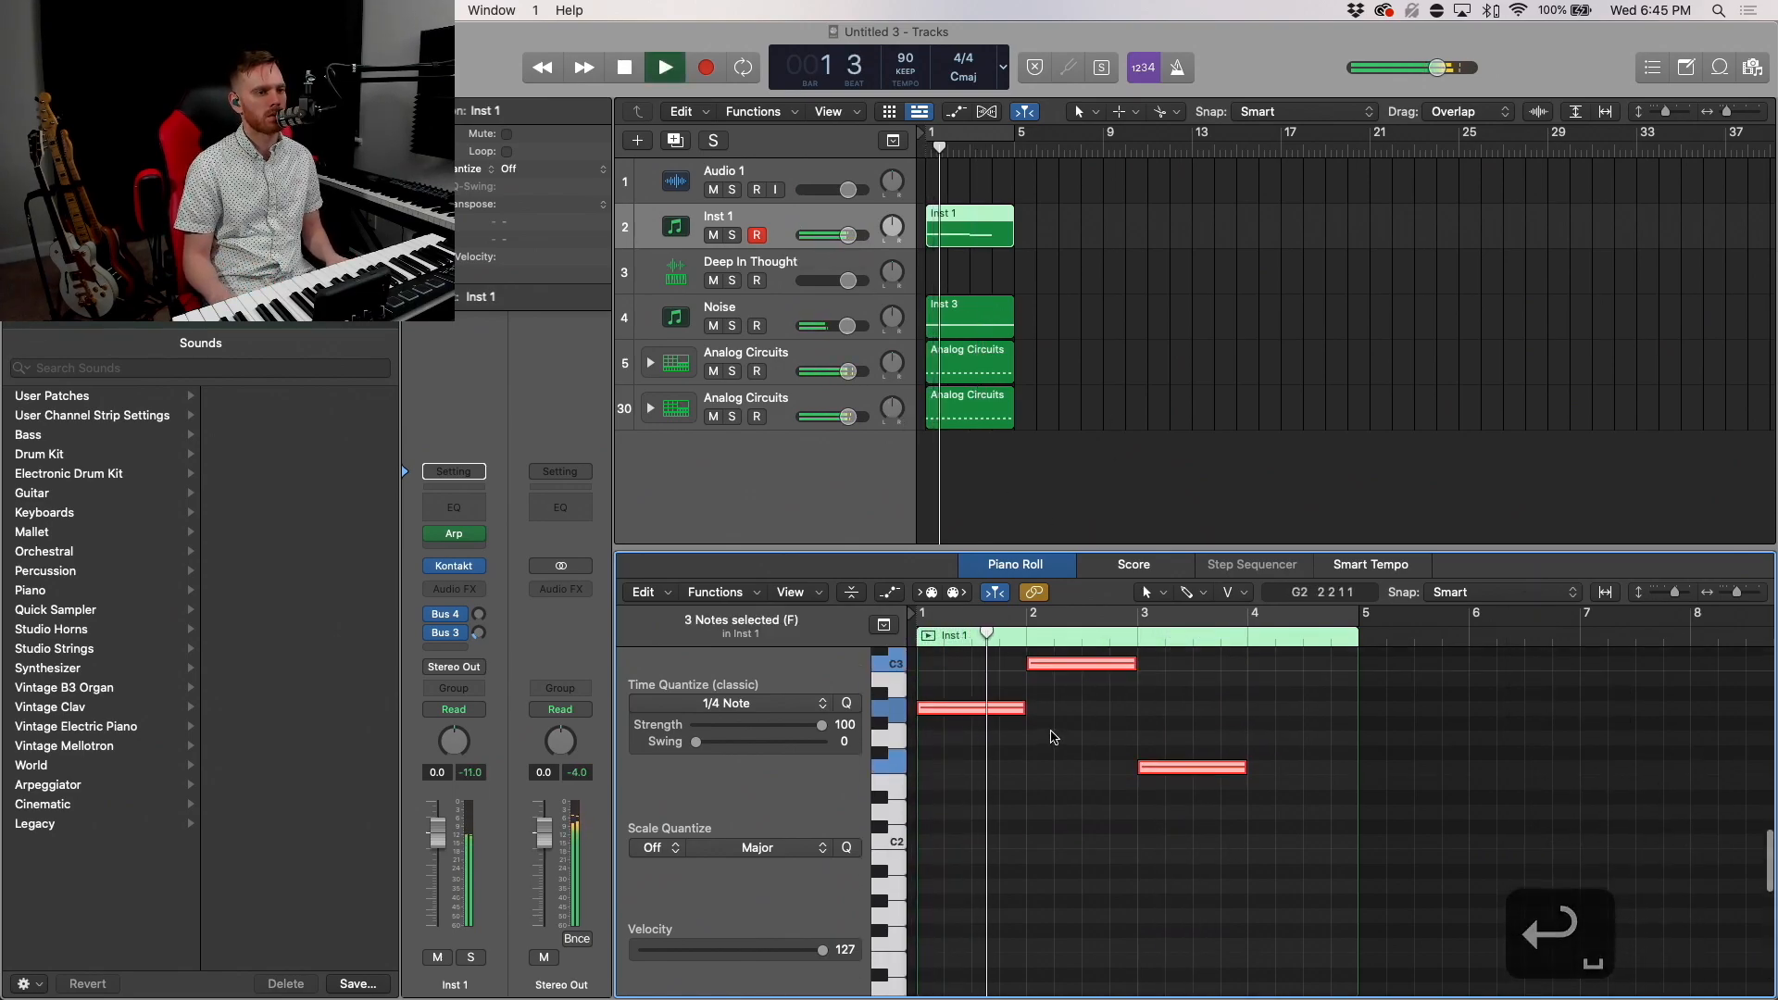
pyautogui.moveTo(850, 235); pyautogui.dragTo(834, 235)
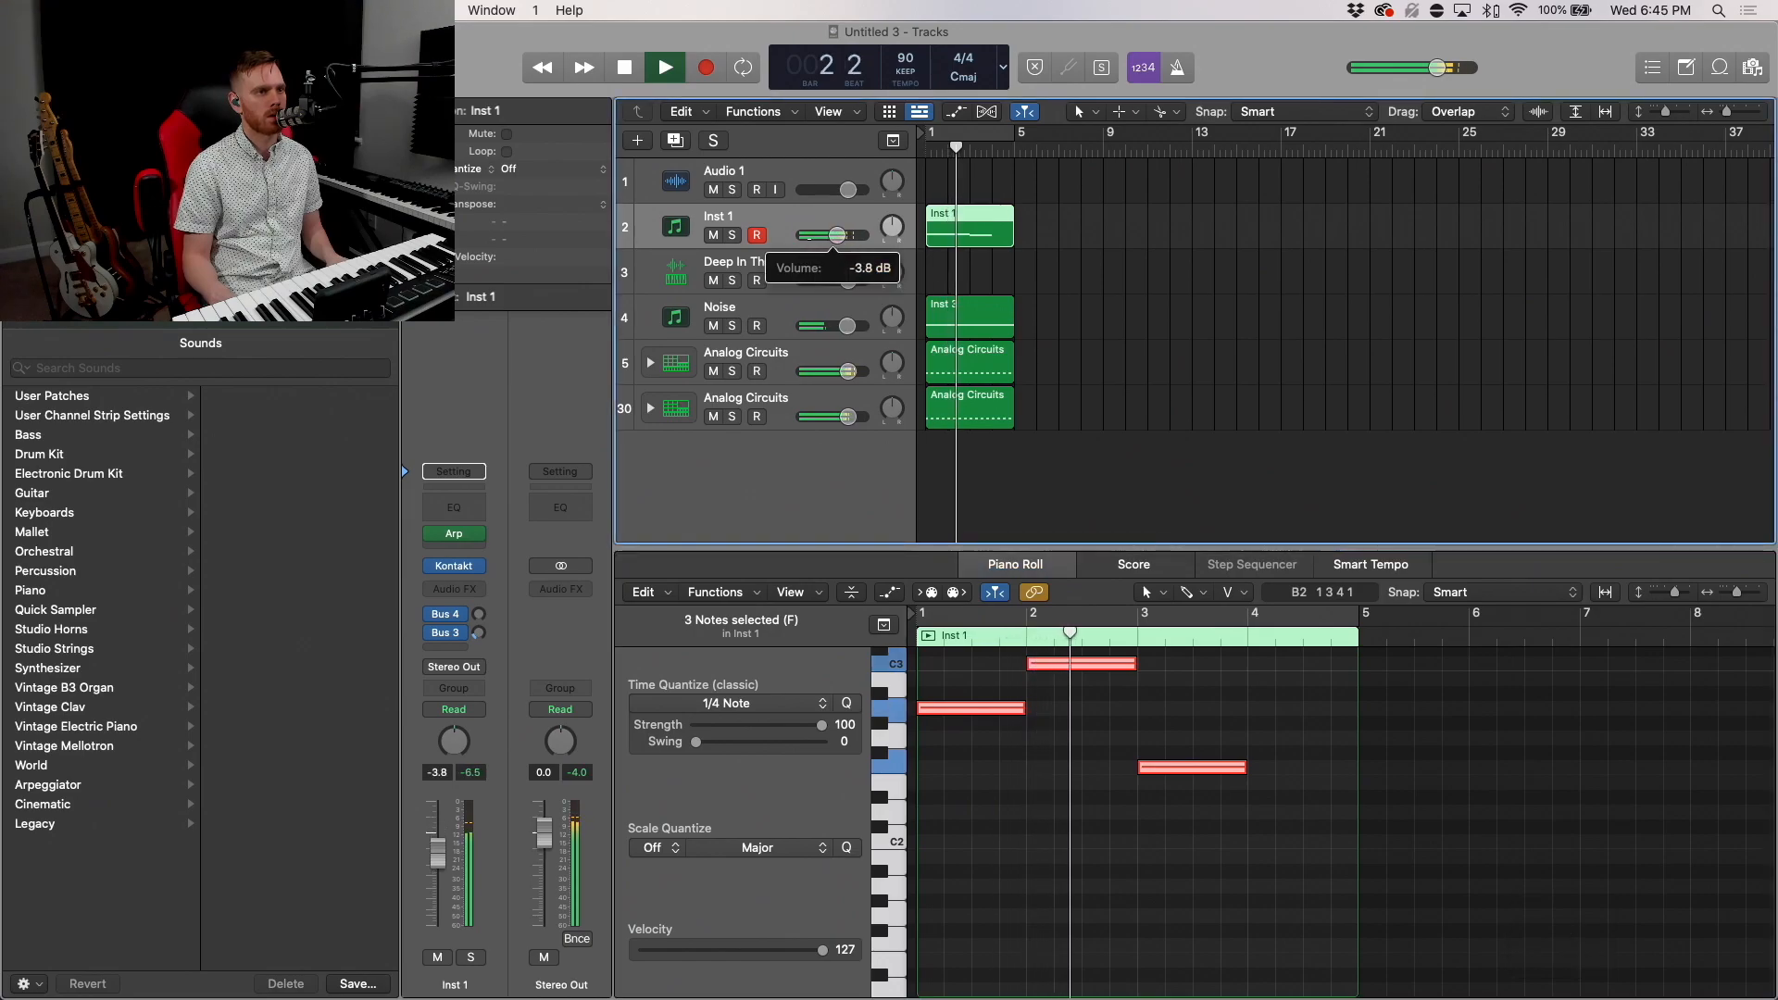
# Step: Load the Lazer Skates snapshot in Kontakt's Analog Dreams on Inst 1
pyautogui.click(663, 66)
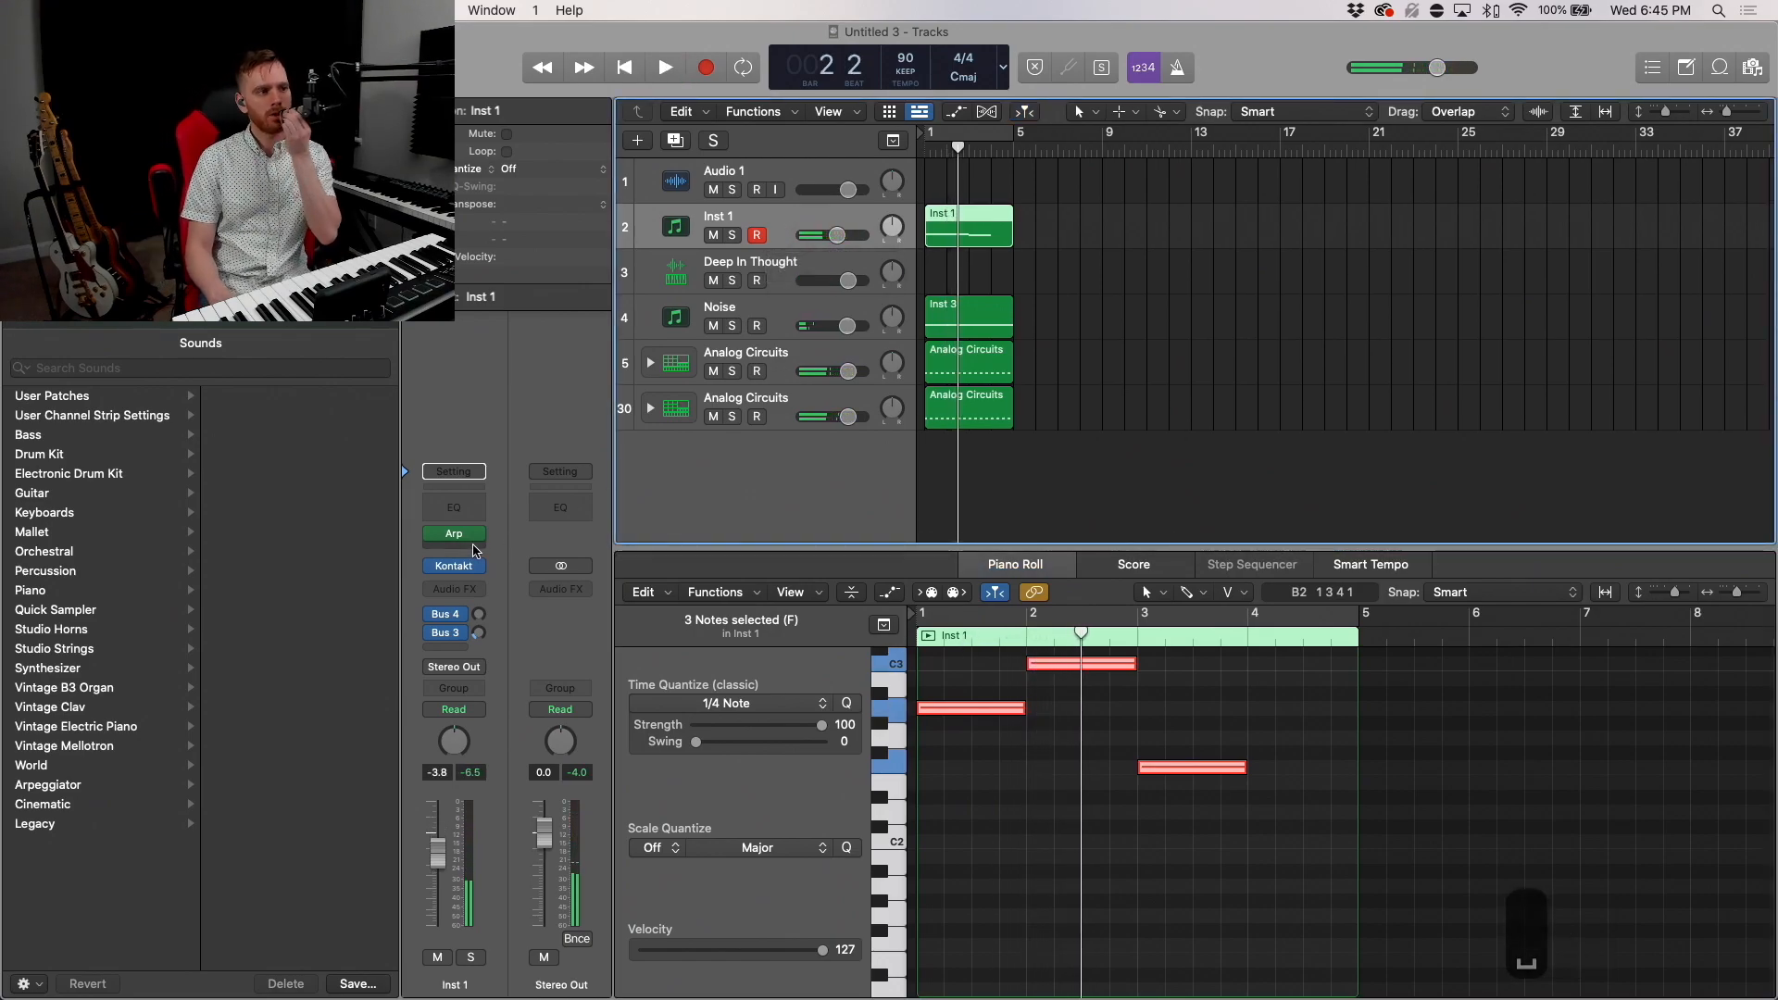
pyautogui.click(452, 566)
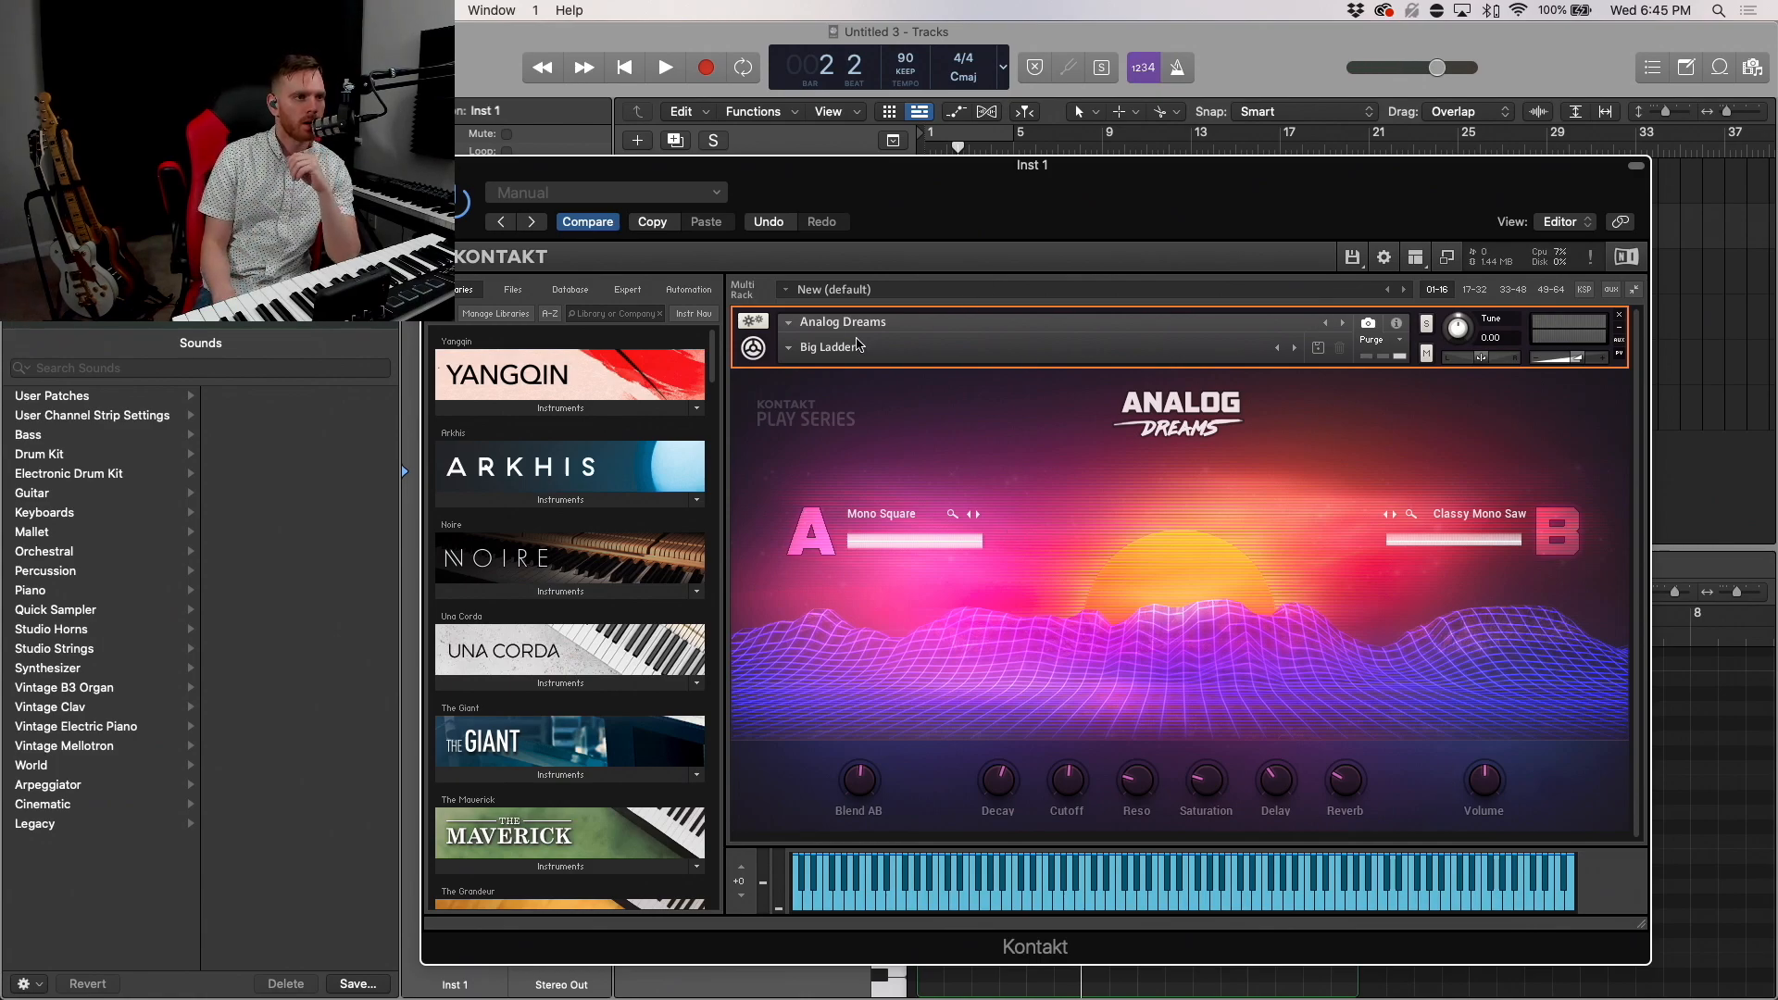
pyautogui.click(834, 346)
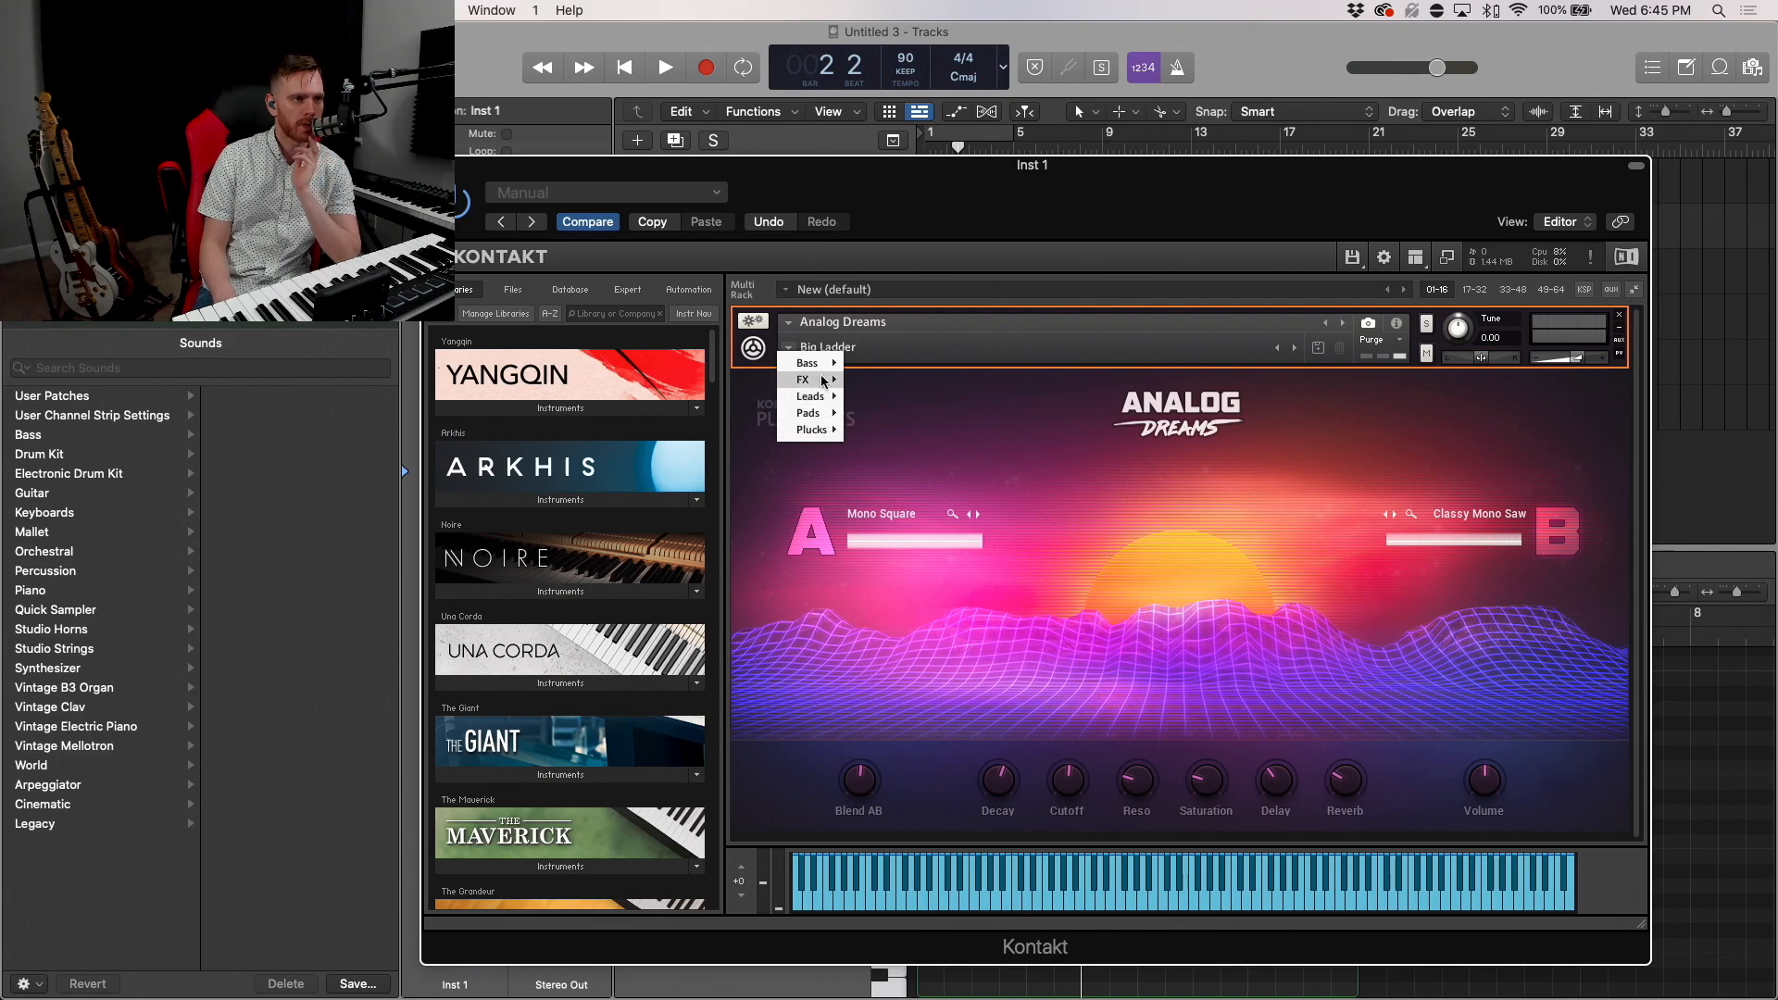
pyautogui.moveTo(808, 364)
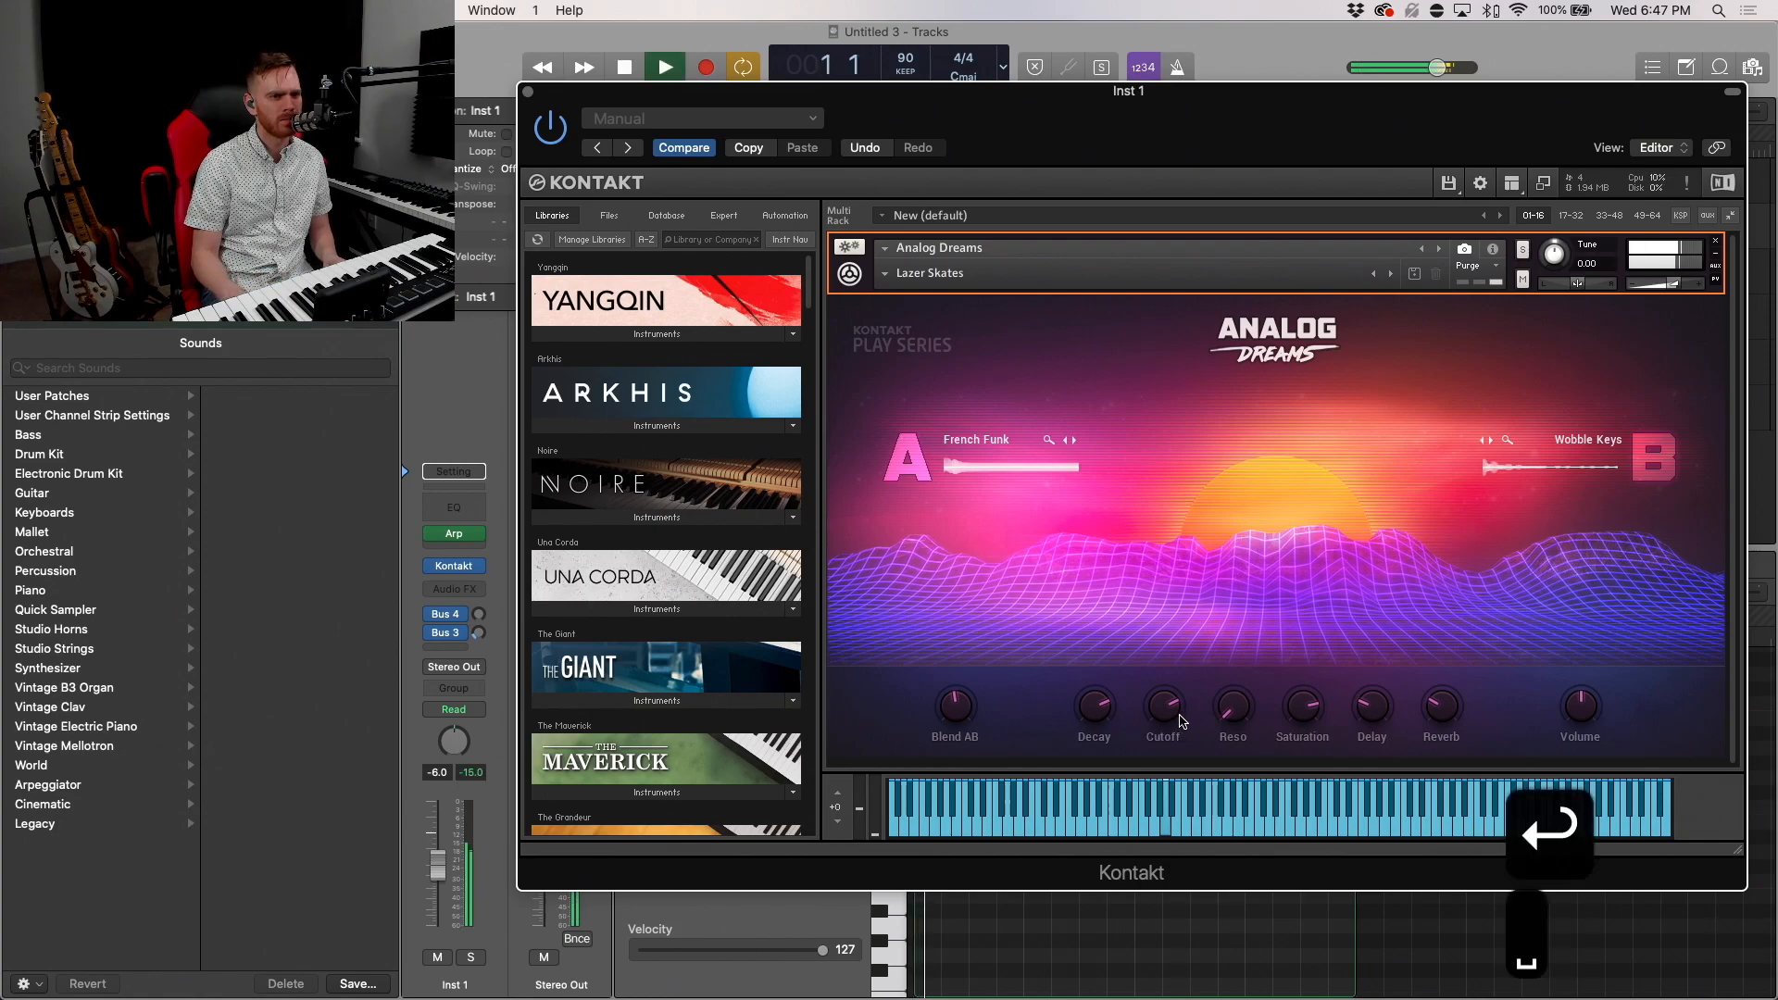
pyautogui.moveTo(1162, 704); pyautogui.dragTo(1171, 750)
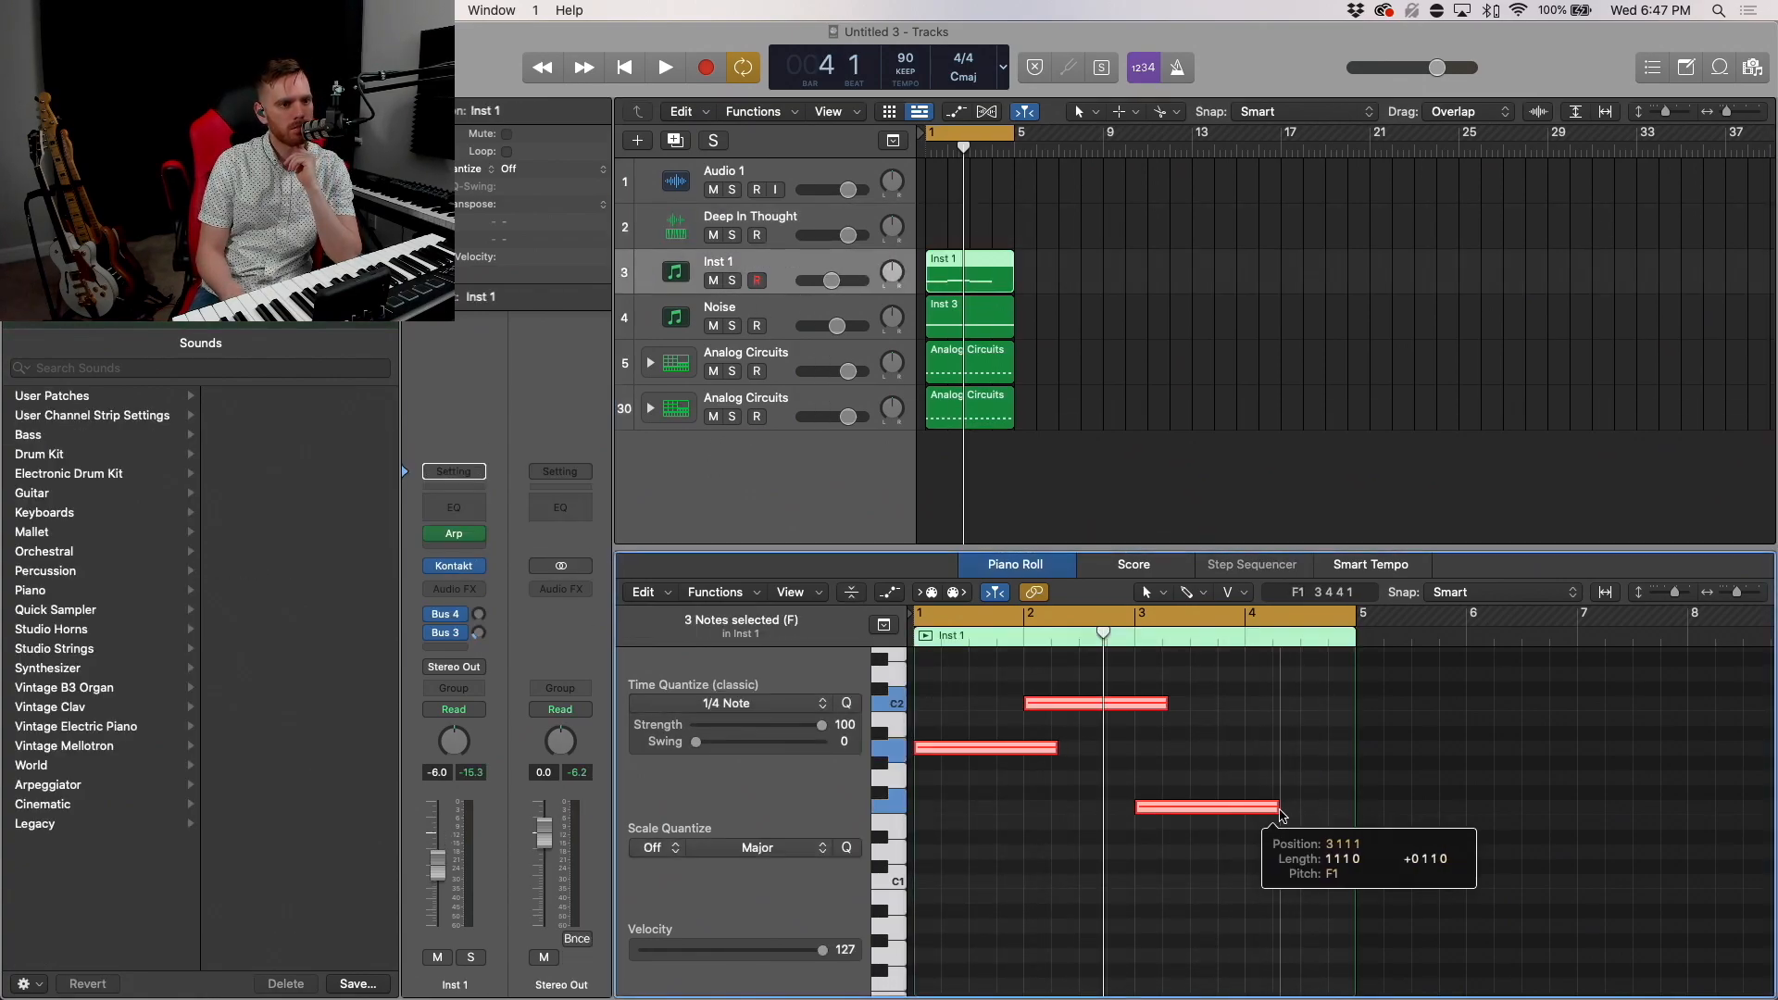
# Step: Undo the note resize and copy the third note to bar 4 as a fourth melody note
pyautogui.press('cmd+z')
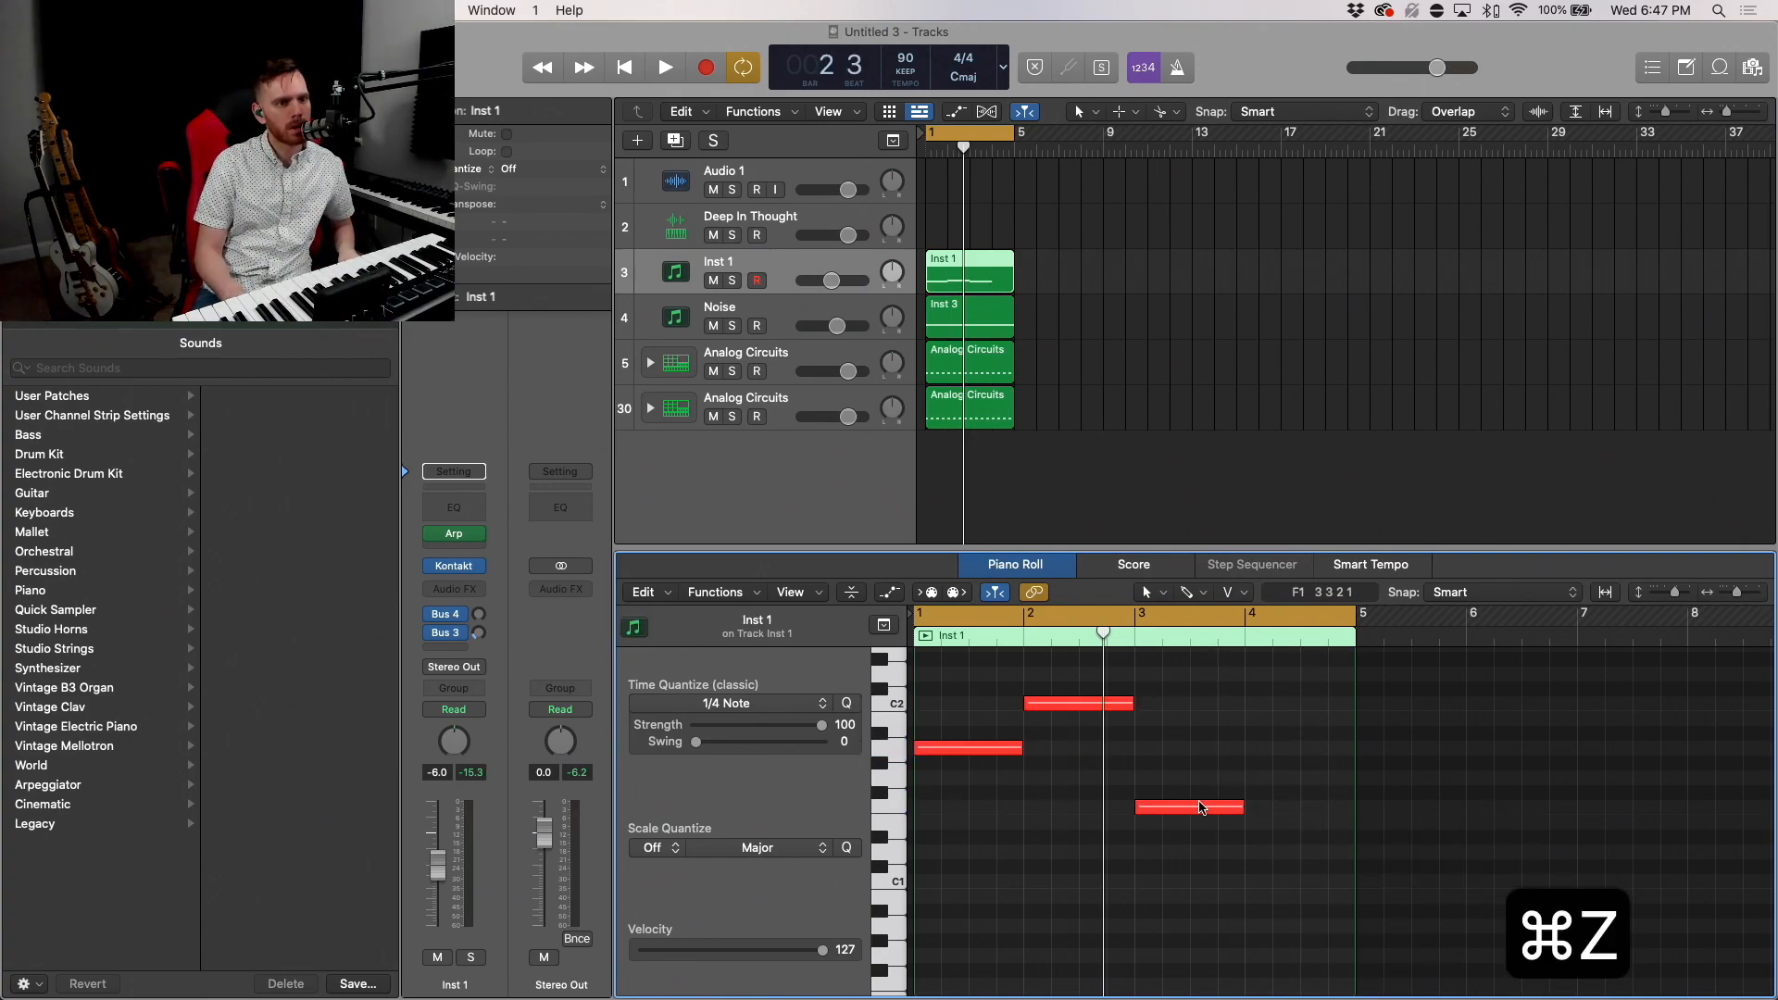
pyautogui.moveTo(1189, 808); pyautogui.dragTo(1287, 837)
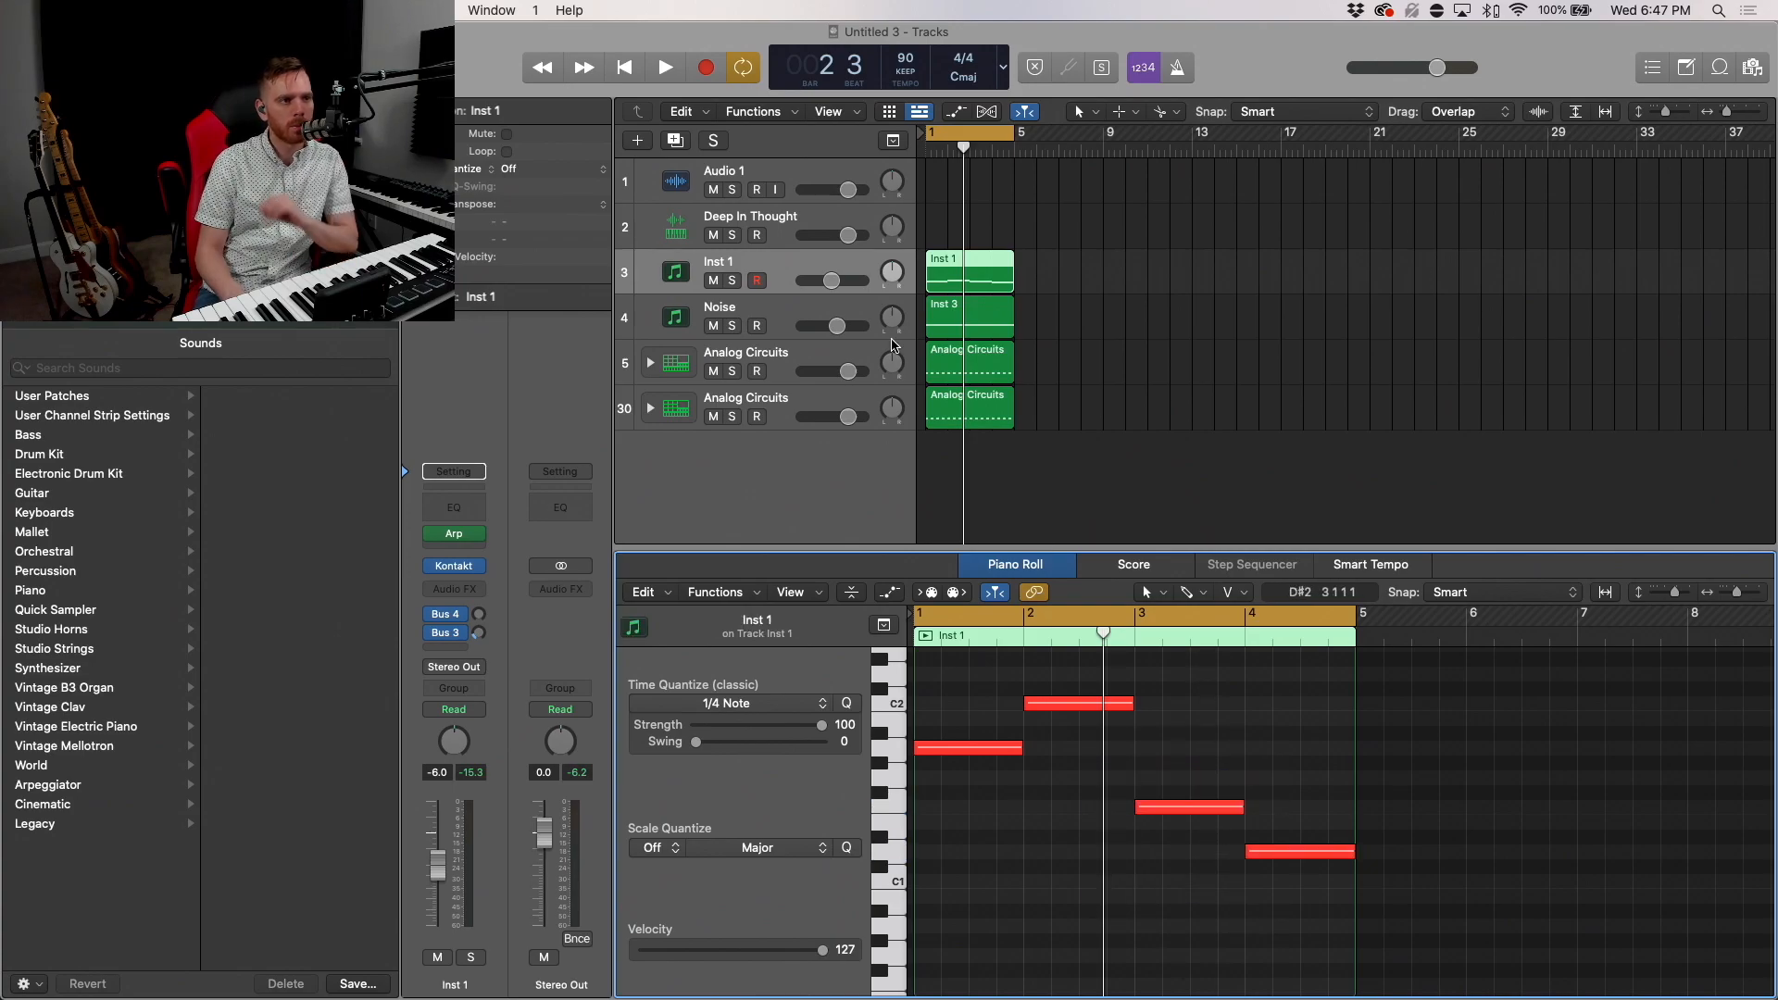
# Step: Insert a Compressor on Inst 1 with its Side Chain source set to Inst 28
pyautogui.click(454, 589)
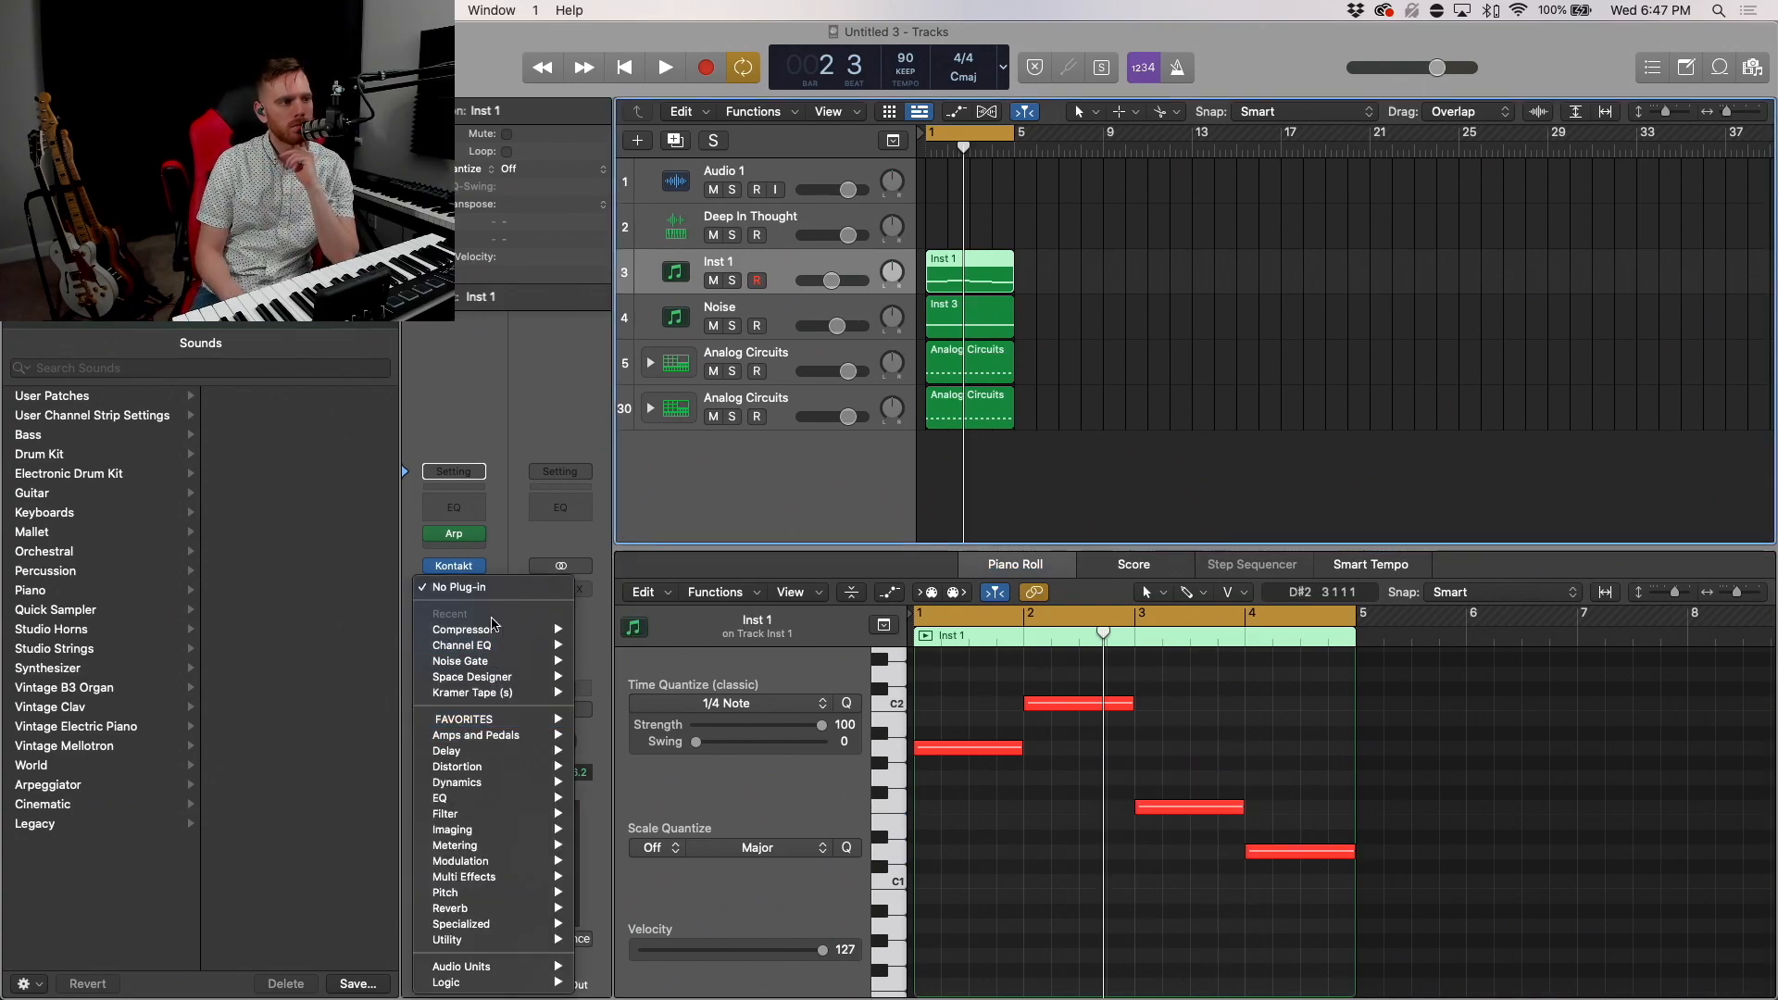
pyautogui.click(465, 630)
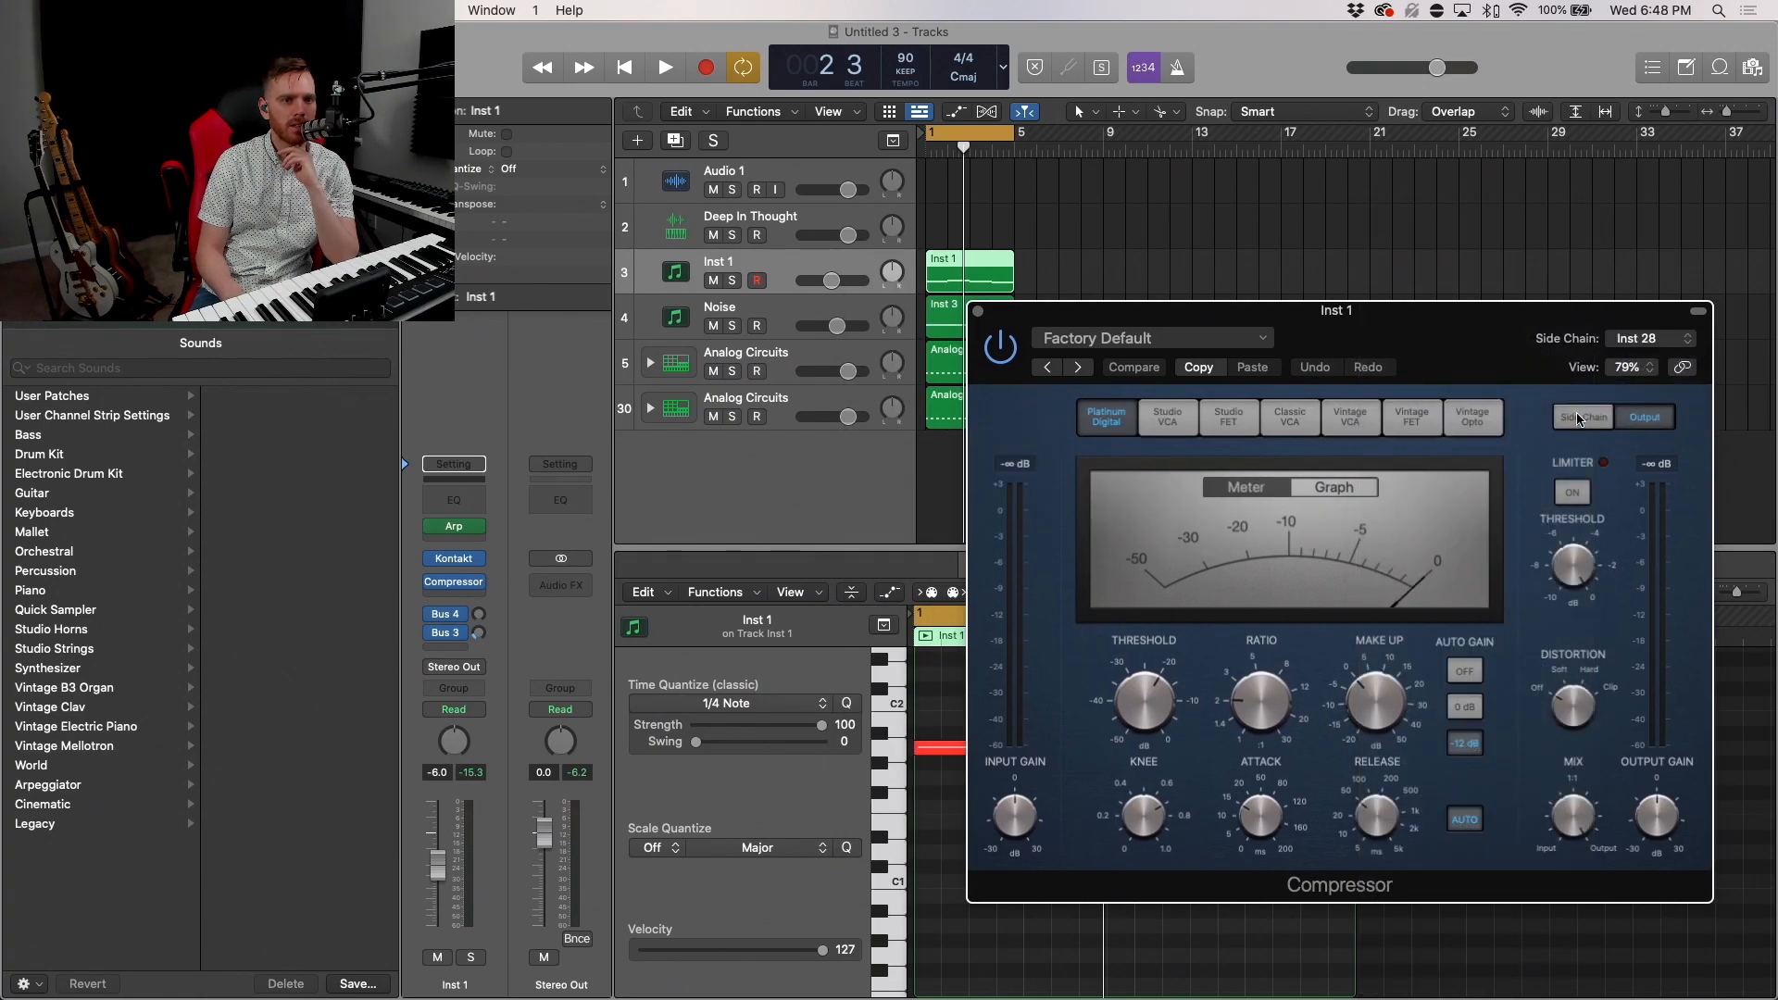
pyautogui.click(1582, 417)
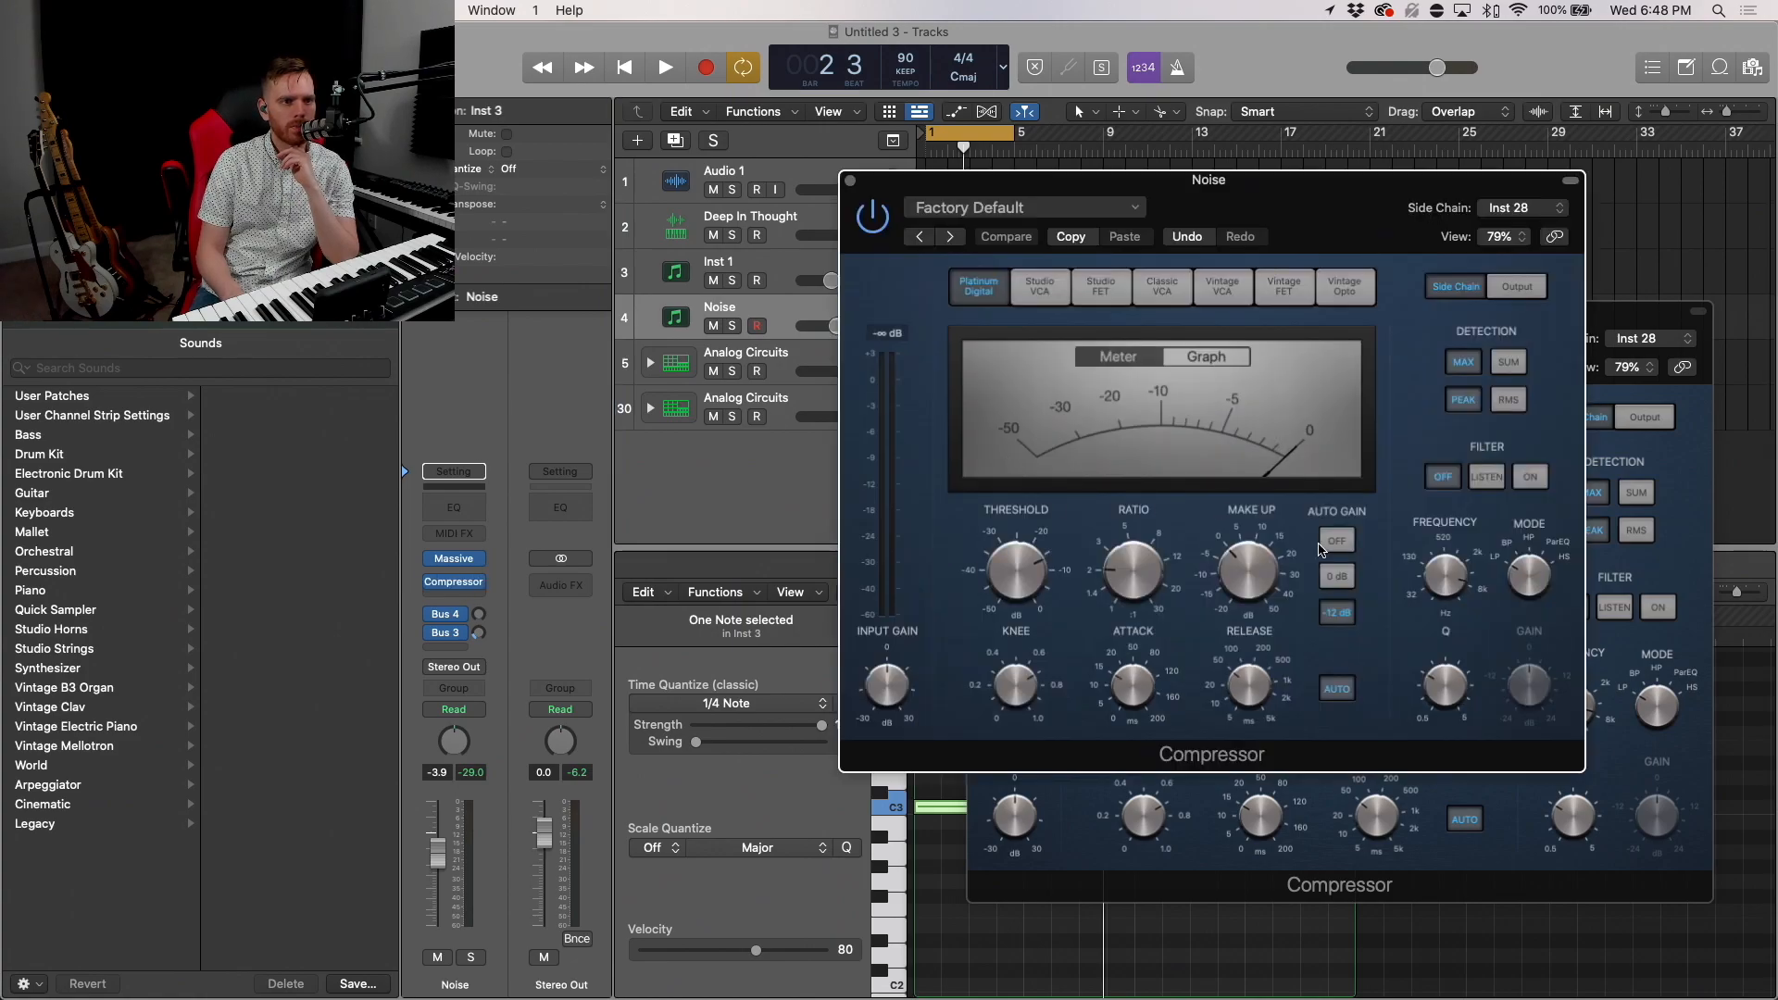
pyautogui.click(1006, 237)
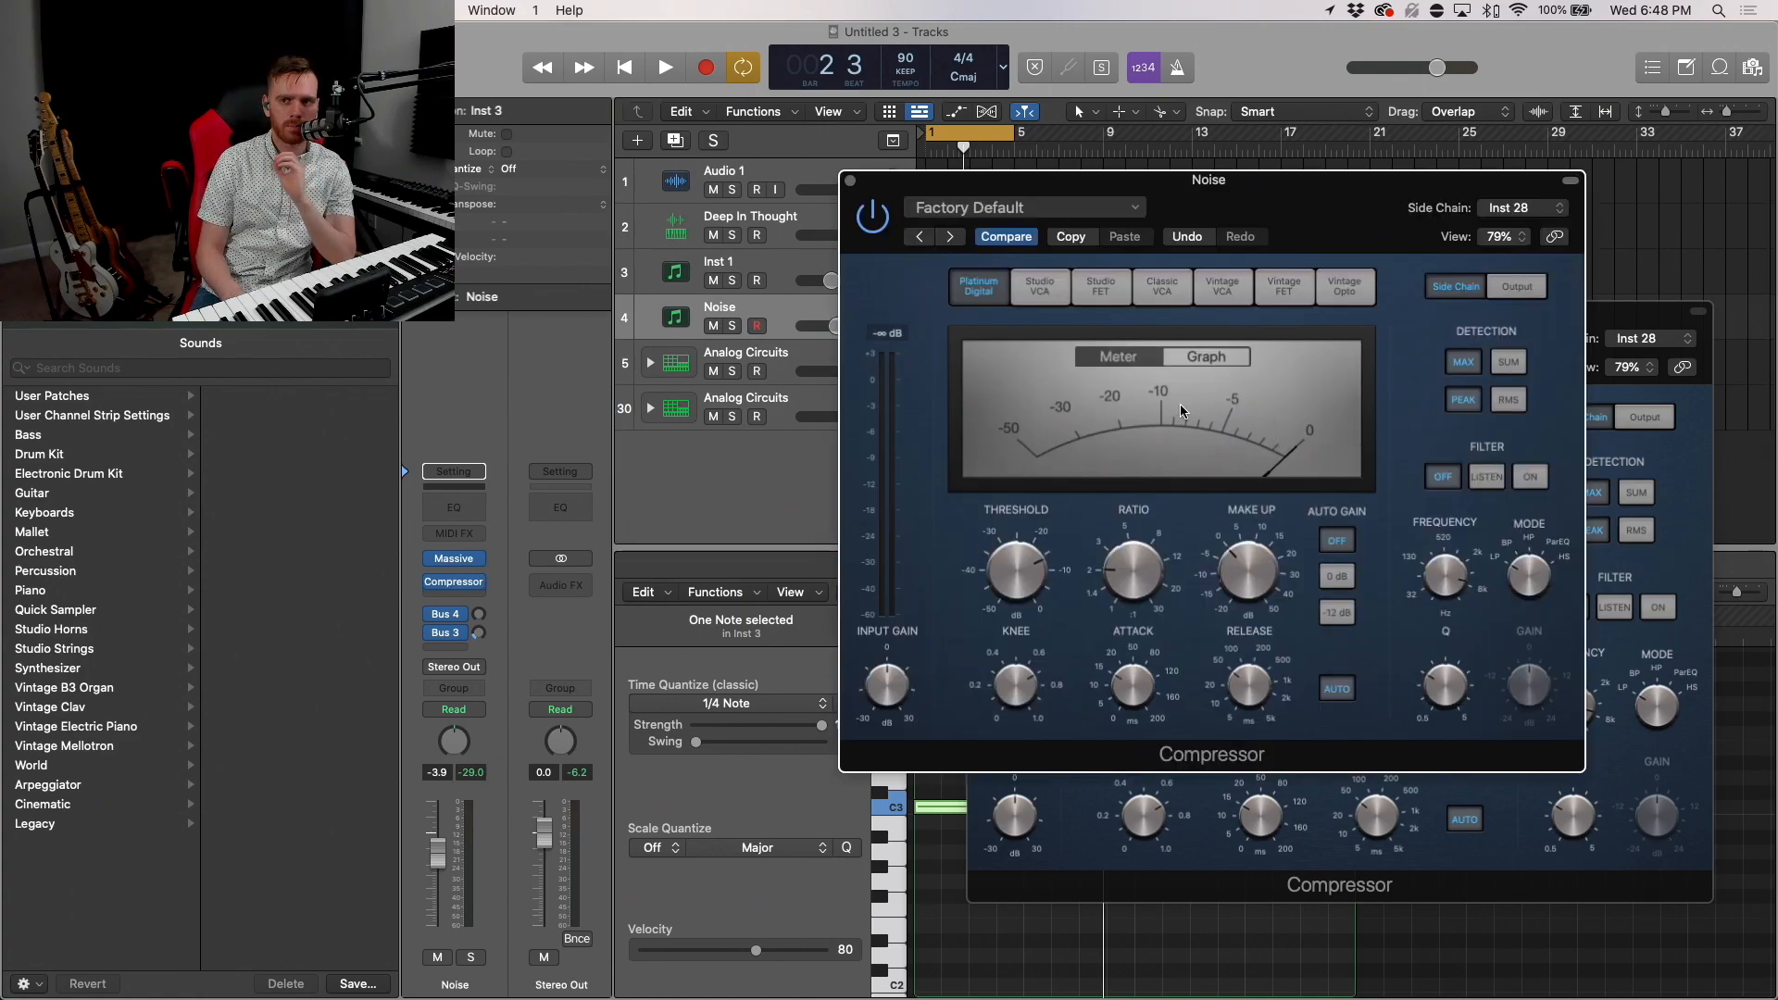
pyautogui.moveTo(1191, 200)
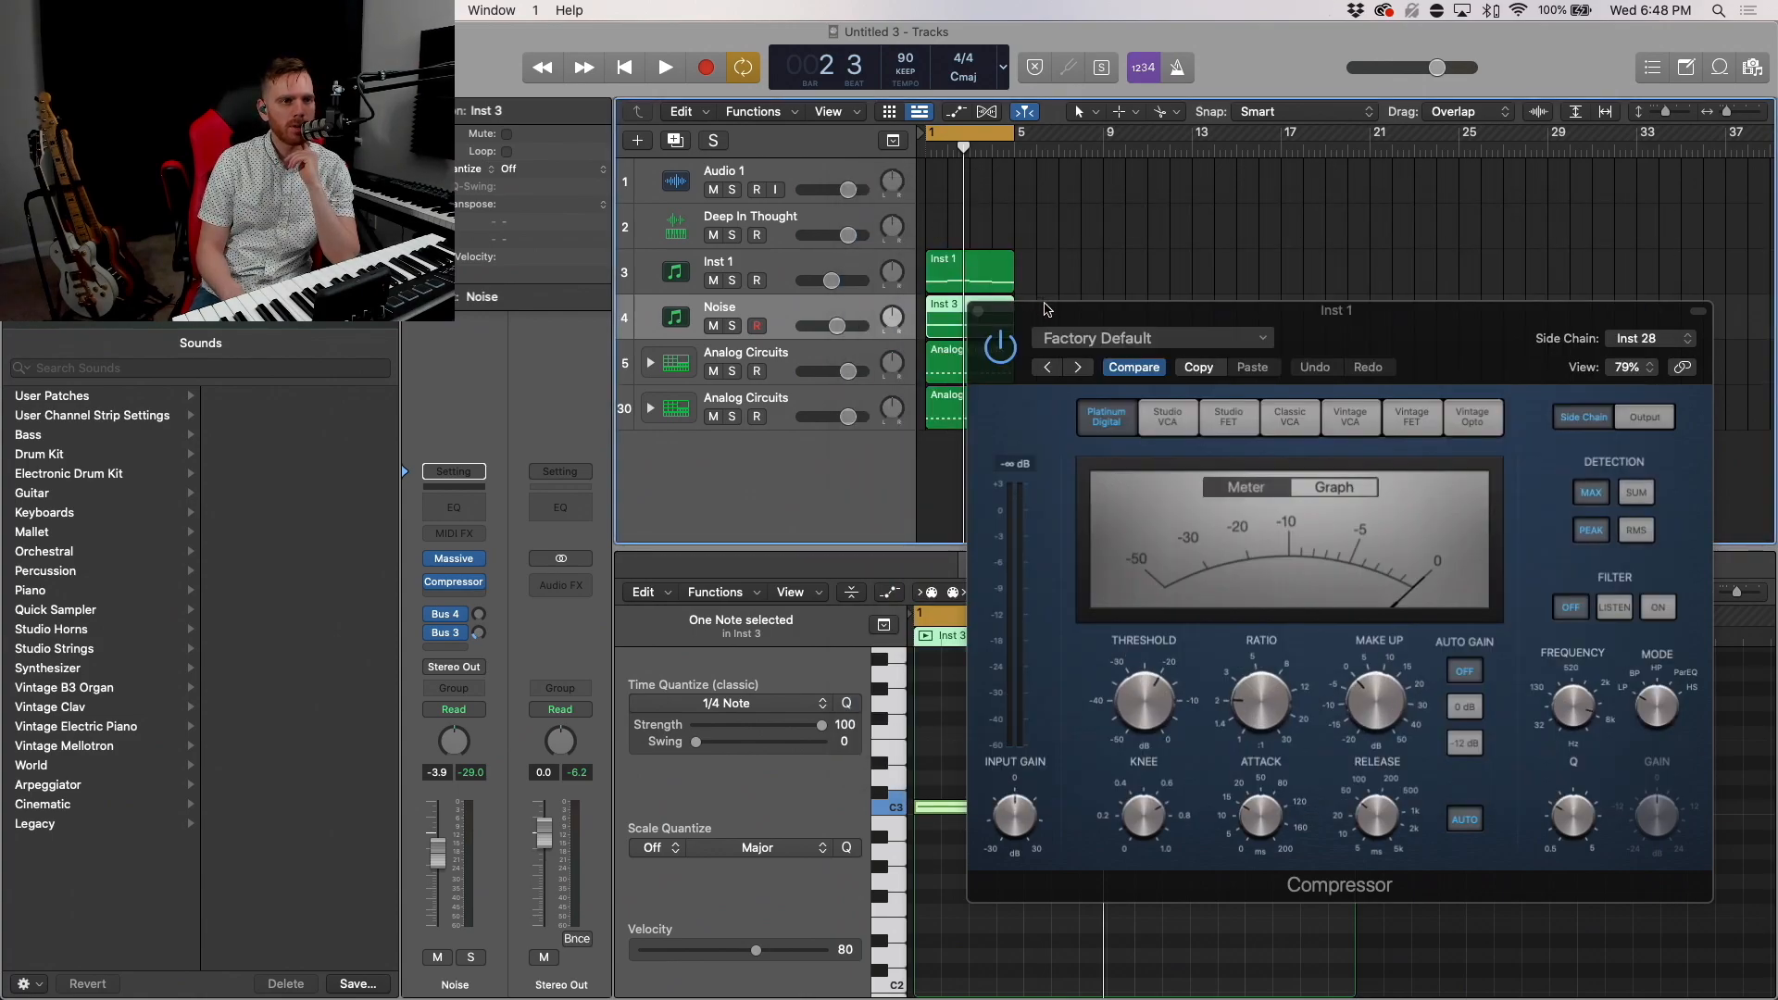
pyautogui.moveTo(1336, 309); pyautogui.dragTo(1324, 211)
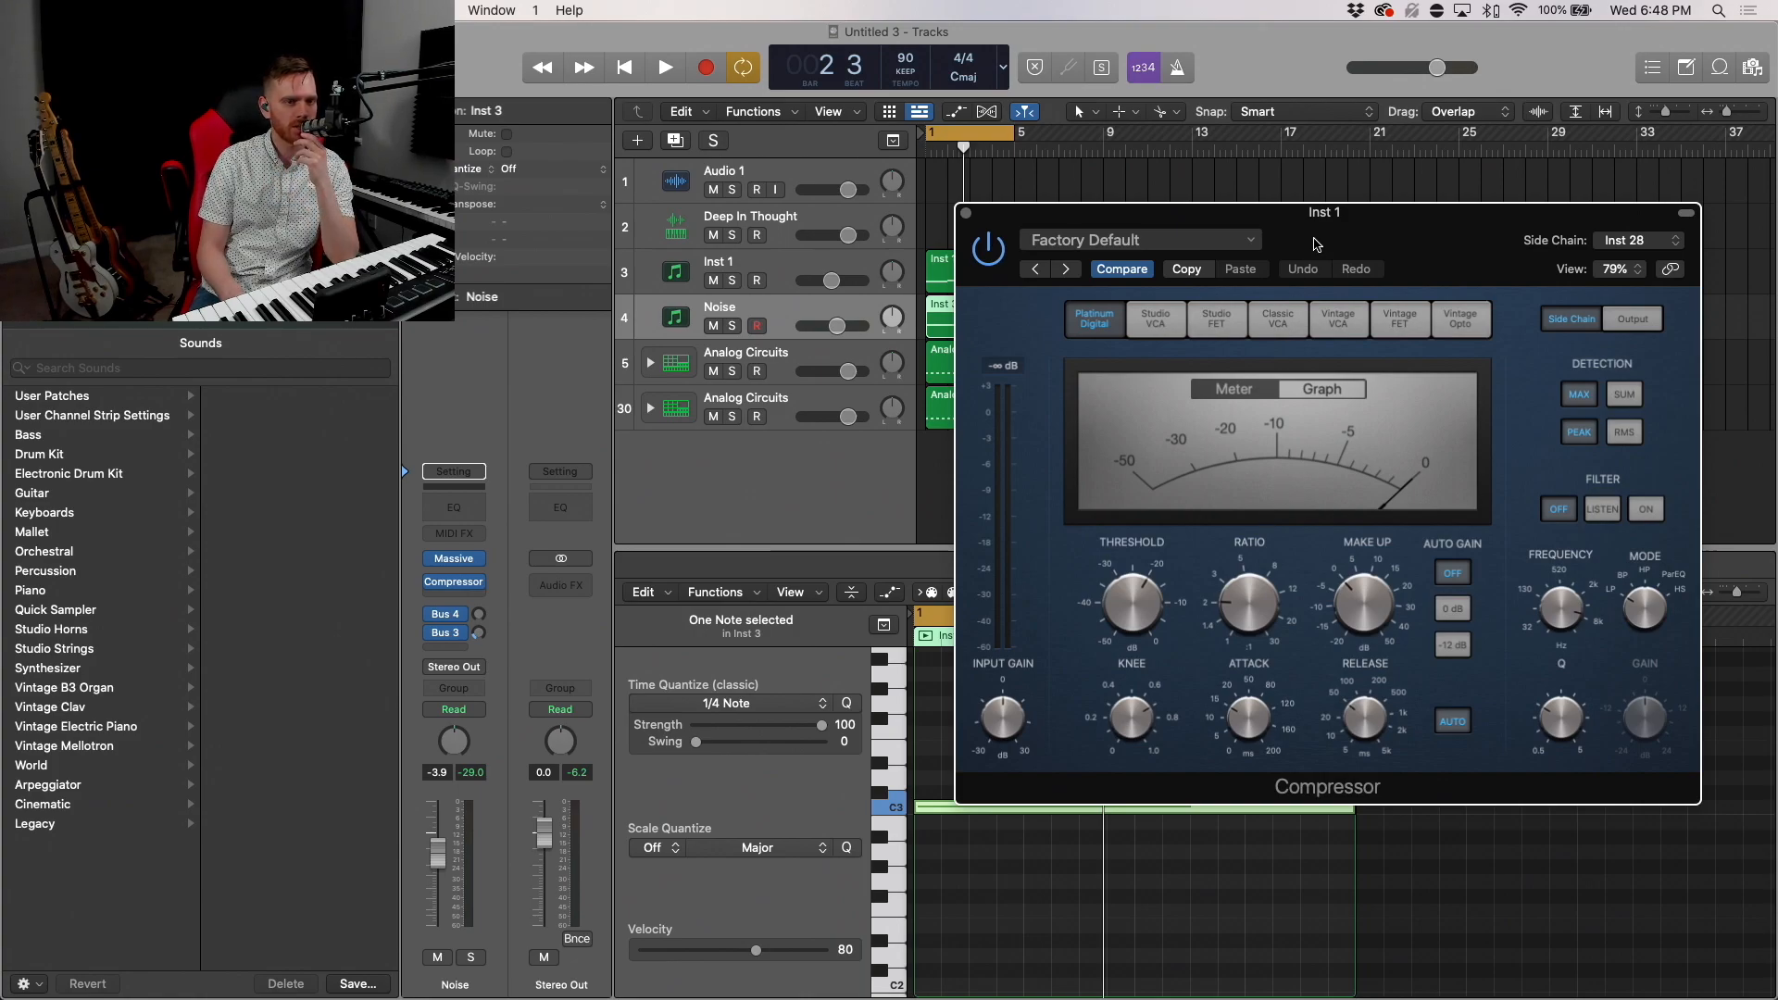
pyautogui.click(663, 66)
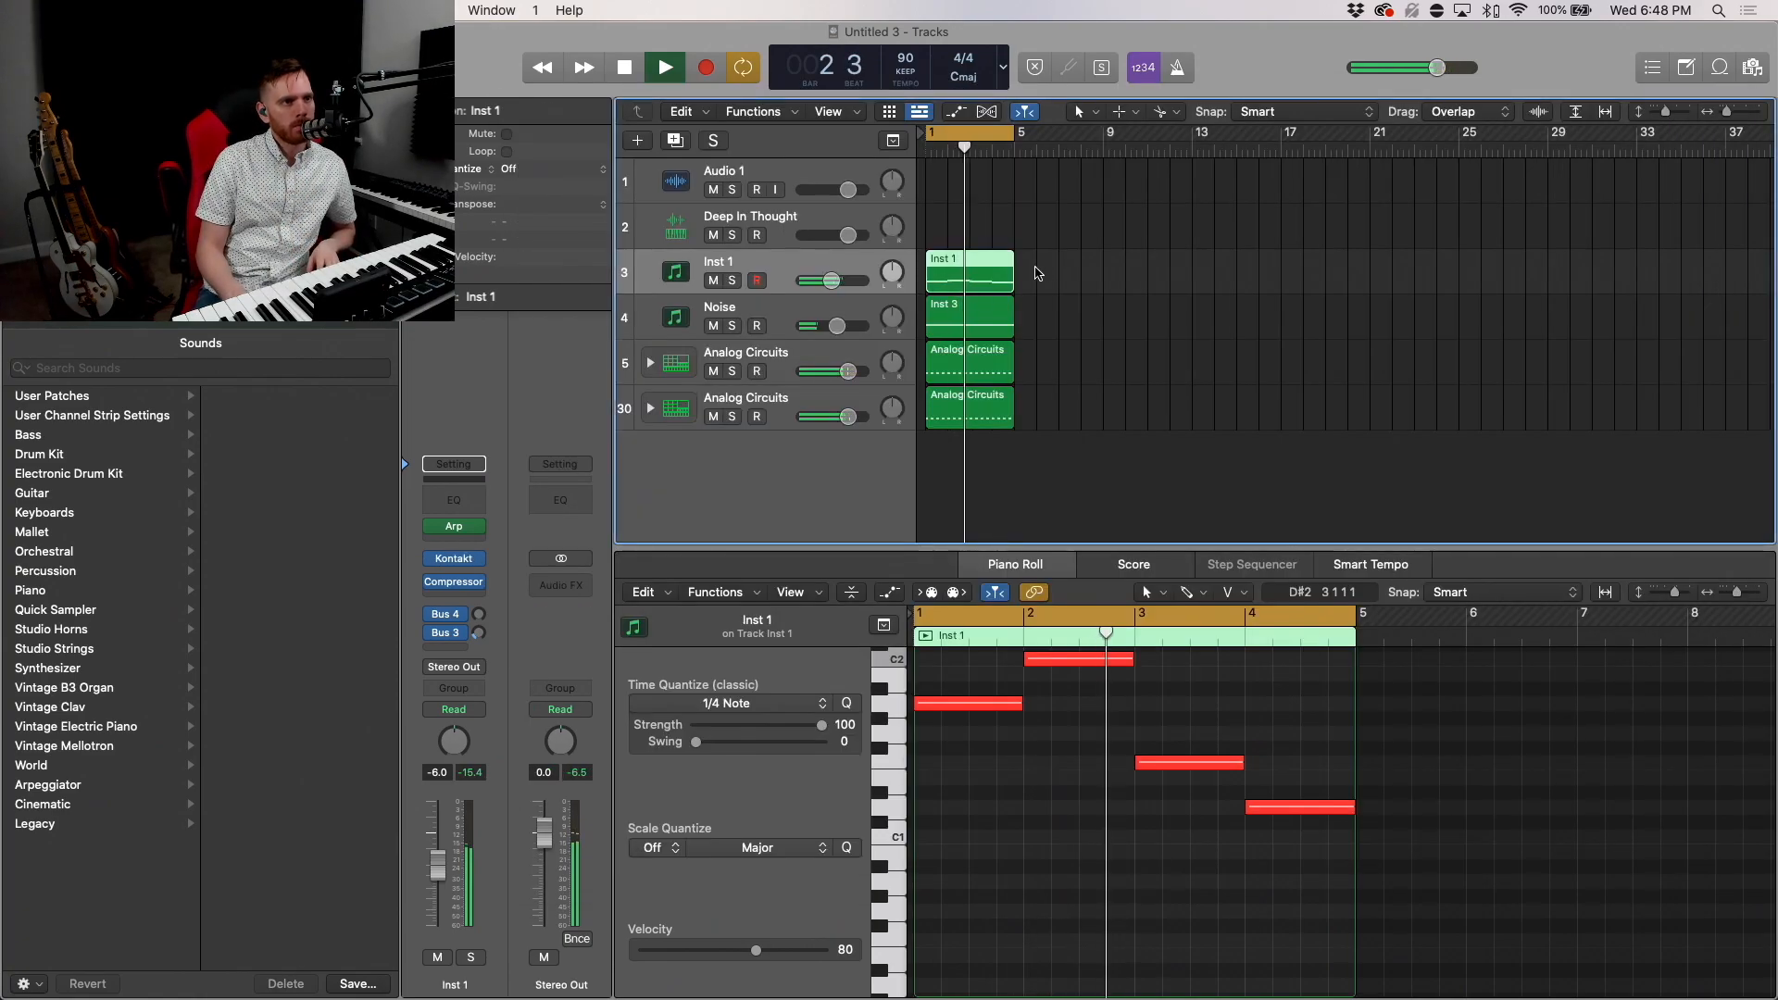
# Step: Create a new software instrument track and load the WEP - Low Energy channel strip
pyautogui.click(663, 66)
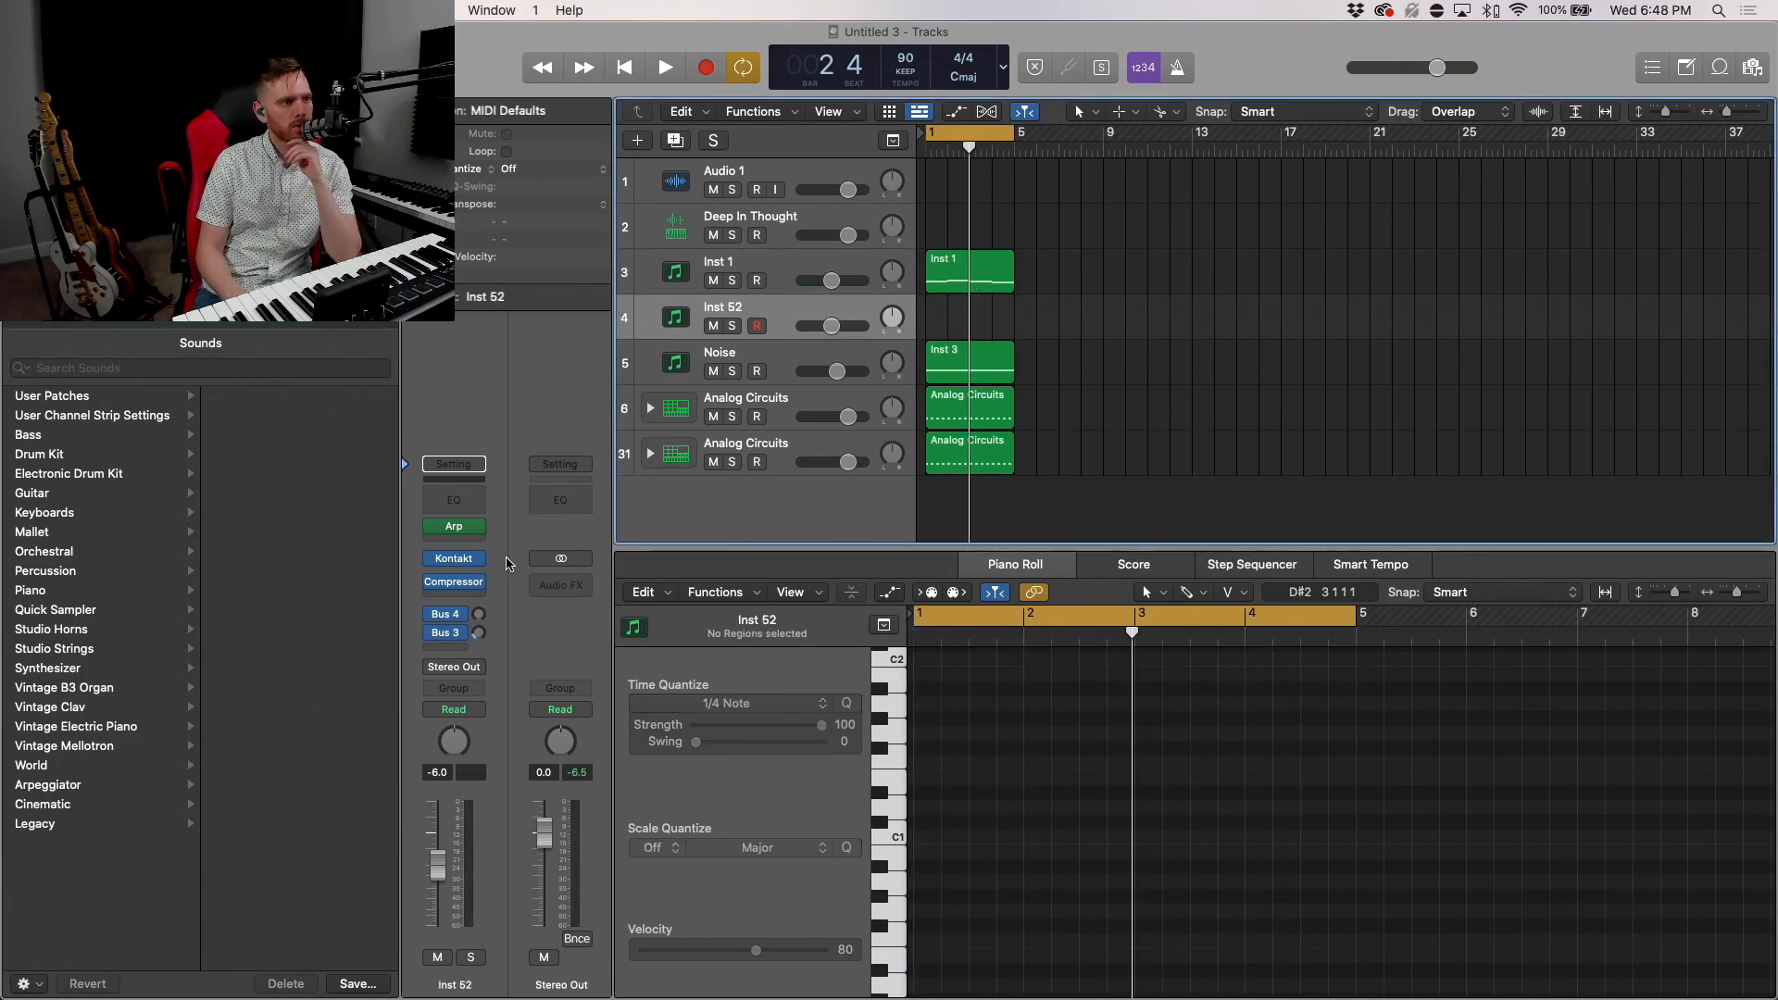
pyautogui.click(92, 415)
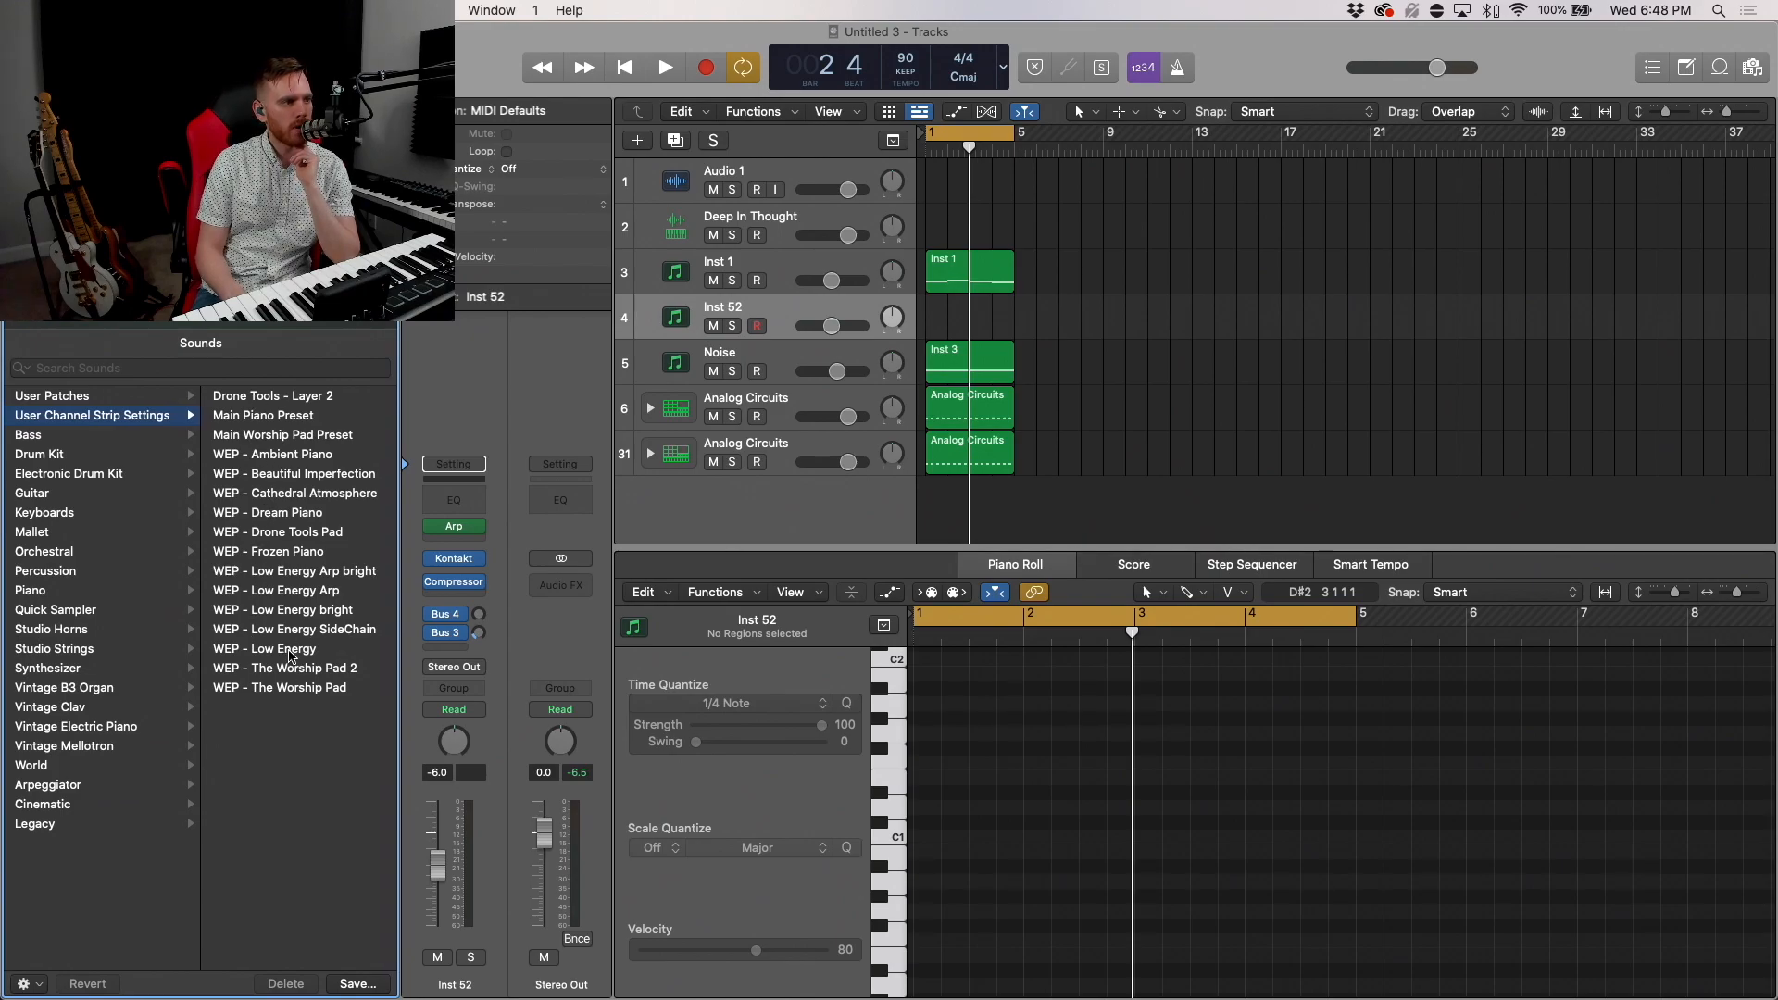
pyautogui.click(263, 649)
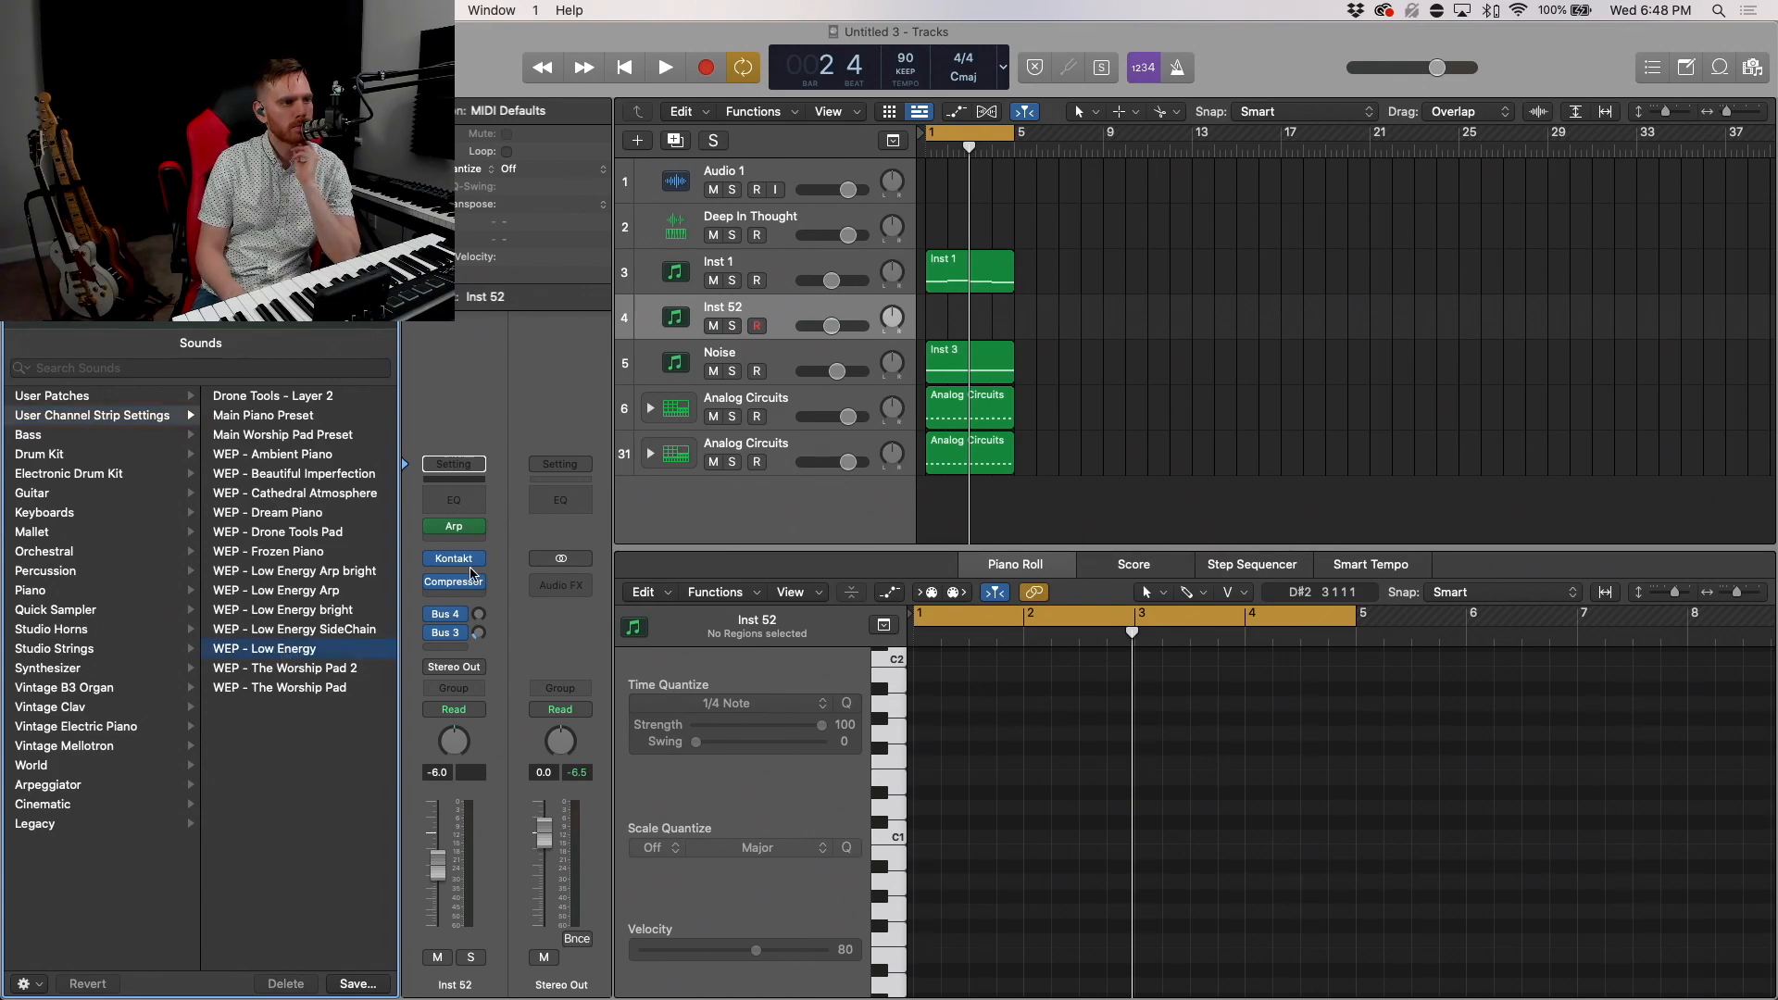
pyautogui.click(263, 649)
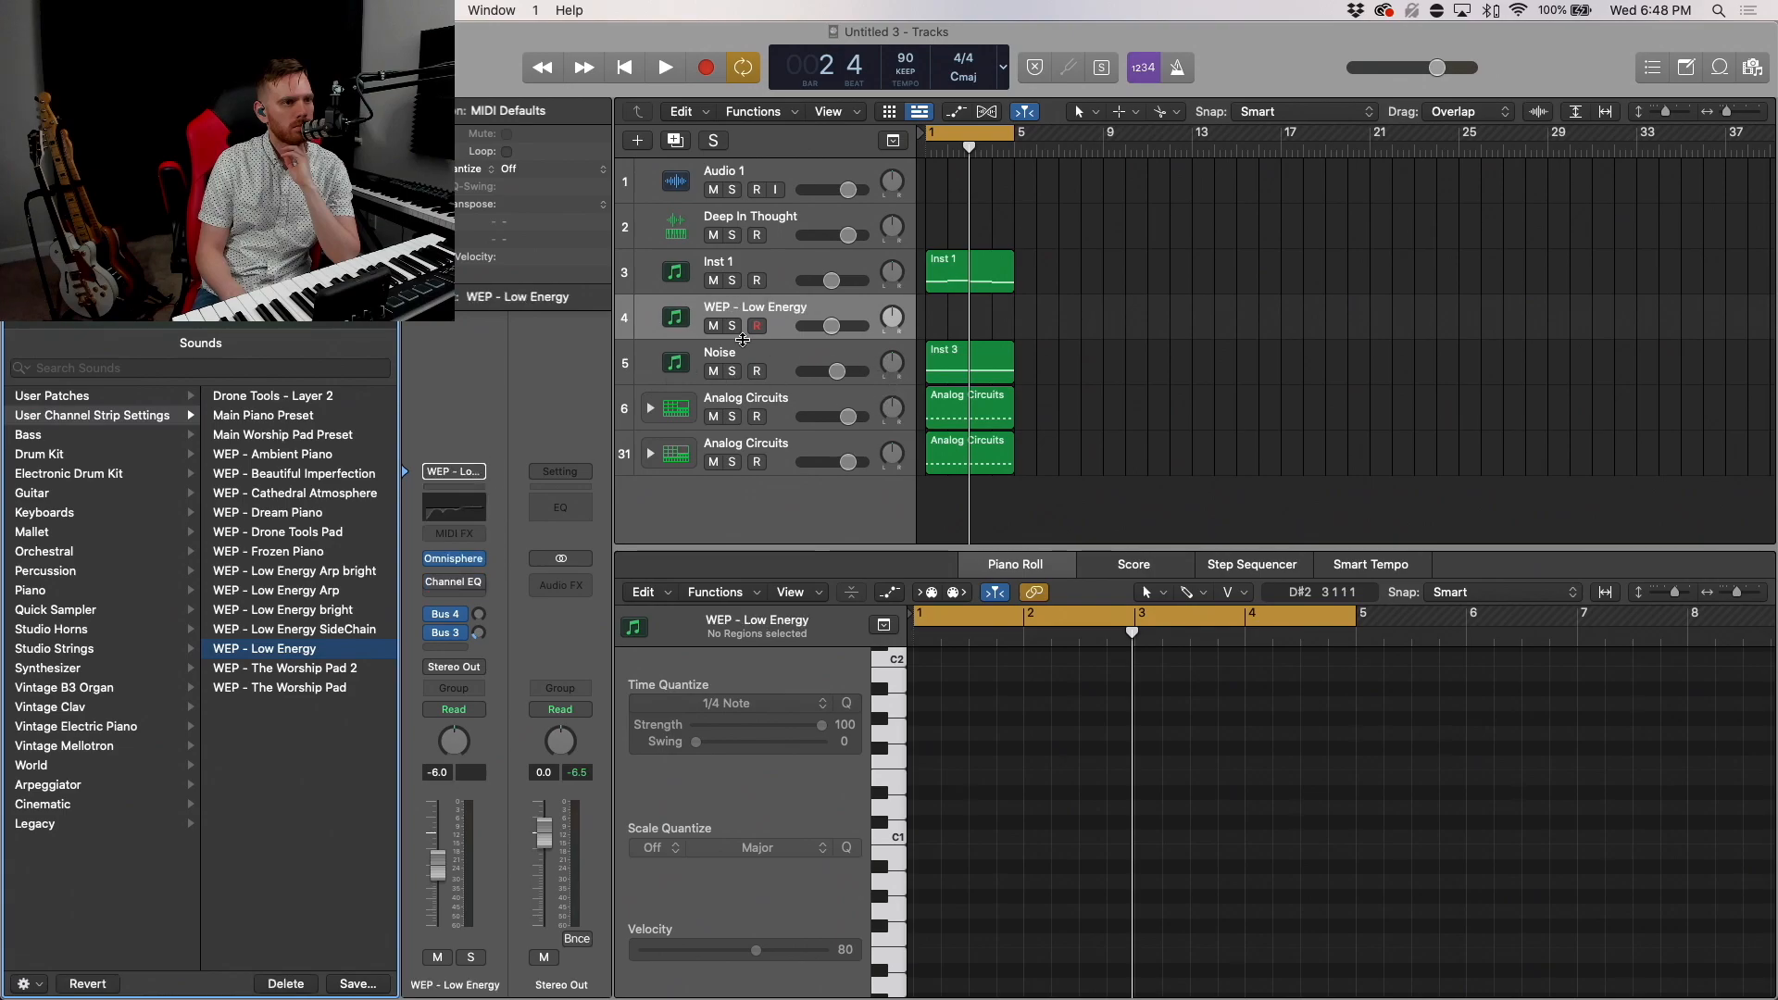
pyautogui.click(723, 325)
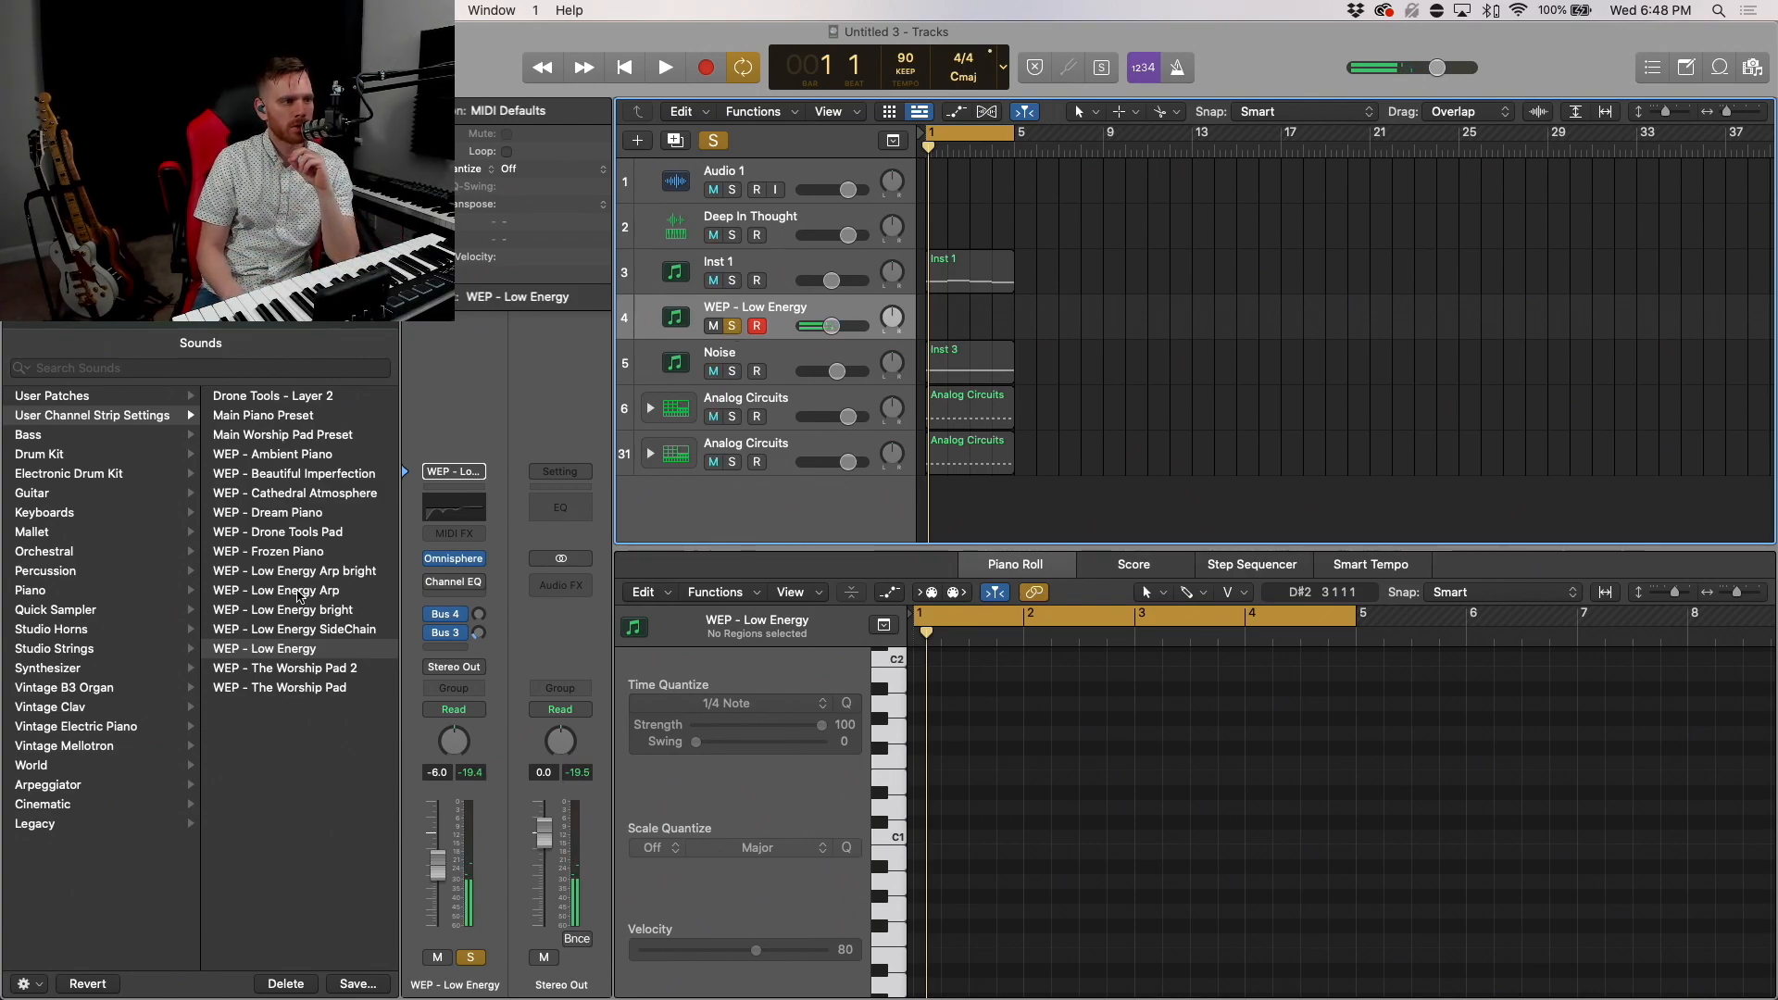
# Step: Swap in the WEP - Low Energy Arp bright Omnisphere patch on the new track
pyautogui.click(274, 591)
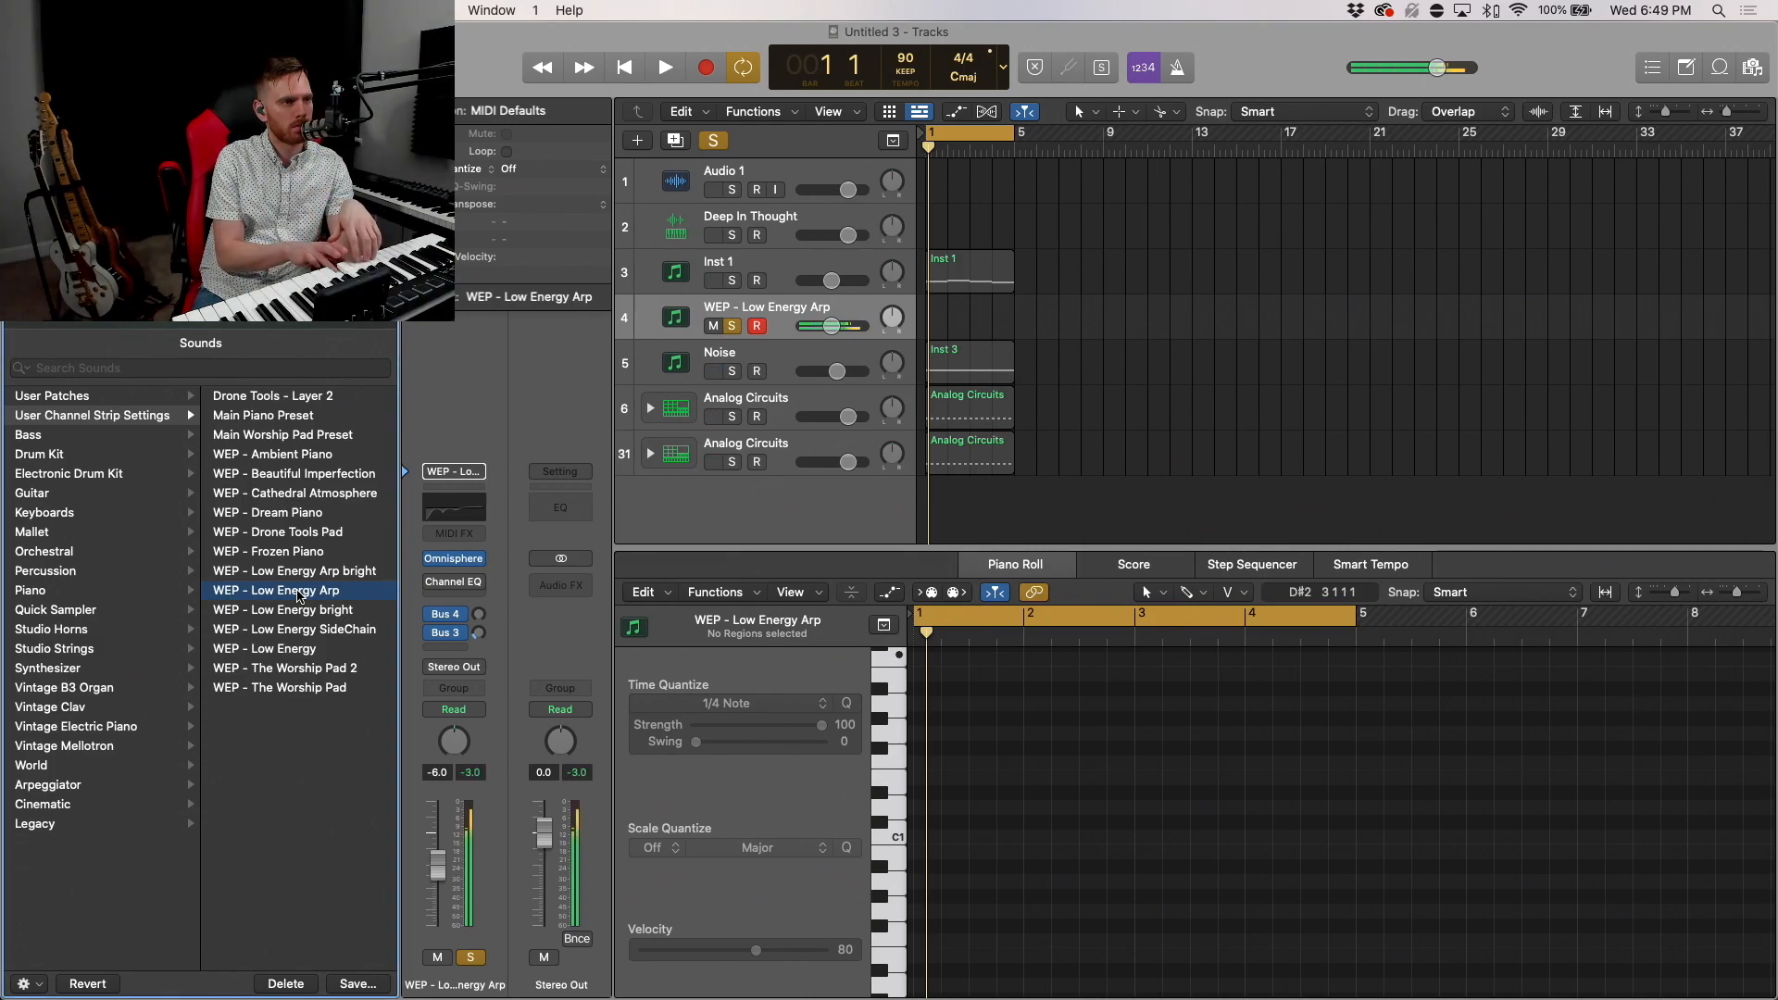
pyautogui.click(292, 571)
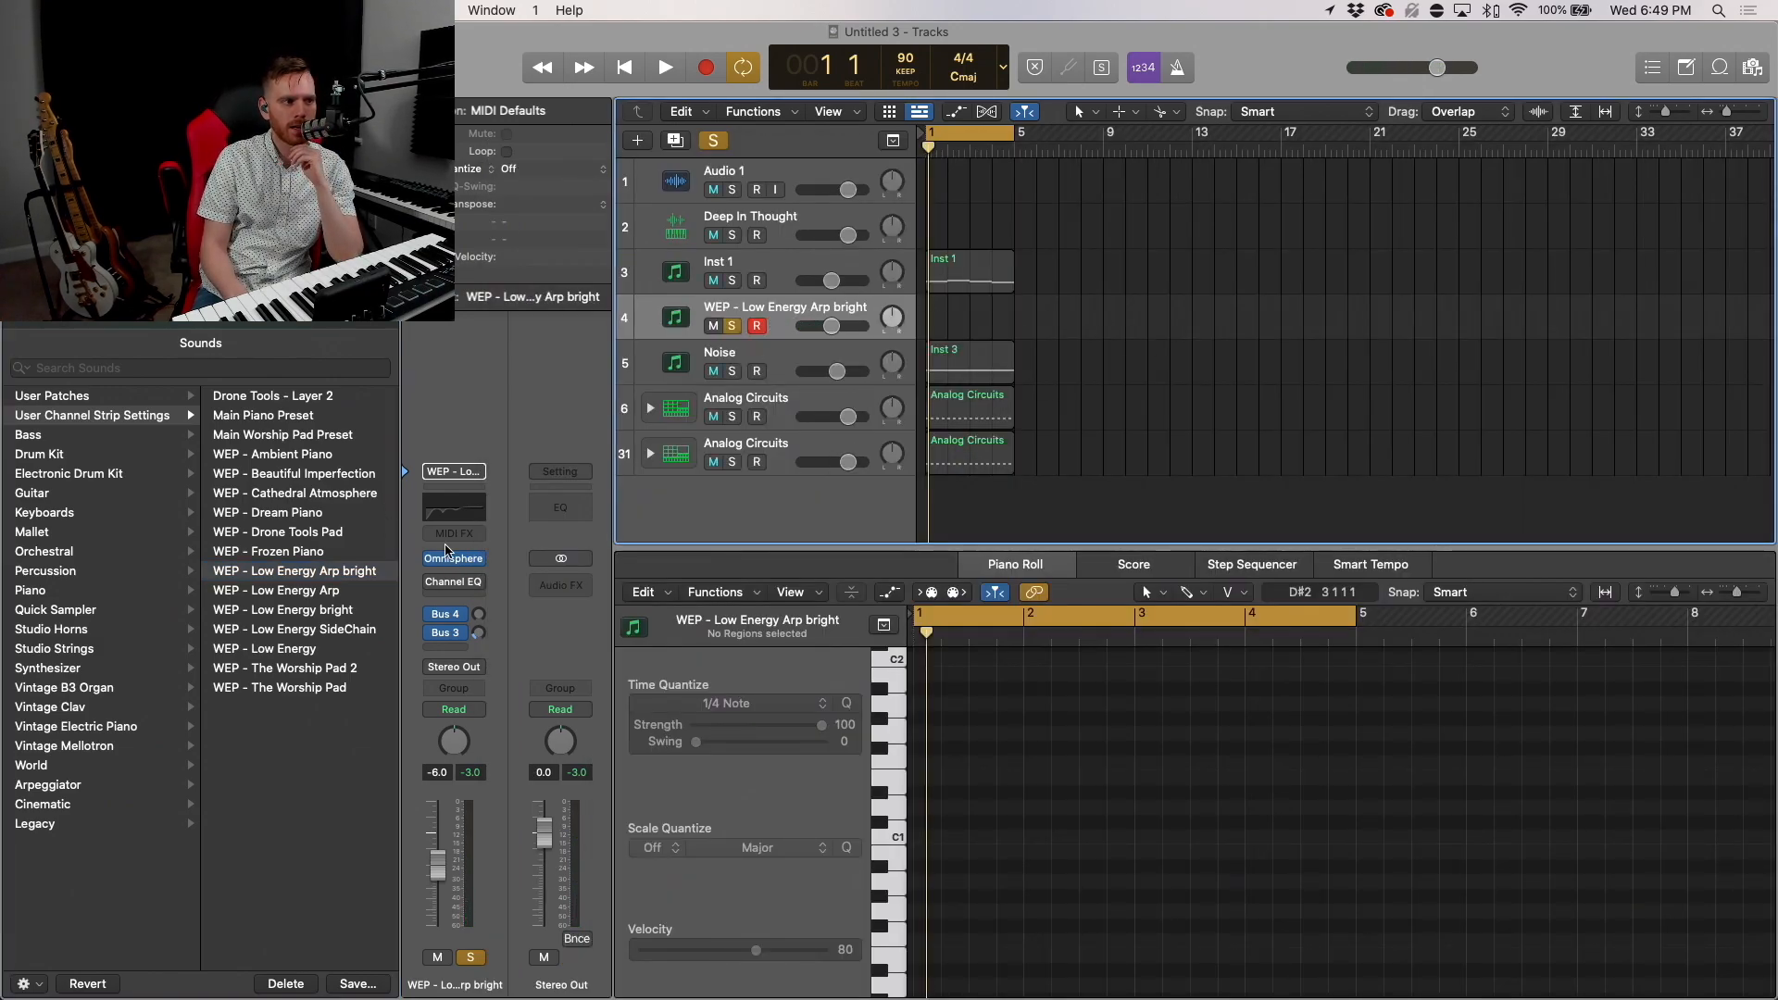
pyautogui.click(452, 560)
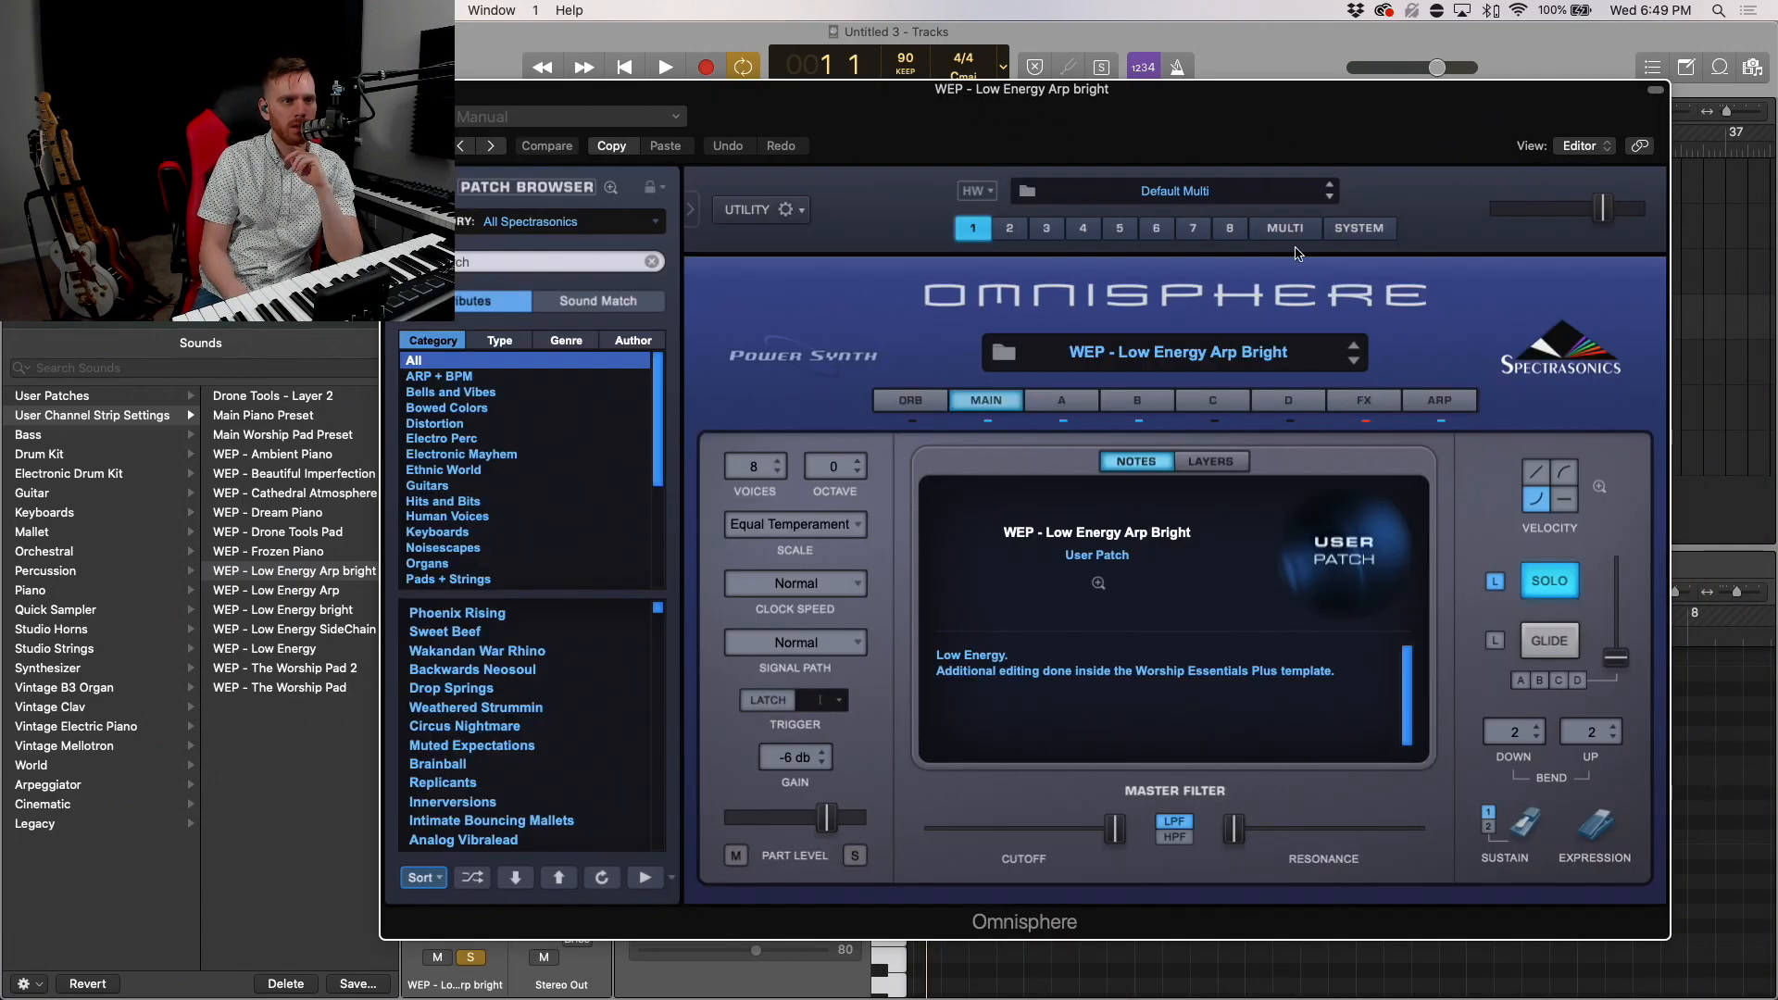
pyautogui.click(1439, 401)
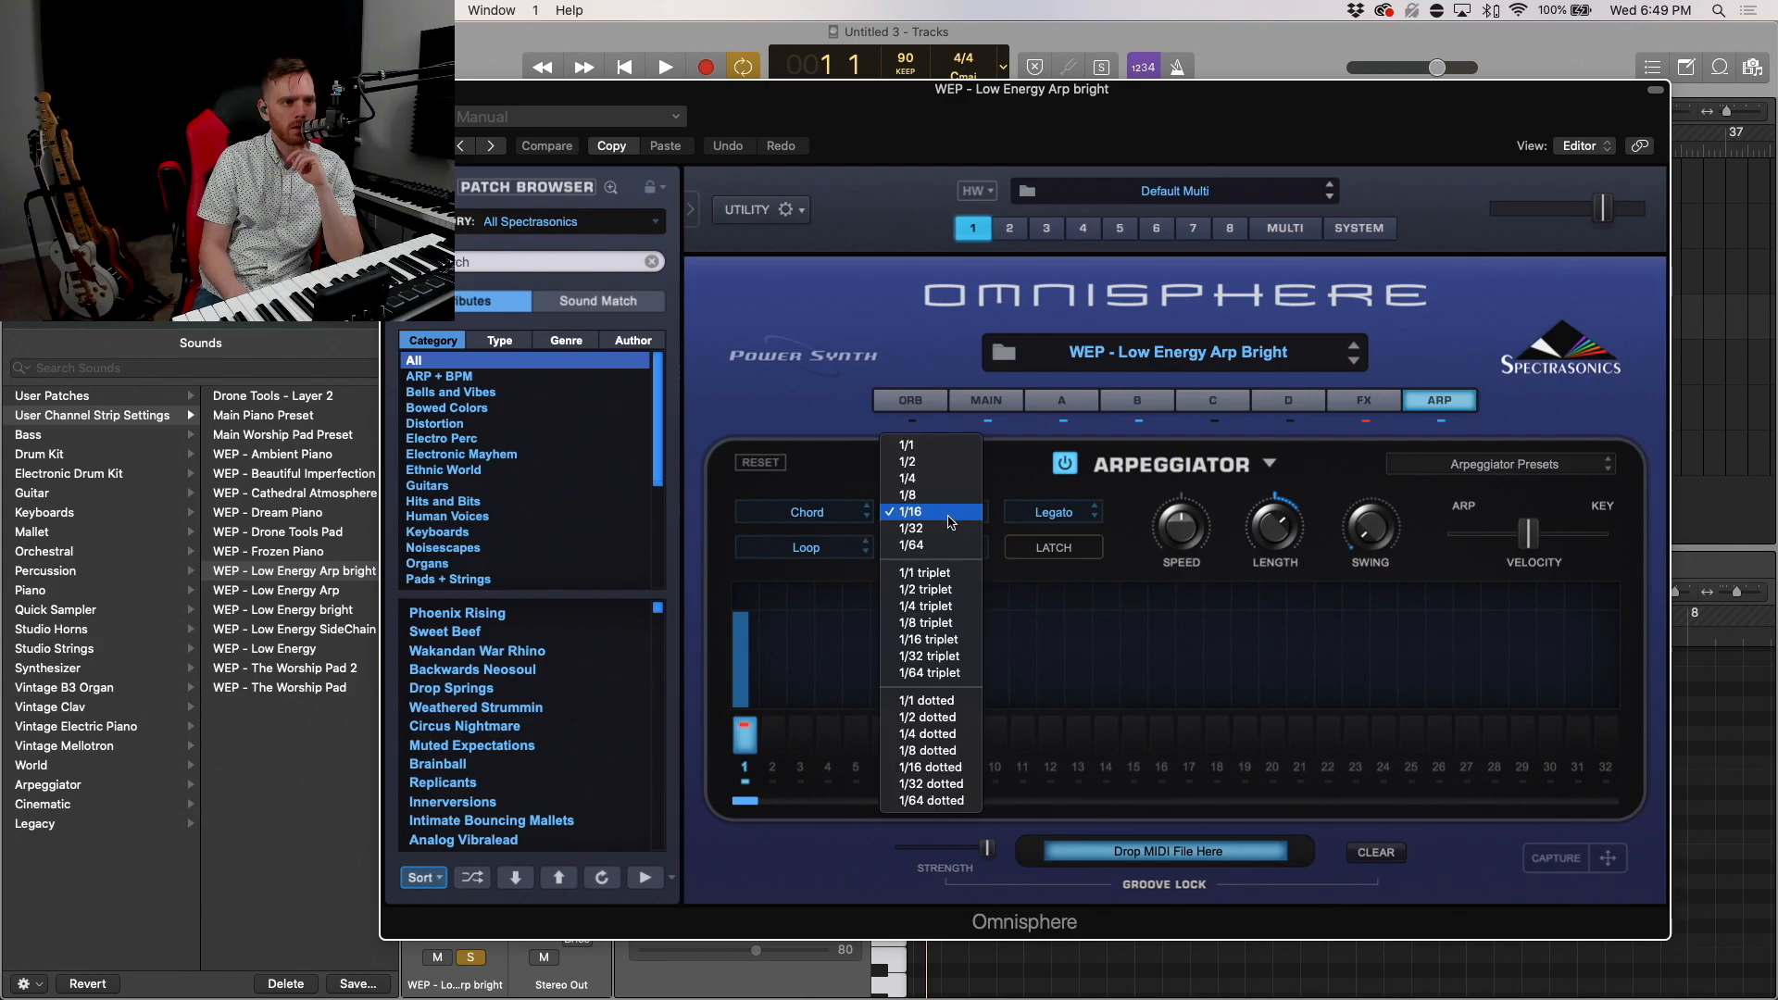
pyautogui.click(911, 528)
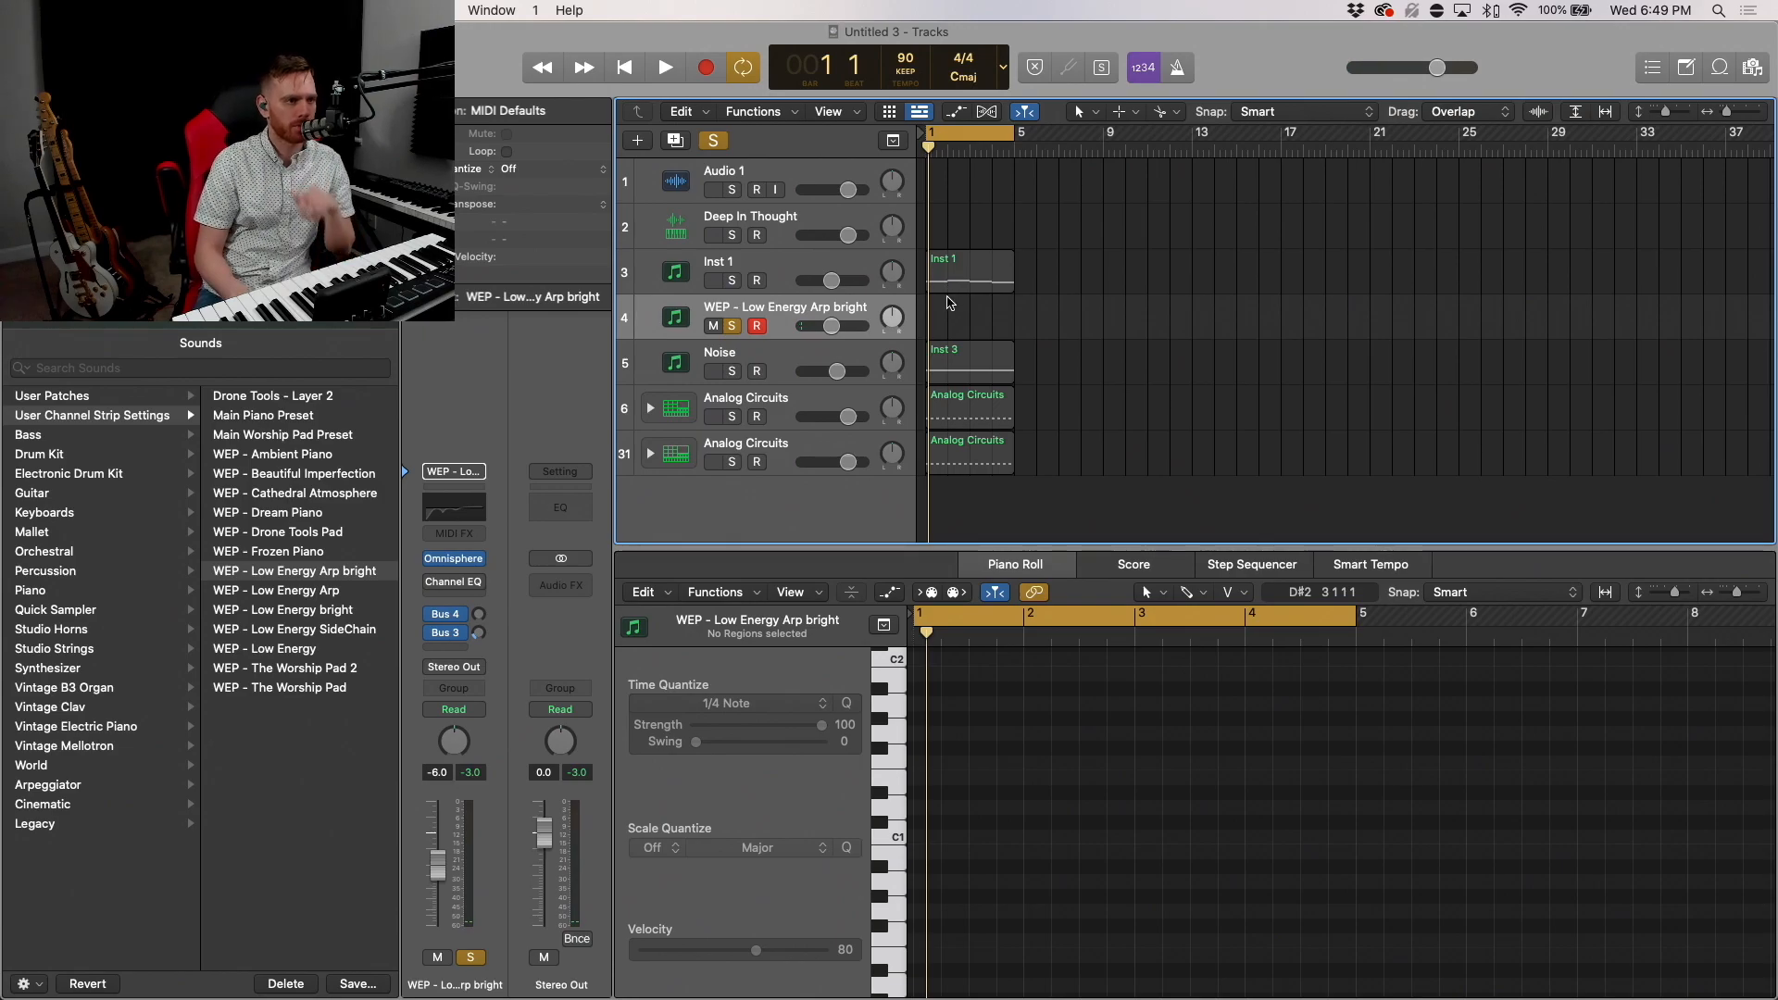
# Step: Copy Inst 1's region to the arp track, repeat all regions to bar 9, rename track 31 SIDECHAIN
pyautogui.click(971, 315)
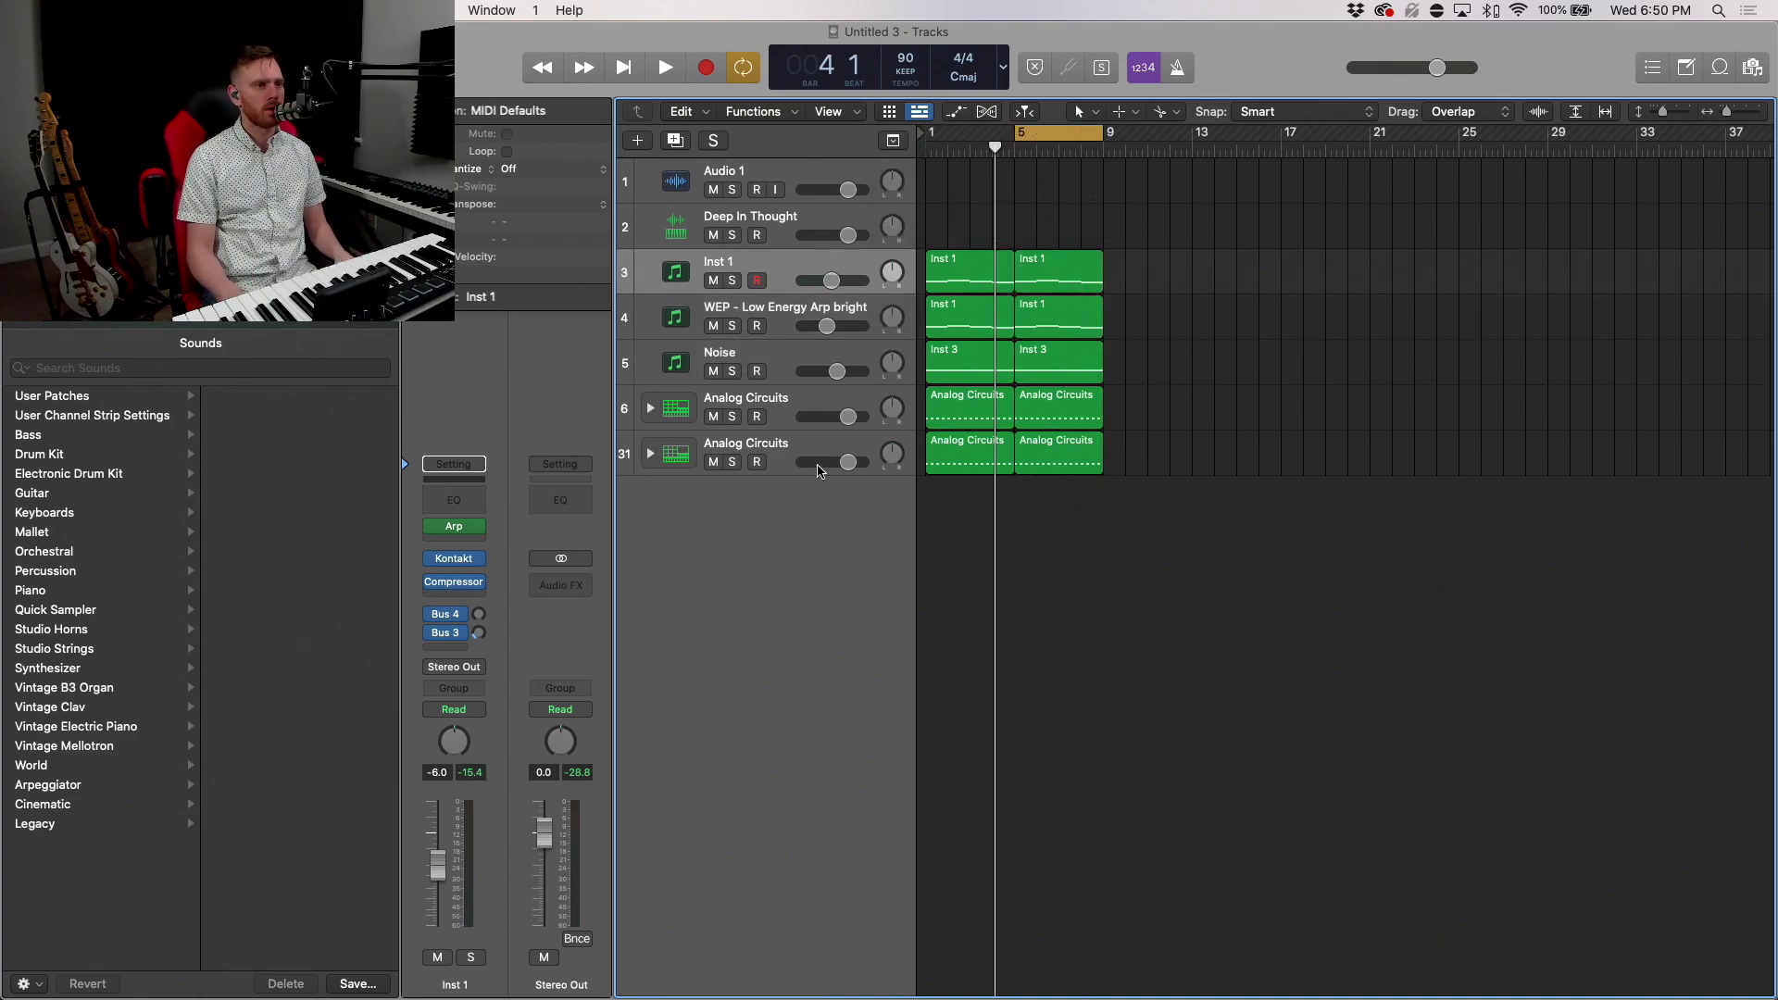
pyautogui.click(745, 442)
pyautogui.write('SIDECHAIN')
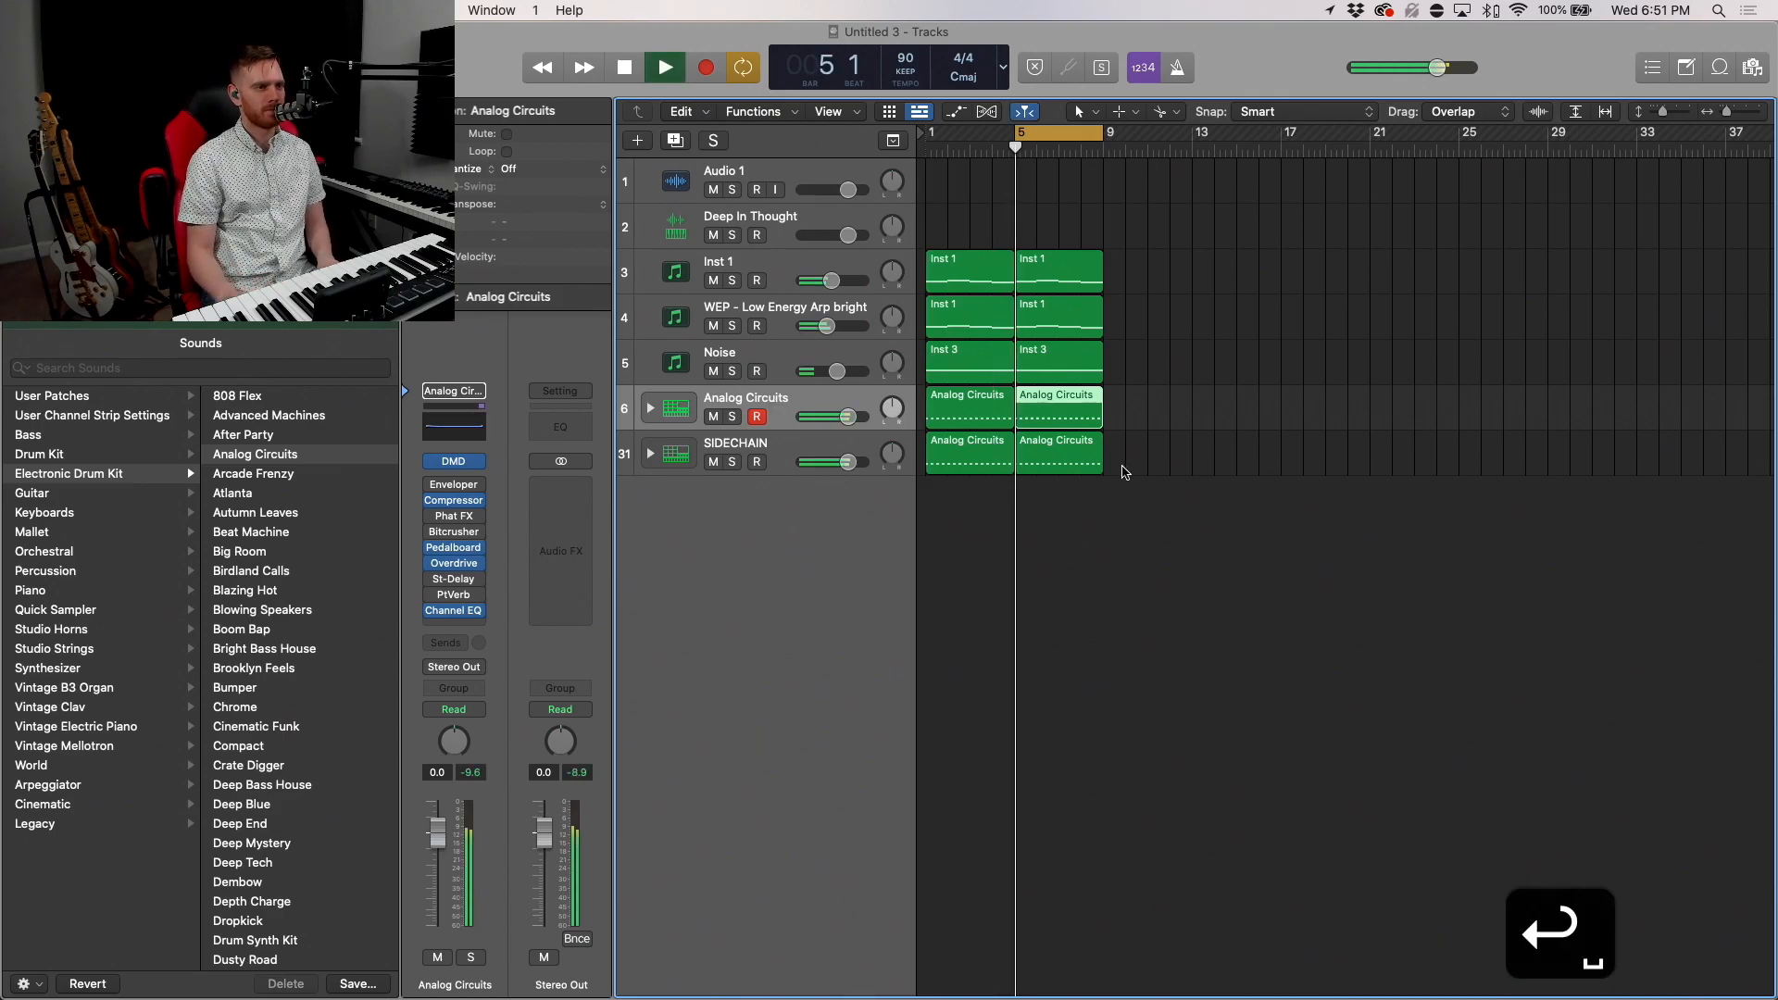
# Step: Add a new drum track named Shaker and create an empty region on it
pyautogui.click(624, 66)
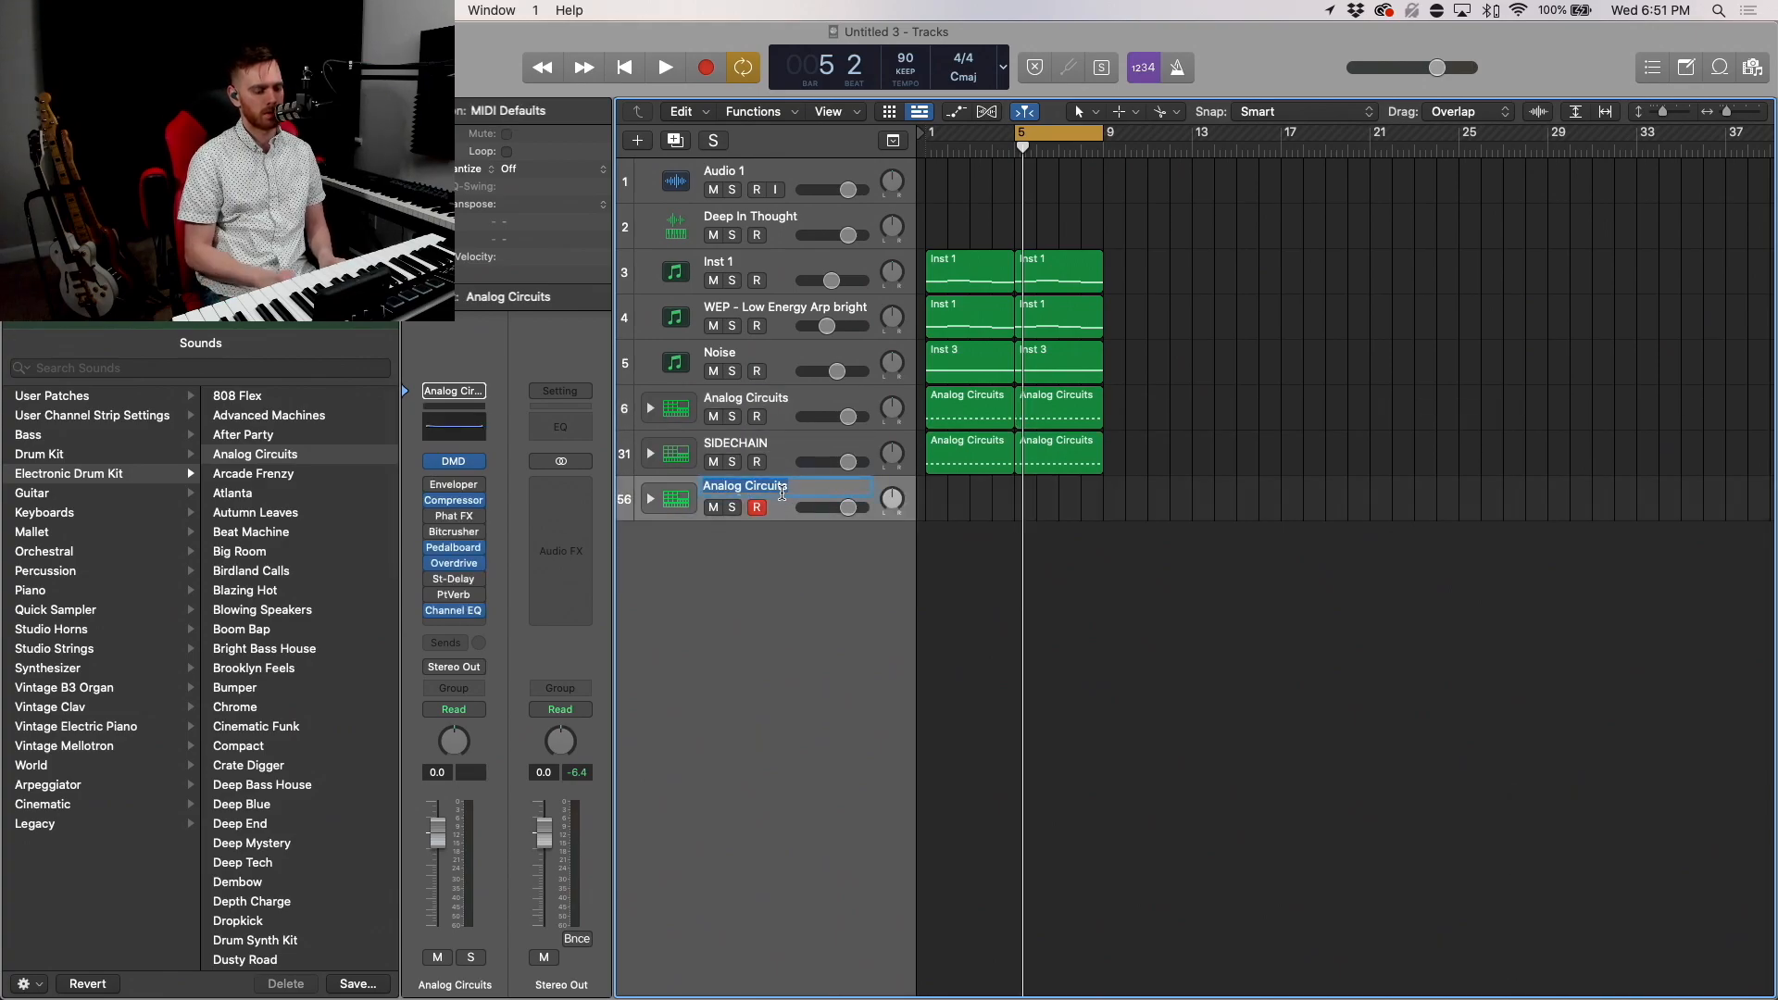
pyautogui.write('Shaker')
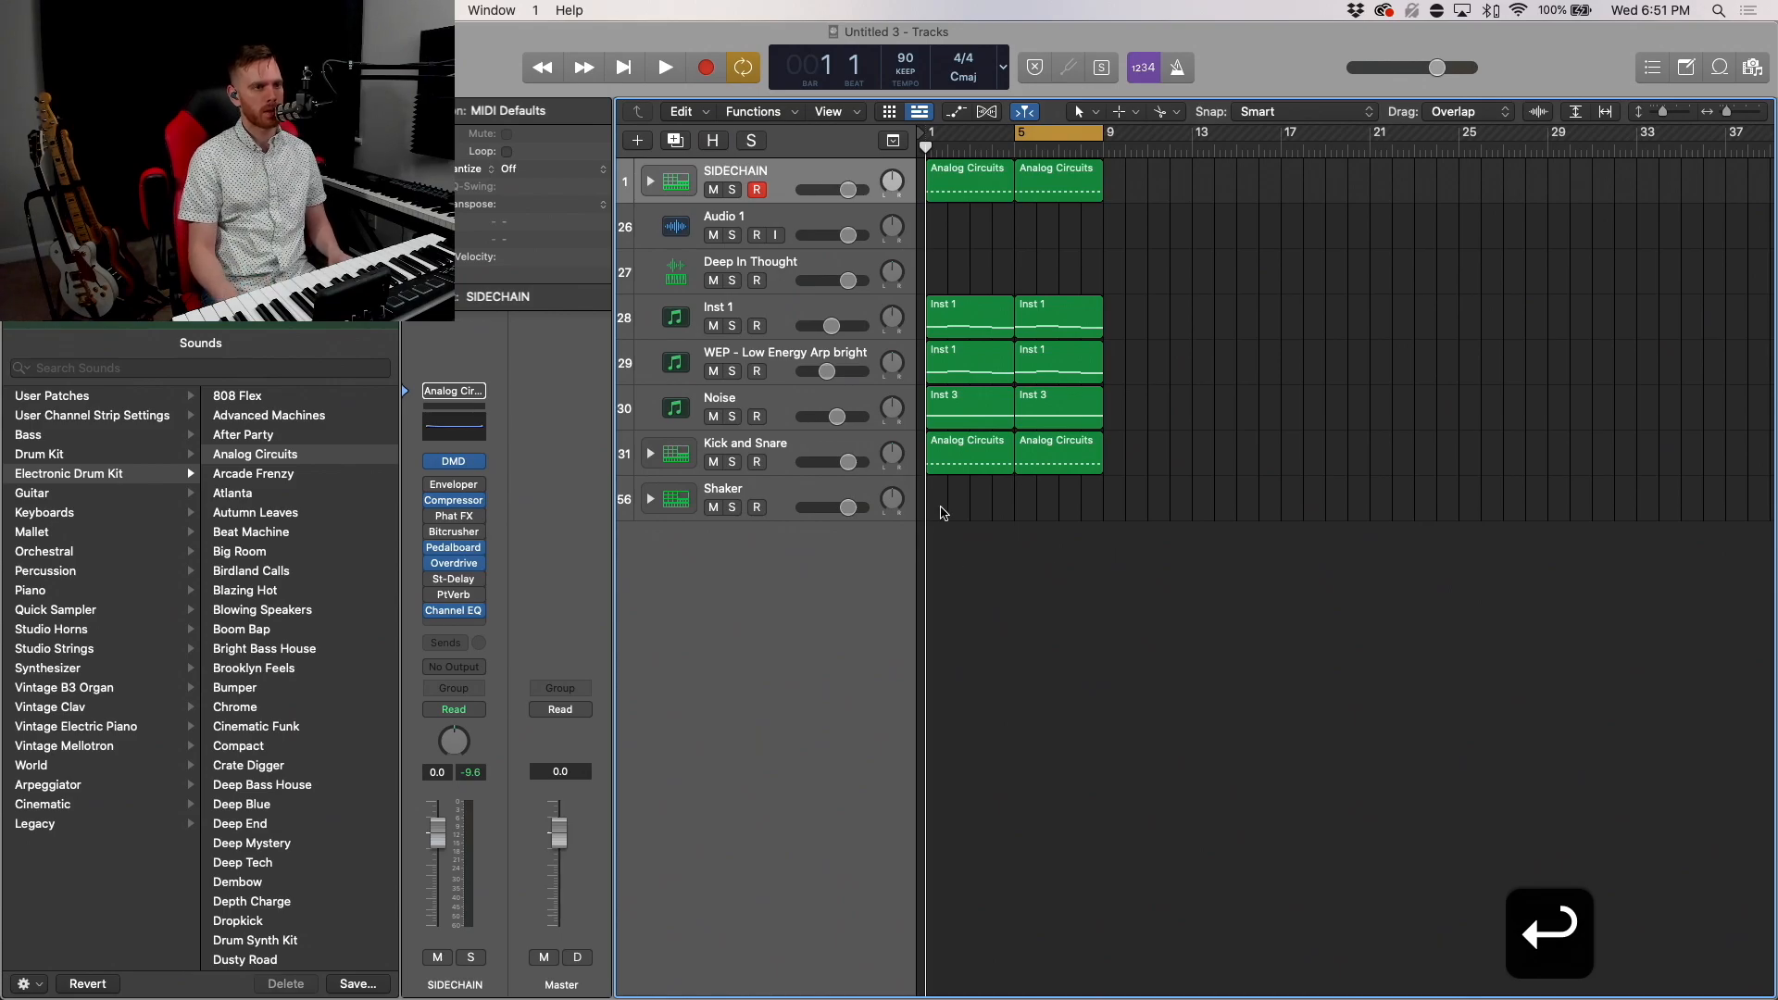
pyautogui.click(722, 489)
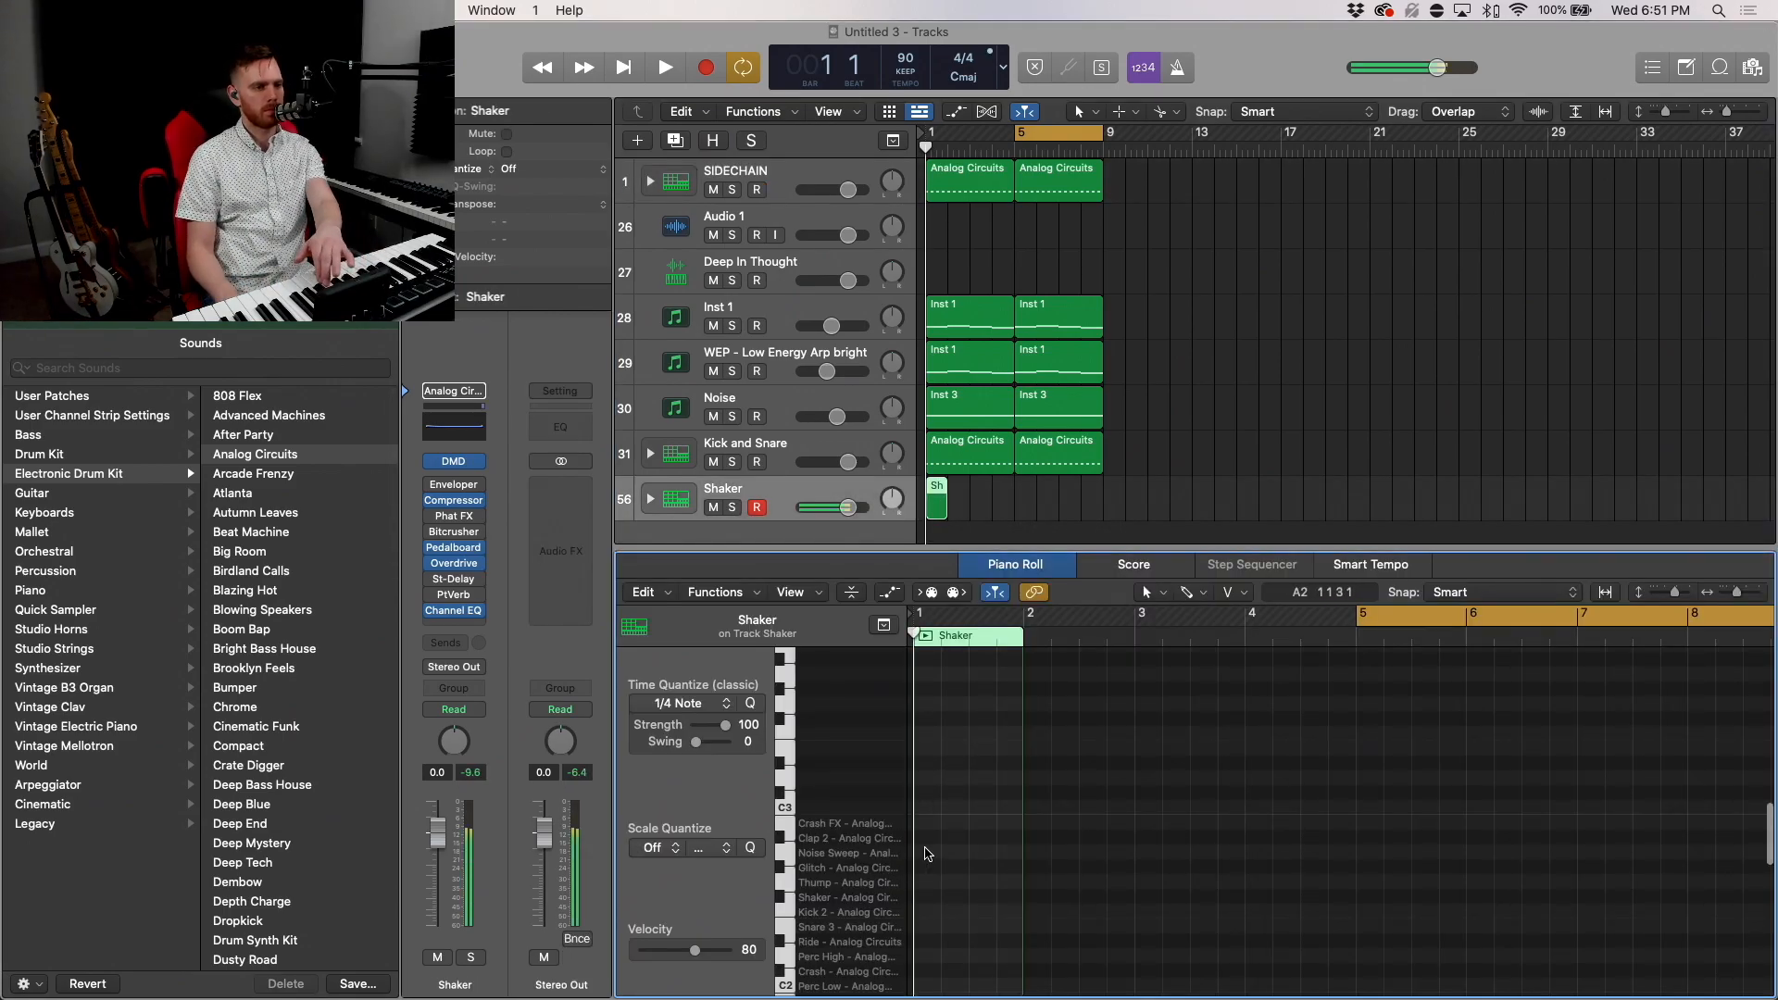
# Step: Extend the Shaker region across bars 1–9, then split it, shortening the long shaker note
pyautogui.click(665, 67)
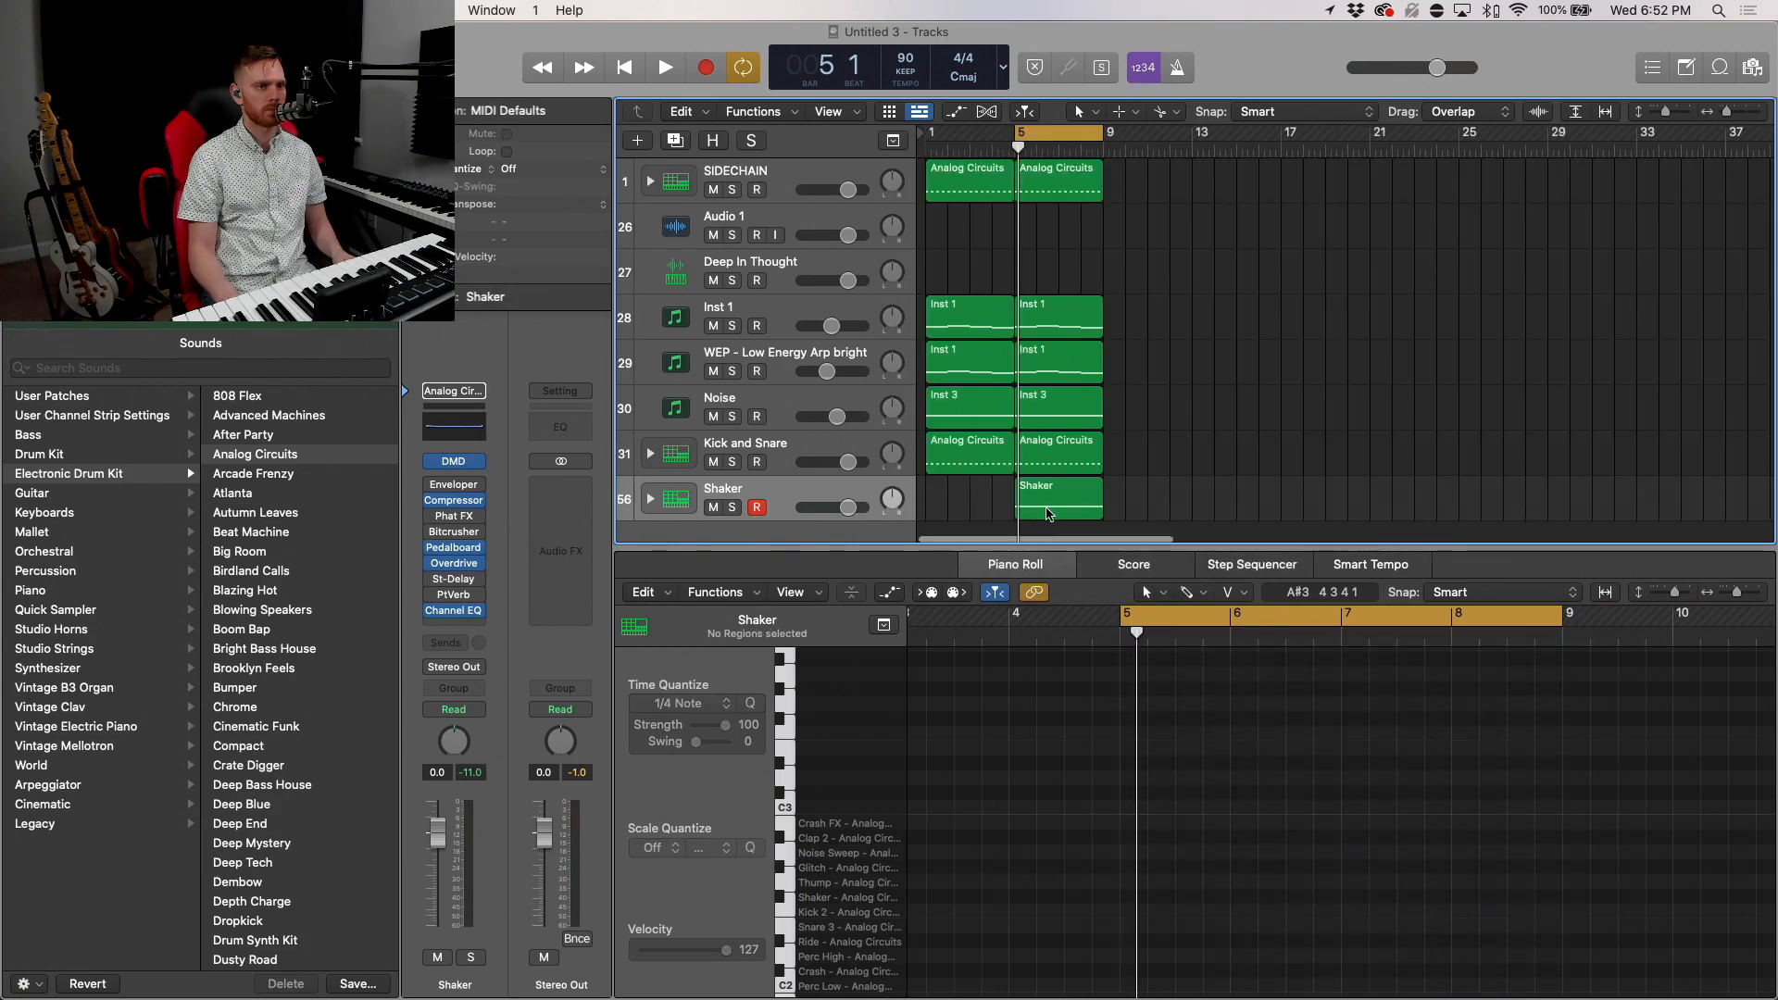
pyautogui.moveTo(1095, 496); pyautogui.dragTo(936, 496)
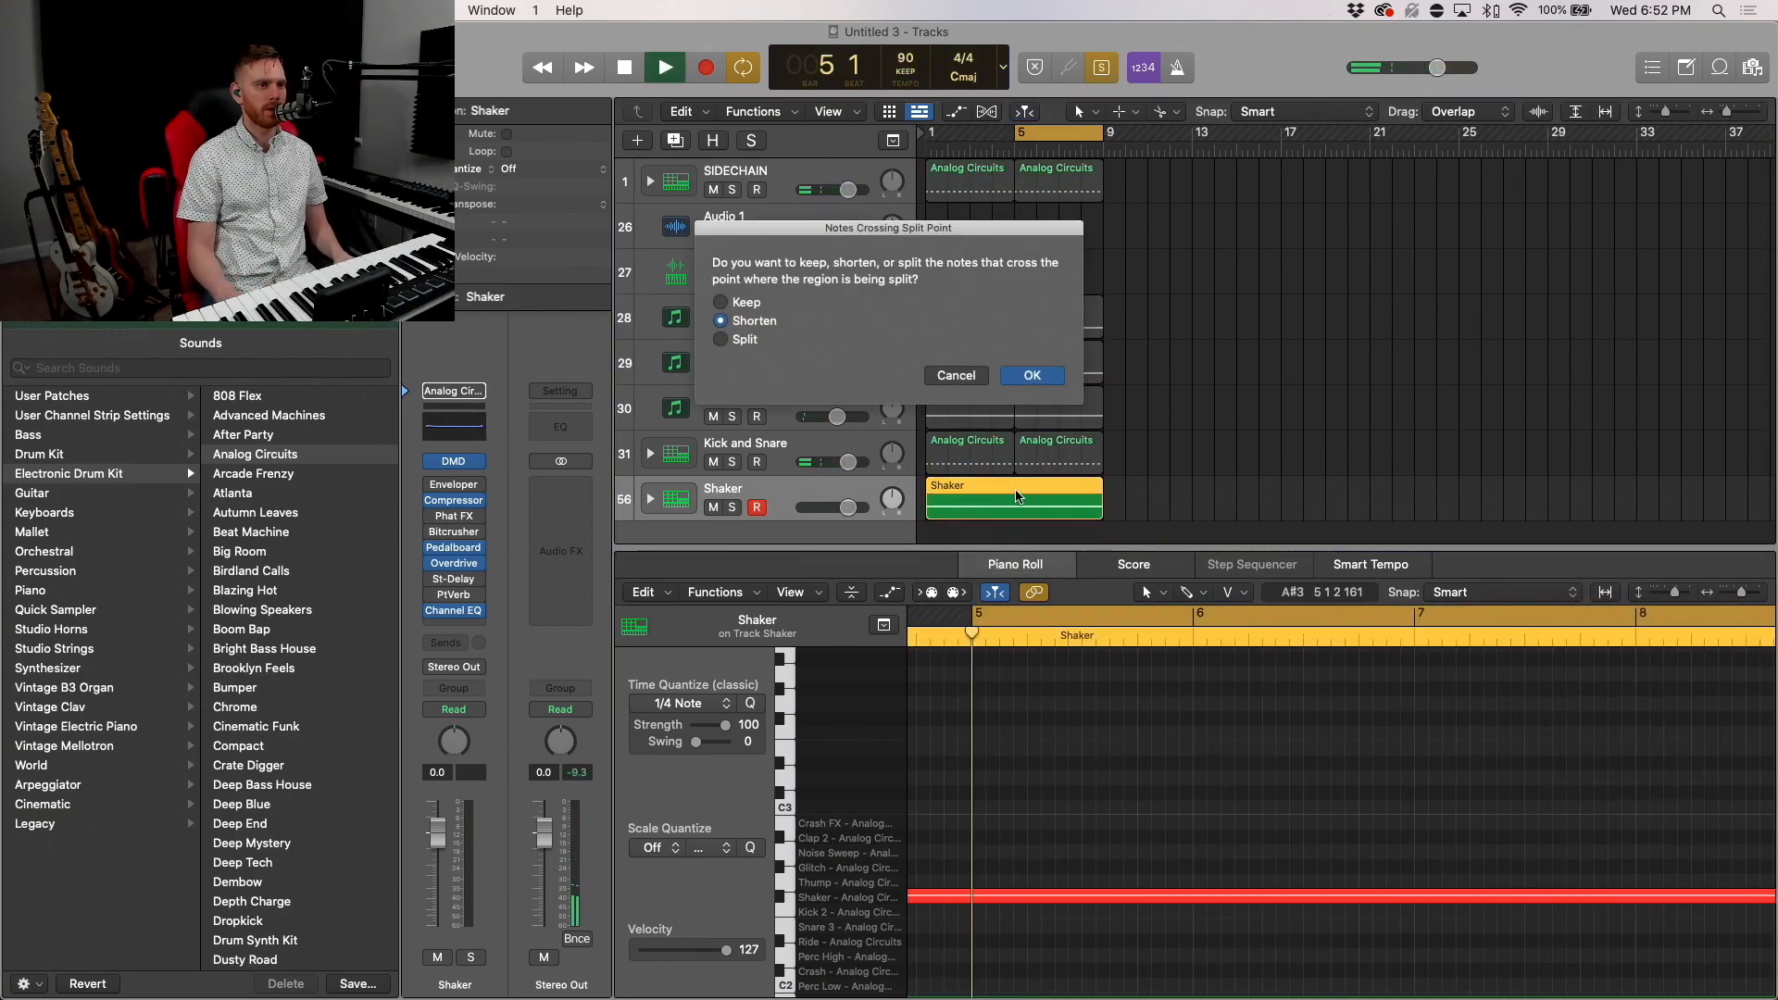
pyautogui.click(1034, 374)
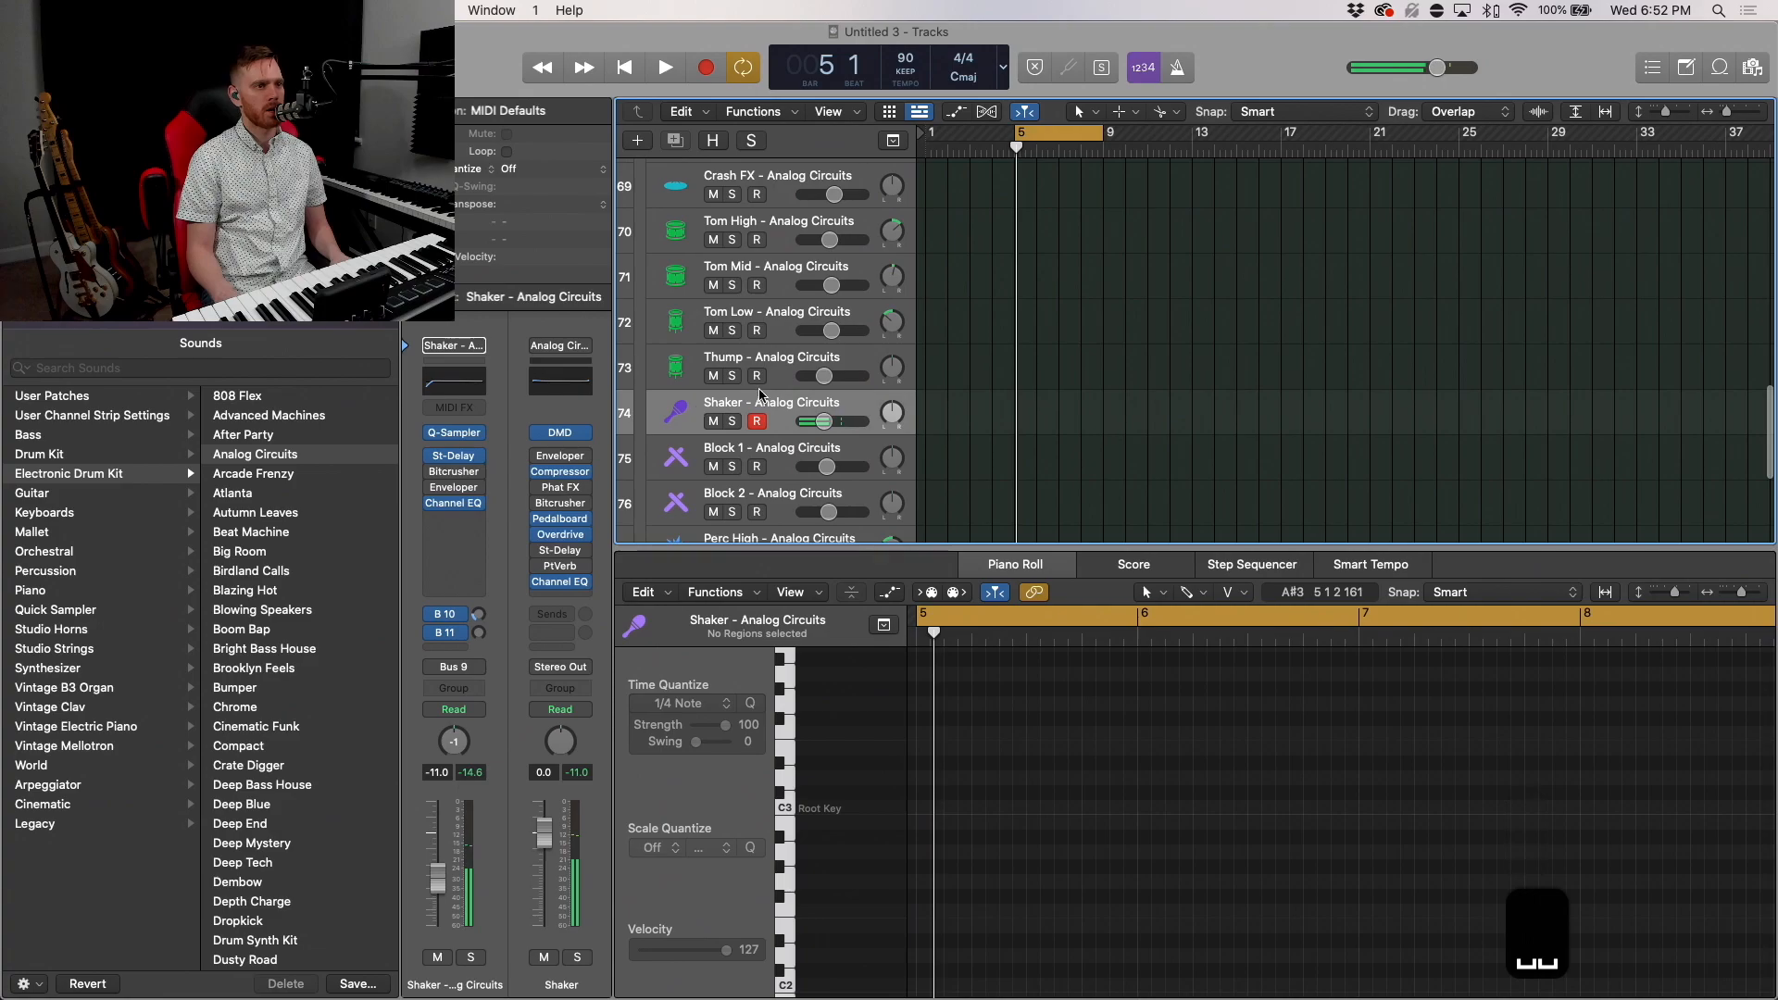
# Step: Insert an Arpeggiator MIDI effect on the Shaker - Analog Circuits kit piece
pyautogui.click(454, 406)
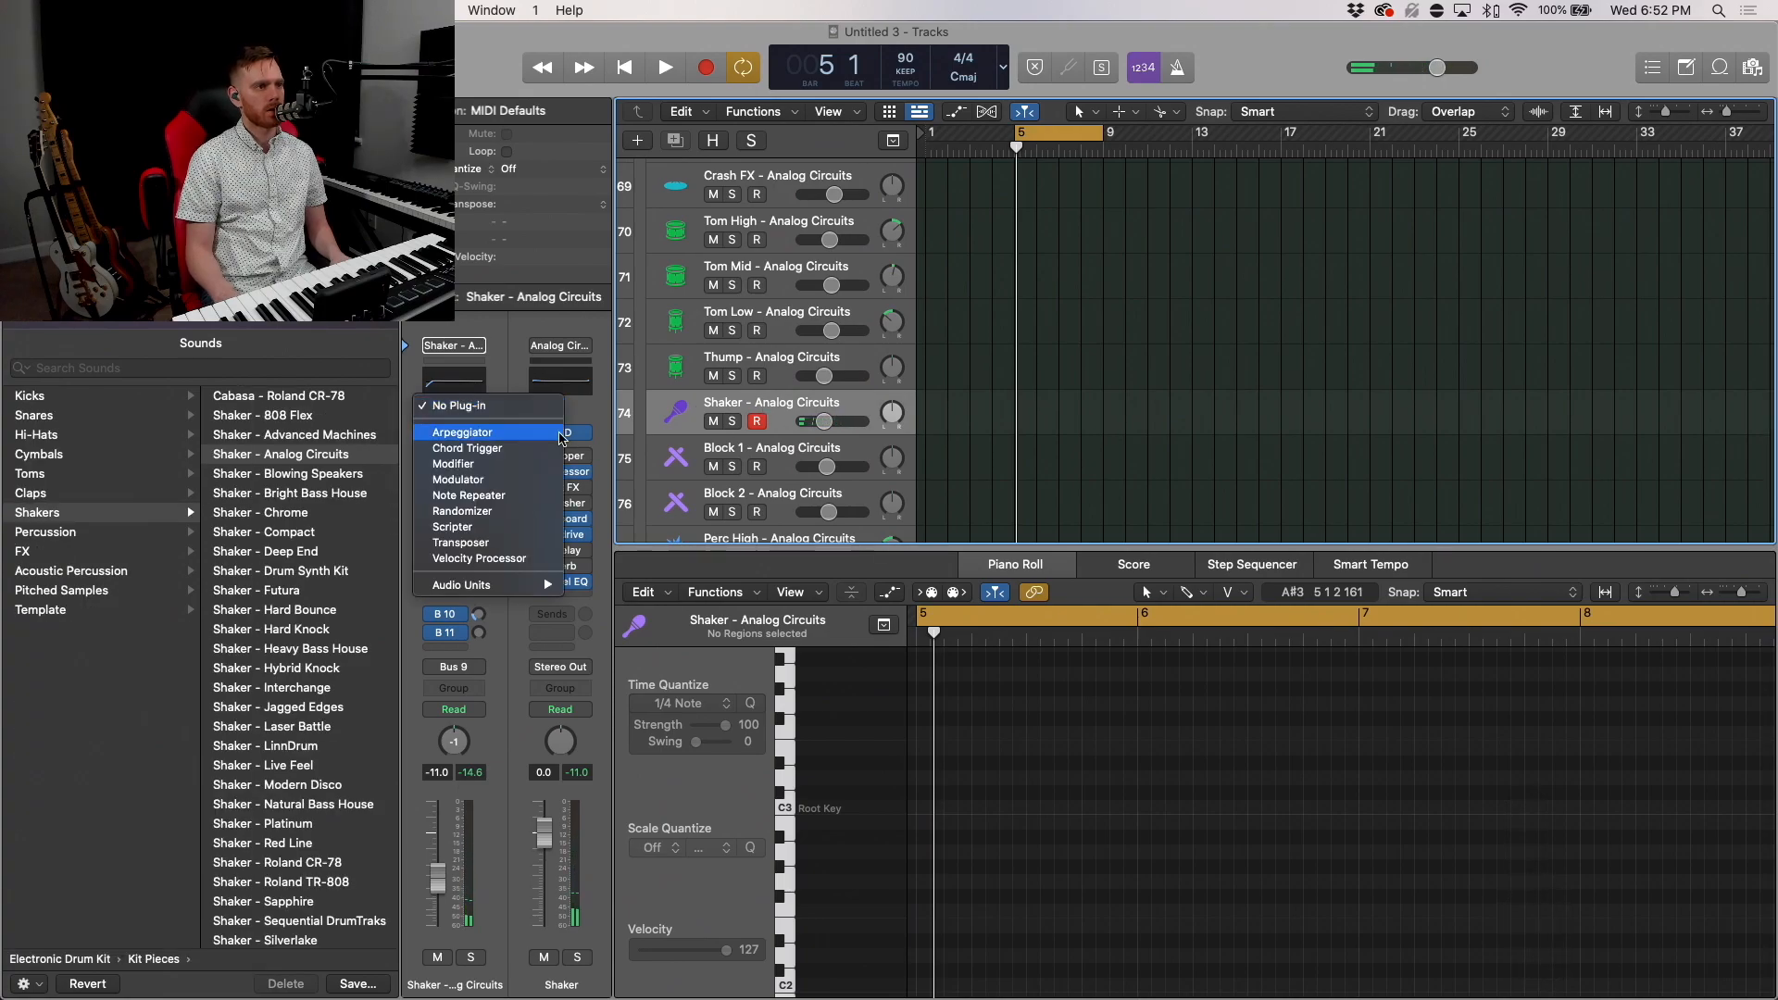
pyautogui.click(463, 432)
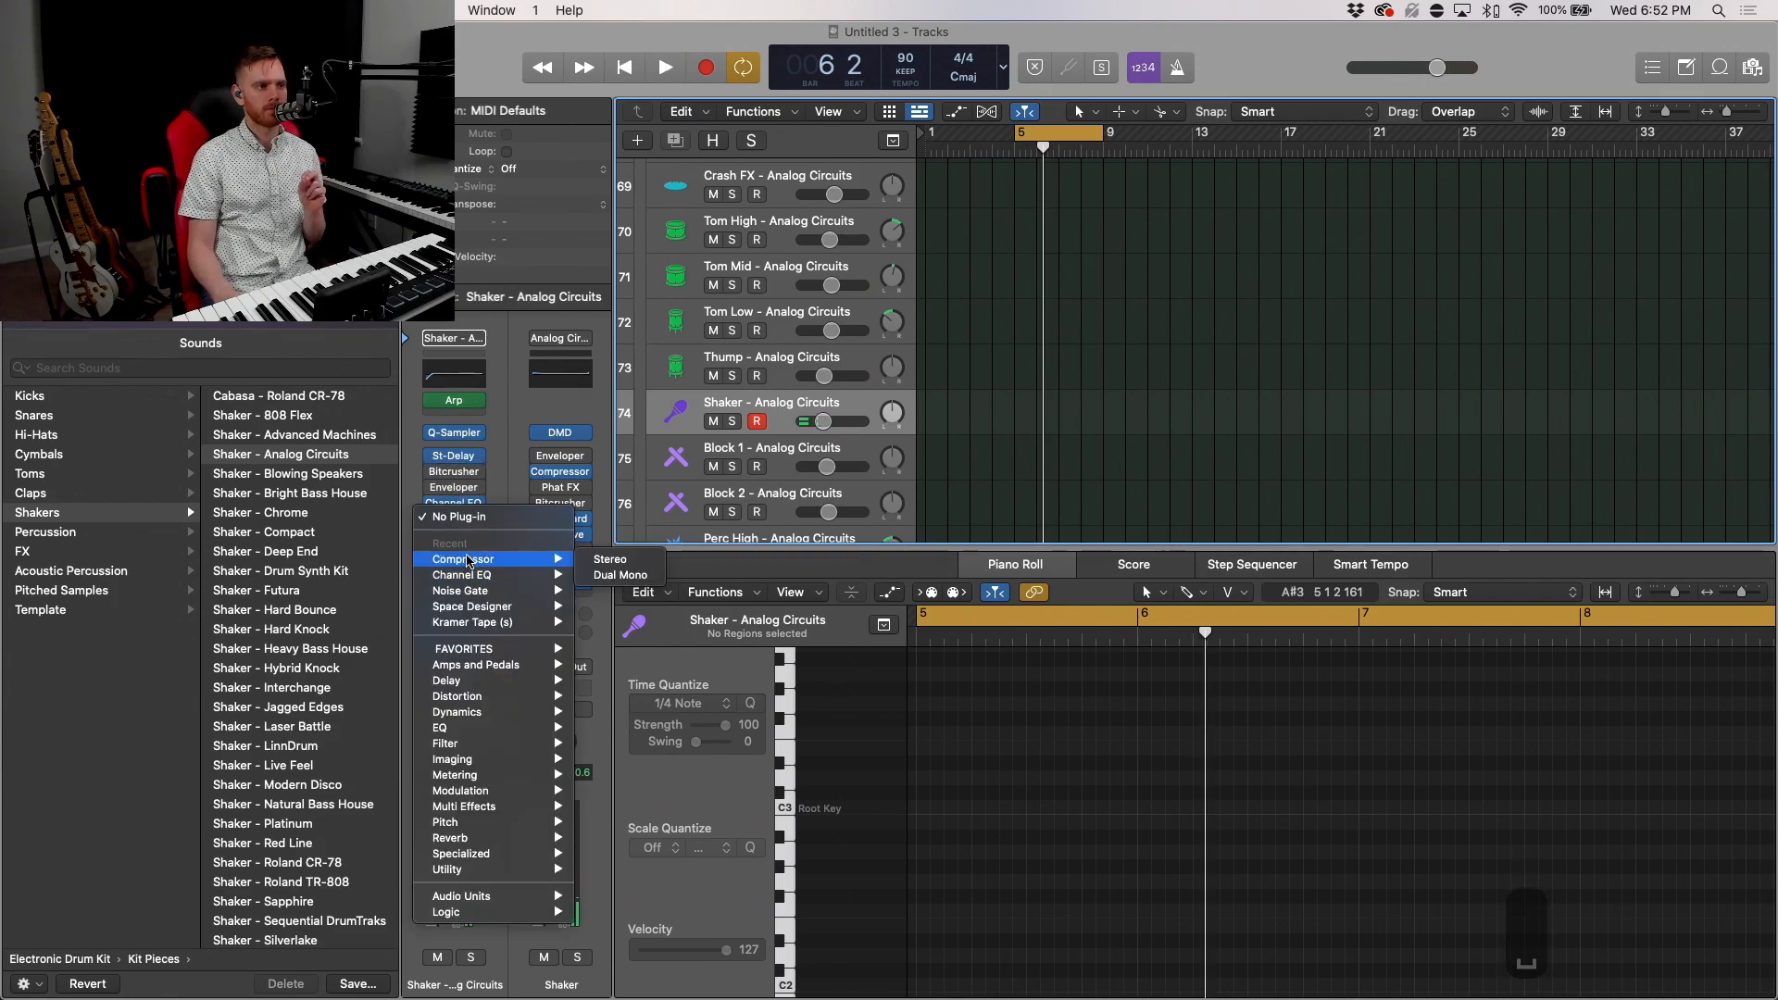
# Step: Add a stereo Compressor on the shaker, side-chained to Inst 28 (SIDECHAIN), threshold -22.5 dB
pyautogui.click(463, 560)
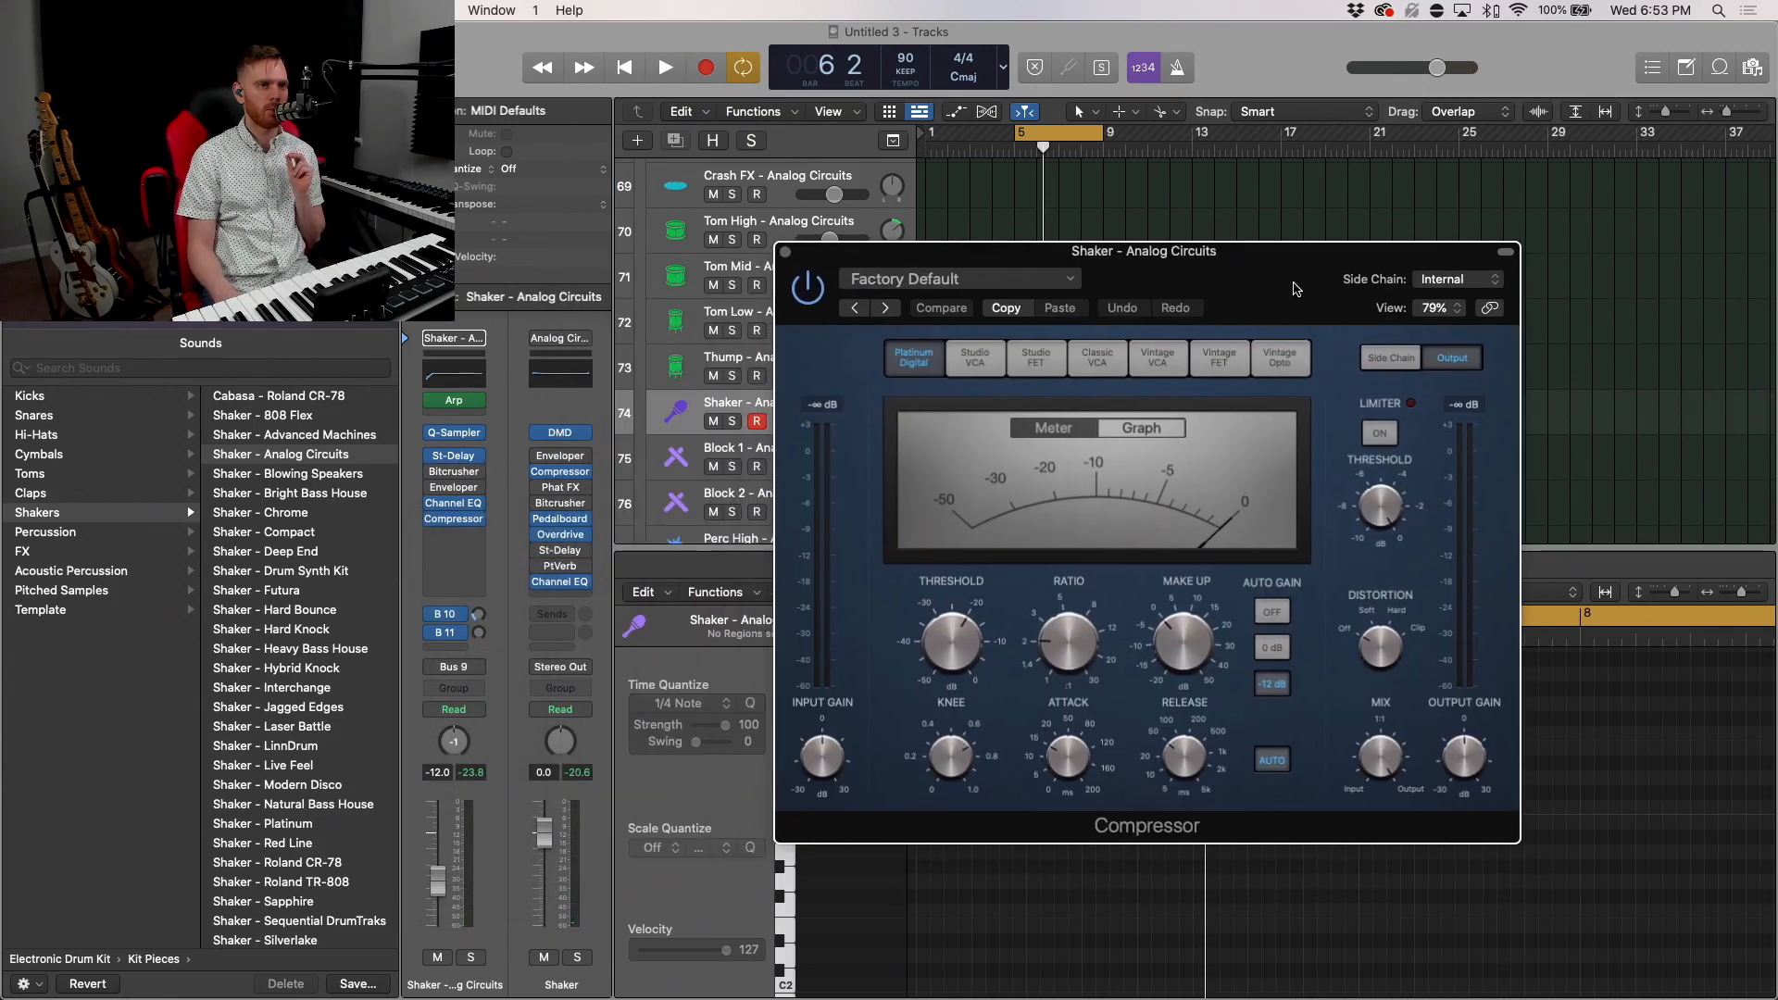
pyautogui.click(1478, 278)
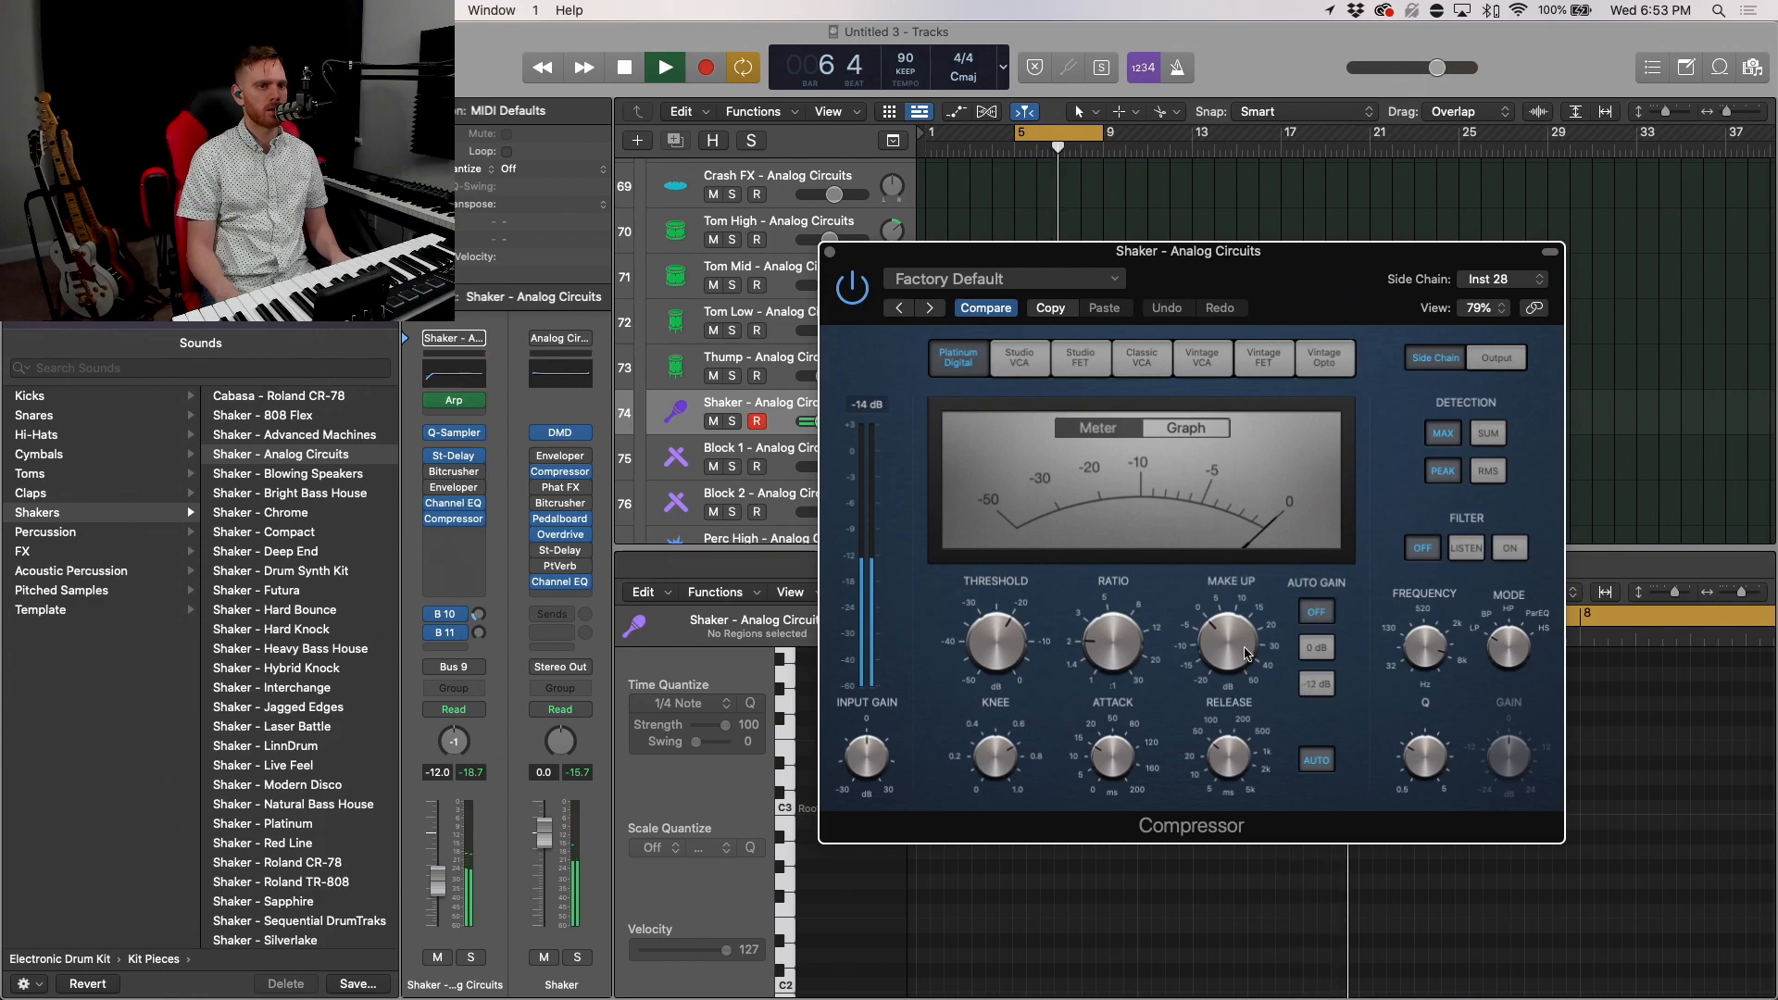
pyautogui.moveTo(995, 641); pyautogui.dragTo(995, 669)
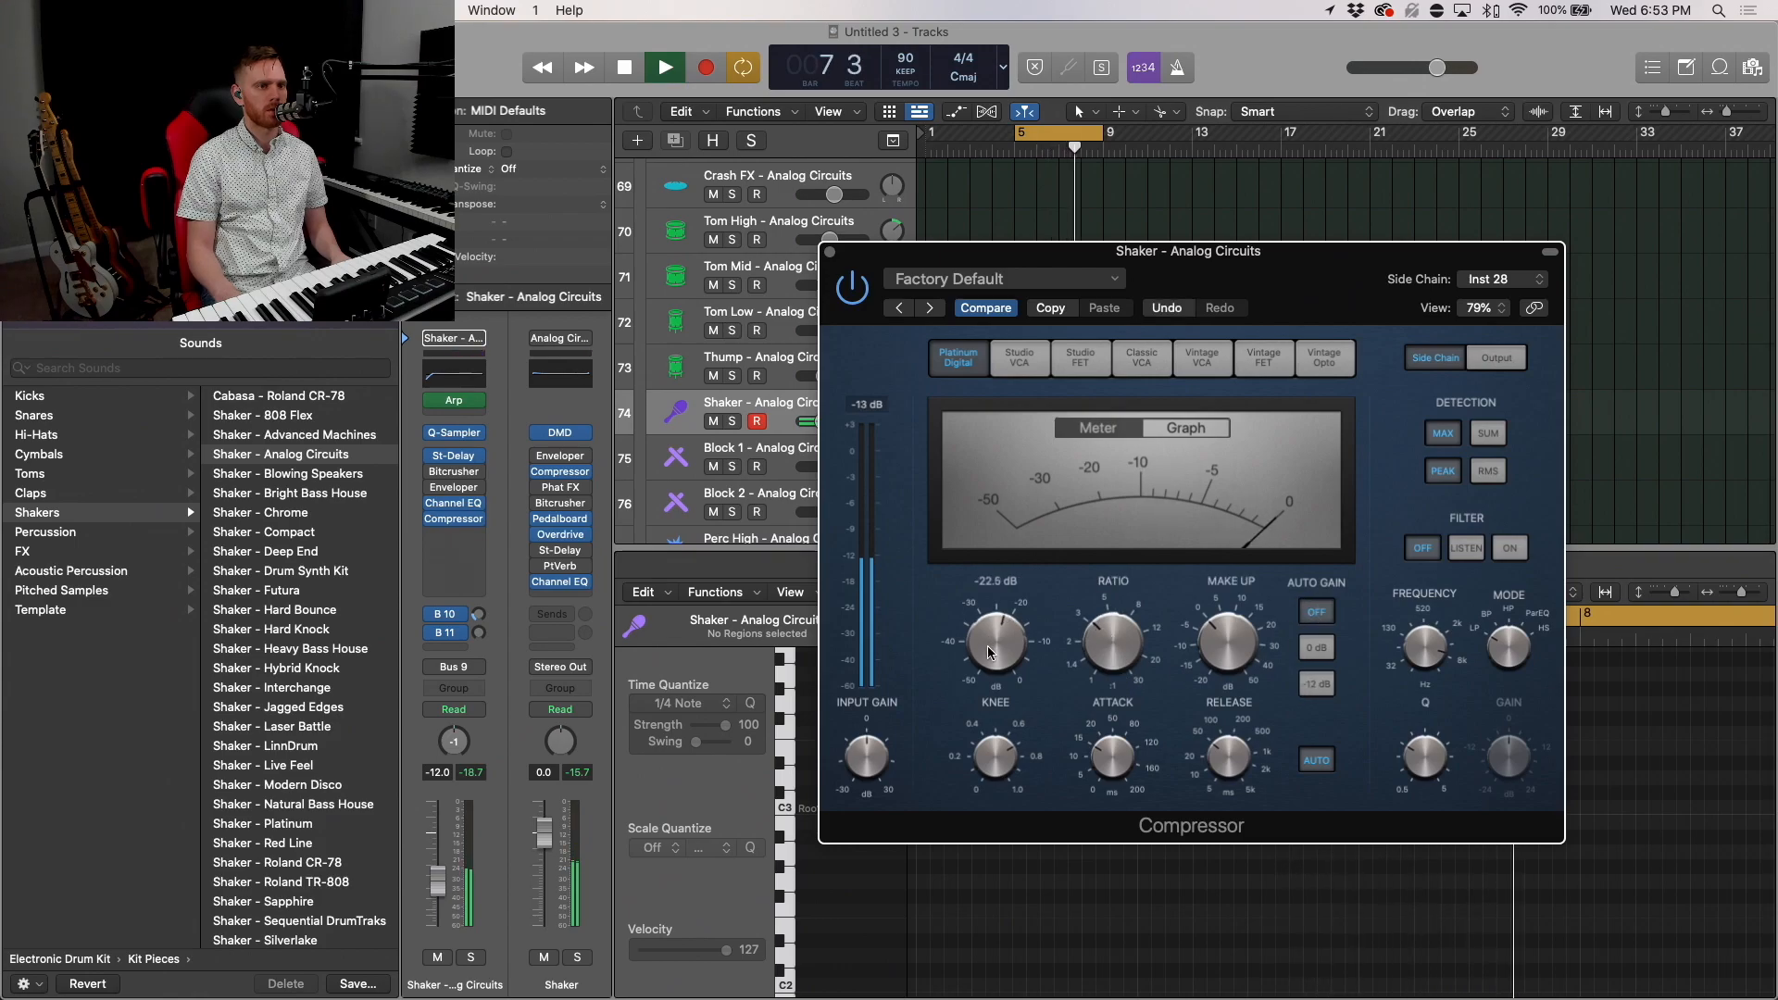
pyautogui.click(1549, 252)
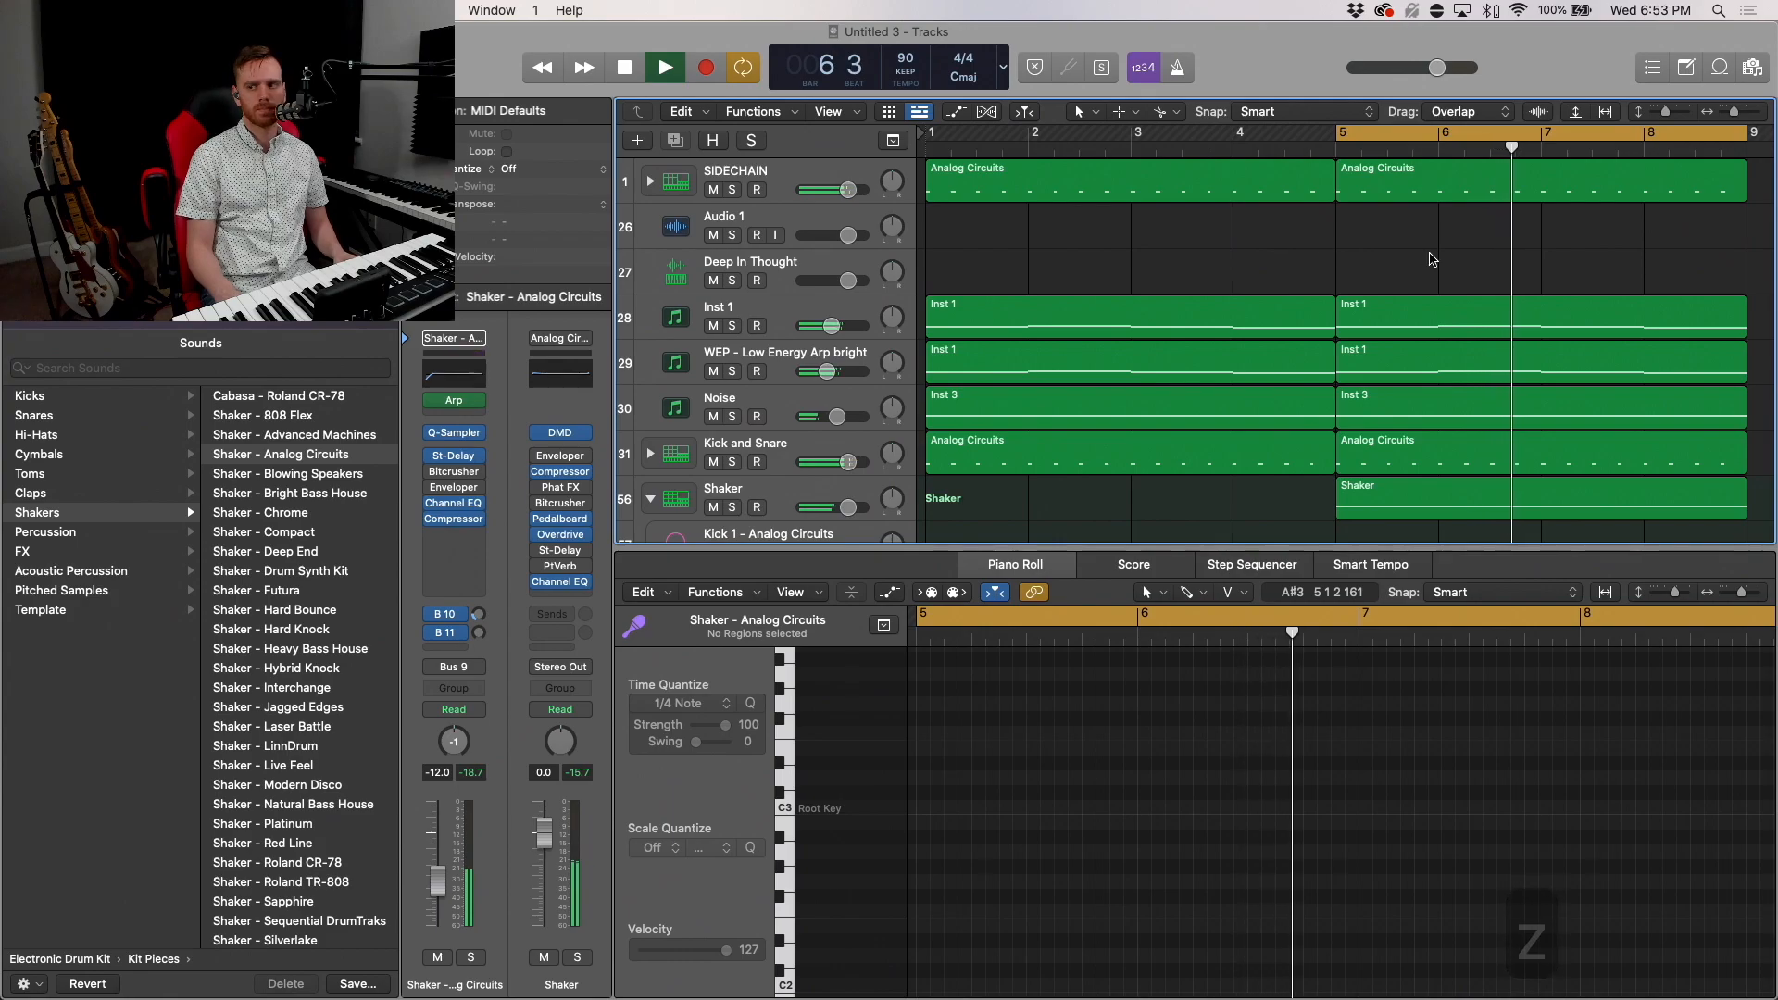
# Step: Record the Deep In Thought pad part over bars 5–9
pyautogui.click(663, 67)
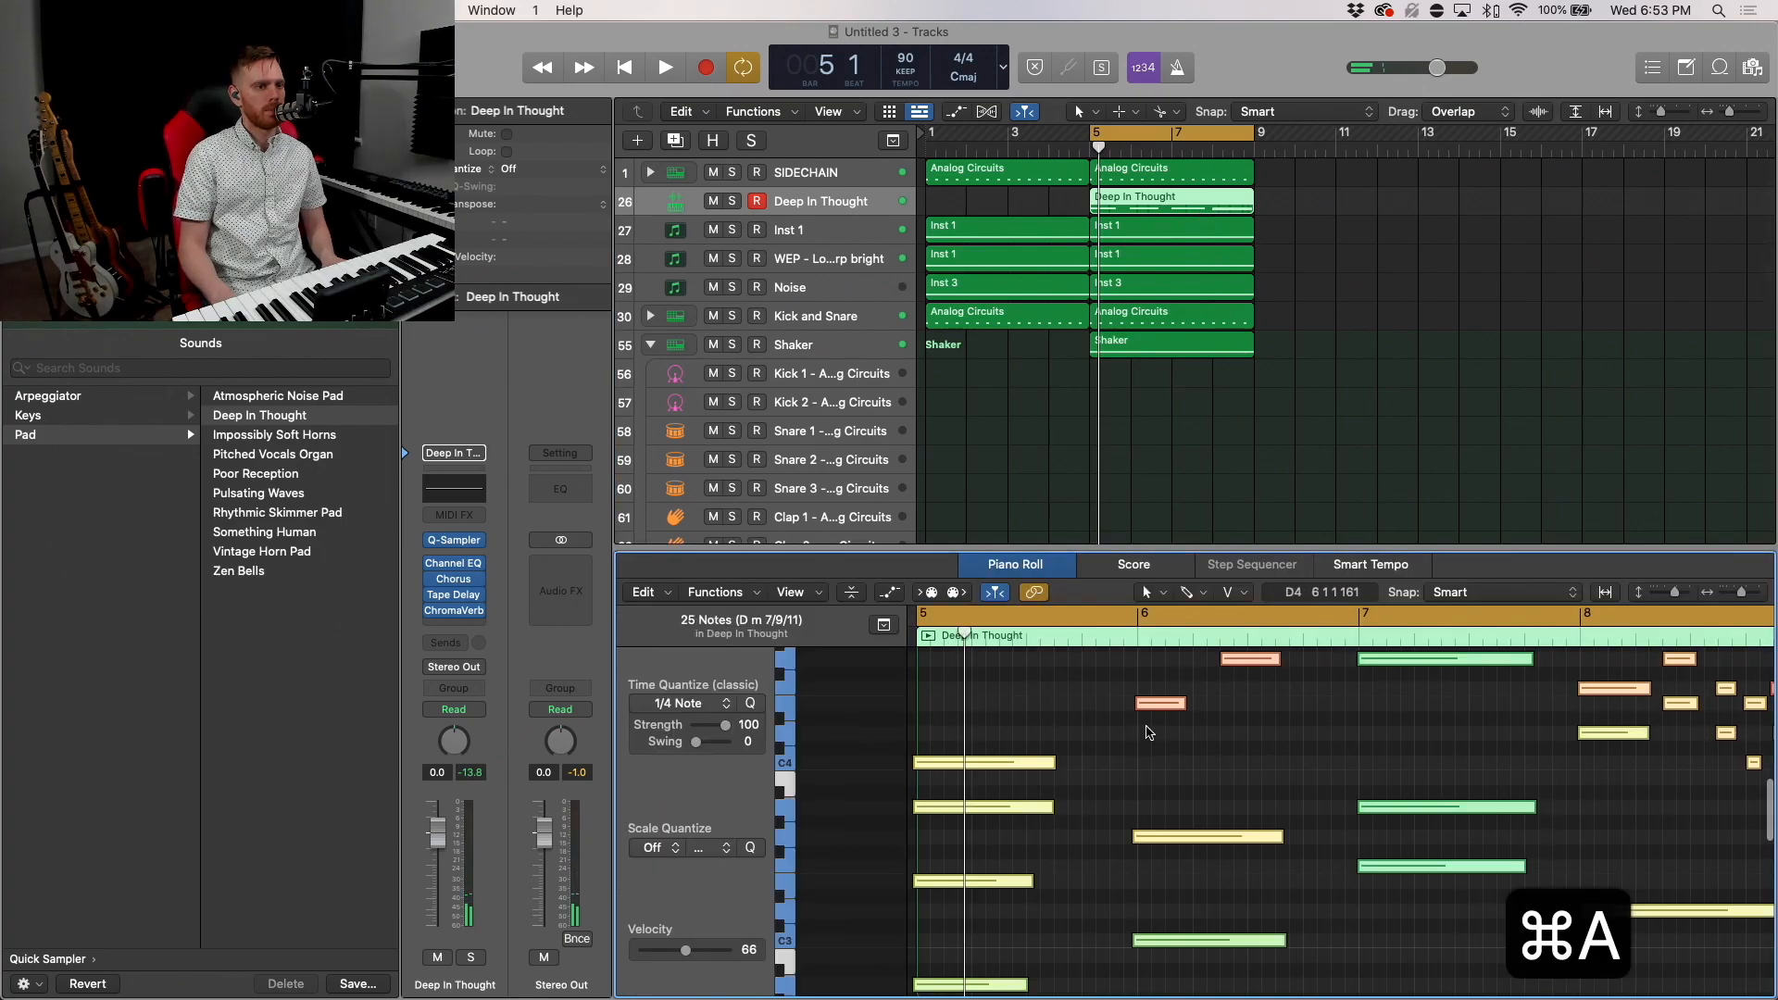
# Step: Set Time Quantize to 1/16 Note for the Deep In Thought pad notes and select its region
pyautogui.click(680, 704)
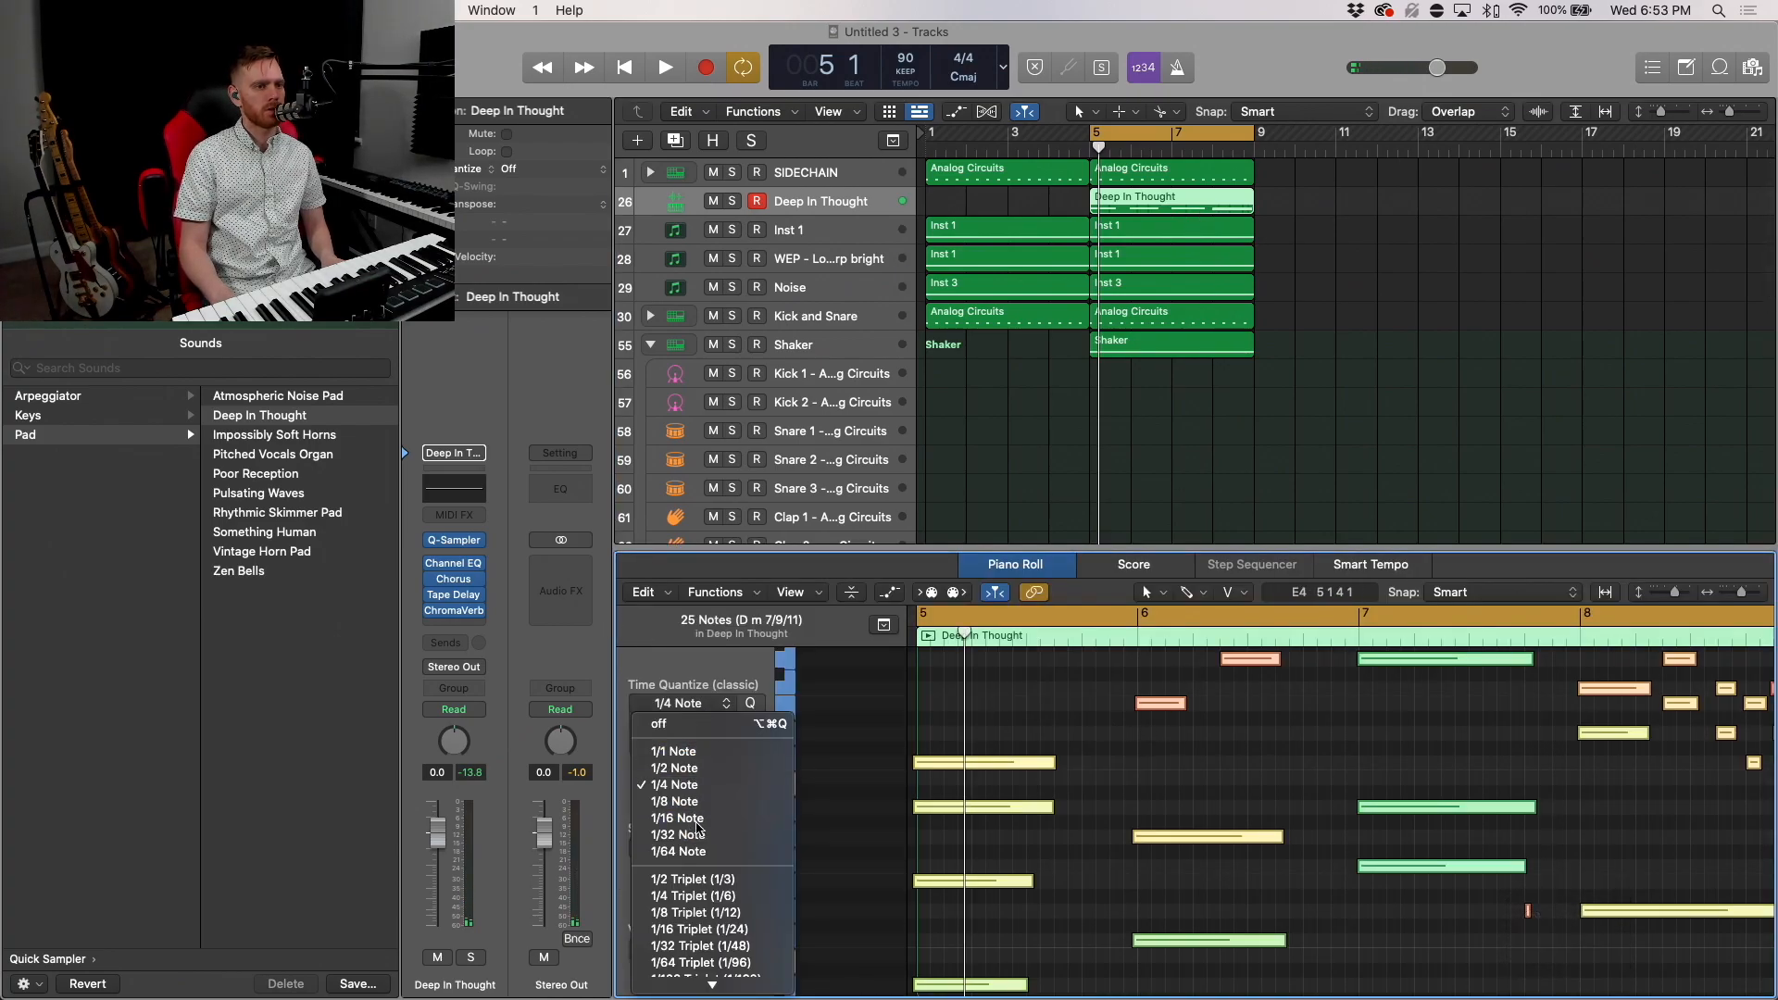
pyautogui.click(676, 819)
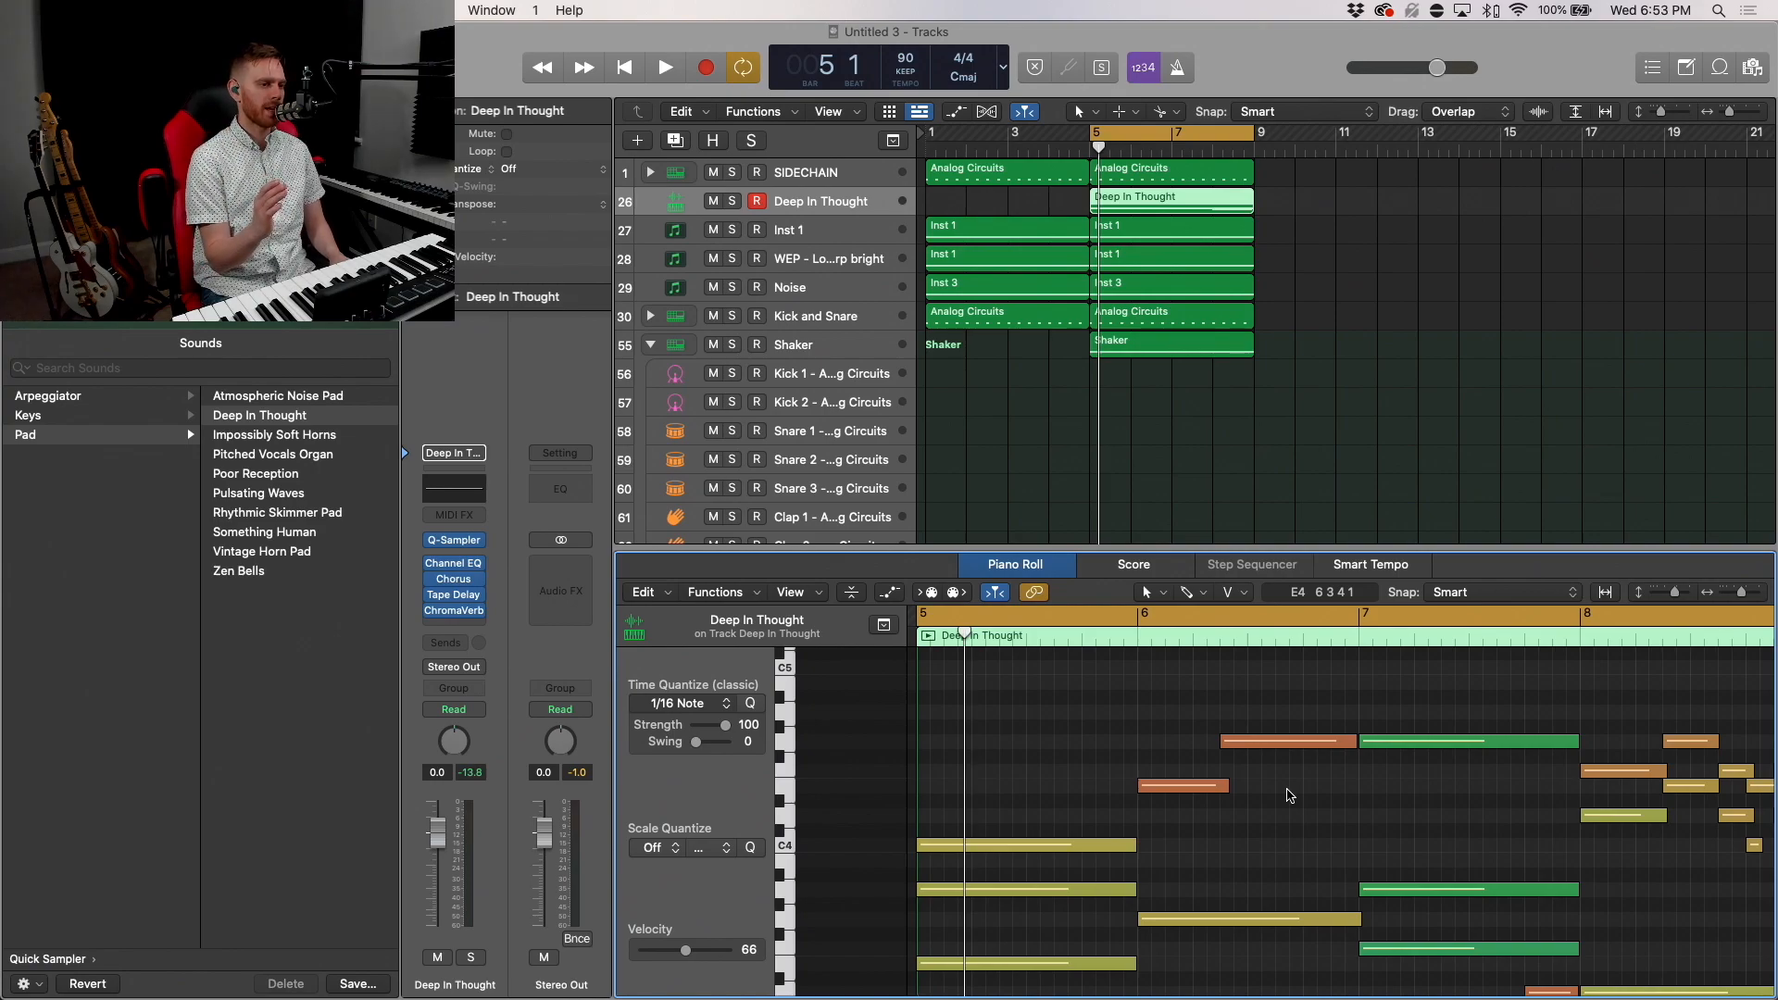
pyautogui.press('cmd+left')
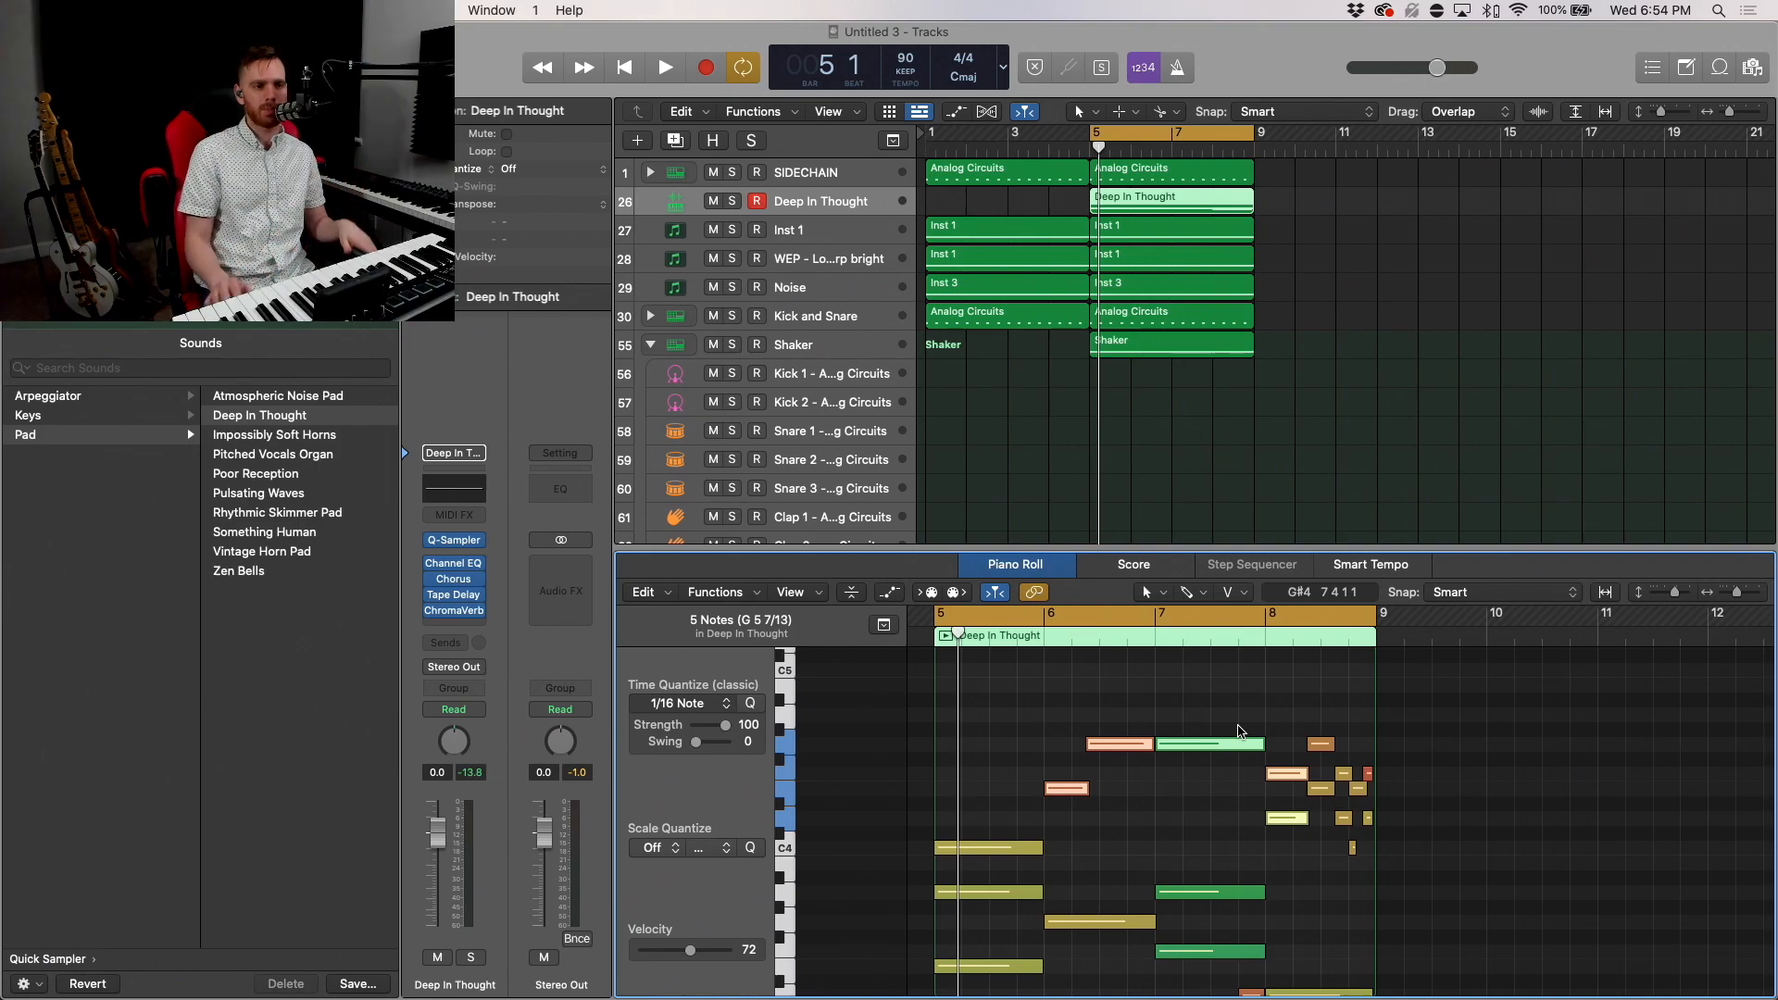
pyautogui.click(663, 67)
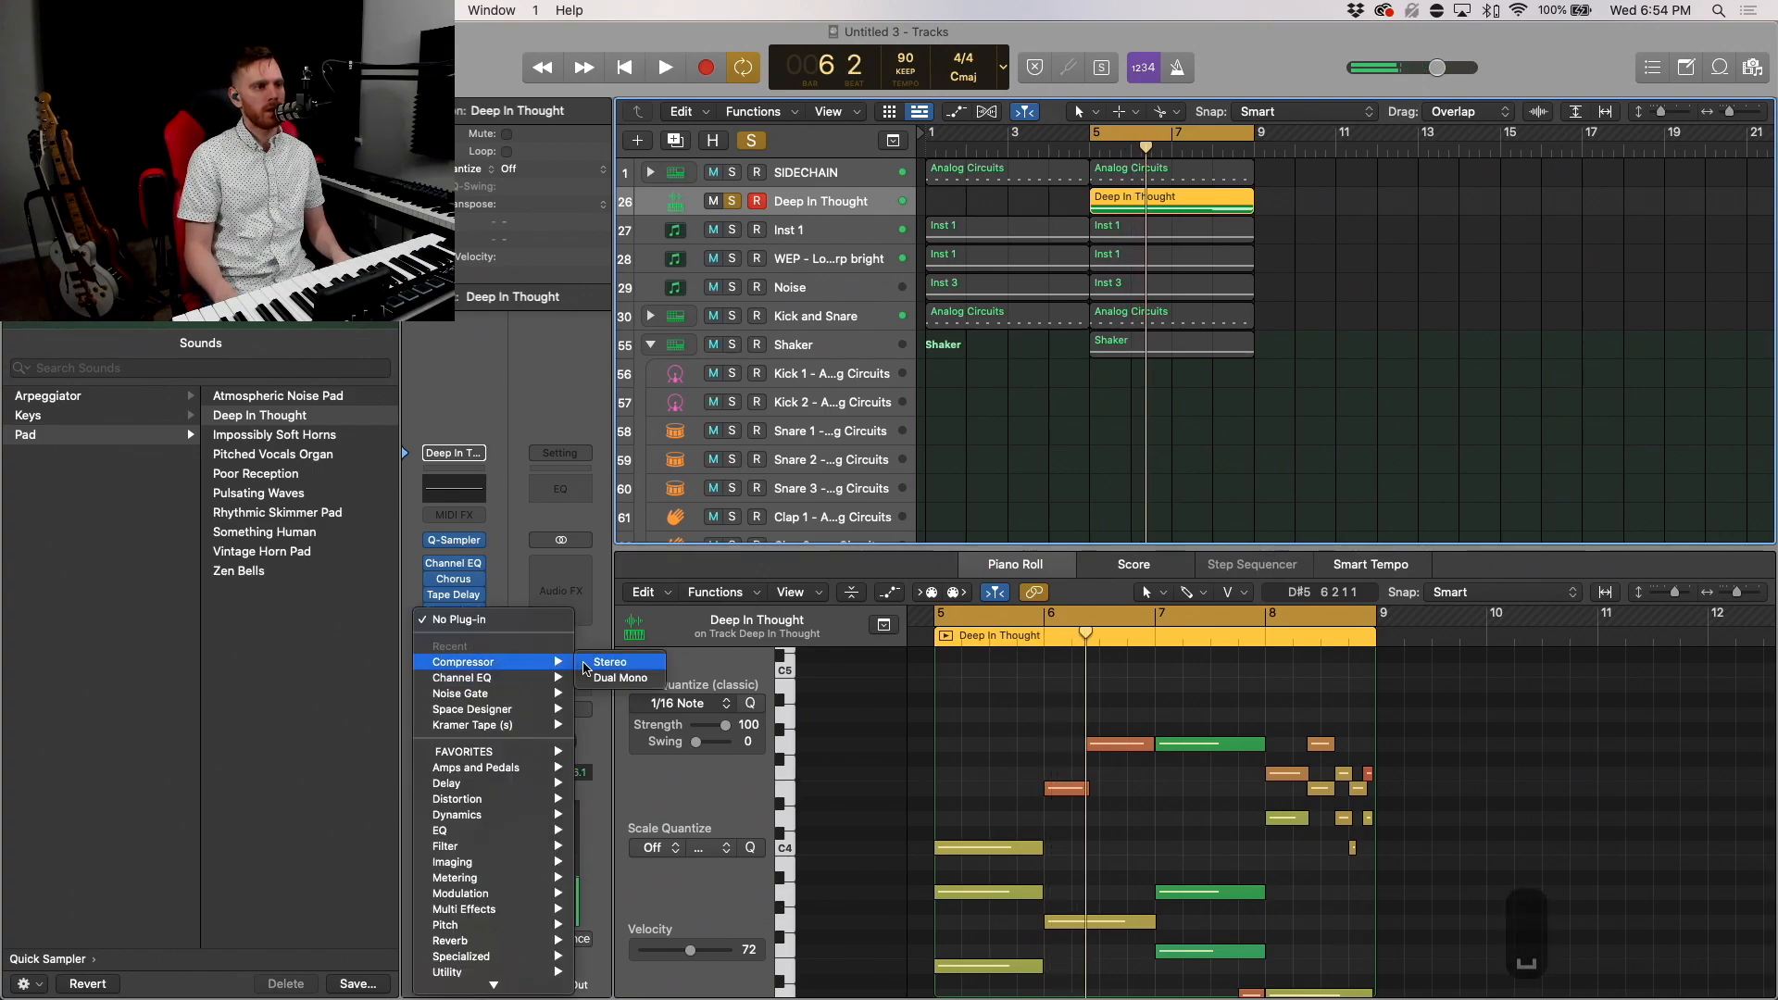
# Step: Add a stereo Compressor on Deep In Thought, side-chained to SIDECHAIN (Inst 28)
pyautogui.click(609, 661)
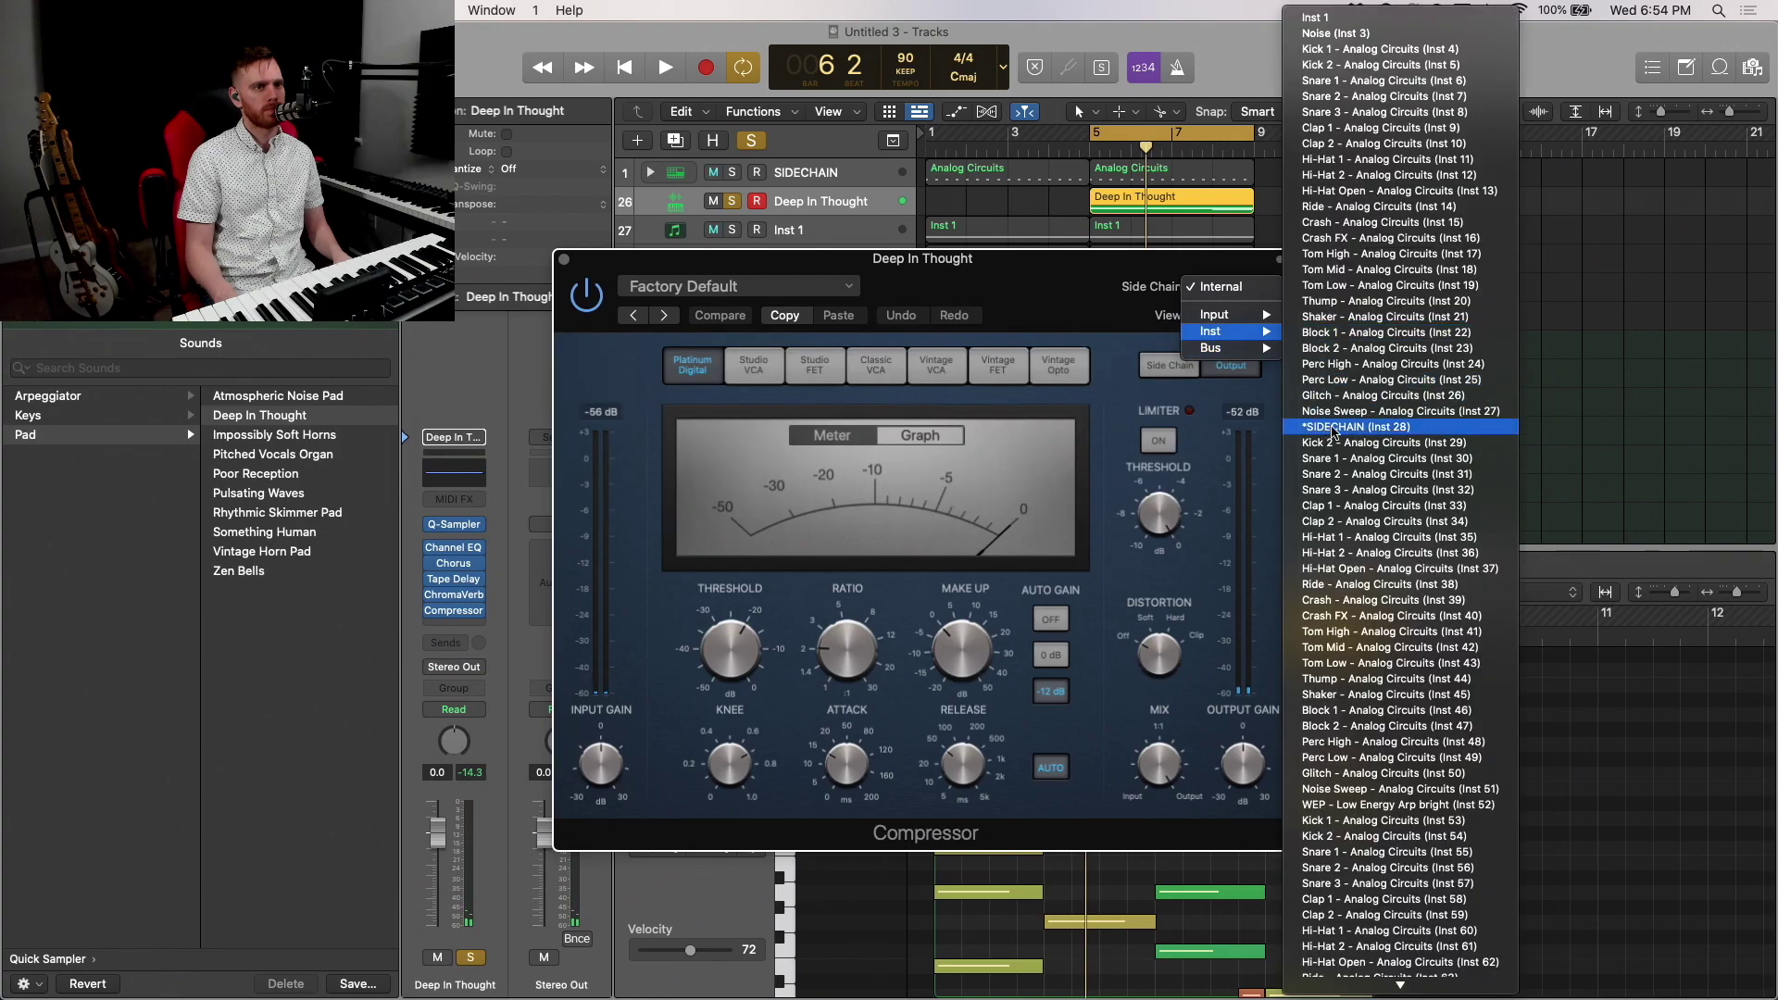
pyautogui.click(1356, 426)
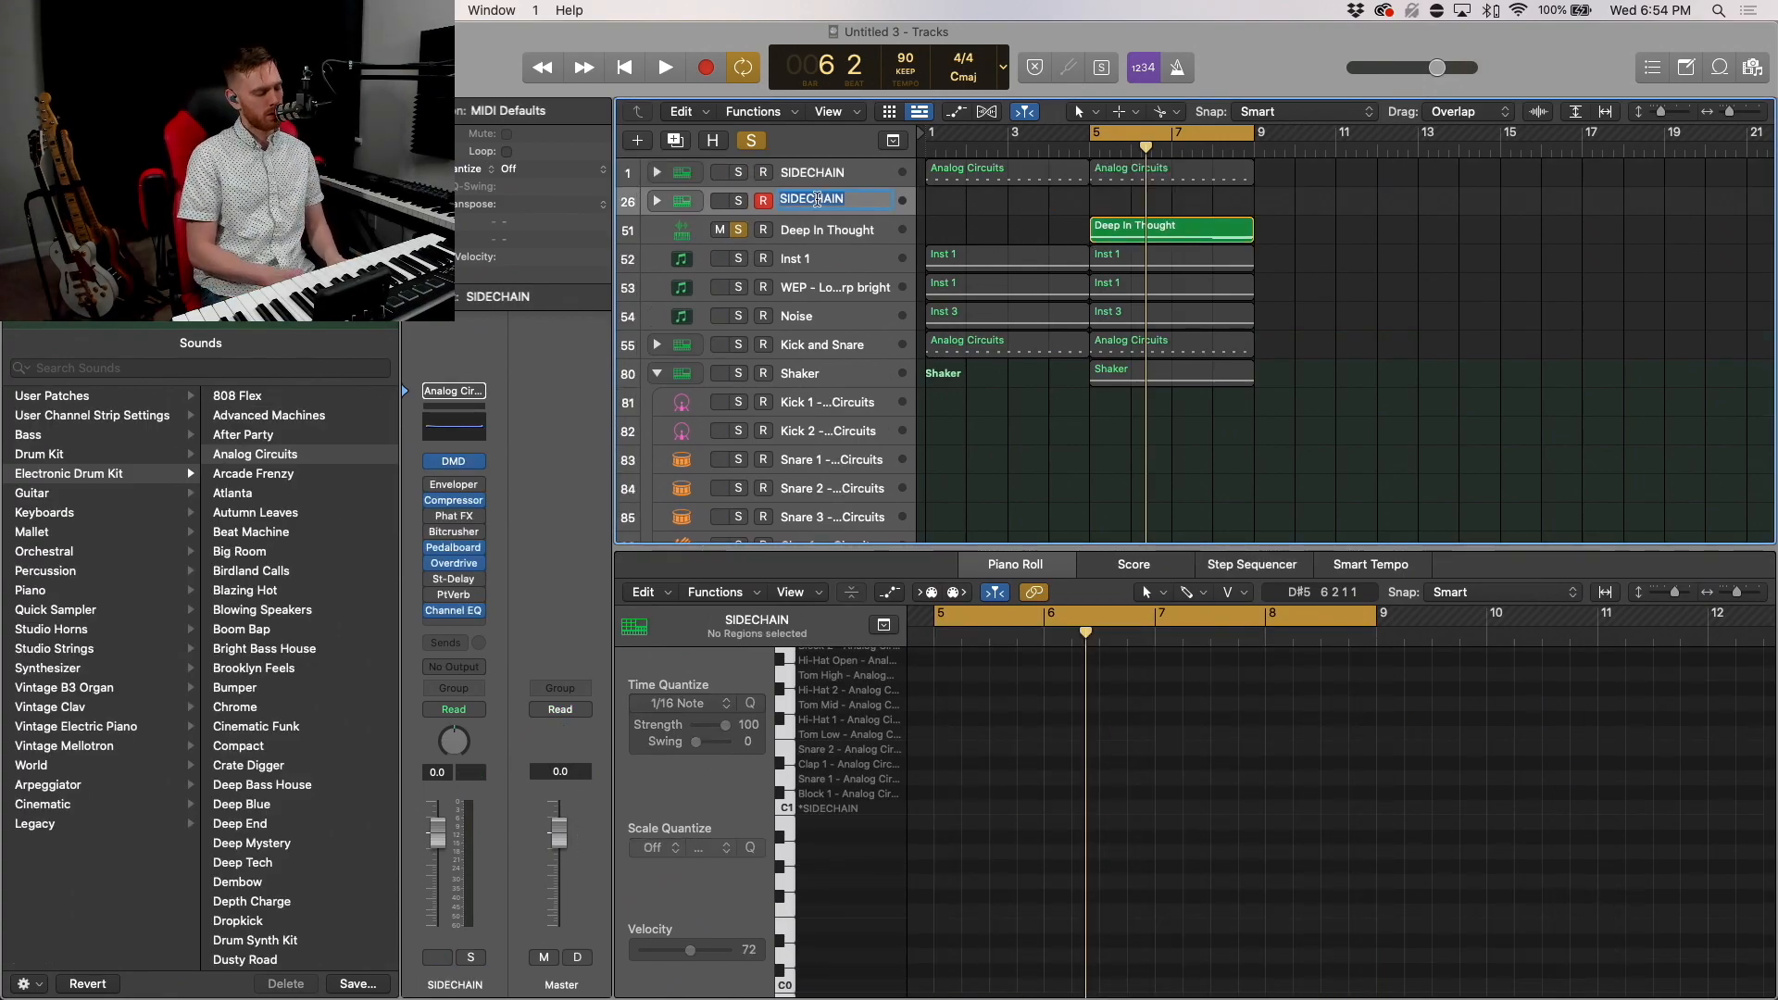
# Step: Name the duplicate track 1/2 SIDECHAIN and thin its kick region to half-note hits
pyautogui.write('1/2 Si')
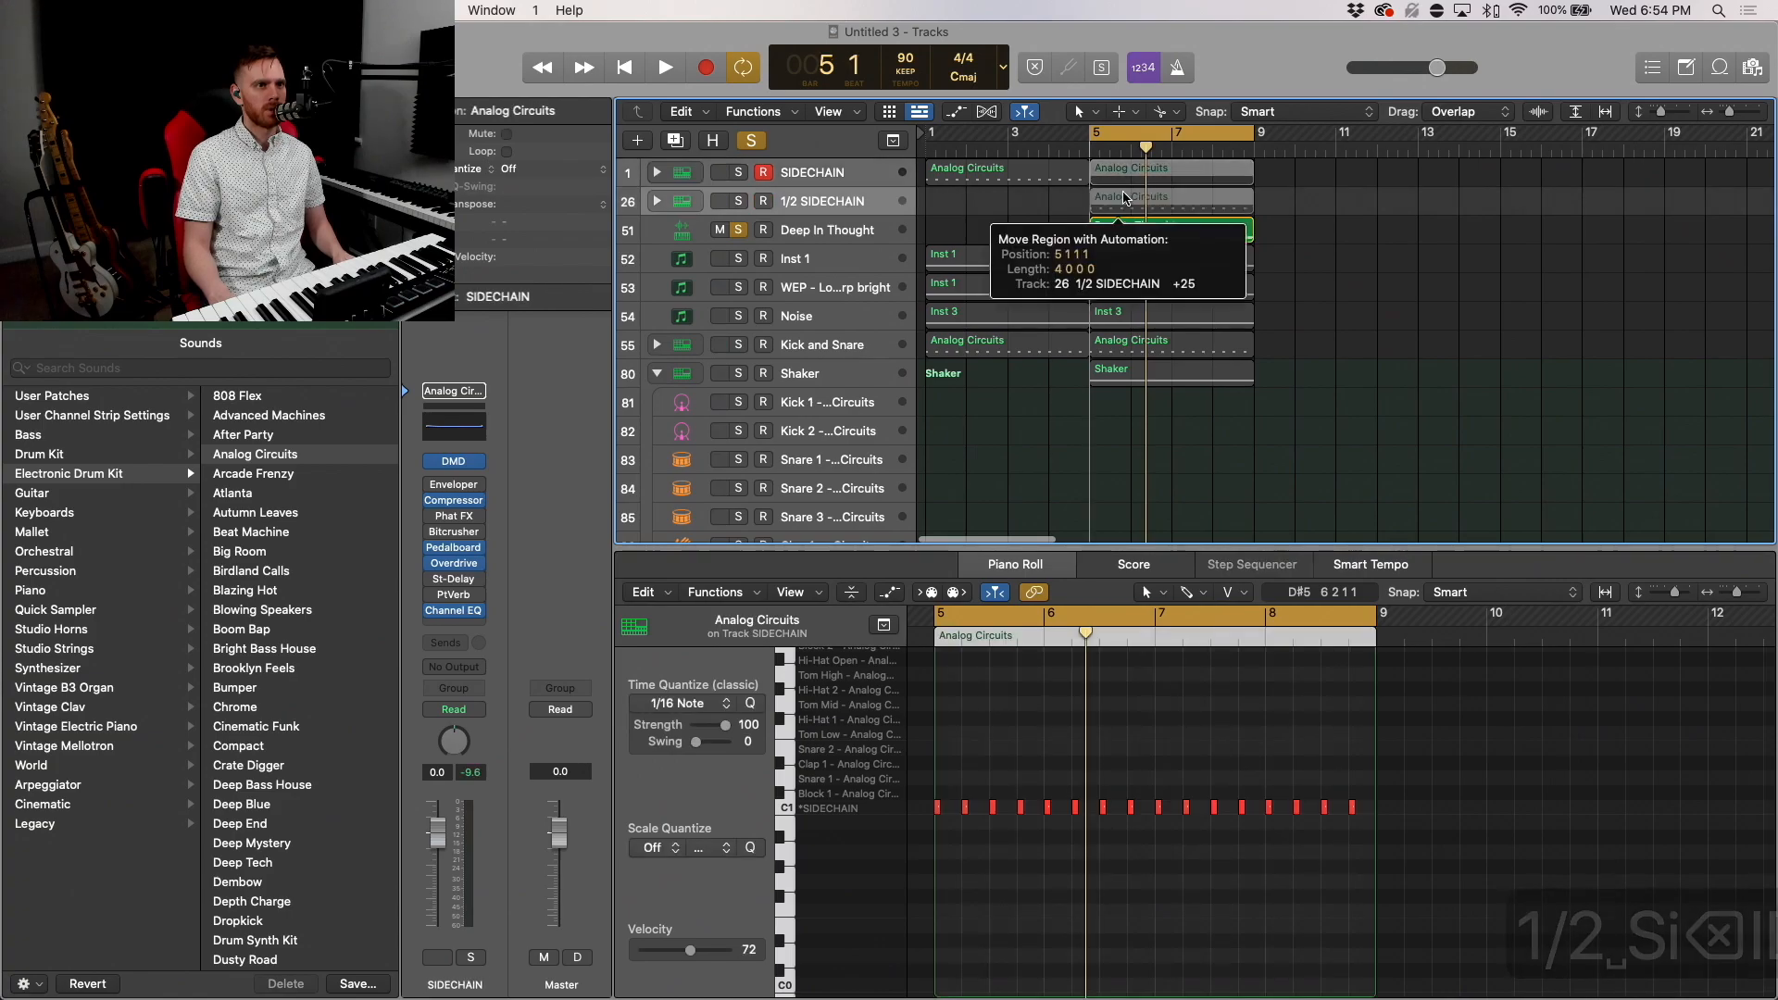
pyautogui.press('cmd+z')
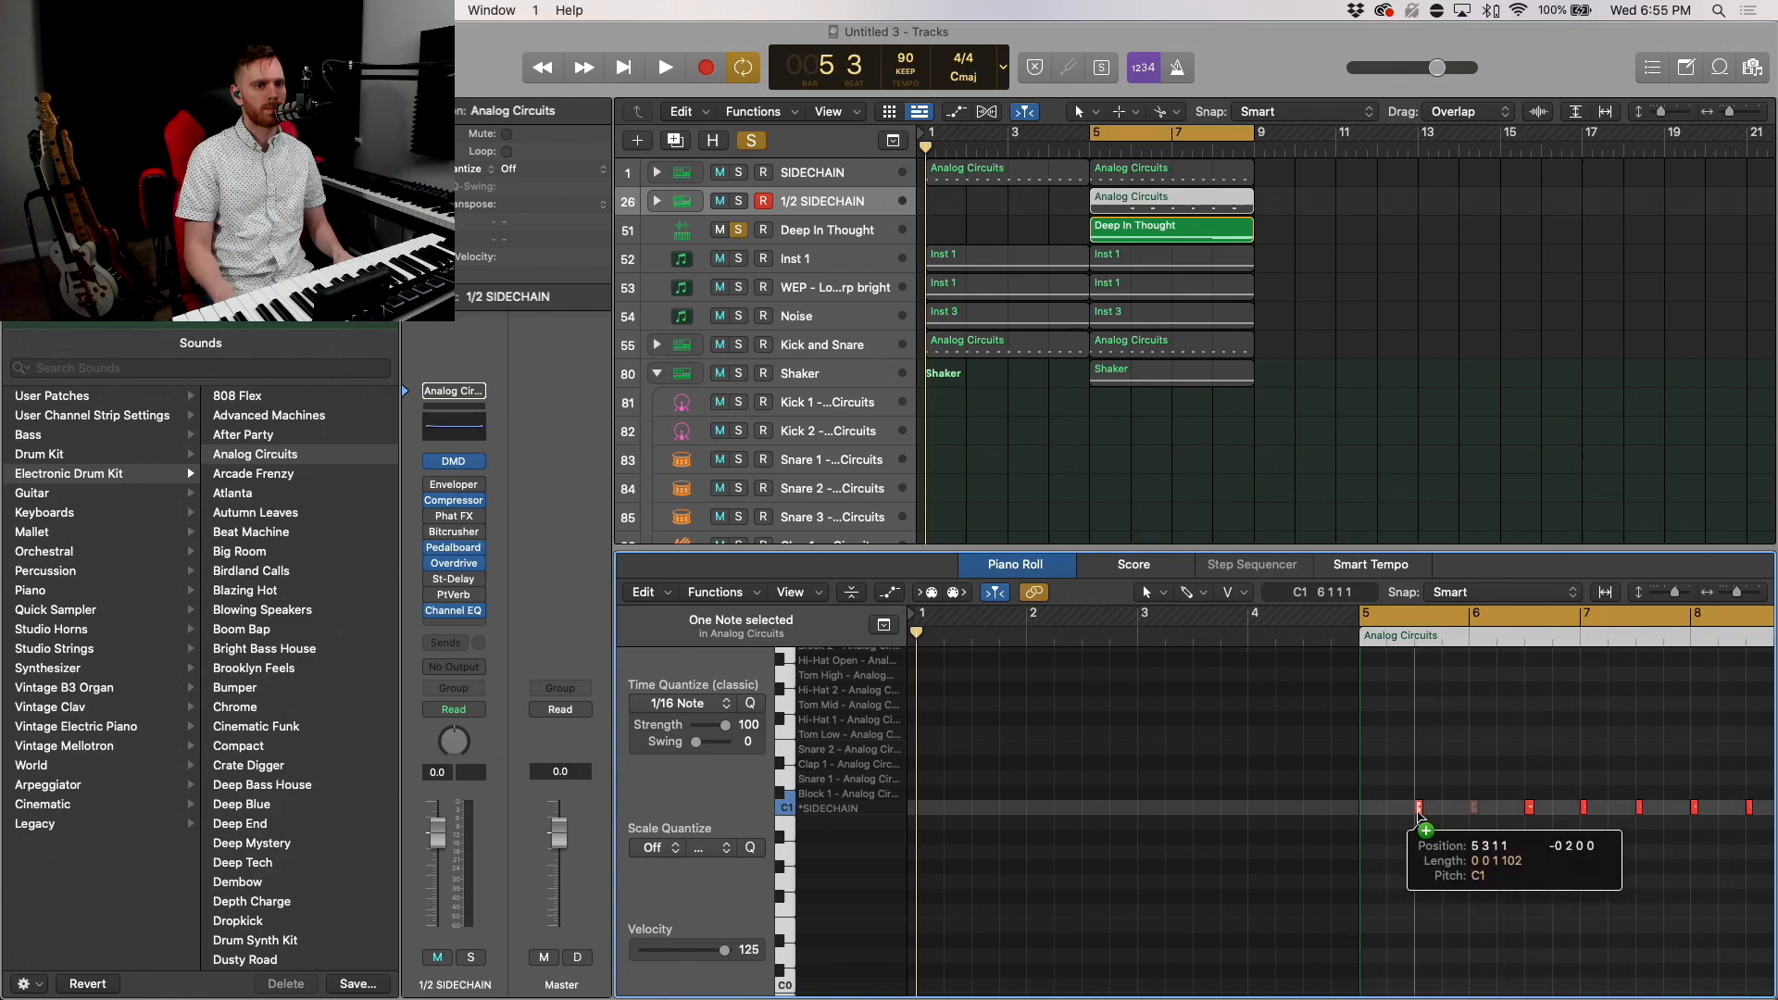
pyautogui.click(665, 66)
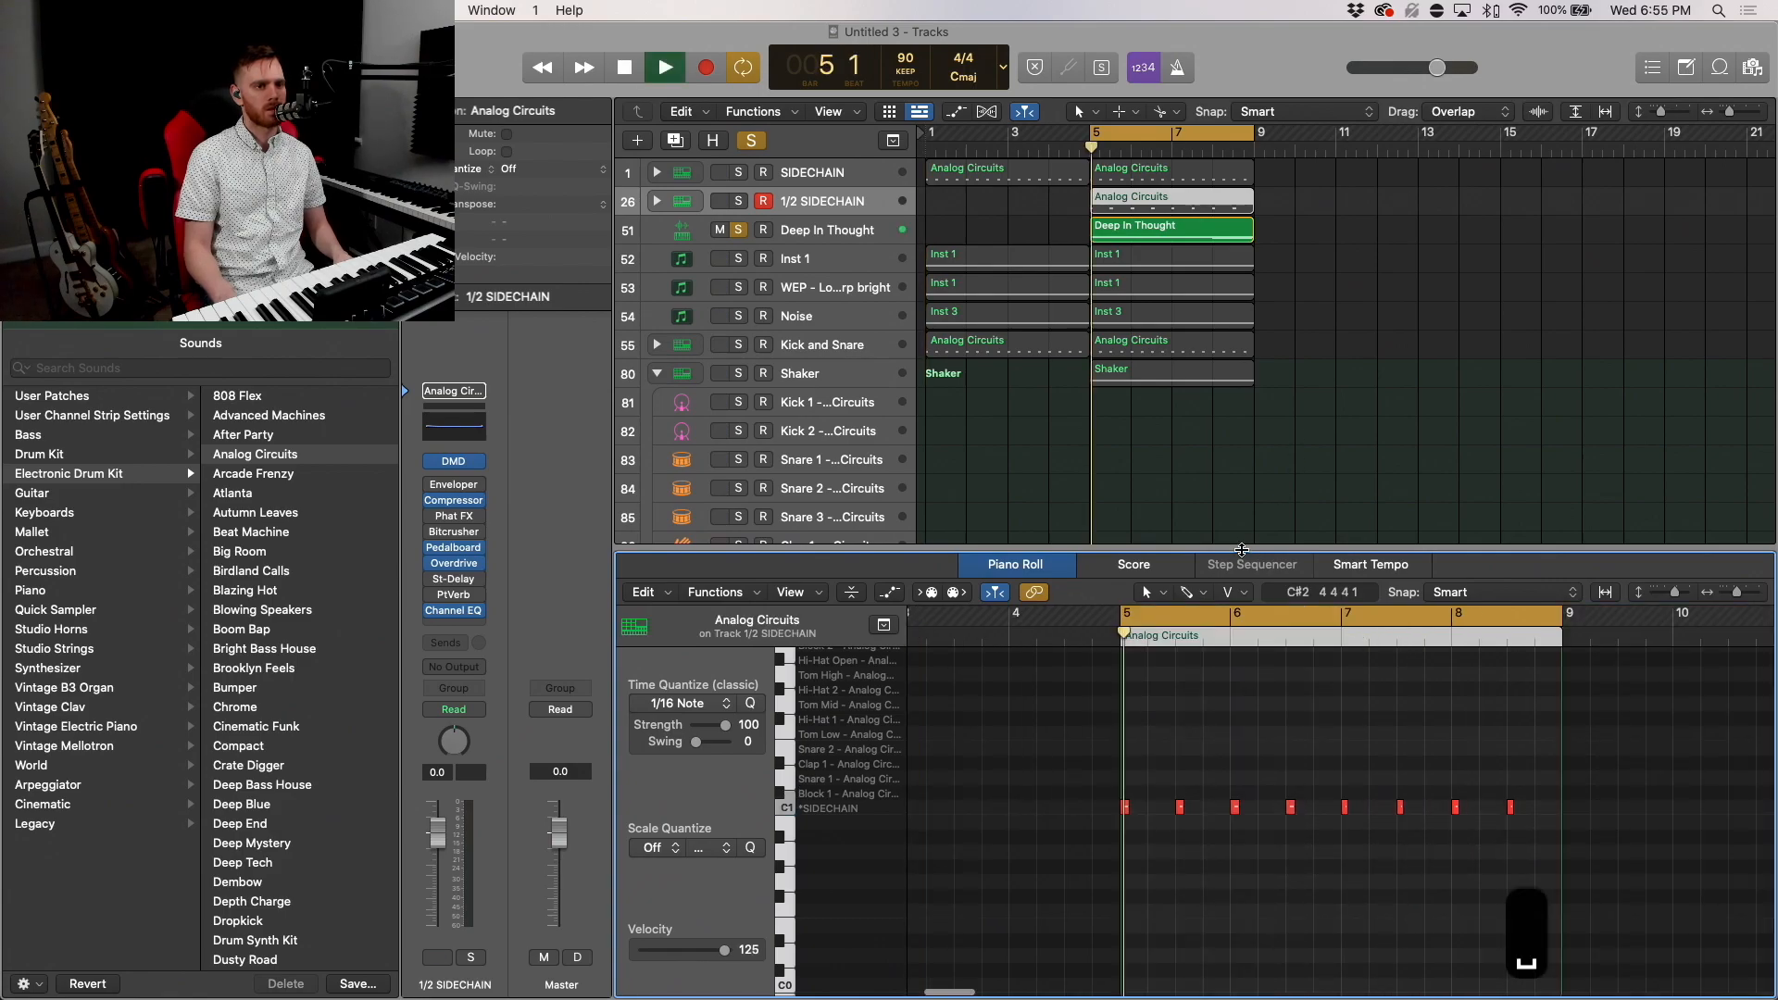
pyautogui.click(664, 66)
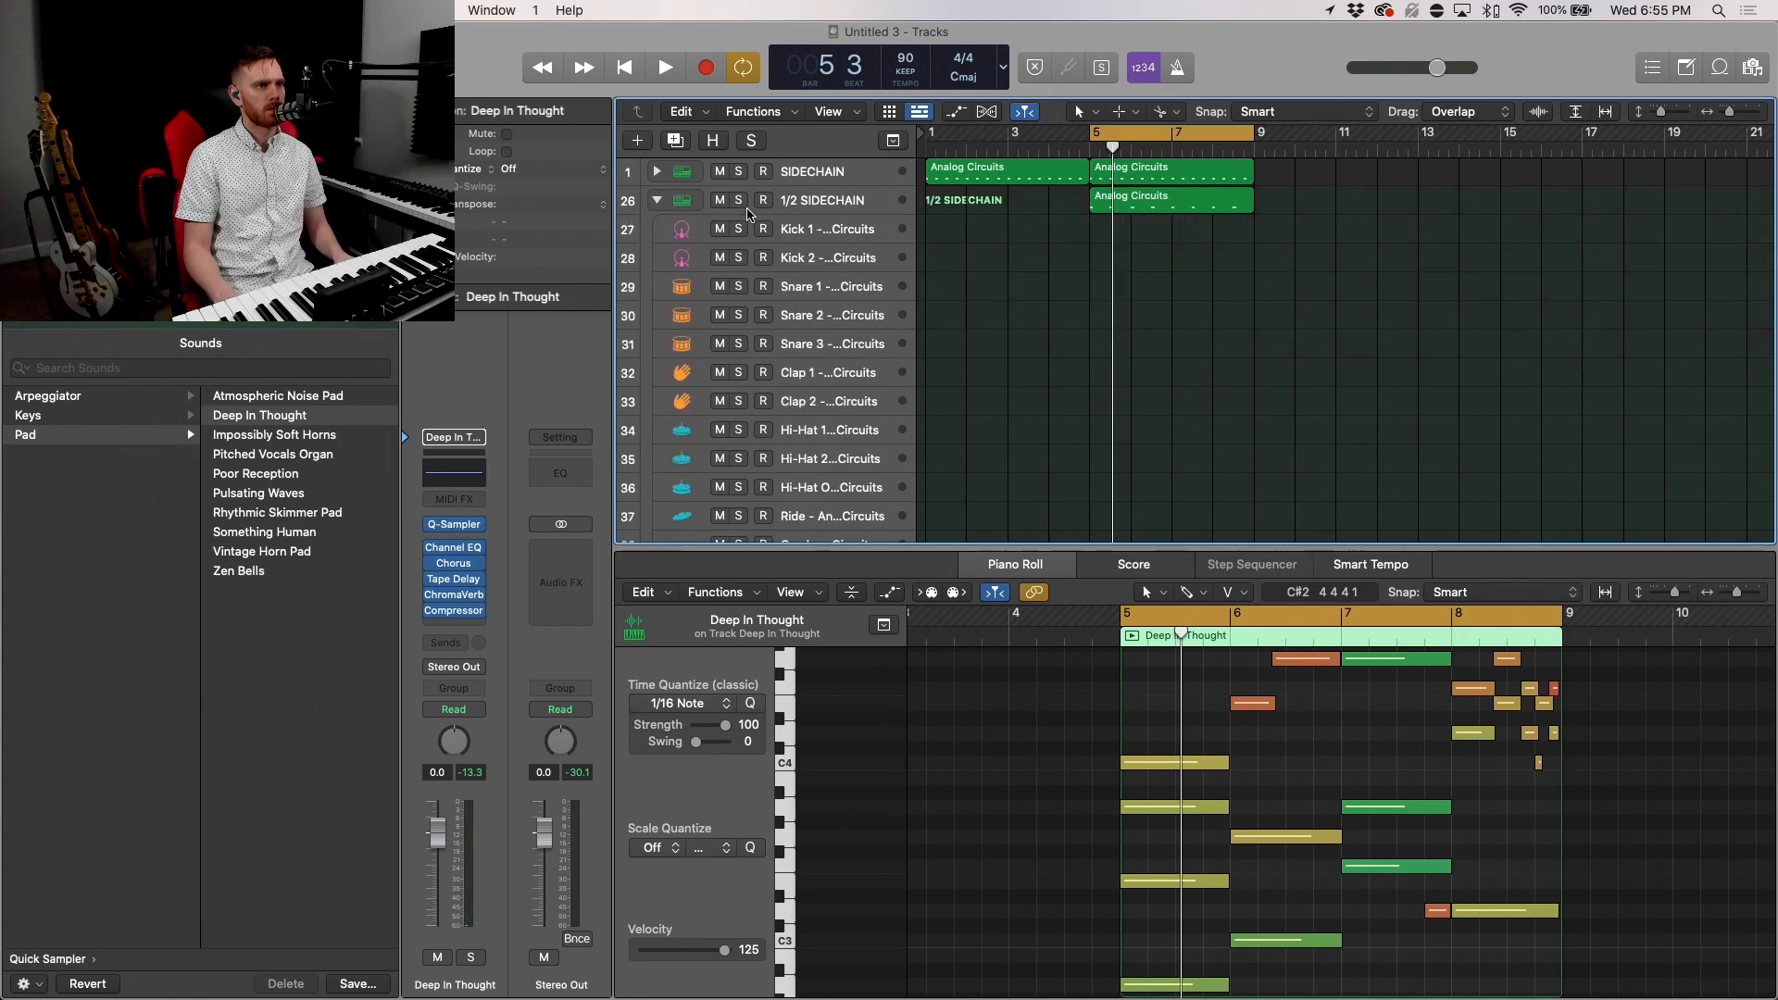
# Step: Rename the stack's Kick 1 track to 1/2 SIDECHAIN, collapse the stack and select the pad track
pyautogui.doubleClick(826, 230)
pyautogui.write('1/2 SIDECHAIN')
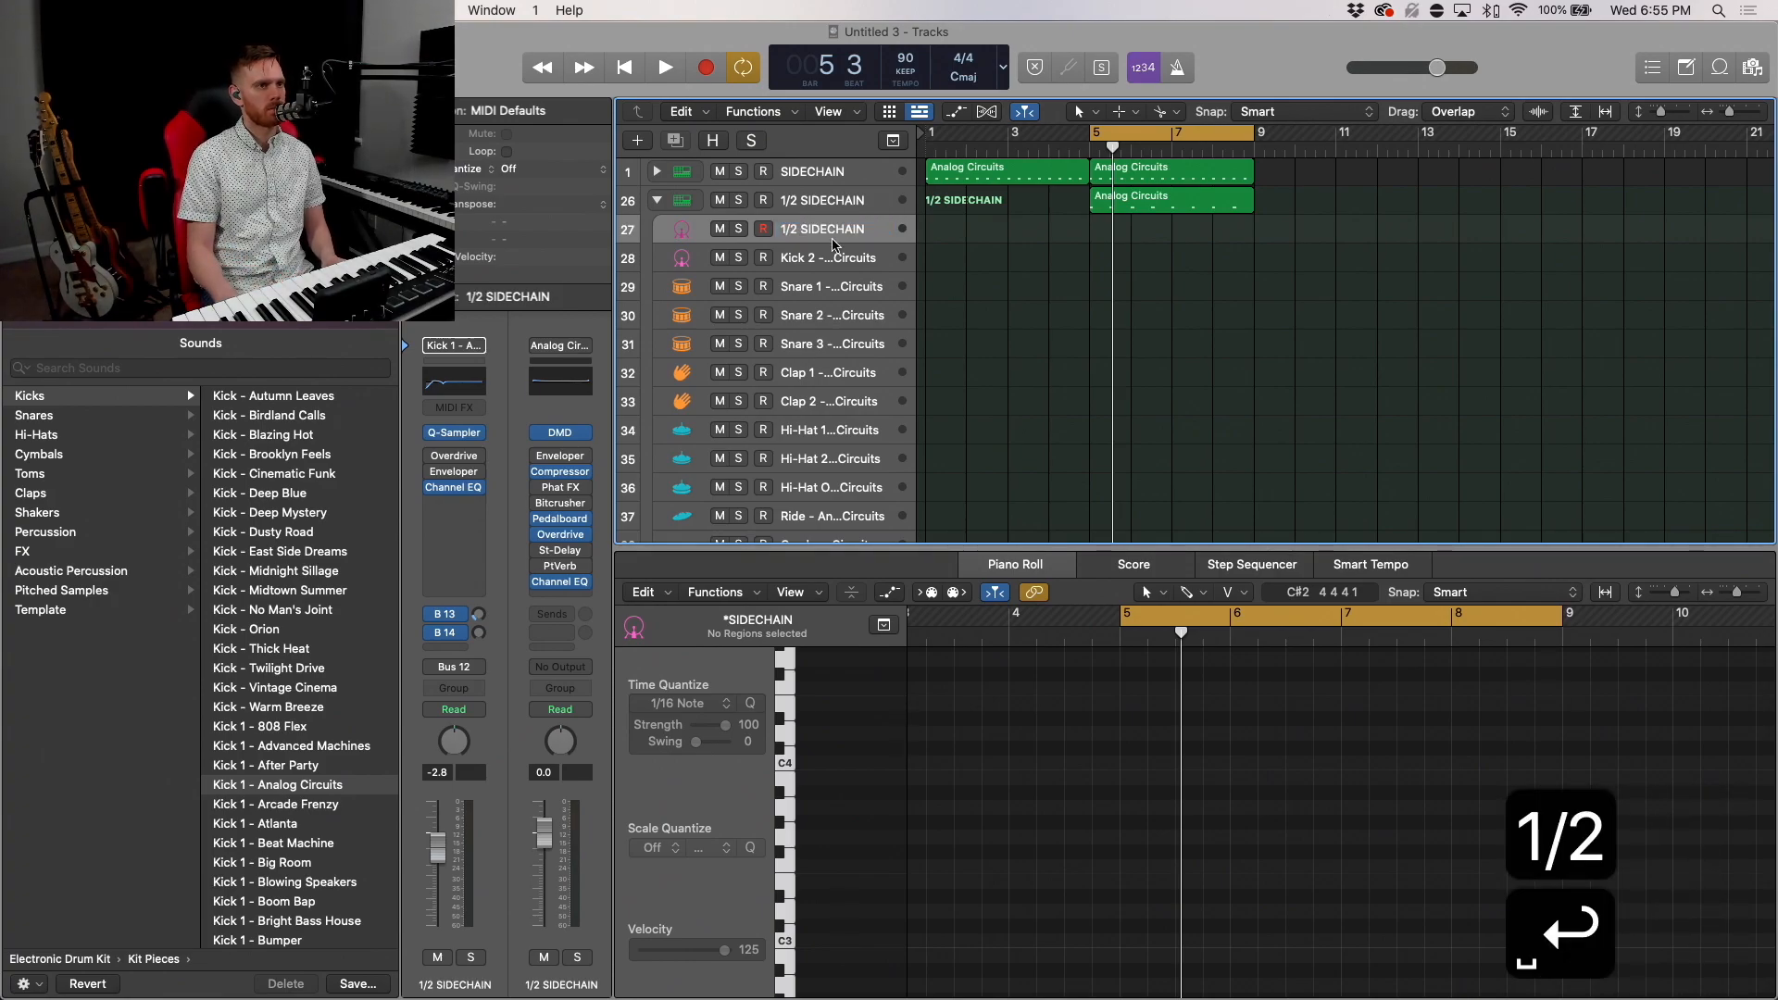
pyautogui.click(657, 200)
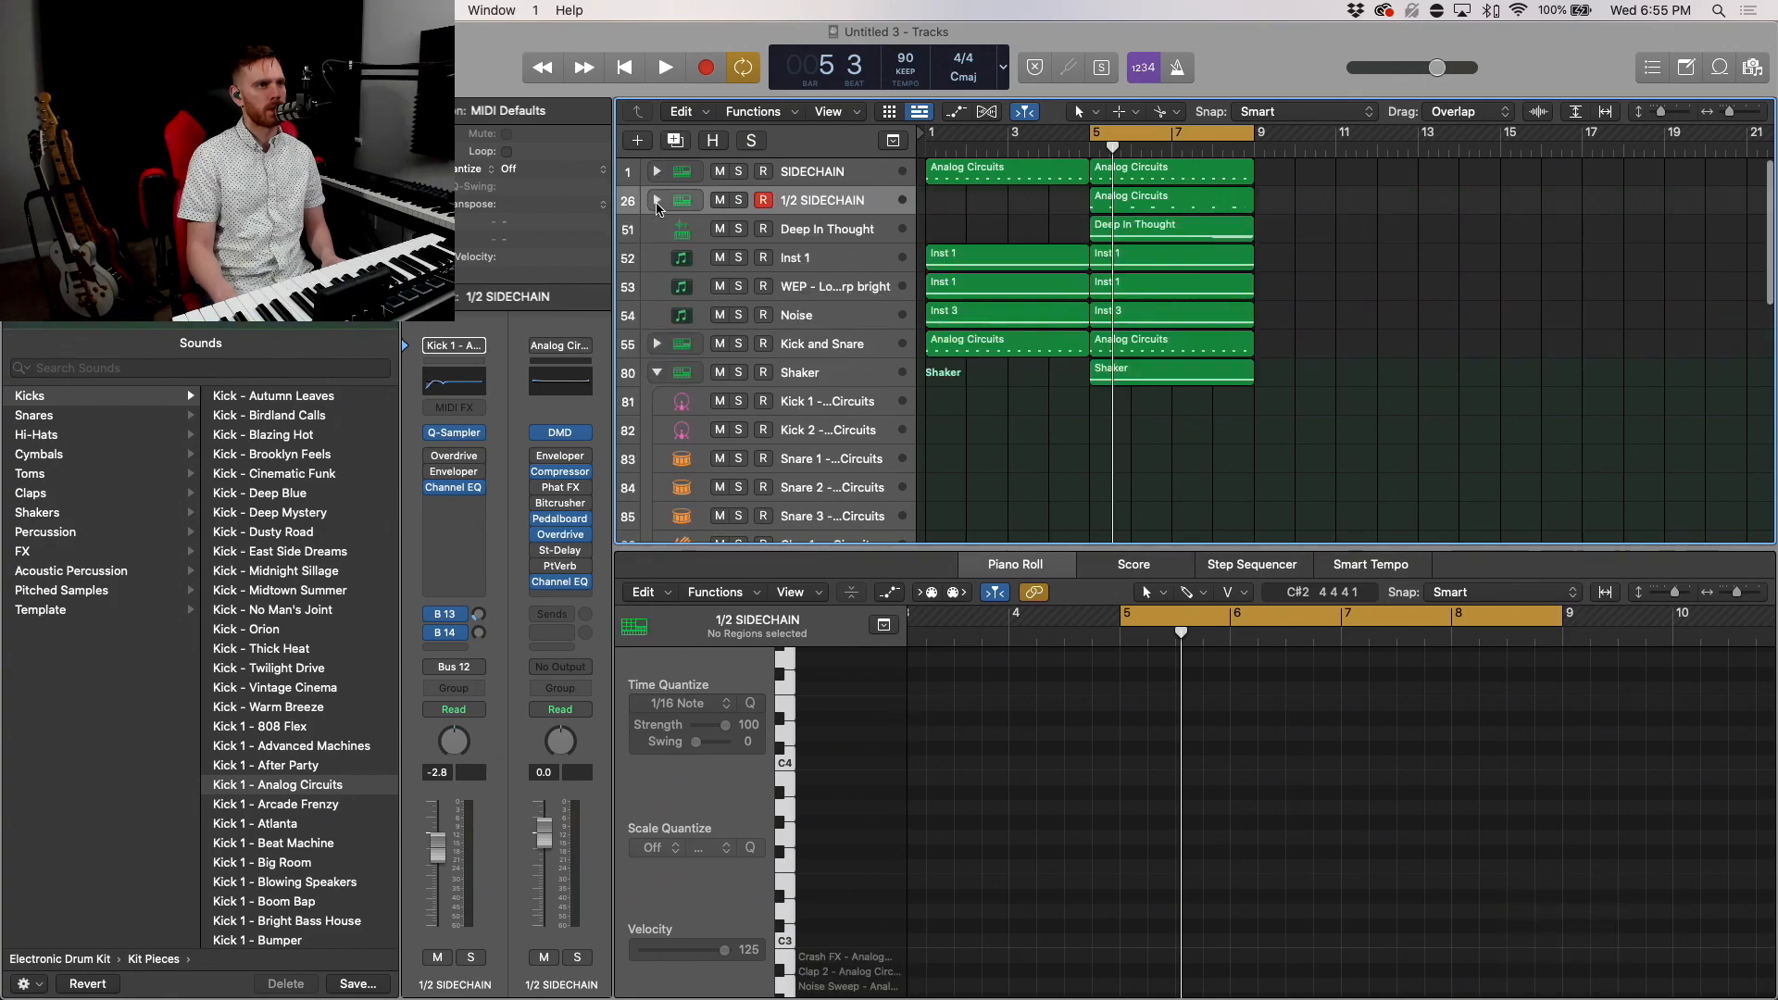
pyautogui.click(663, 67)
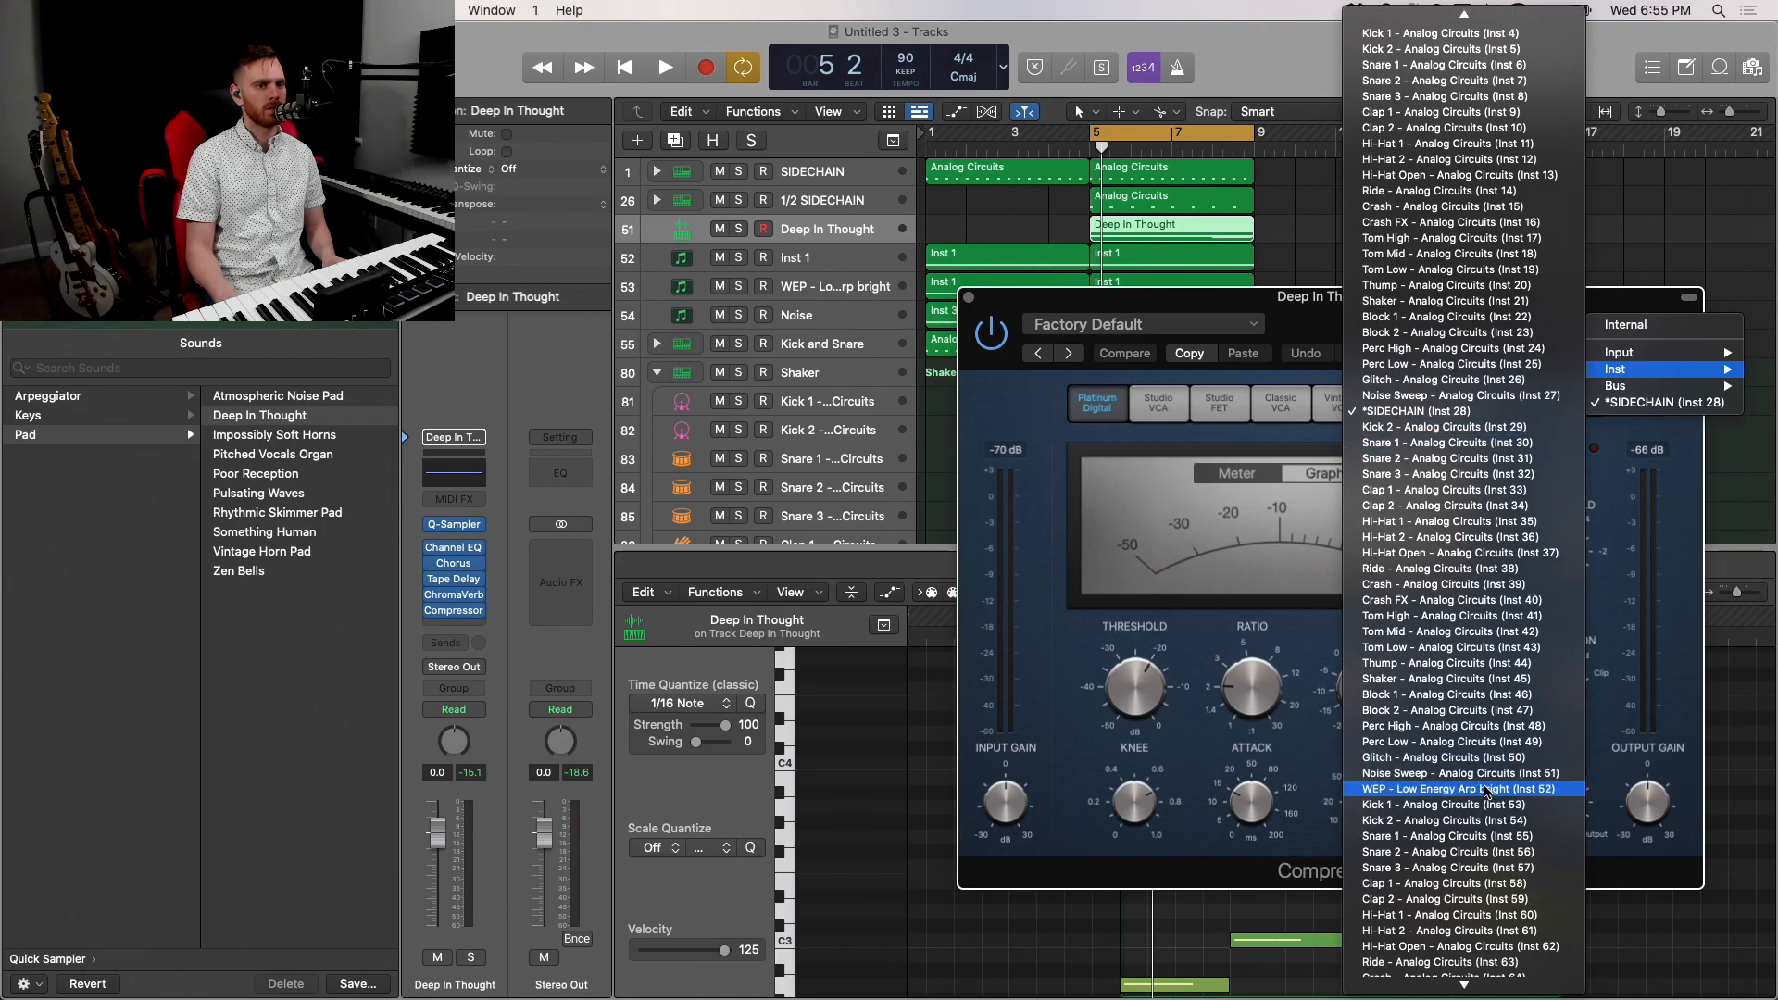
# Step: Set the pad compressor's side chain to Inst 77 (1/2 SIDECHAIN) and lengthen release to about 1400 ms
pyautogui.scroll(-3)
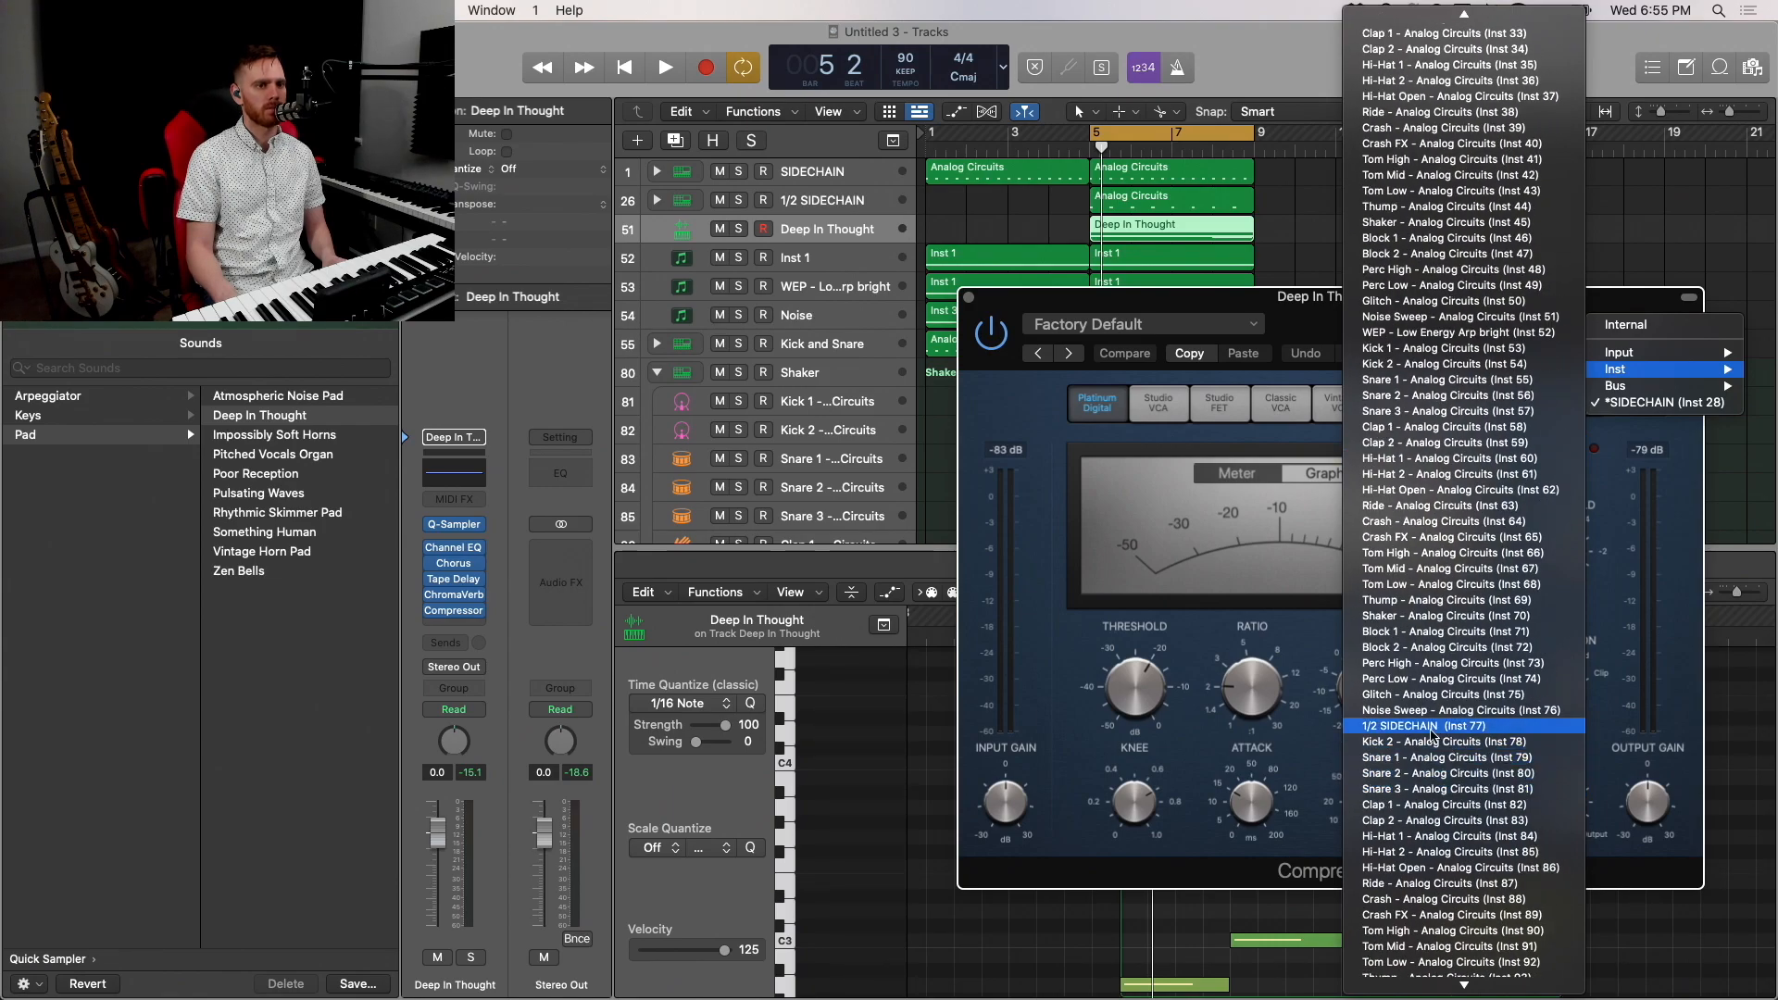
pyautogui.click(1446, 726)
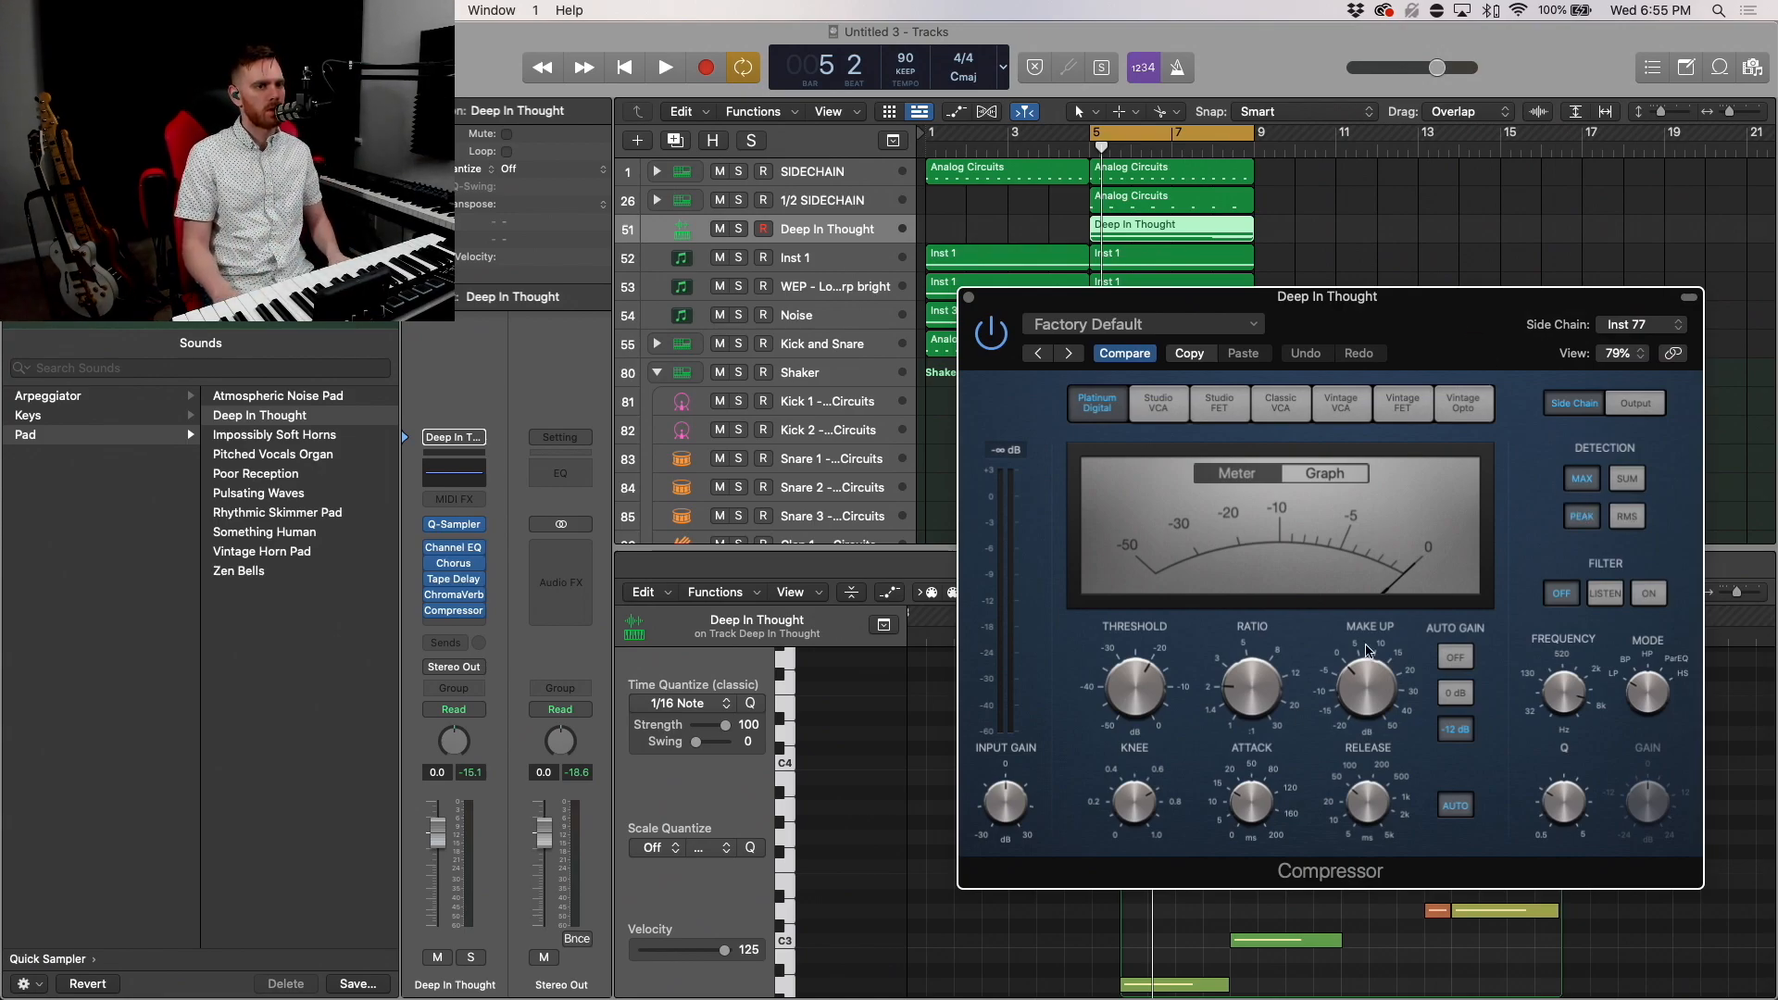
pyautogui.moveTo(1134, 685); pyautogui.dragTo(1133, 698)
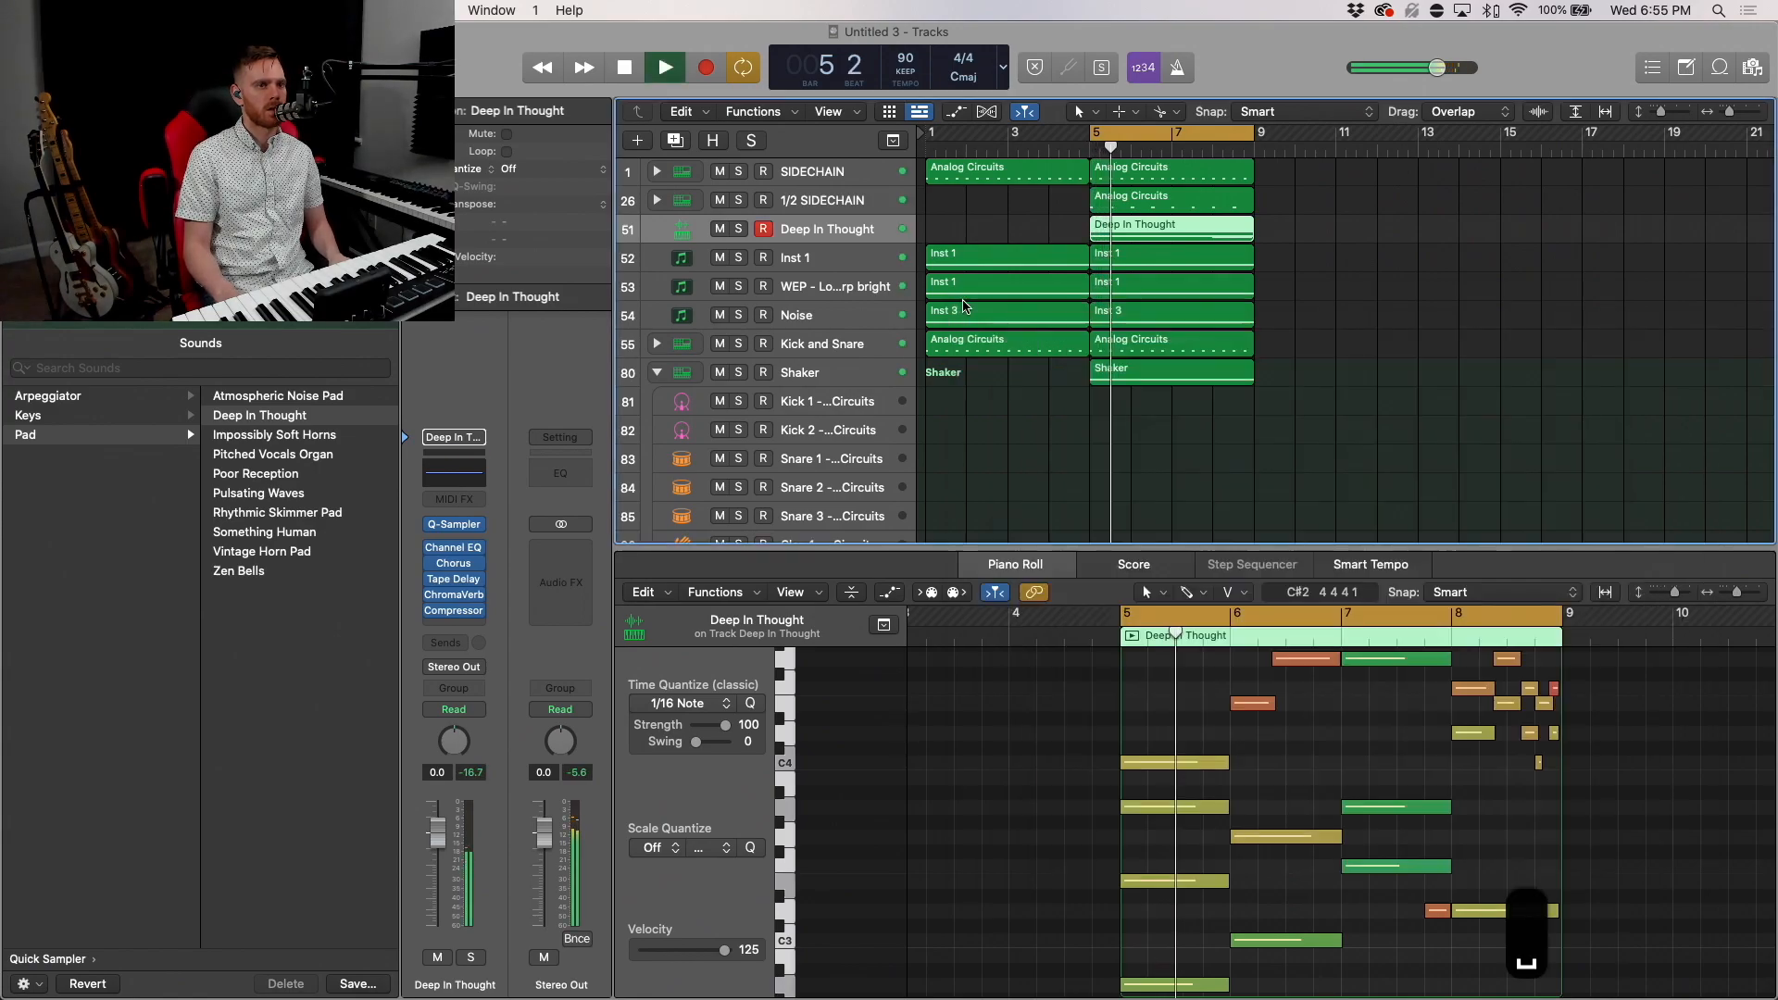
# Step: Reopen the pad compressor and raise its ratio to 3.5:1
pyautogui.click(663, 66)
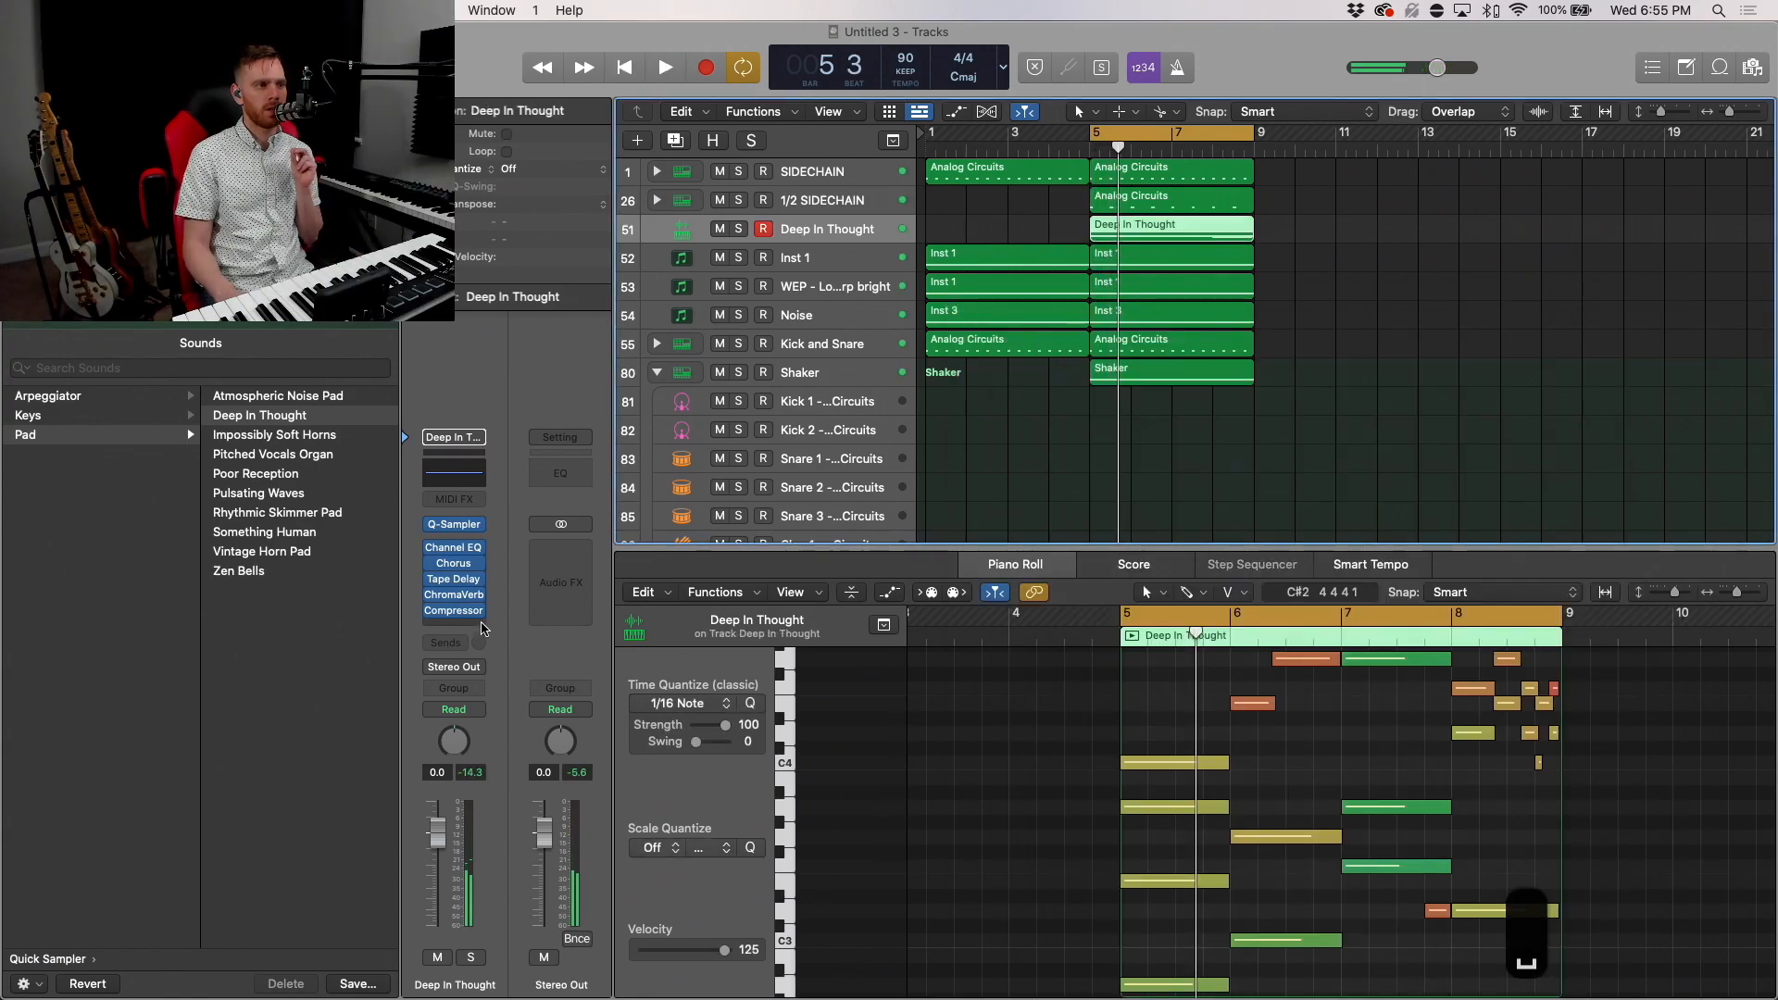
pyautogui.click(453, 611)
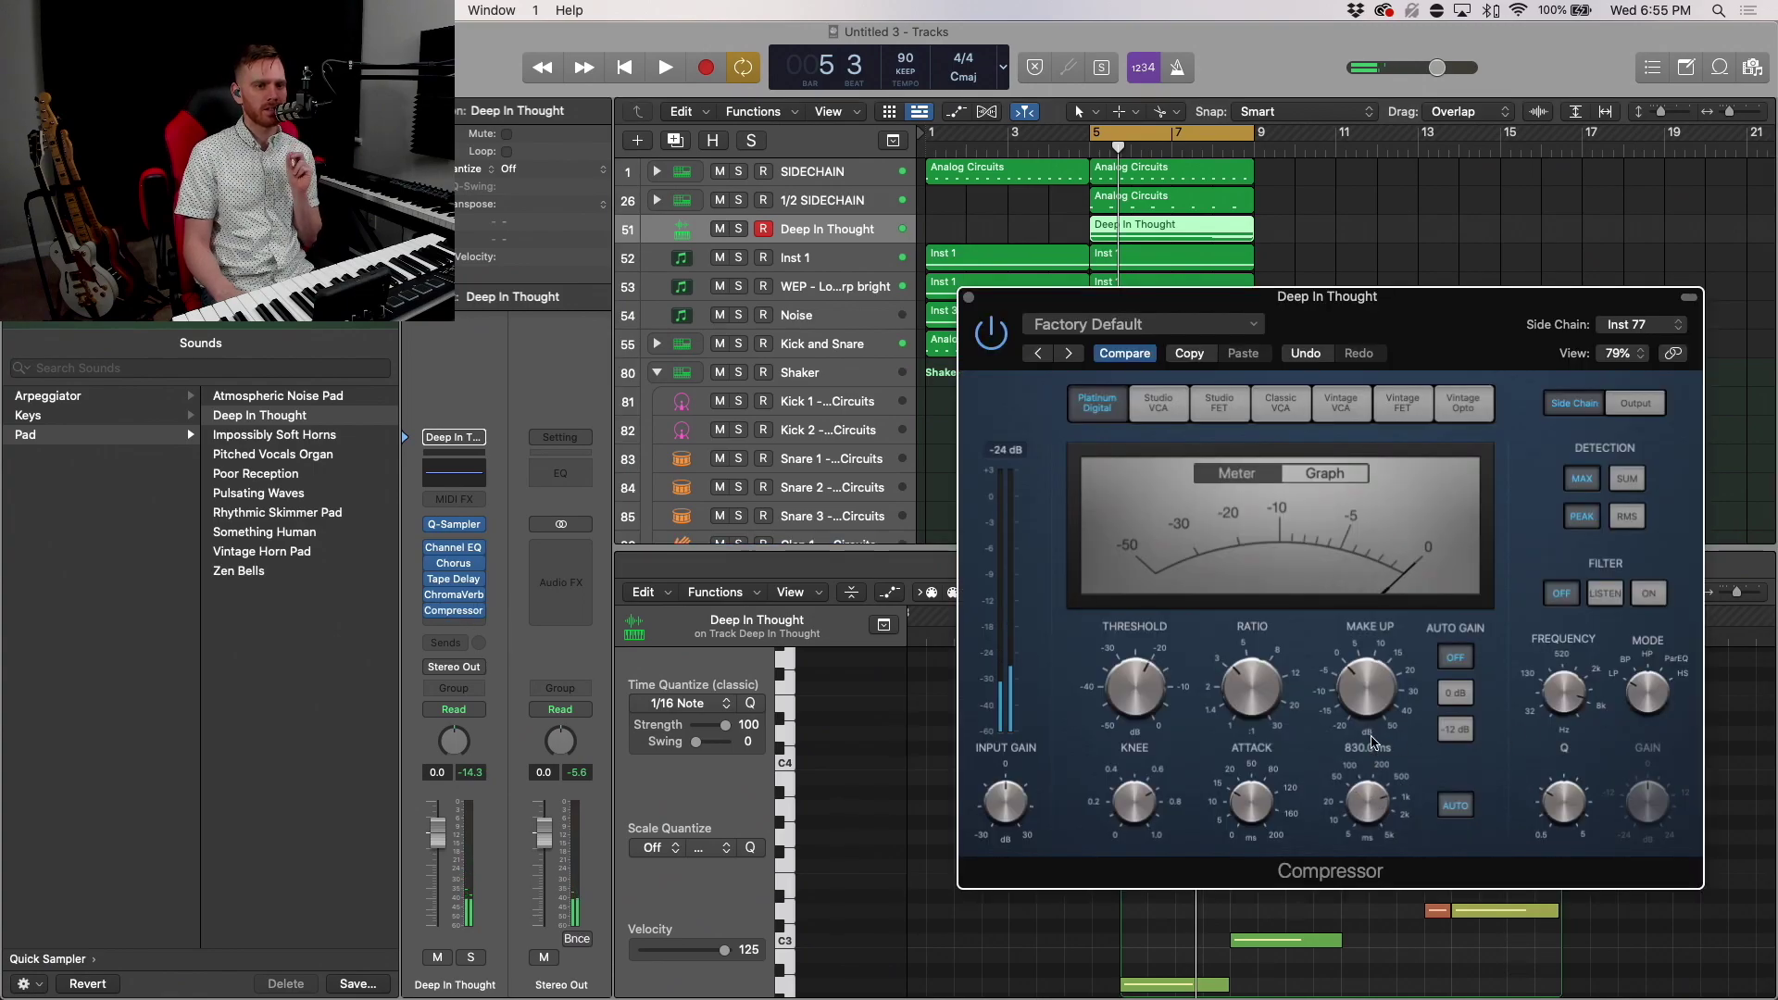
pyautogui.click(663, 66)
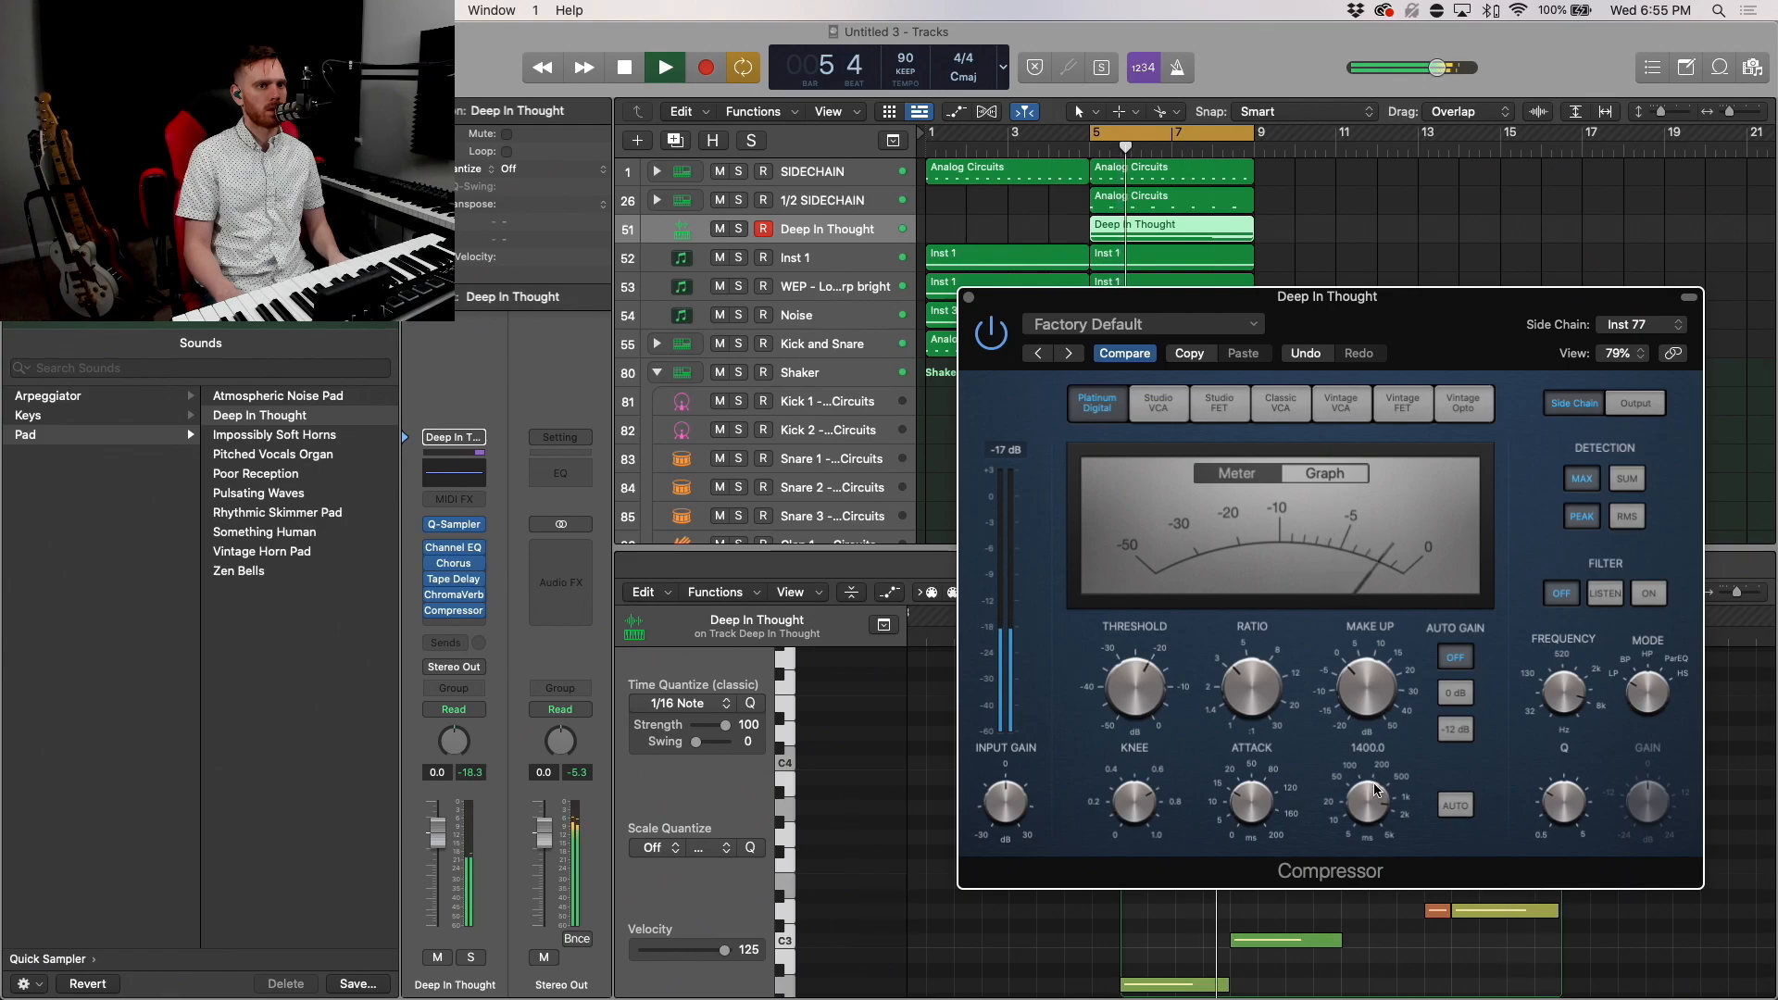
pyautogui.moveTo(1367, 806); pyautogui.dragTo(1367, 795)
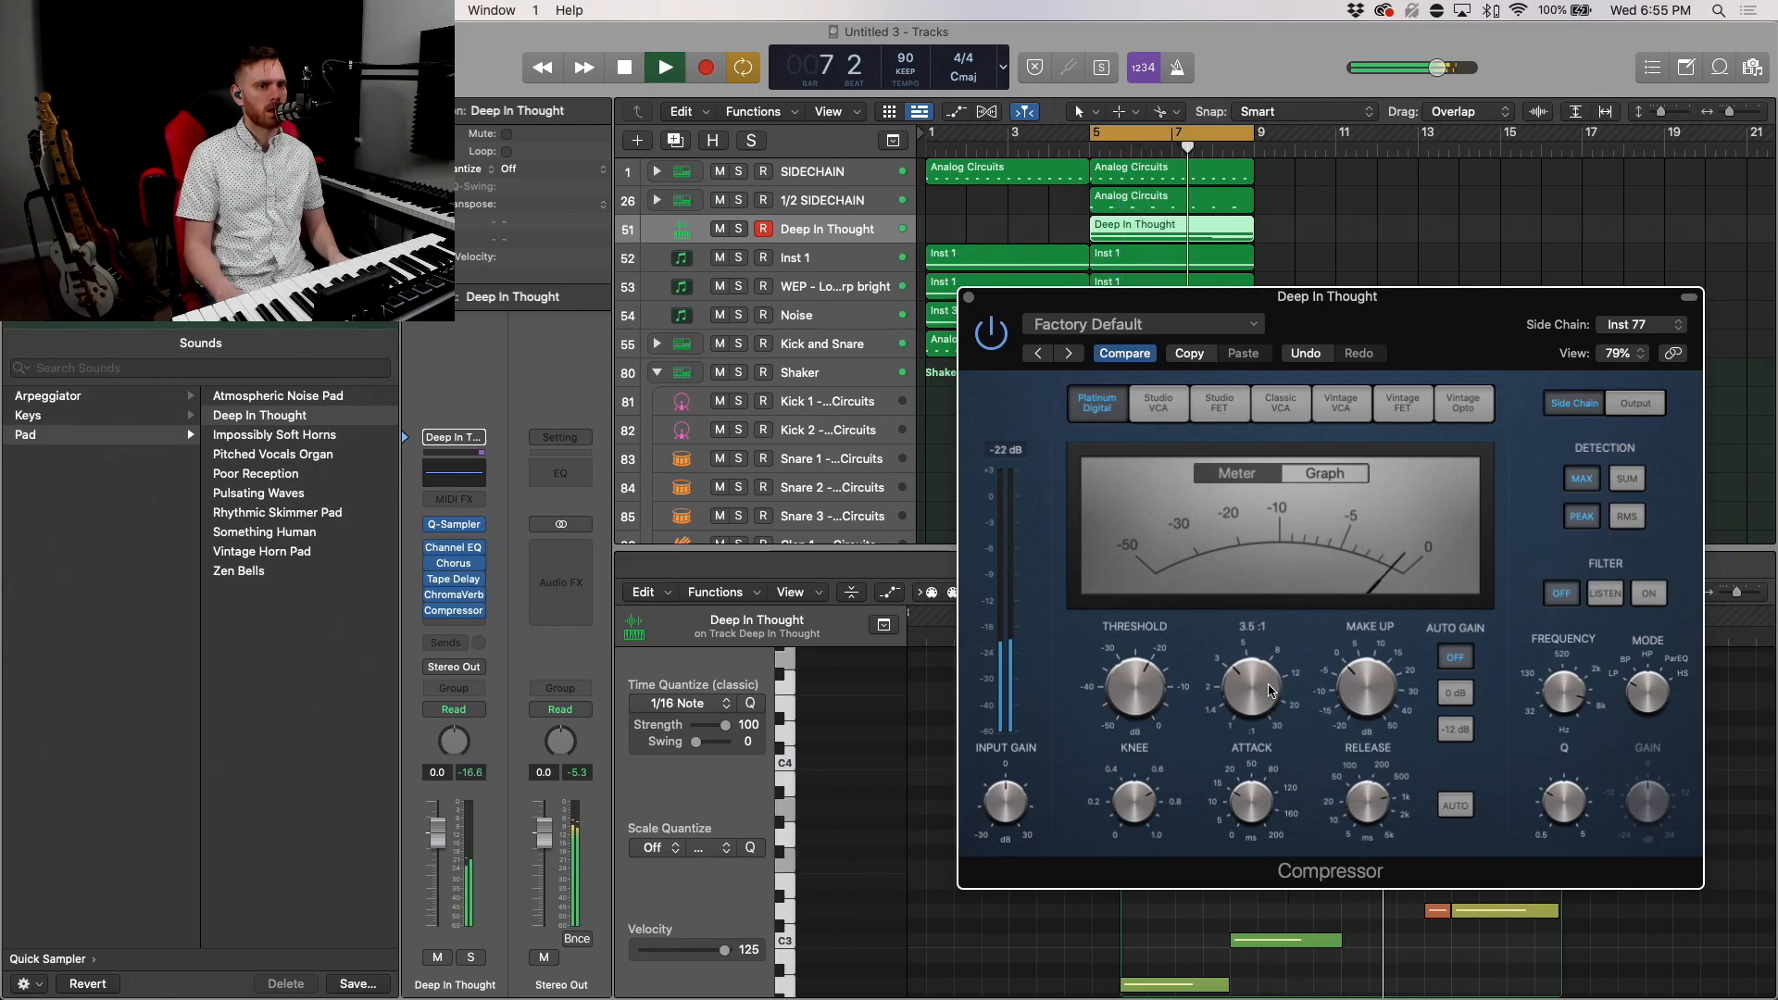
pyautogui.moveTo(1249, 685); pyautogui.dragTo(1259, 668)
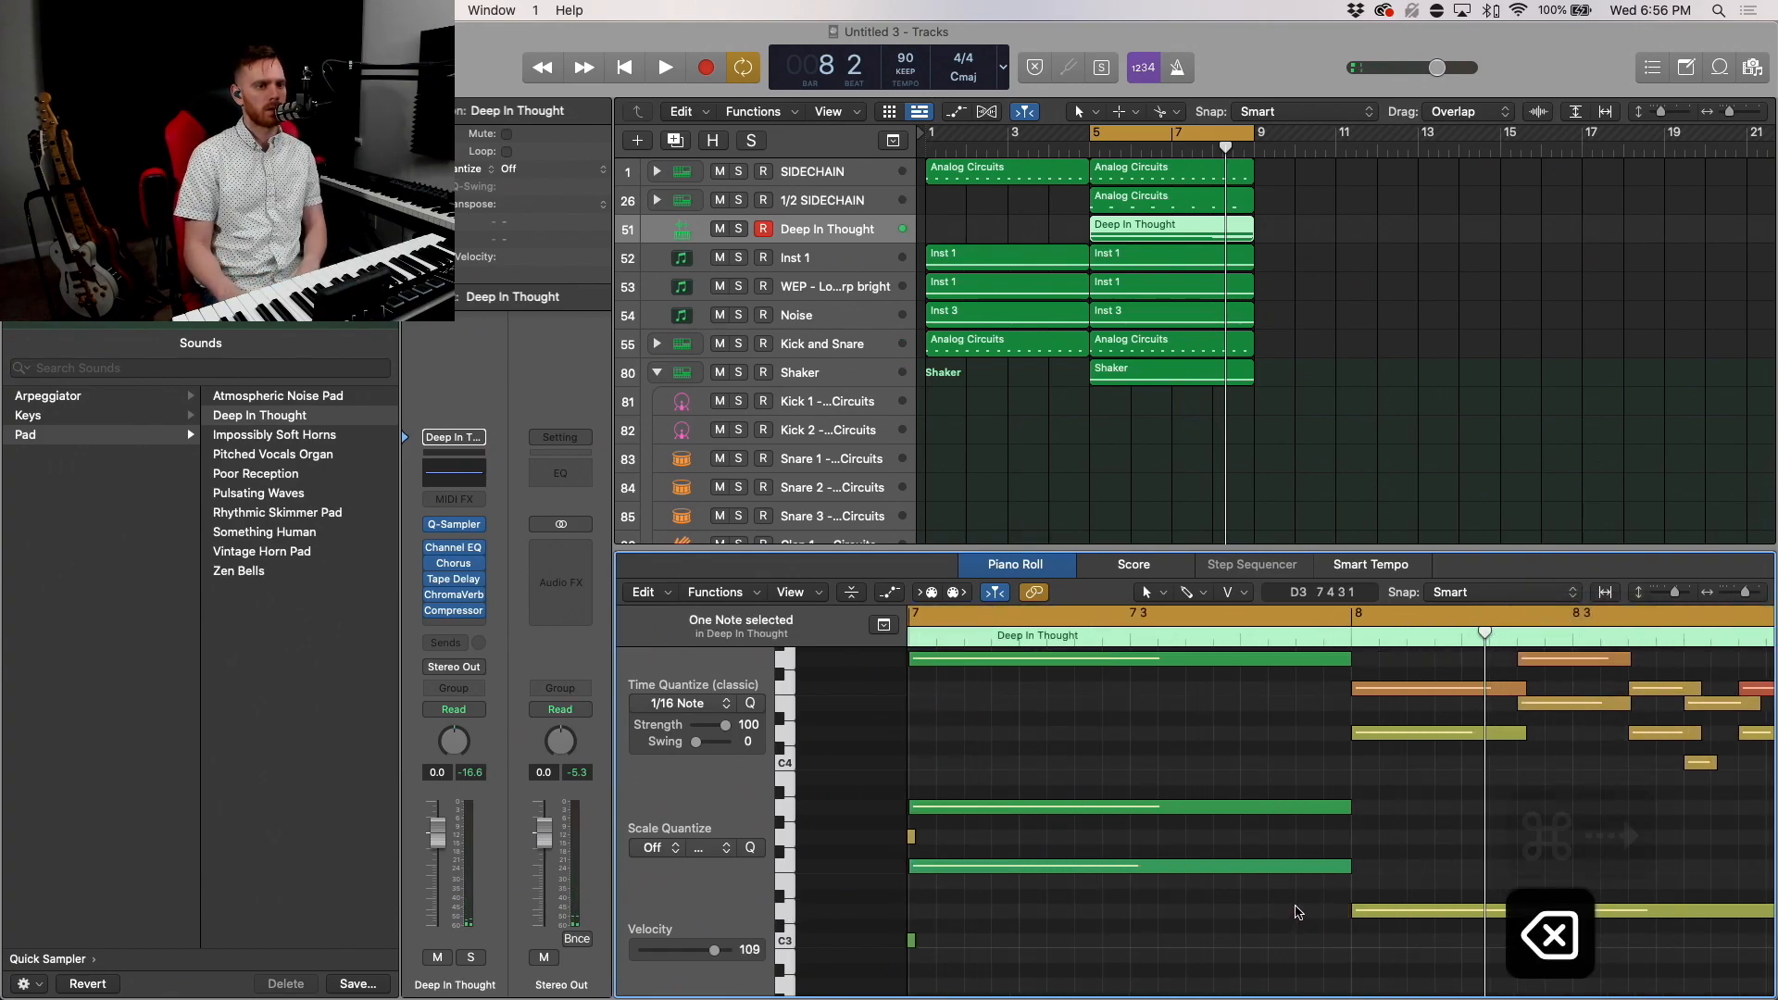
# Step: Hide the Piano Roll editor so the full track list shows
pyautogui.click(663, 67)
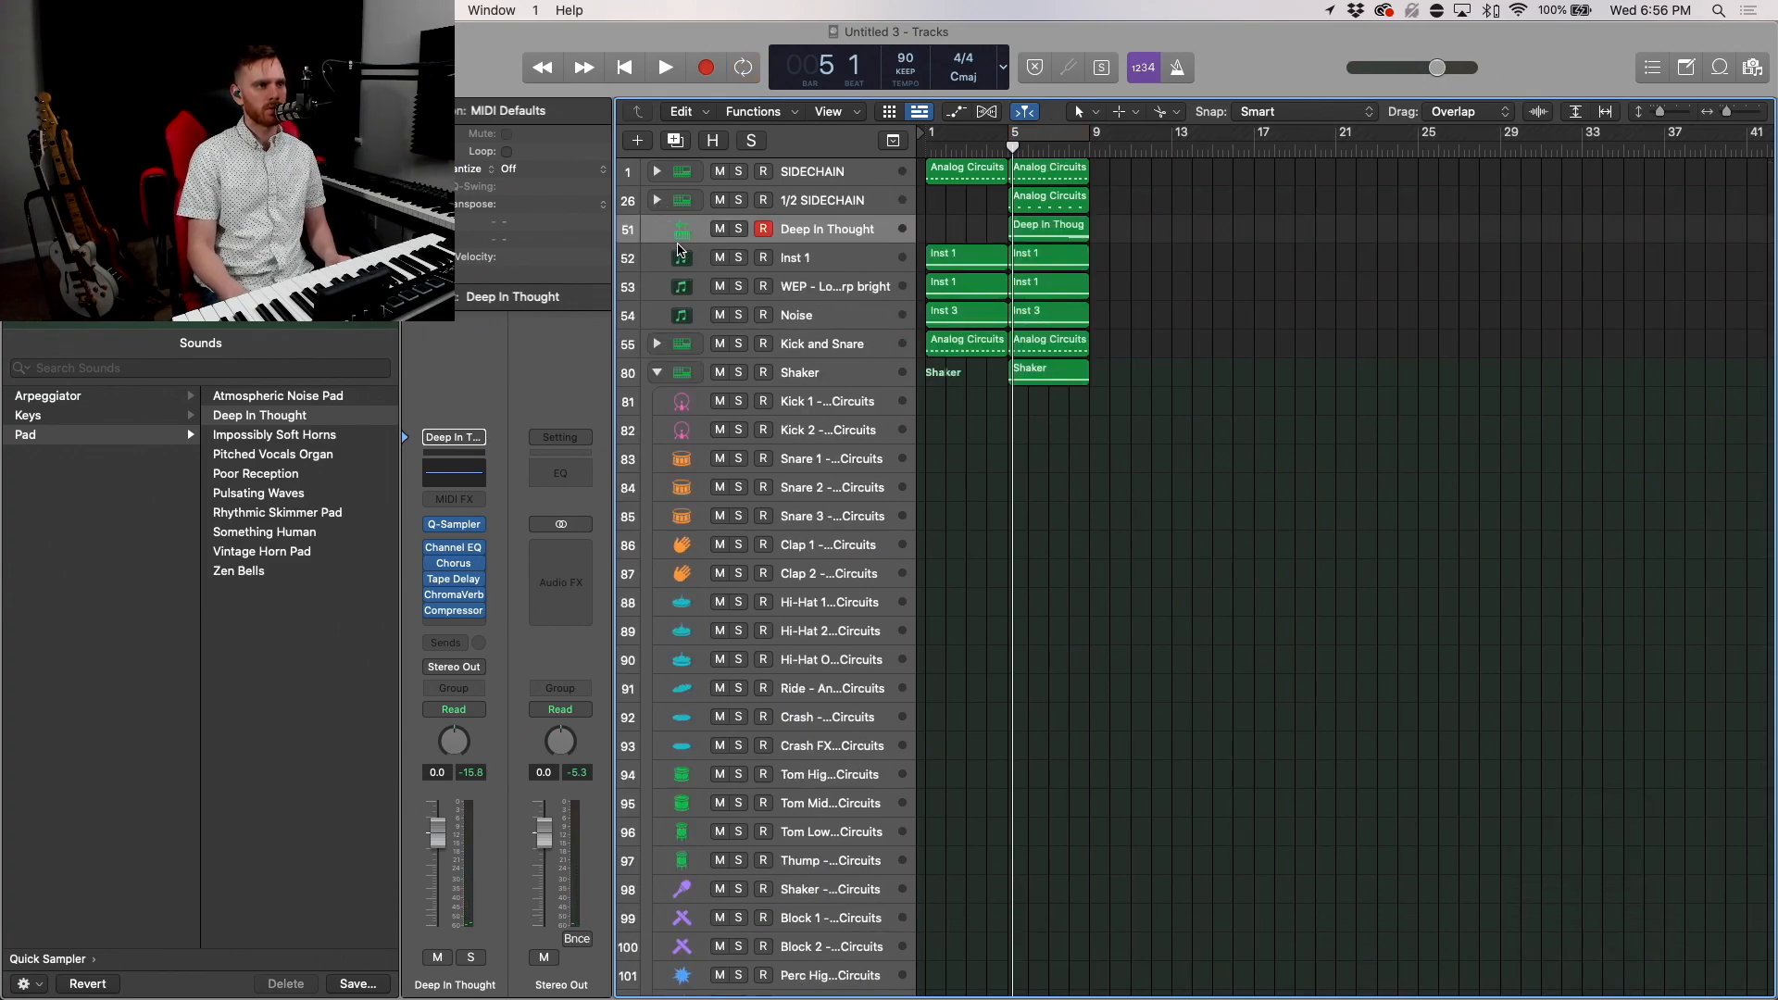
# Step: Create a new Audio 1 track and record a guitar take from bar 5
pyautogui.click(656, 372)
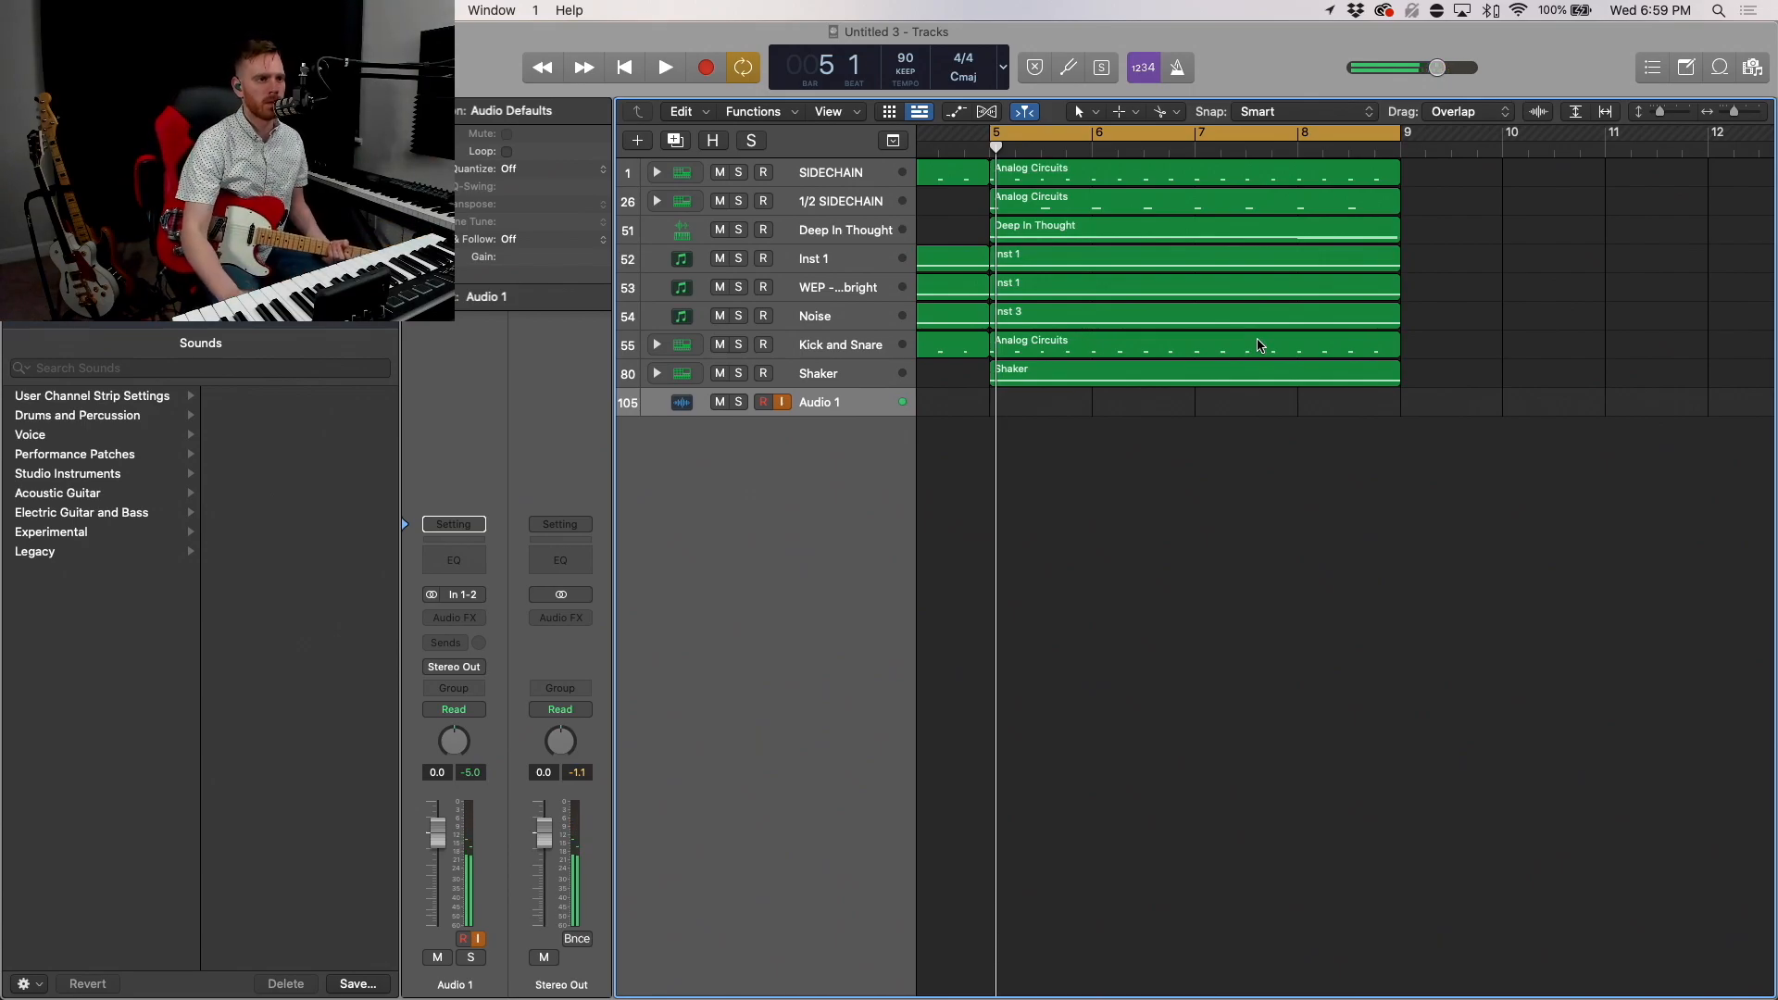
pyautogui.click(663, 66)
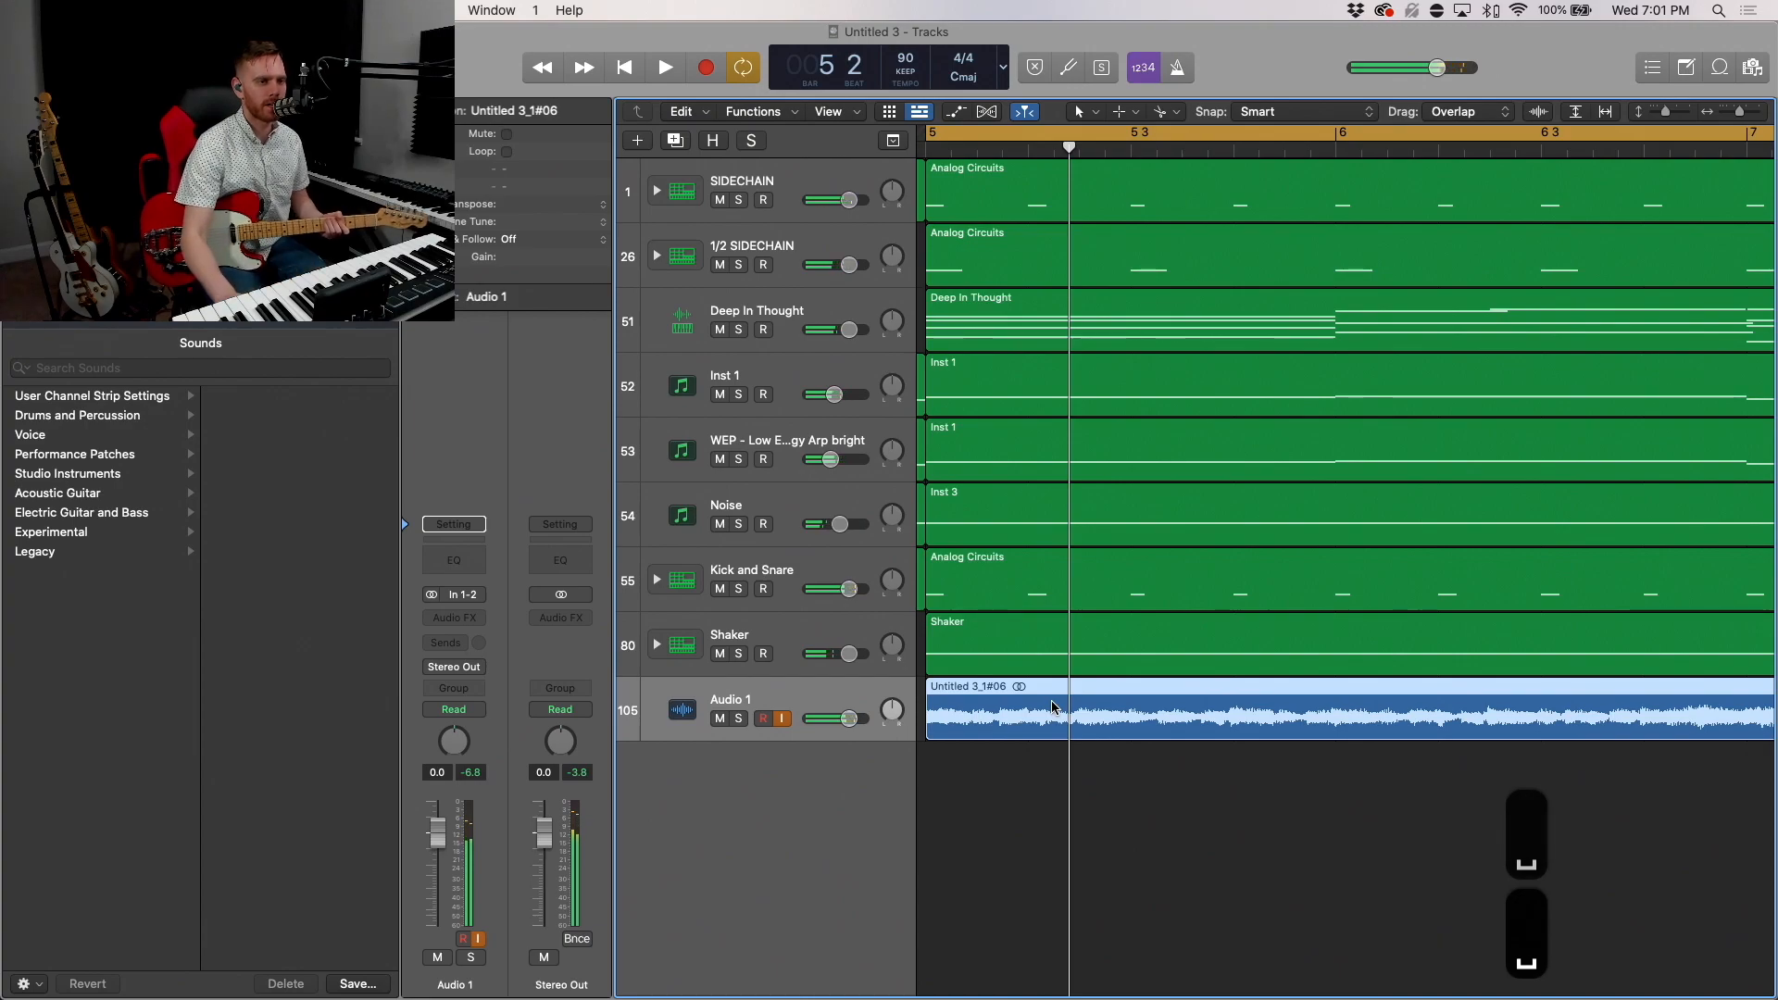
# Step: Lower the Audio 1 guitar track's volume slider to -6.0 dB and select the Kick and Snare track
pyautogui.moveTo(851, 719); pyautogui.dragTo(837, 719)
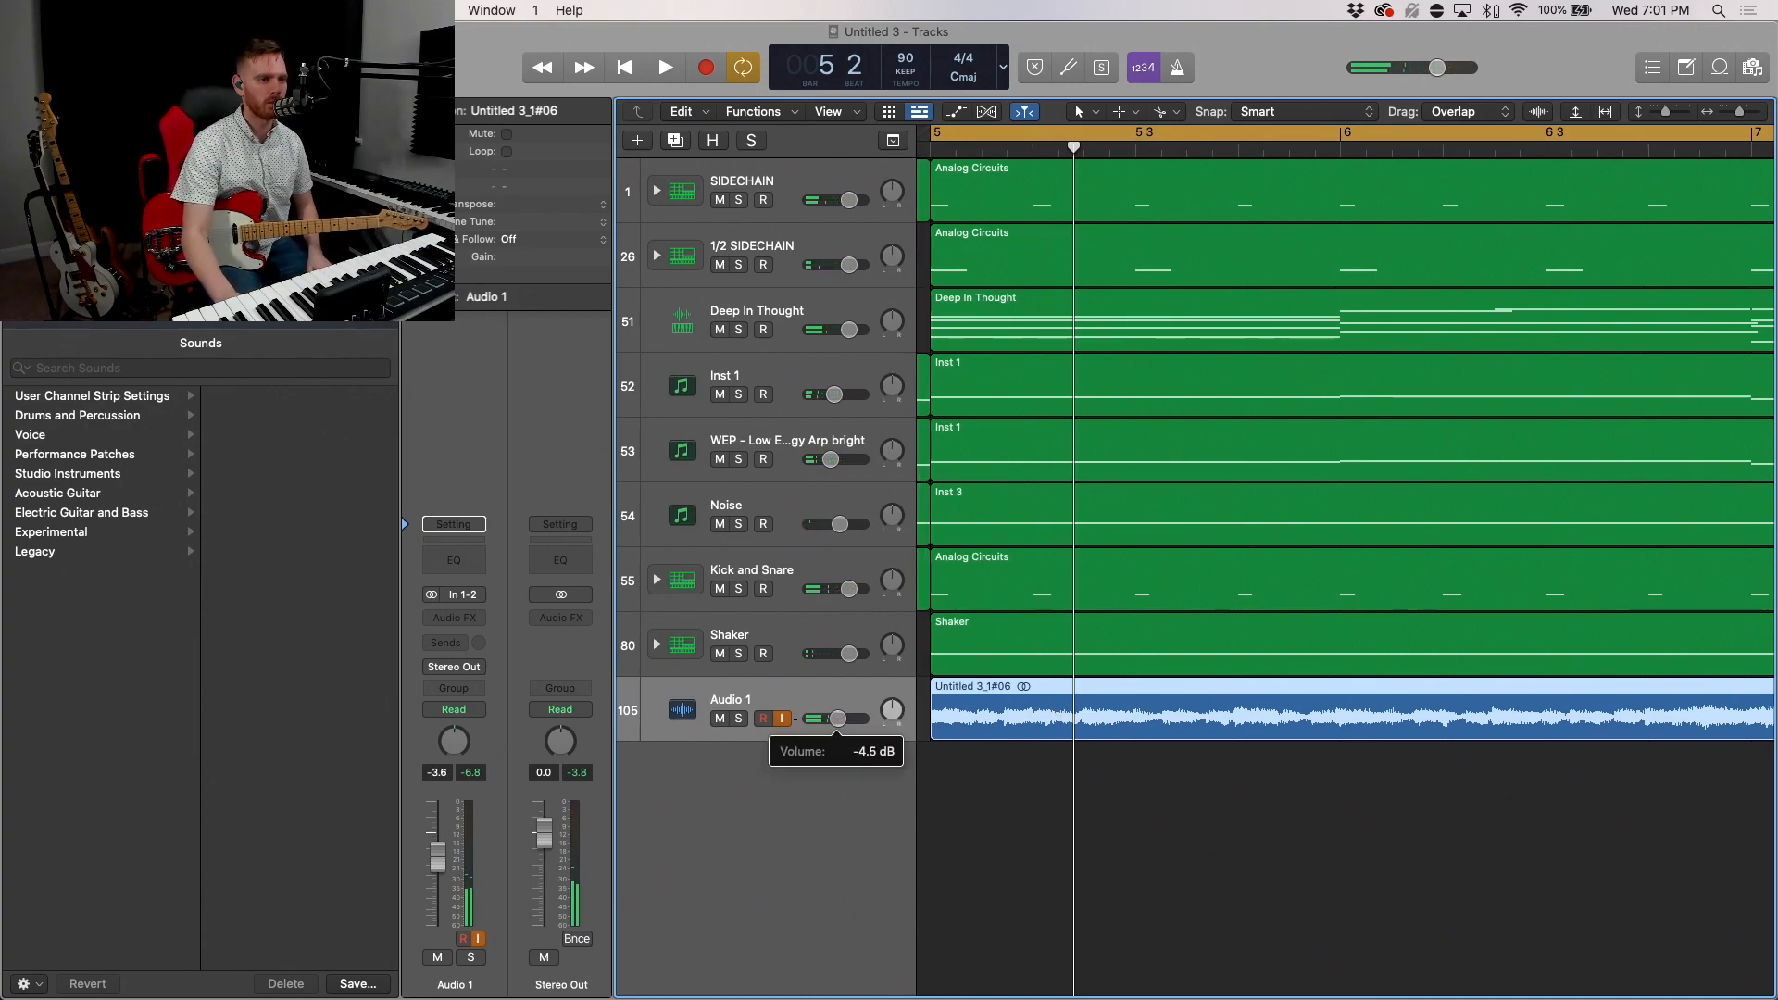
pyautogui.moveTo(838, 719); pyautogui.dragTo(809, 725)
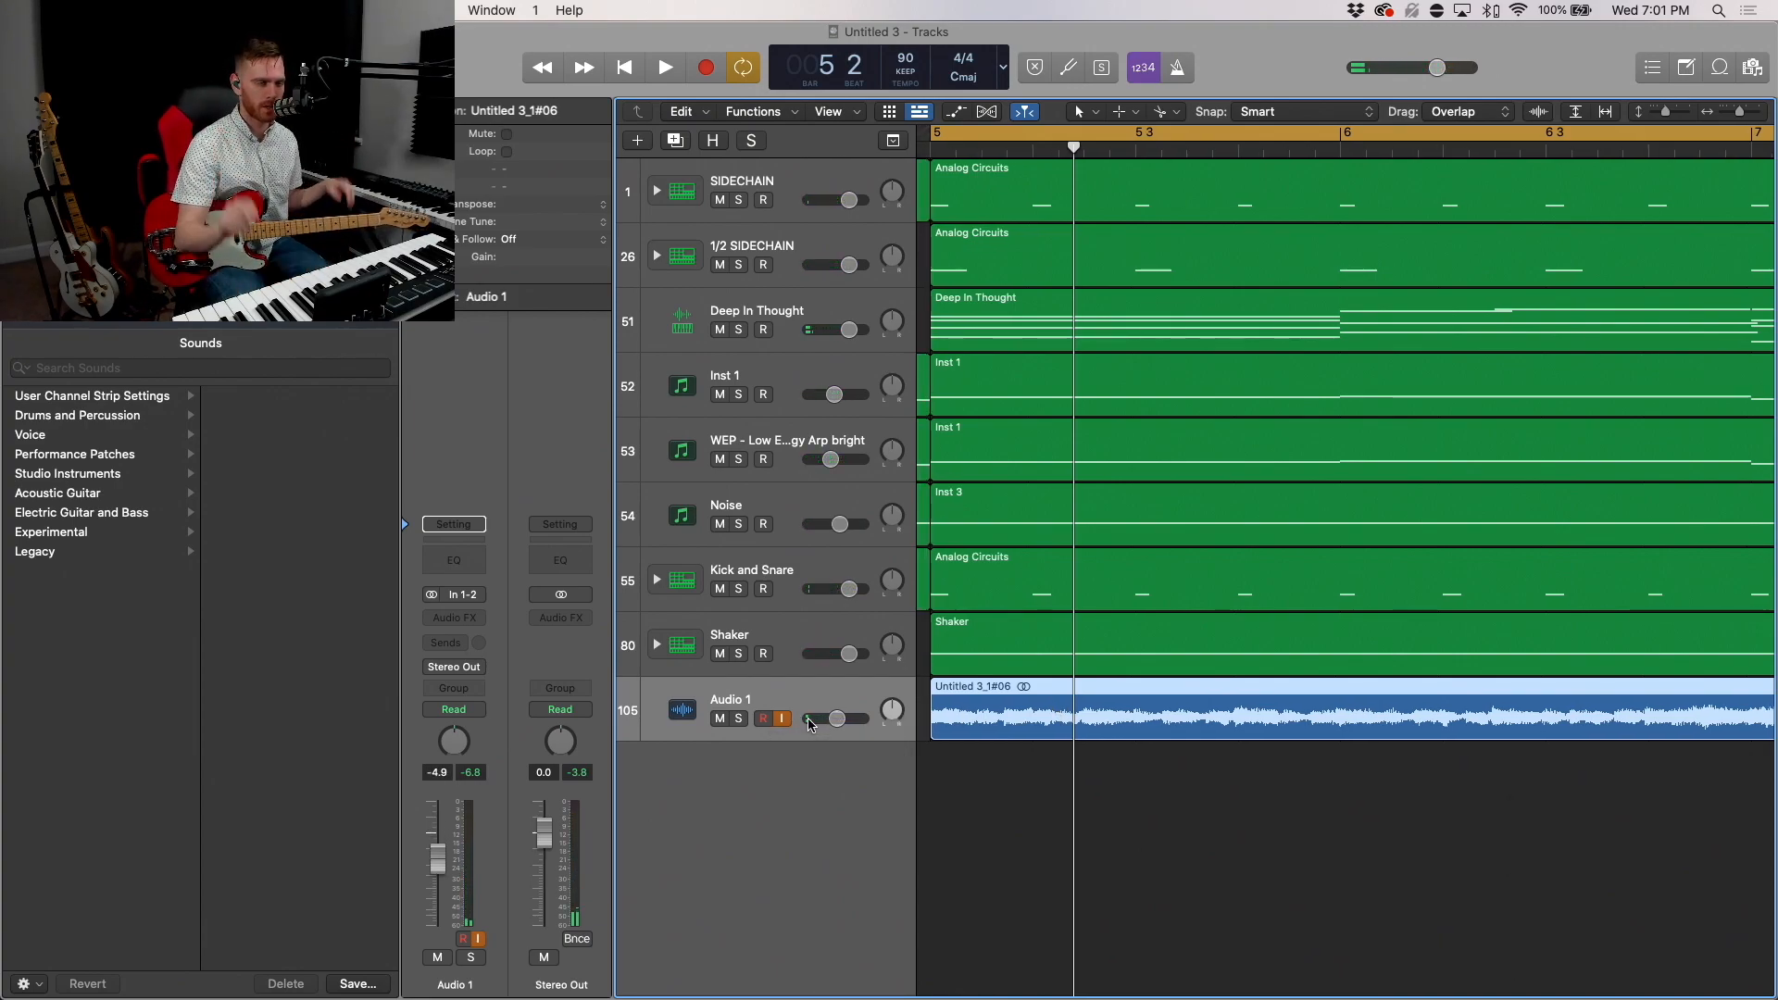
pyautogui.moveTo(845, 718); pyautogui.dragTo(834, 718)
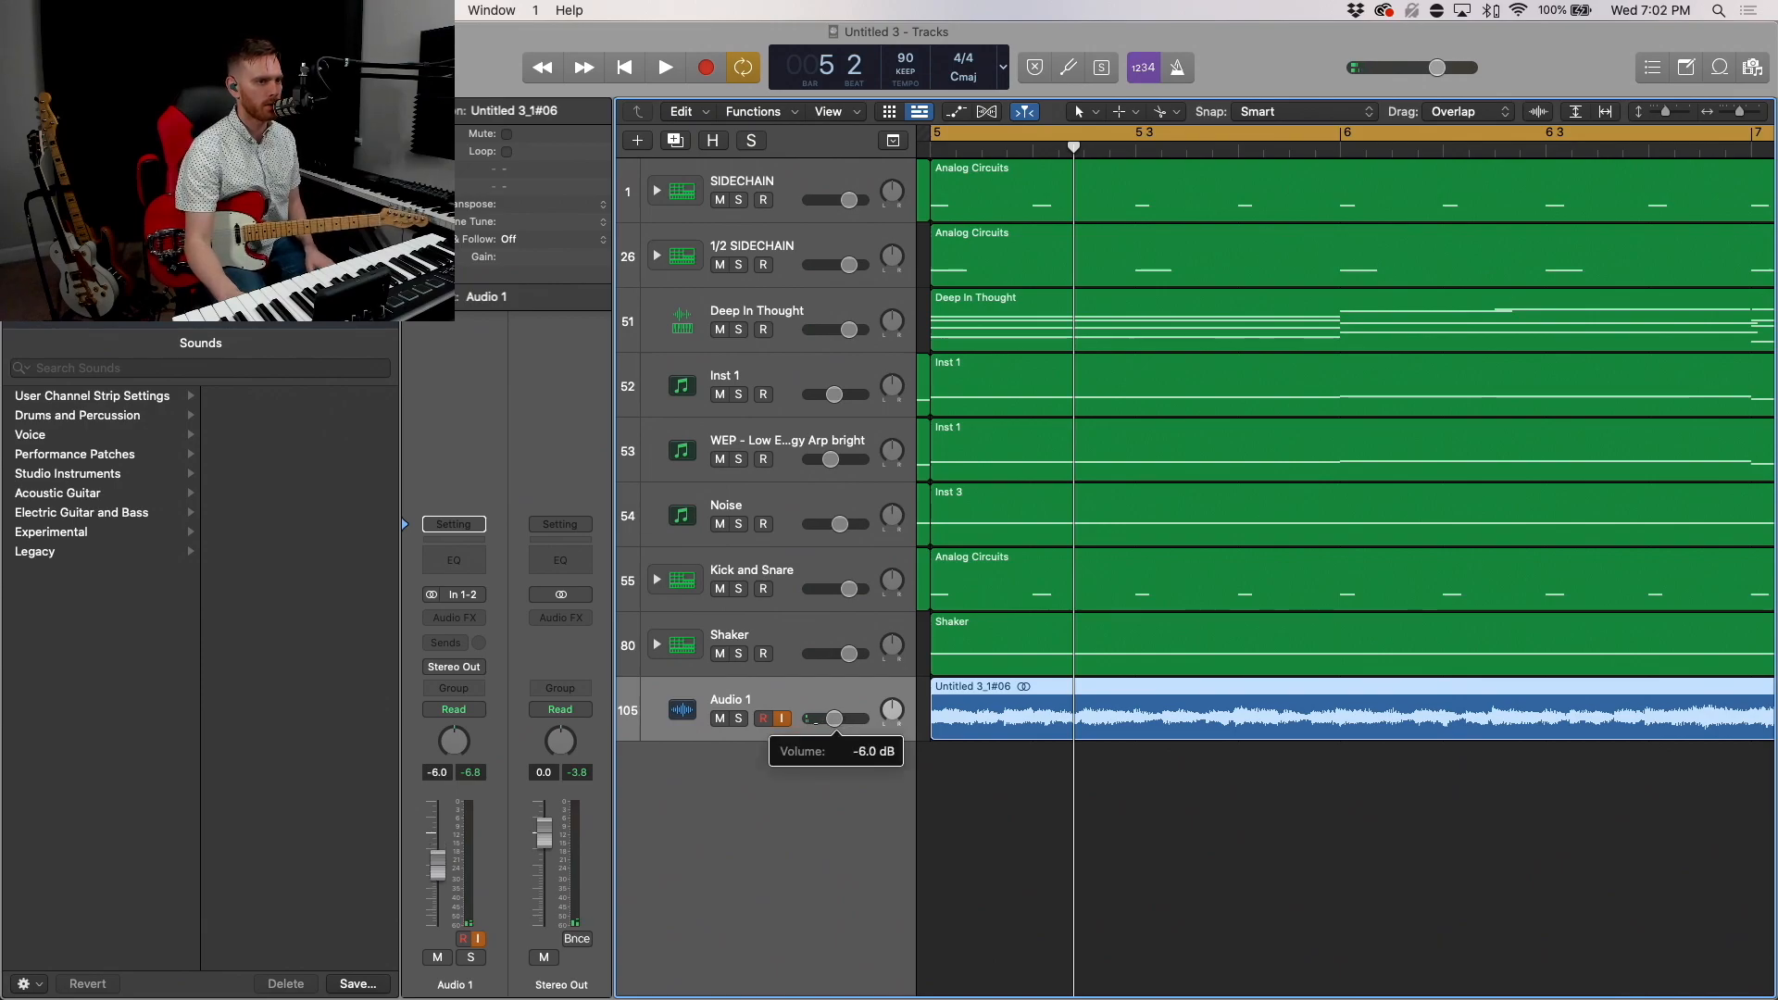
pyautogui.click(664, 66)
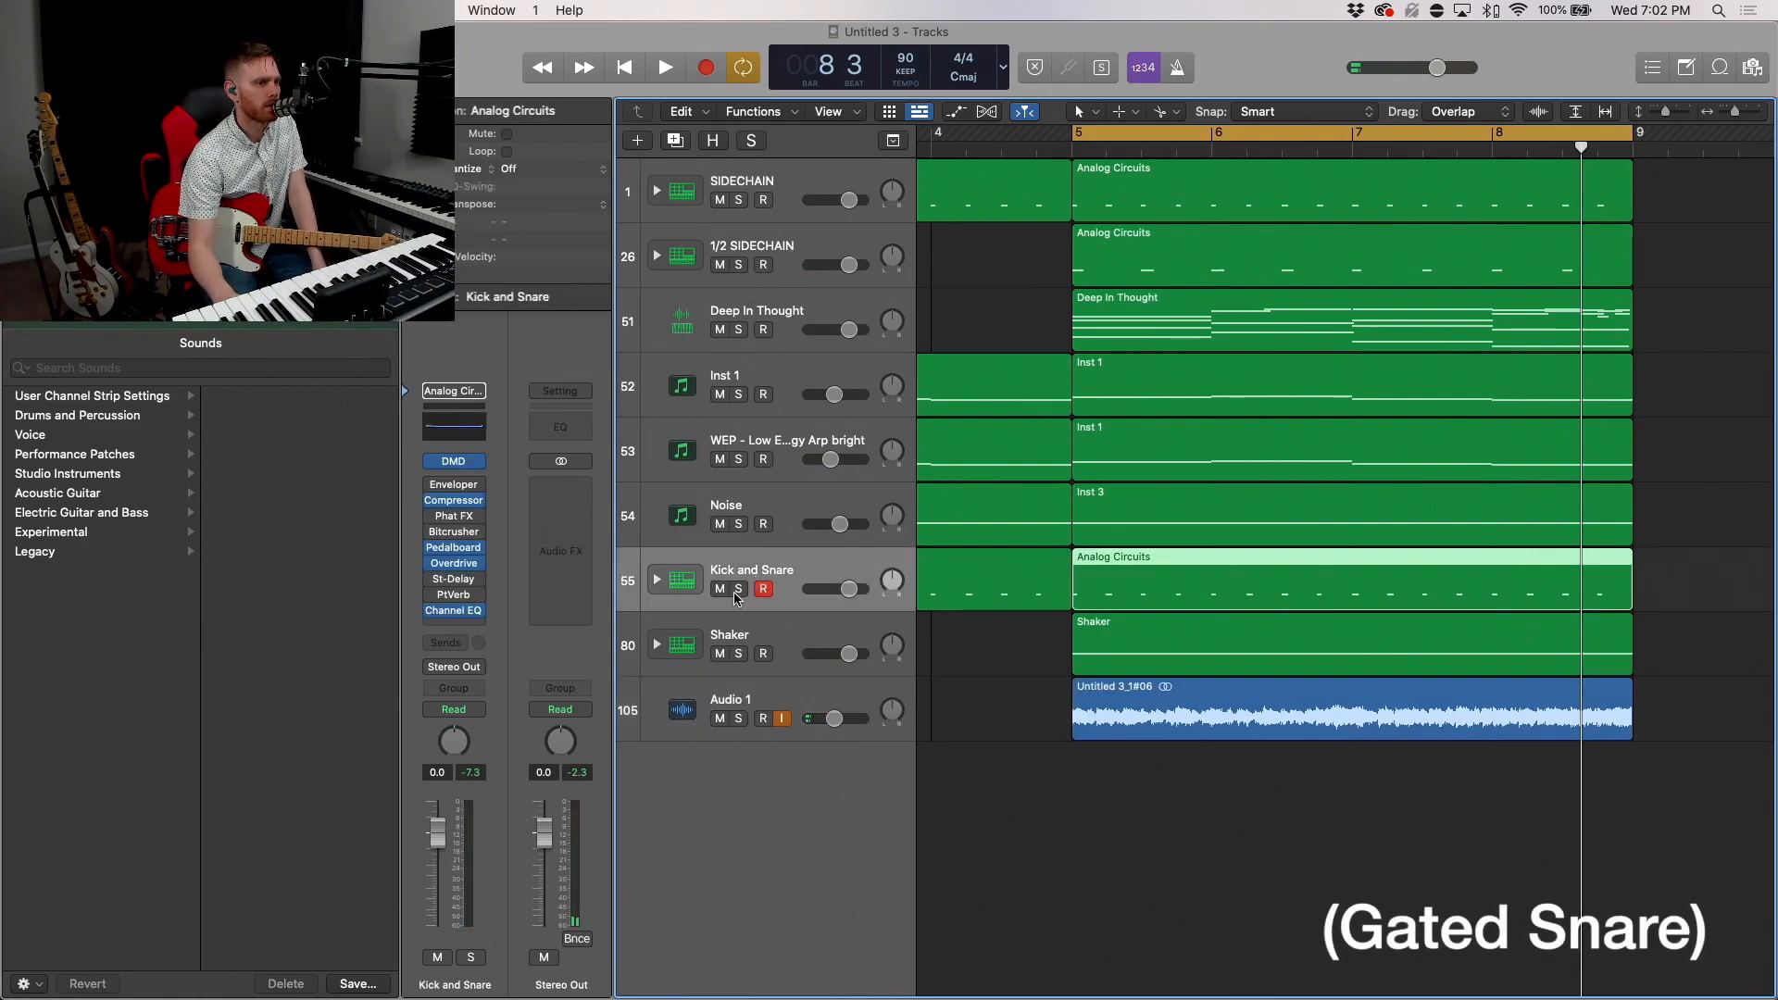
# Step: Solo the Kick and Snare track and open its drum region in the Piano Roll
pyautogui.click(739, 589)
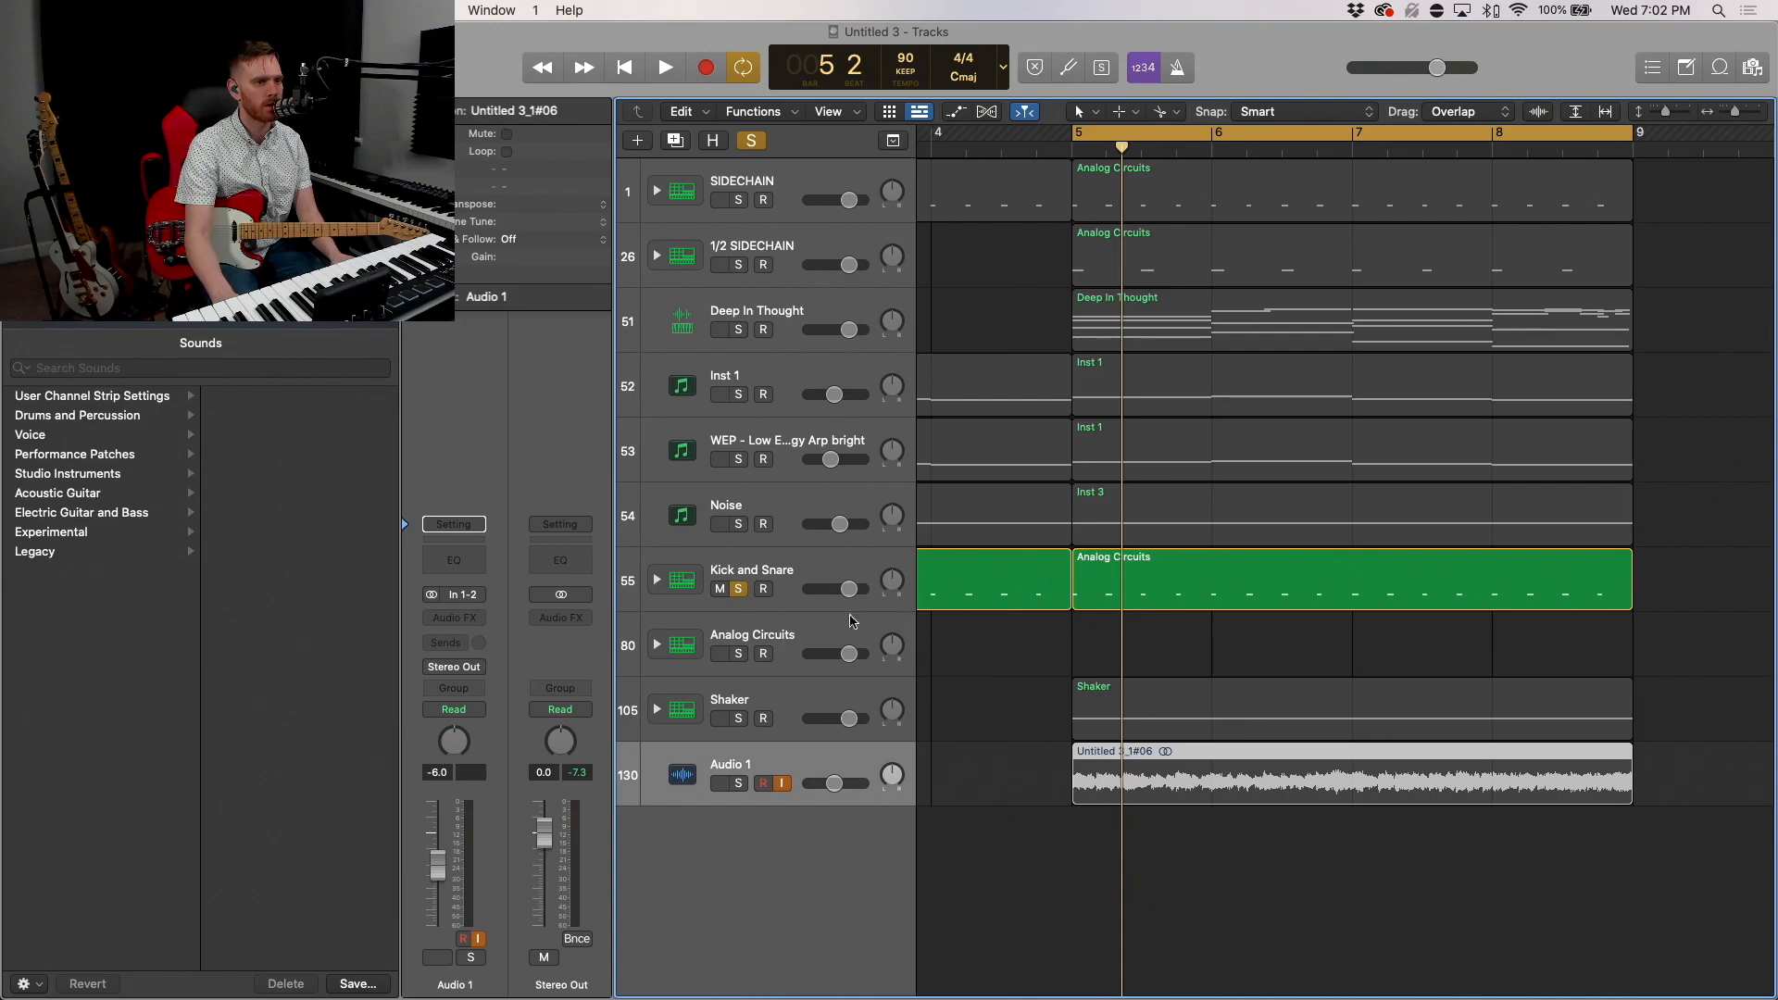
pyautogui.click(656, 580)
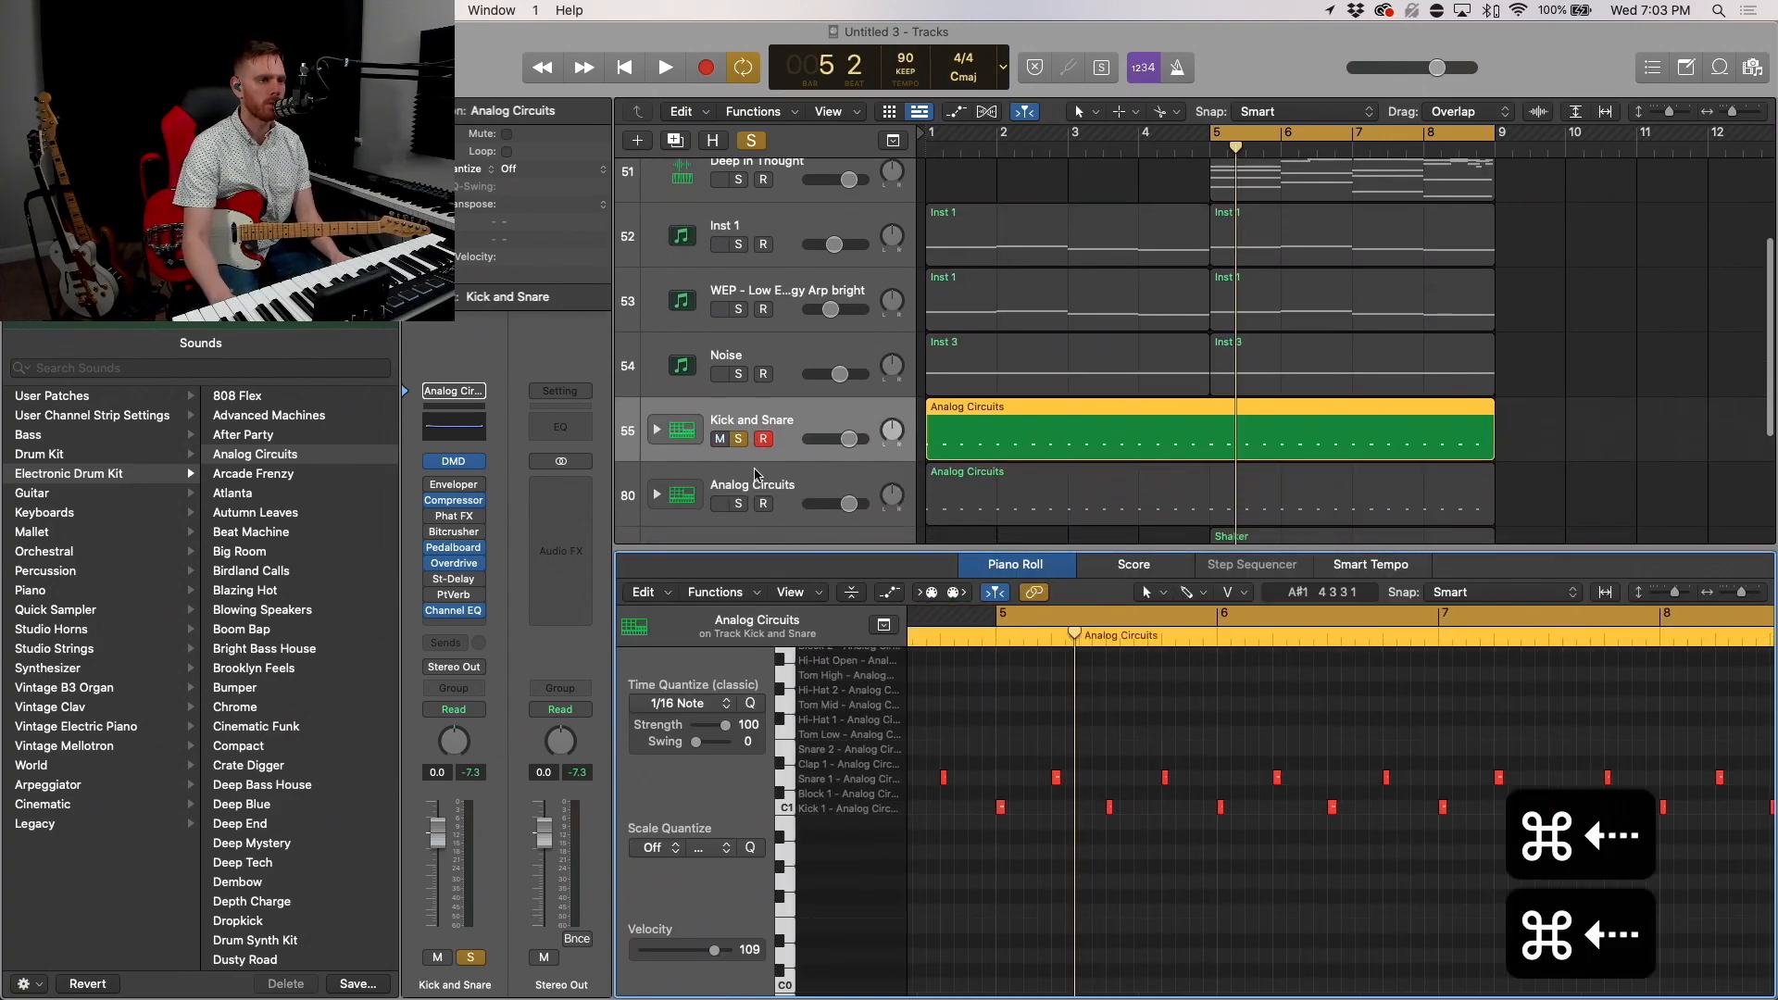
# Step: Rename the duplicated drum track to 'Snare' and solo the Kick track alongside it
pyautogui.doubleClick(752, 419)
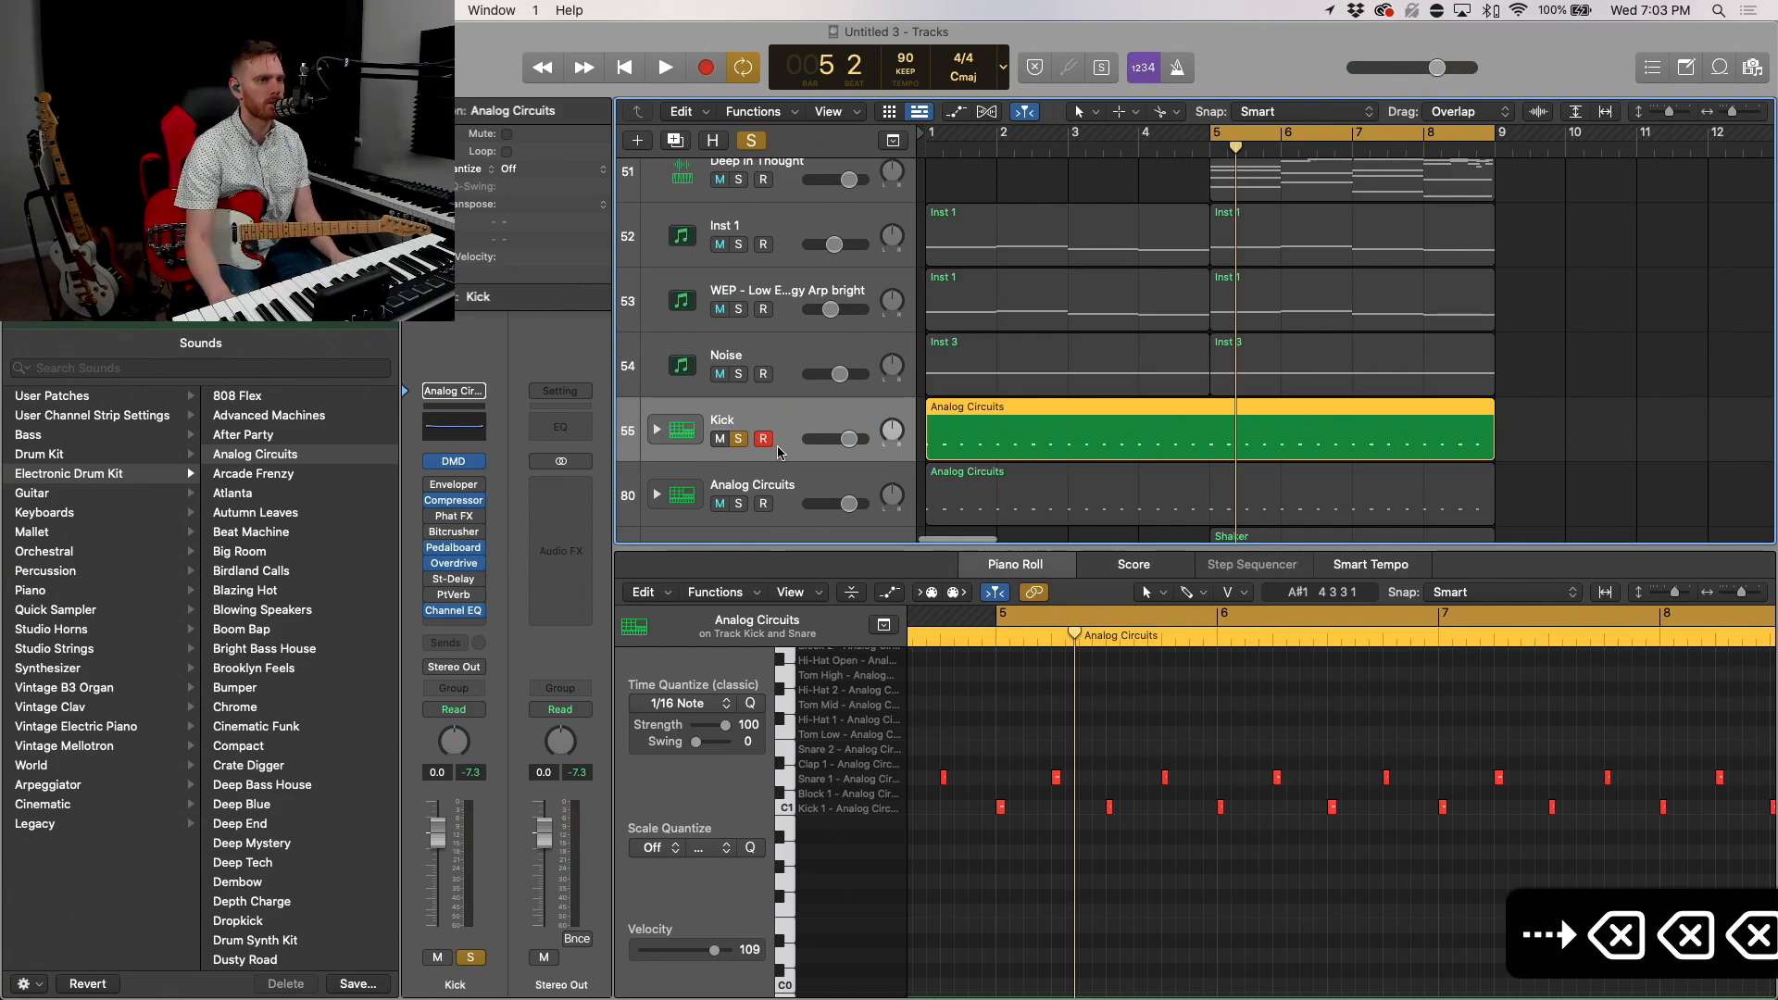
pyautogui.write('Snare')
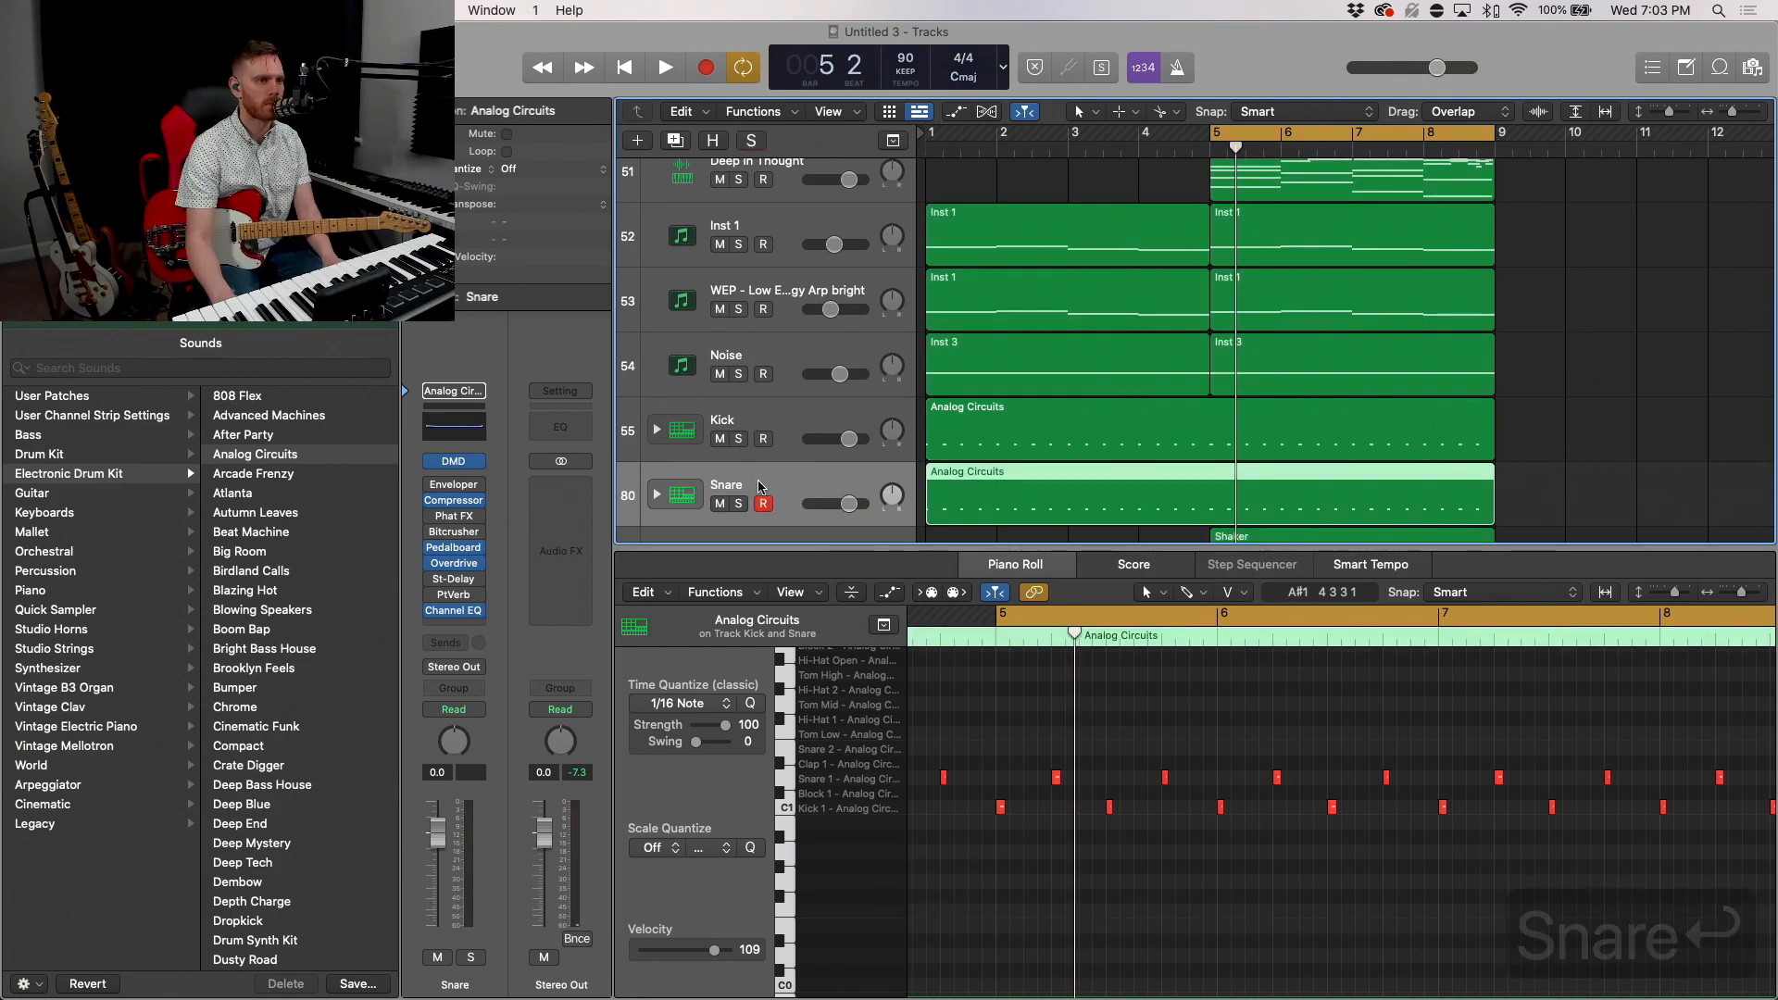
pyautogui.click(741, 511)
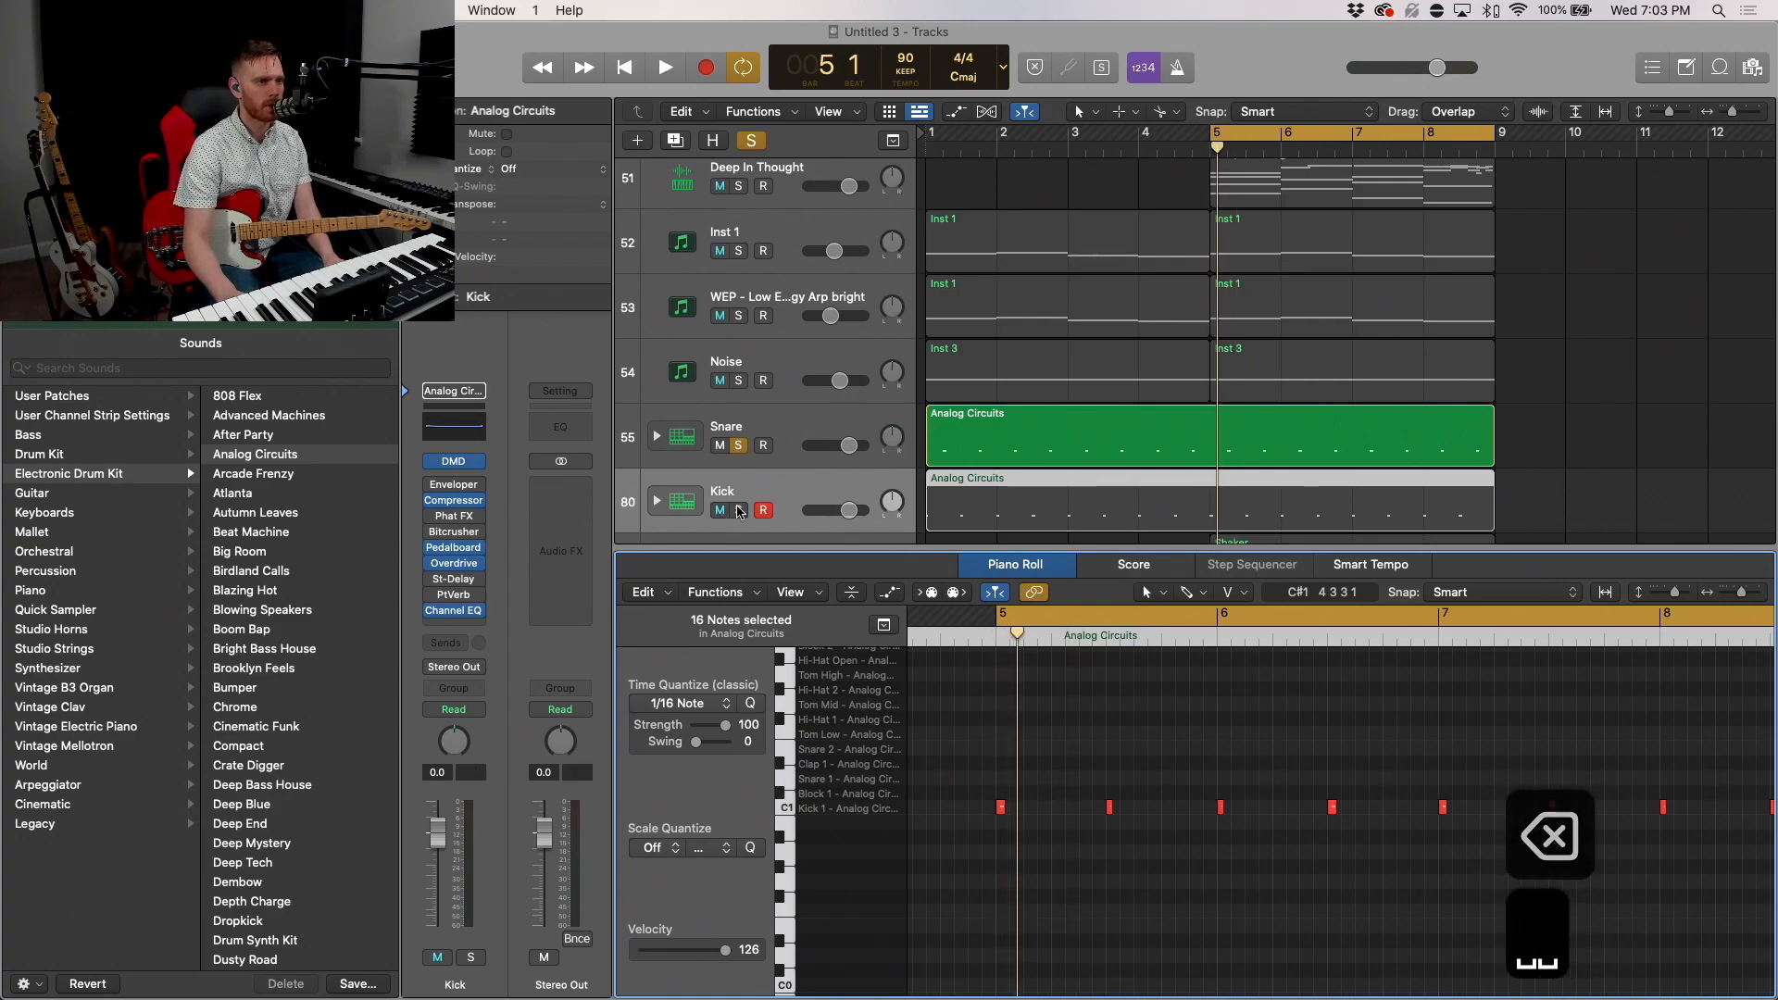
pyautogui.click(665, 67)
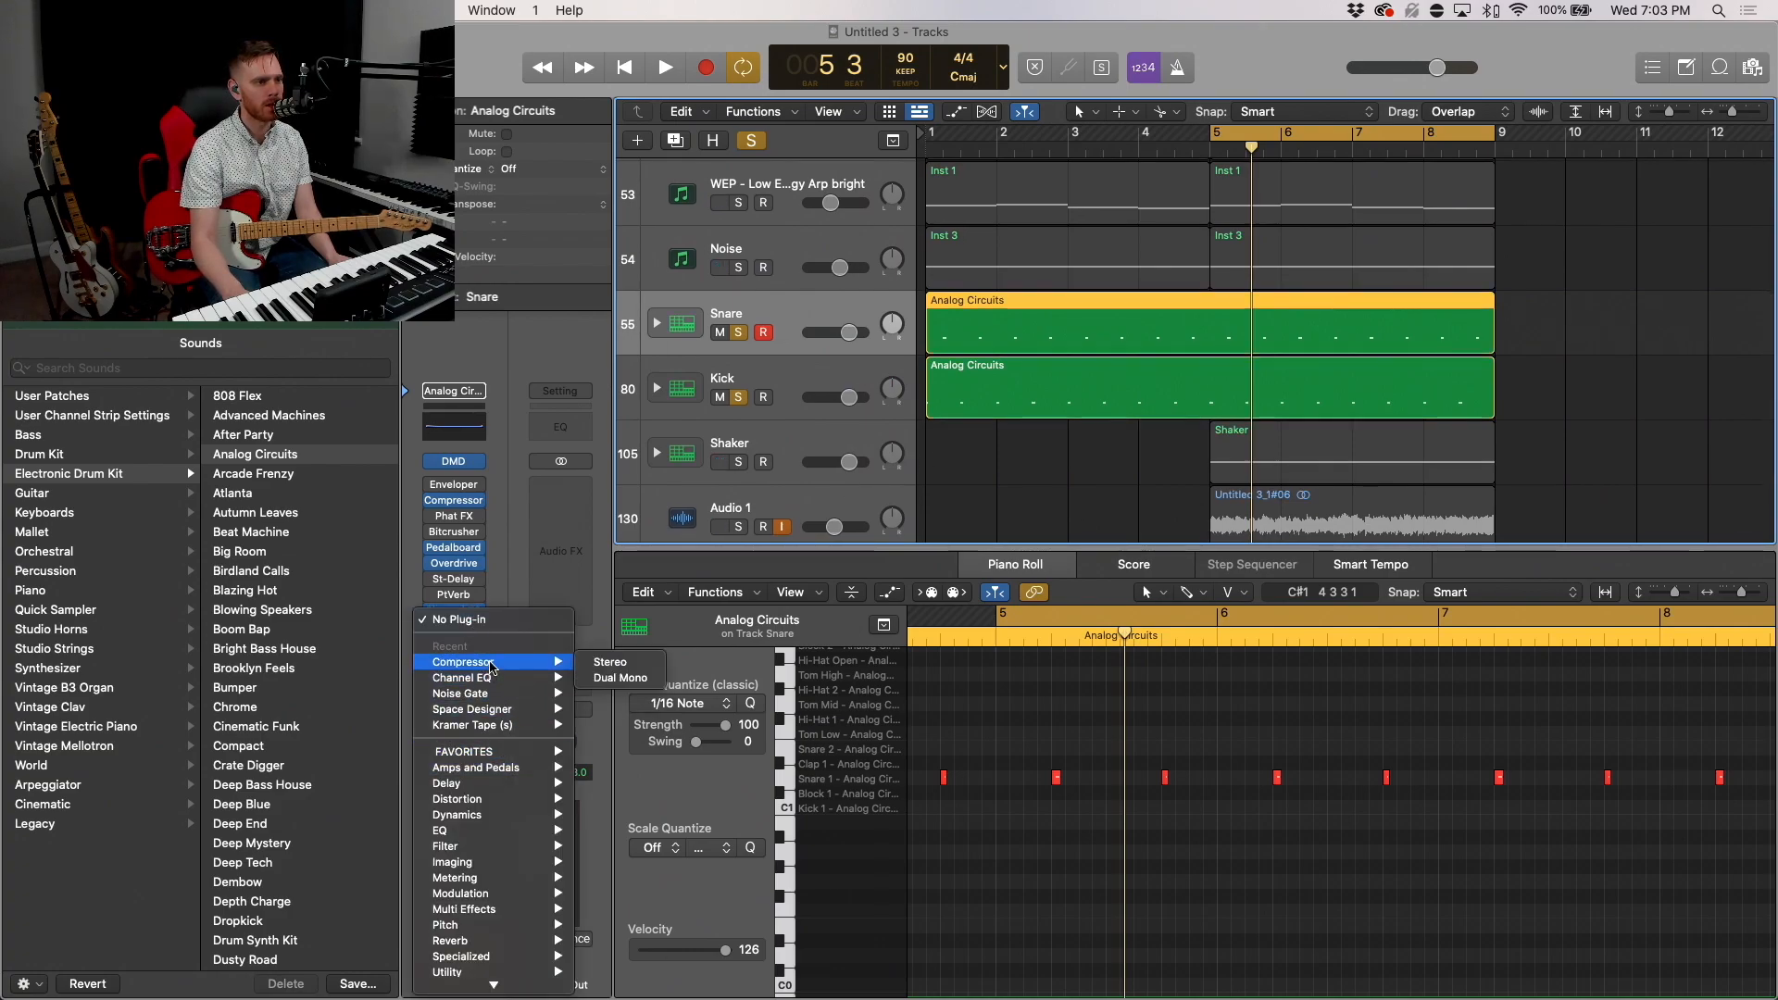
pyautogui.moveTo(473, 707)
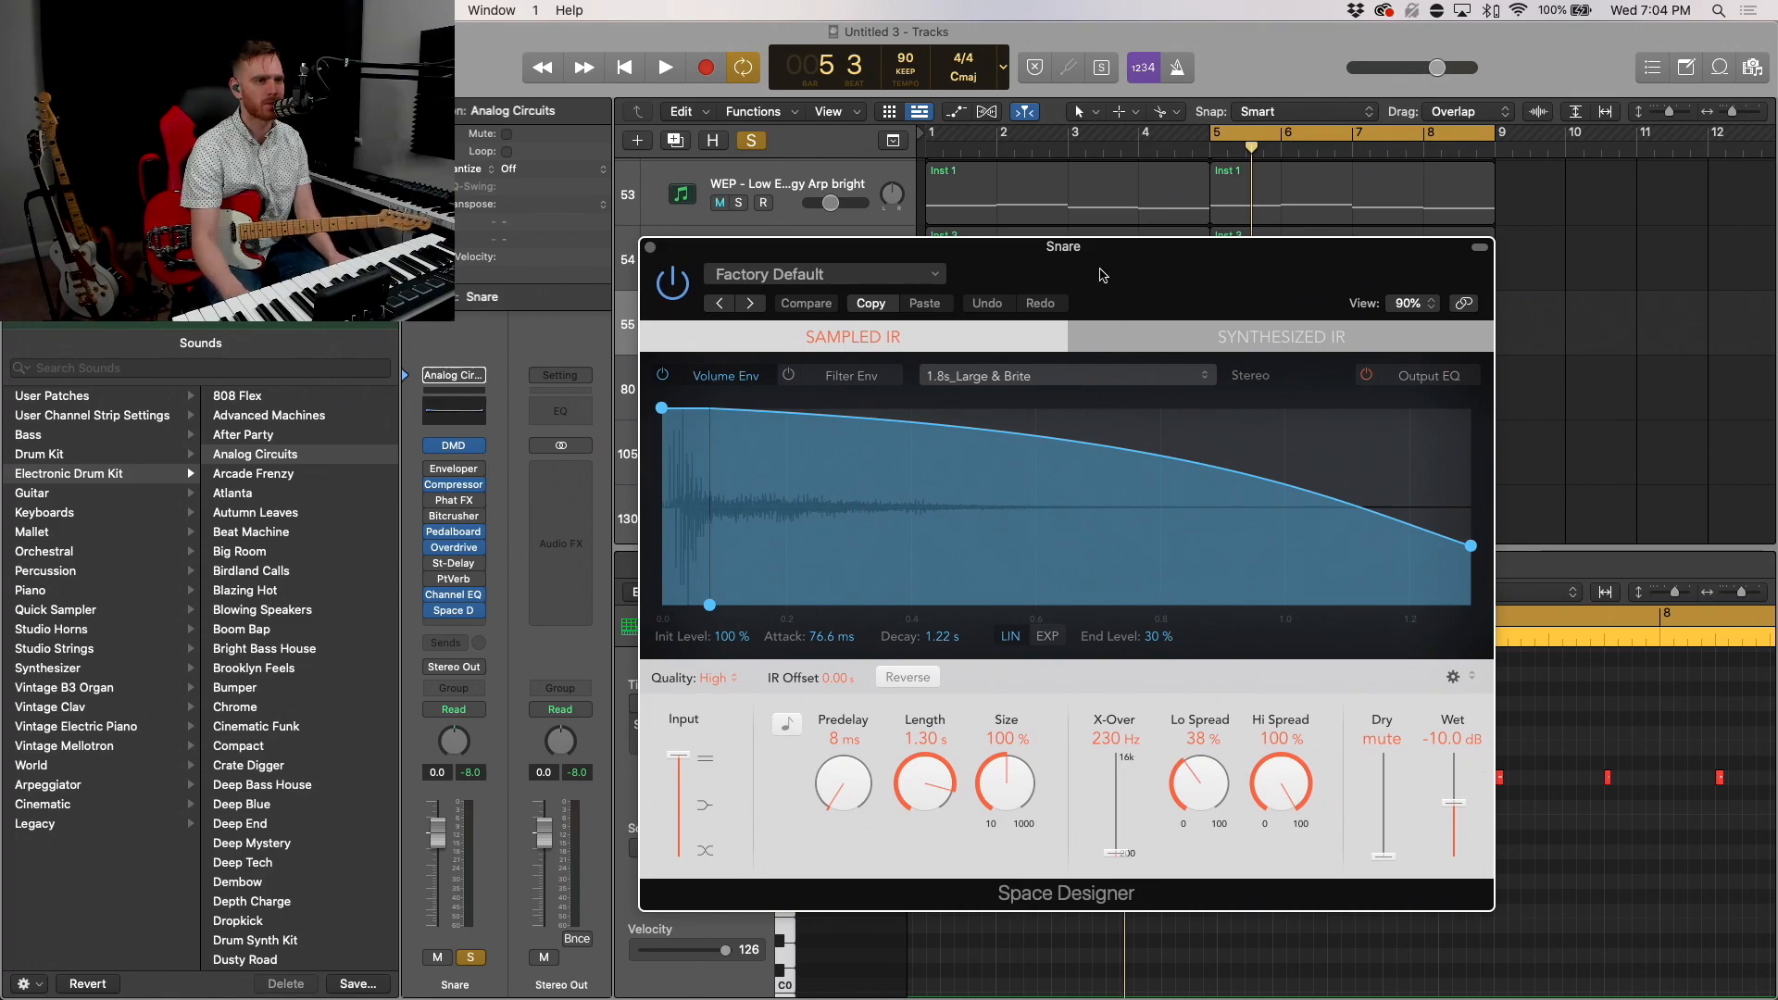
# Step: Raise the Snare track's Noise Gate threshold to about -44 dB after the Large & Brite reverb
pyautogui.click(664, 67)
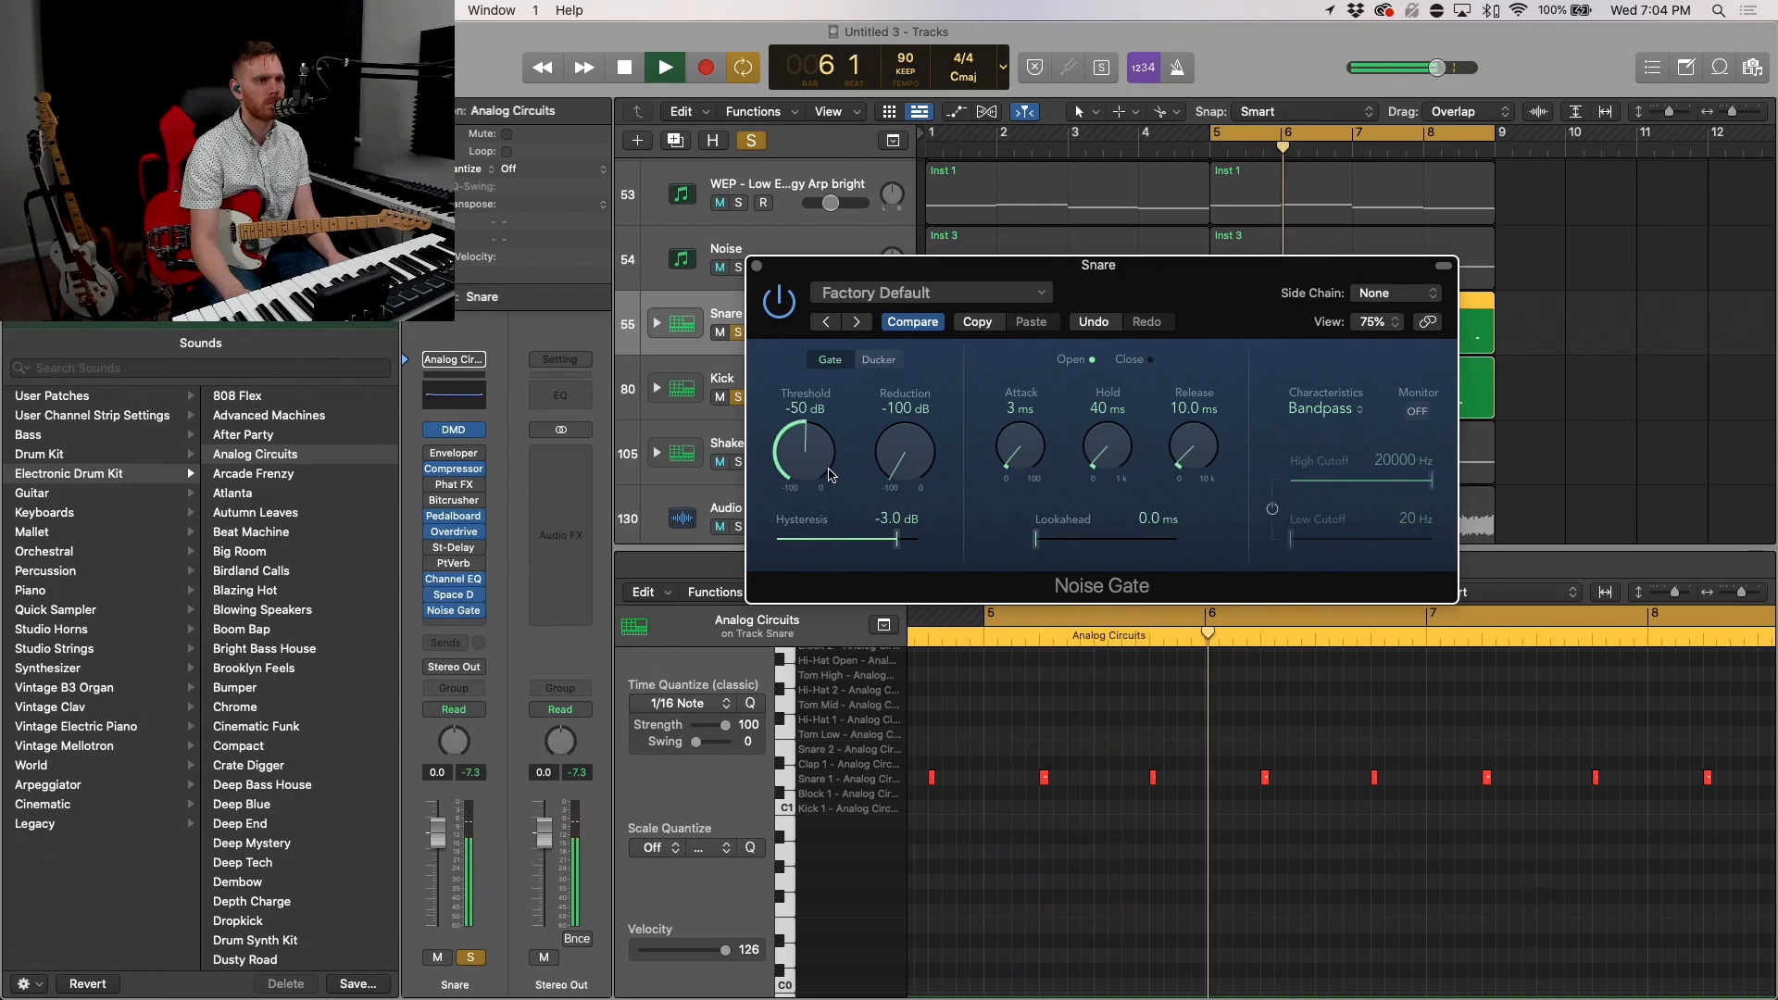
pyautogui.moveTo(806, 454); pyautogui.dragTo(817, 448)
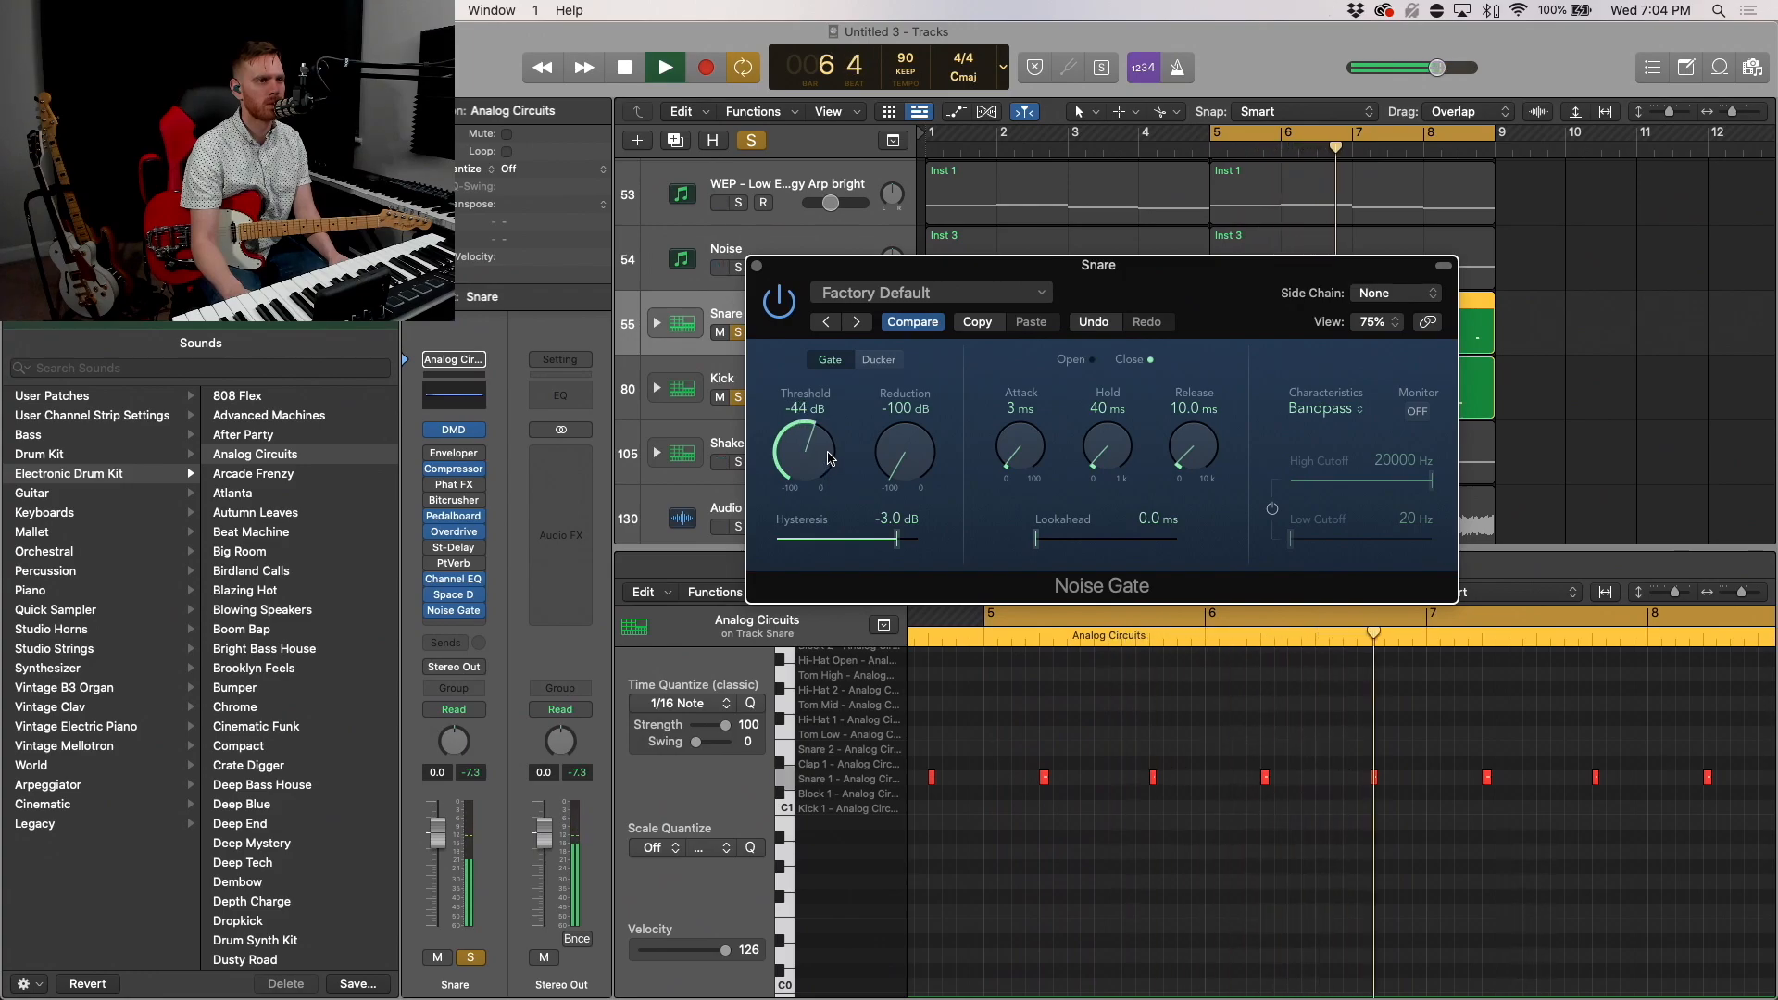
pyautogui.moveTo(806, 454); pyautogui.dragTo(828, 437)
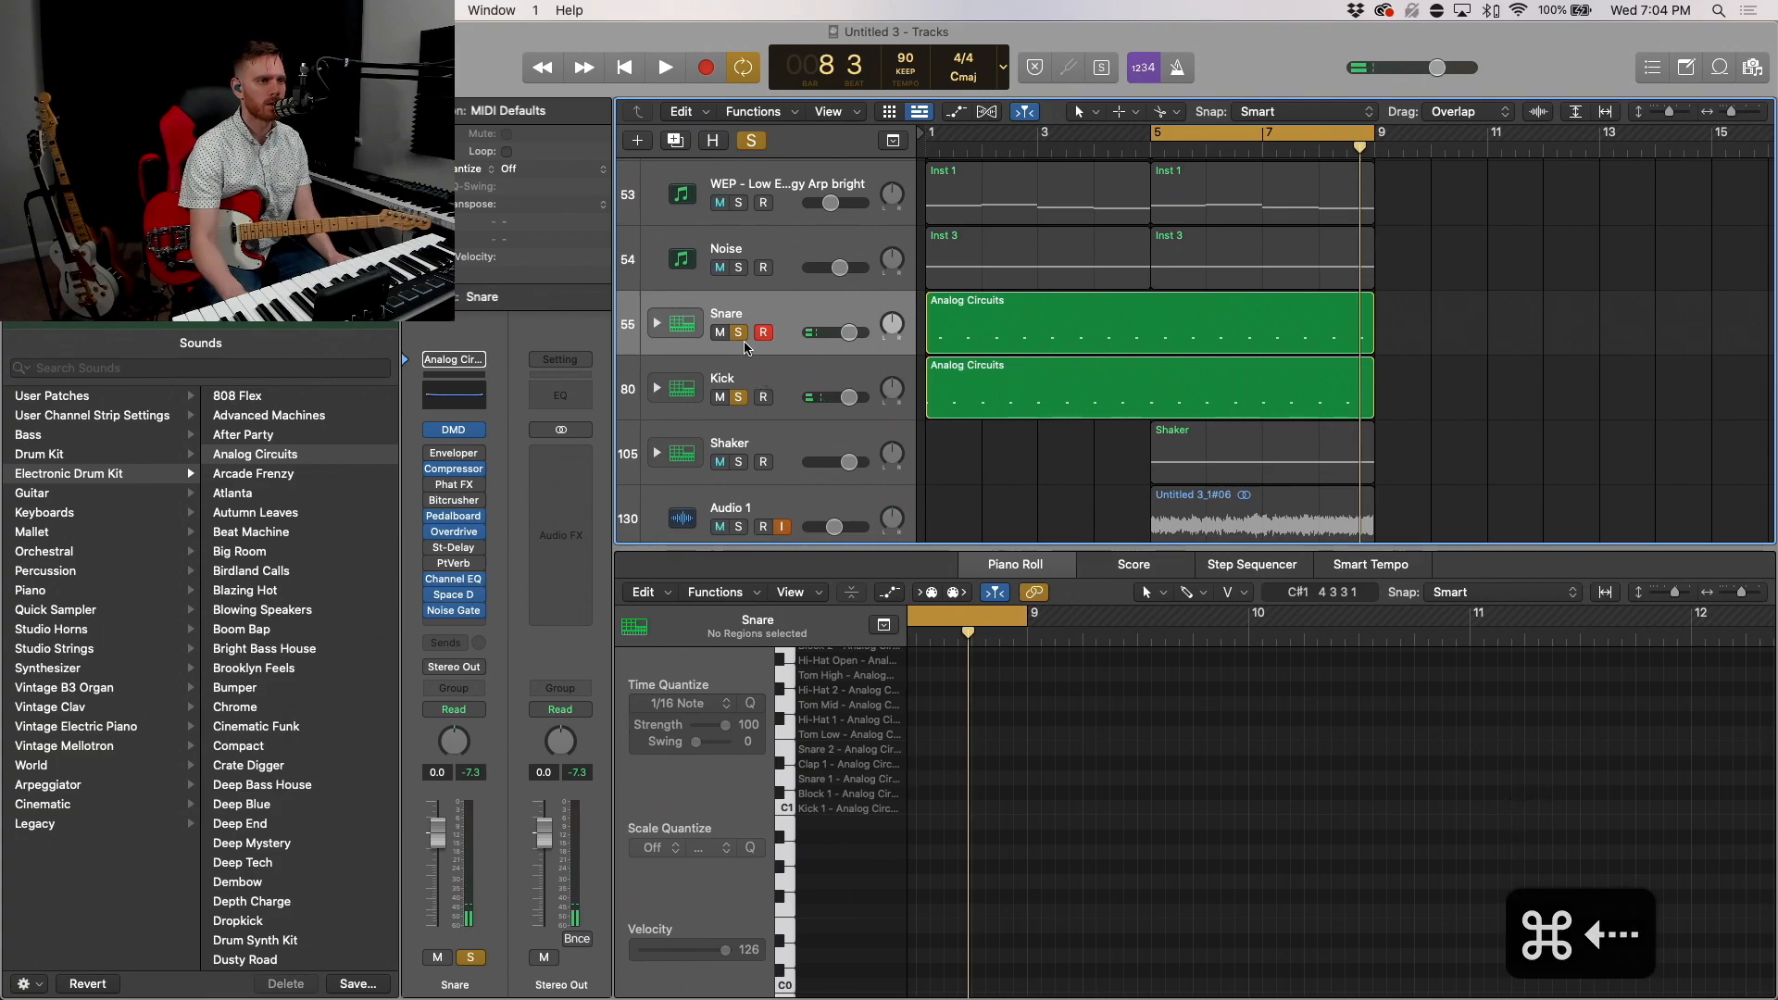
pyautogui.click(663, 67)
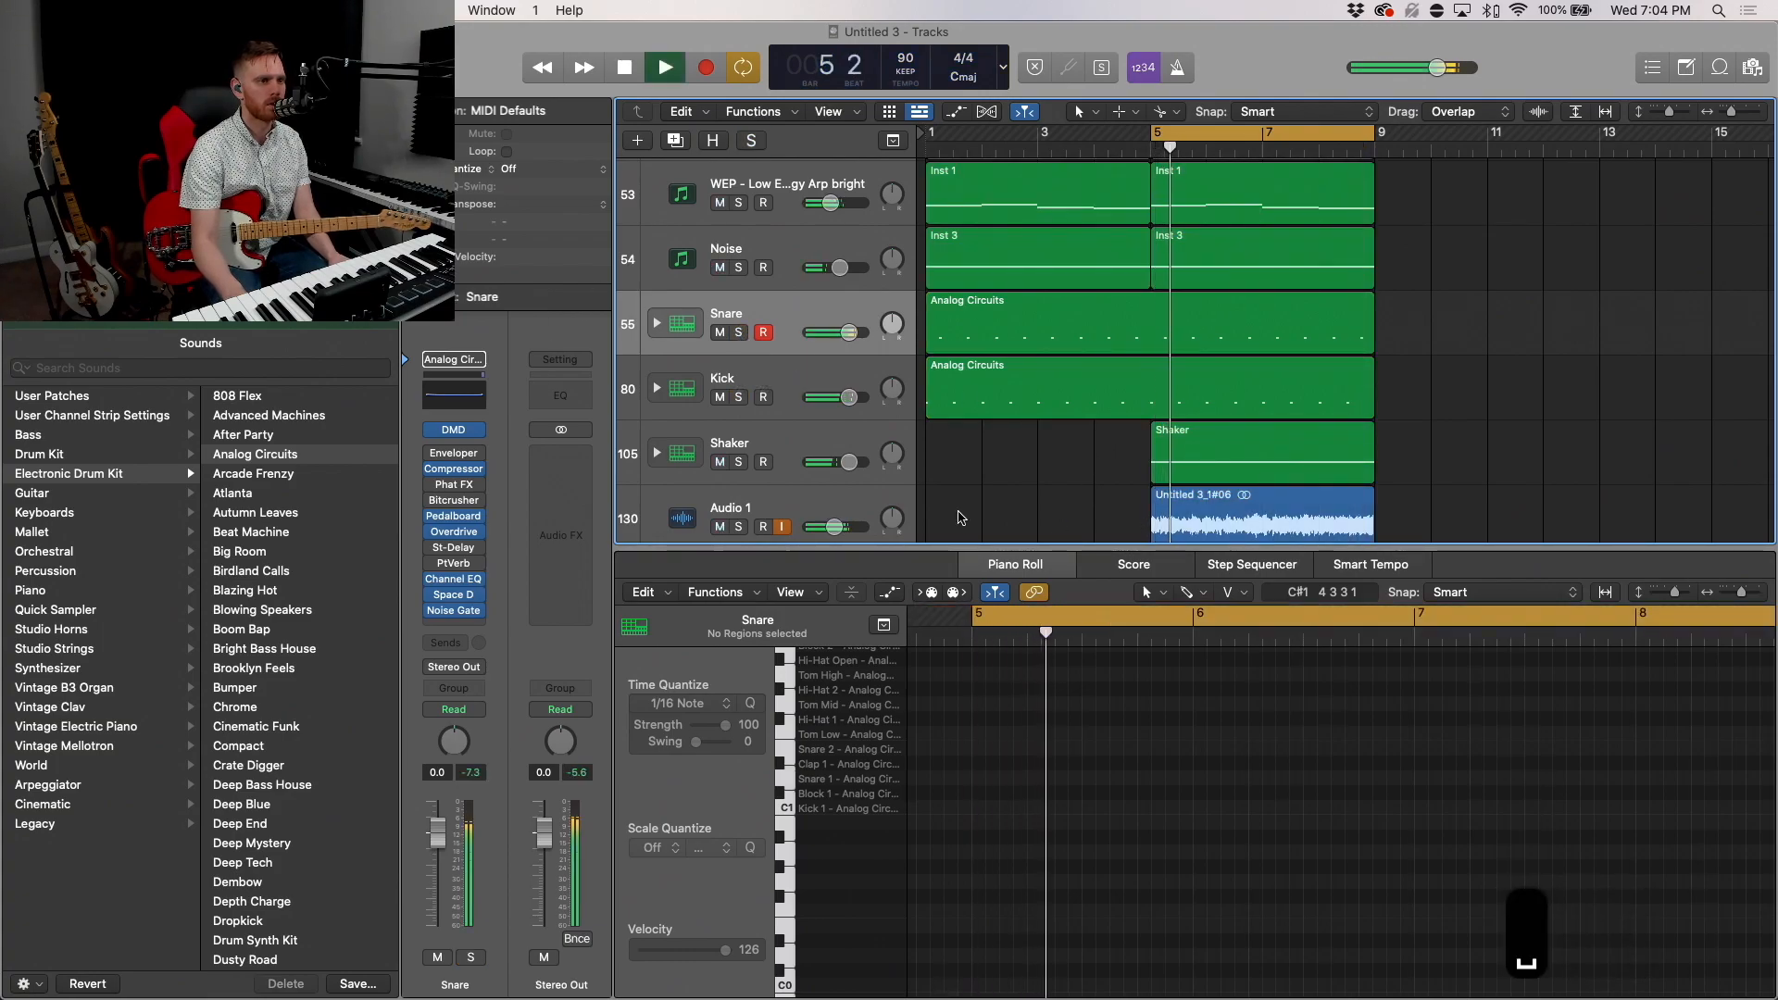
pyautogui.click(723, 378)
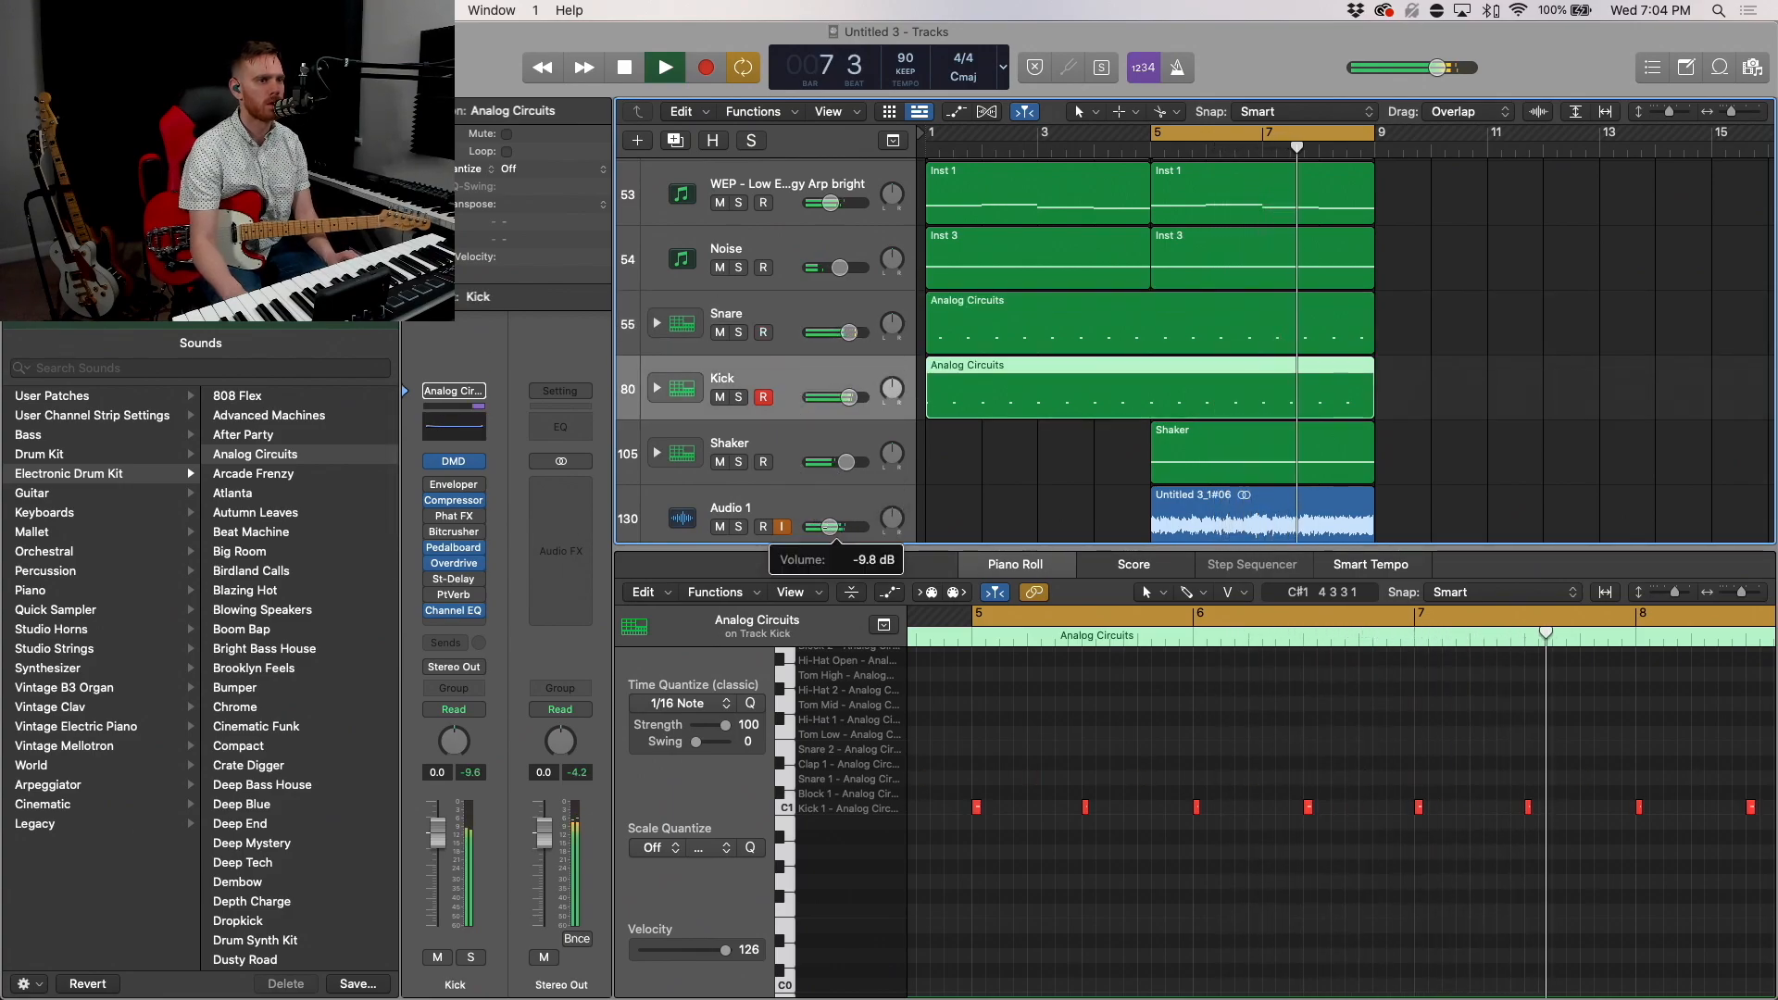
pyautogui.click(729, 496)
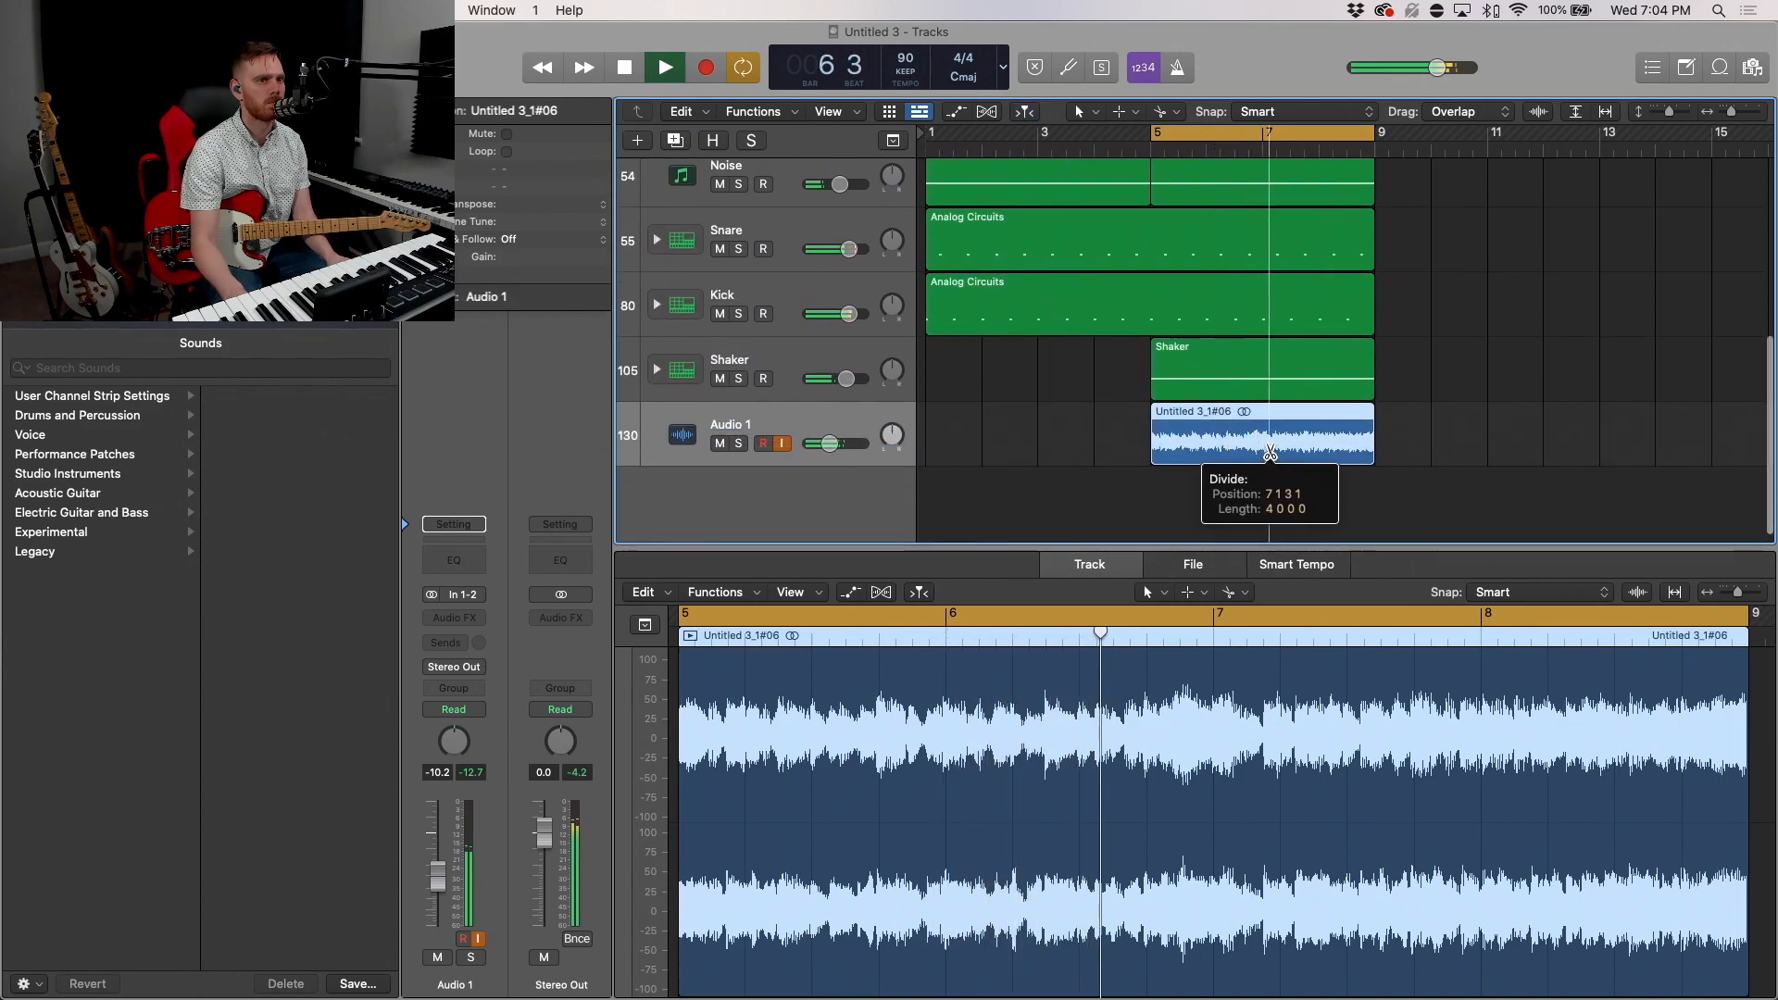
pyautogui.click(1268, 452)
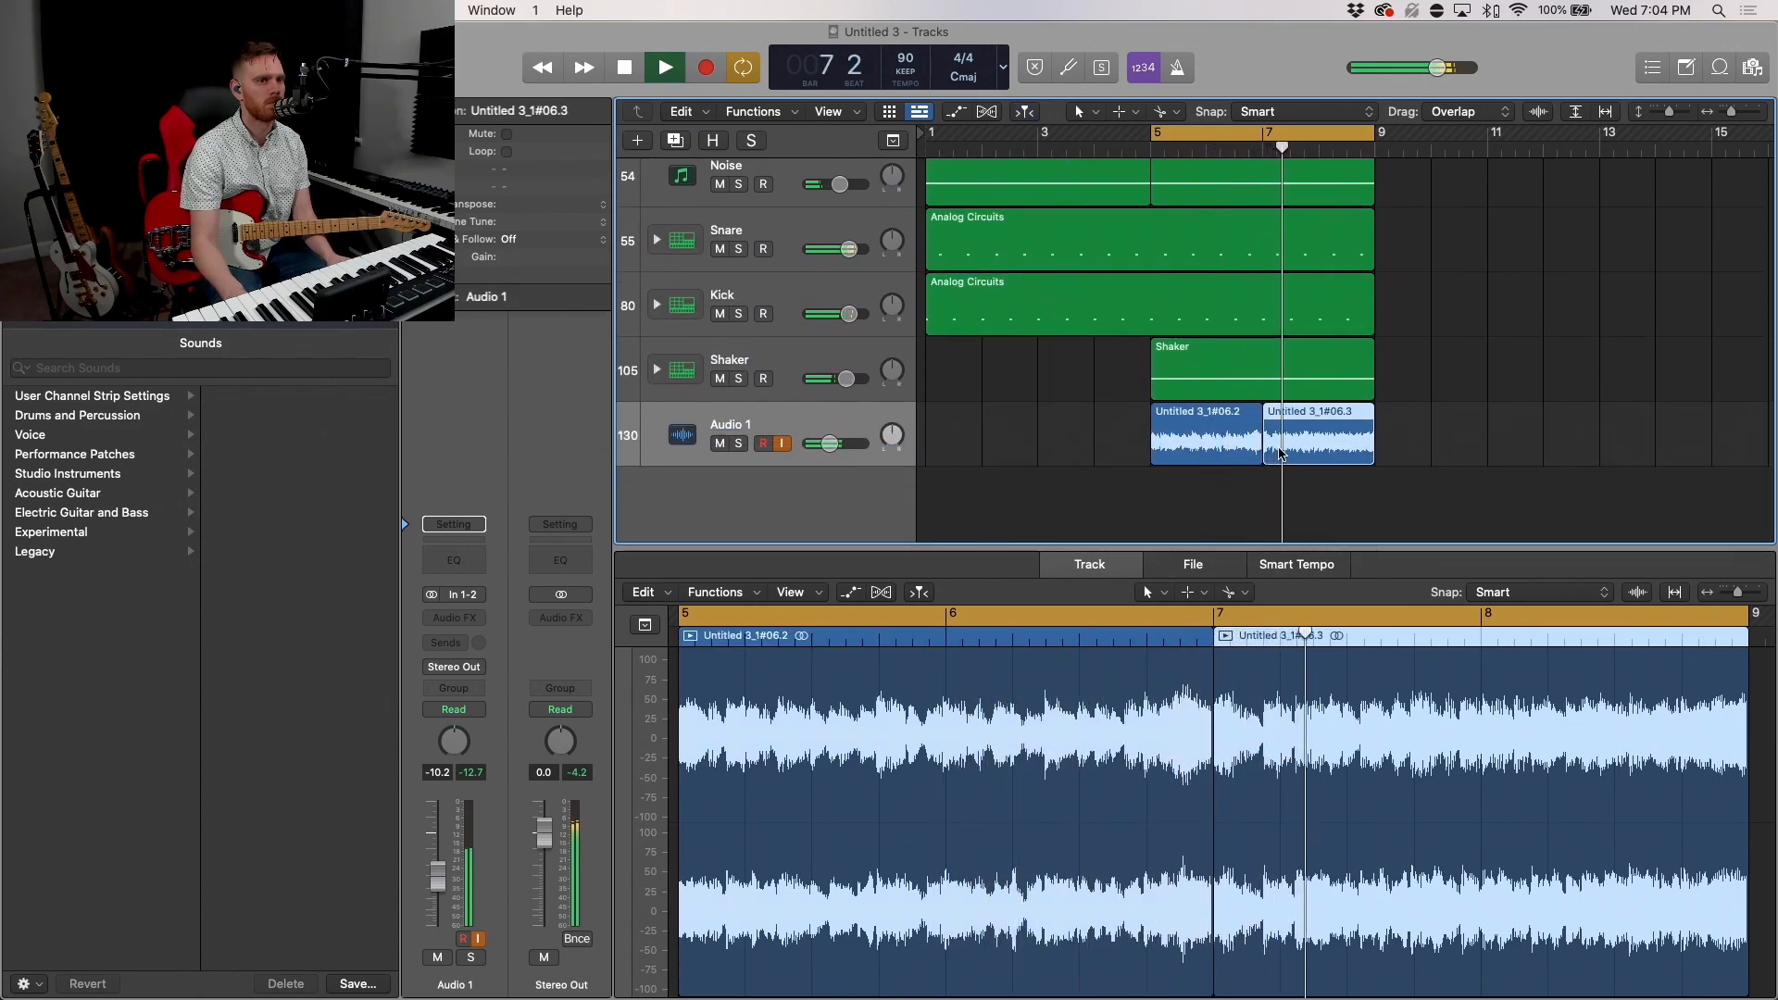
pyautogui.press('cmd+z')
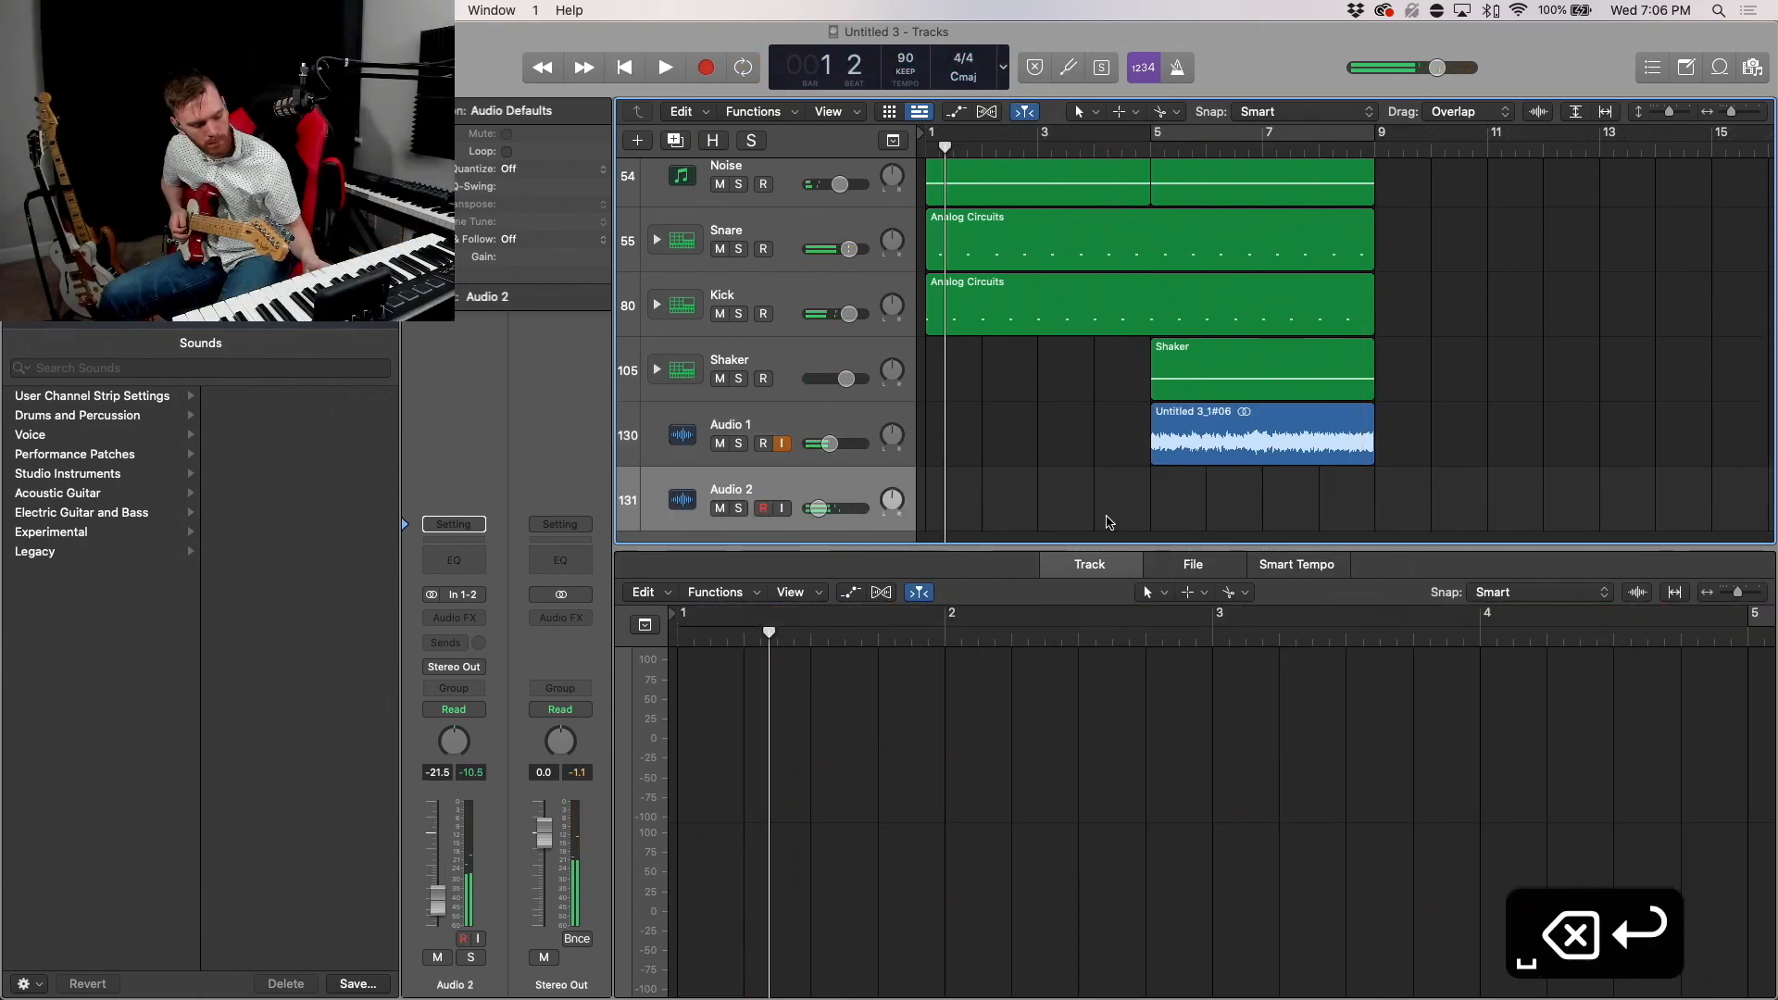
# Step: Record a guitar take on Audio 2 from bar 1, stopping after bar 8
pyautogui.click(663, 67)
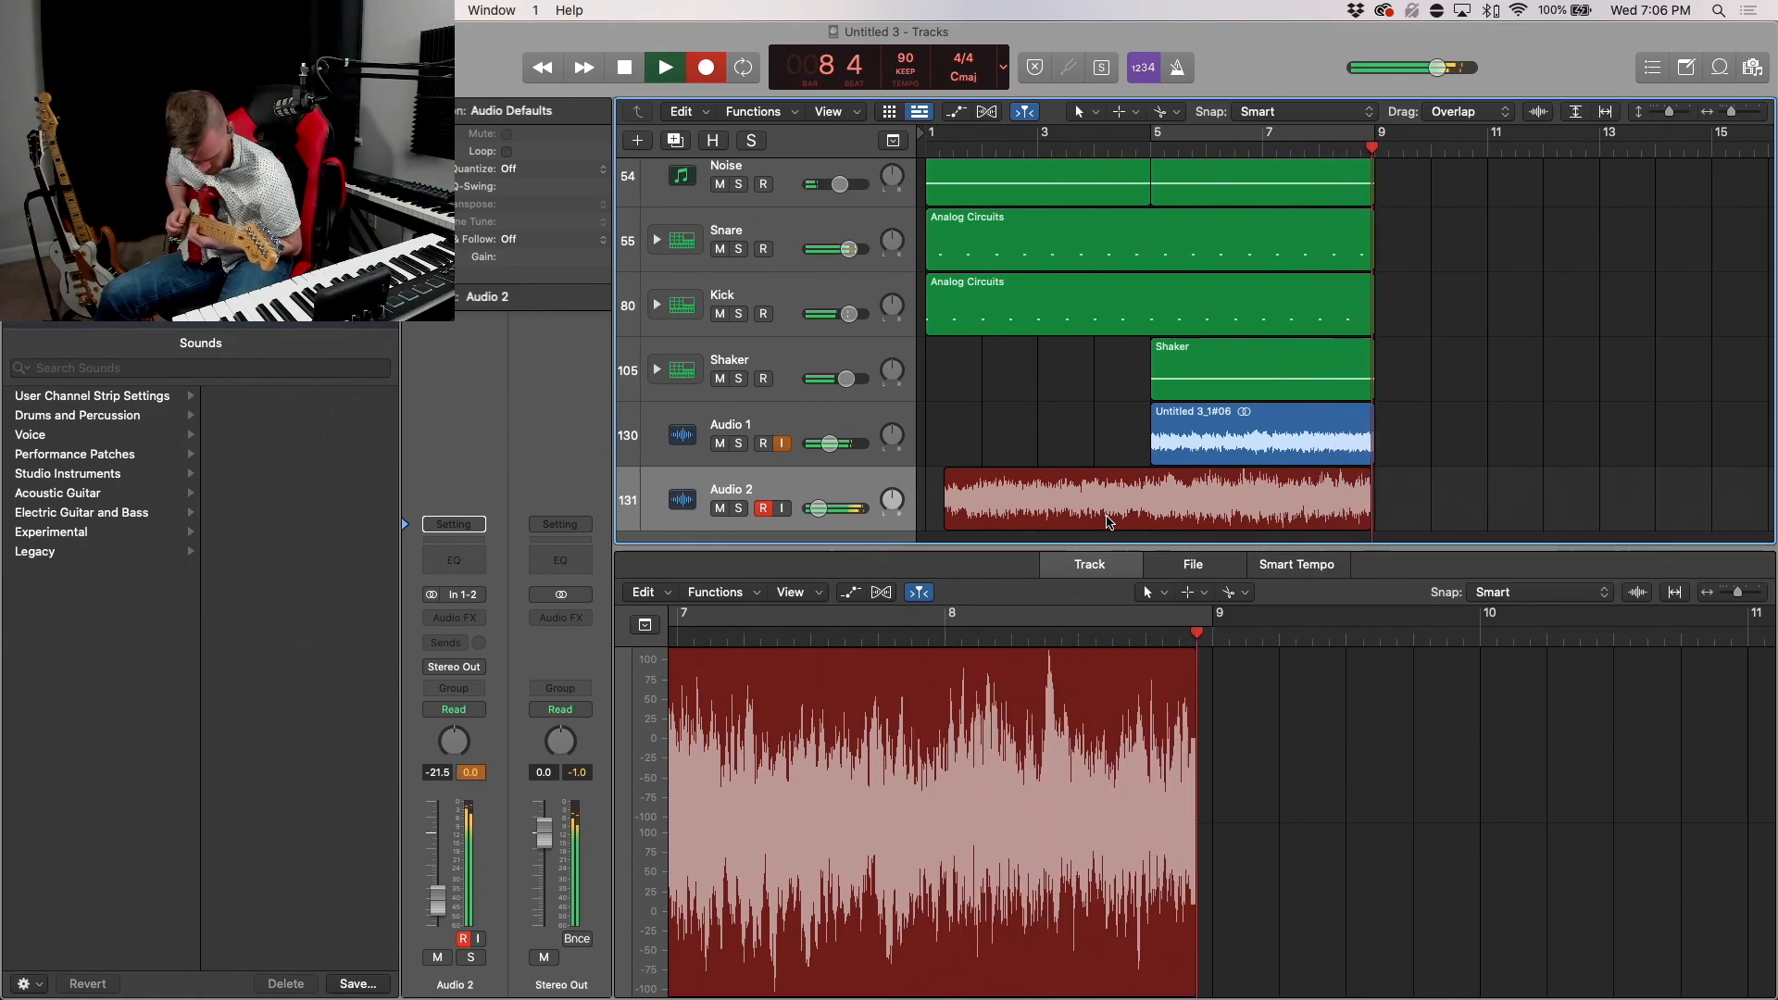
pyautogui.click(663, 67)
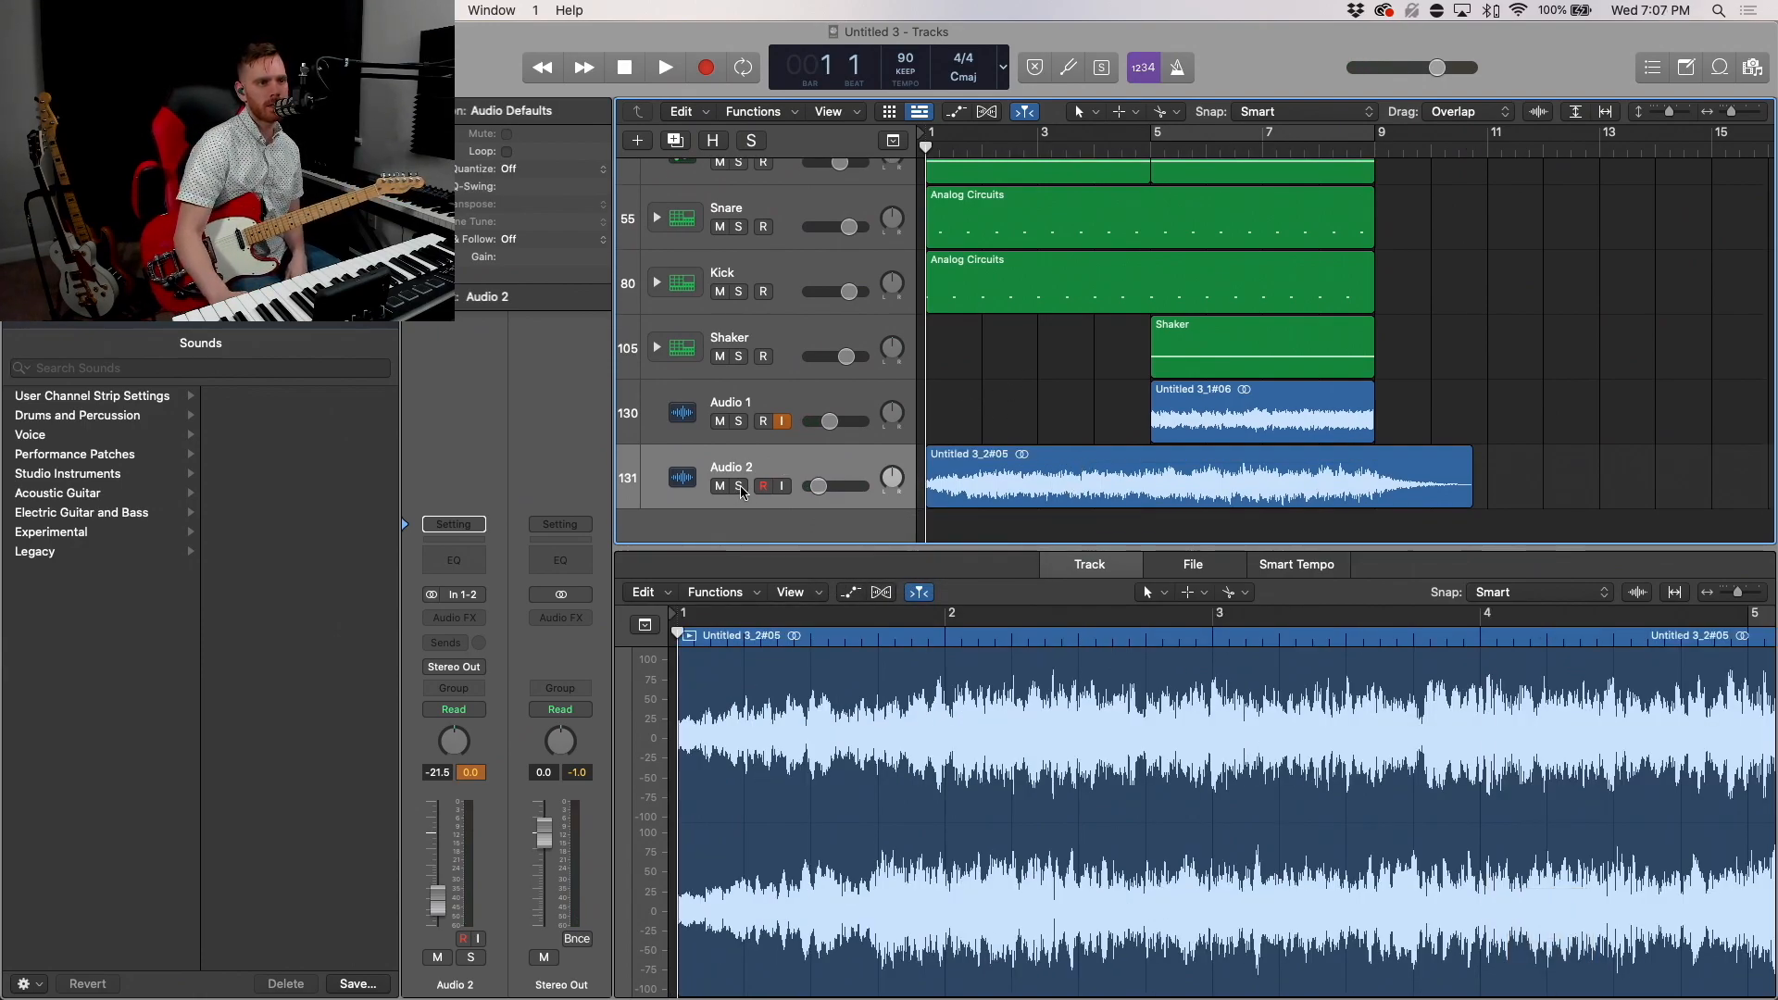
# Step: Solo Audio 2 and insert ValhallaShimmer from the Valhalla DSP Audio Units
pyautogui.click(739, 485)
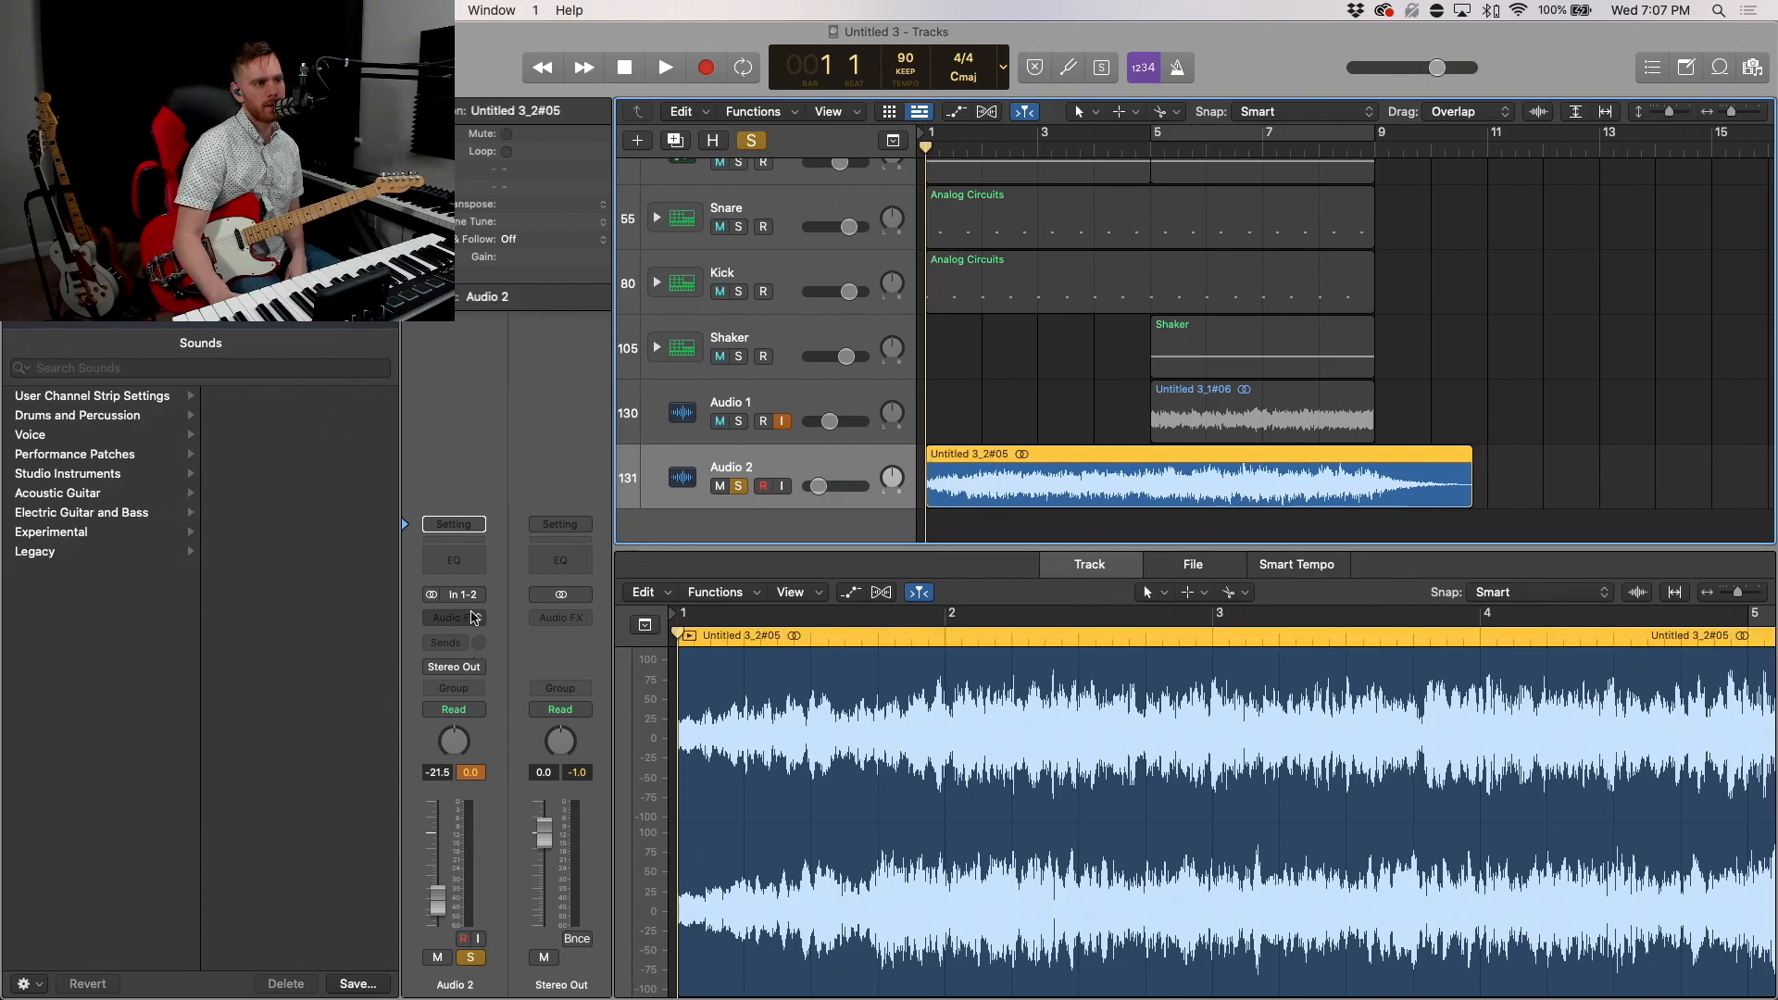
pyautogui.click(454, 619)
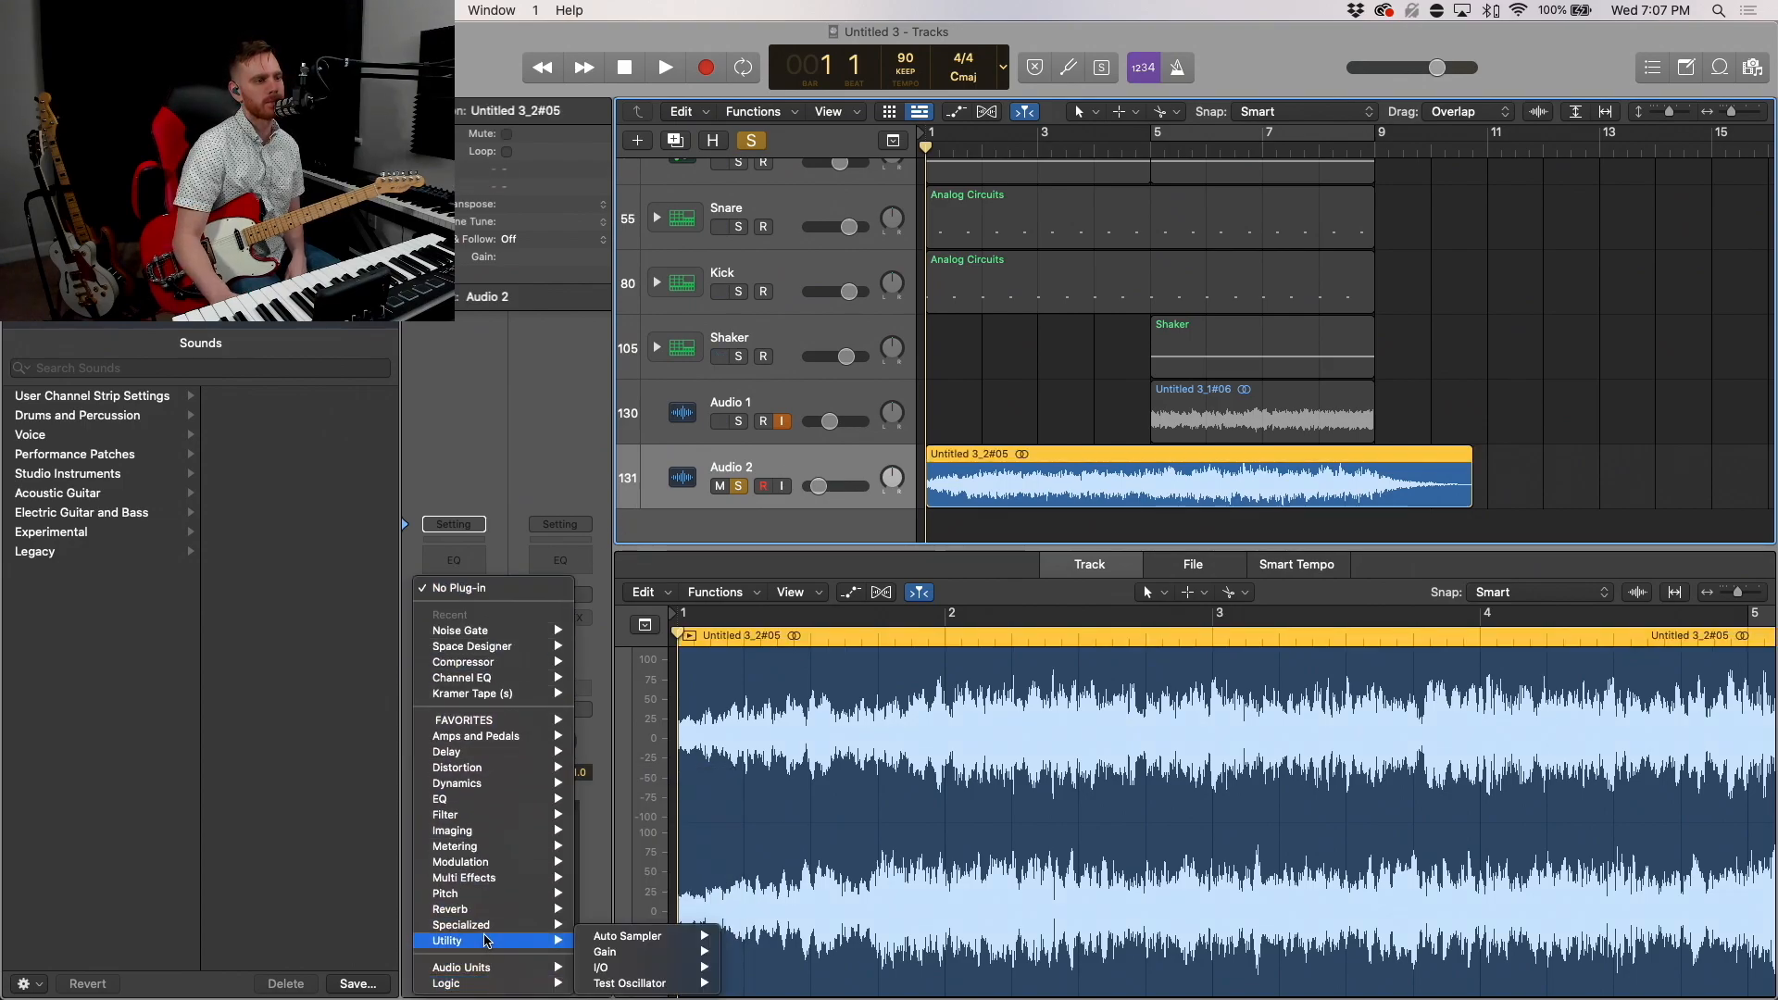
pyautogui.click(461, 967)
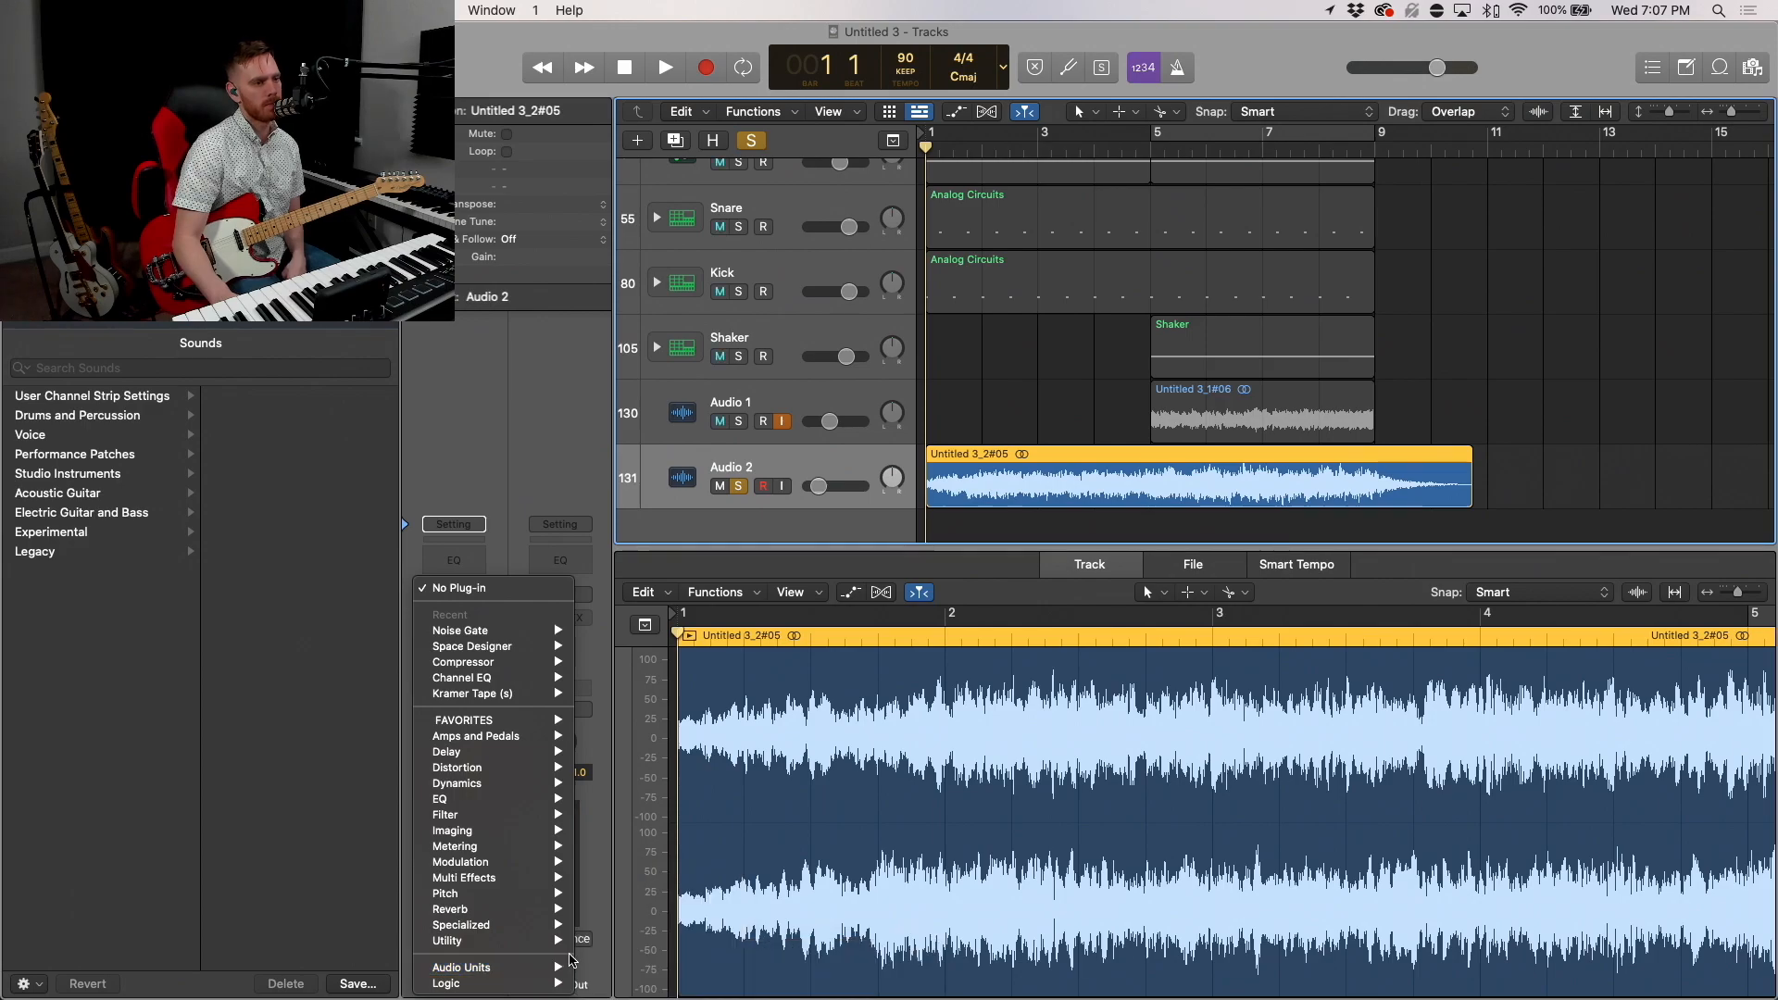
pyautogui.click(461, 967)
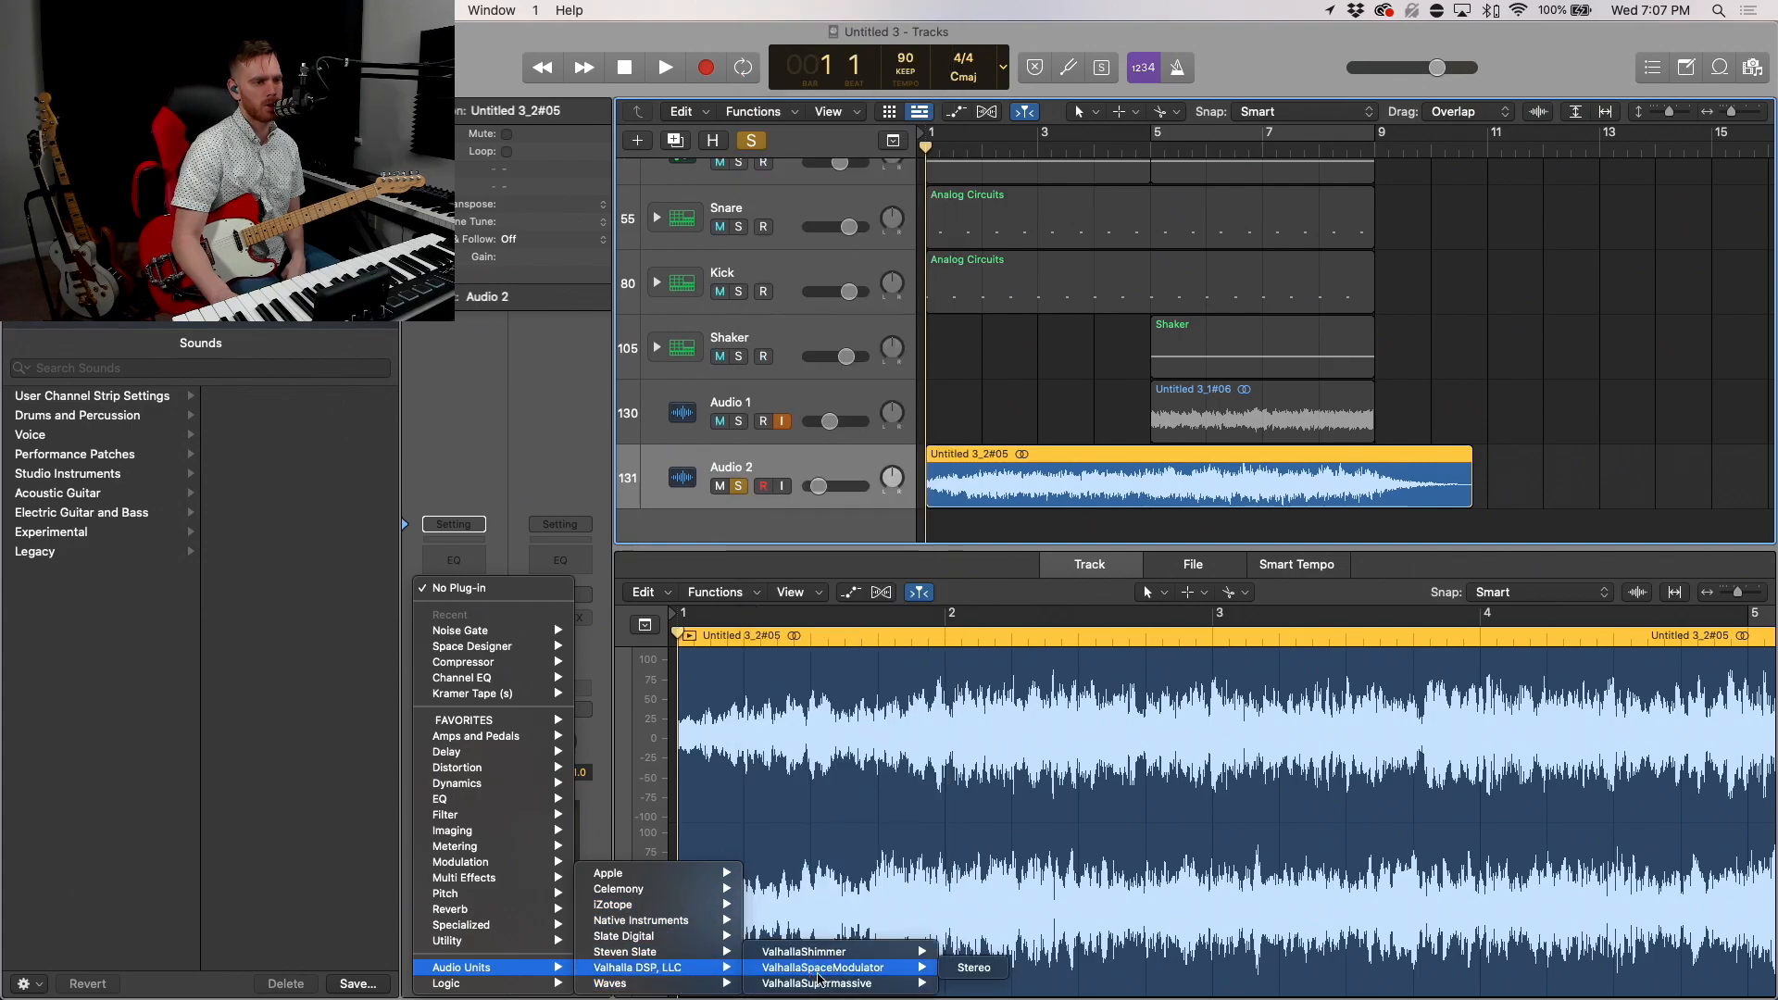
pyautogui.click(821, 952)
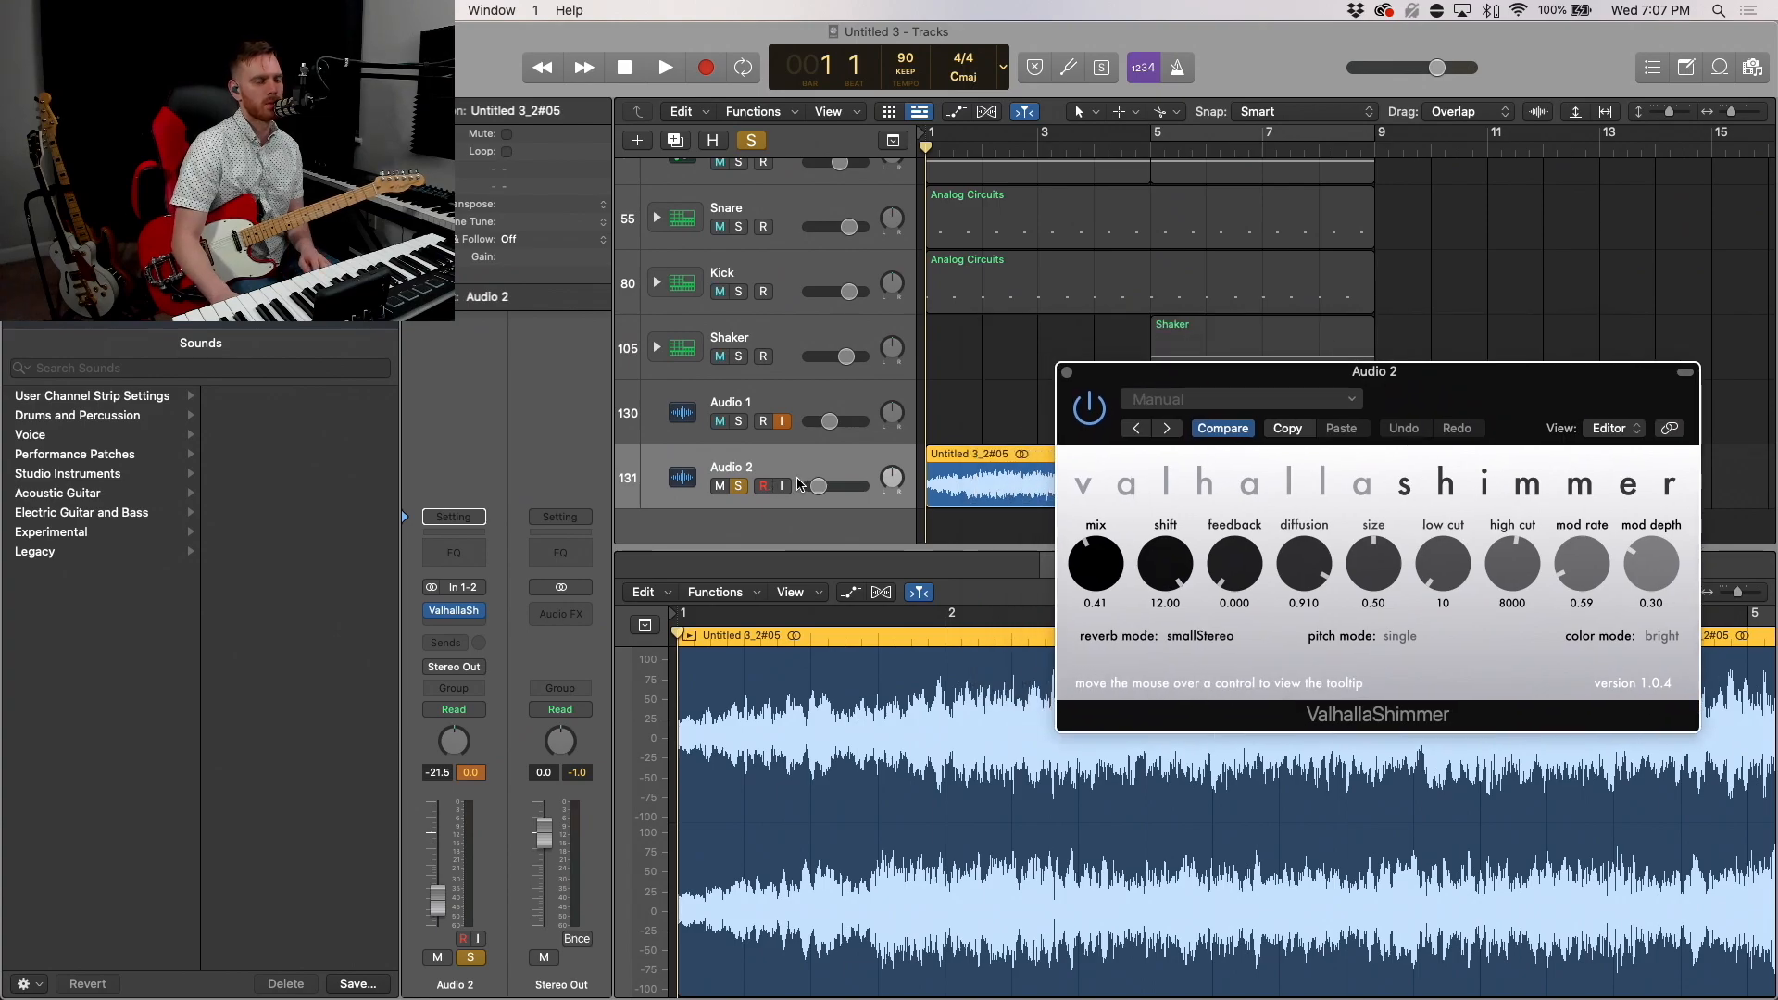
# Step: Turn the shimmer Mix fully wet to 1.00 and choose a different Pitch Mode
pyautogui.moveTo(1094, 565); pyautogui.dragTo(1095, 534)
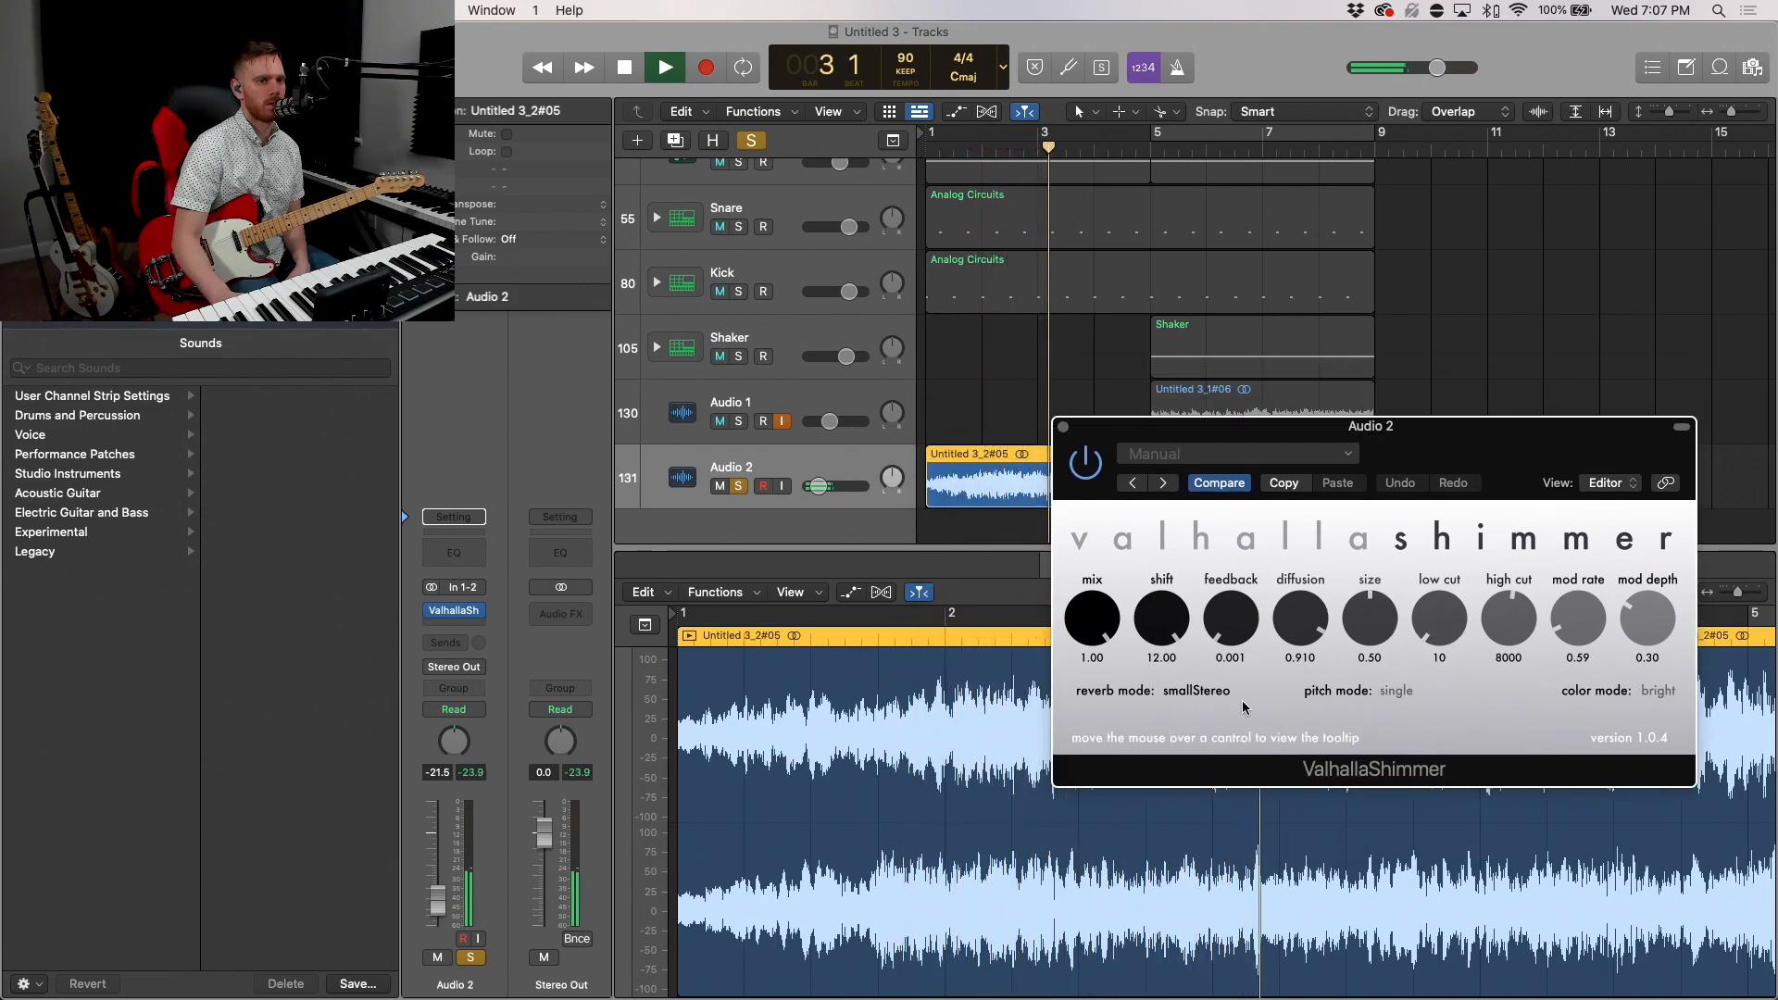
pyautogui.click(1397, 691)
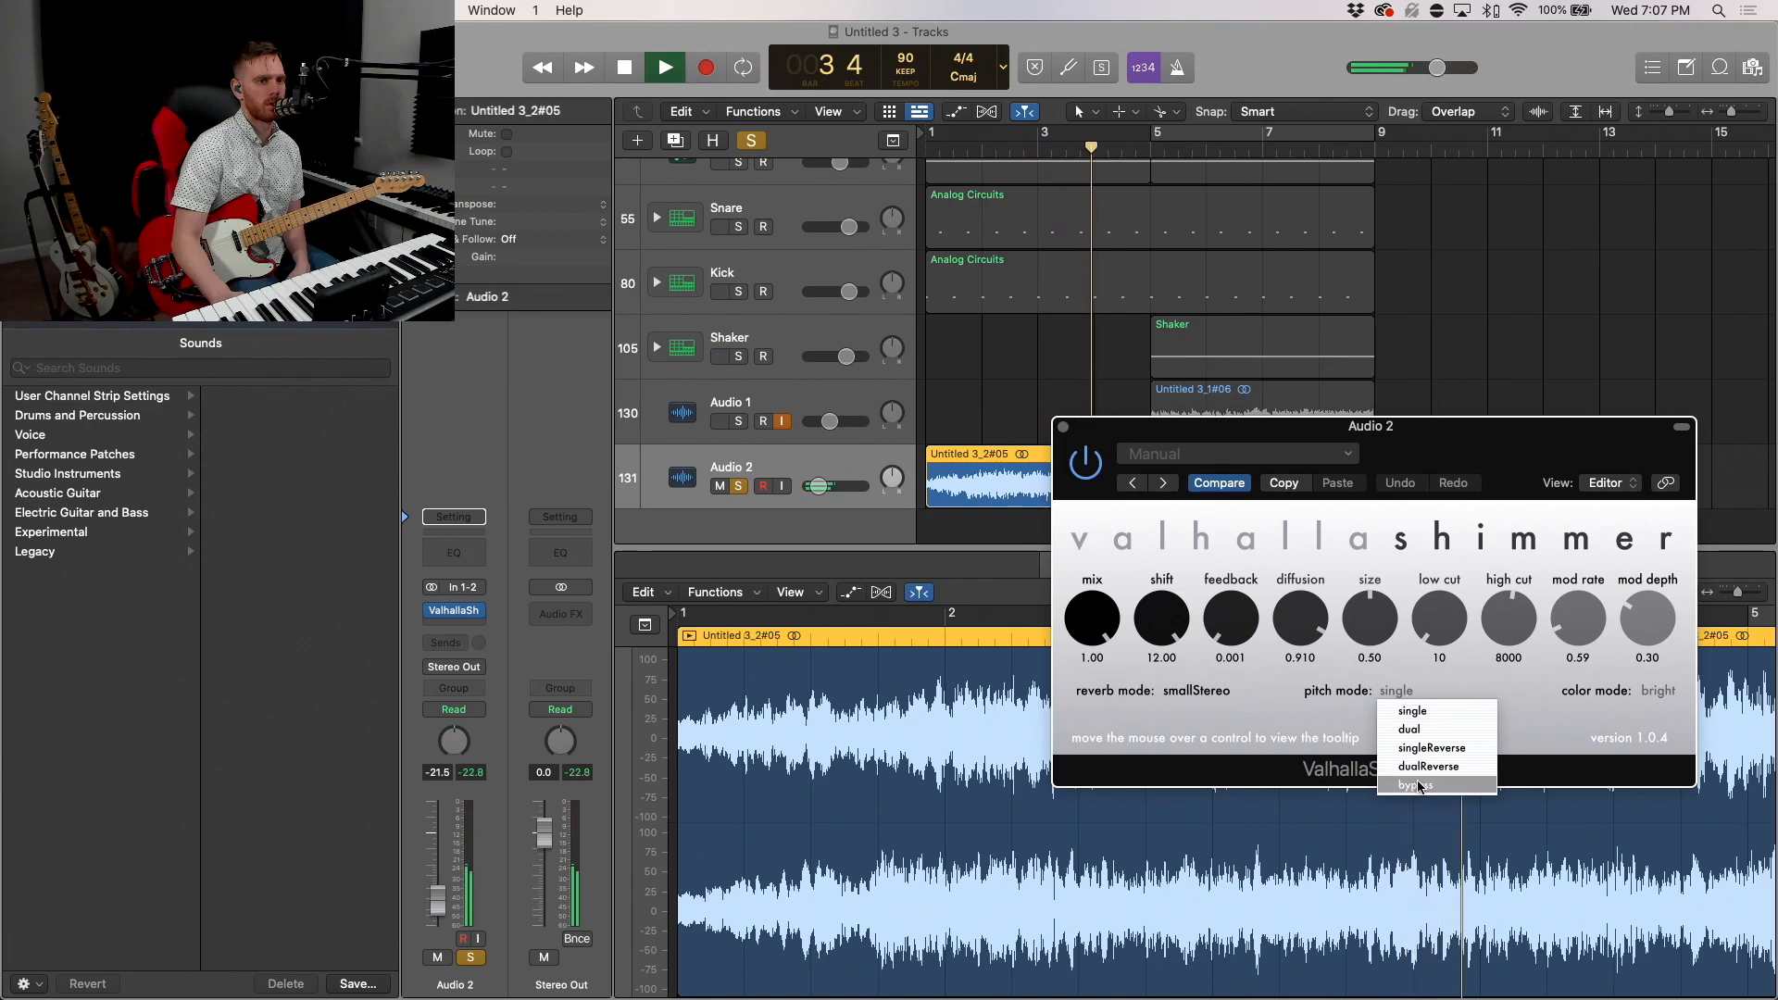
pyautogui.click(1416, 786)
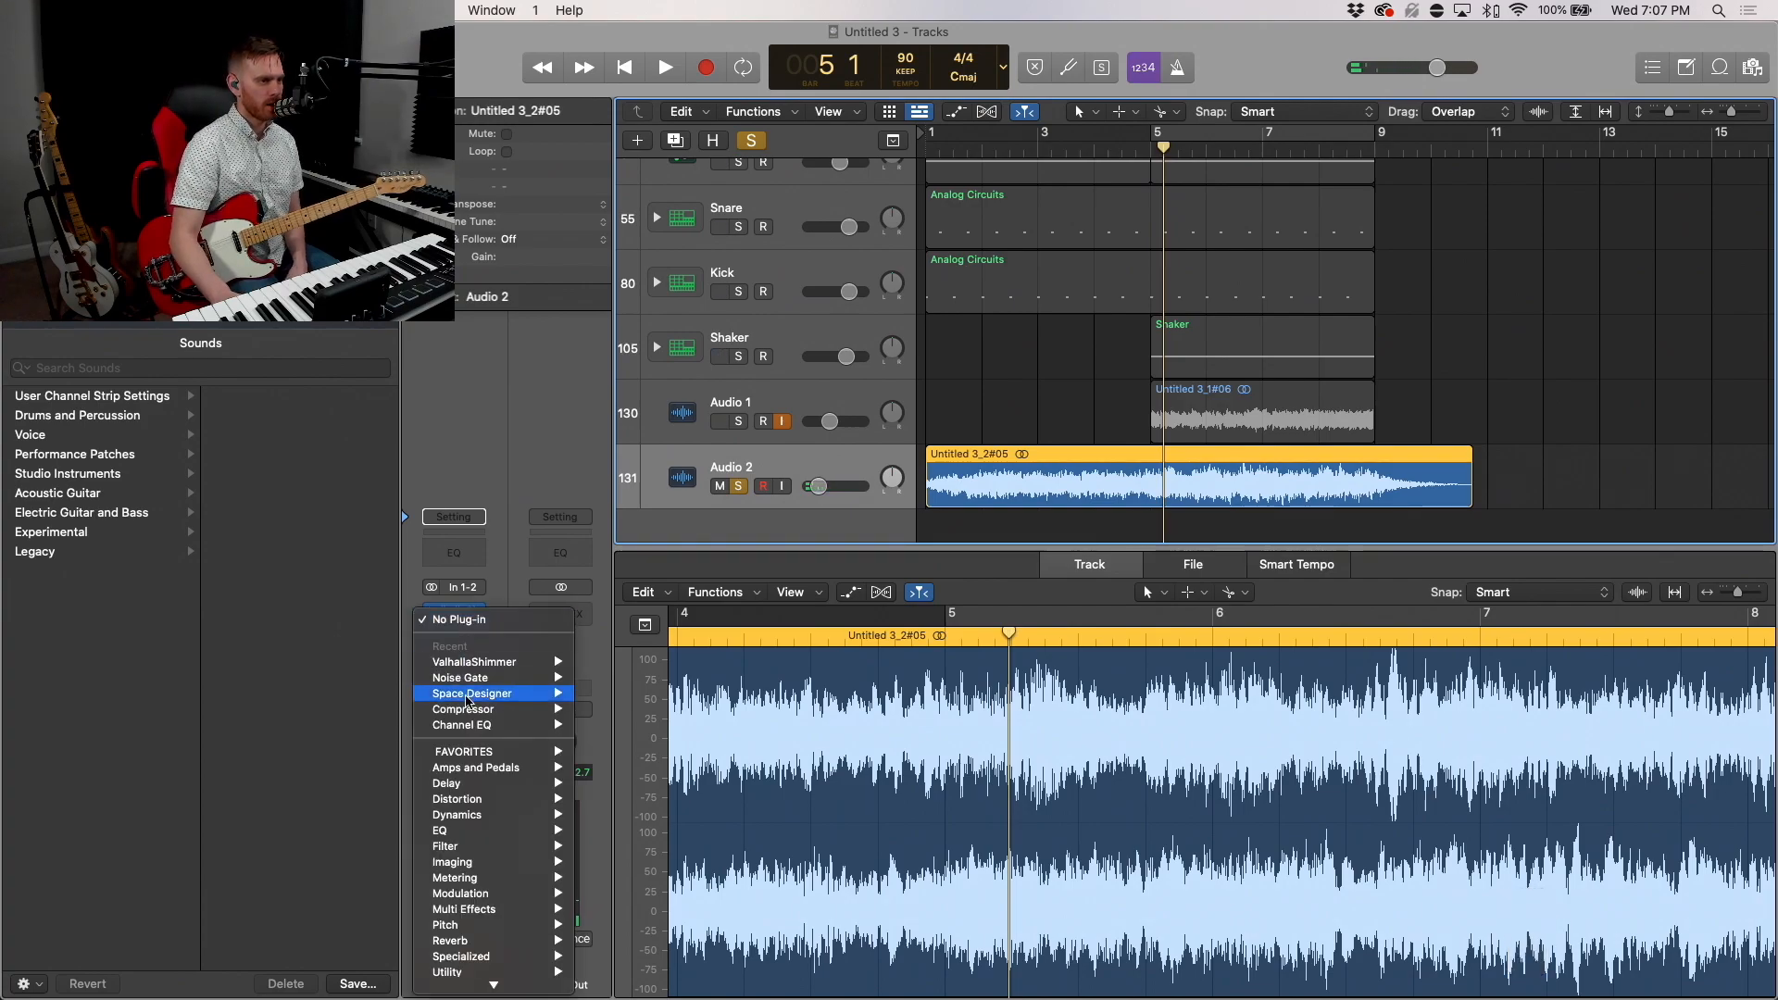
pyautogui.moveTo(460, 893)
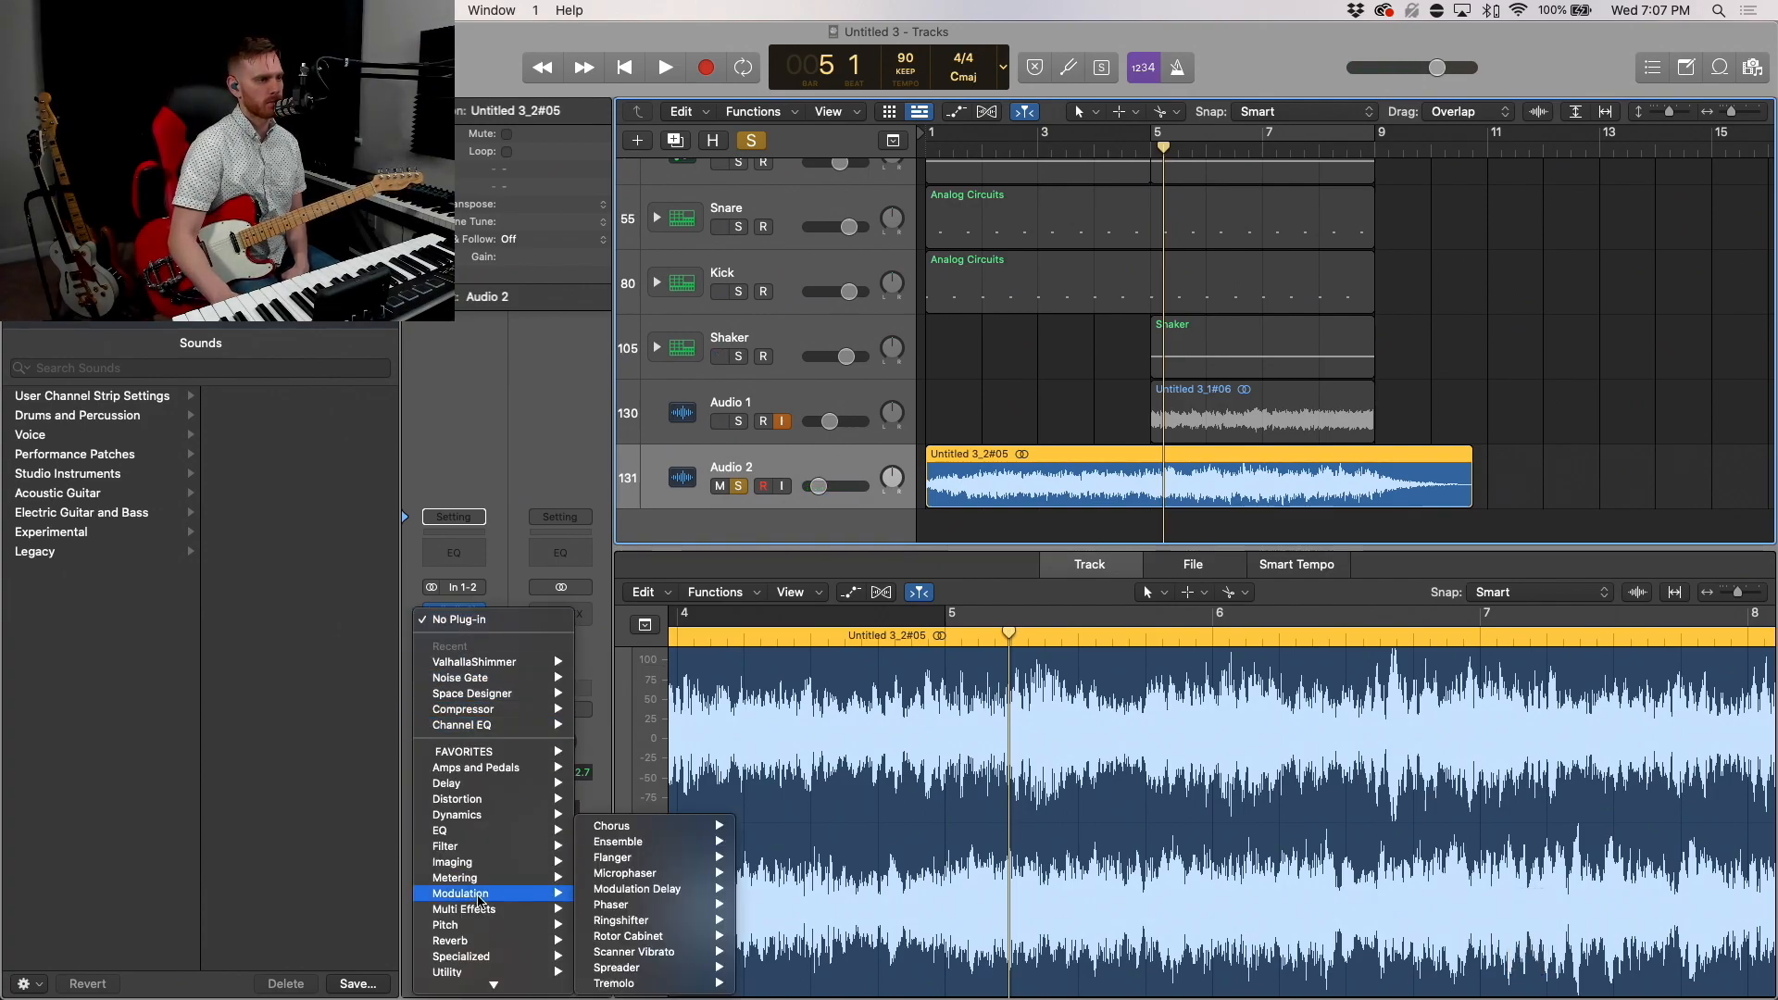
pyautogui.moveTo(465, 908)
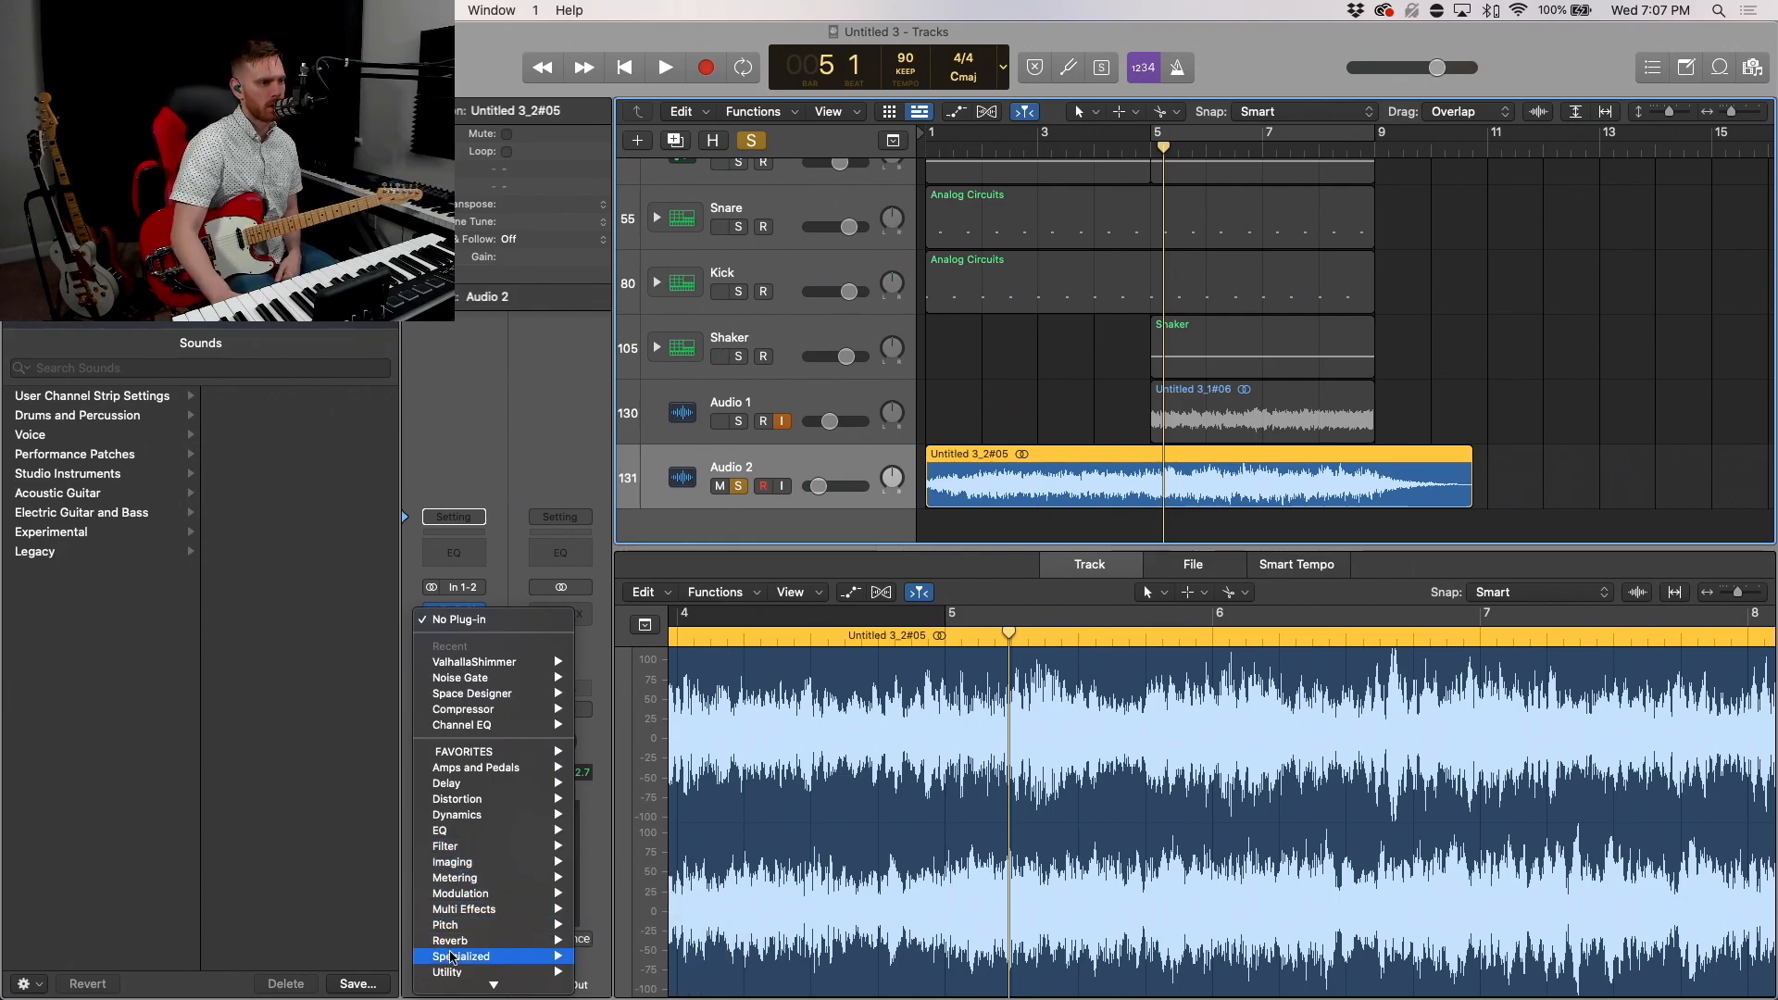
pyautogui.moveTo(463, 719)
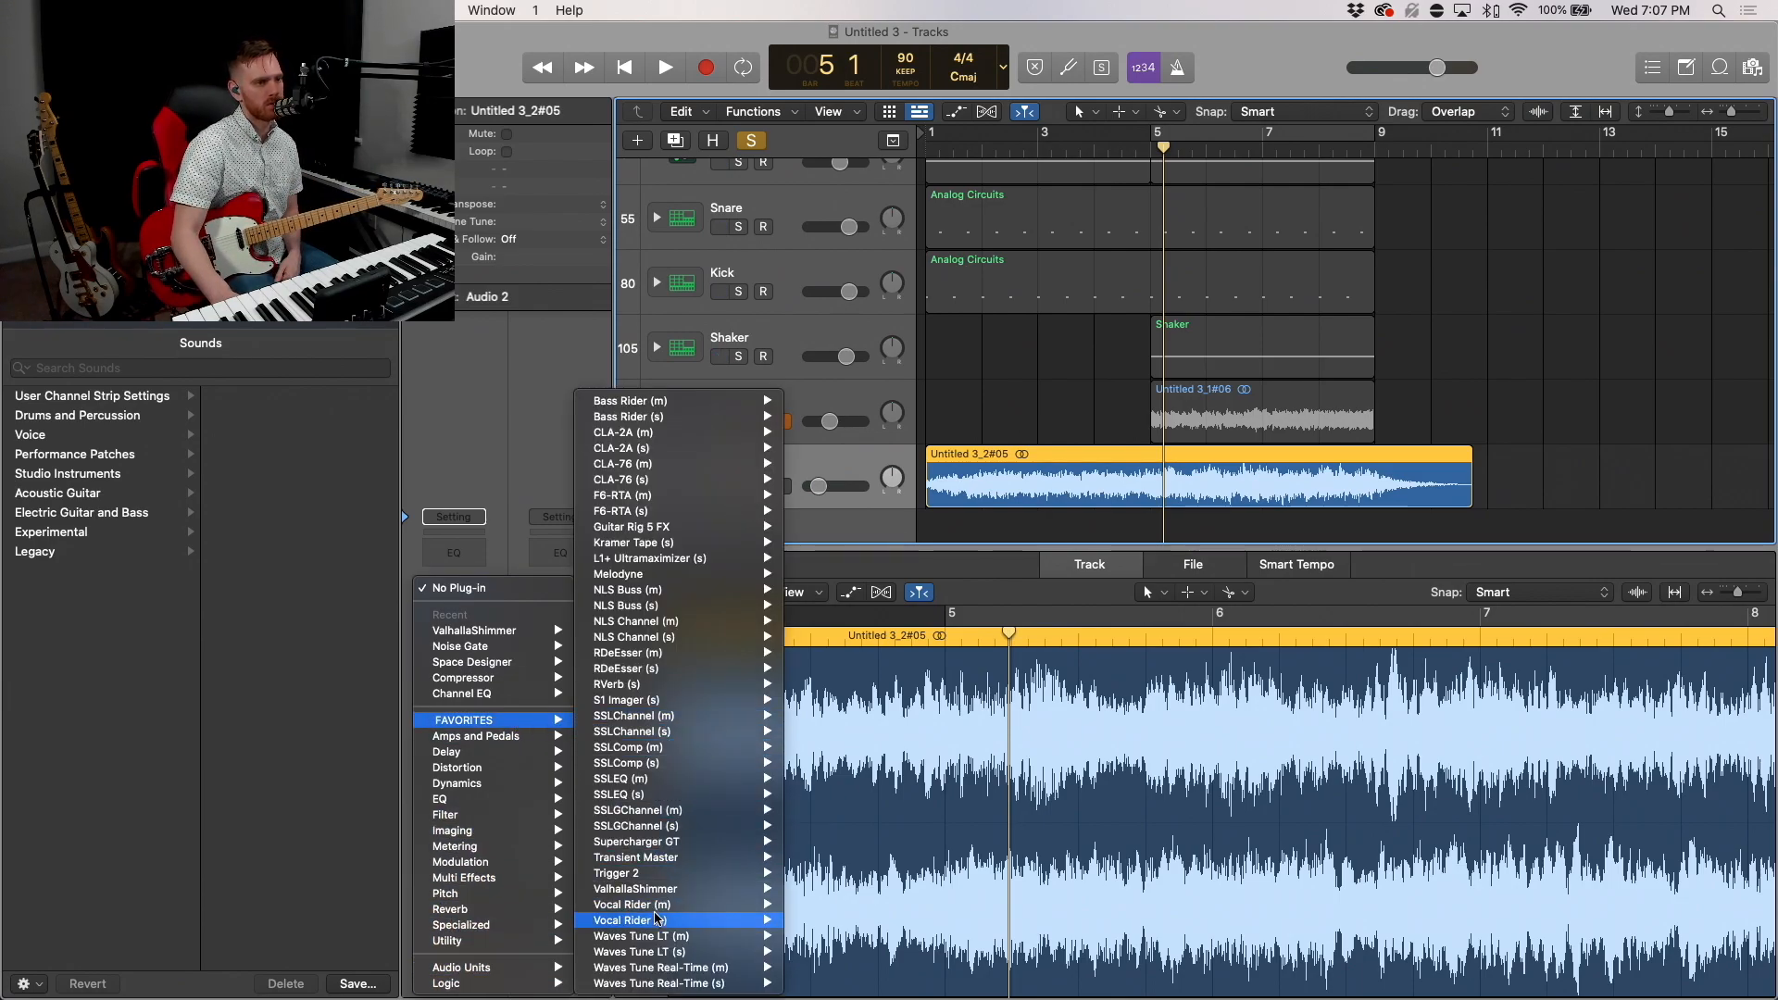
# Step: Insert NLS Channel after the shimmer, set its console model to NEVO via SPIKE, and close it
pyautogui.click(637, 841)
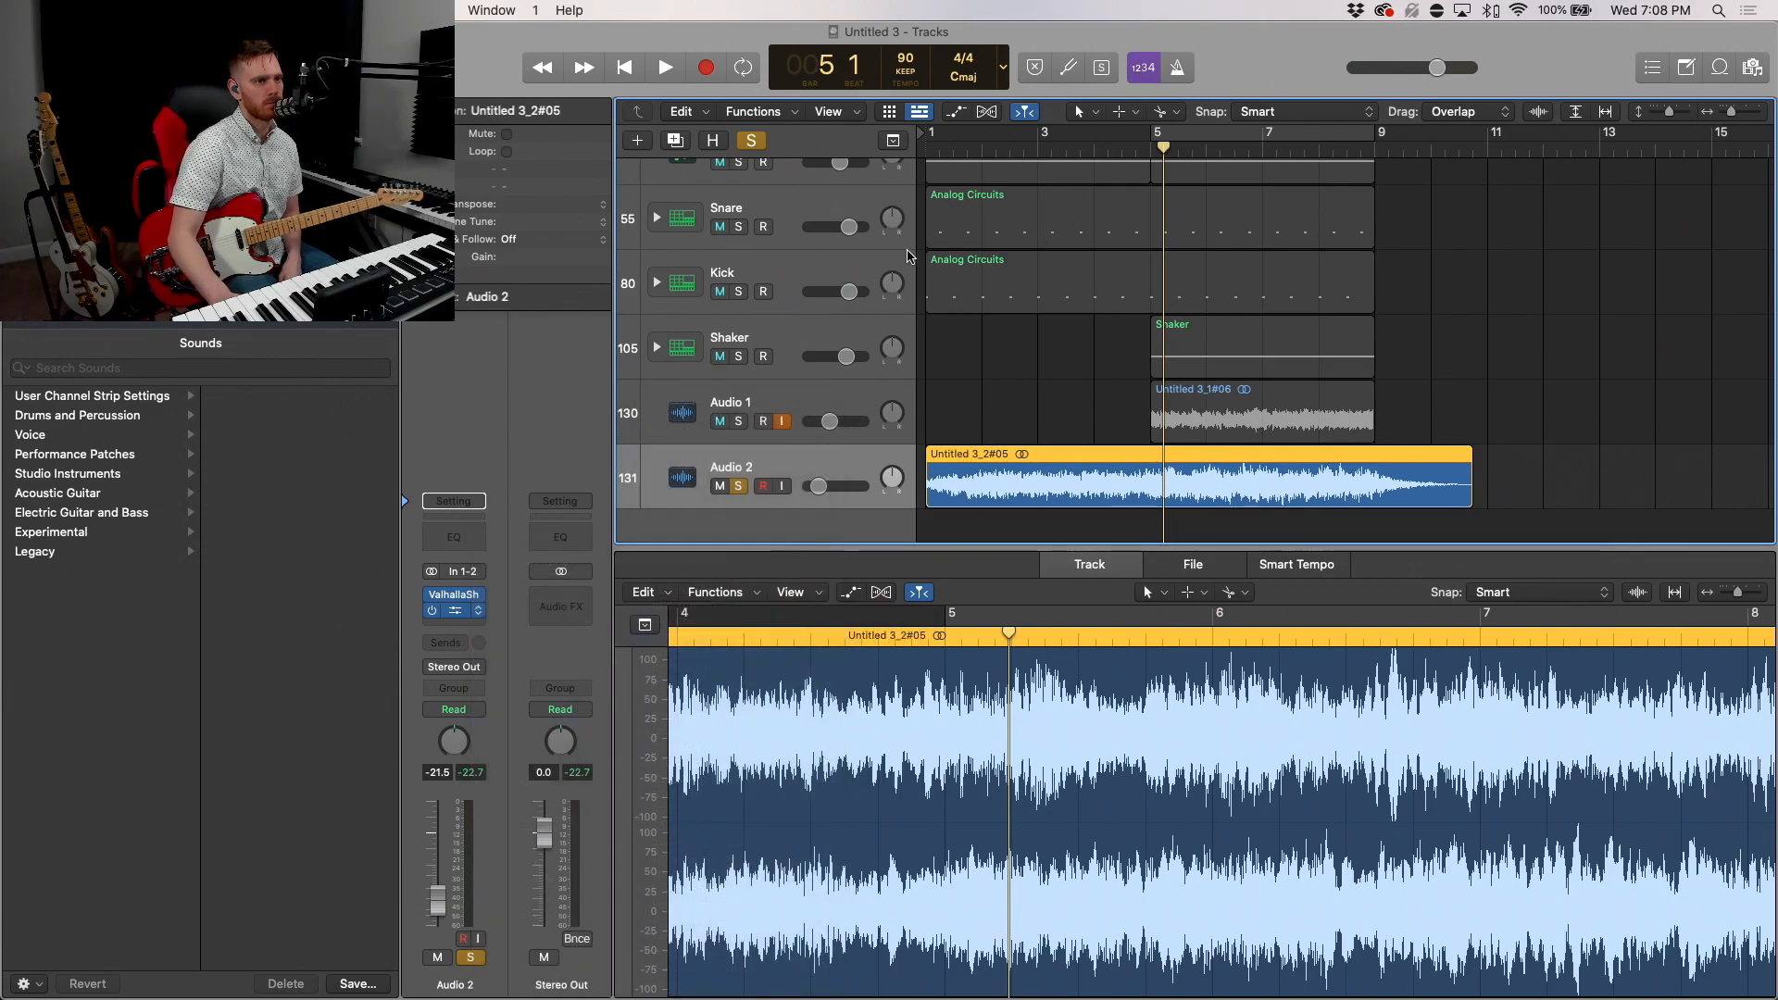
pyautogui.click(454, 612)
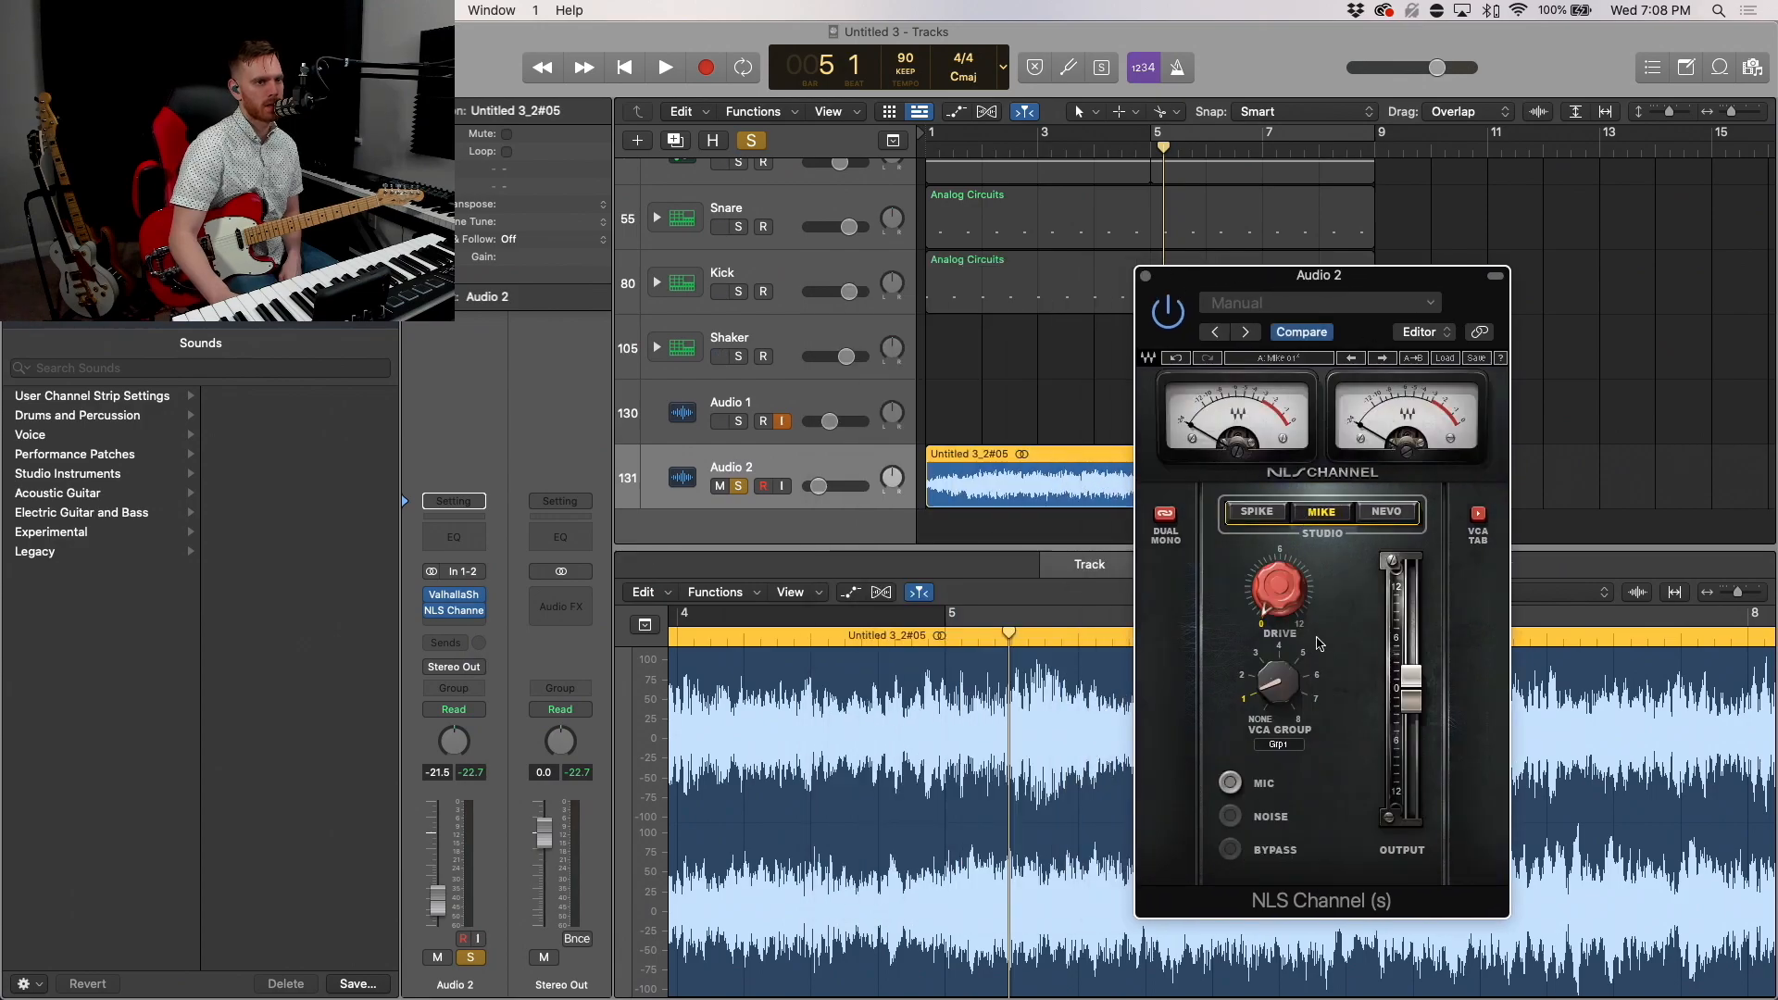
pyautogui.click(665, 67)
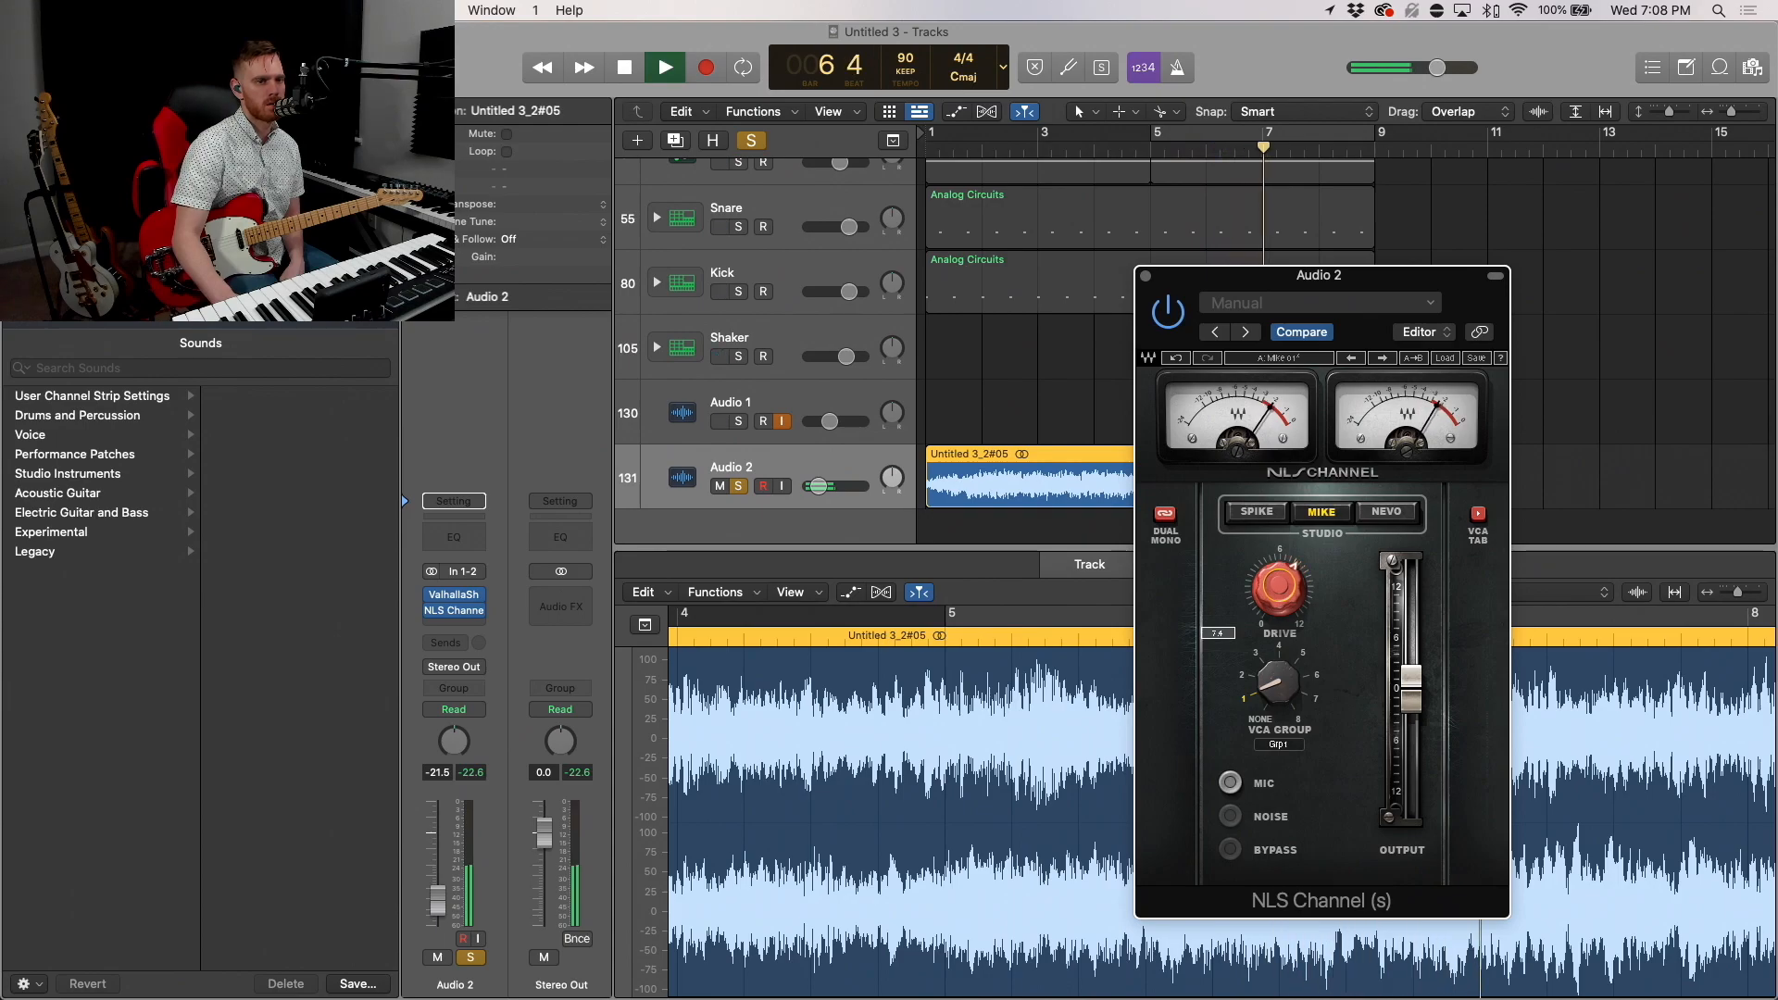
pyautogui.click(1256, 511)
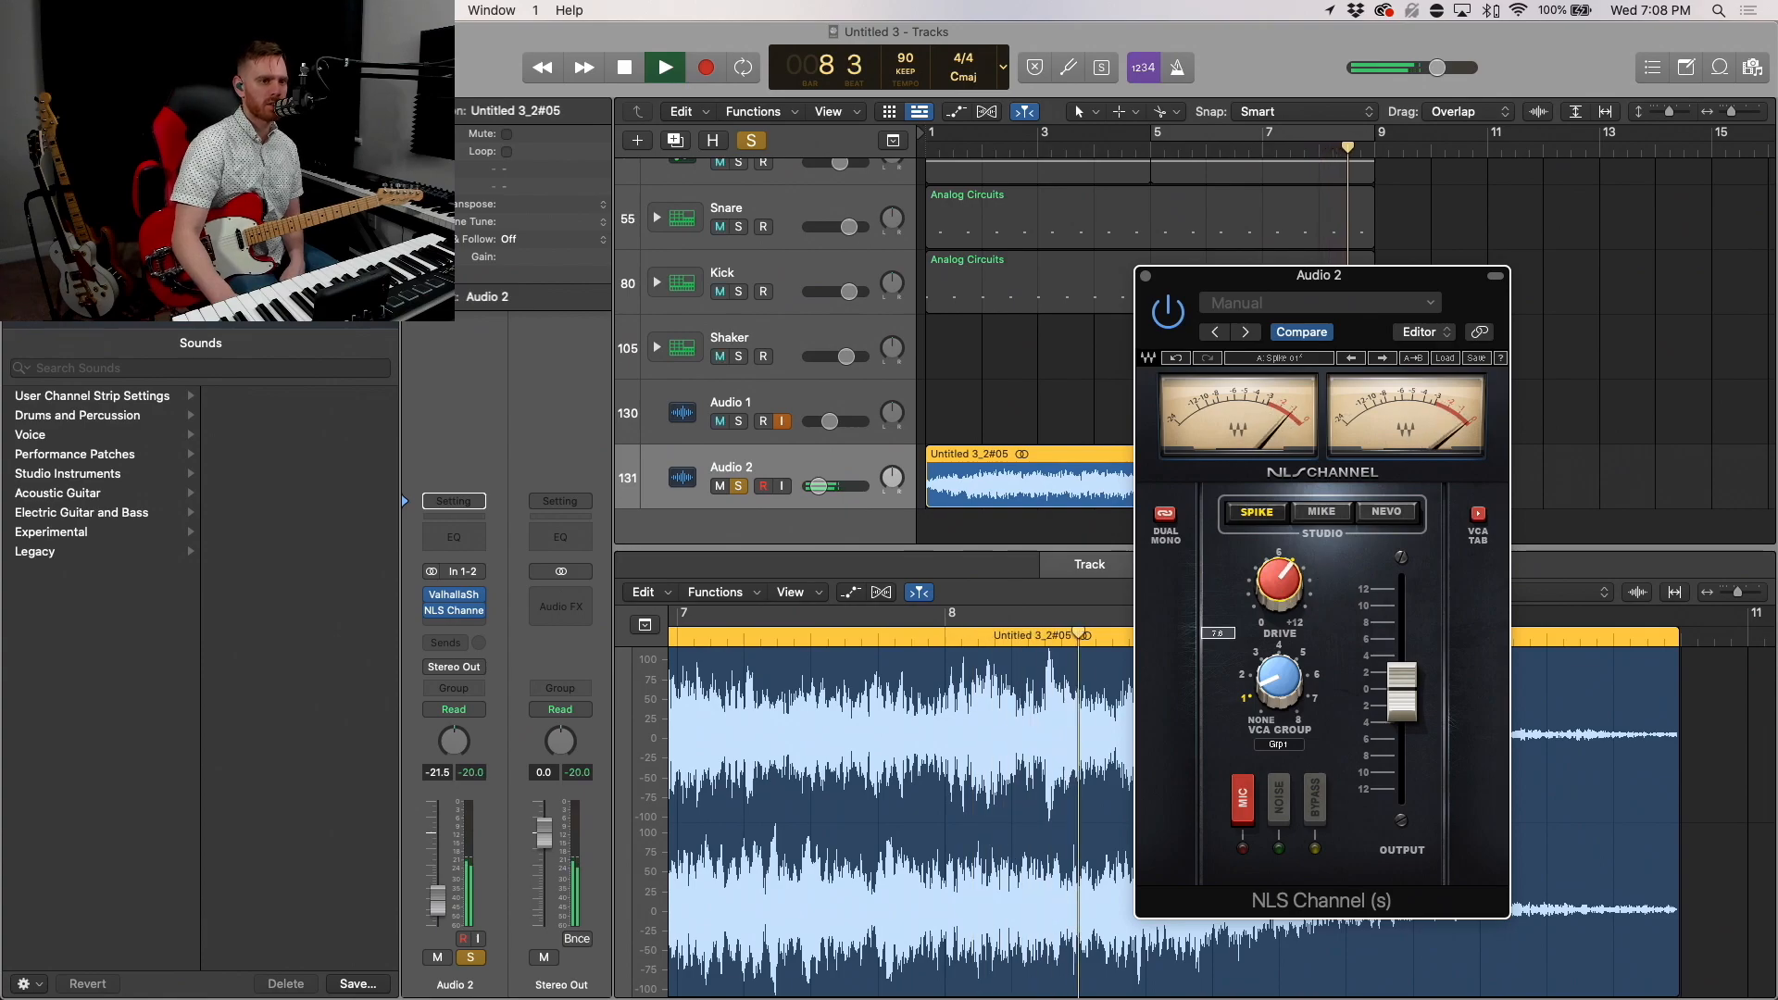
pyautogui.click(1388, 512)
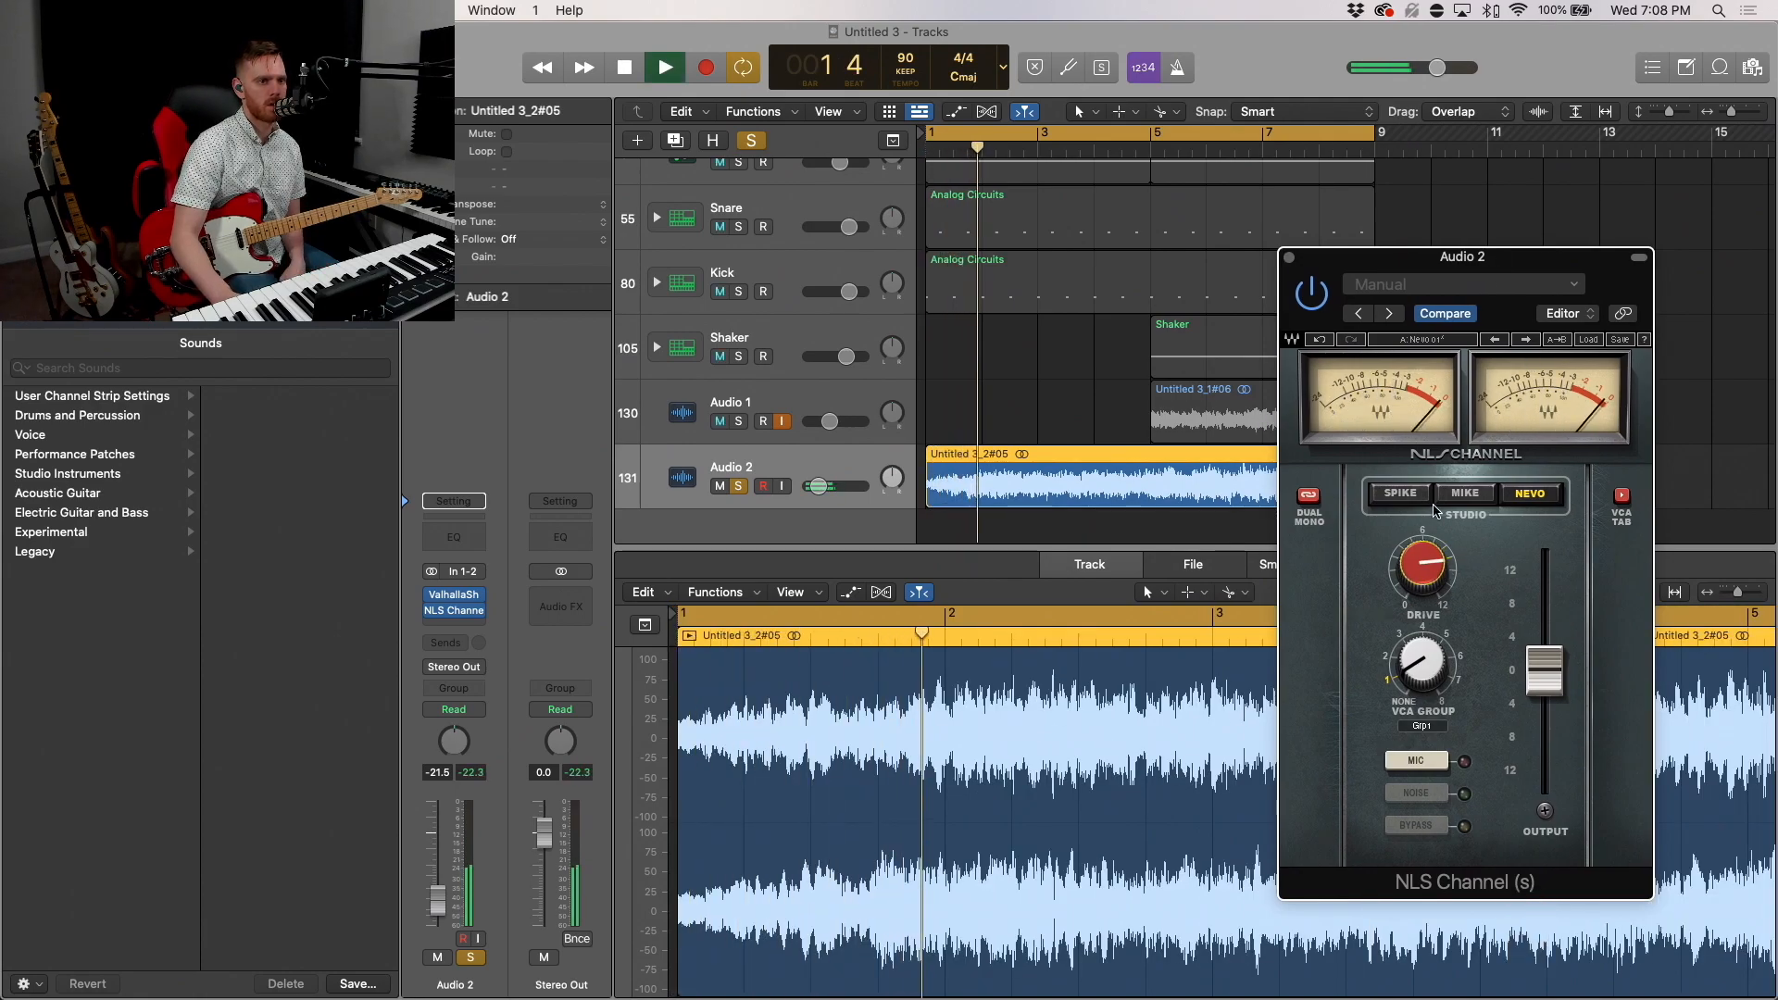
pyautogui.click(1465, 493)
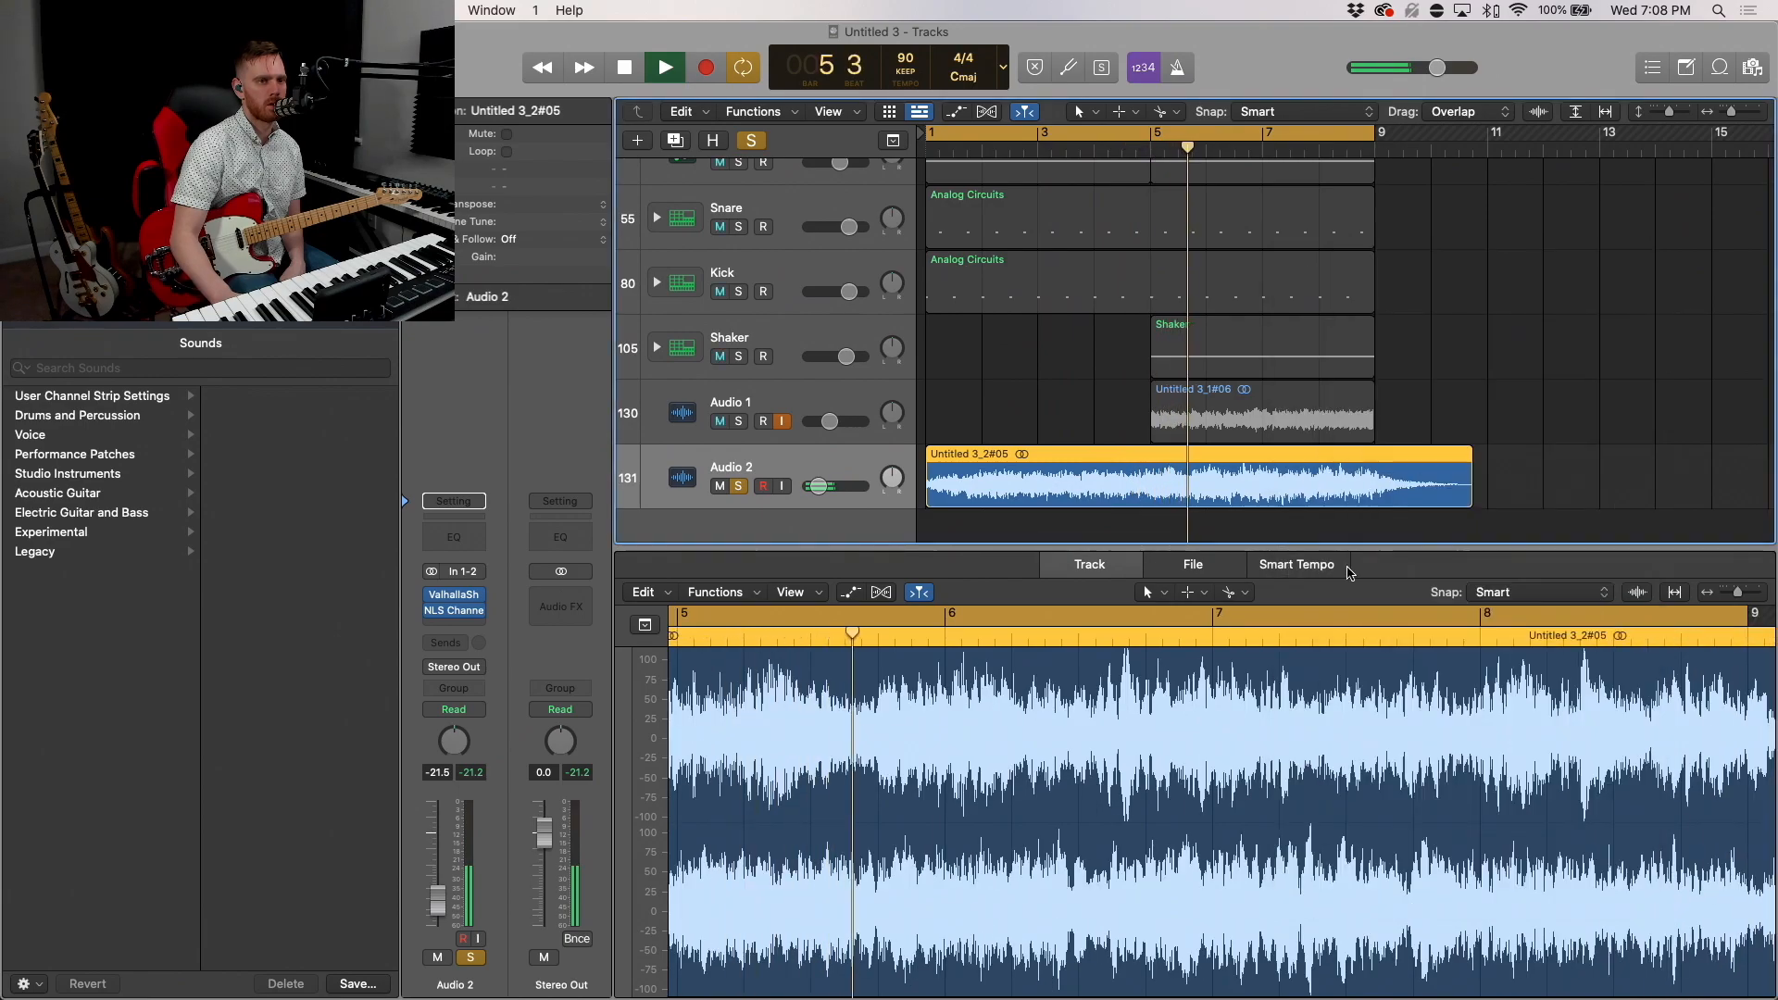
# Step: Move NLS Channel ahead of ValhallaShimmer and split the Audio 2 take at bars 5 and 9
pyautogui.click(664, 66)
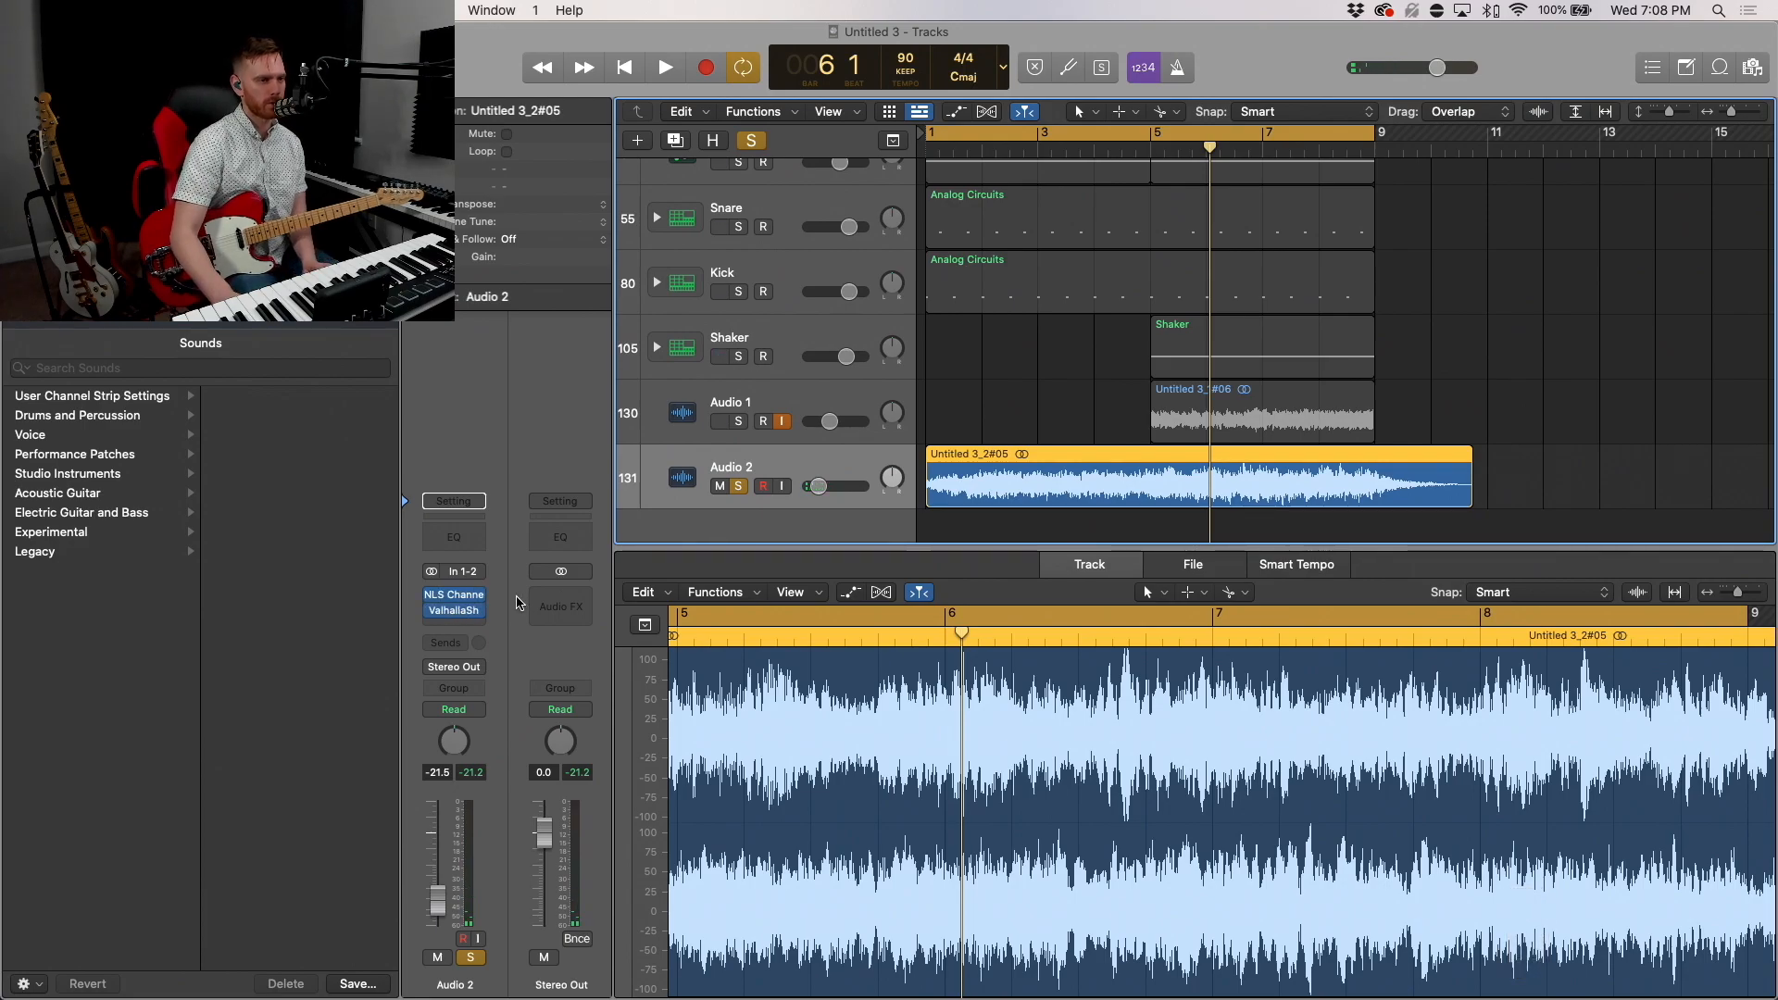
pyautogui.click(663, 67)
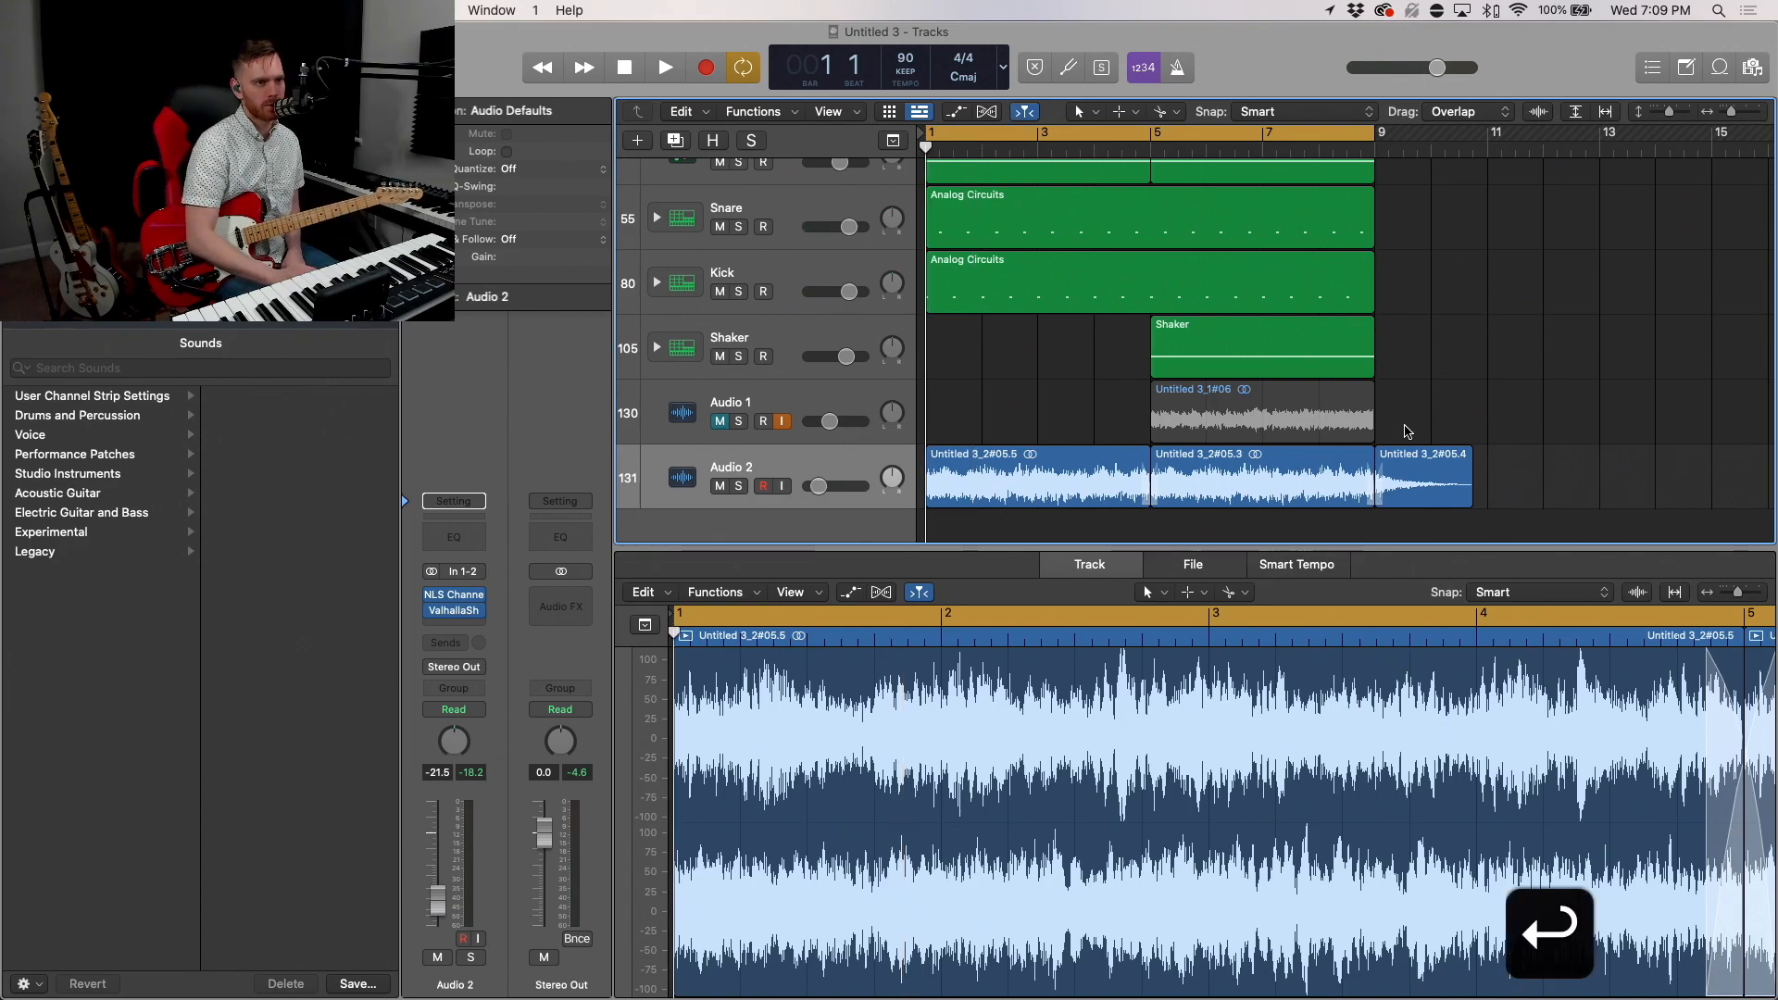
pyautogui.click(665, 67)
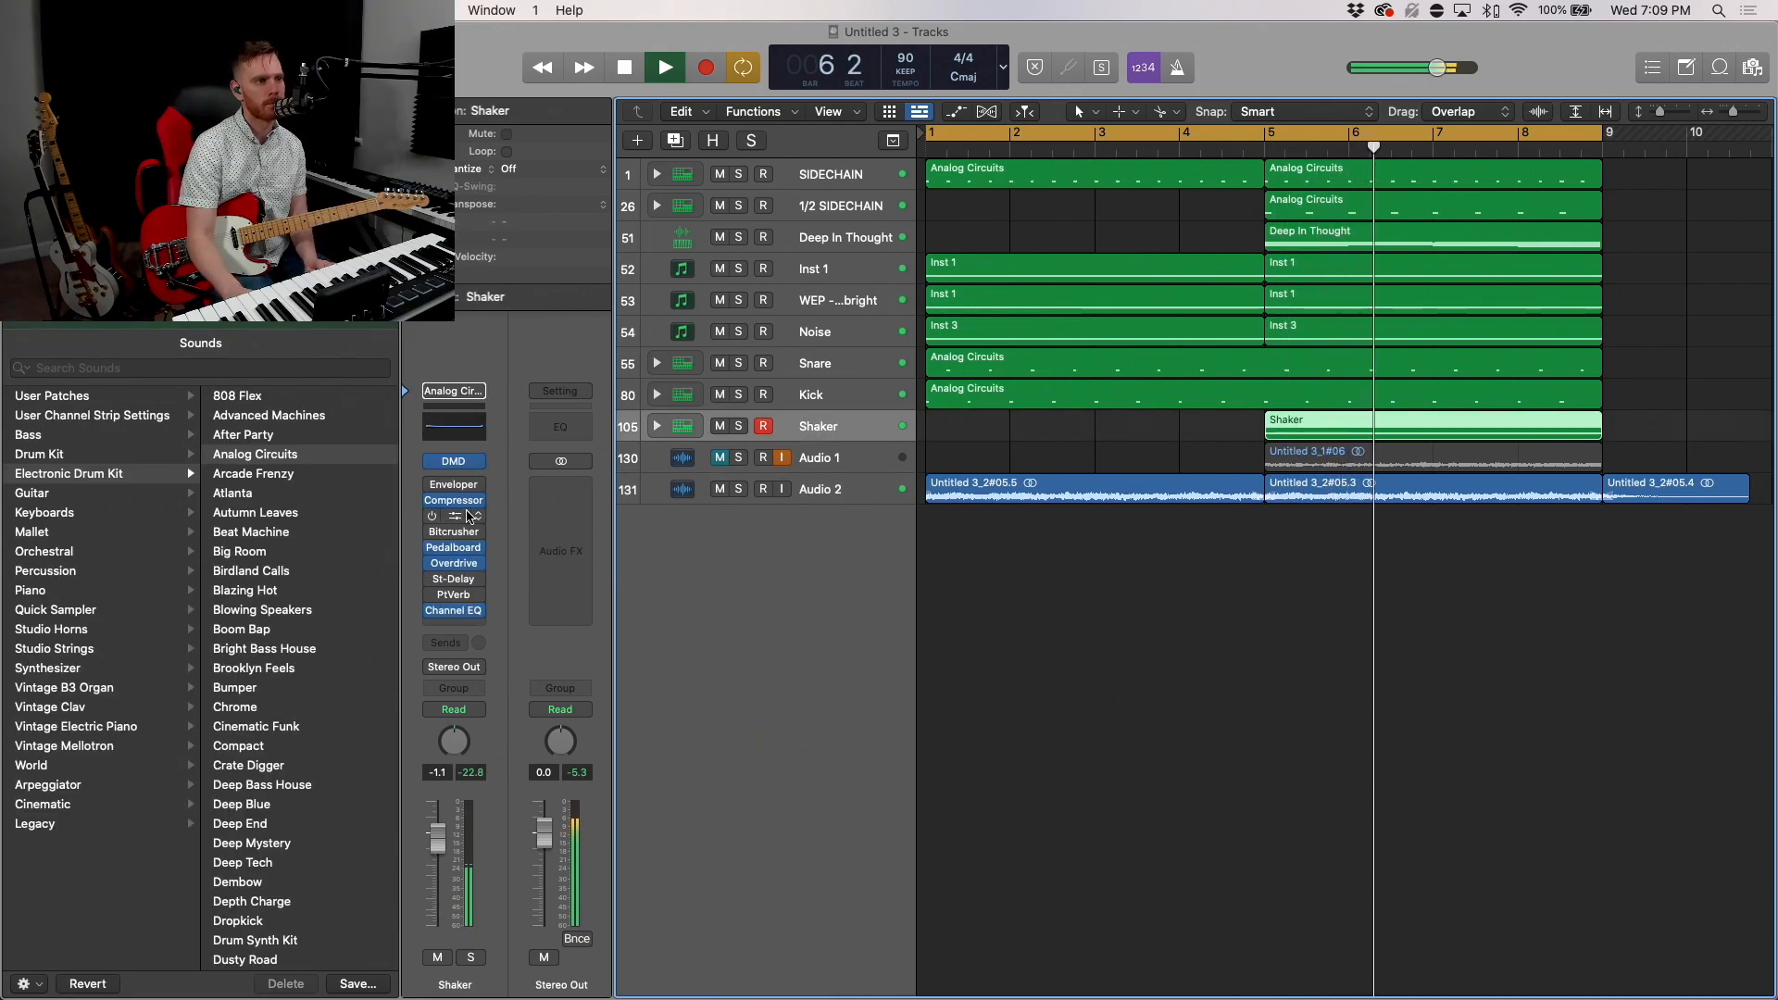
# Step: Expand the Shaker kit pieces and insert a Space Designer reverb after its compressor
pyautogui.click(452, 500)
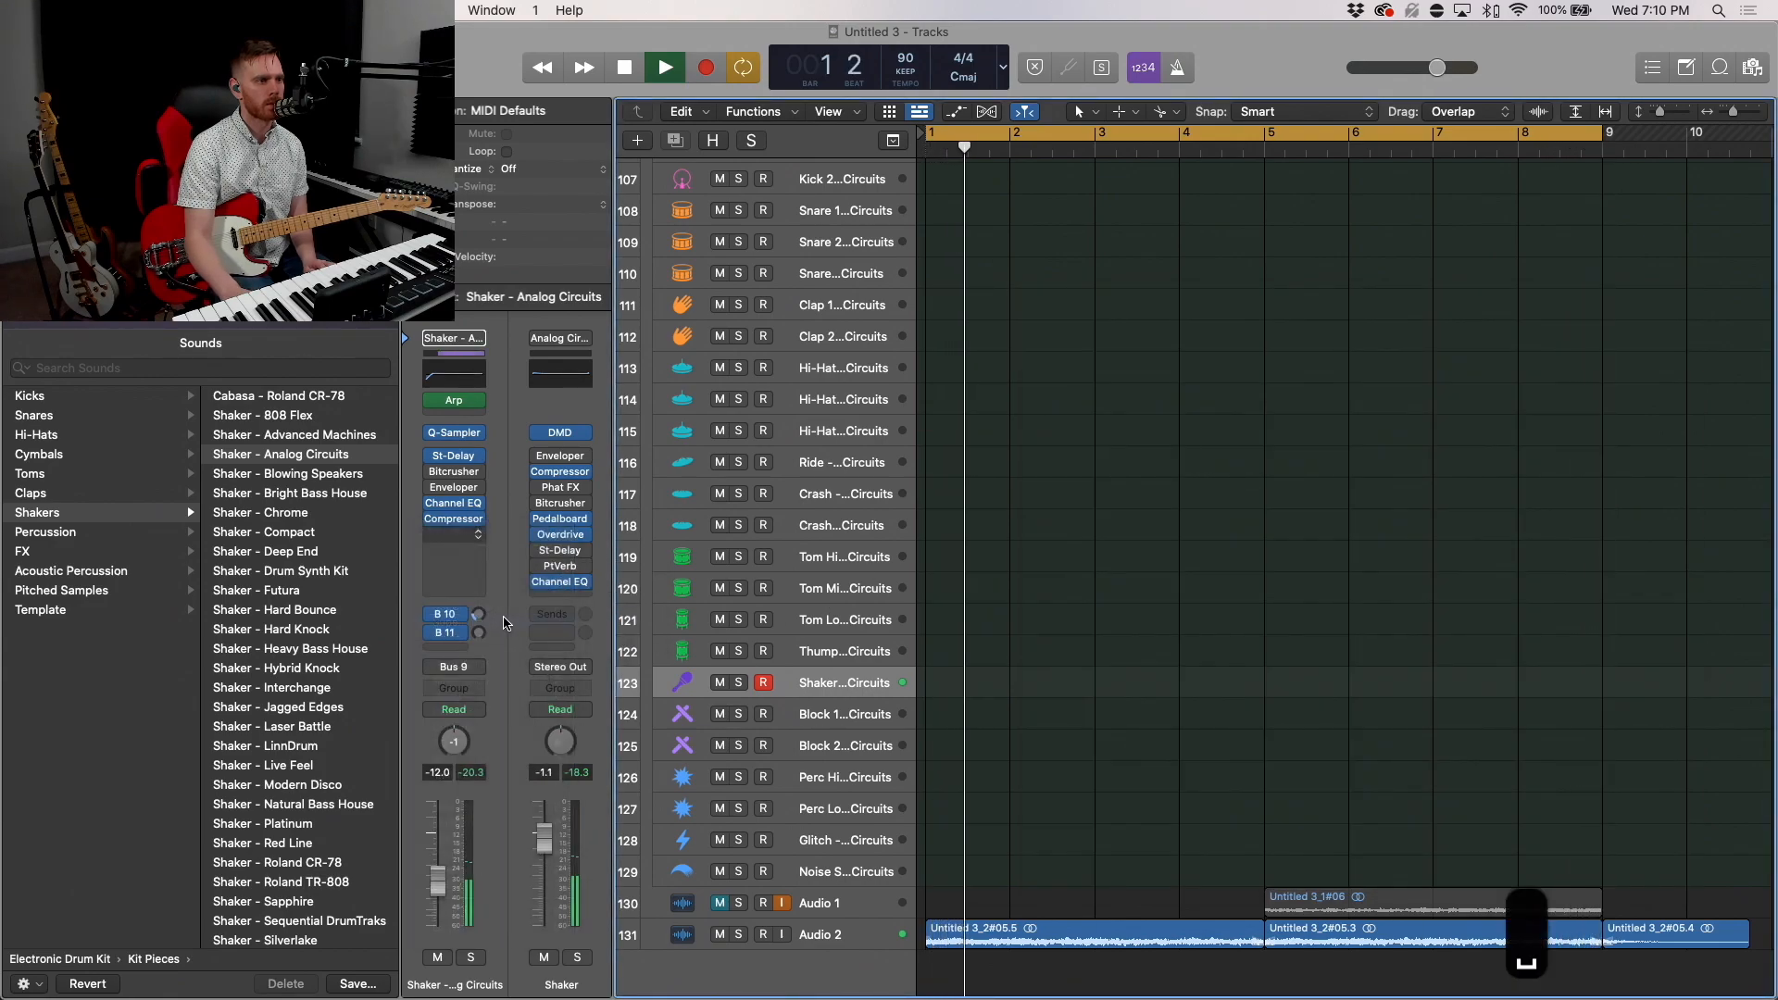
pyautogui.click(622, 67)
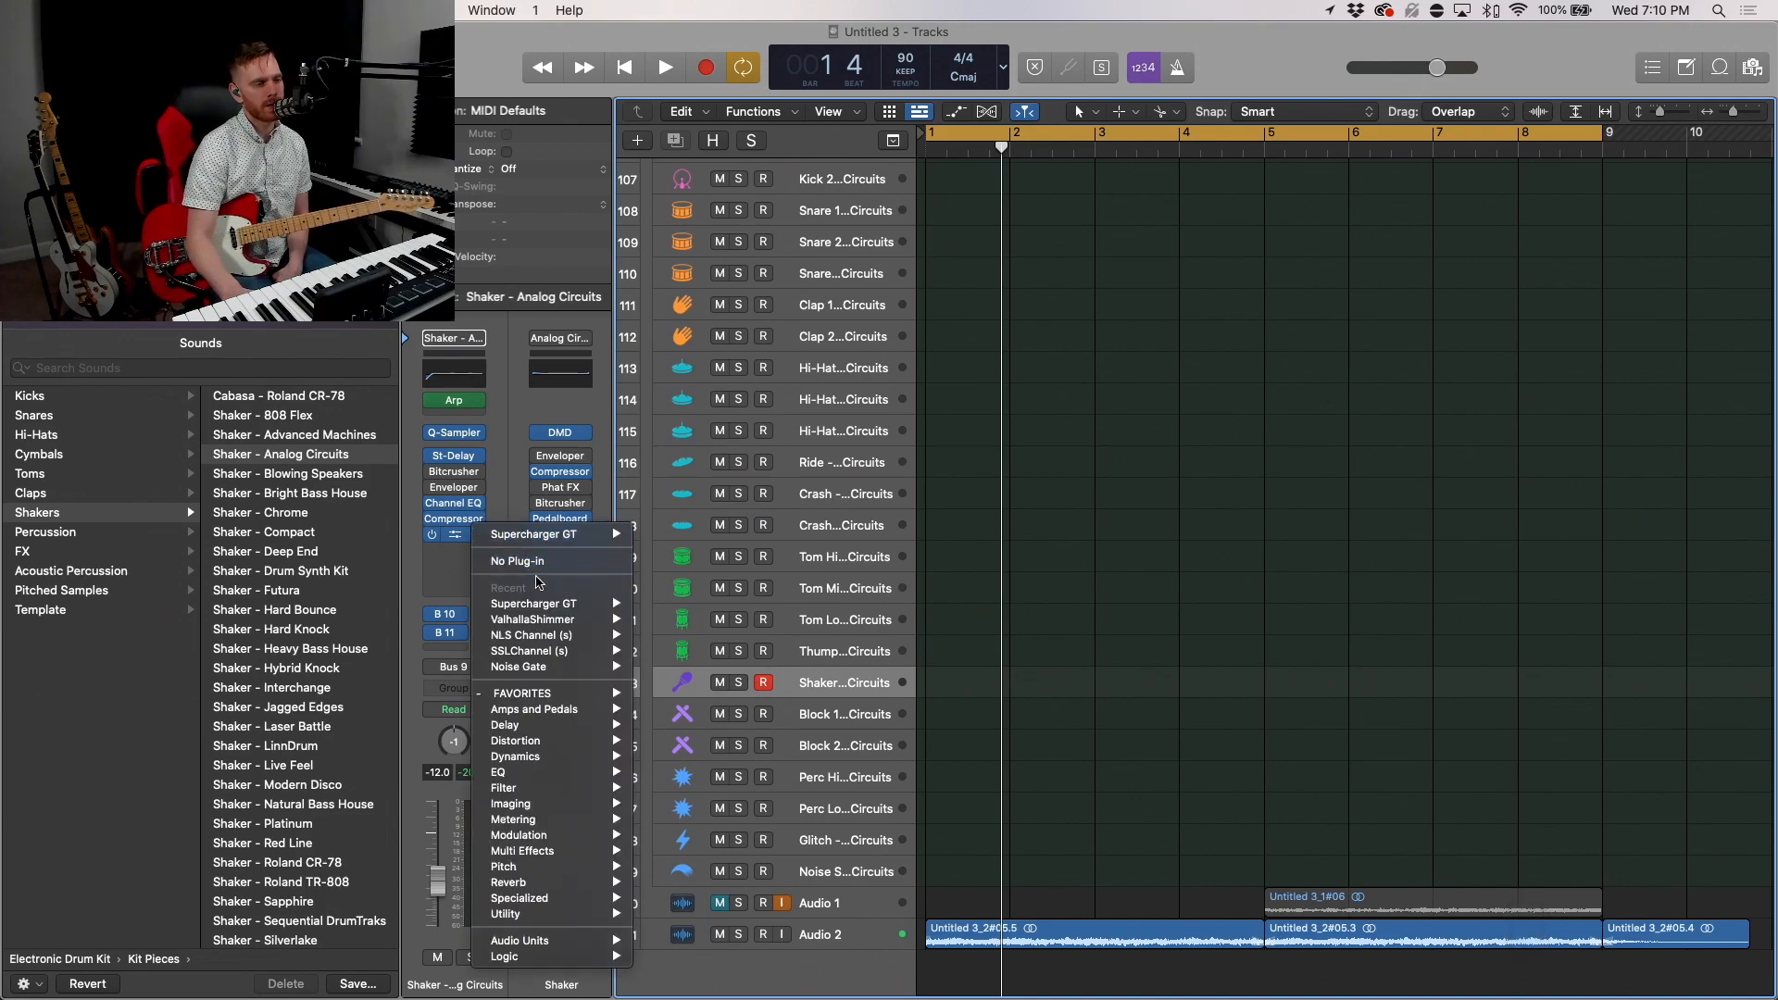
pyautogui.moveTo(515, 819)
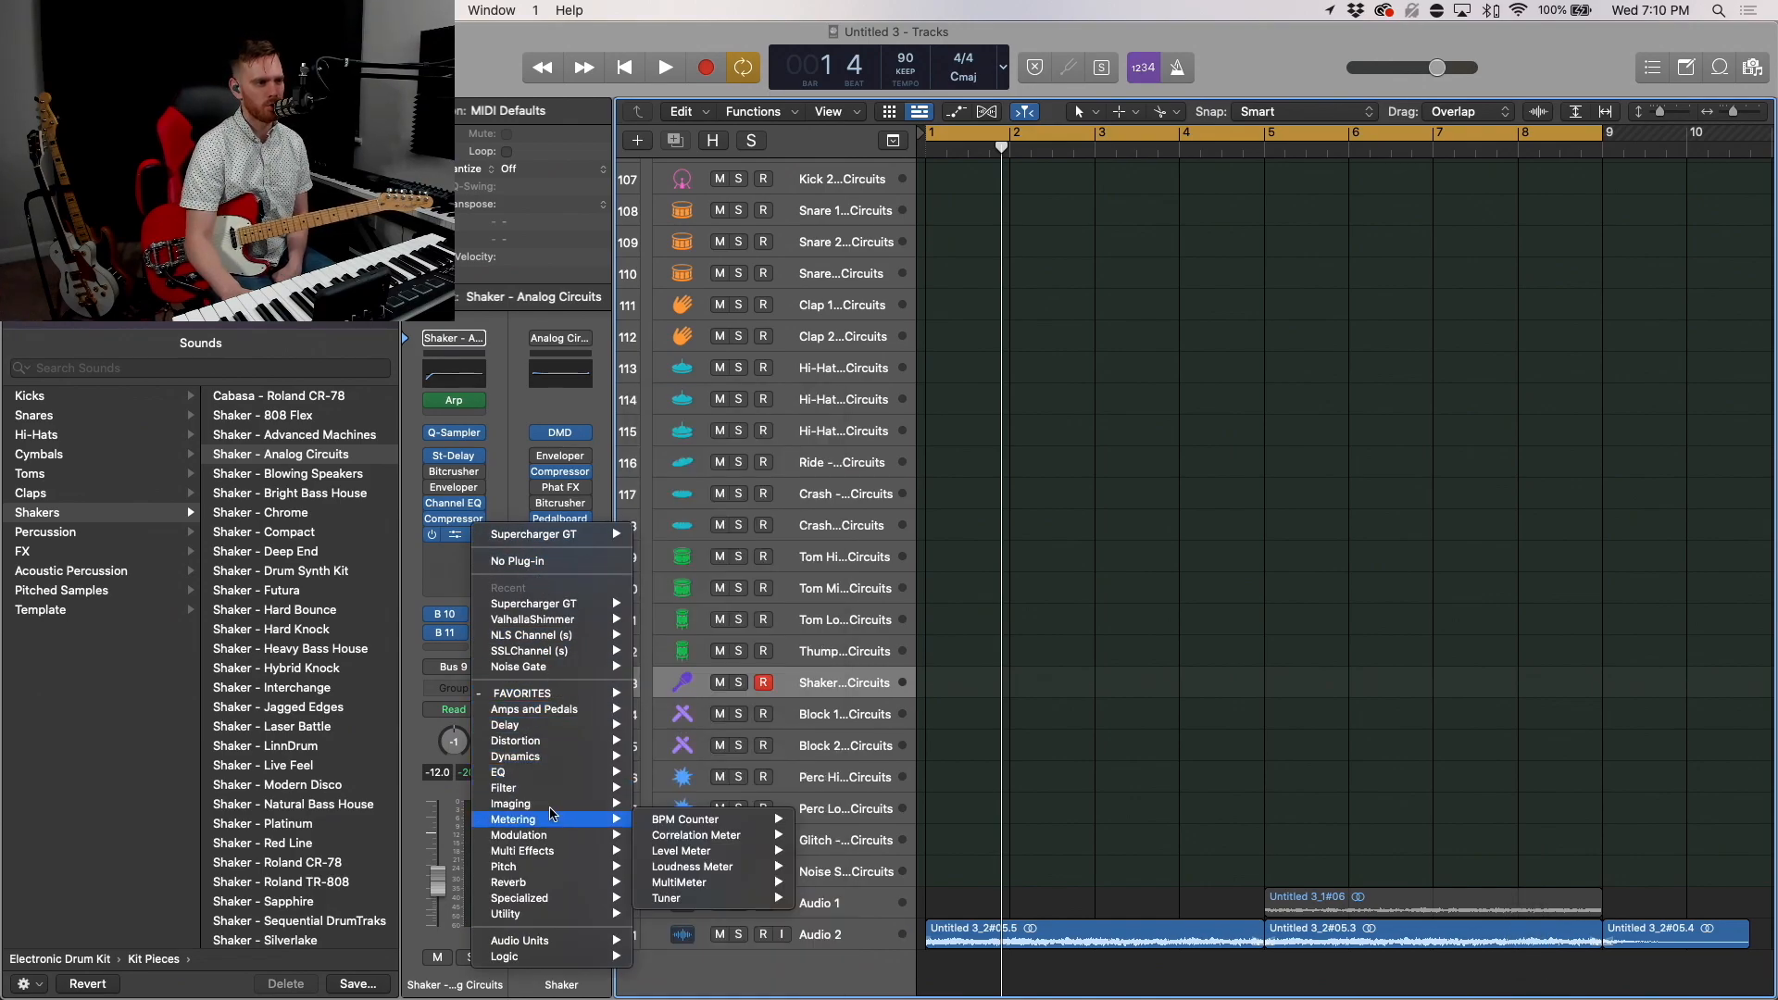
pyautogui.moveTo(552, 756)
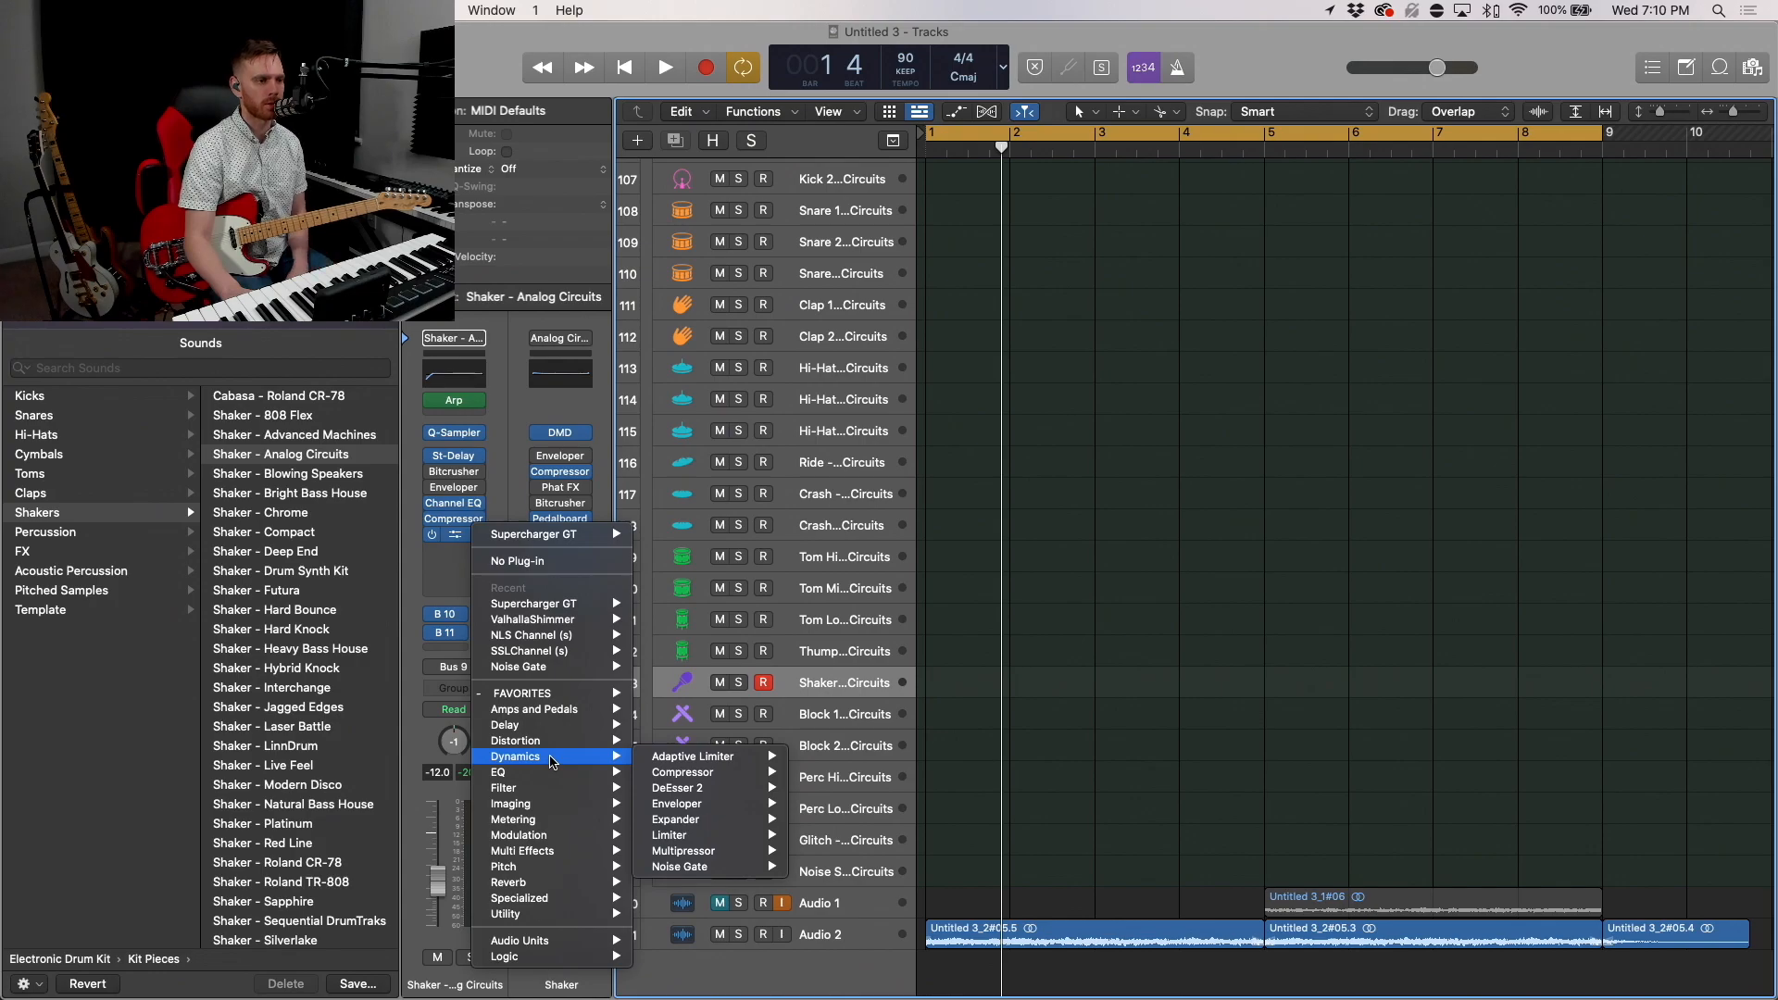
pyautogui.moveTo(530, 819)
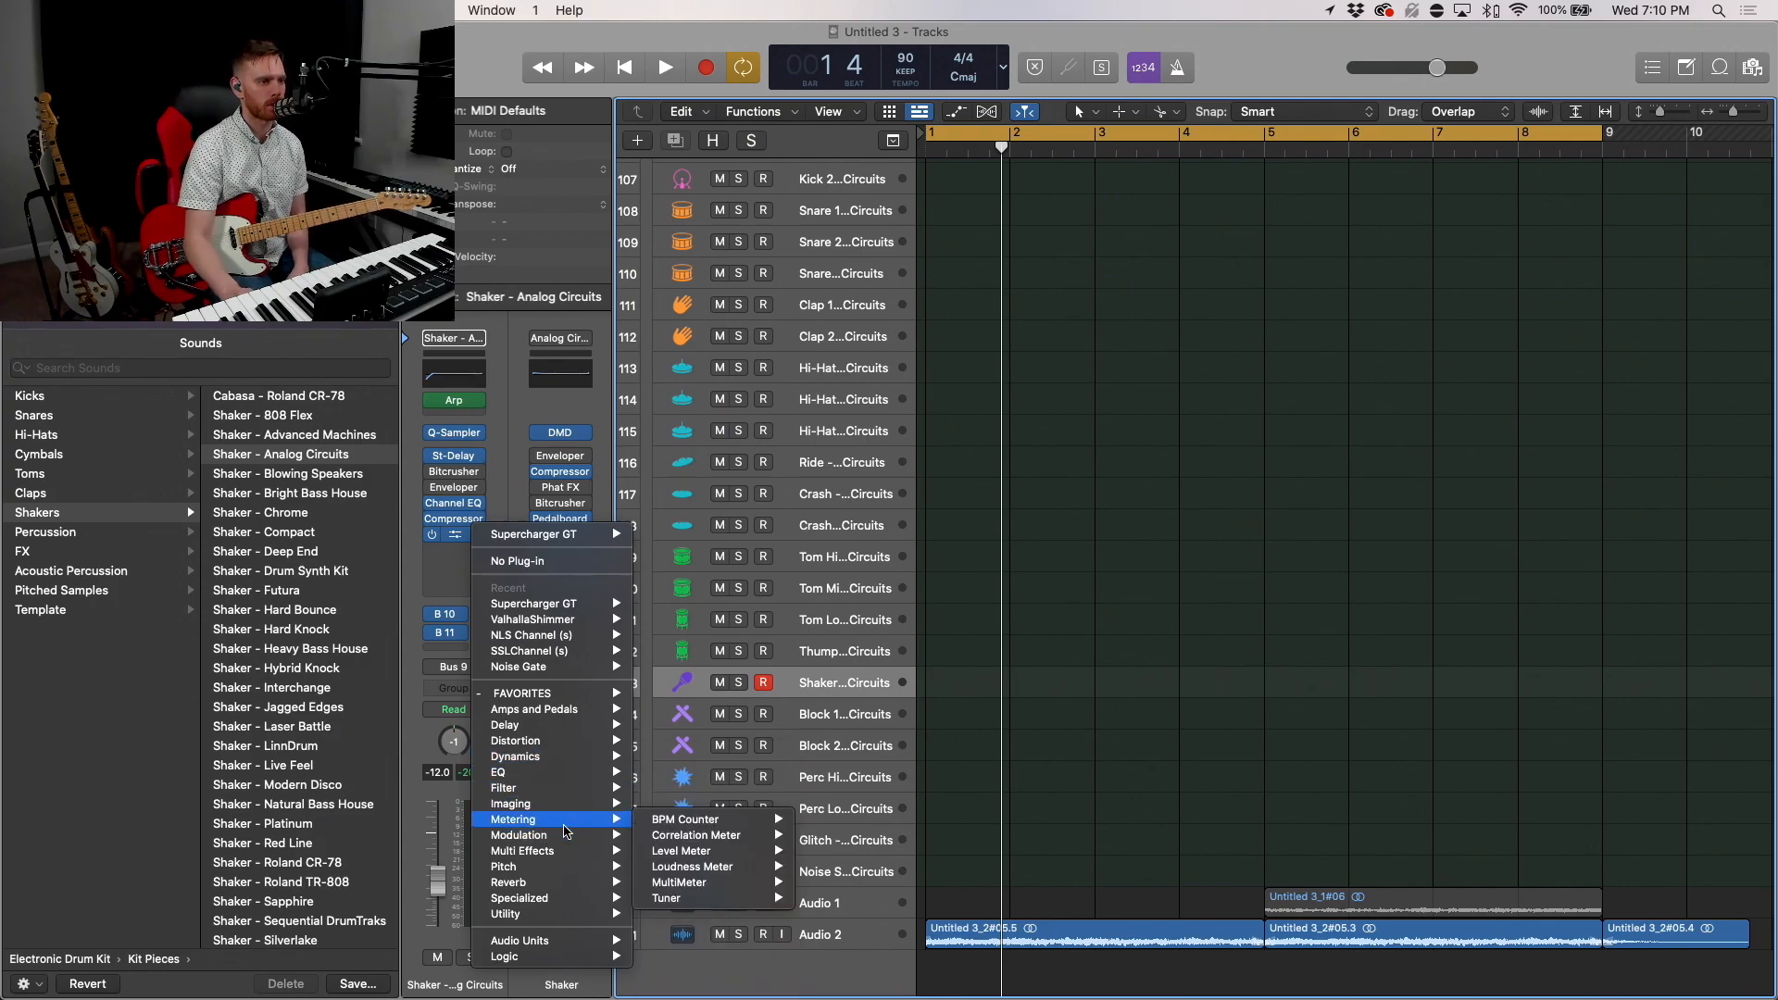
pyautogui.moveTo(553, 804)
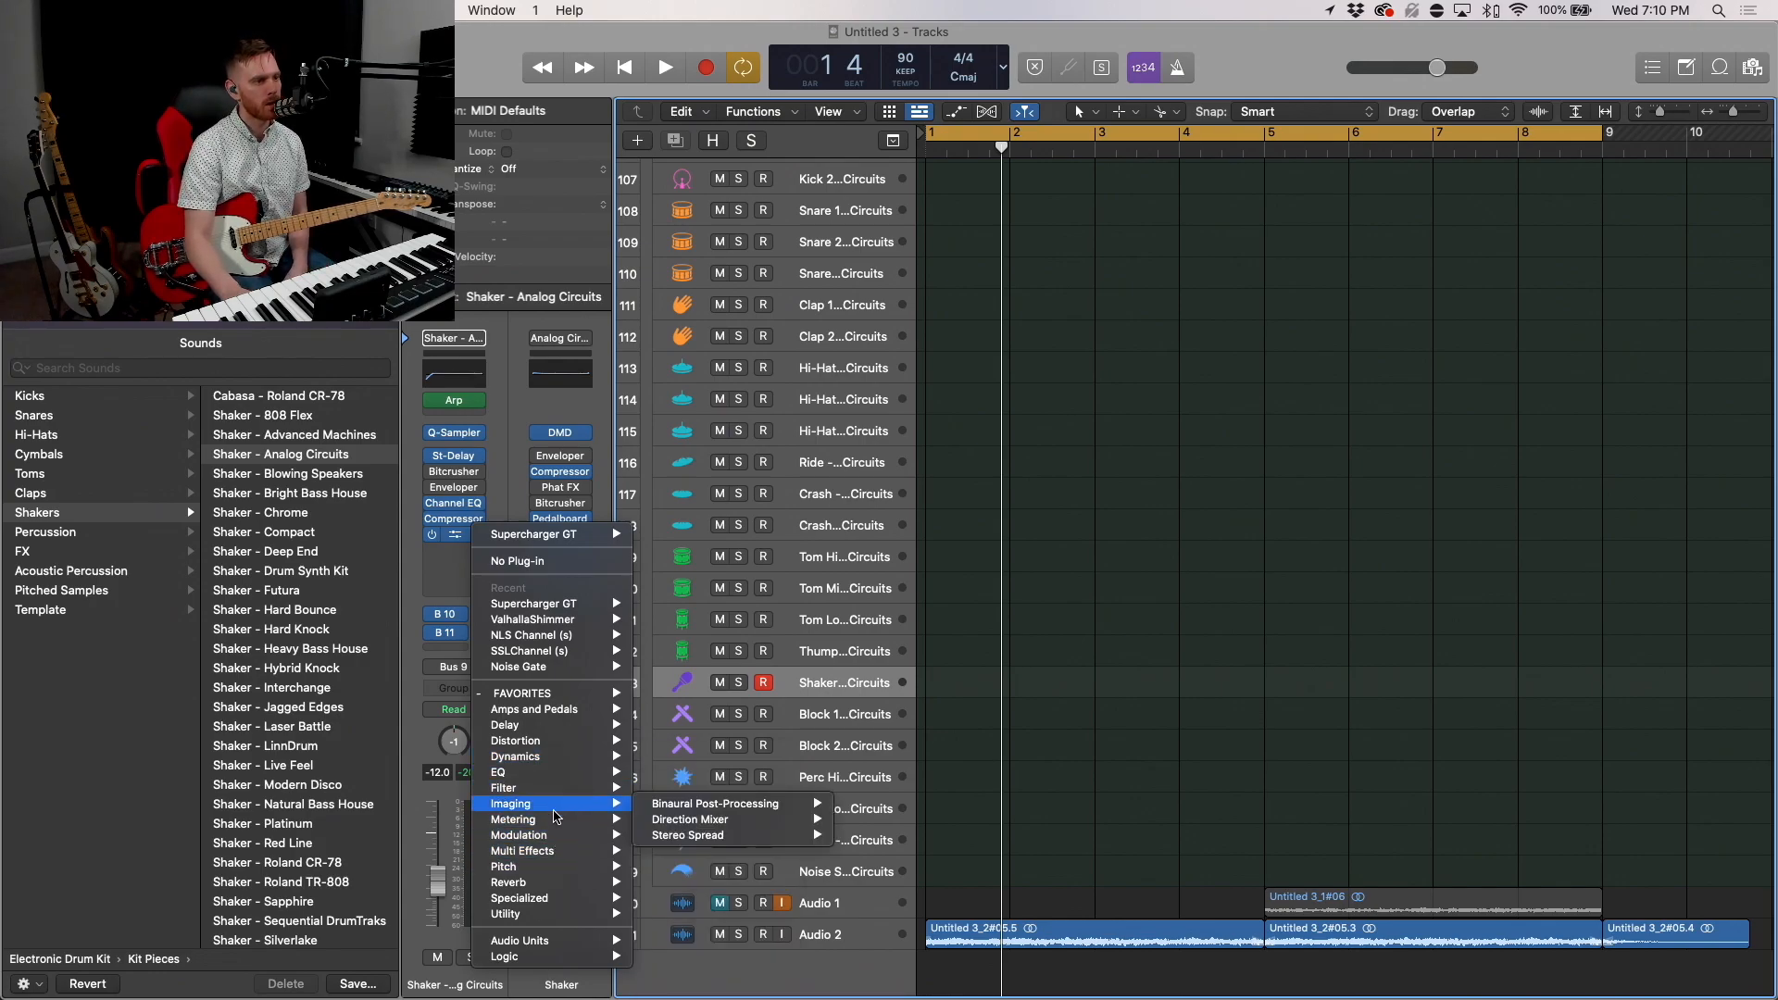
pyautogui.moveTo(545, 867)
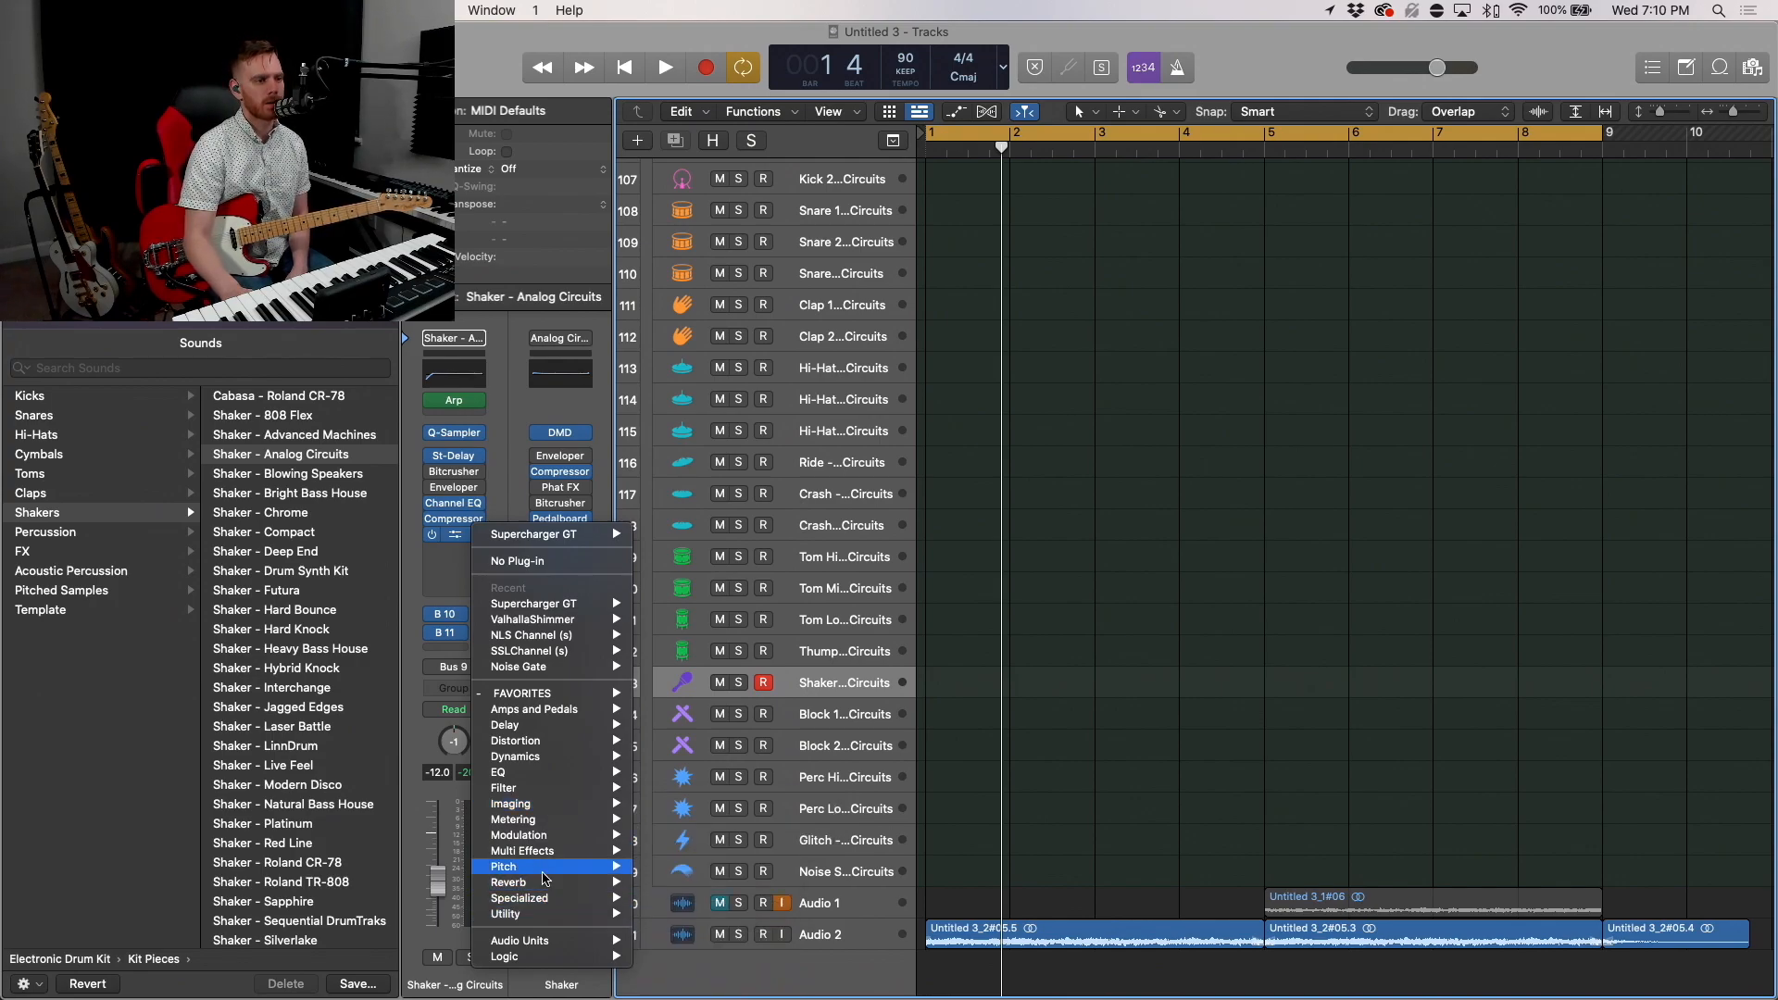
pyautogui.moveTo(508, 881)
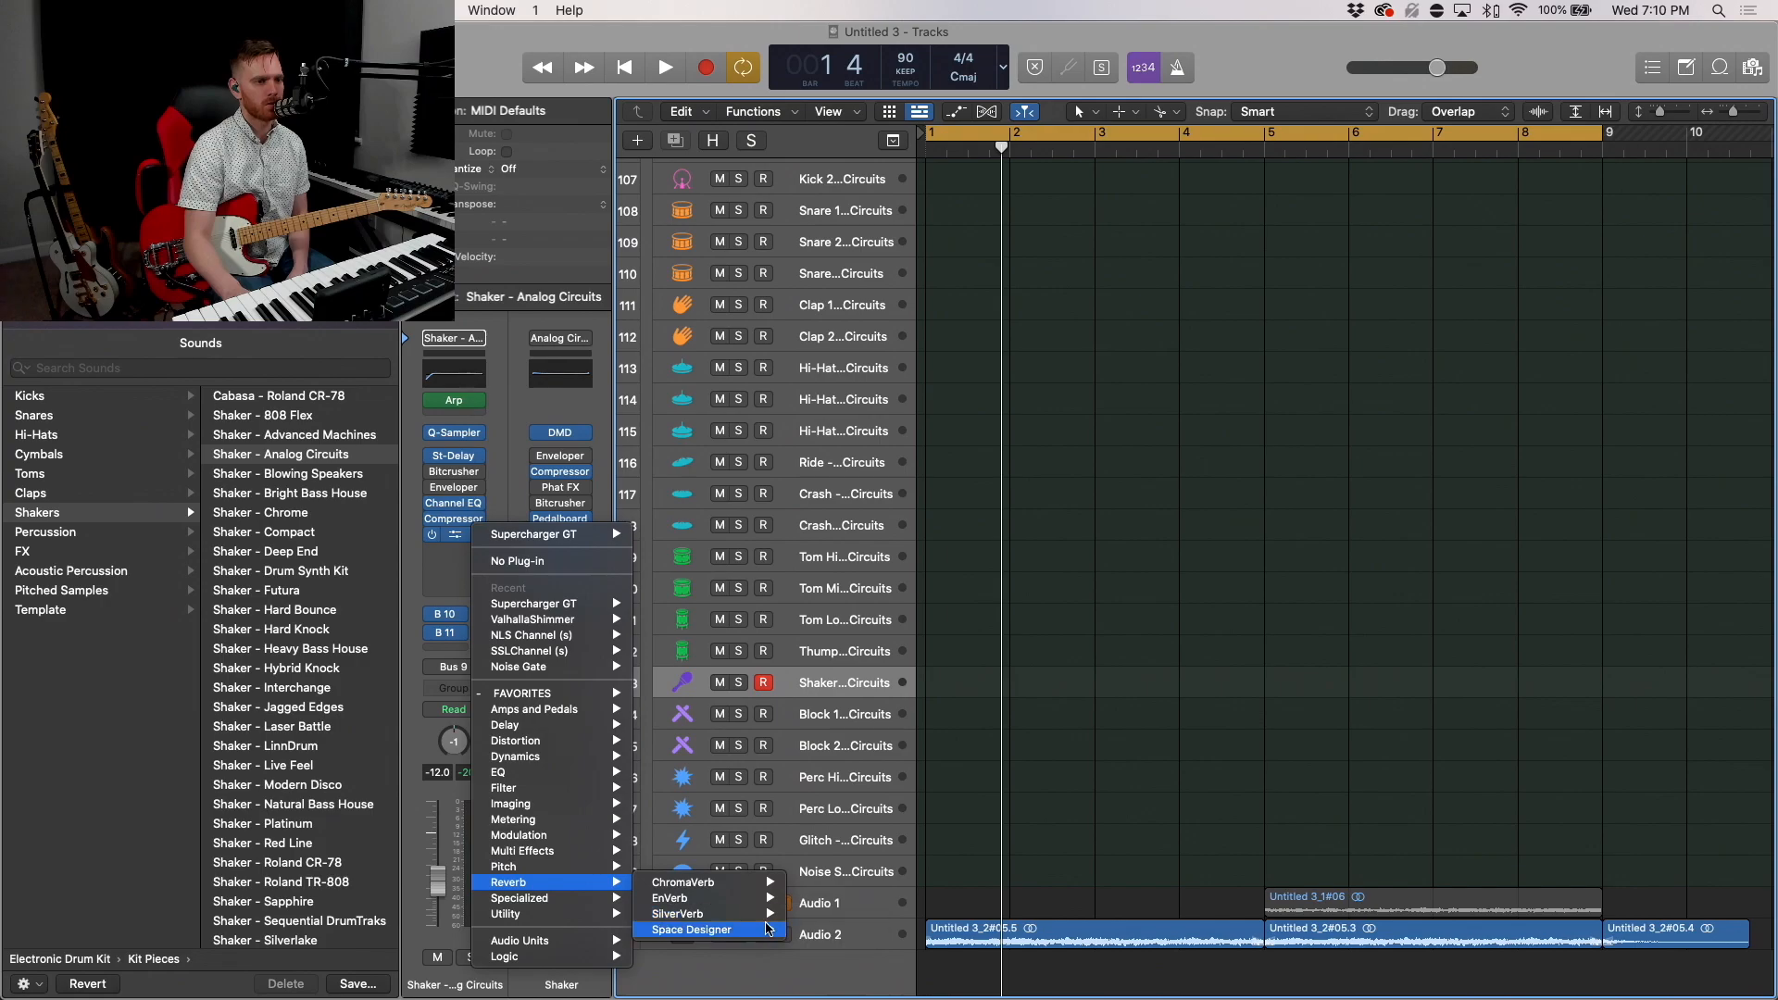
pyautogui.click(691, 930)
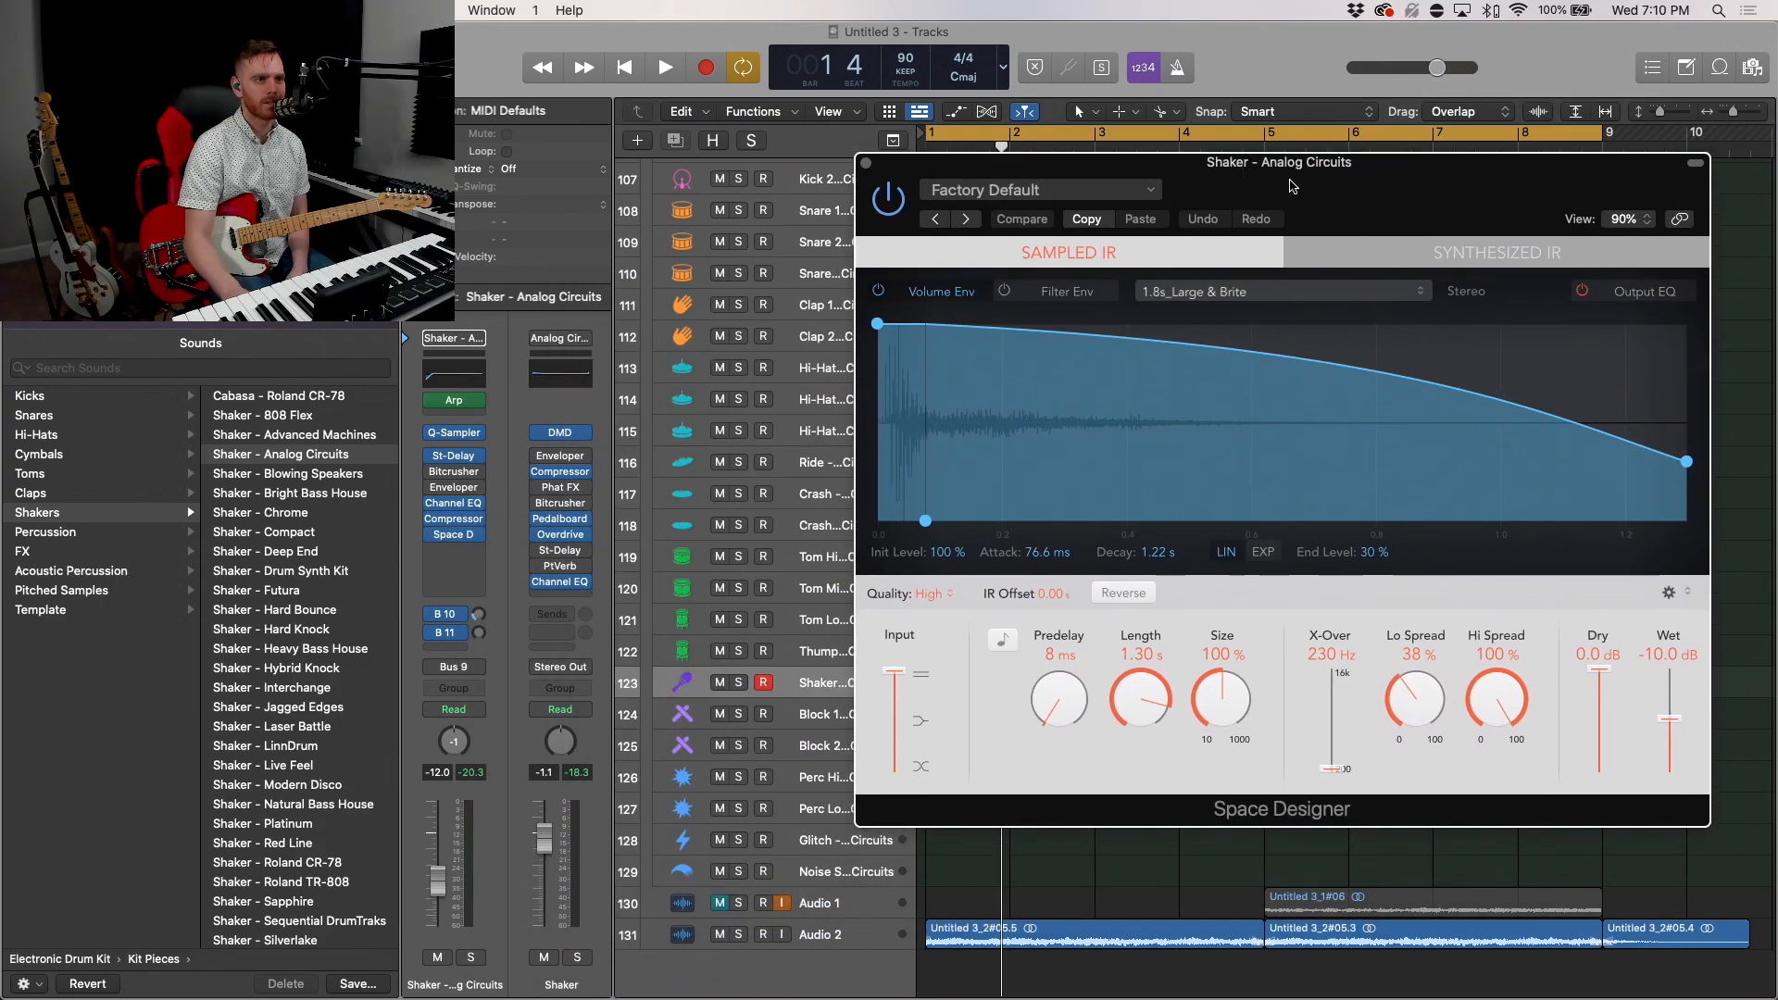
pyautogui.moveTo(1297, 344)
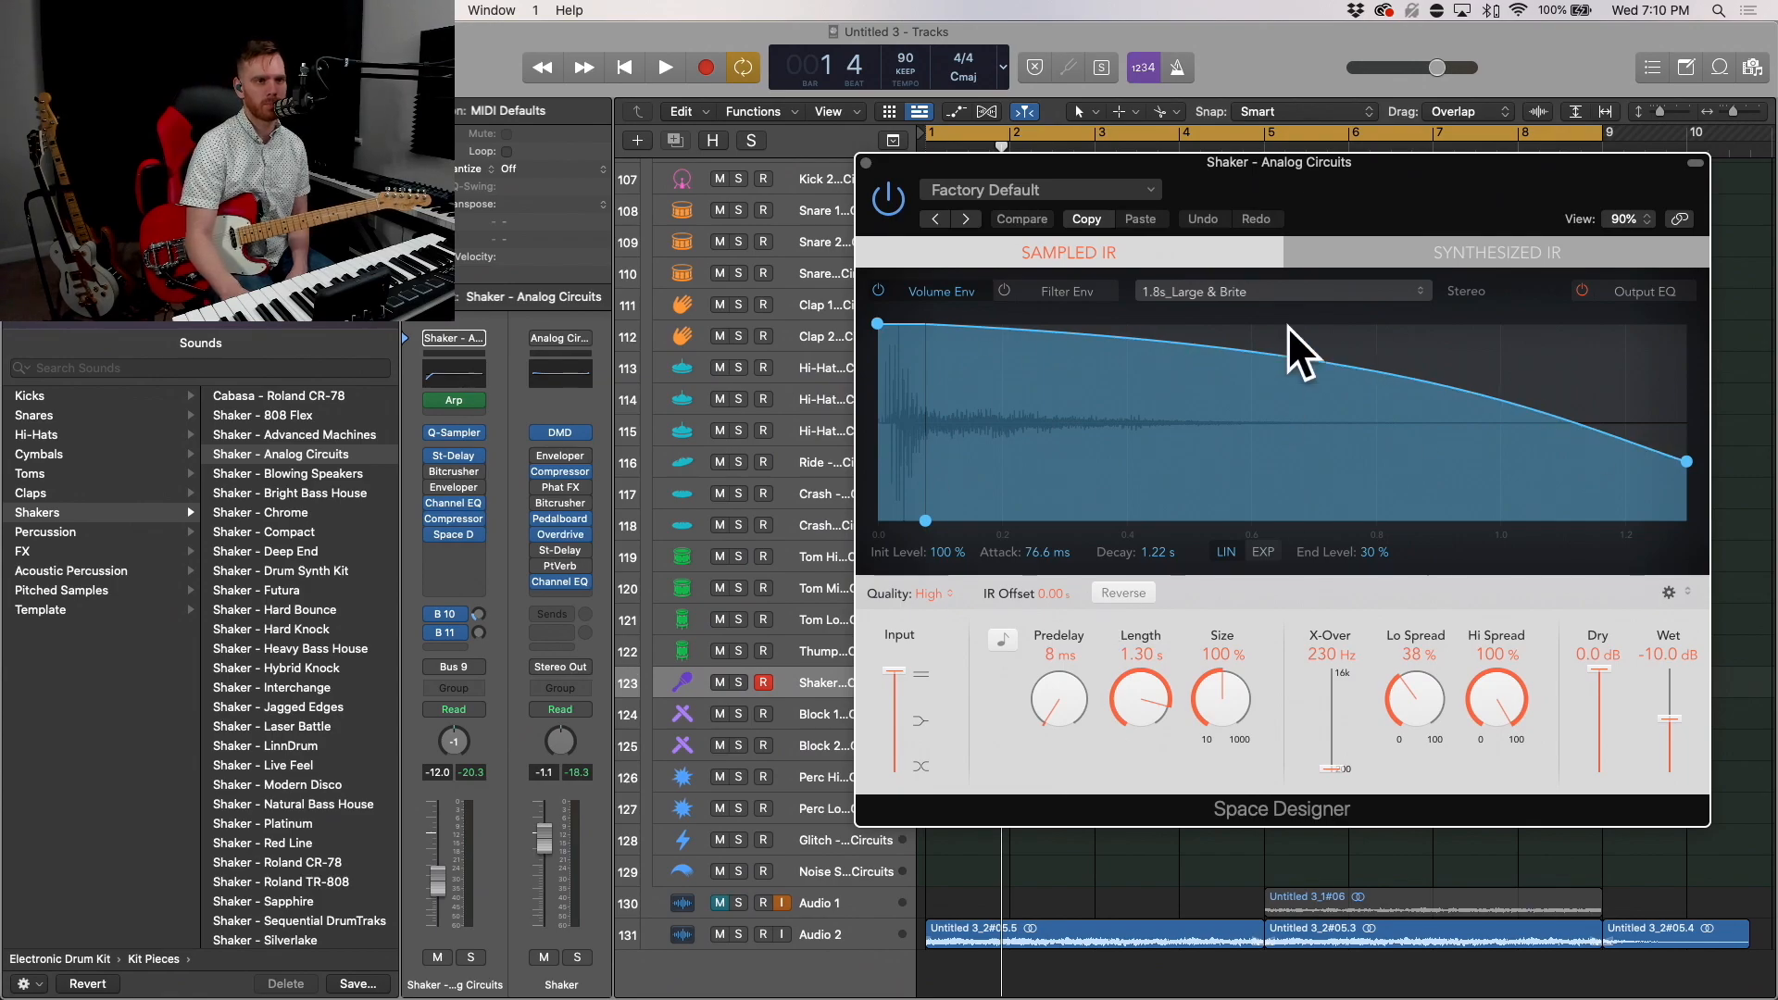
pyautogui.moveTo(1308, 178)
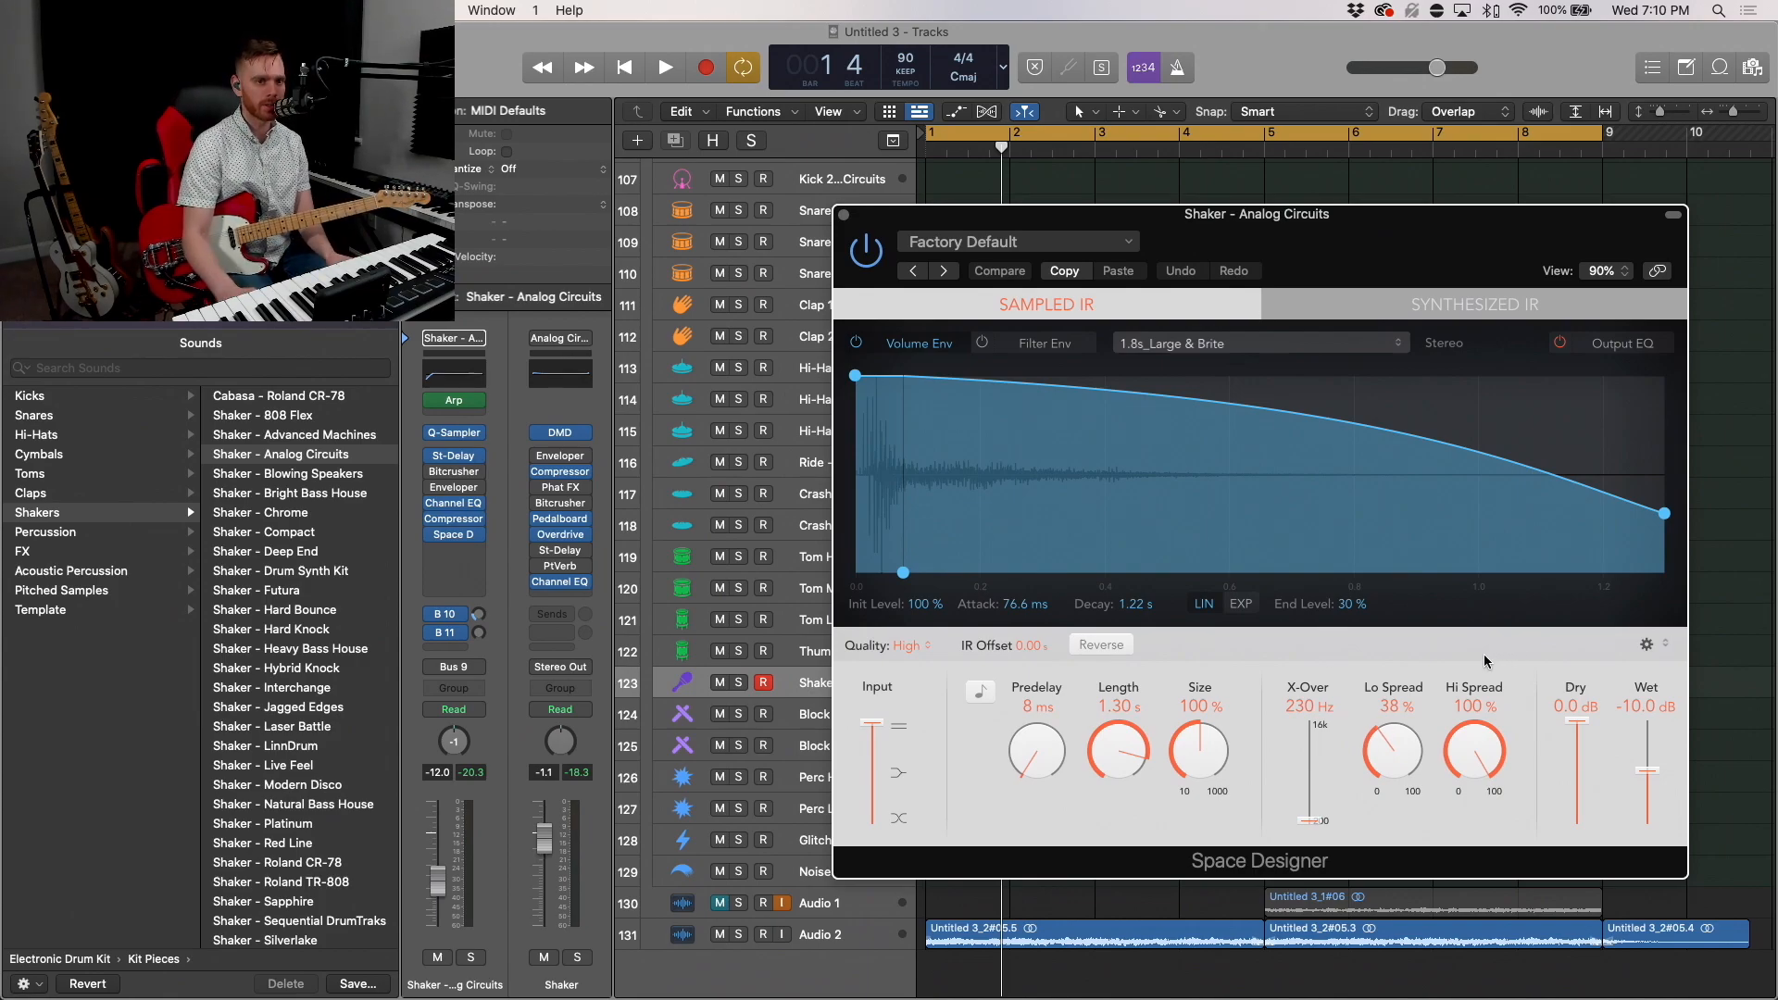
pyautogui.moveTo(1645, 776)
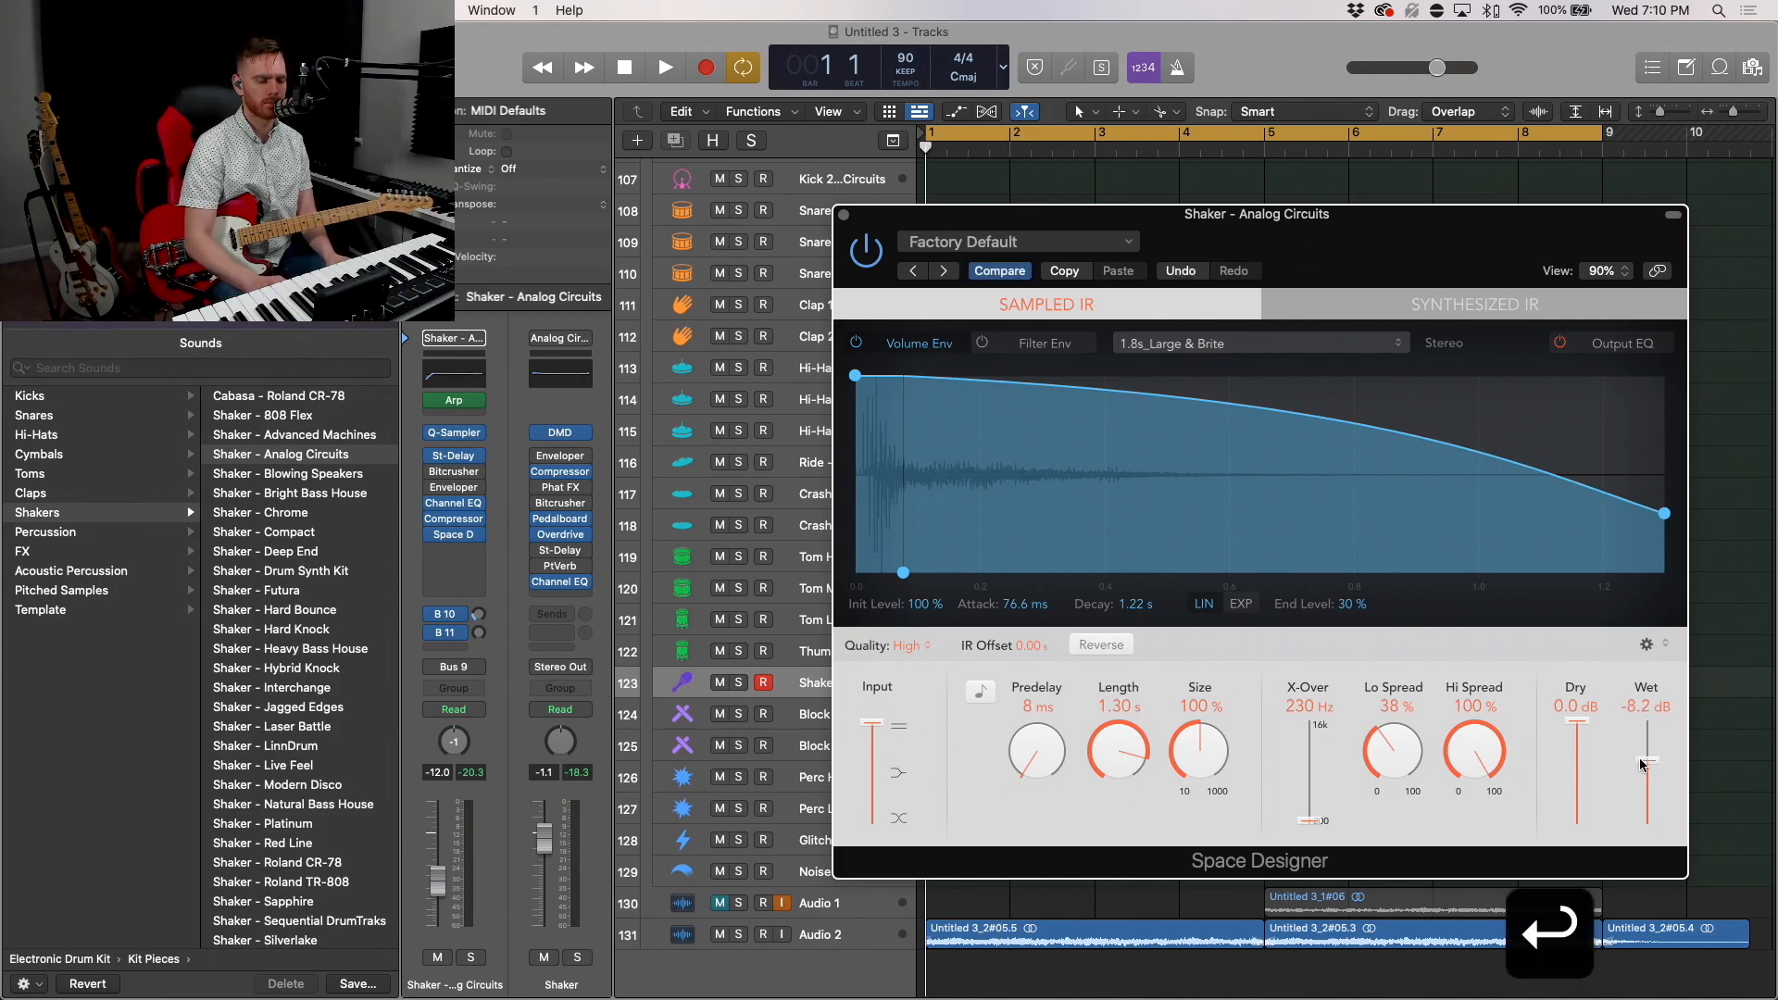
# Step: Raise the Space Designer Wet slider to about -8.2 dB and close the plug-in
pyautogui.click(664, 66)
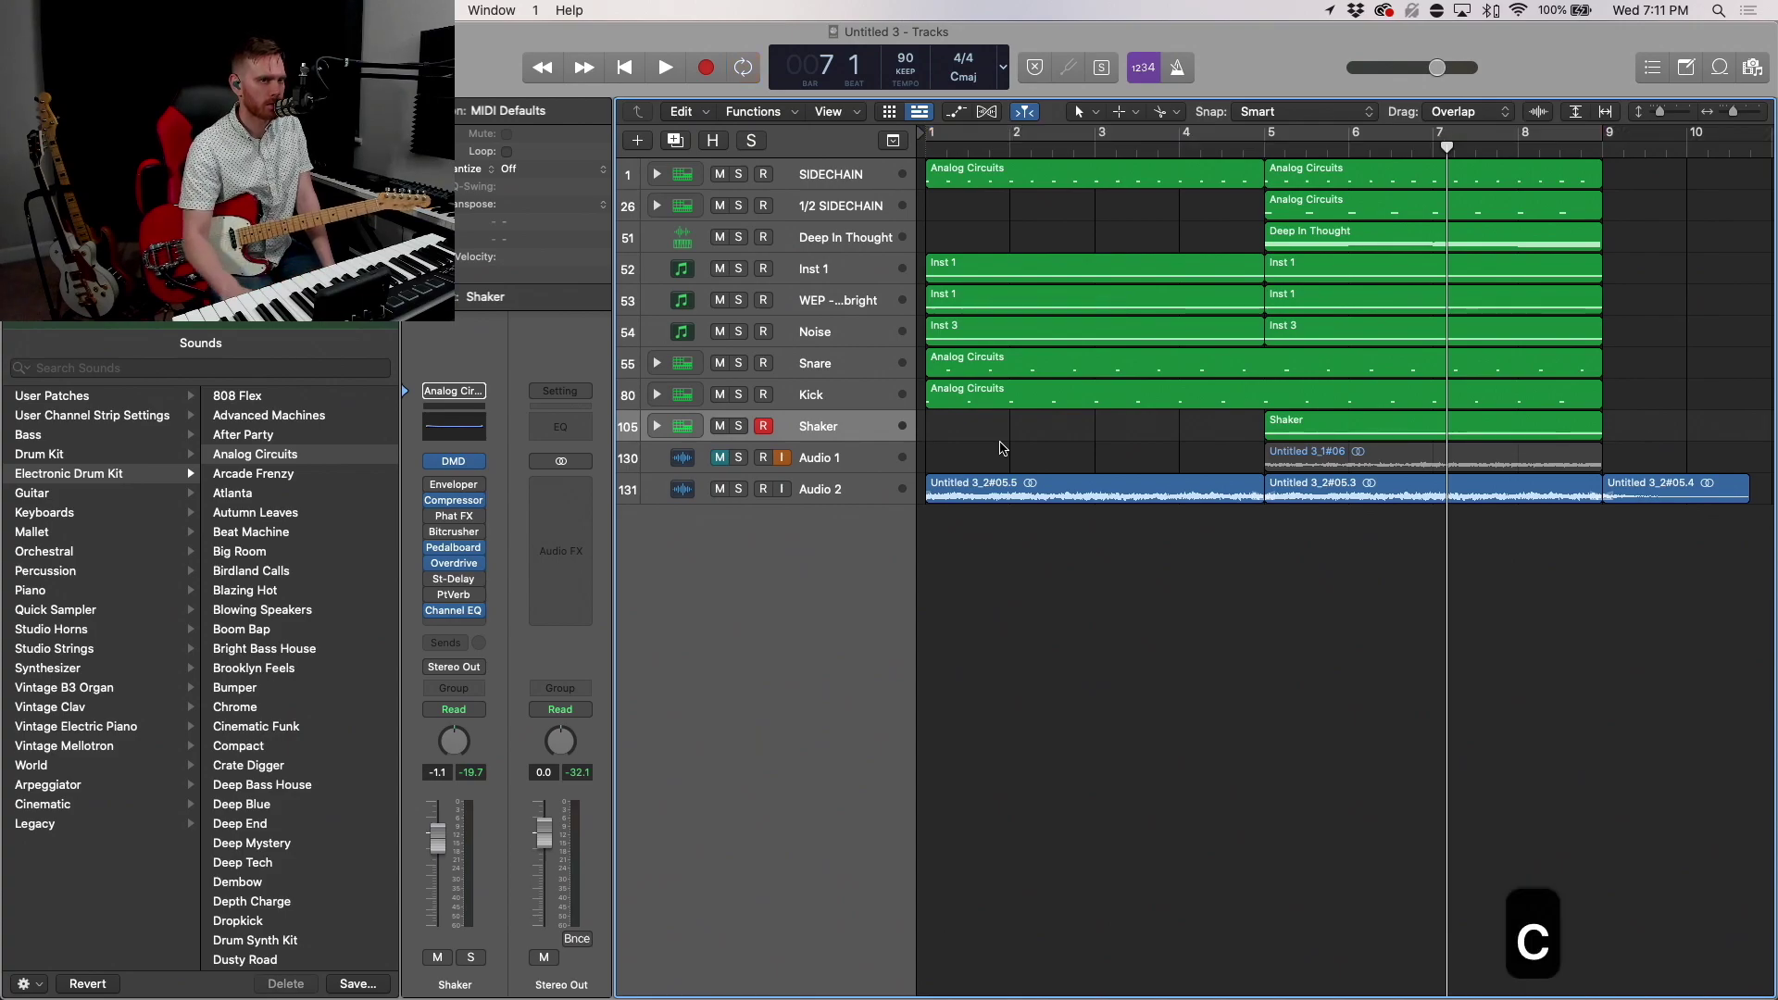
# Step: Set the cycle range to bars 5–9, play it back, then select the Kick track
pyautogui.moveTo(1269, 148); pyautogui.dragTo(1525, 148)
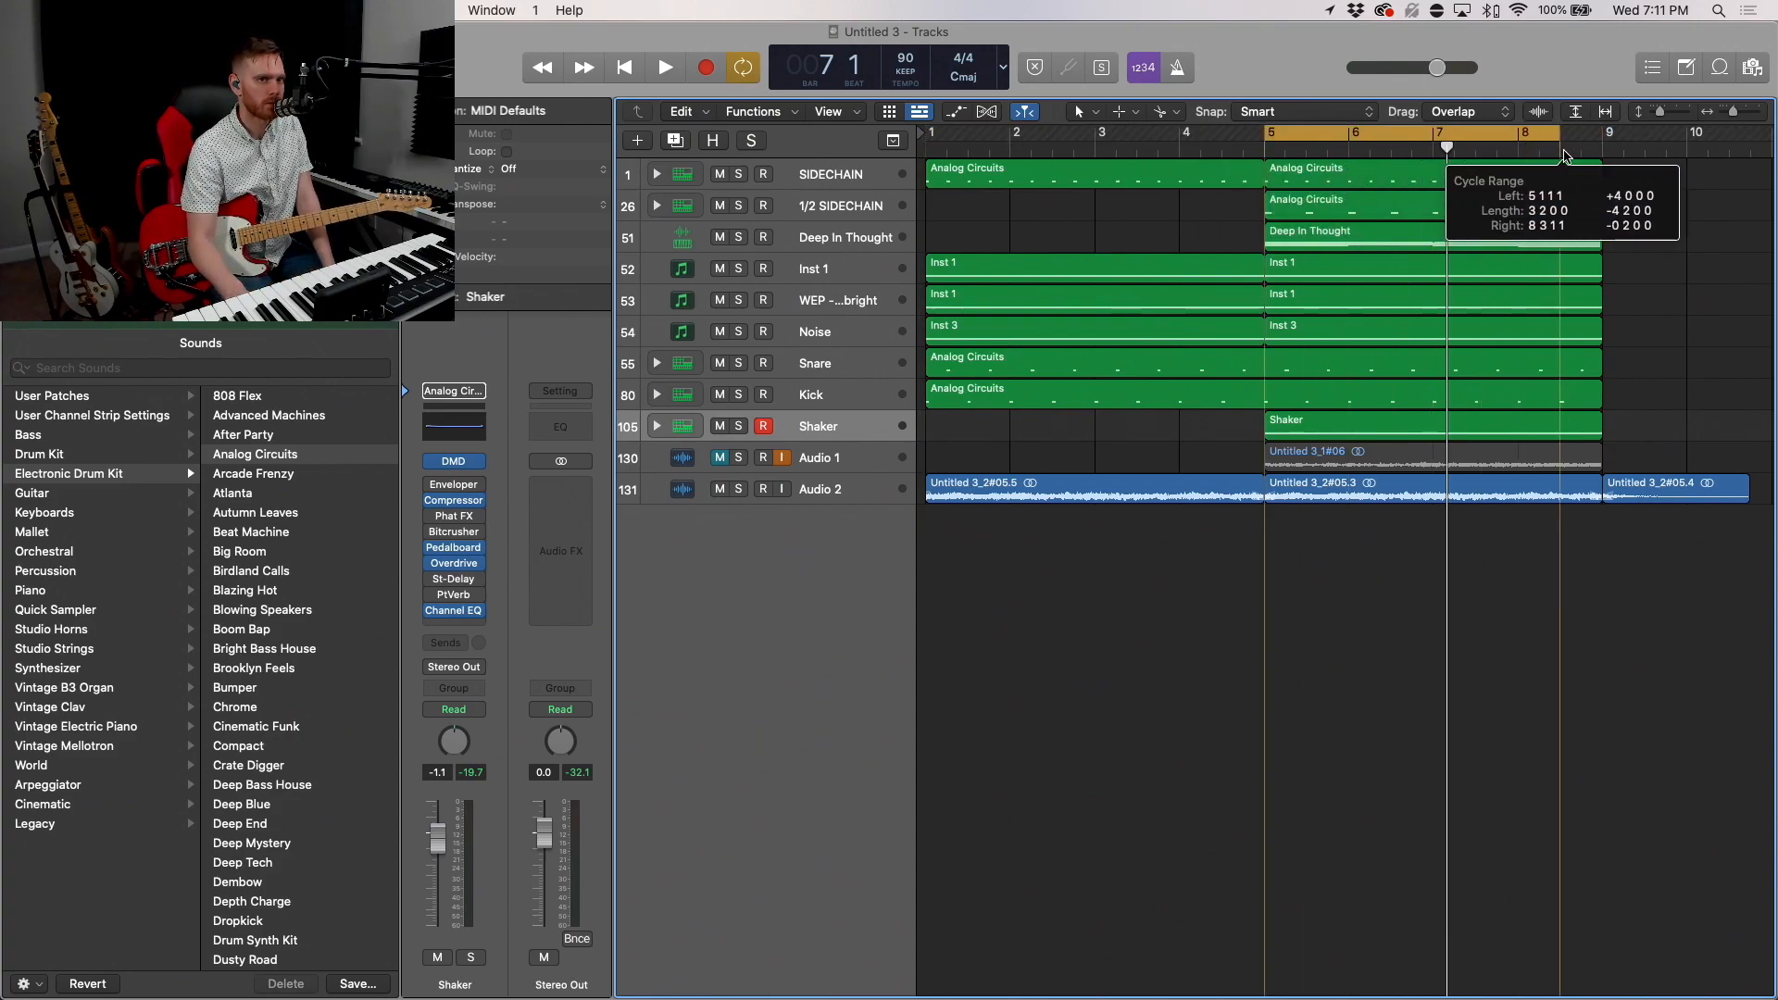
pyautogui.click(663, 66)
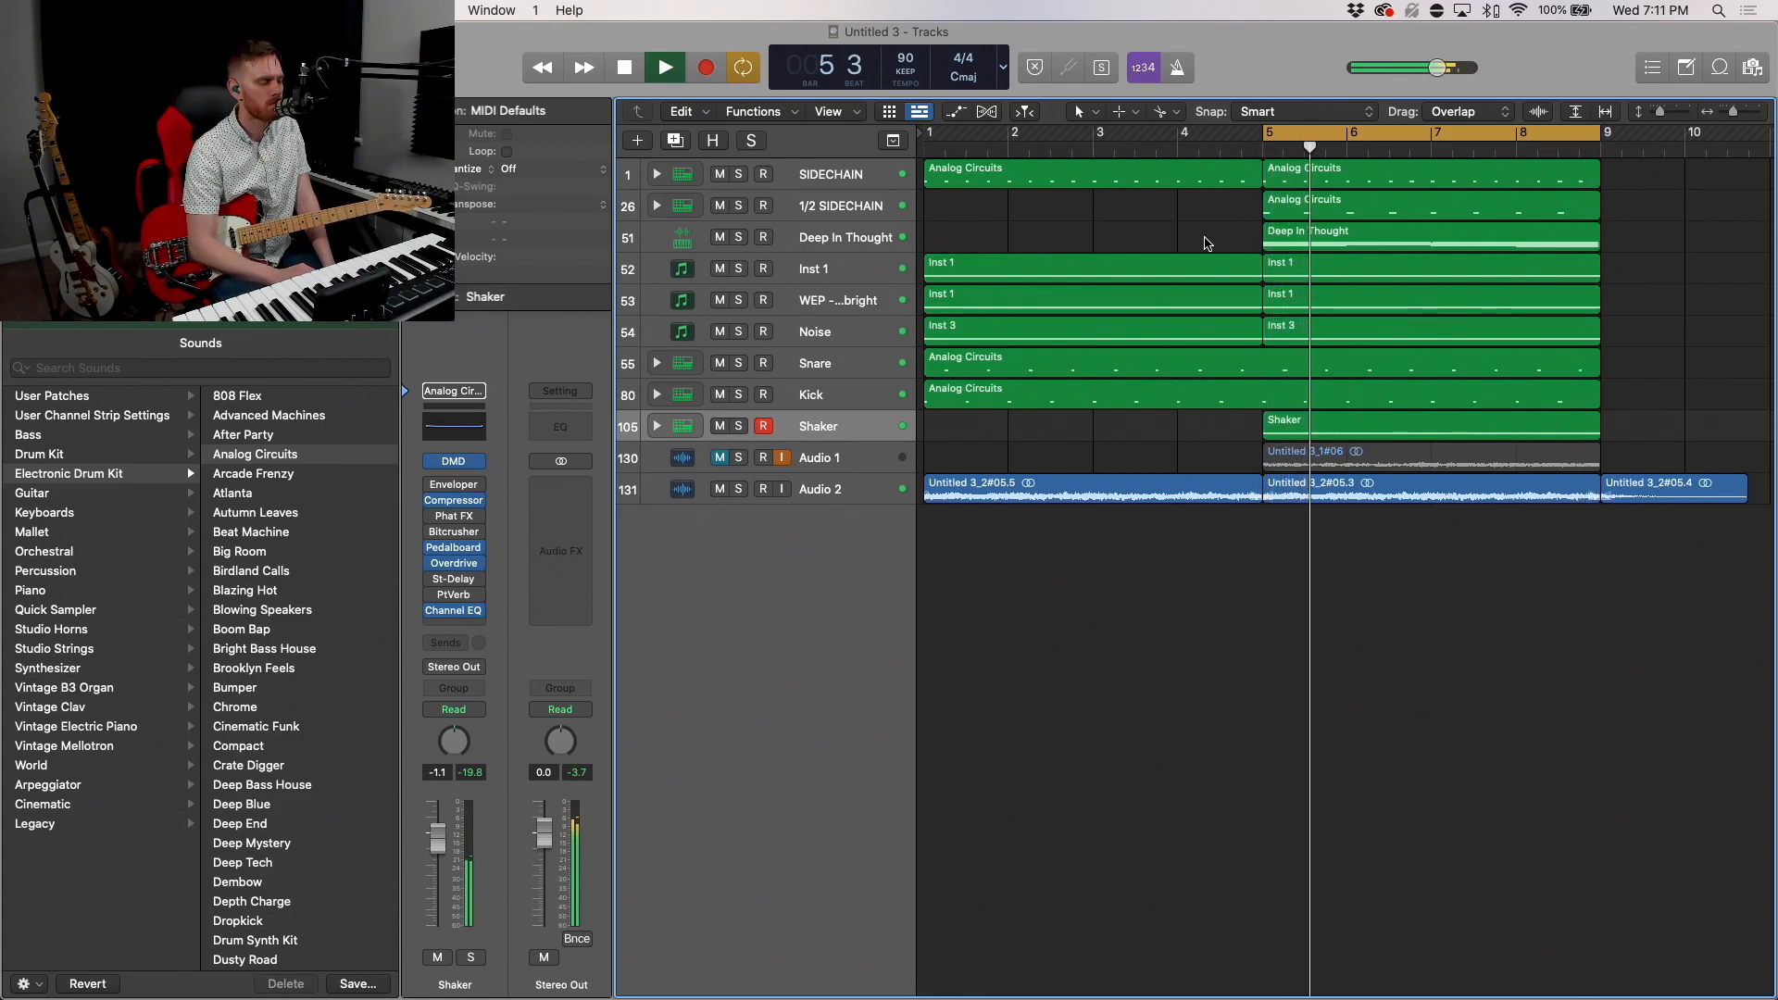
pyautogui.click(663, 66)
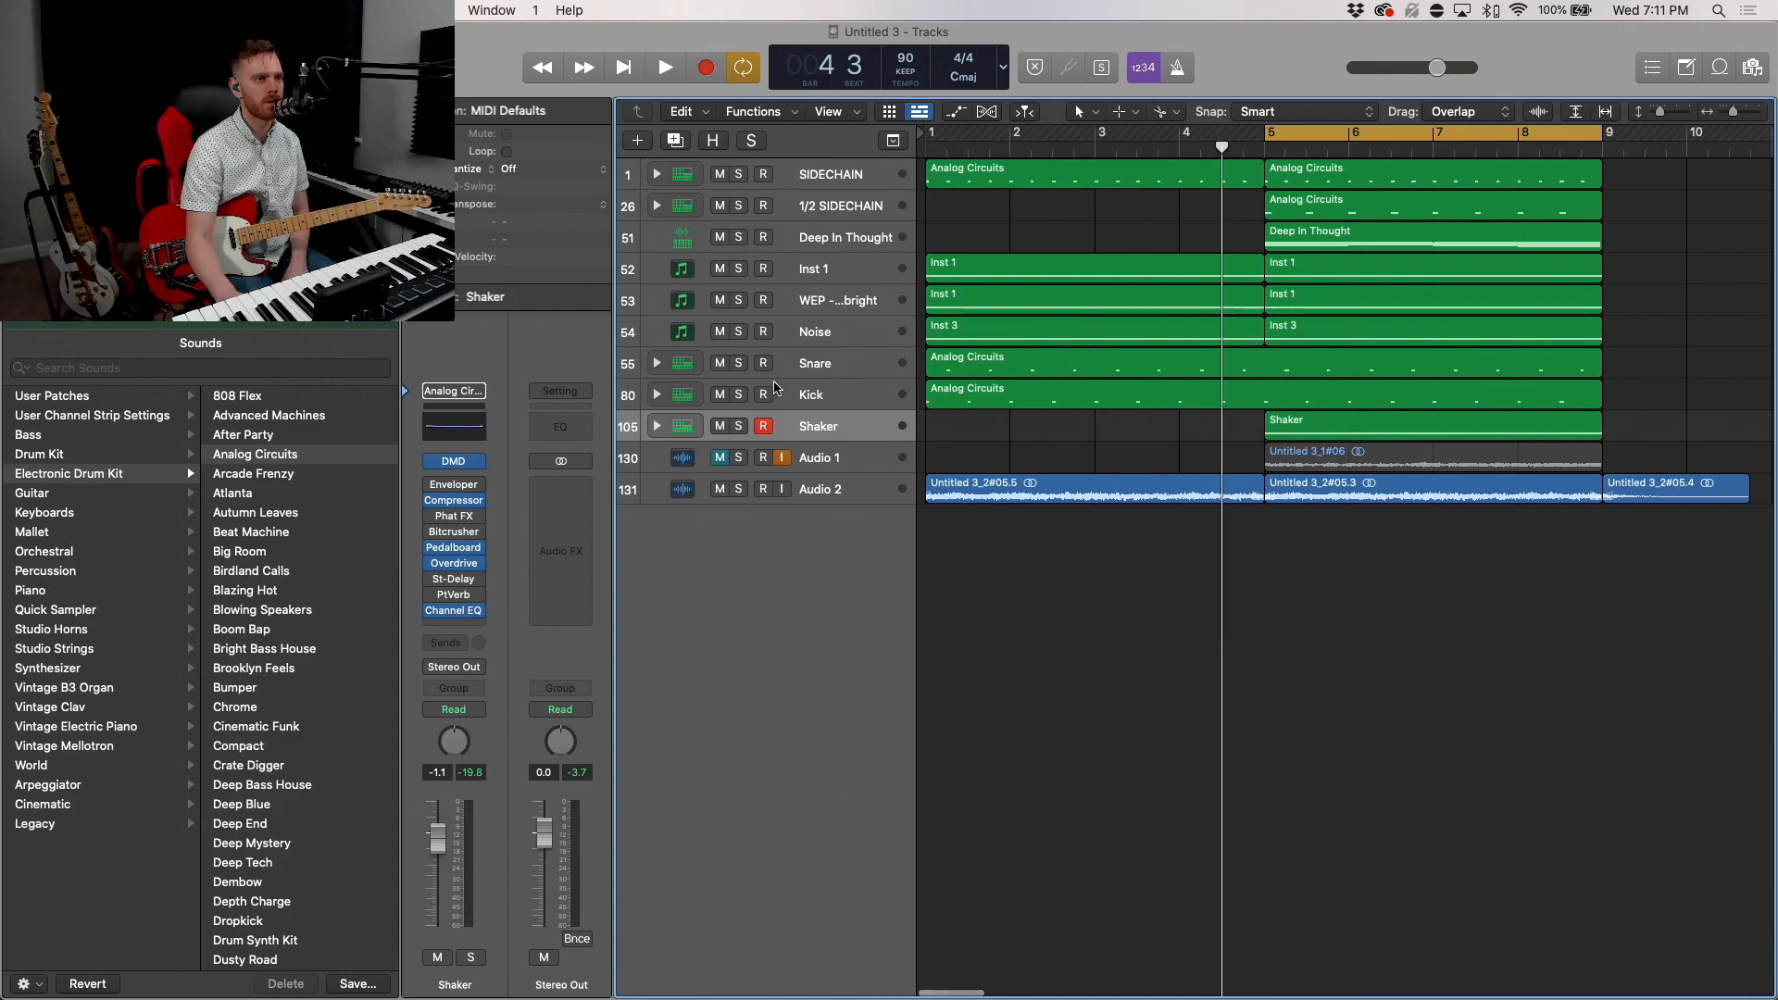
pyautogui.click(811, 395)
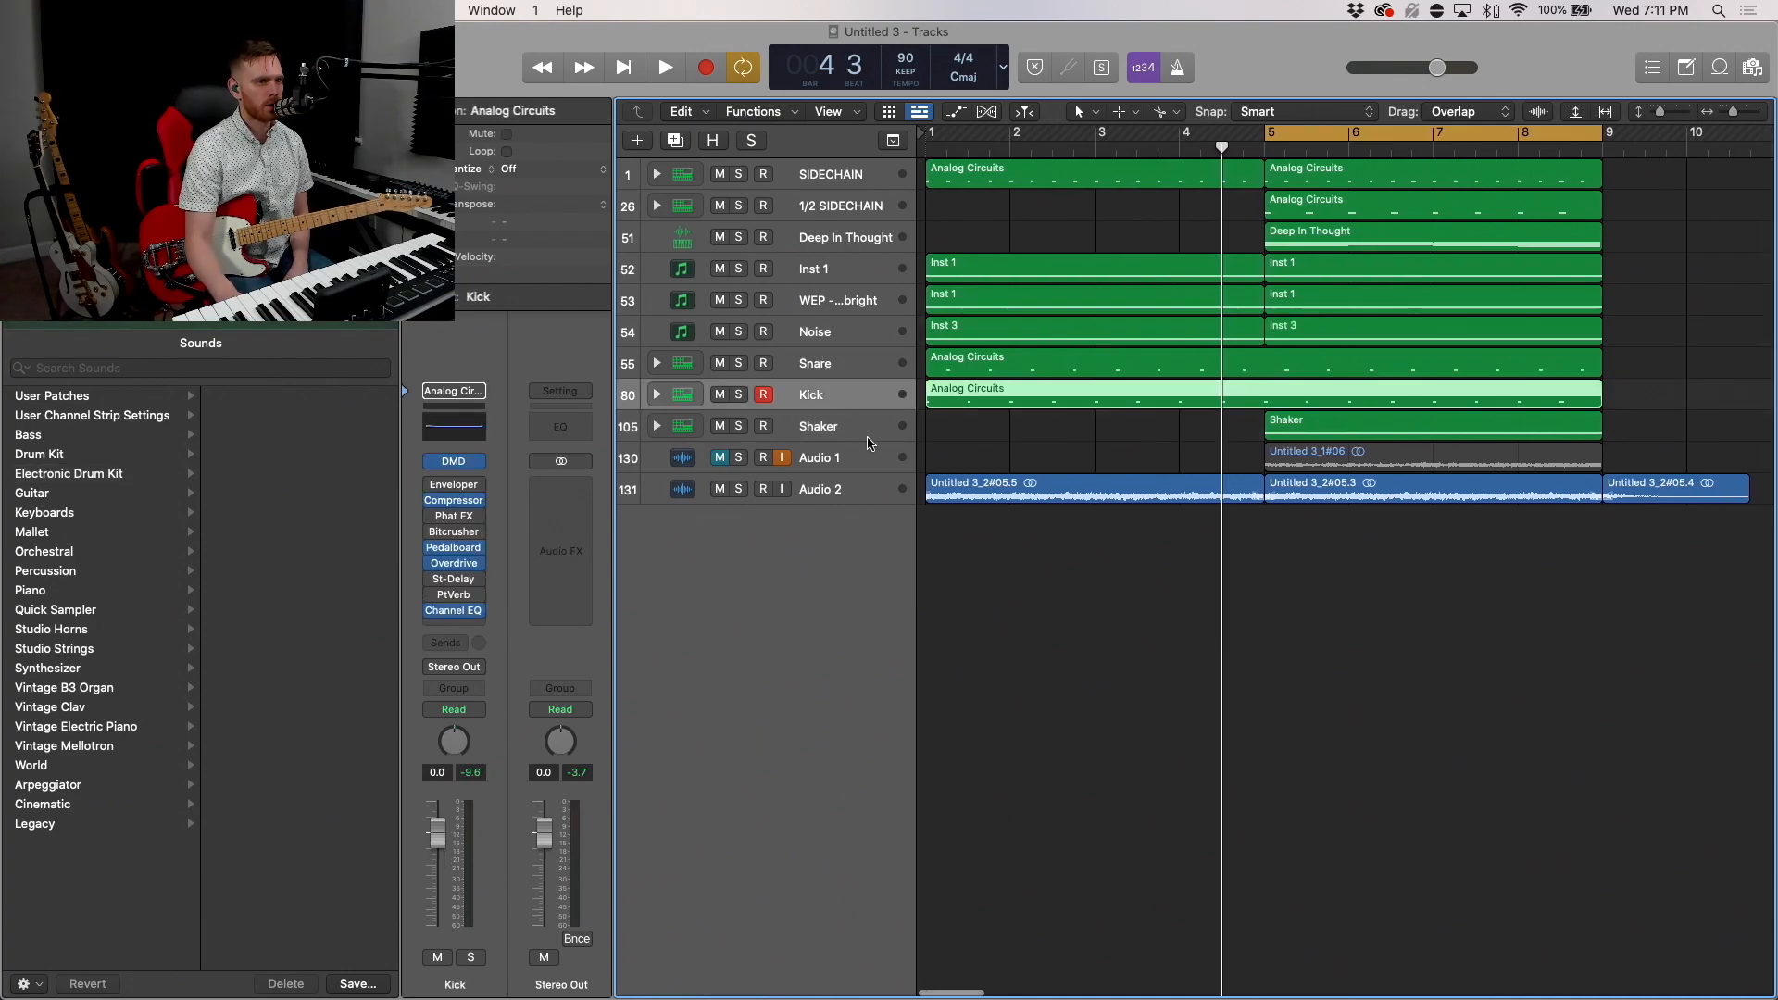
# Step: Create the Toms track with a five-note fill into bar 5 and quantize it to 1/32 Note
pyautogui.click(69, 475)
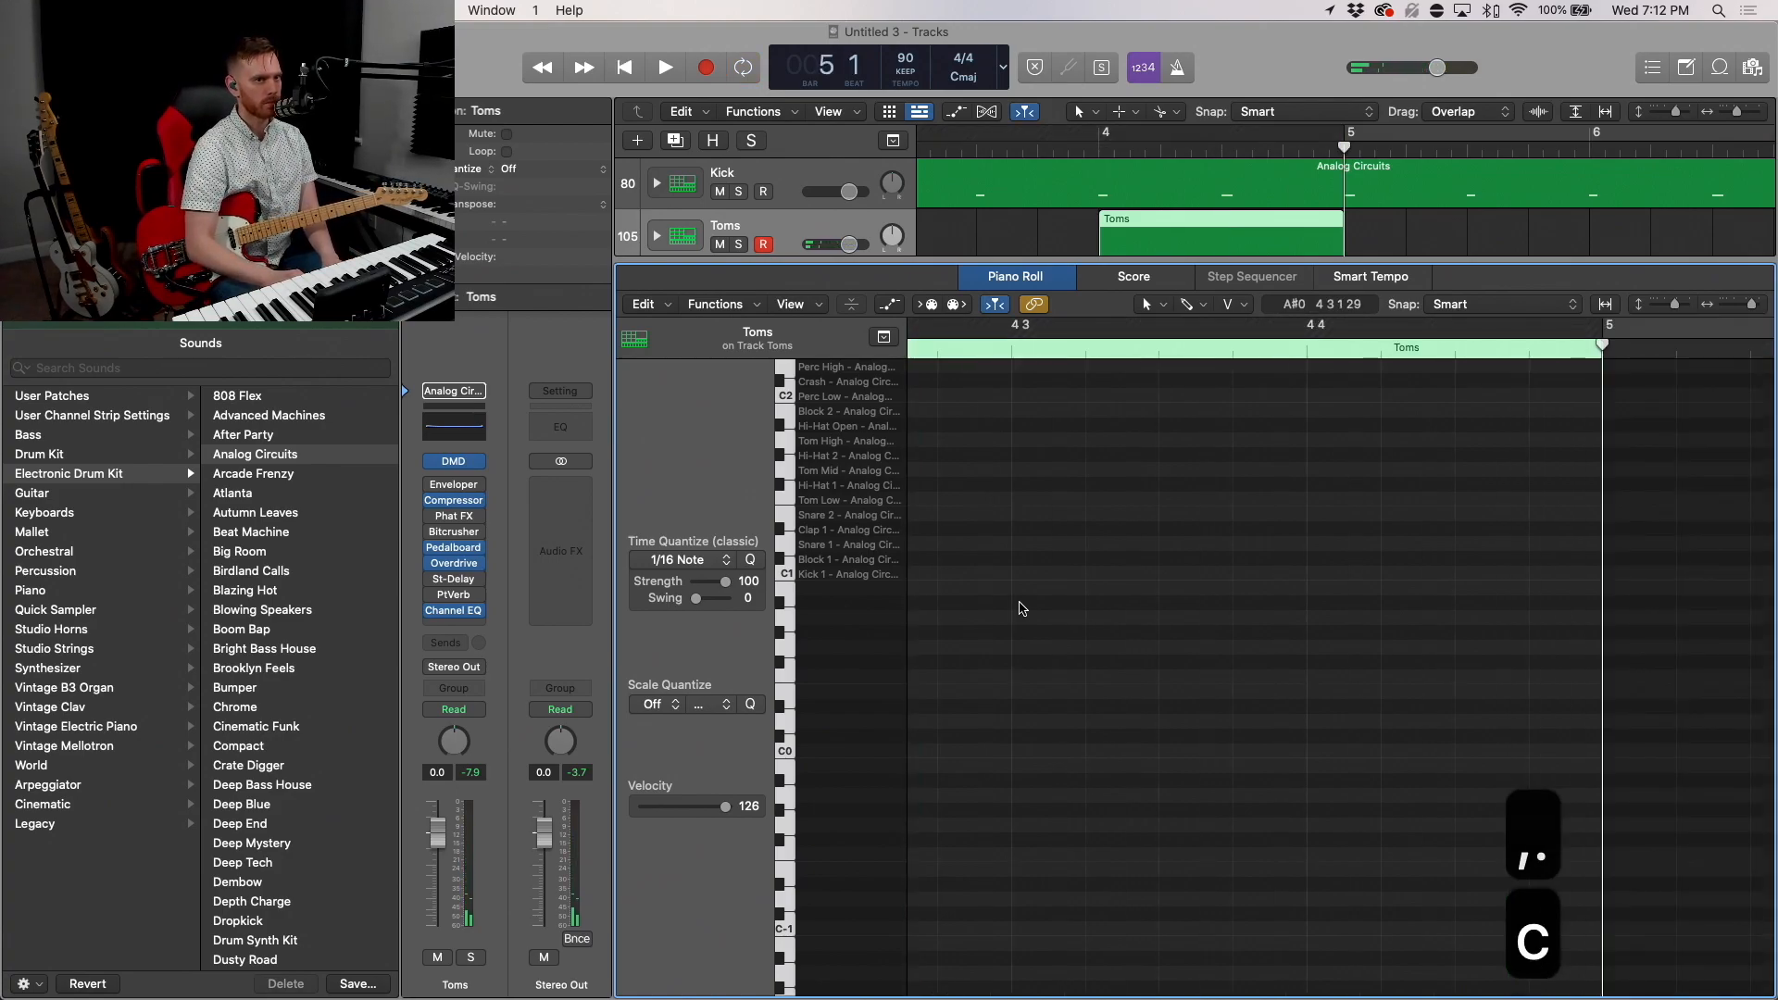
pyautogui.click(663, 67)
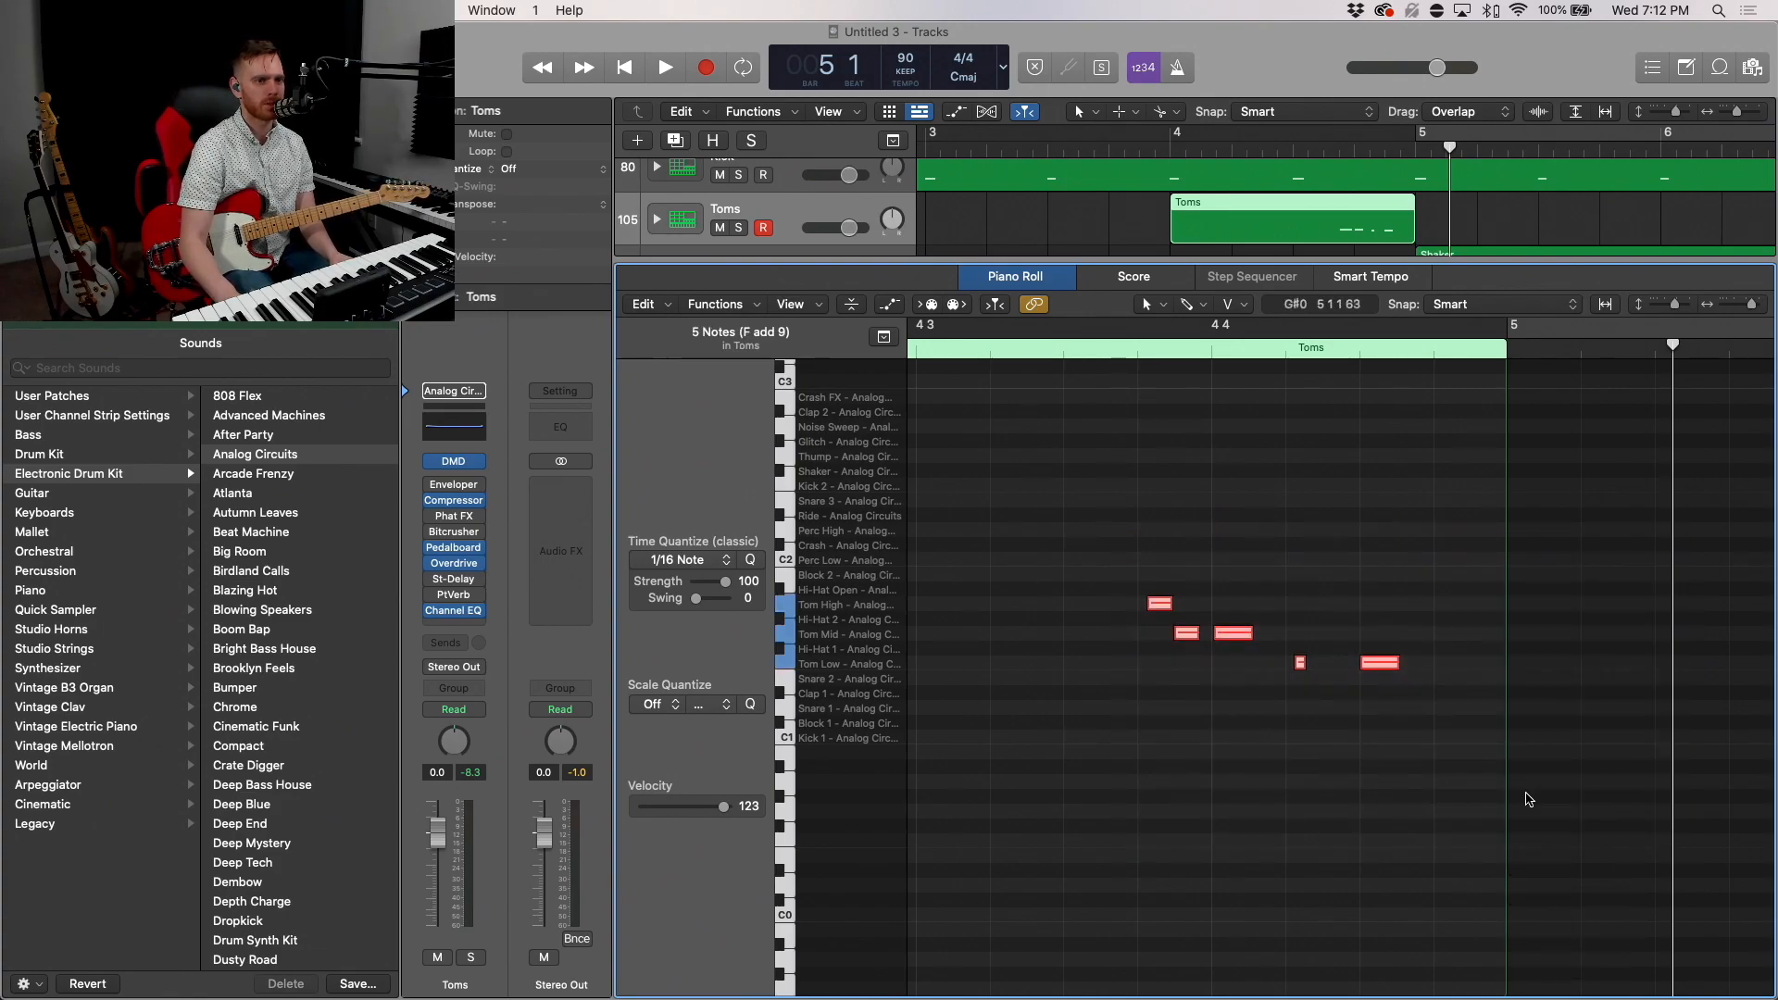
pyautogui.click(678, 560)
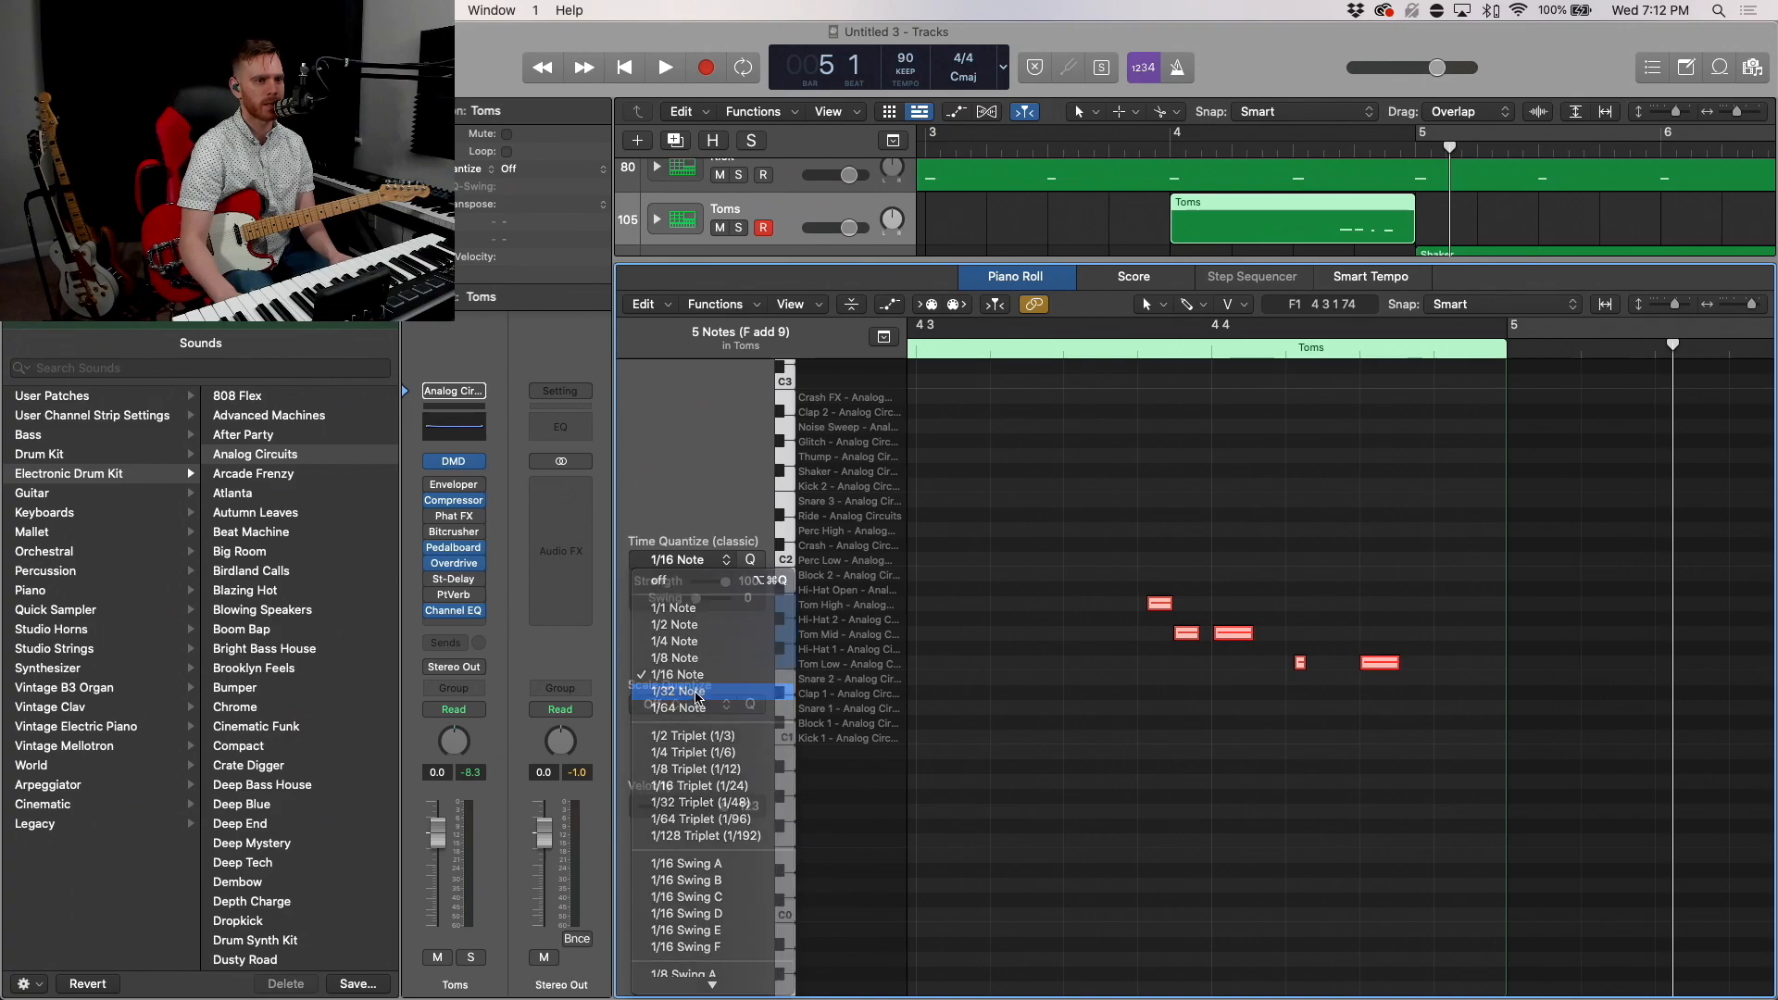
pyautogui.click(674, 691)
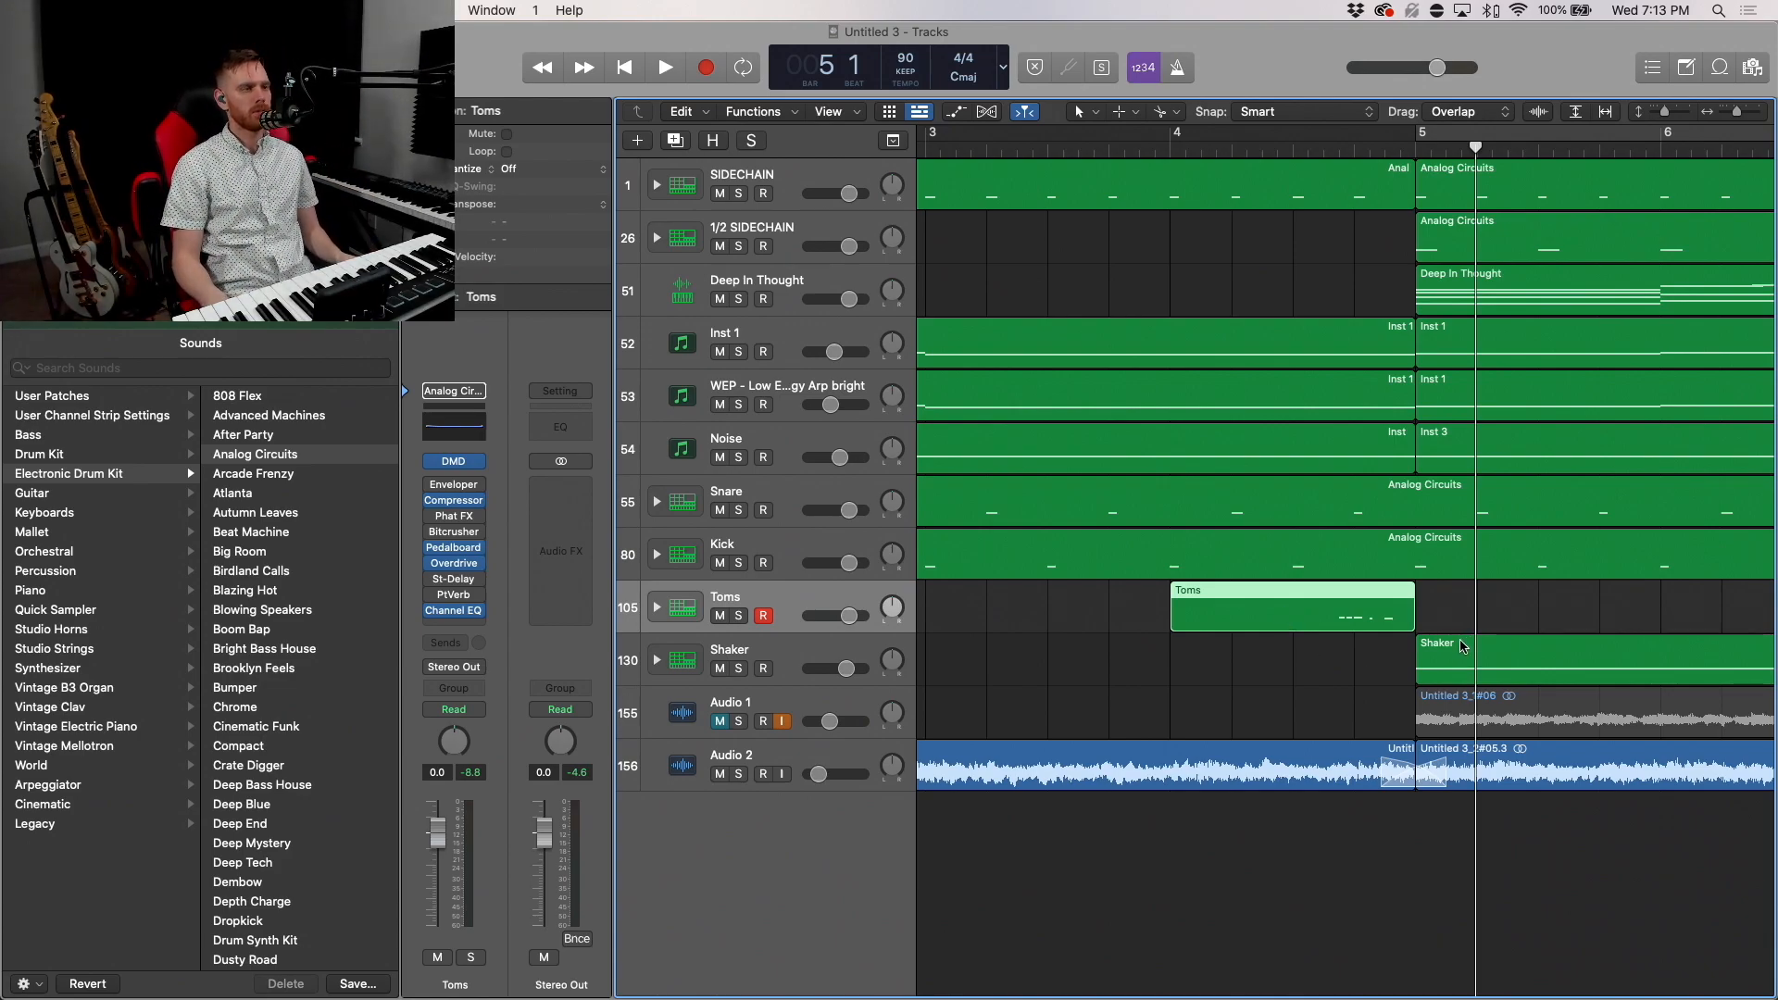
# Step: Play back the tom fill leading into bar 5 and stop
pyautogui.click(663, 67)
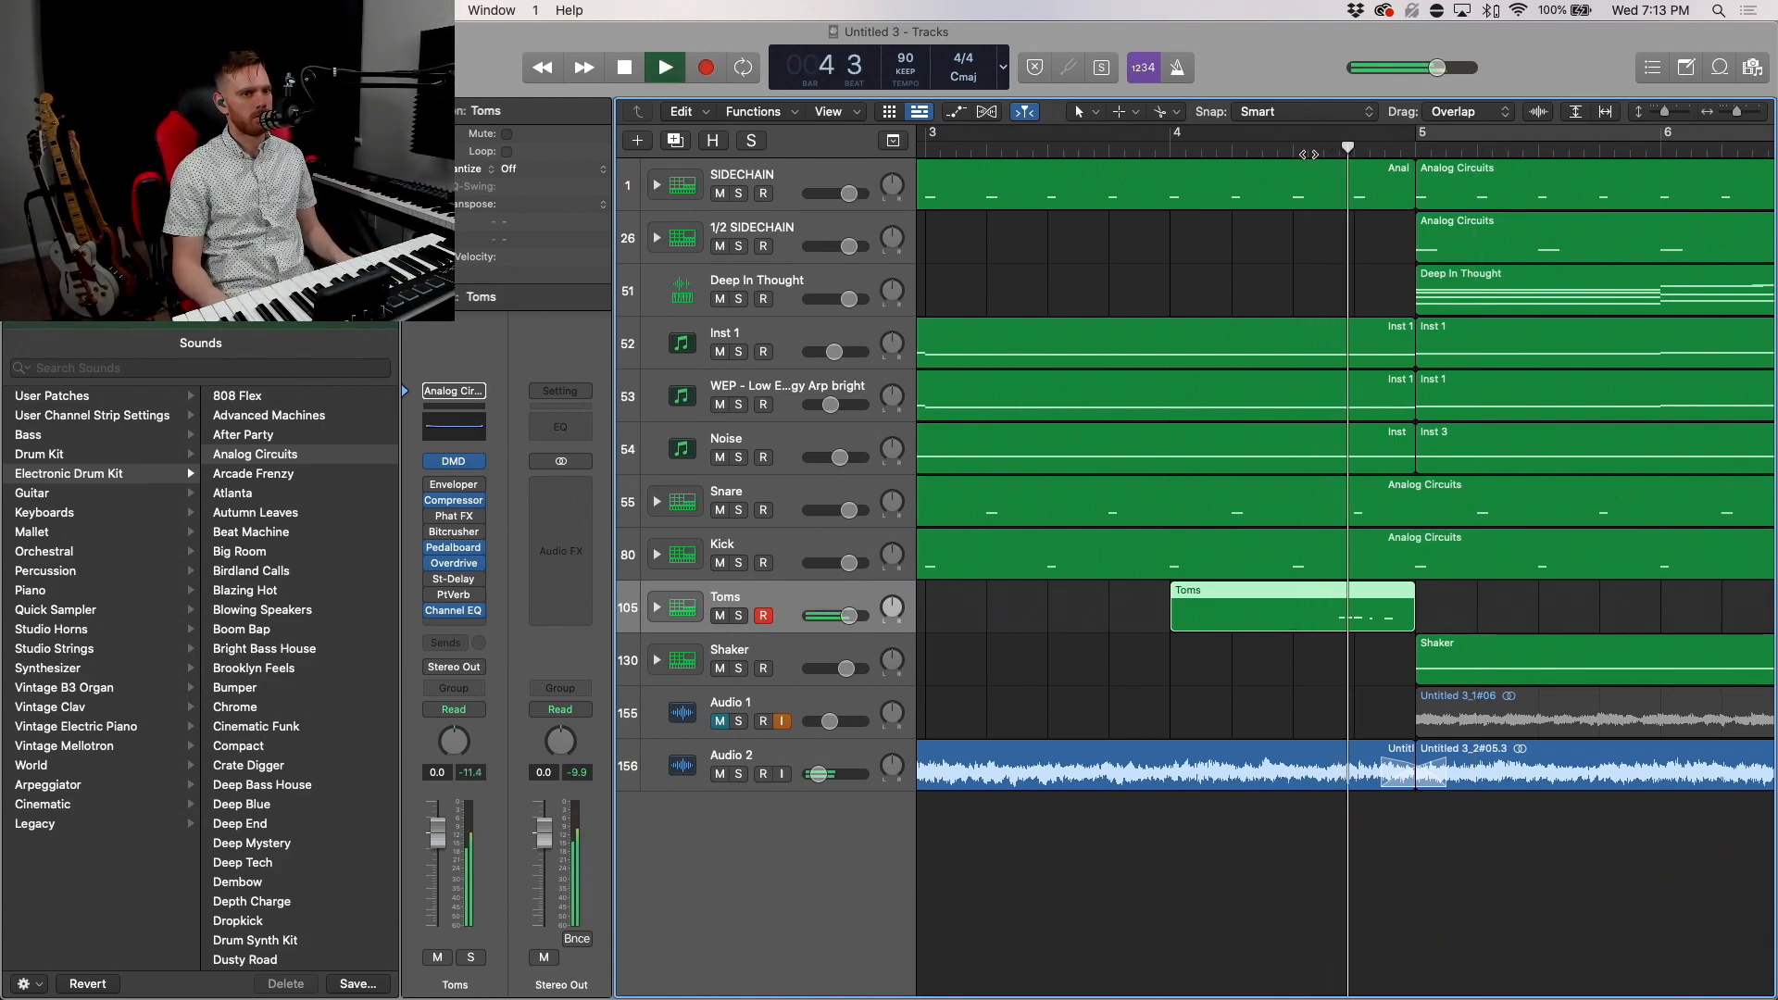
pyautogui.click(663, 66)
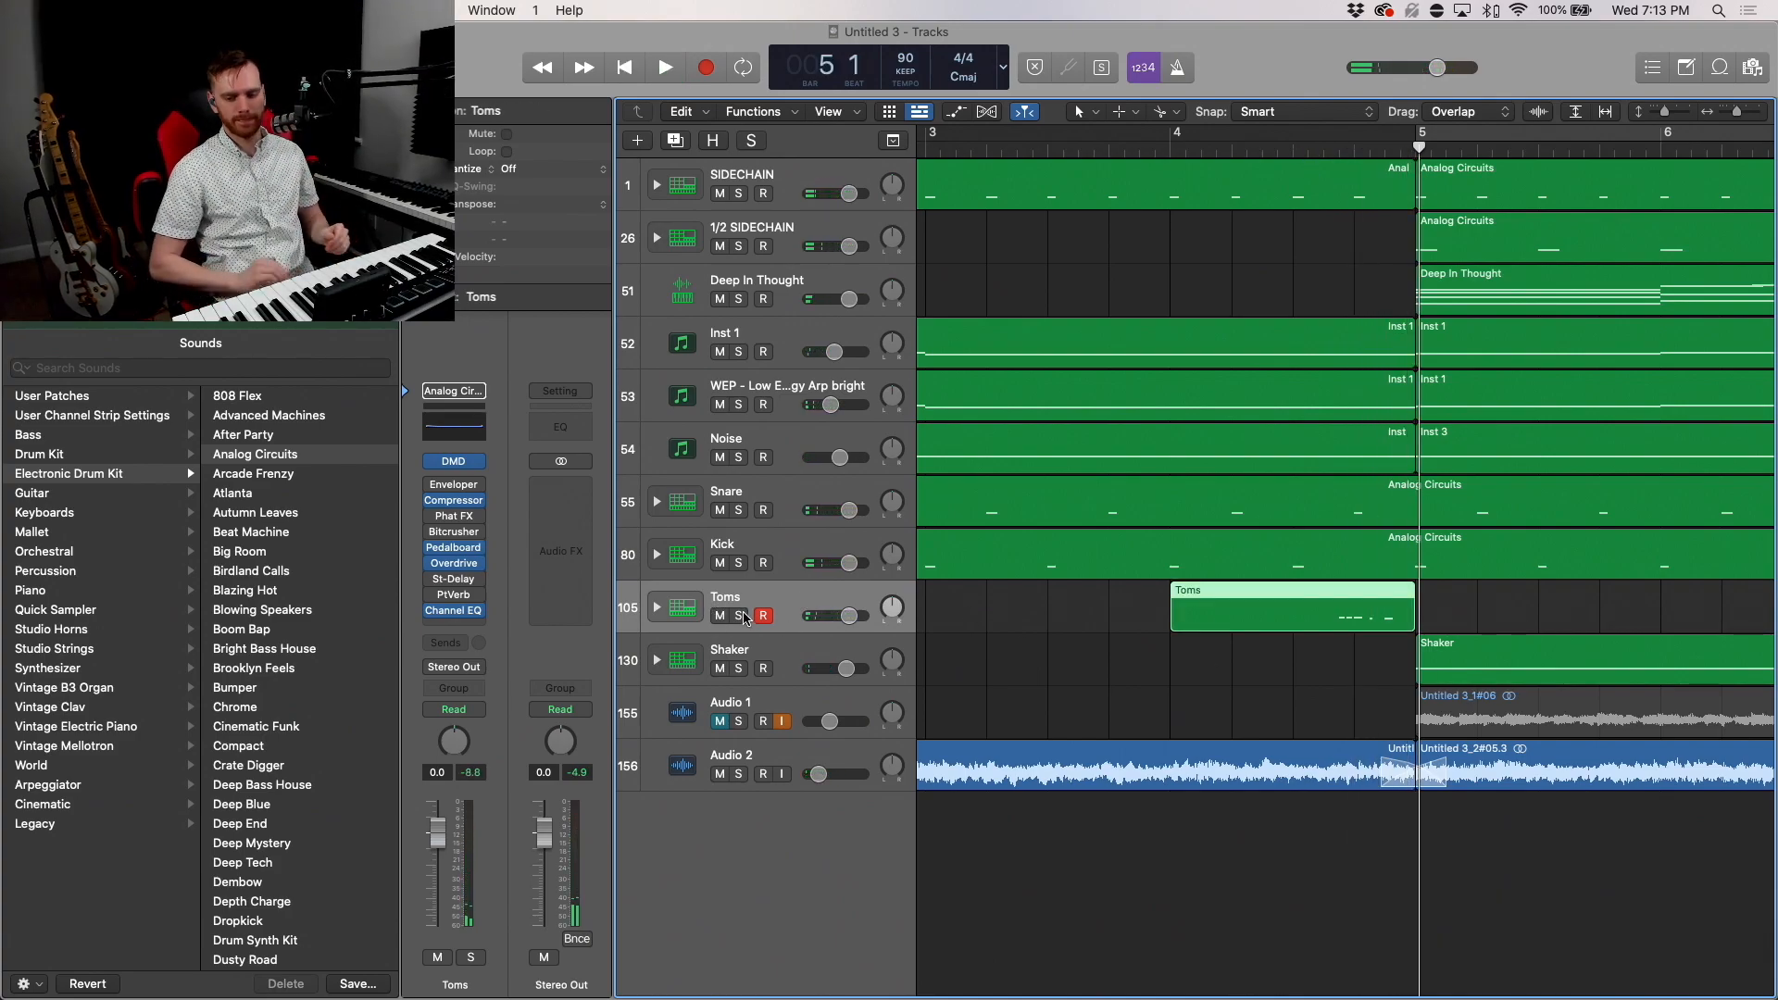
pyautogui.moveTo(741, 617)
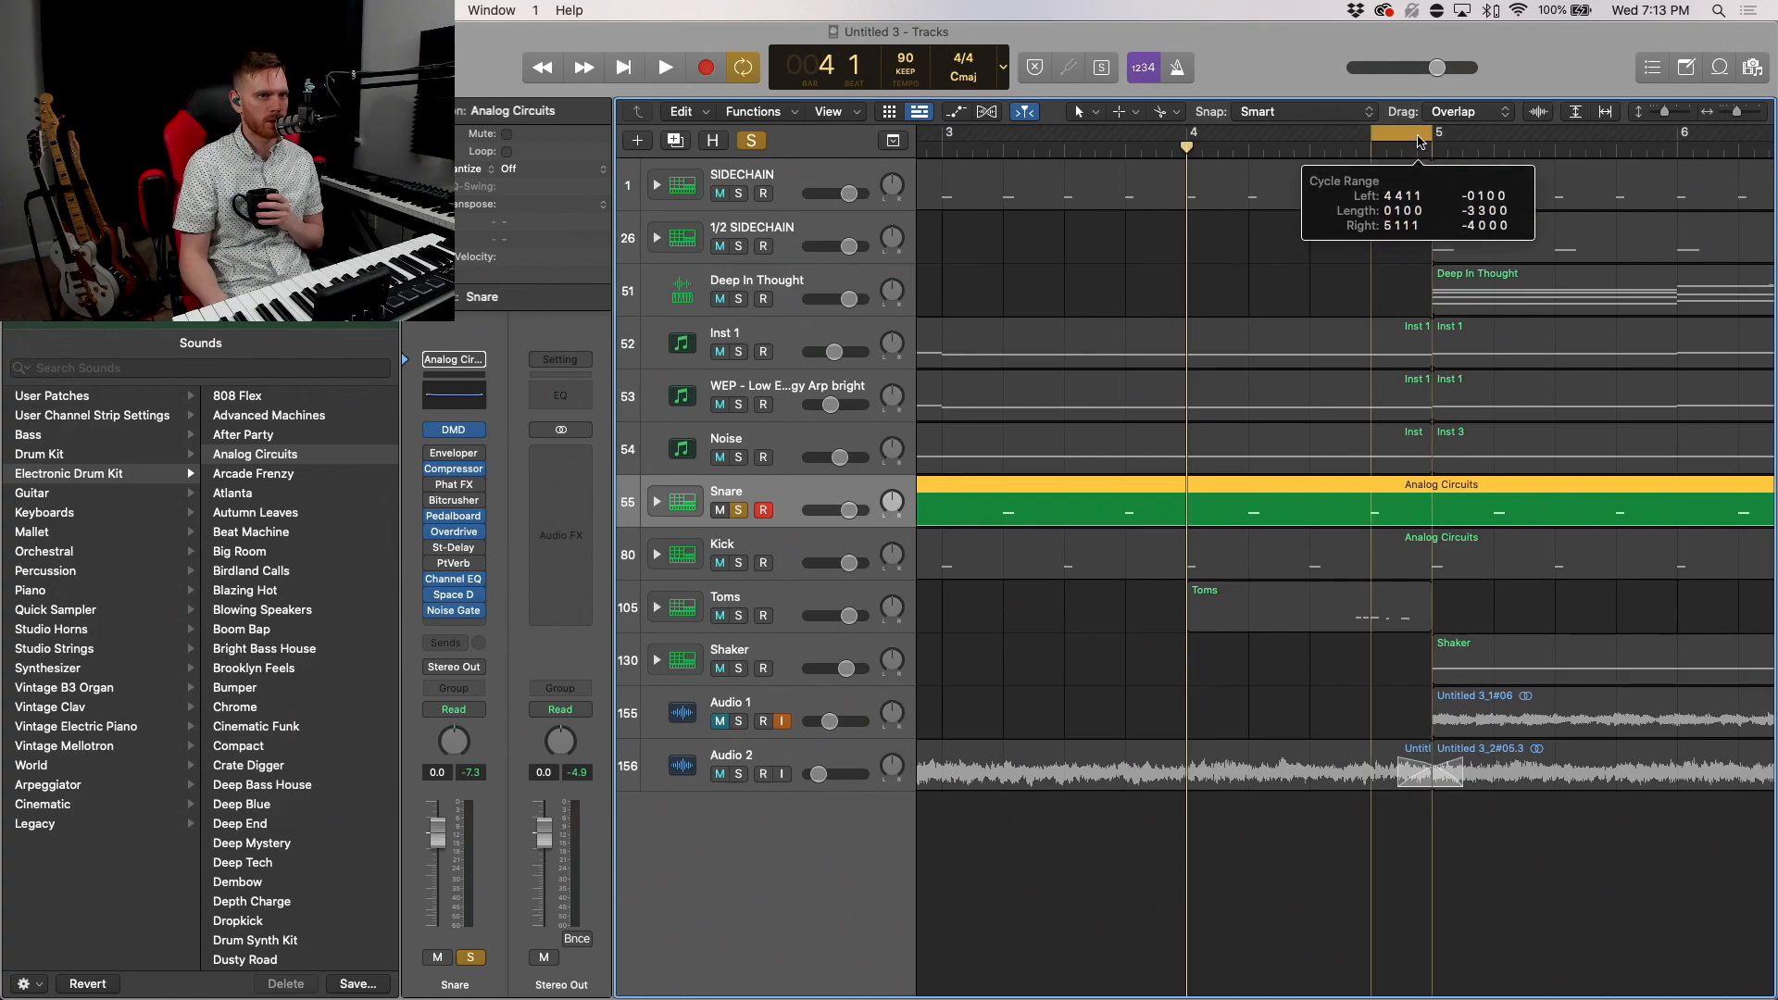
pyautogui.moveTo(1372, 513)
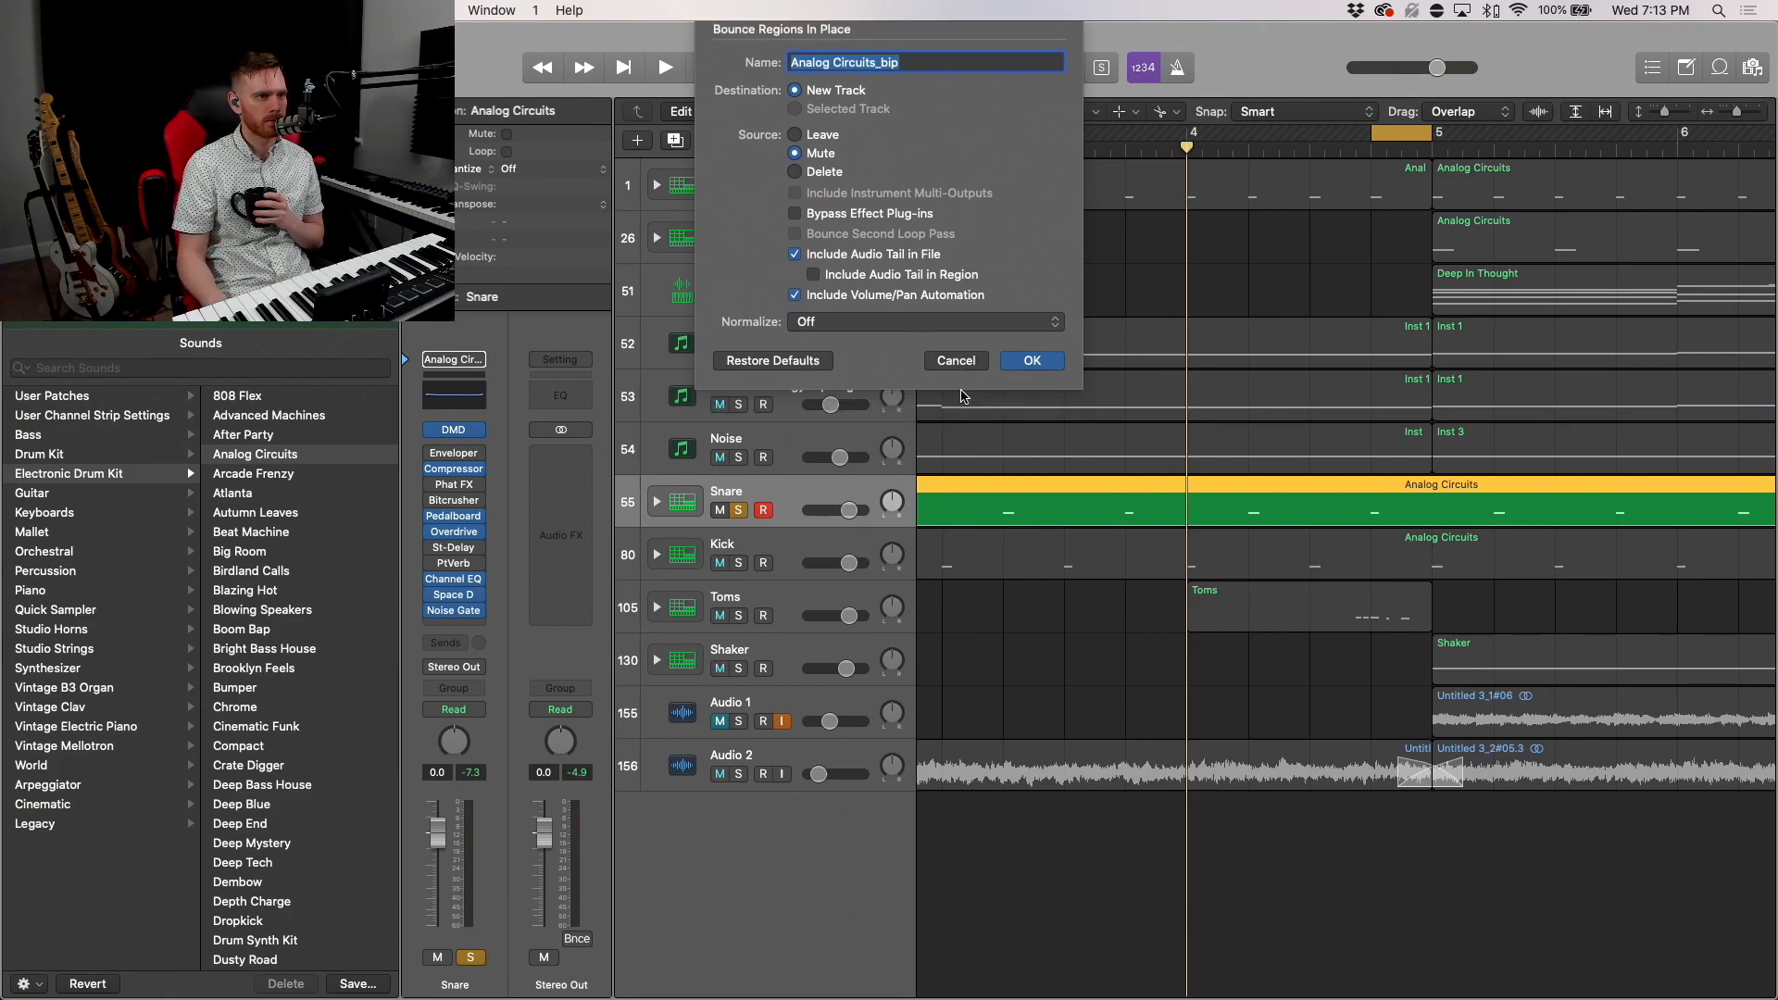
# Step: Bounce the snare beat in place with Bypass Effect Plug-ins ticked and confirm
pyautogui.click(1032, 359)
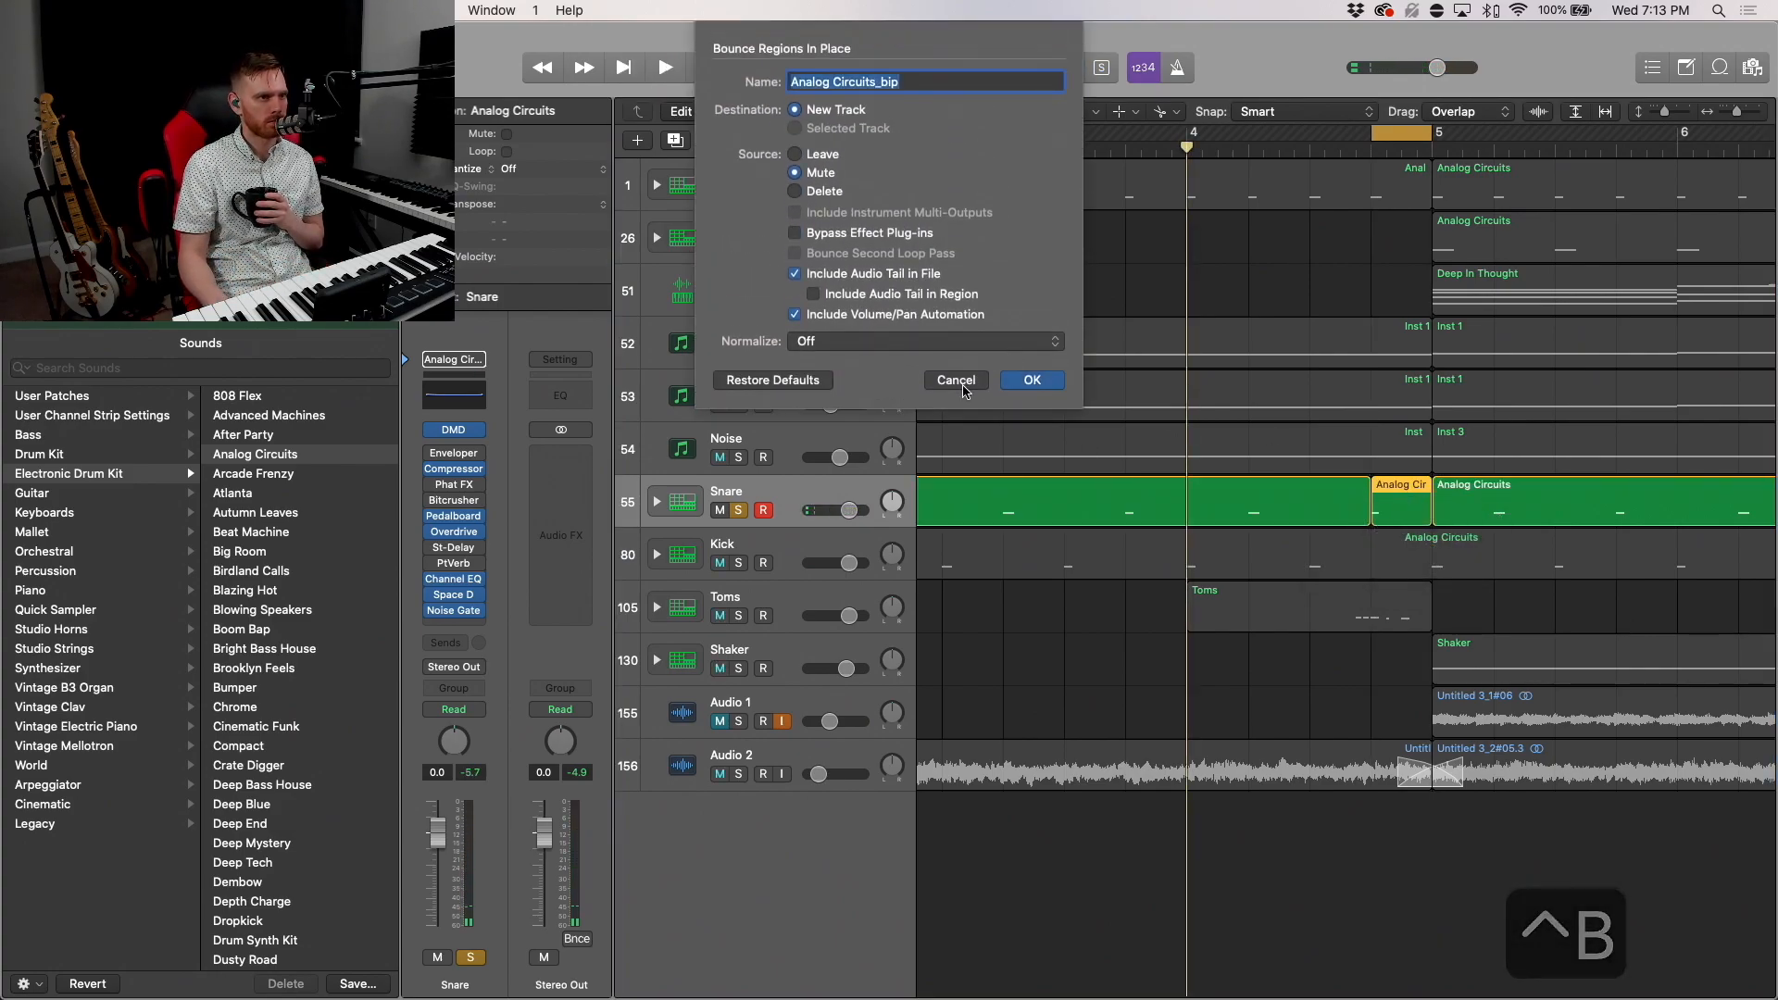
pyautogui.click(794, 233)
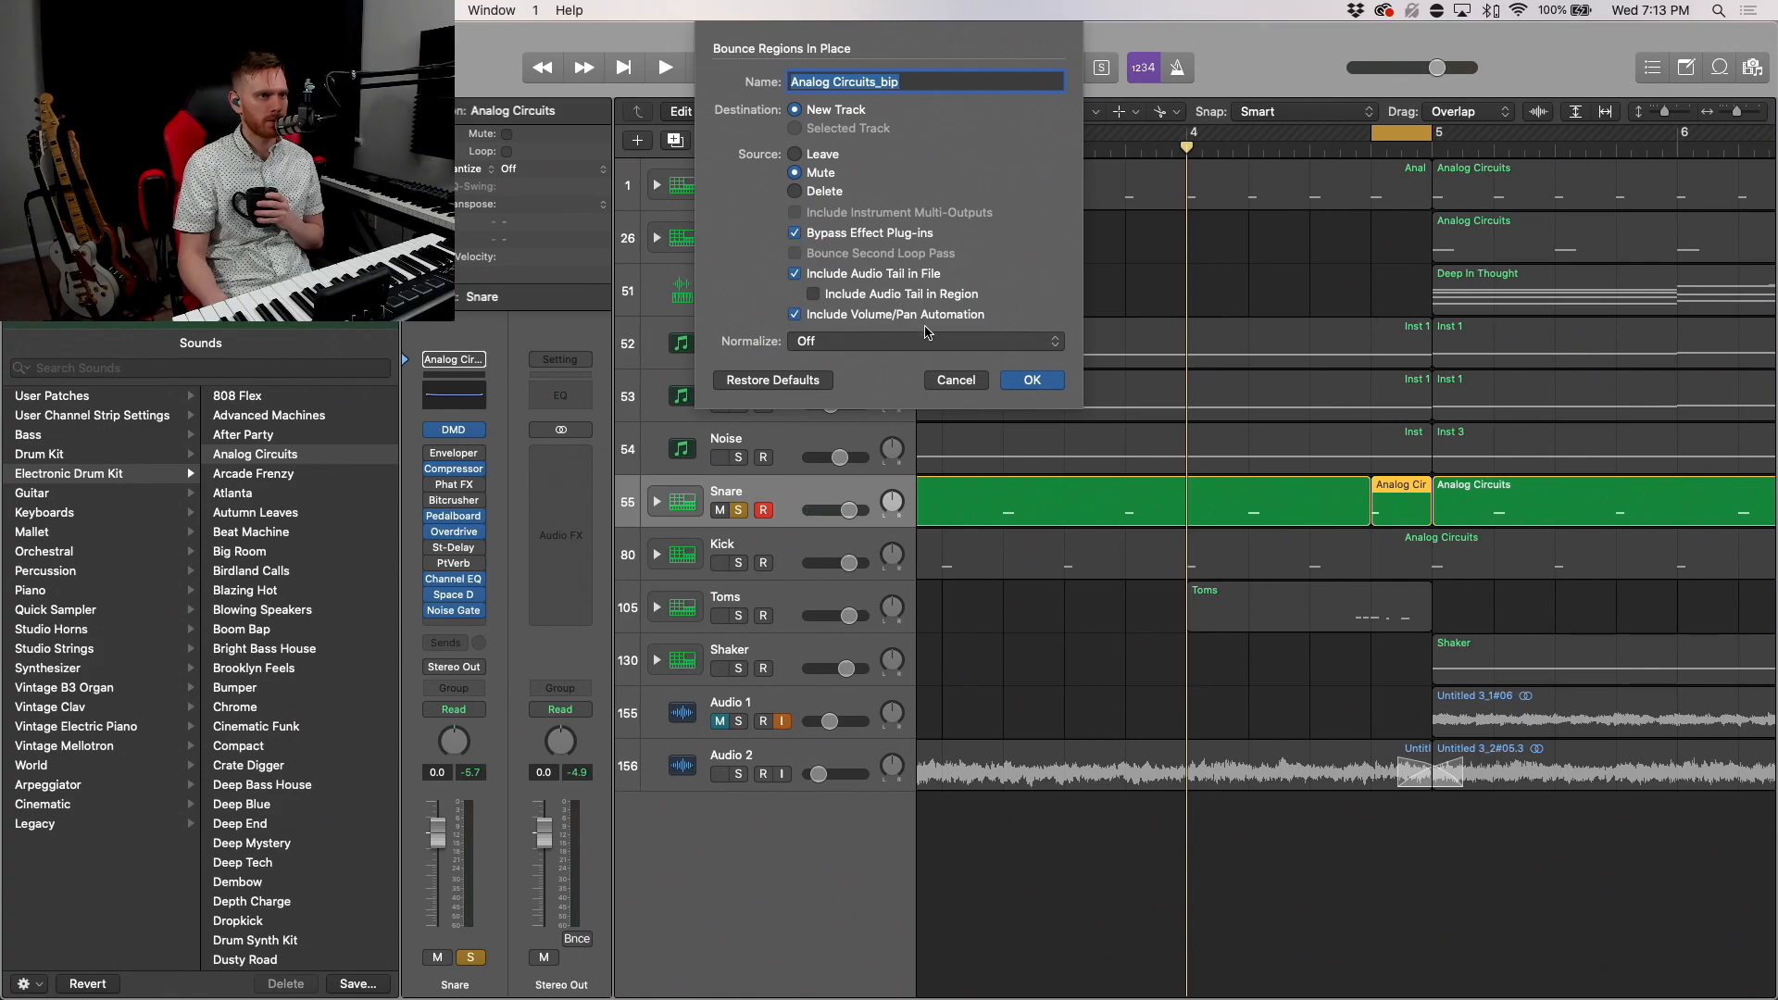
pyautogui.click(1032, 379)
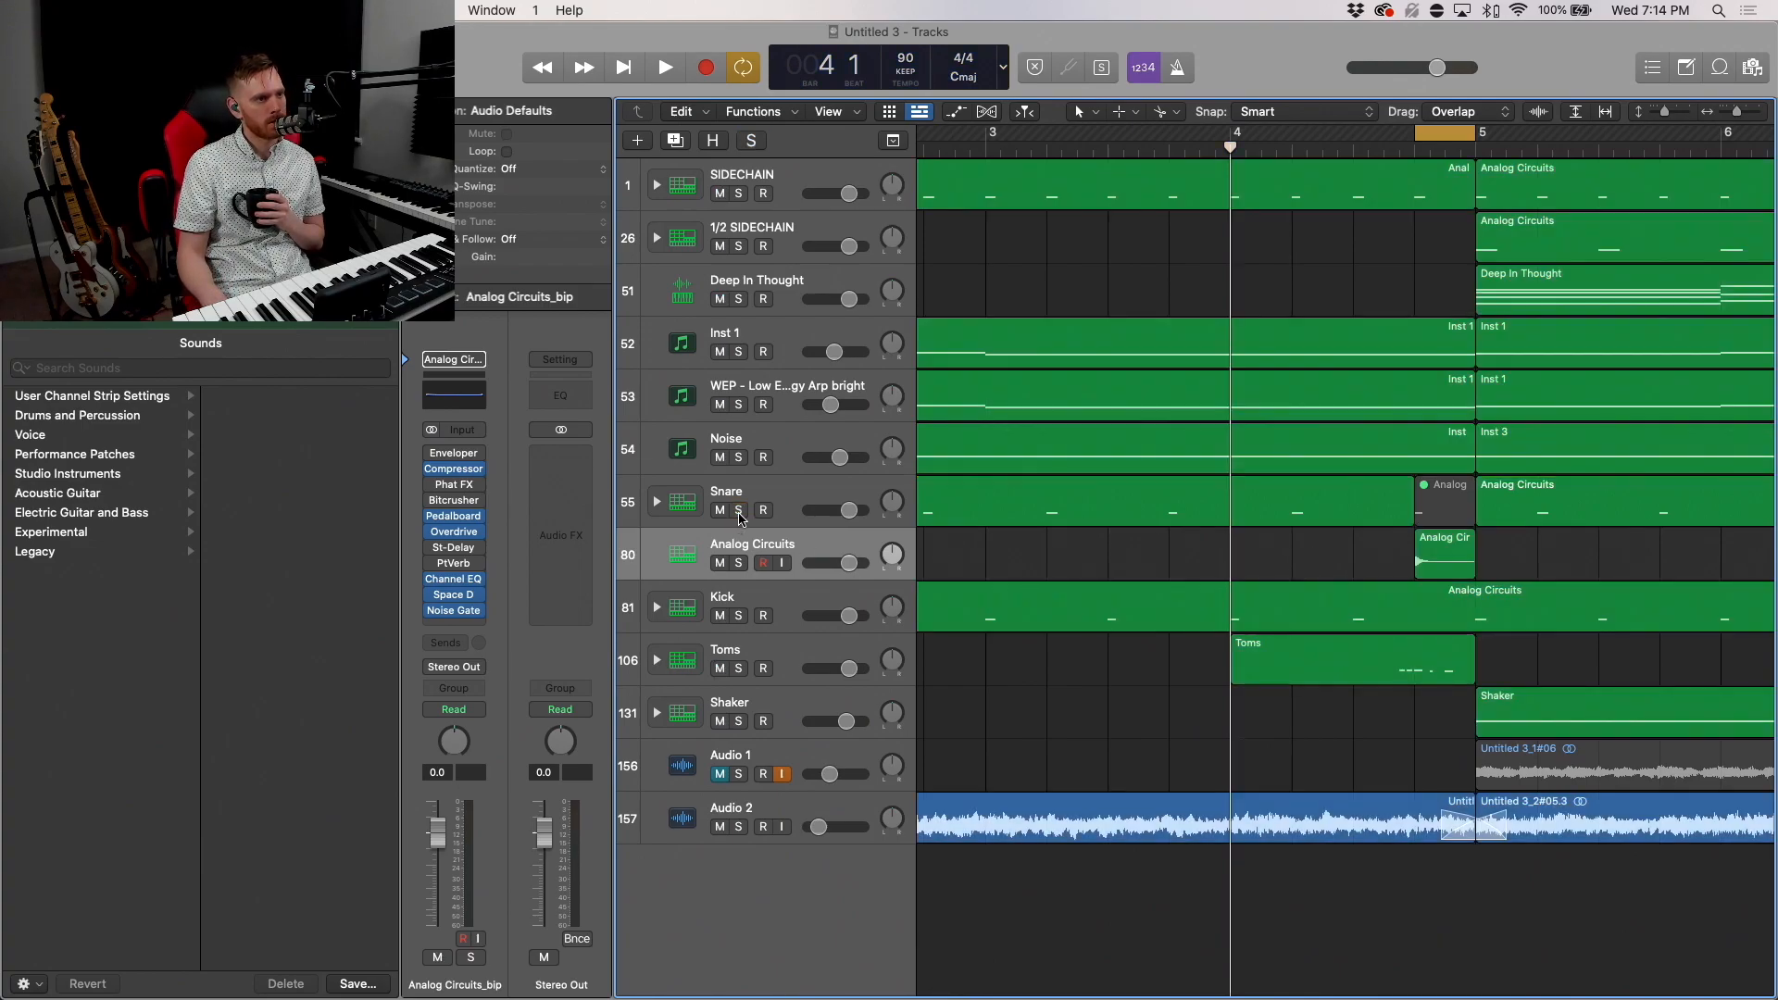
pyautogui.moveTo(1486, 569)
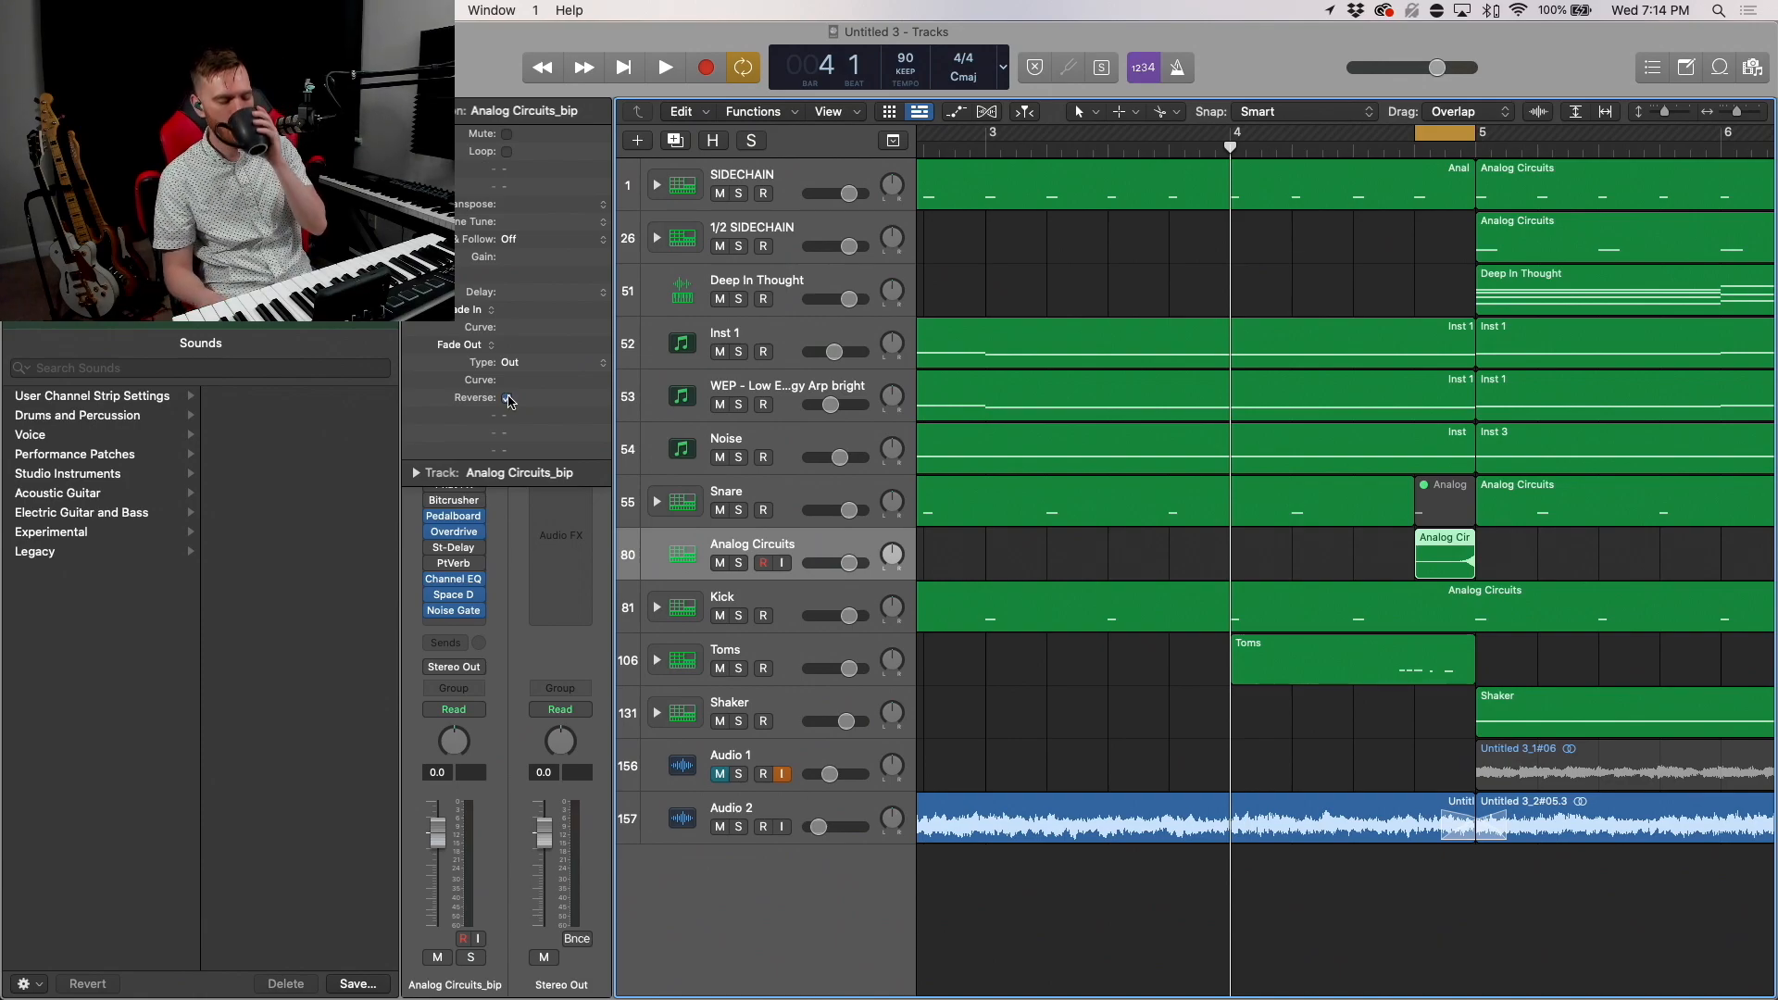
# Step: Reverse the bounced snare hit, move it onto its own Audio 4 track and audition it
pyautogui.click(506, 398)
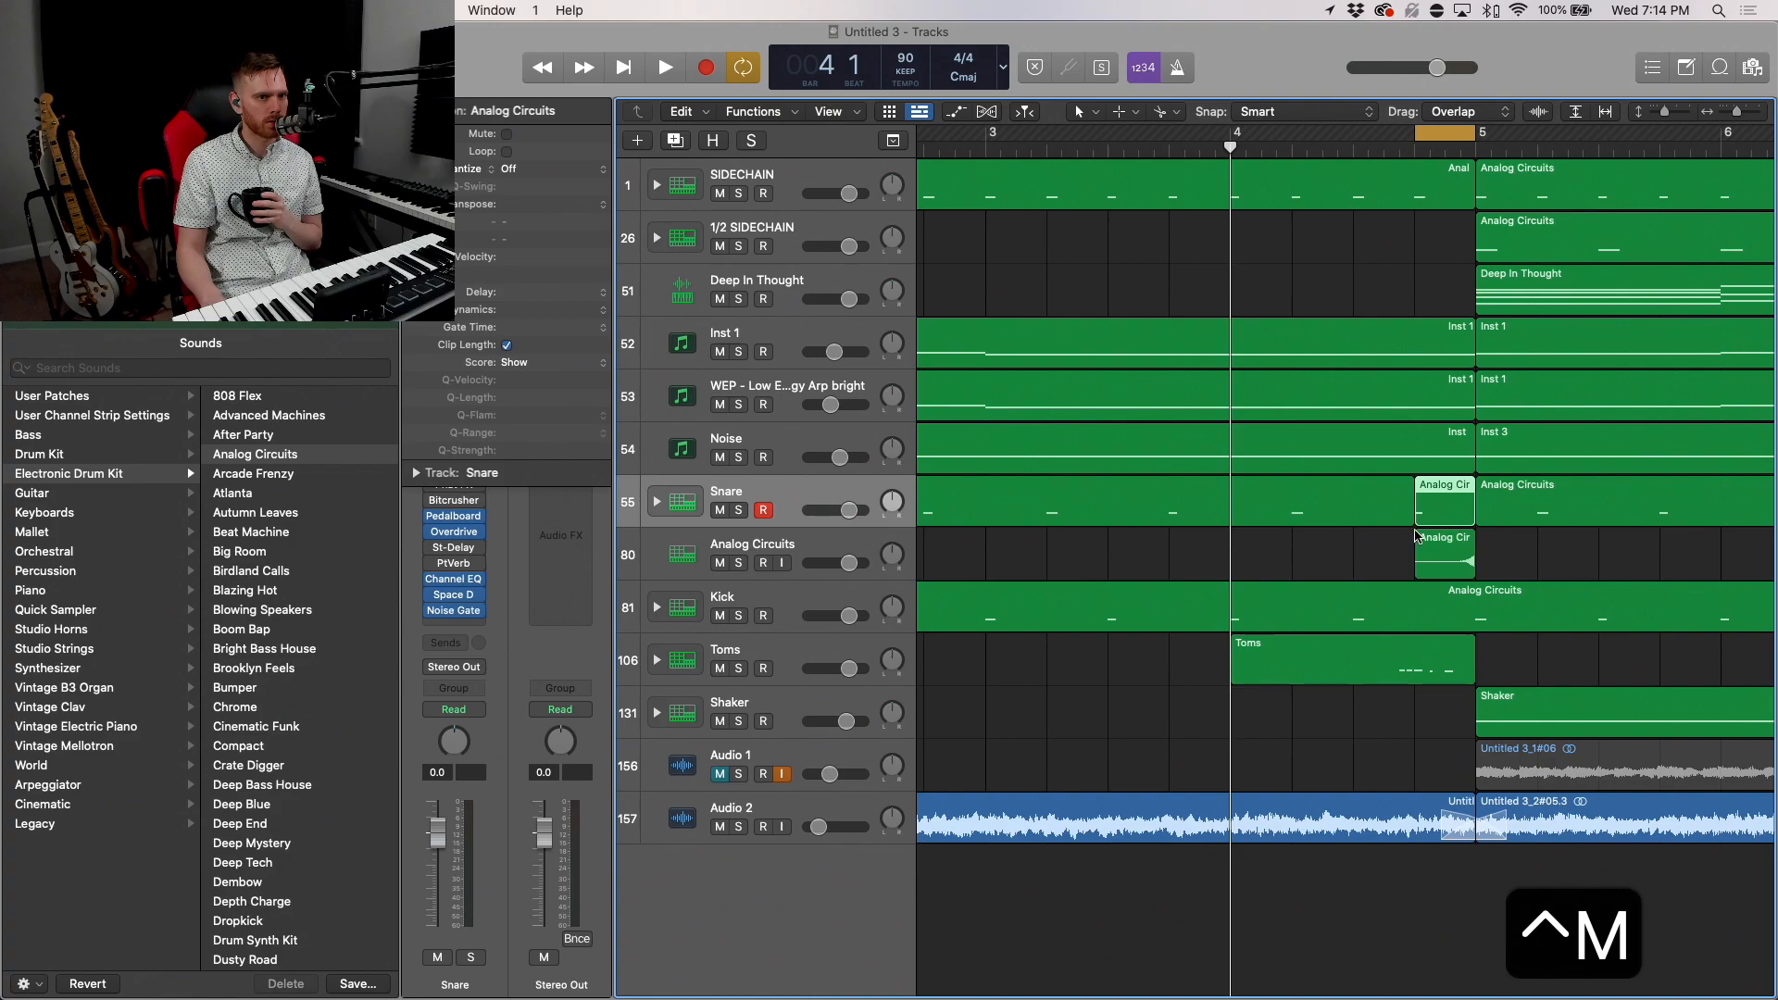
pyautogui.moveTo(1441, 556); pyautogui.dragTo(1390, 721)
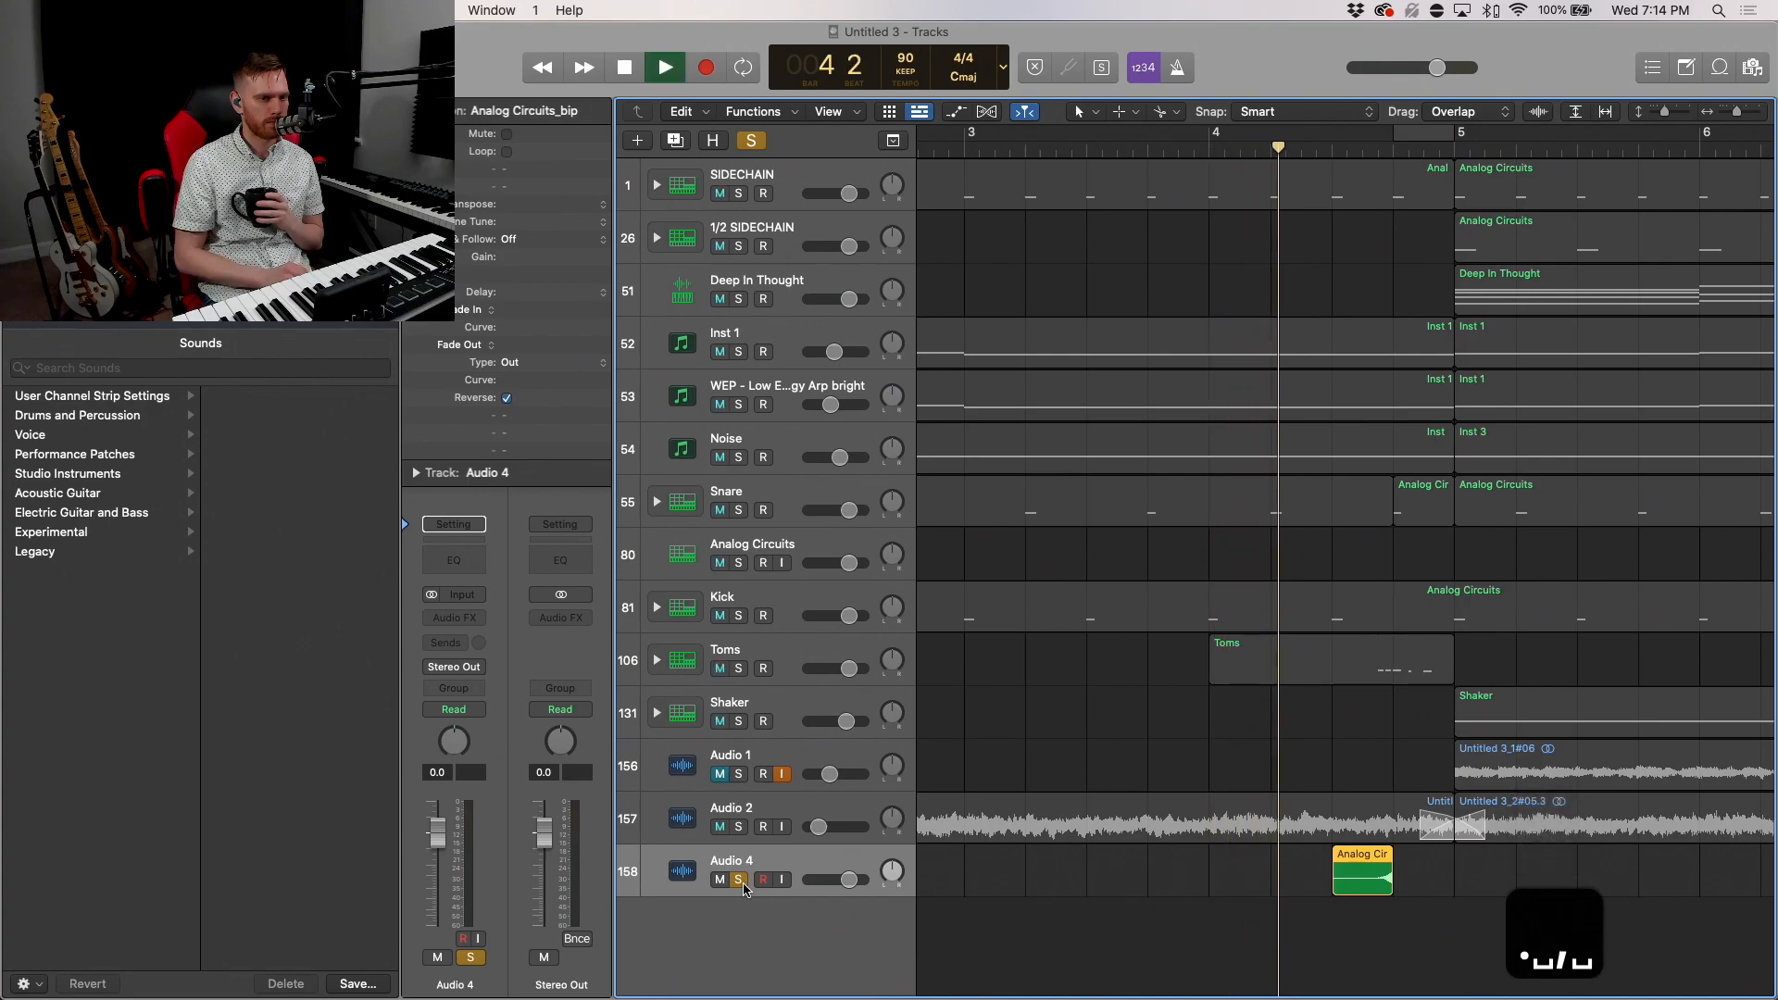
pyautogui.click(663, 66)
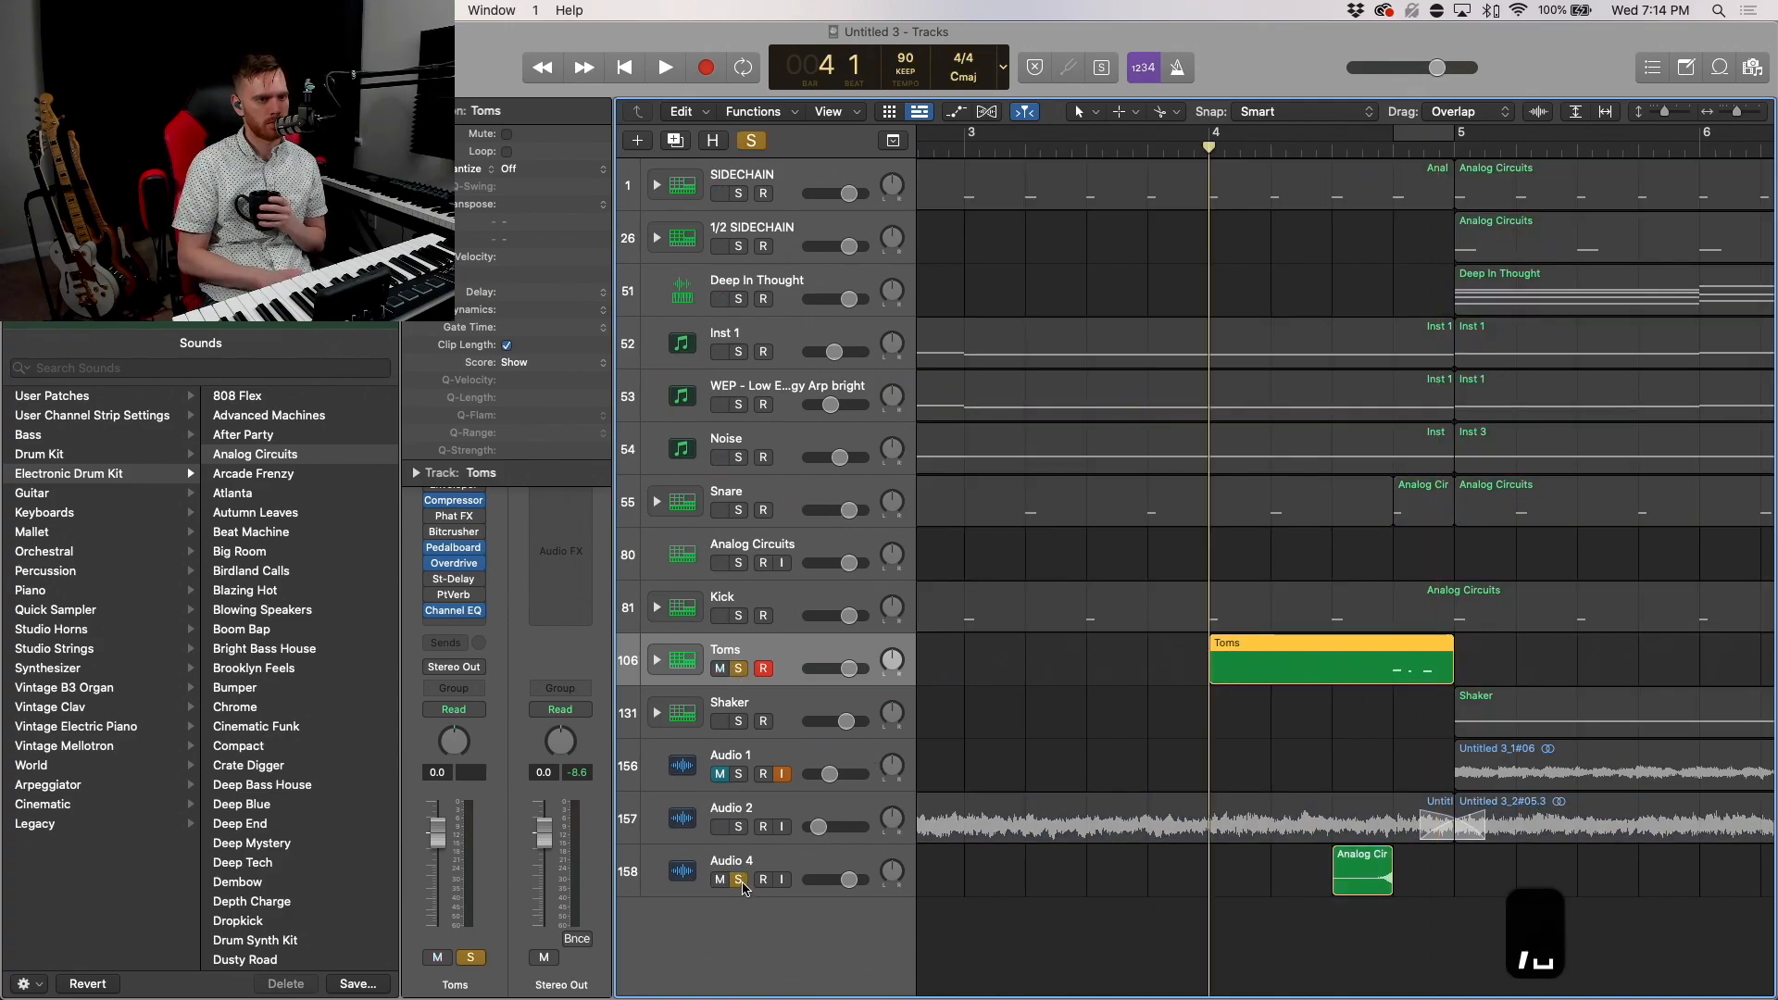
pyautogui.click(663, 67)
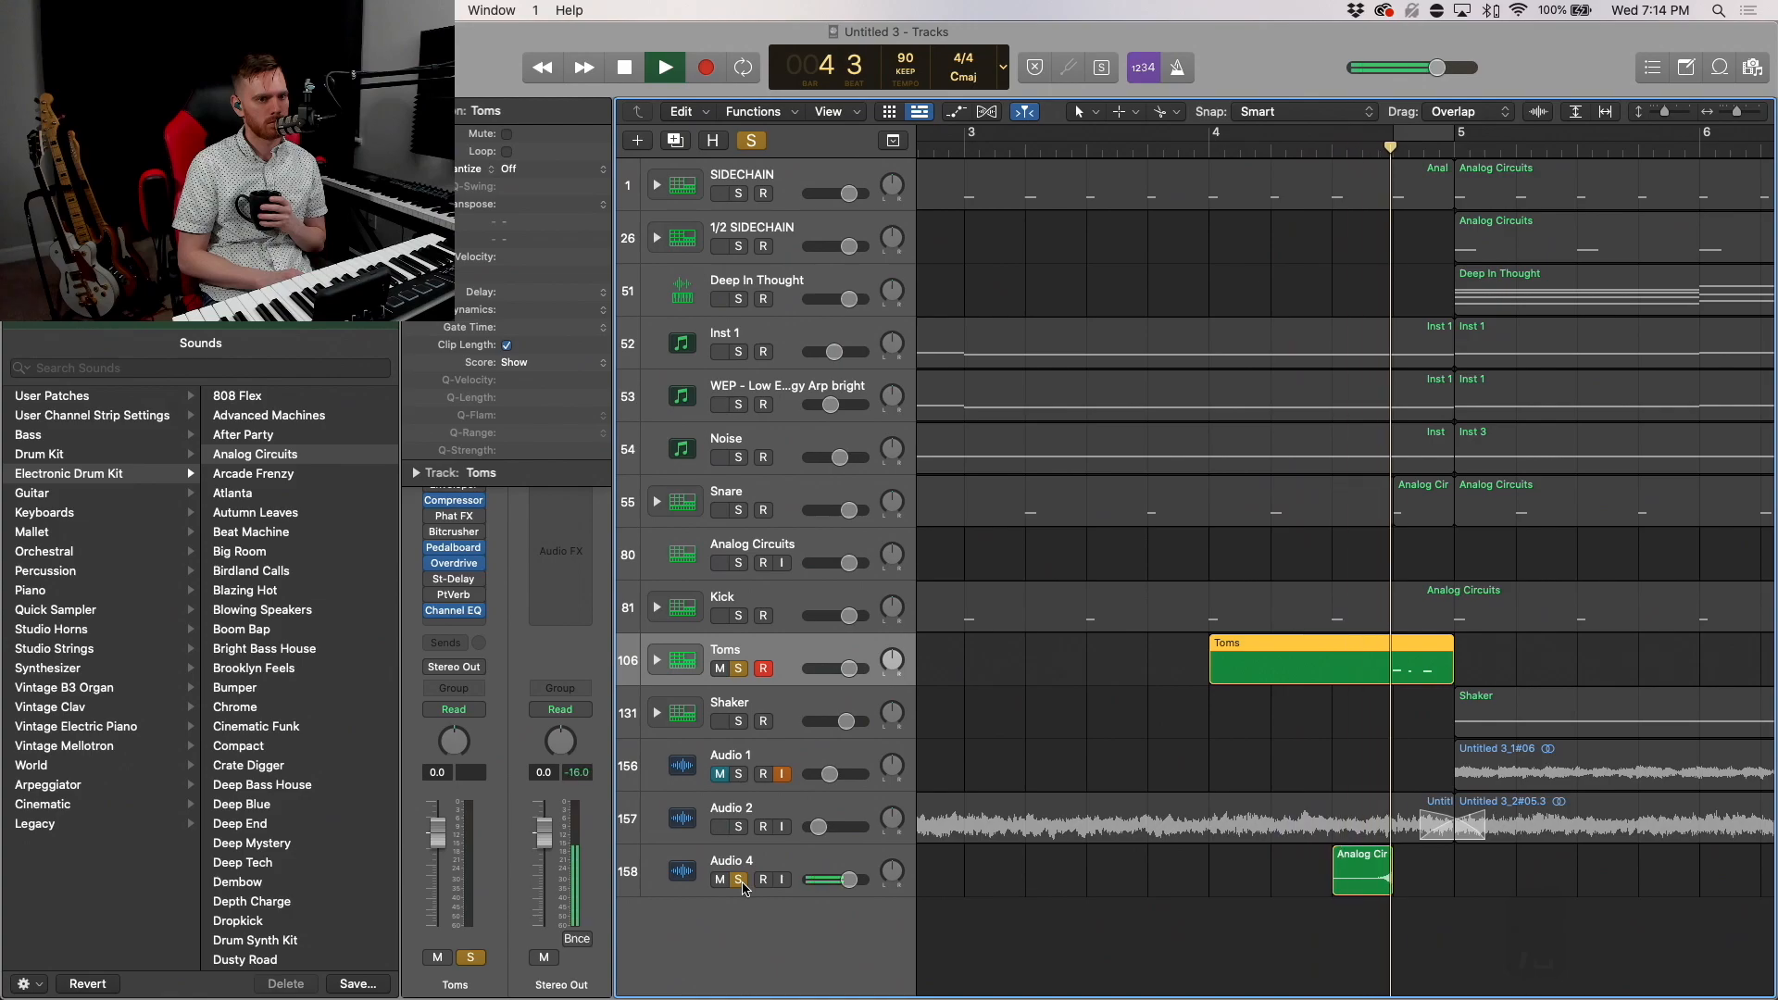
pyautogui.click(664, 67)
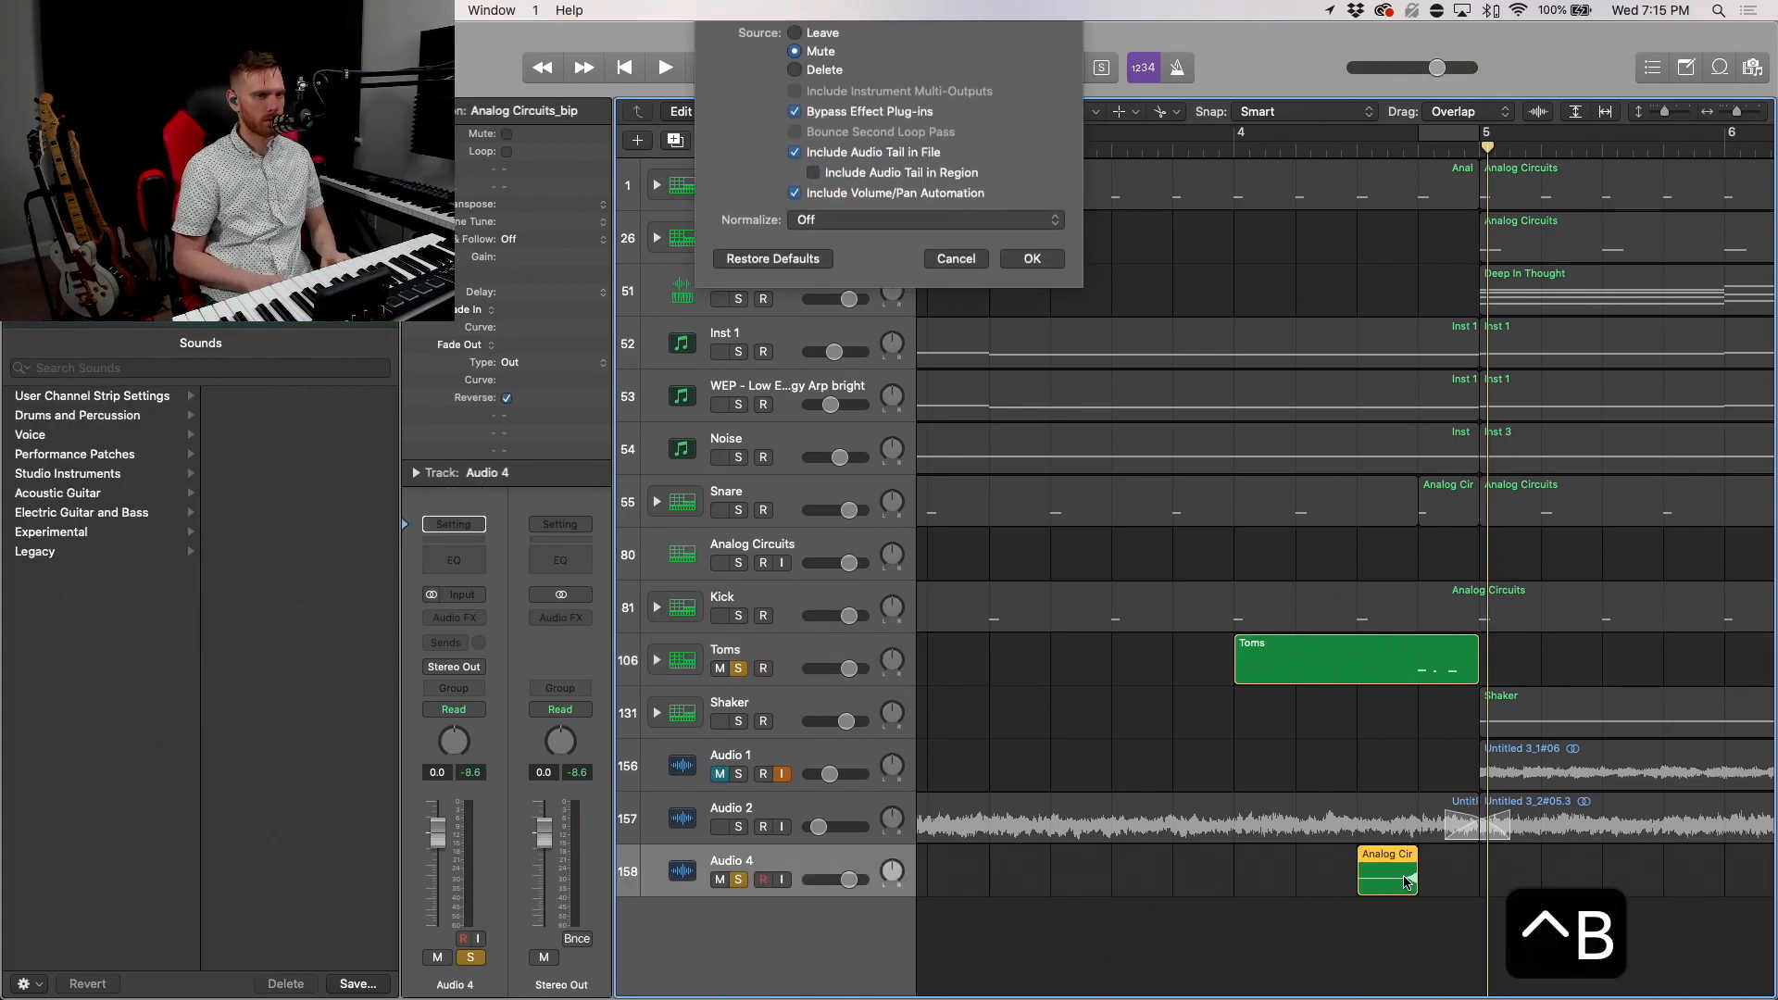
# Step: Move the Analog Circuits_bip clip so it ends exactly at bar 5
pyautogui.click(1030, 257)
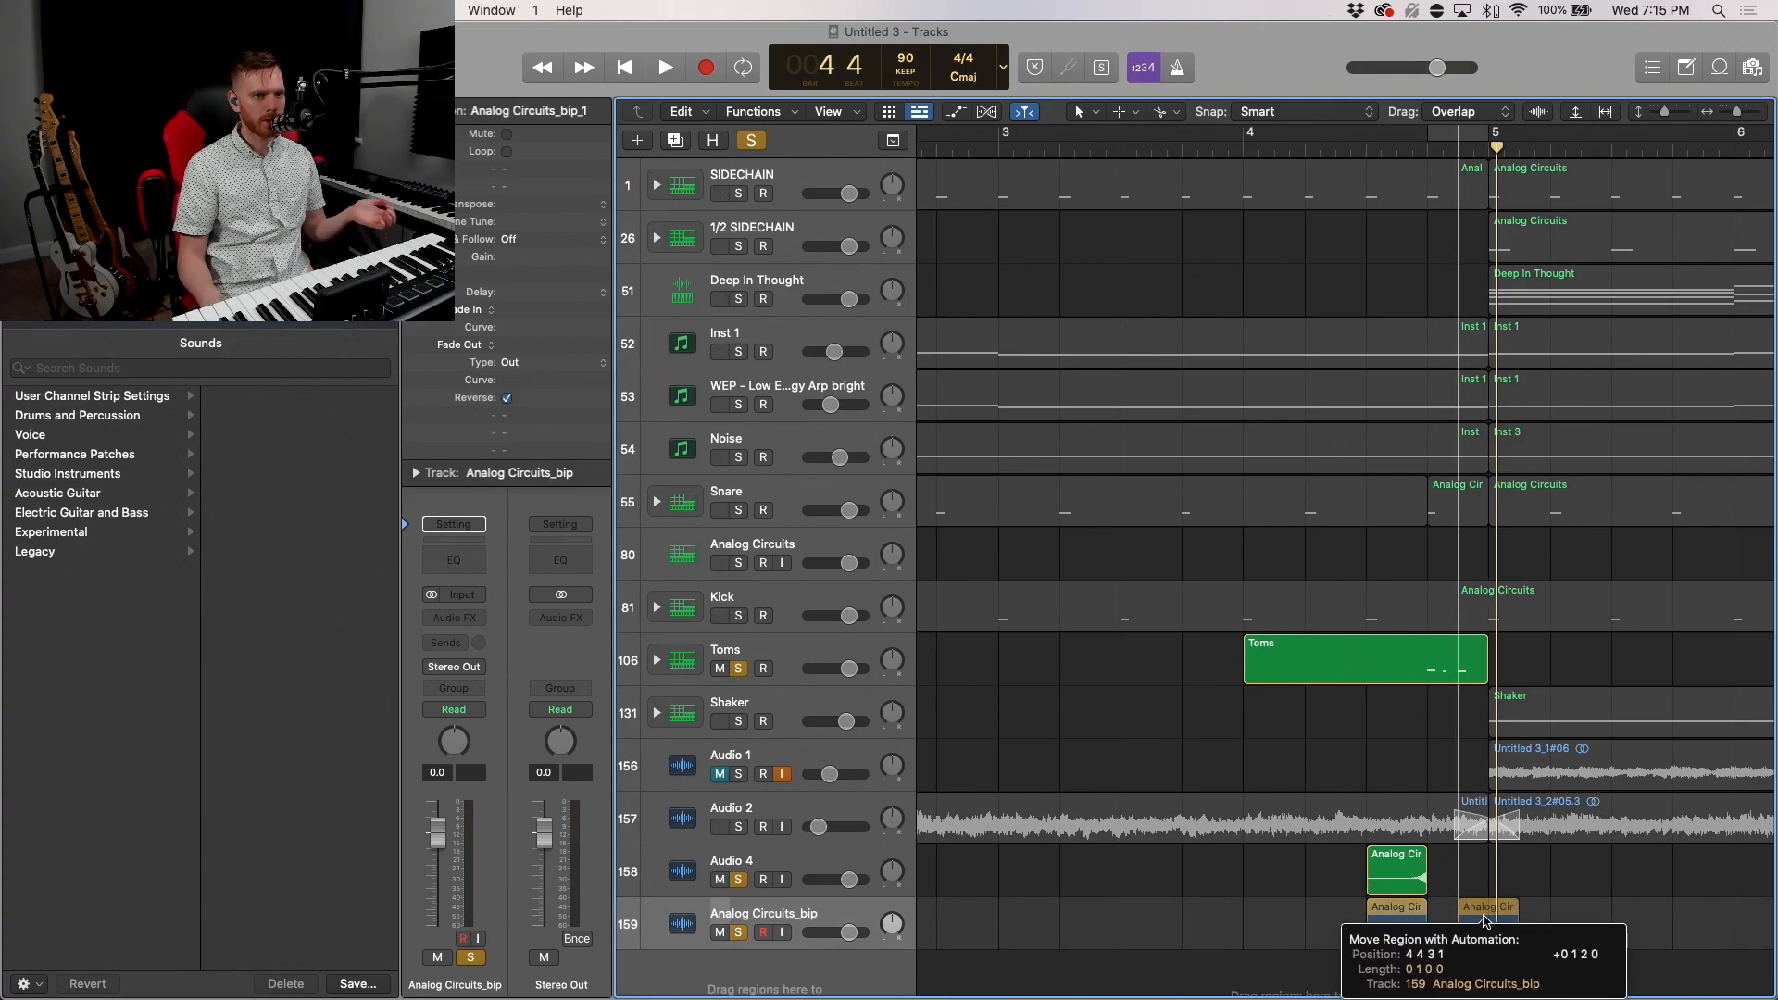
pyautogui.moveTo(1480, 906); pyautogui.dragTo(1495, 905)
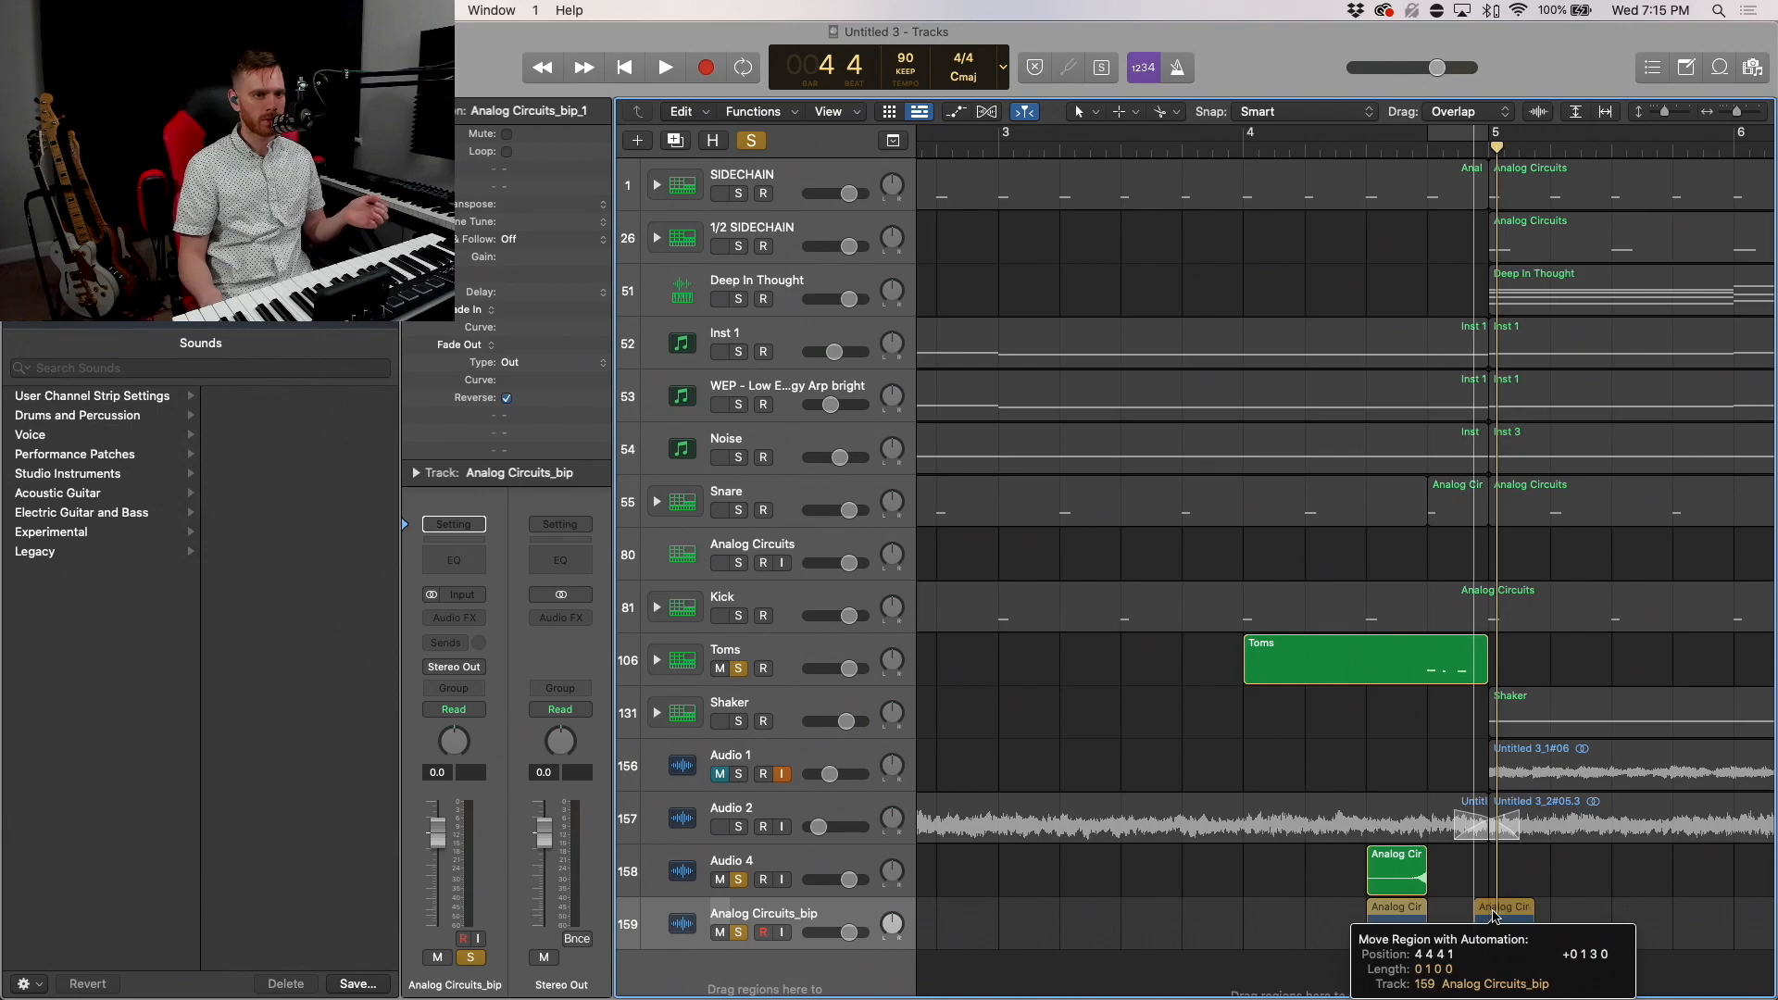
pyautogui.moveTo(1502, 907); pyautogui.dragTo(1503, 923)
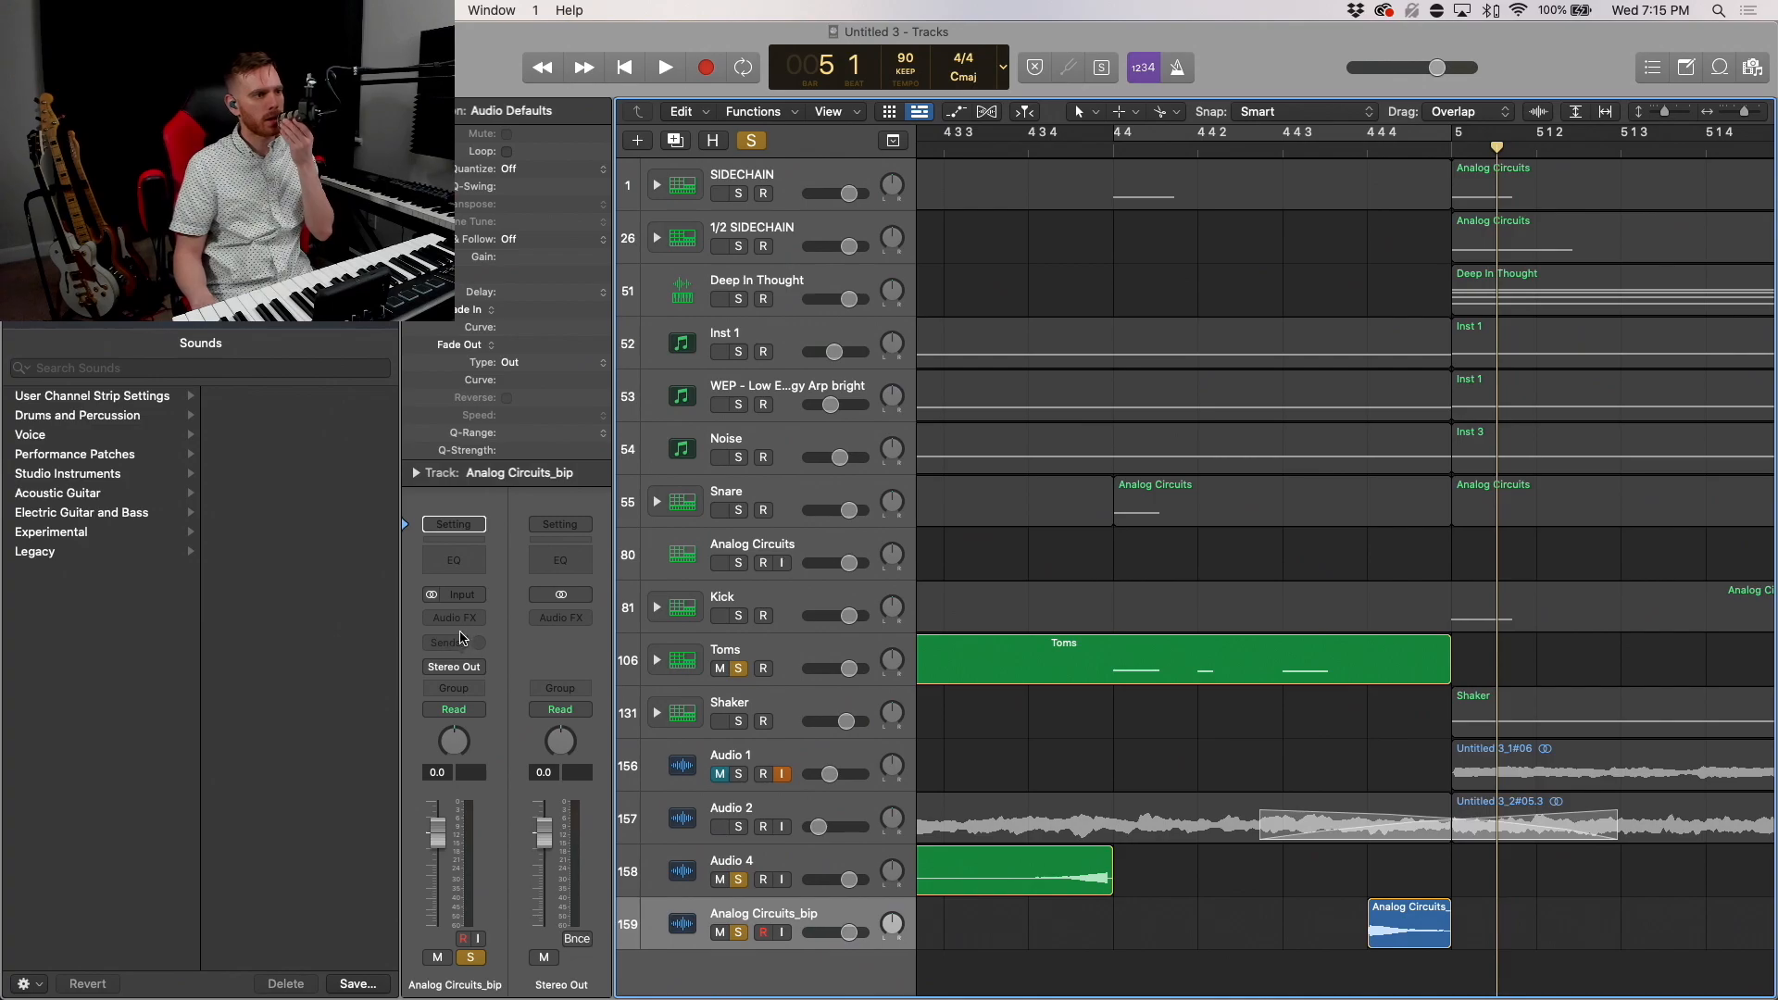
pyautogui.moveTo(472, 619)
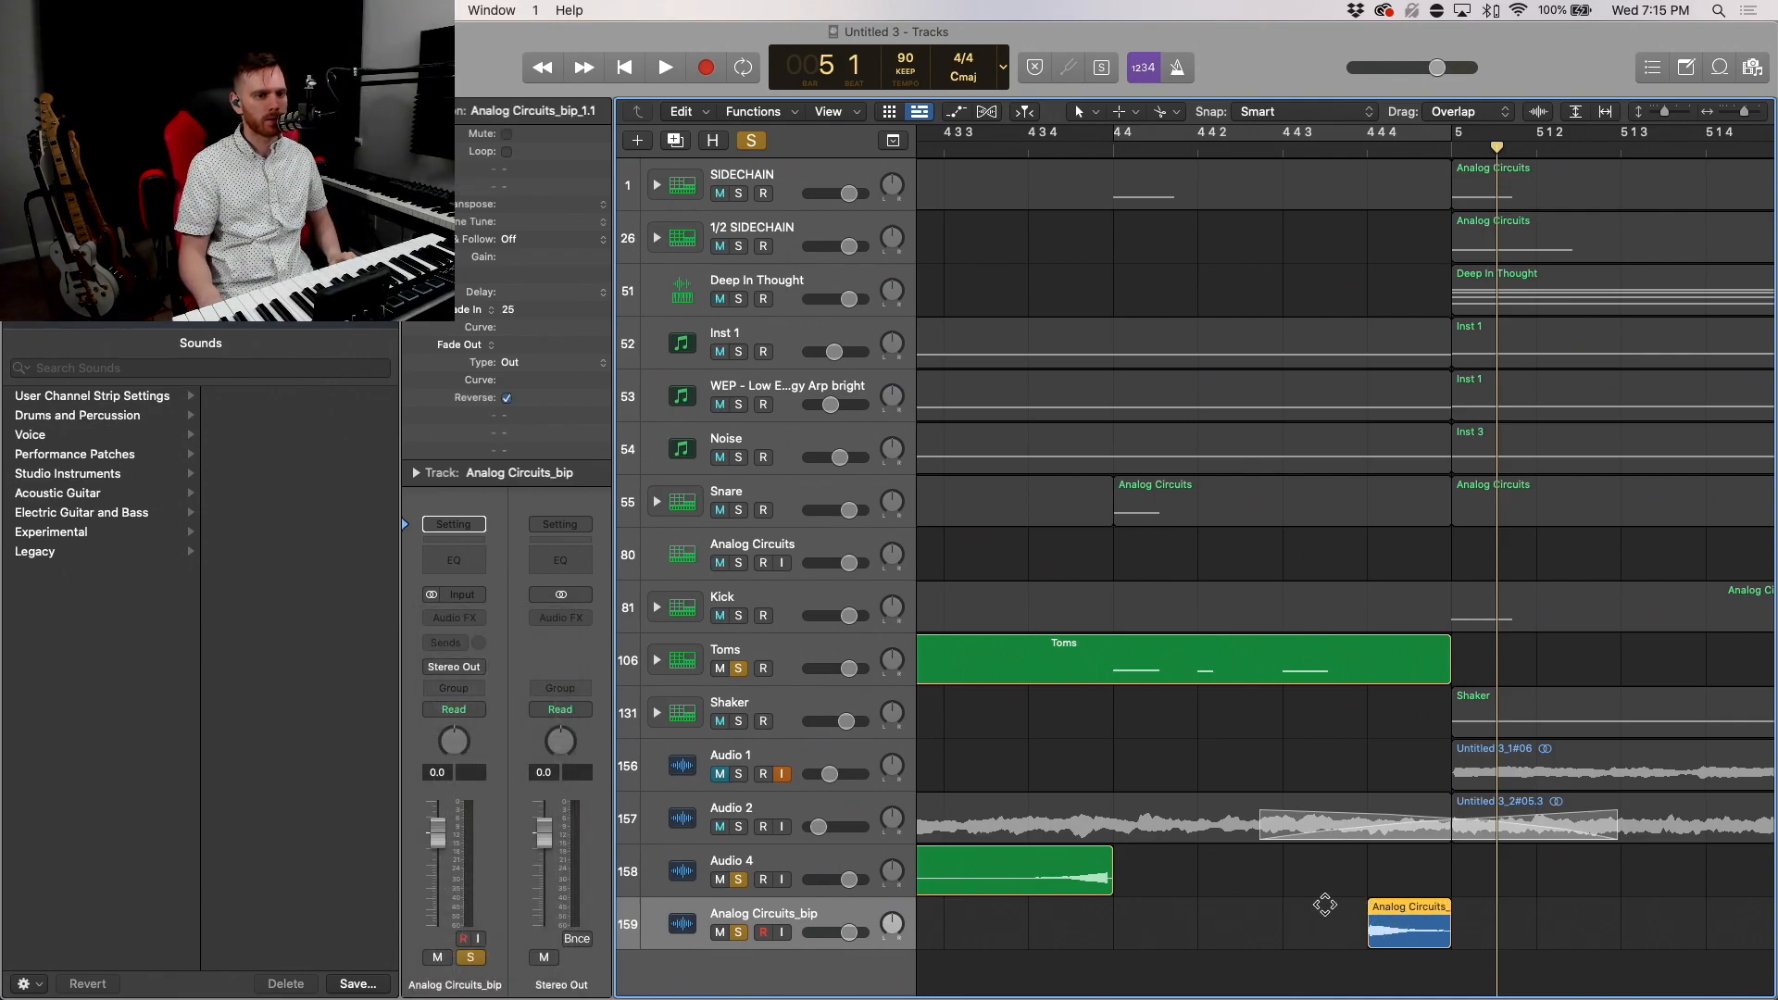
# Step: Give the bip clip a 160 ms fade-out with curve -23 set to the Slow Down type
pyautogui.rightClick(1410, 941)
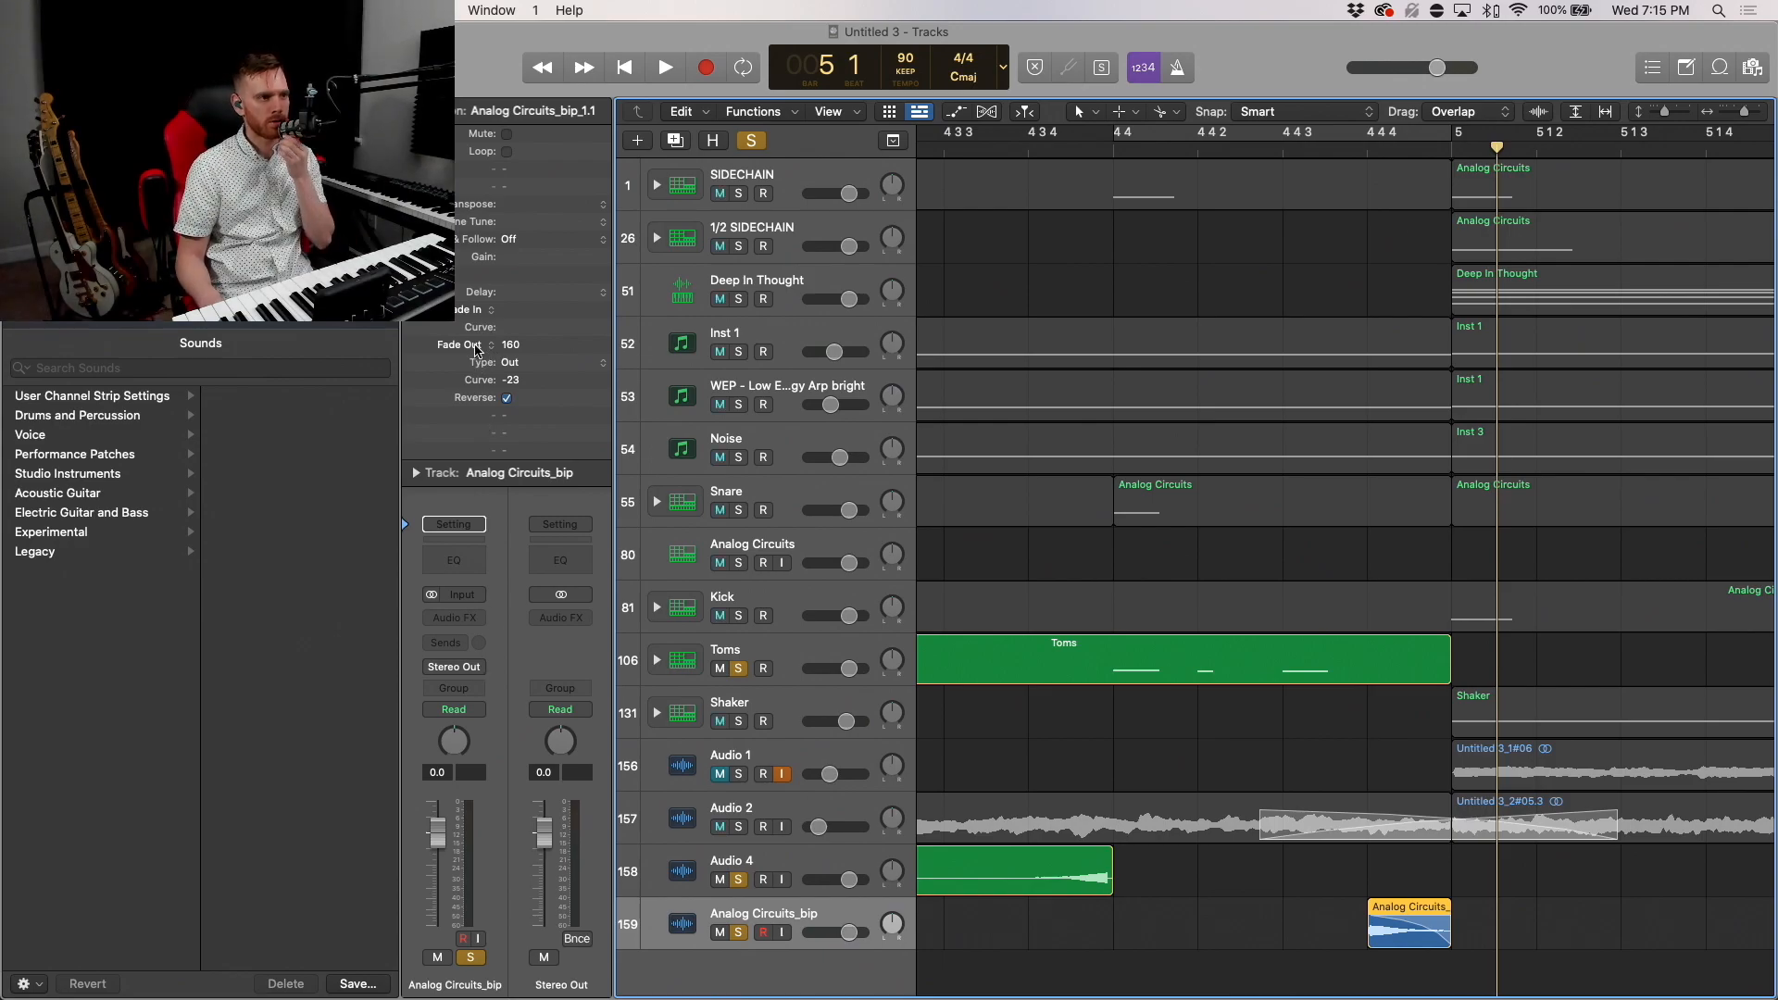
pyautogui.click(508, 363)
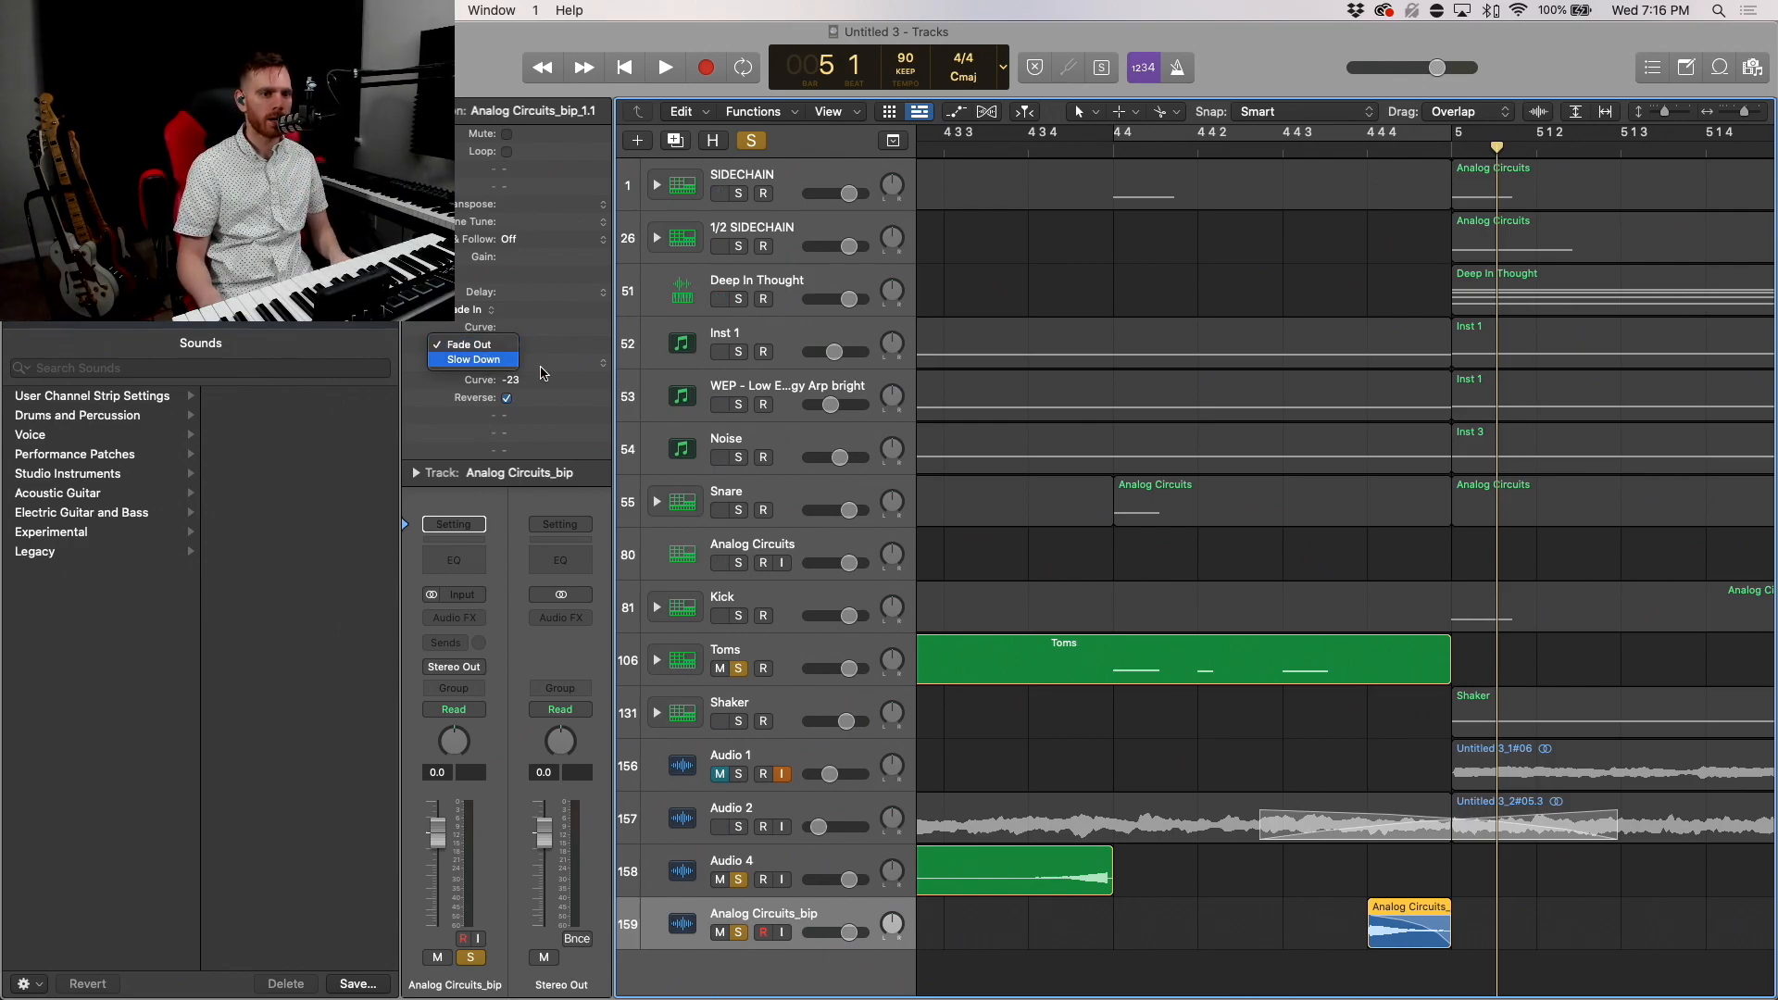
pyautogui.click(663, 66)
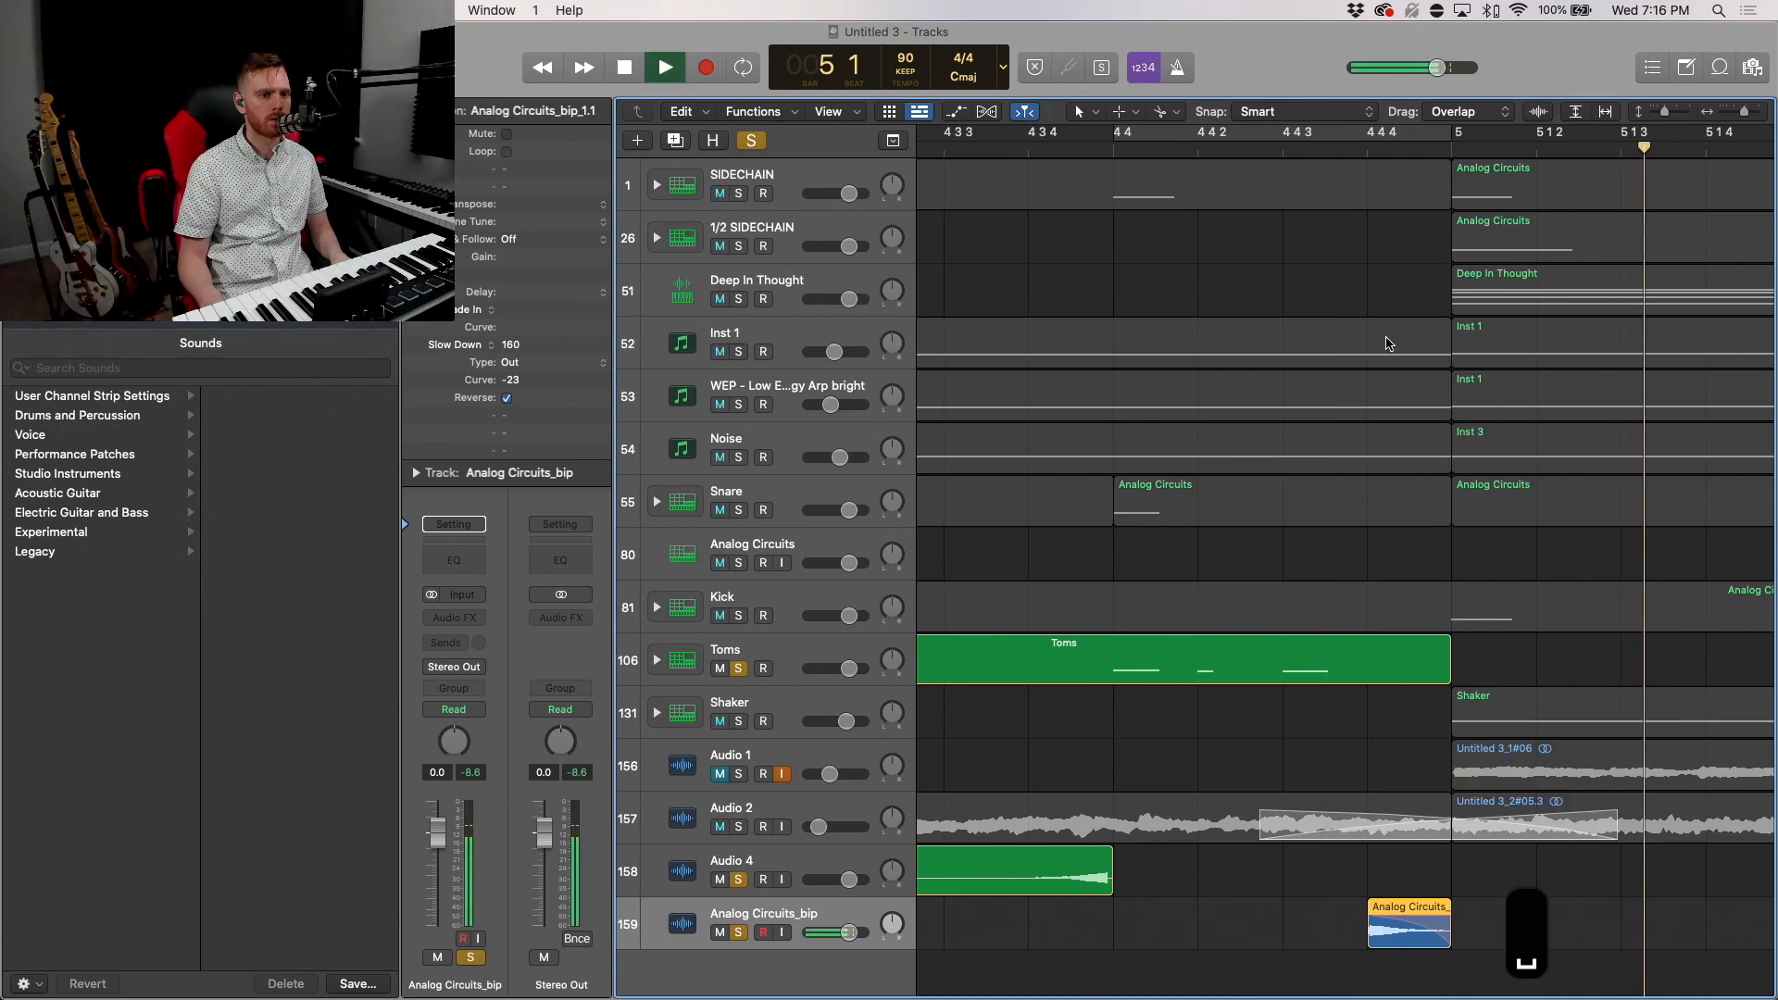
# Step: Stop playback before editing the Toms fill notes
pyautogui.click(624, 67)
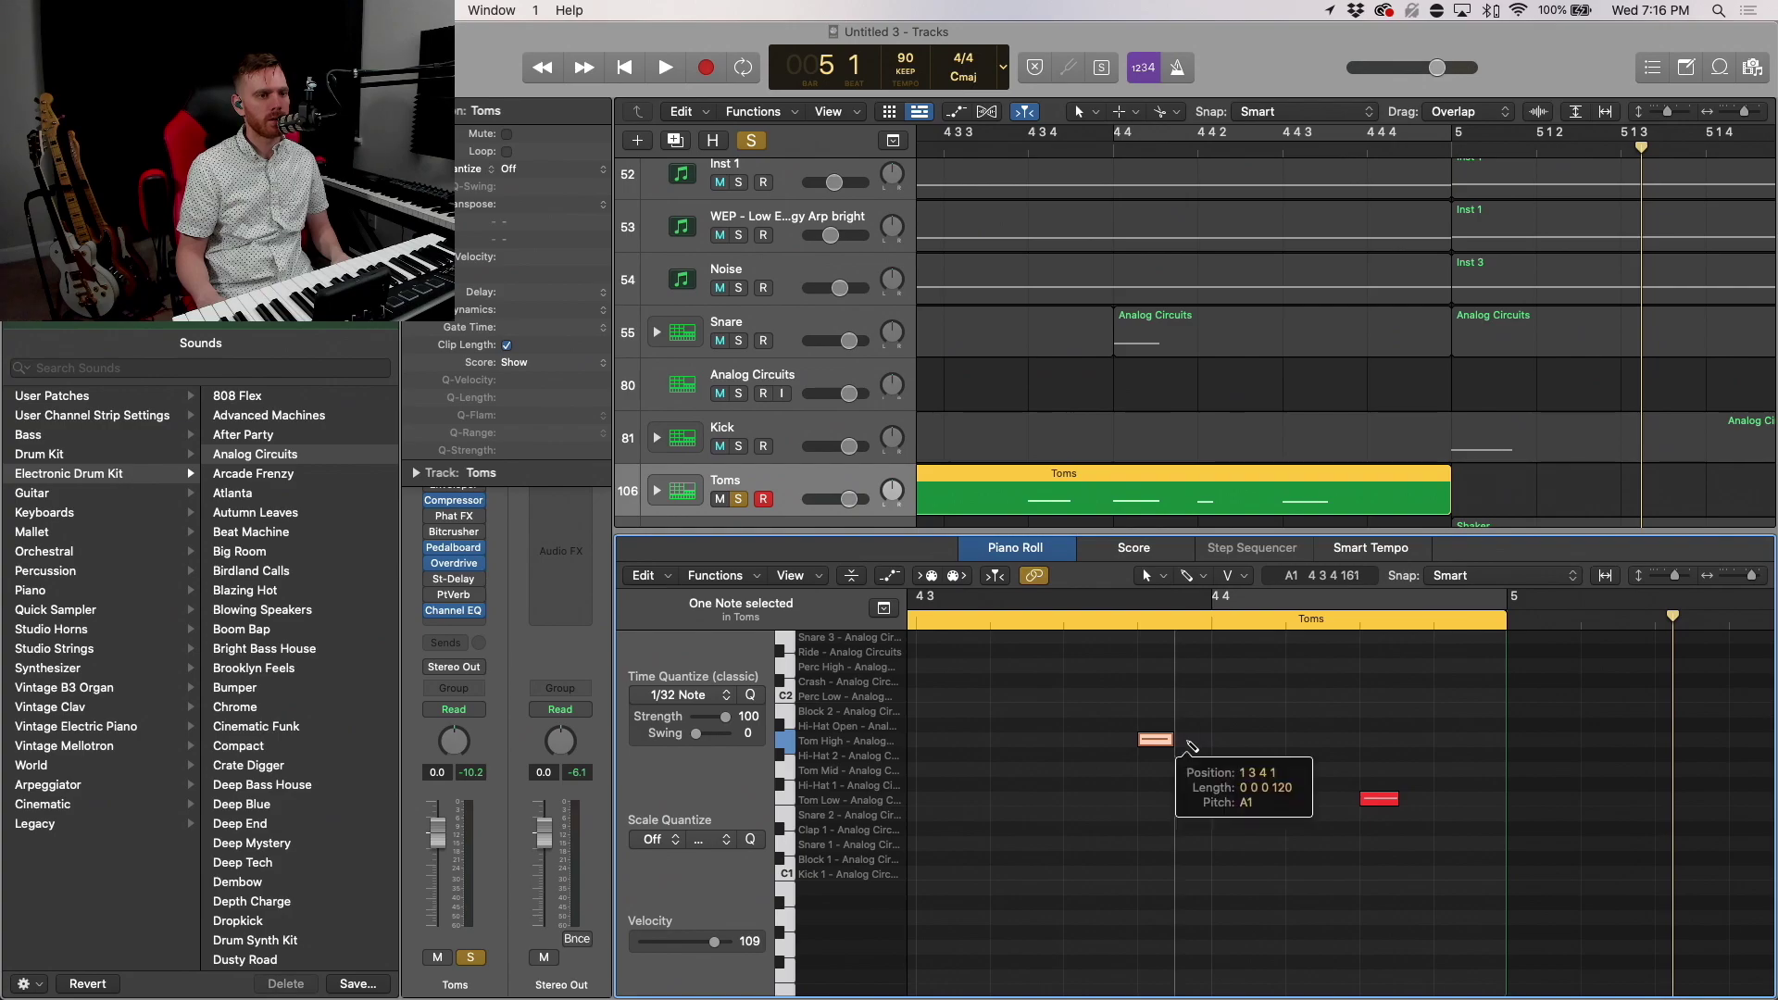
# Step: Reposition a tom hit at velocity 127 and copy the last Tom Low note right after it
pyautogui.moveTo(1170, 739); pyautogui.dragTo(1180, 740)
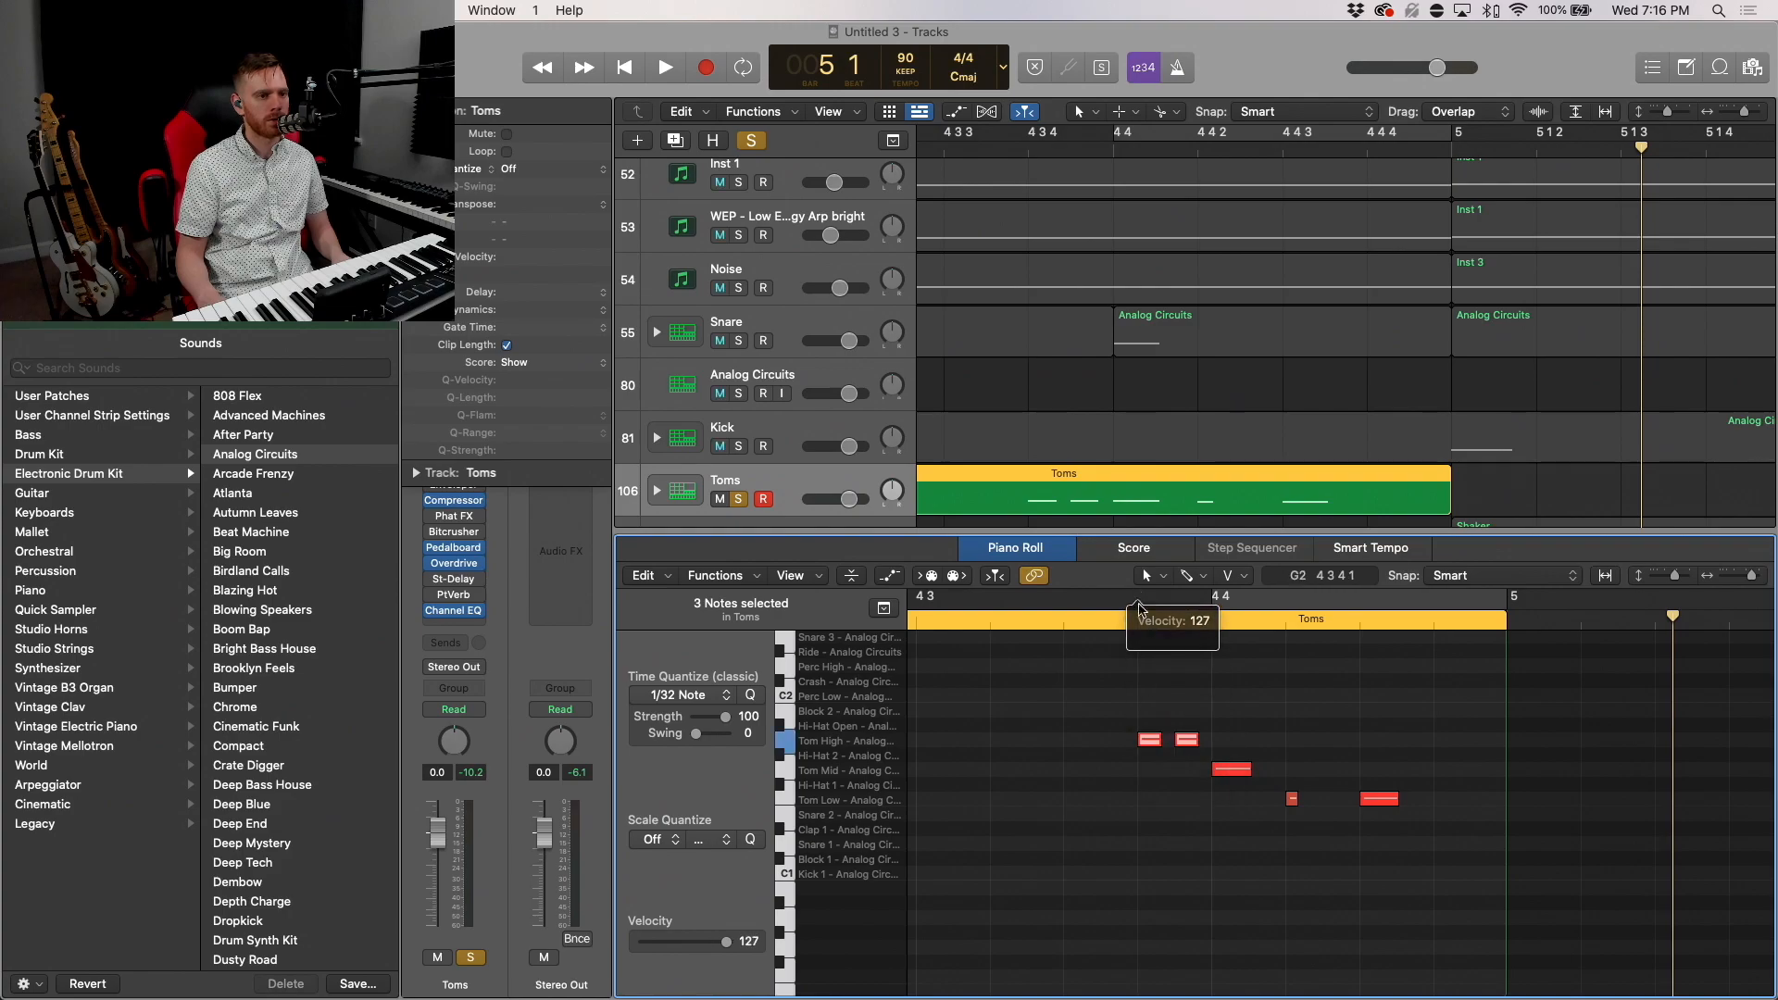
pyautogui.click(663, 67)
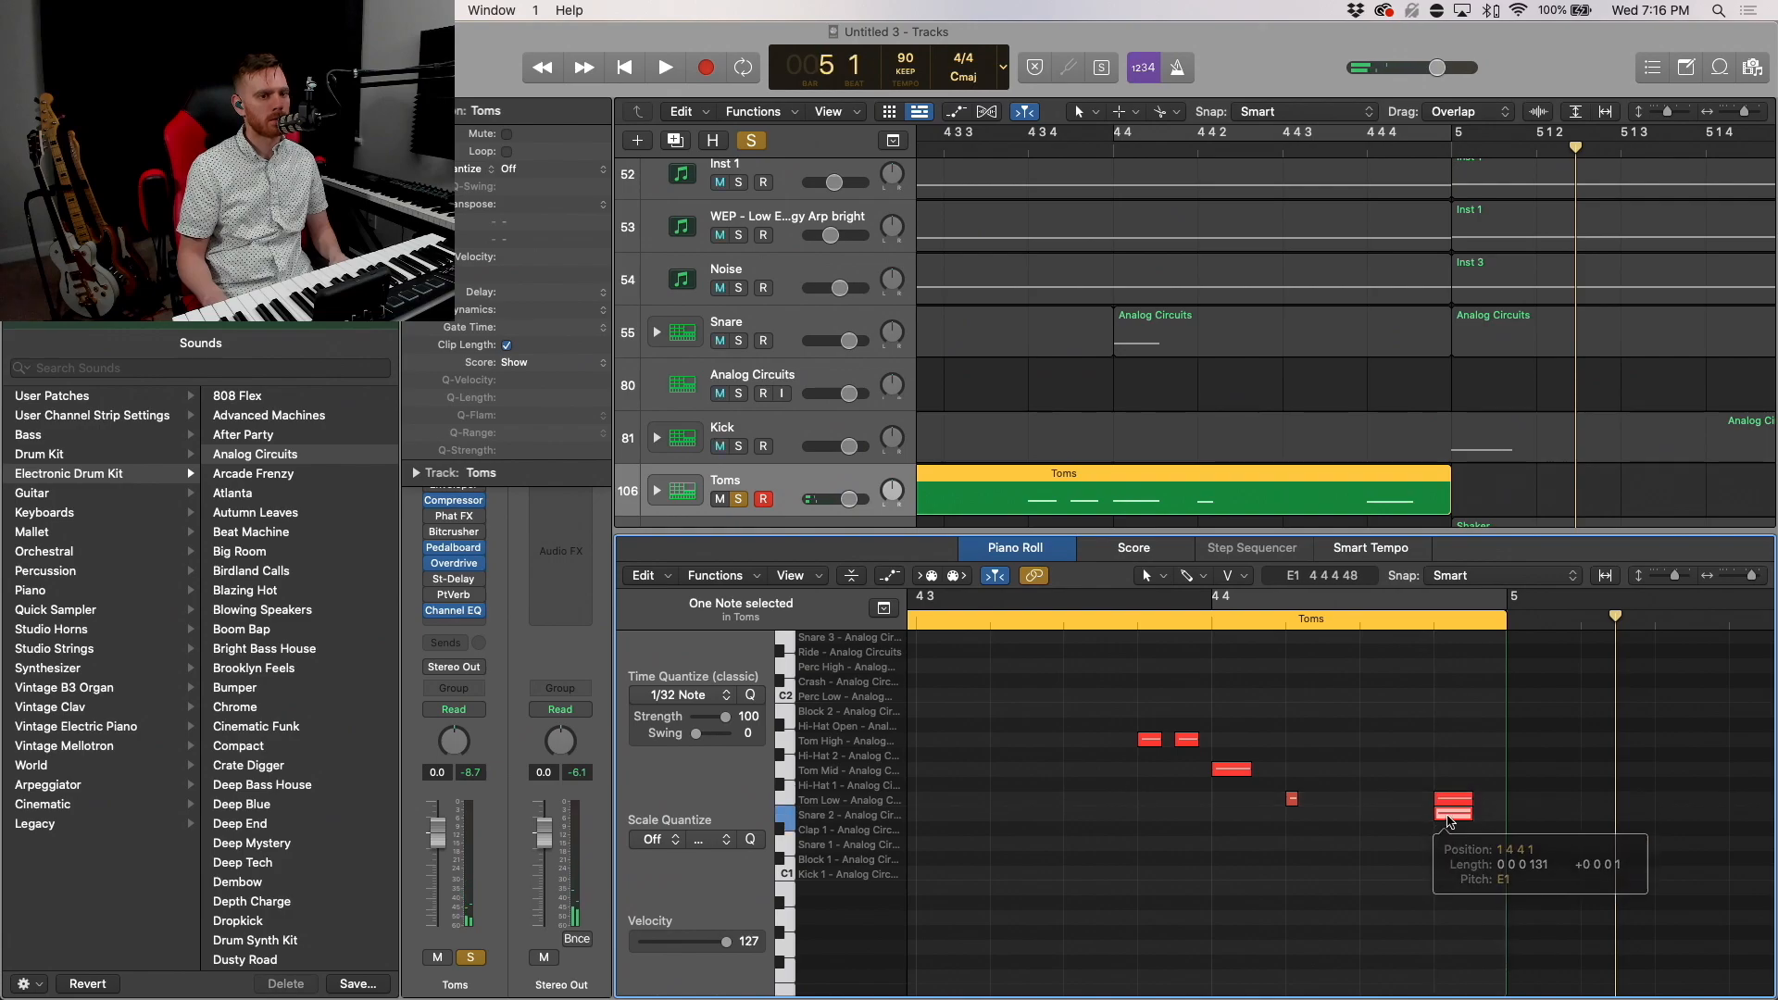
pyautogui.moveTo(1453, 806); pyautogui.dragTo(1480, 800)
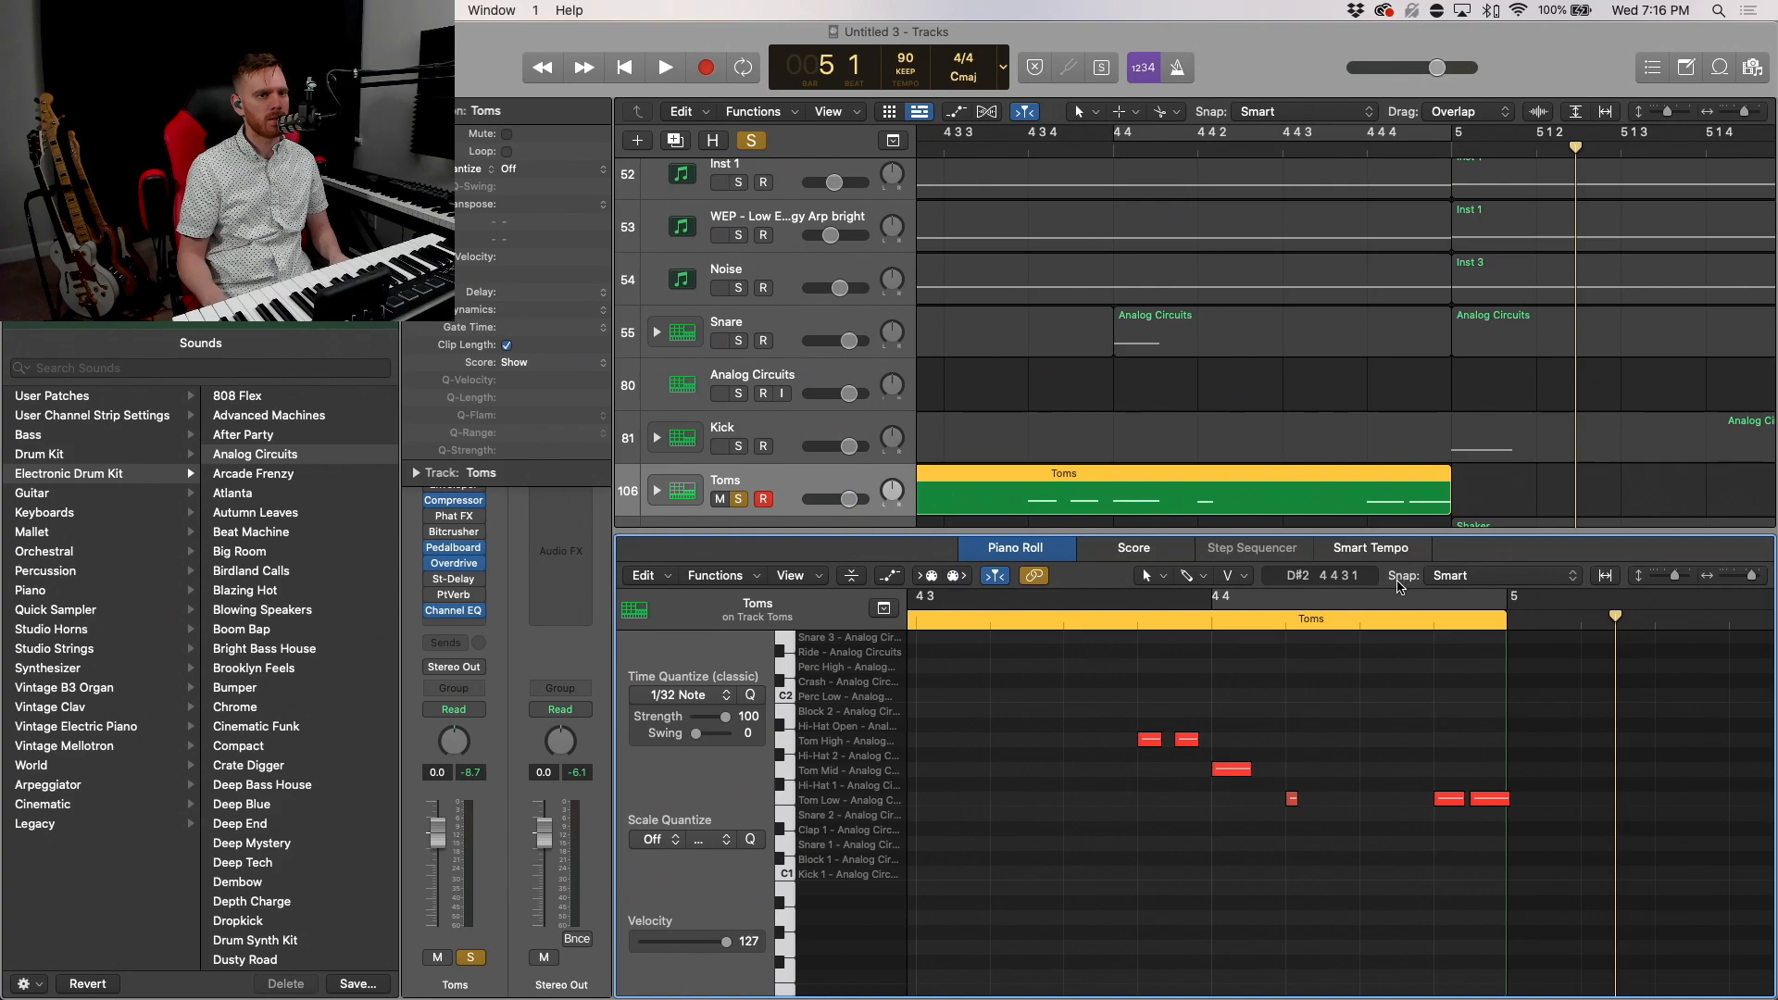
pyautogui.scroll(-3)
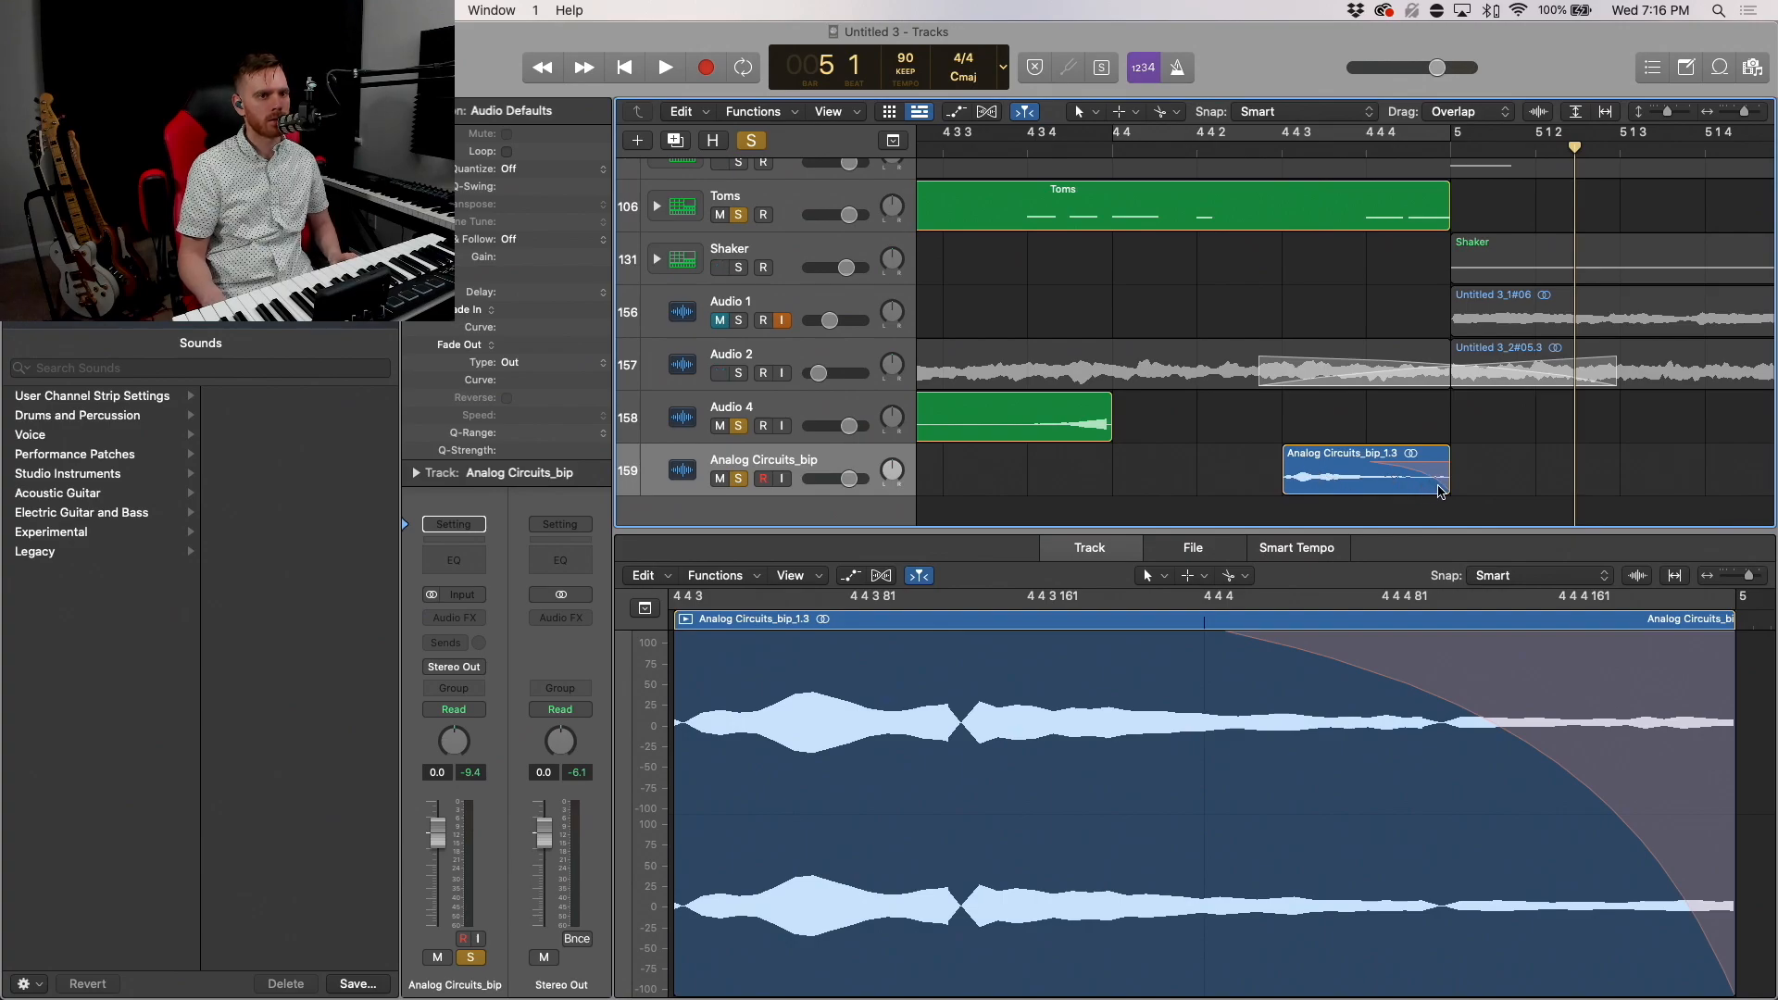
# Step: Trim the bip clip's end so it finishes at bar 5 and play it back
pyautogui.moveTo(1448, 468); pyautogui.dragTo(1389, 468)
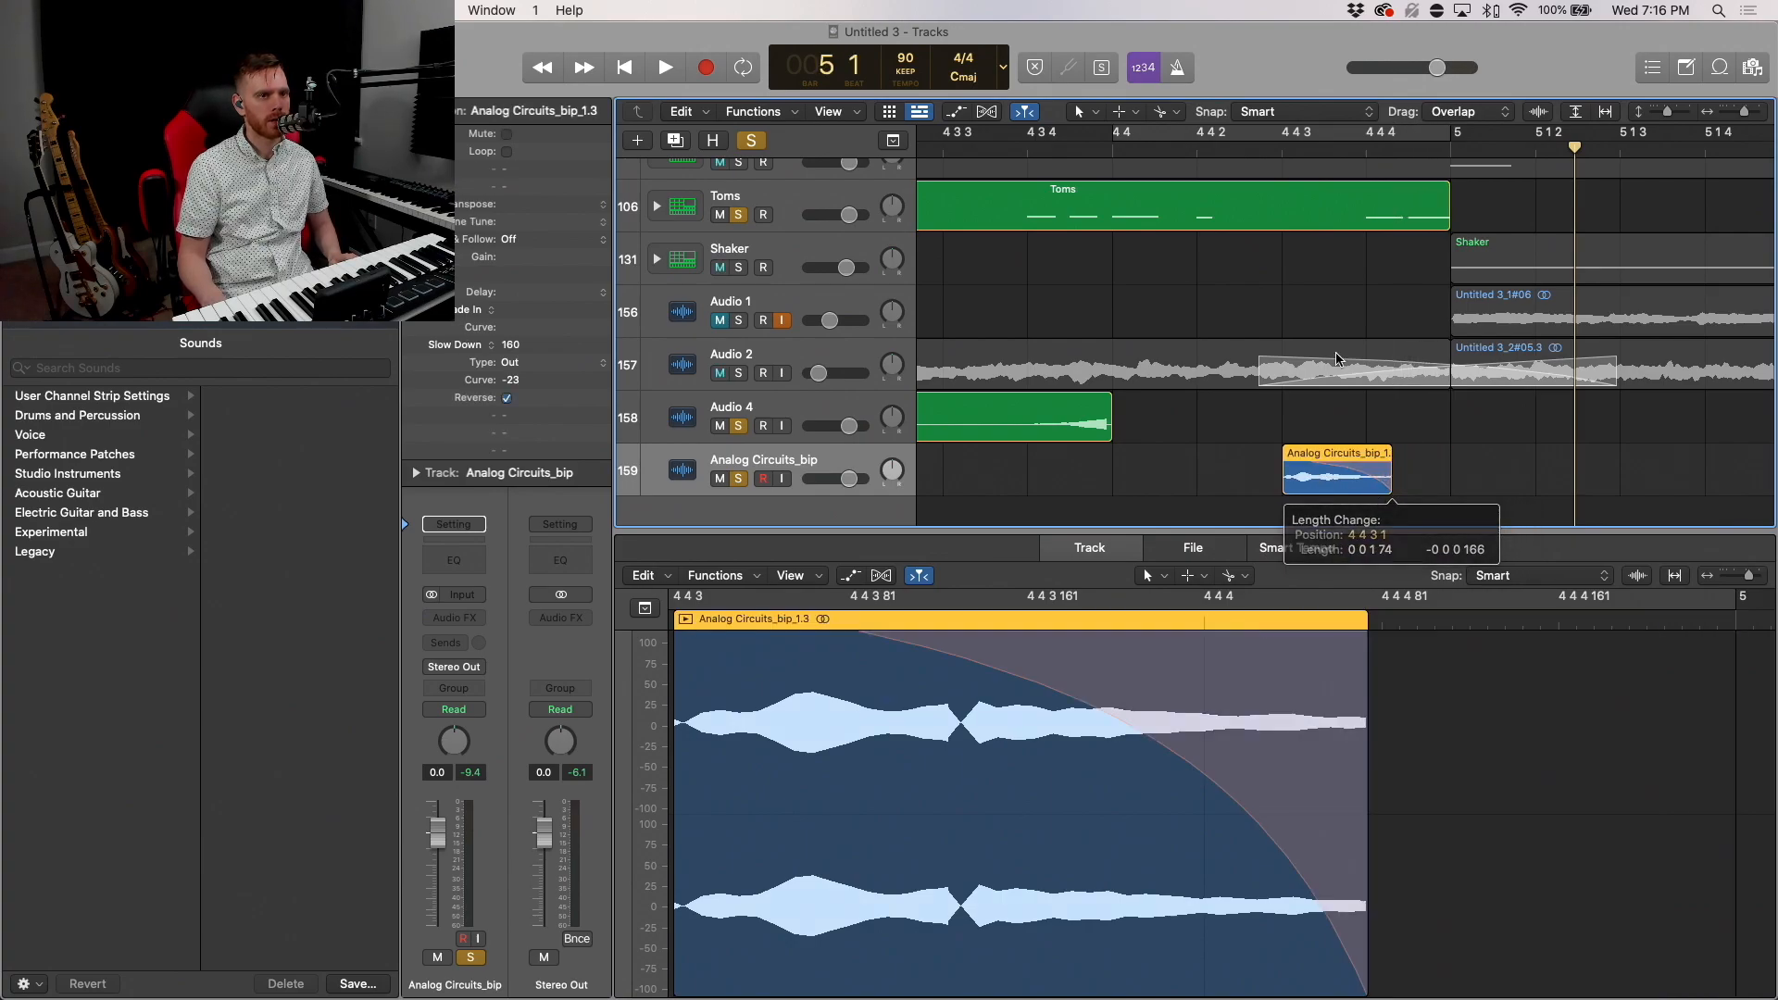
pyautogui.click(664, 67)
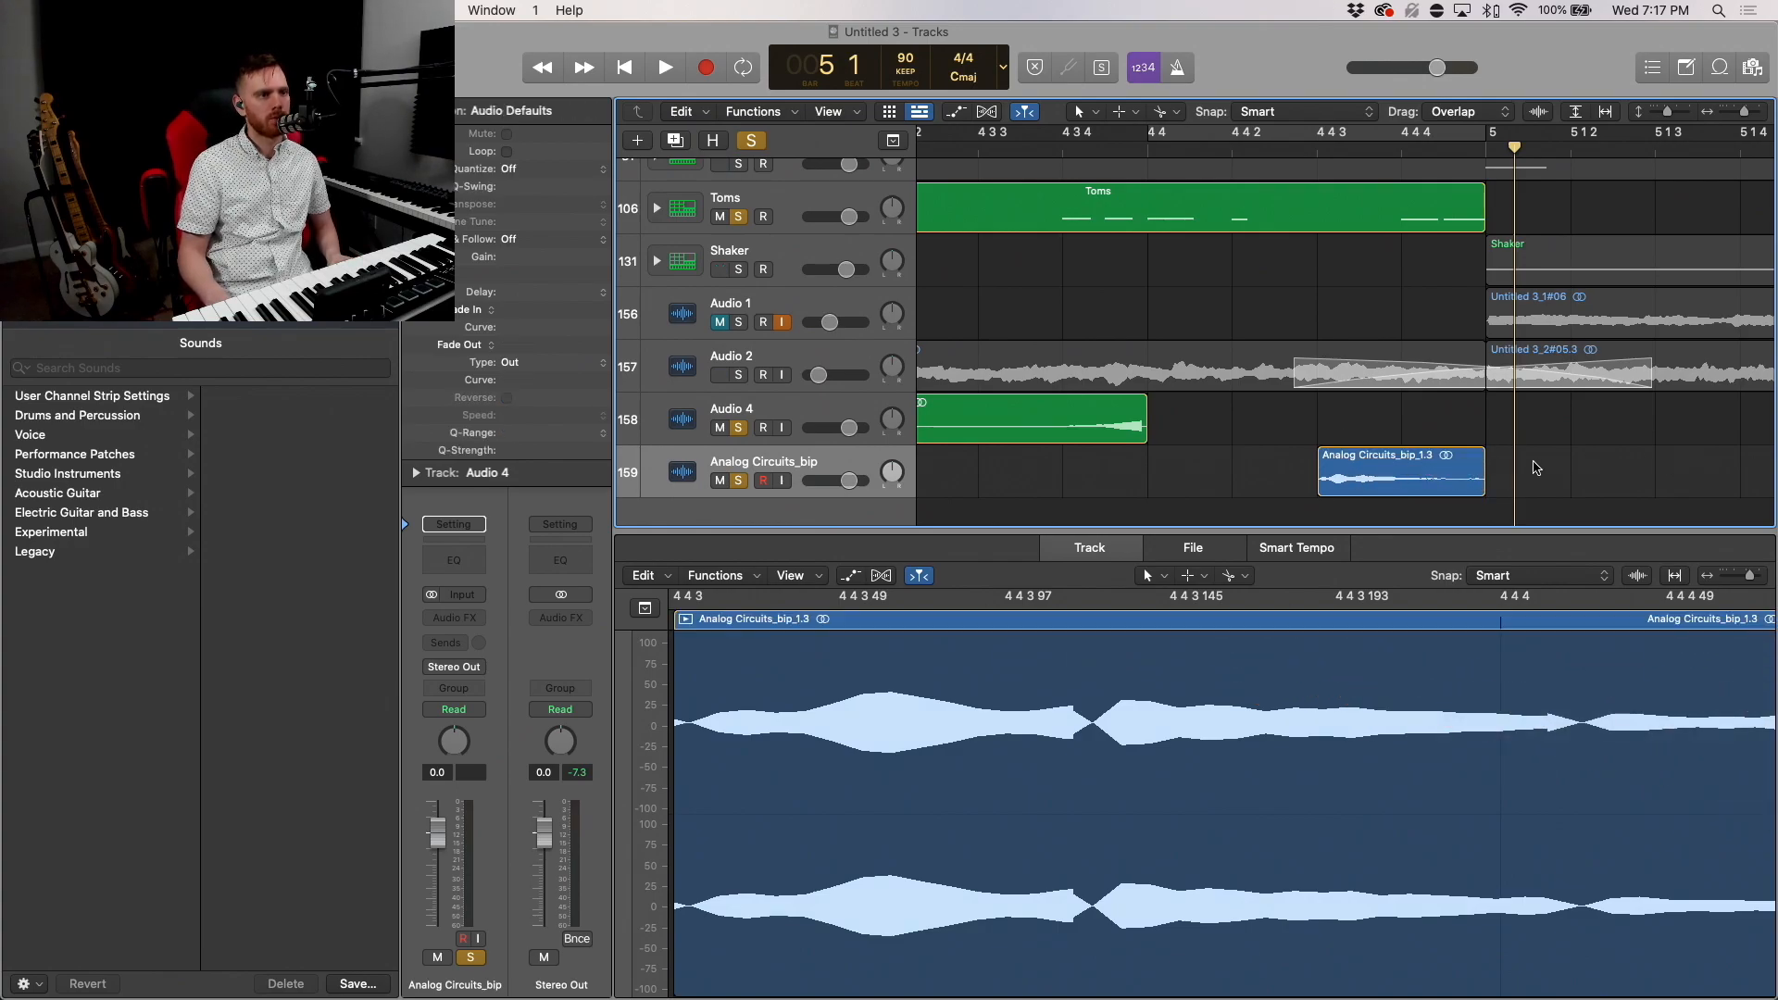
# Step: Add Space Designer to the bip track with the Warm Vocal Hall preset from Large Spaces > Halls
pyautogui.click(454, 618)
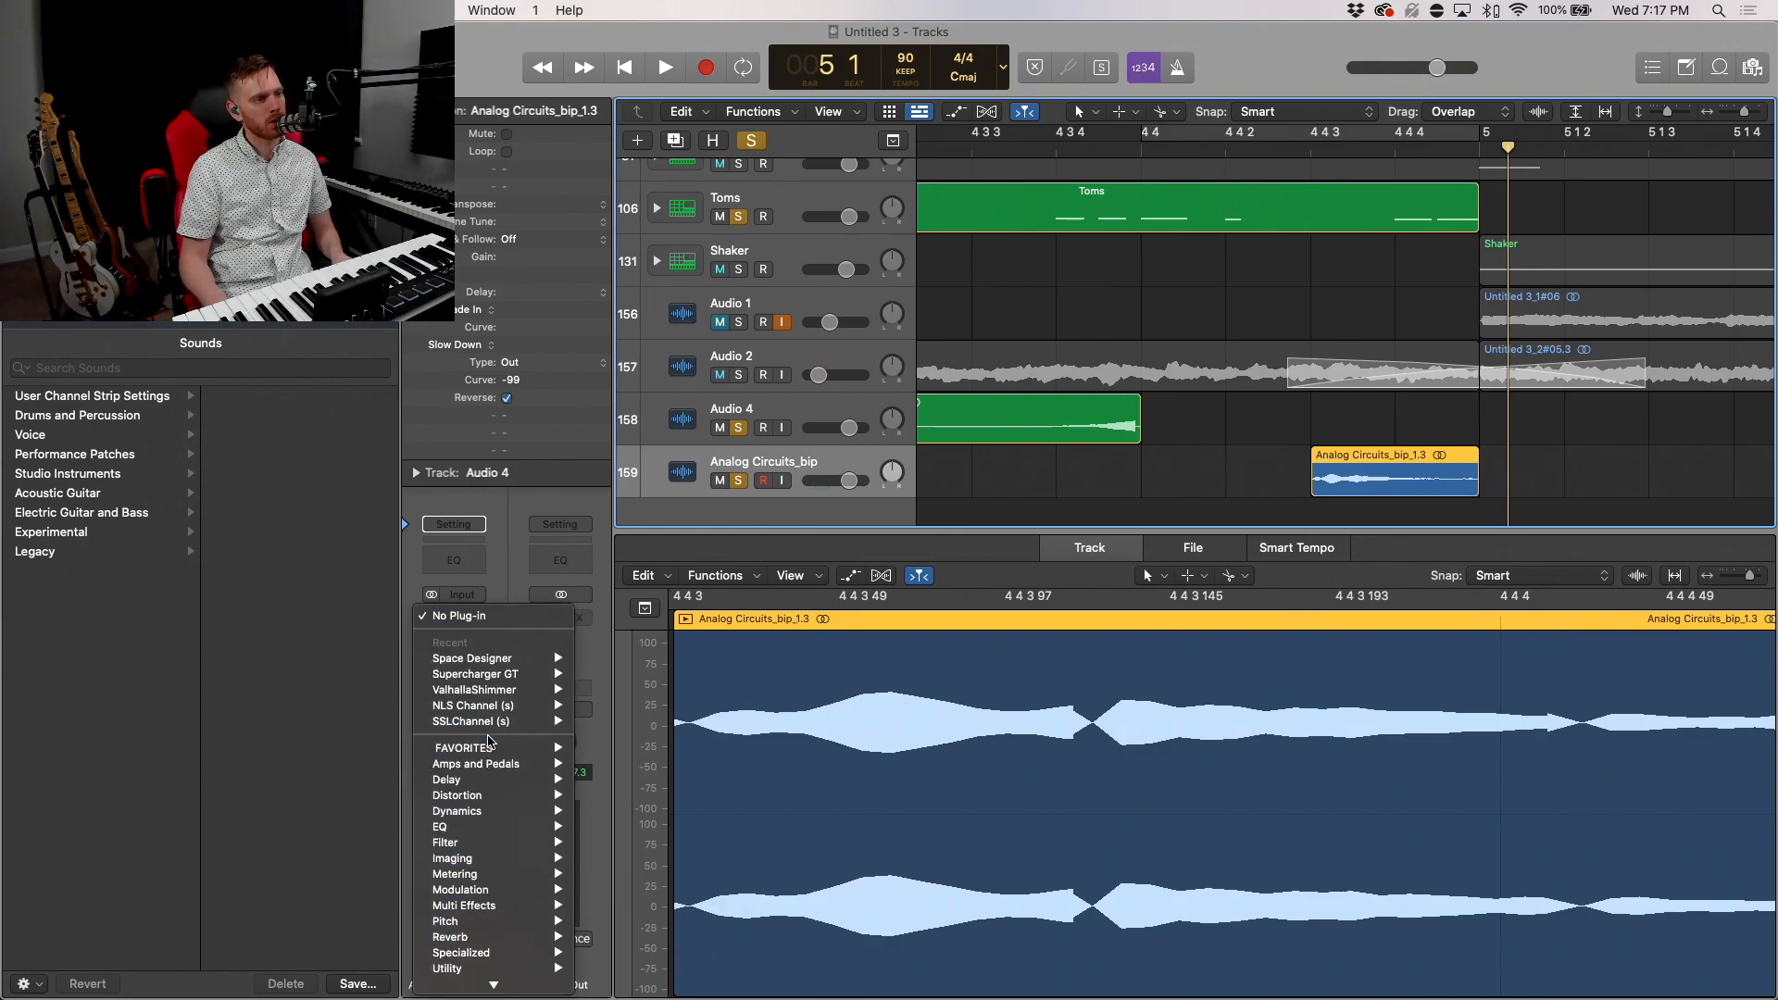
pyautogui.moveTo(489, 660)
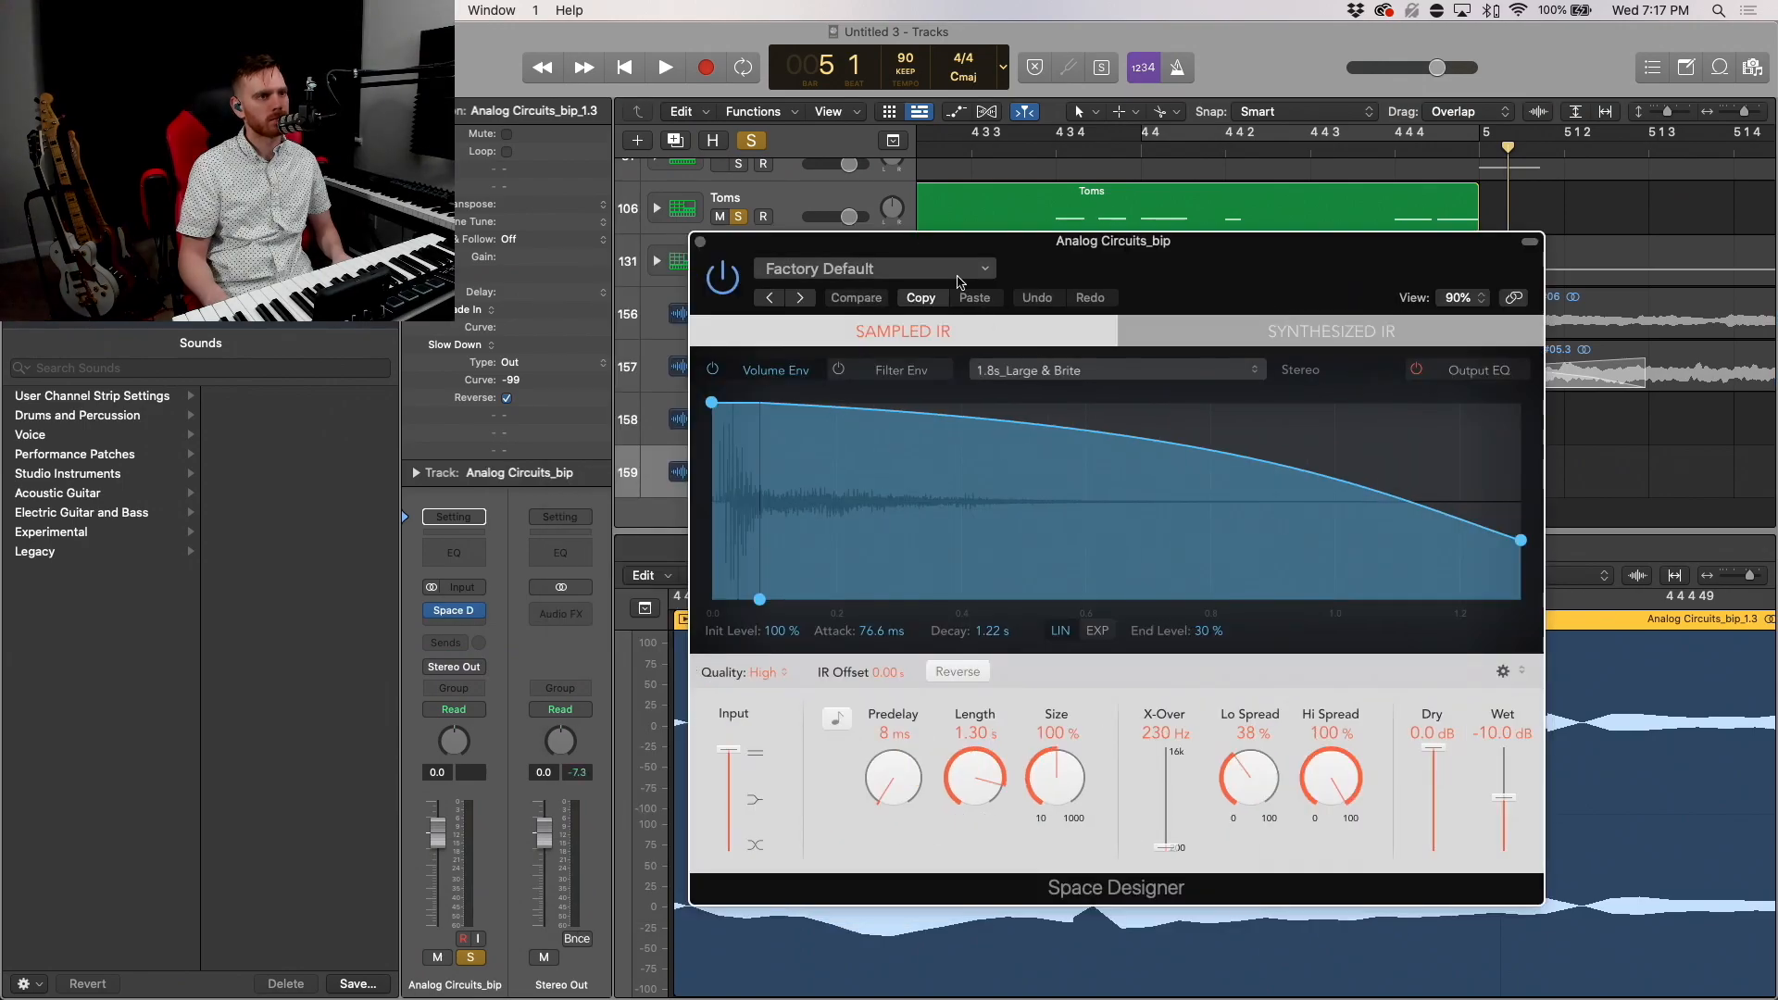
pyautogui.click(874, 269)
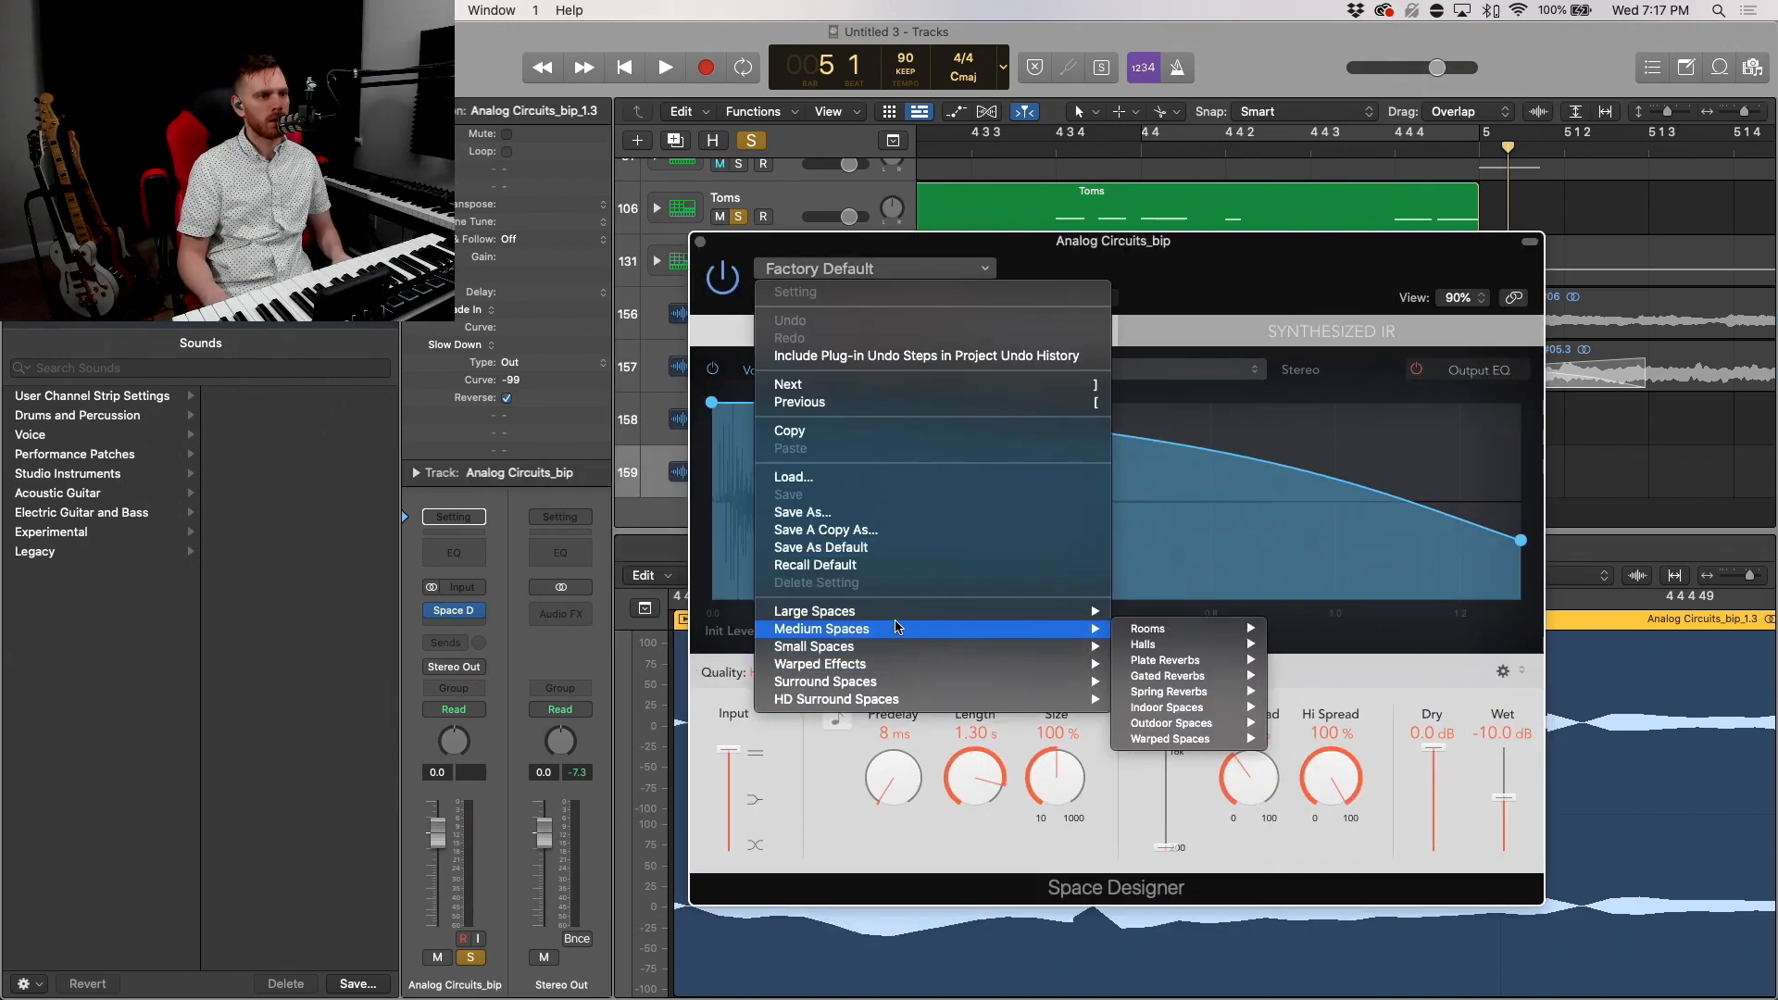
pyautogui.moveTo(1180, 626)
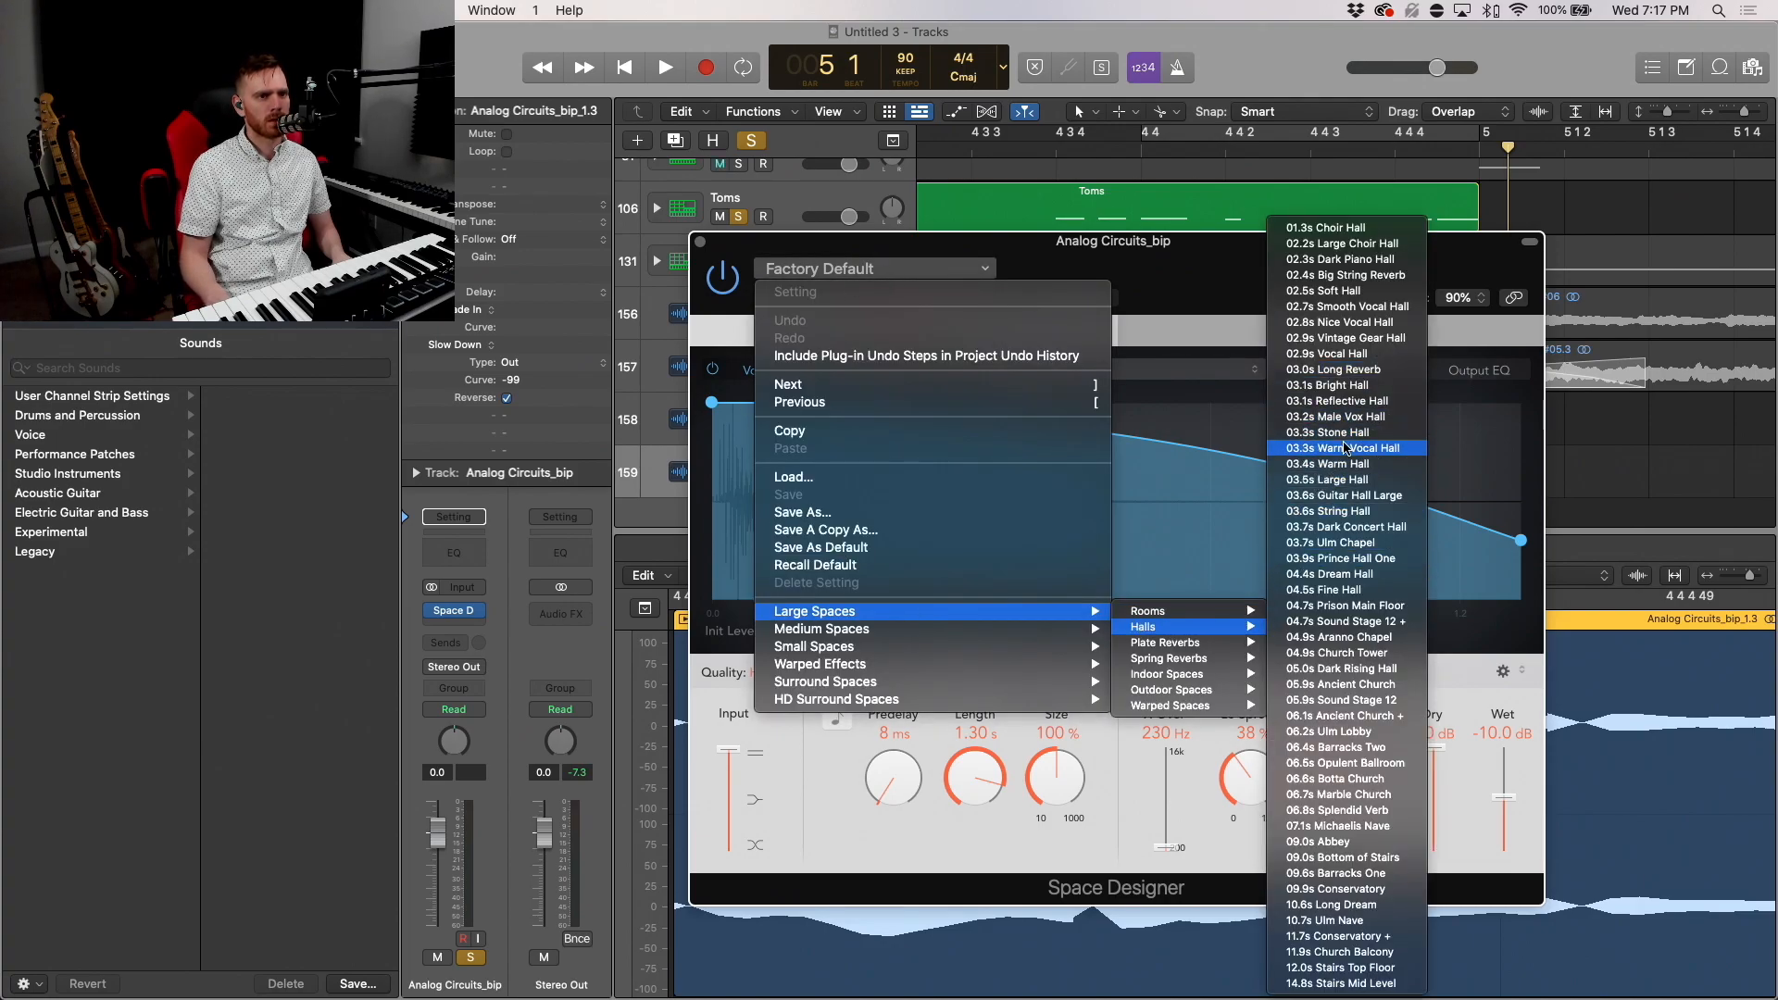
pyautogui.click(1328, 434)
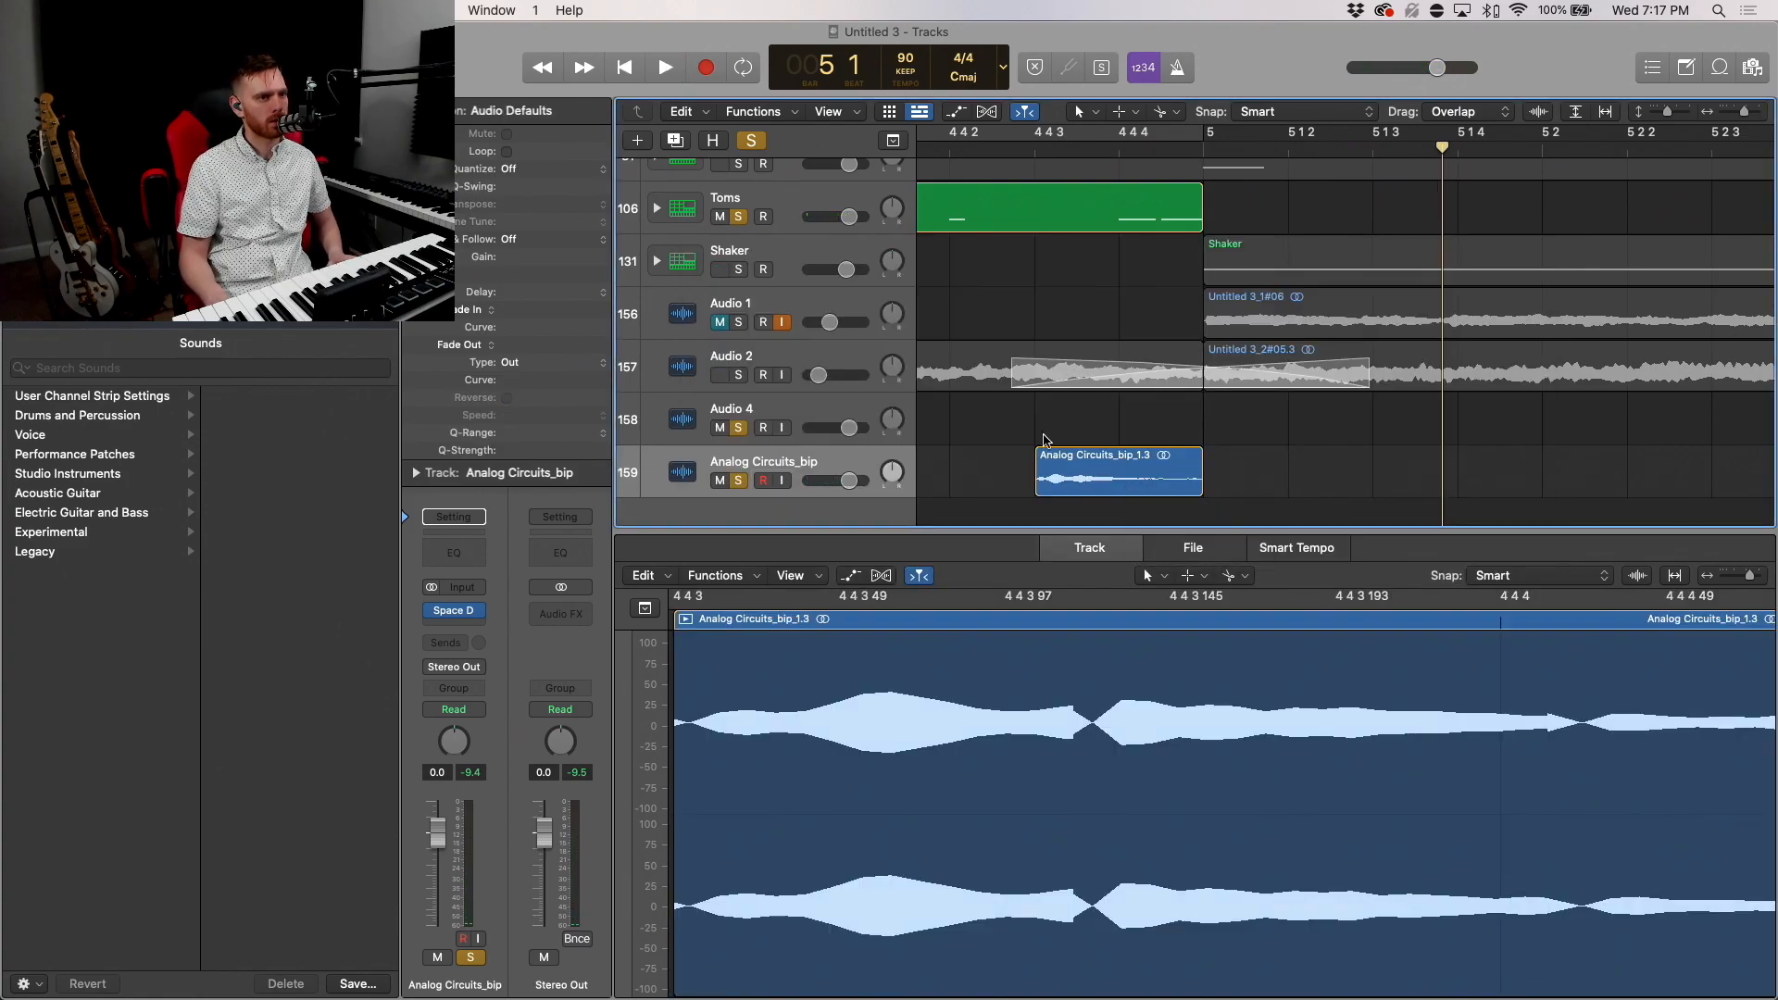
# Step: Bounce the bip clip in place to a new track with the reverb tail included, then play it back
pyautogui.click(663, 67)
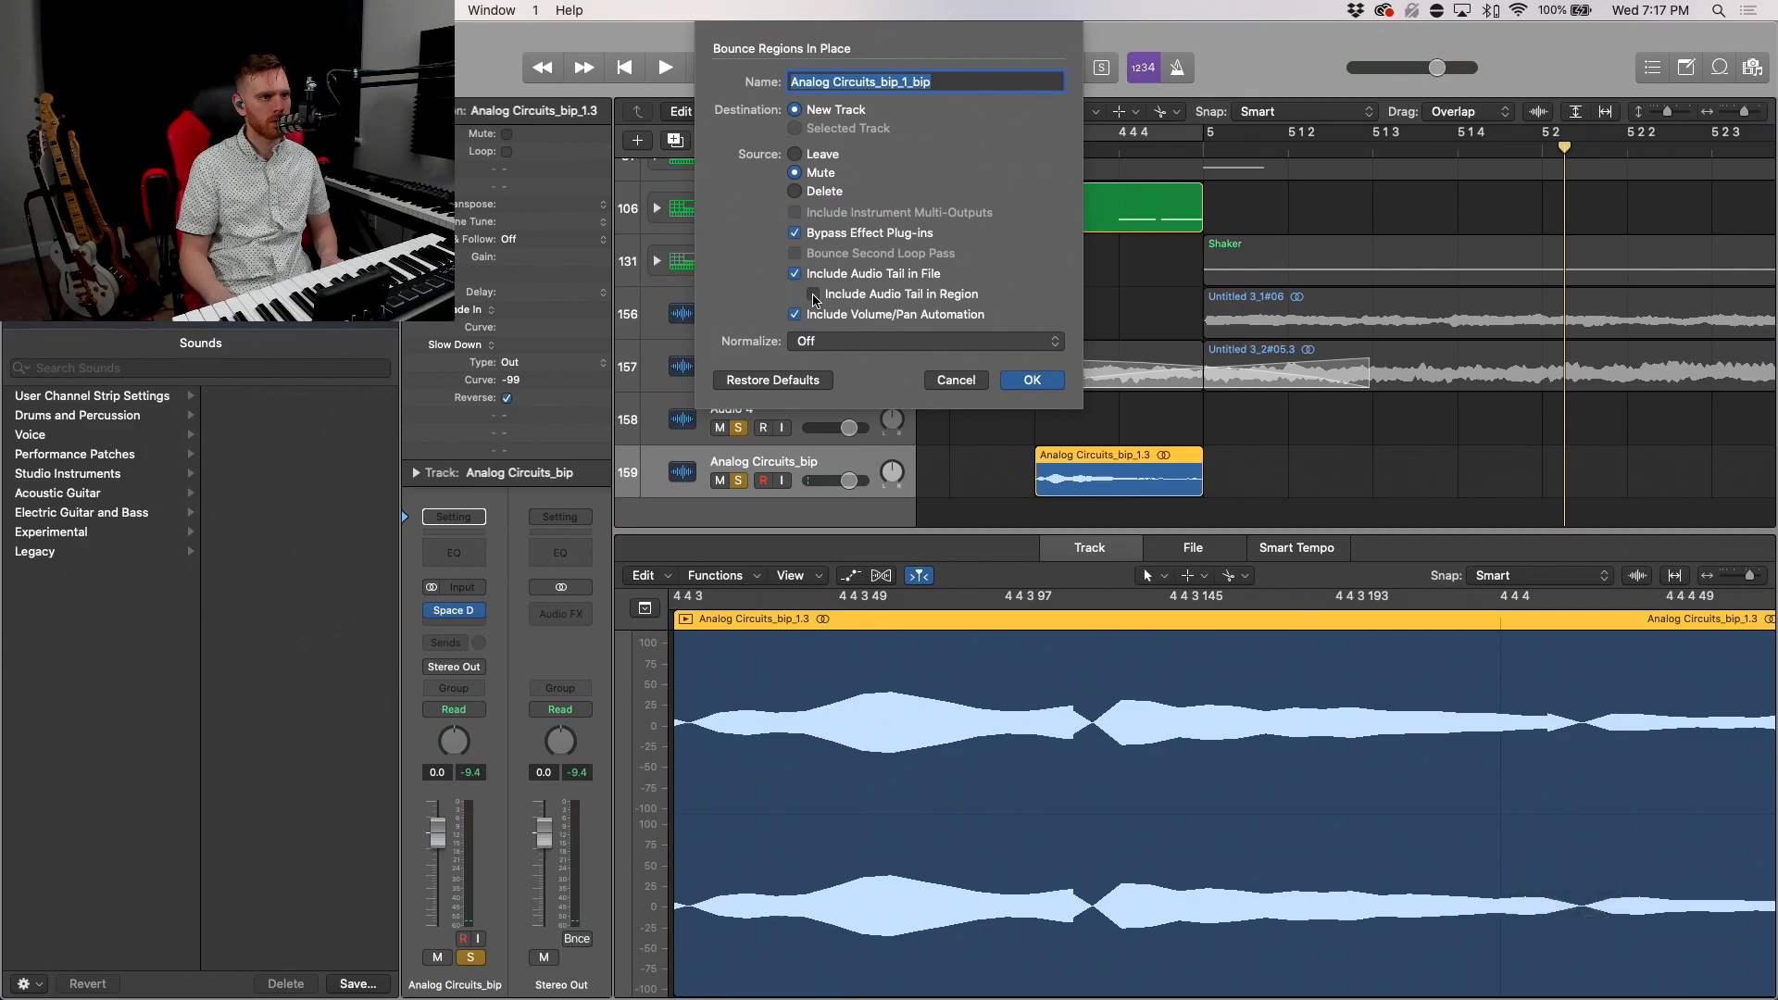
pyautogui.click(1032, 380)
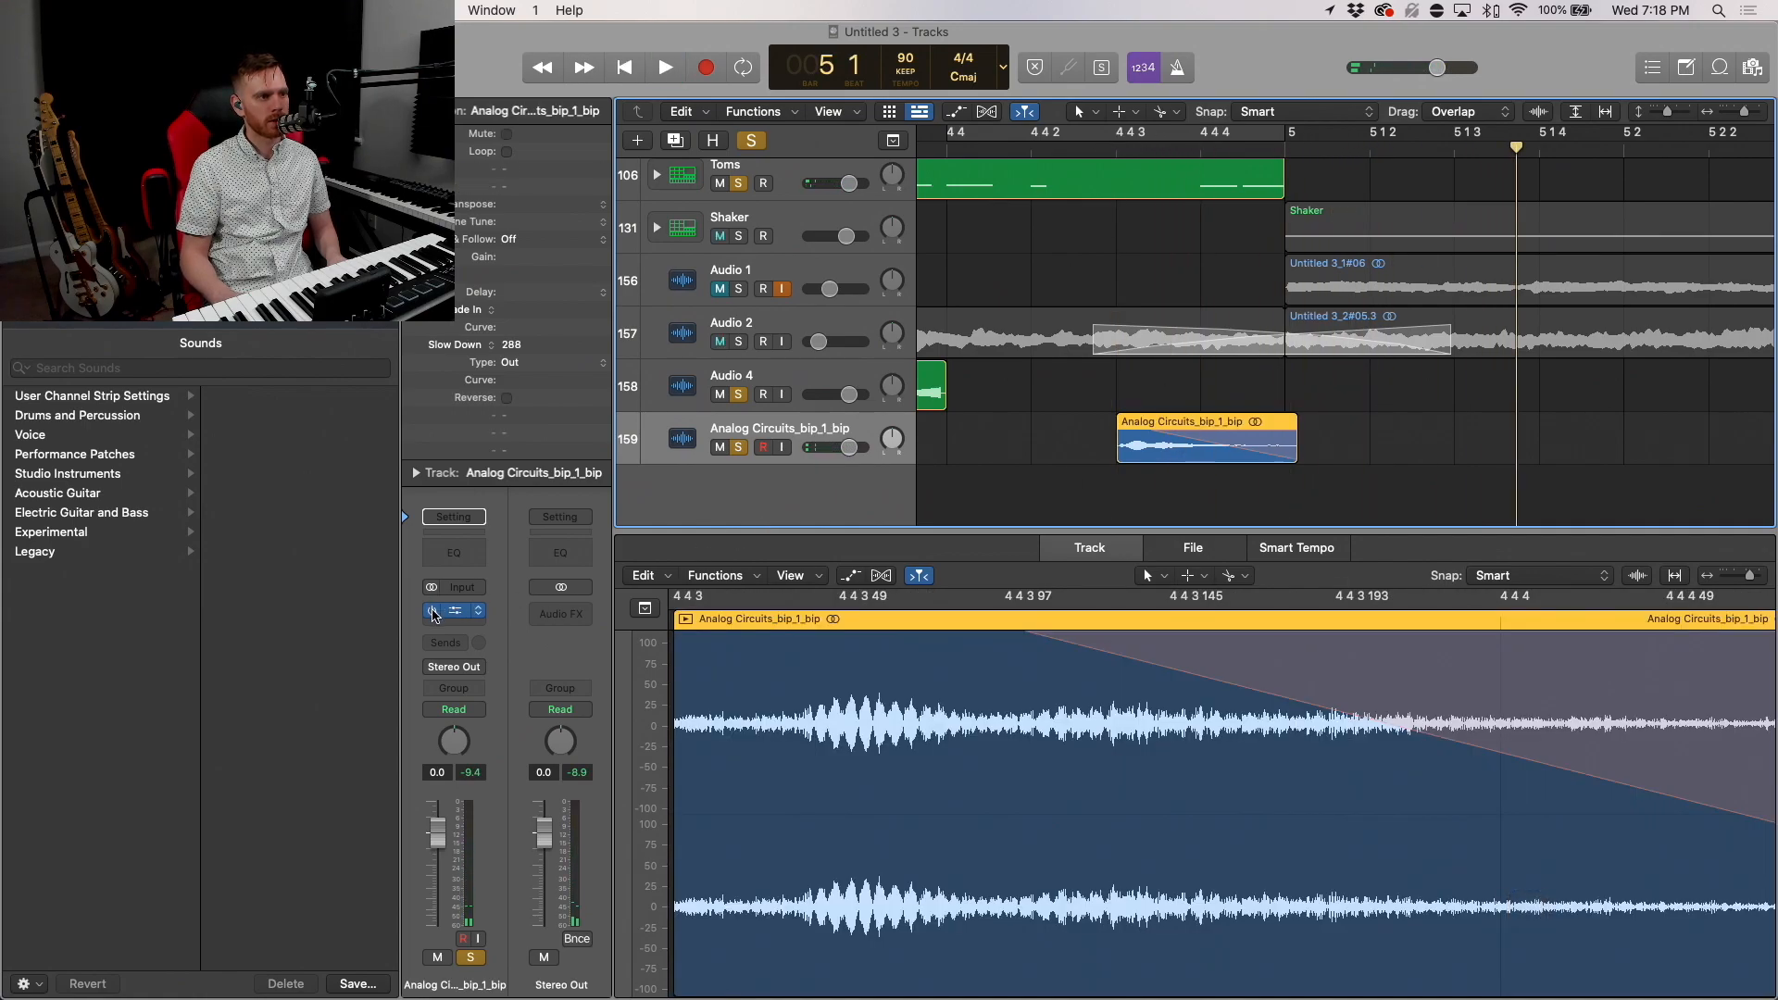
pyautogui.click(664, 67)
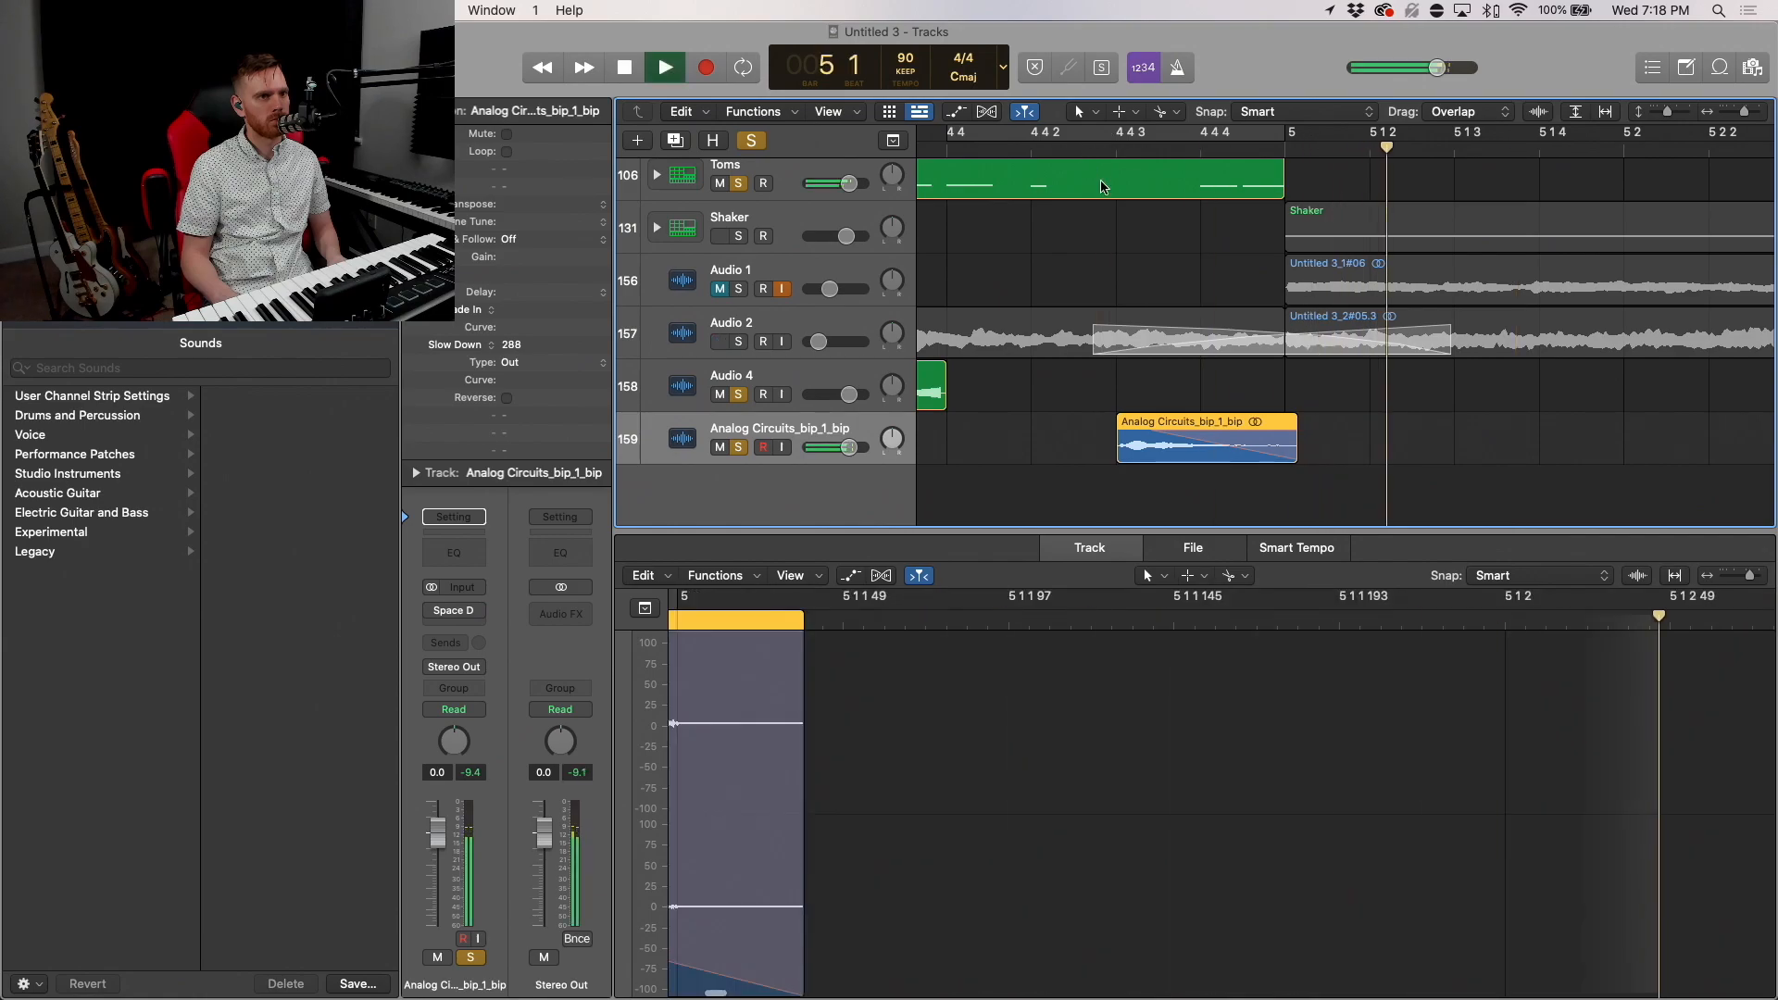
pyautogui.rightClick(1246, 450)
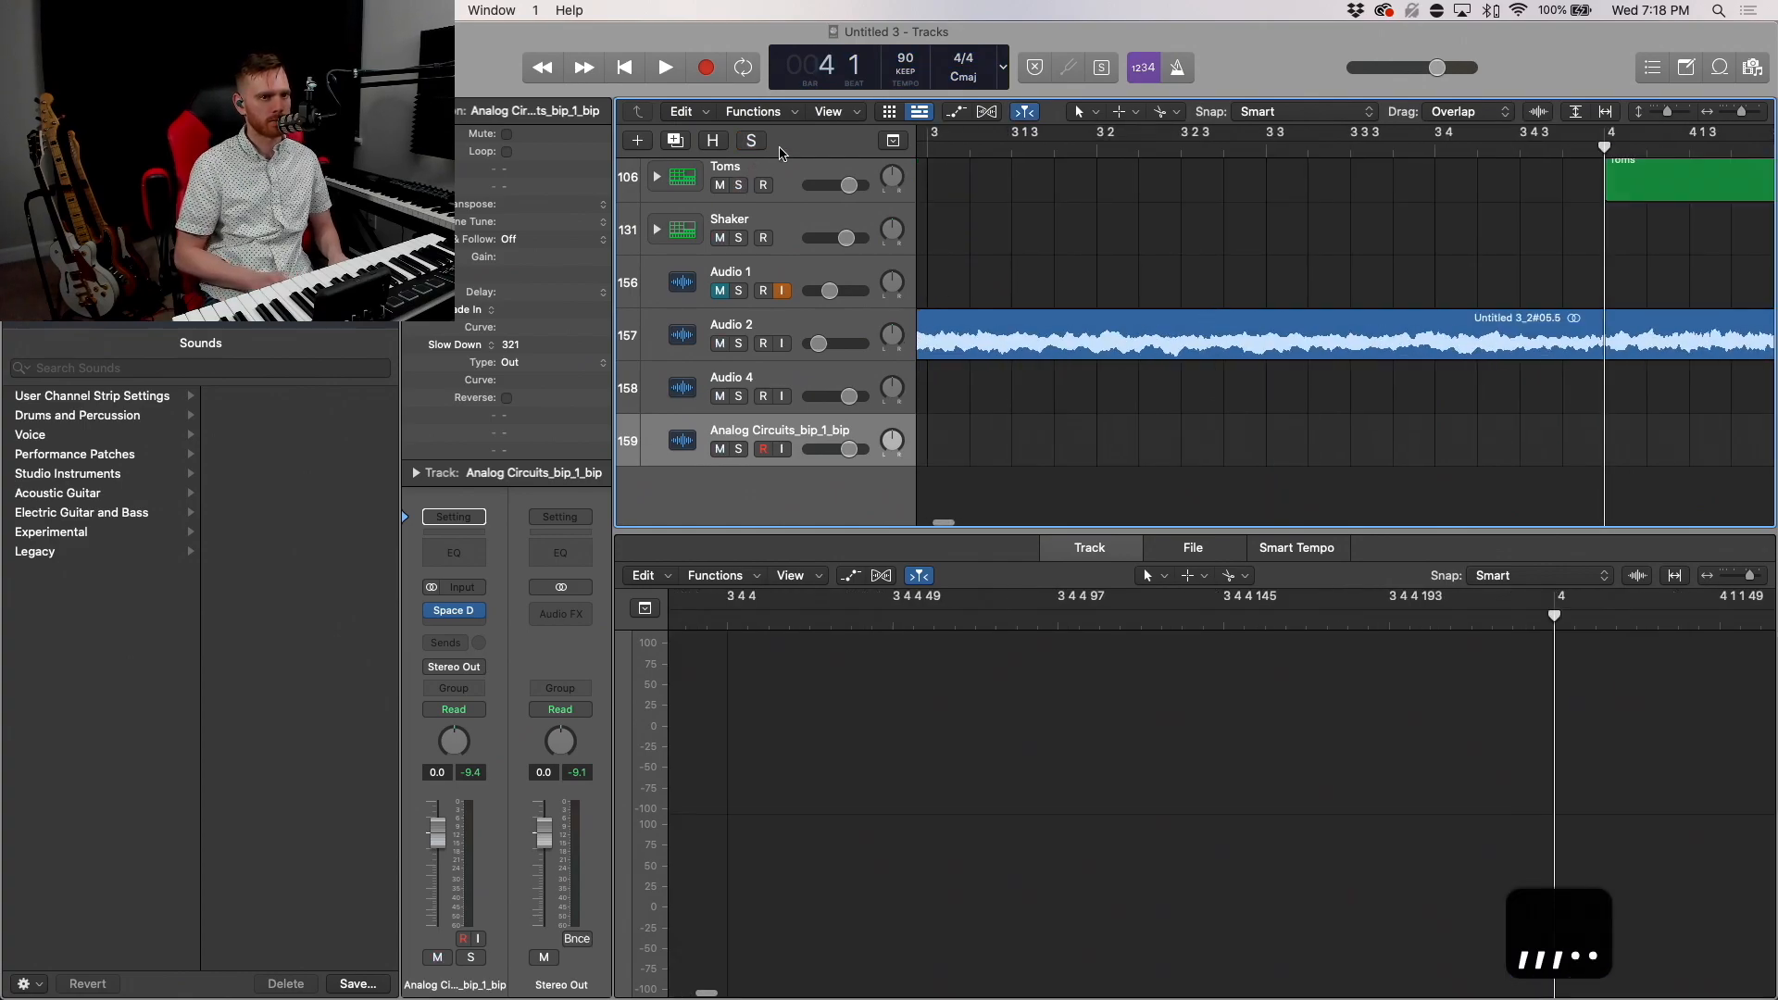
# Step: Shorten the Inst 1, Low Energy Arp and Noise regions so they end before bar 5
pyautogui.click(665, 67)
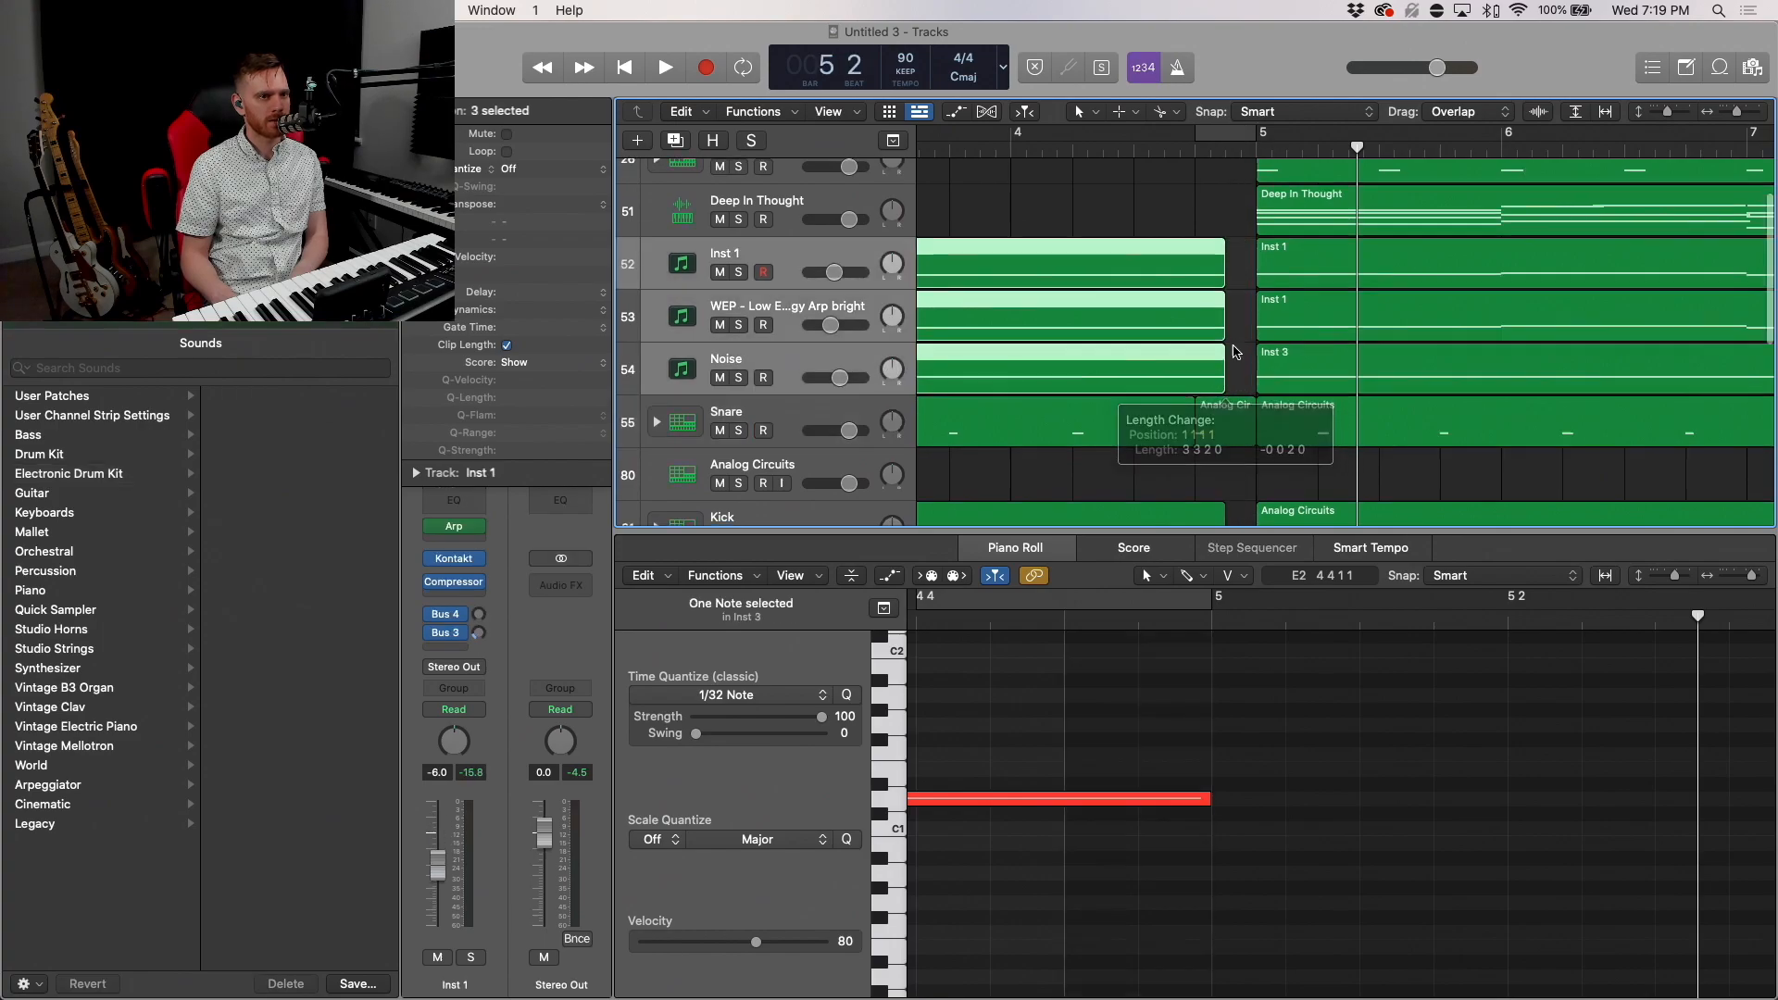
pyautogui.scroll(3)
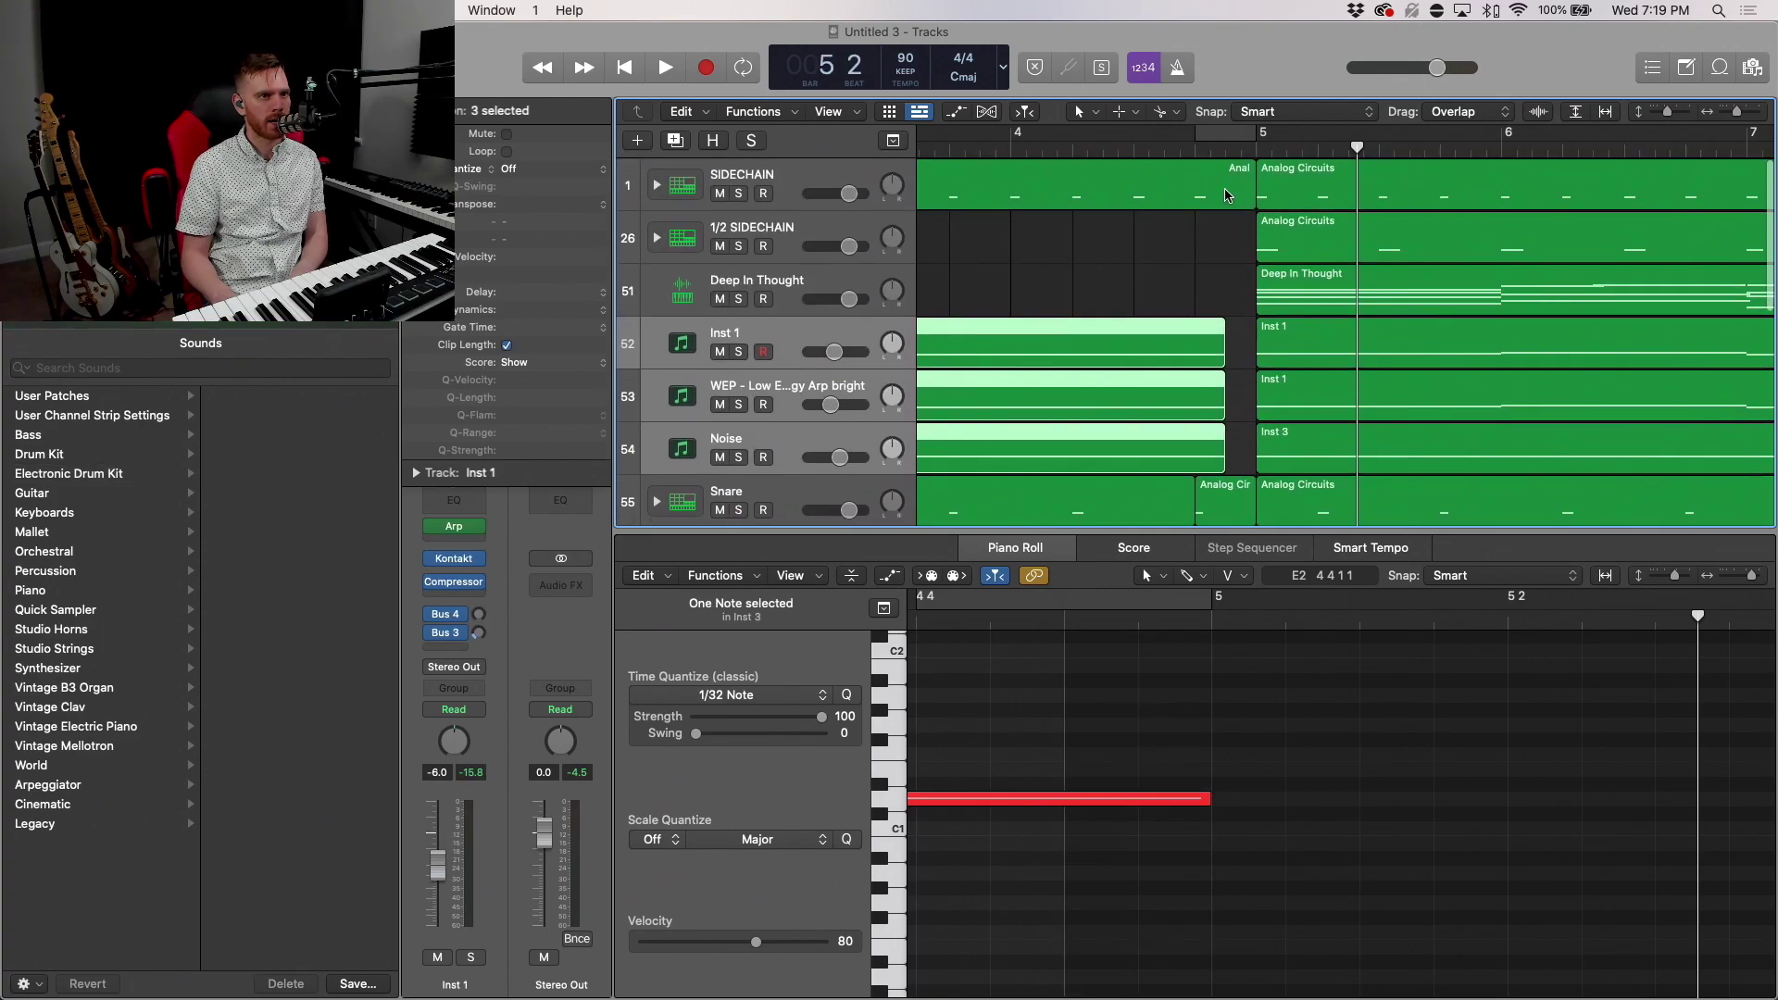
pyautogui.moveTo(1245, 204)
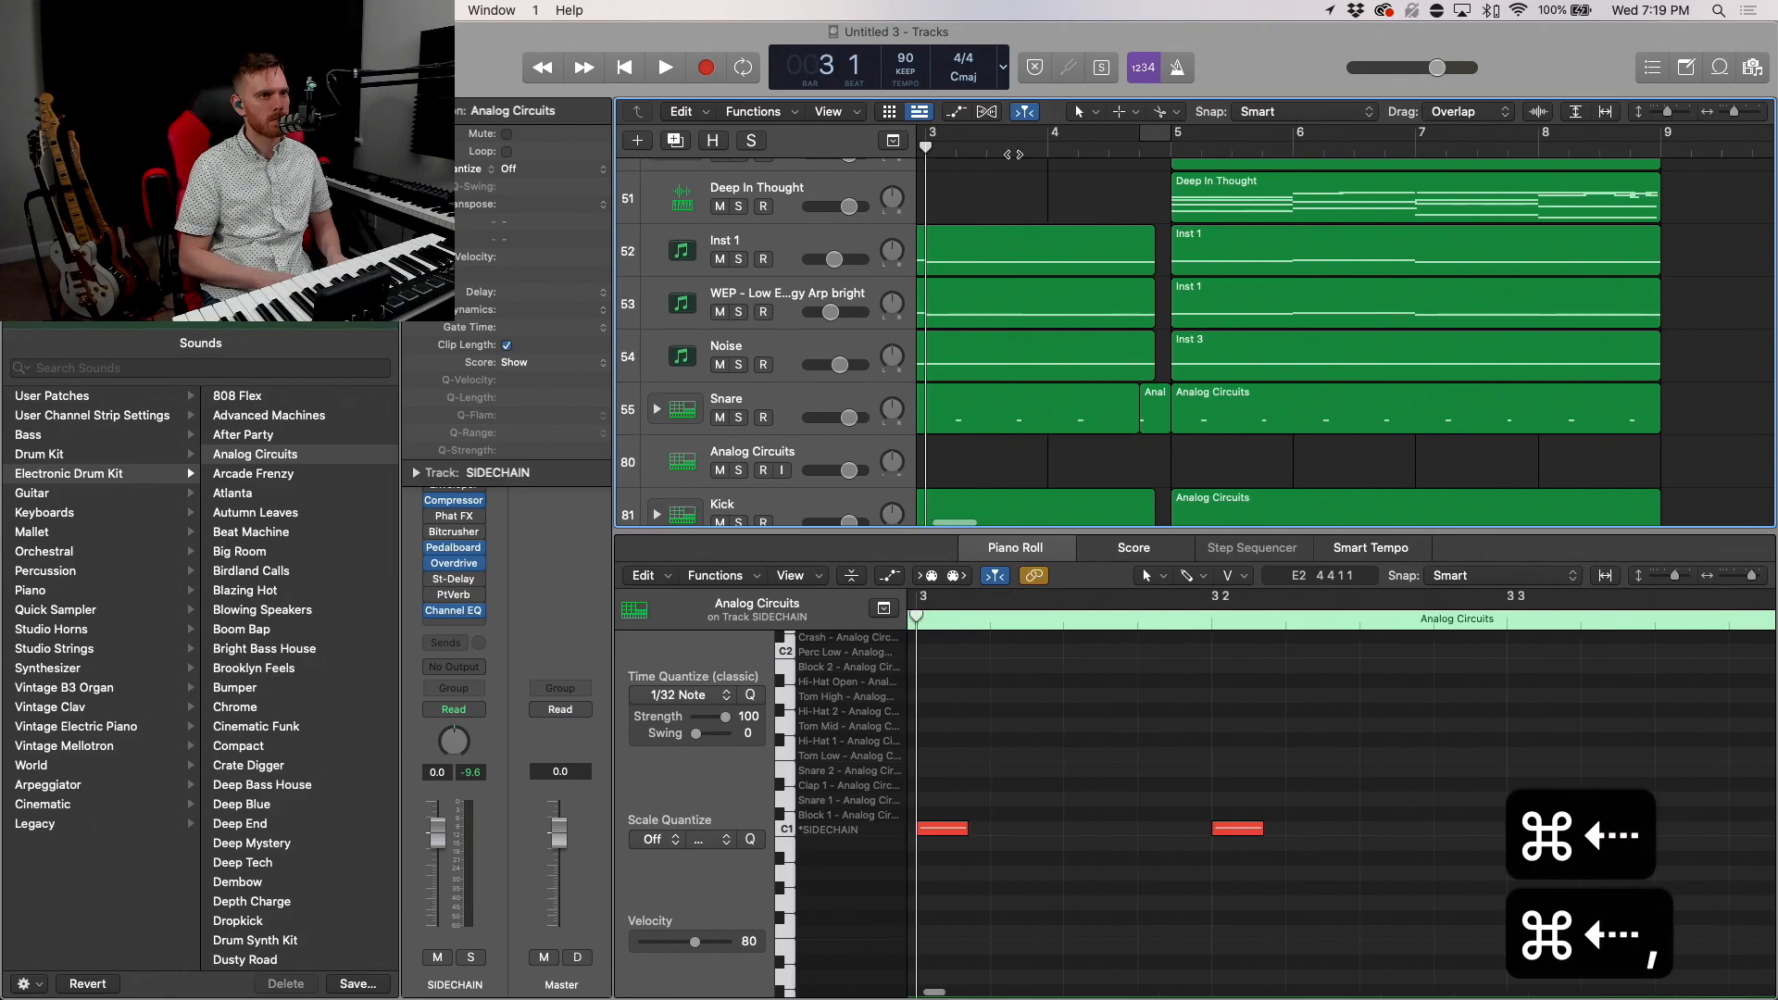
# Step: Play the arrangement from the start to check the break before bar five
pyautogui.click(663, 67)
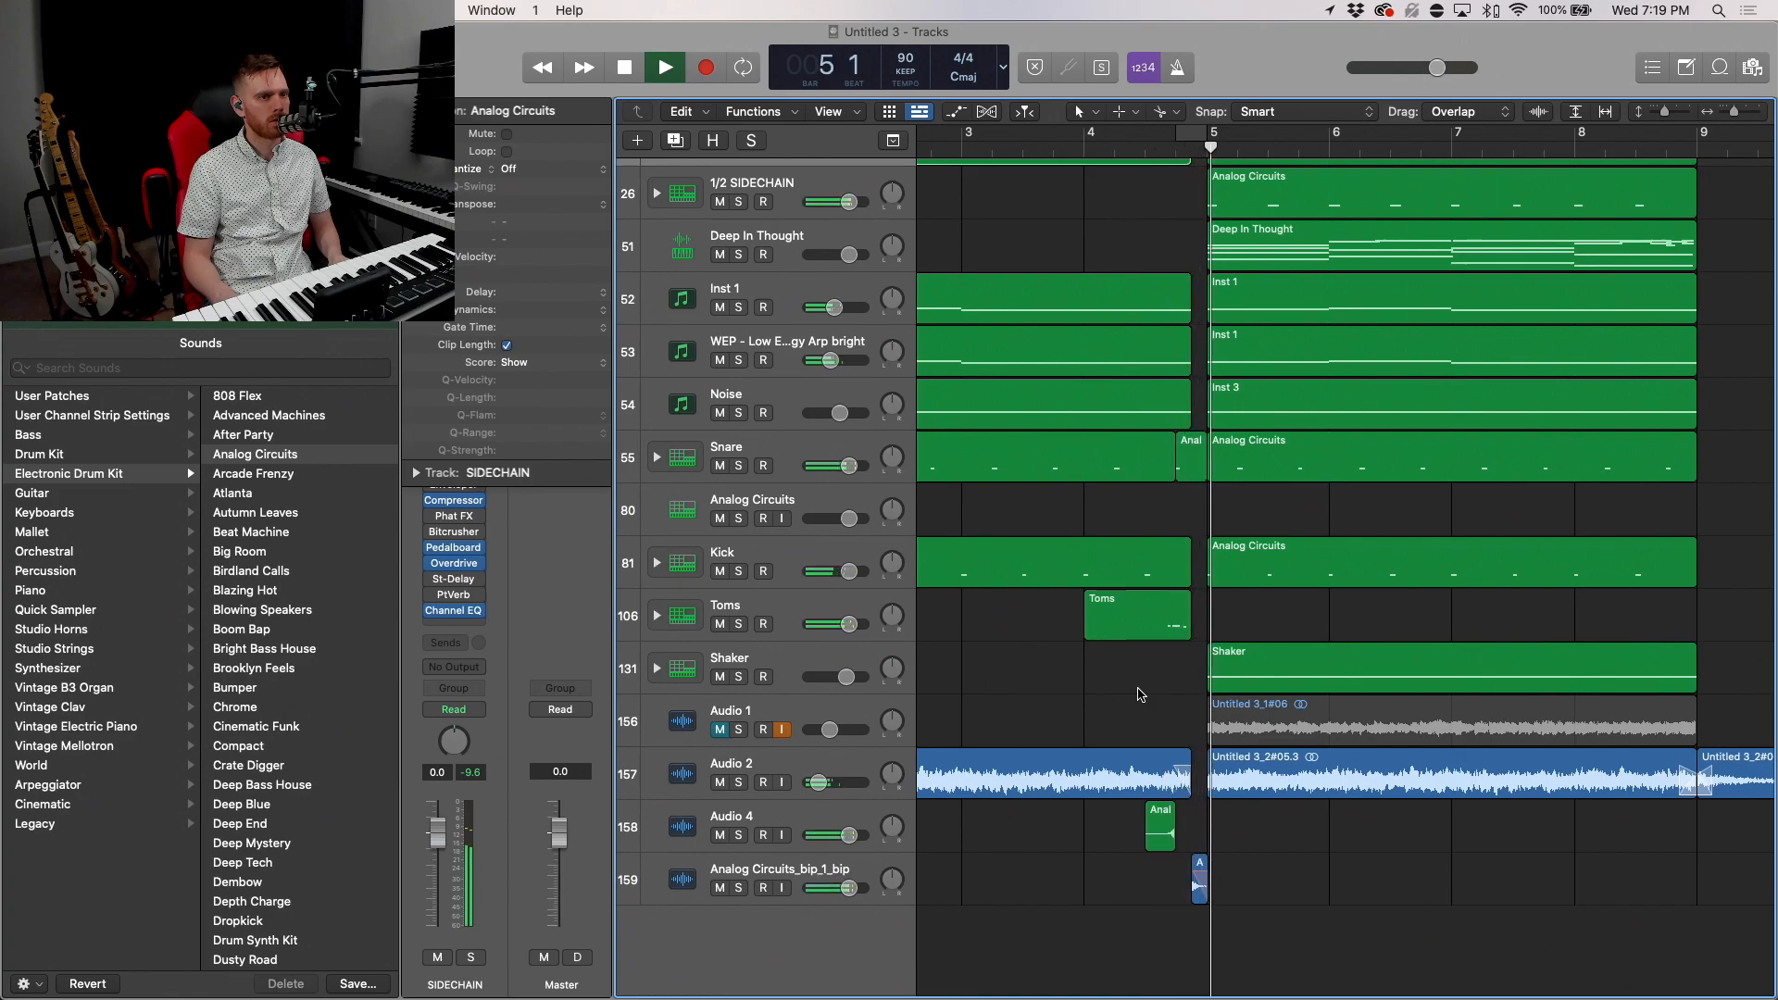
pyautogui.click(665, 67)
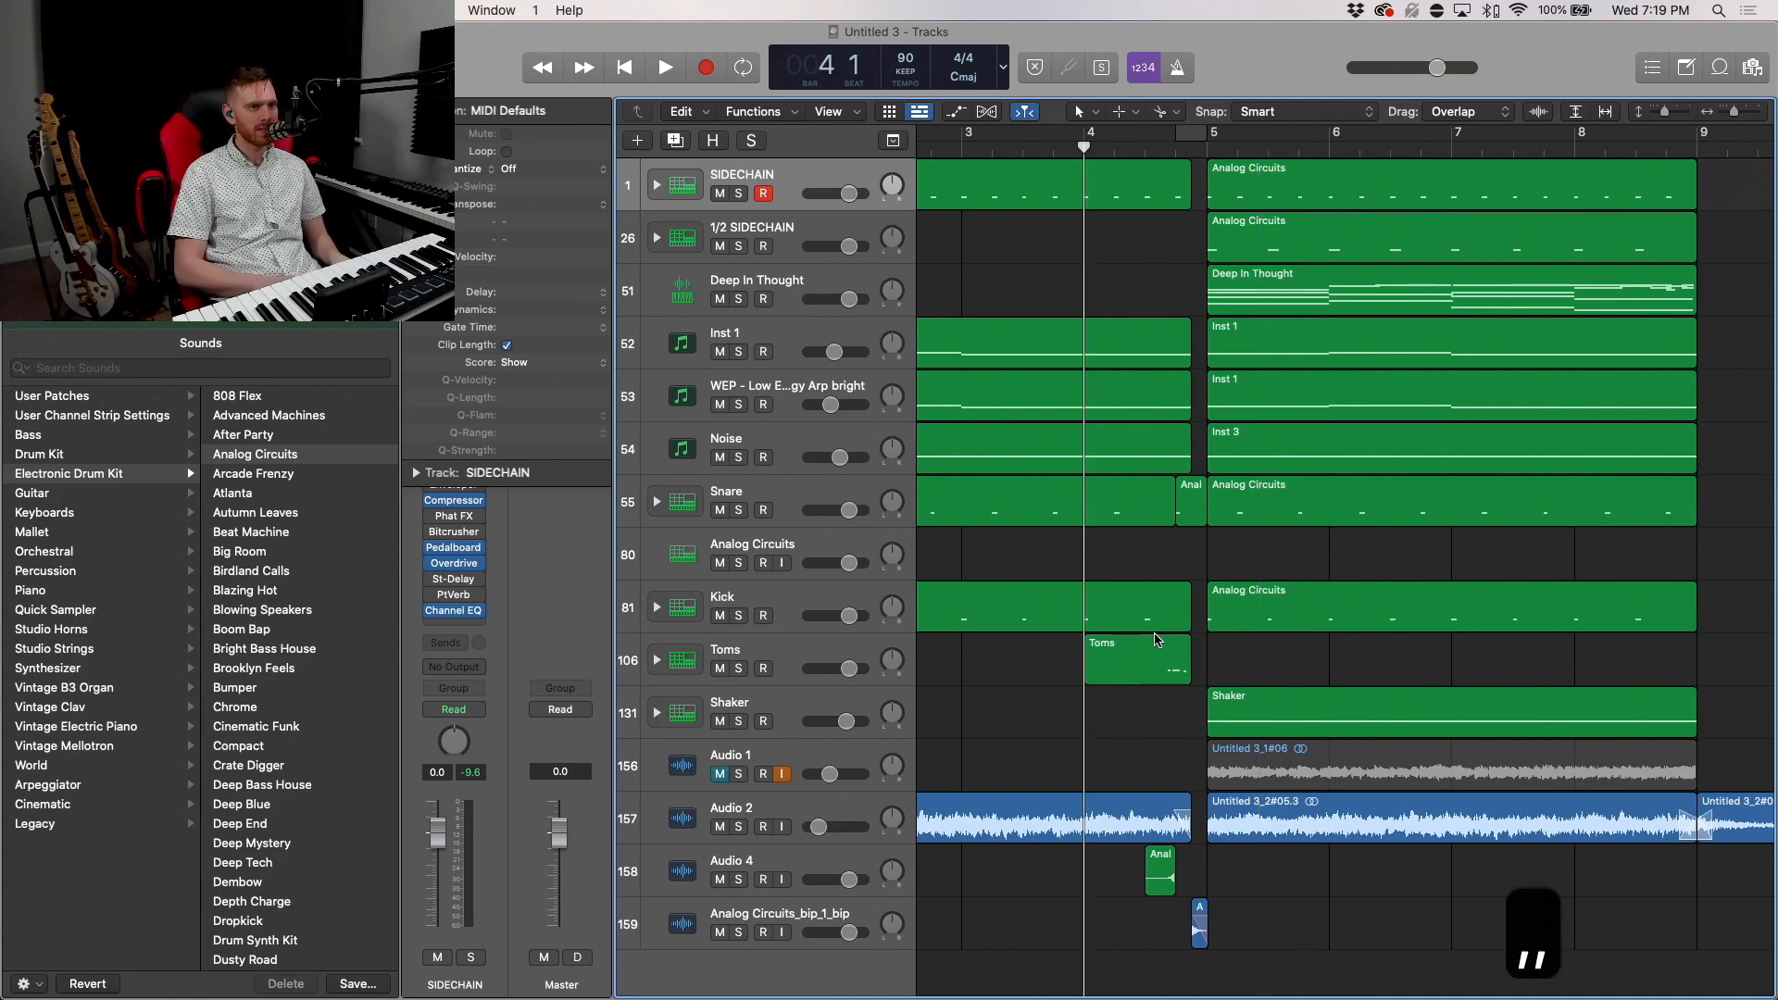
pyautogui.click(663, 67)
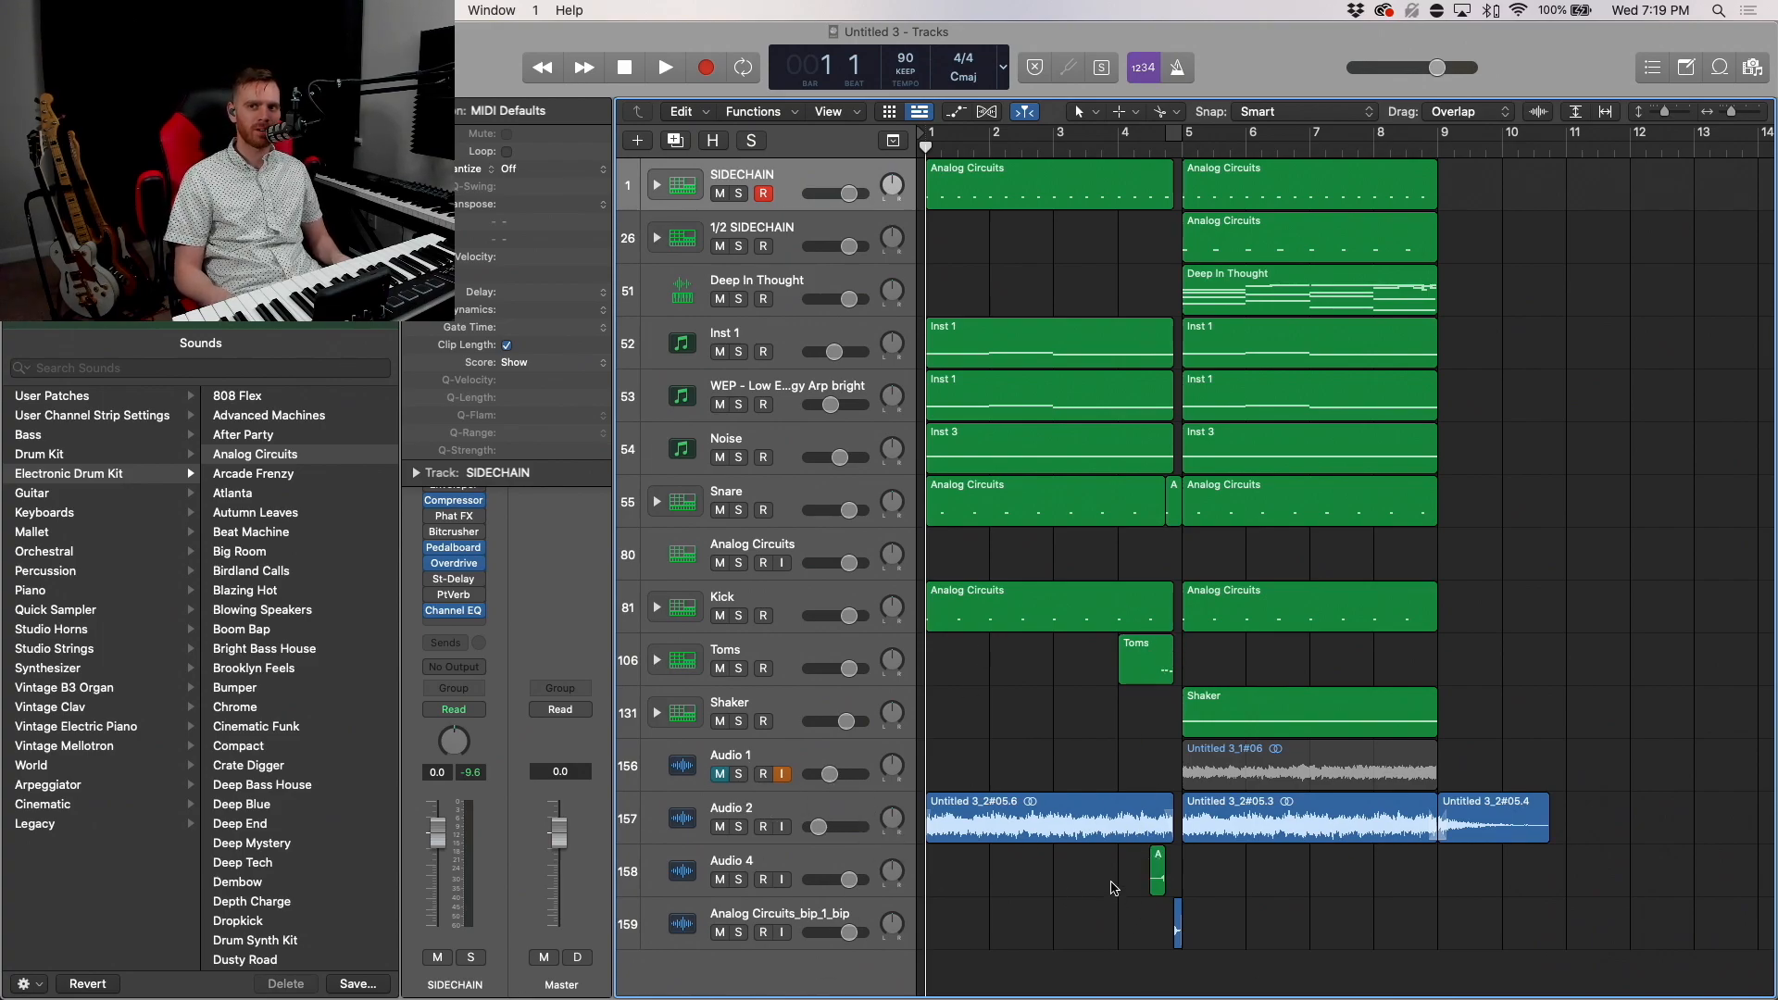
pyautogui.moveTo(1200, 572)
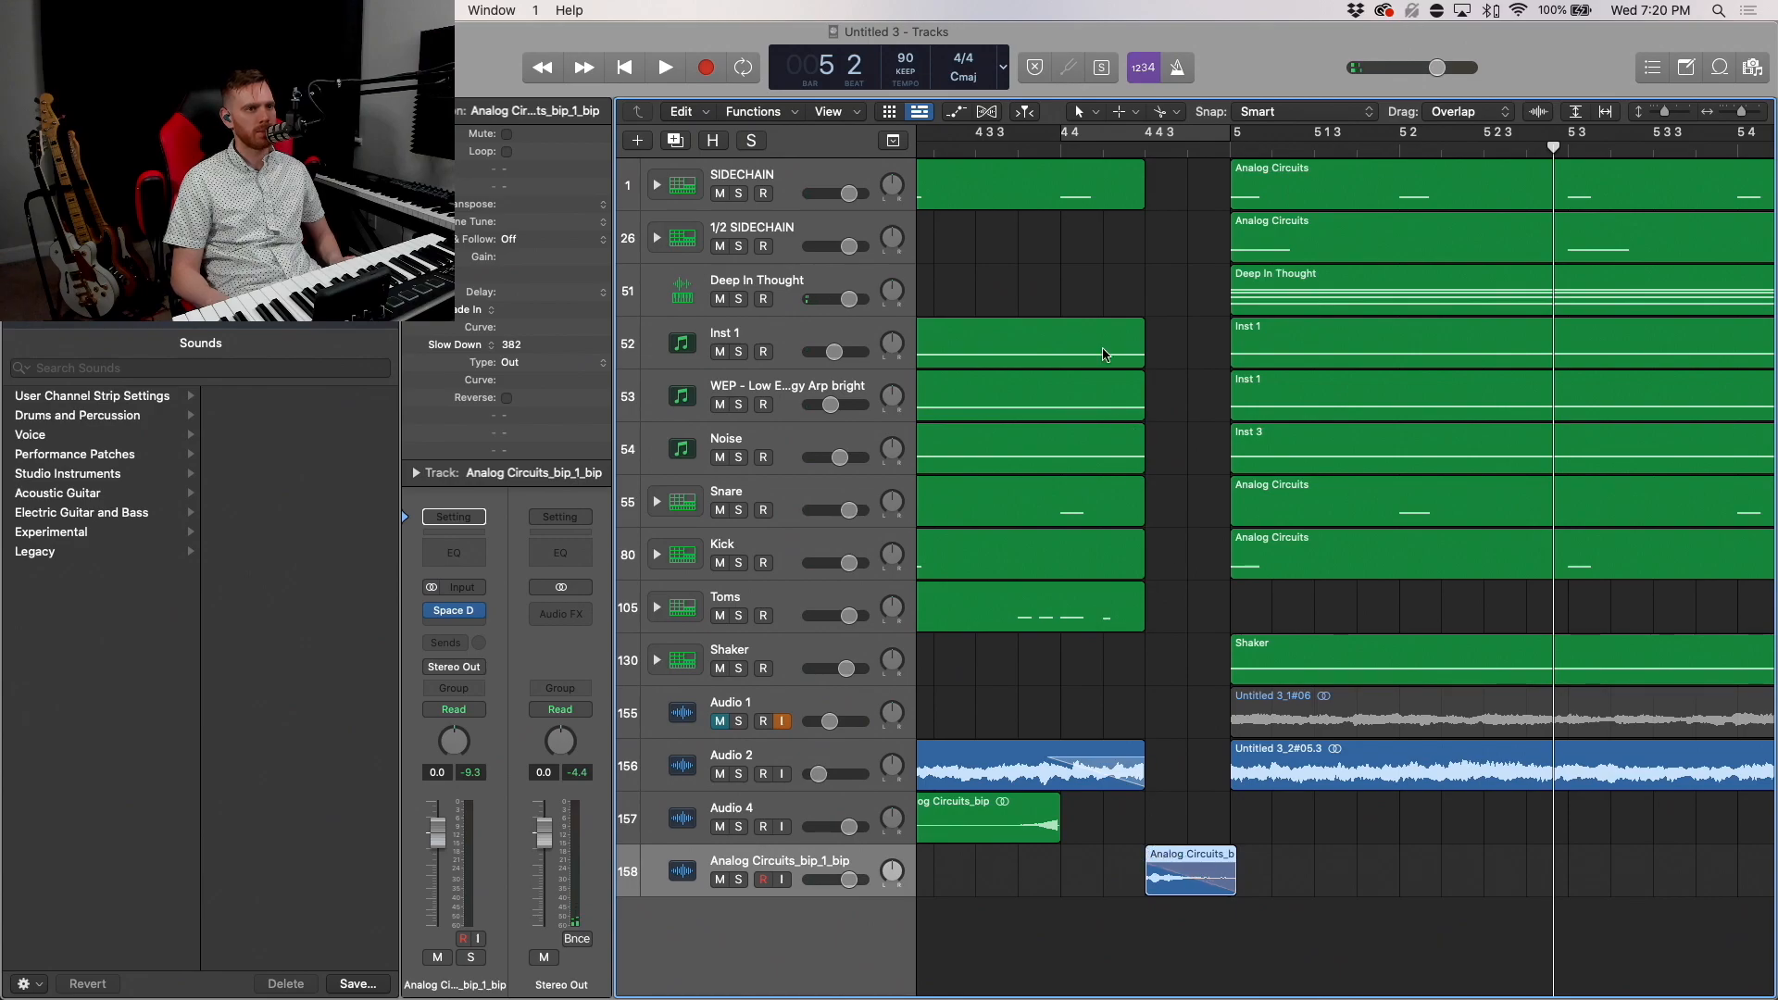
# Step: Drop the Inst 3 region onto the second Noise track at bar 5
pyautogui.click(663, 67)
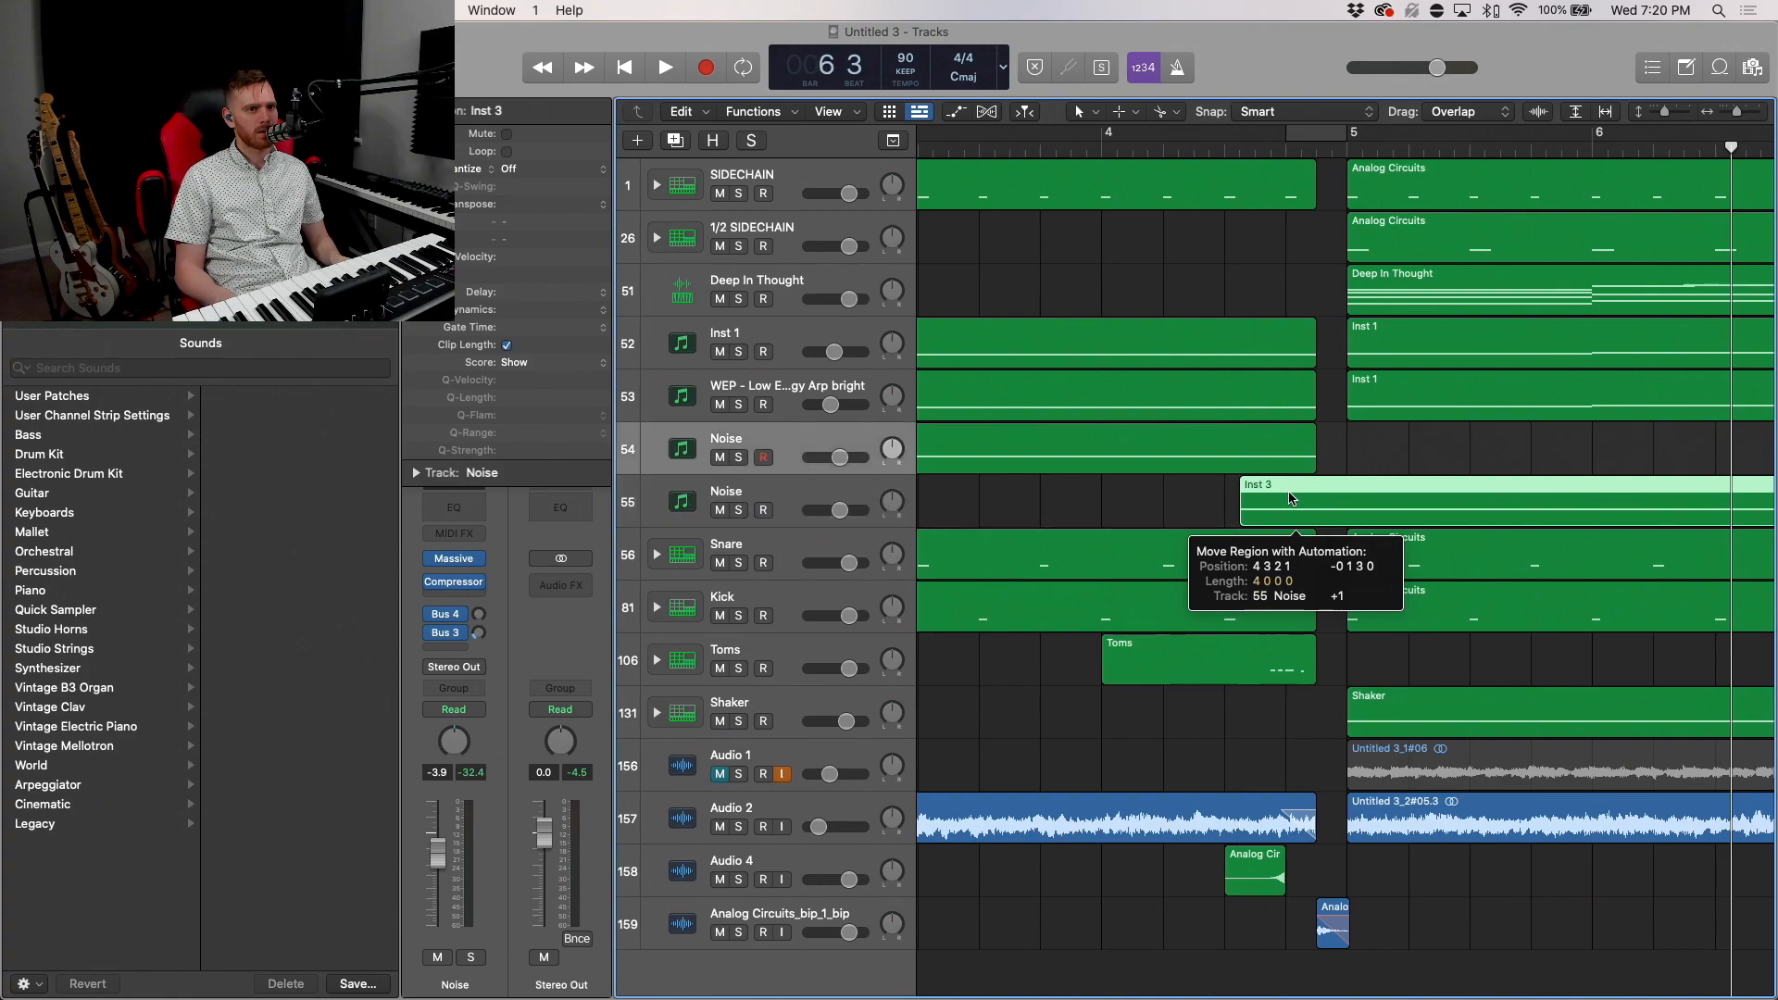
# Step: Undo the last move and set the second Noise track's volume level
pyautogui.press('cmd+z')
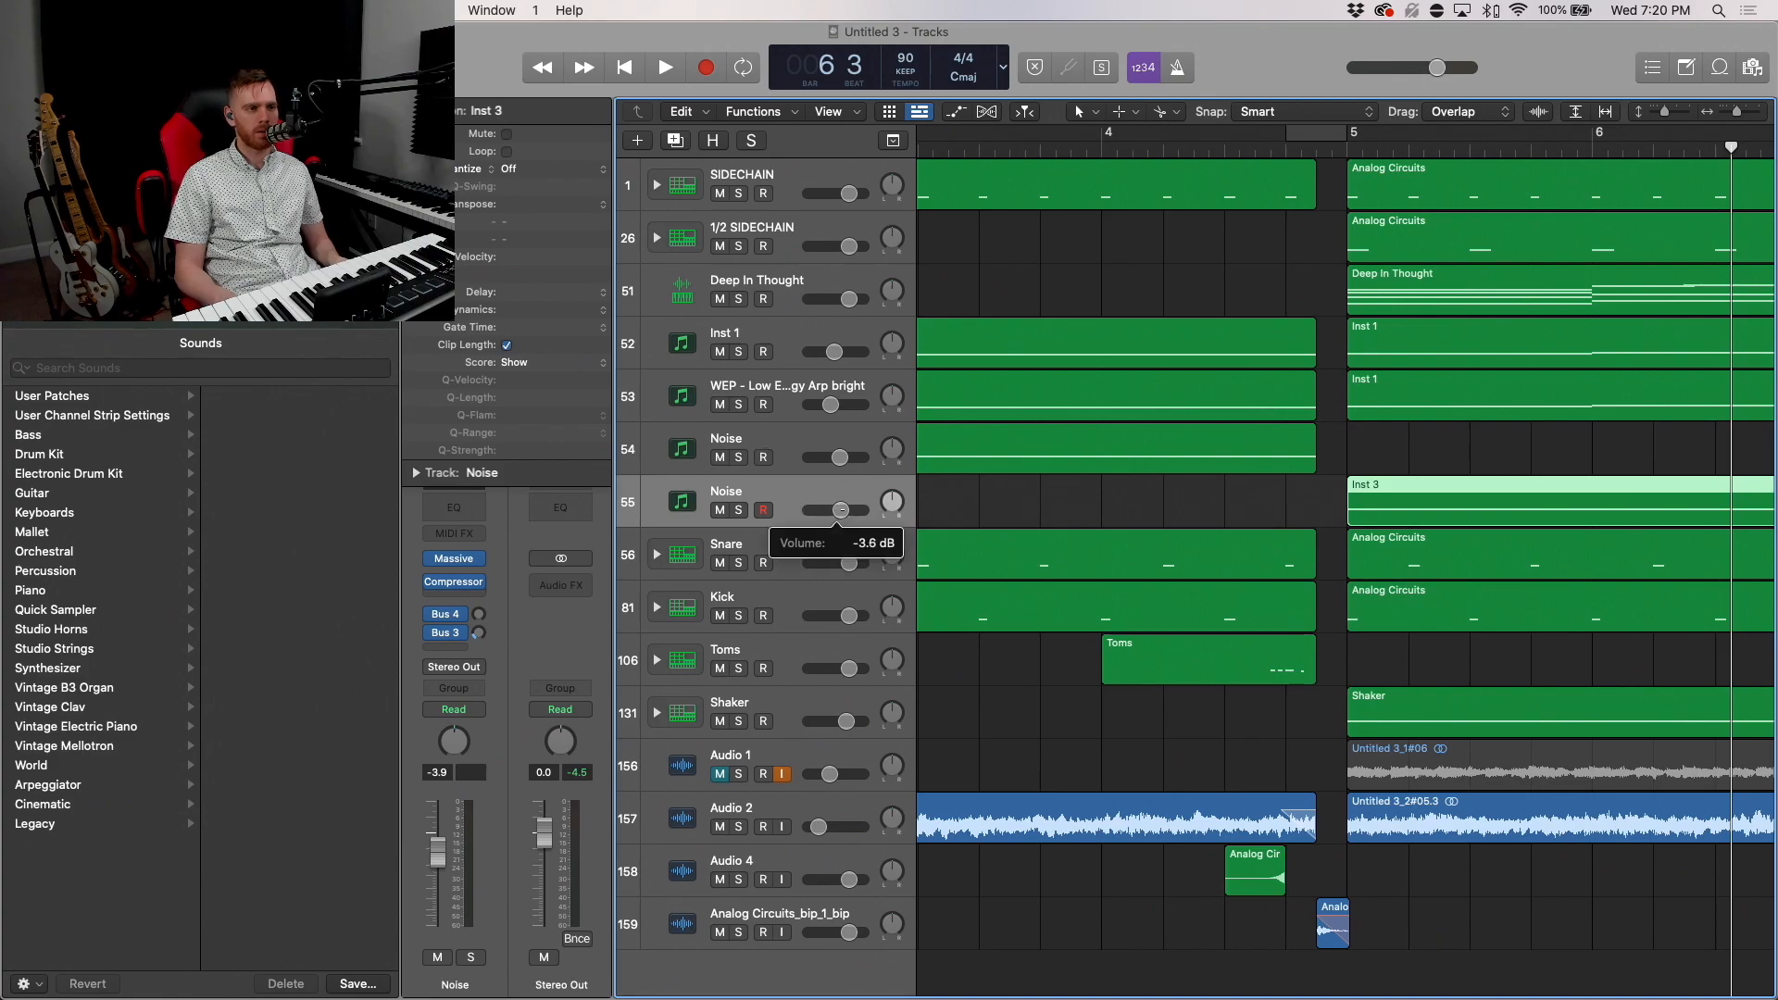
pyautogui.moveTo(841, 511); pyautogui.dragTo(847, 498)
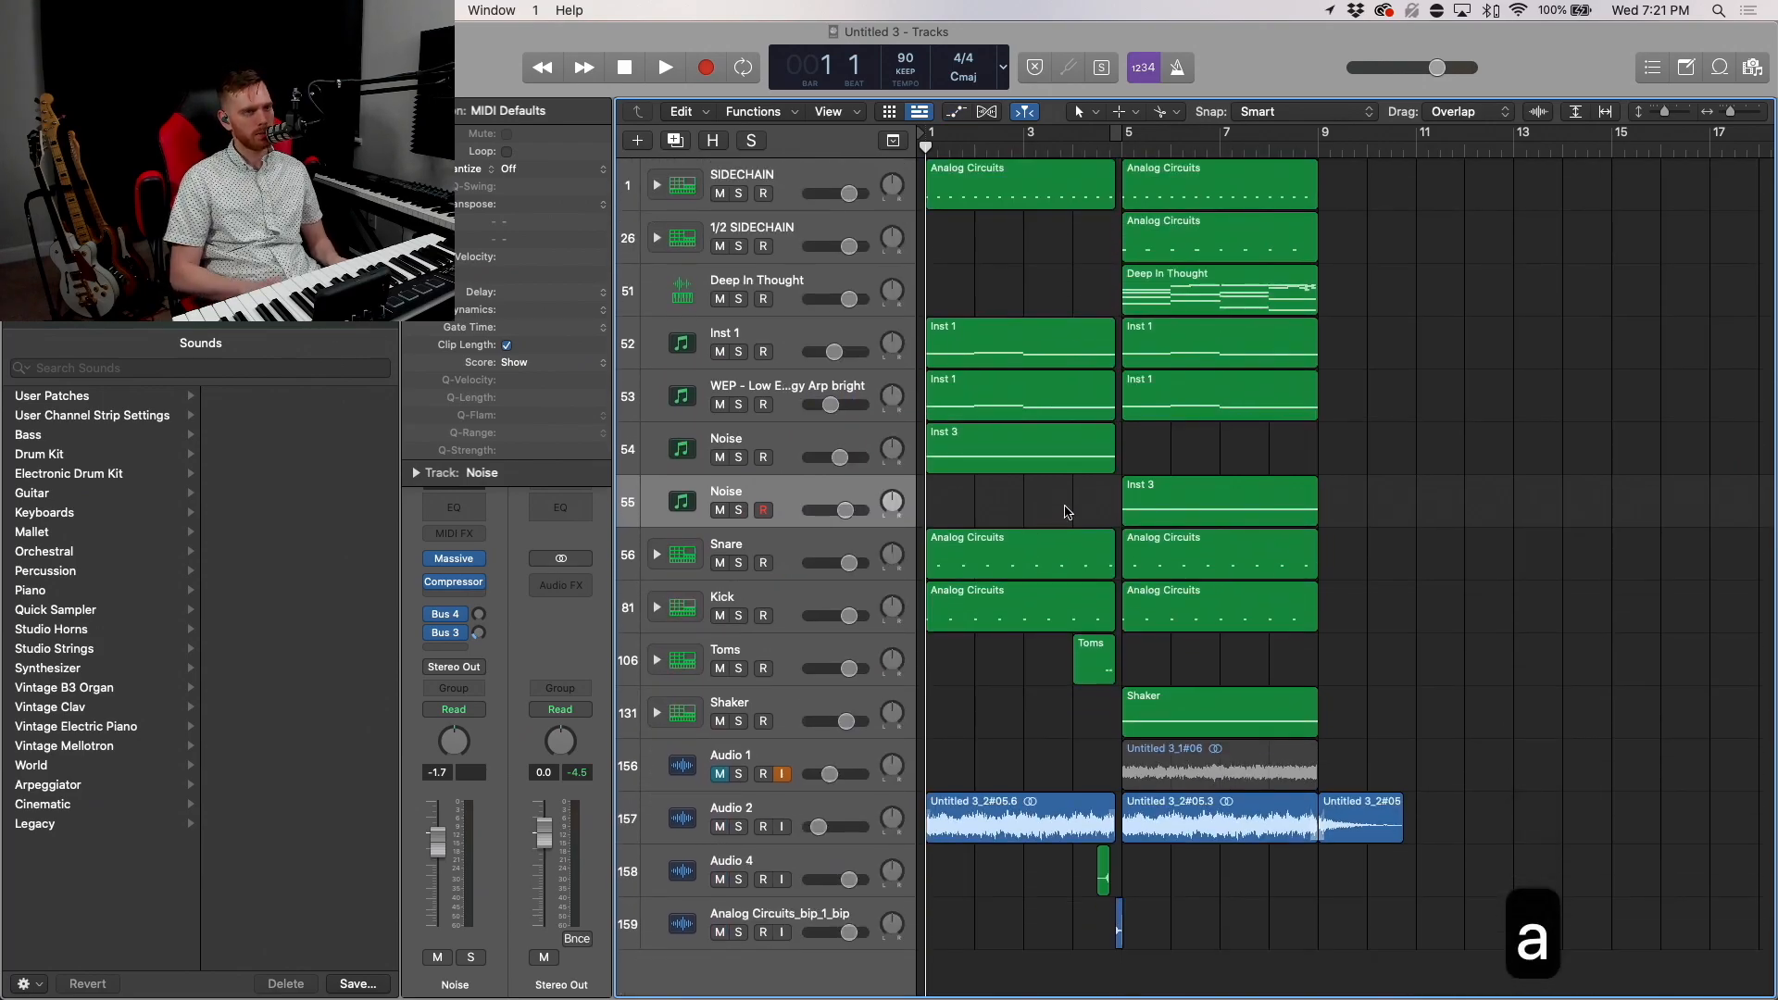
# Step: Play the arrangement ahead of deleting the Untitled 3_1#06 region on Audio 1
pyautogui.click(664, 67)
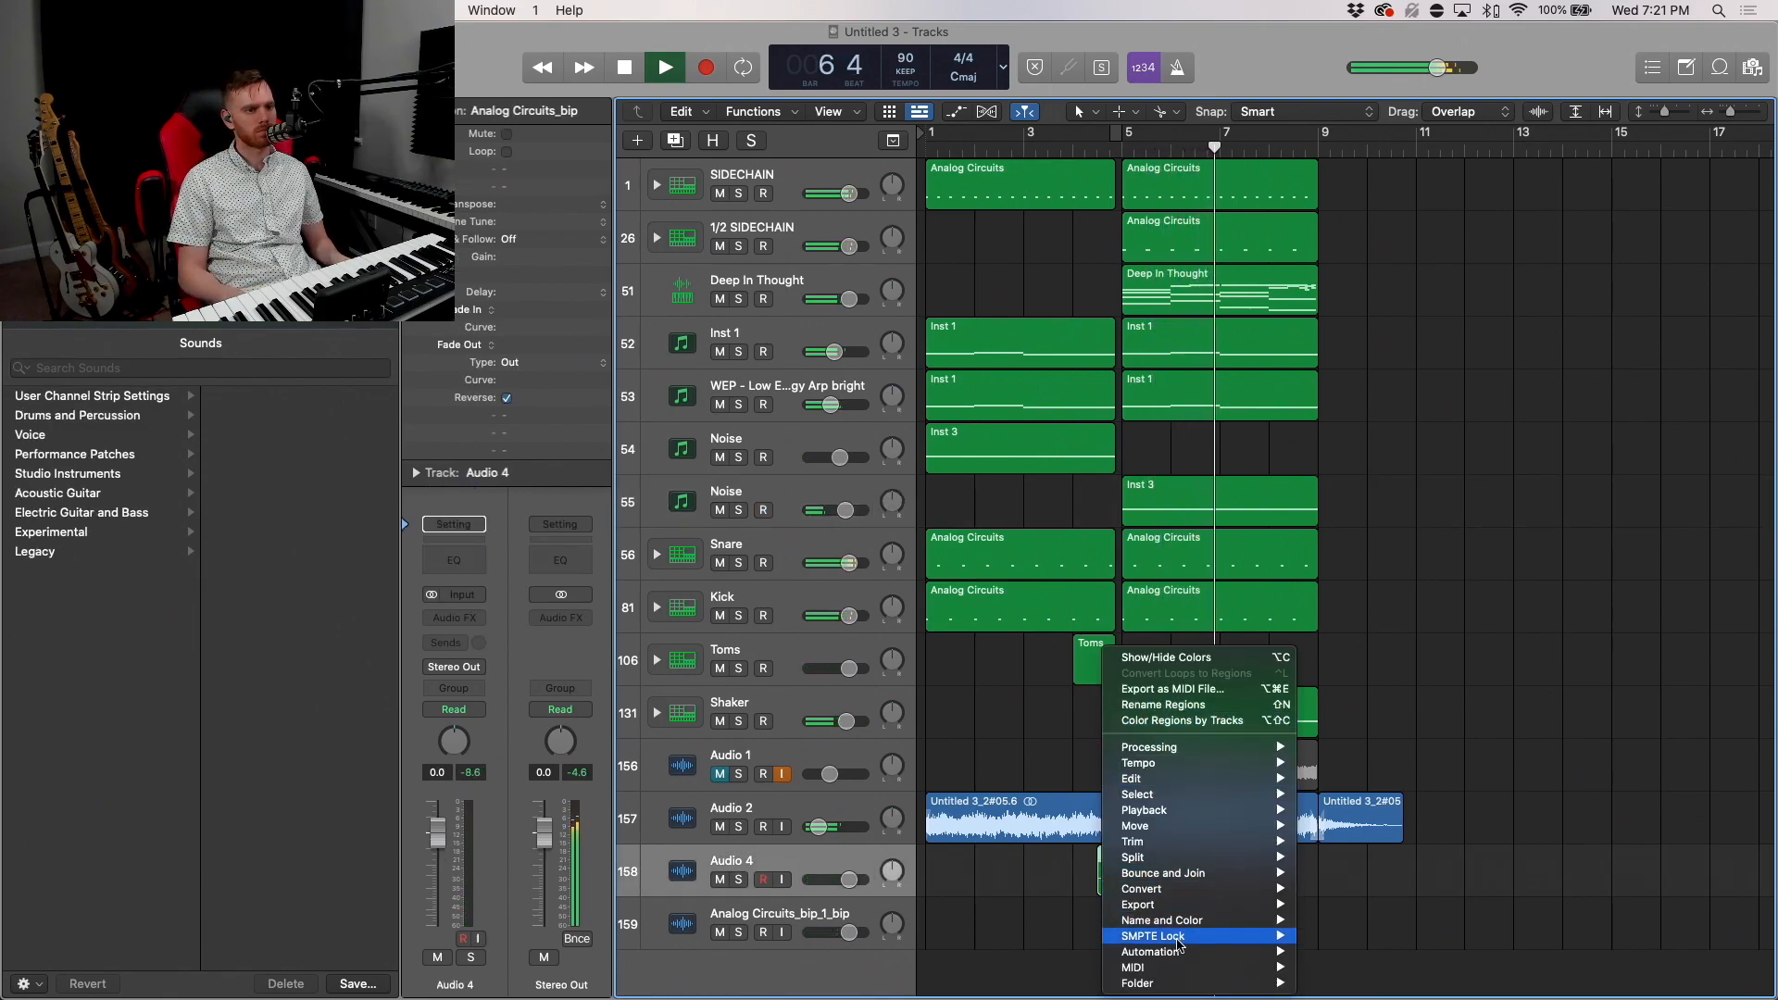
pyautogui.moveTo(1159, 921)
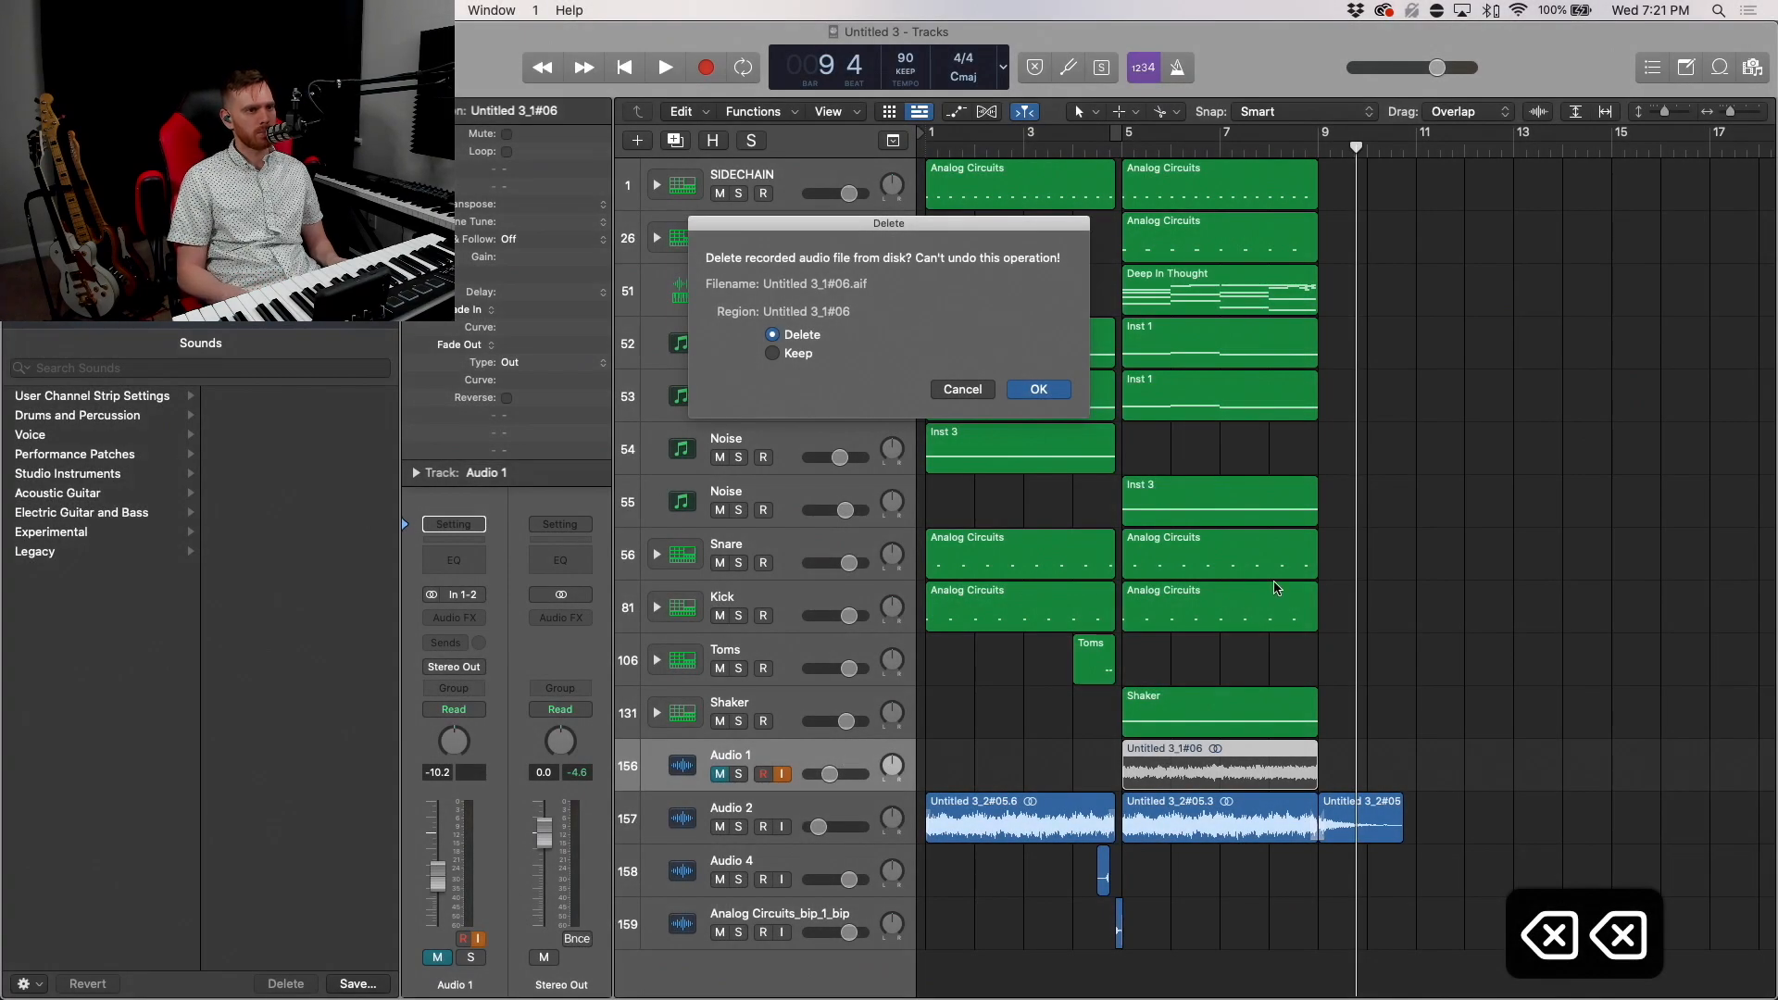
# Step: Delete the region and its audio file, remove the empty Audio 1 track, and play back
pyautogui.click(1037, 389)
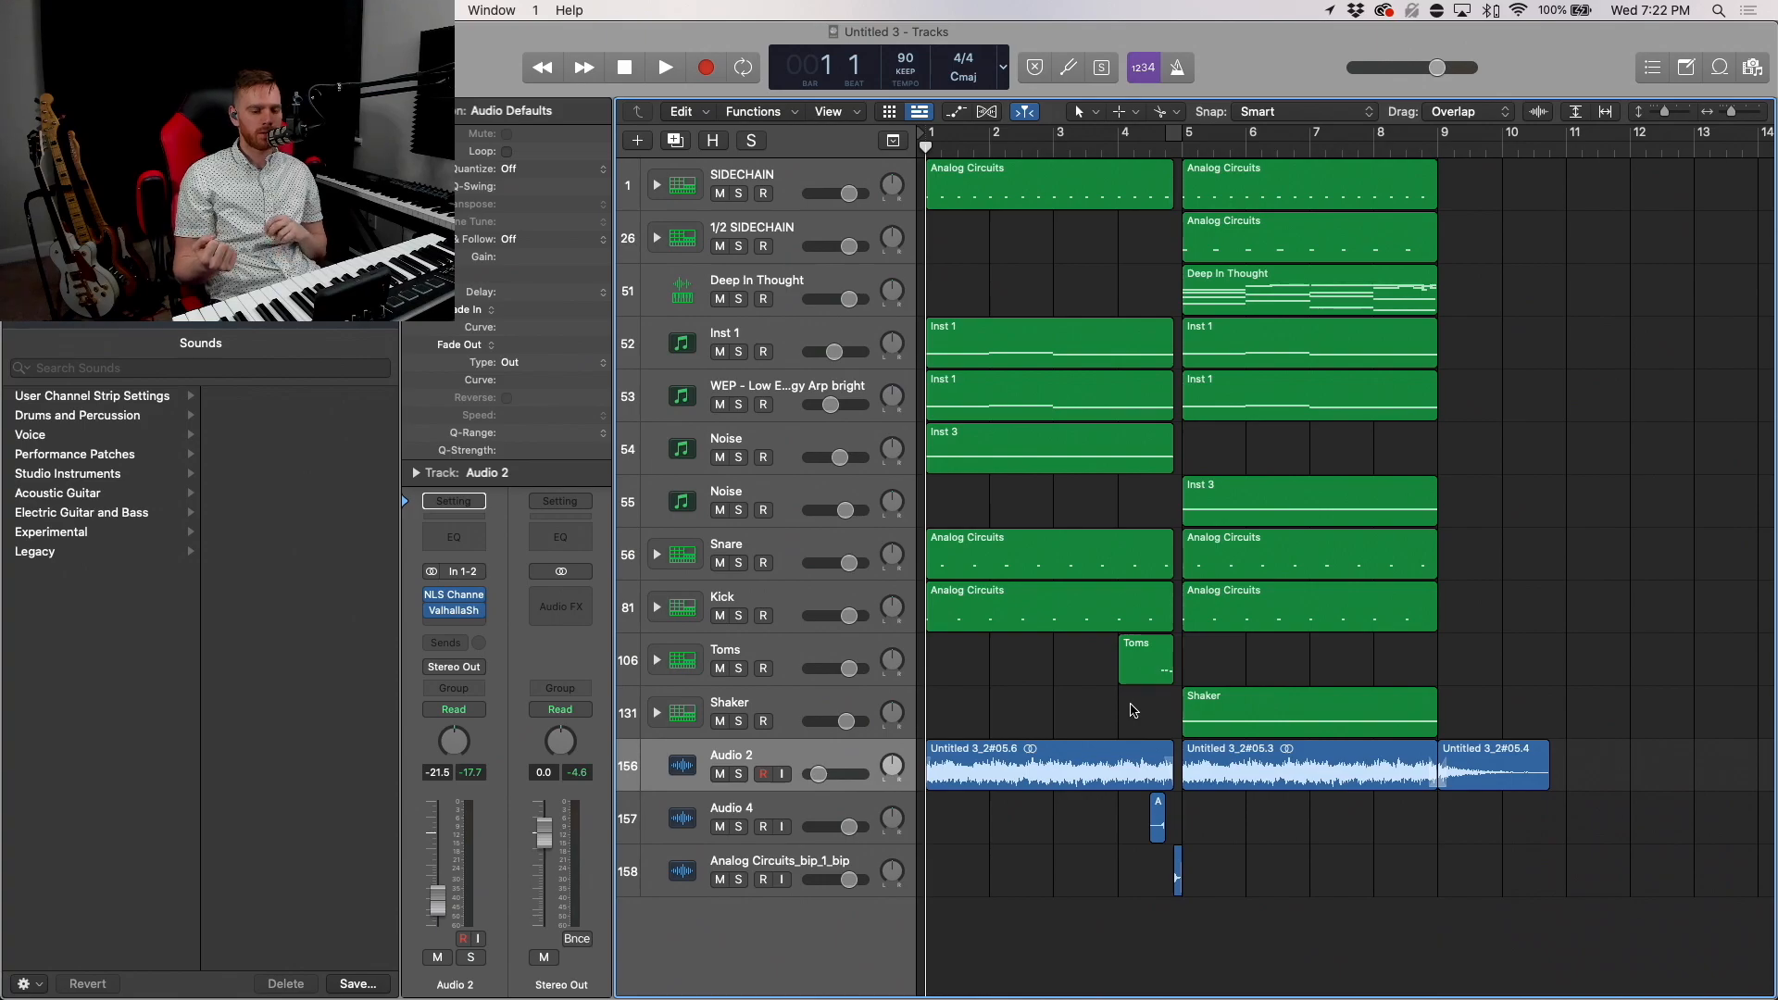
pyautogui.press('return')
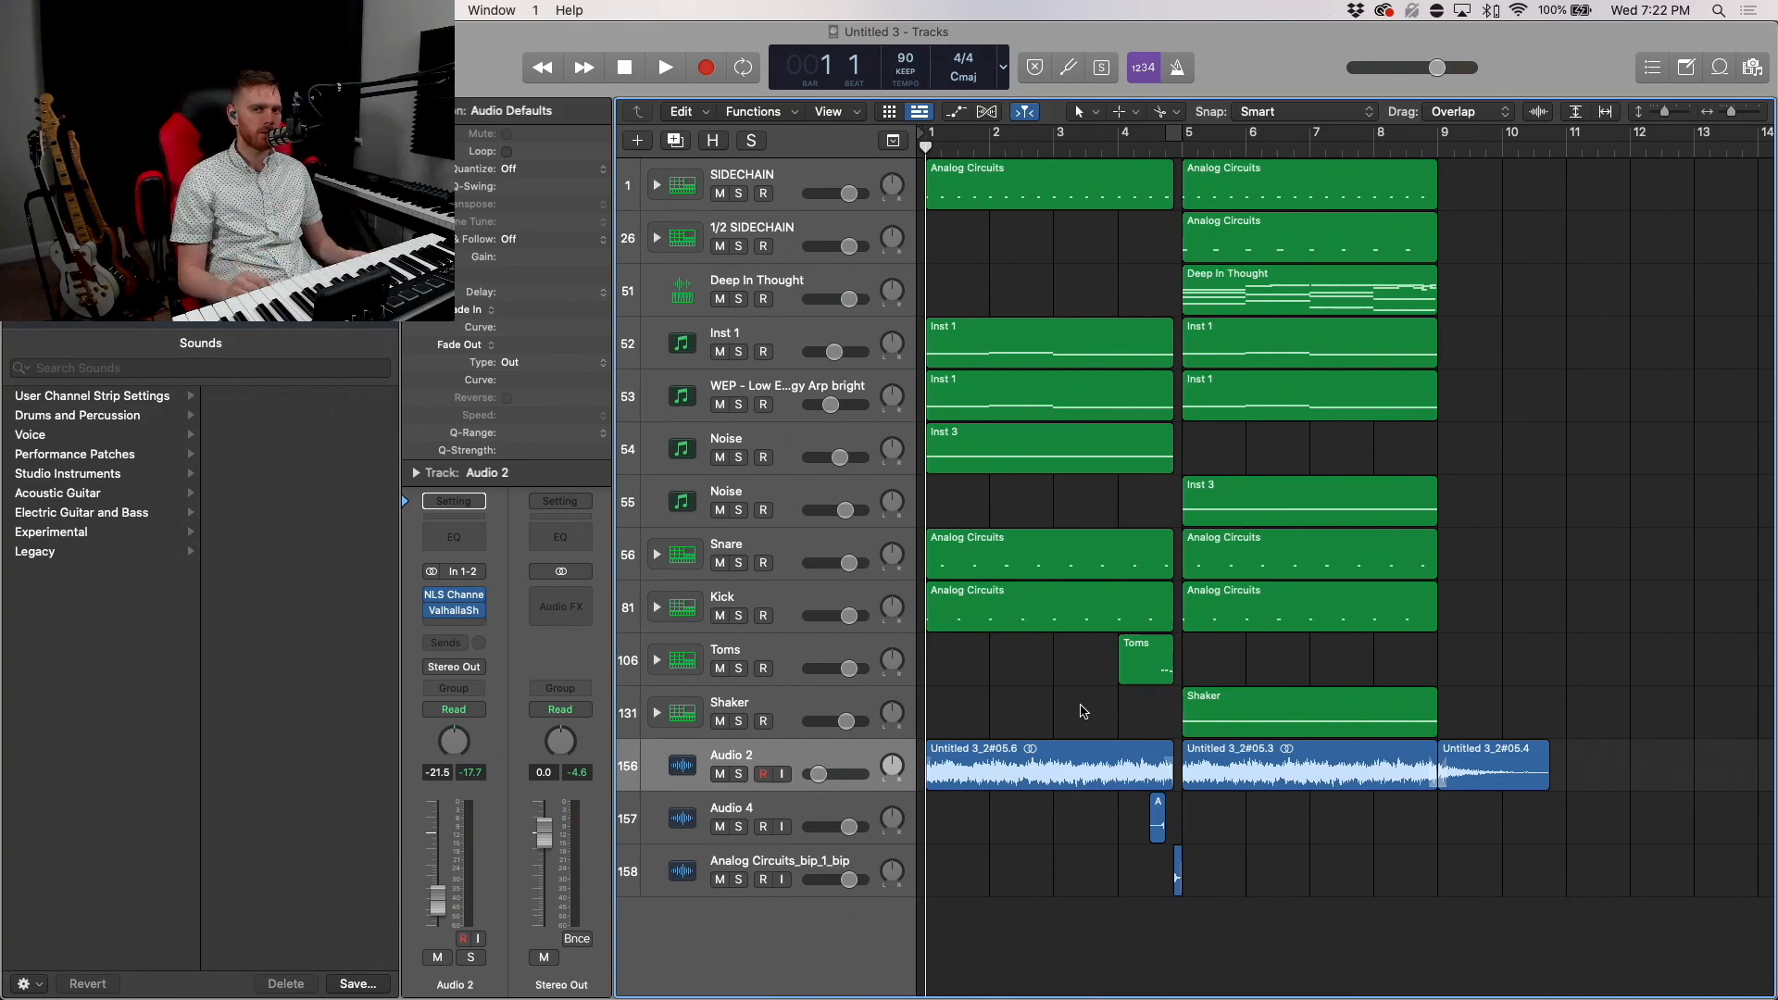
pyautogui.click(663, 66)
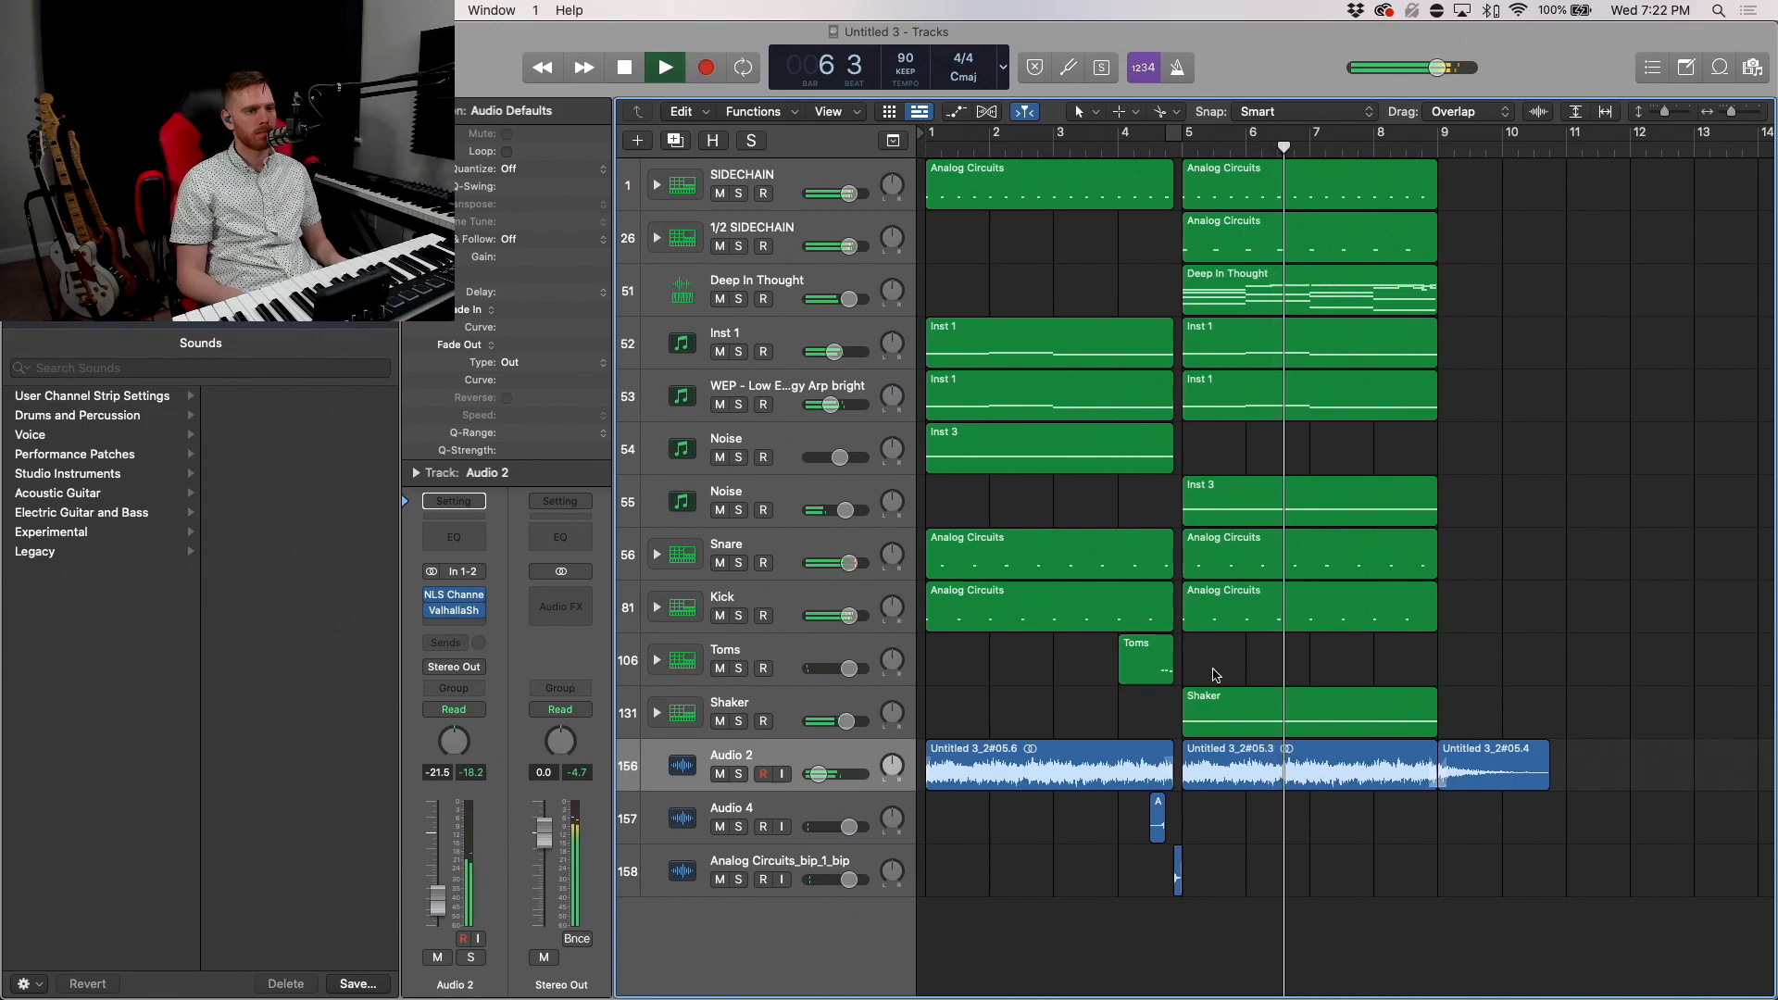
# Step: Create a new Software Instrument track with the Classic Electric Piano sound
pyautogui.click(663, 67)
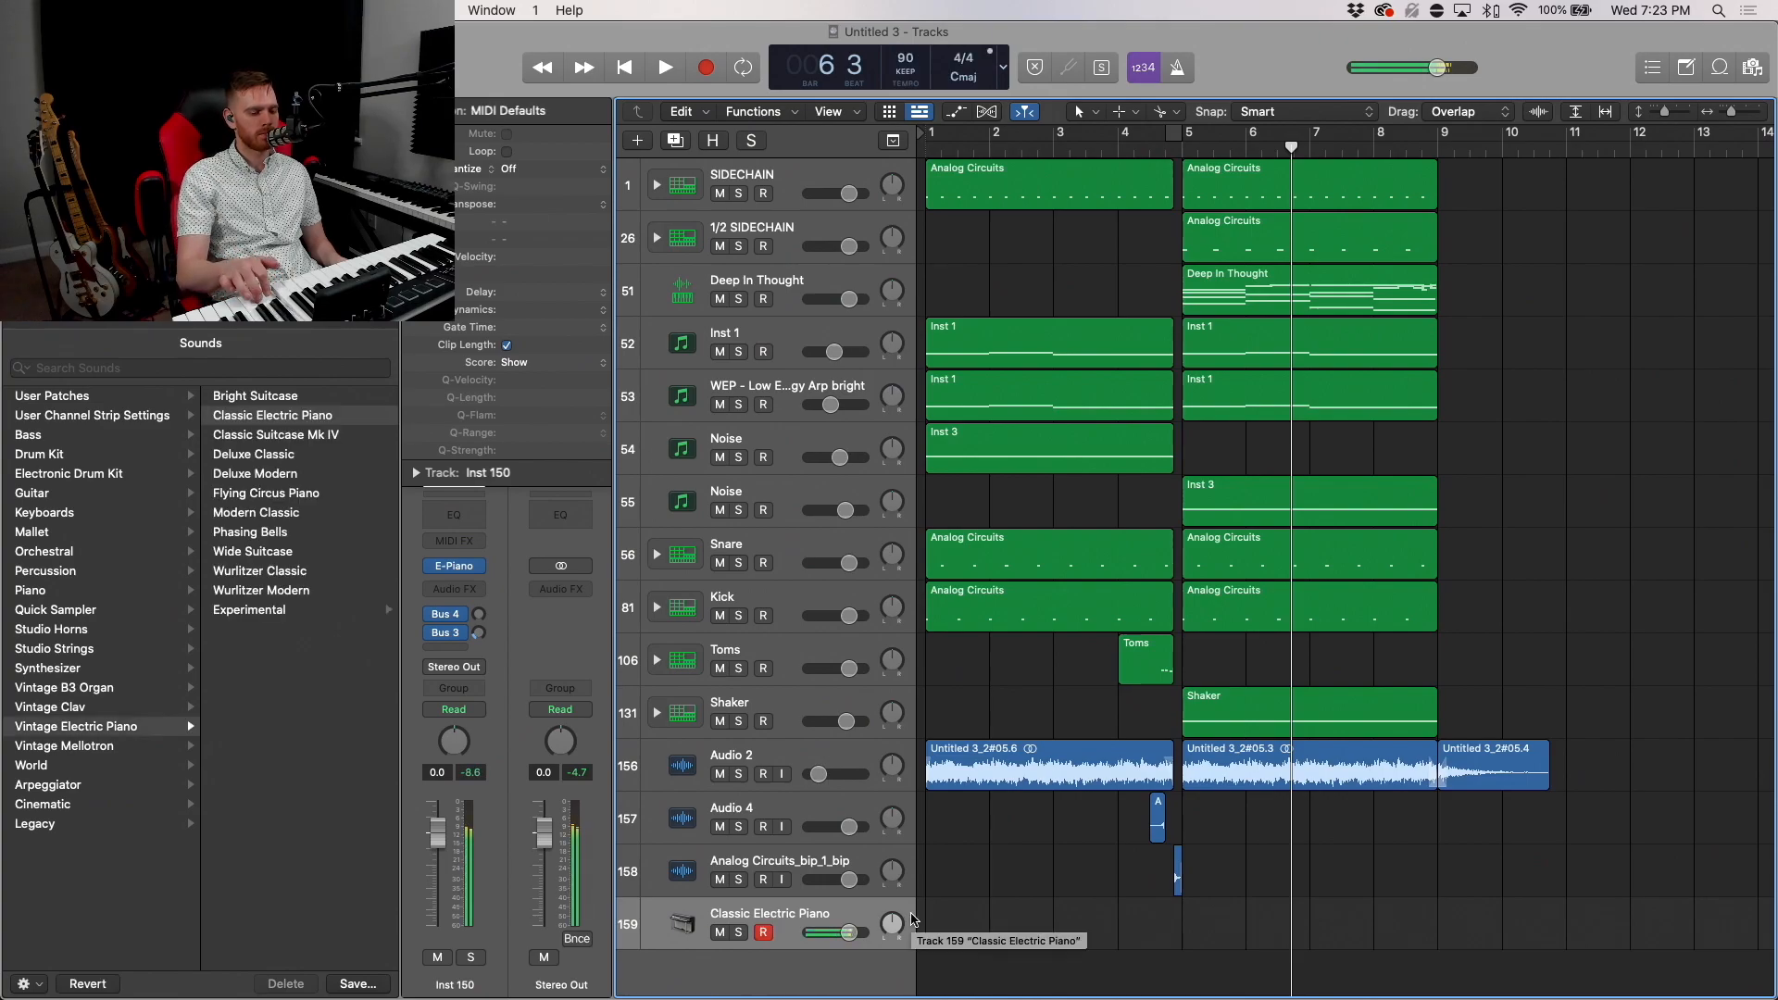
pyautogui.moveTo(141, 648)
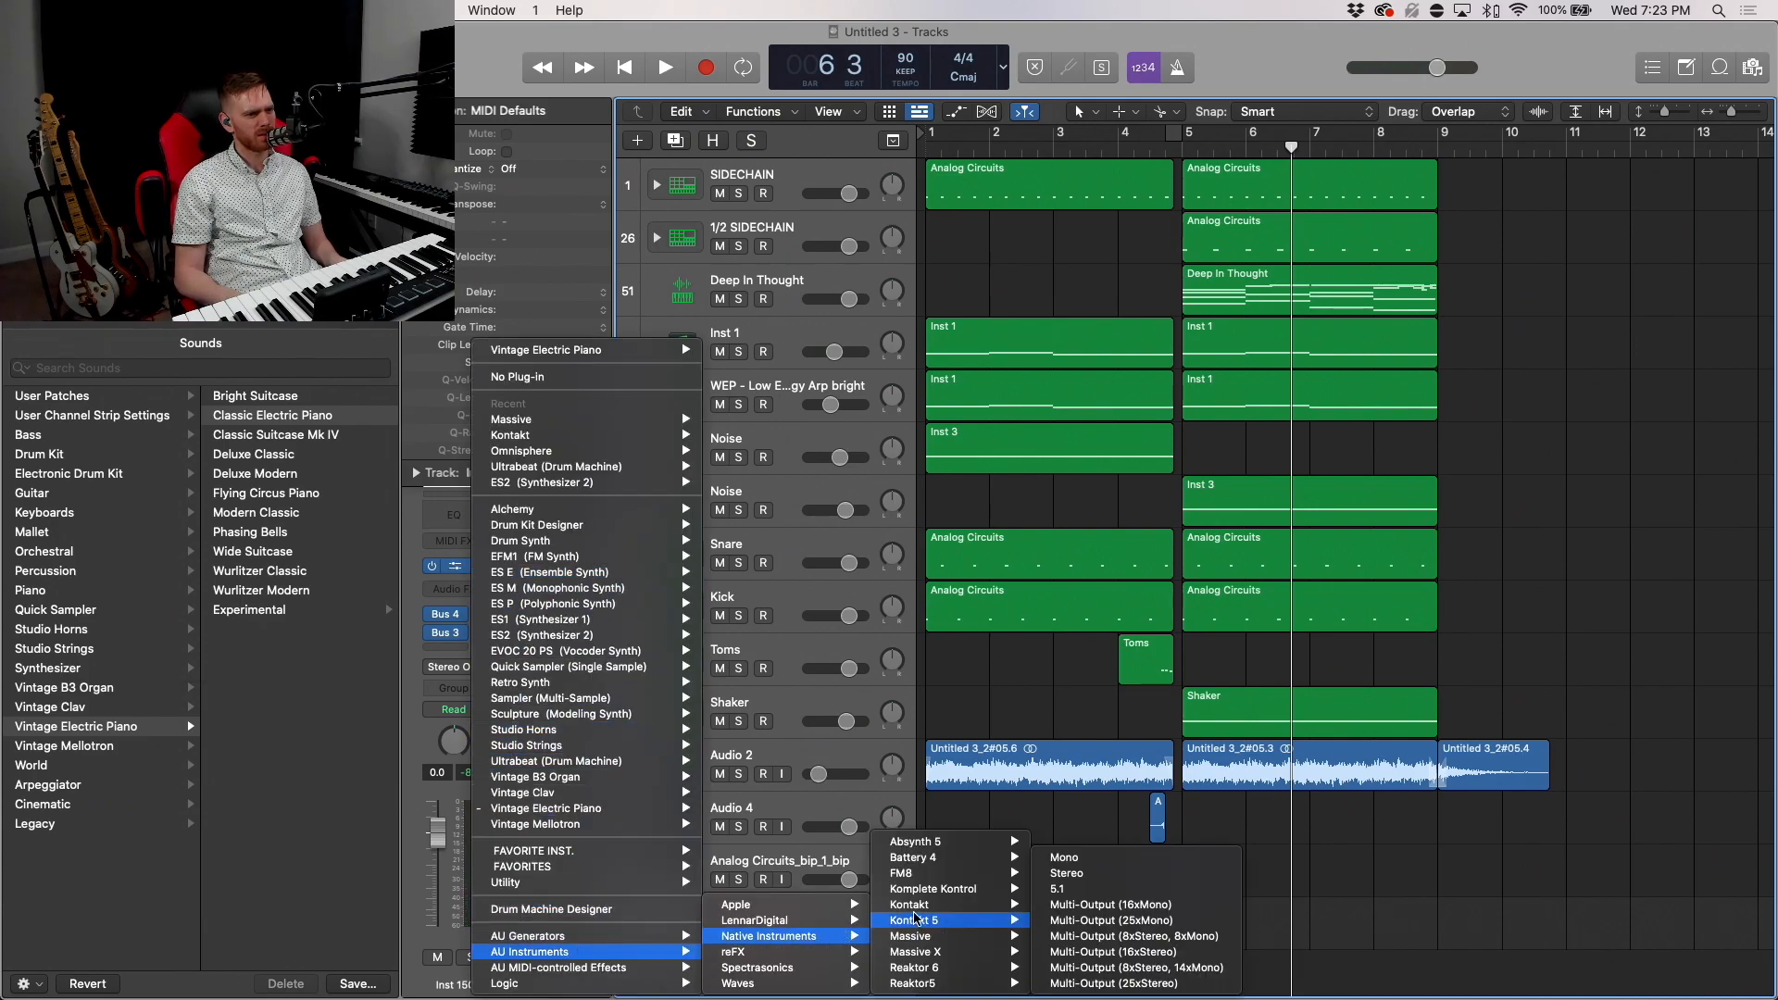
# Step: Load Kontakt 5 Stereo on the track and bring up the Analog Dreams instrument
pyautogui.click(939, 919)
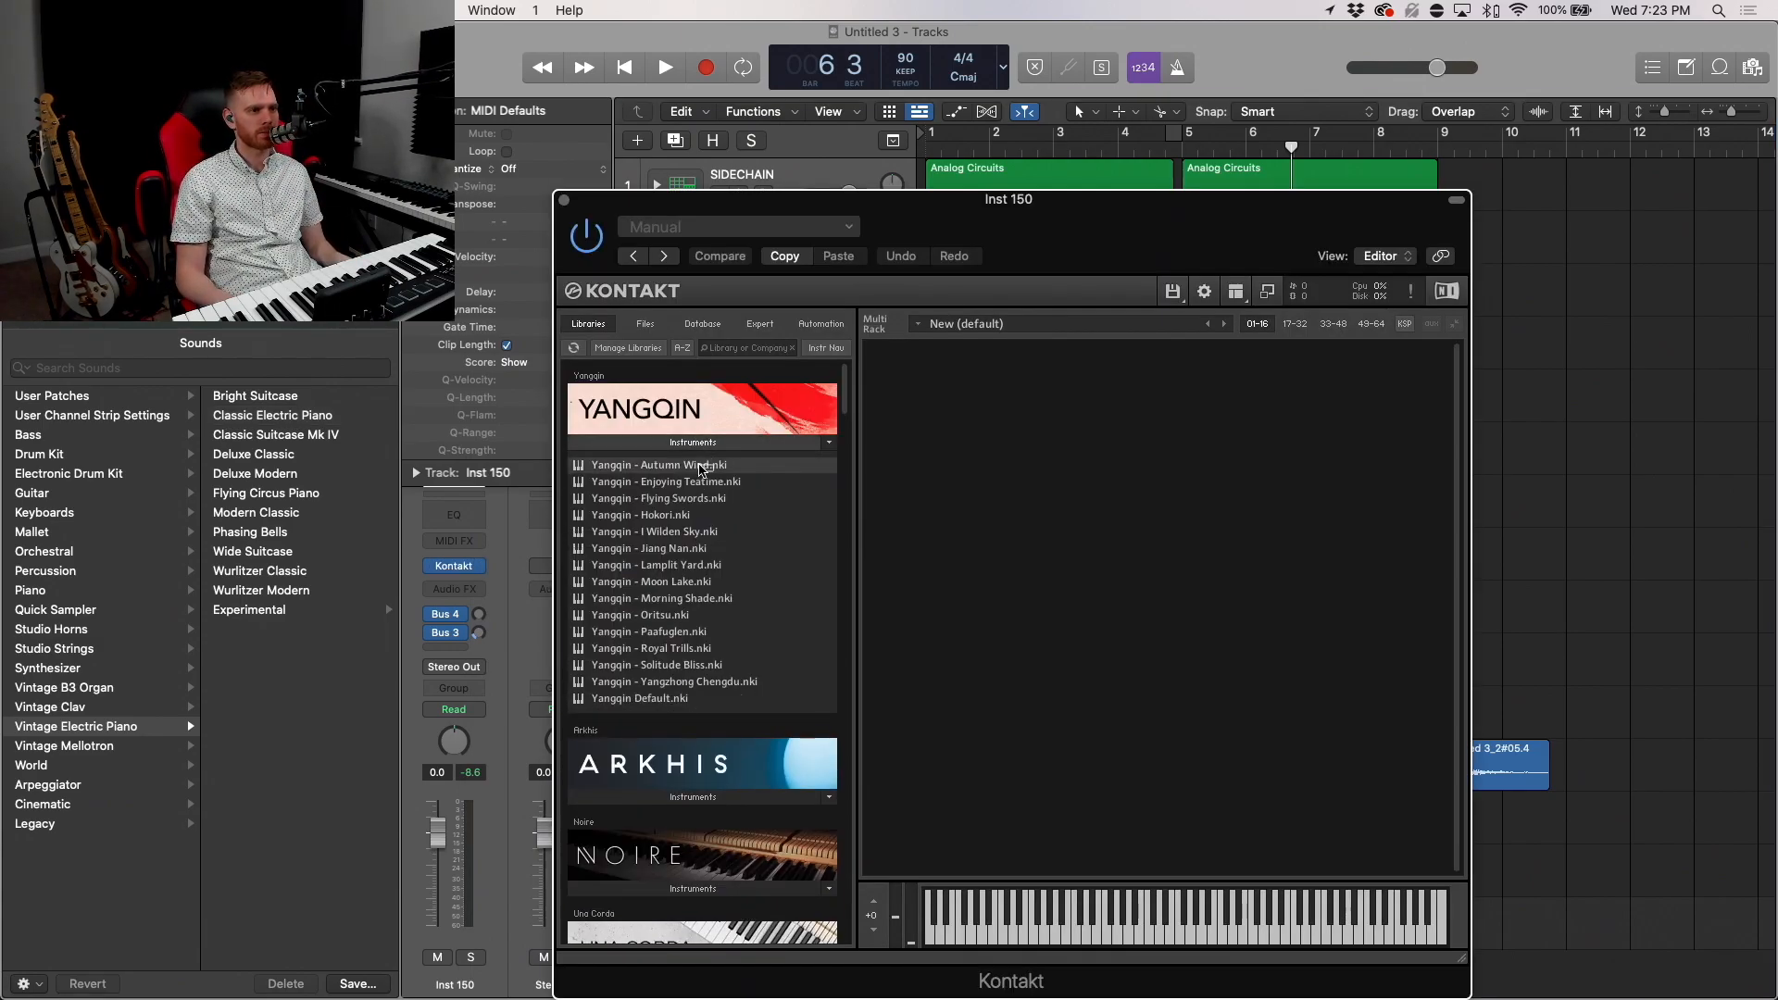
pyautogui.doubleClick(659, 465)
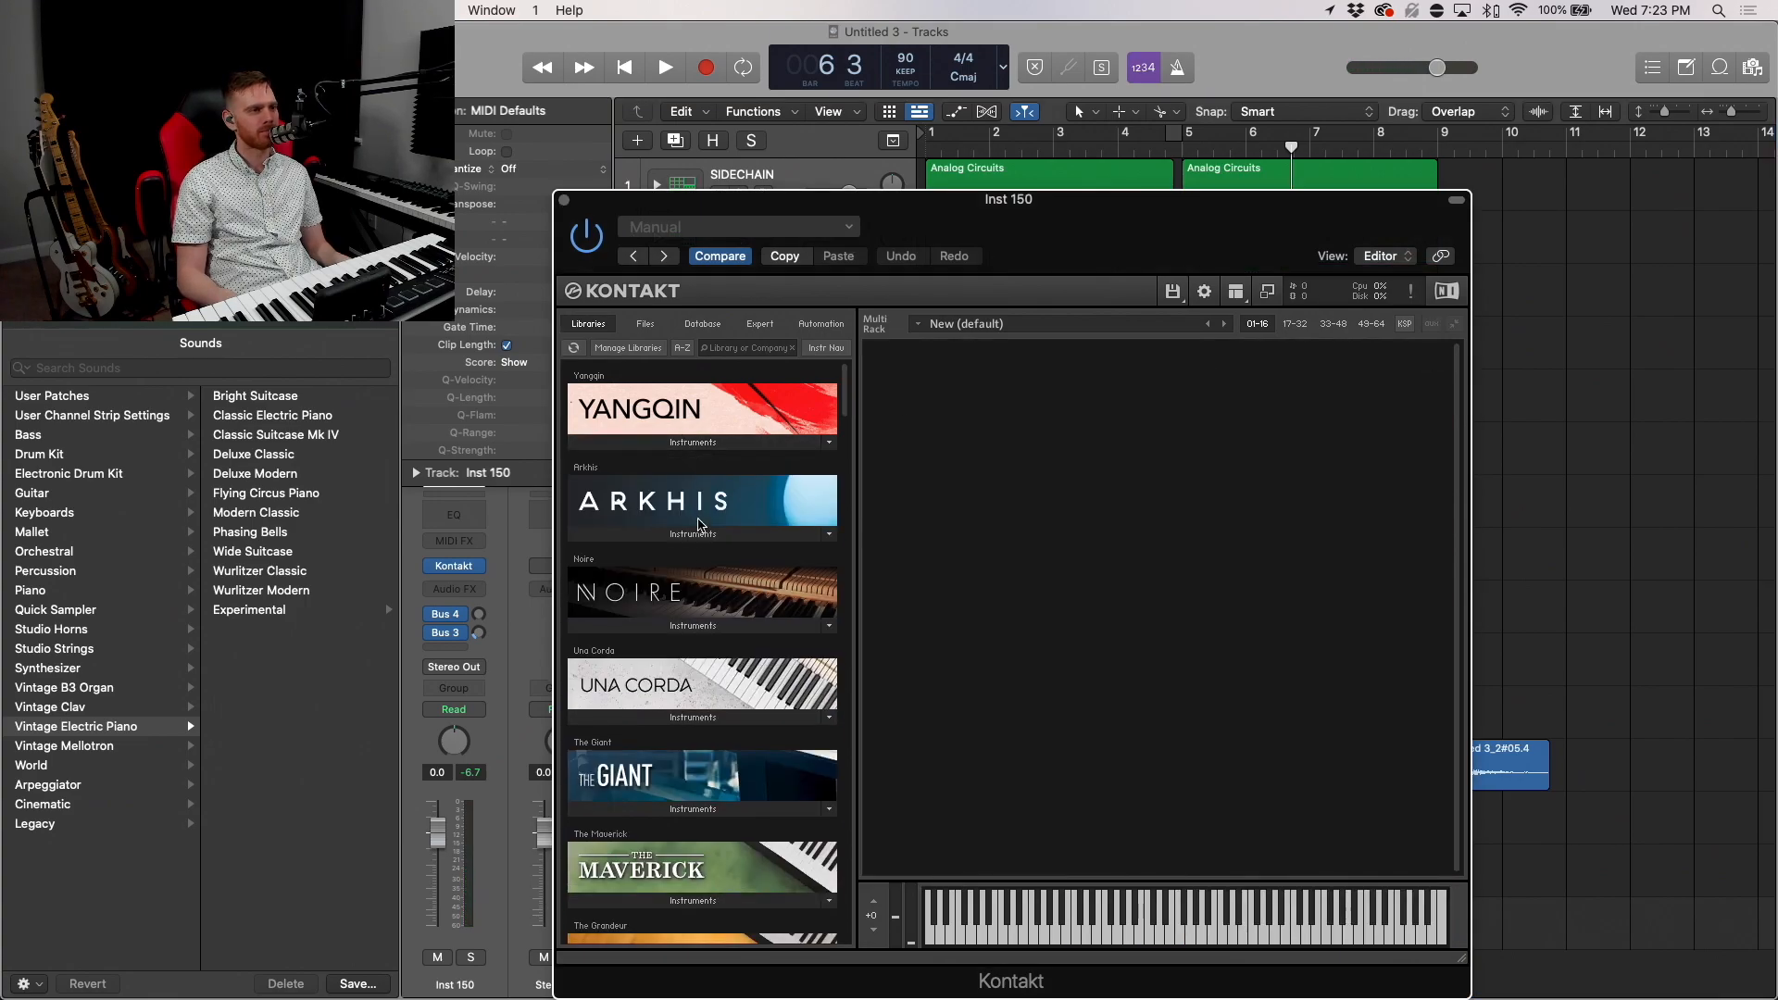
pyautogui.scroll(-3)
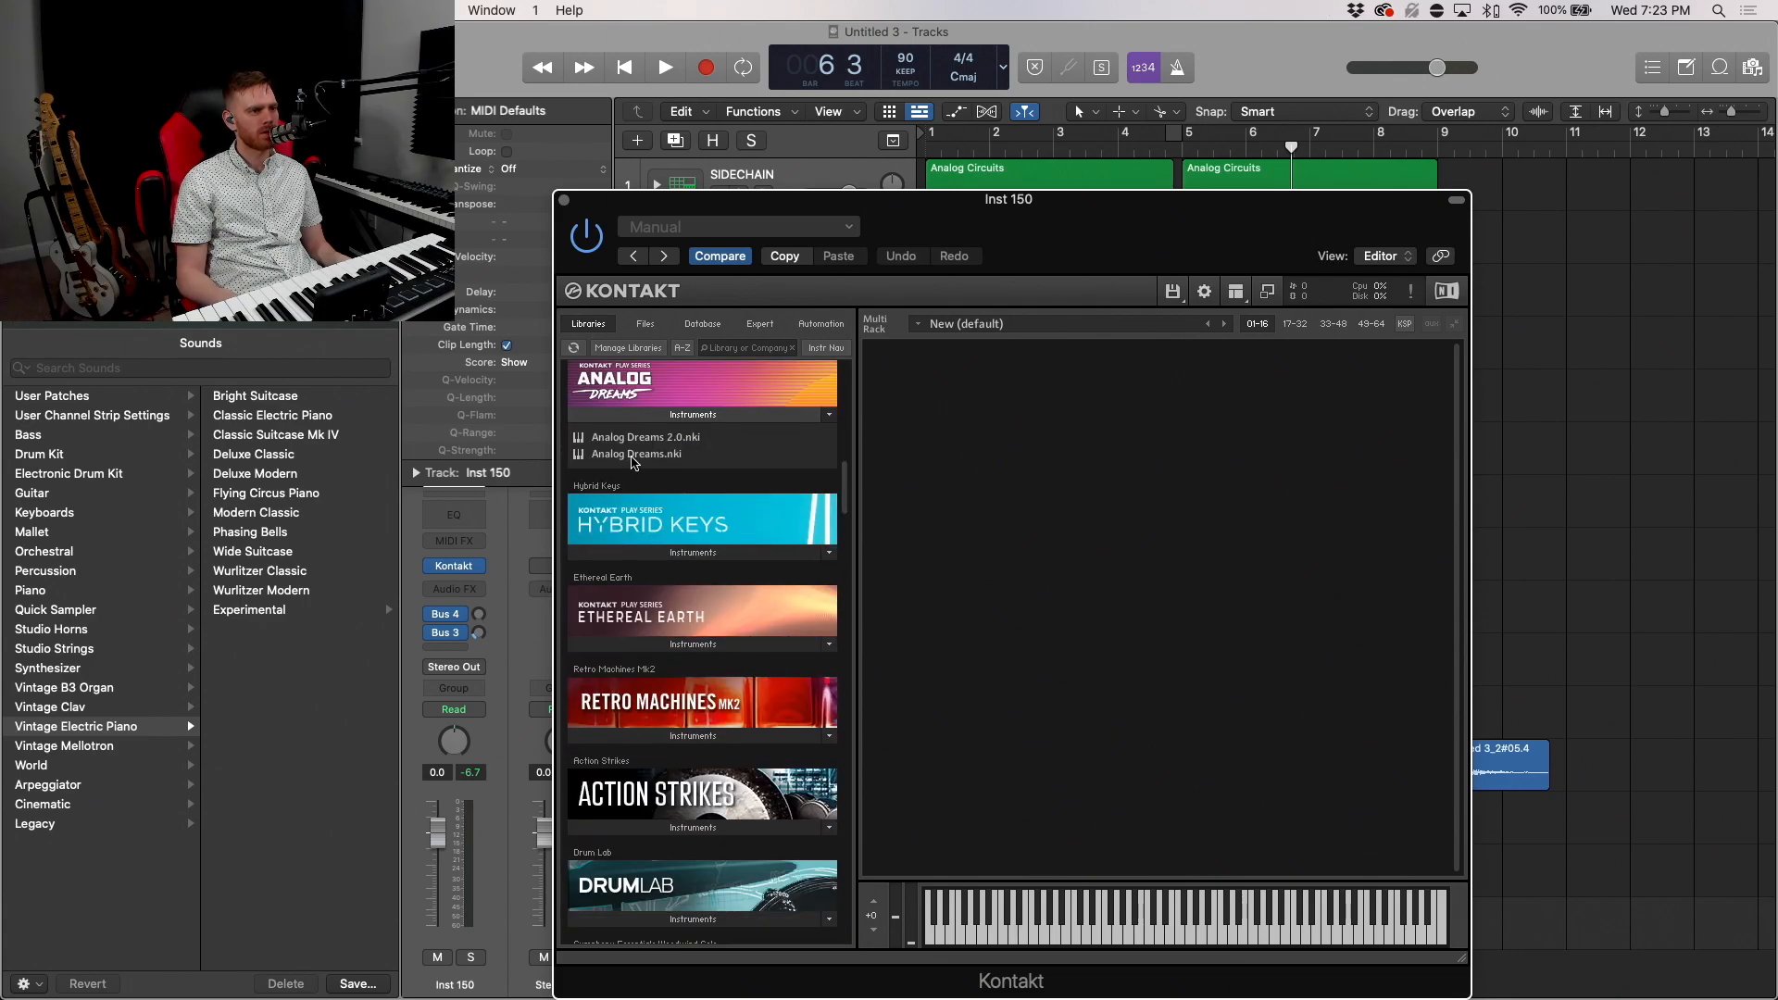
pyautogui.doubleClick(636, 454)
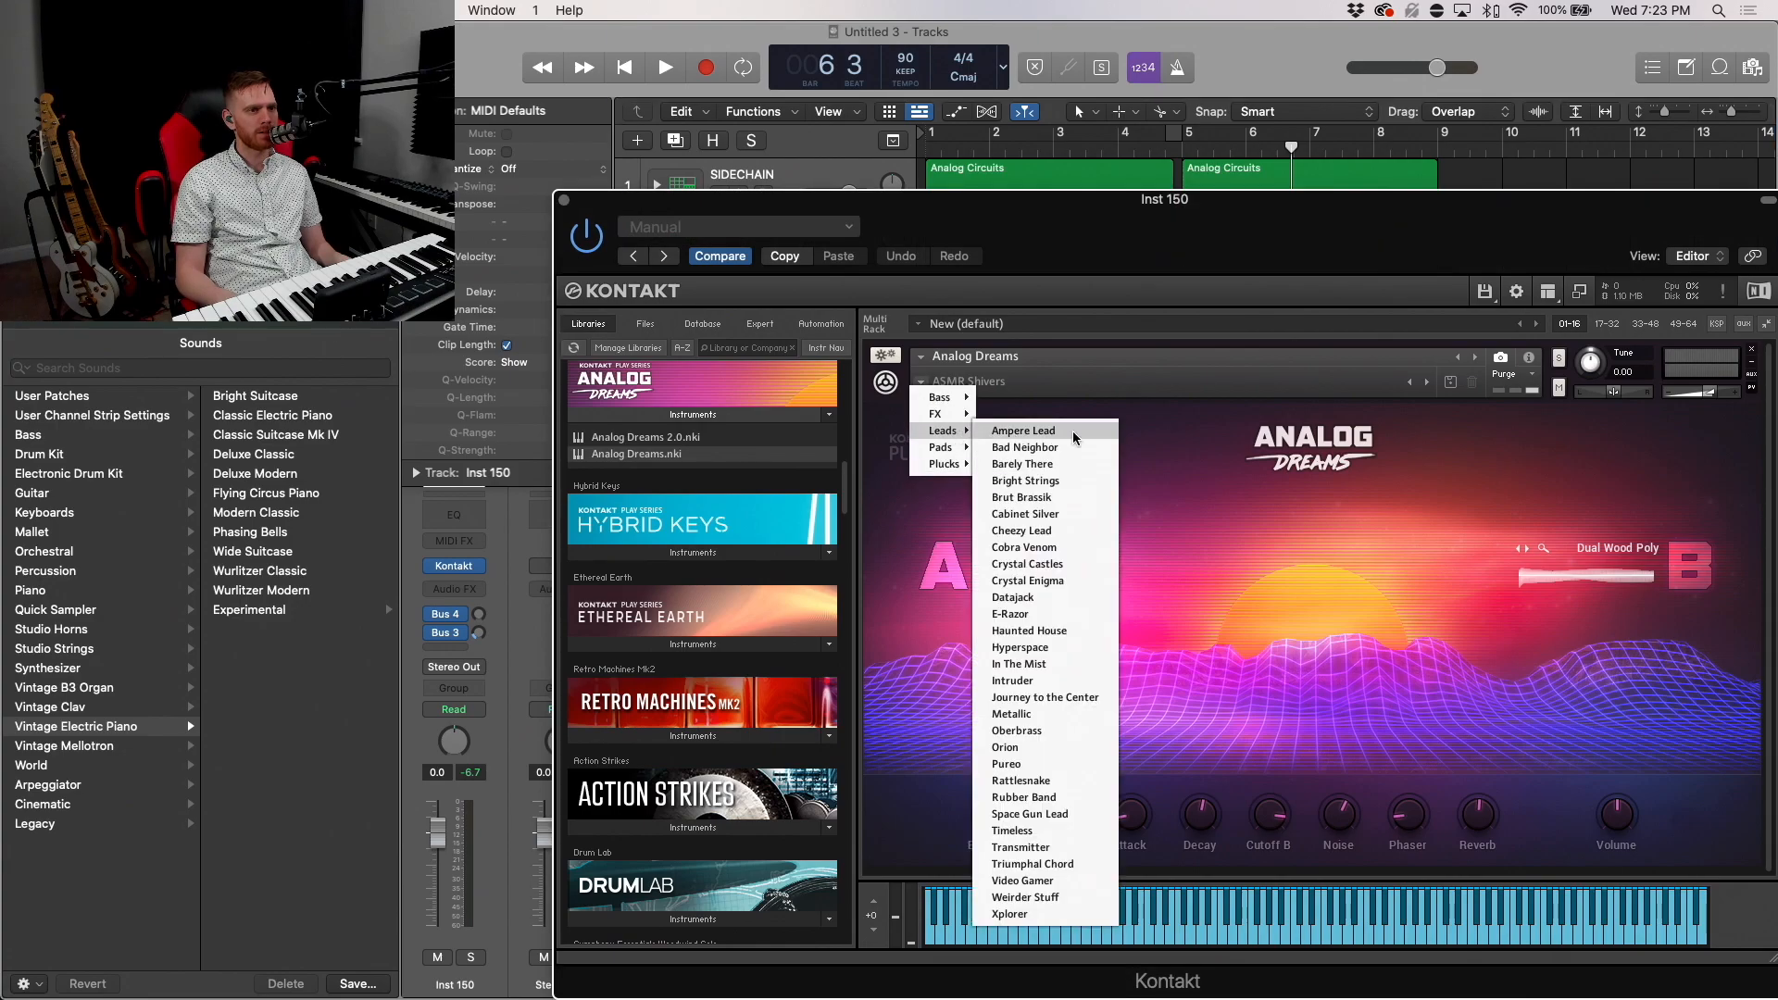
pyautogui.moveTo(1042, 547)
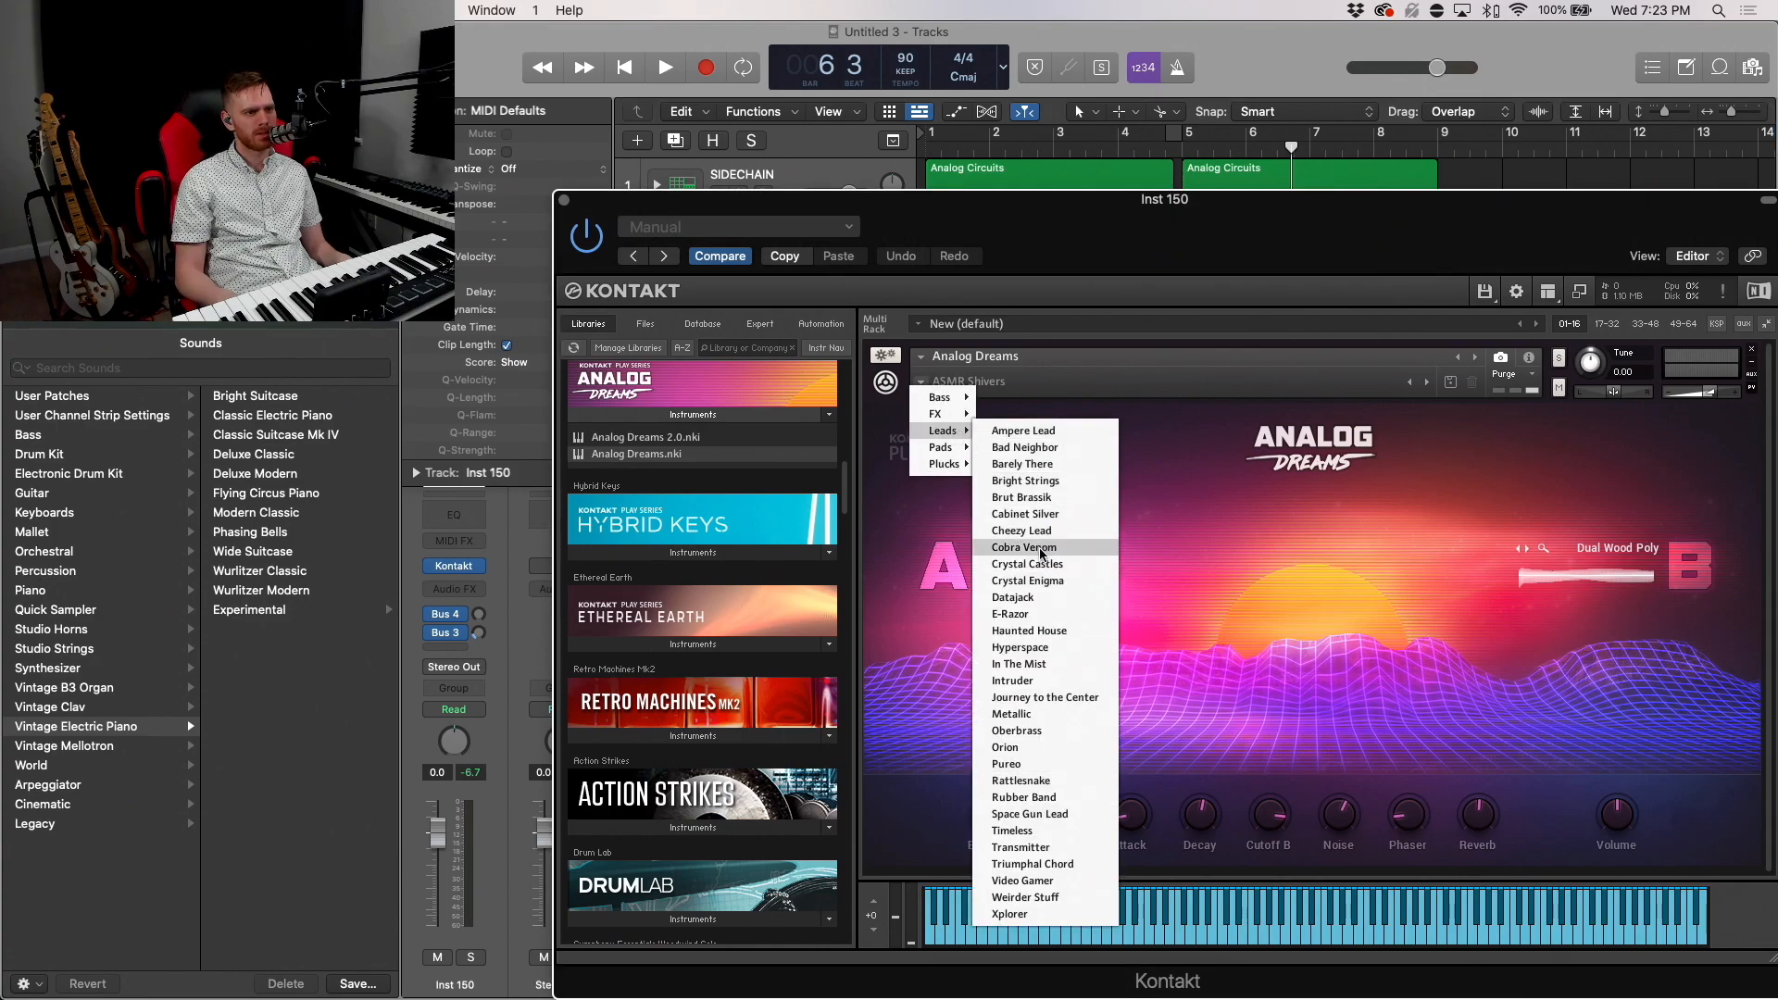
pyautogui.moveTo(1019, 663)
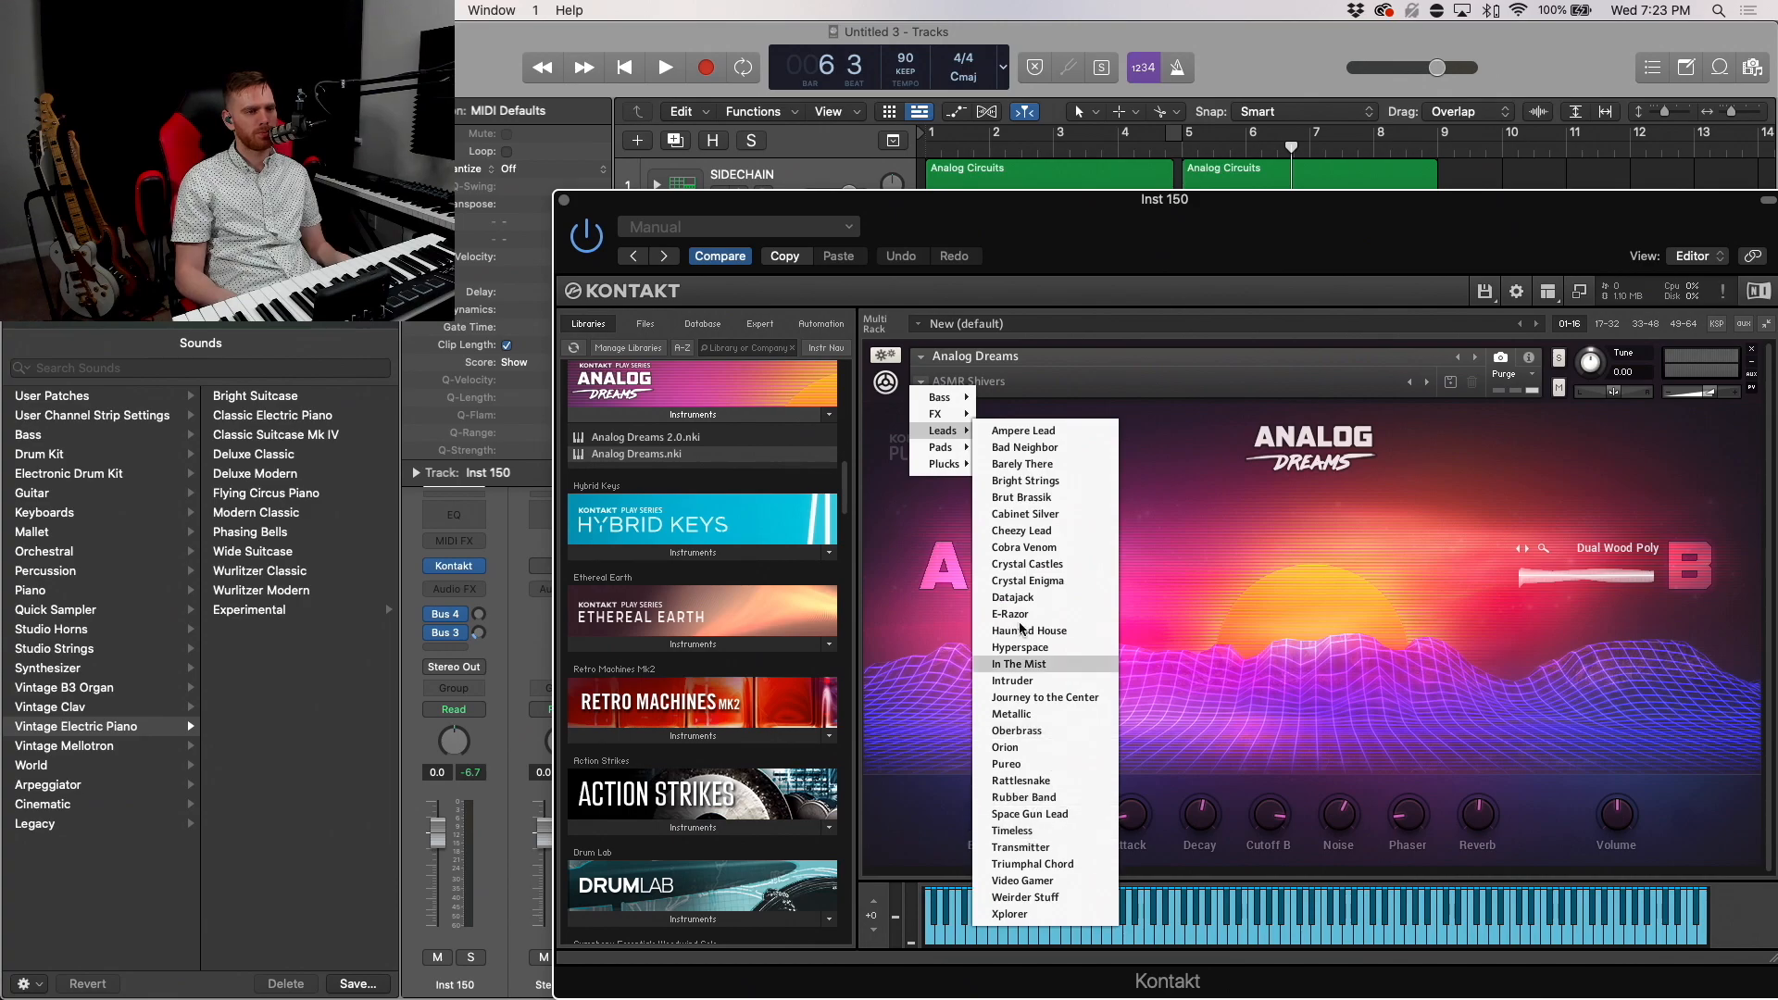
# Step: Choose the Metallic preset for Analog Dreams and close the Kontakt window
pyautogui.click(1023, 430)
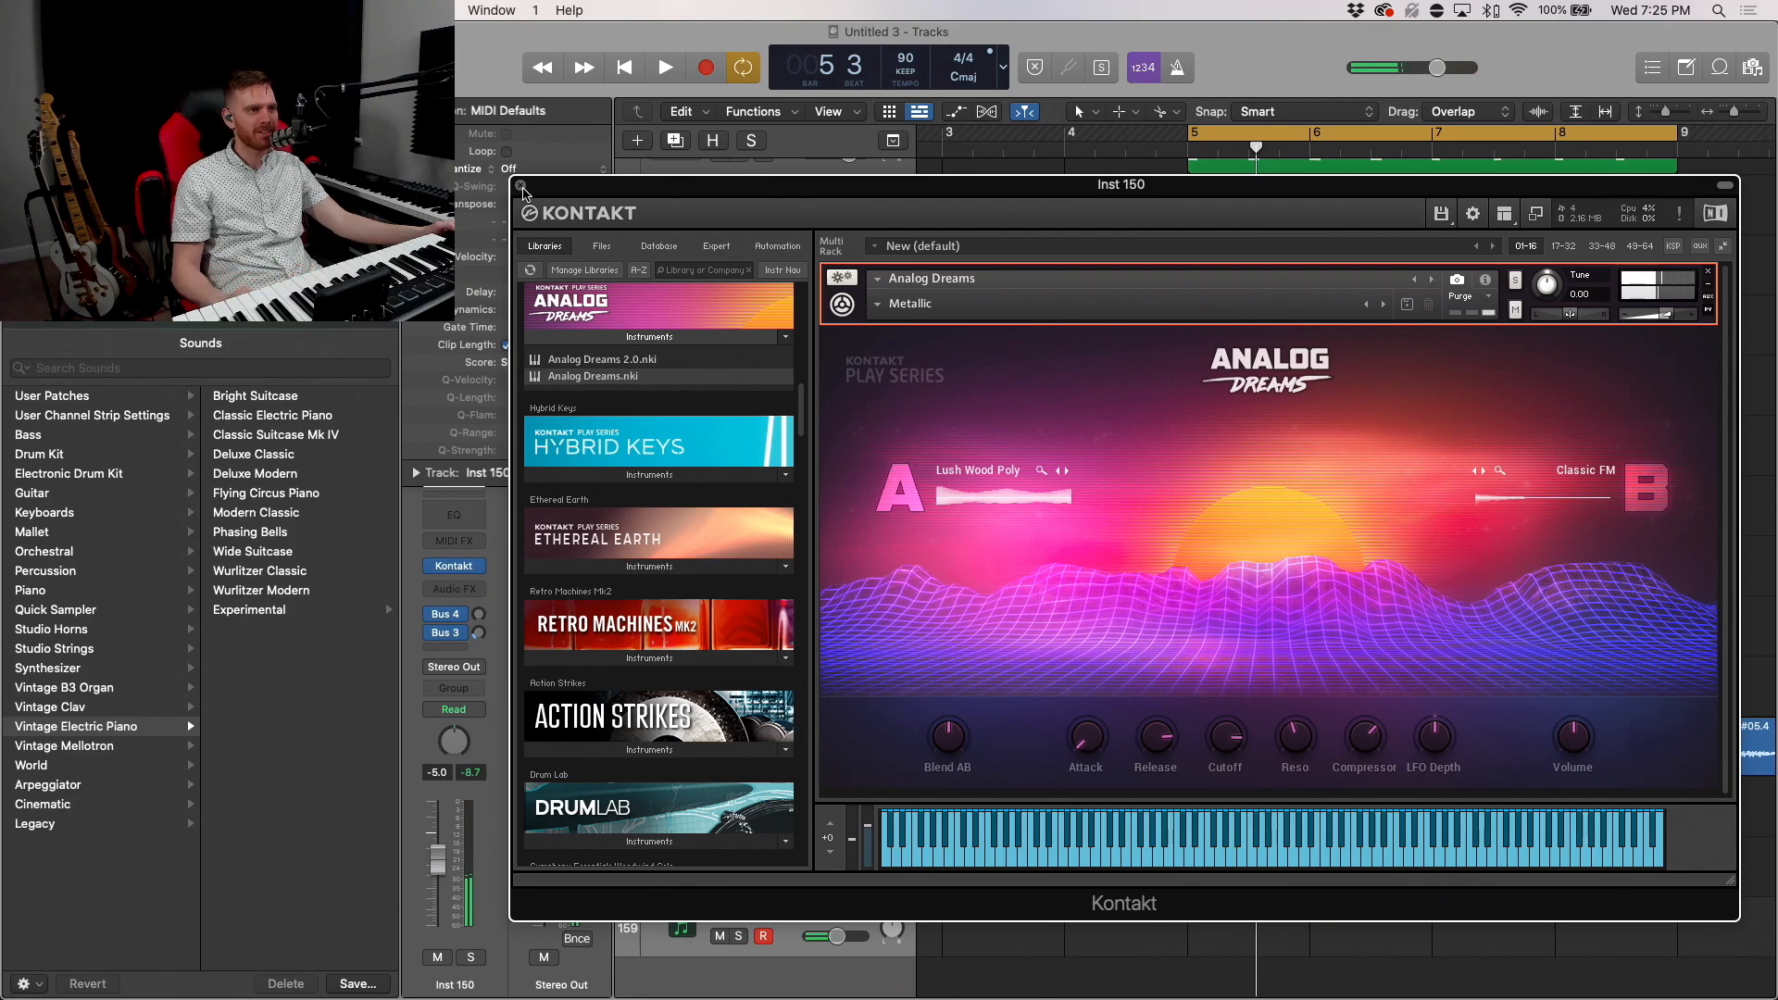
pyautogui.click(523, 190)
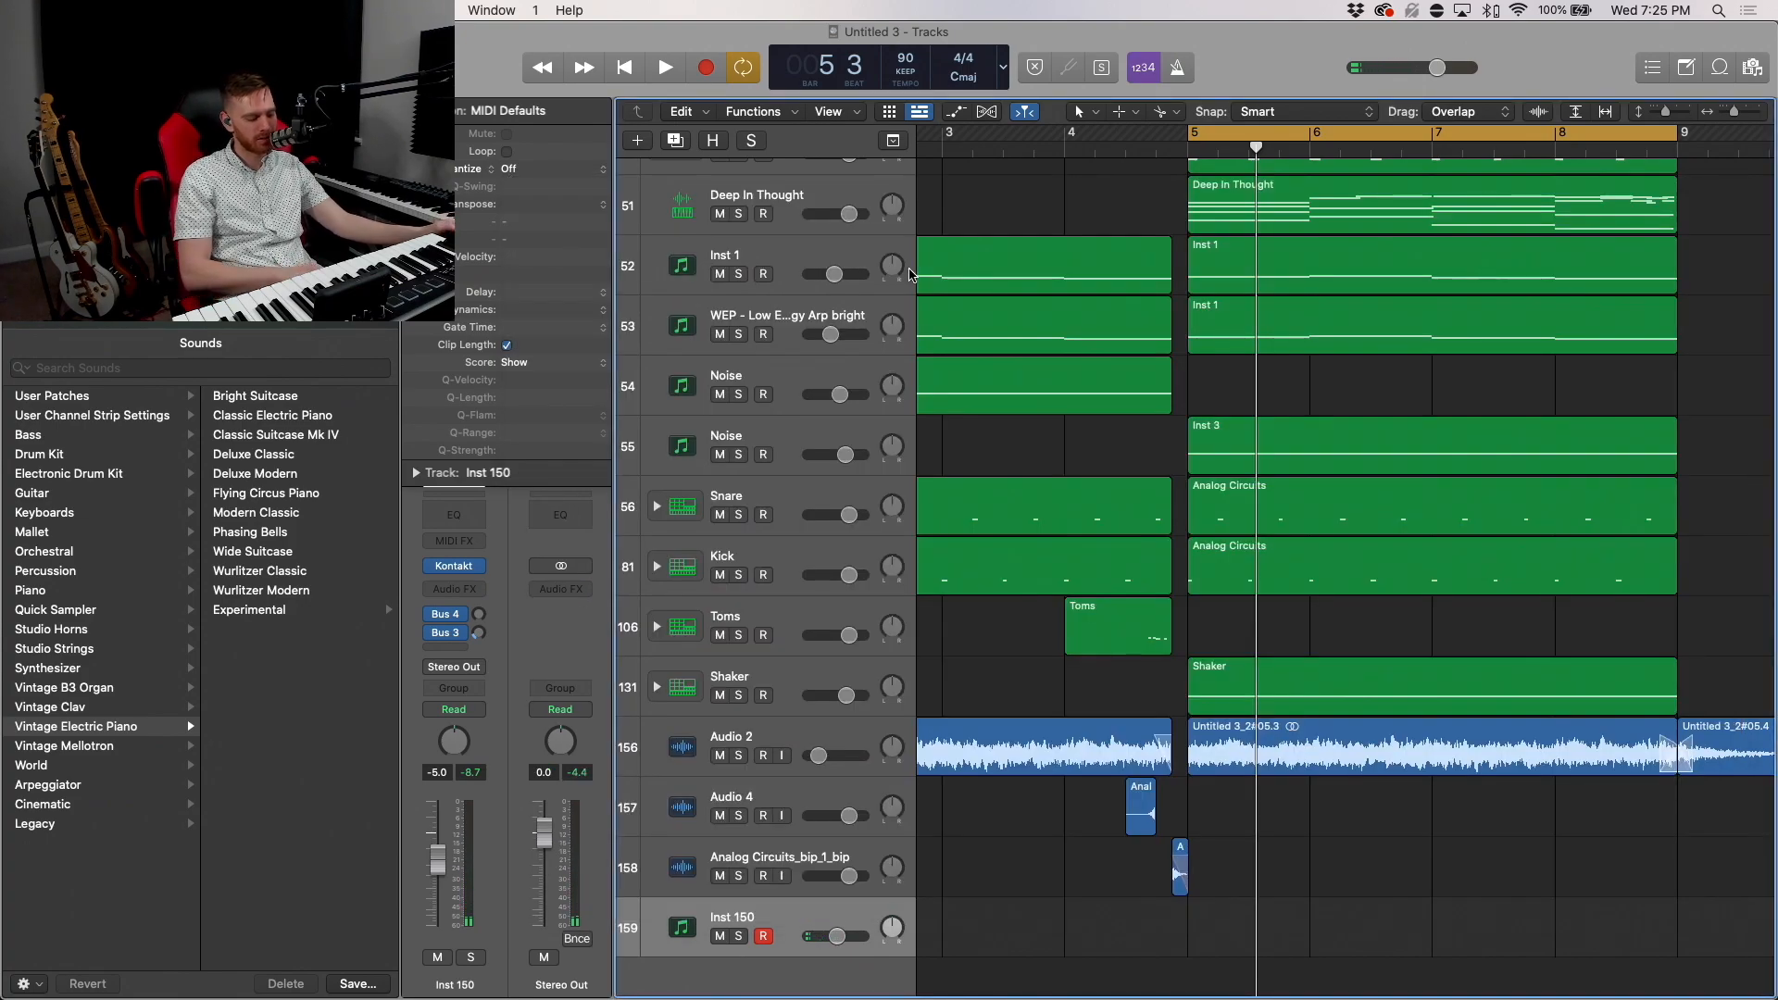
# Step: Record the pad chords onto the Inst 150 track over the cycled bars 5–9, then stop
pyautogui.click(663, 67)
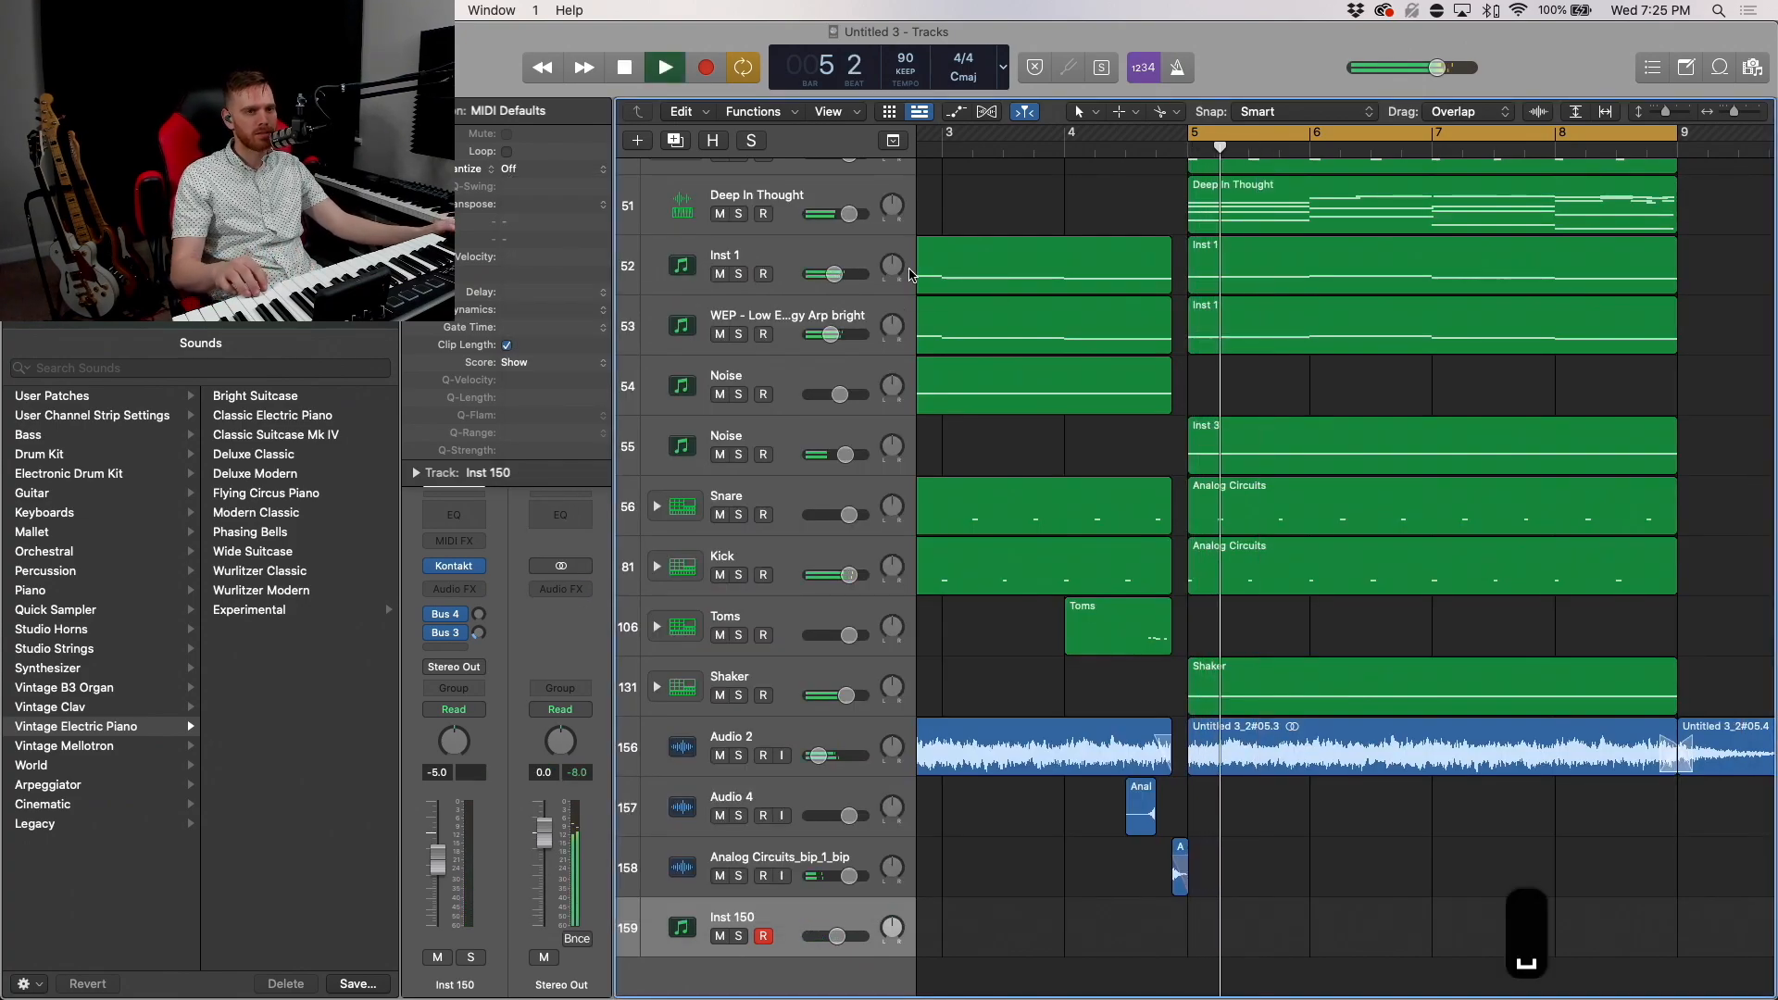
pyautogui.click(663, 67)
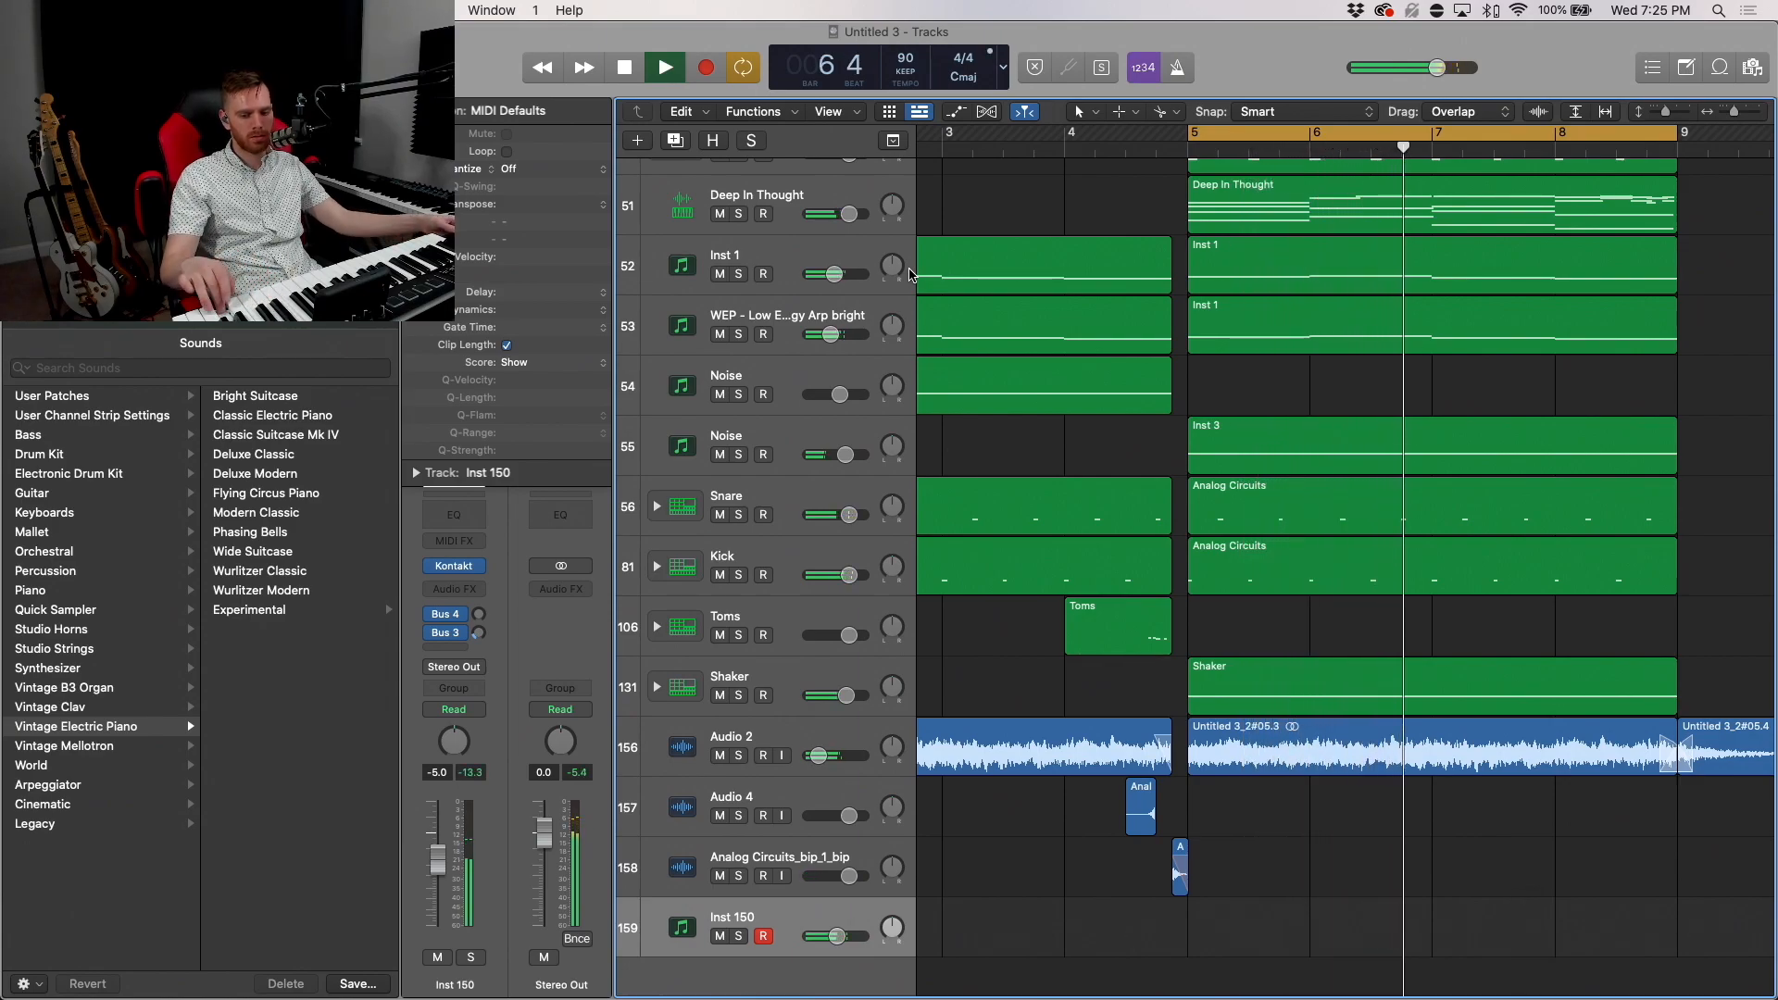
pyautogui.click(663, 66)
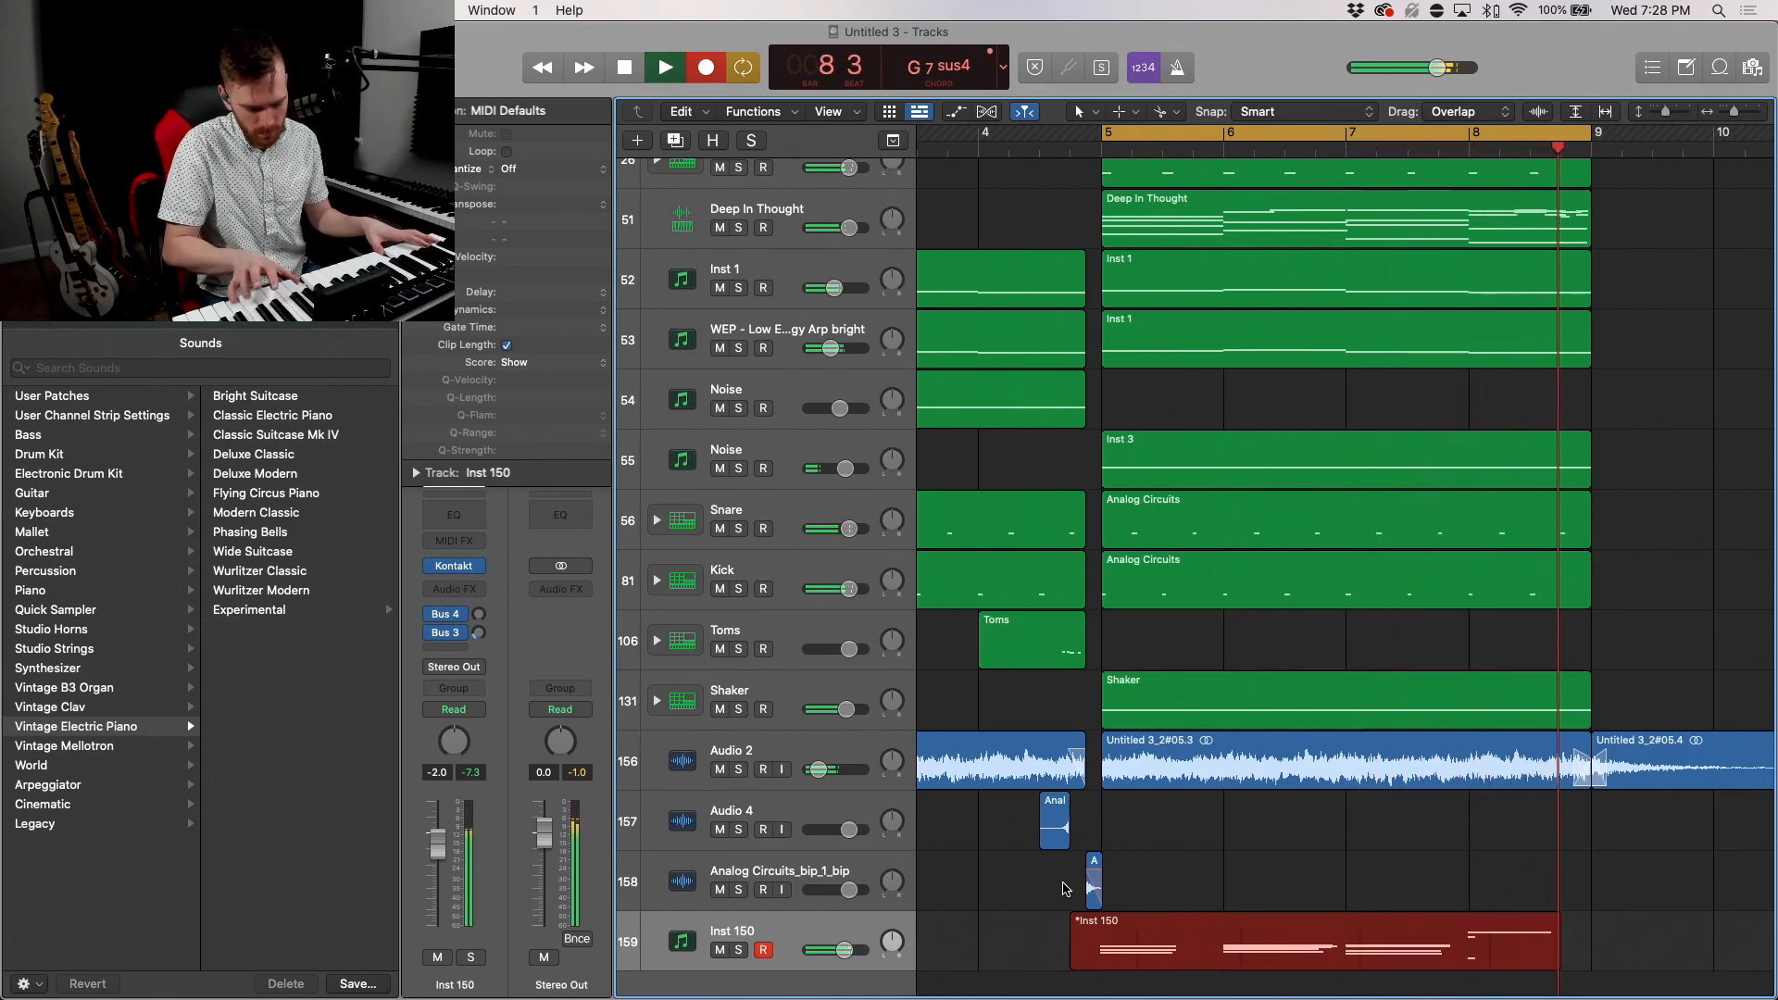
pyautogui.click(623, 67)
pyautogui.write('80s Pad')
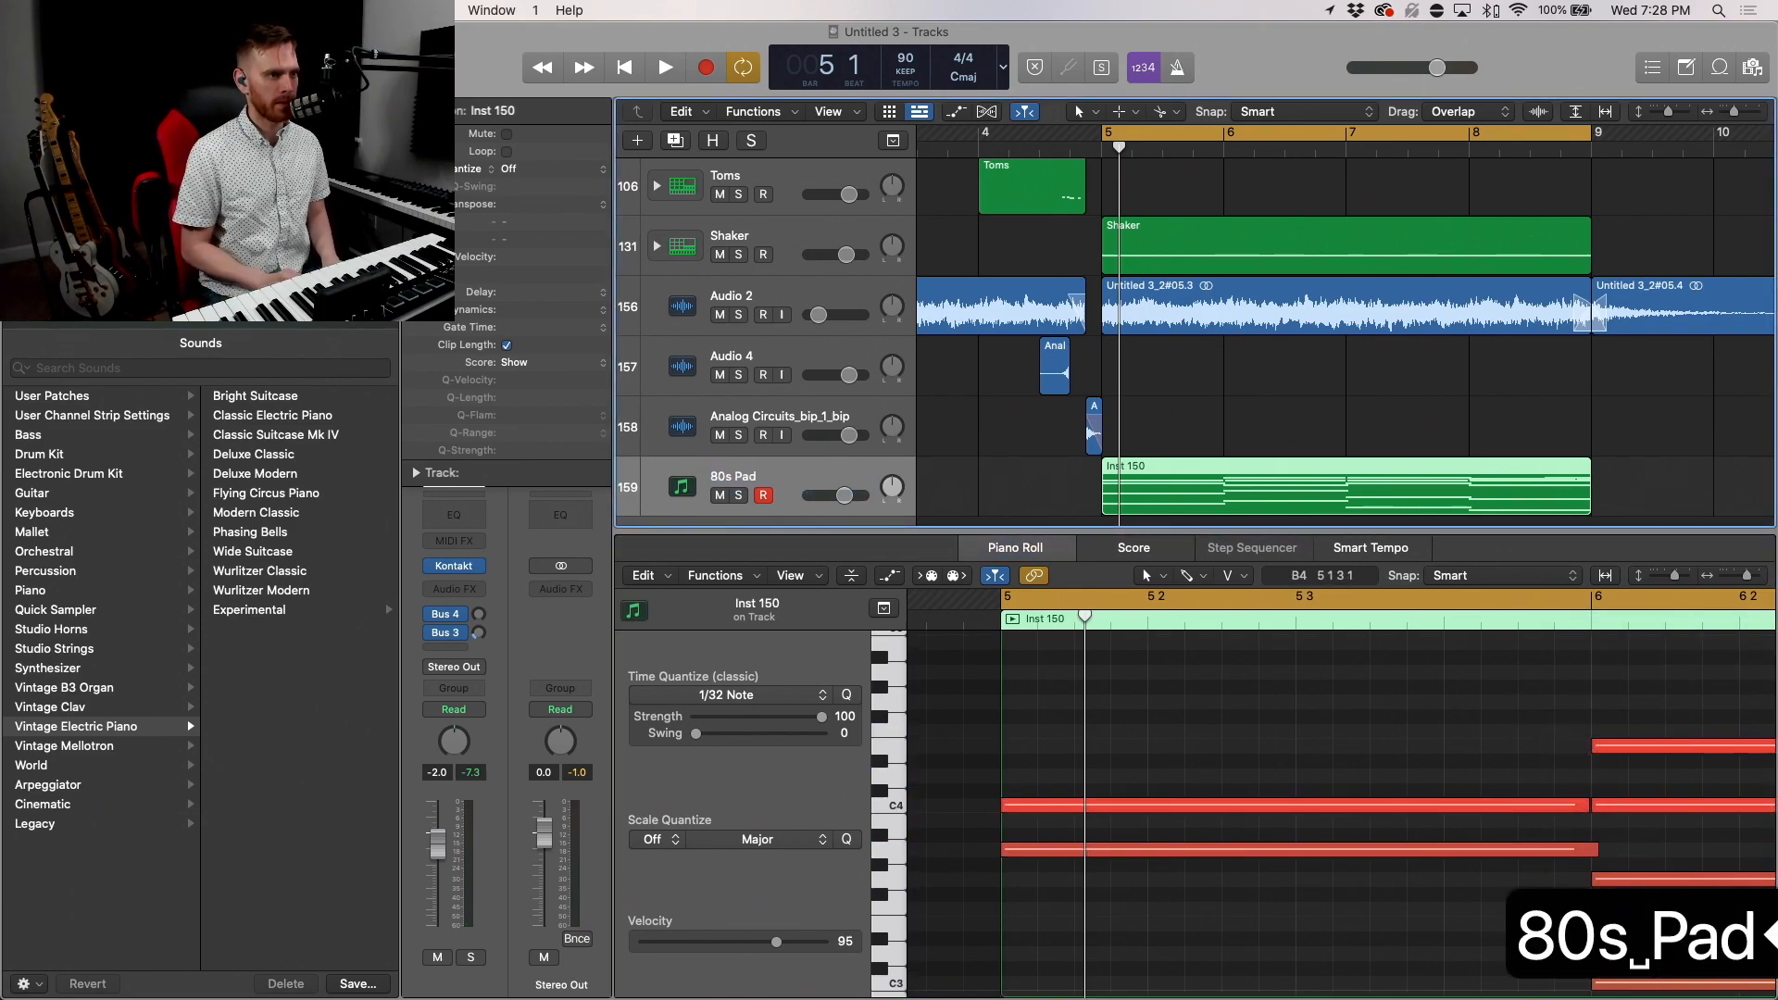
# Step: Rename track 159 to '80s Synth Pad', solo it and play back the recorded pad part
pyautogui.doubleClick(731, 474)
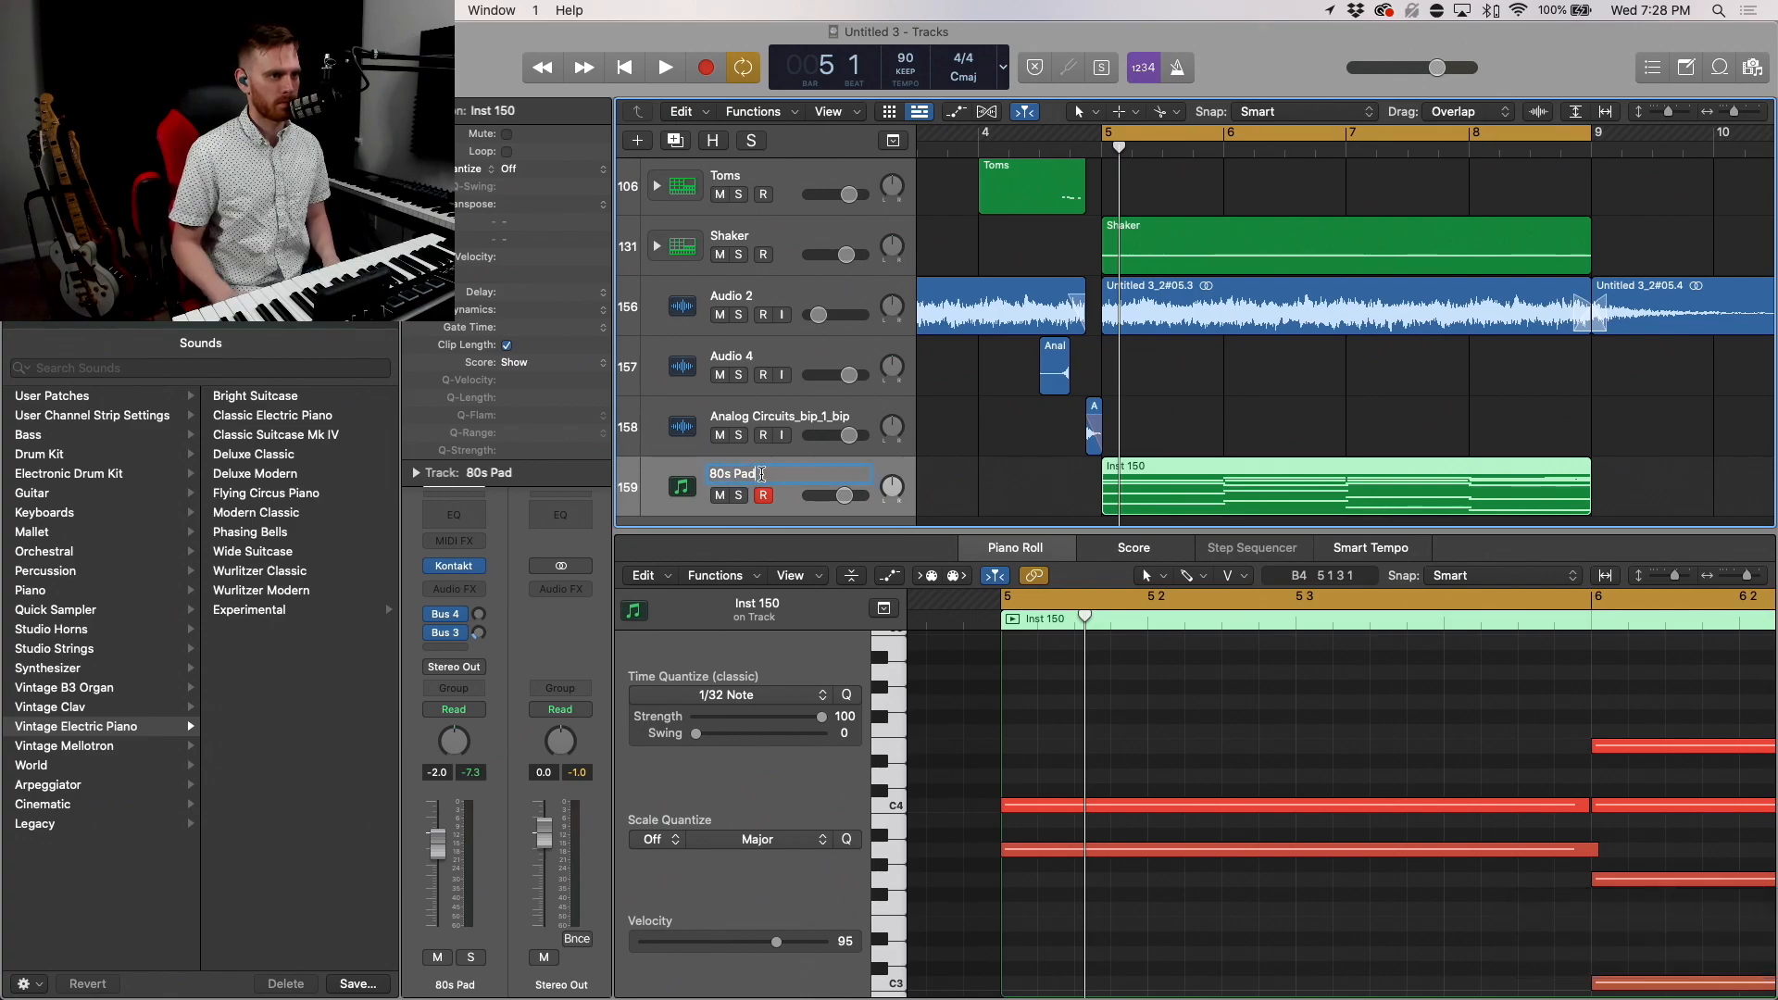
pyautogui.write('80s Synth P')
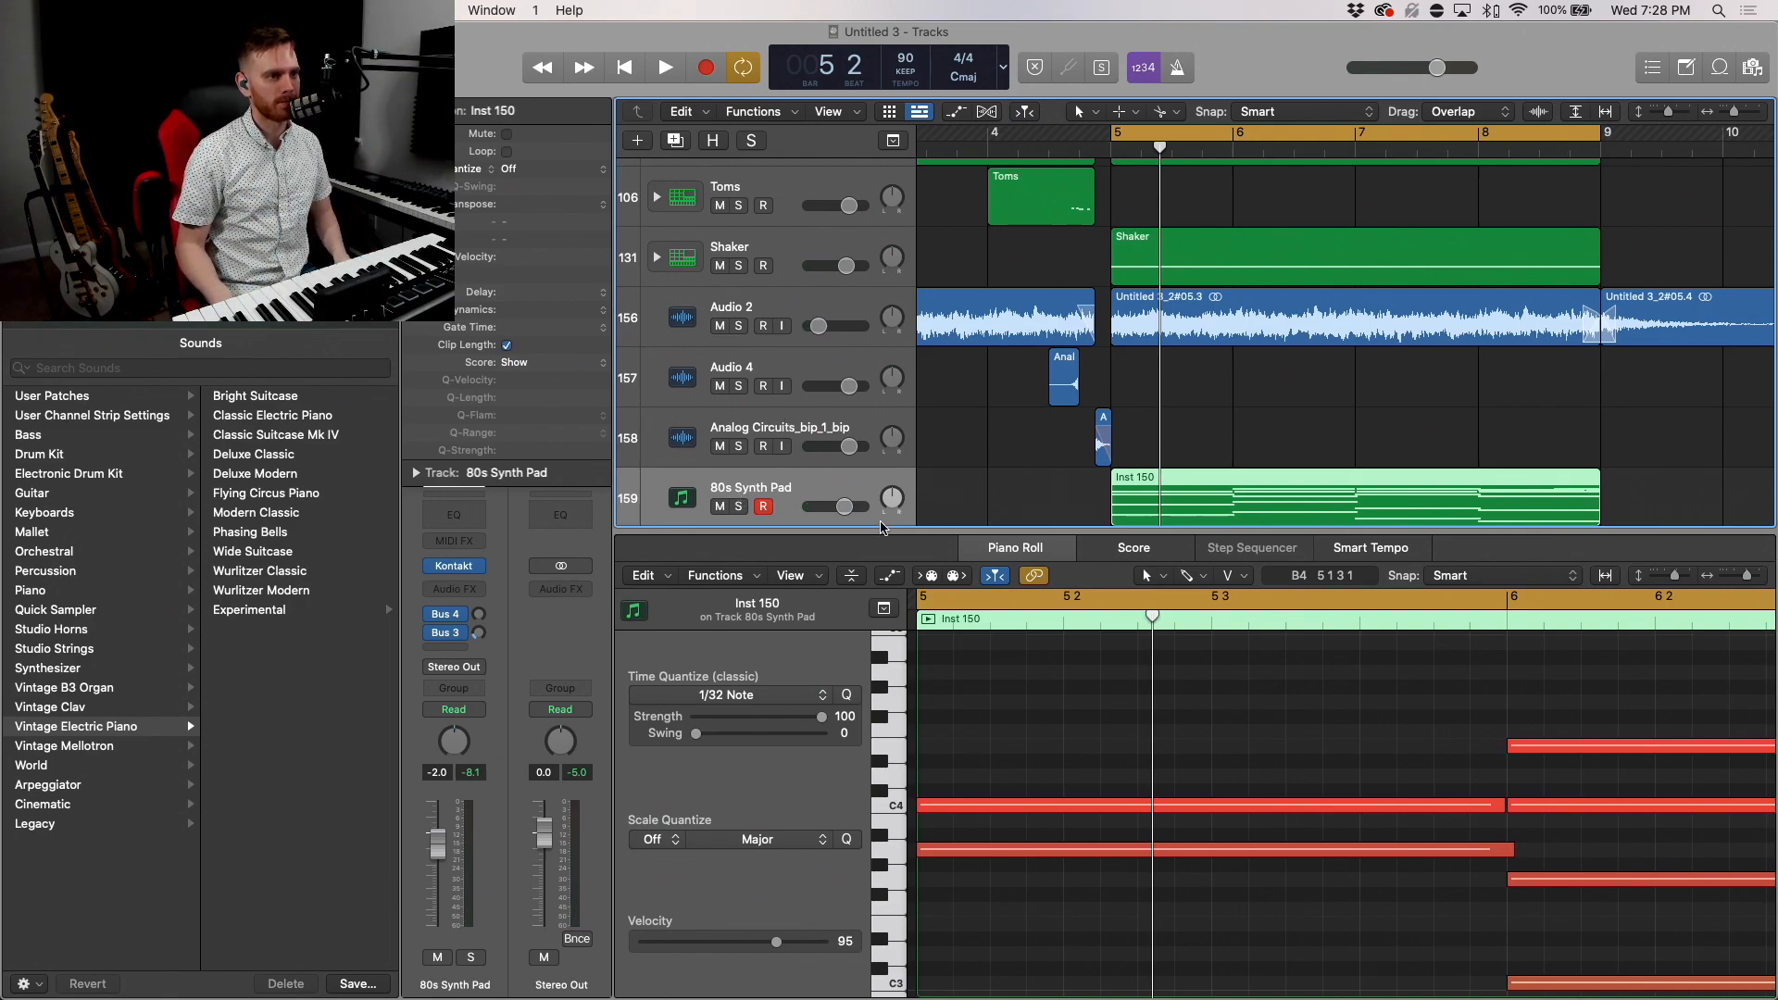
pyautogui.click(663, 66)
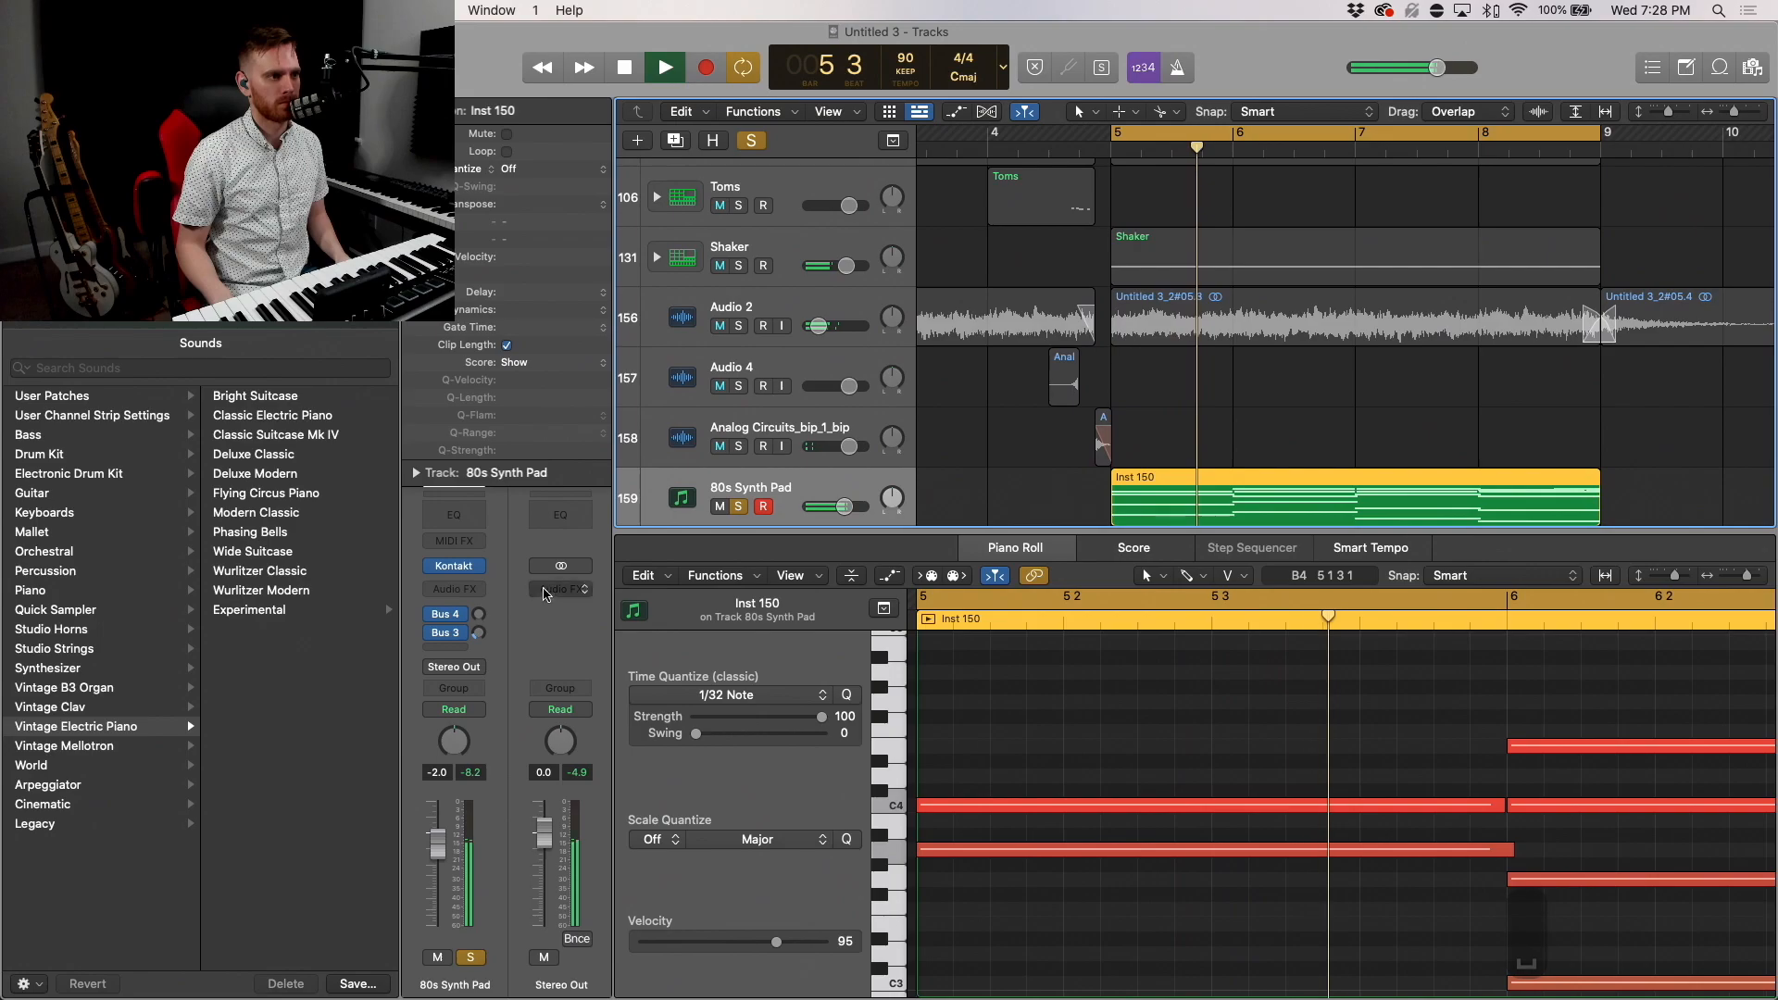
pyautogui.click(454, 567)
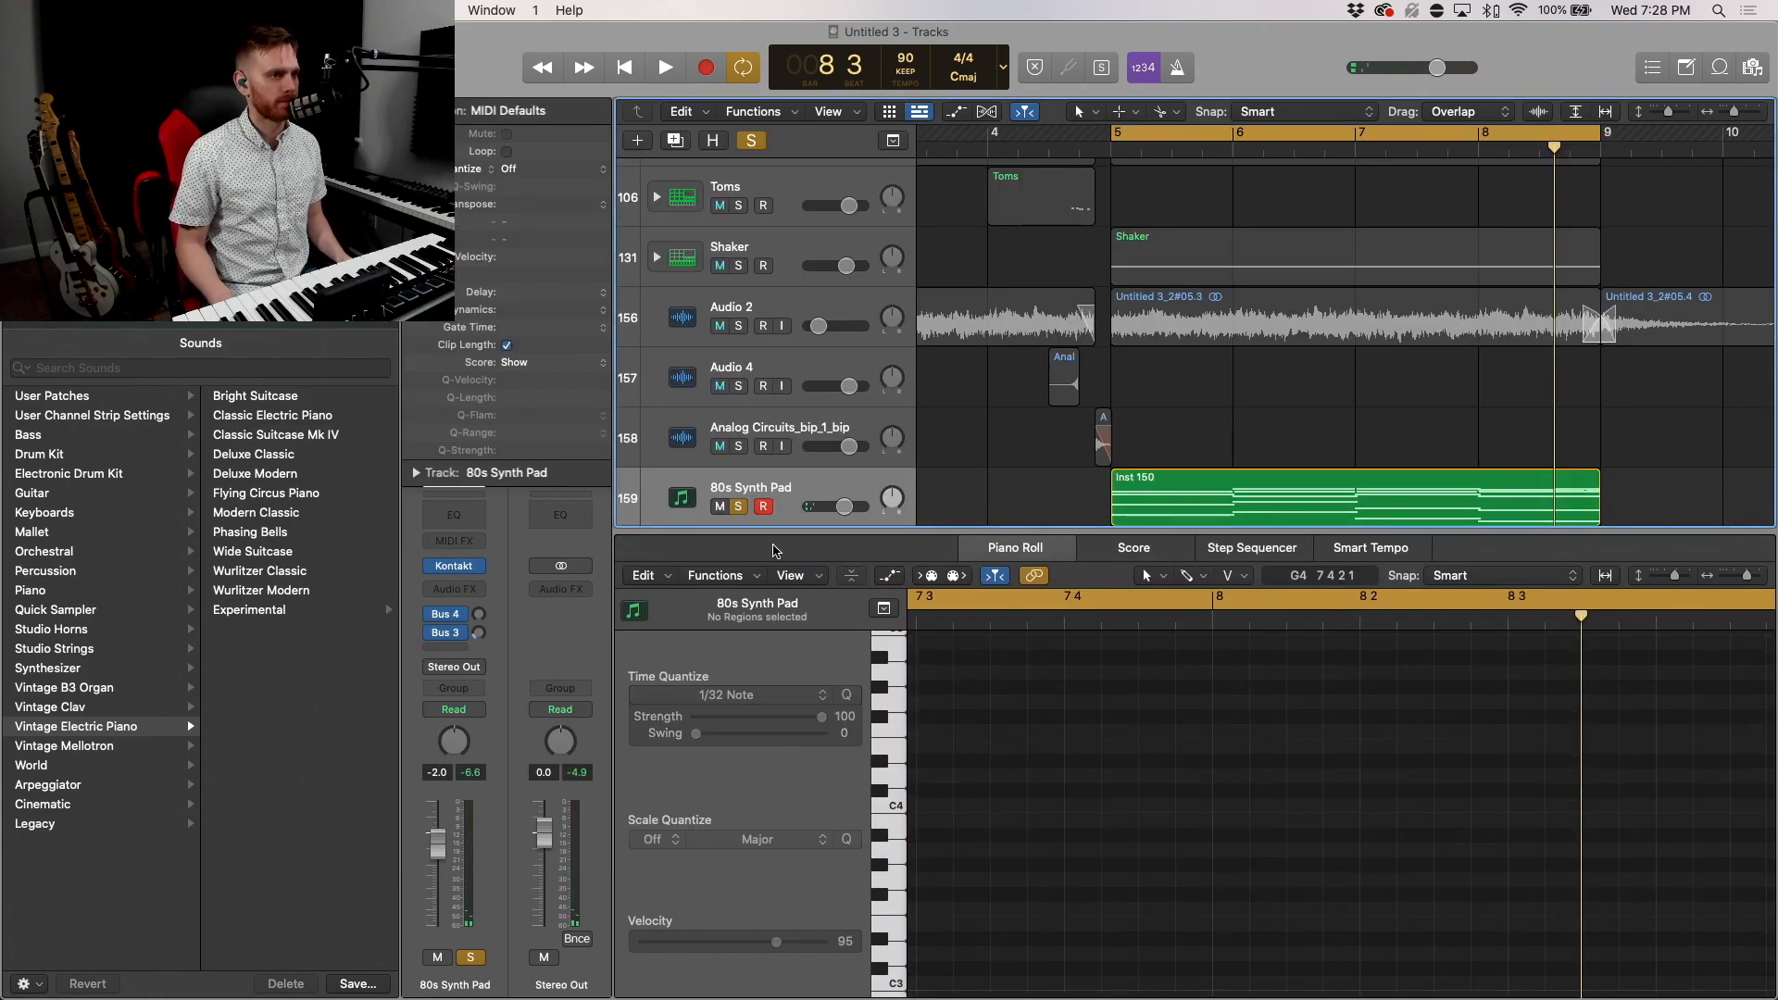
pyautogui.click(663, 67)
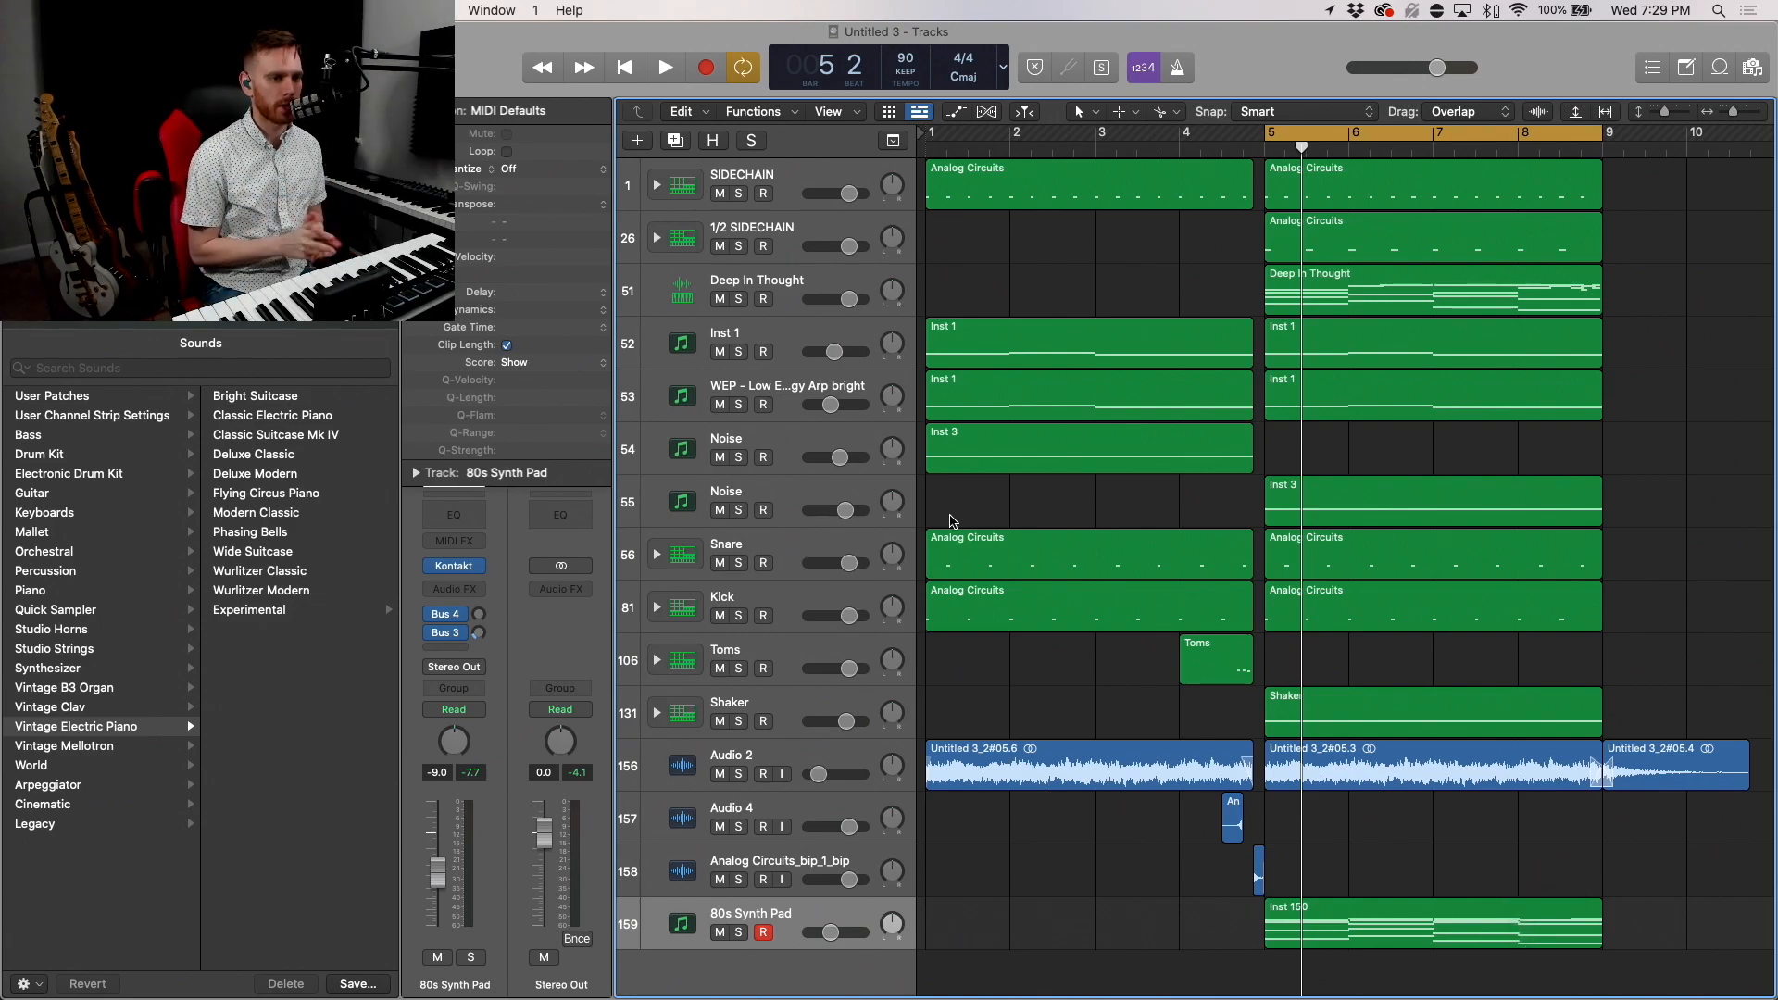
pyautogui.moveTo(1078, 904)
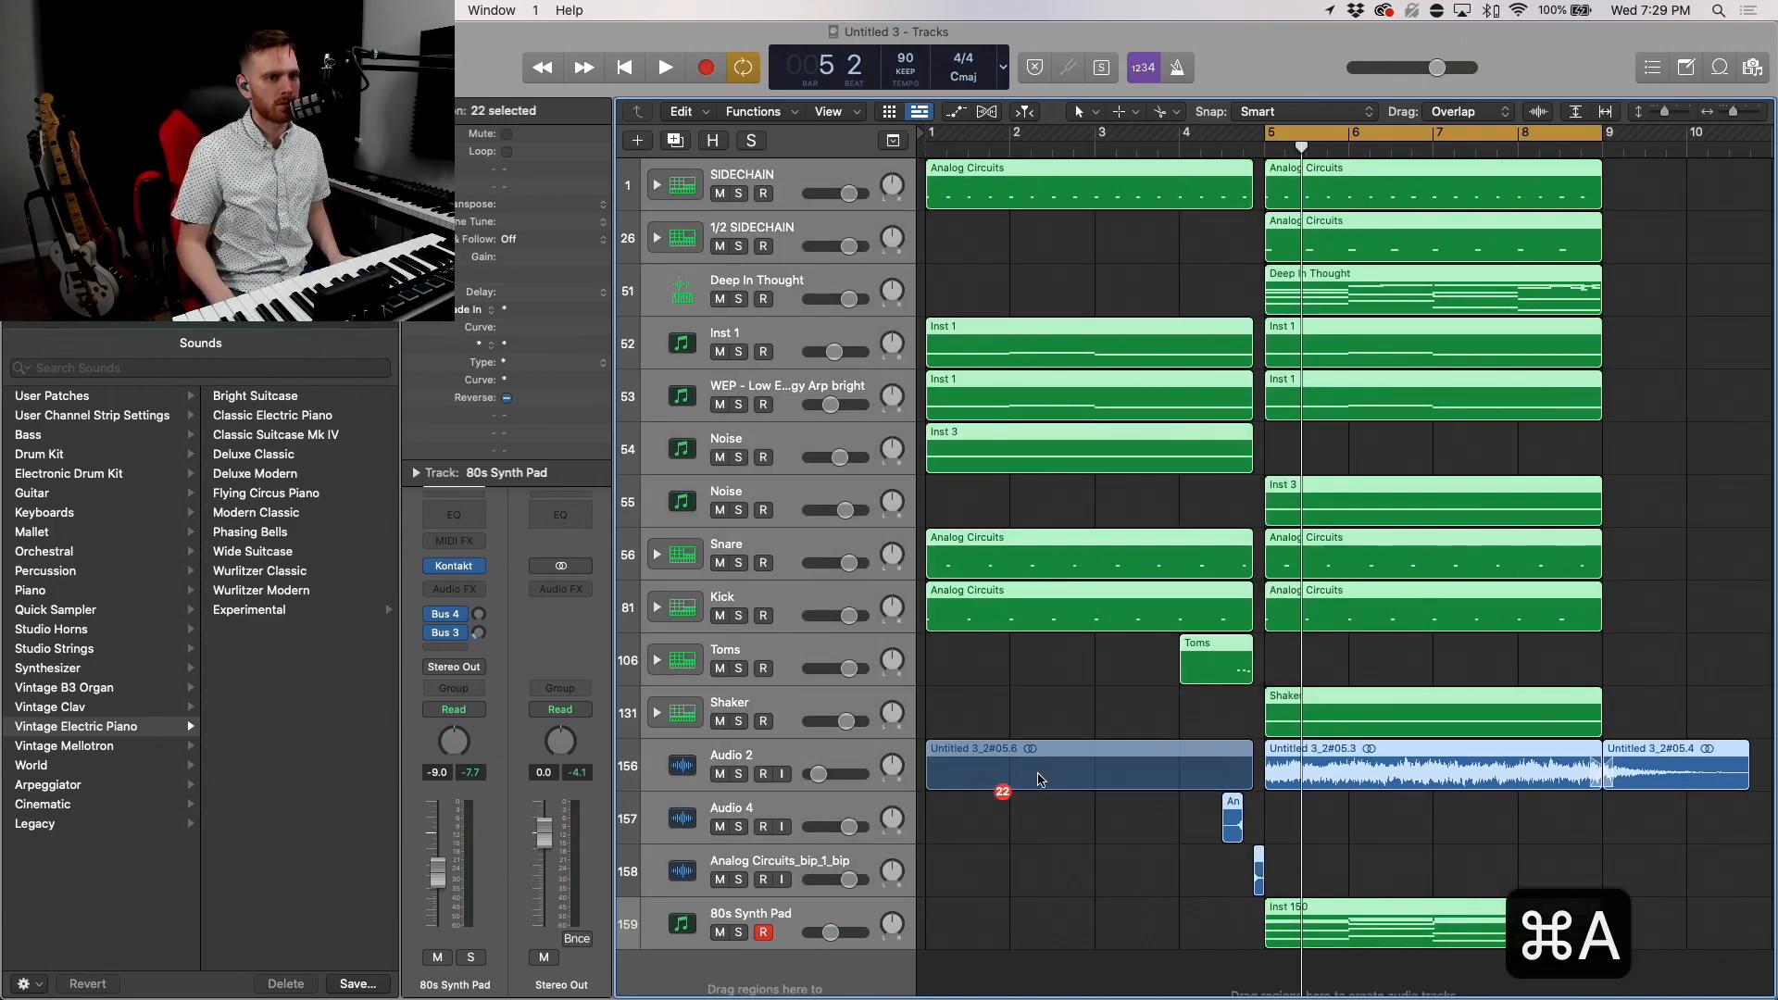
# Step: Shift all regions four bars later and copy the synth pad region to bar 9
pyautogui.moveTo(1087, 765); pyautogui.dragTo(1432, 765)
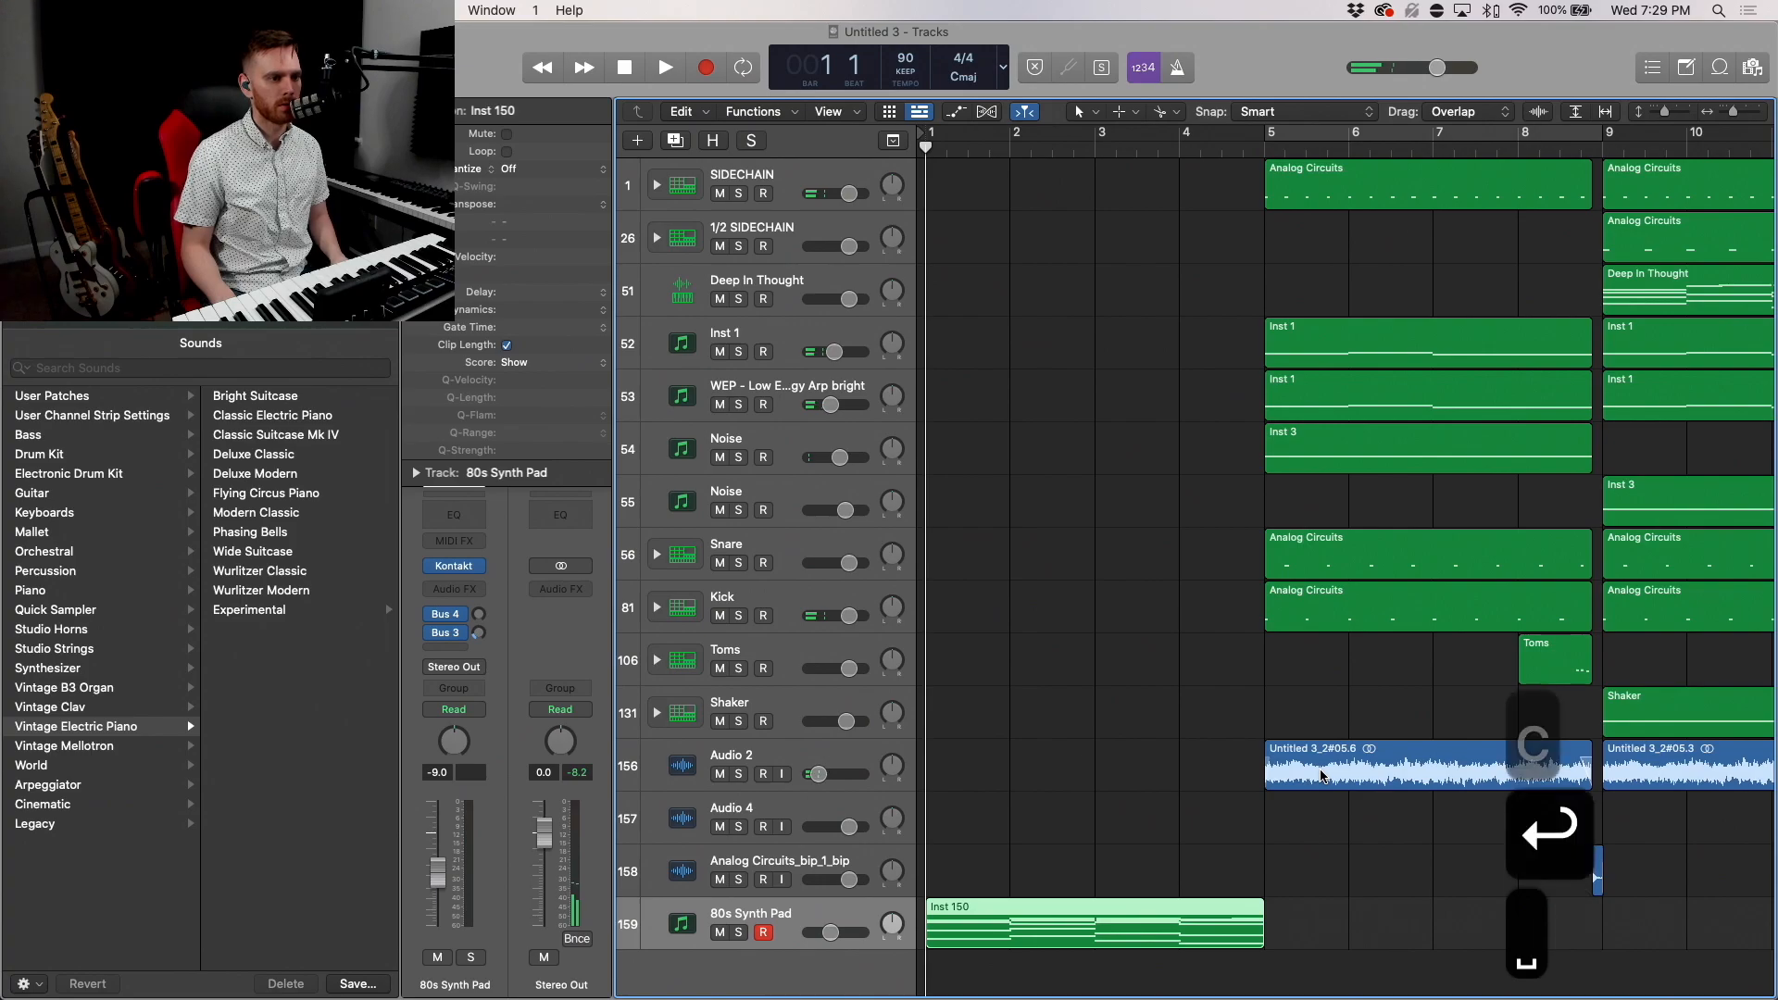
pyautogui.click(663, 67)
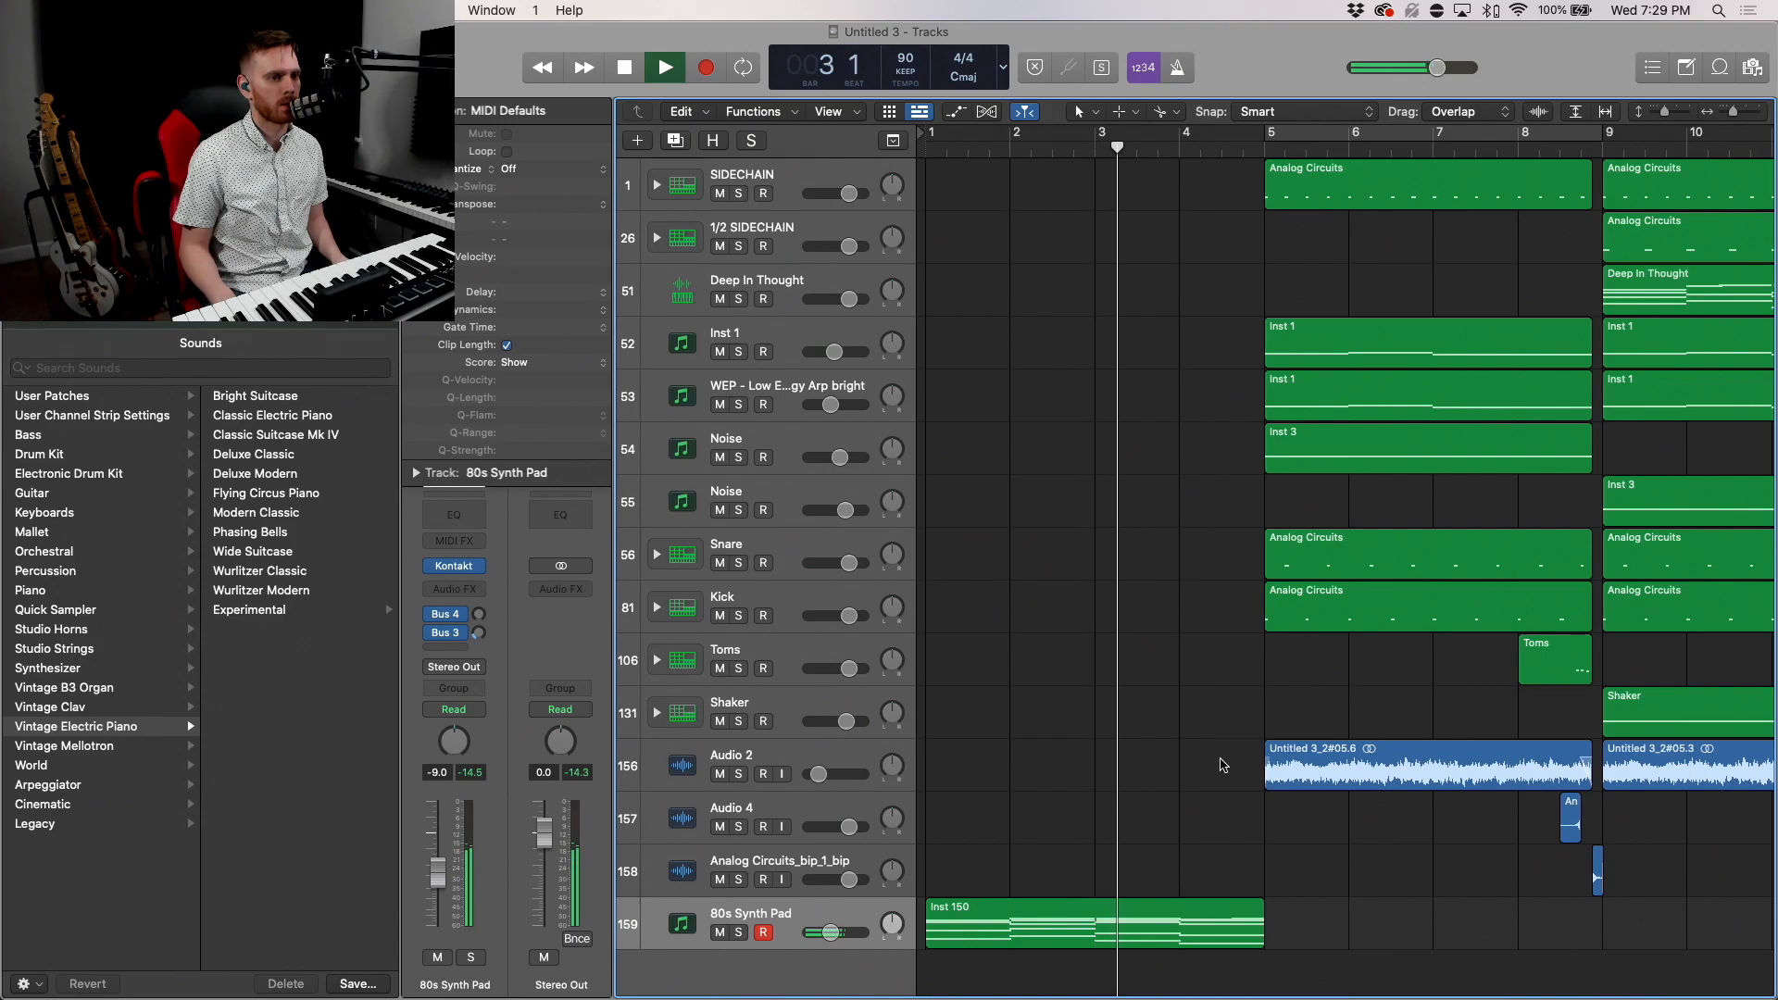
pyautogui.moveTo(1090, 923); pyautogui.dragTo(1486, 922)
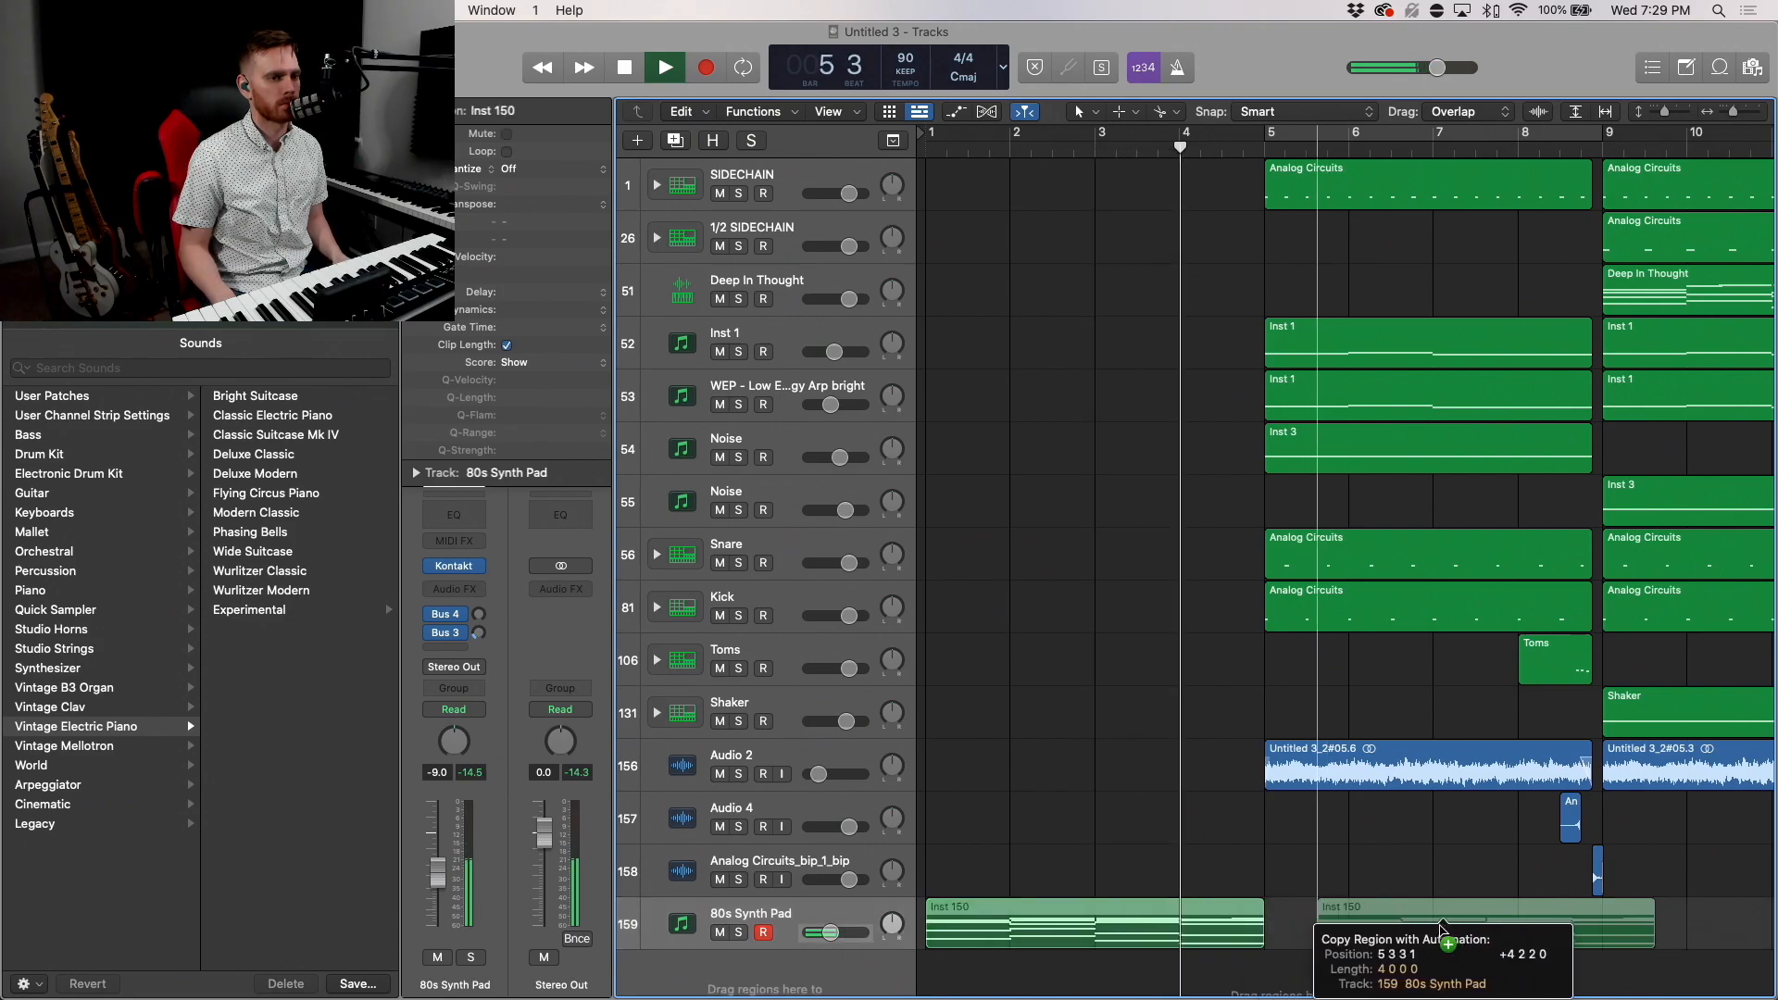
pyautogui.moveTo(1441, 919); pyautogui.dragTo(1442, 919)
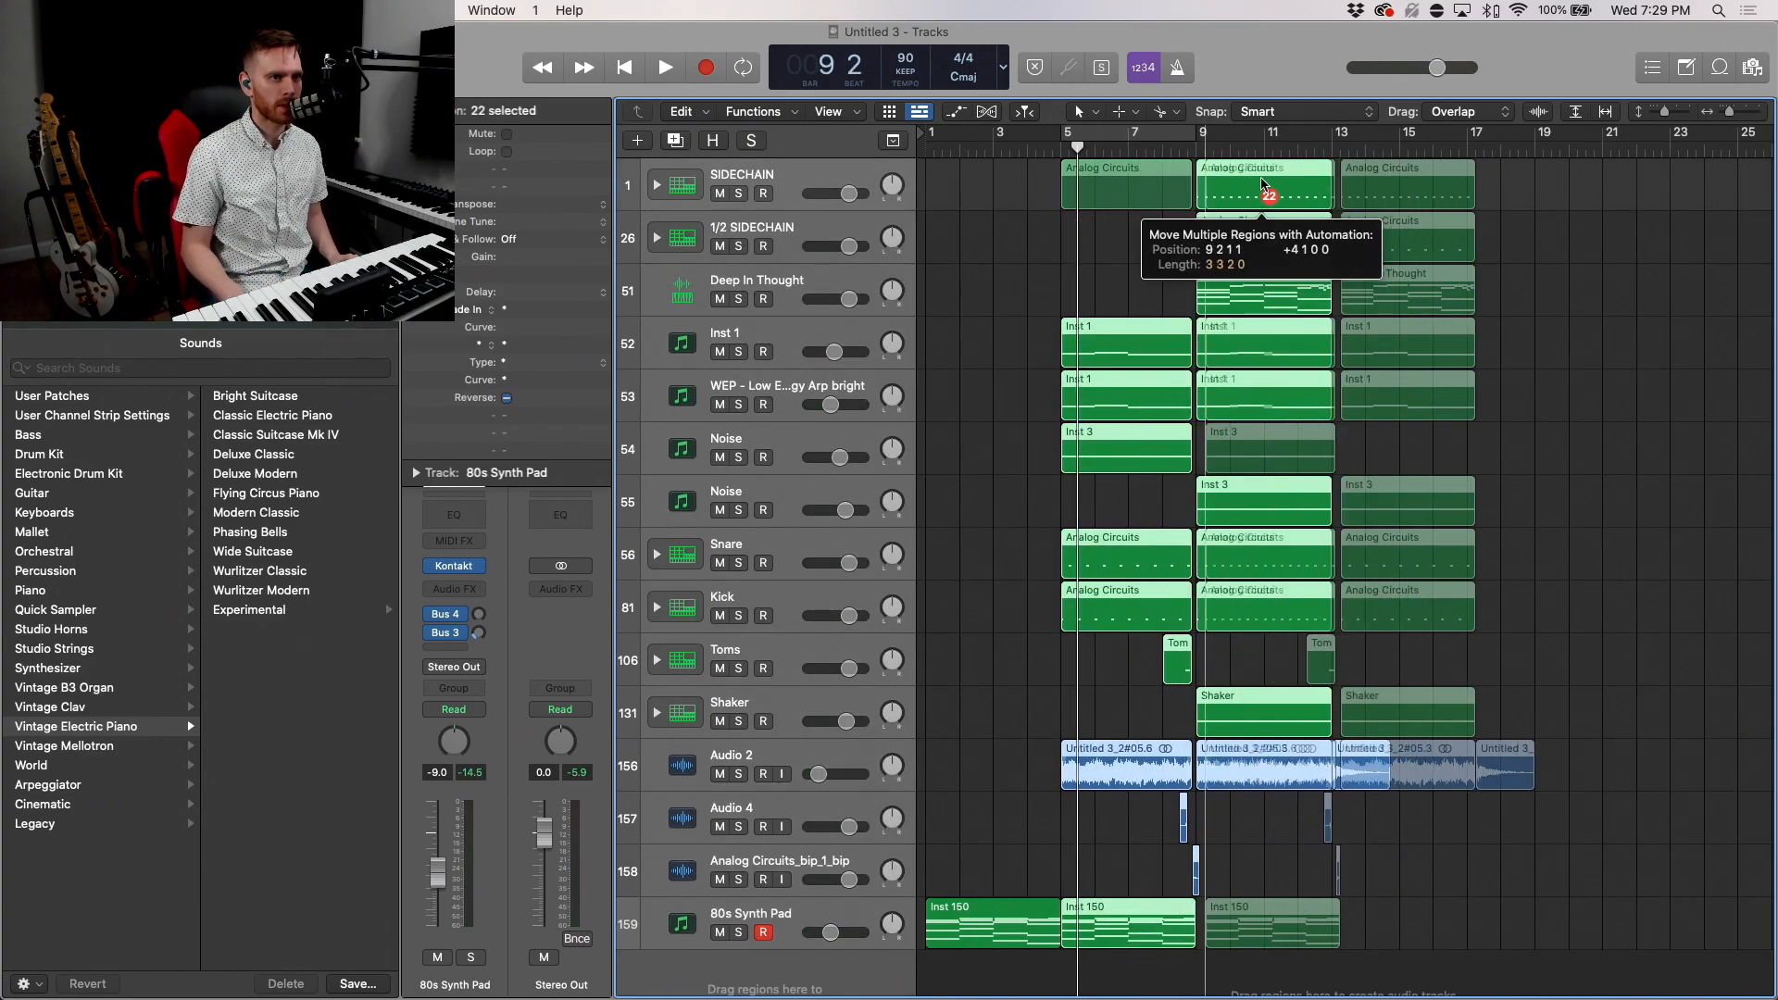
# Step: Push the selected sections four bars later and copy a sidechain trigger region to bar 5
pyautogui.moveTo(1265, 183); pyautogui.dragTo(1401, 183)
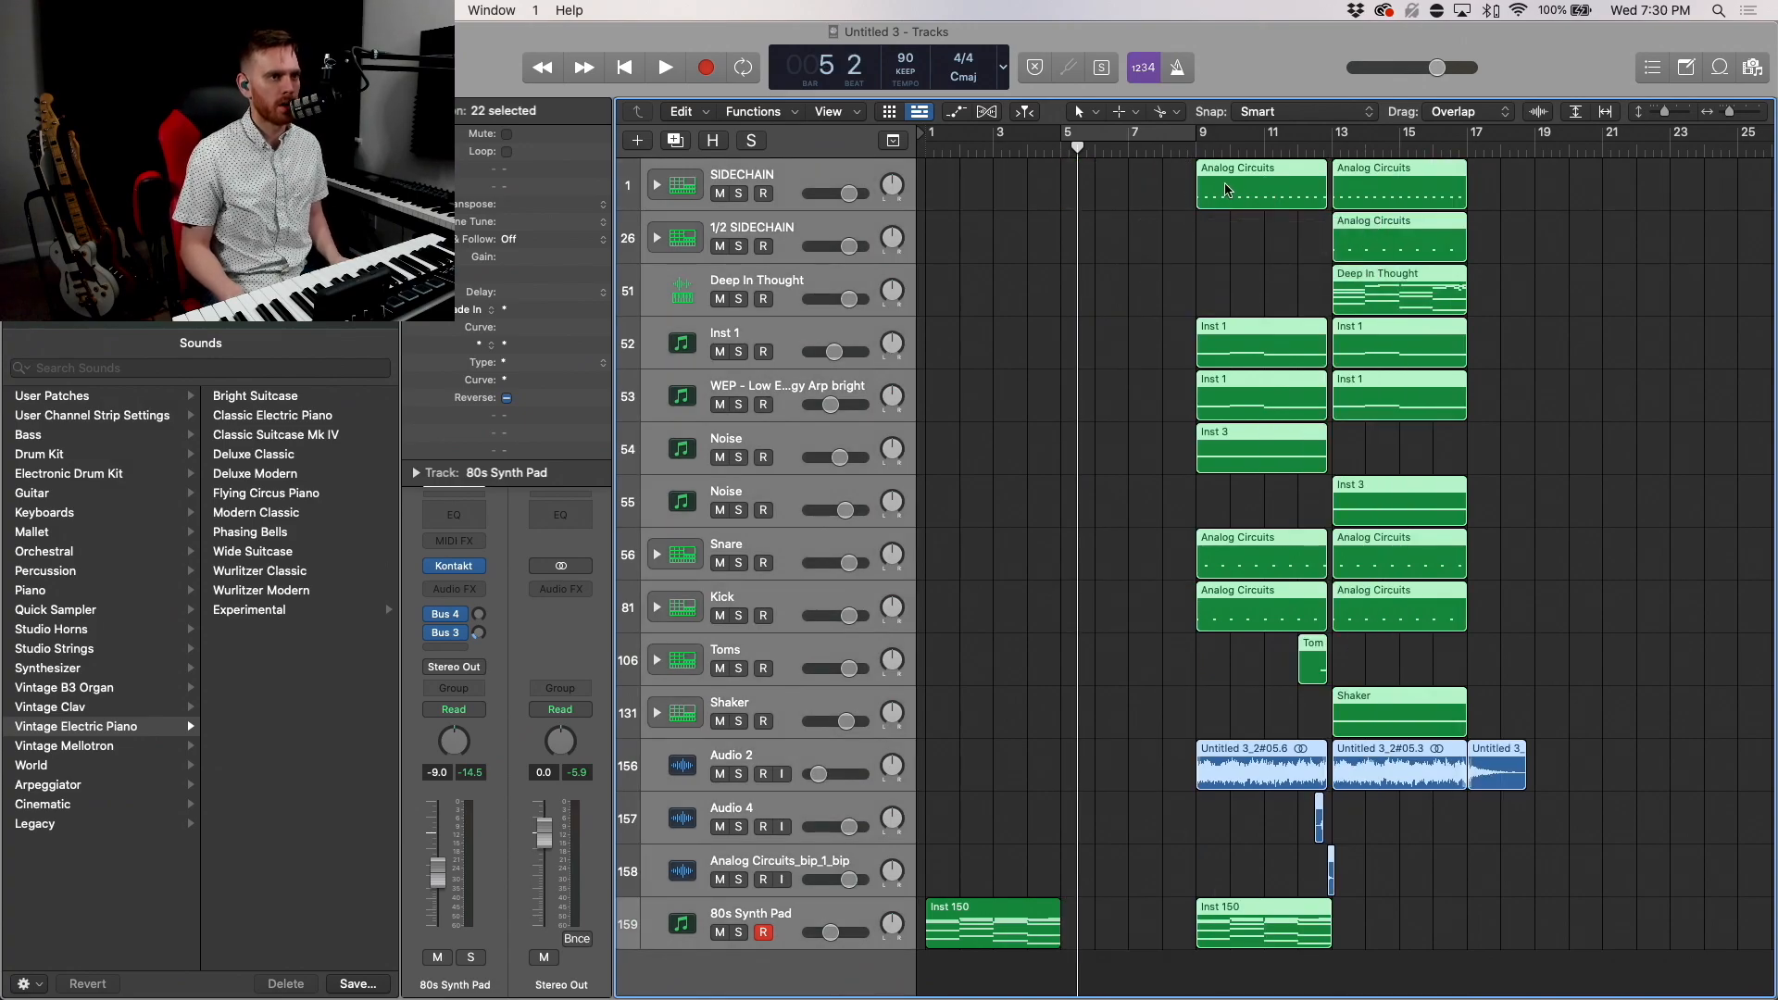
pyautogui.moveTo(1261, 186); pyautogui.dragTo(1134, 185)
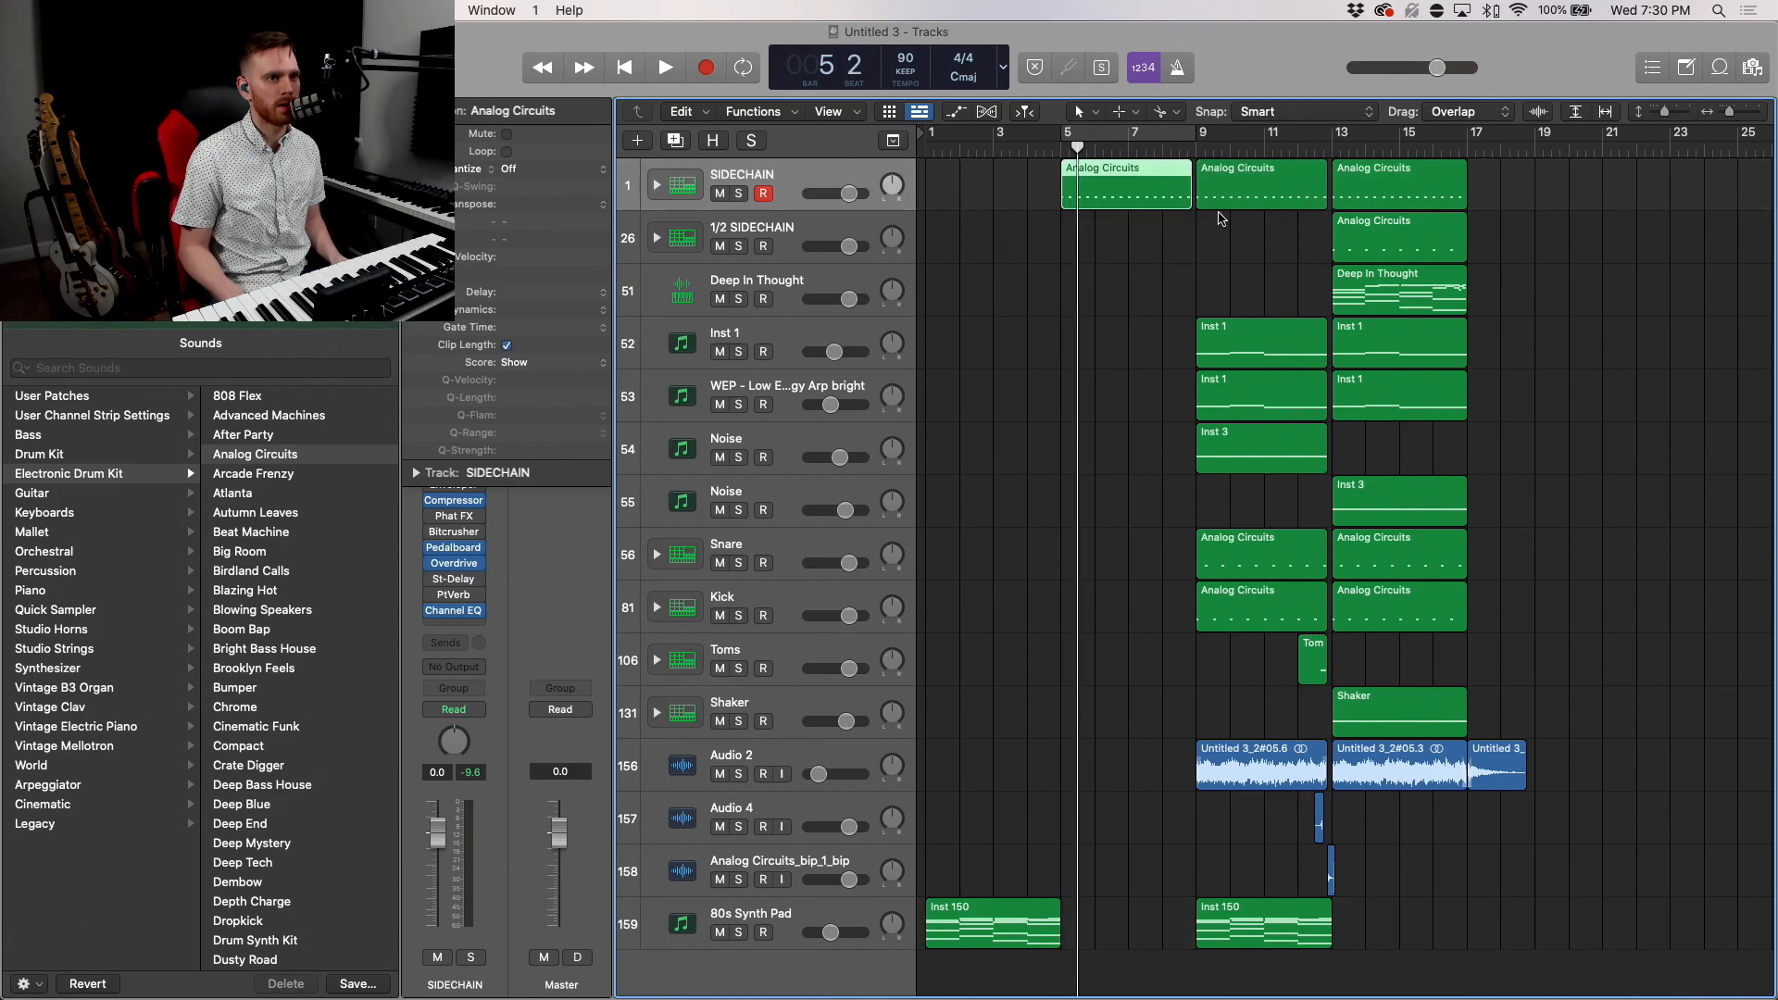
pyautogui.moveTo(1189, 200); pyautogui.dragTo(1196, 206)
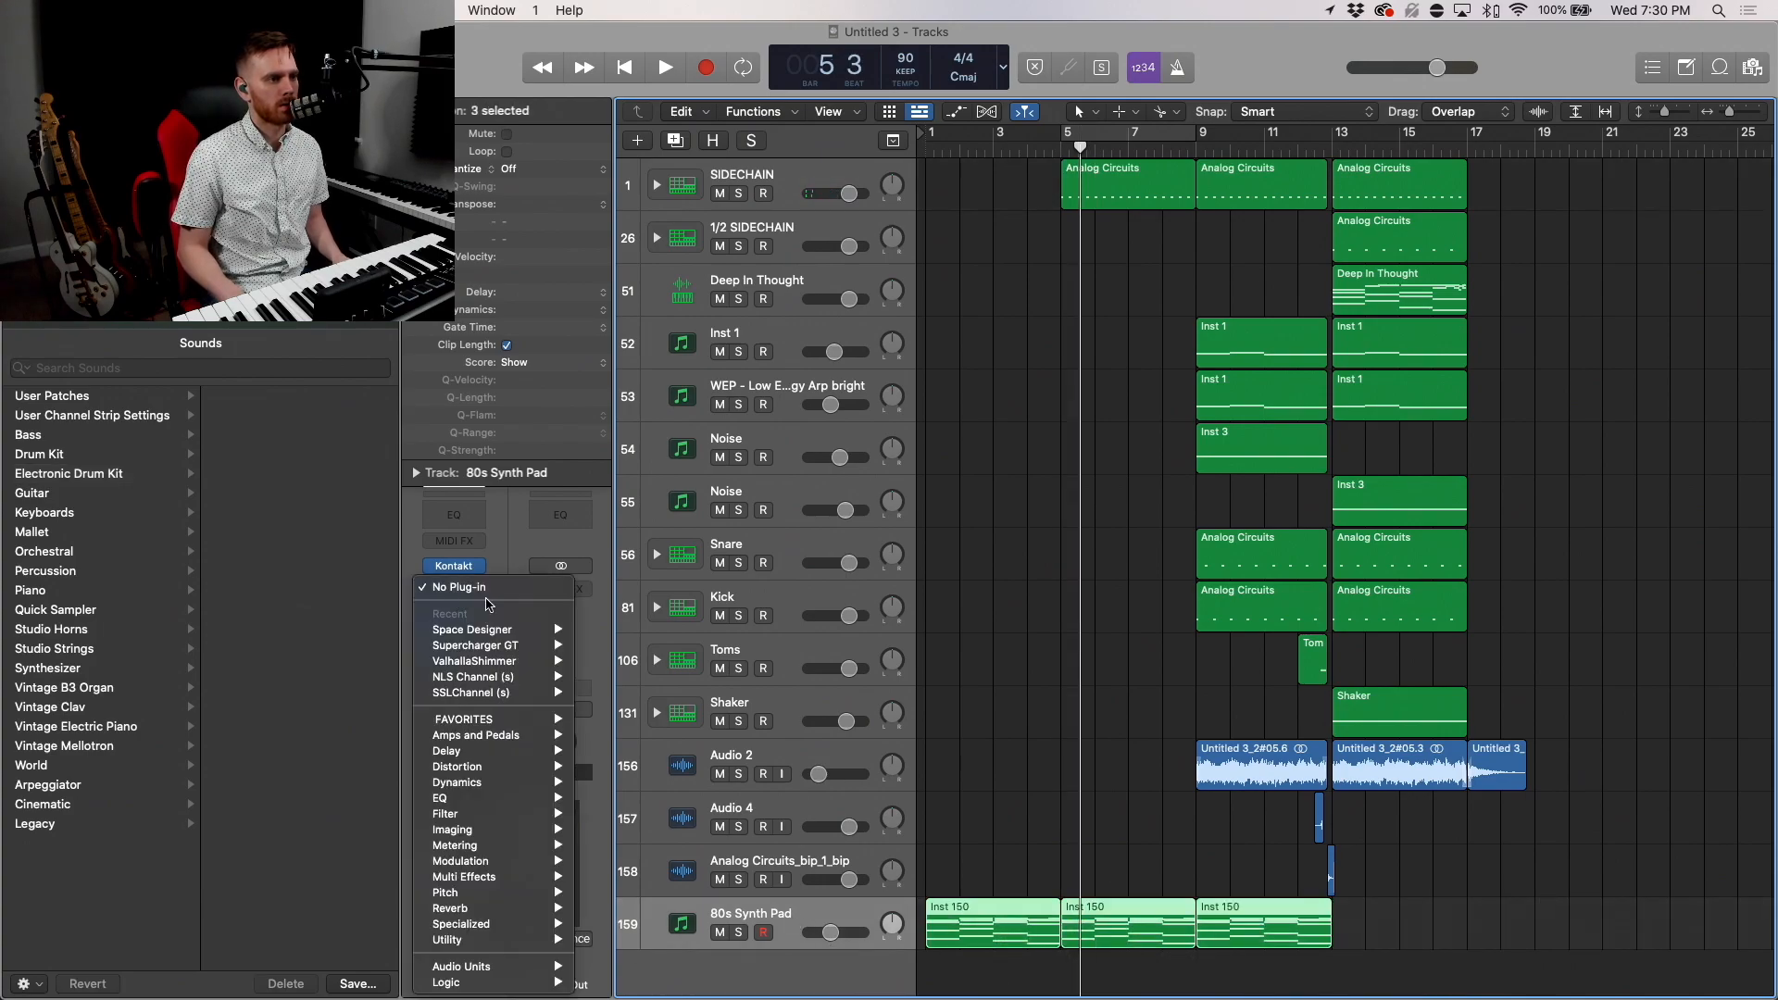
pyautogui.moveTo(499, 808)
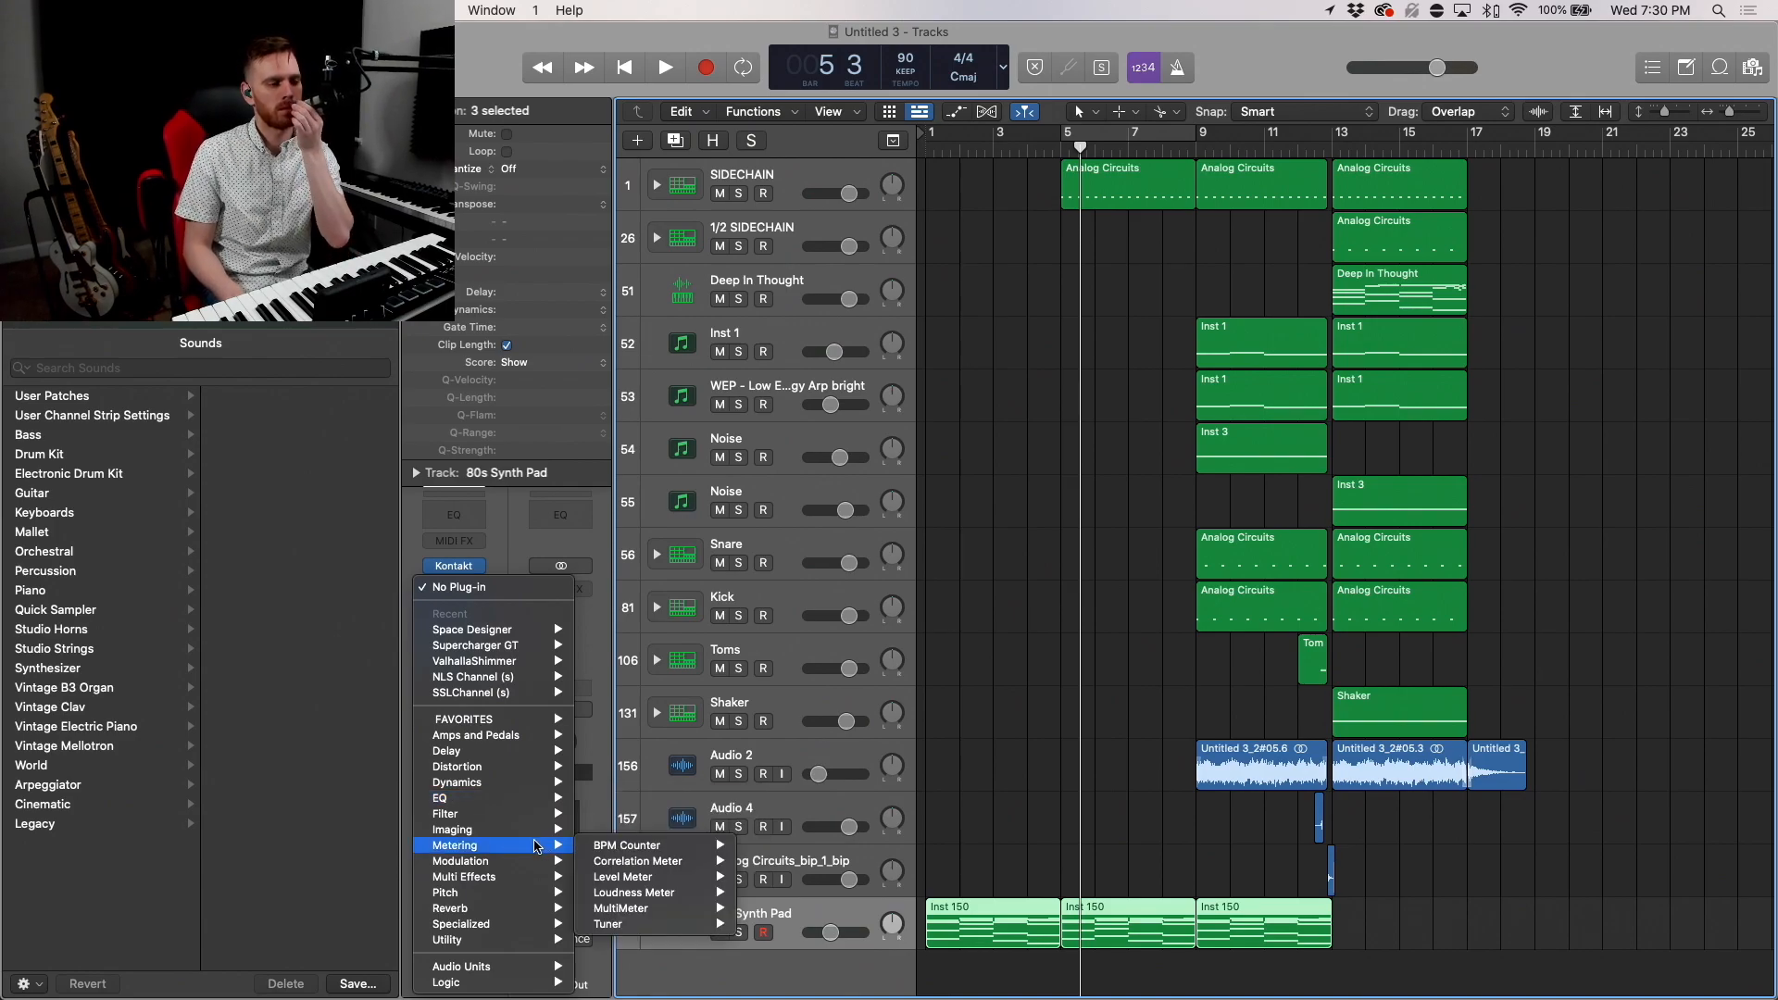
pyautogui.moveTo(460, 861)
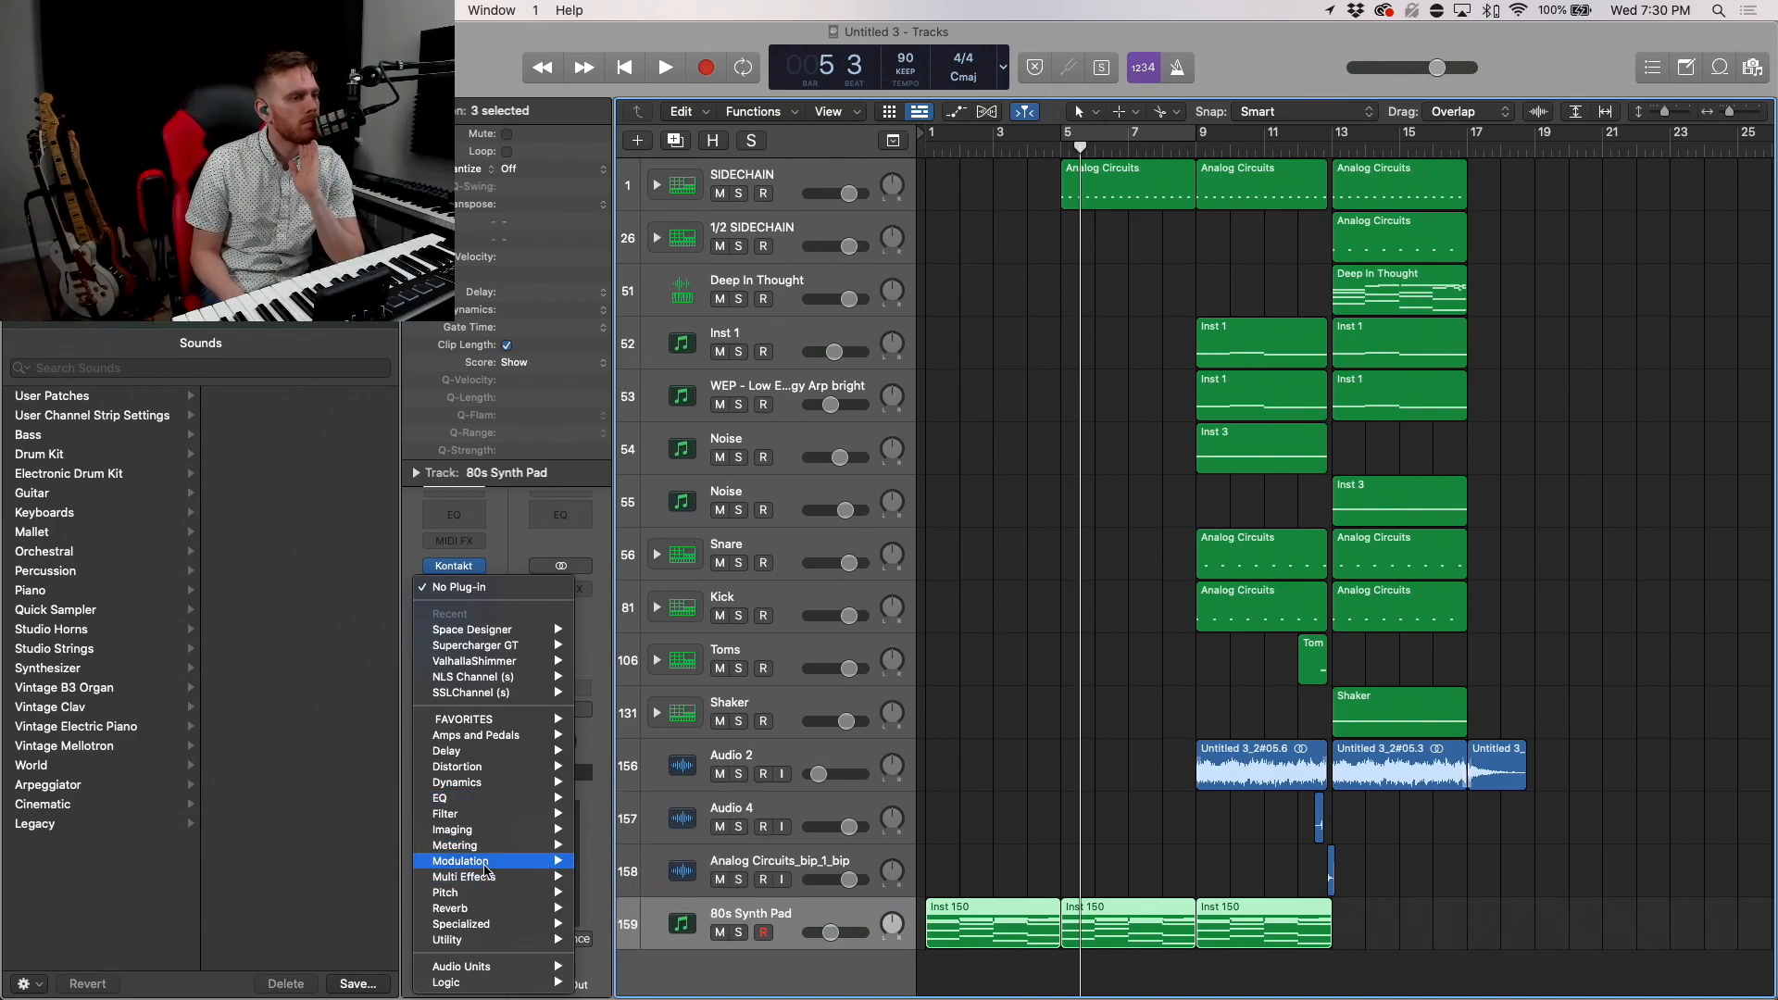
pyautogui.moveTo(471, 719)
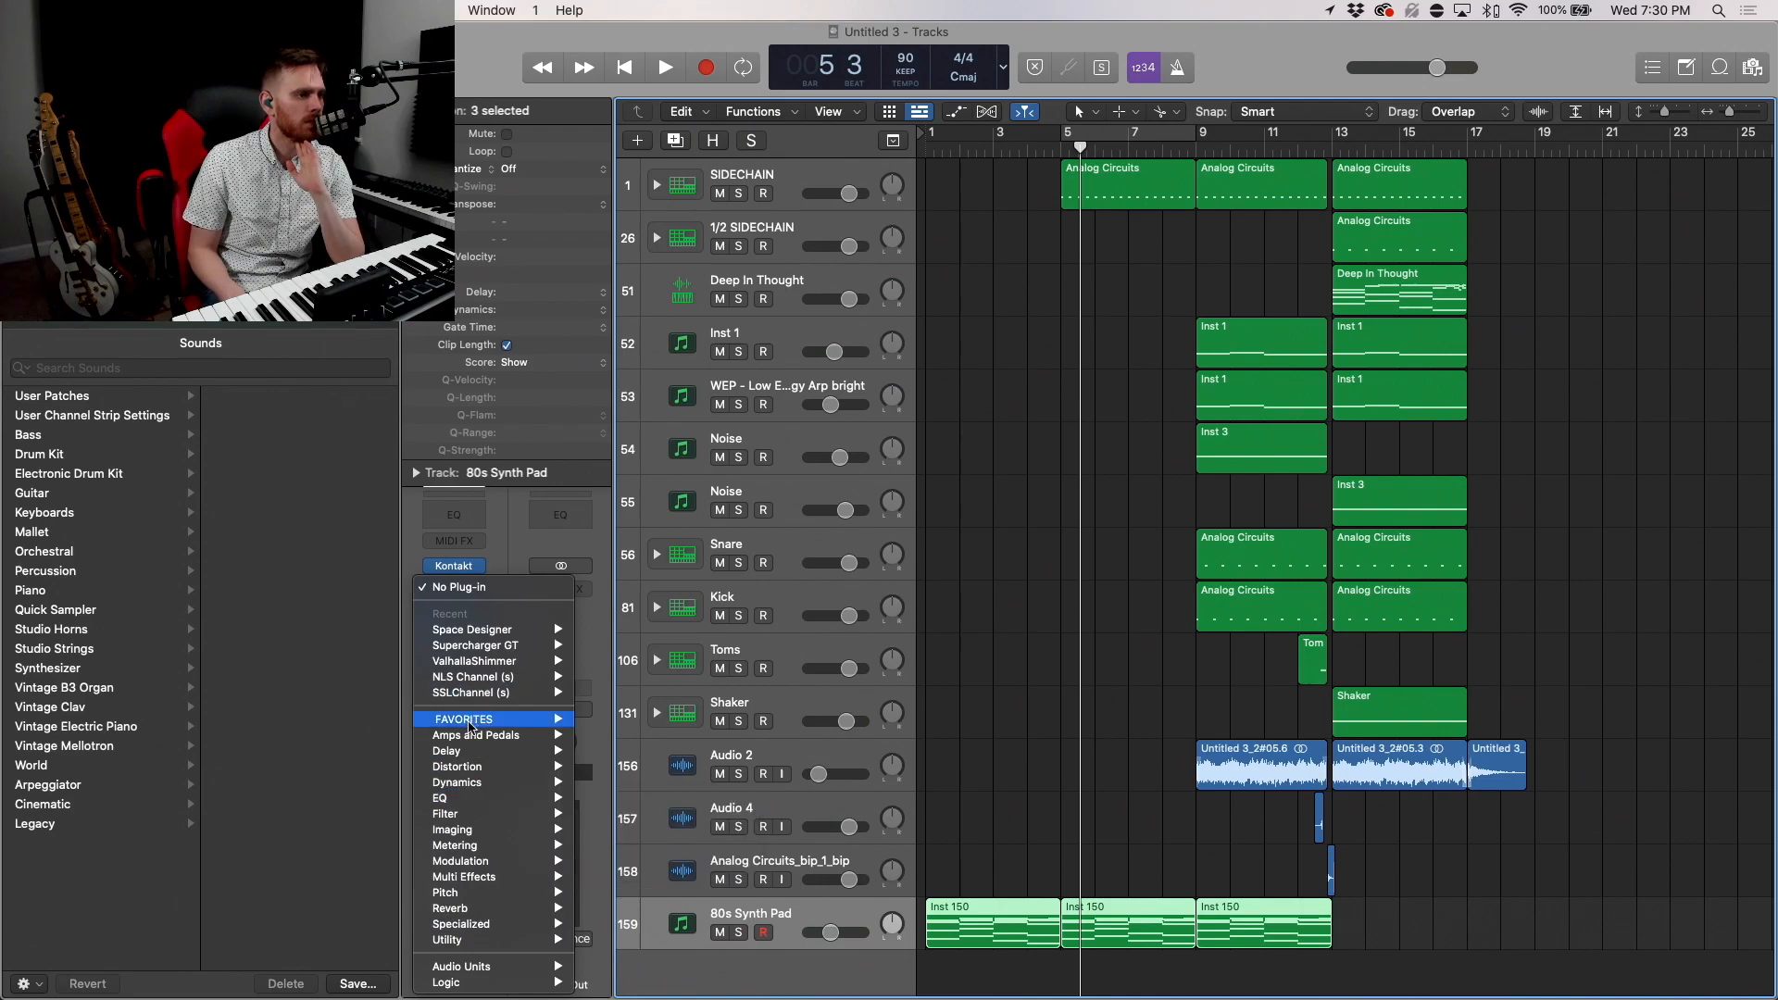
pyautogui.moveTo(487, 515)
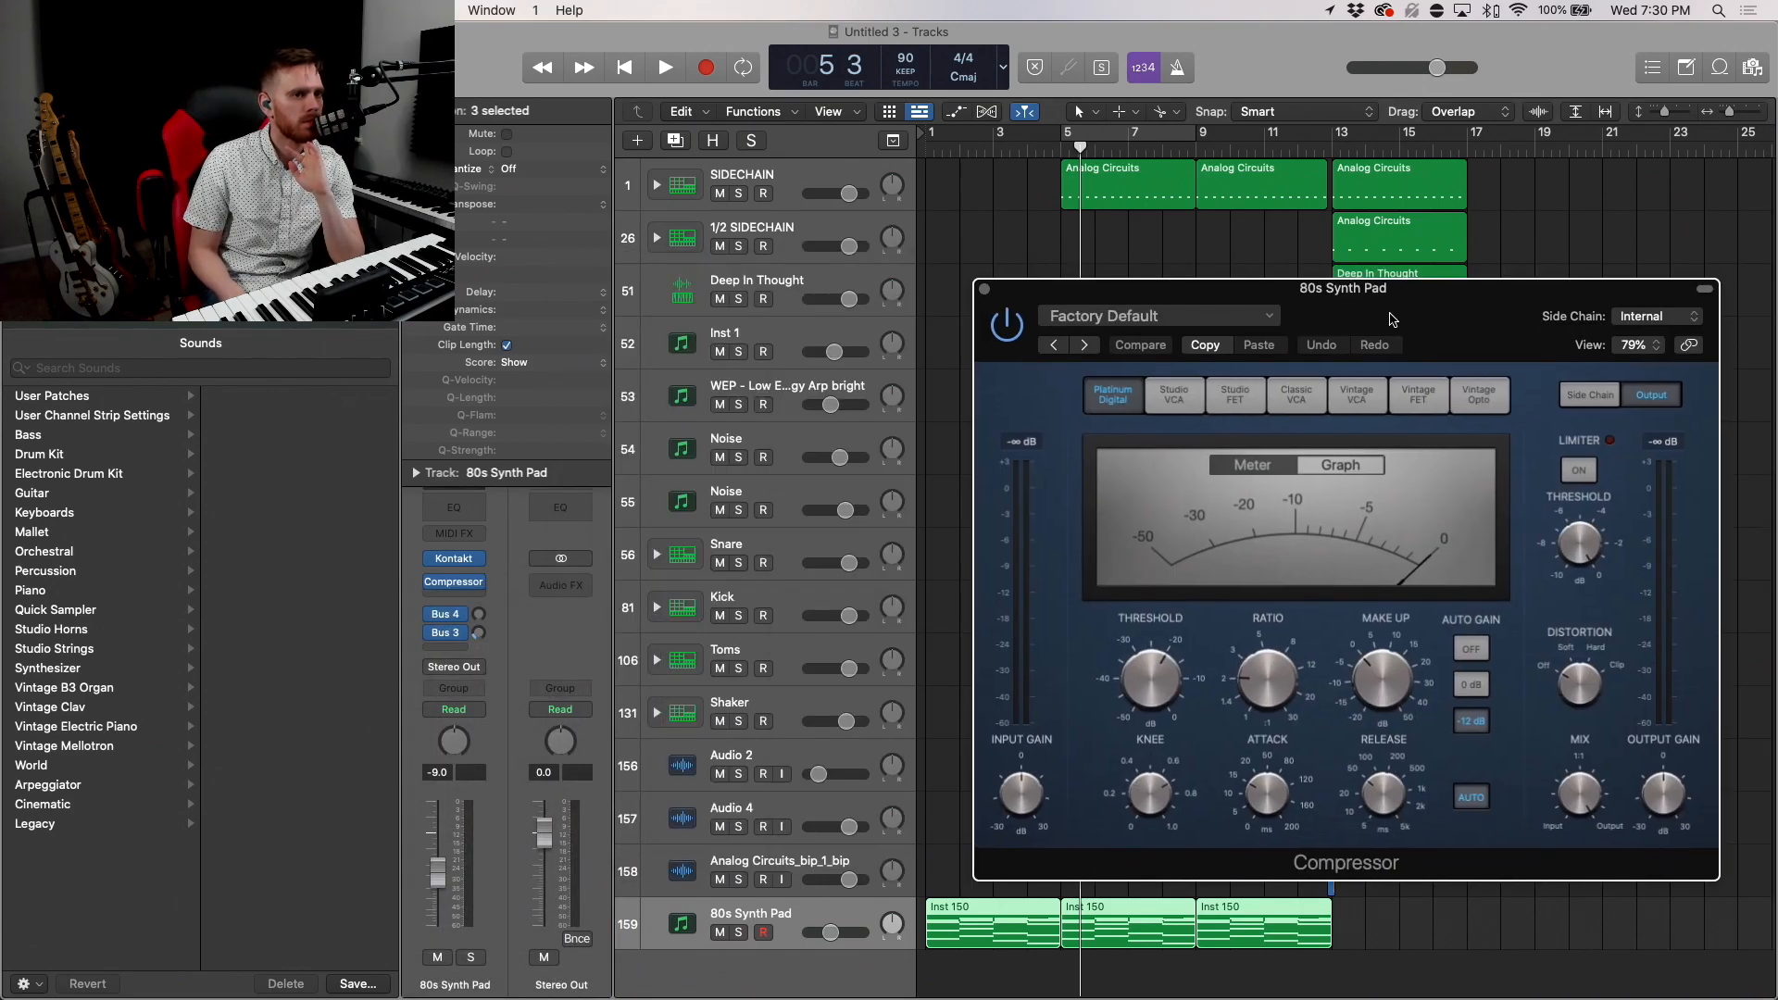
# Step: Sidechain the 80s Synth Pad compressor from Inst 28 and lower its threshold to about -20.5 dB while playing
pyautogui.click(1656, 315)
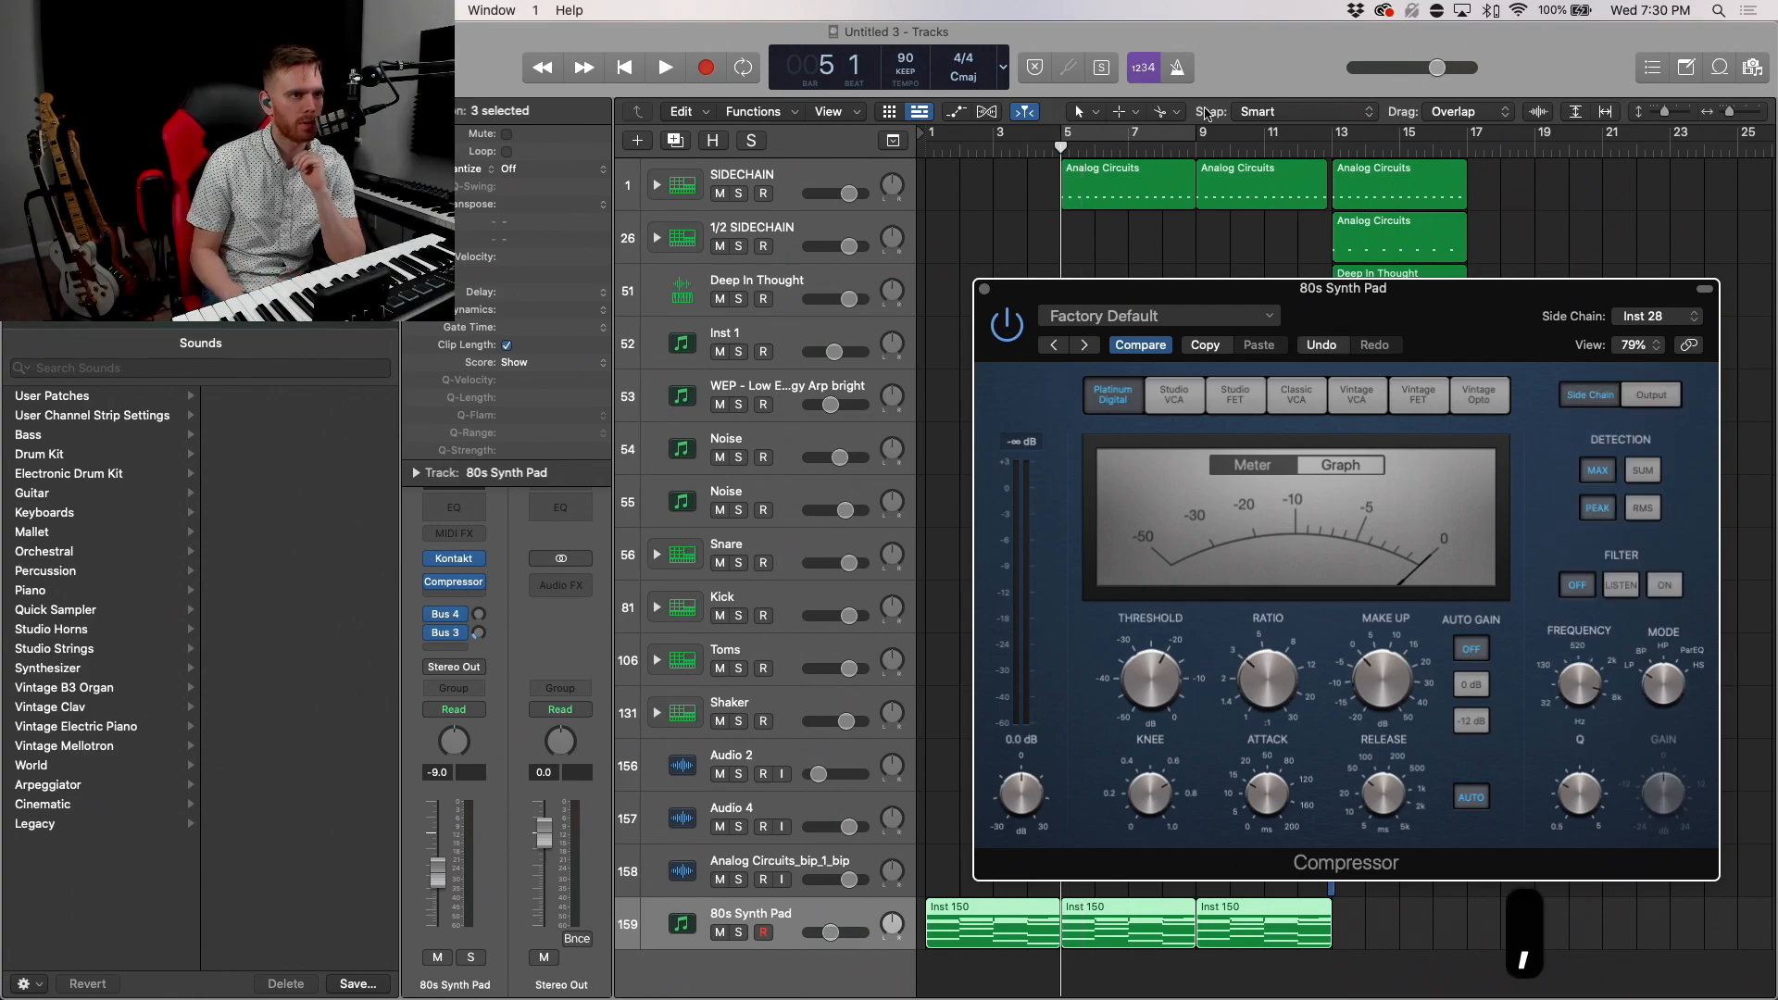
pyautogui.click(664, 67)
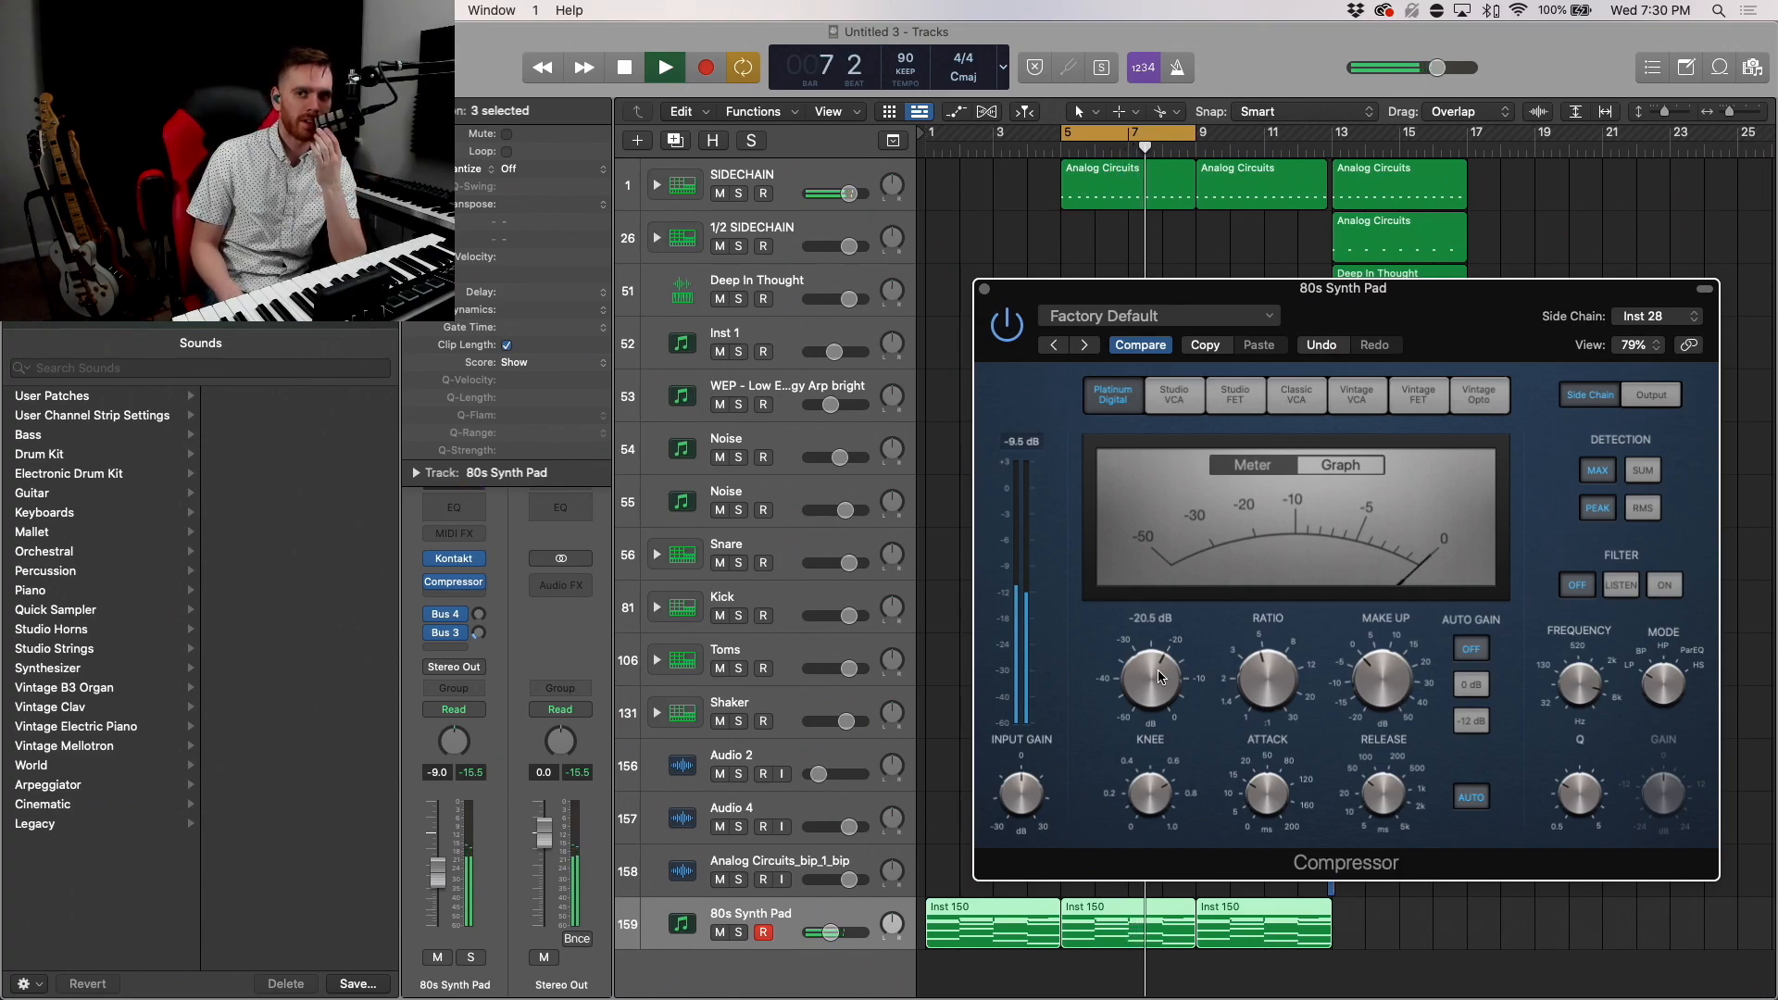
pyautogui.moveTo(1149, 678); pyautogui.dragTo(1149, 704)
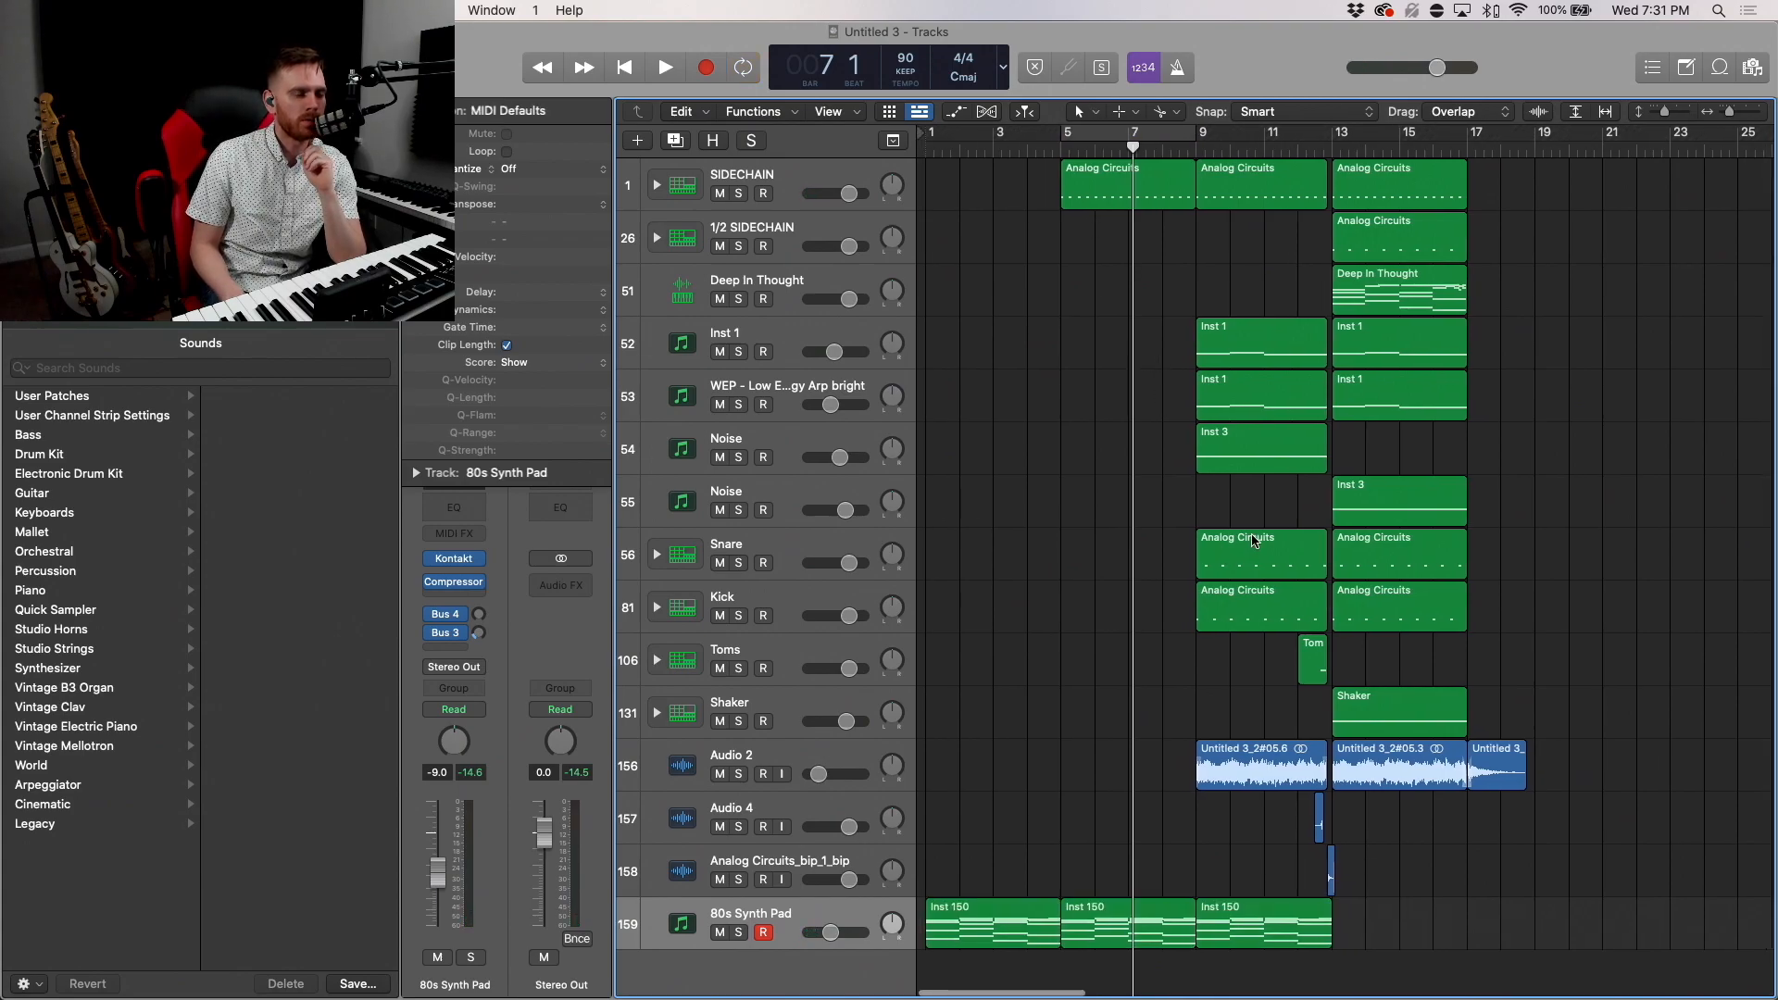
pyautogui.moveTo(1290, 726)
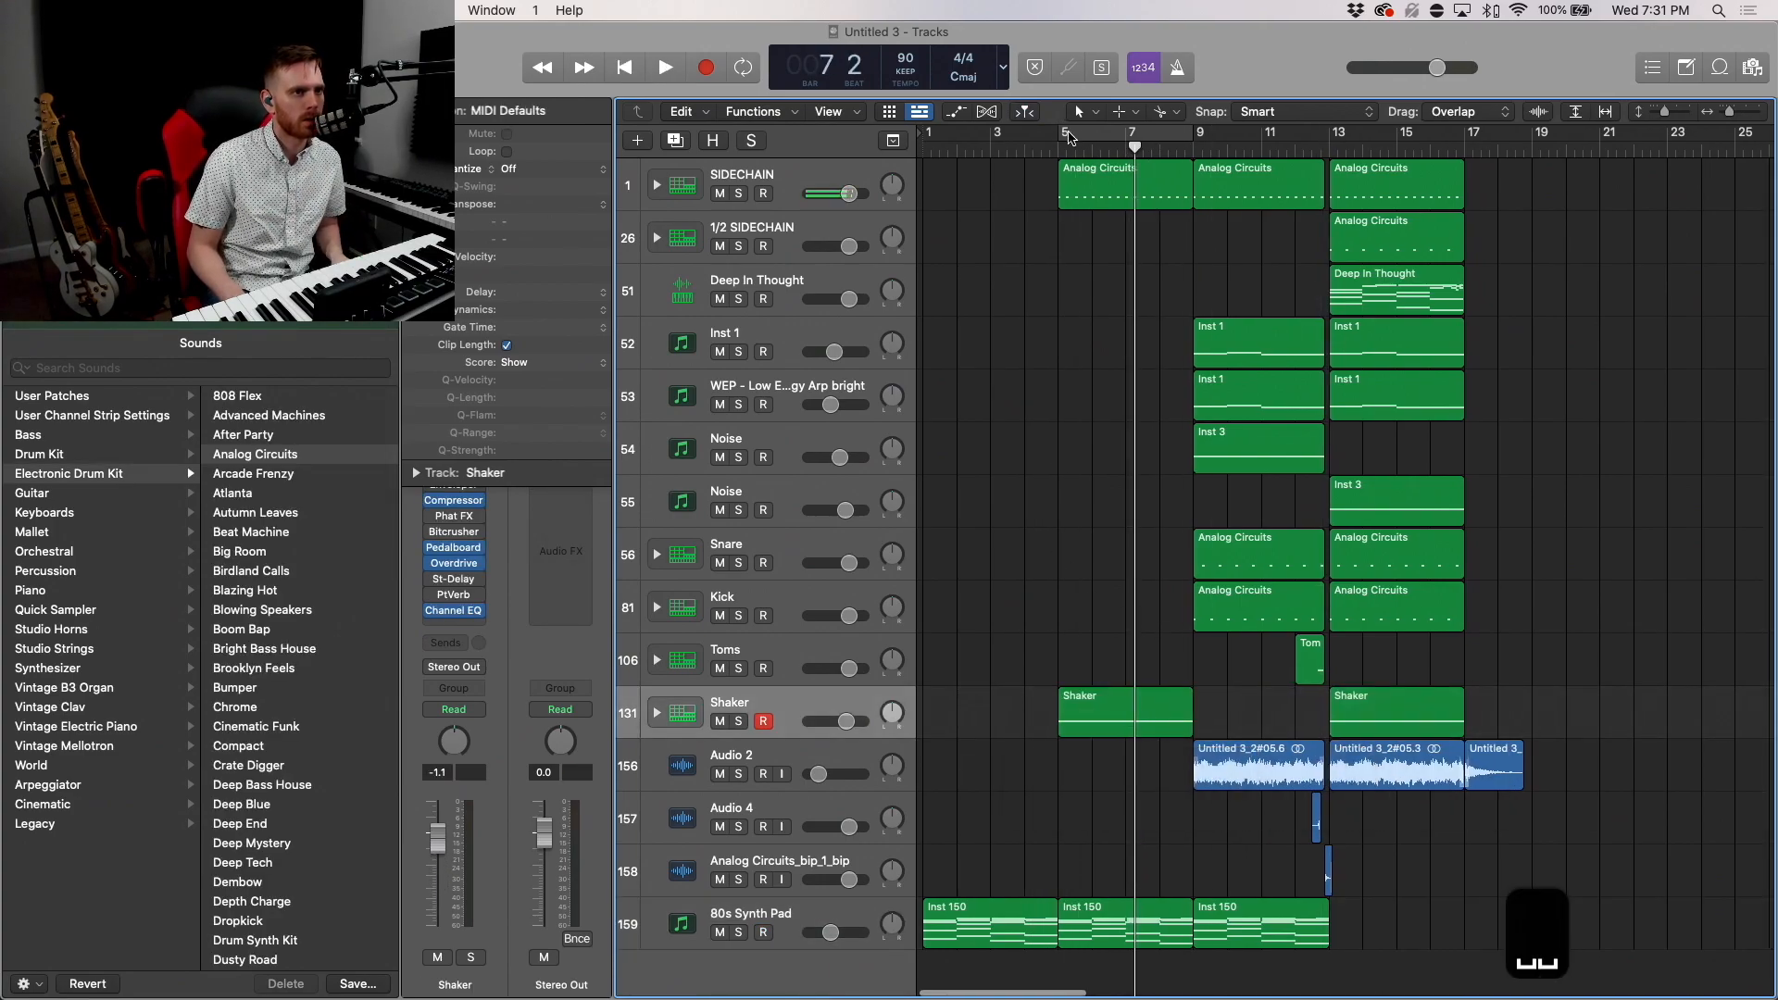
# Step: Move the shaker copy onto a new track and copy the Kick pattern into bar 9
pyautogui.click(663, 67)
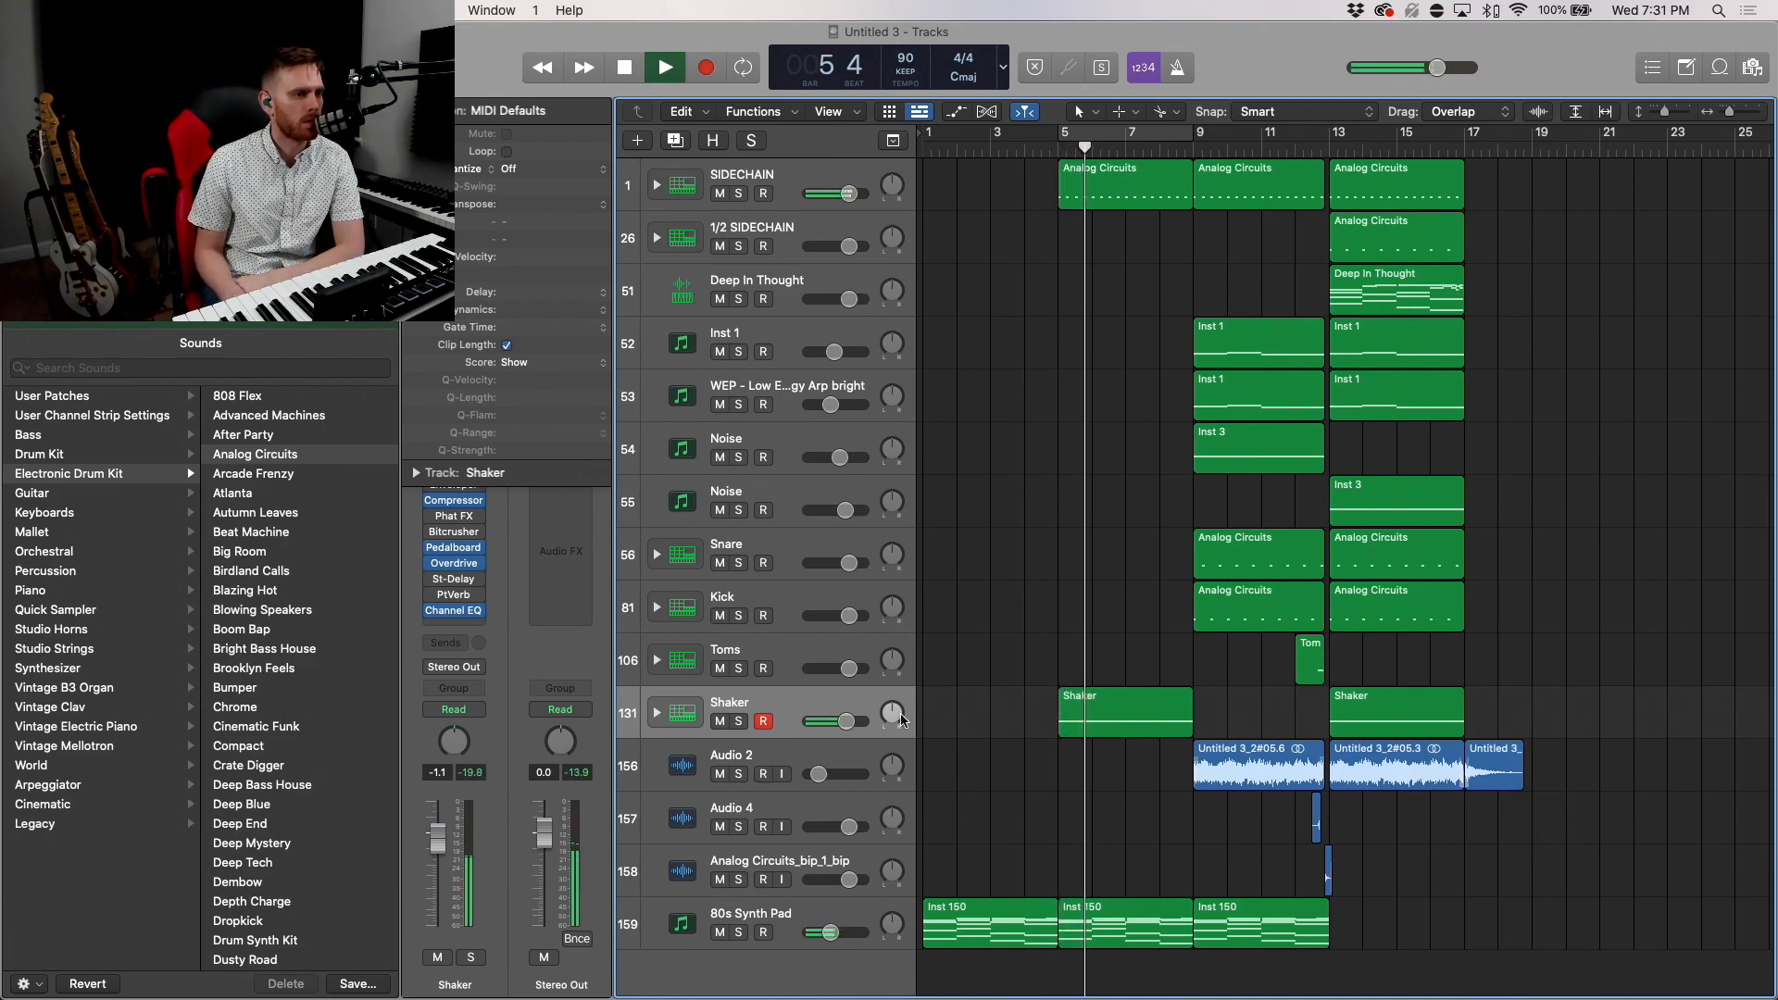
pyautogui.click(664, 67)
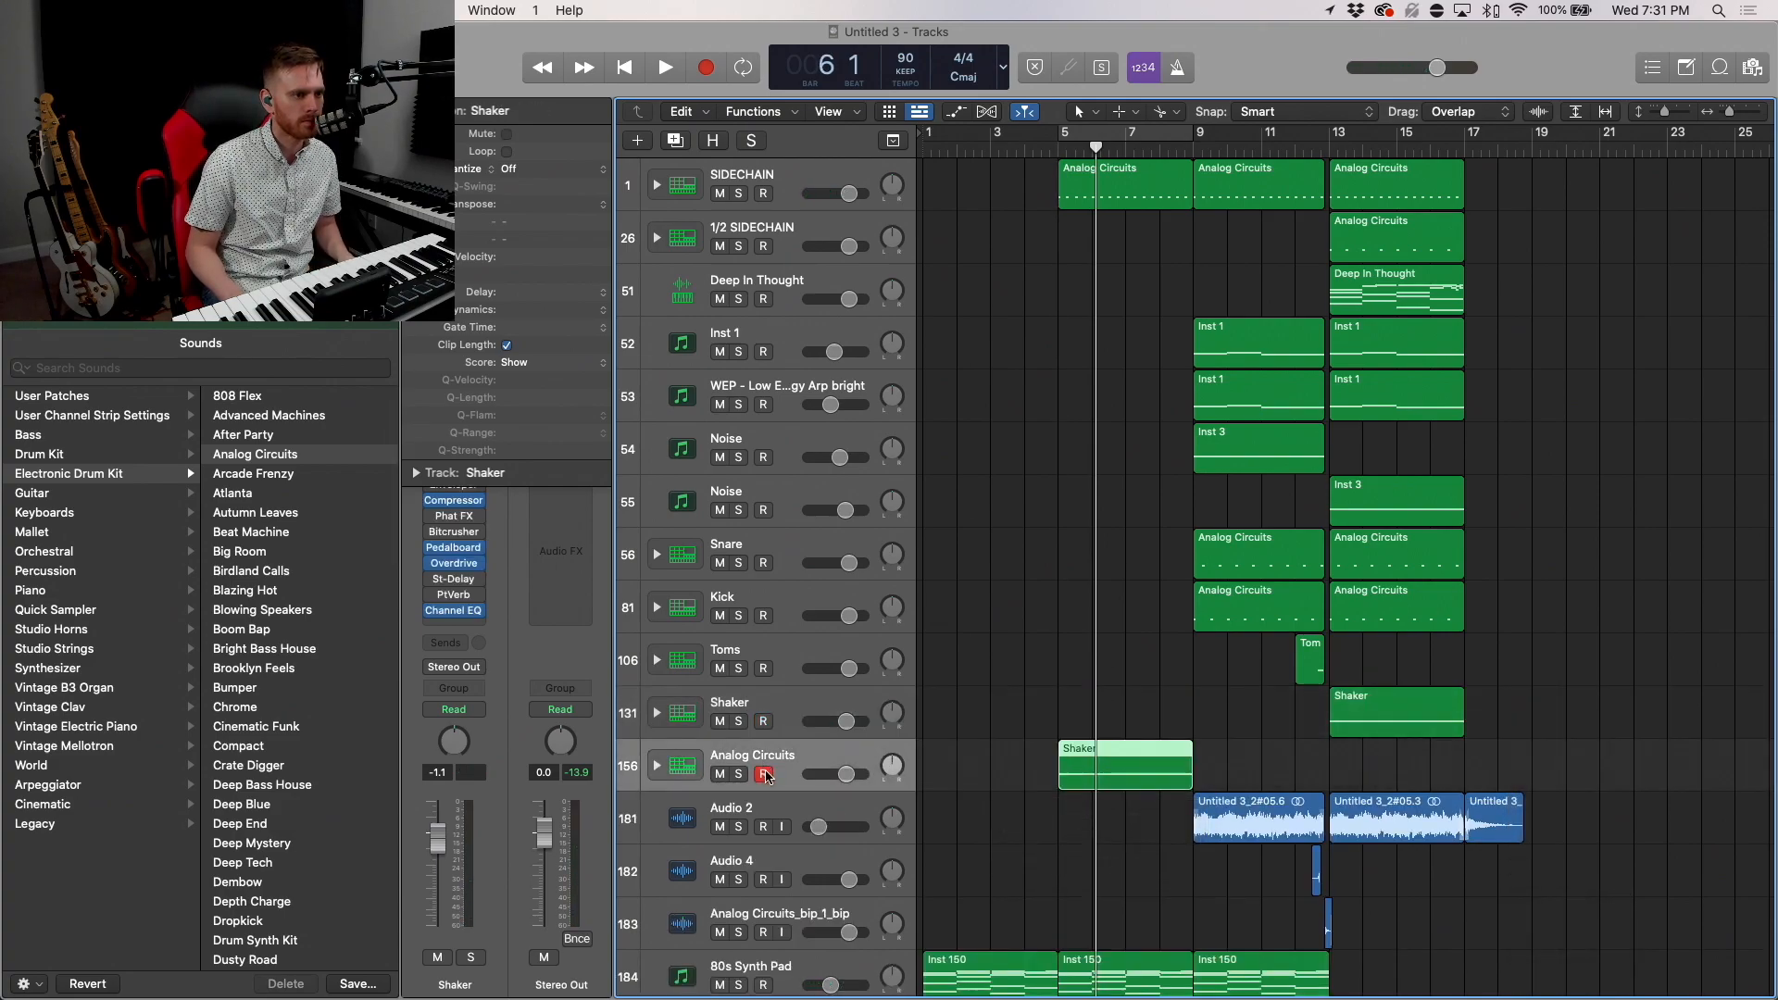
pyautogui.moveTo(849, 775); pyautogui.dragTo(834, 774)
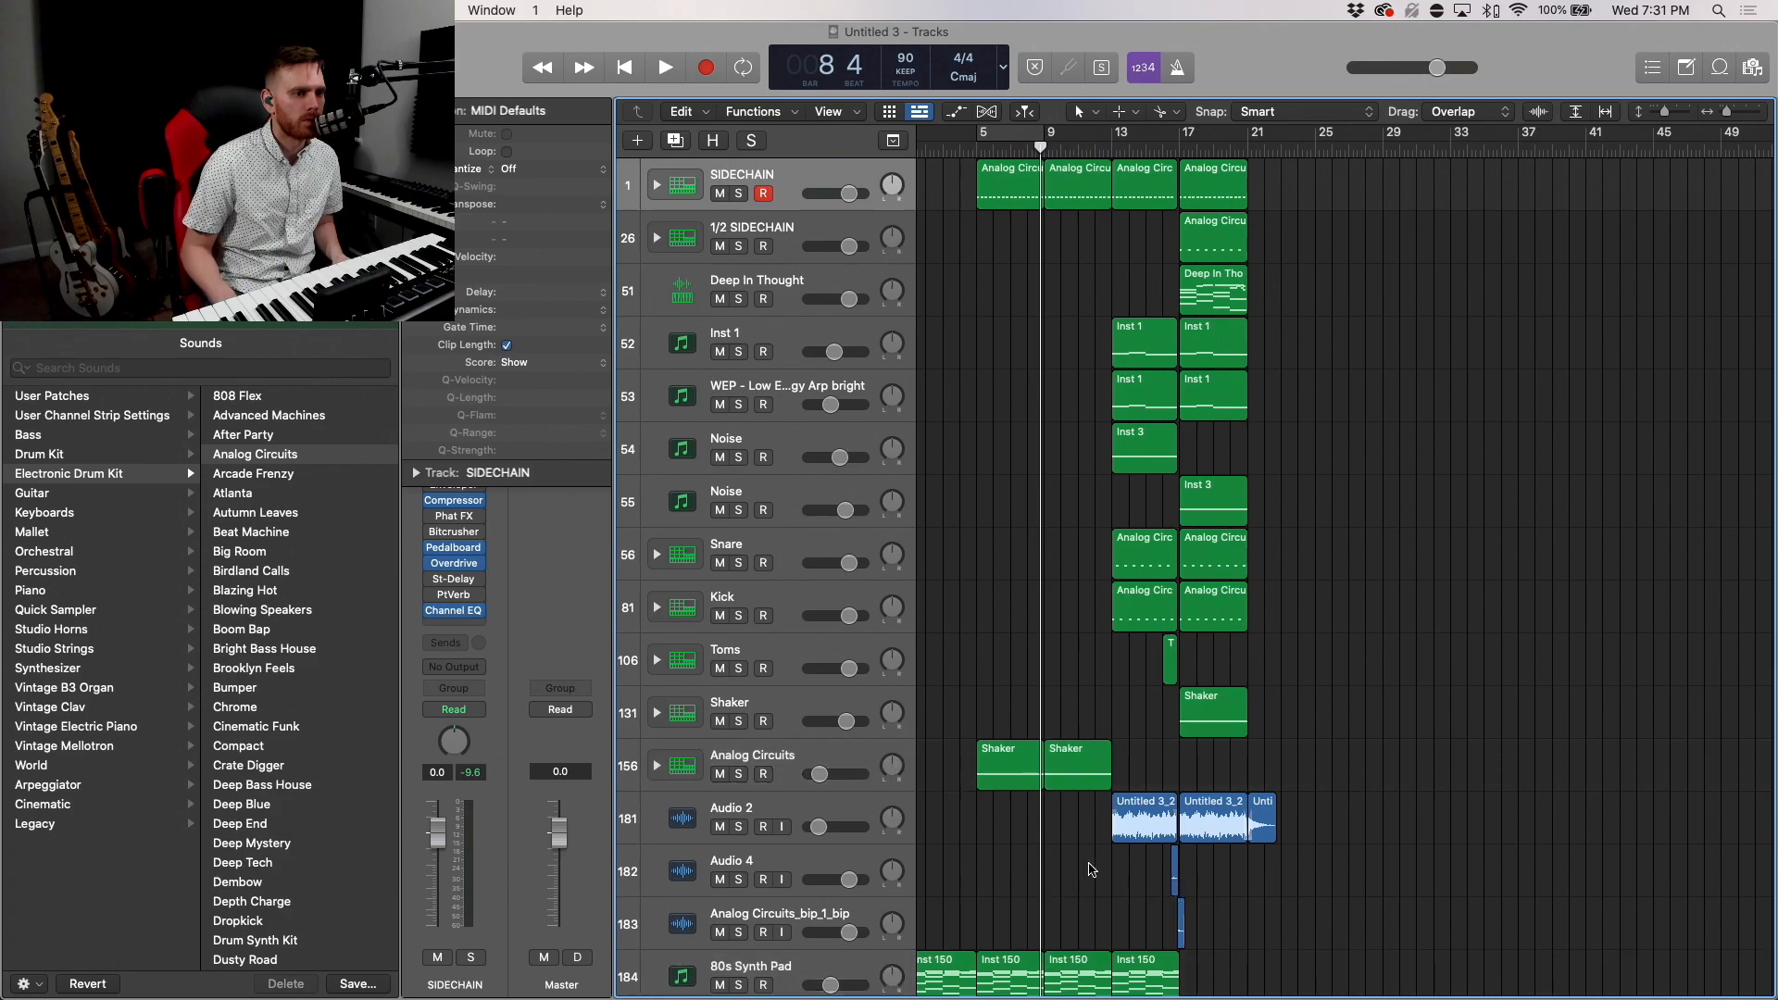
pyautogui.moveTo(1136, 560)
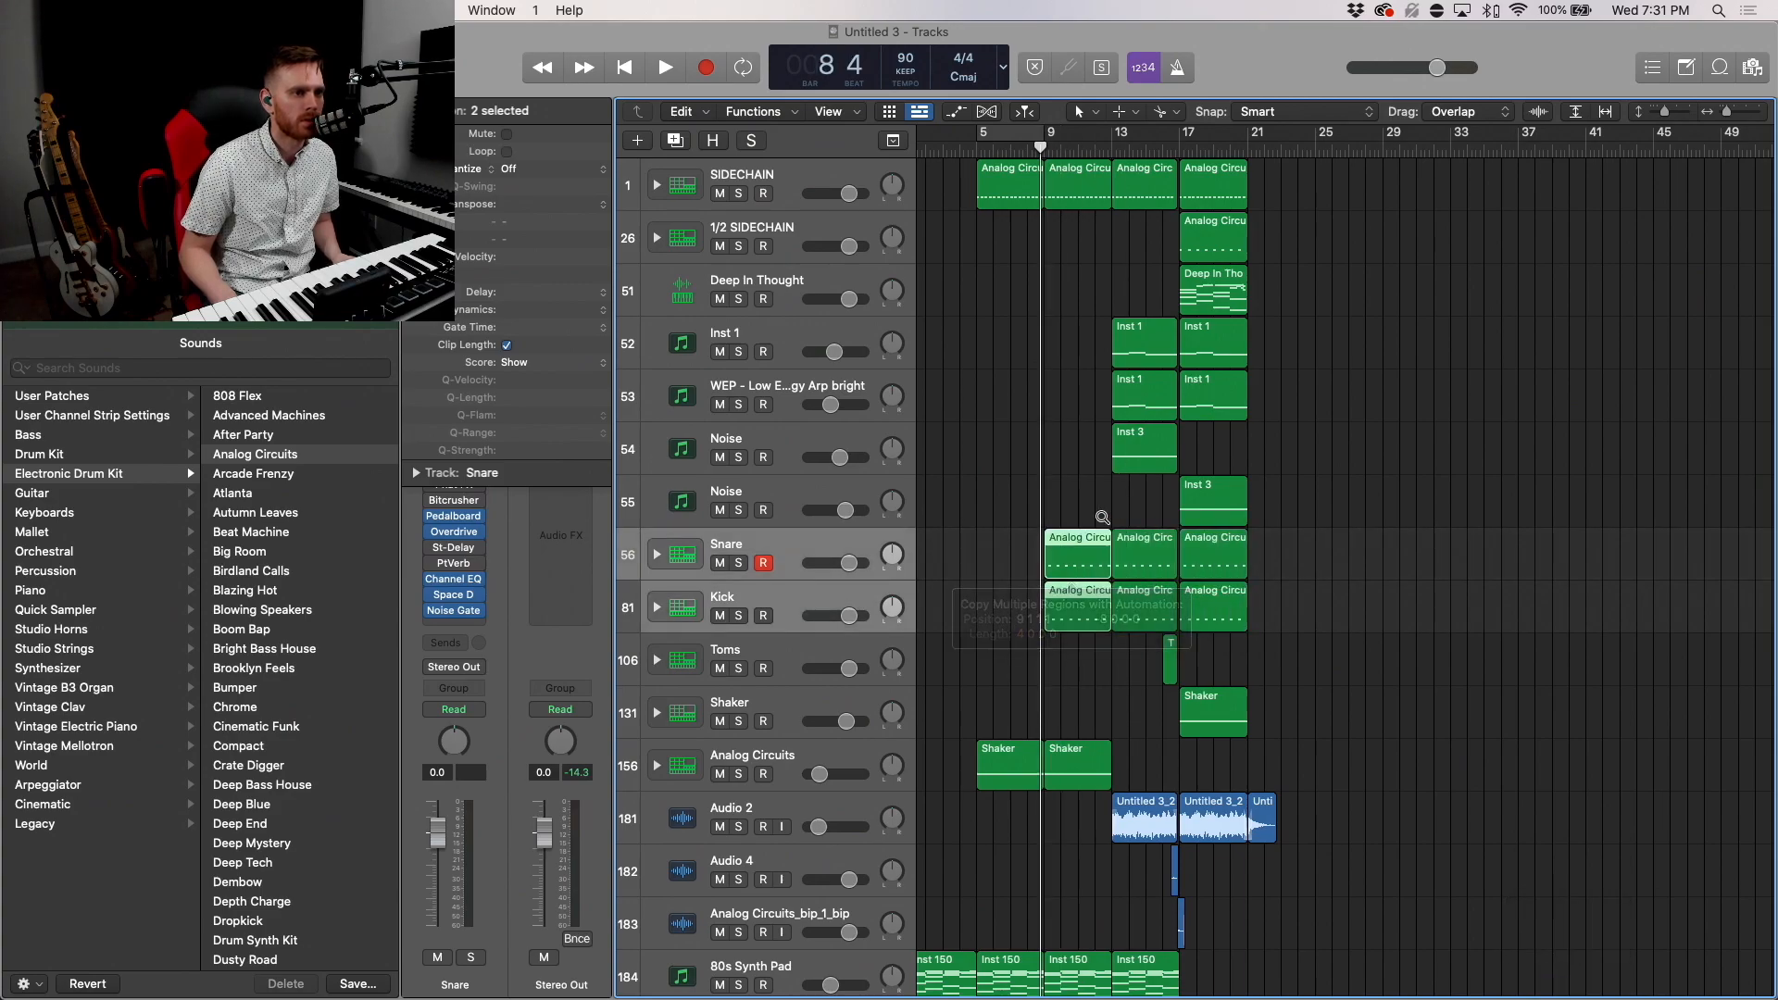
pyautogui.click(664, 67)
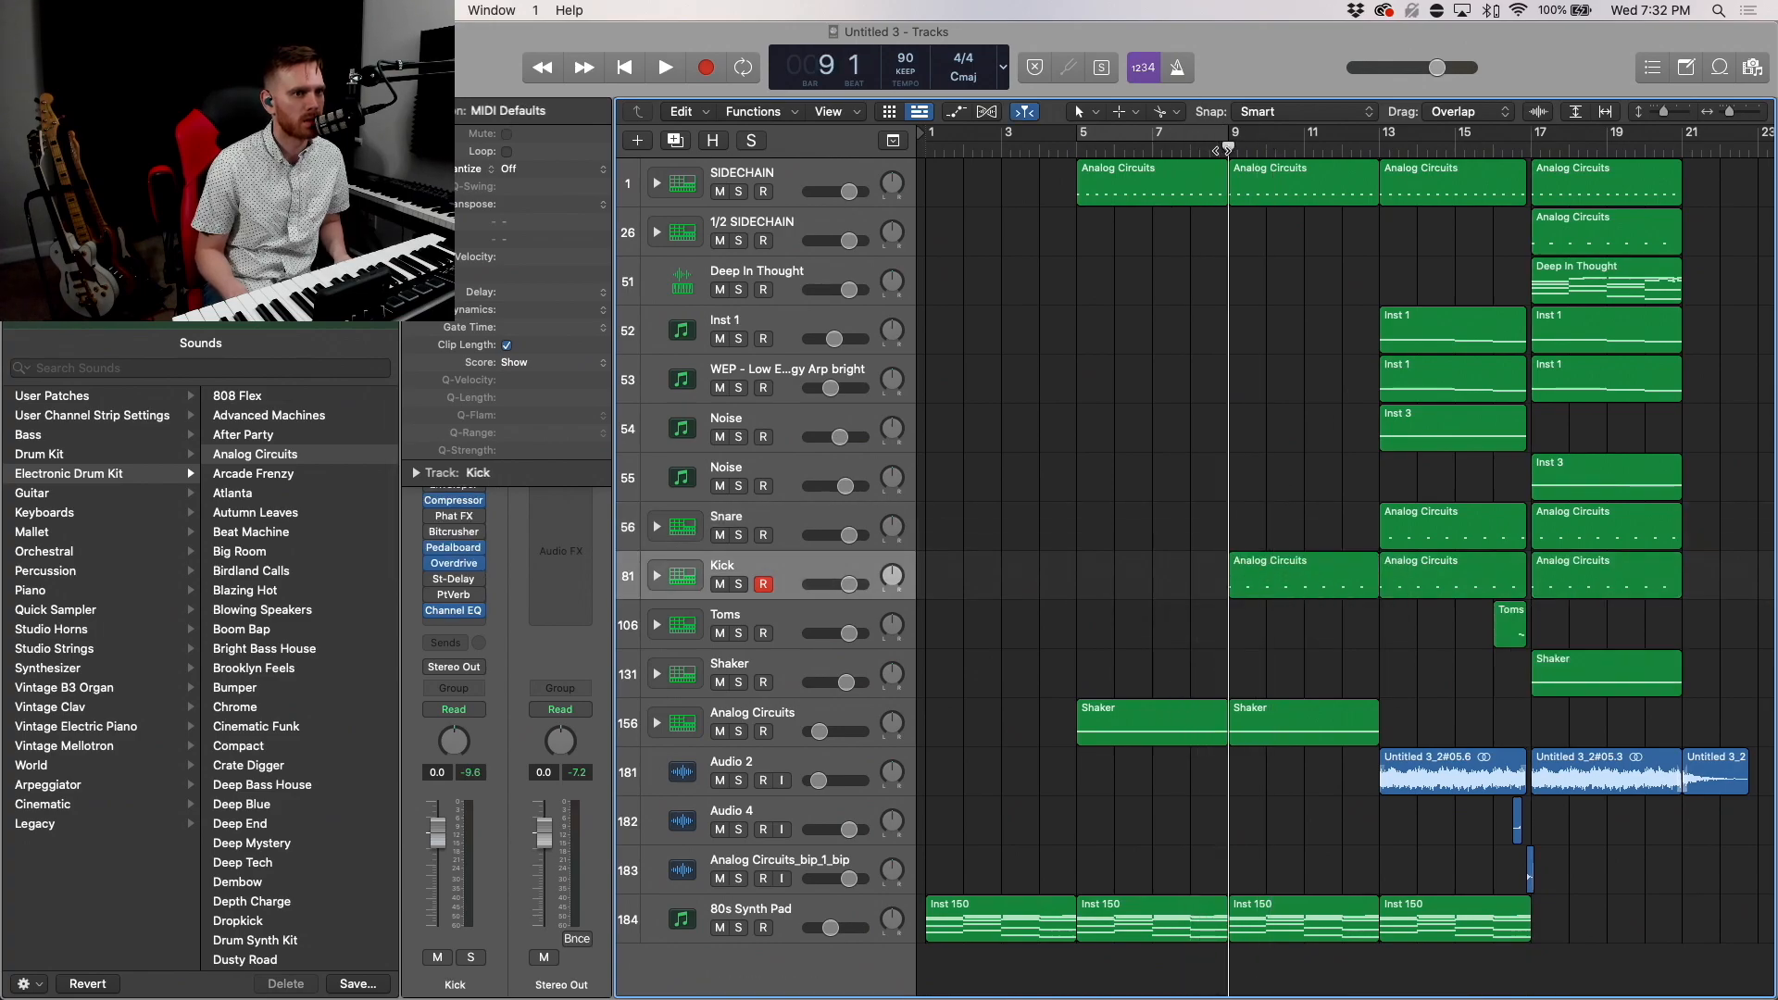
pyautogui.click(663, 67)
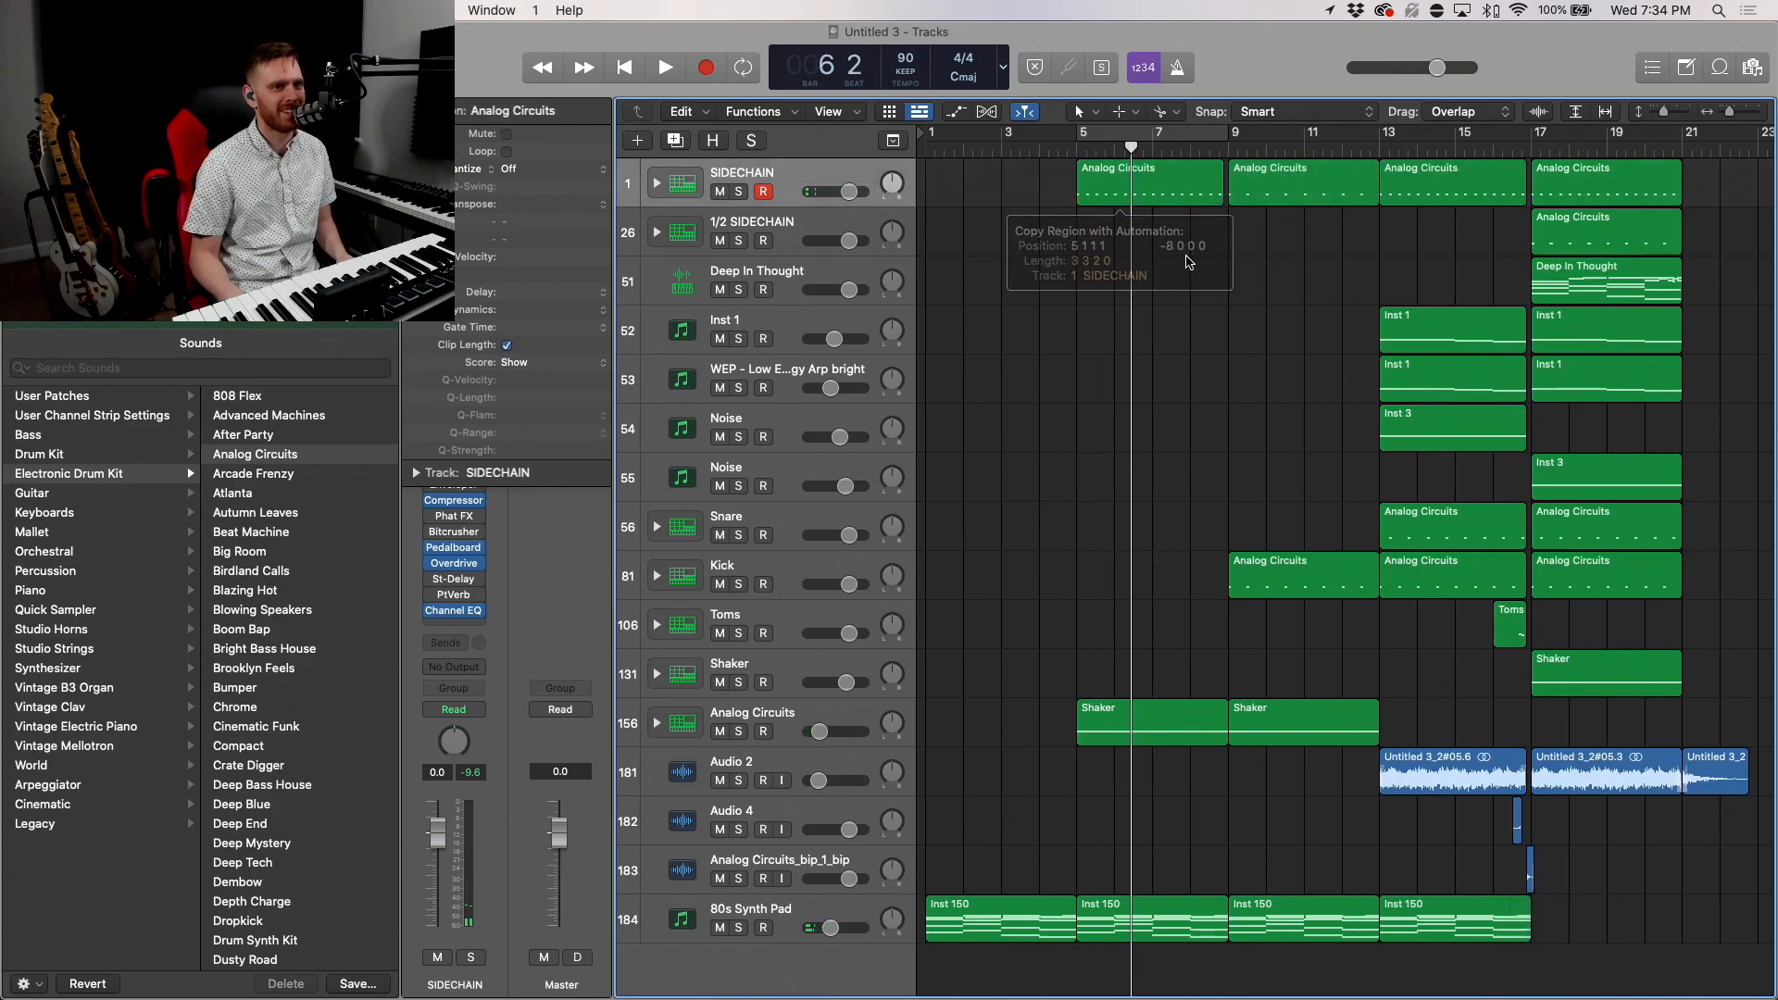
pyautogui.click(663, 66)
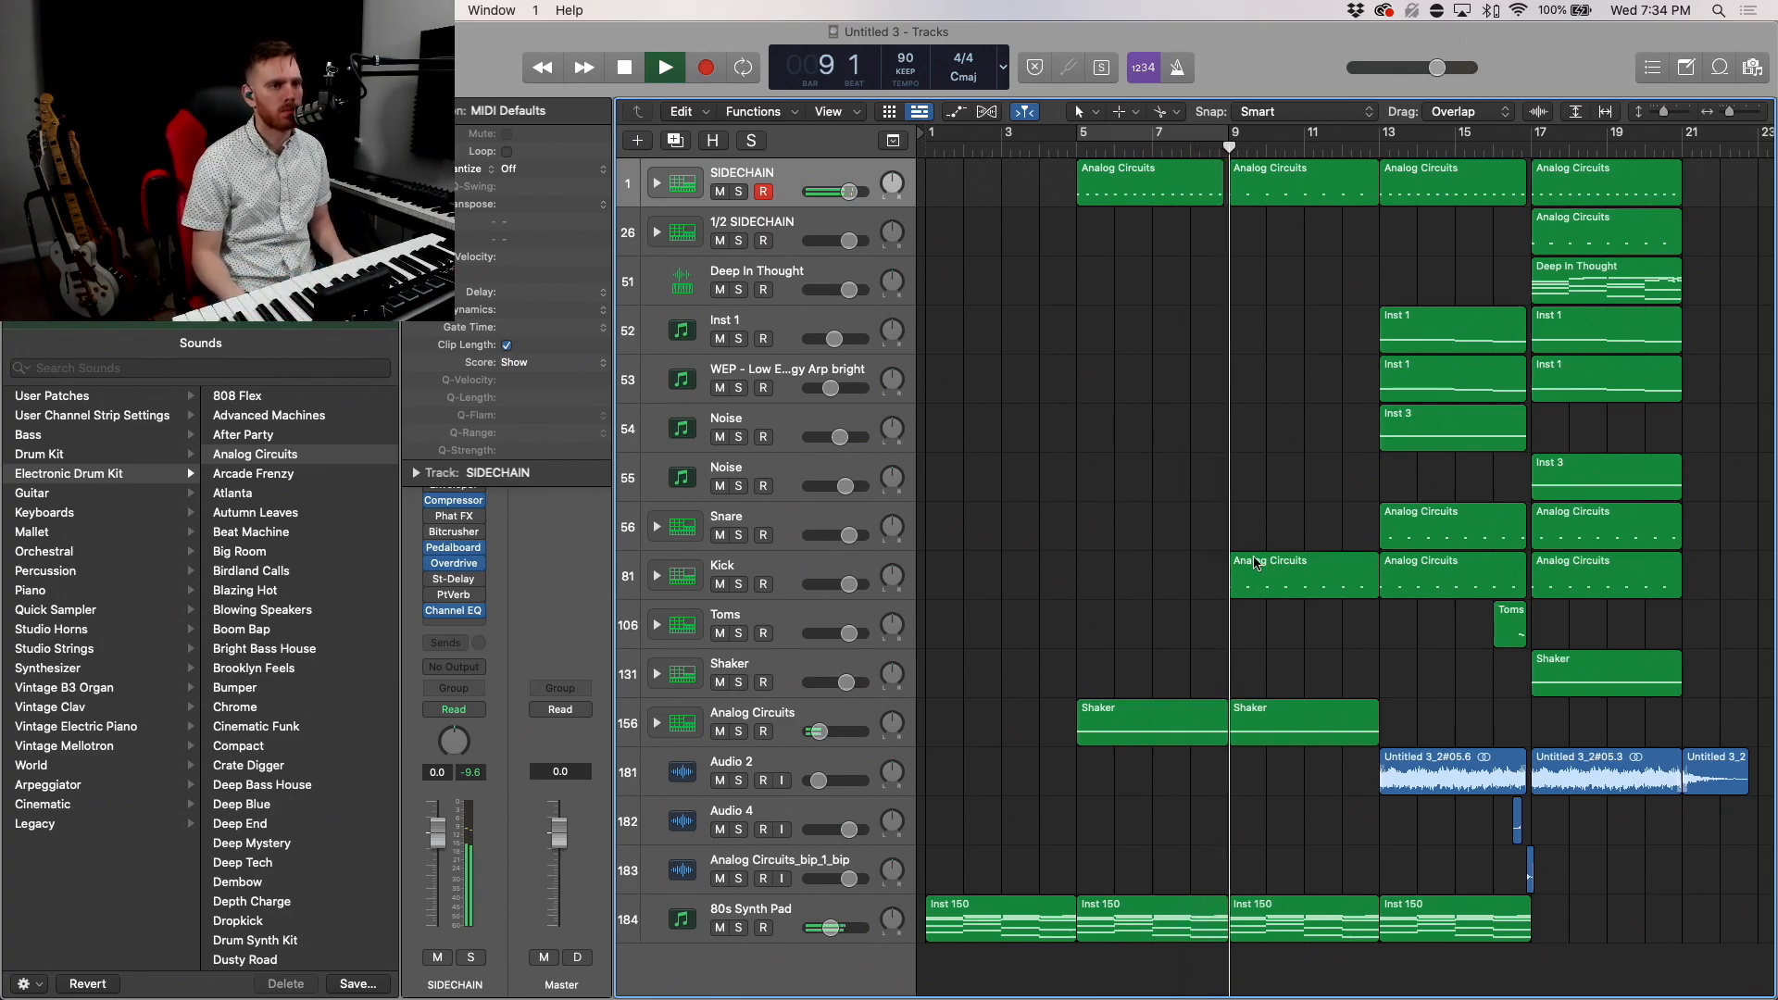
# Step: Place the Inst 1 copy at bar 9 and play back the extended intro and later song
pyautogui.click(663, 67)
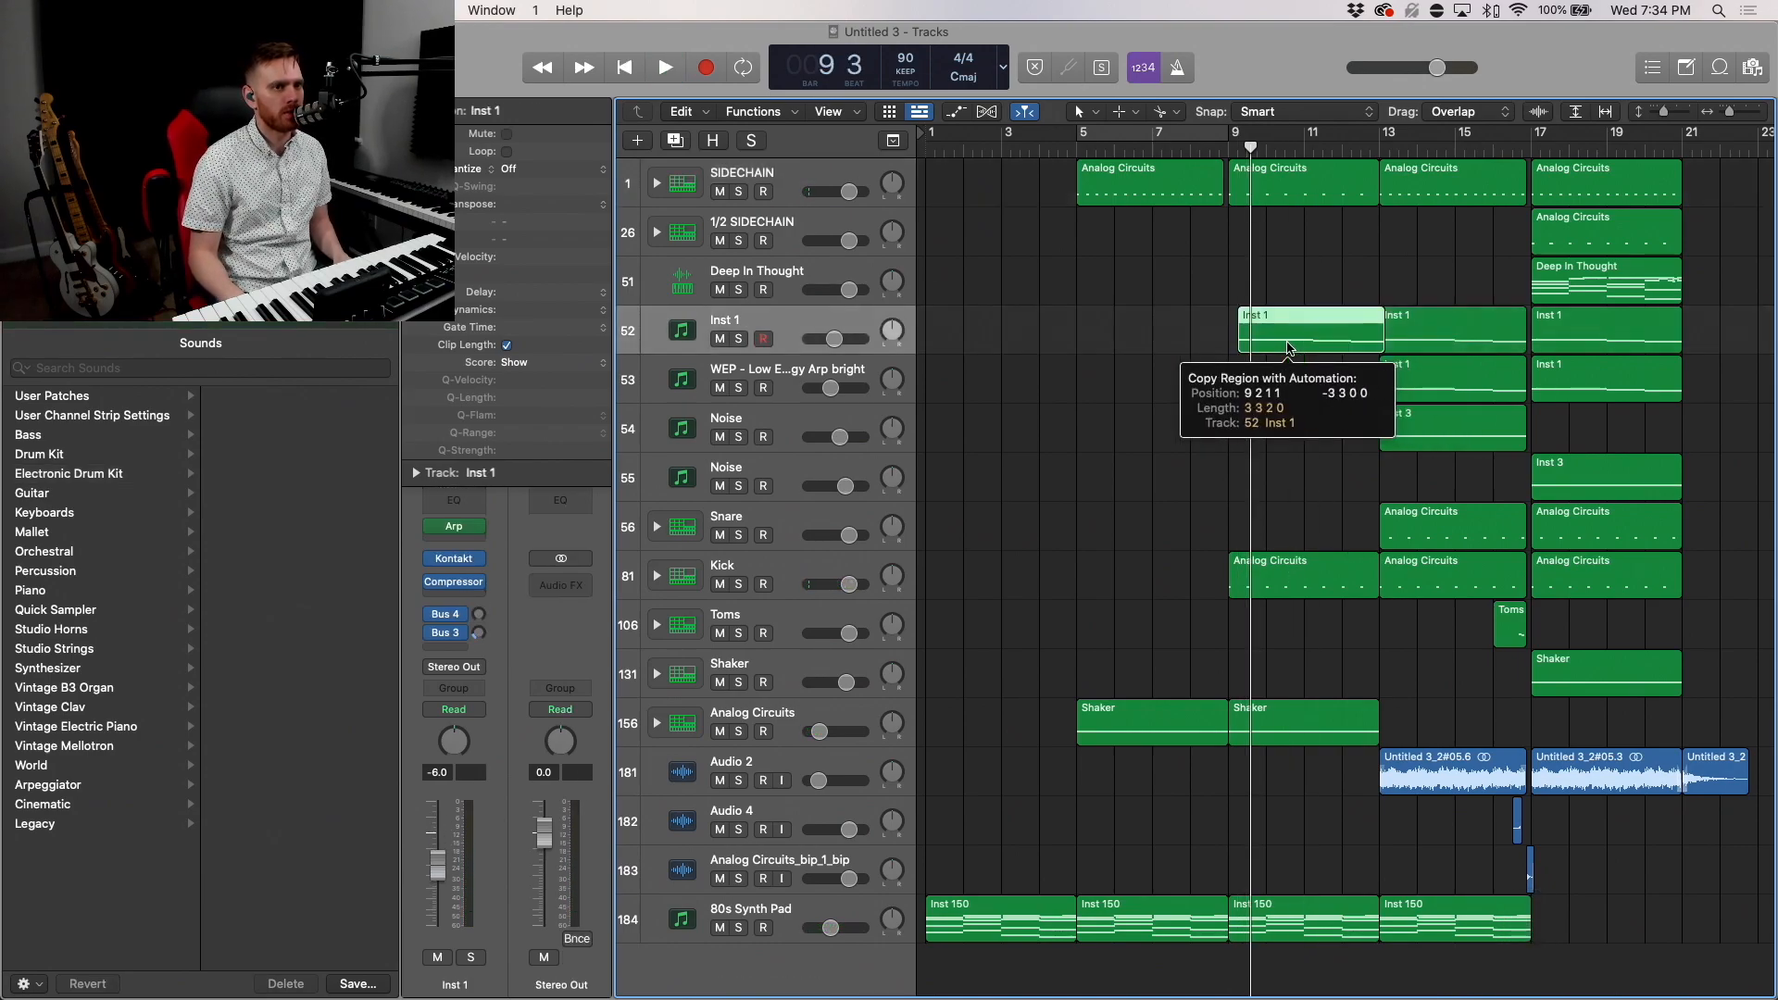
pyautogui.press('cmd+z')
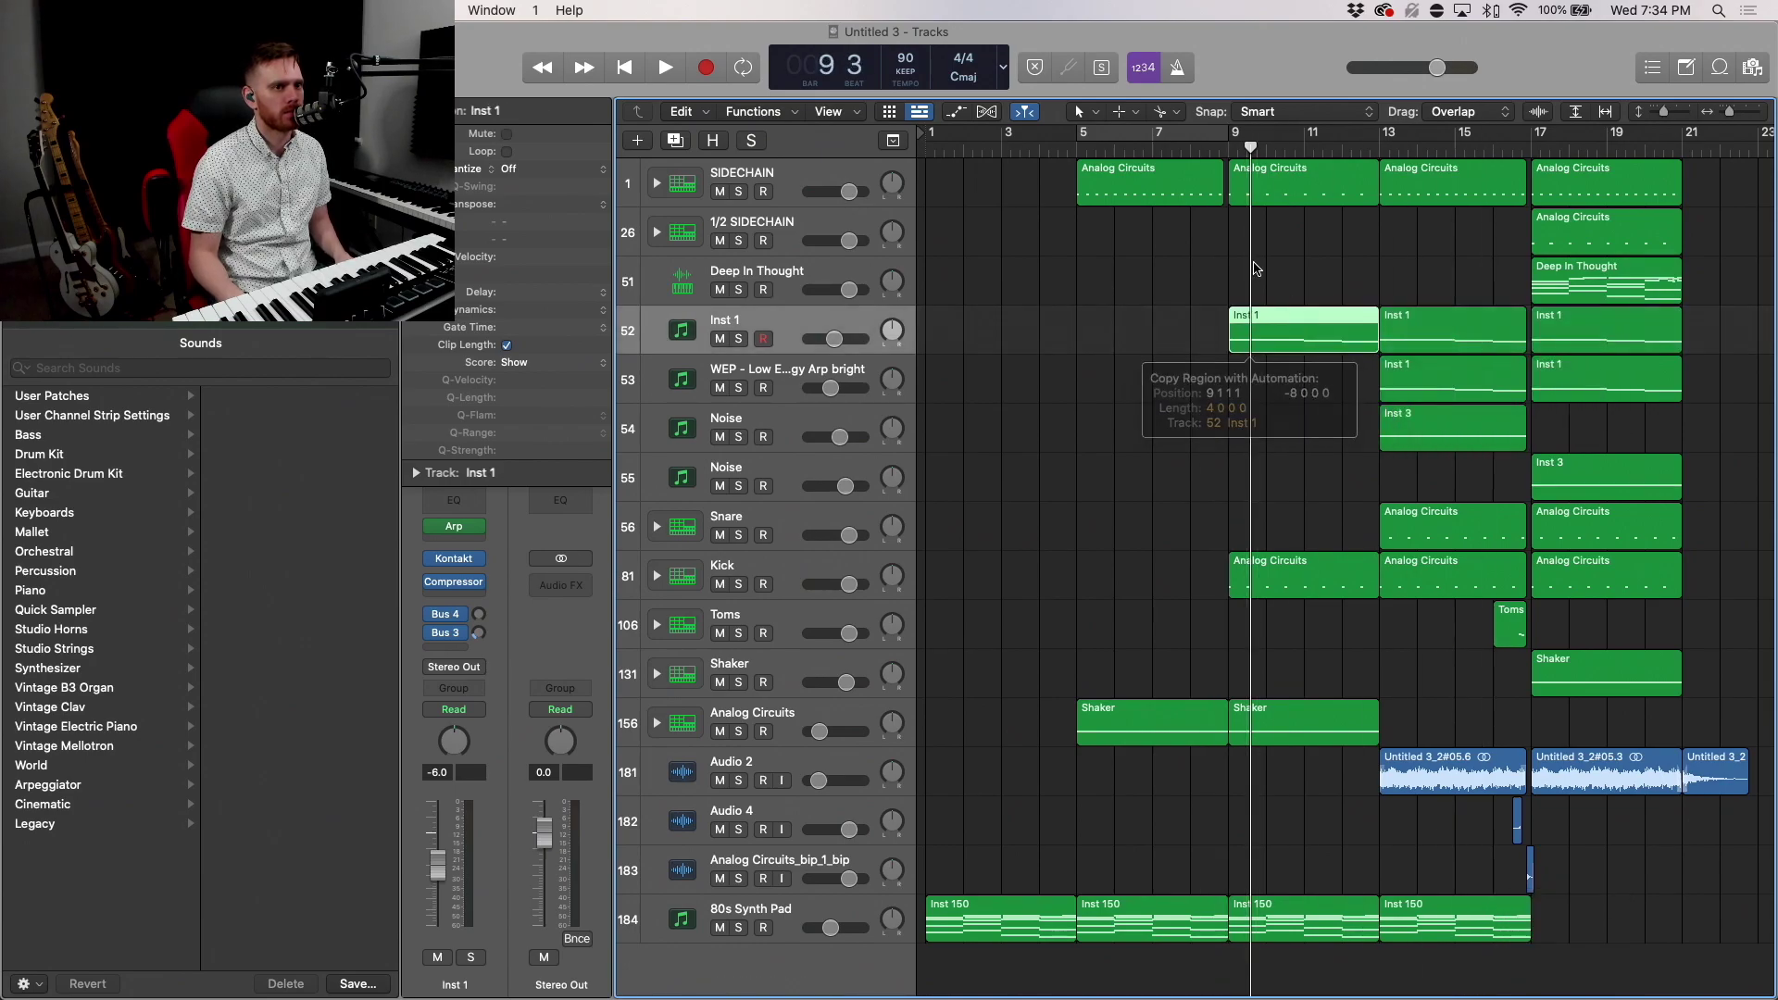
pyautogui.click(663, 66)
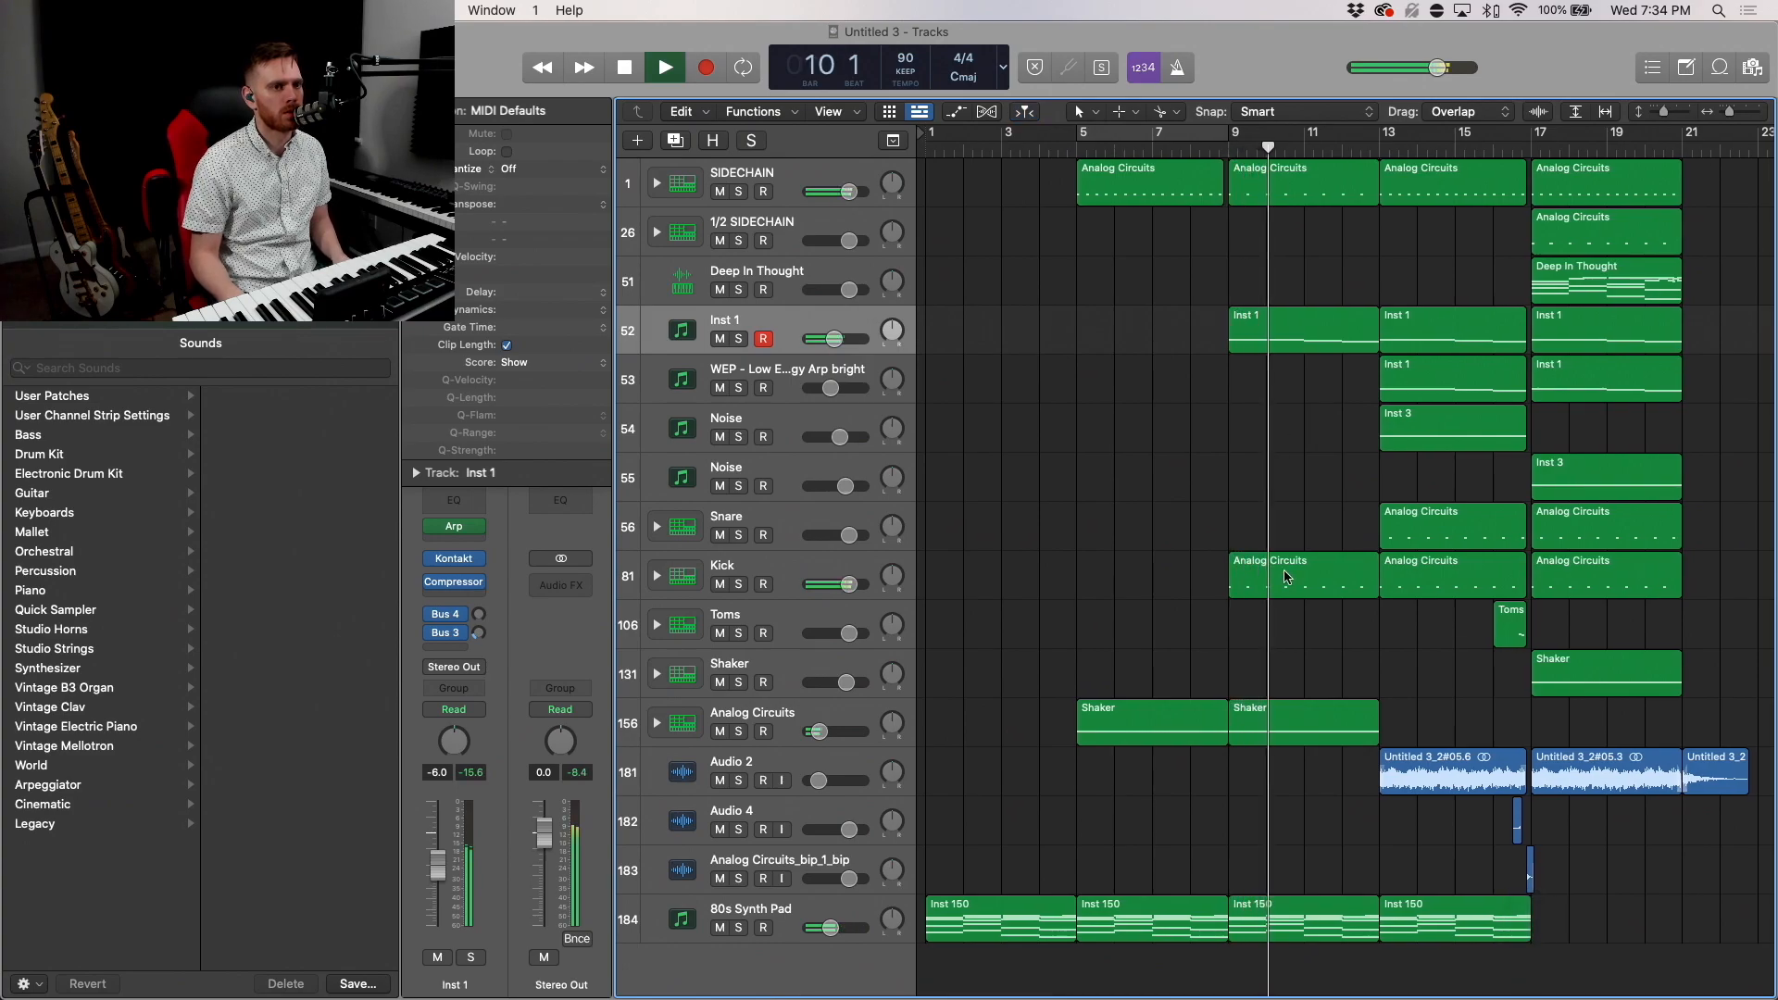
pyautogui.click(723, 565)
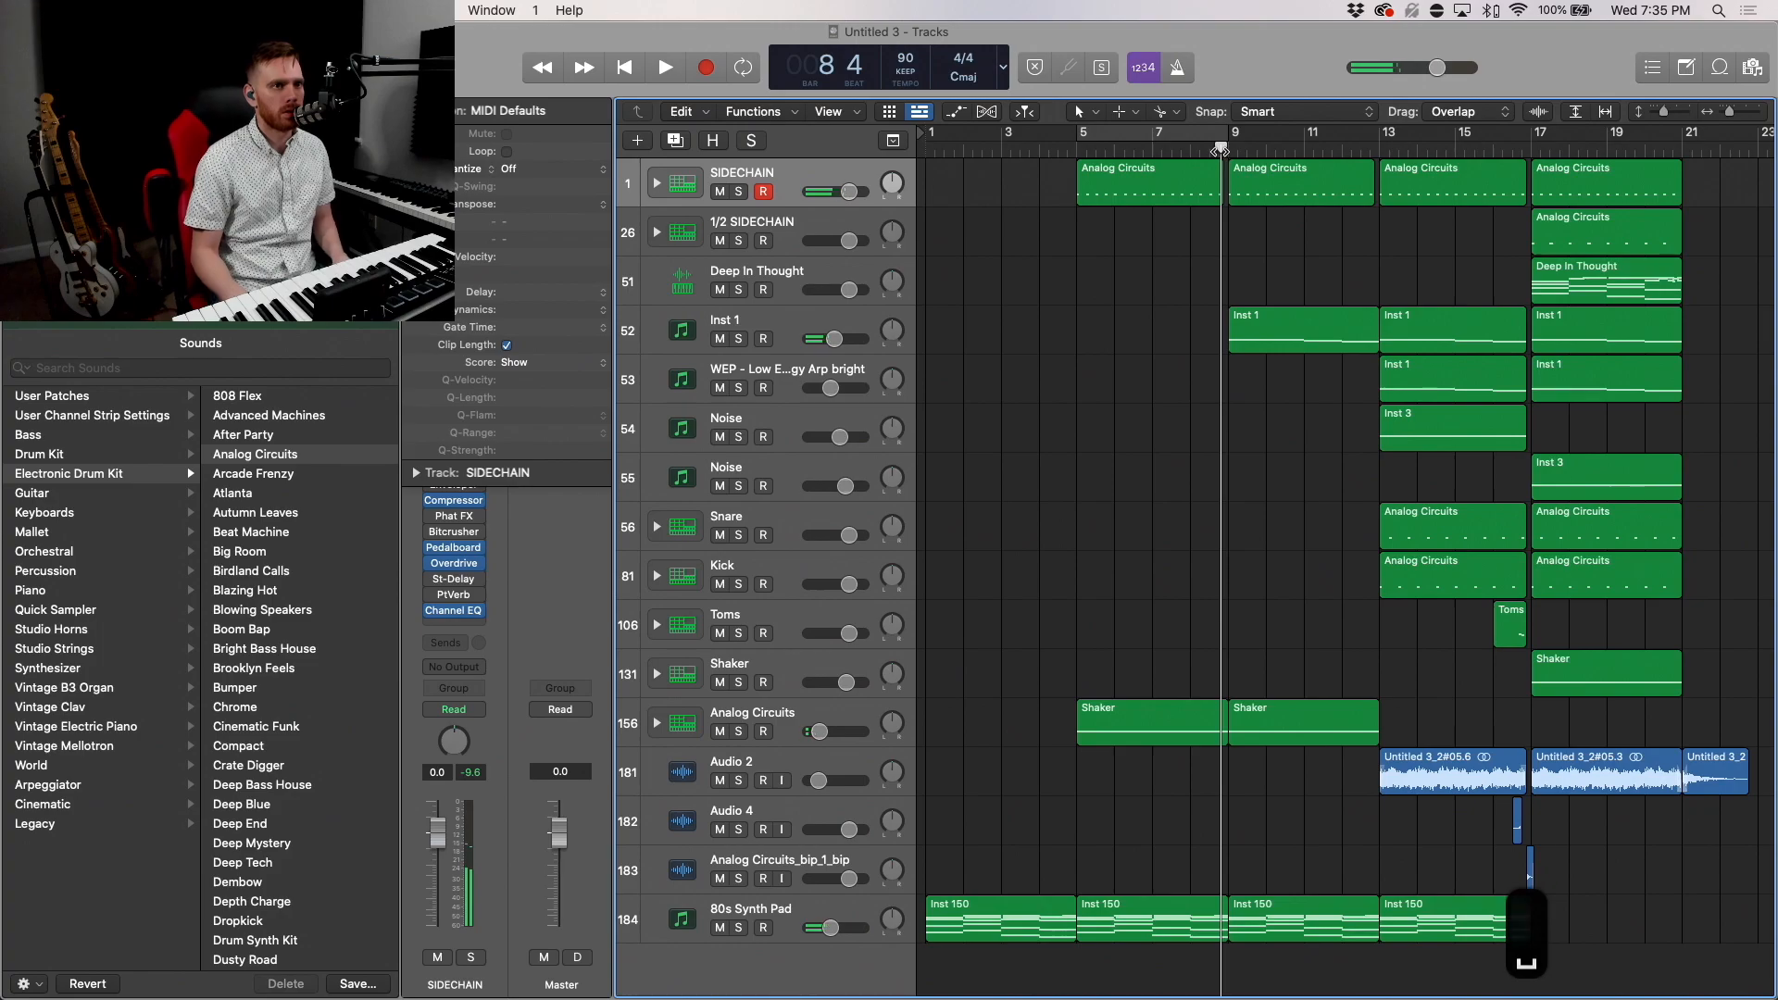
pyautogui.click(663, 67)
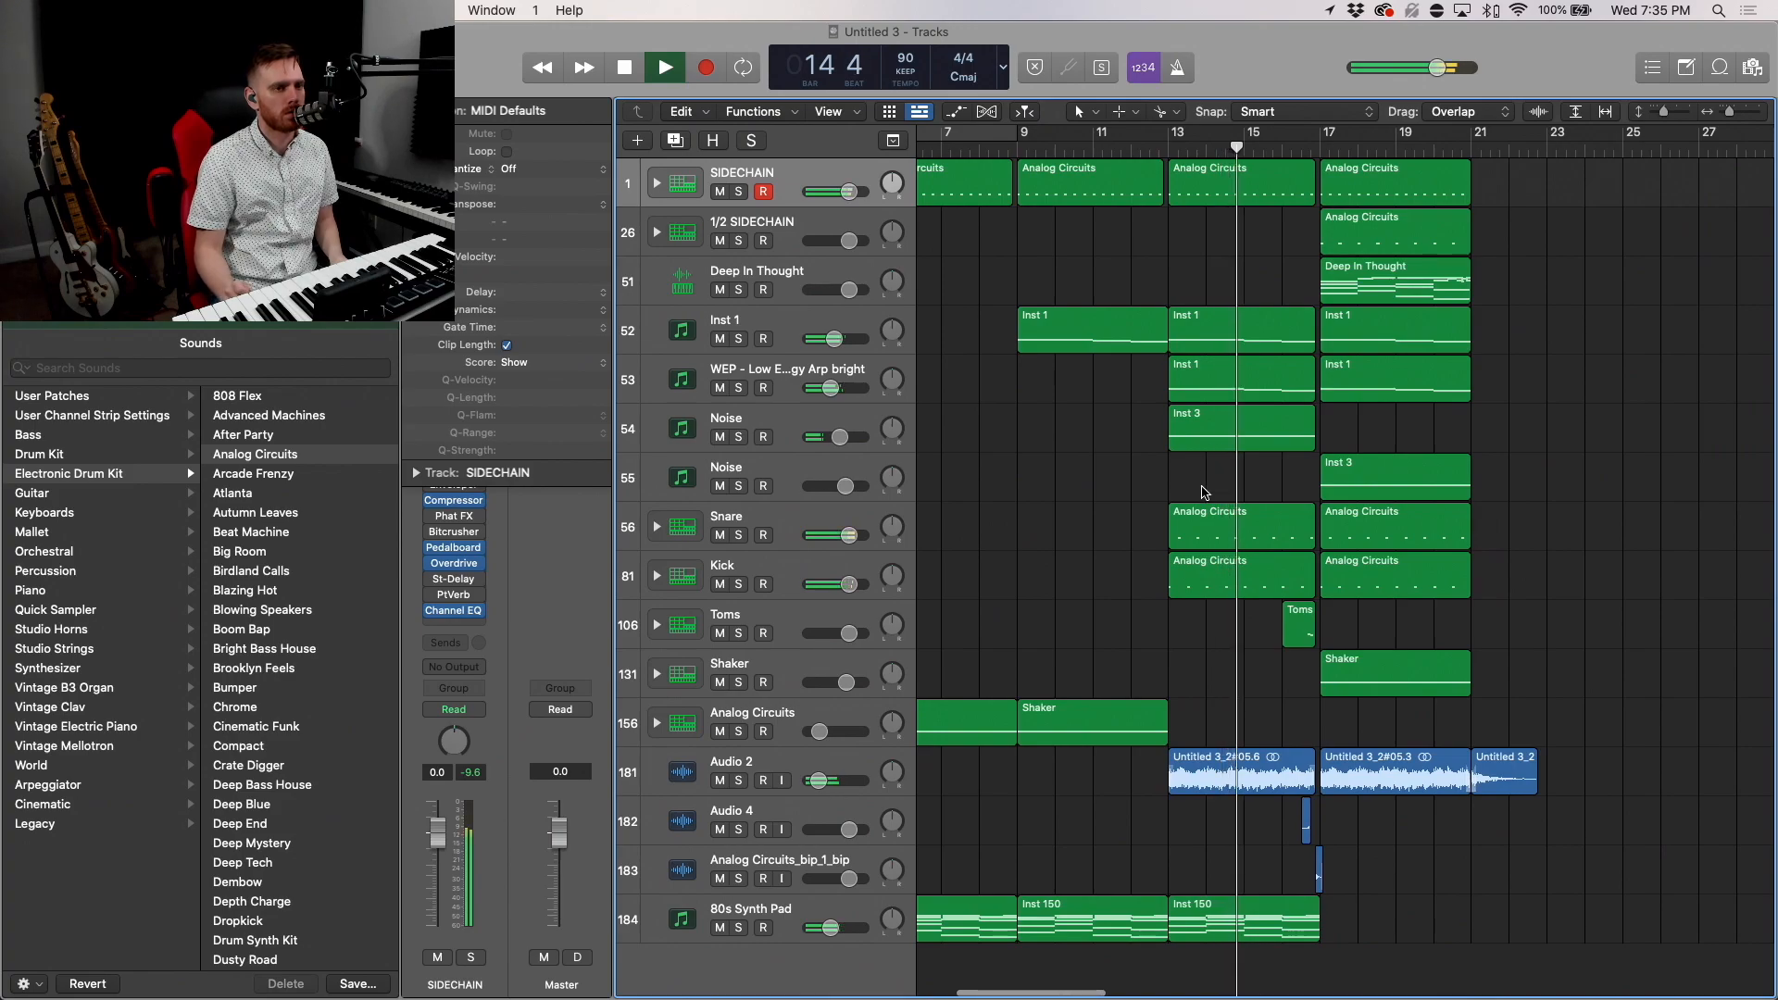
pyautogui.click(663, 67)
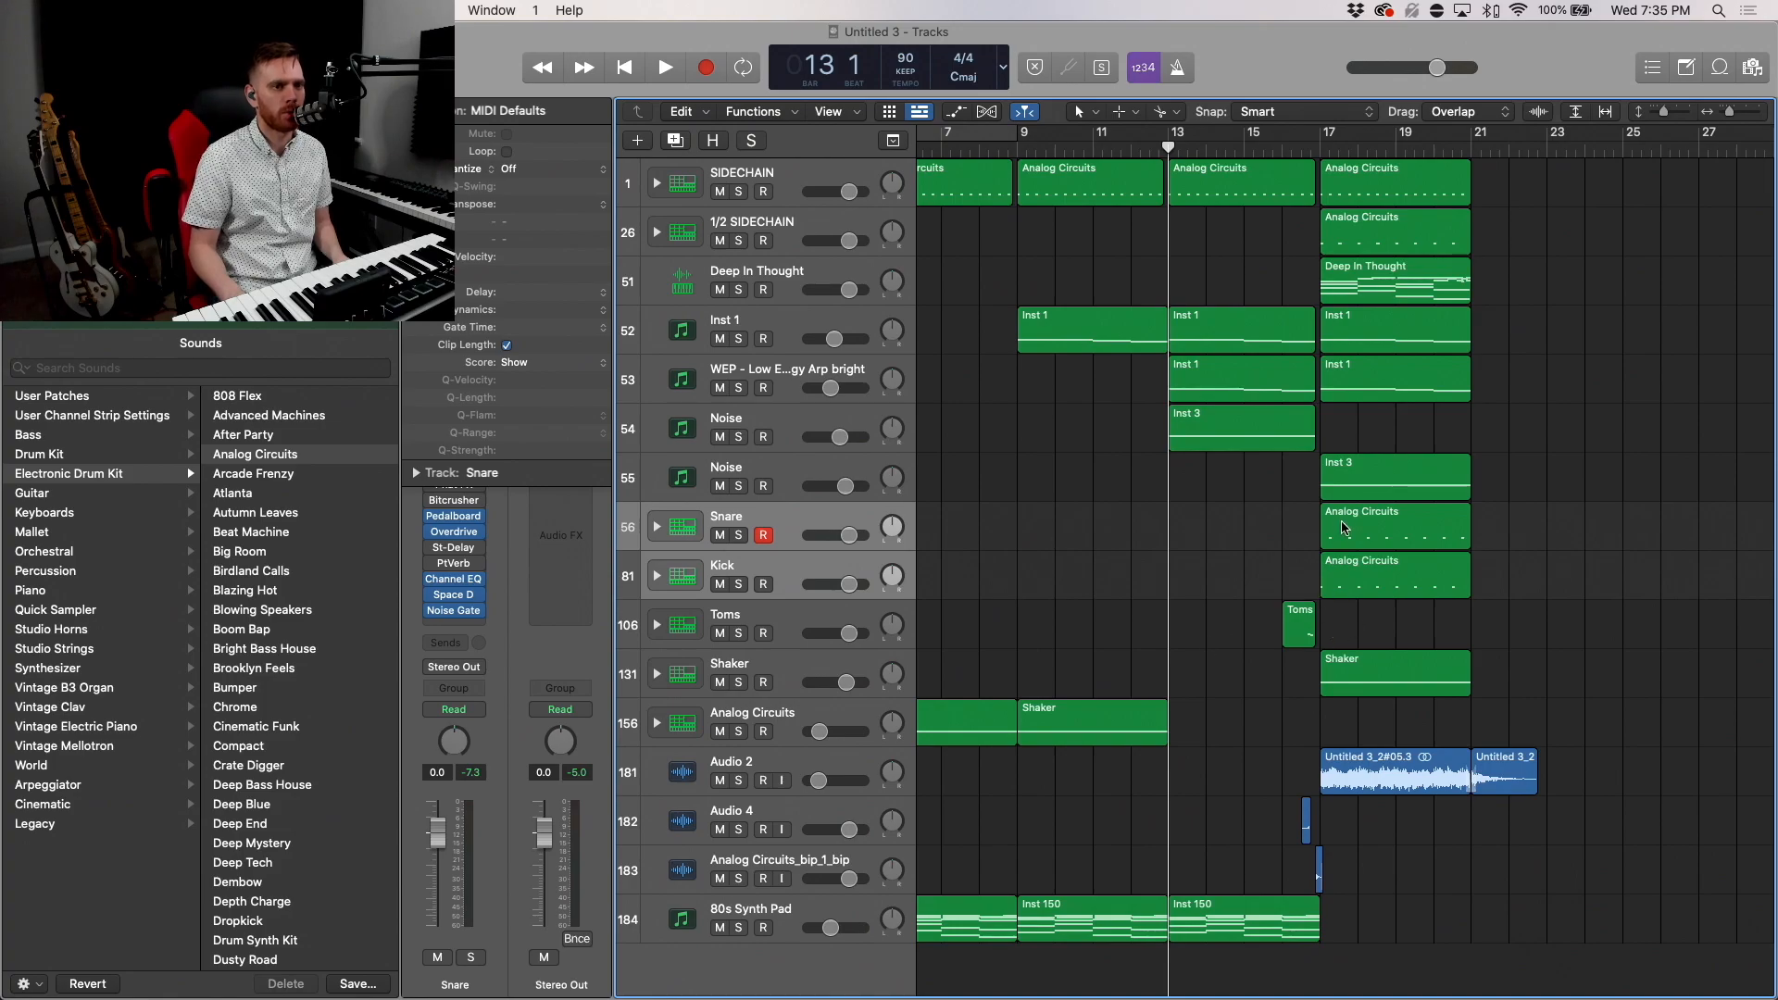
pyautogui.moveTo(1404, 652)
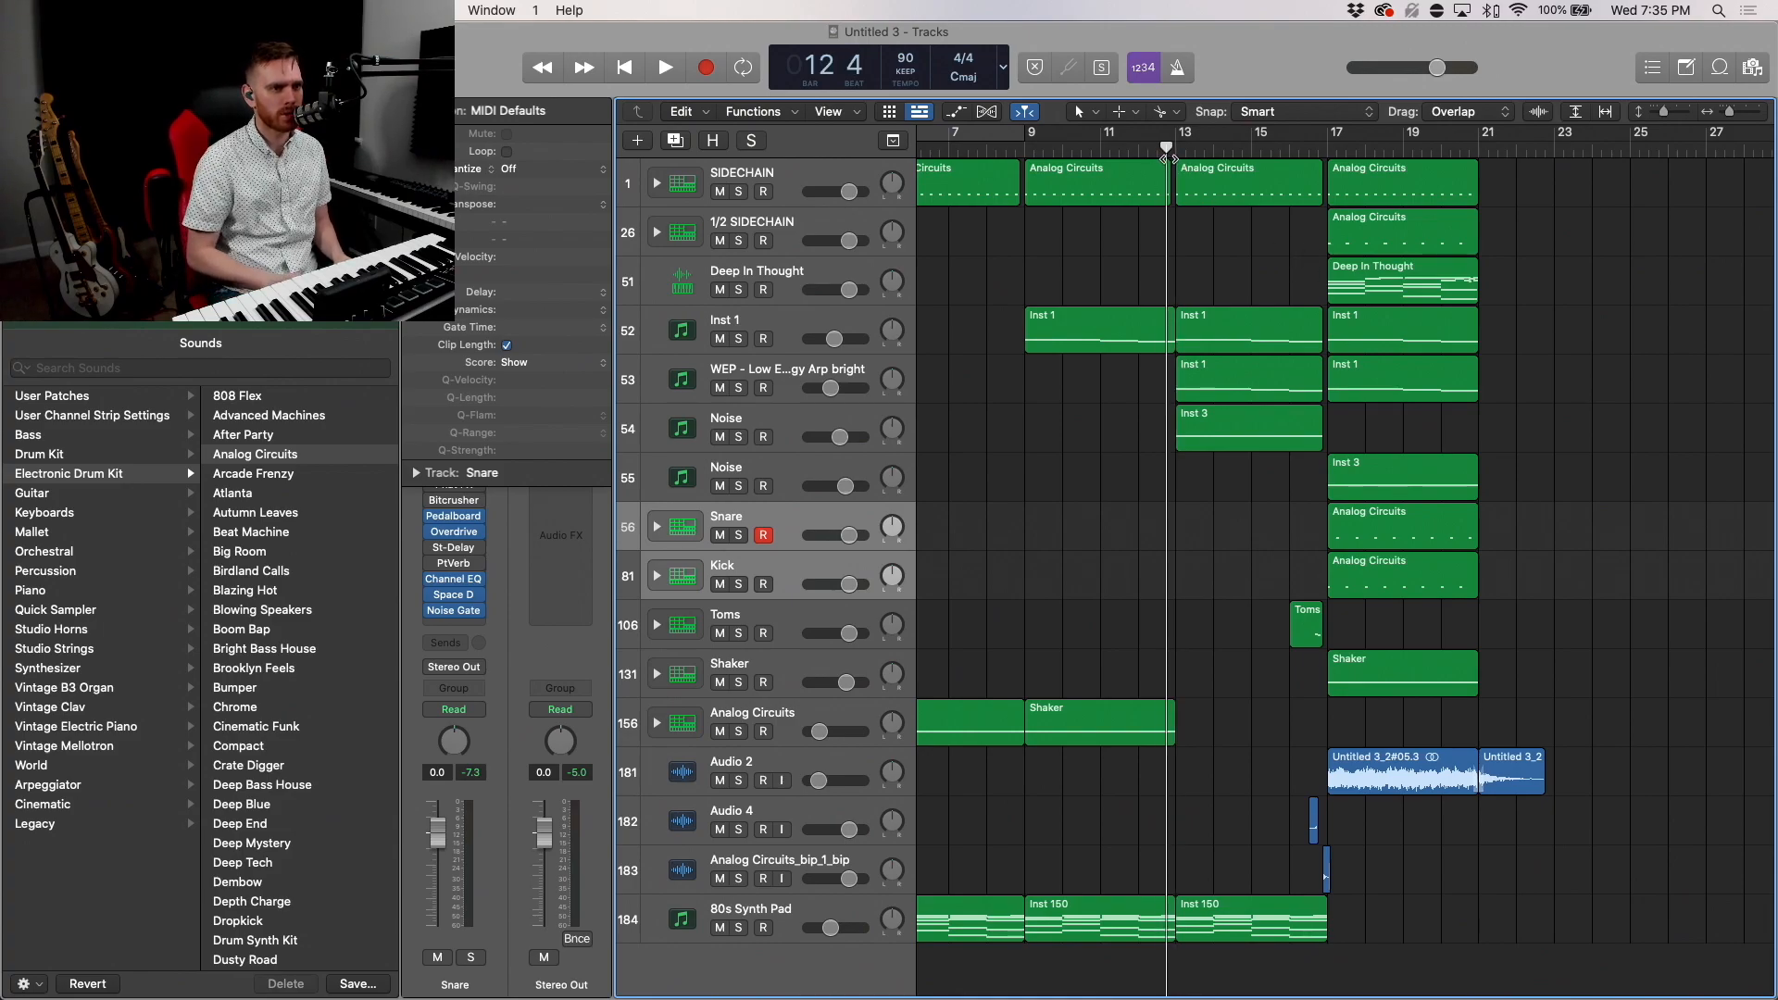
pyautogui.click(664, 67)
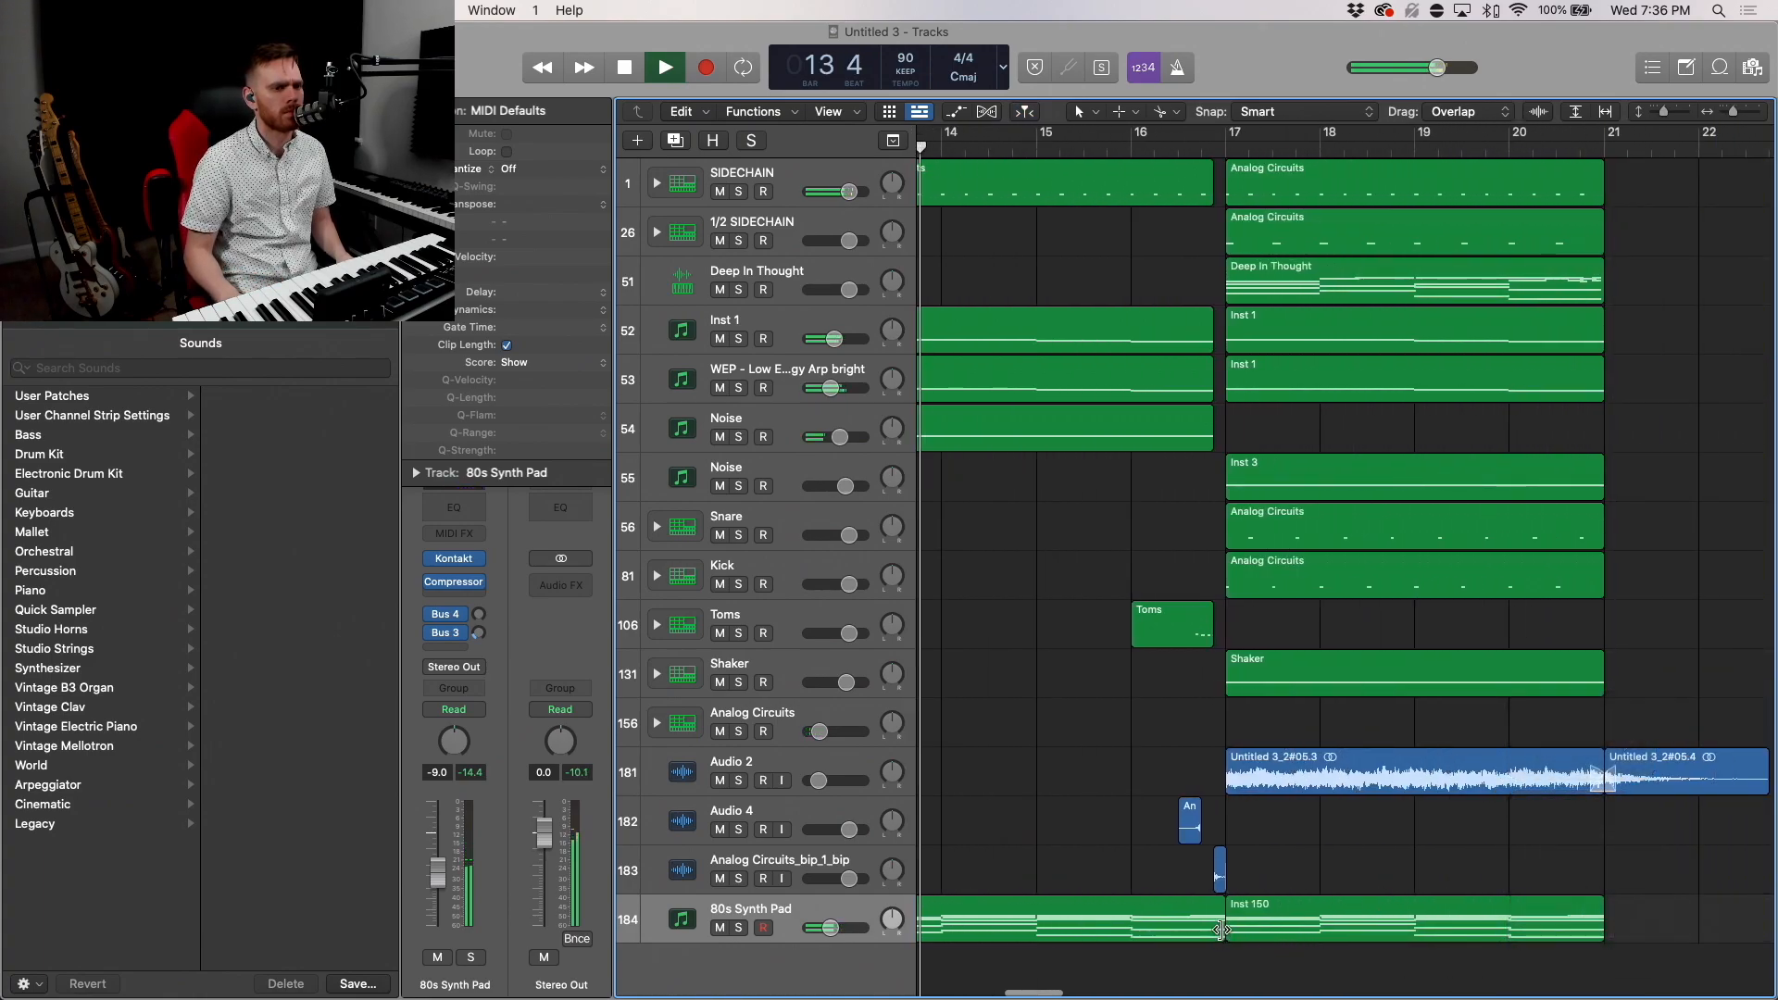
# Step: Split the 80s Synth Pad region at bar 17, confirming how crossing notes are handled
pyautogui.click(1217, 930)
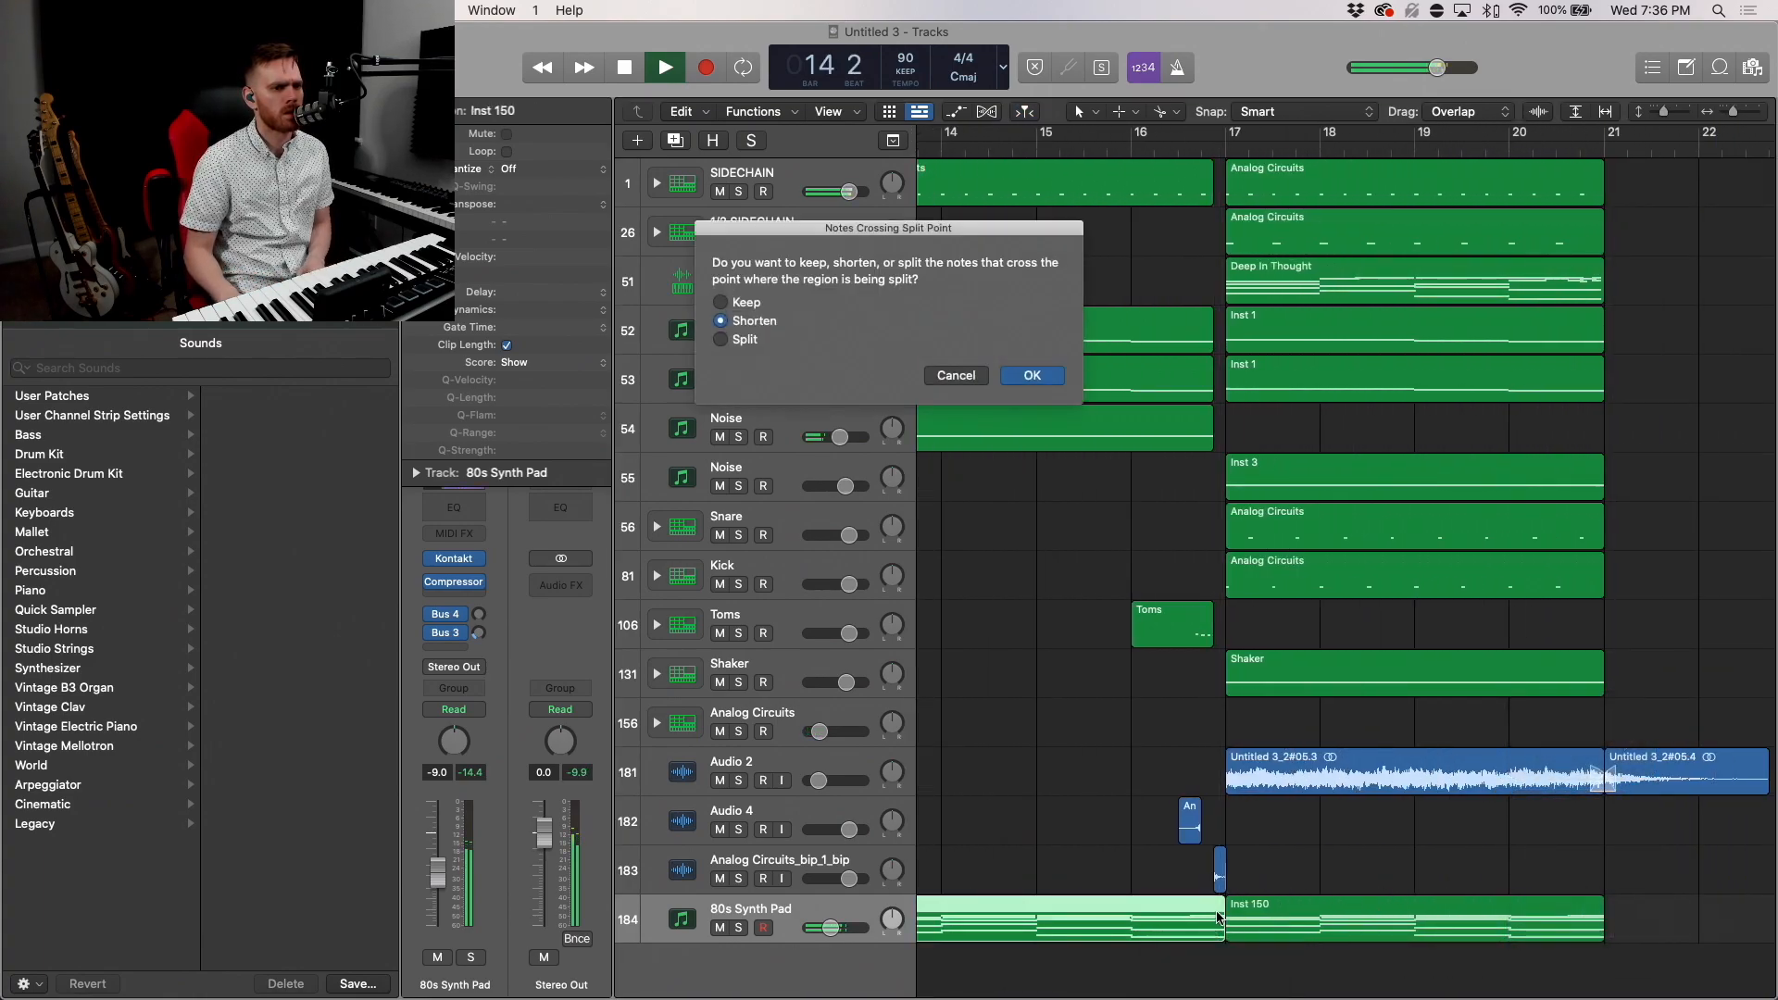
pyautogui.click(1032, 375)
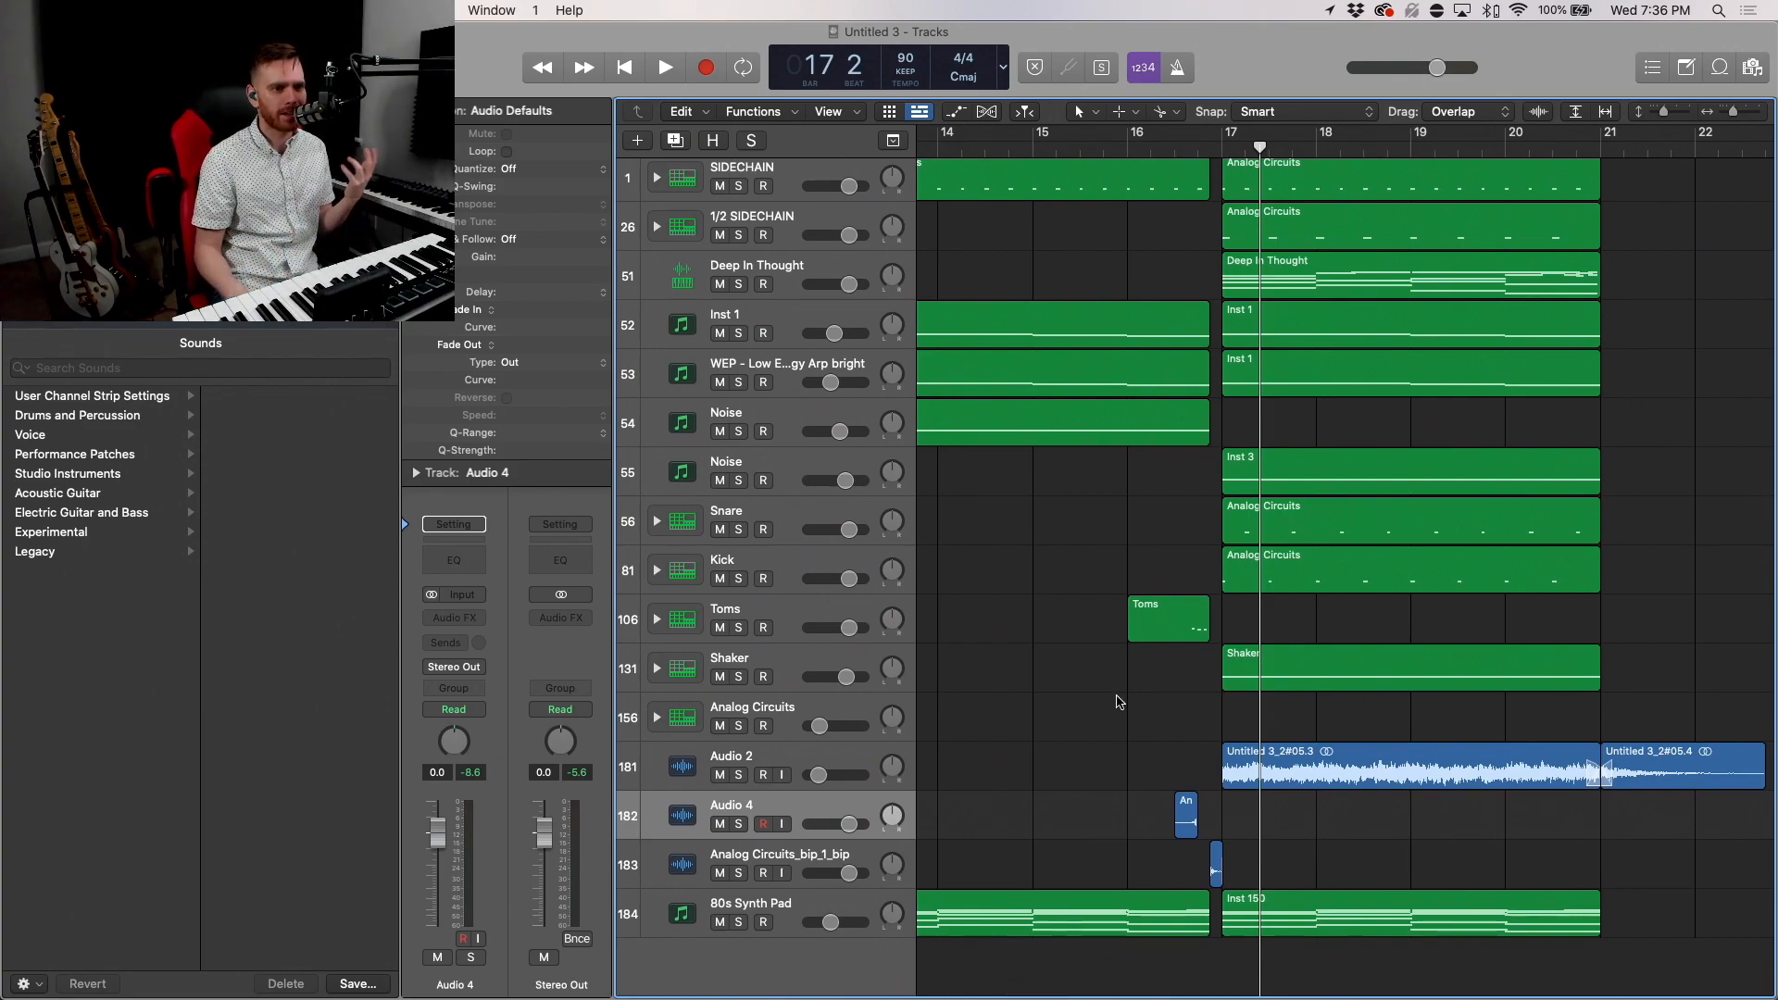
pyautogui.scroll(-3)
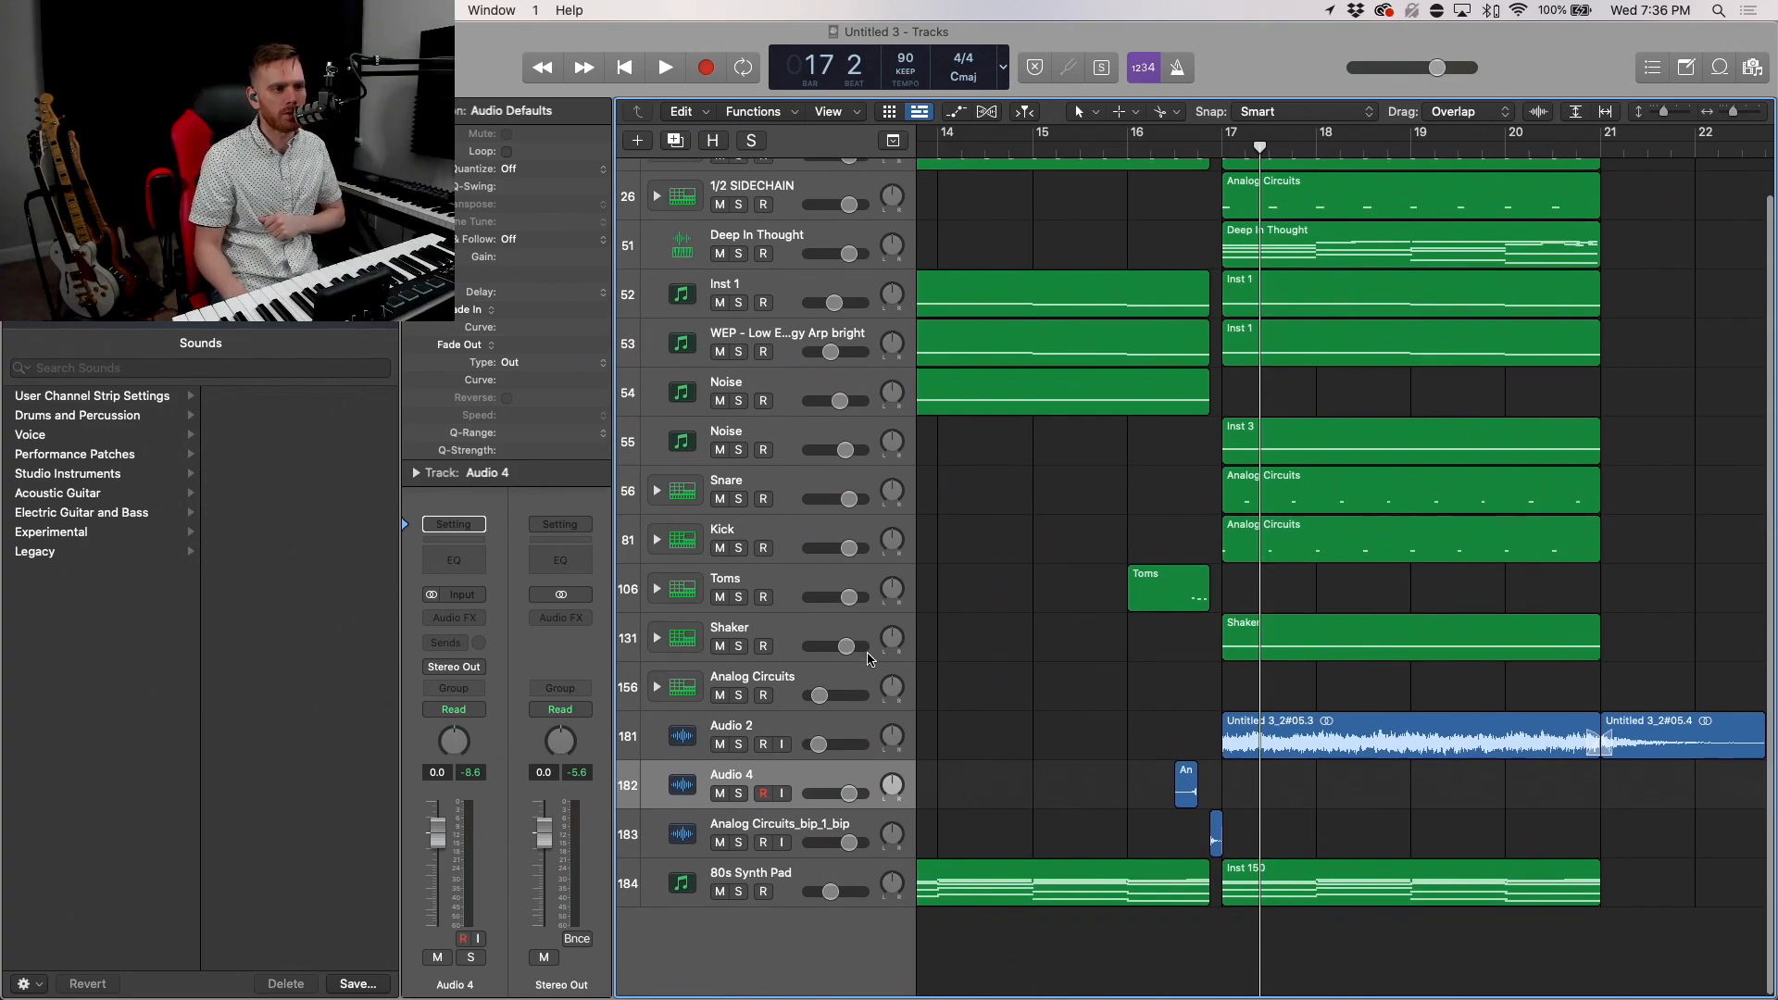
pyautogui.hscroll(-3)
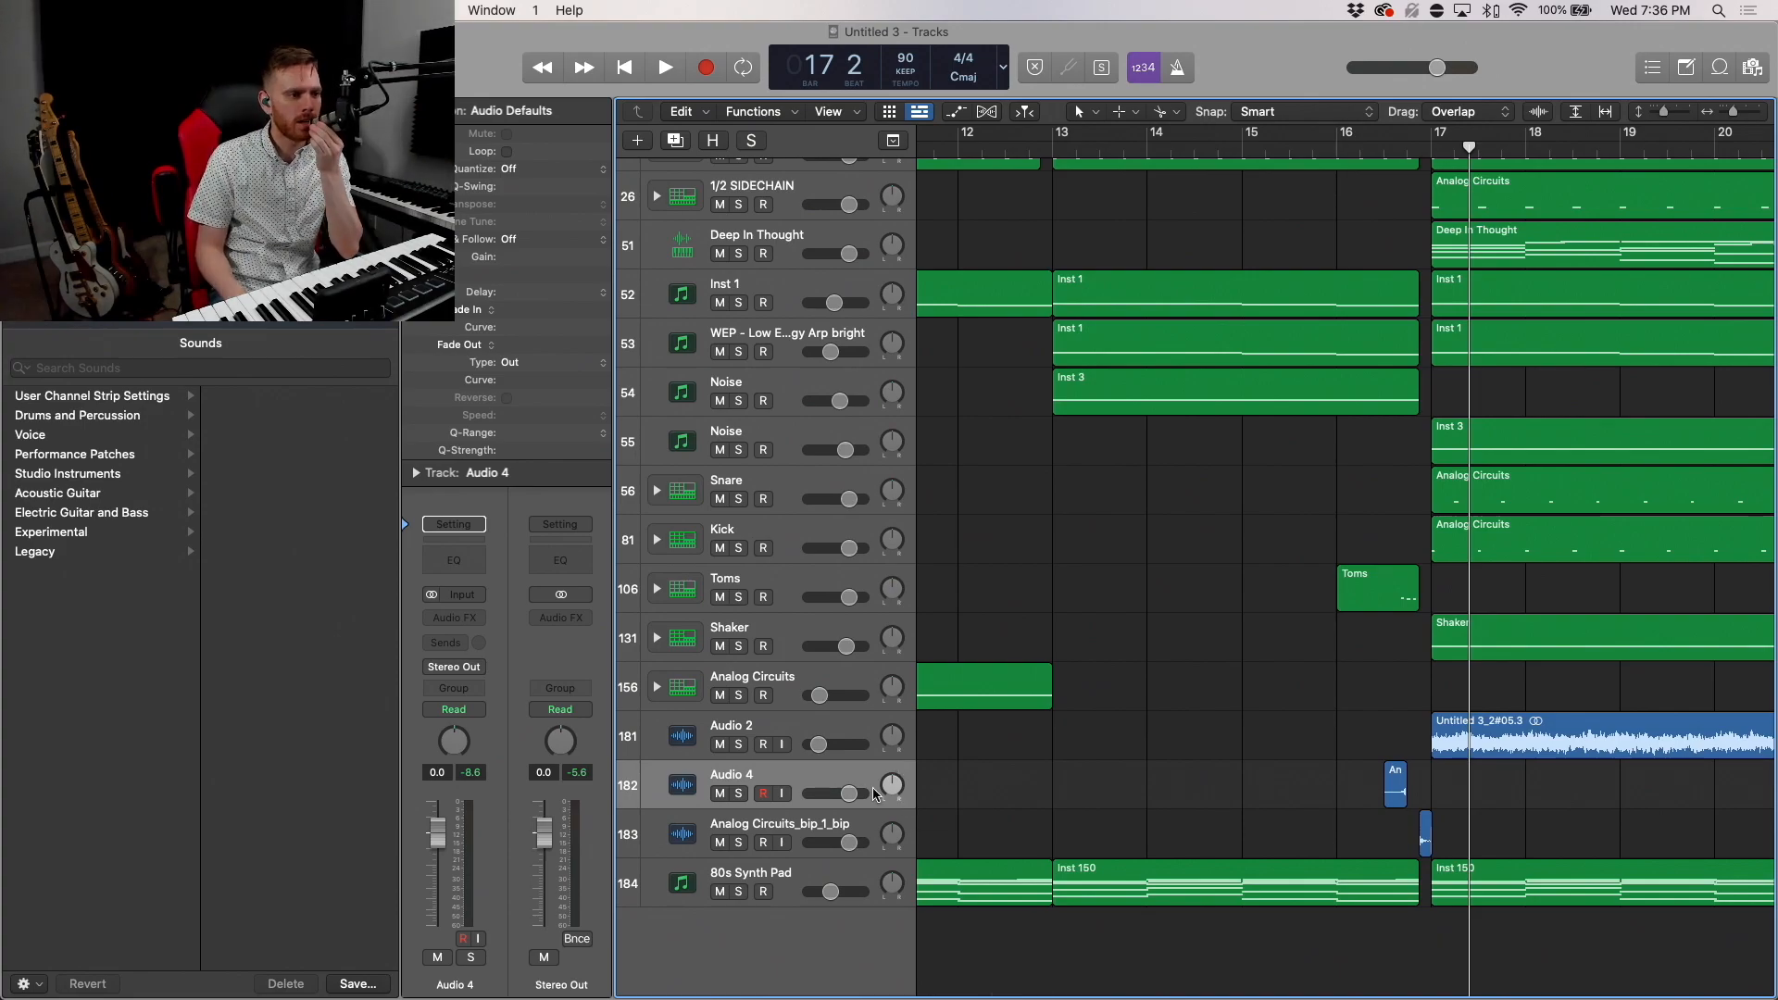
pyautogui.moveTo(815, 775)
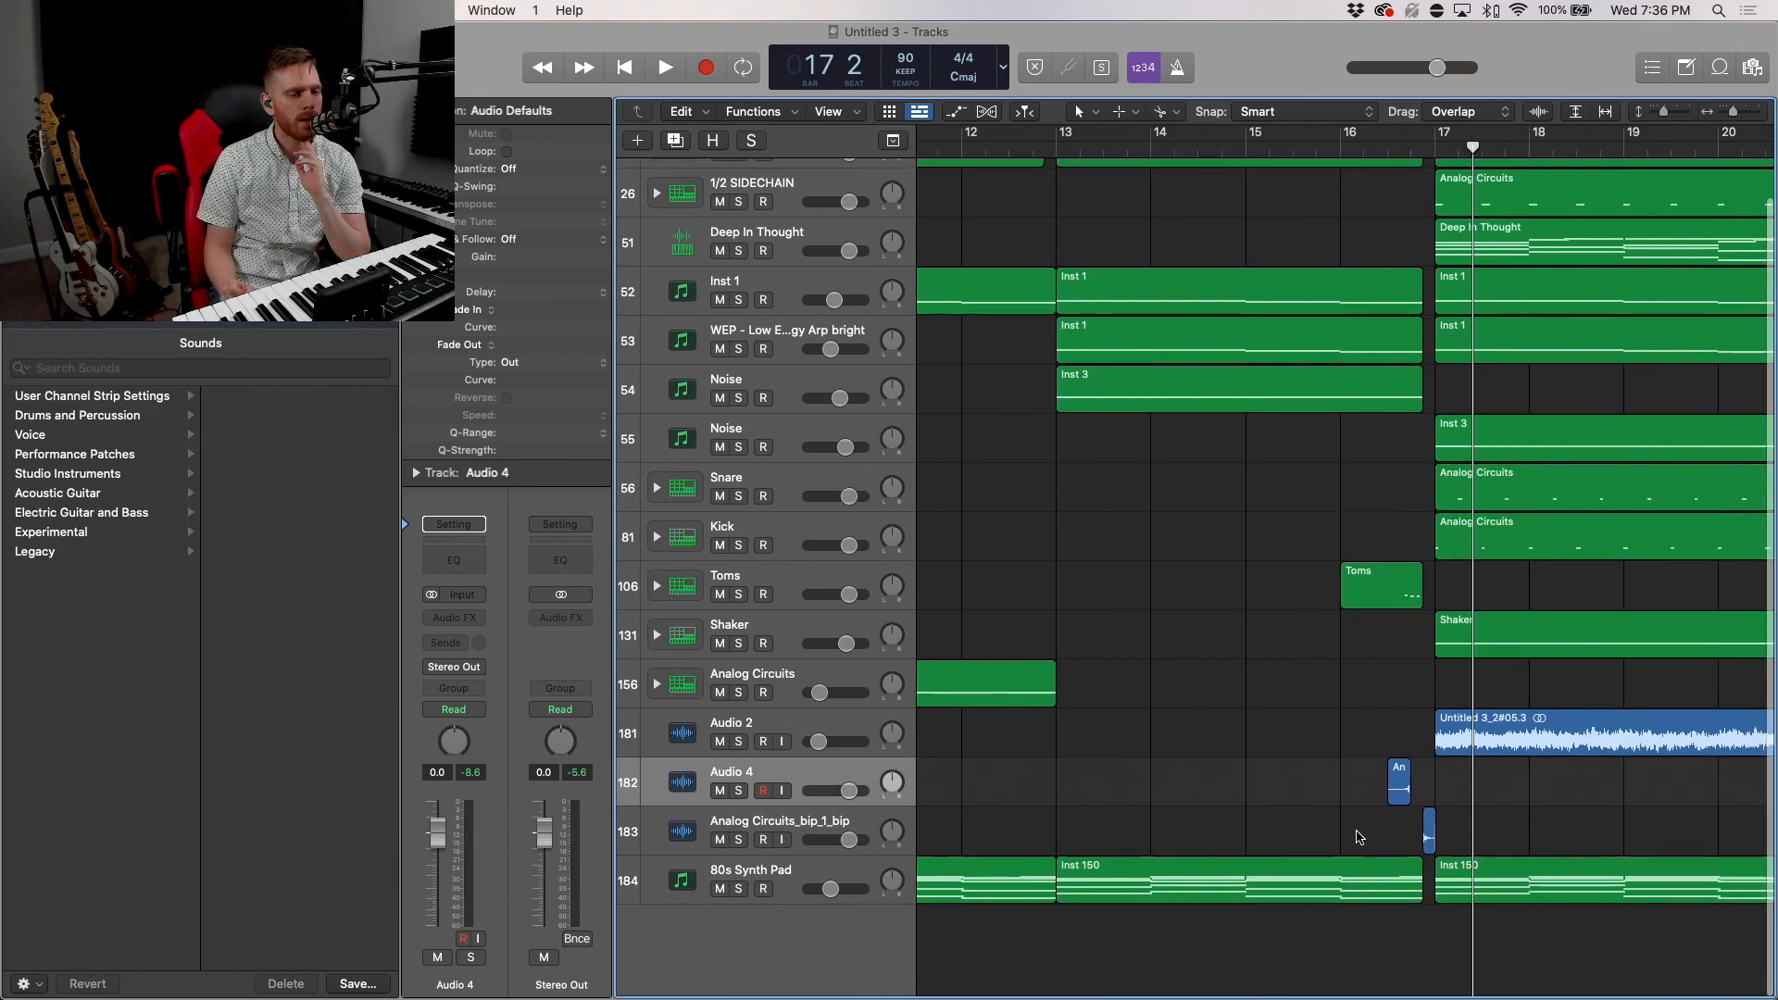
pyautogui.moveTo(1345, 867)
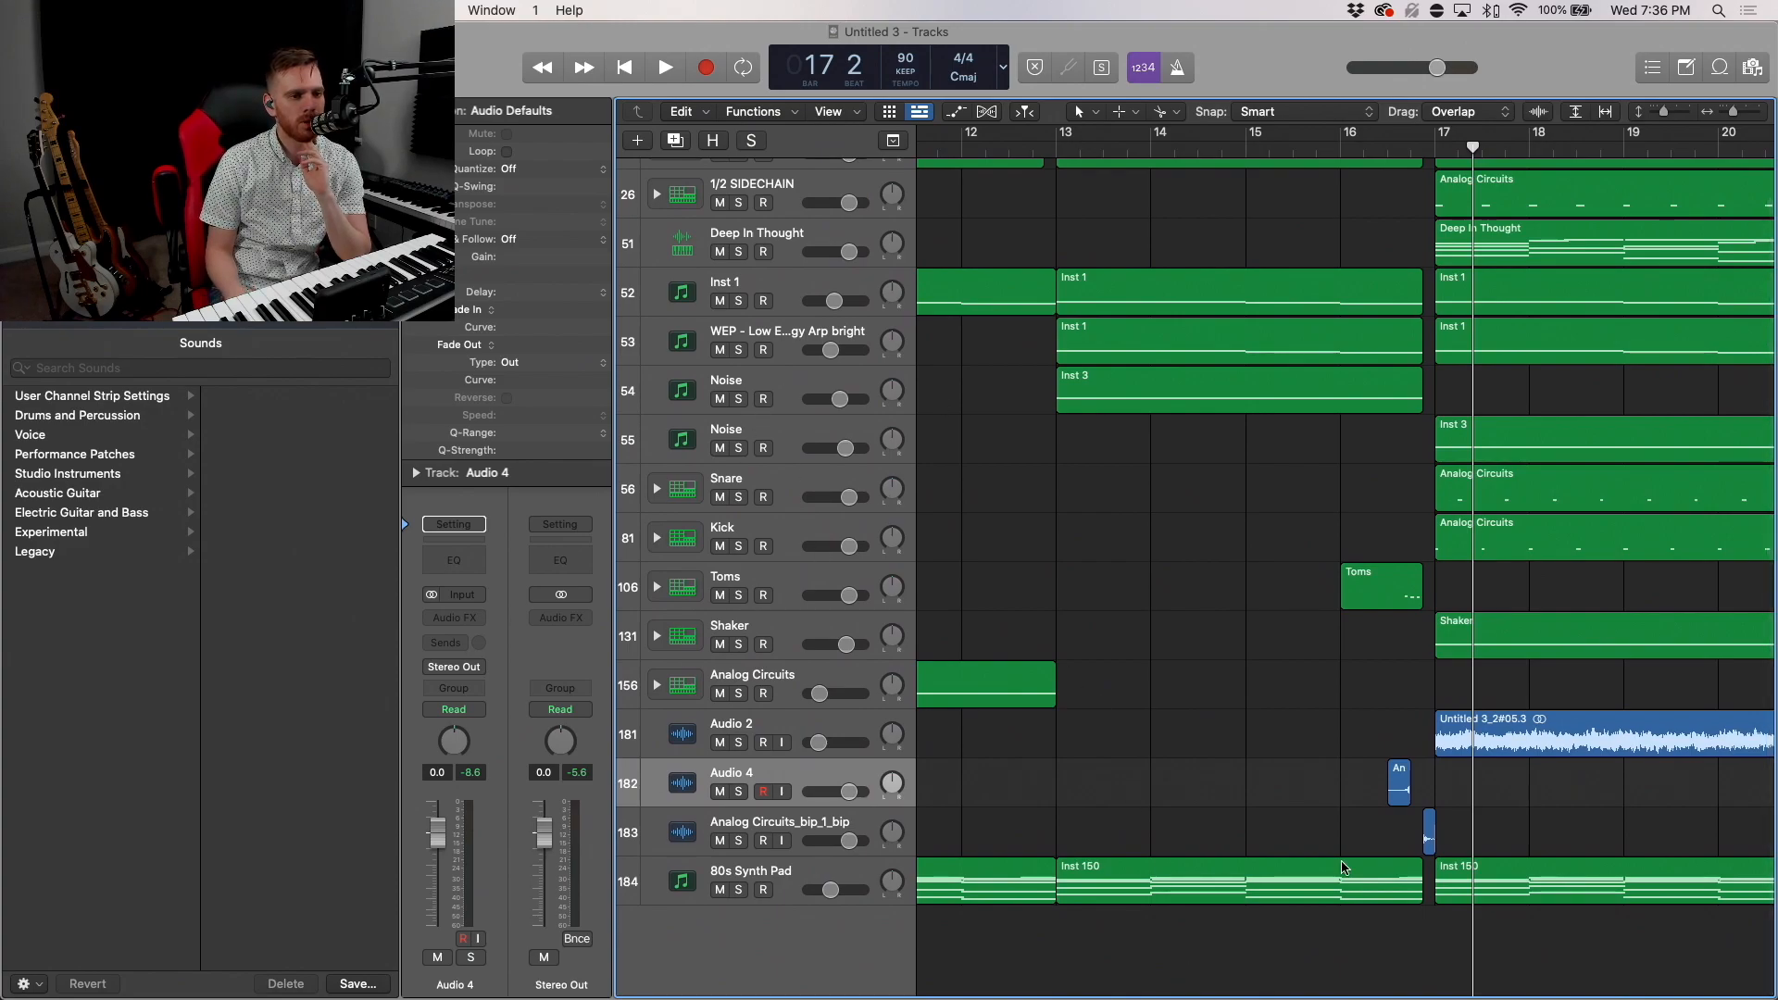
pyautogui.moveTo(809, 741)
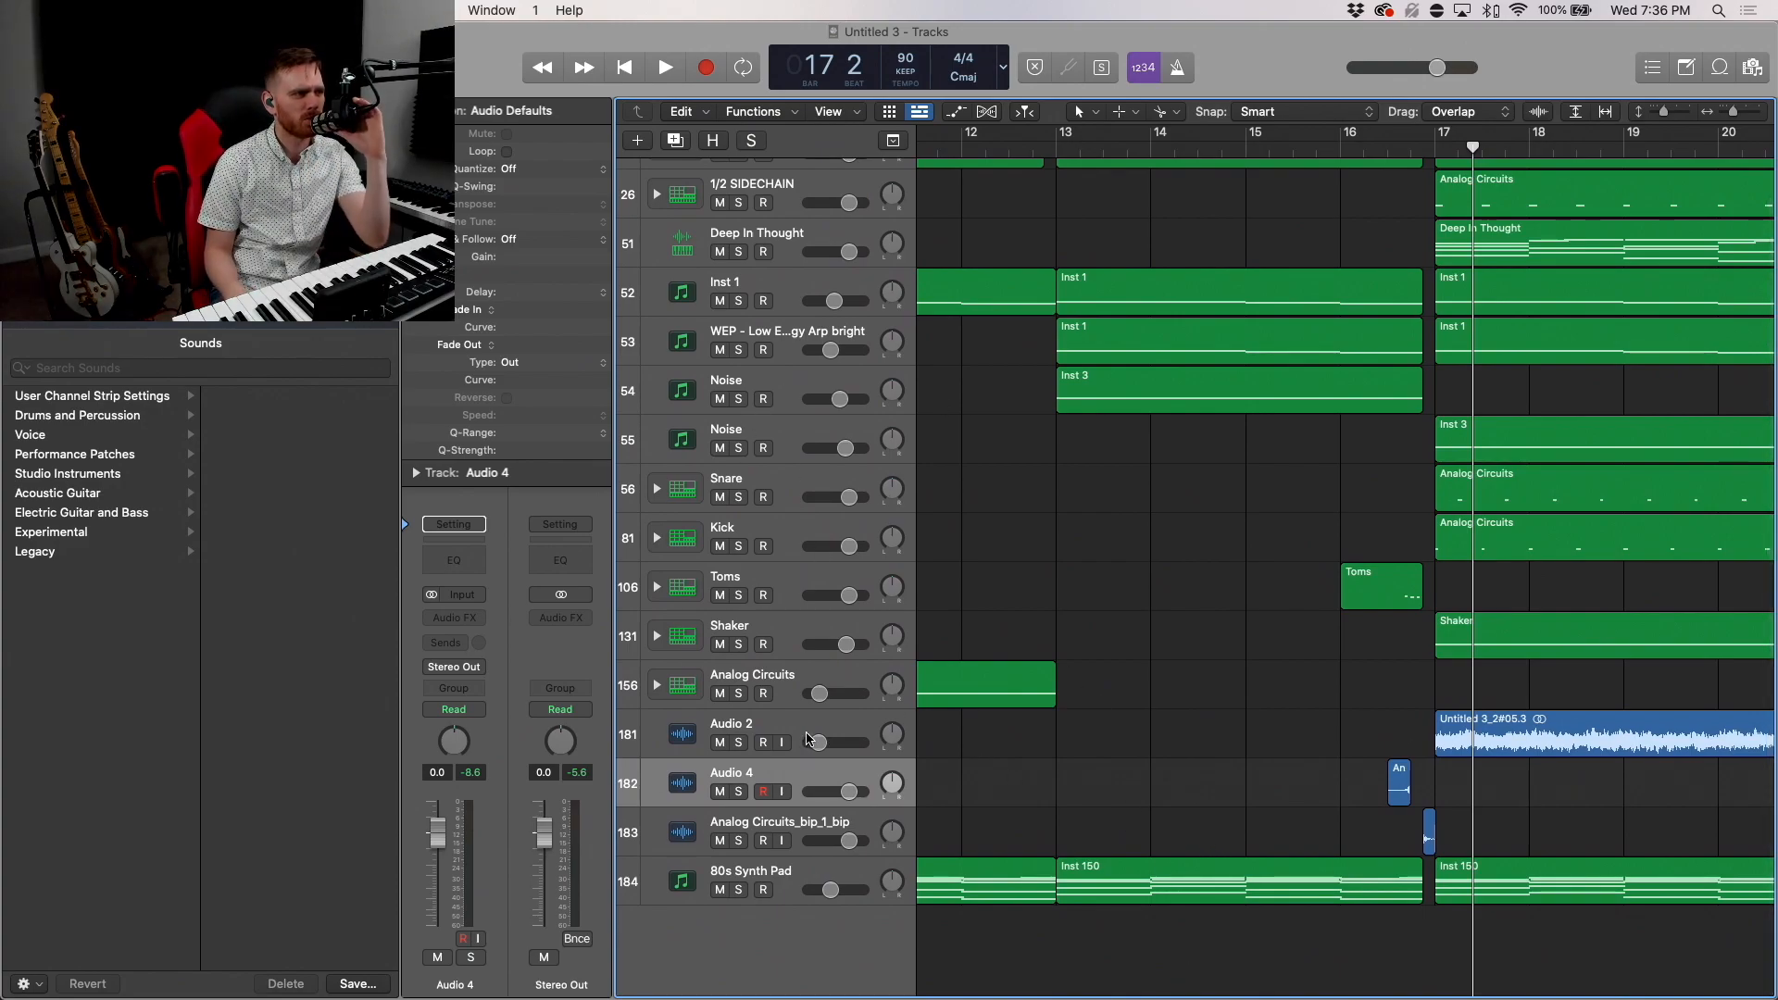
pyautogui.moveTo(811, 741)
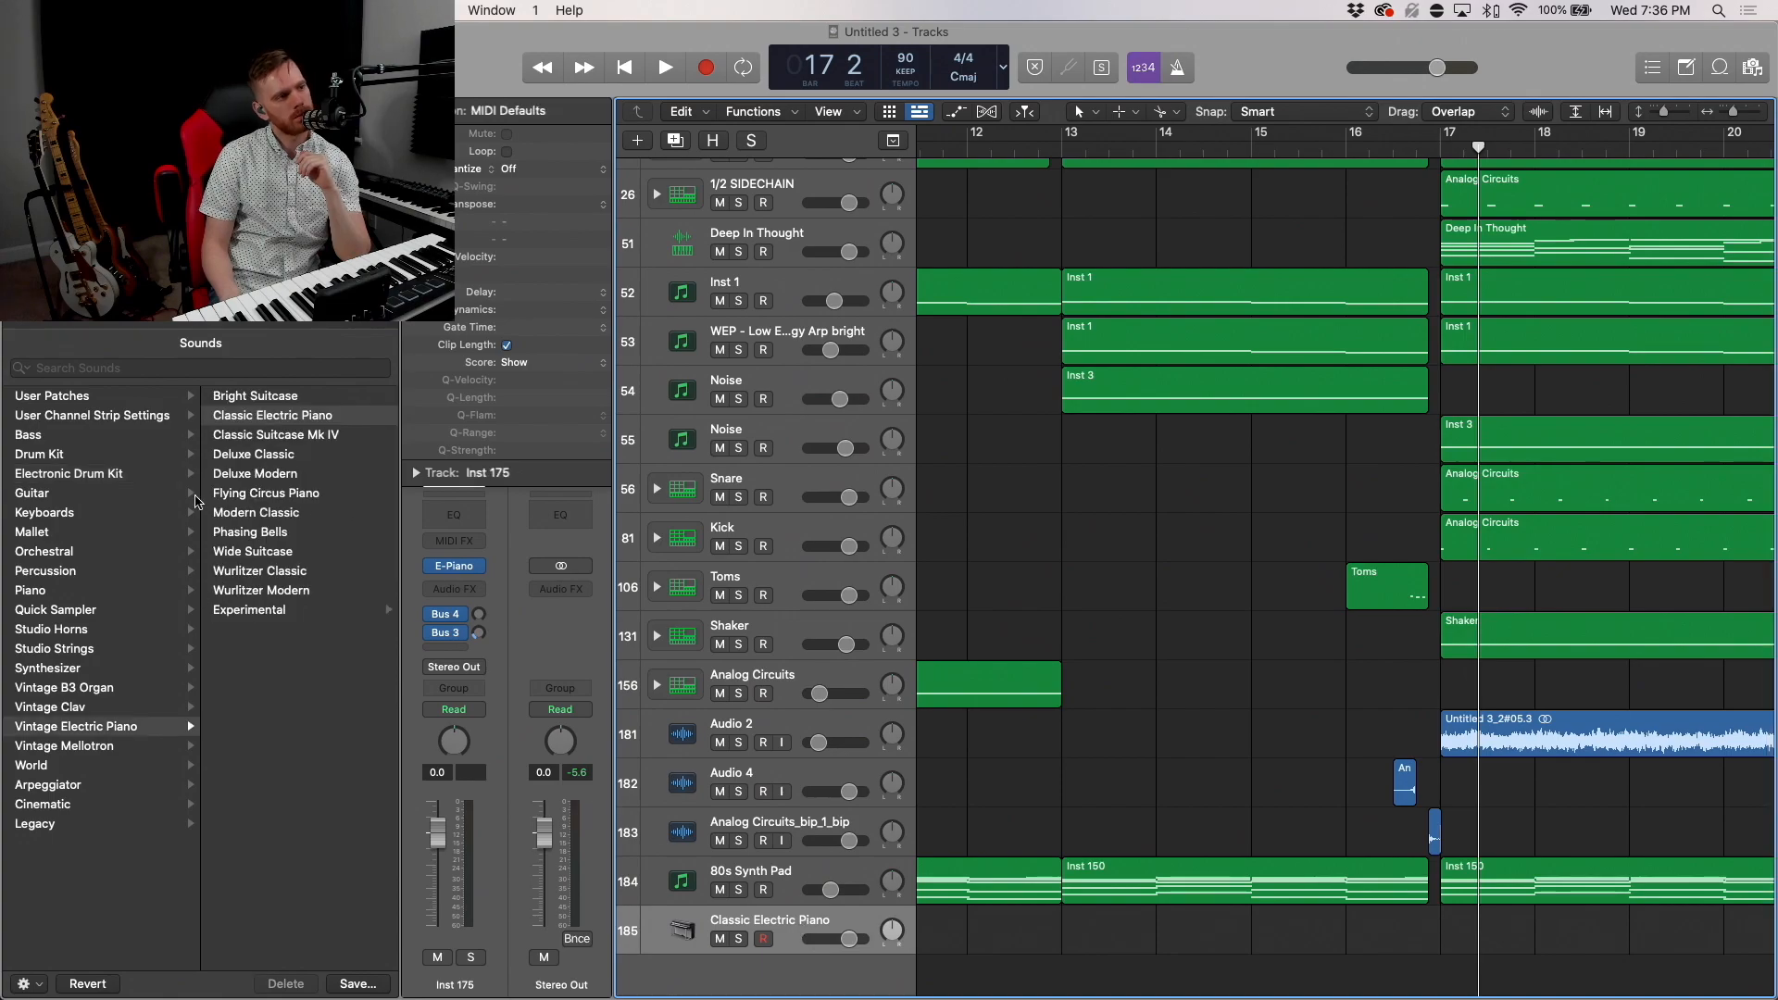
# Step: Load the Brooklyn+ Producer Kit from Electronic Drum Kit onto the new track and play it
pyautogui.click(69, 475)
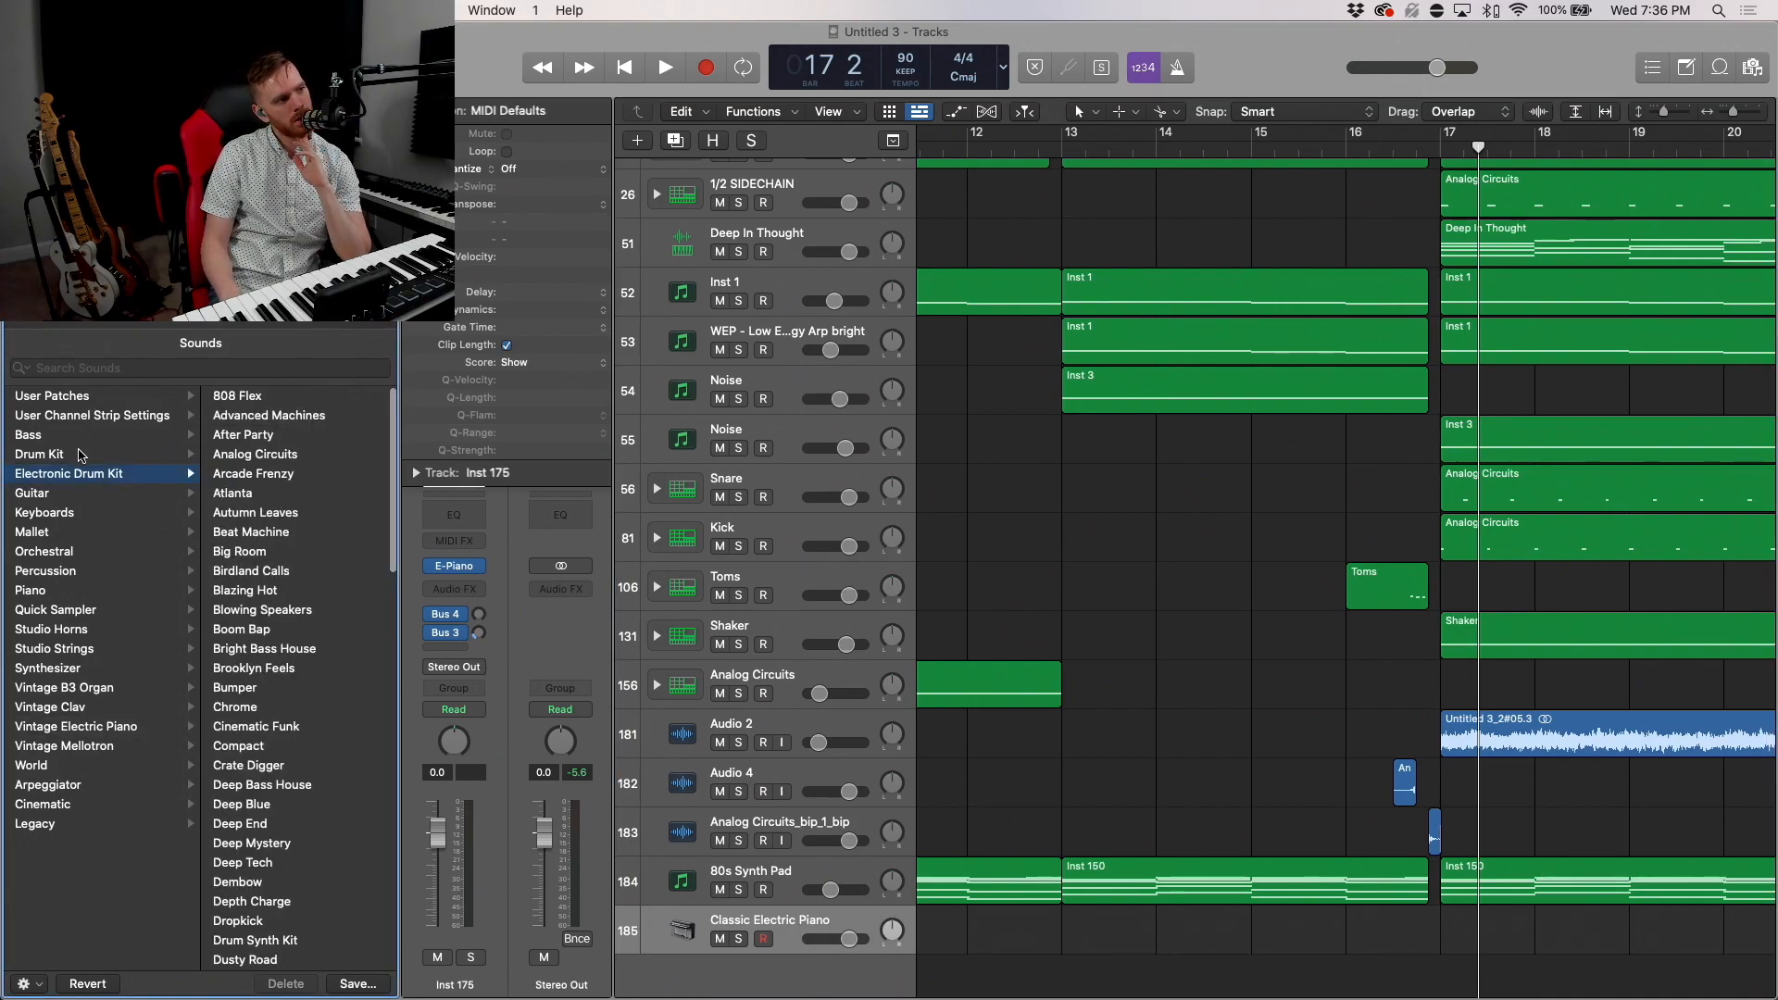
pyautogui.click(39, 453)
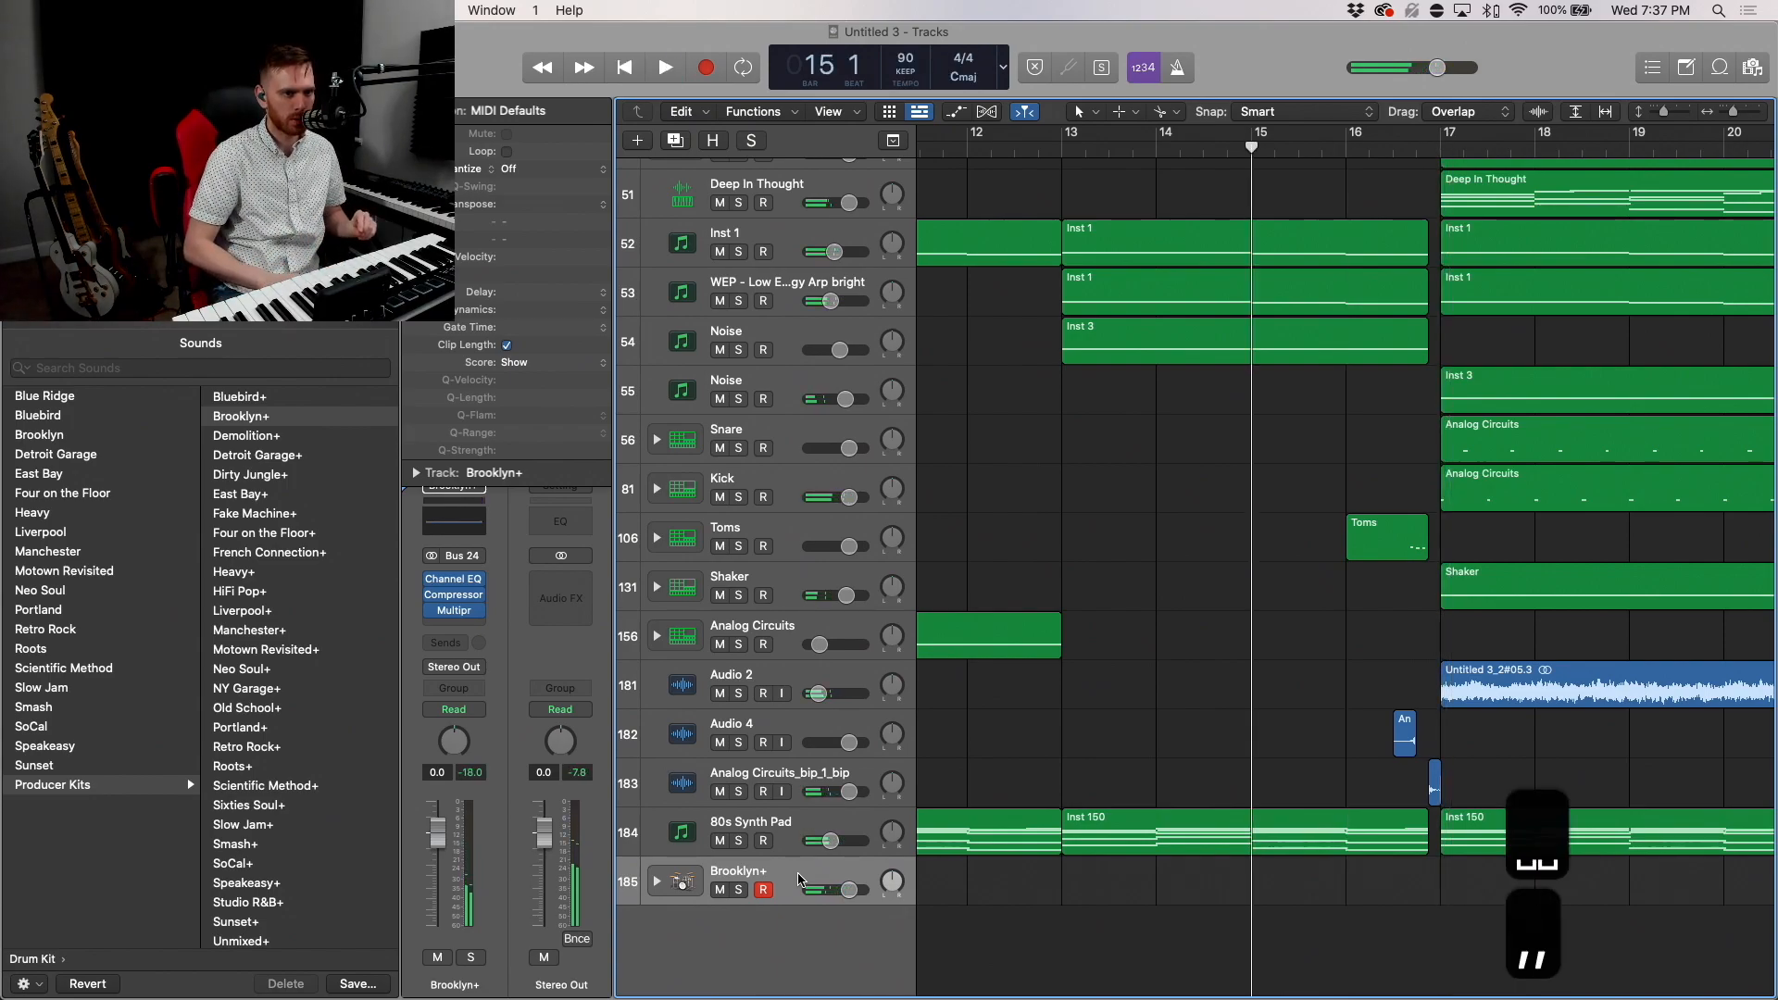
pyautogui.click(665, 67)
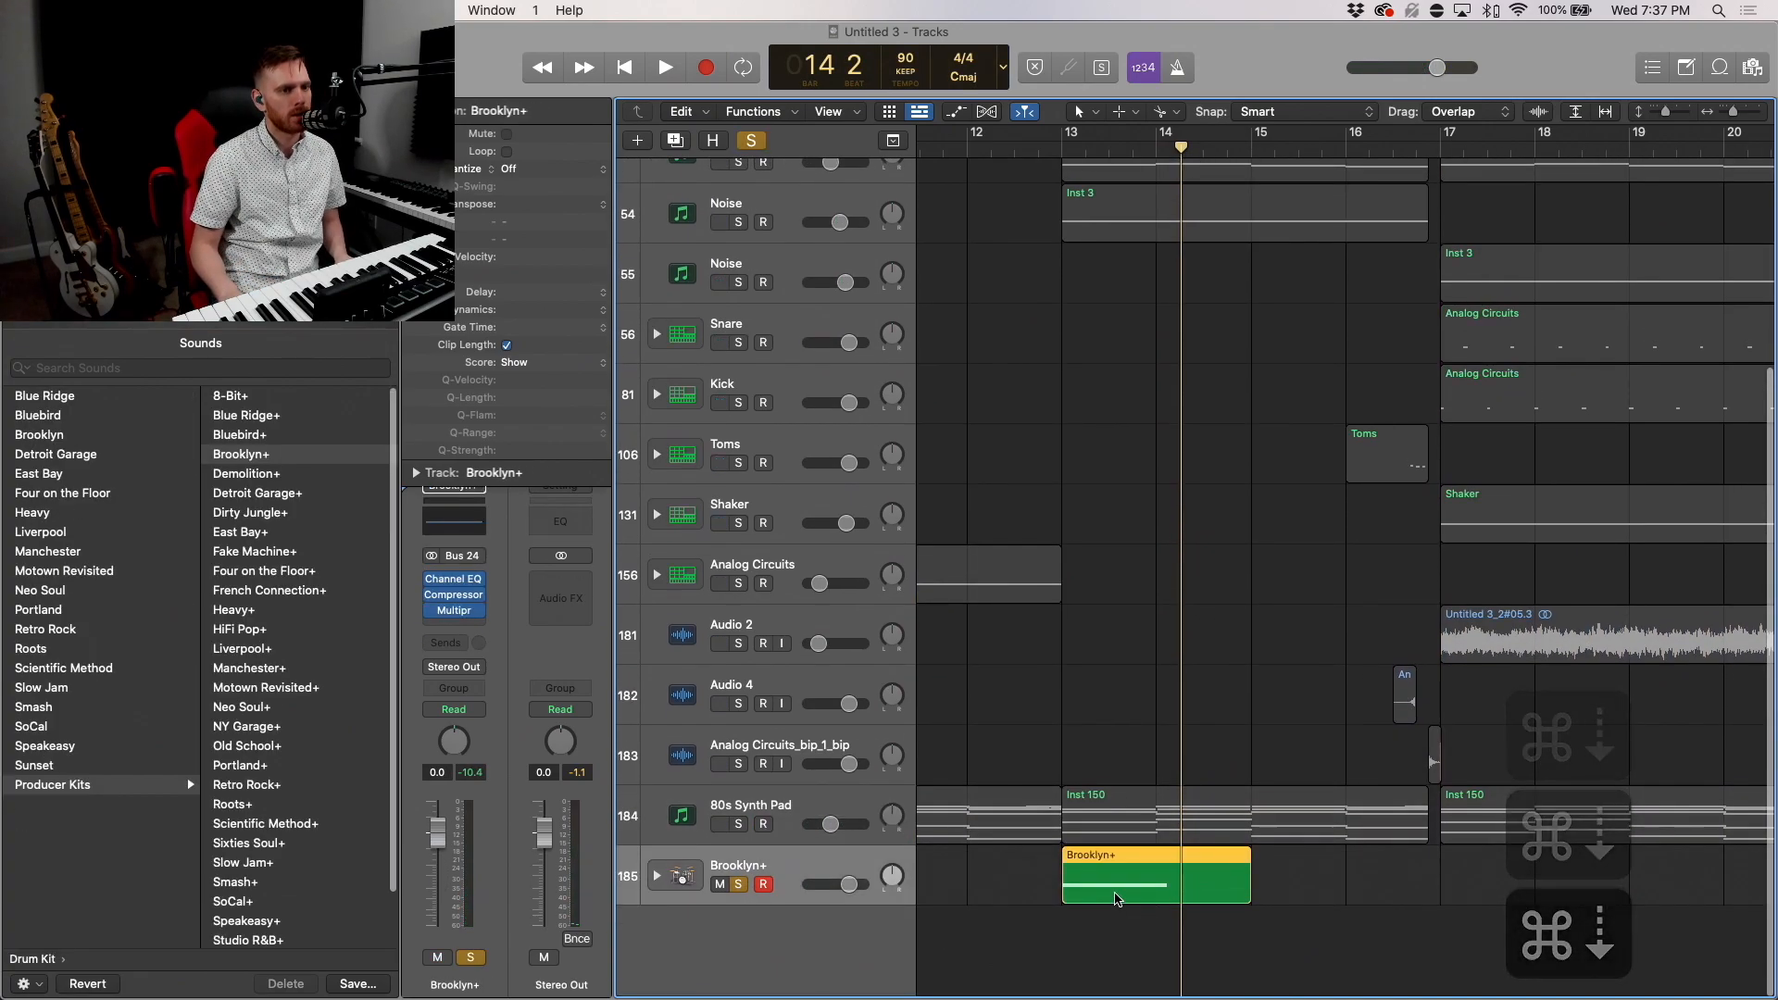
# Step: Review the Brooklyn+ region's notes, then bounce it in place to a Brooklyn+_bip_1 audio clip at bar 13
pyautogui.doubleClick(1117, 886)
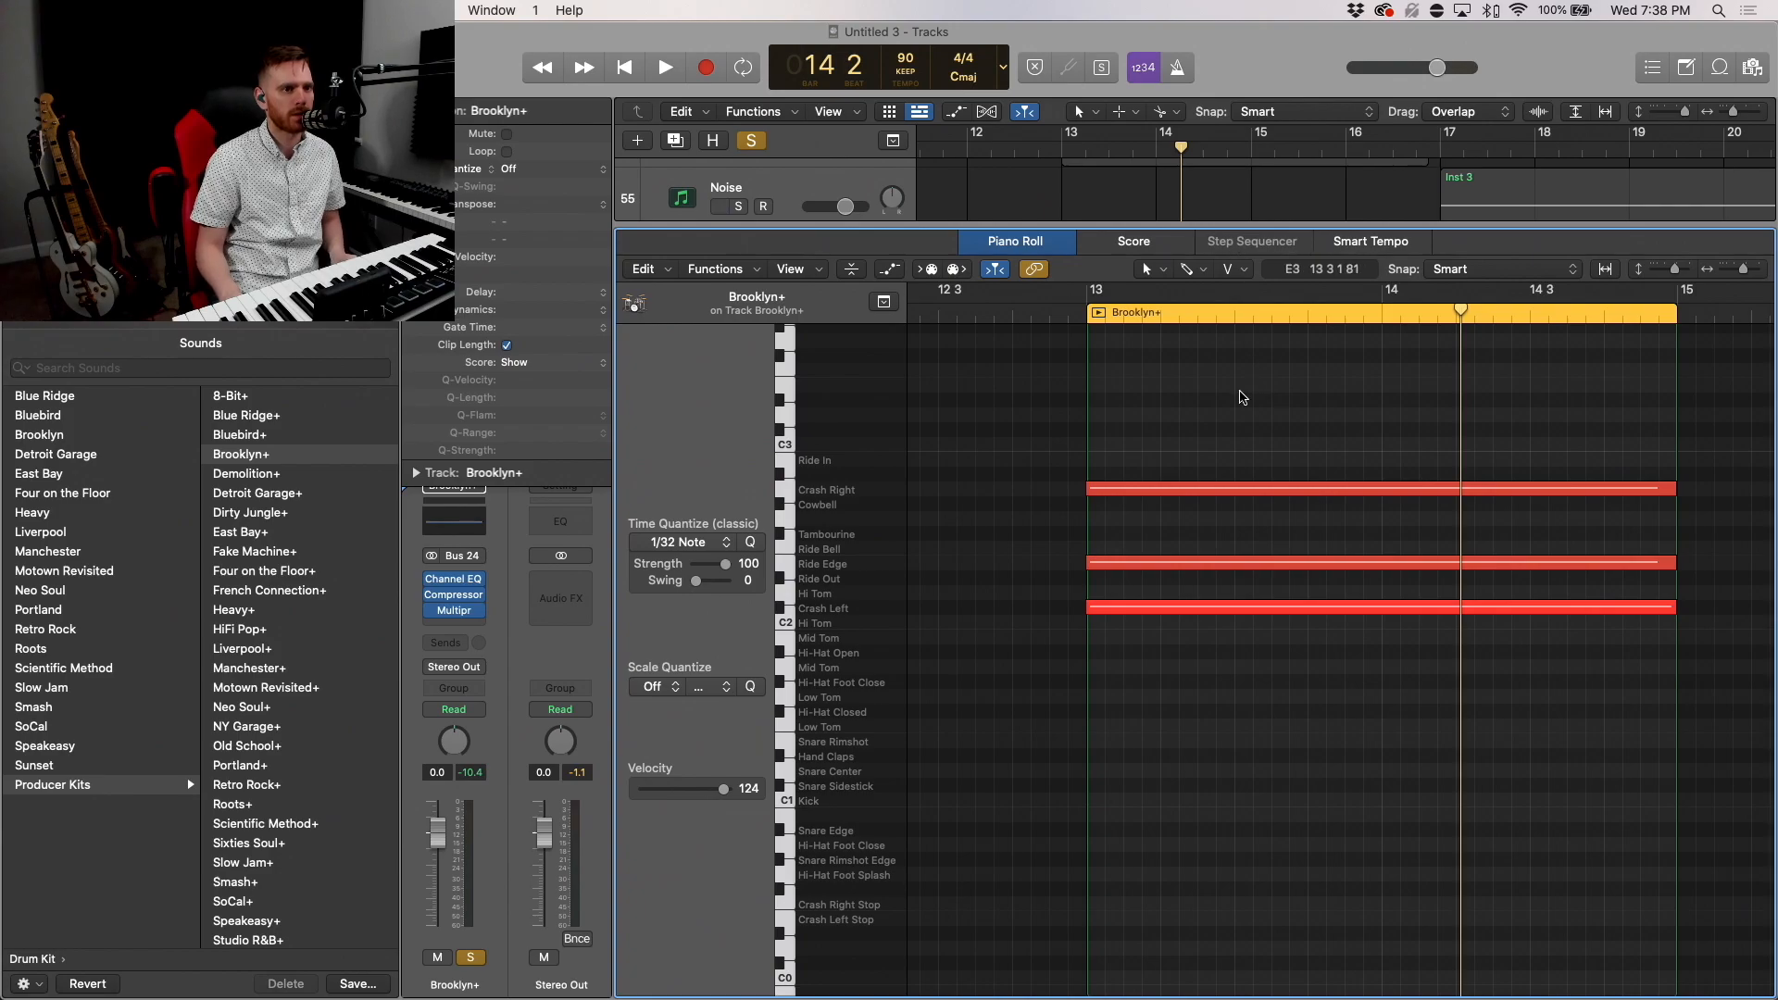
pyautogui.press('cmd+a')
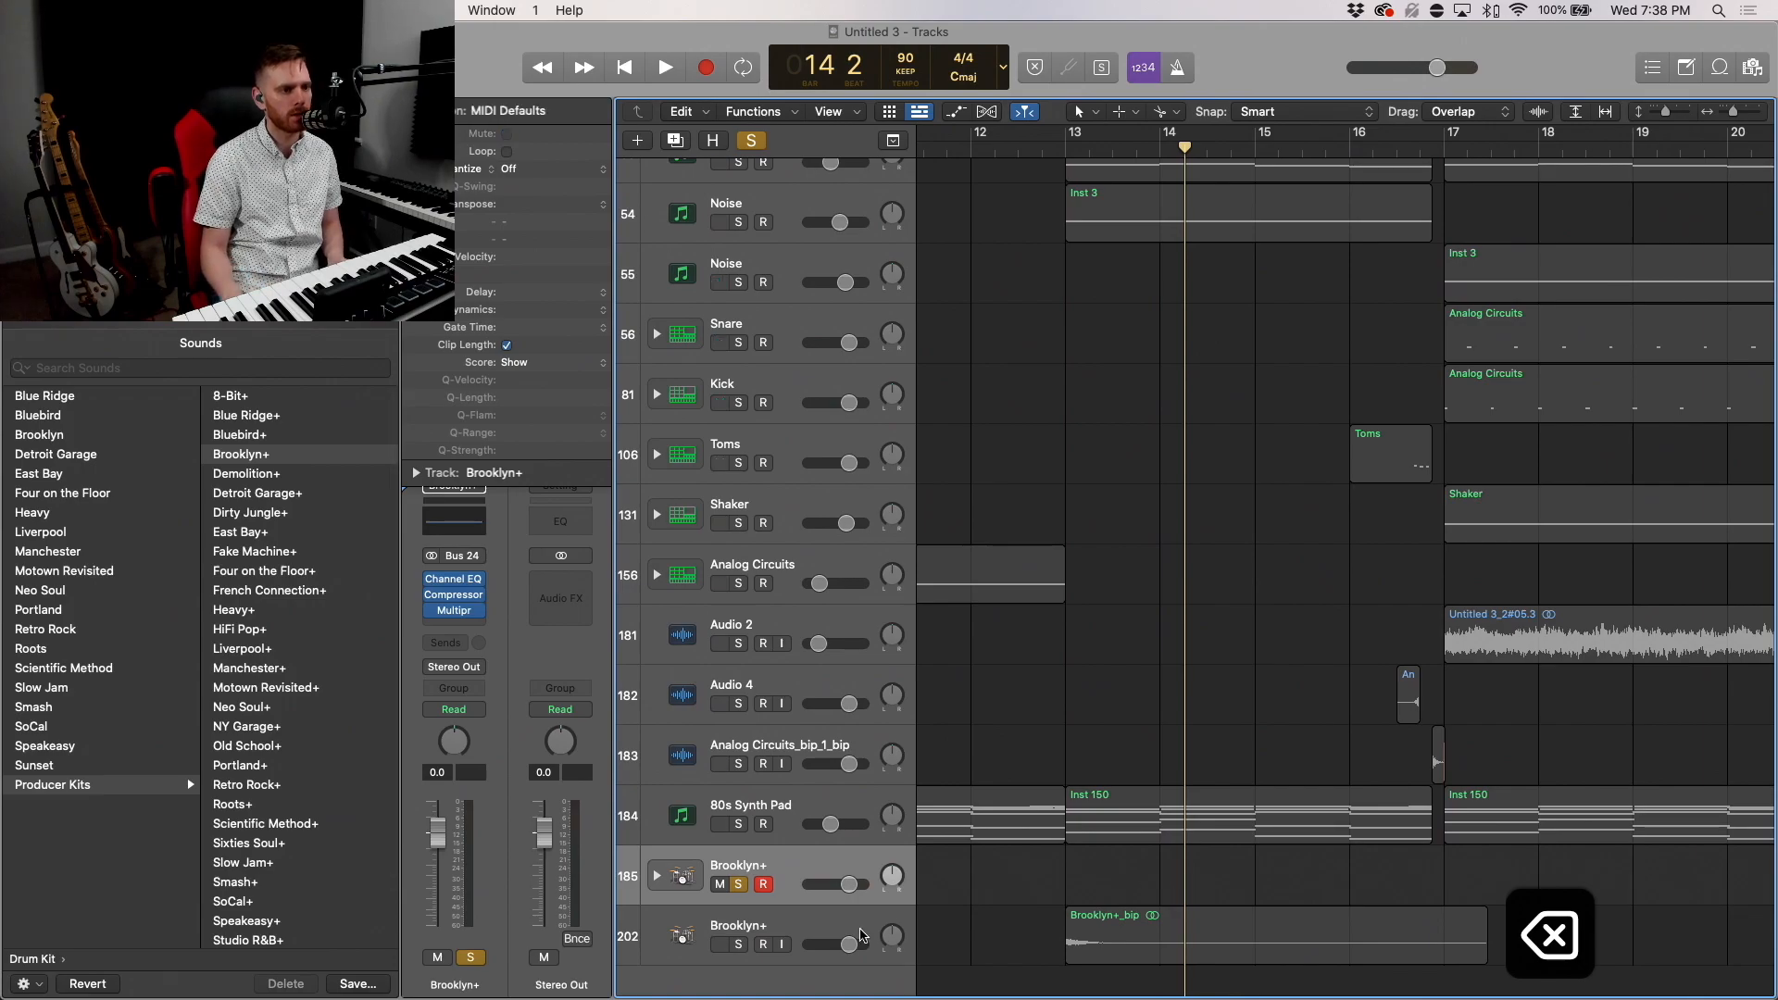
pyautogui.click(775, 938)
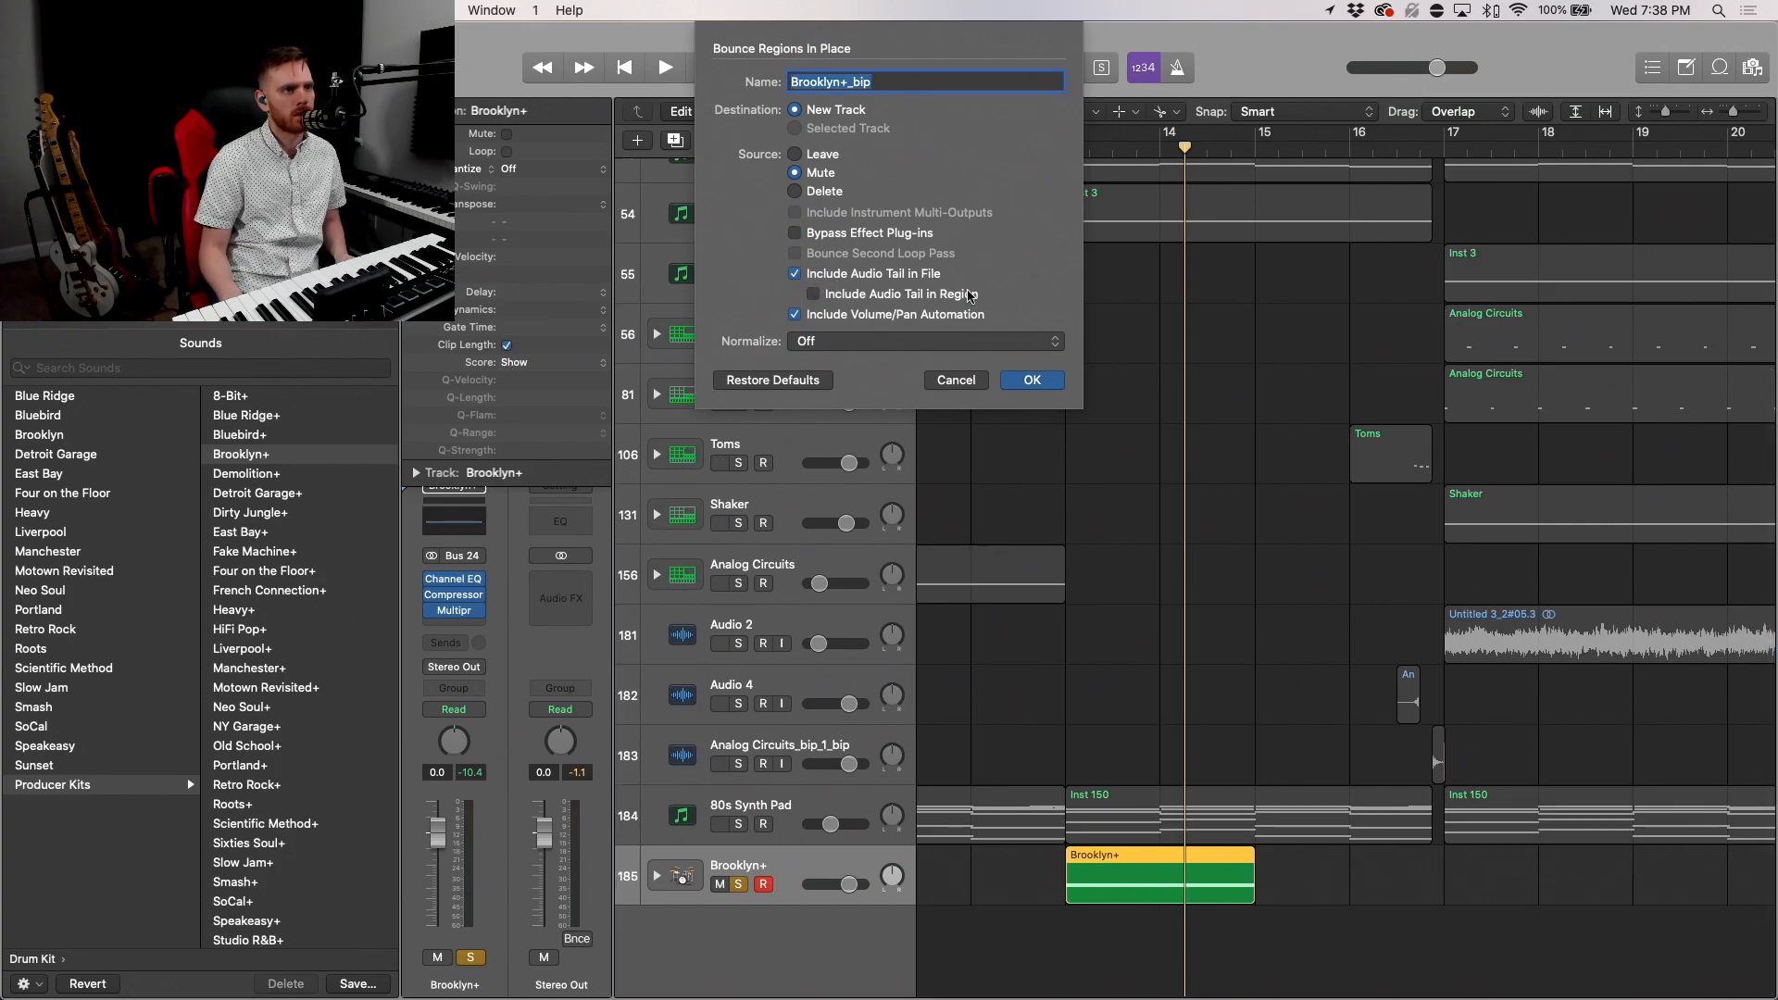
pyautogui.click(1031, 380)
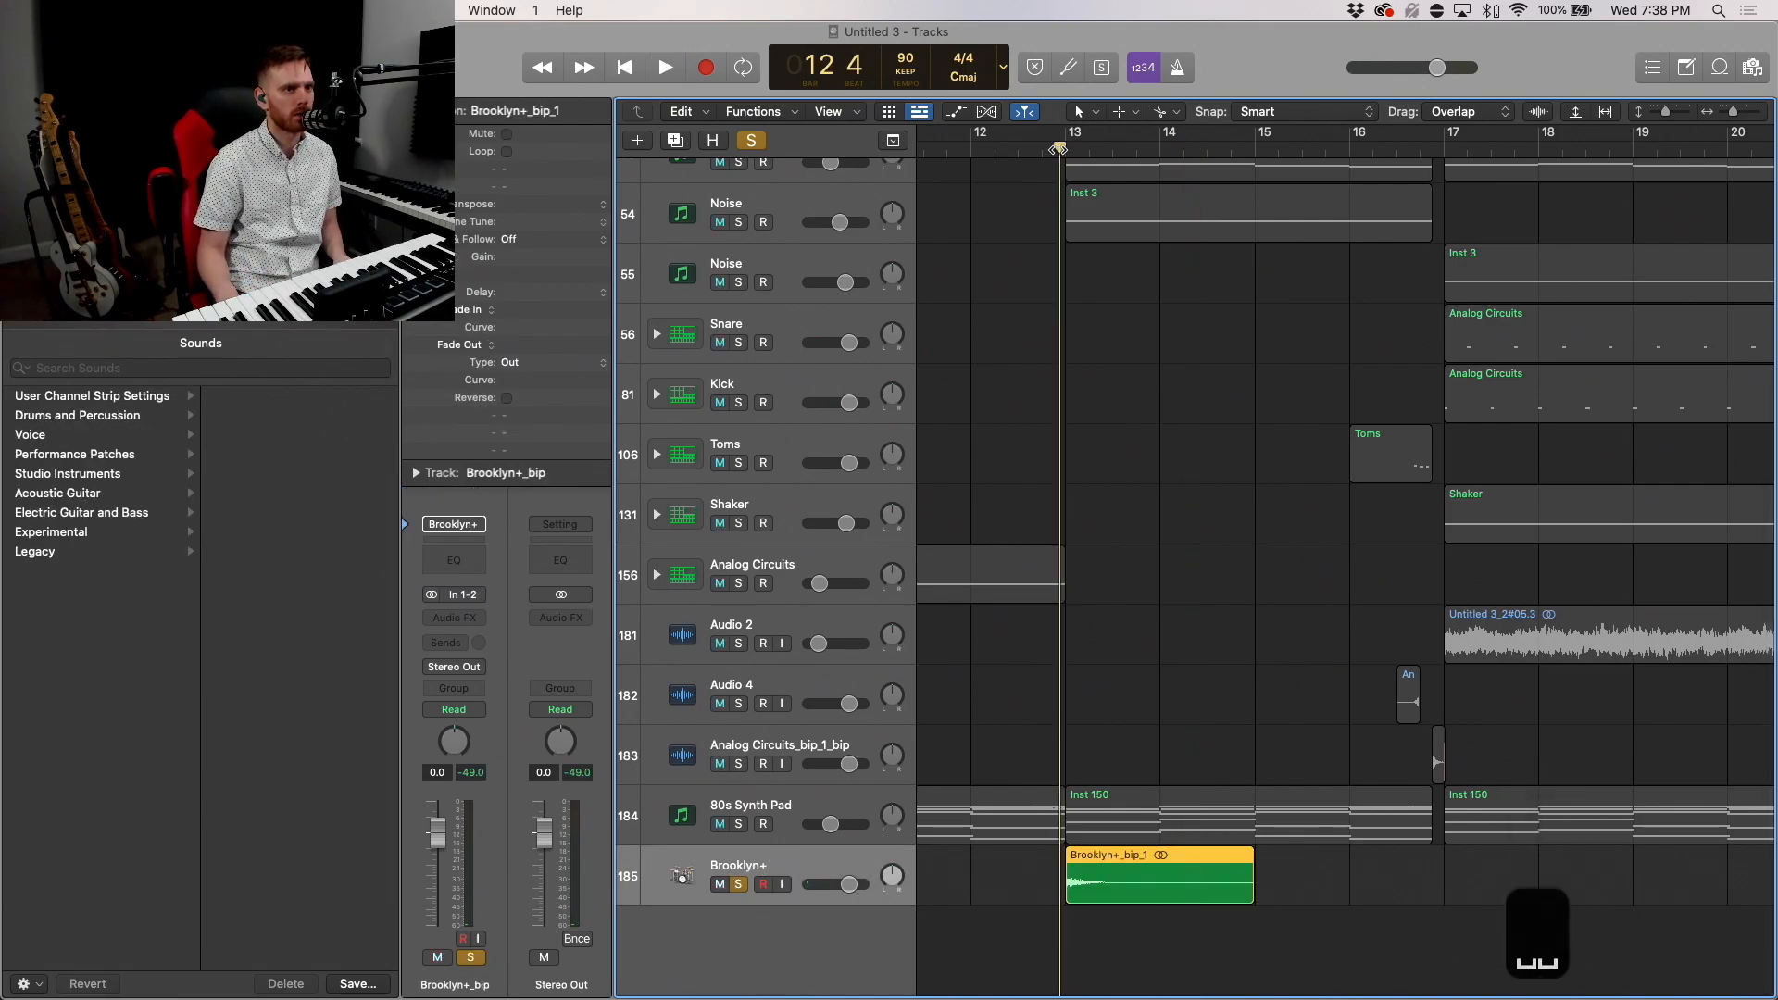
# Step: Insert a compressor on the Brooklyn+_bip track and adjust its ratio and release to about 100 ms while listening
pyautogui.click(663, 67)
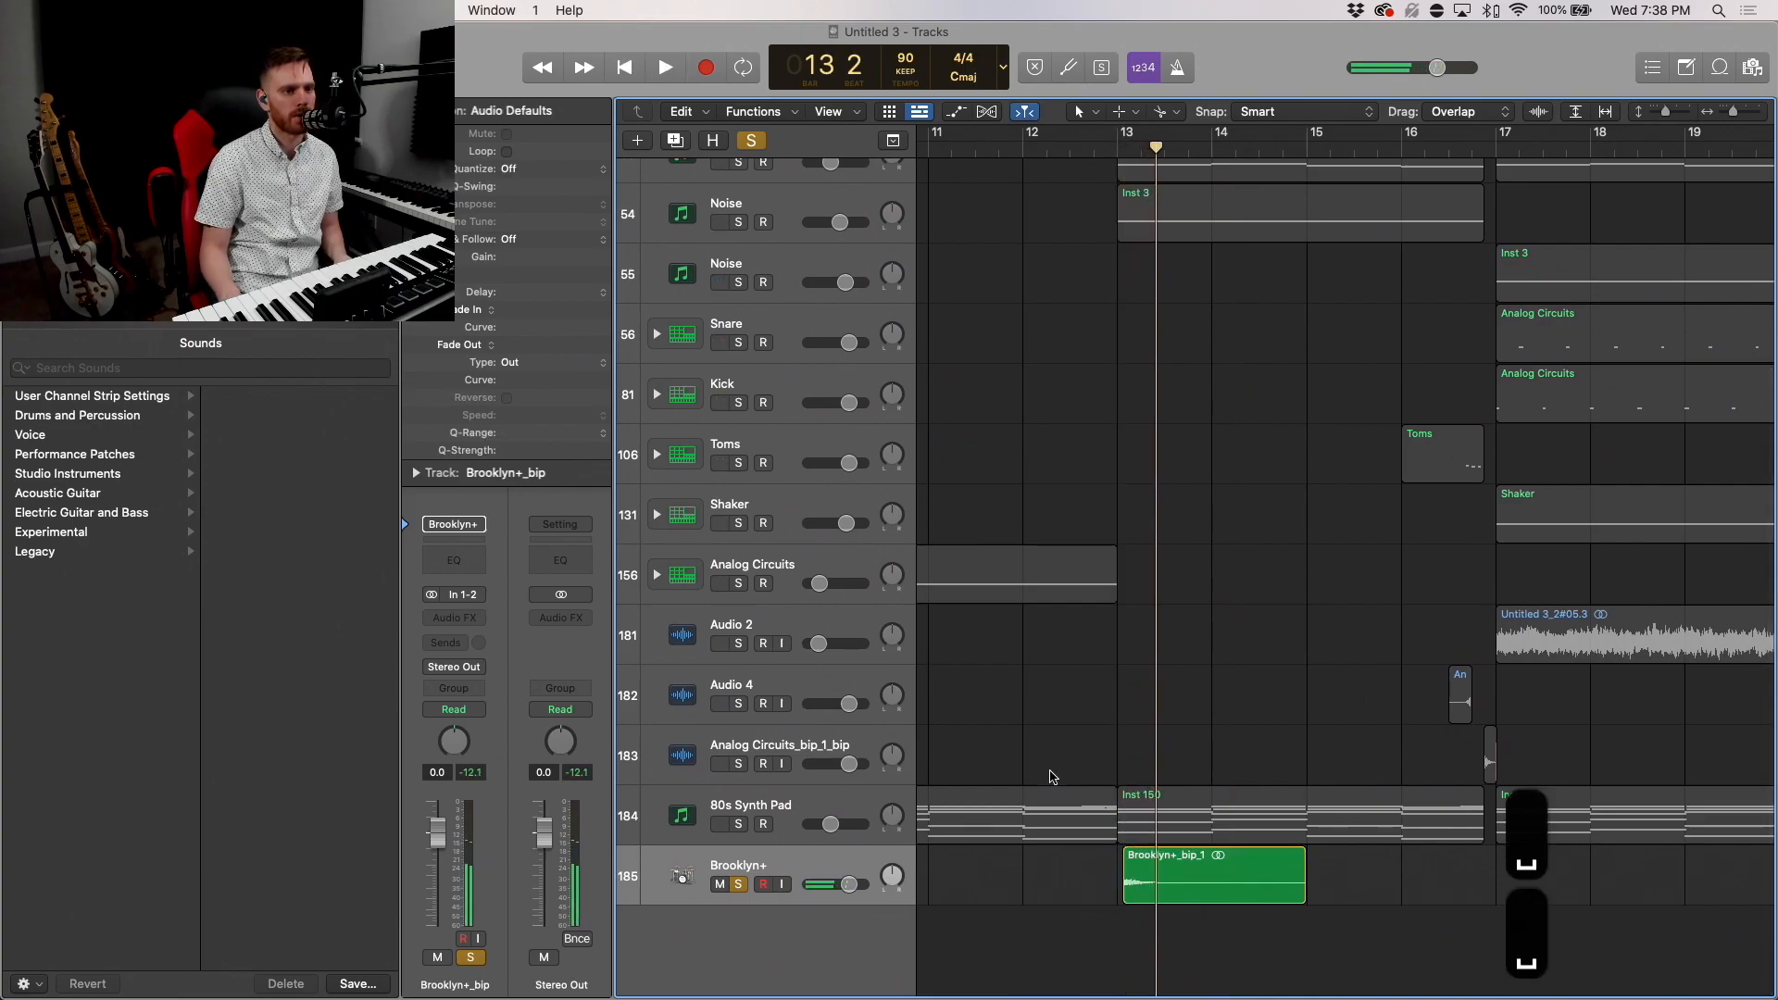
pyautogui.click(454, 618)
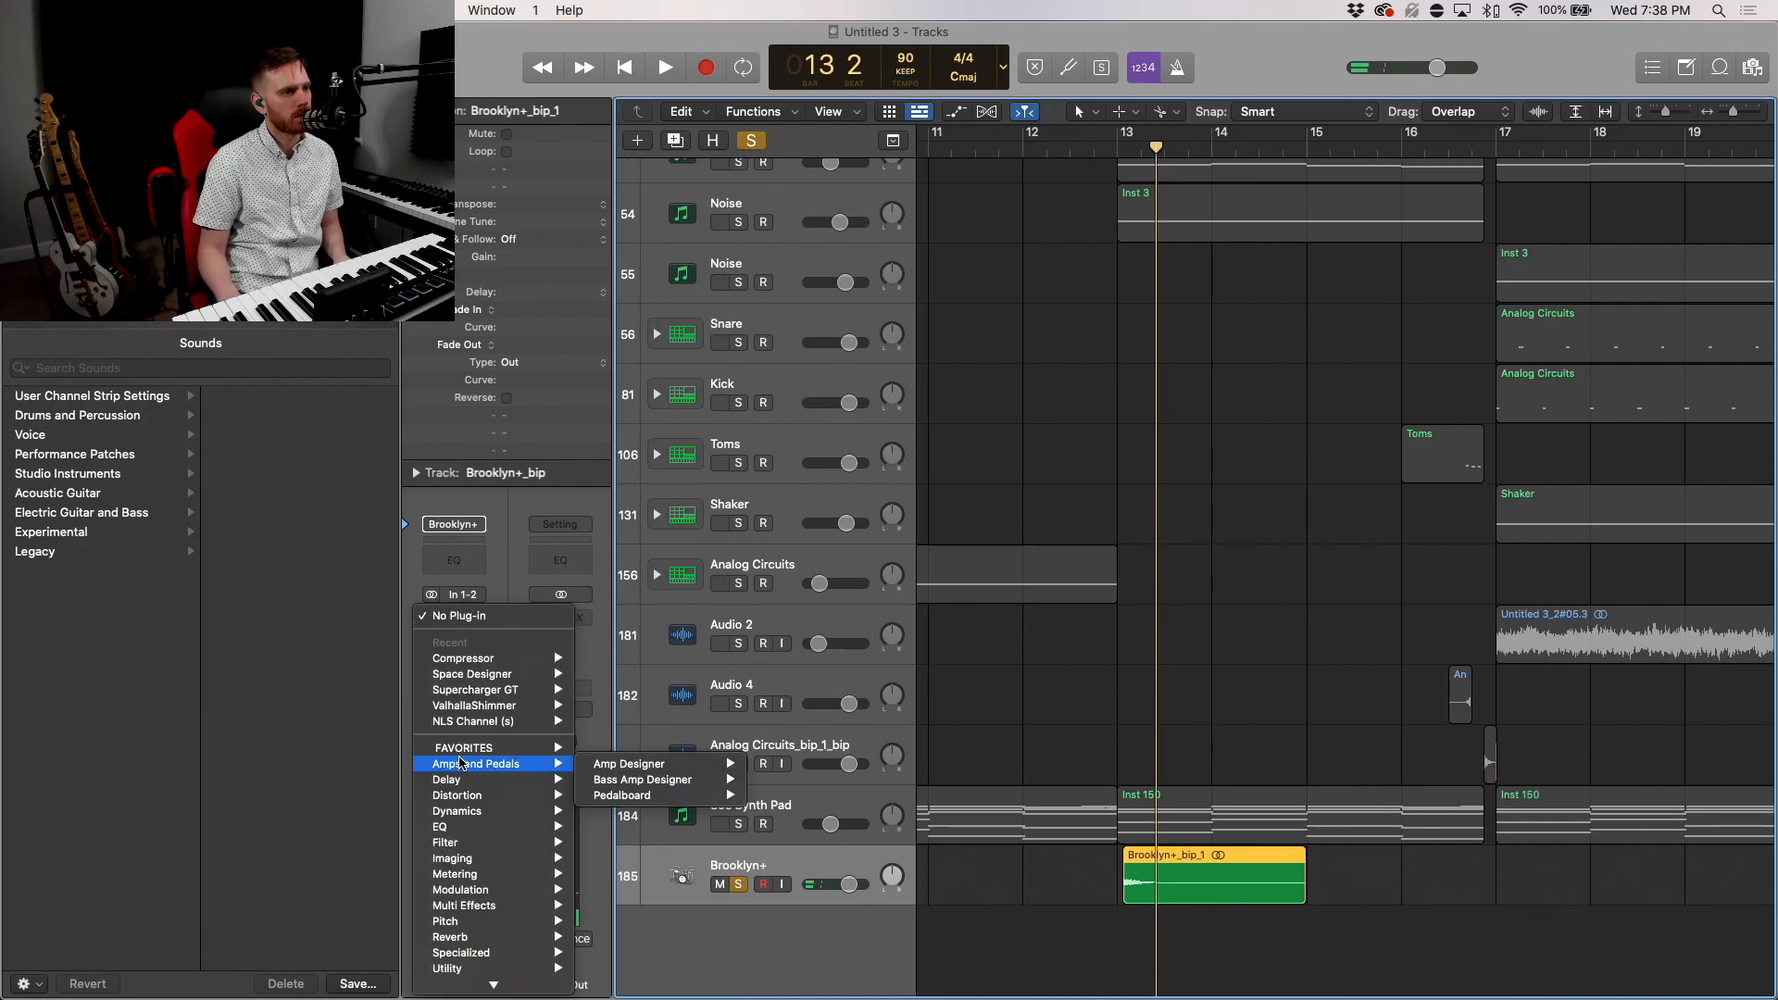
pyautogui.click(463, 657)
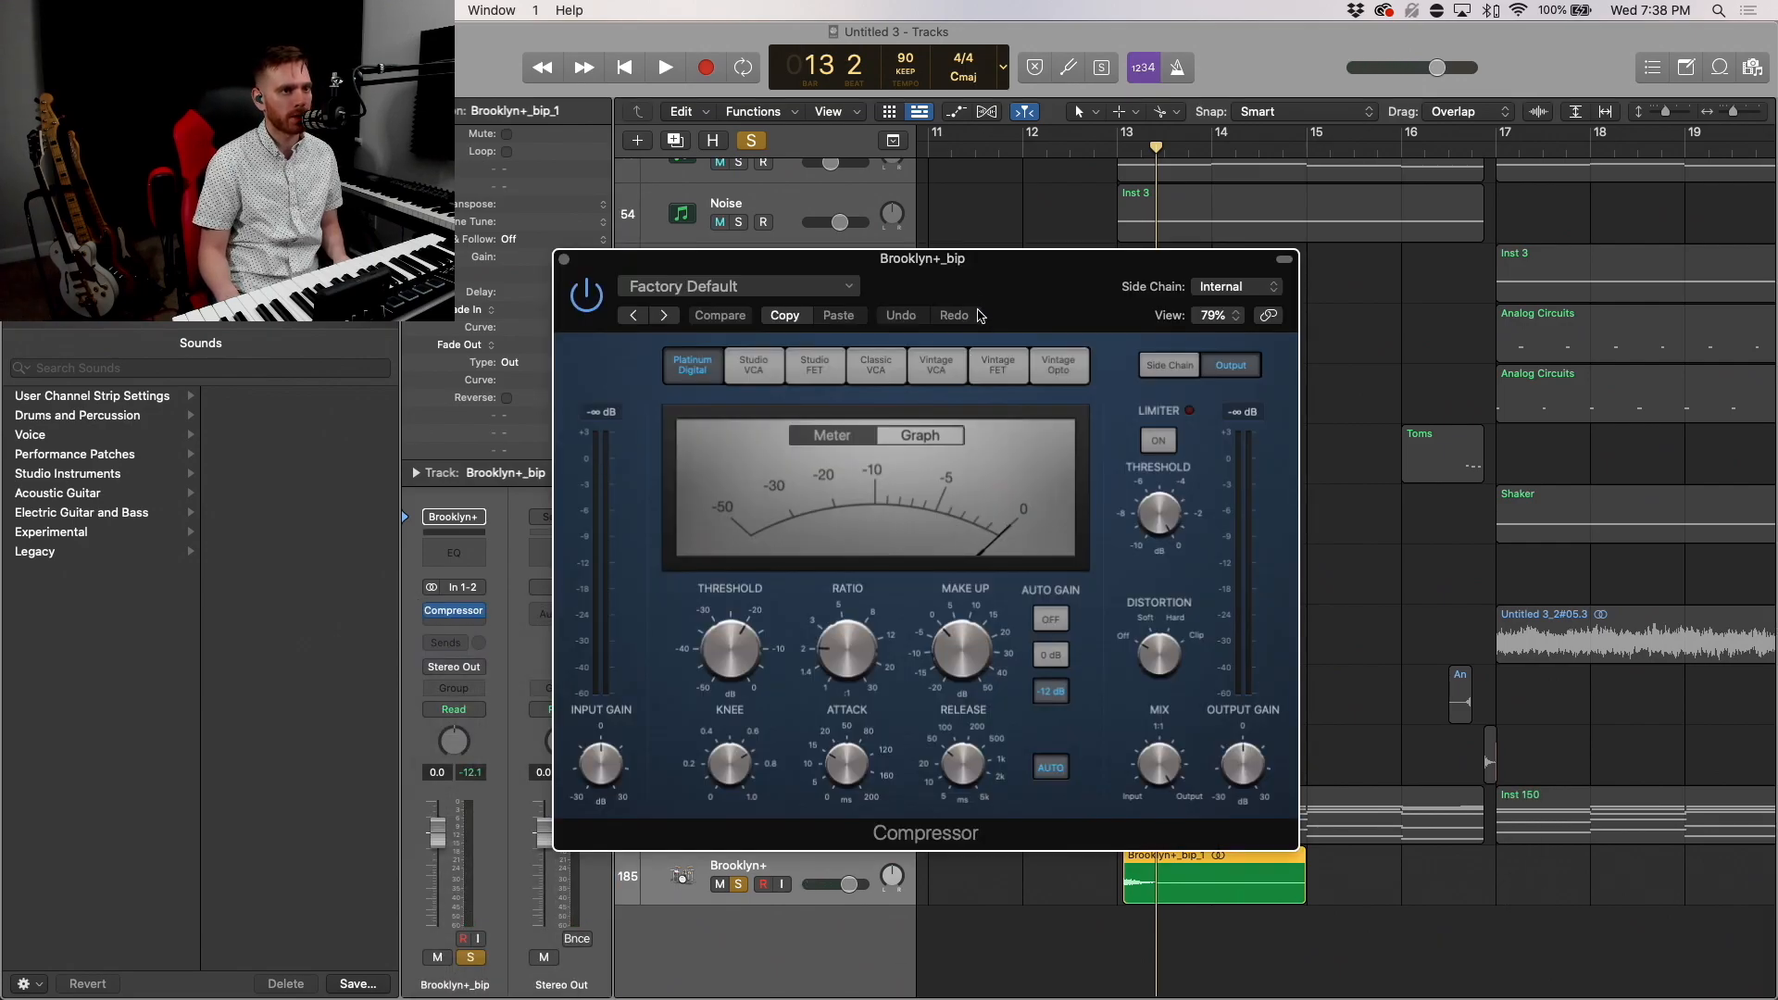
pyautogui.moveTo(923, 258); pyautogui.dragTo(1315, 274)
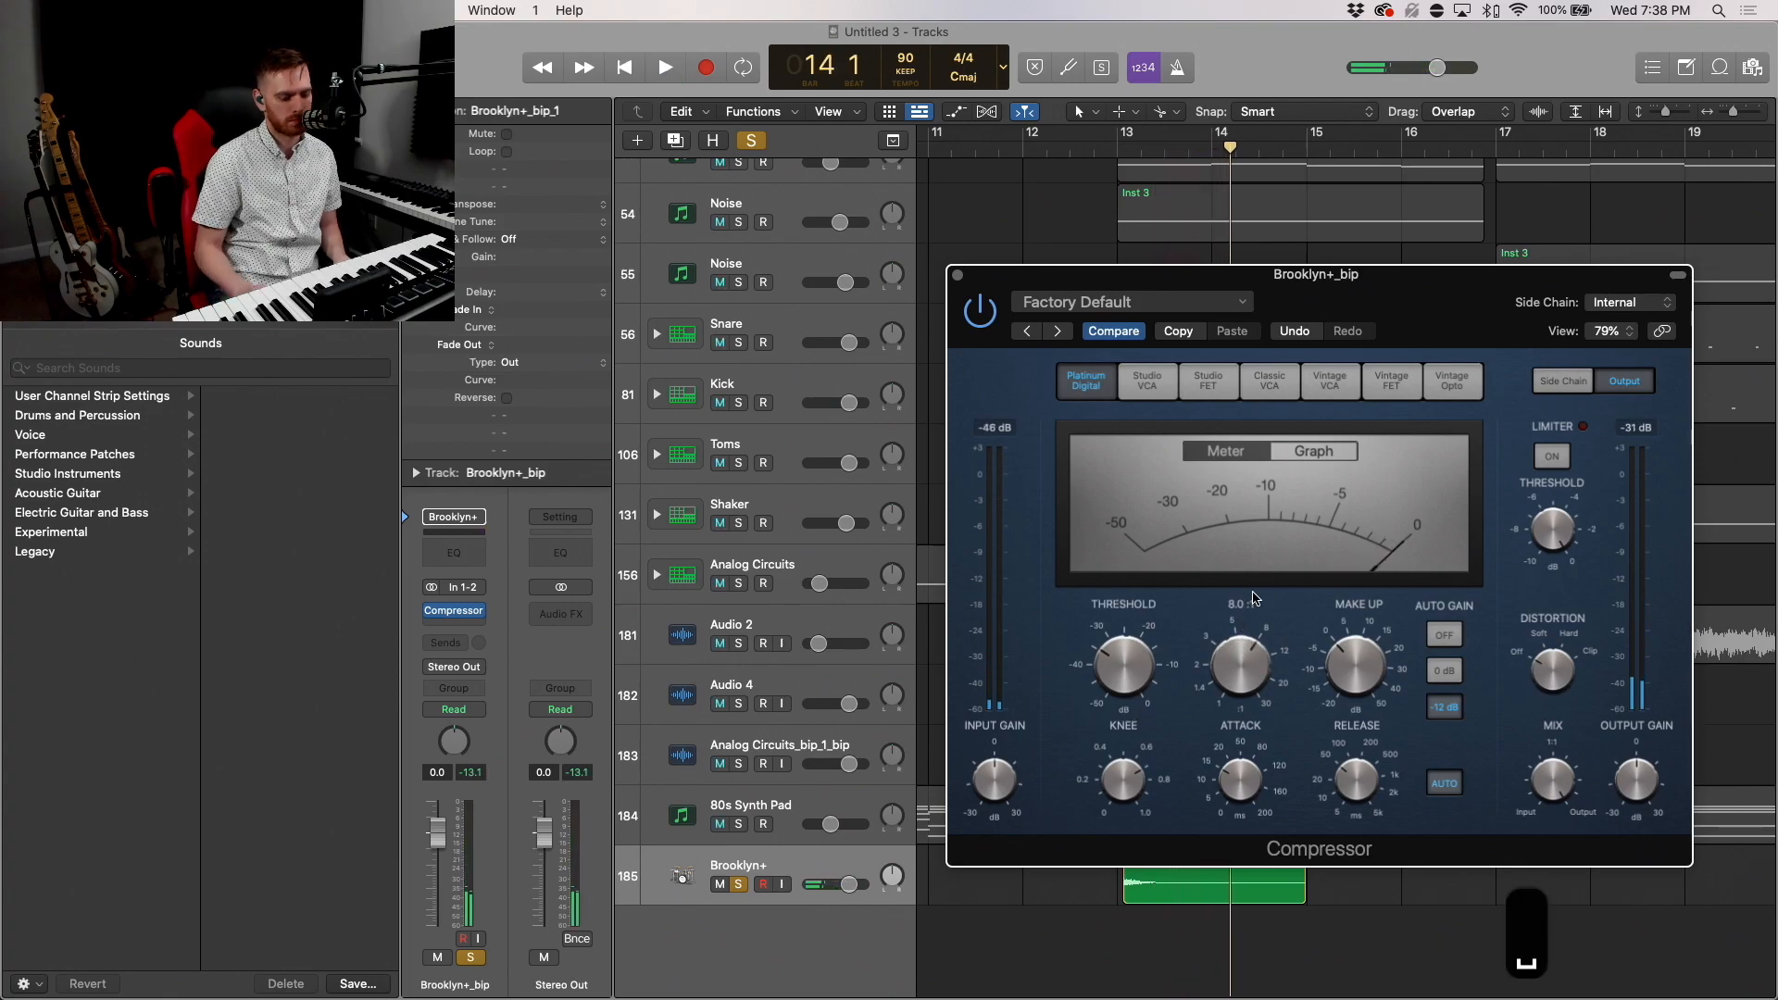
pyautogui.click(663, 67)
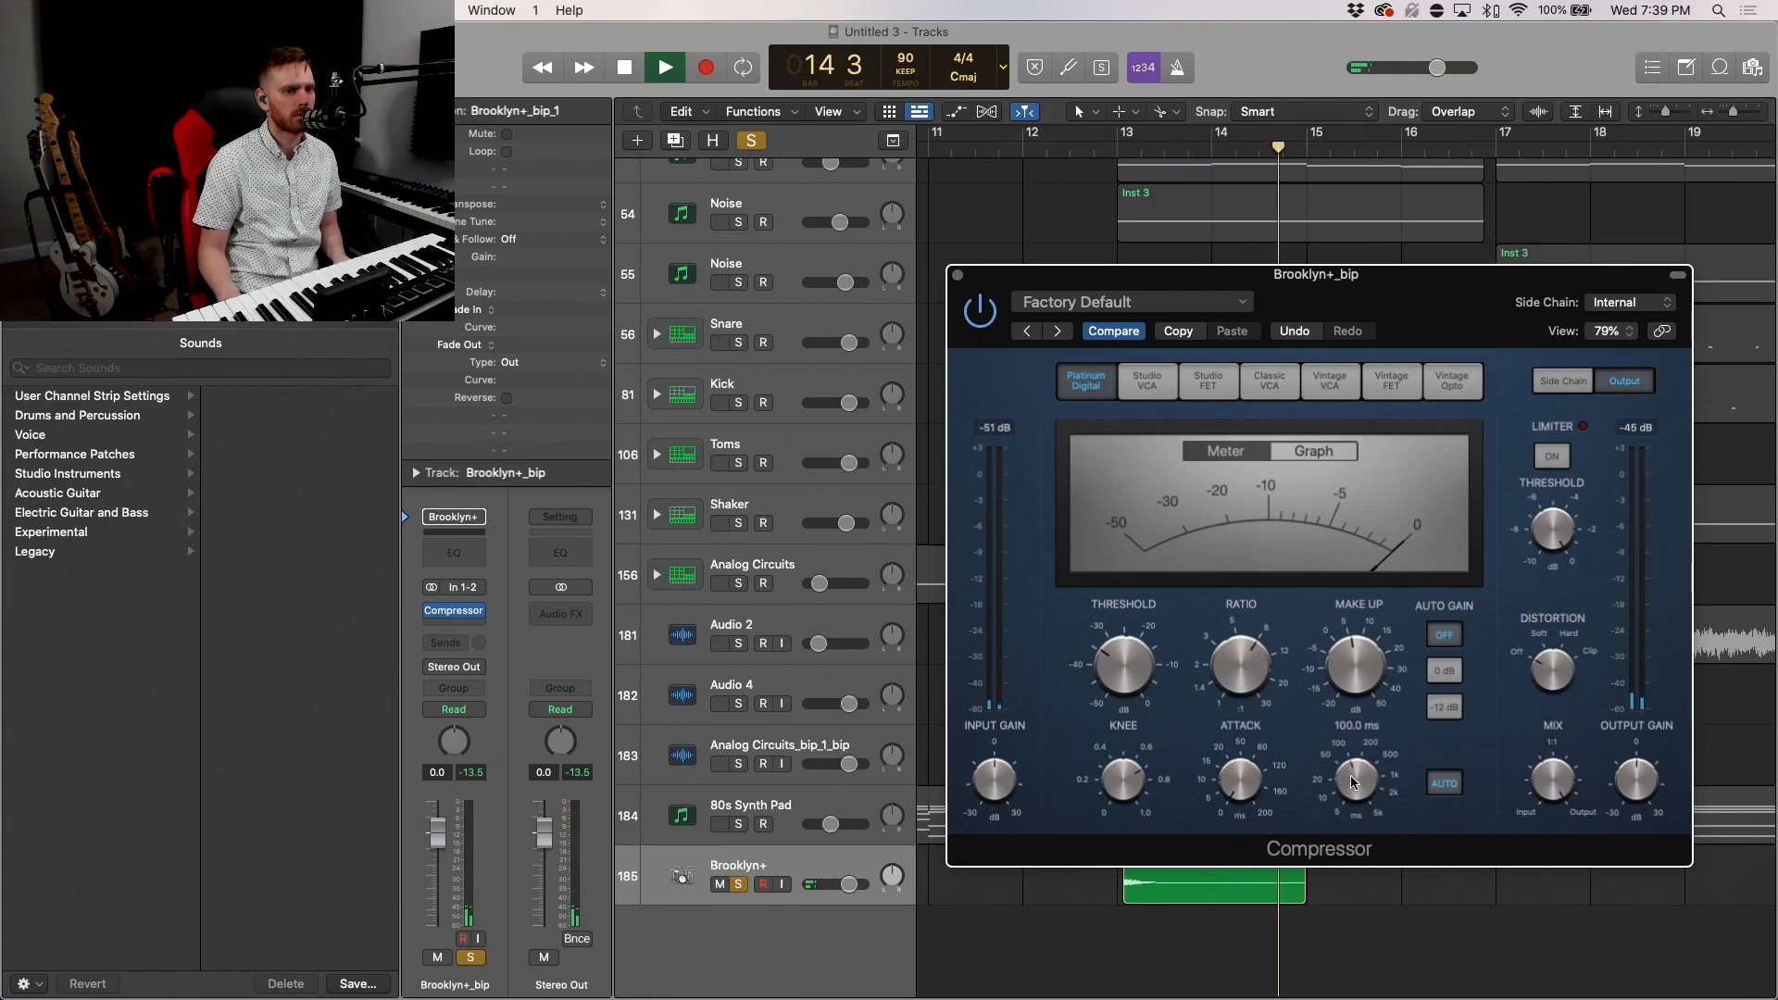
pyautogui.click(664, 67)
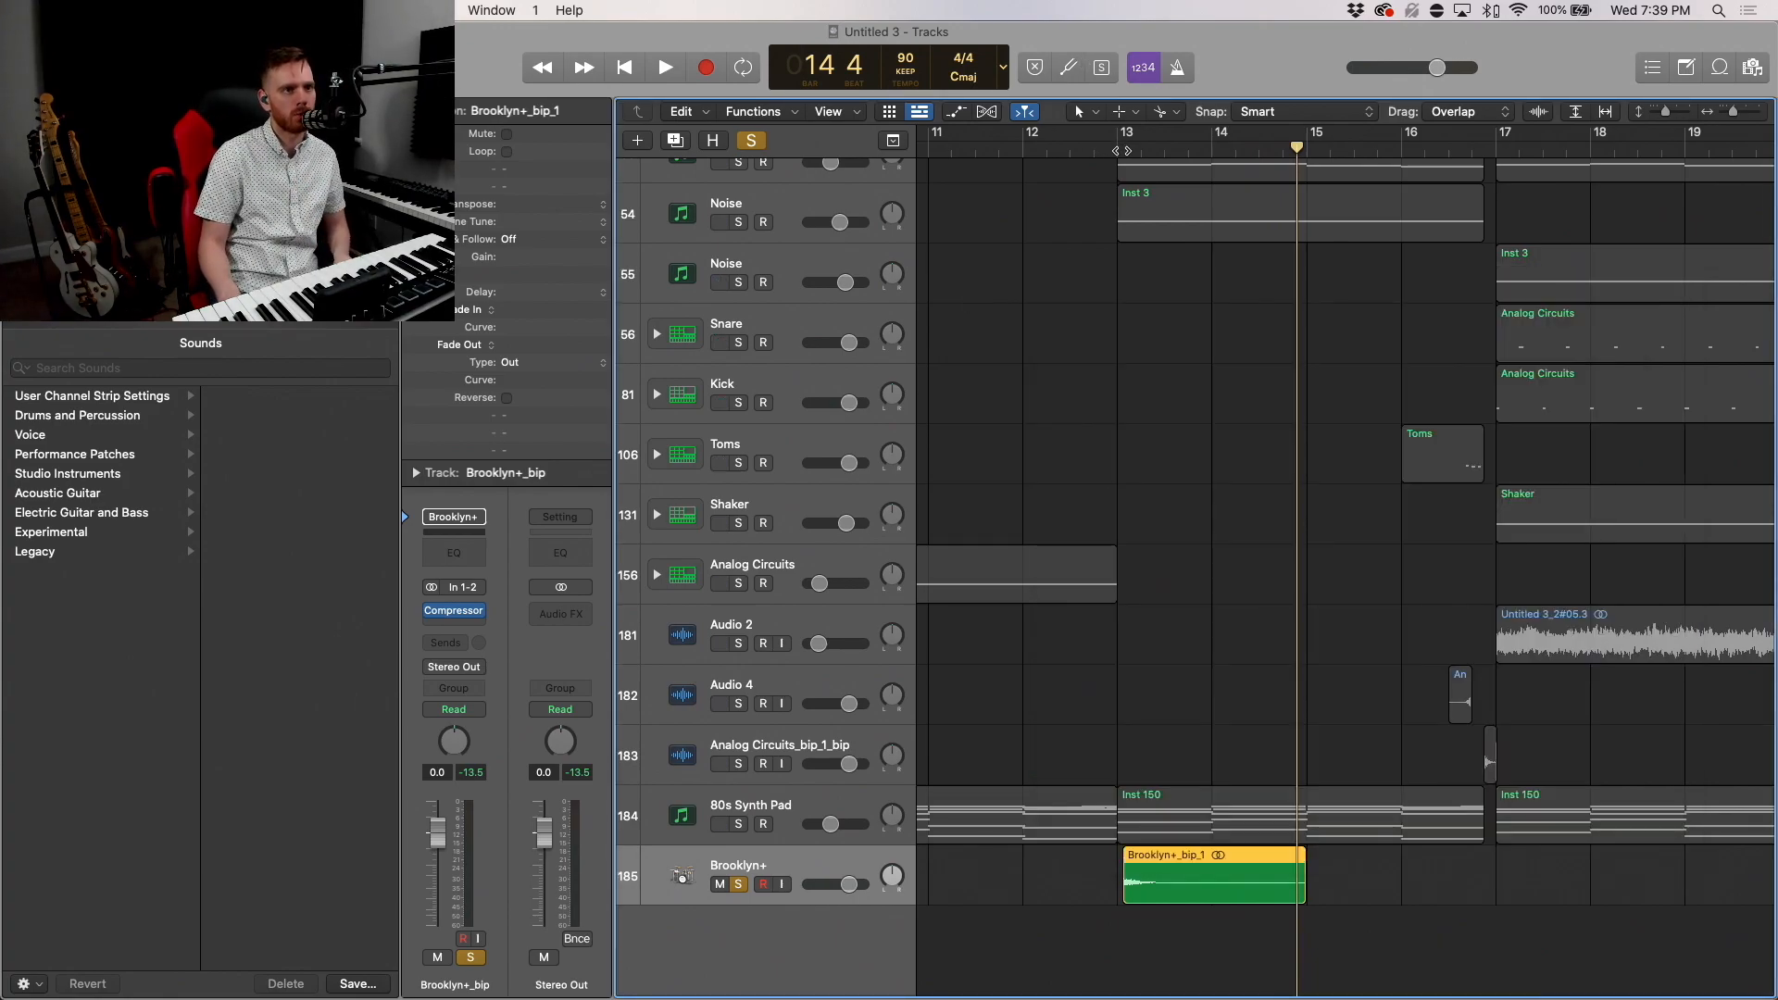
# Step: Add a stereo ValhallaShimmer after the compressor, lower its mix and set smallStereo reverb mode
pyautogui.click(665, 67)
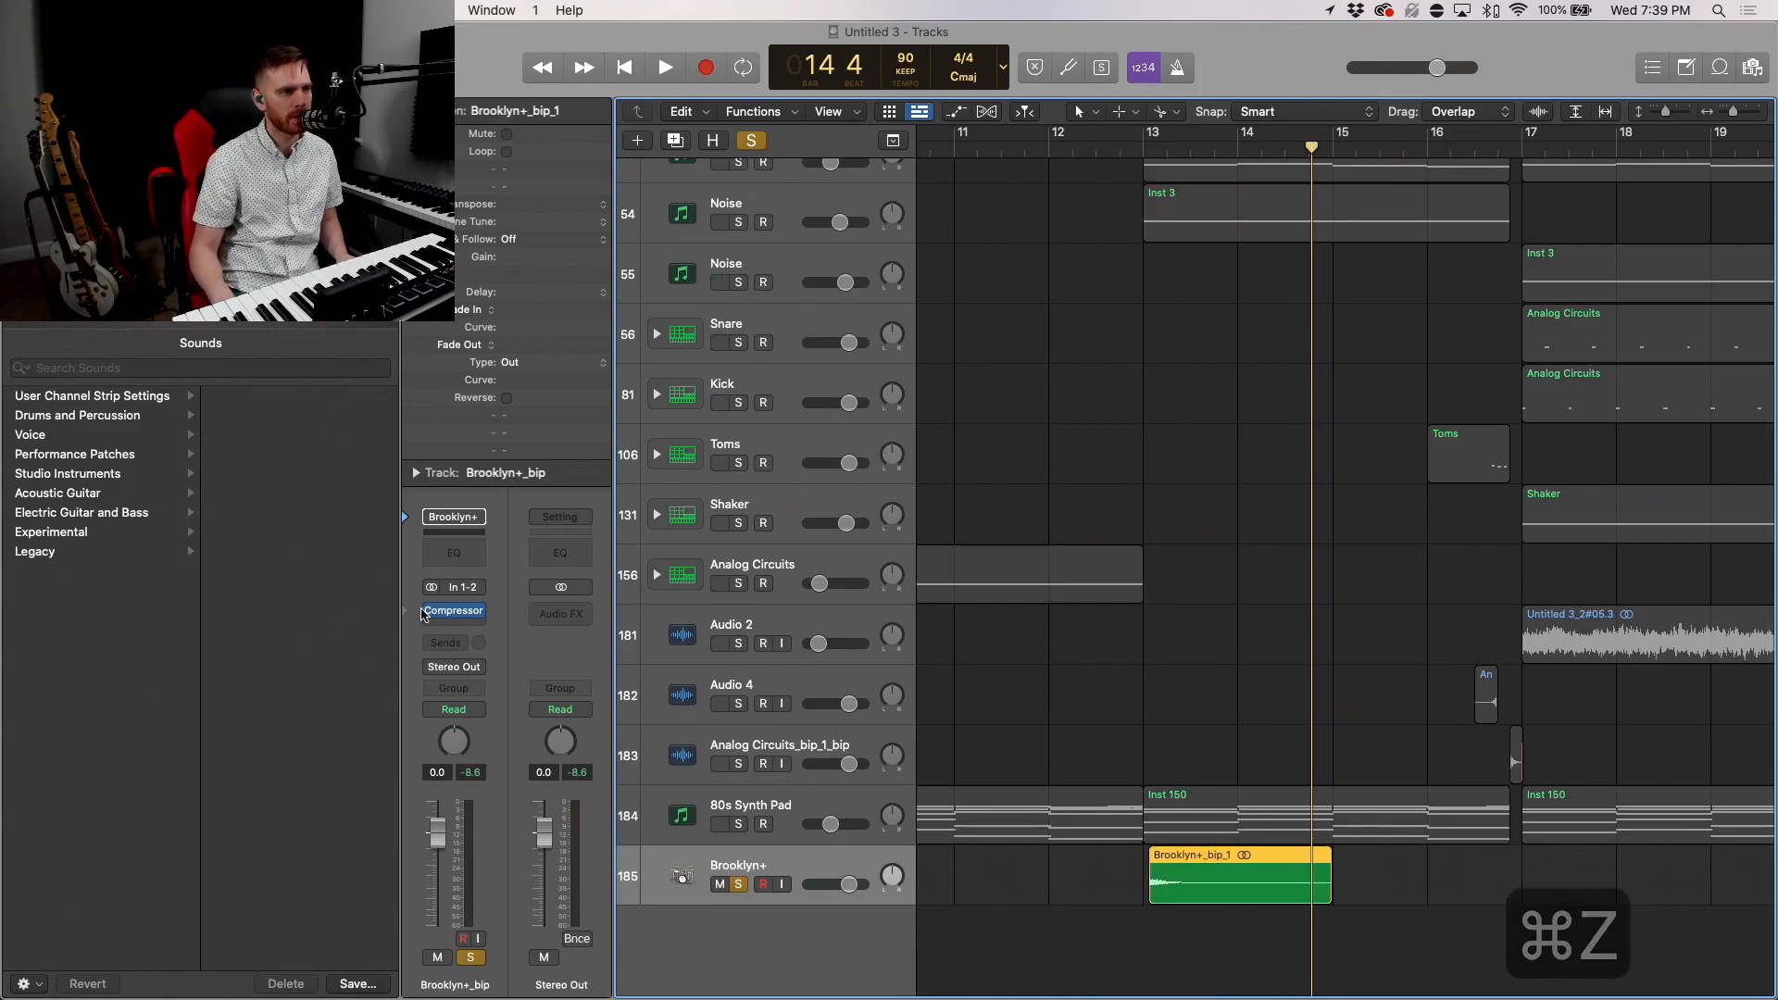
pyautogui.click(452, 611)
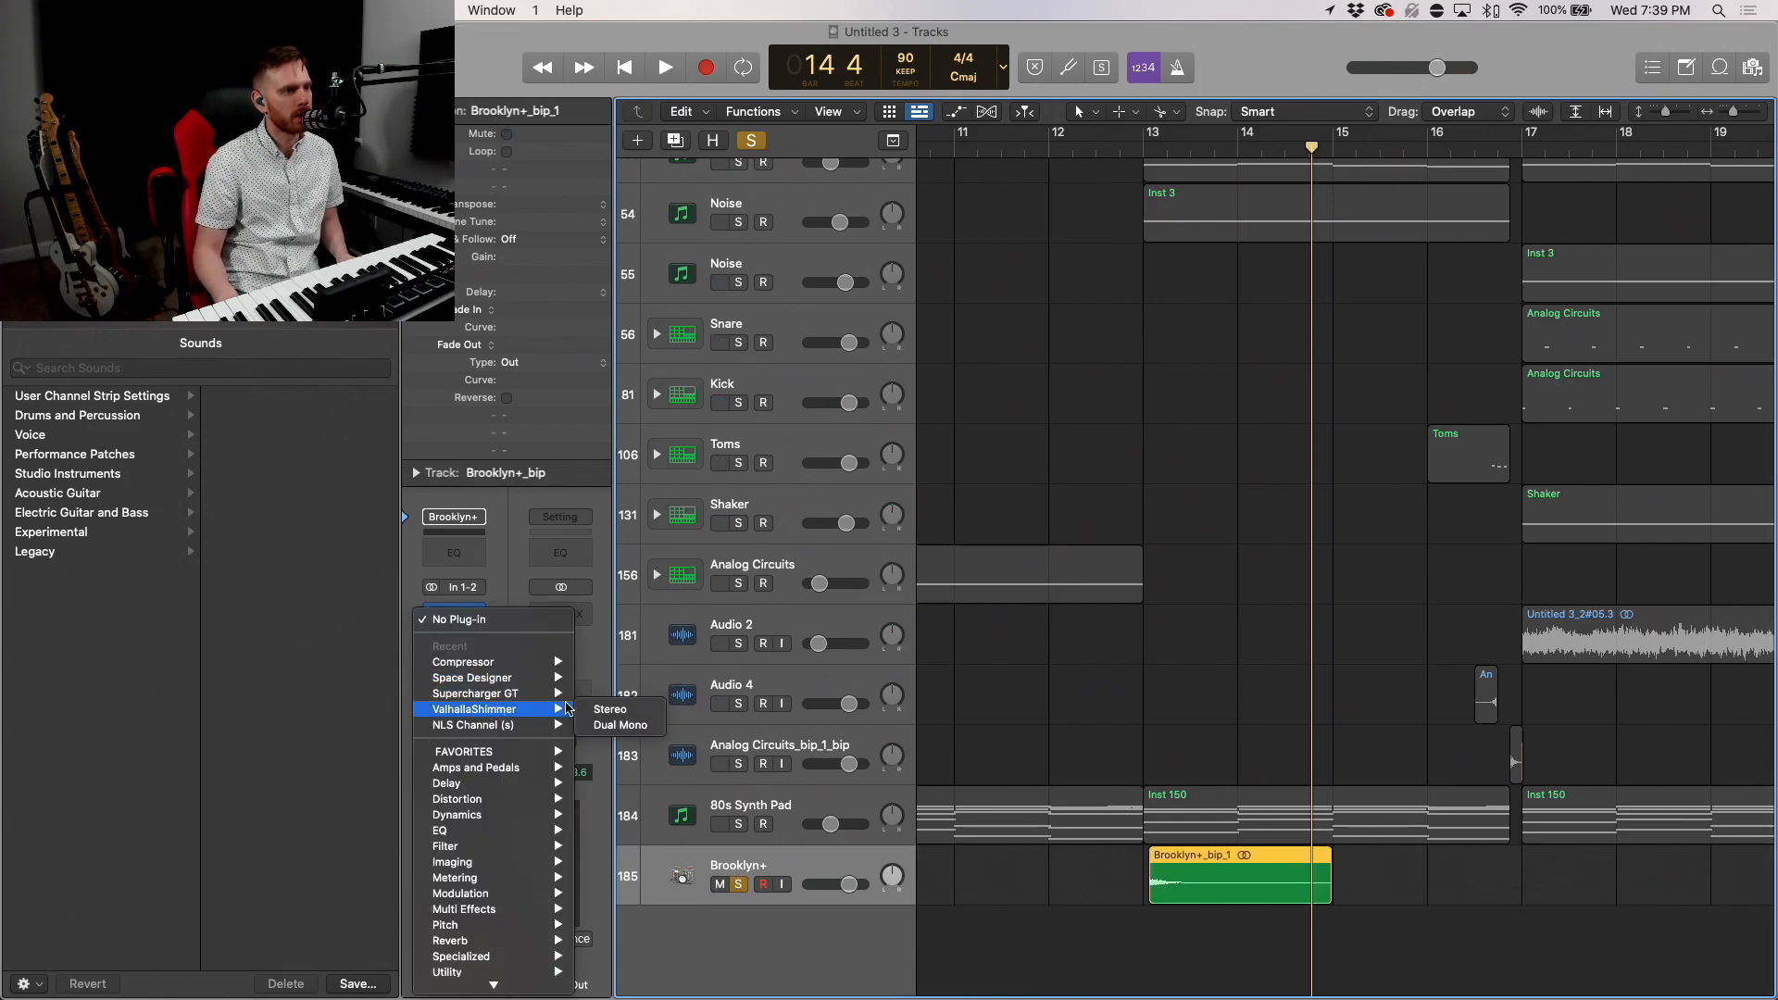
pyautogui.click(610, 707)
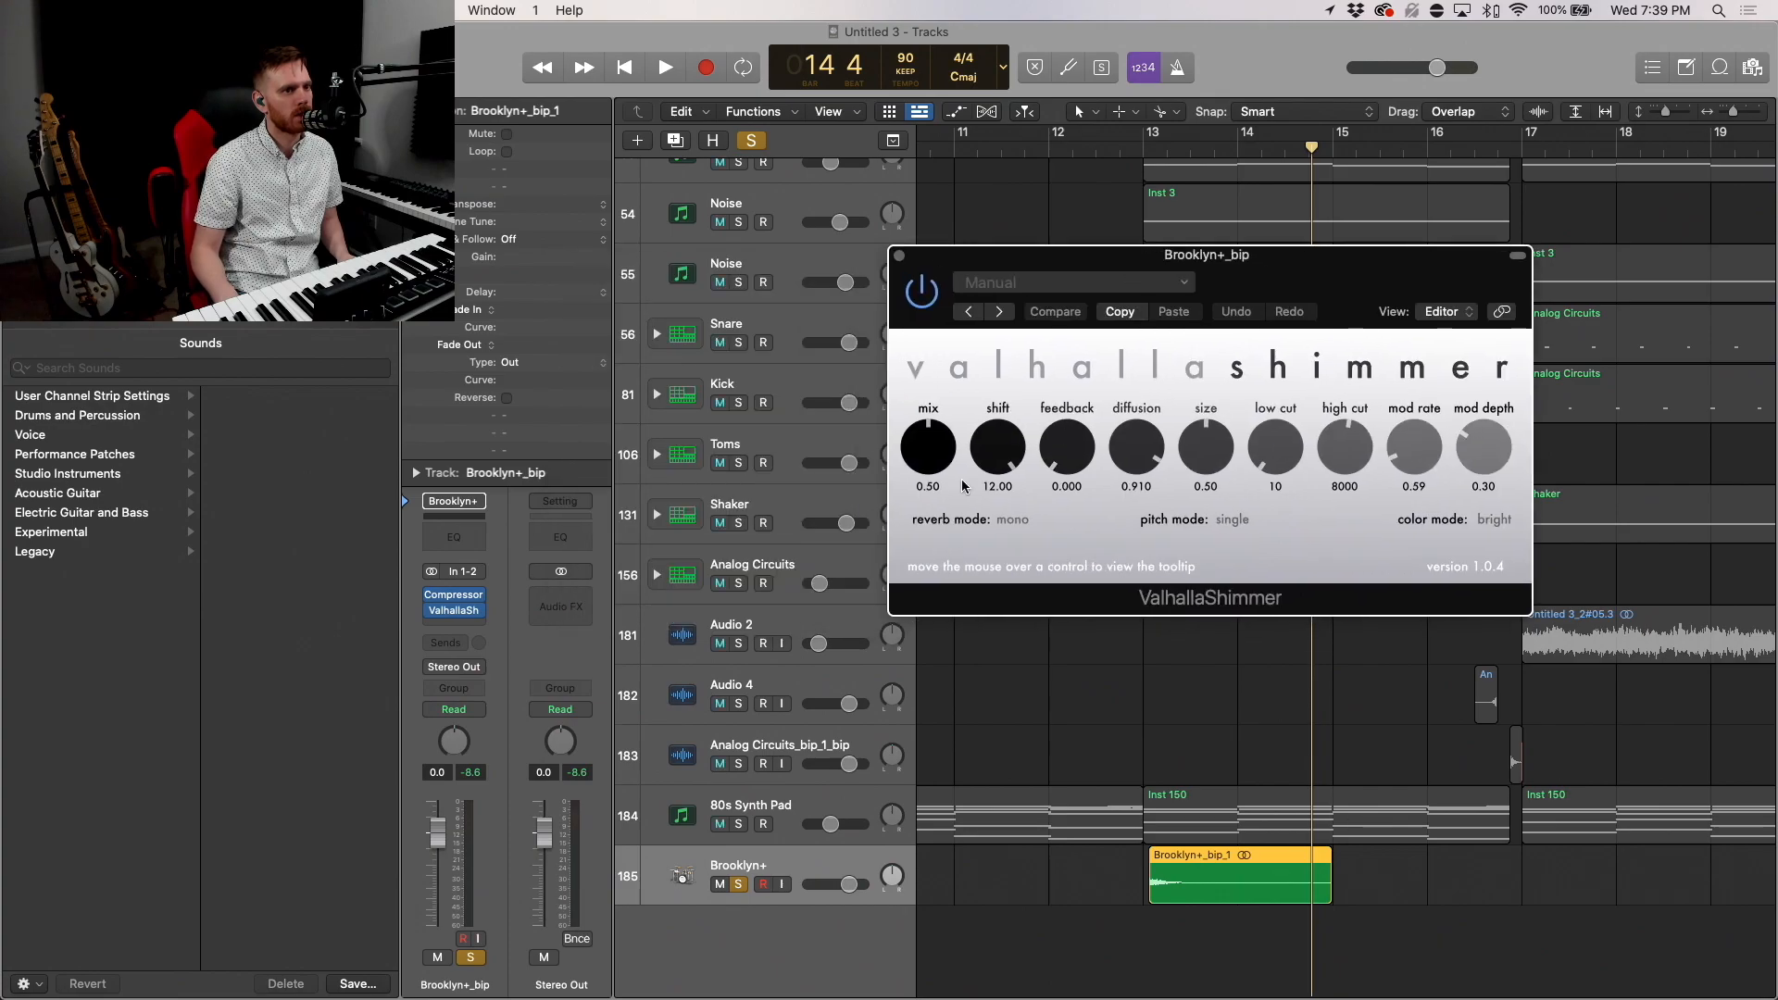
pyautogui.moveTo(929, 447); pyautogui.dragTo(928, 465)
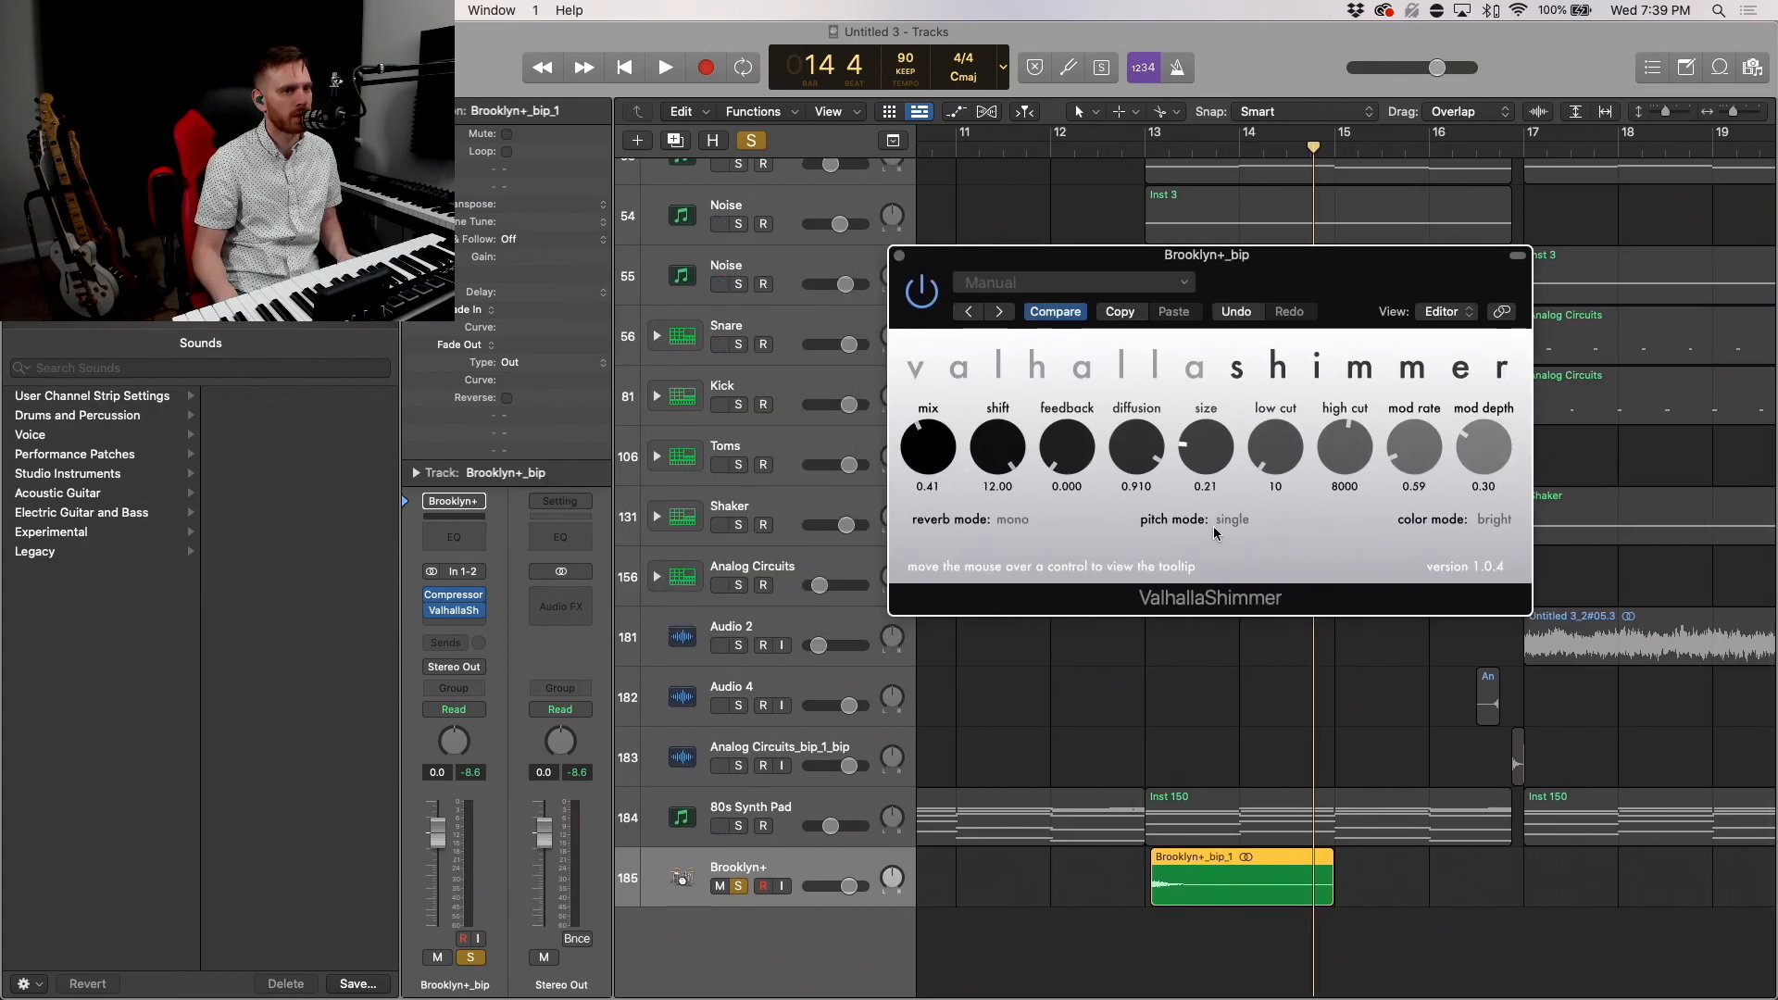
pyautogui.click(1012, 519)
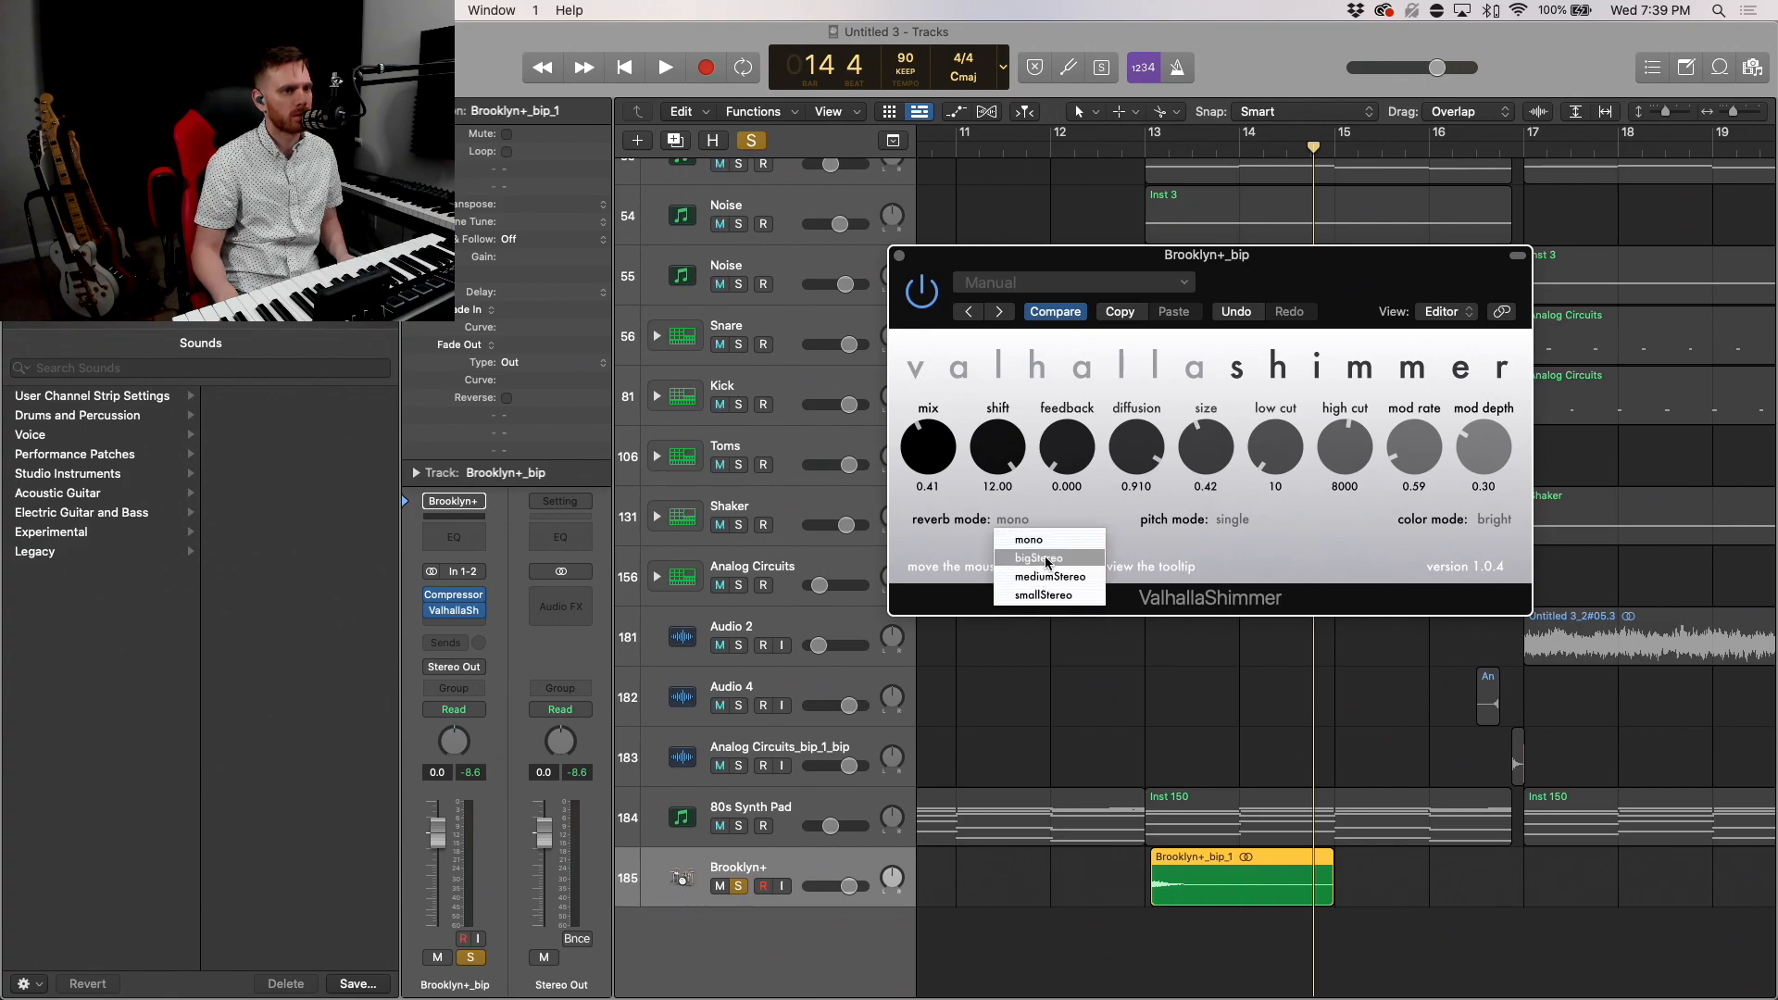
pyautogui.click(1043, 594)
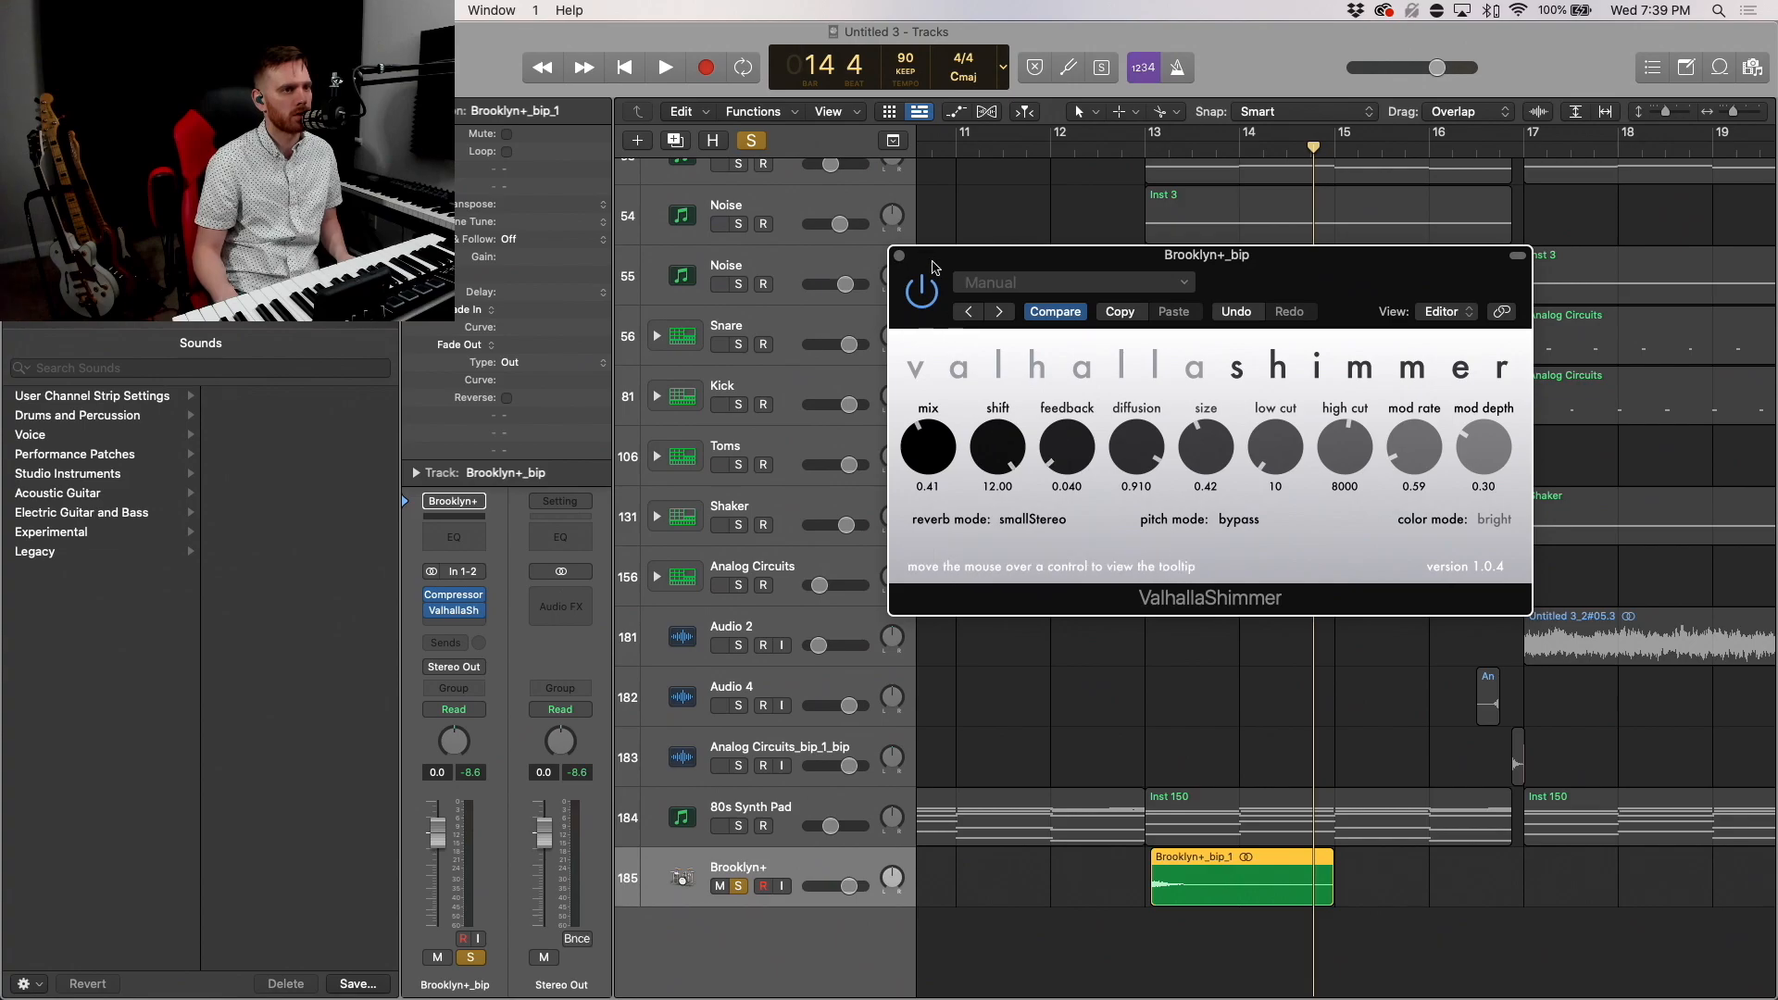
# Step: Bounce the Brooklyn+ drum region with its compressor and smallStereo shimmer in place as new audio
pyautogui.click(663, 66)
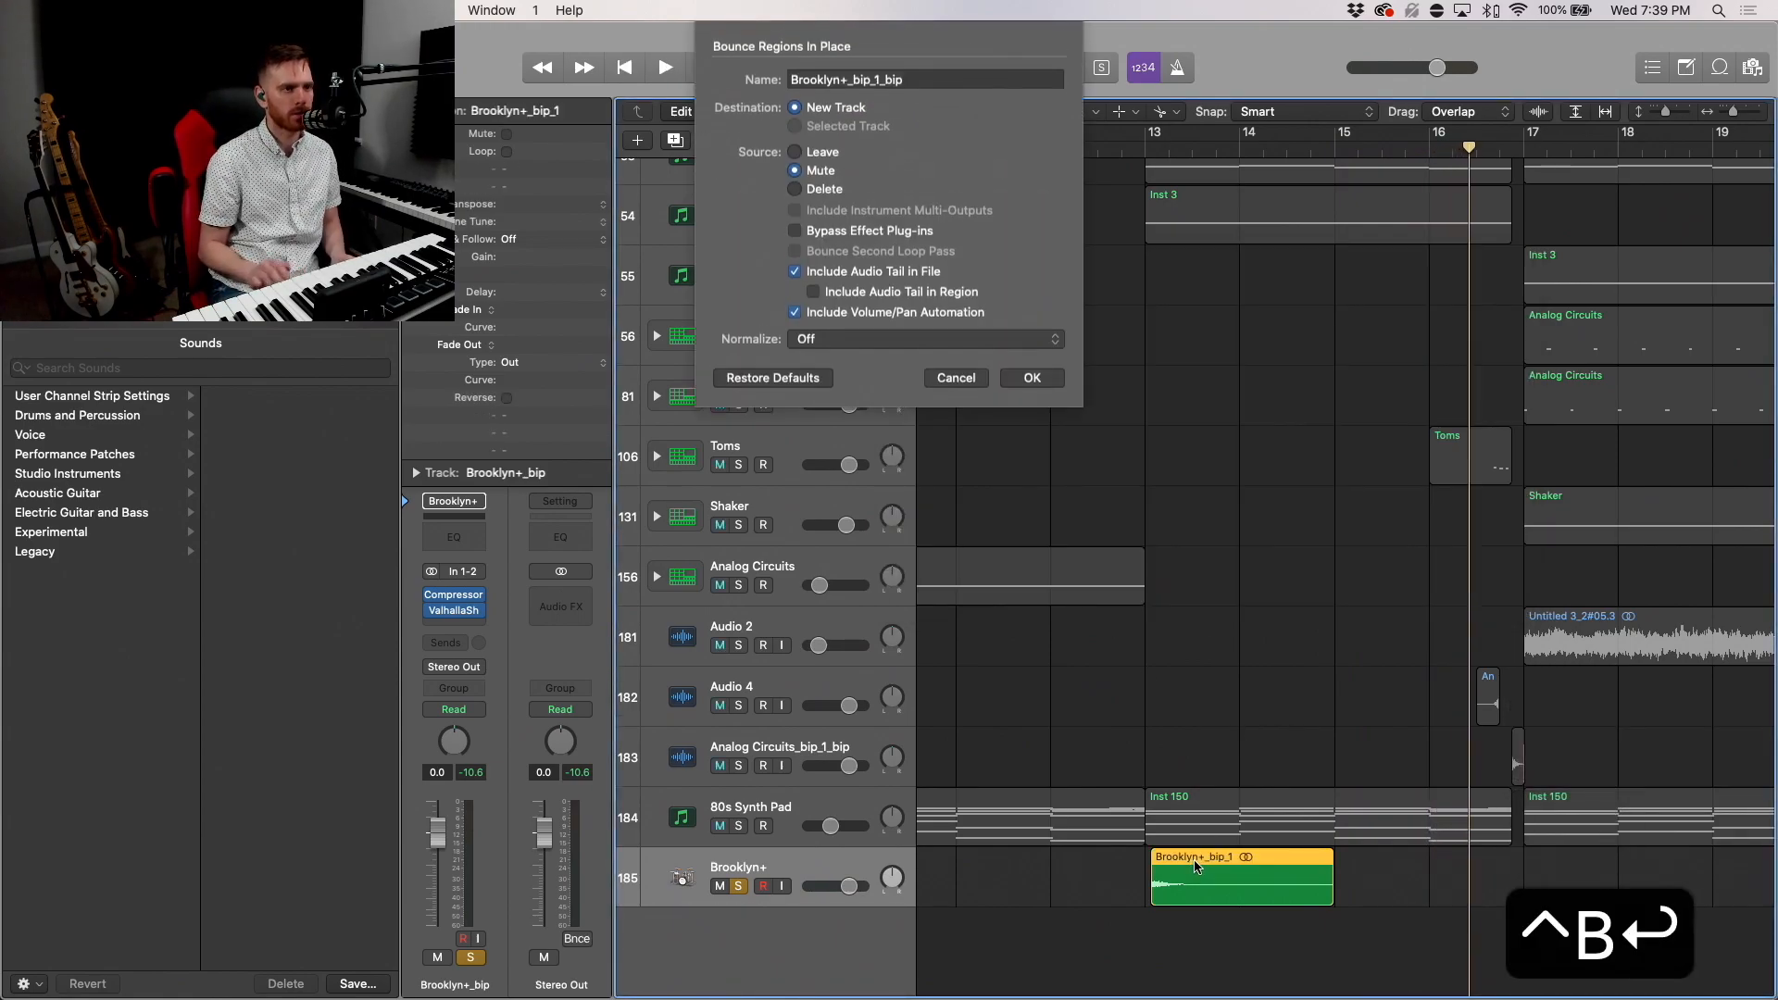
pyautogui.click(1032, 378)
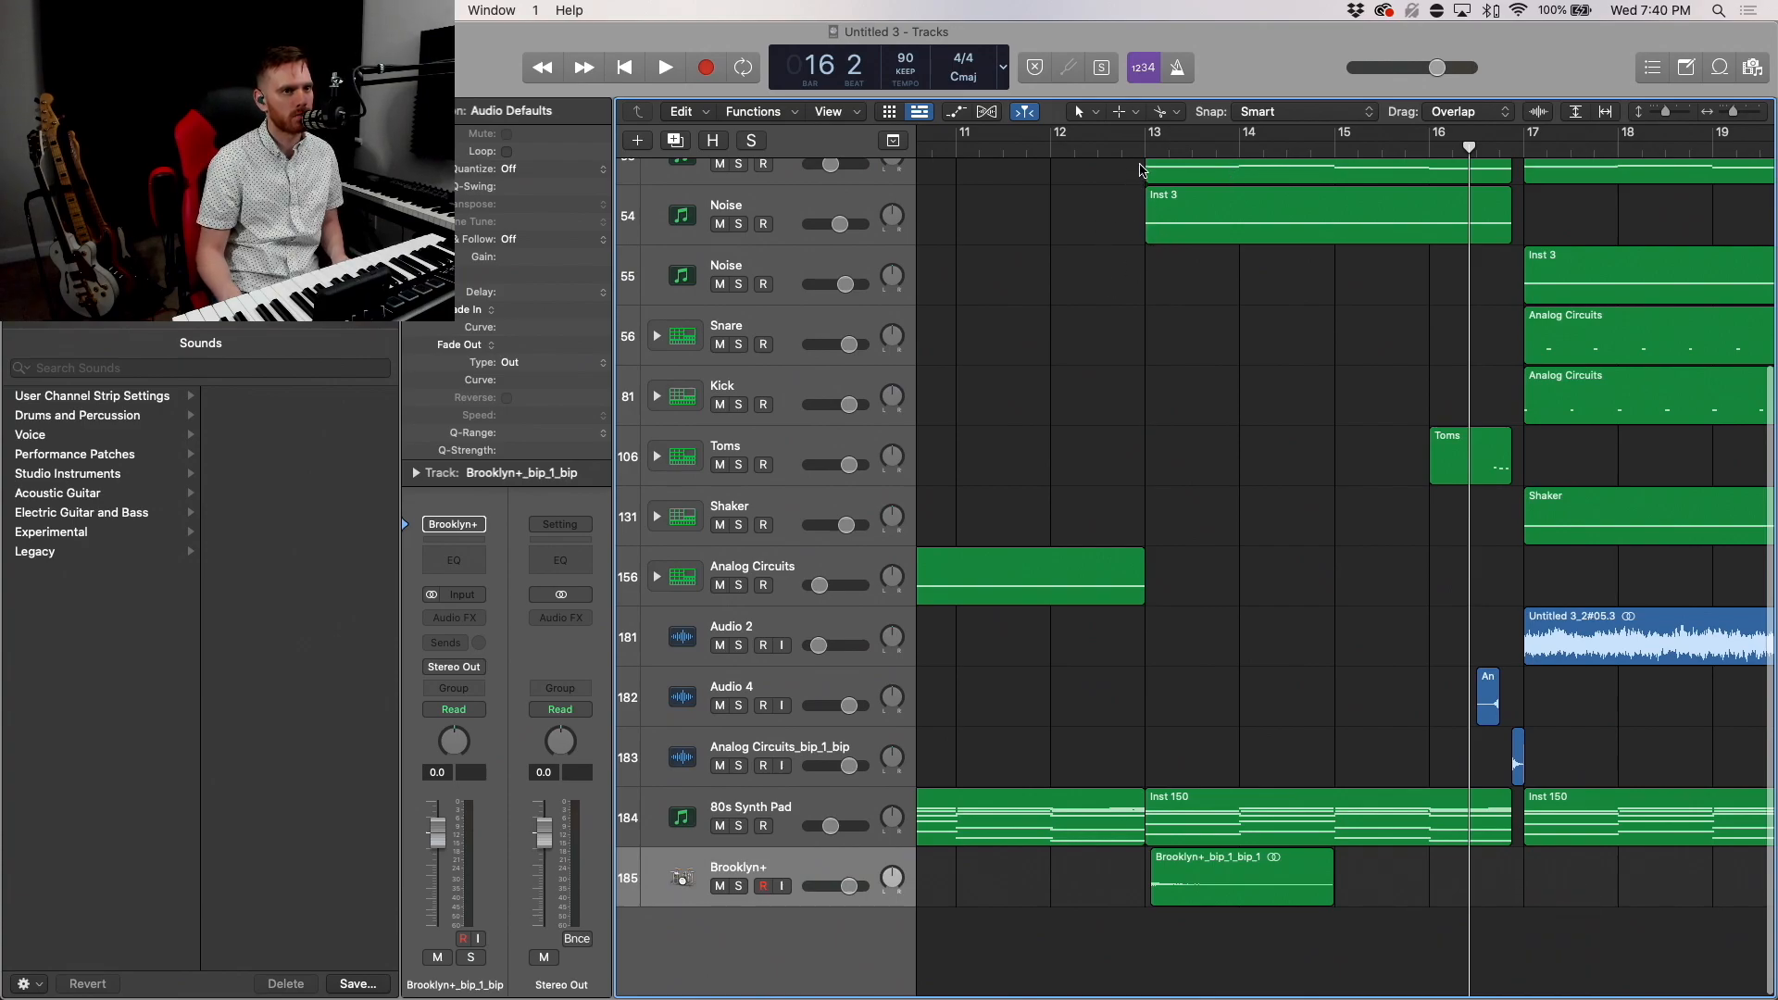
# Step: Reverse the bounced Brooklyn+_bip_1_bip_1 clip in the audio editor and move it to start around bar 14
pyautogui.click(663, 67)
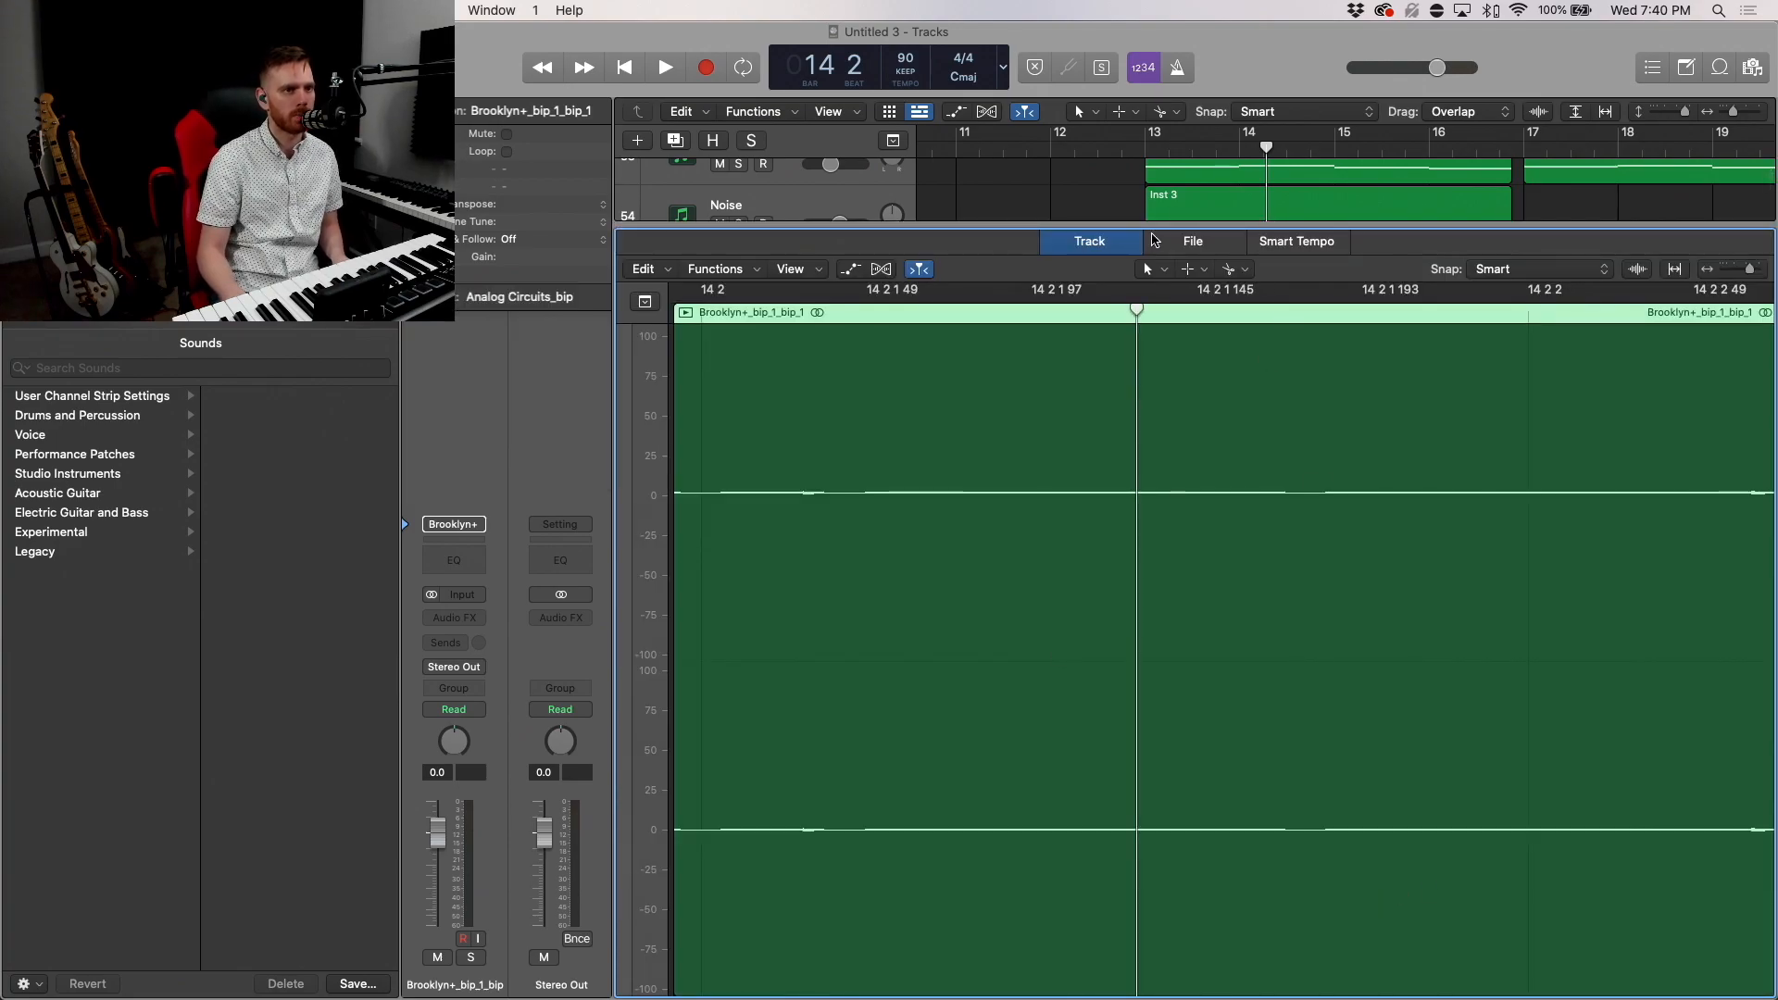
pyautogui.click(1193, 240)
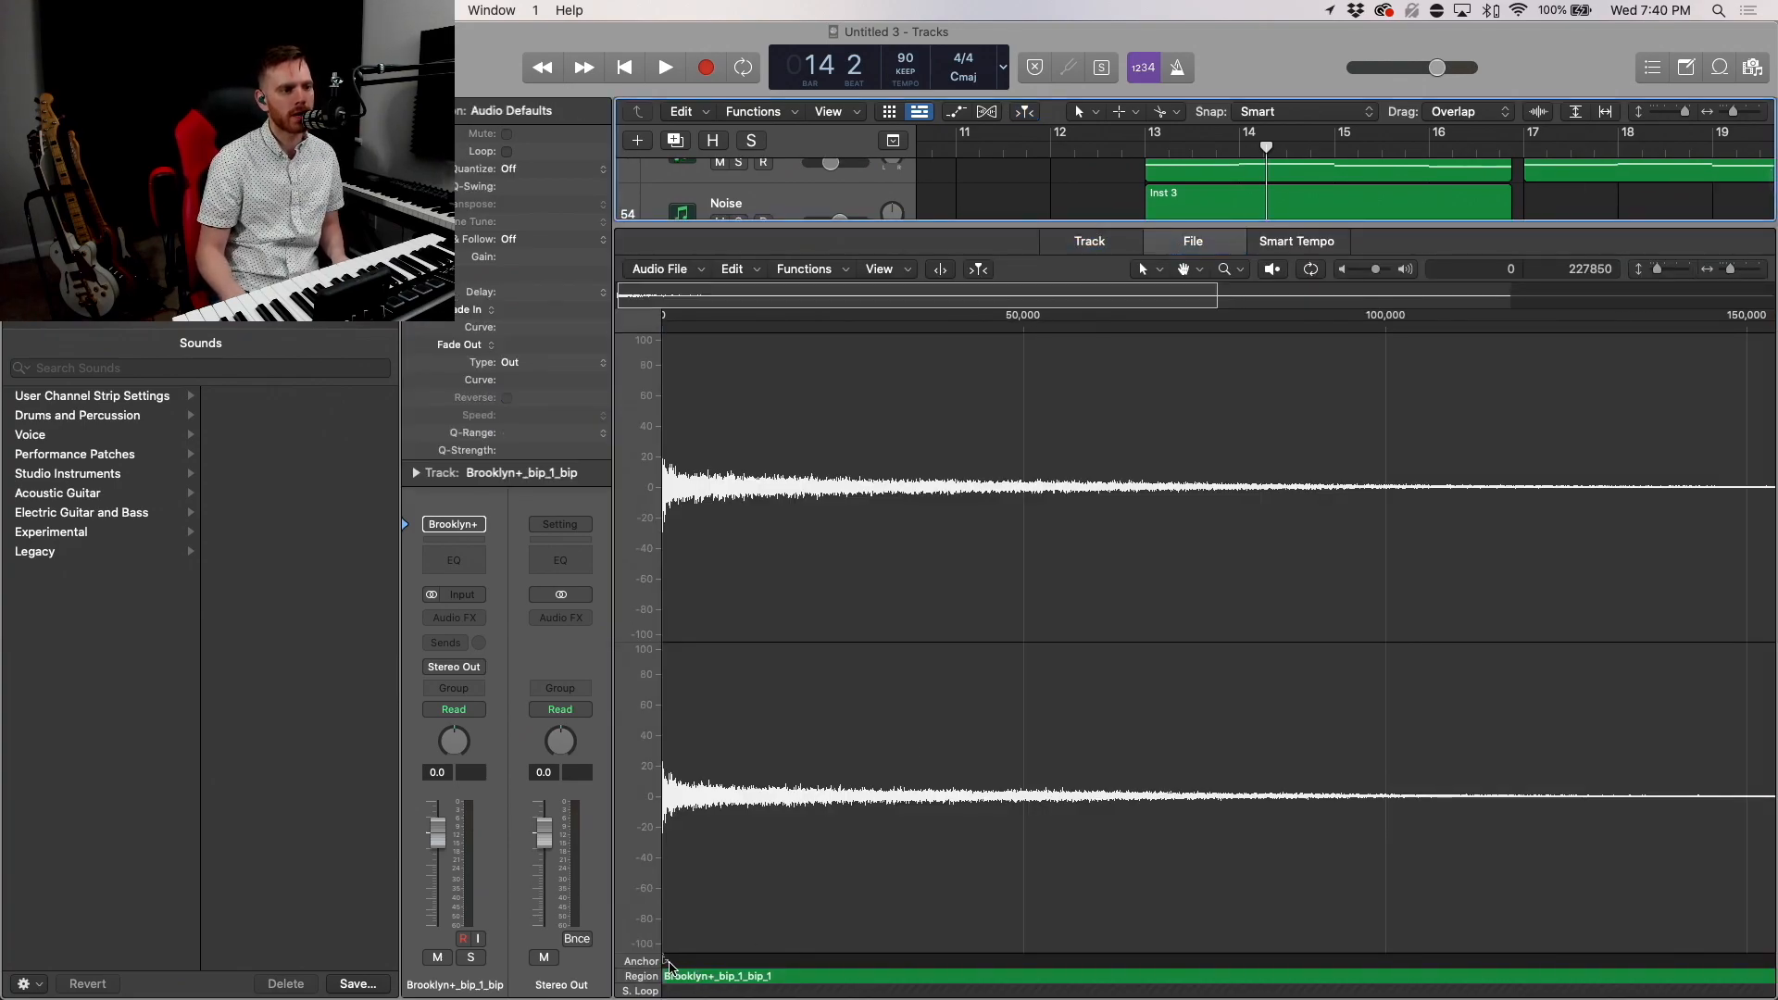
pyautogui.click(1193, 241)
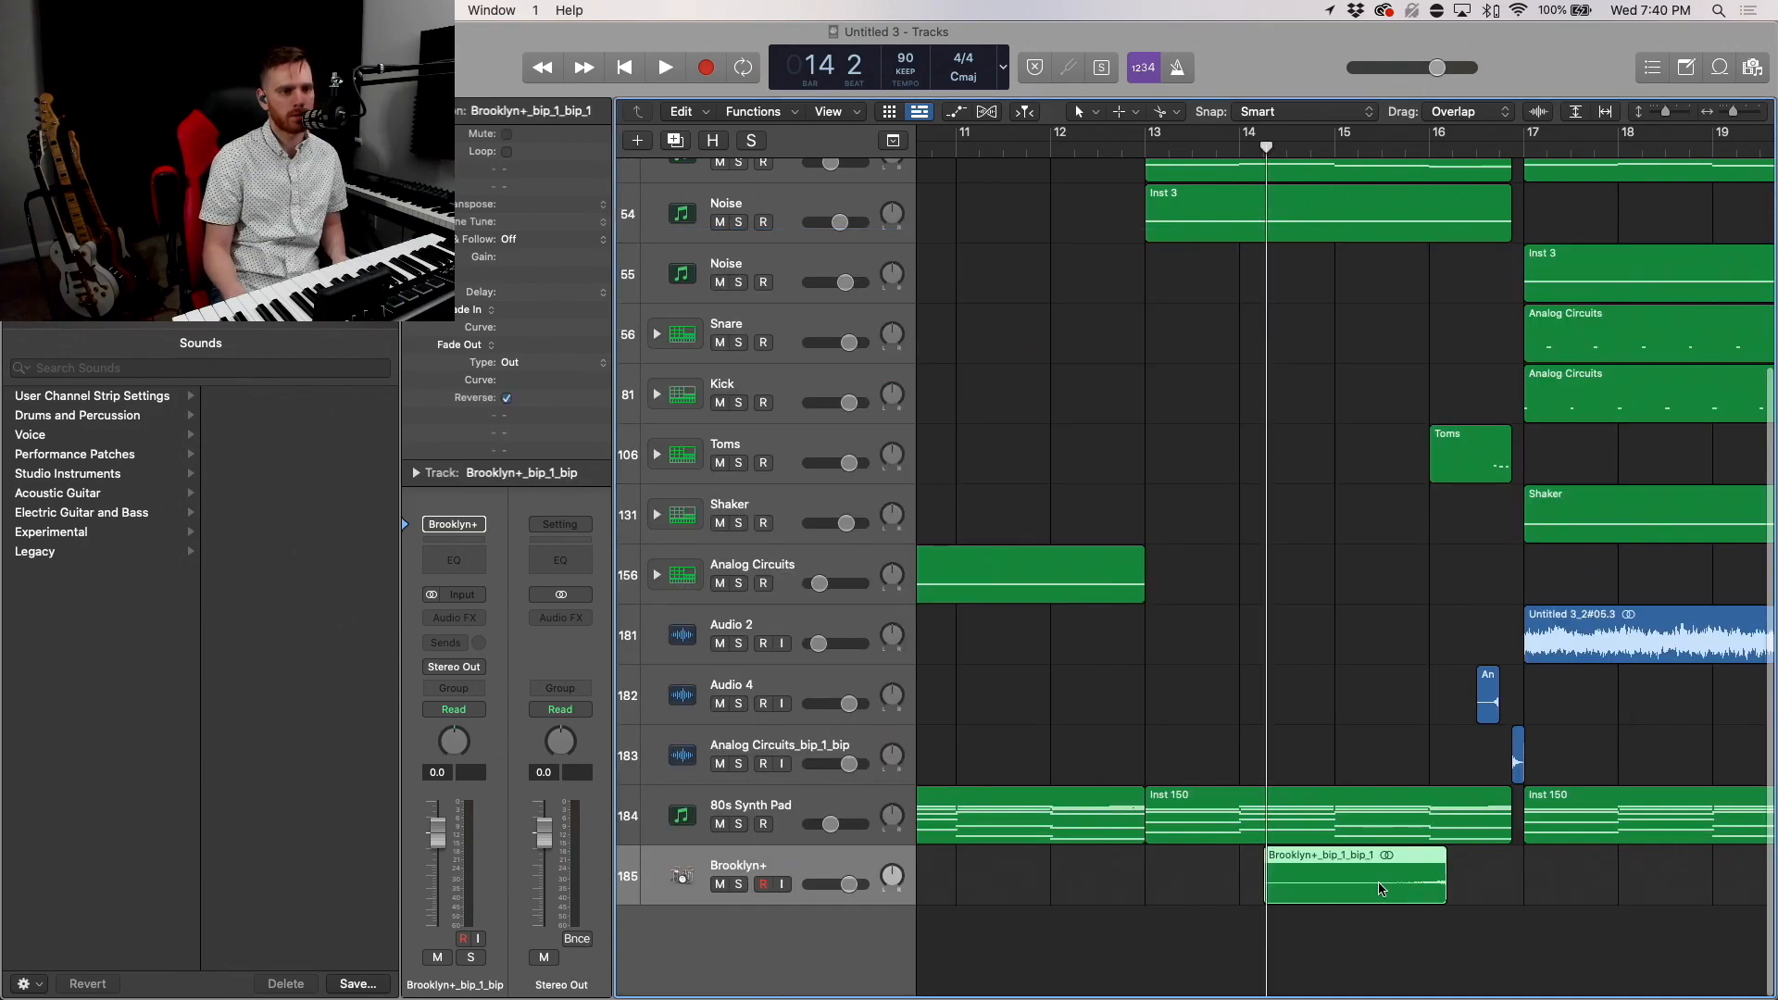
# Step: Undo the last edit, trim the reversed Brooklyn+ clip to bars 16–17 with a fade-in, and play it back
pyautogui.press('cmd+z')
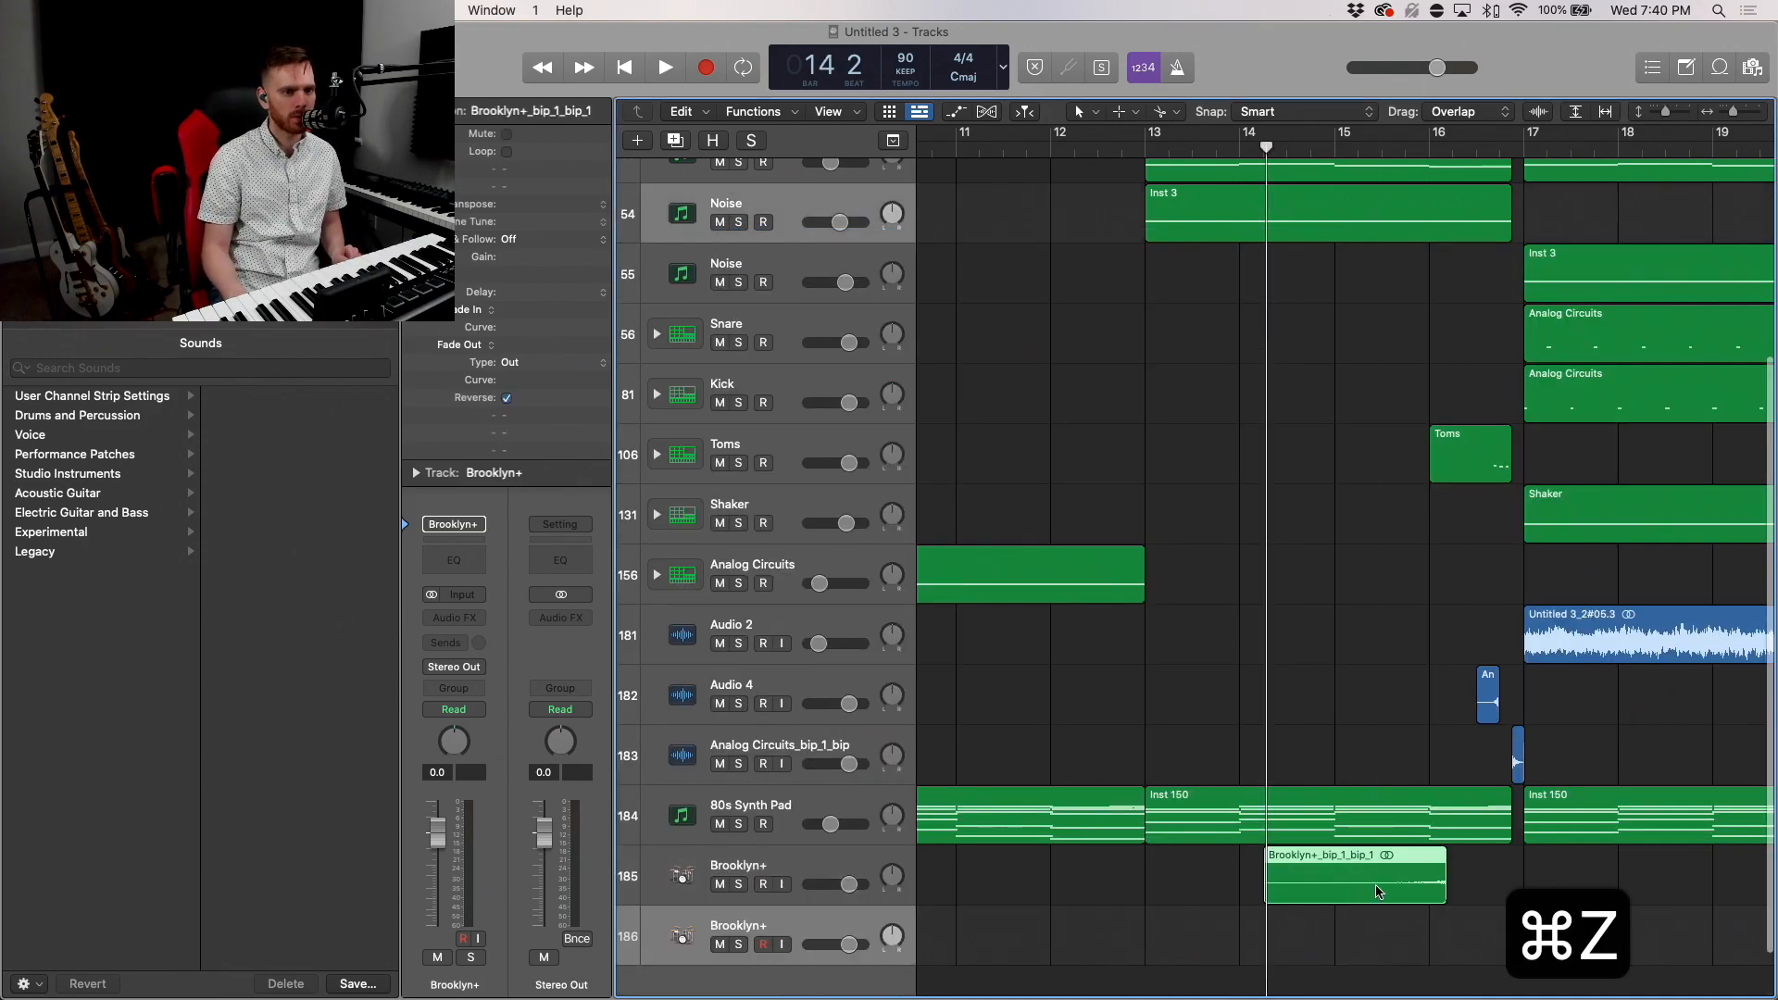
pyautogui.moveTo(1378, 872); pyautogui.dragTo(1350, 873)
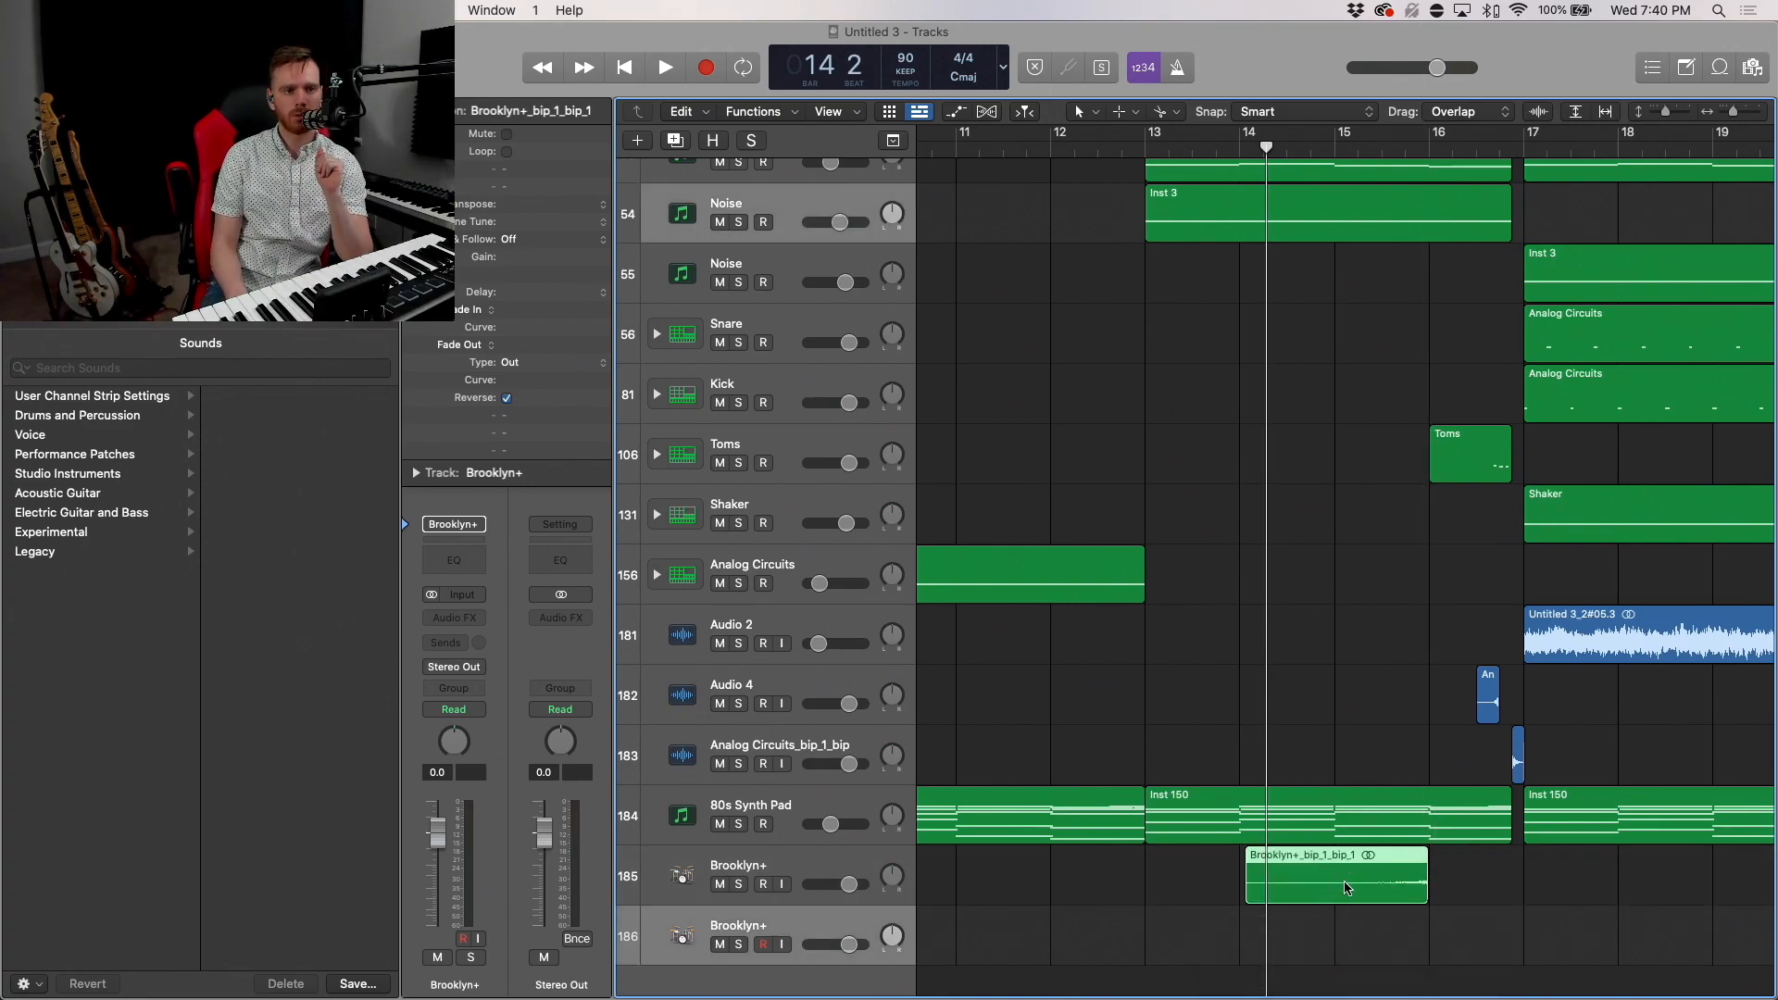
pyautogui.moveTo(1337, 878); pyautogui.dragTo(1406, 873)
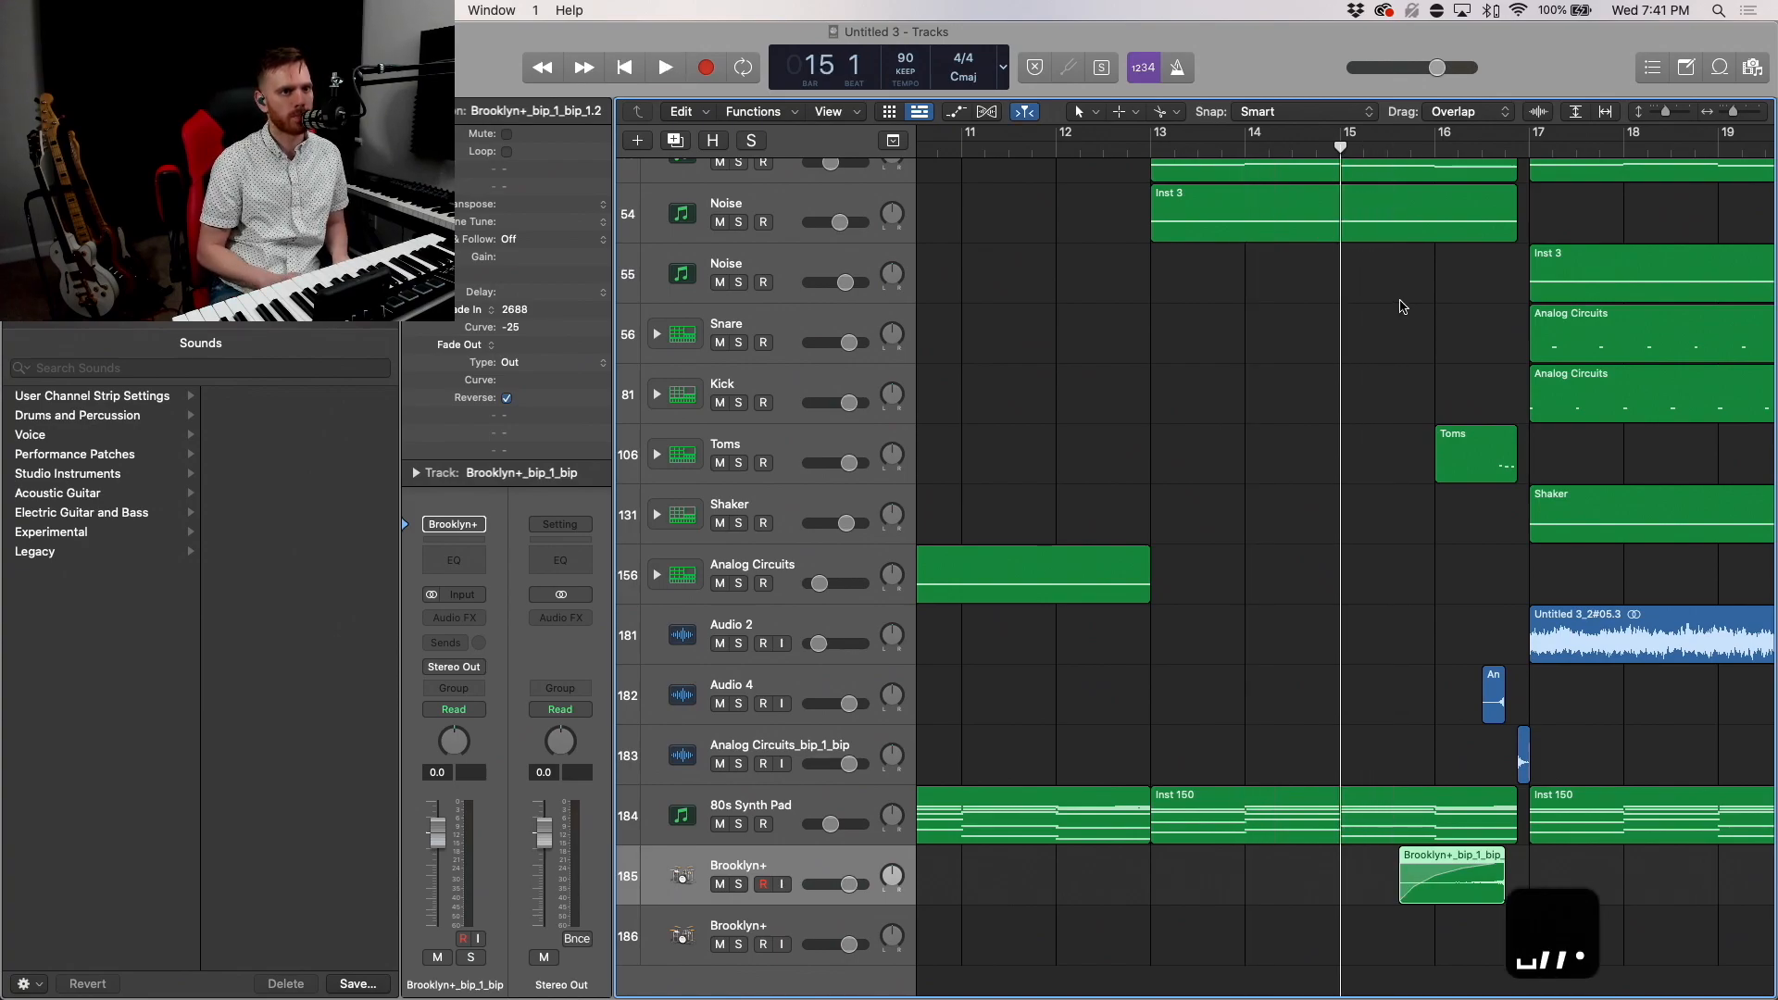
pyautogui.click(664, 66)
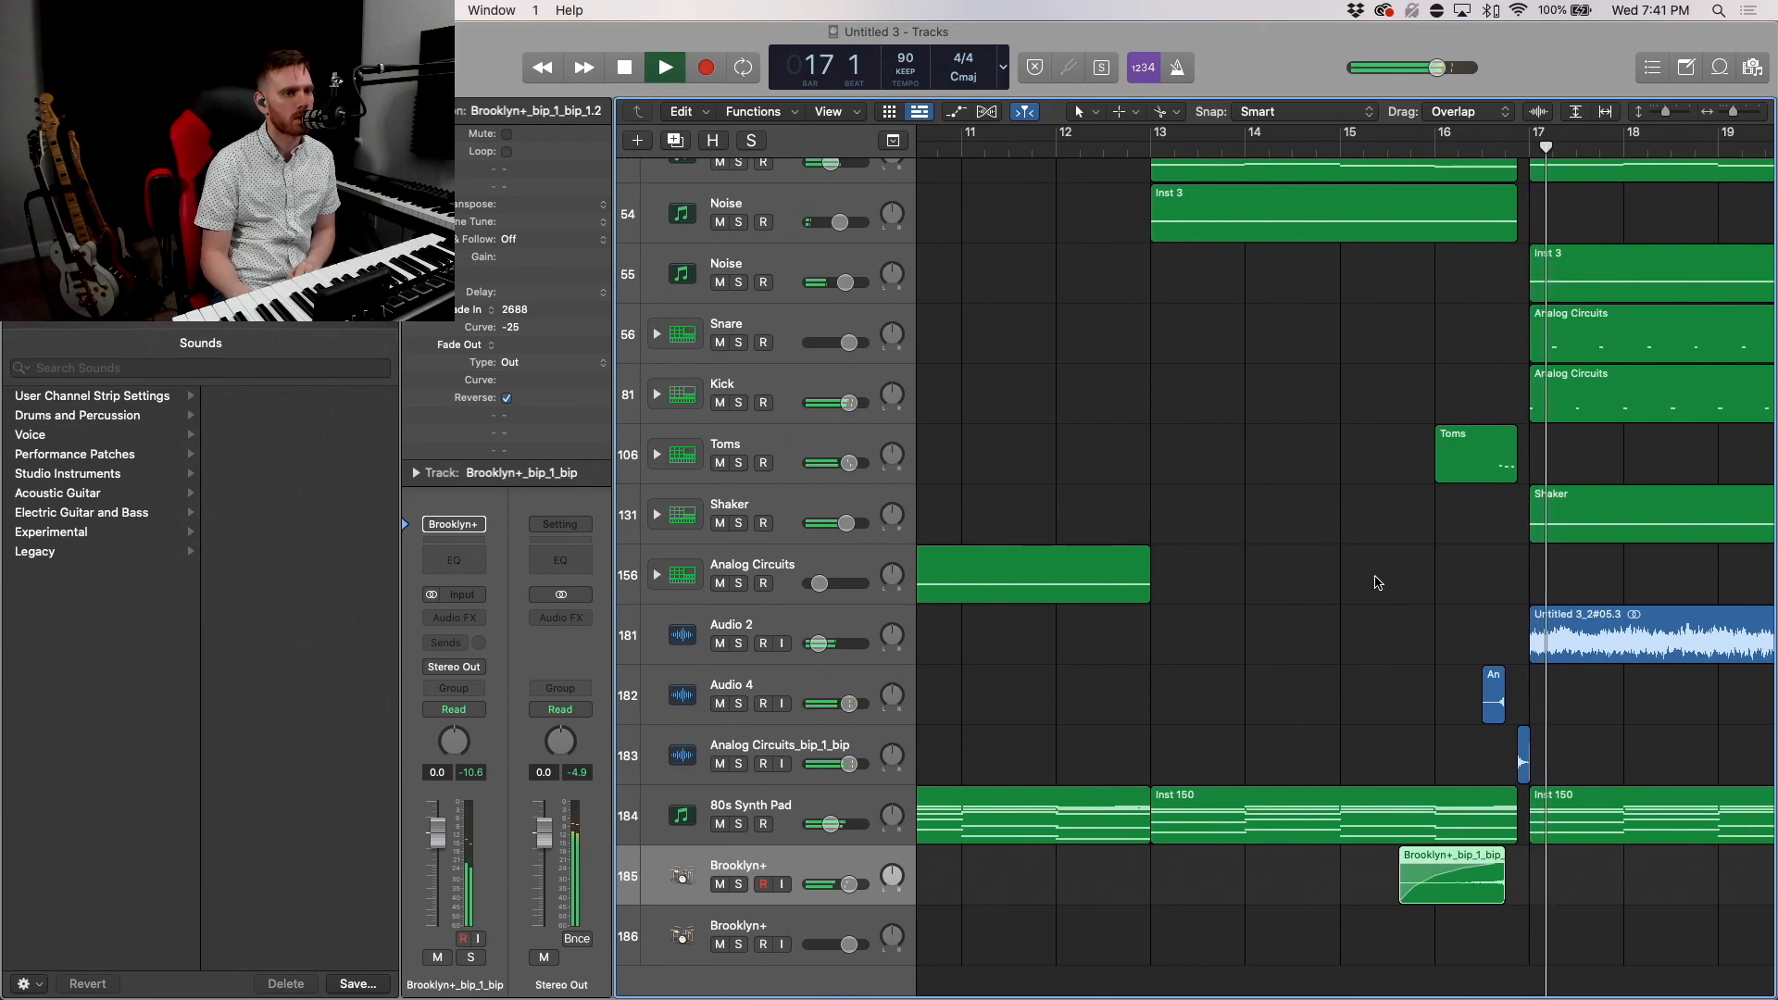
# Step: Reverse the copied Brooklyn+ clip on the next track and move it to start at bar 17
pyautogui.click(665, 67)
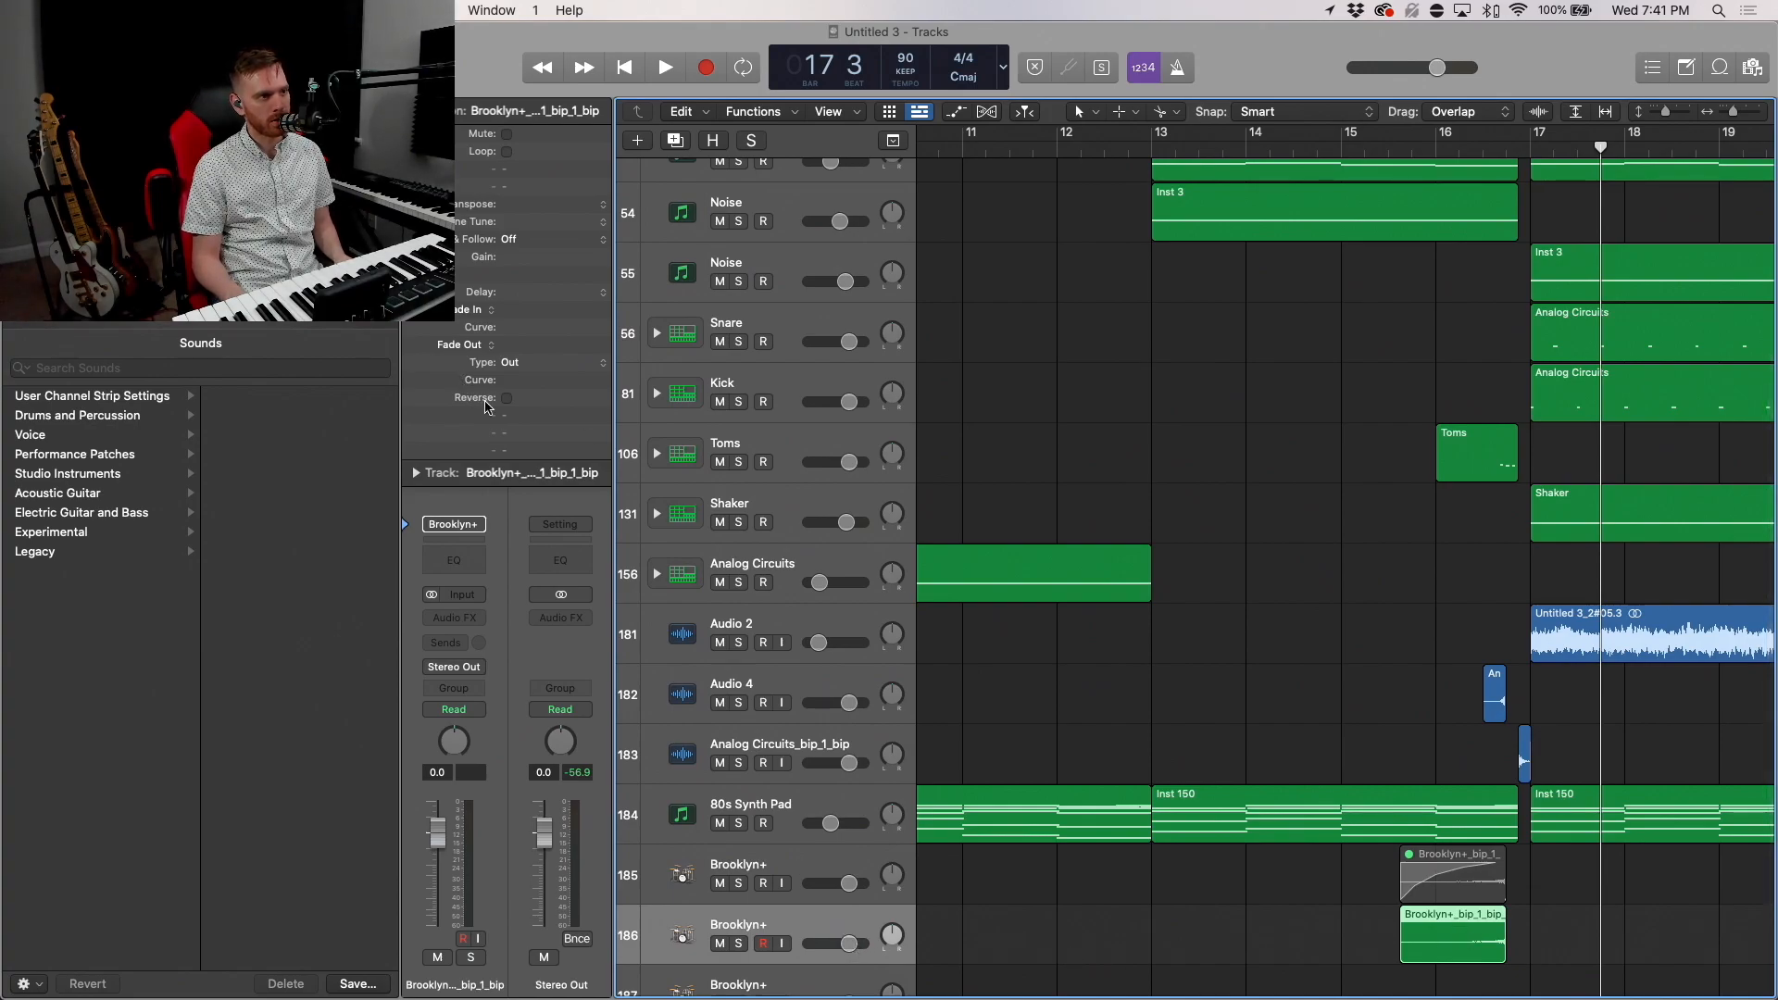
pyautogui.click(506, 398)
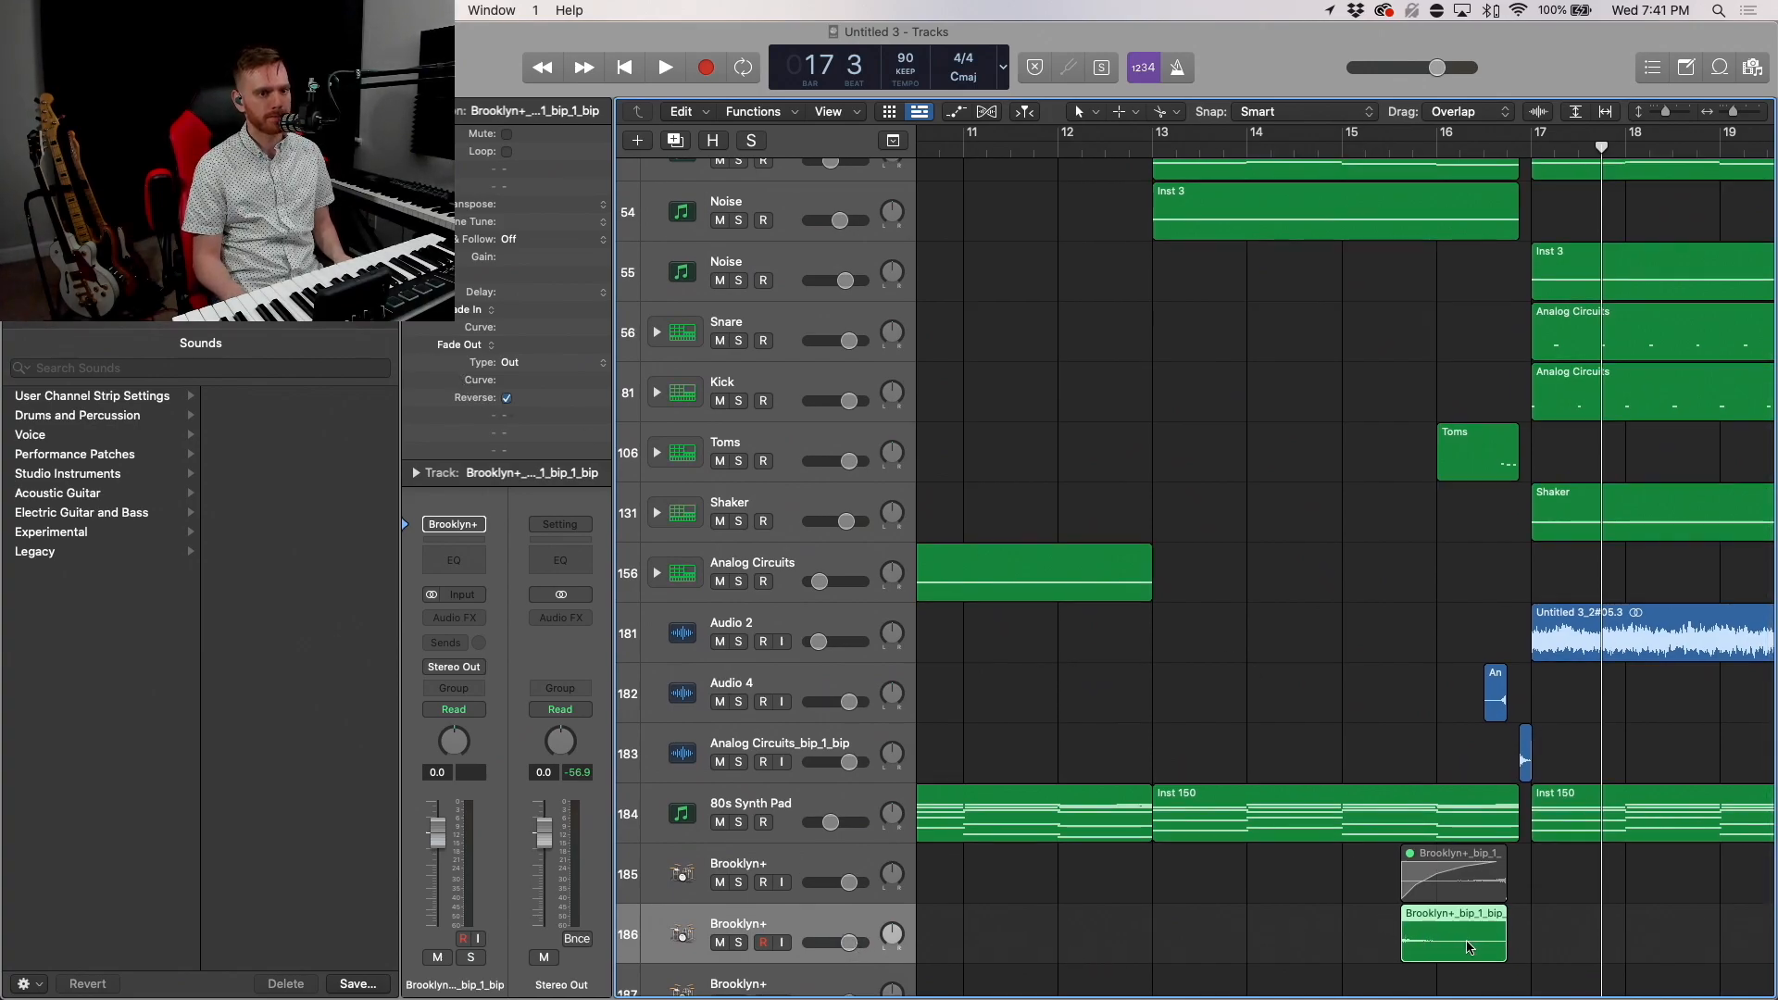
pyautogui.moveTo(1452, 932); pyautogui.dragTo(1588, 932)
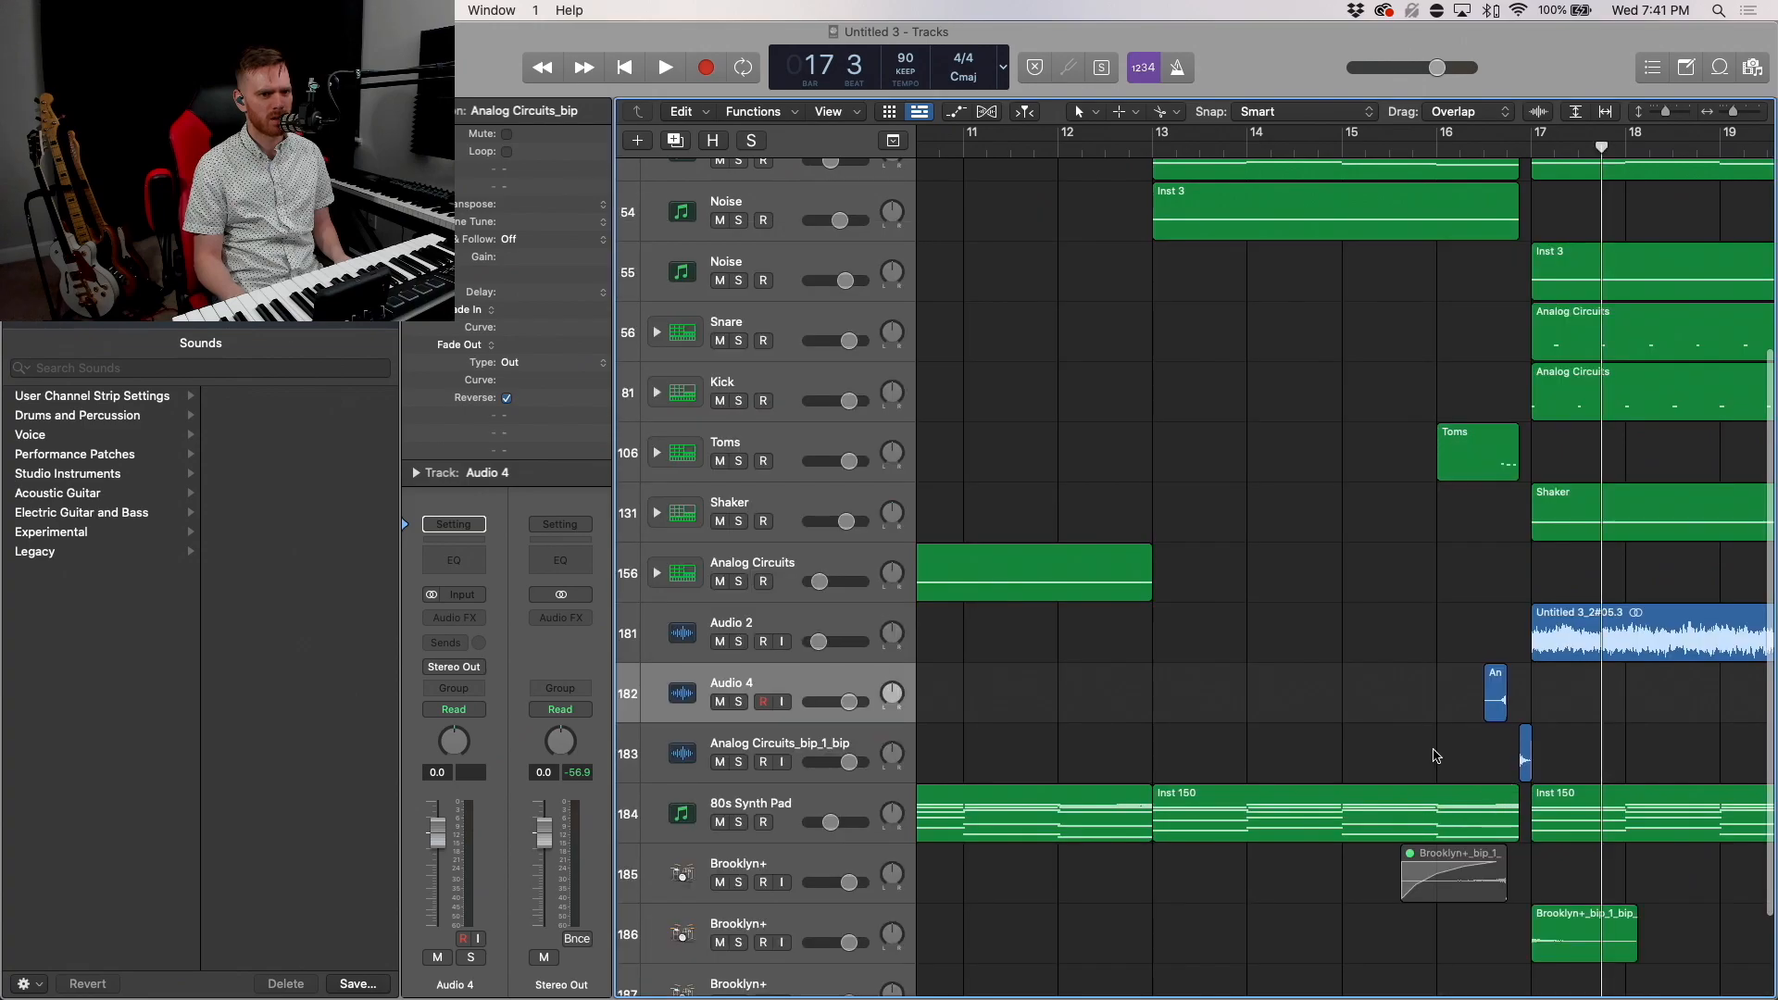
# Step: Reposition the short Analog Circuits clip on Audio 4, then zoom out to the whole arrangement
pyautogui.moveTo(1495, 694); pyautogui.dragTo(1491, 698)
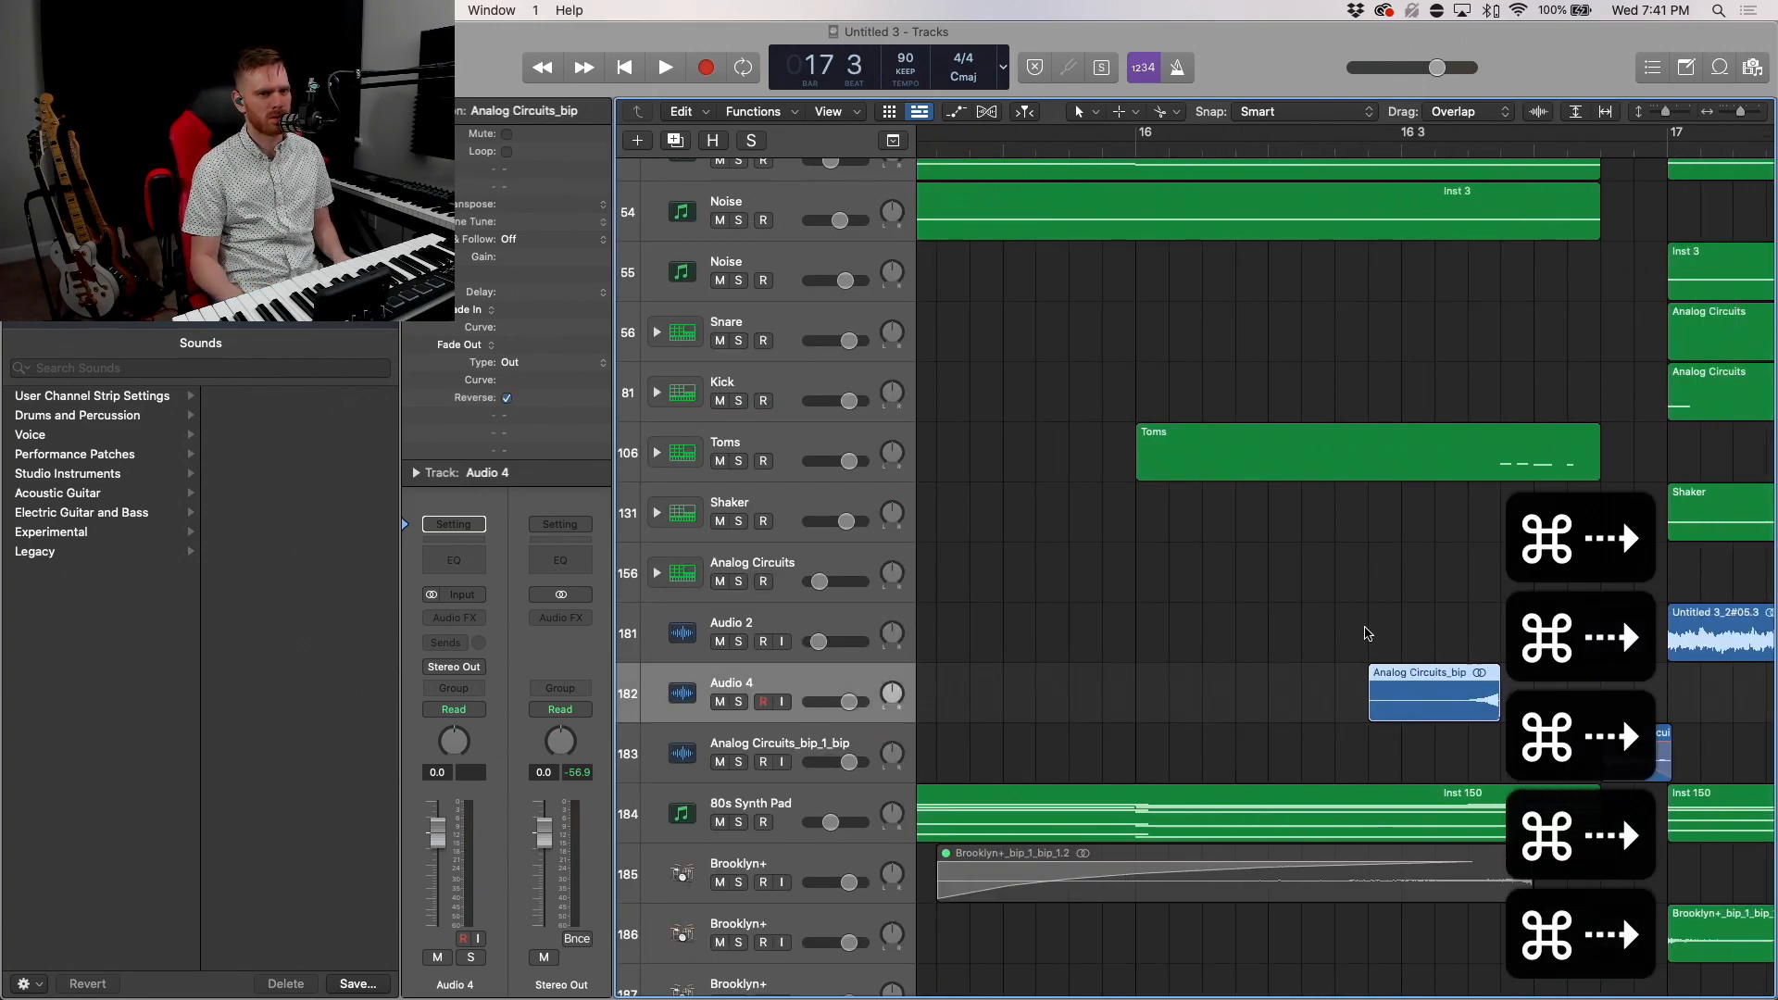
pyautogui.moveTo(1434, 691); pyautogui.dragTo(1111, 691)
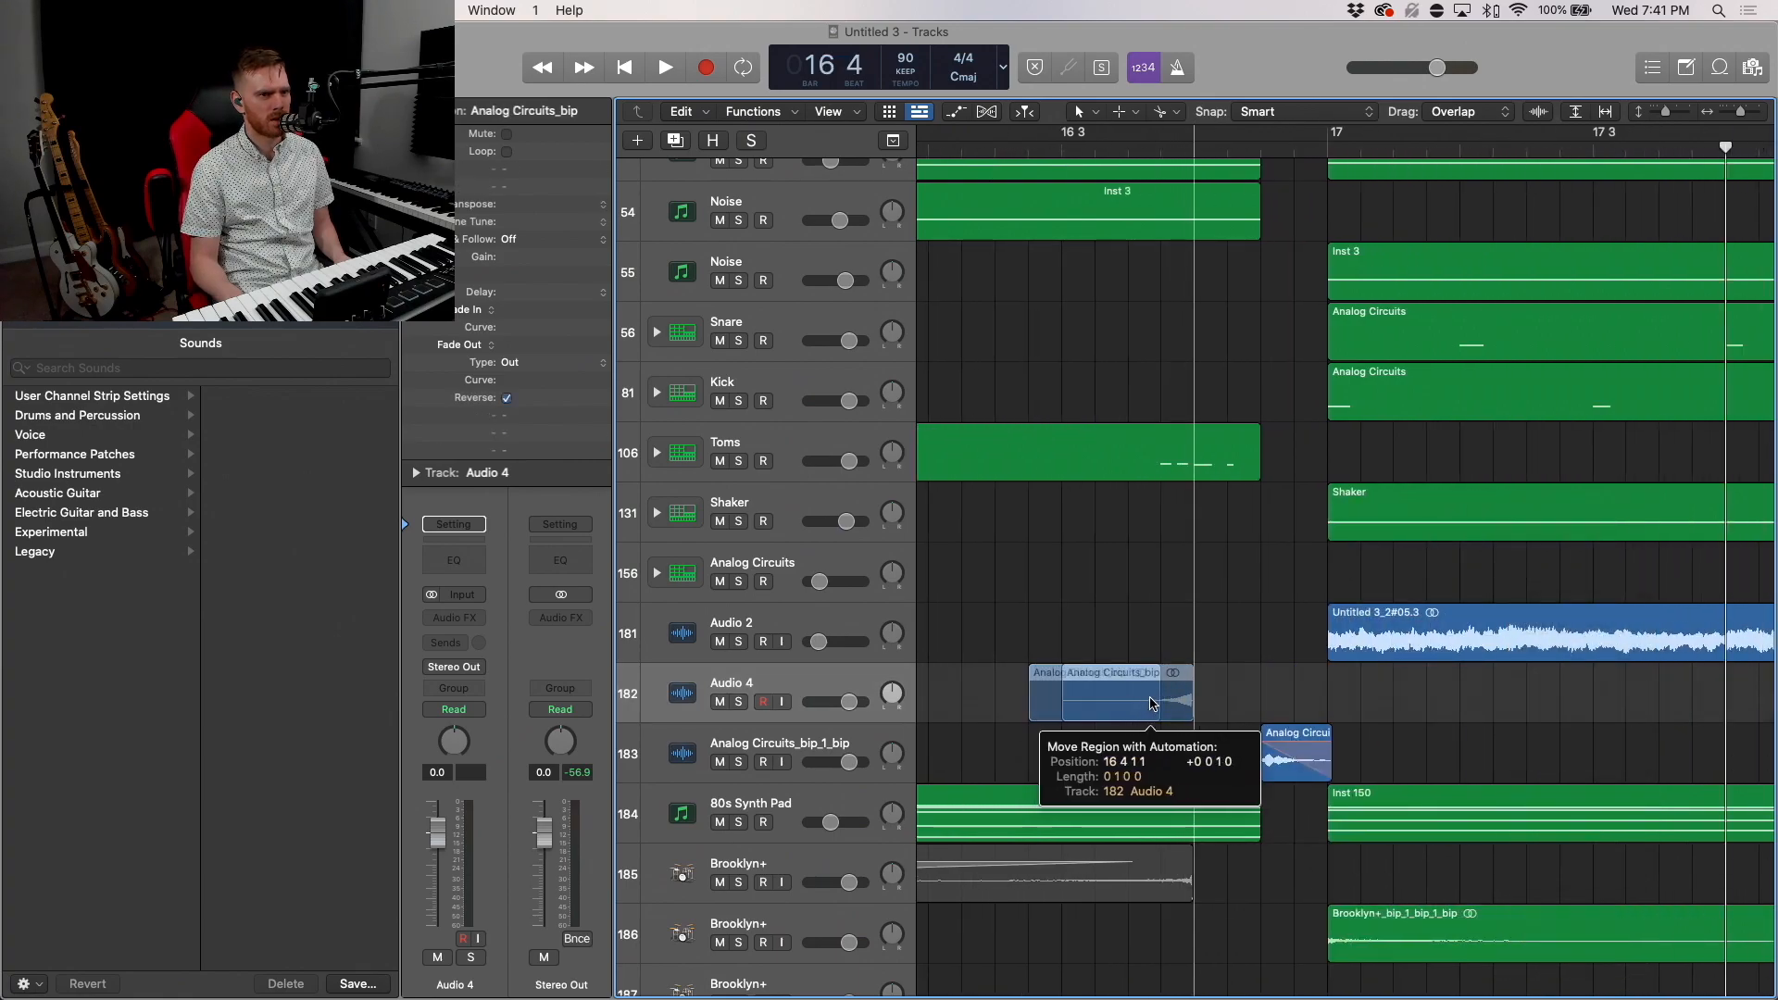
pyautogui.moveTo(1150, 691); pyautogui.dragTo(1139, 699)
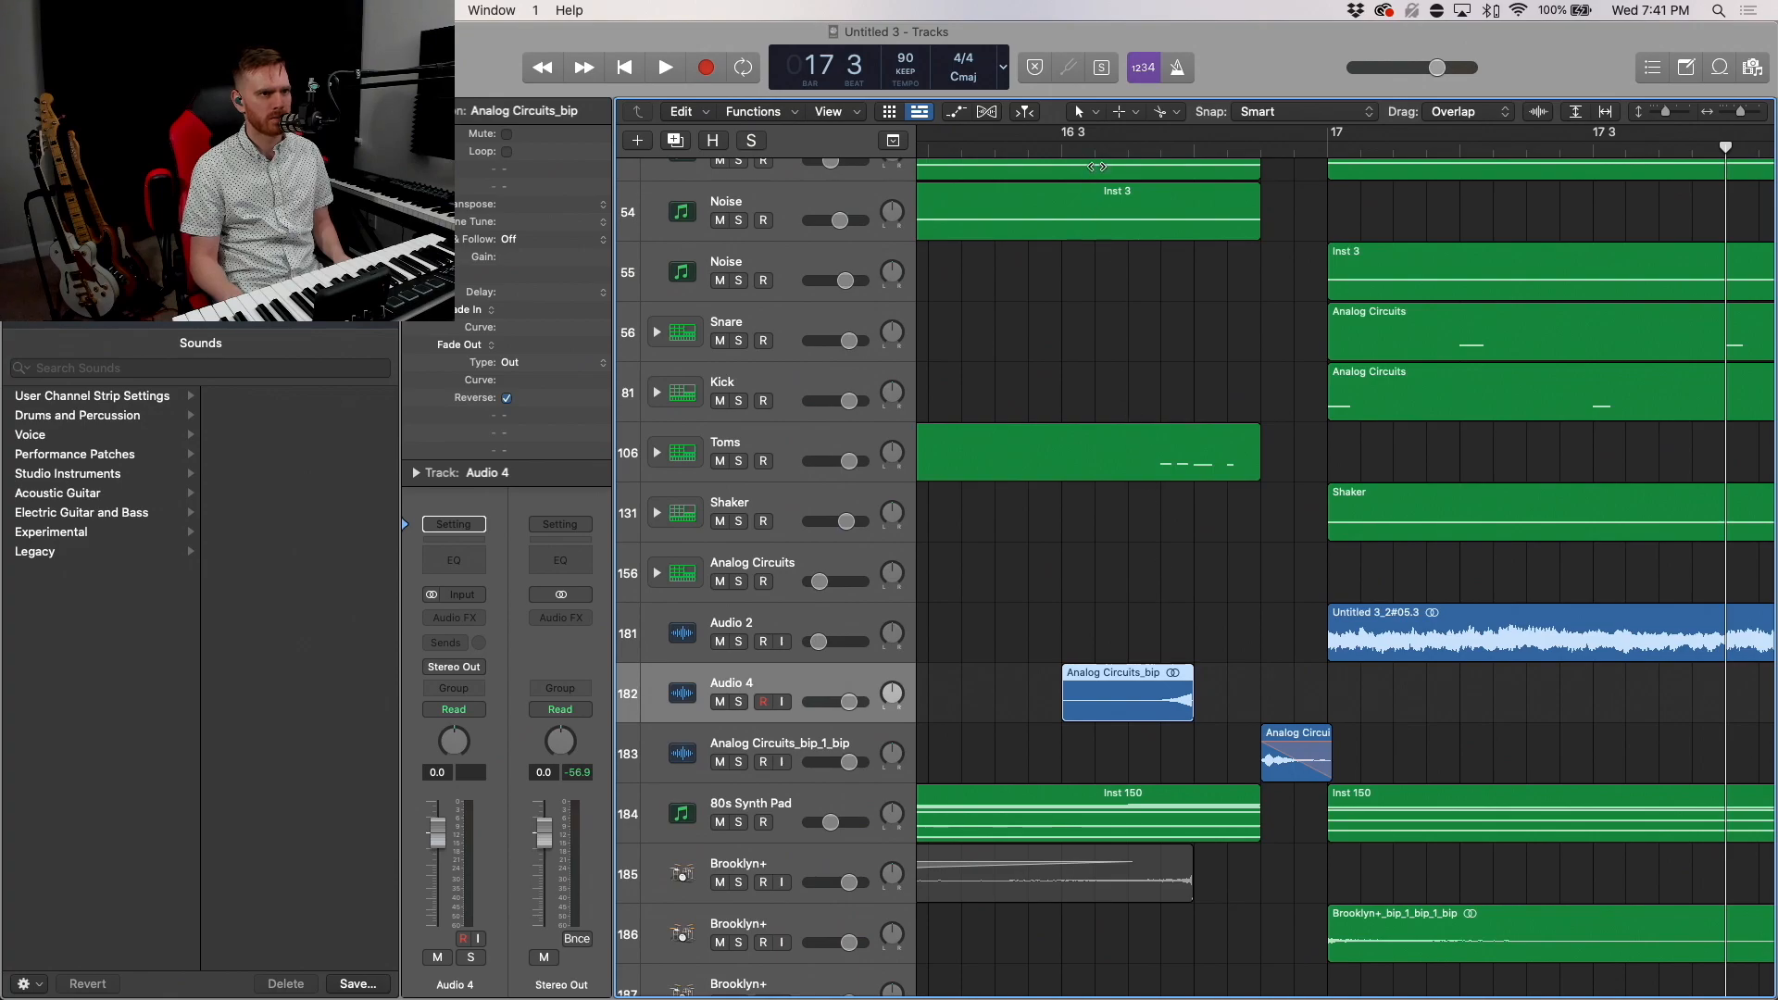
pyautogui.click(664, 67)
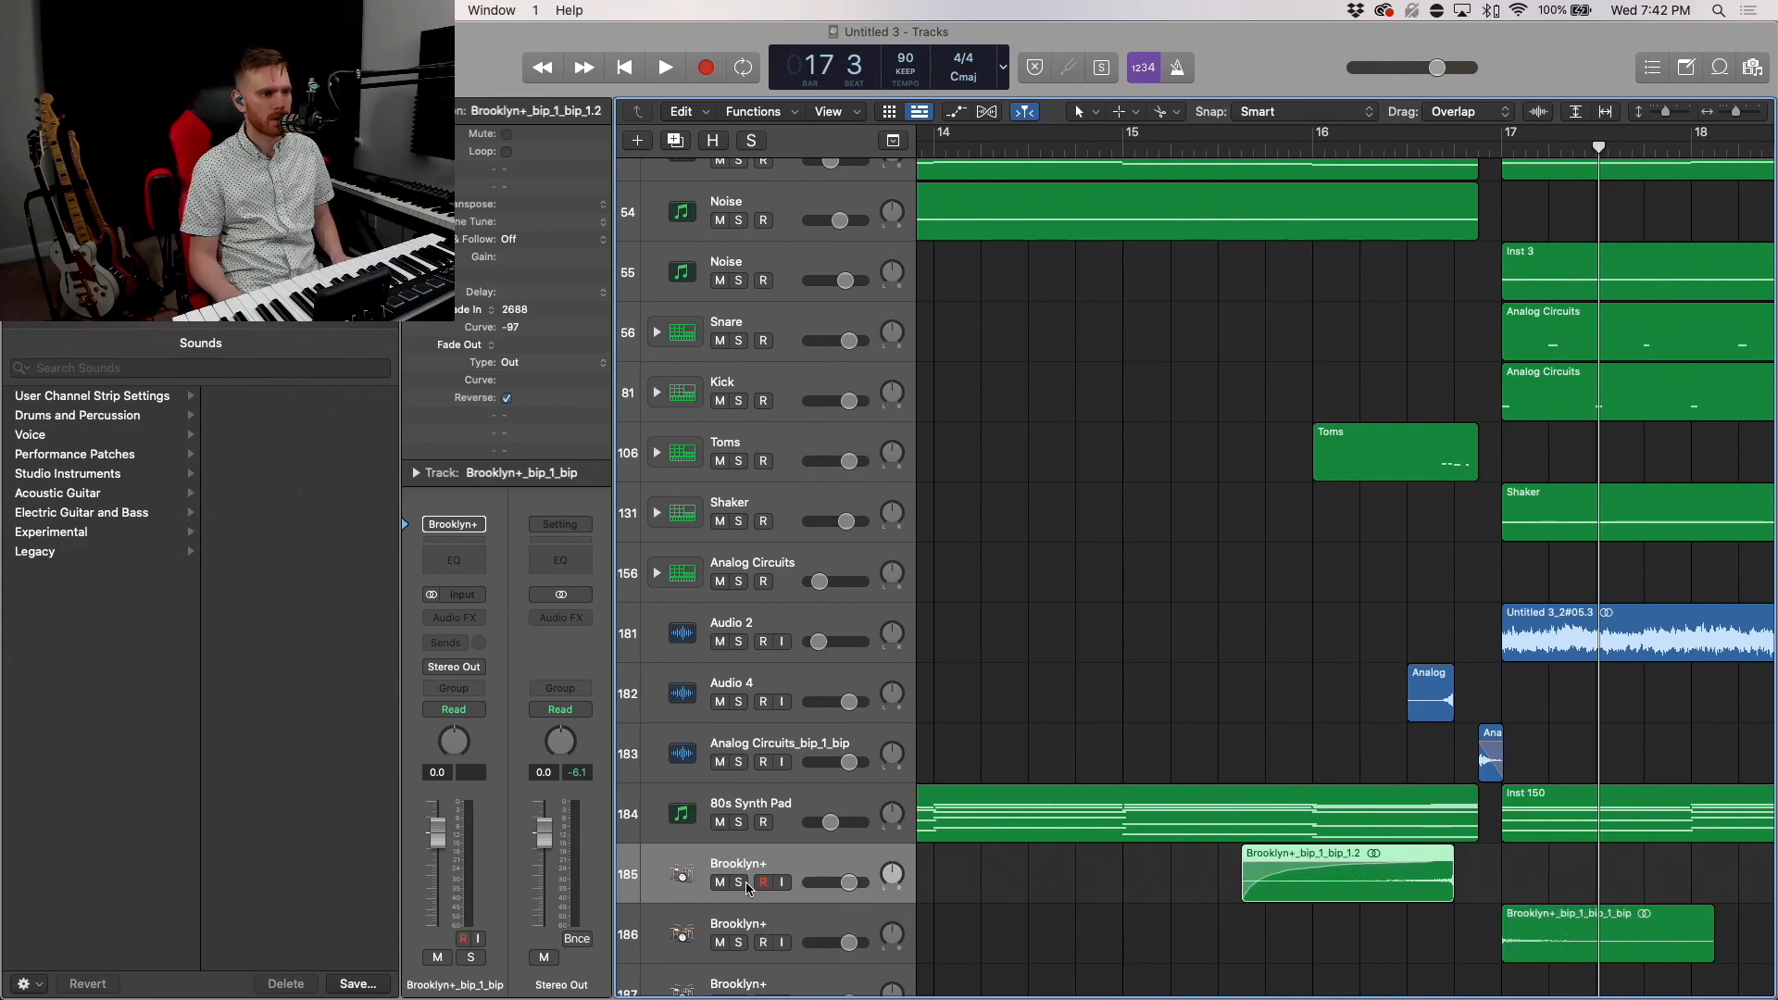
pyautogui.moveTo(1145, 363)
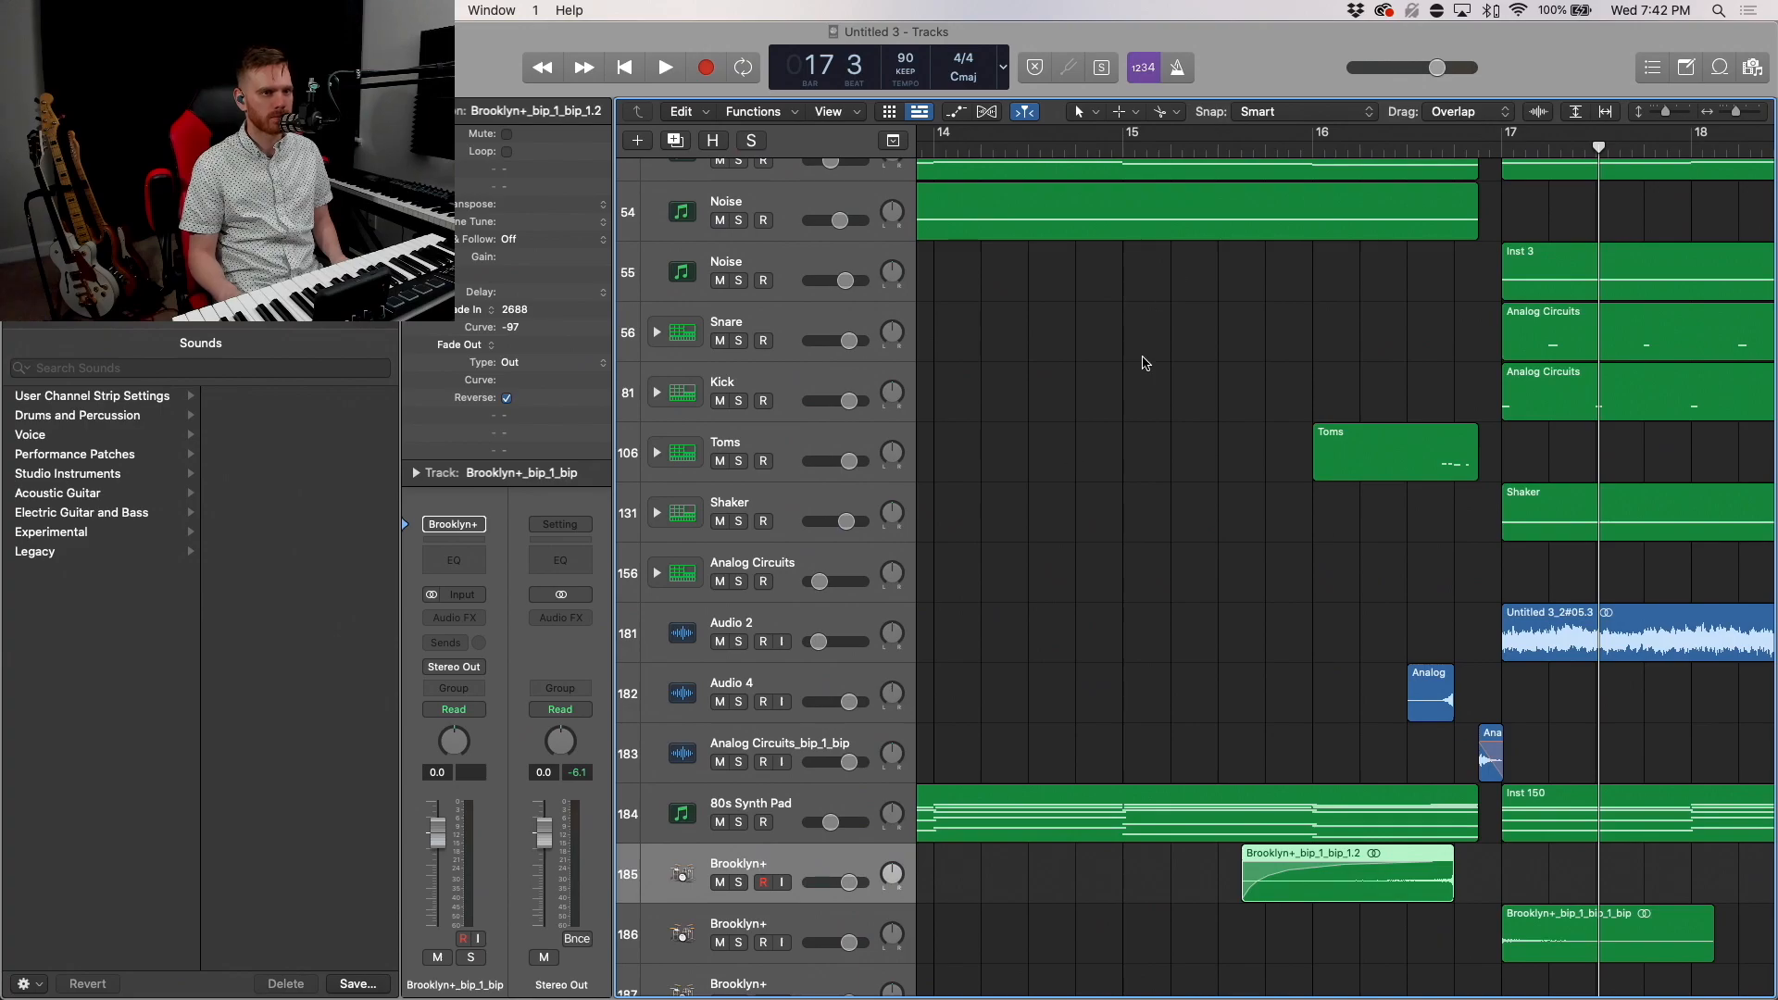
pyautogui.press('cmd+left')
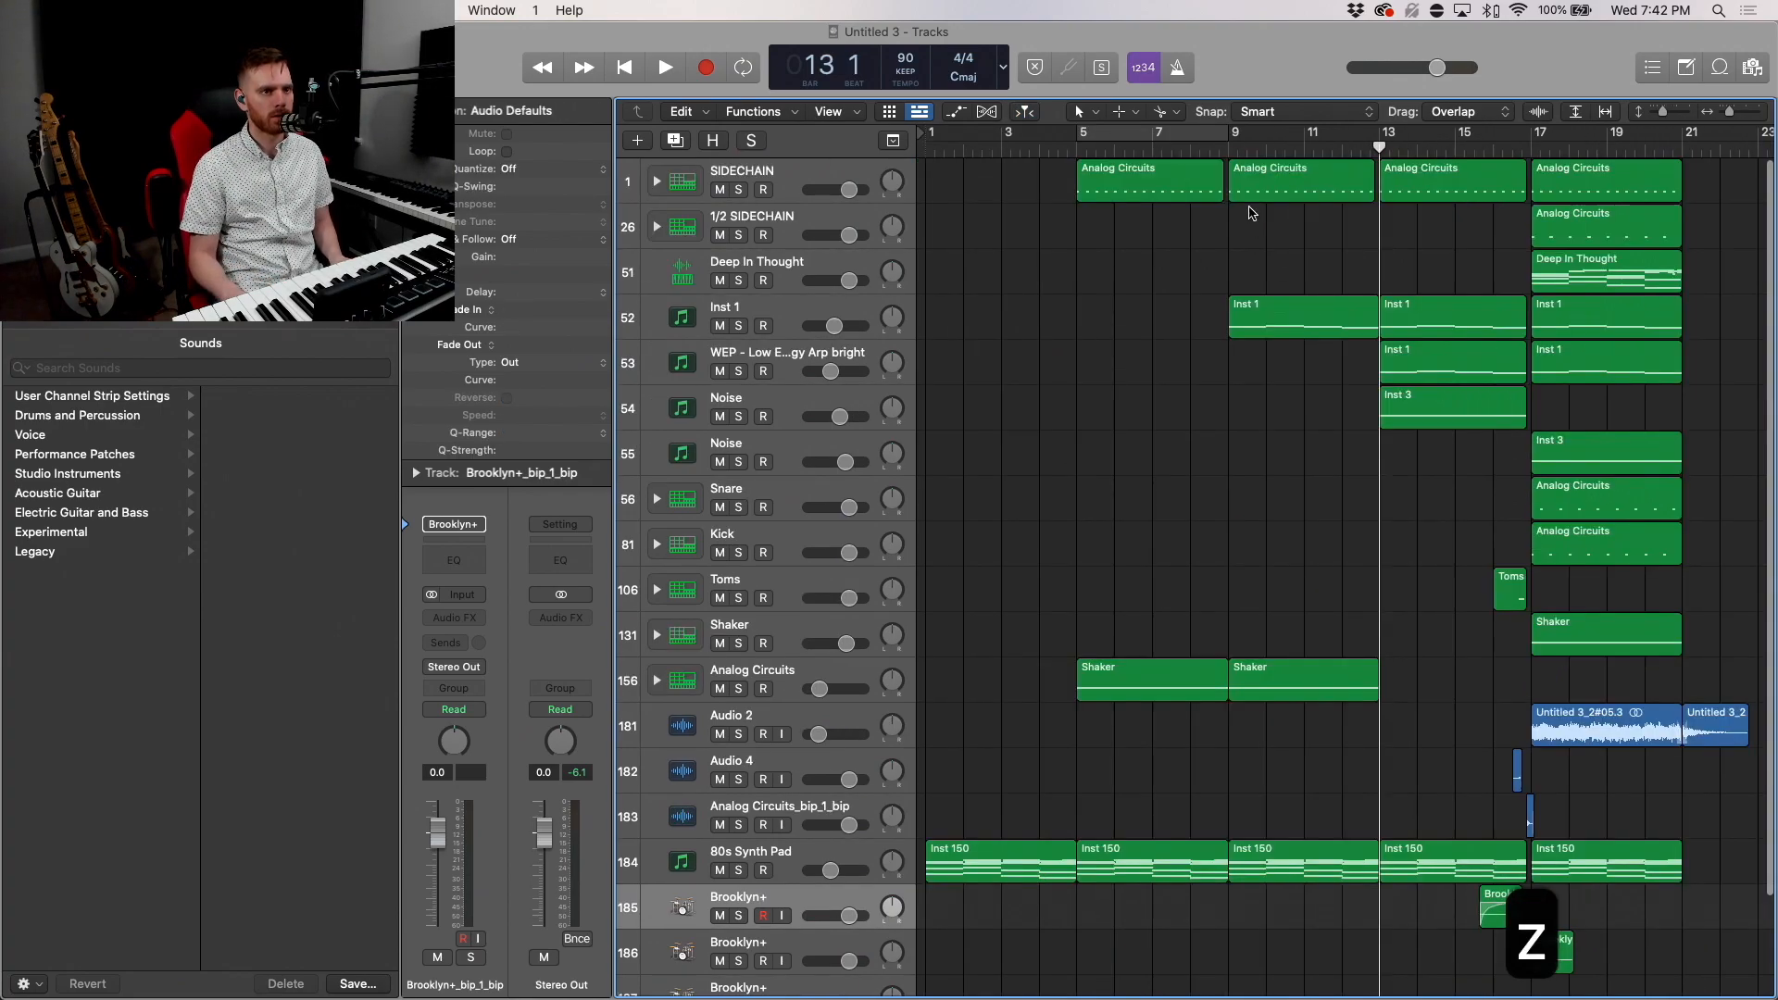
# Step: Solo and audition the two Noise tracks, unsolo them, and add a new software instrument track at the bottom
pyautogui.click(663, 67)
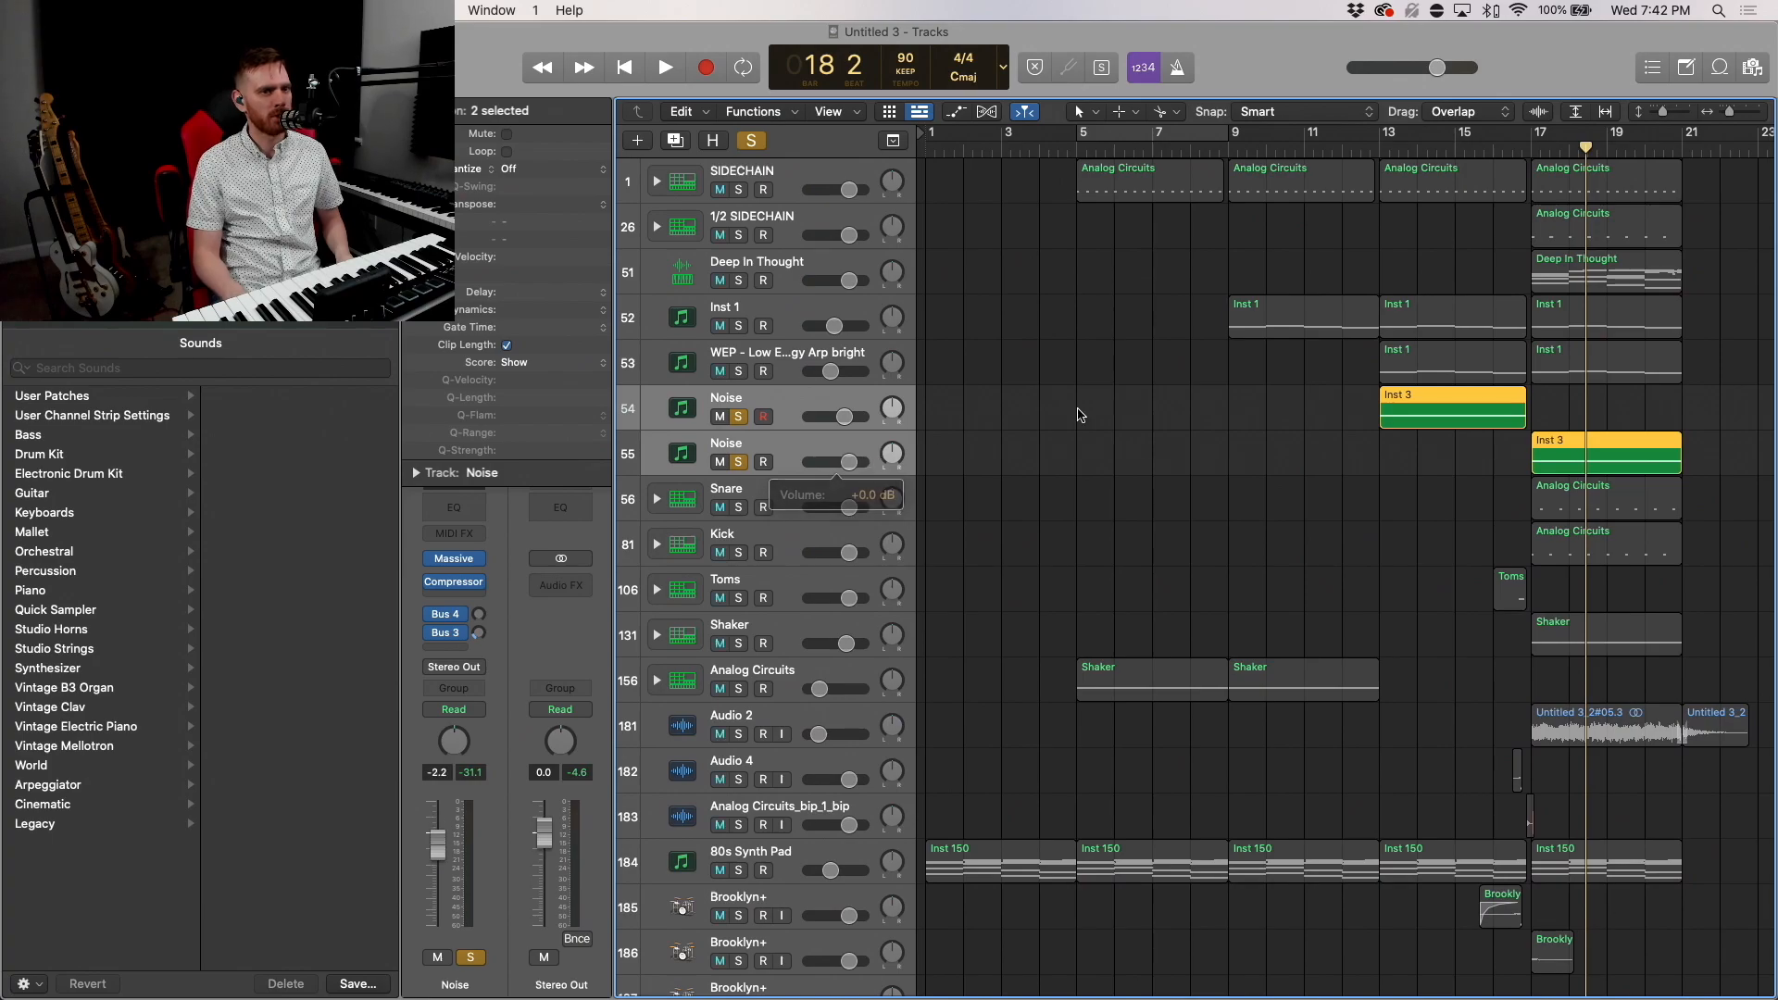
pyautogui.click(663, 66)
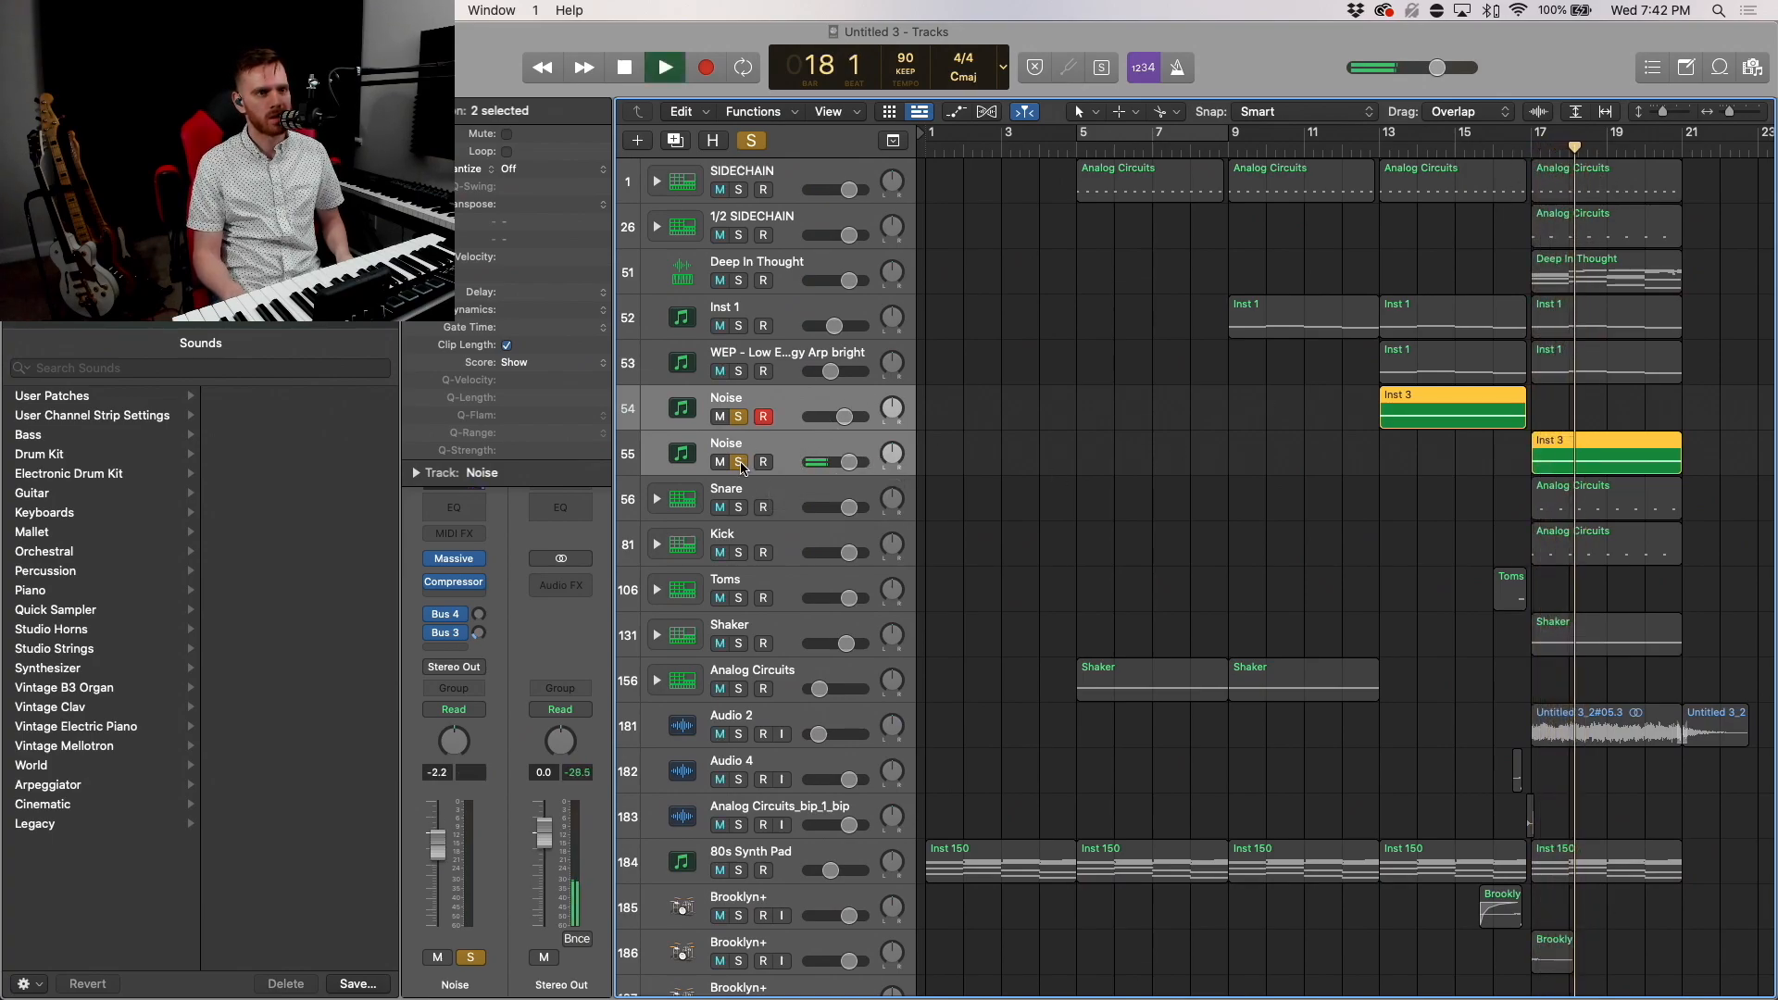
pyautogui.click(663, 67)
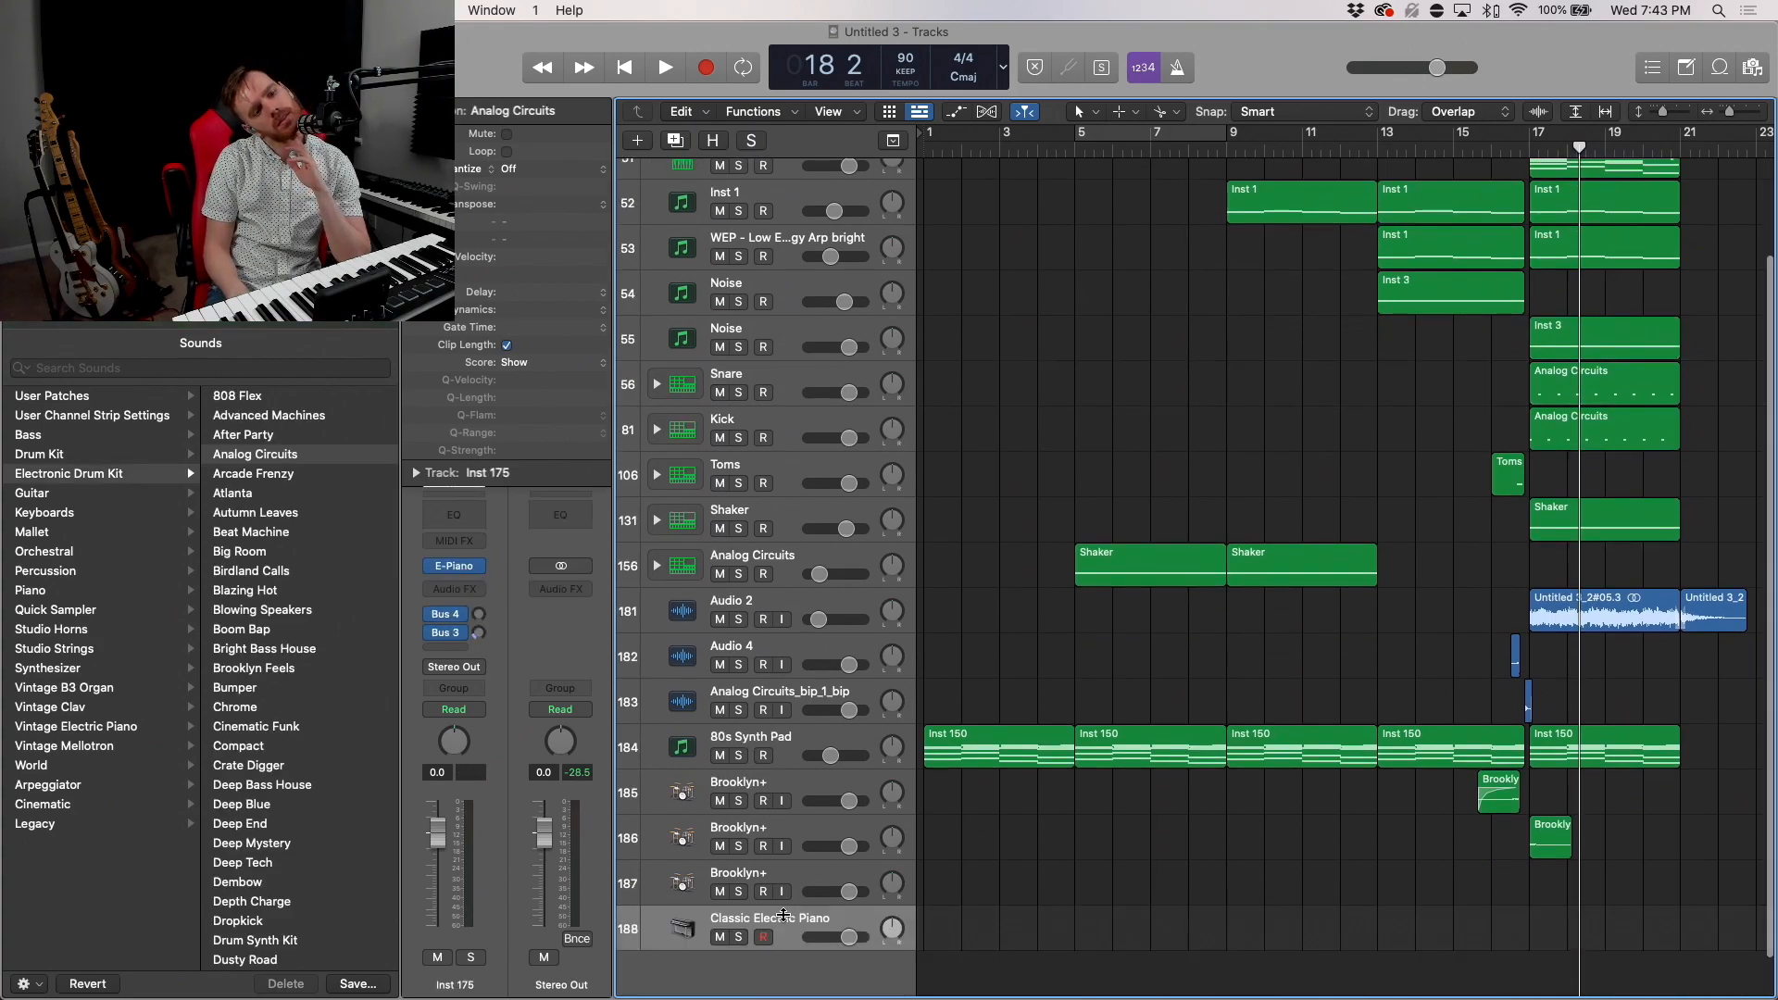
# Step: Load Omnisphere on Inst 175 and pick the Dark Juno Pad 2 patch by searching 'juno'
pyautogui.click(74, 726)
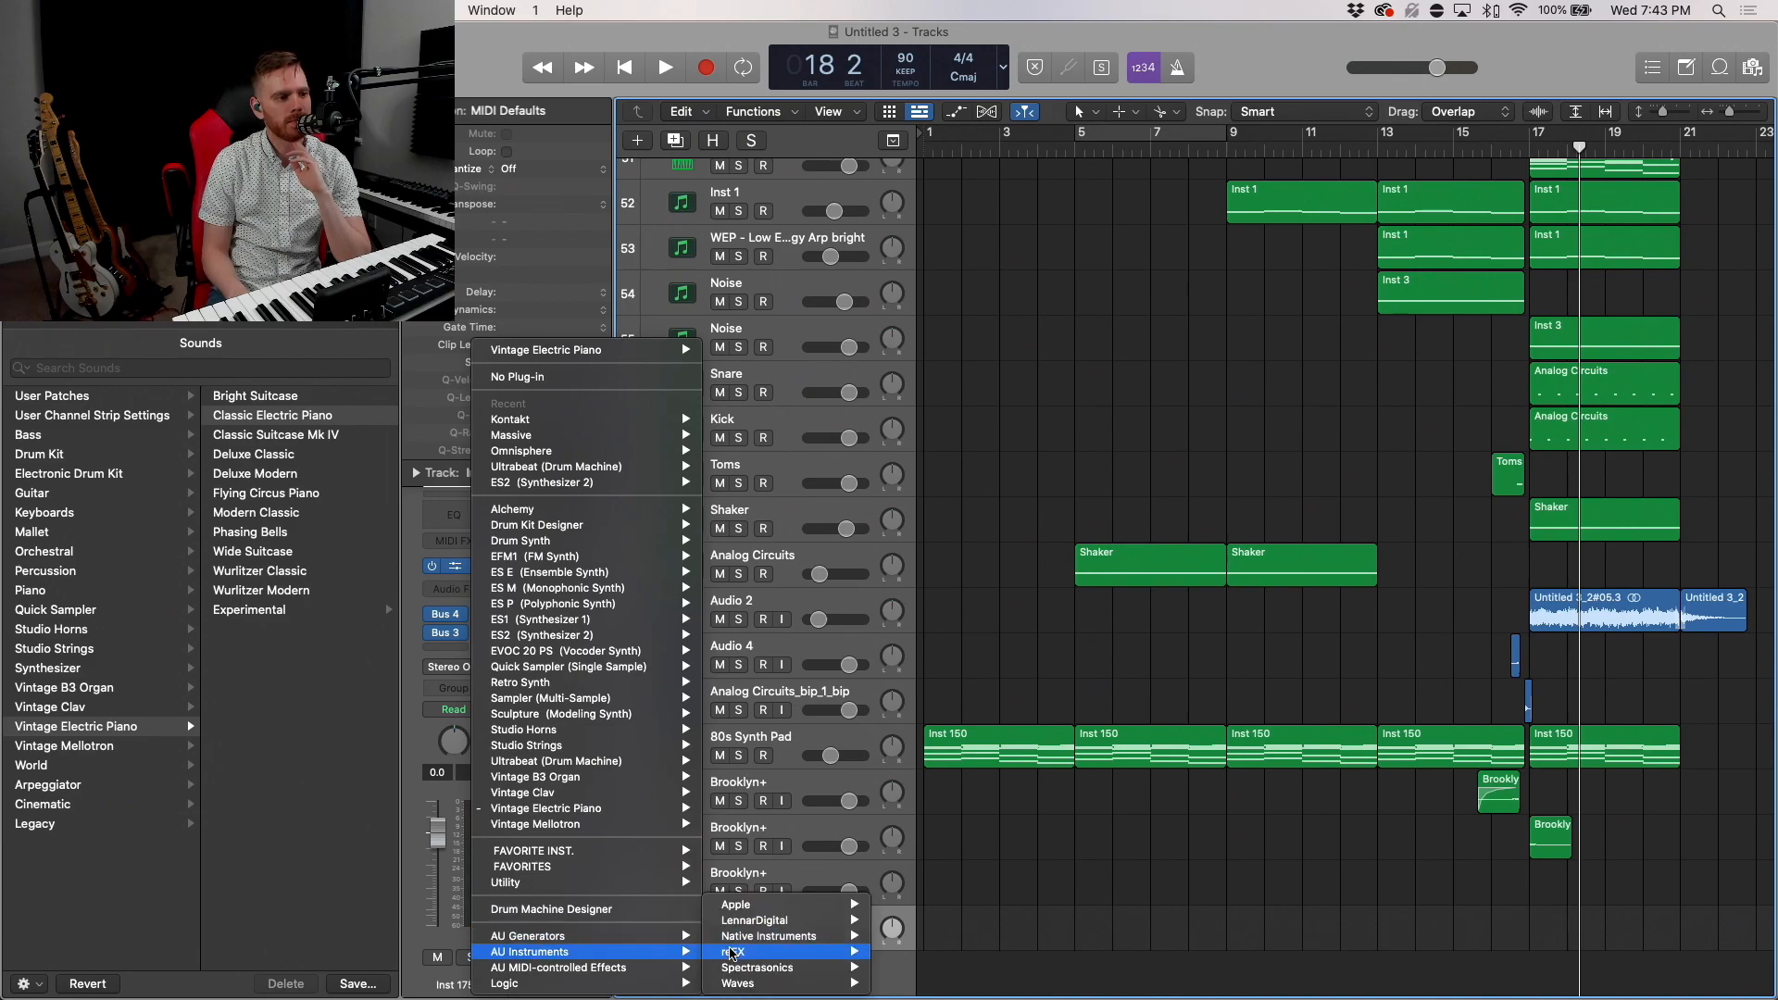
pyautogui.moveTo(759, 967)
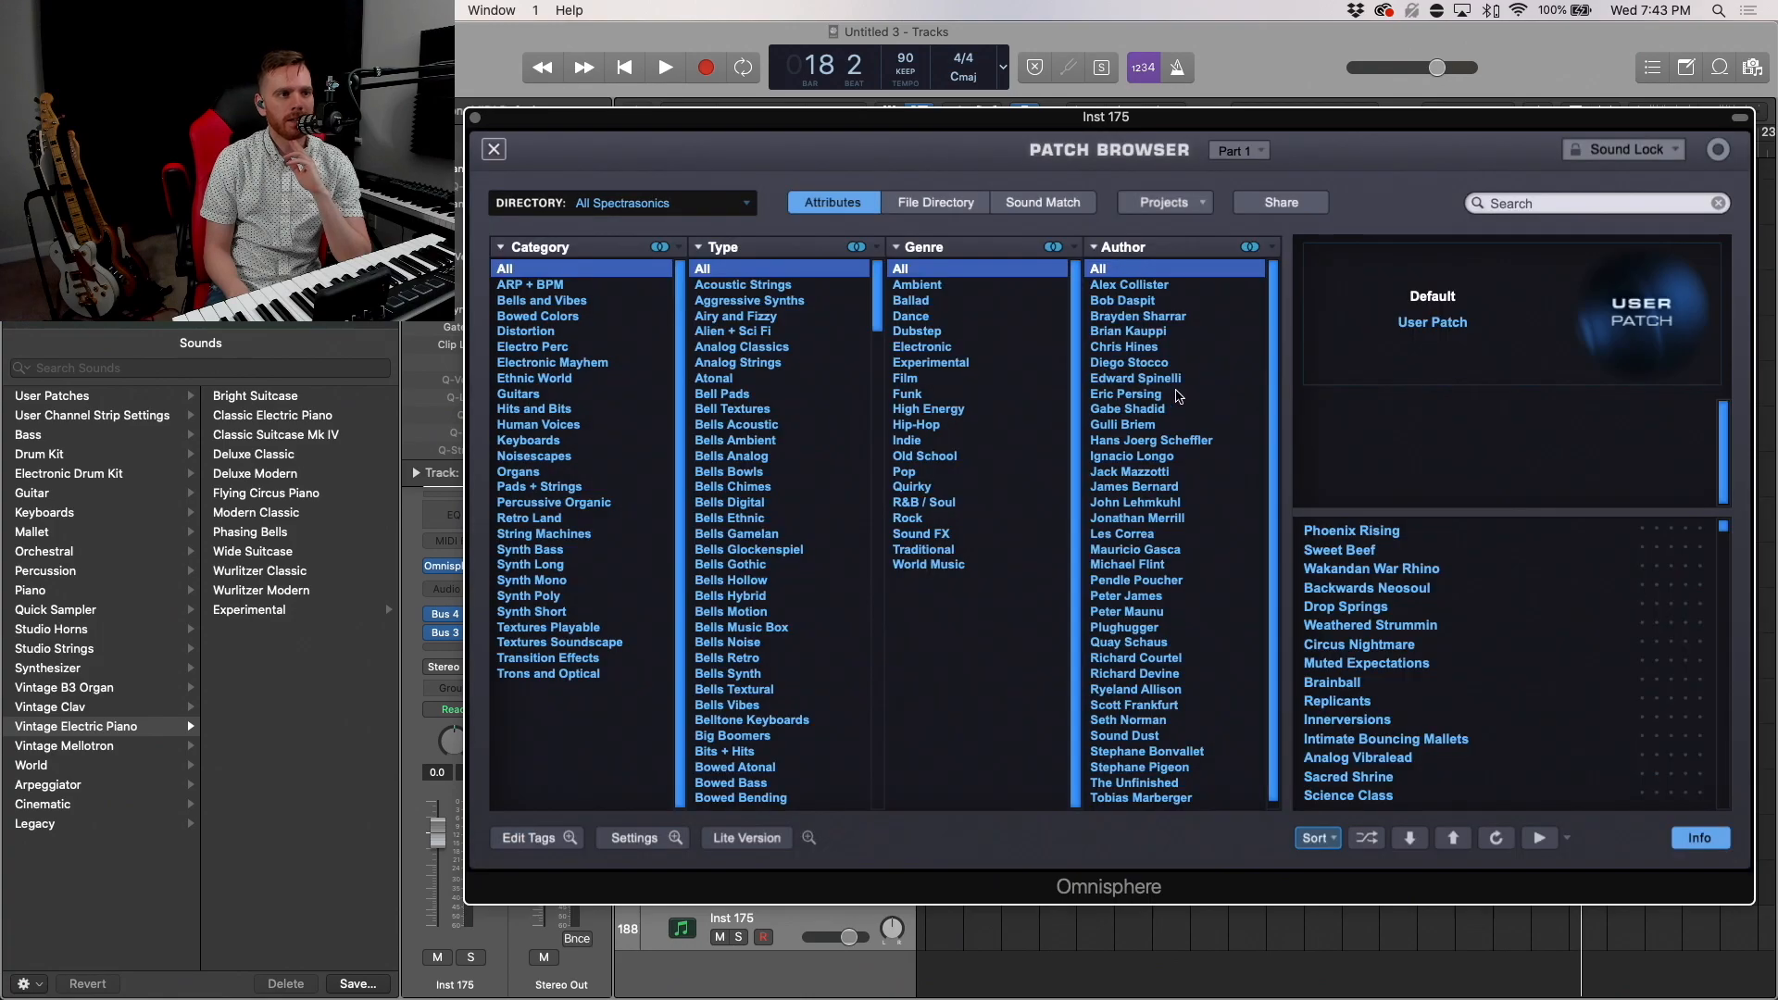
pyautogui.click(1597, 204)
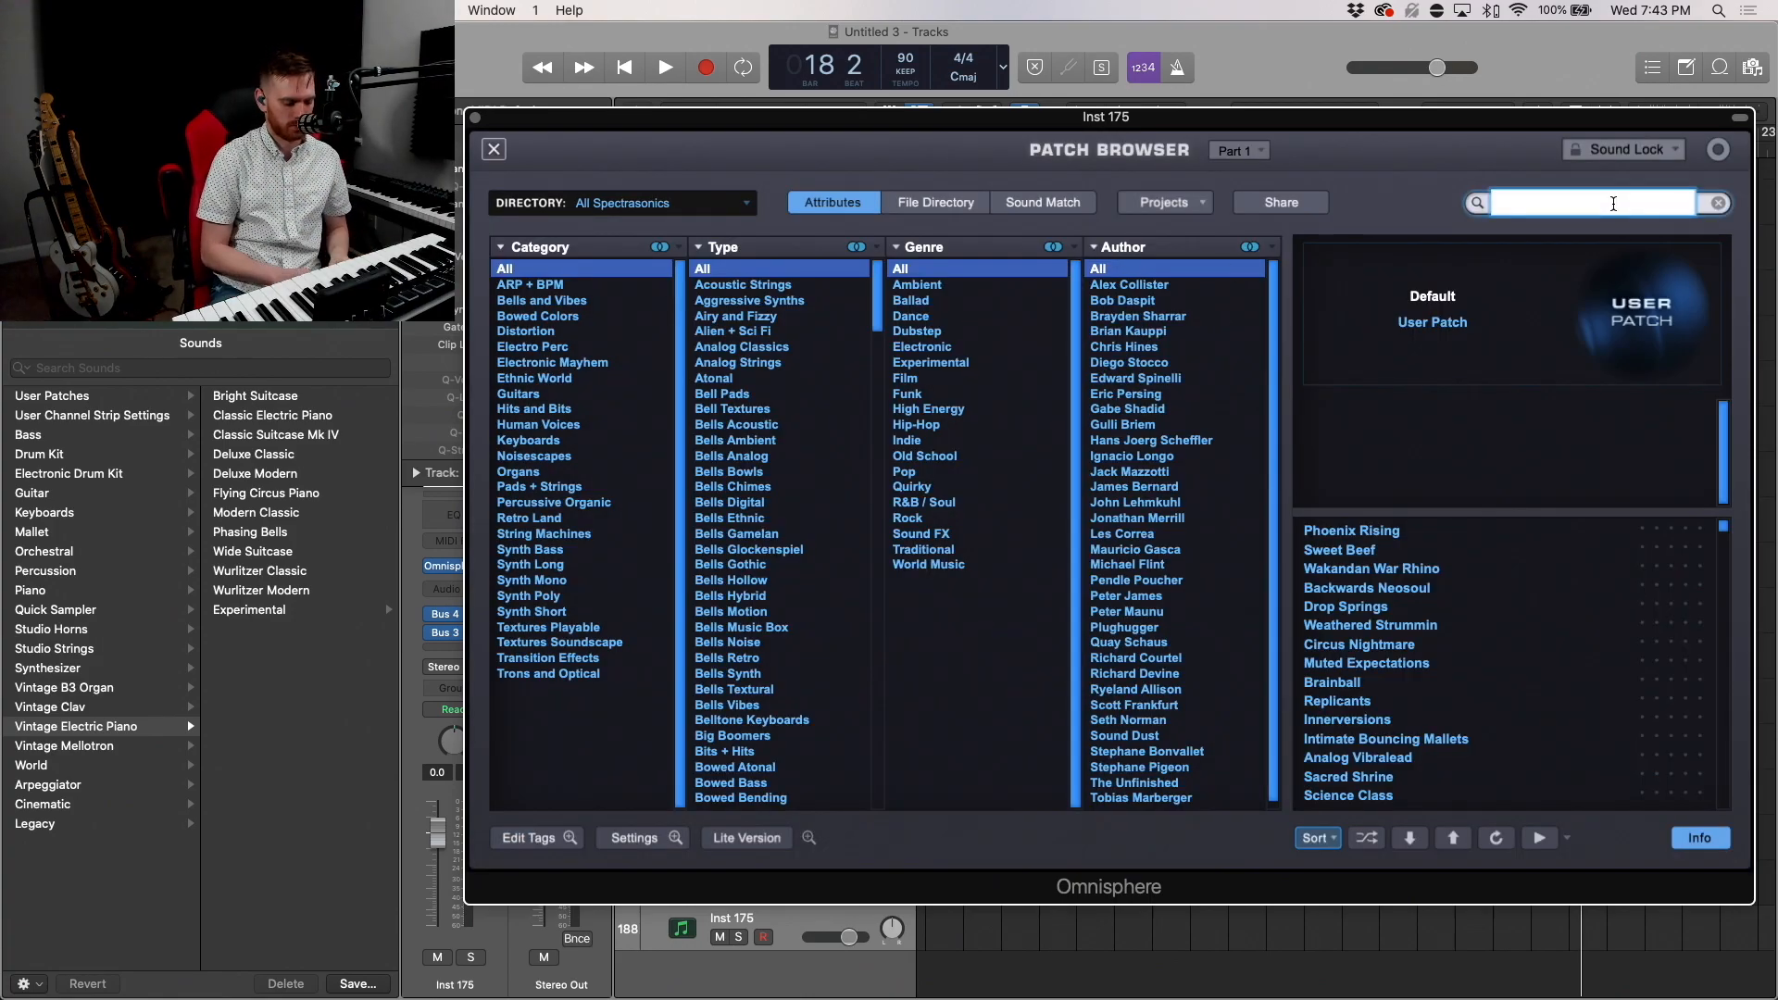
pyautogui.write('juno')
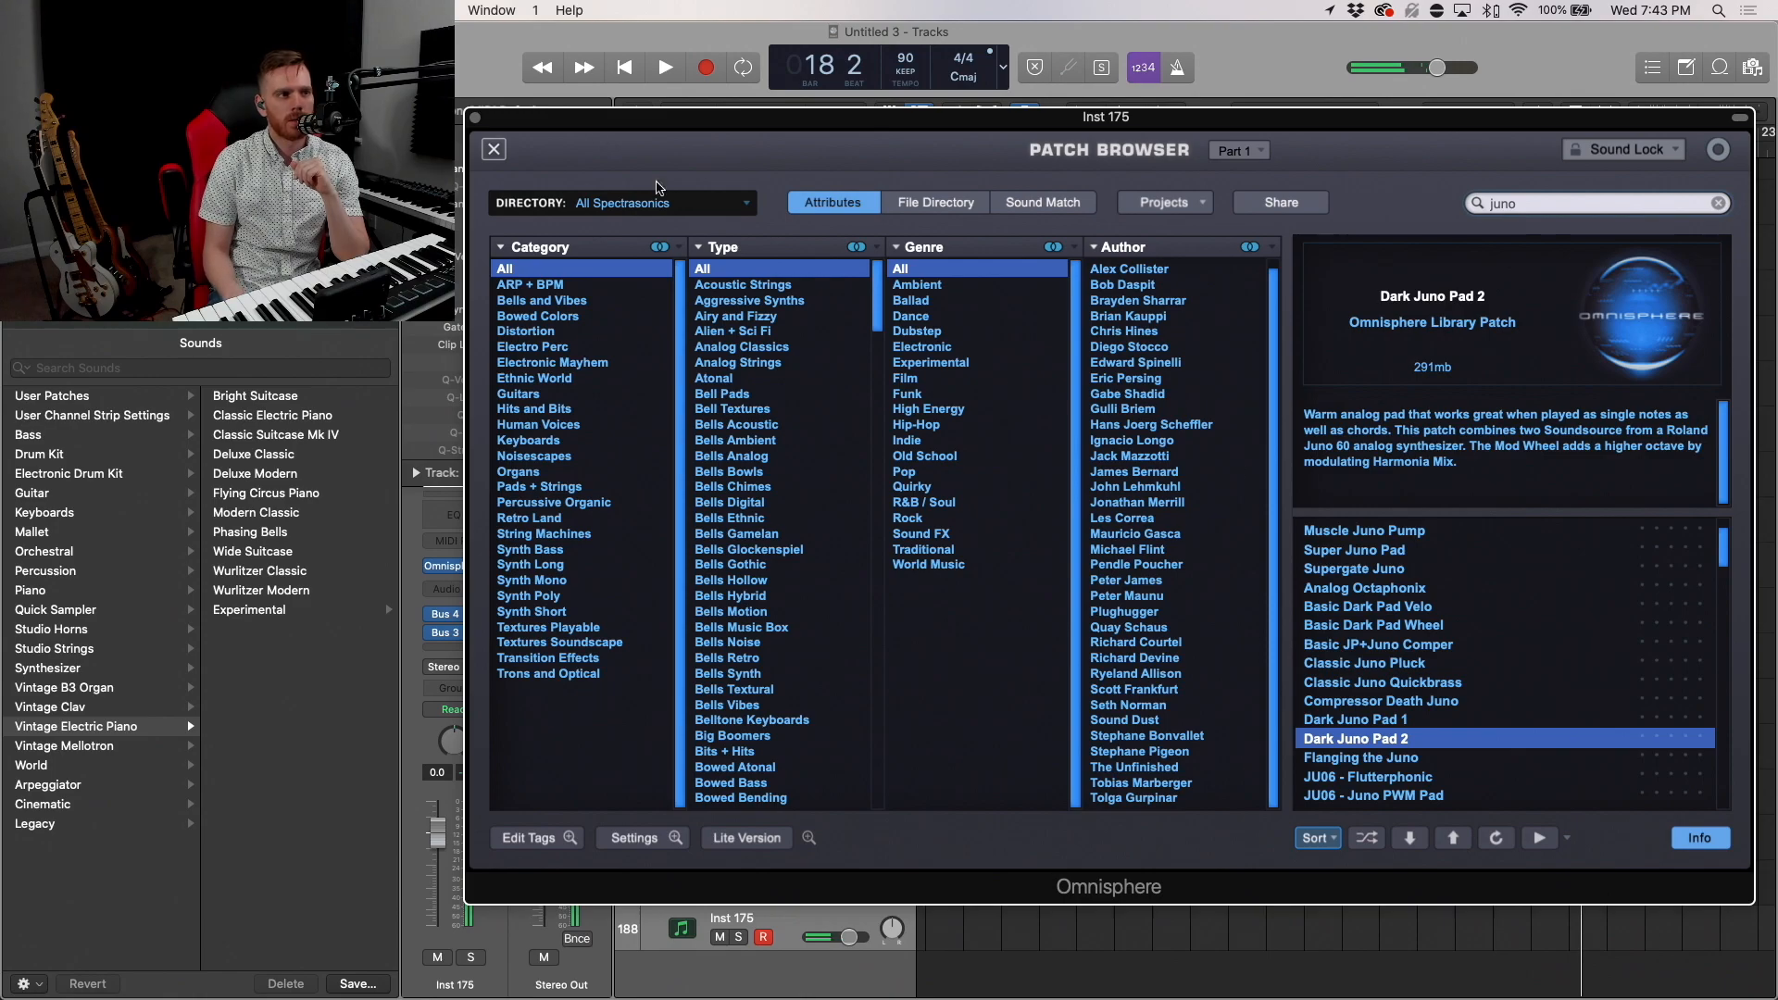
pyautogui.click(493, 148)
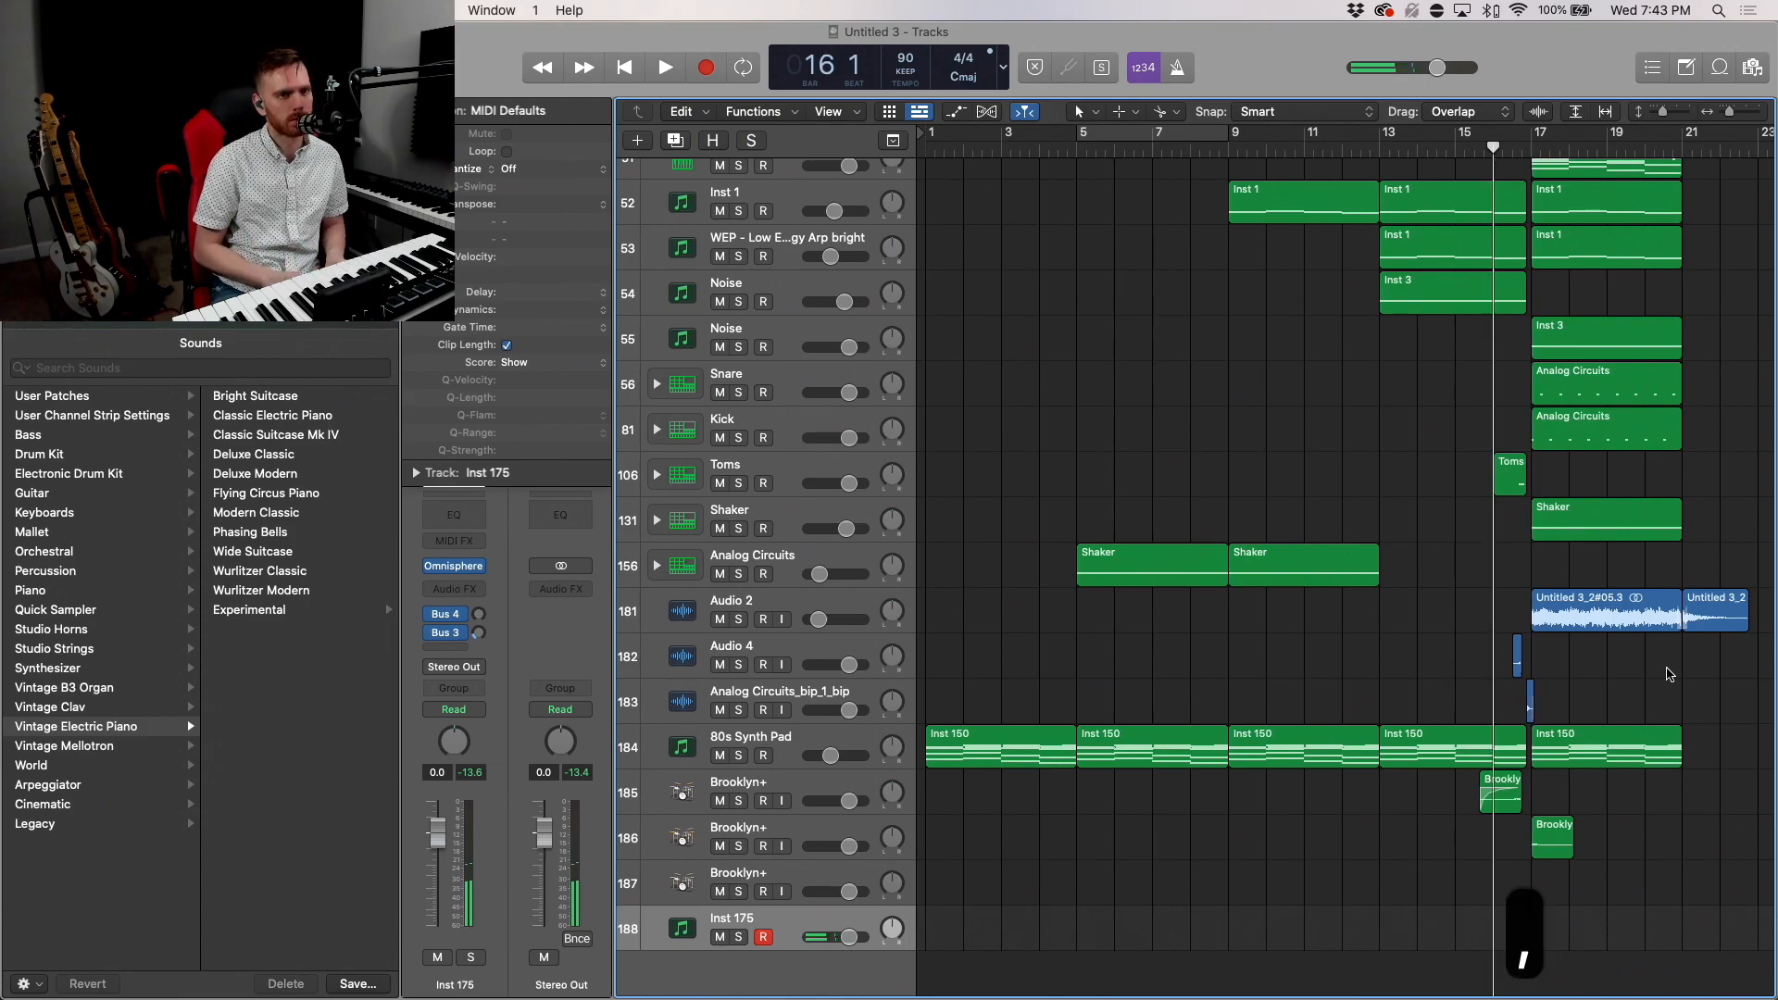
# Step: Record a two-note part at bar 17 on Inst 175 and lower both notes' velocity to about 29
pyautogui.click(663, 66)
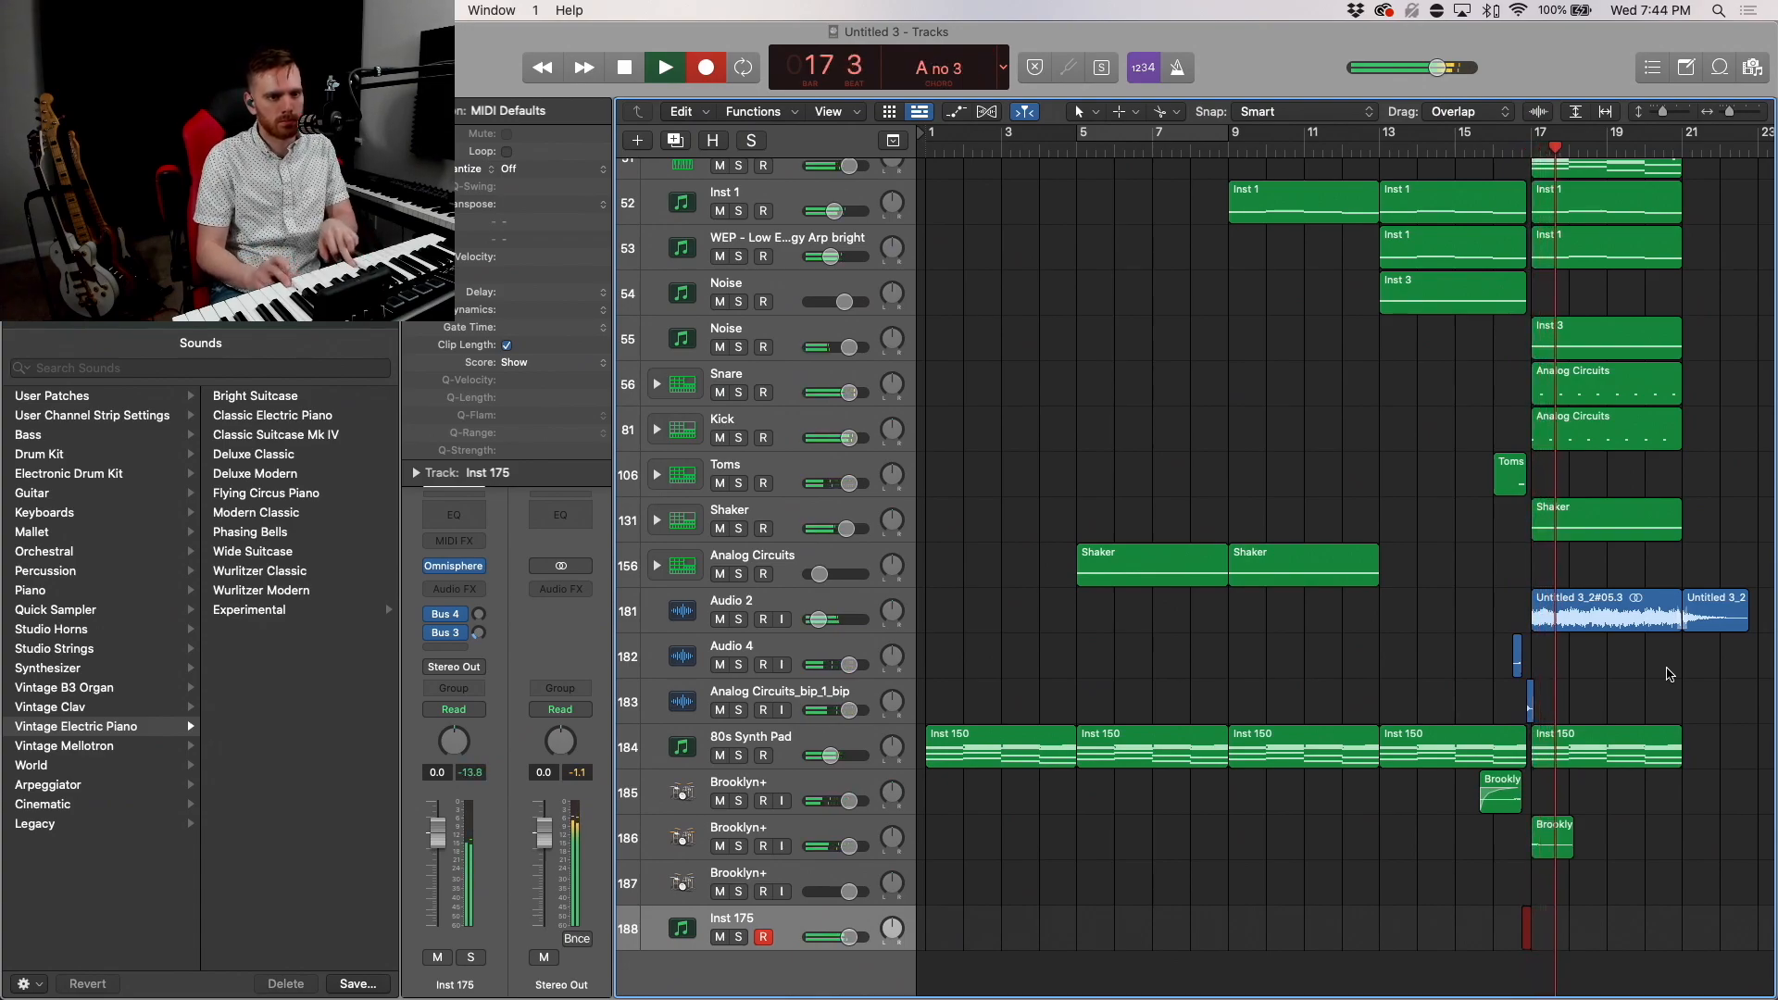
pyautogui.click(622, 67)
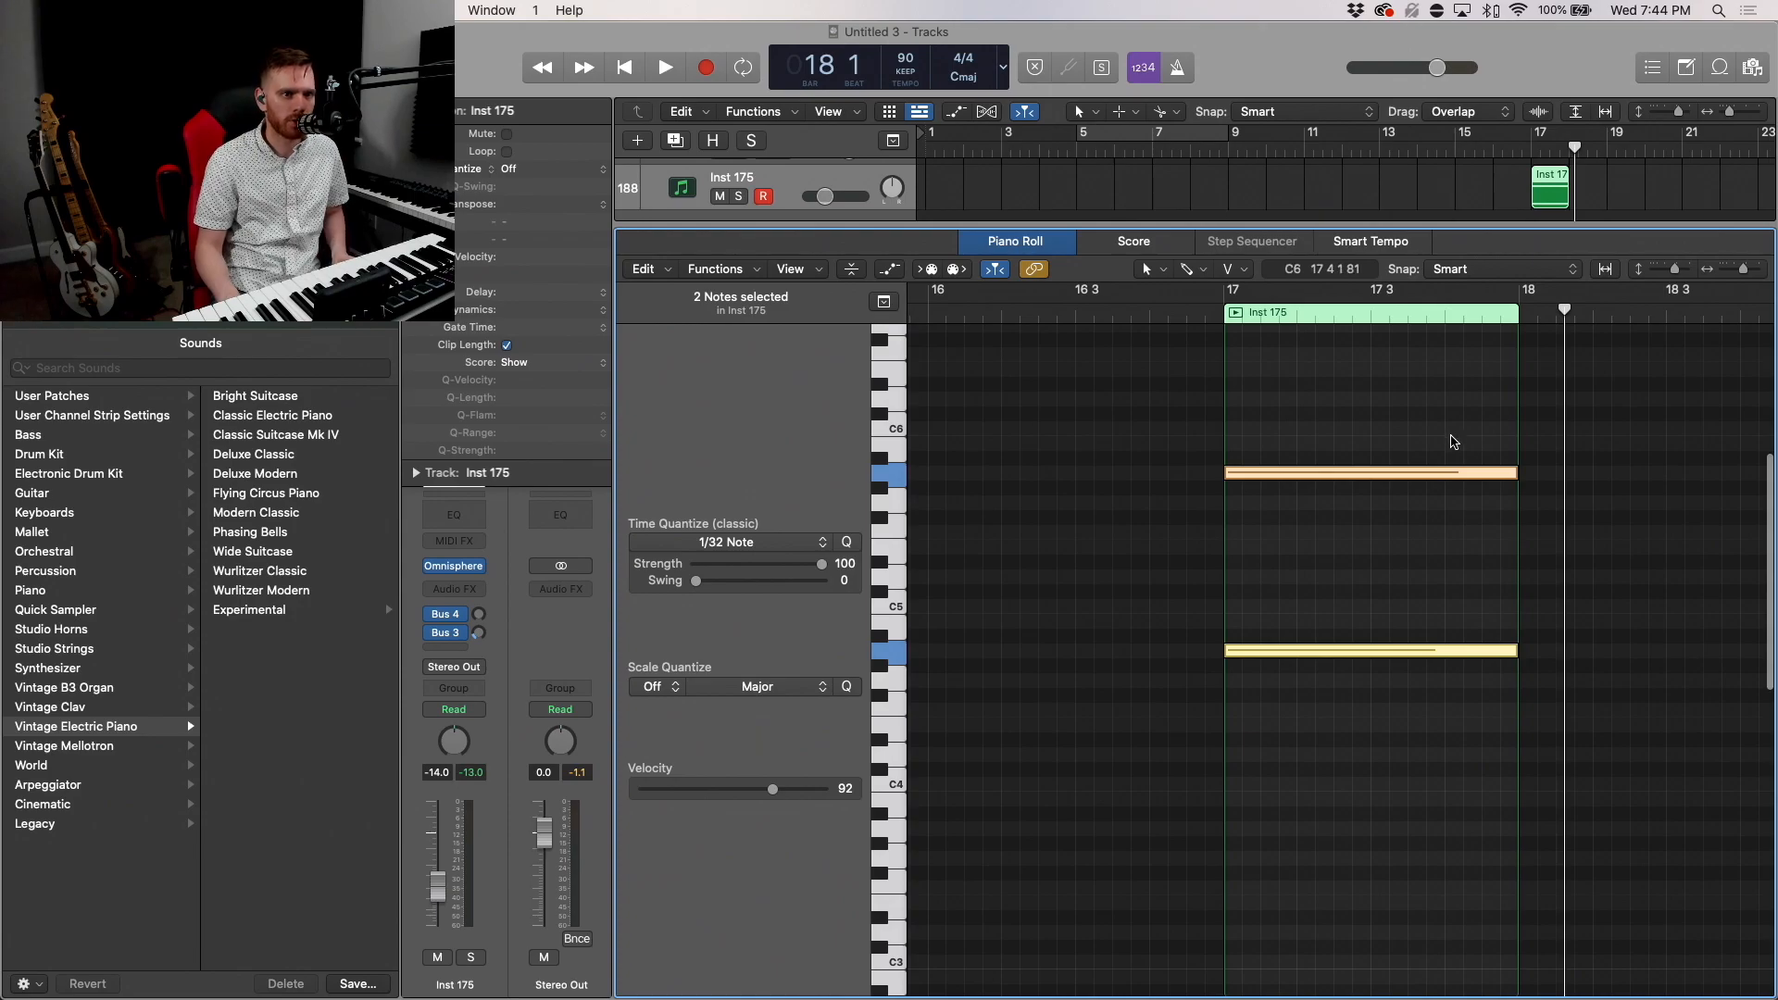
pyautogui.moveTo(772, 789); pyautogui.dragTo(642, 789)
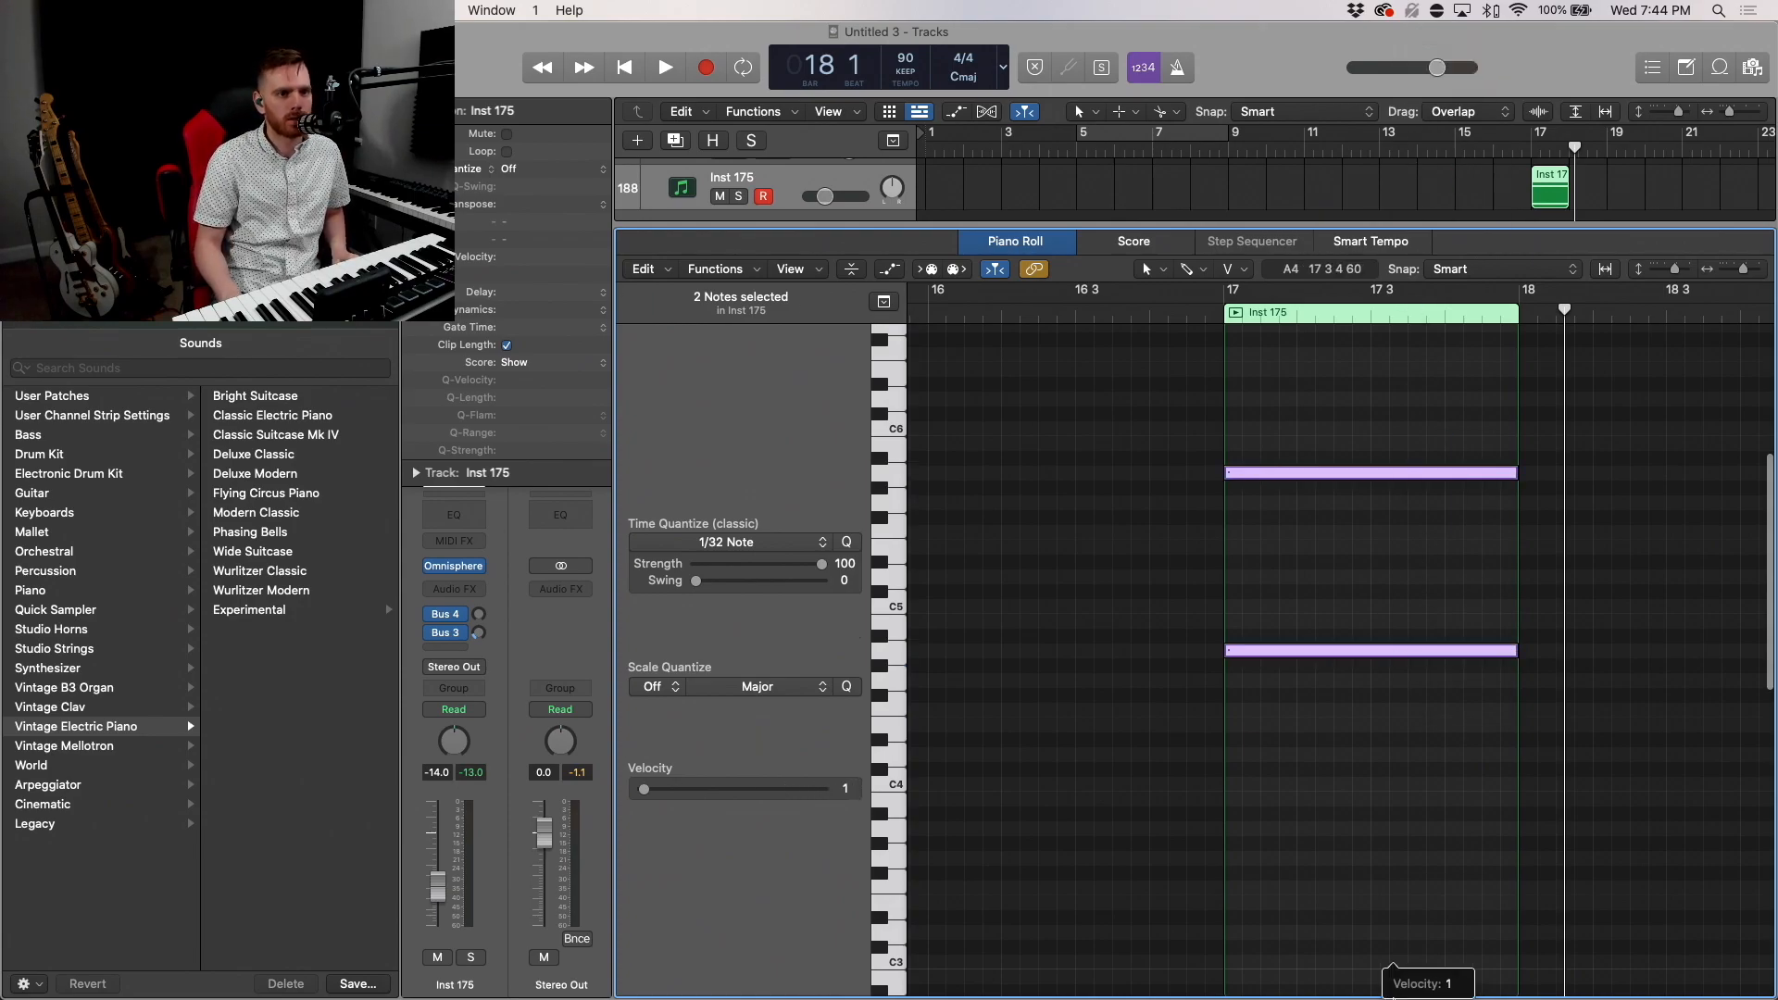
pyautogui.click(663, 67)
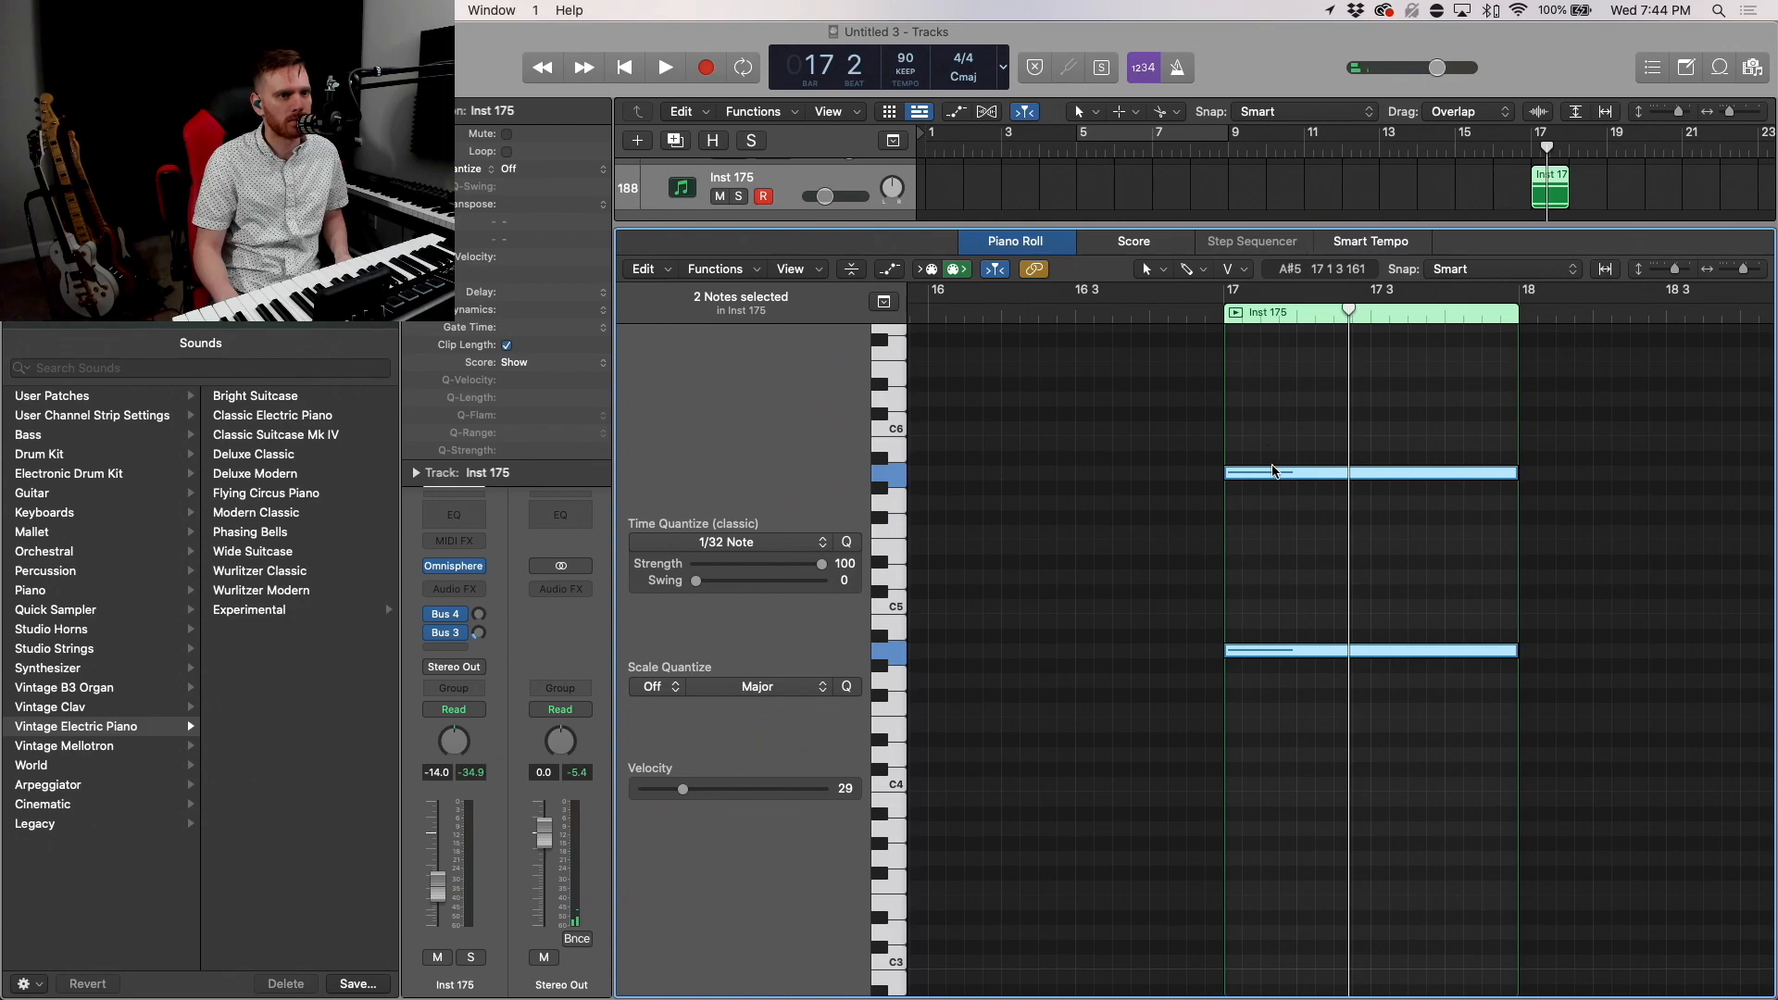
pyautogui.moveTo(680, 789); pyautogui.dragTo(699, 789)
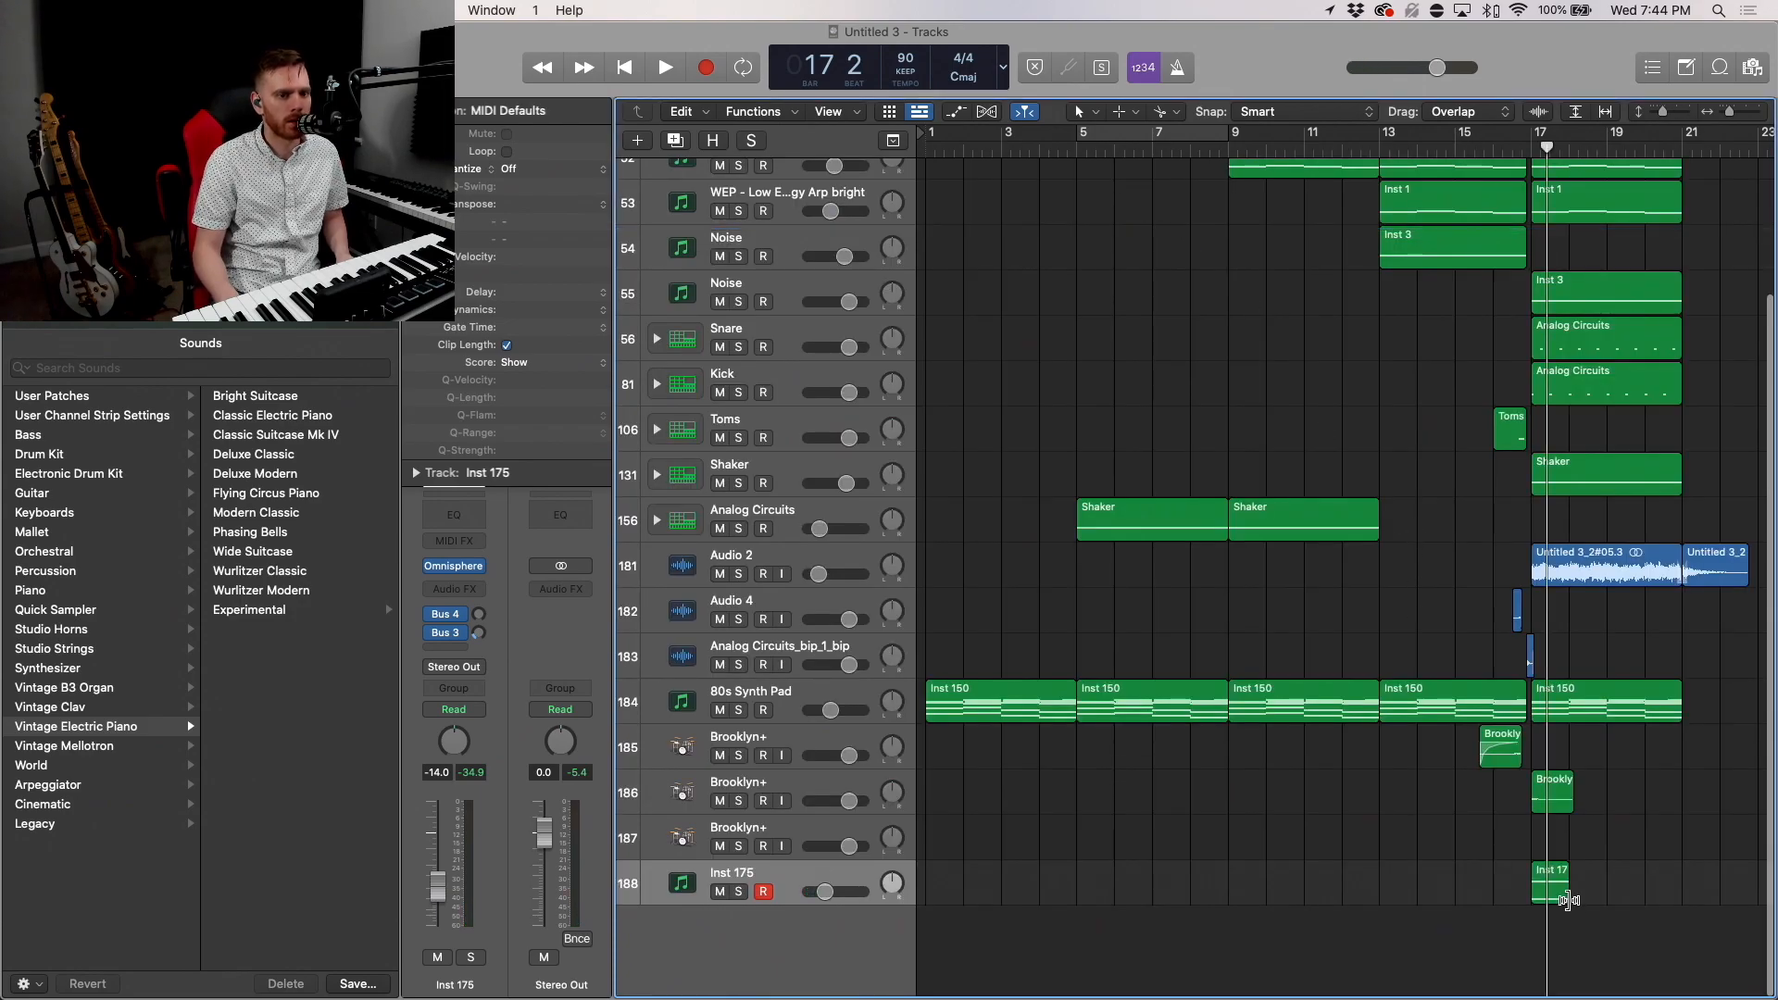
# Step: Stretch the Inst 175 region to bar 21 and insert a ValhallaShimmer reverb in mediumStereo mode
pyautogui.moveTo(1571, 900); pyautogui.dragTo(1673, 900)
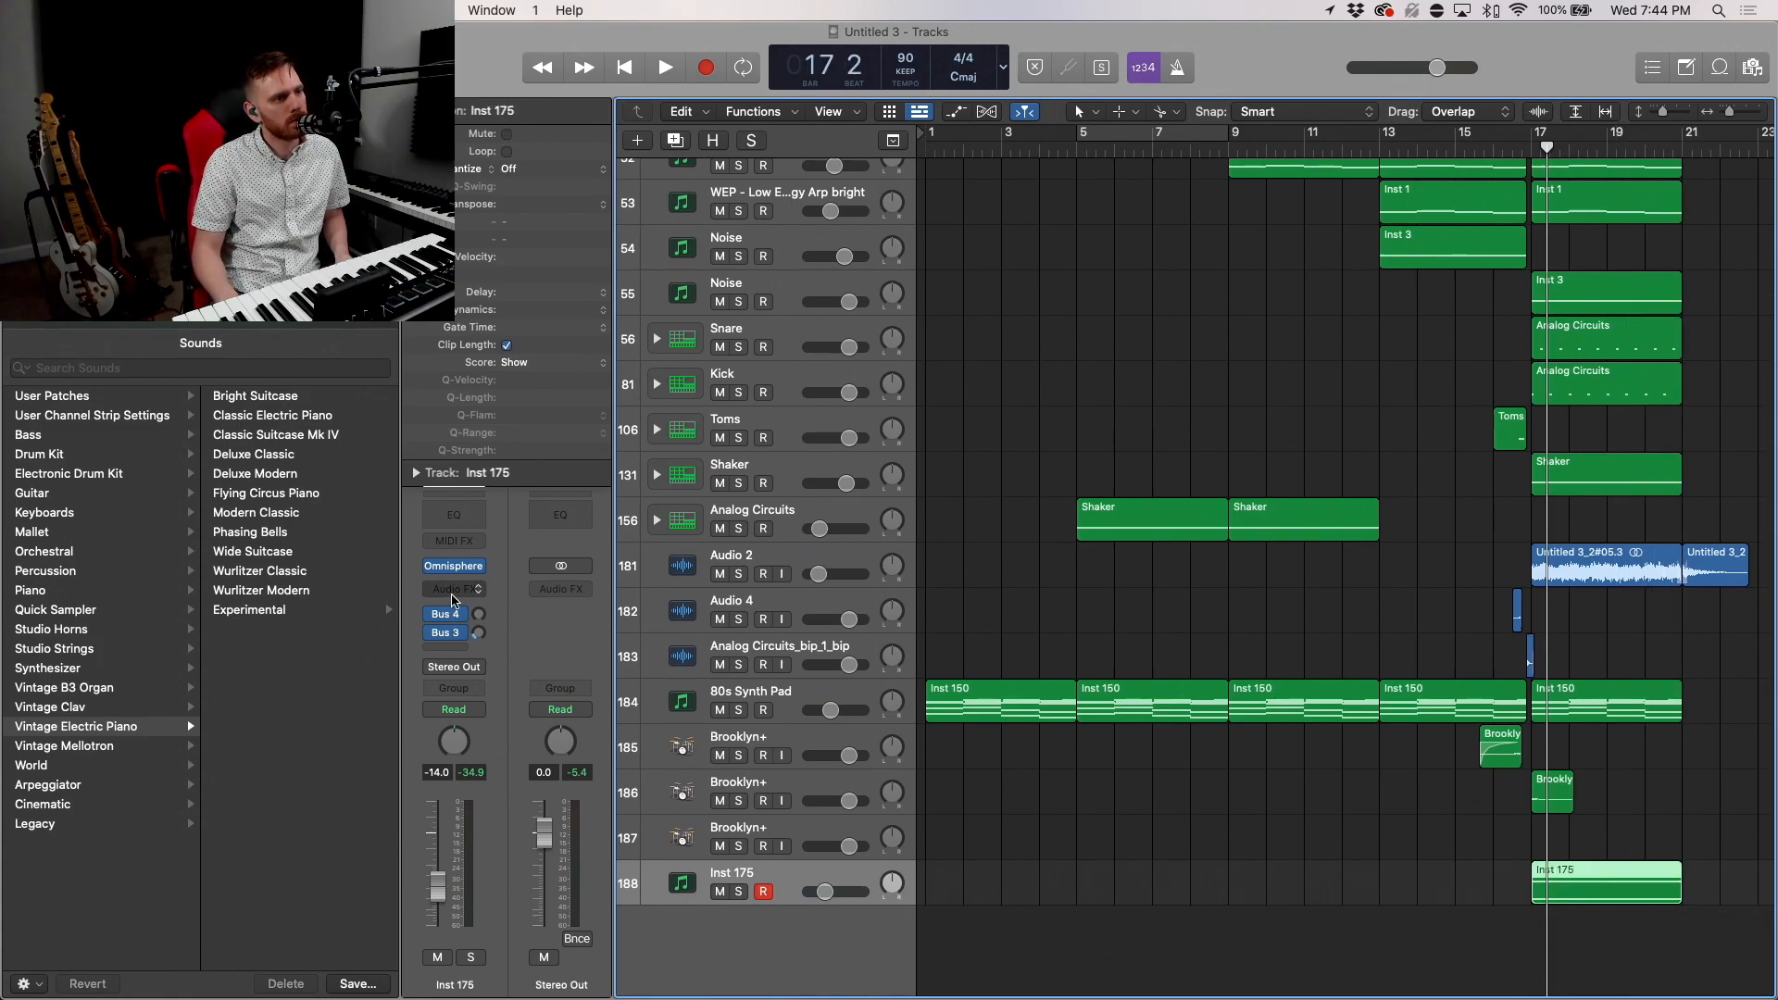
pyautogui.click(452, 589)
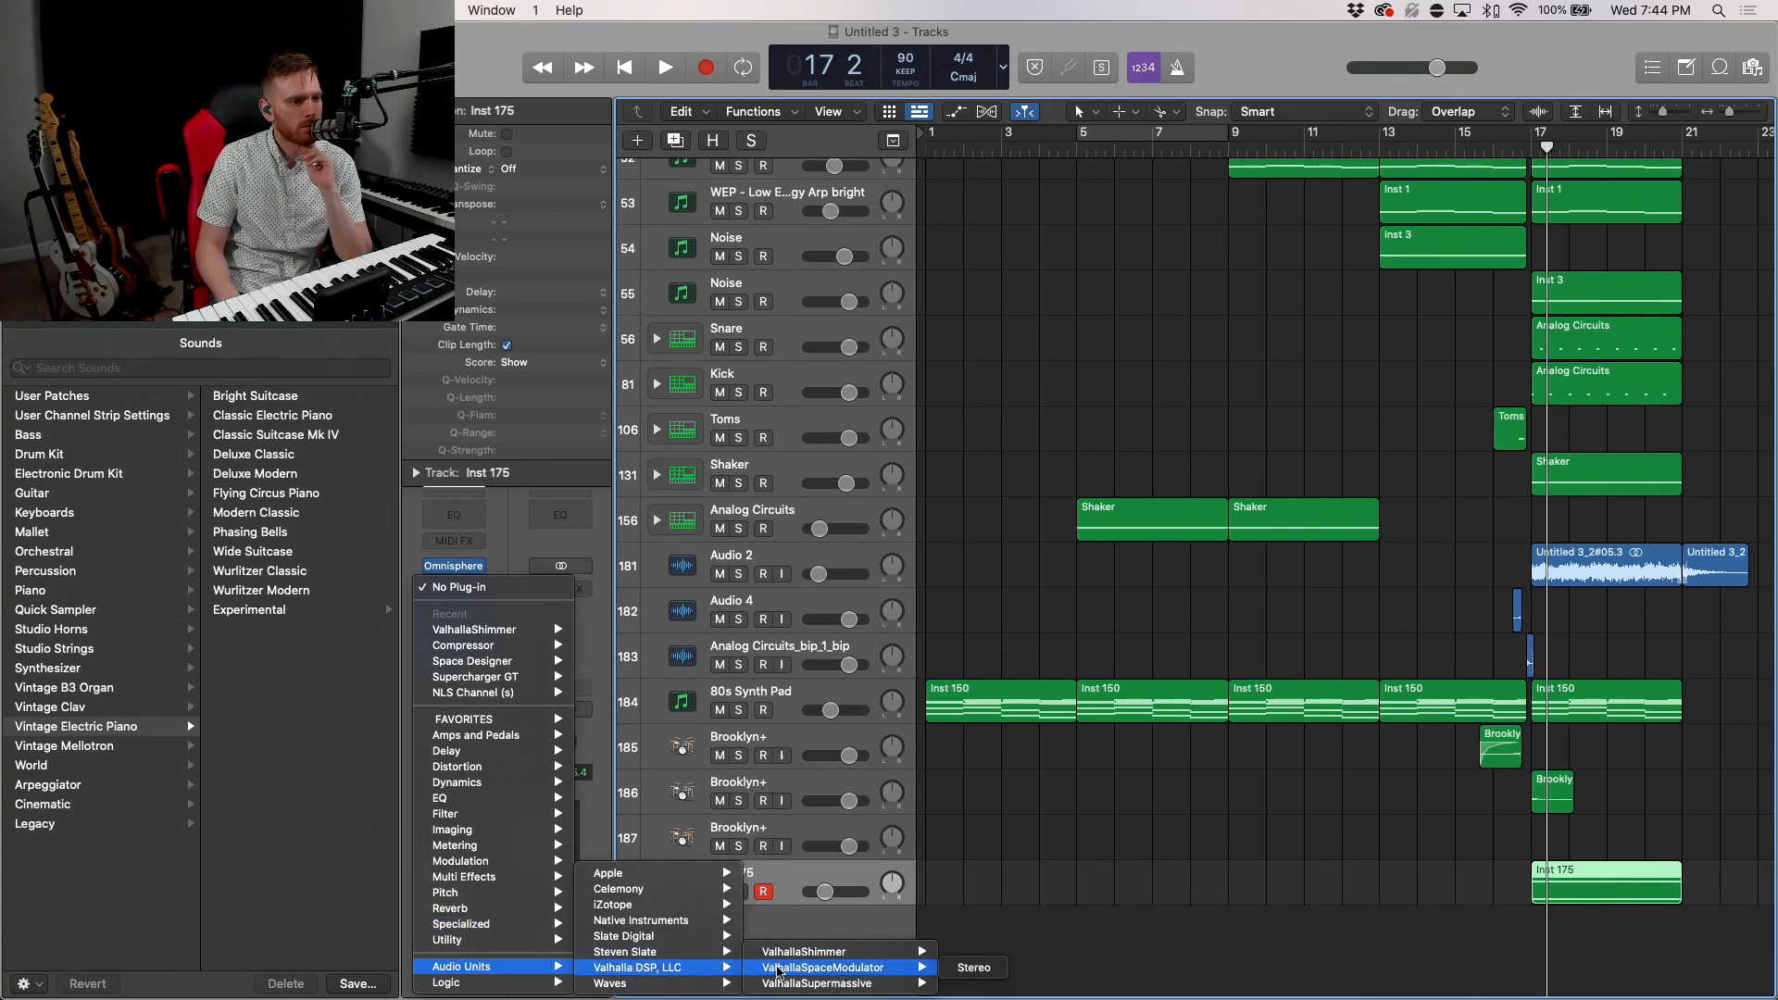
pyautogui.click(826, 952)
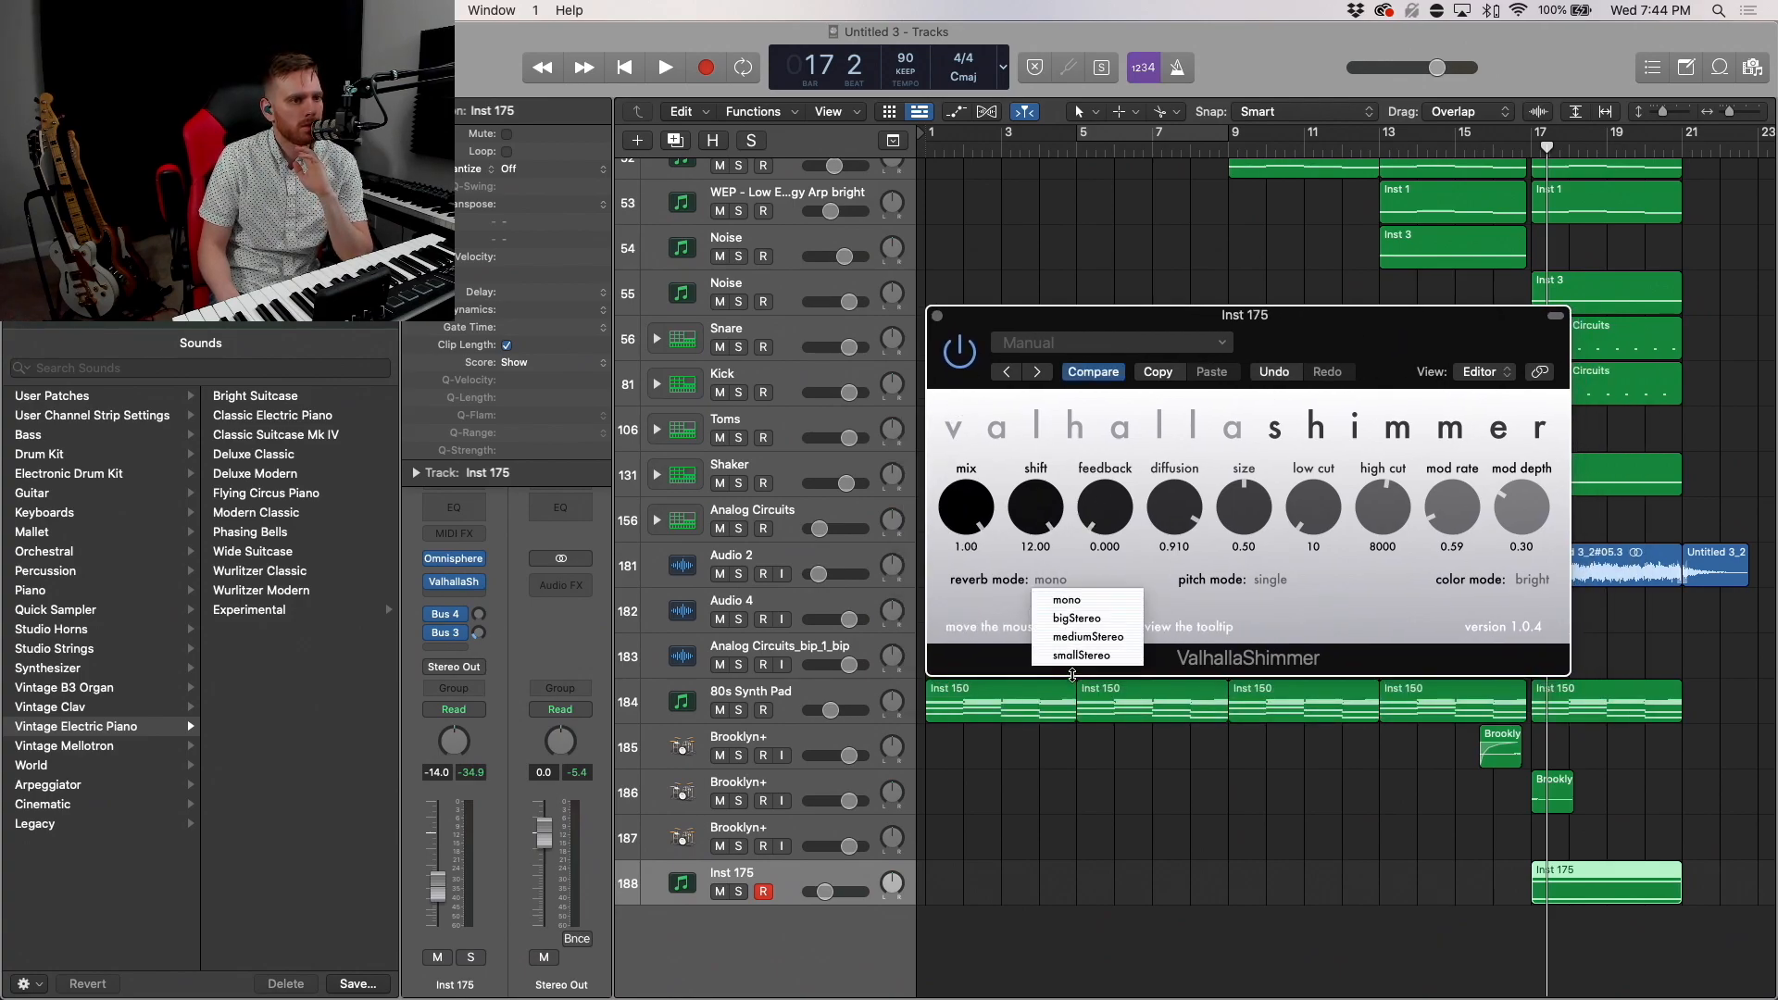
pyautogui.click(1090, 637)
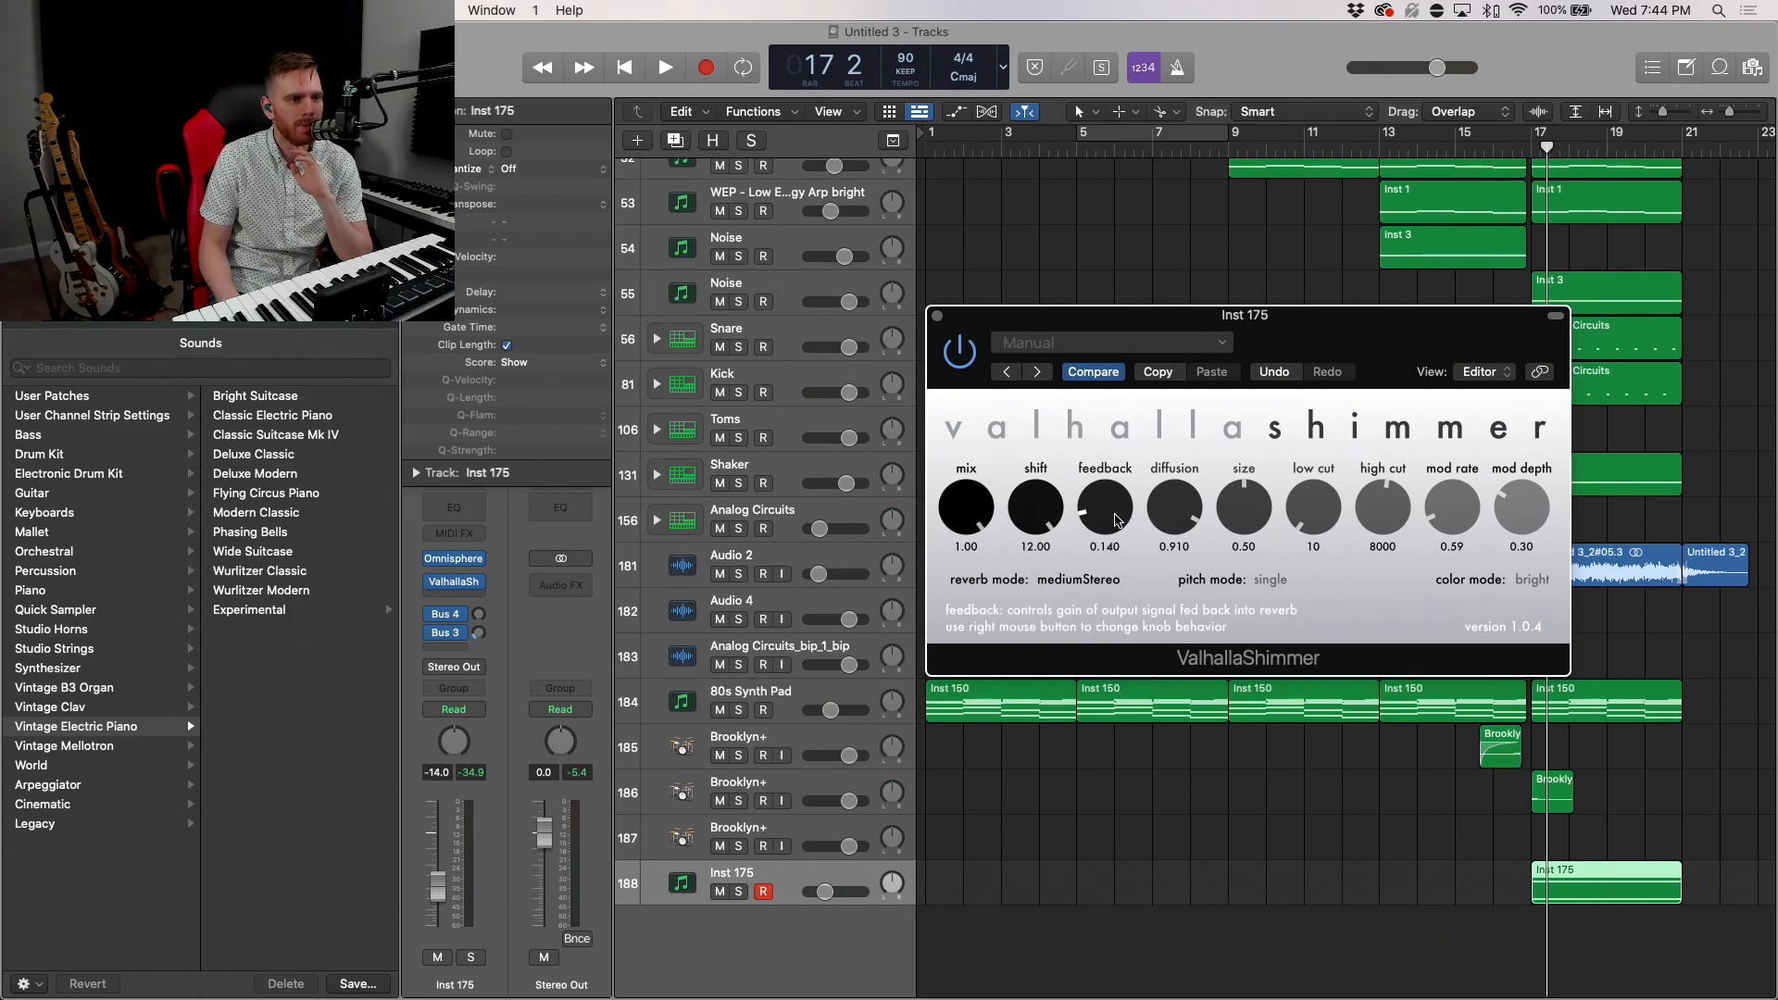
pyautogui.moveTo(1023, 505)
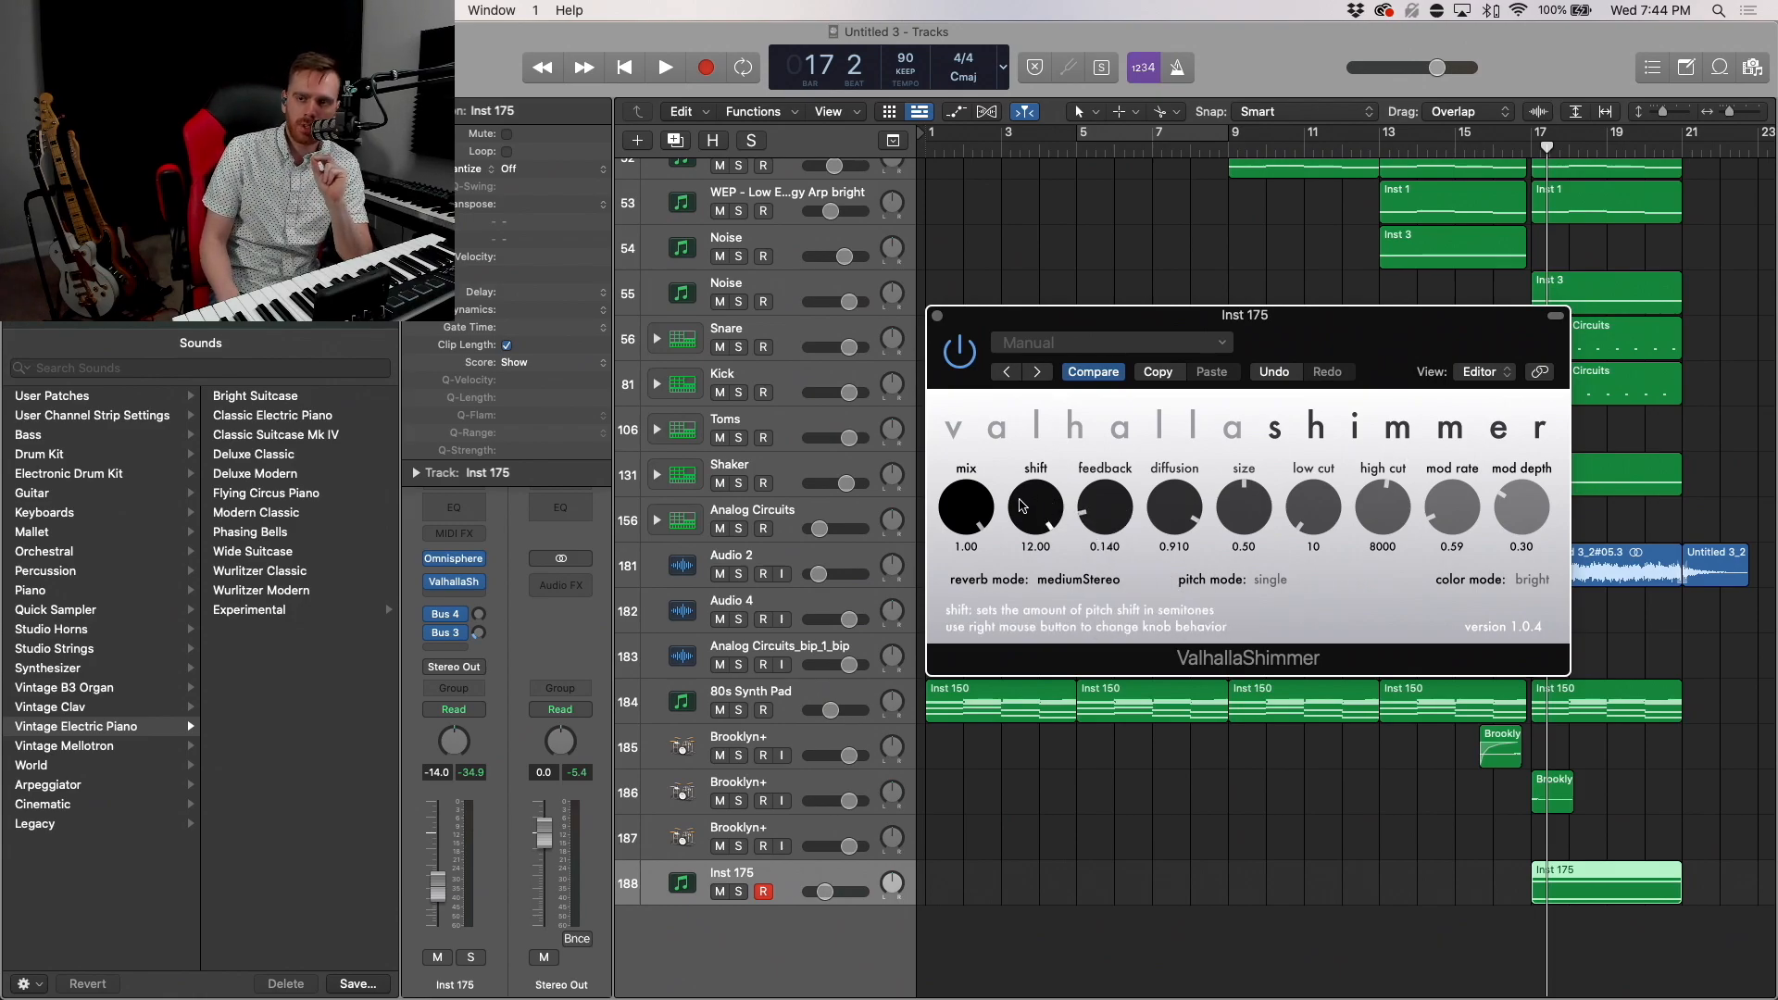
pyautogui.moveTo(1011, 411)
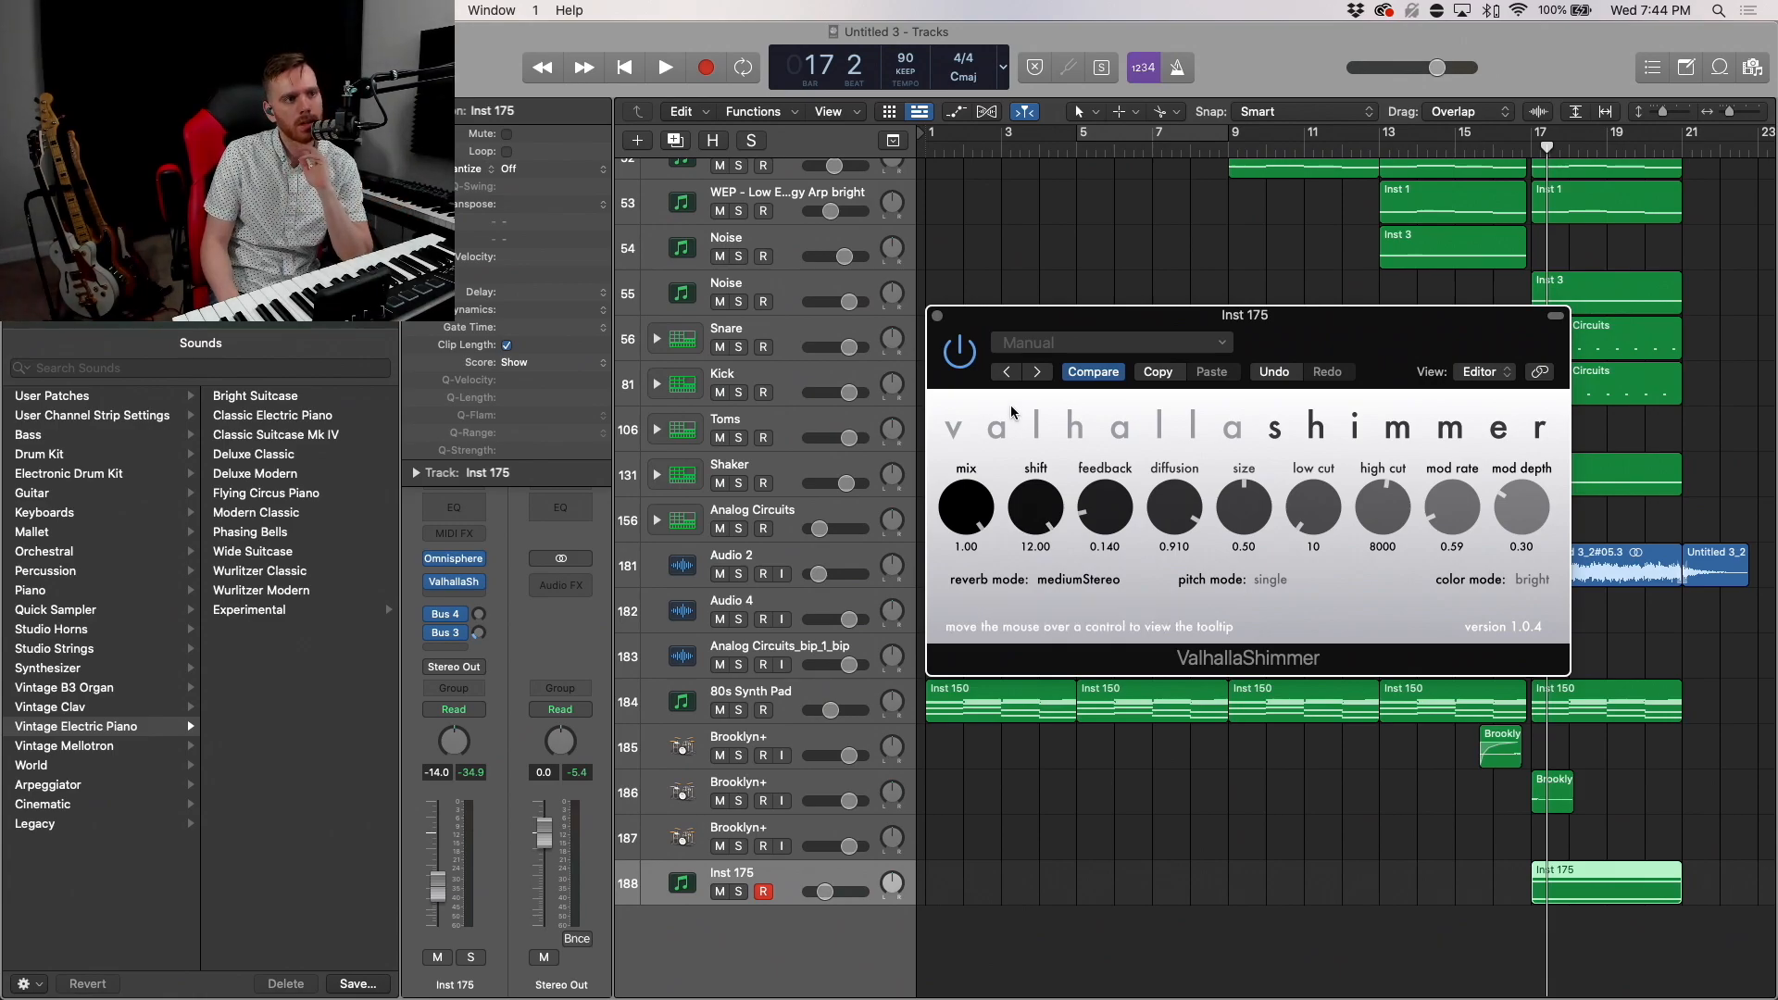
# Step: Play back with the Inst 175 shimmer pad soloed, then unsolo it
pyautogui.click(663, 67)
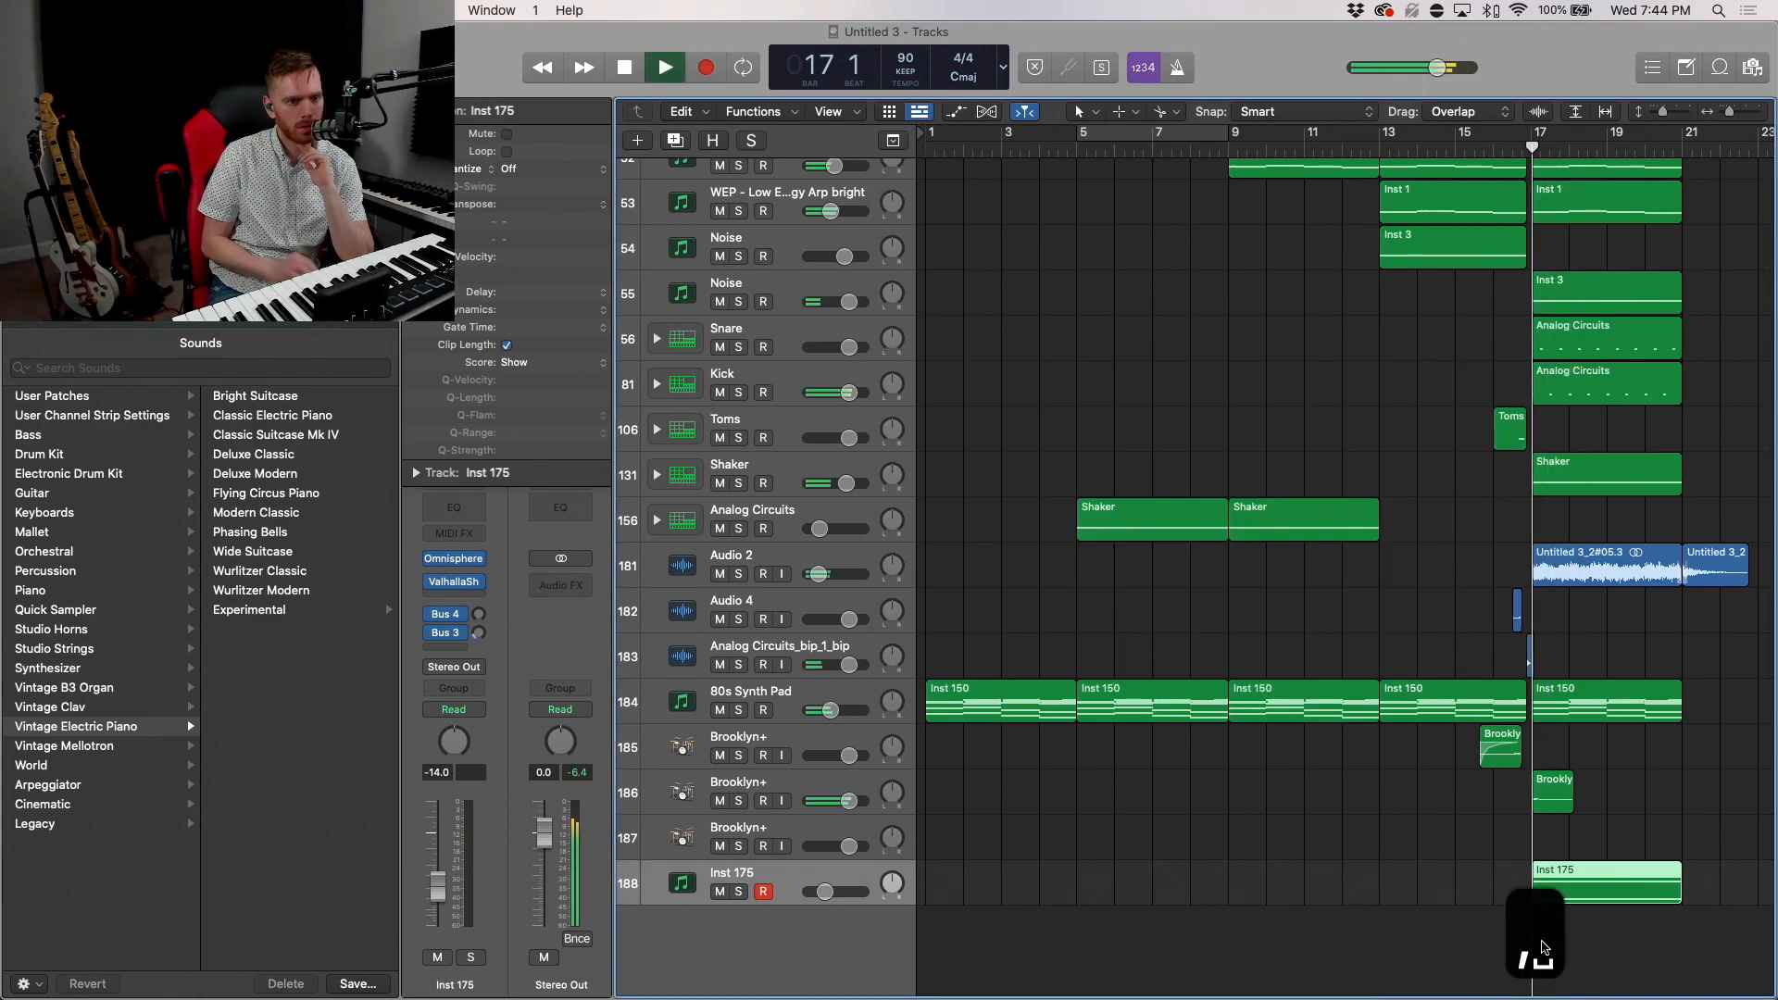
pyautogui.click(730, 891)
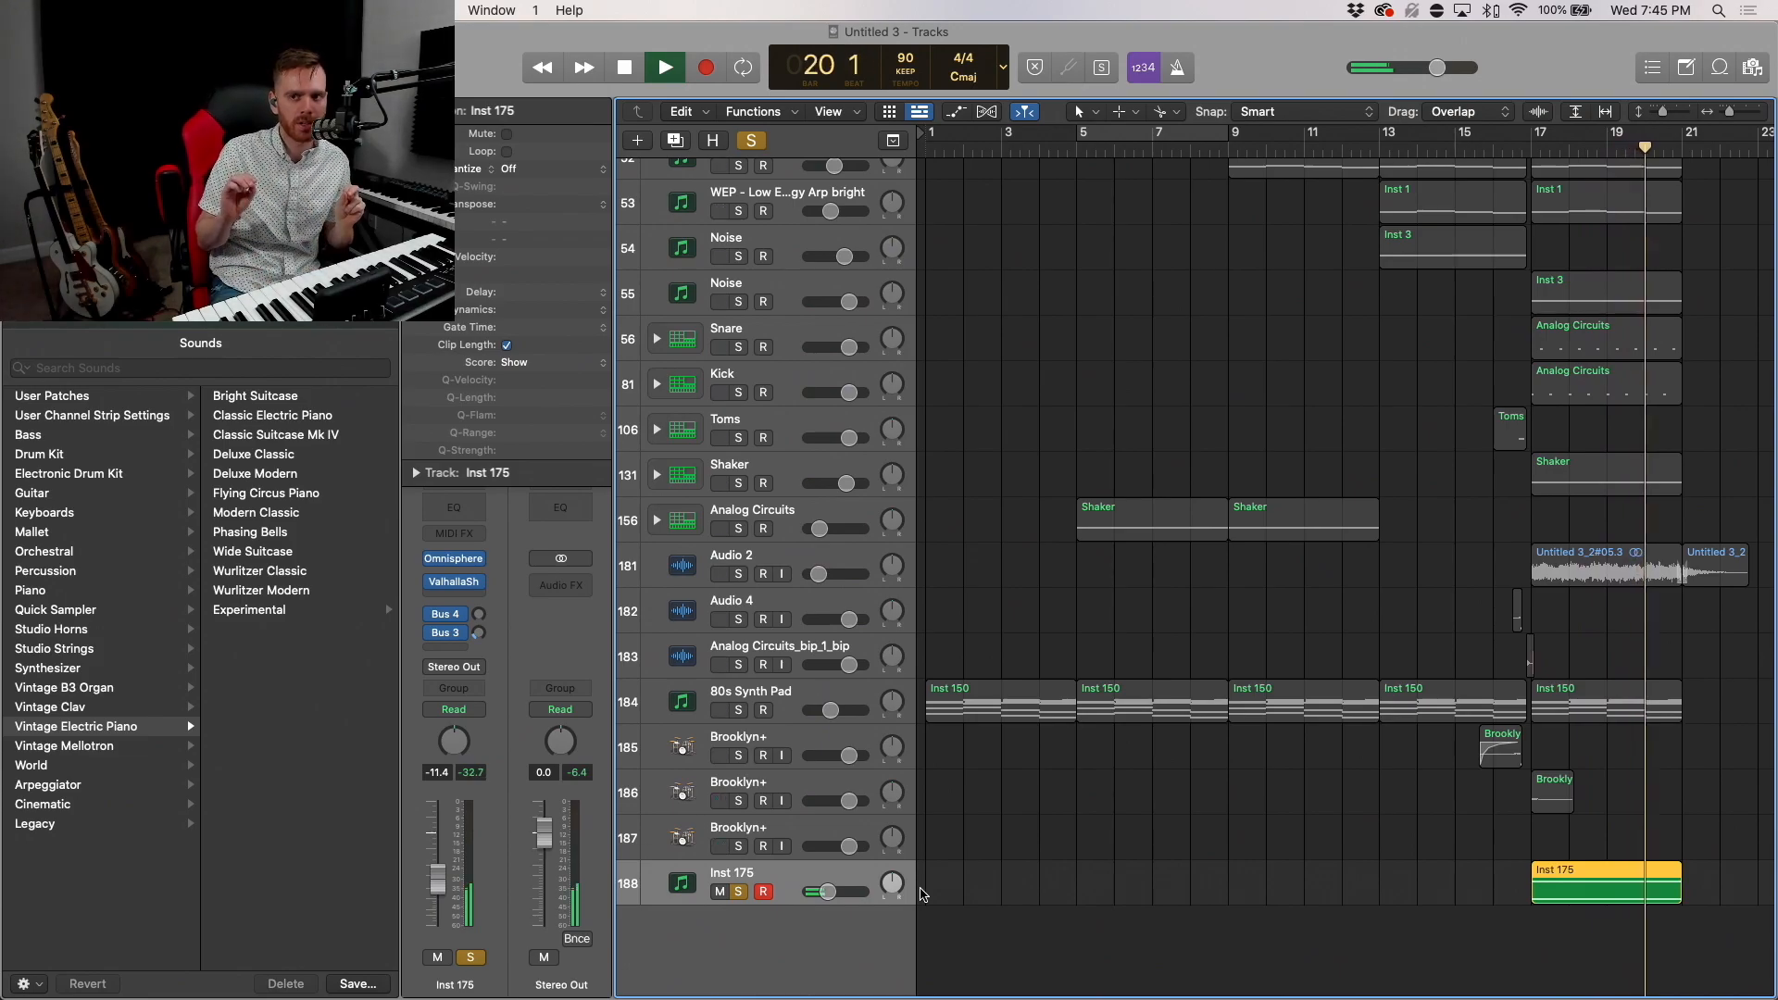
pyautogui.click(663, 66)
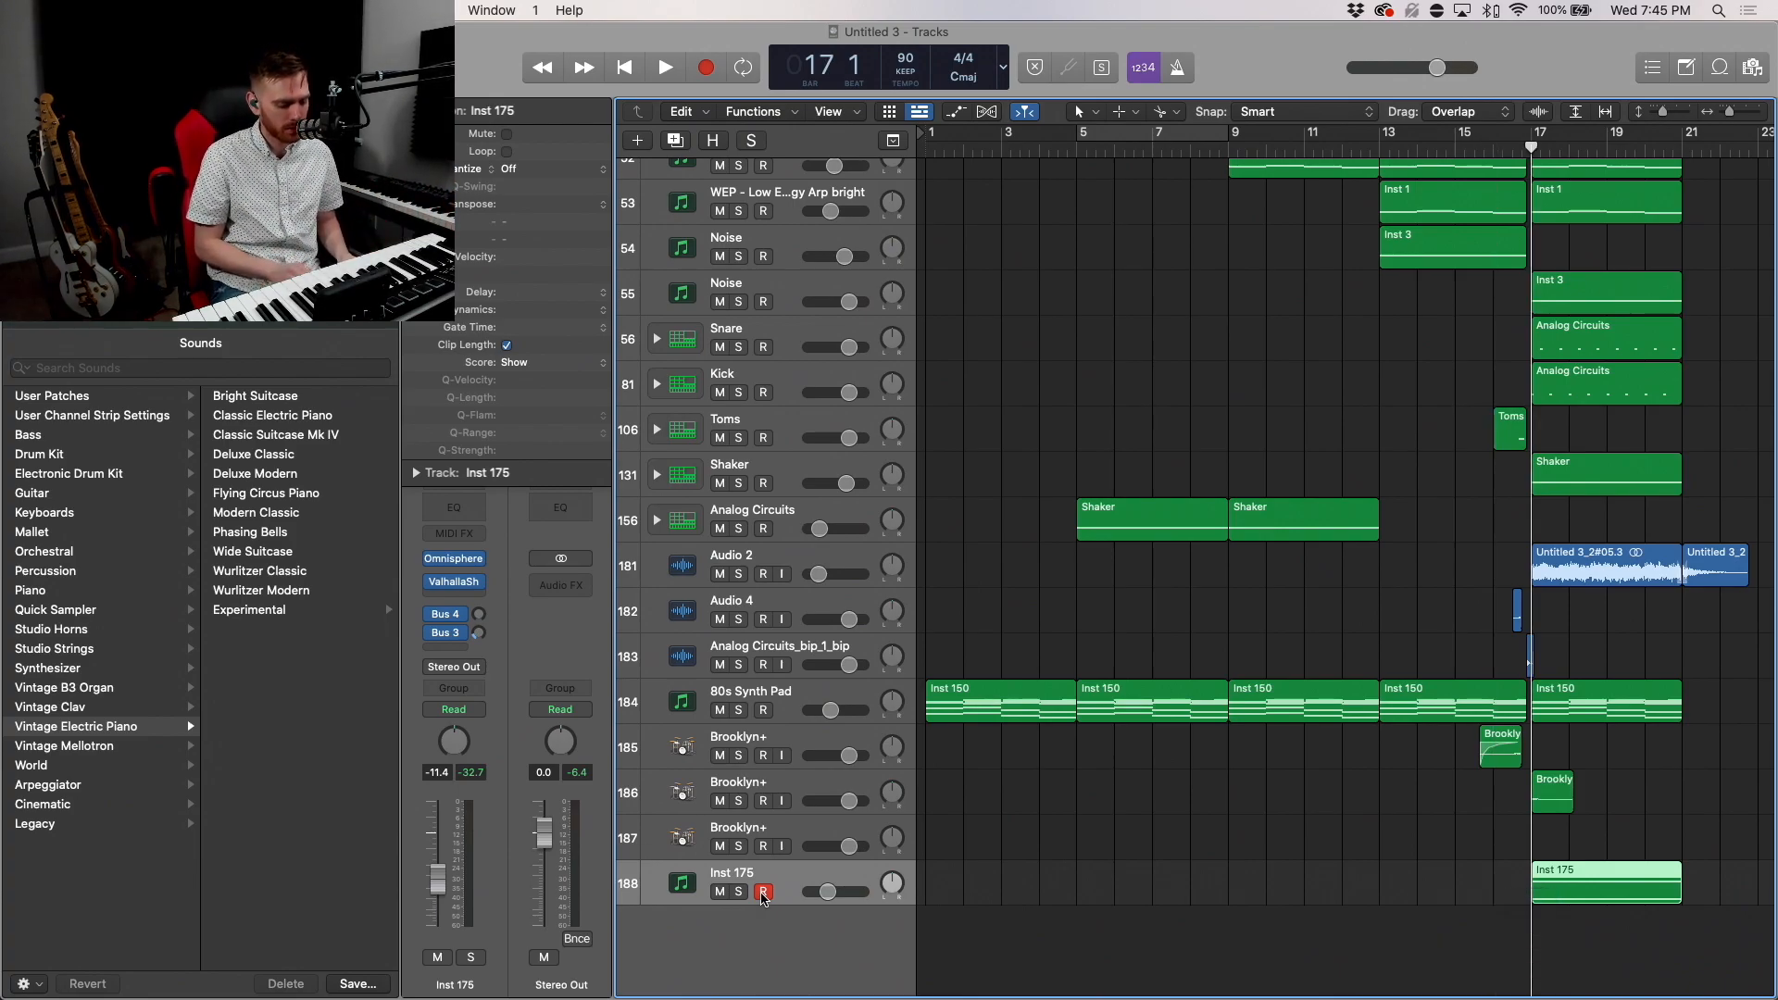
# Step: Move the Shaker region to enter at bar 21 instead of 17 and play the section back
pyautogui.click(664, 67)
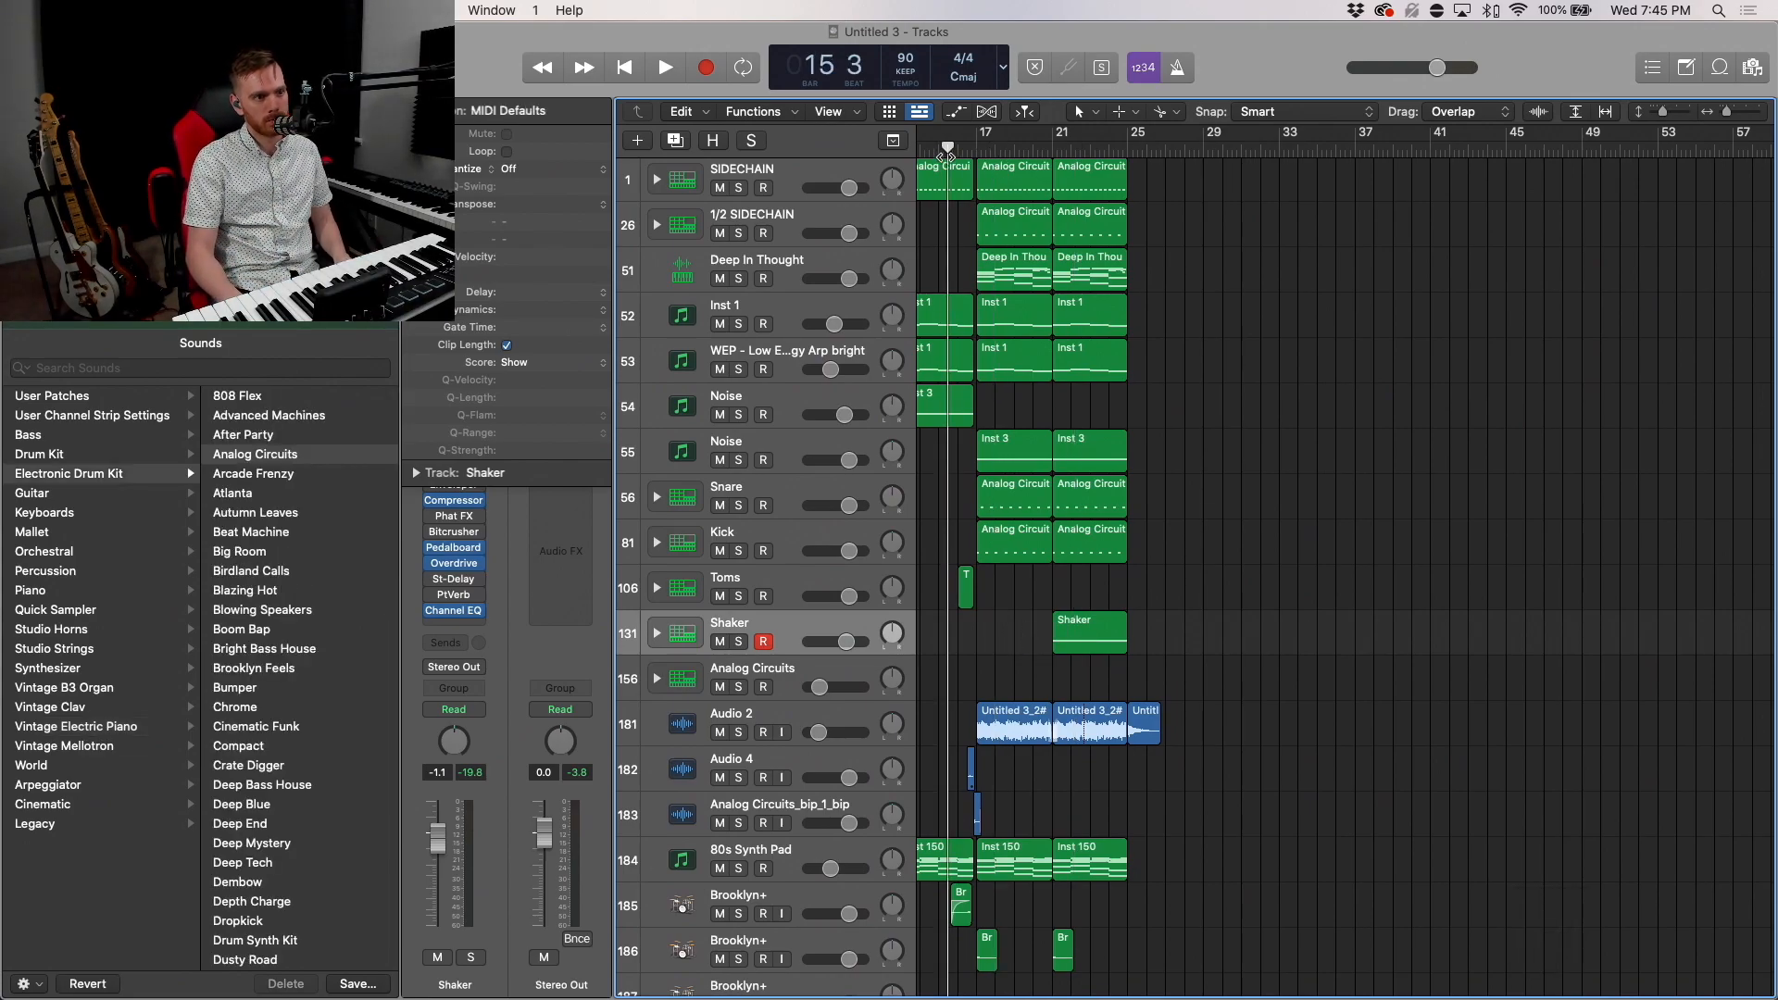
pyautogui.click(663, 67)
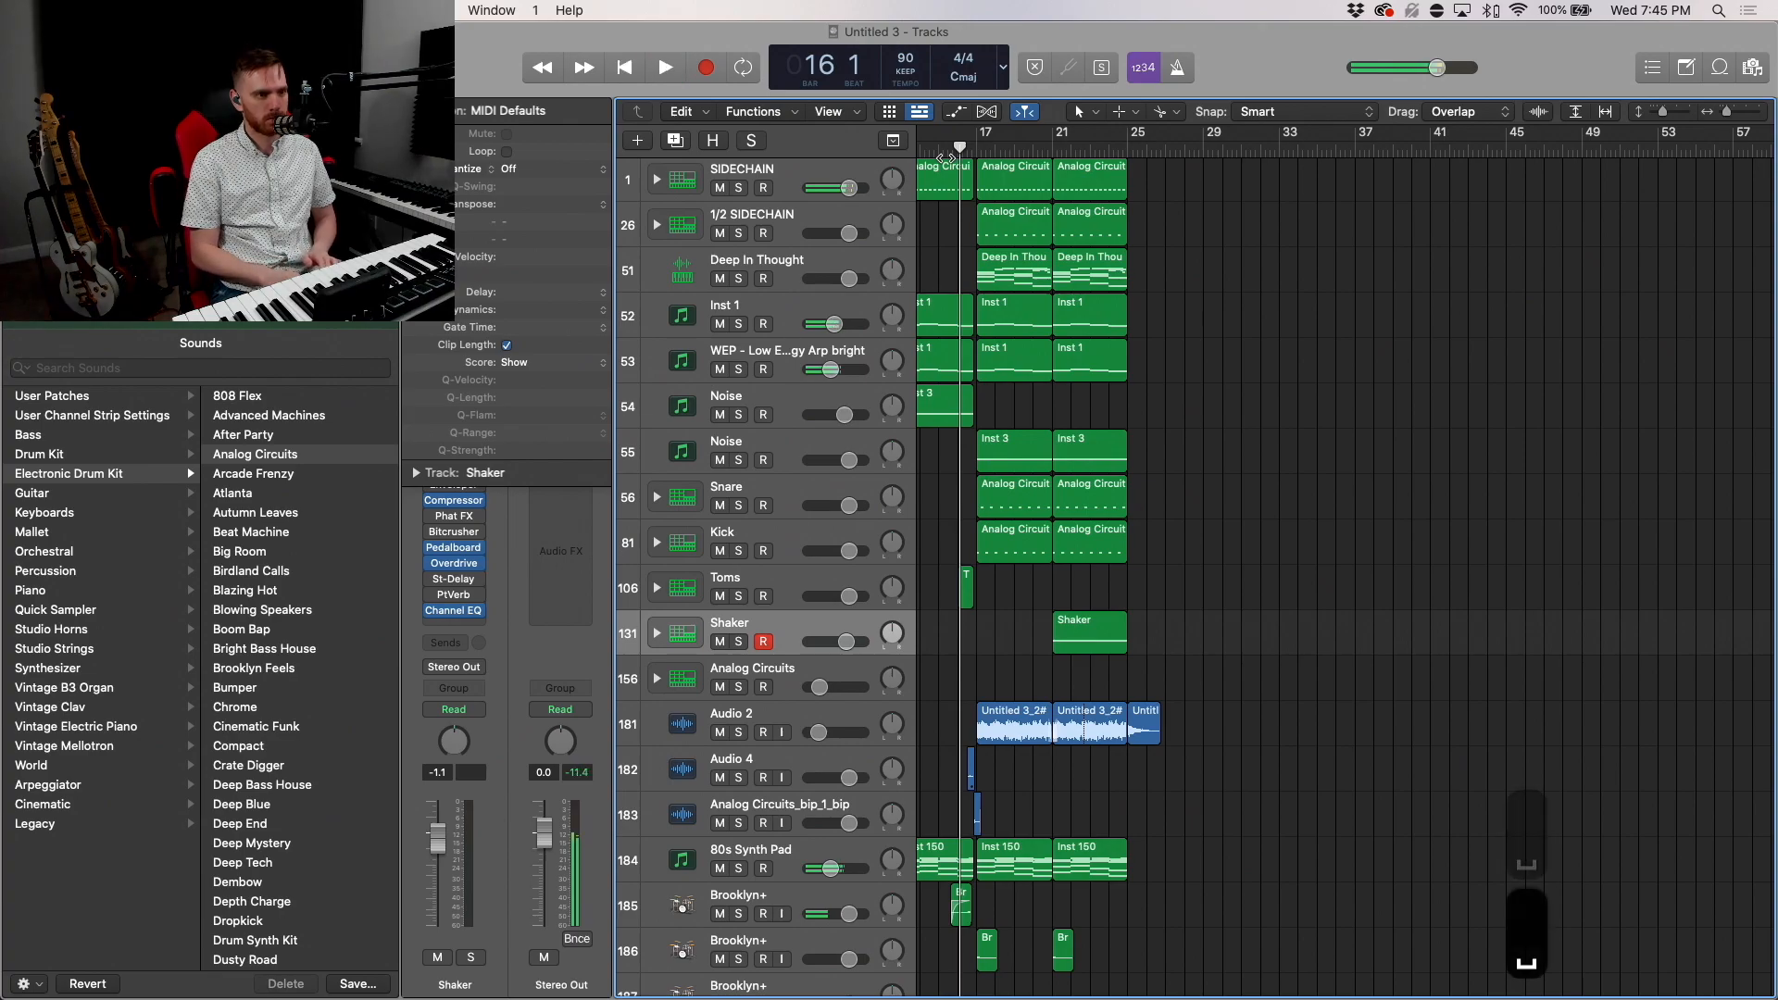
pyautogui.click(665, 67)
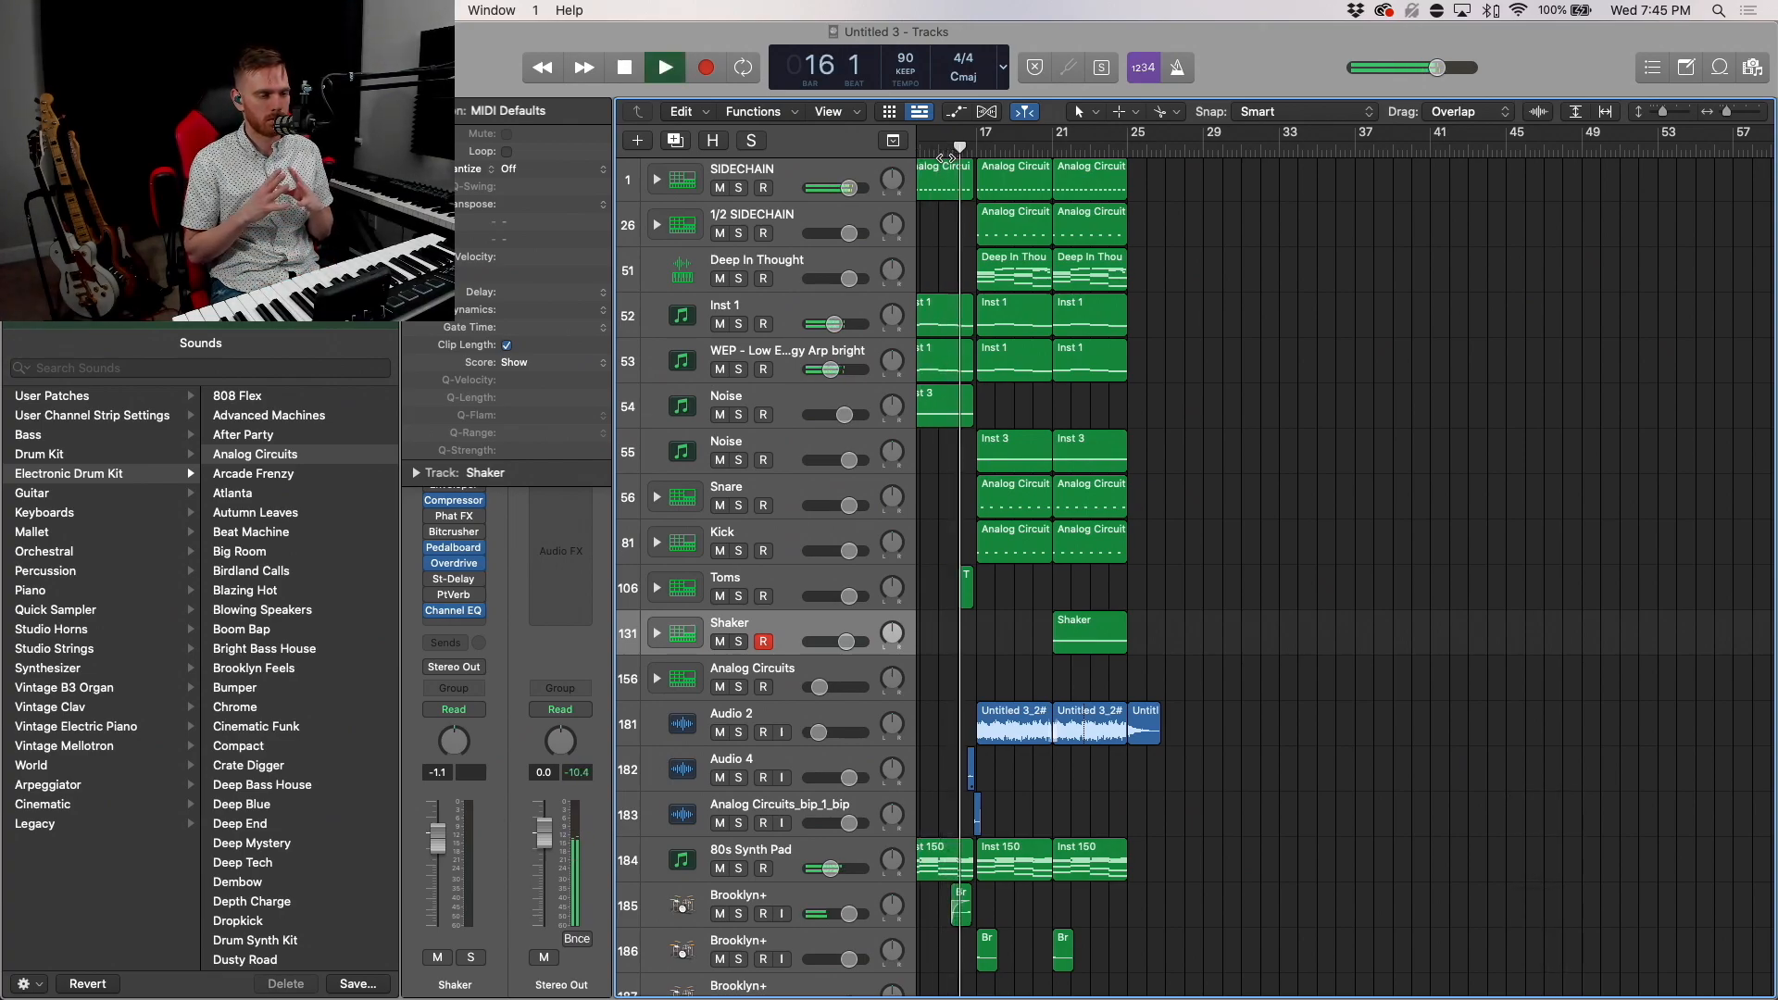
pyautogui.click(663, 66)
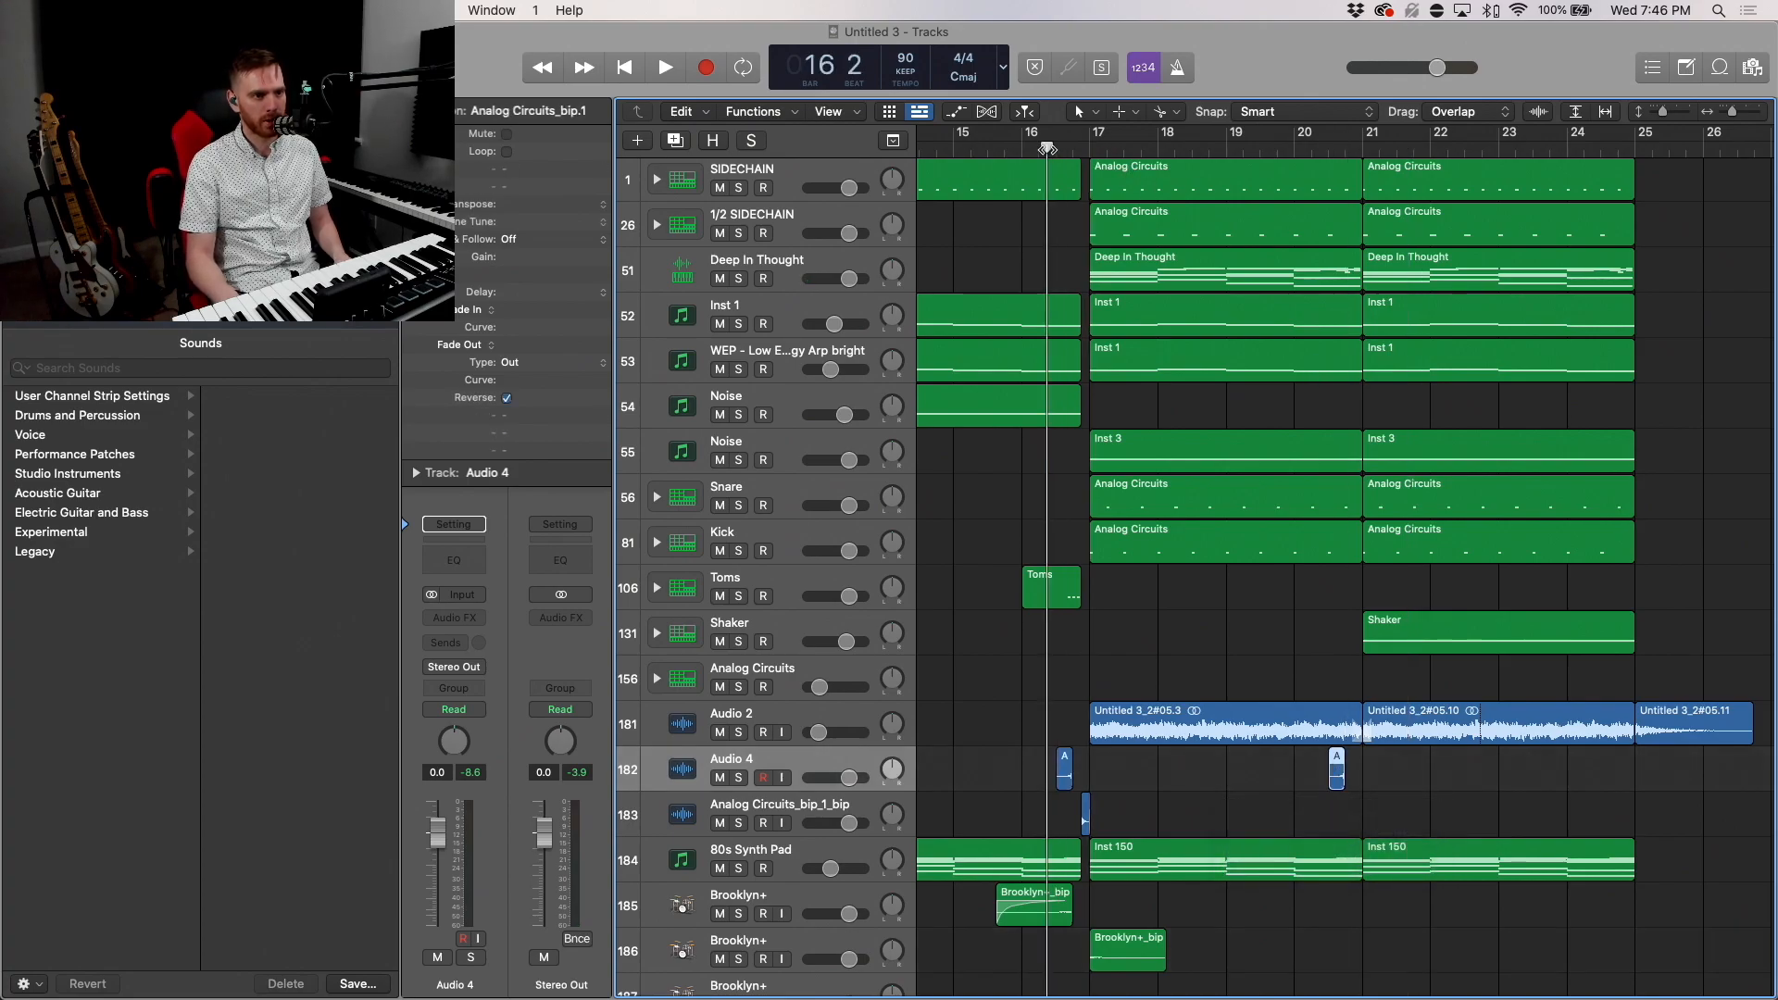
# Step: Start playback and insert a Compressor on the Brooklyn+ track
pyautogui.click(665, 67)
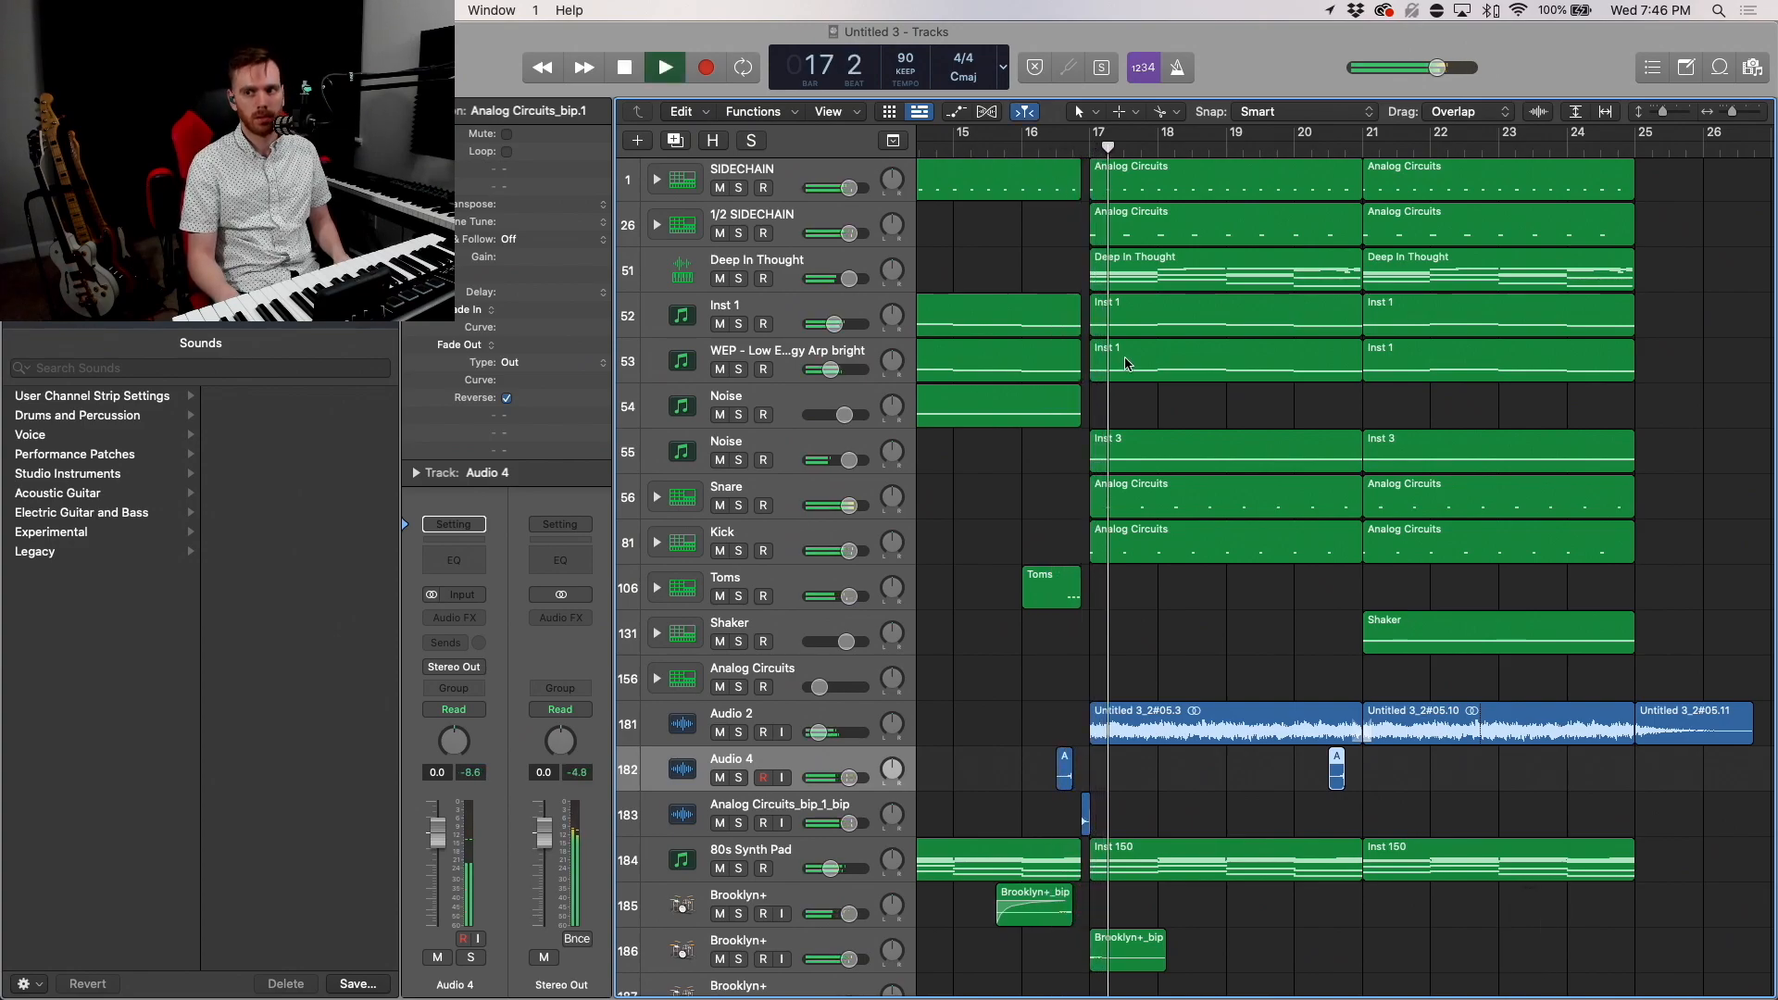
pyautogui.click(663, 66)
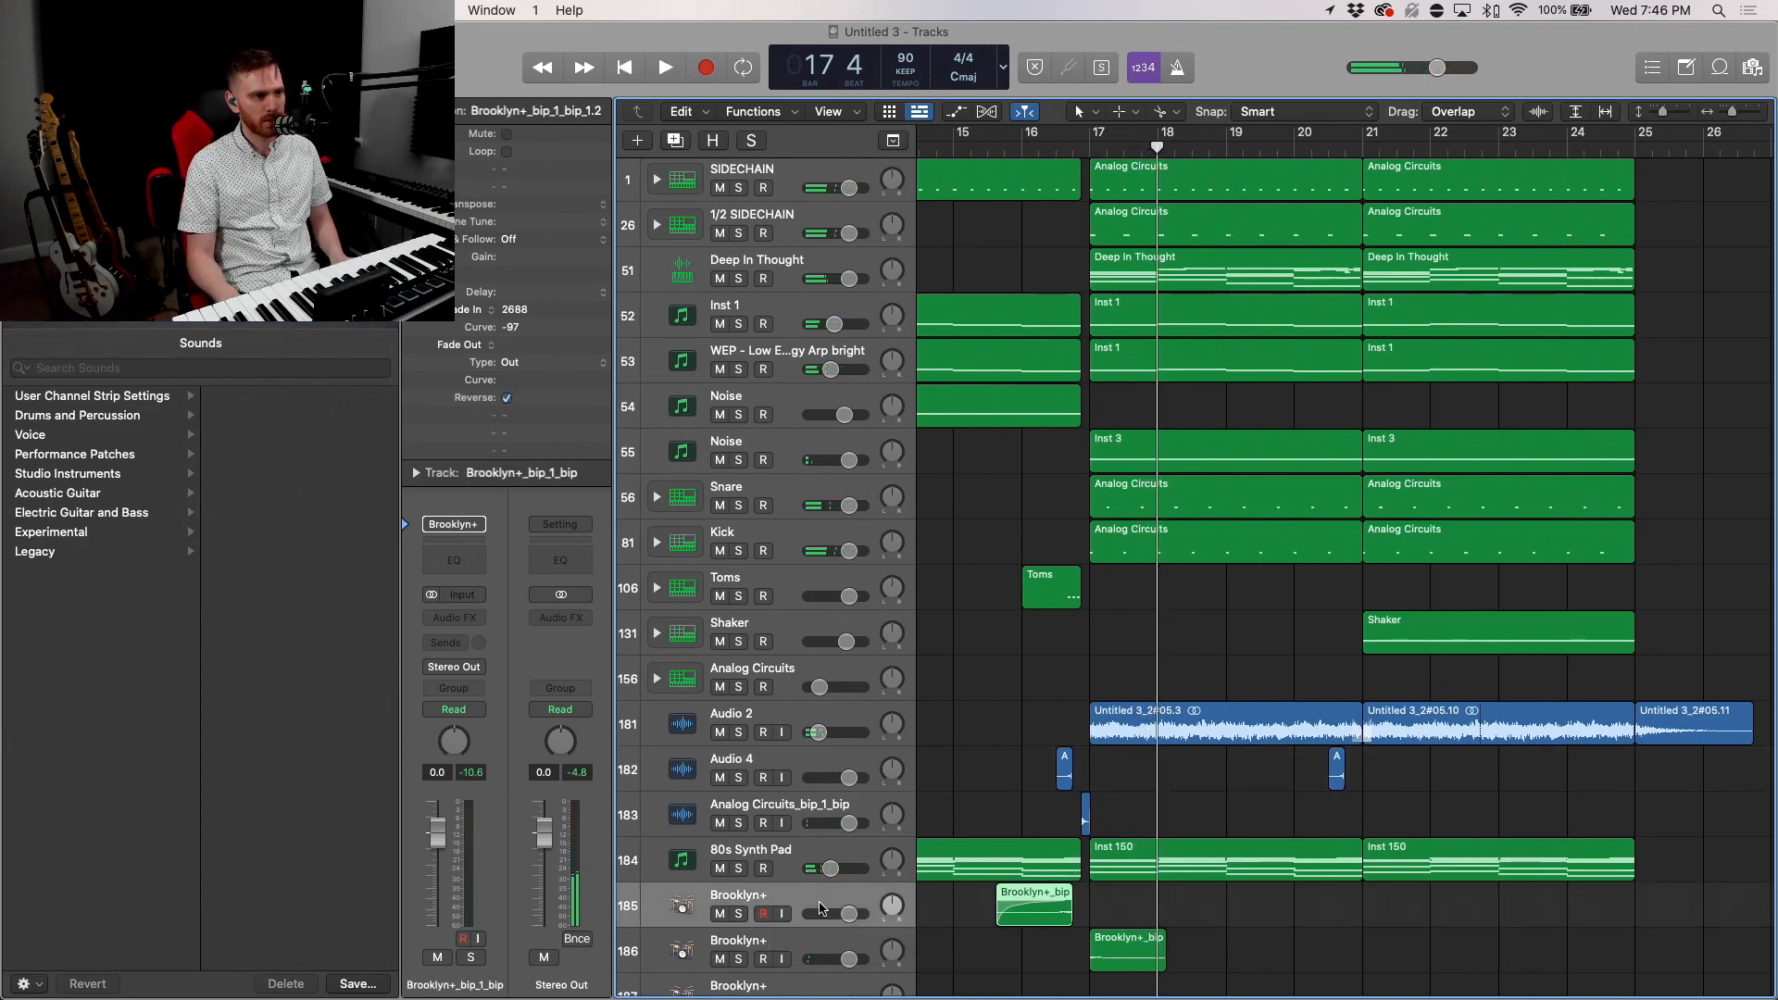
pyautogui.click(454, 619)
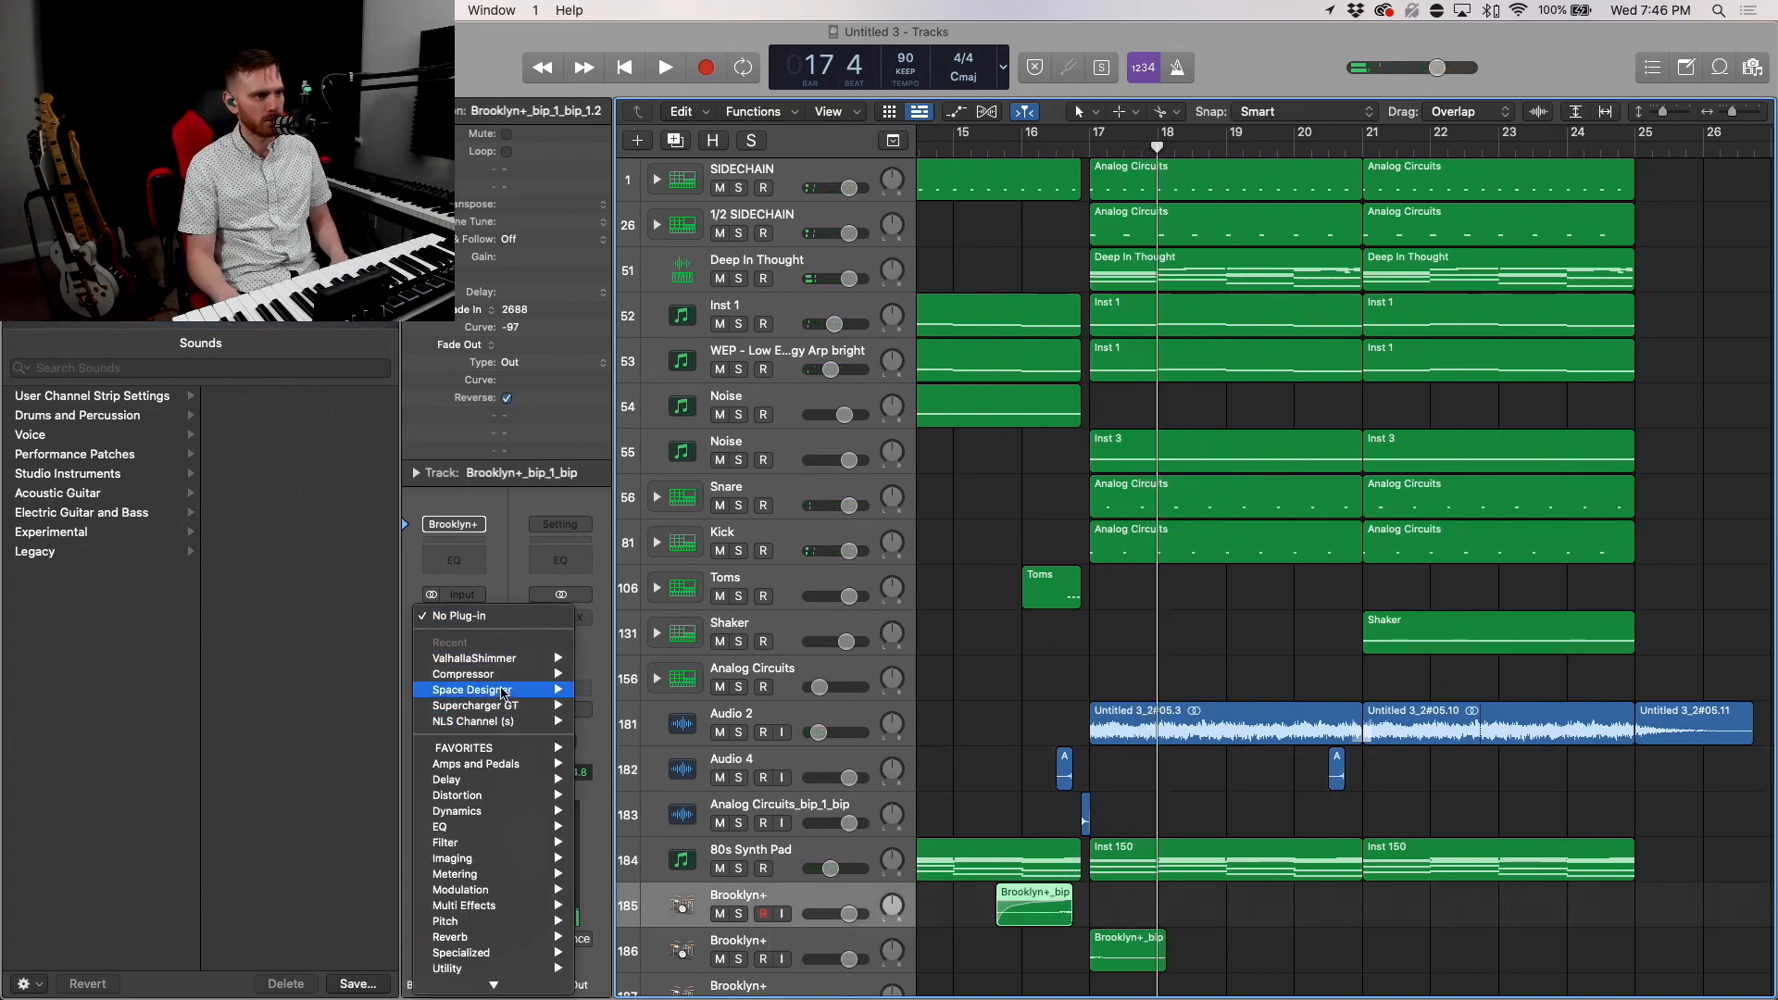
pyautogui.click(463, 674)
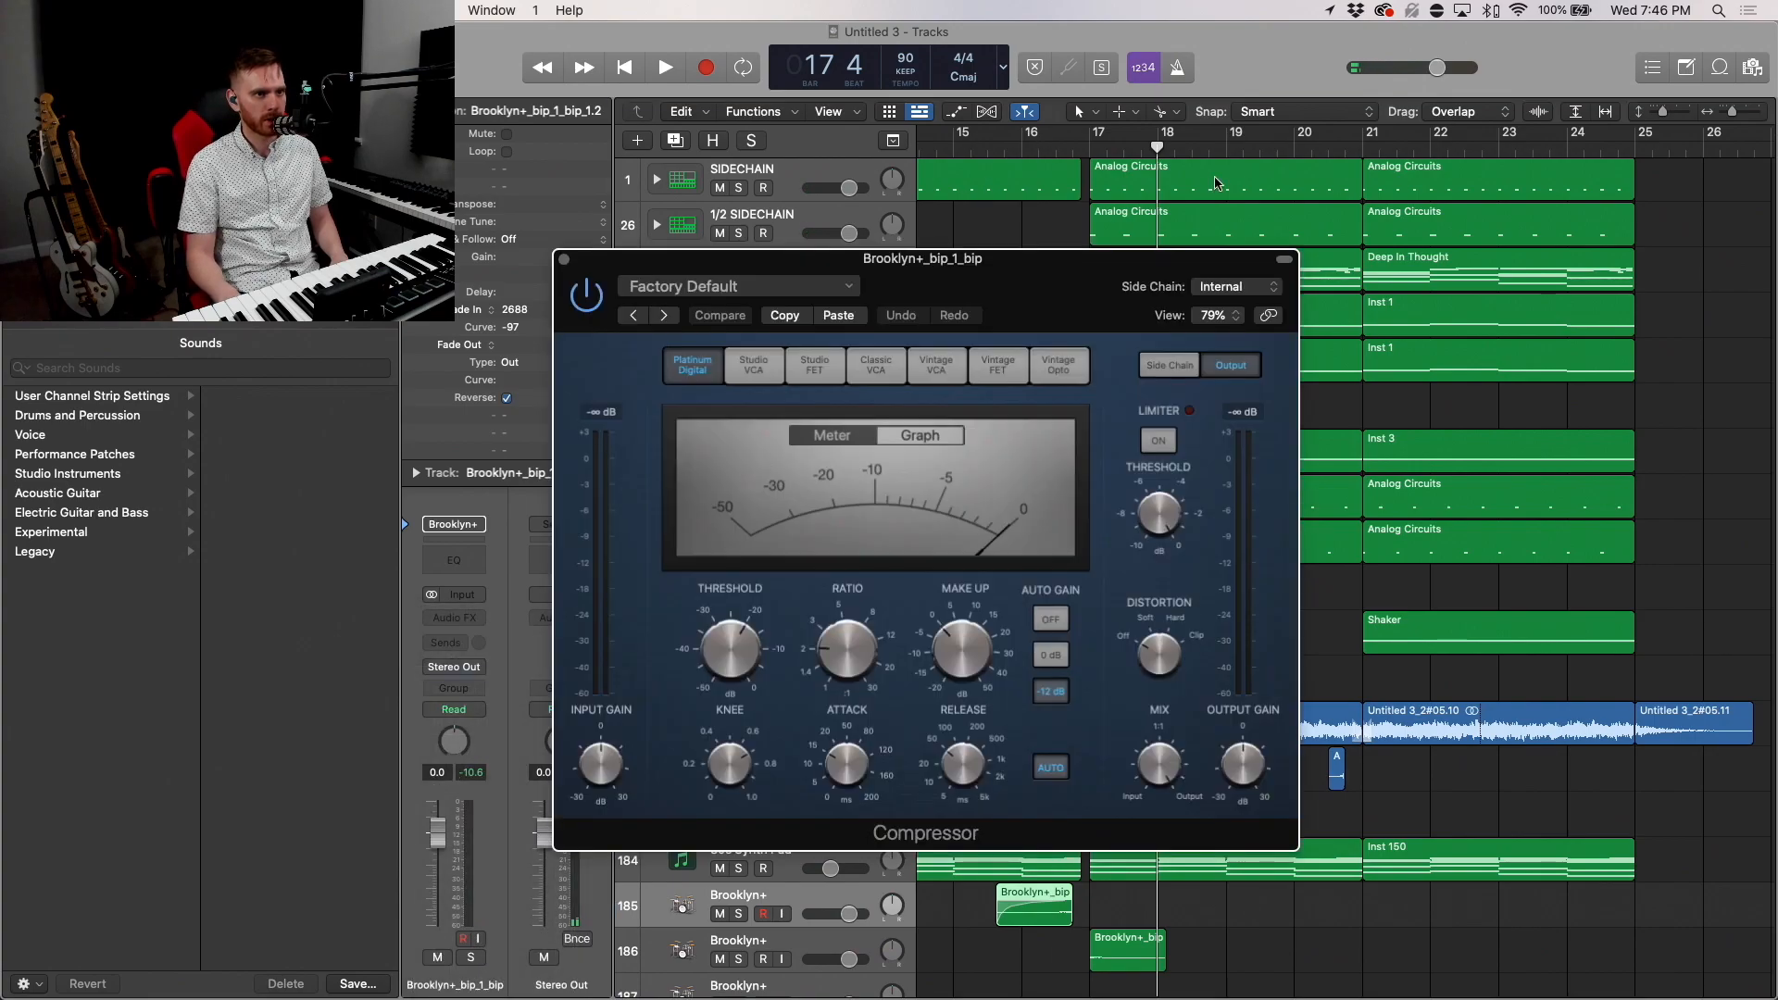
# Step: Key the compressor's side chain from the SIDECHAIN (Inst 28) track and close its settings
pyautogui.click(1235, 285)
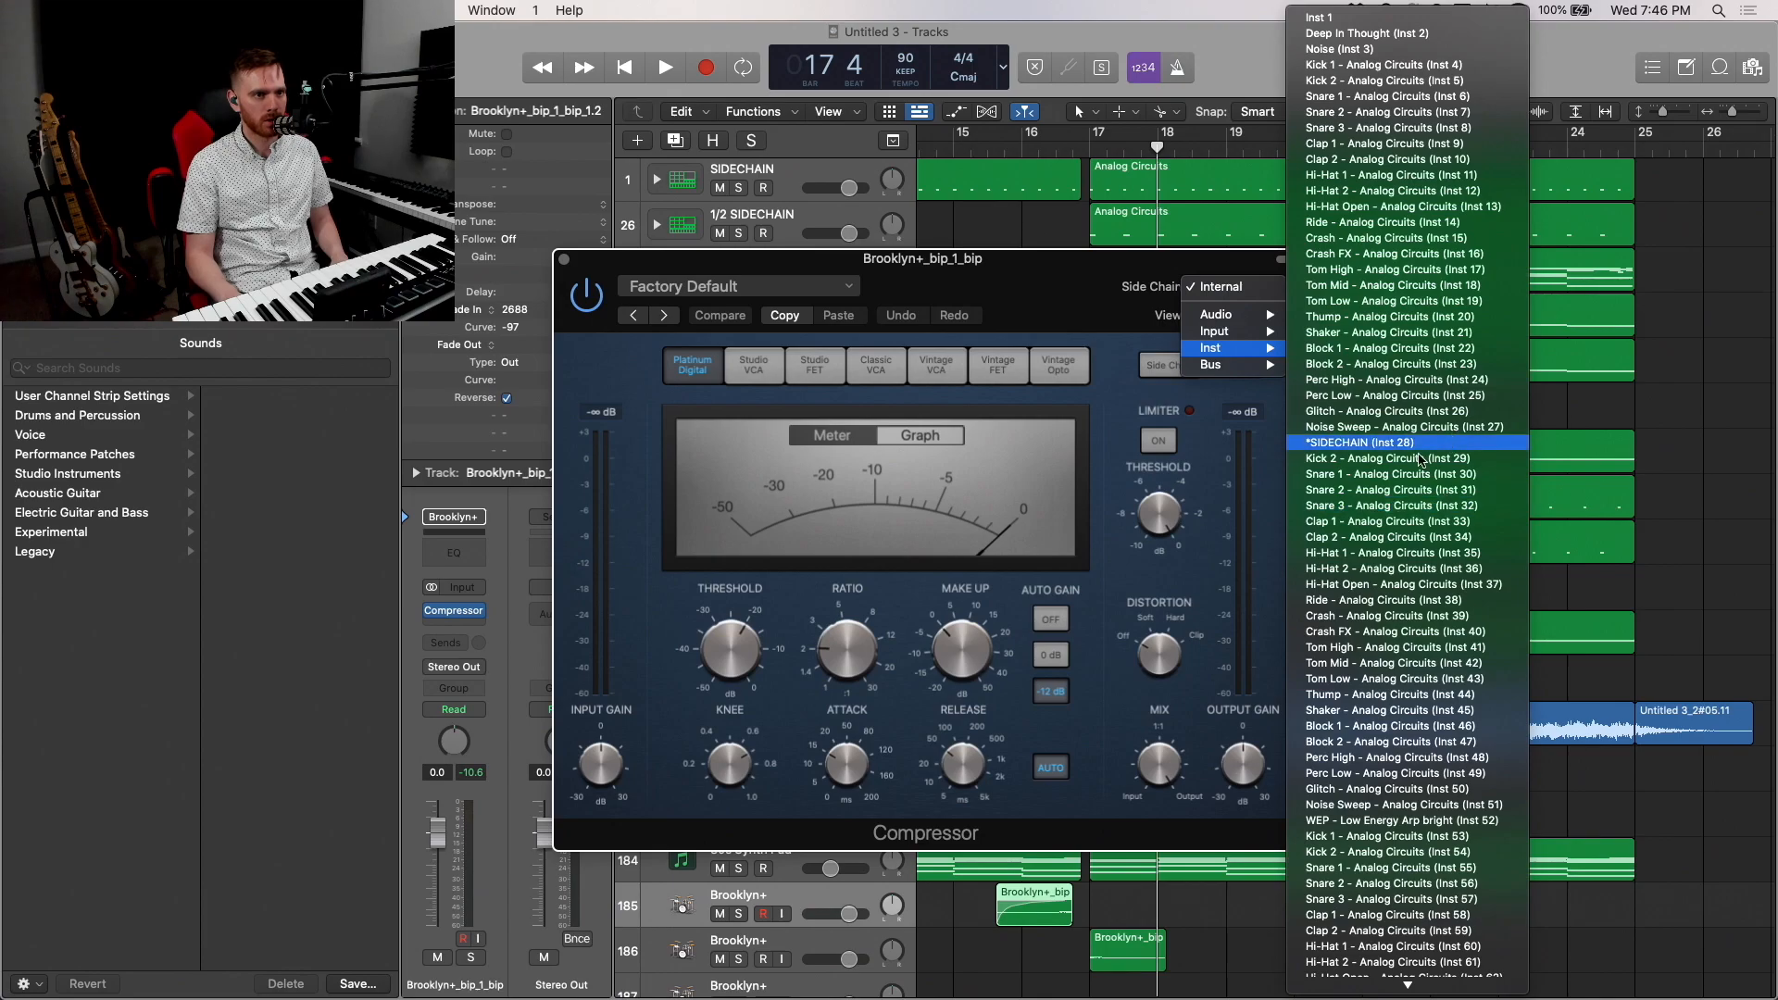
pyautogui.click(1358, 441)
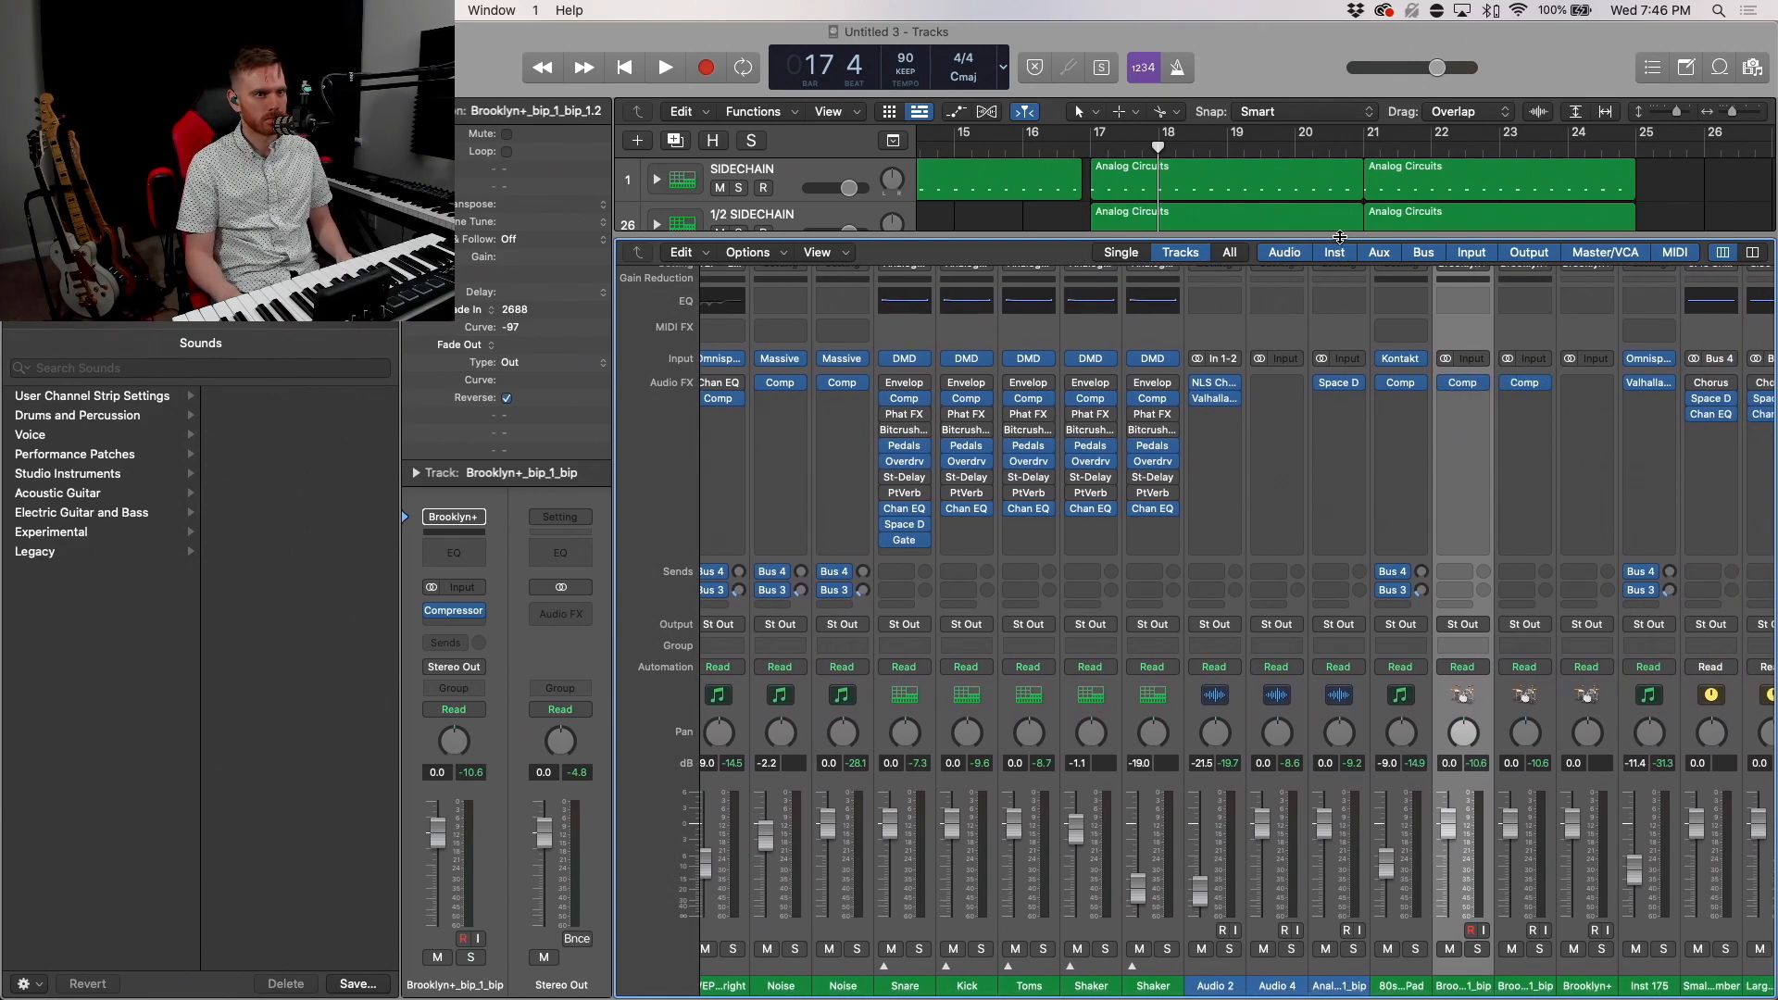
pyautogui.click(454, 611)
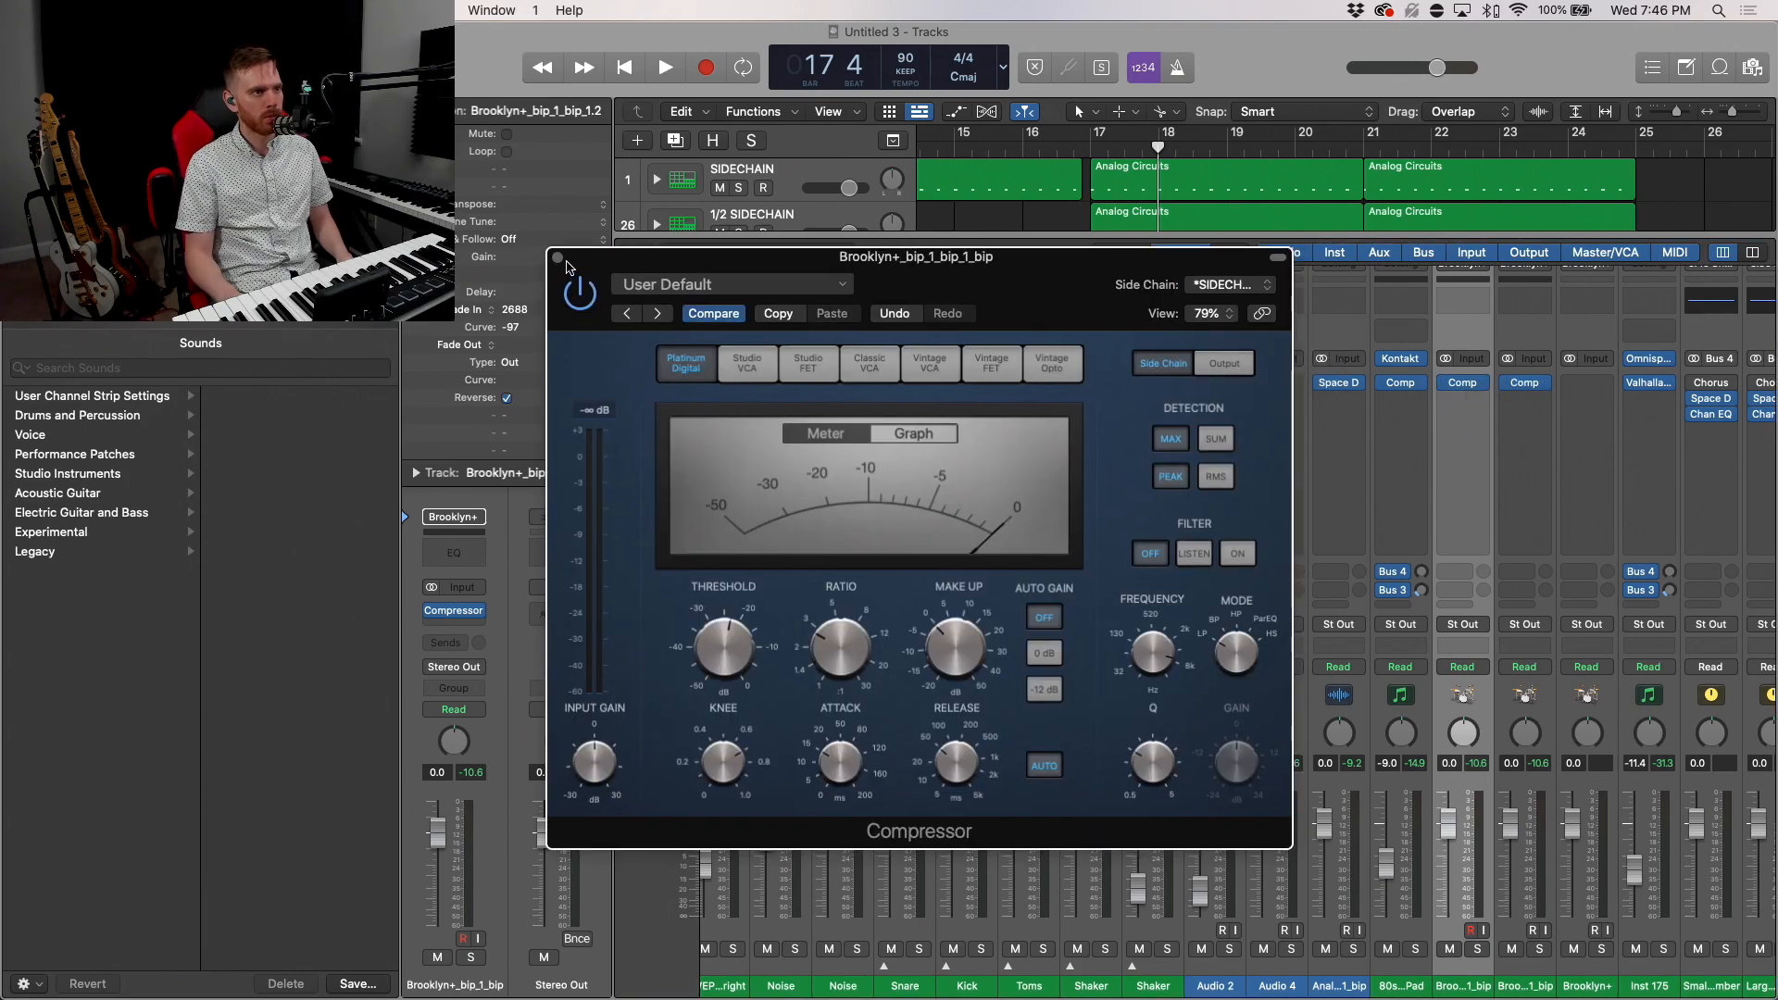
pyautogui.click(556, 257)
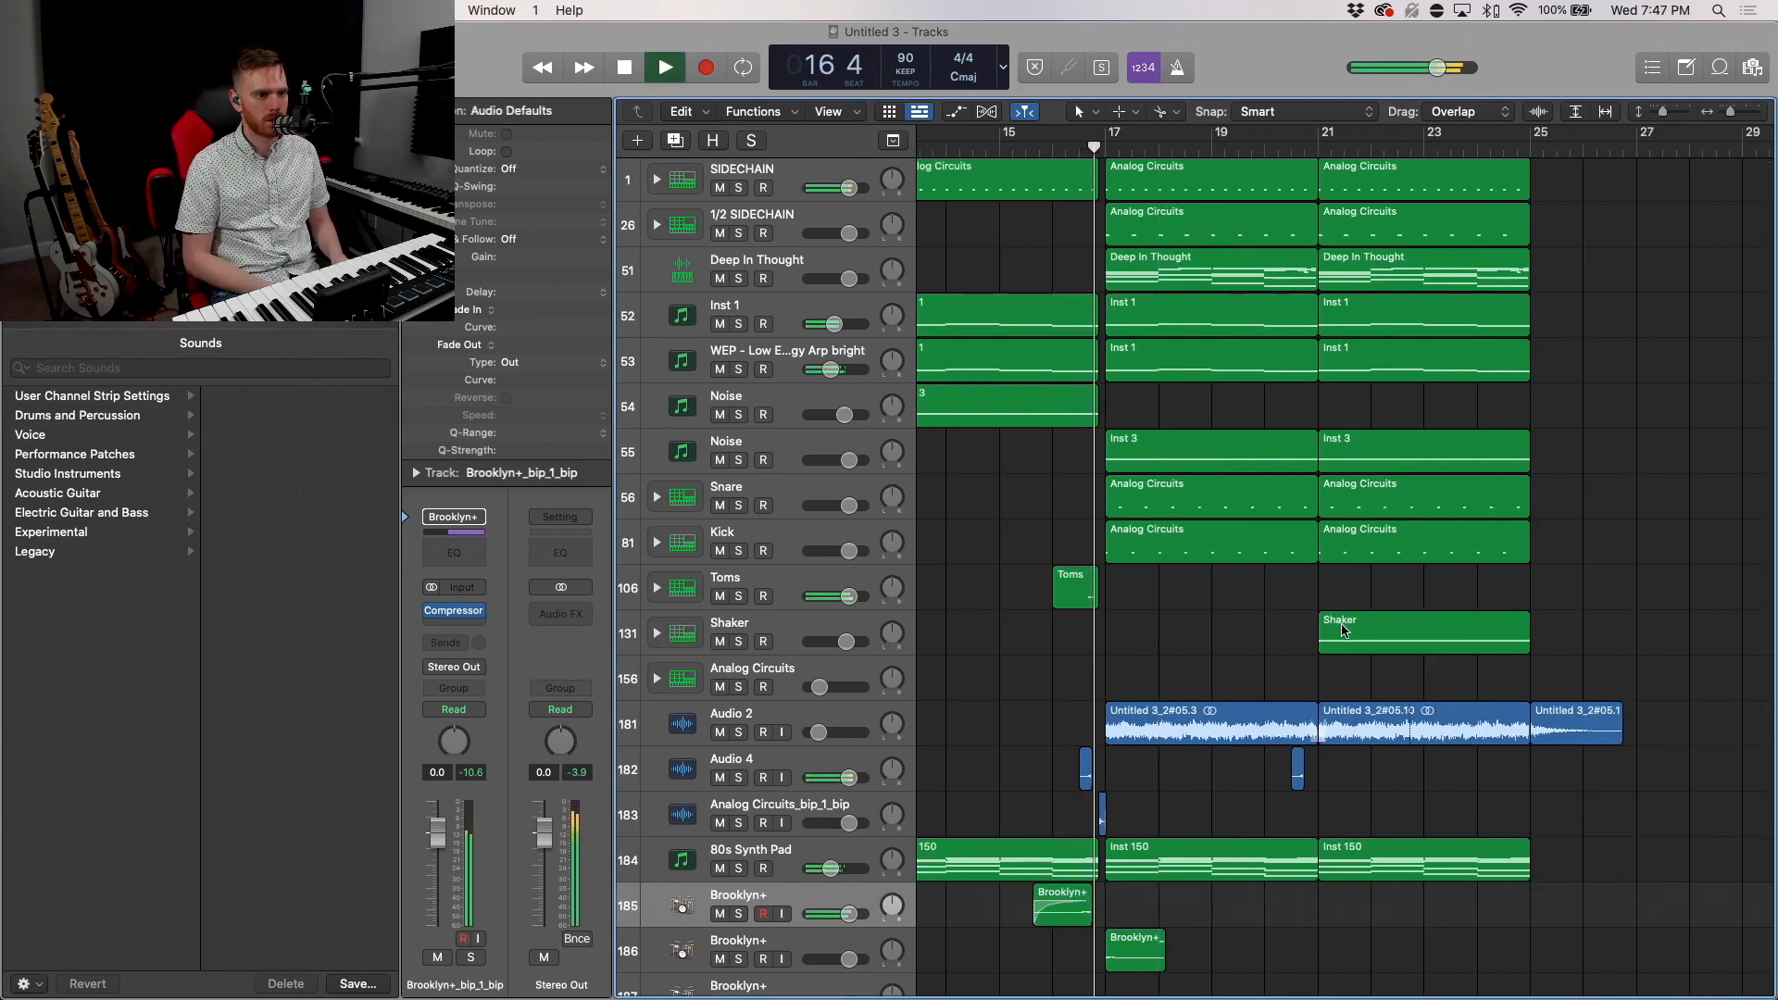
# Step: Add a Dual Mono Compressor on Audio 2 after the shimmer reverb, side-chained from an Inst track
pyautogui.click(663, 67)
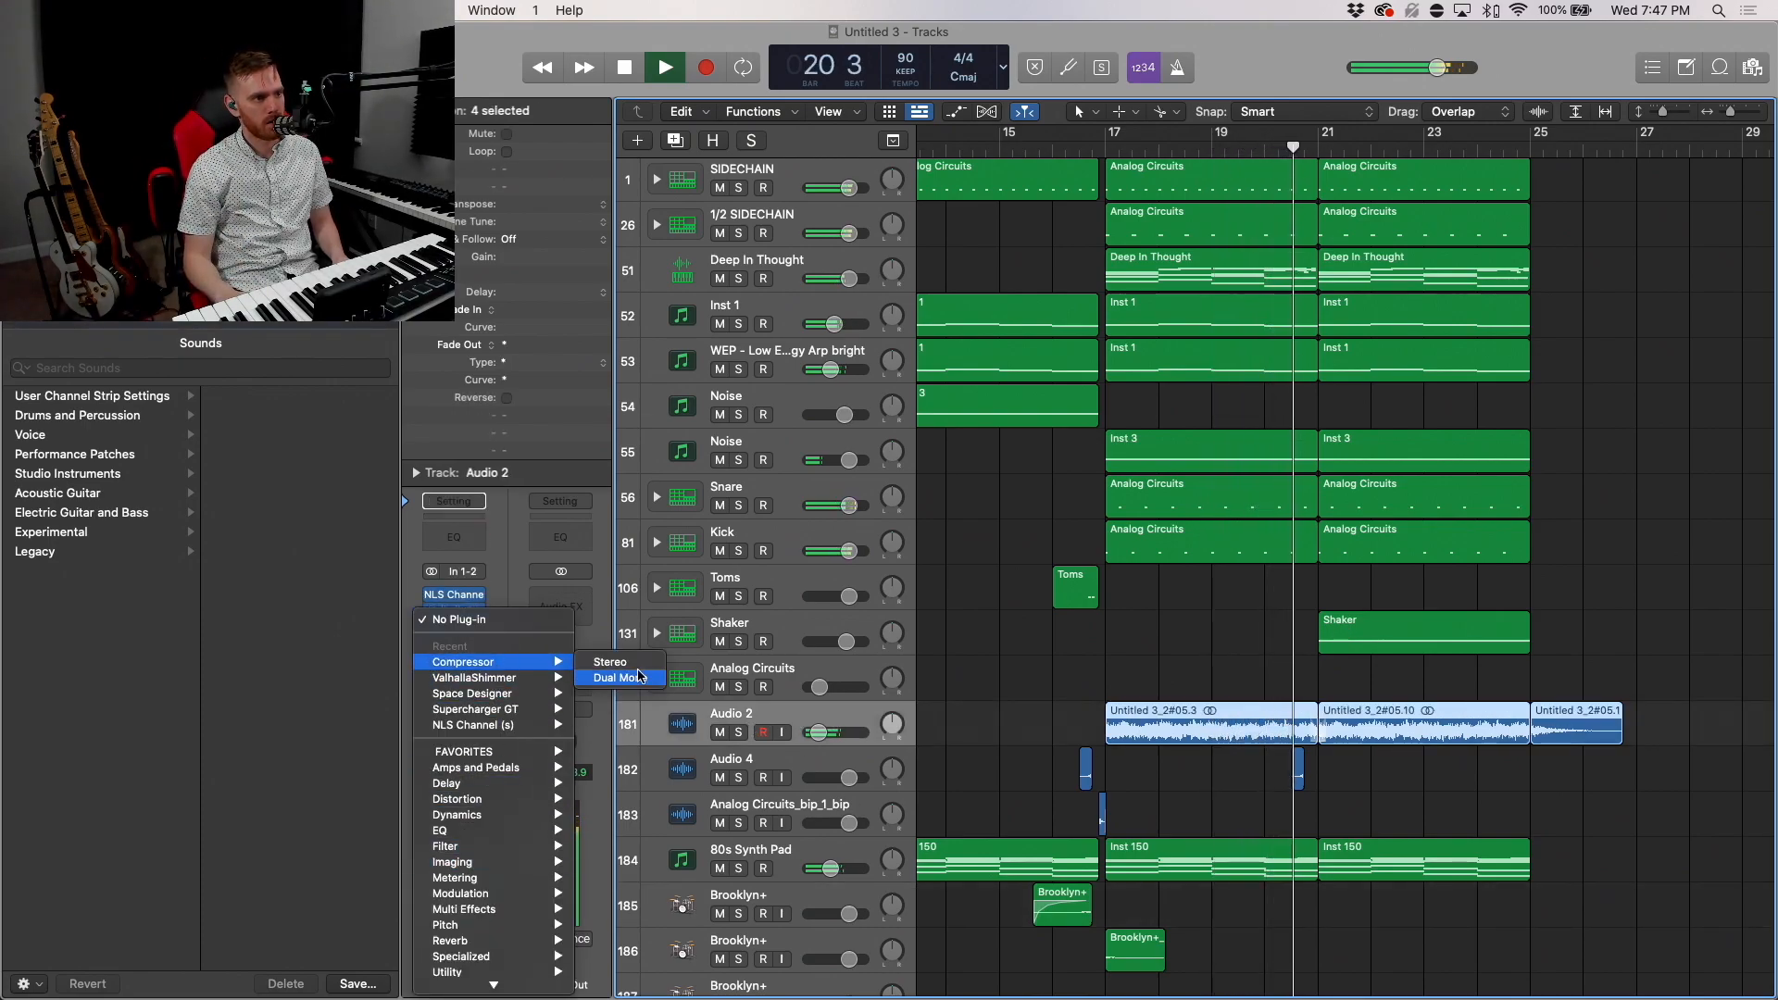
pyautogui.click(611, 661)
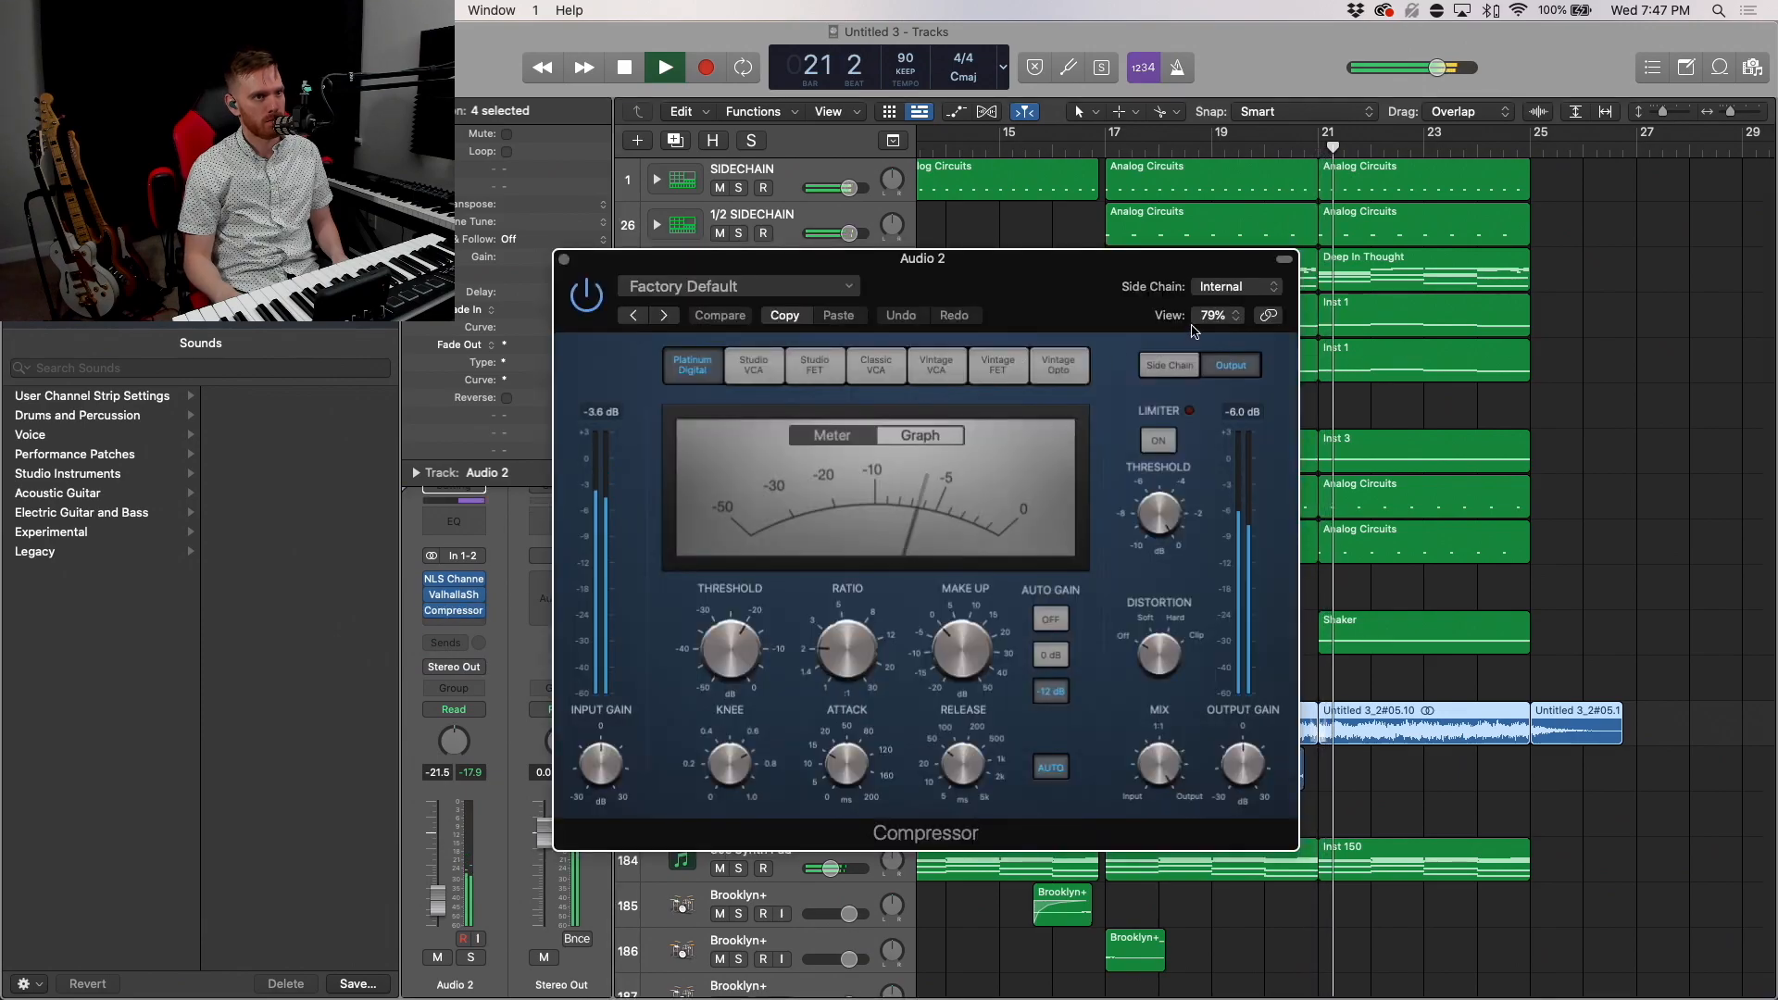
pyautogui.click(1235, 285)
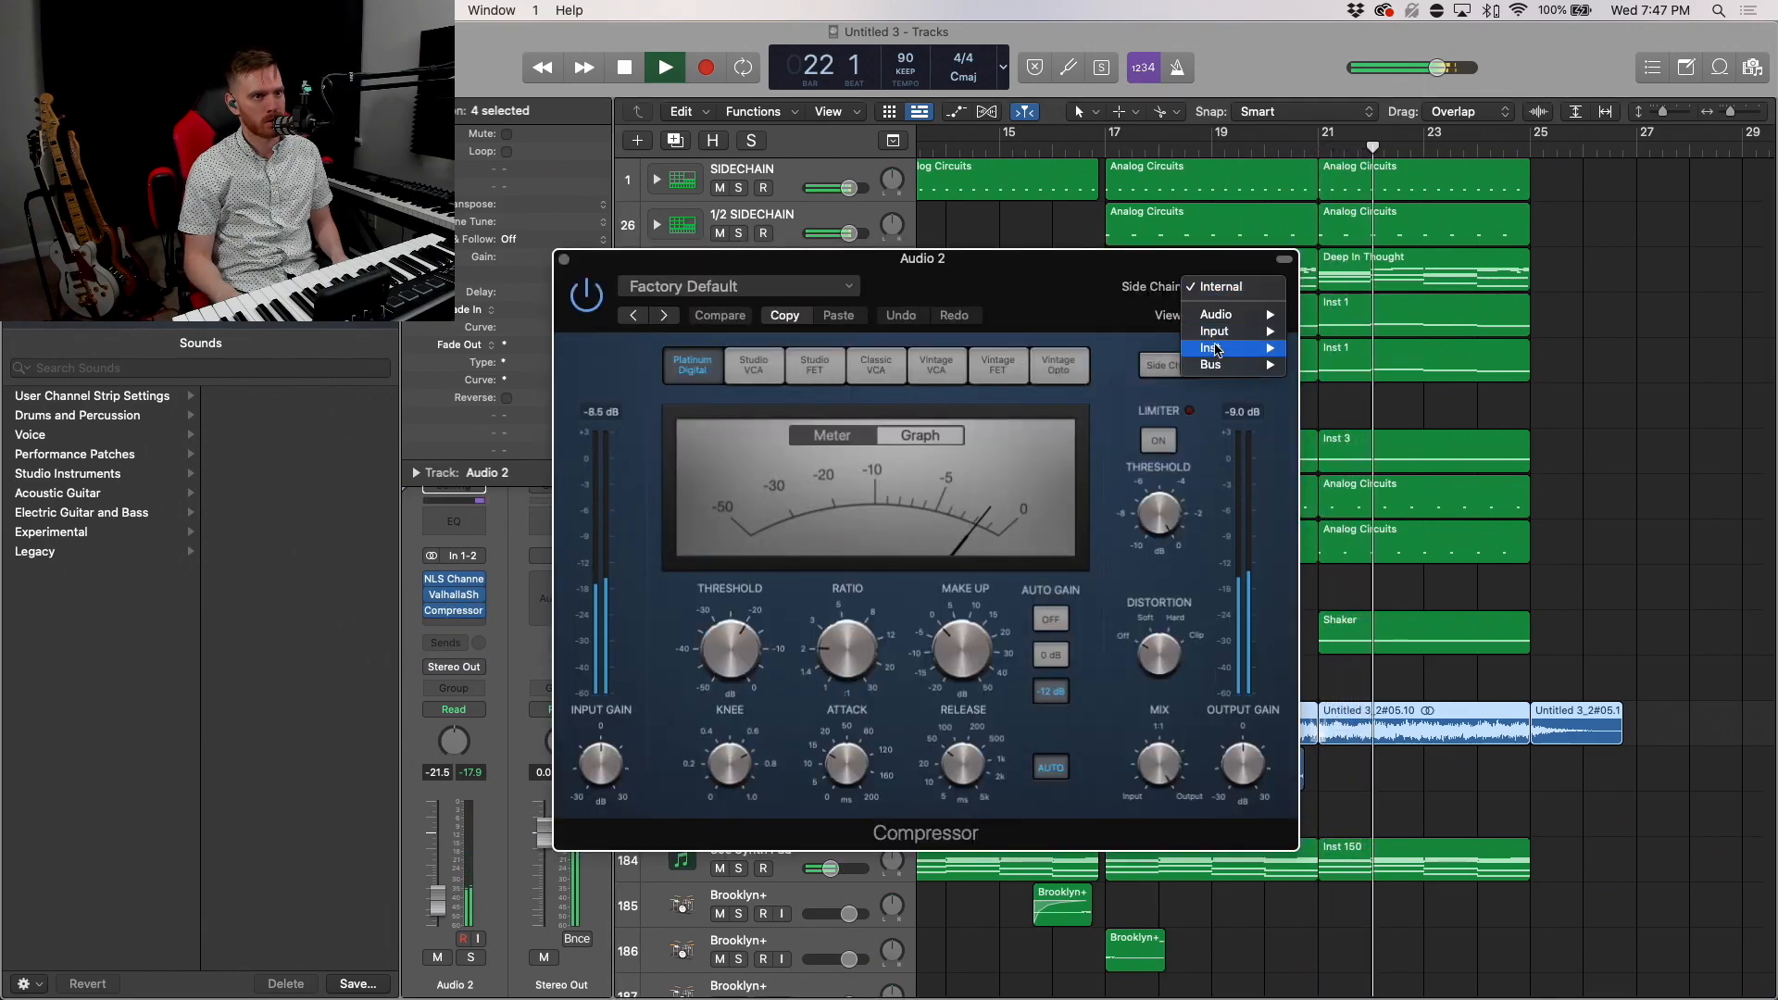
pyautogui.click(1215, 349)
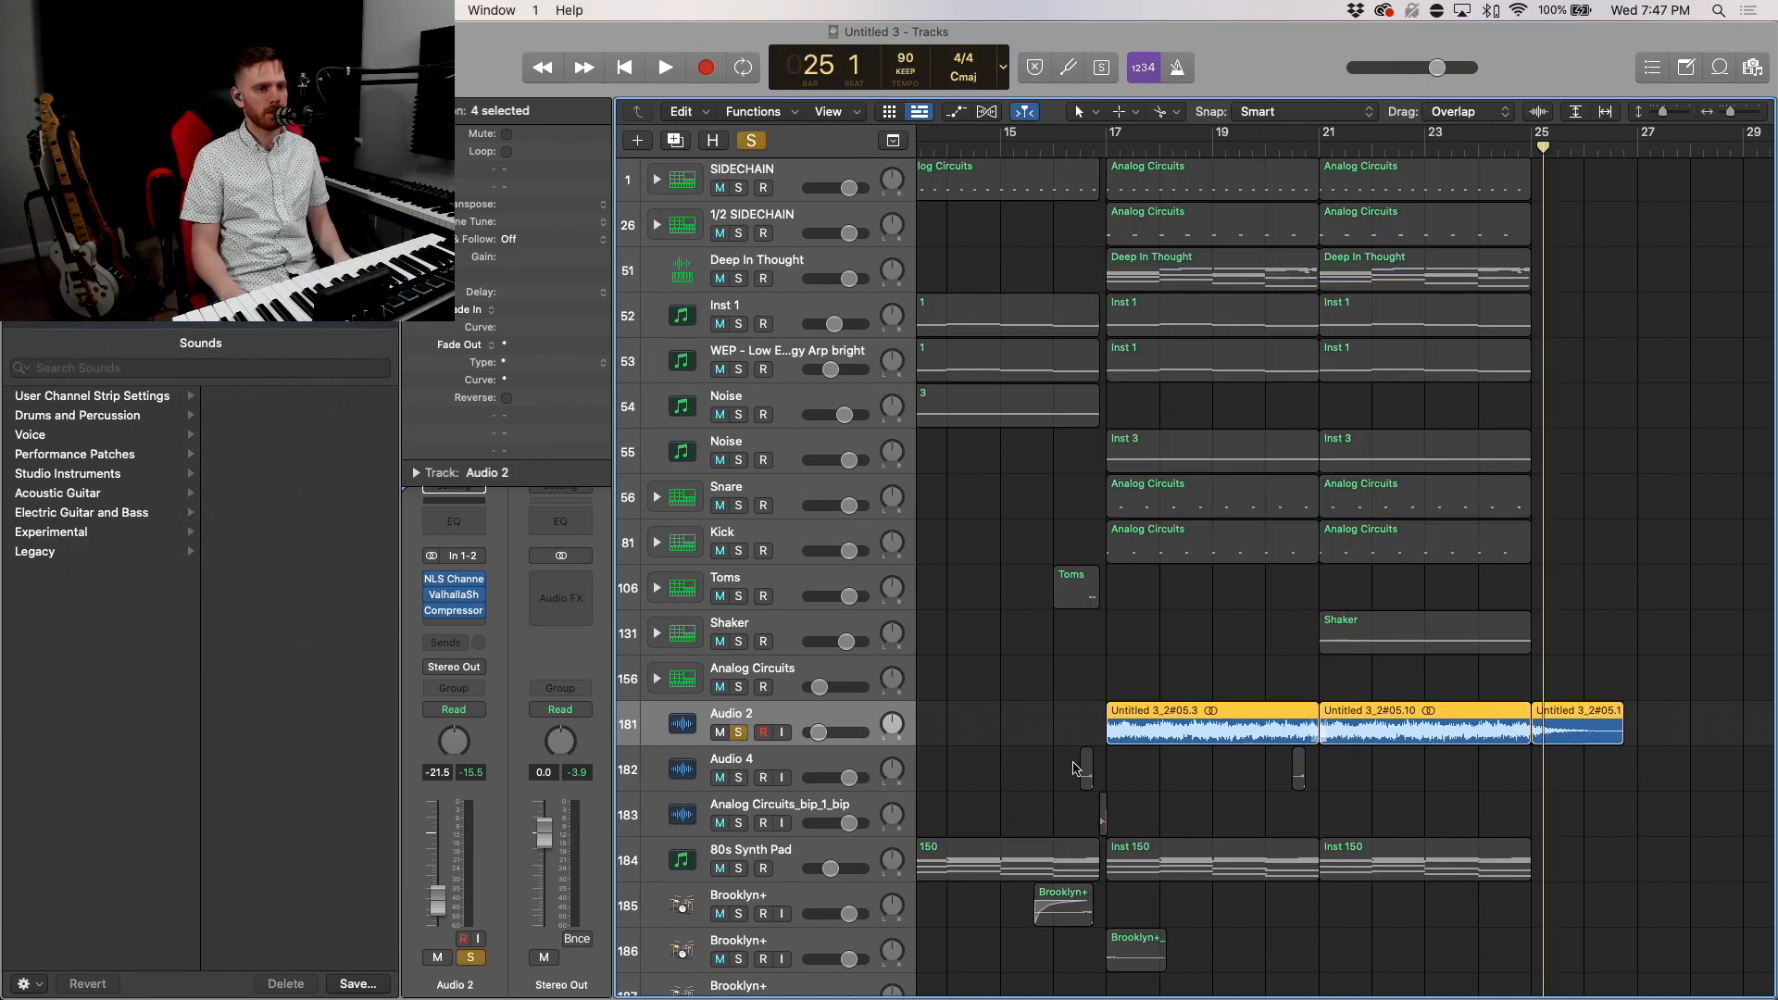
pyautogui.click(663, 66)
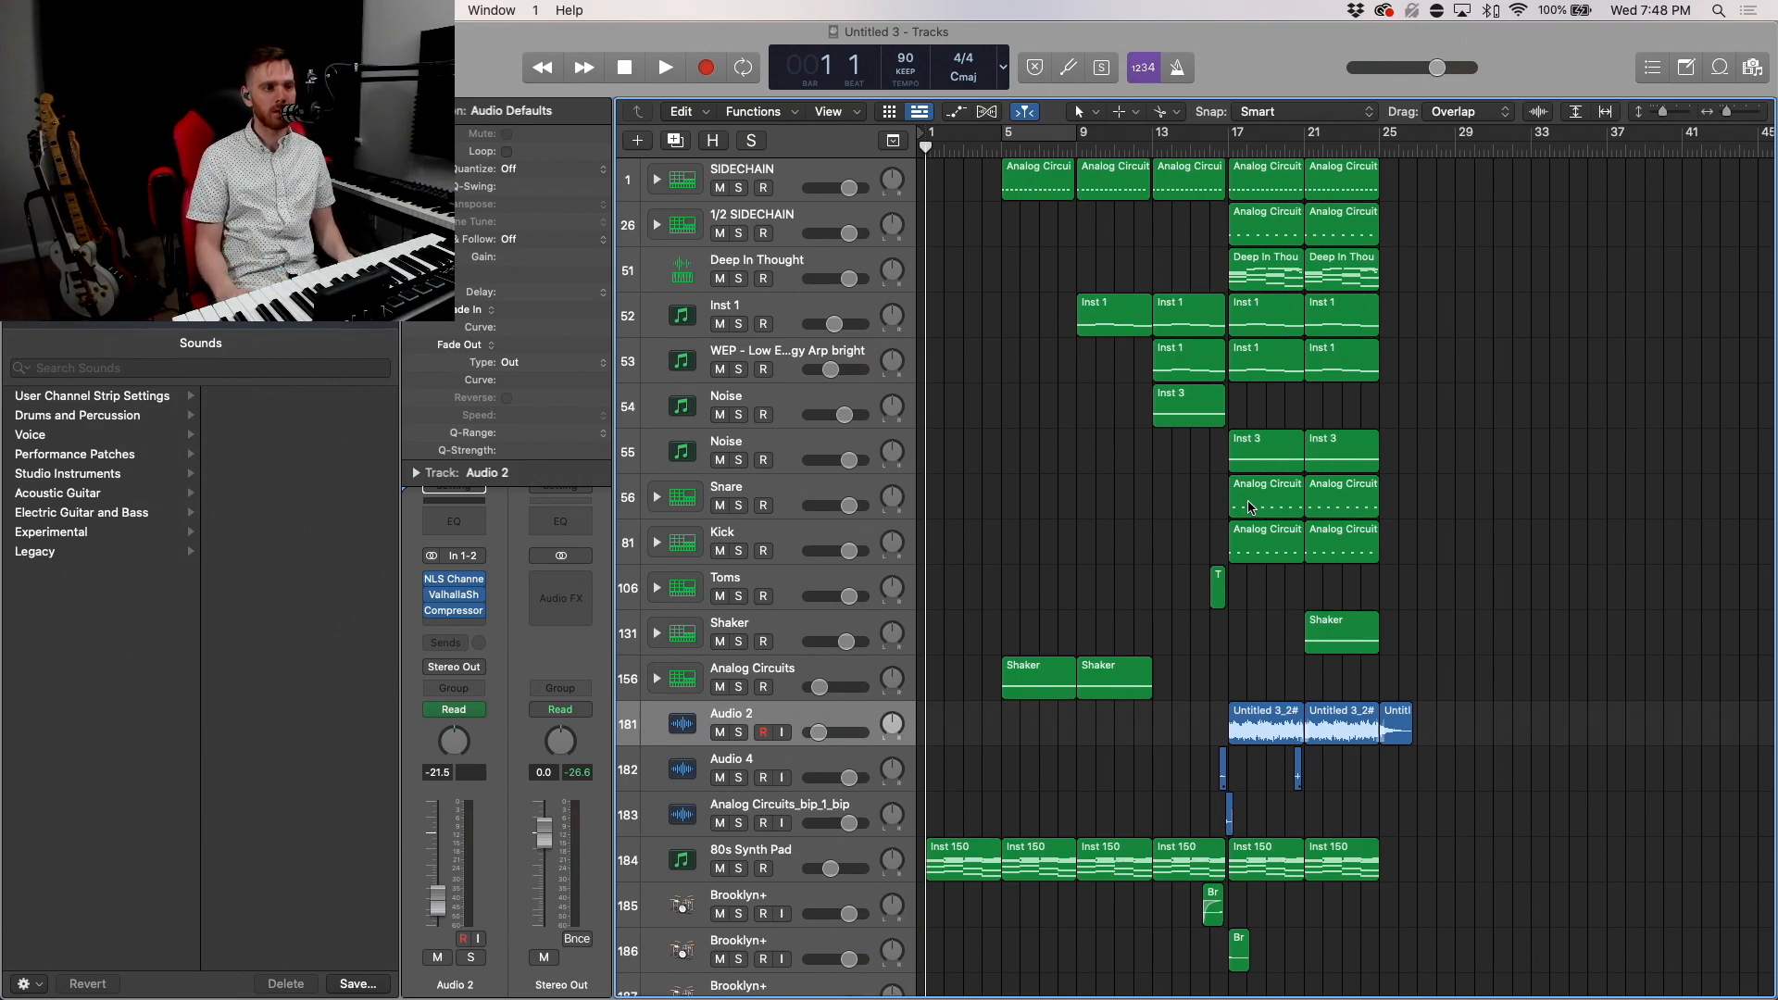
pyautogui.moveTo(1160, 596)
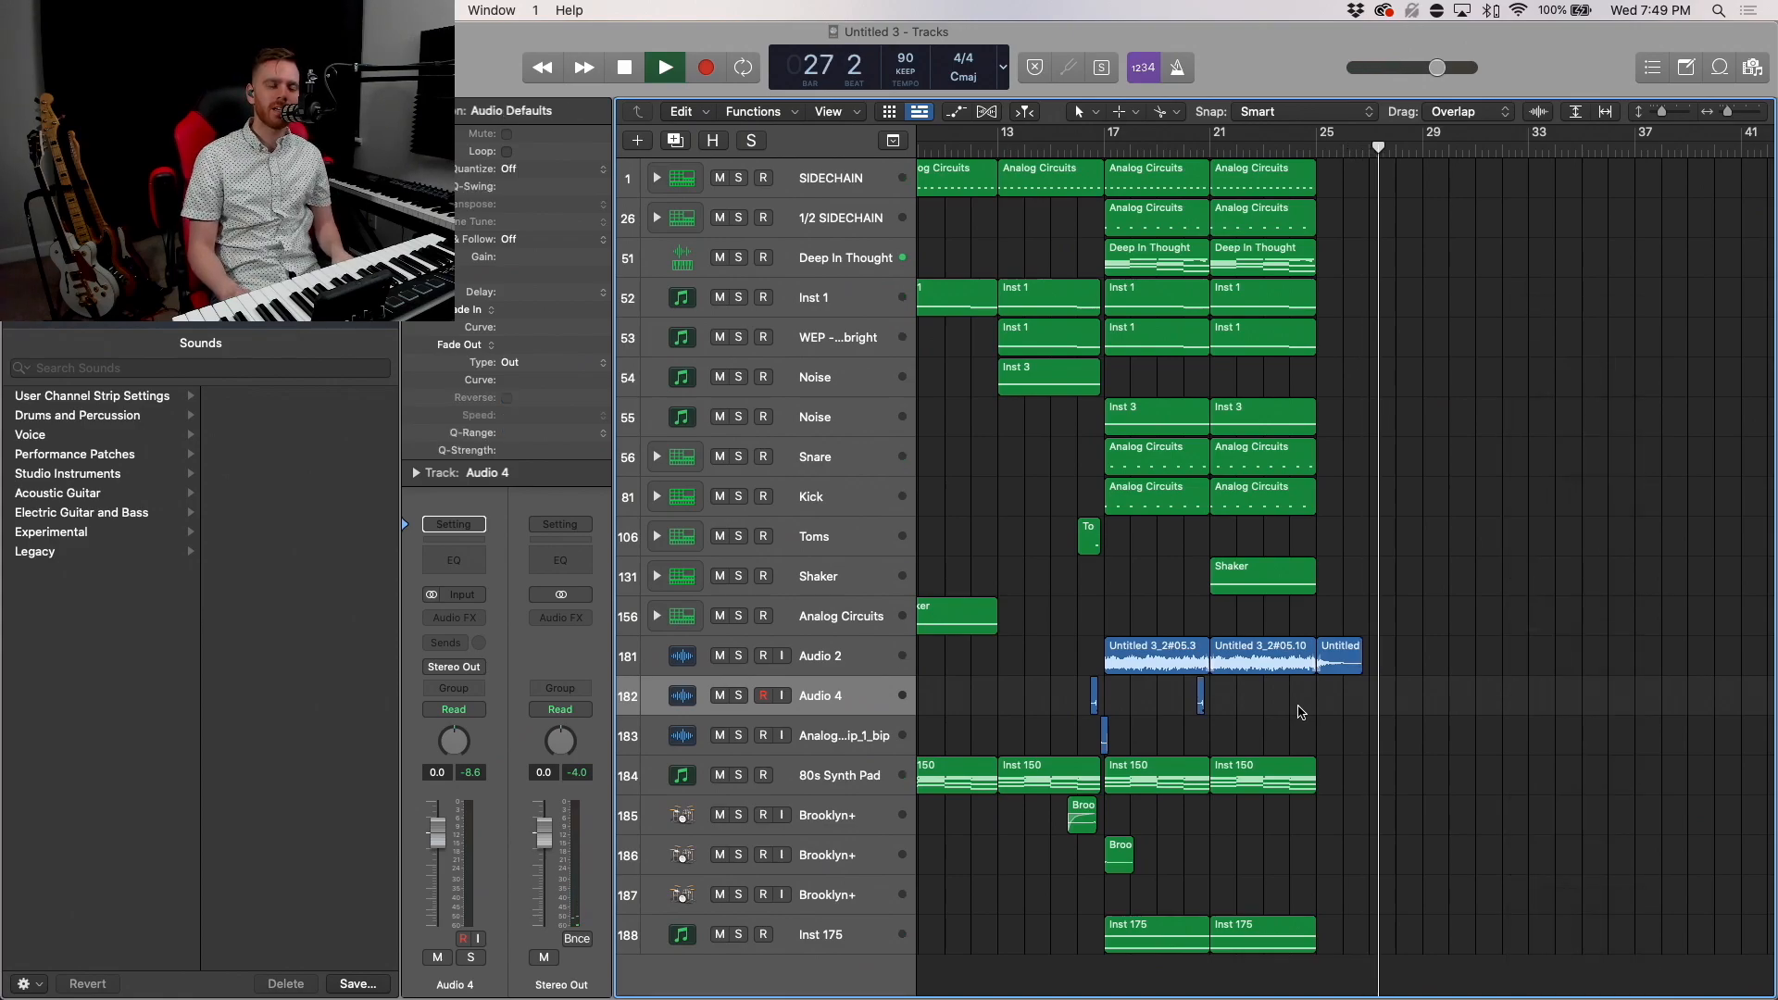
# Step: Stop playback of the finished arrangement past bar twenty-five
pyautogui.click(664, 67)
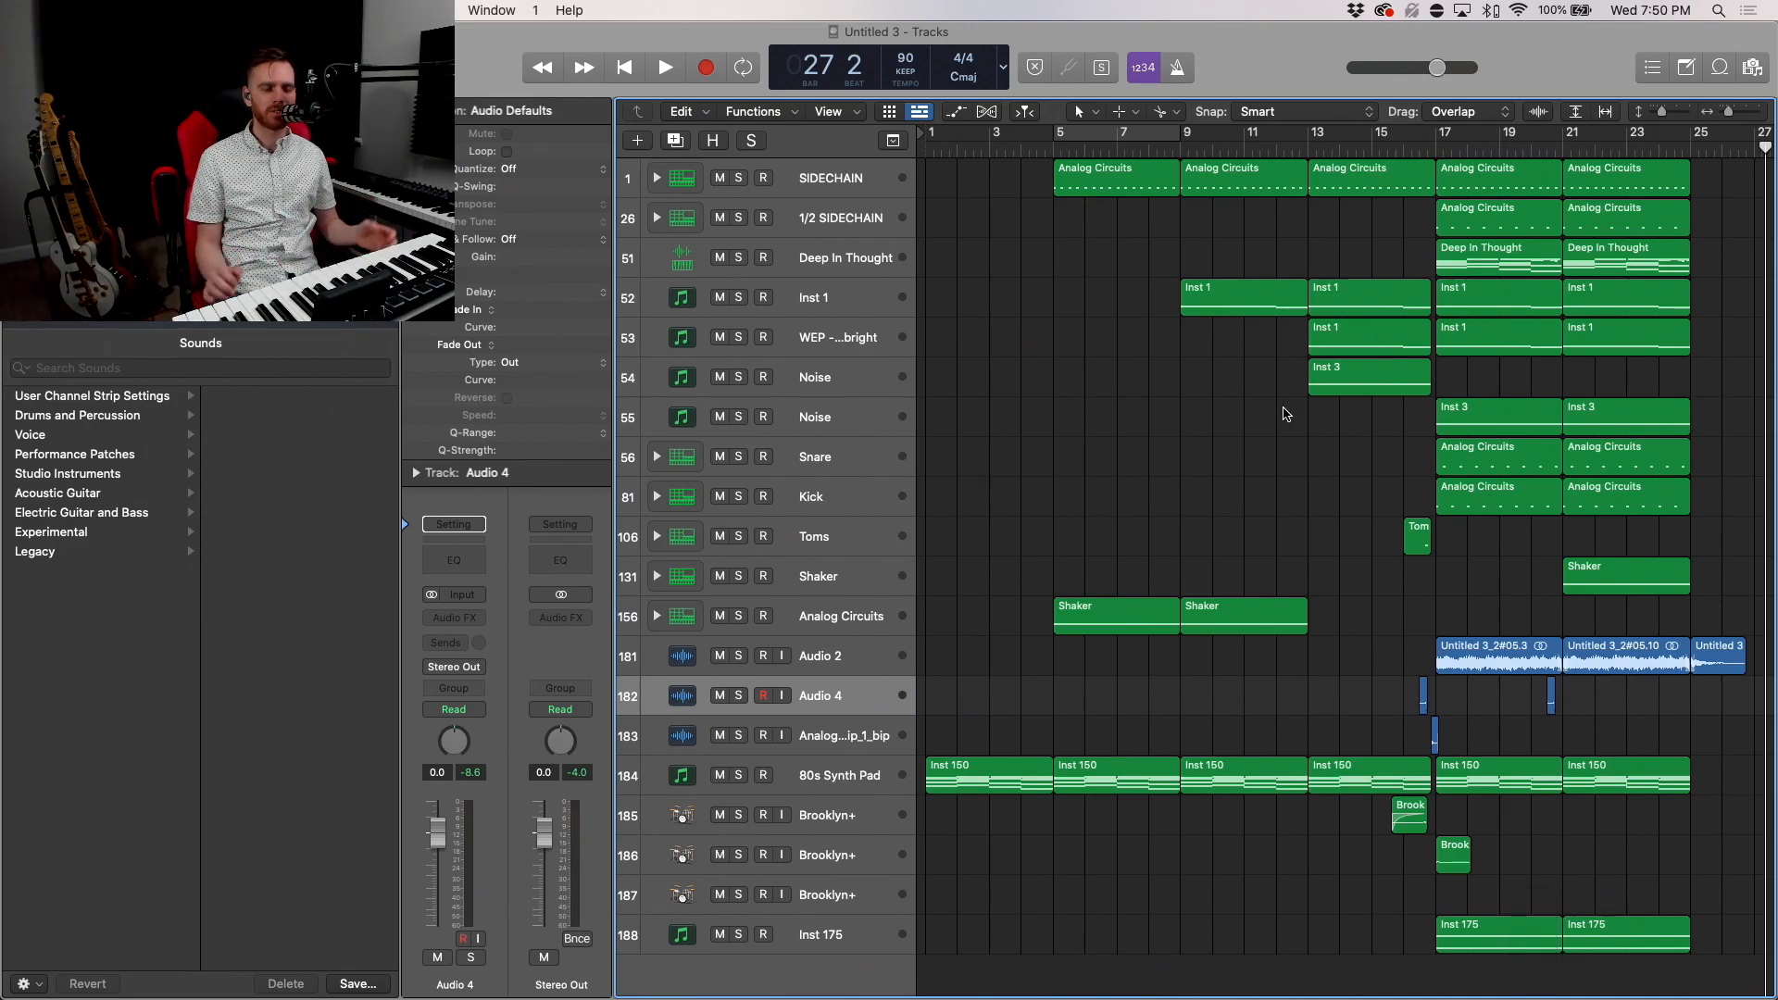
pyautogui.moveTo(1121, 474)
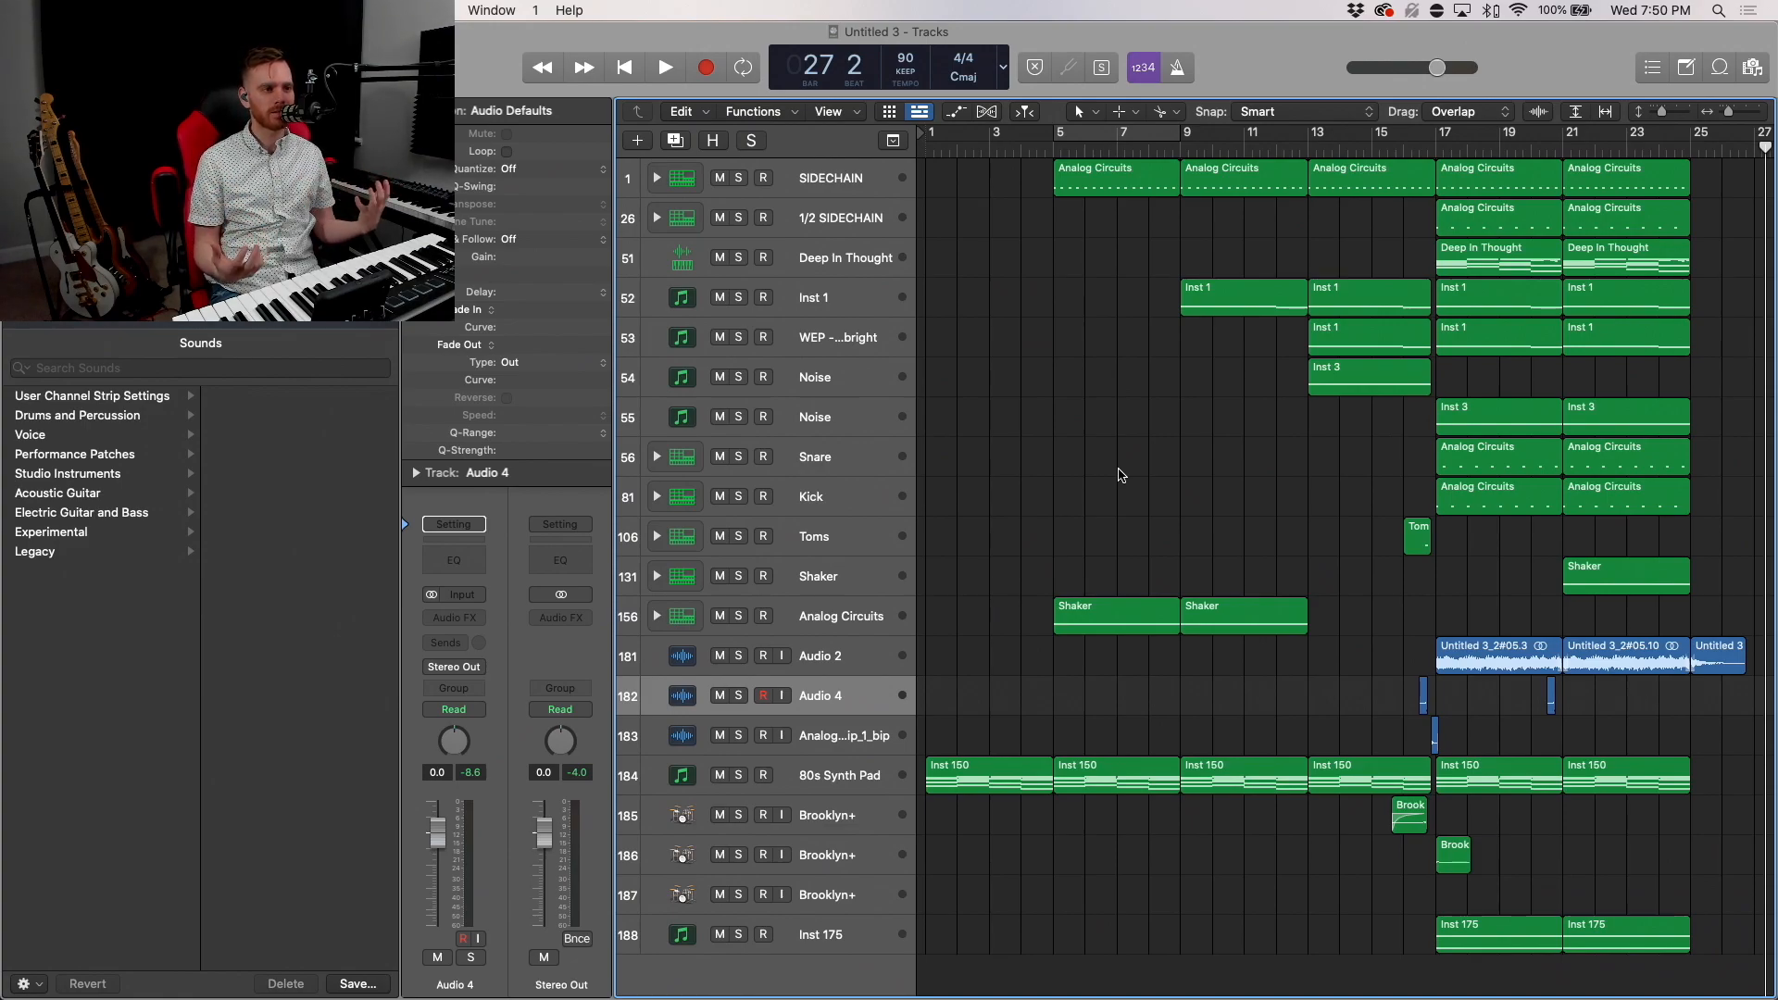
pyautogui.moveTo(1093, 523)
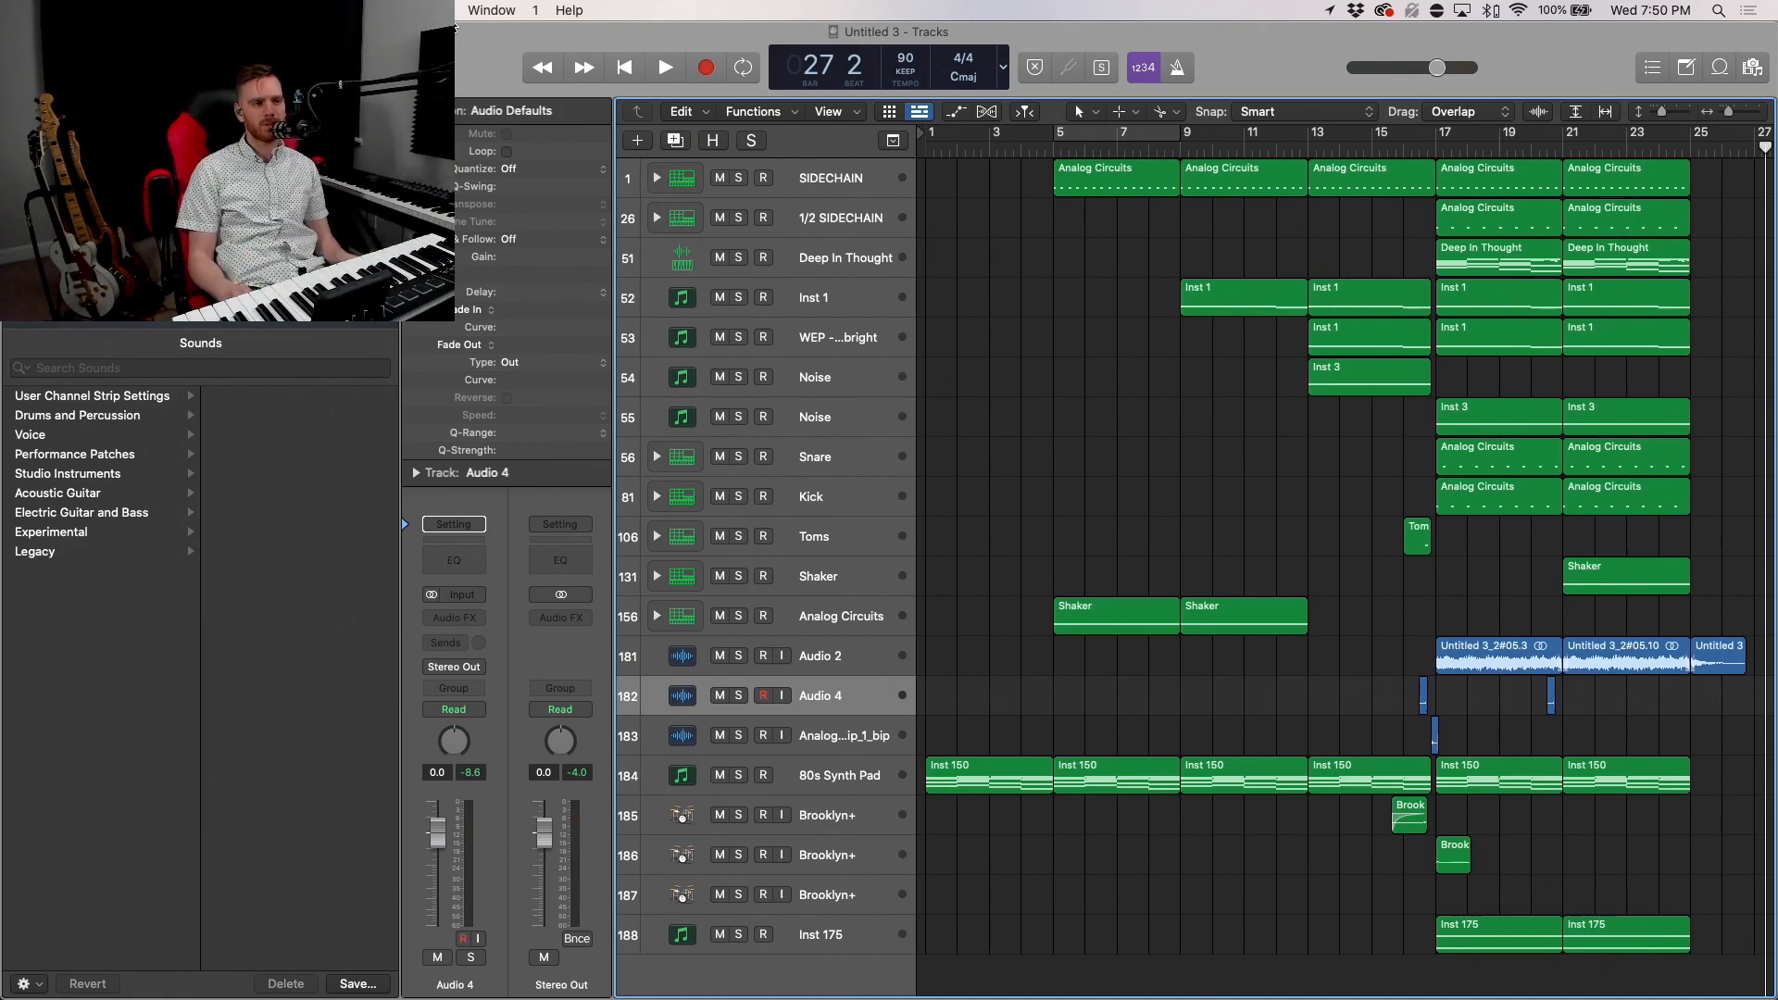
pyautogui.moveTo(1122, 400)
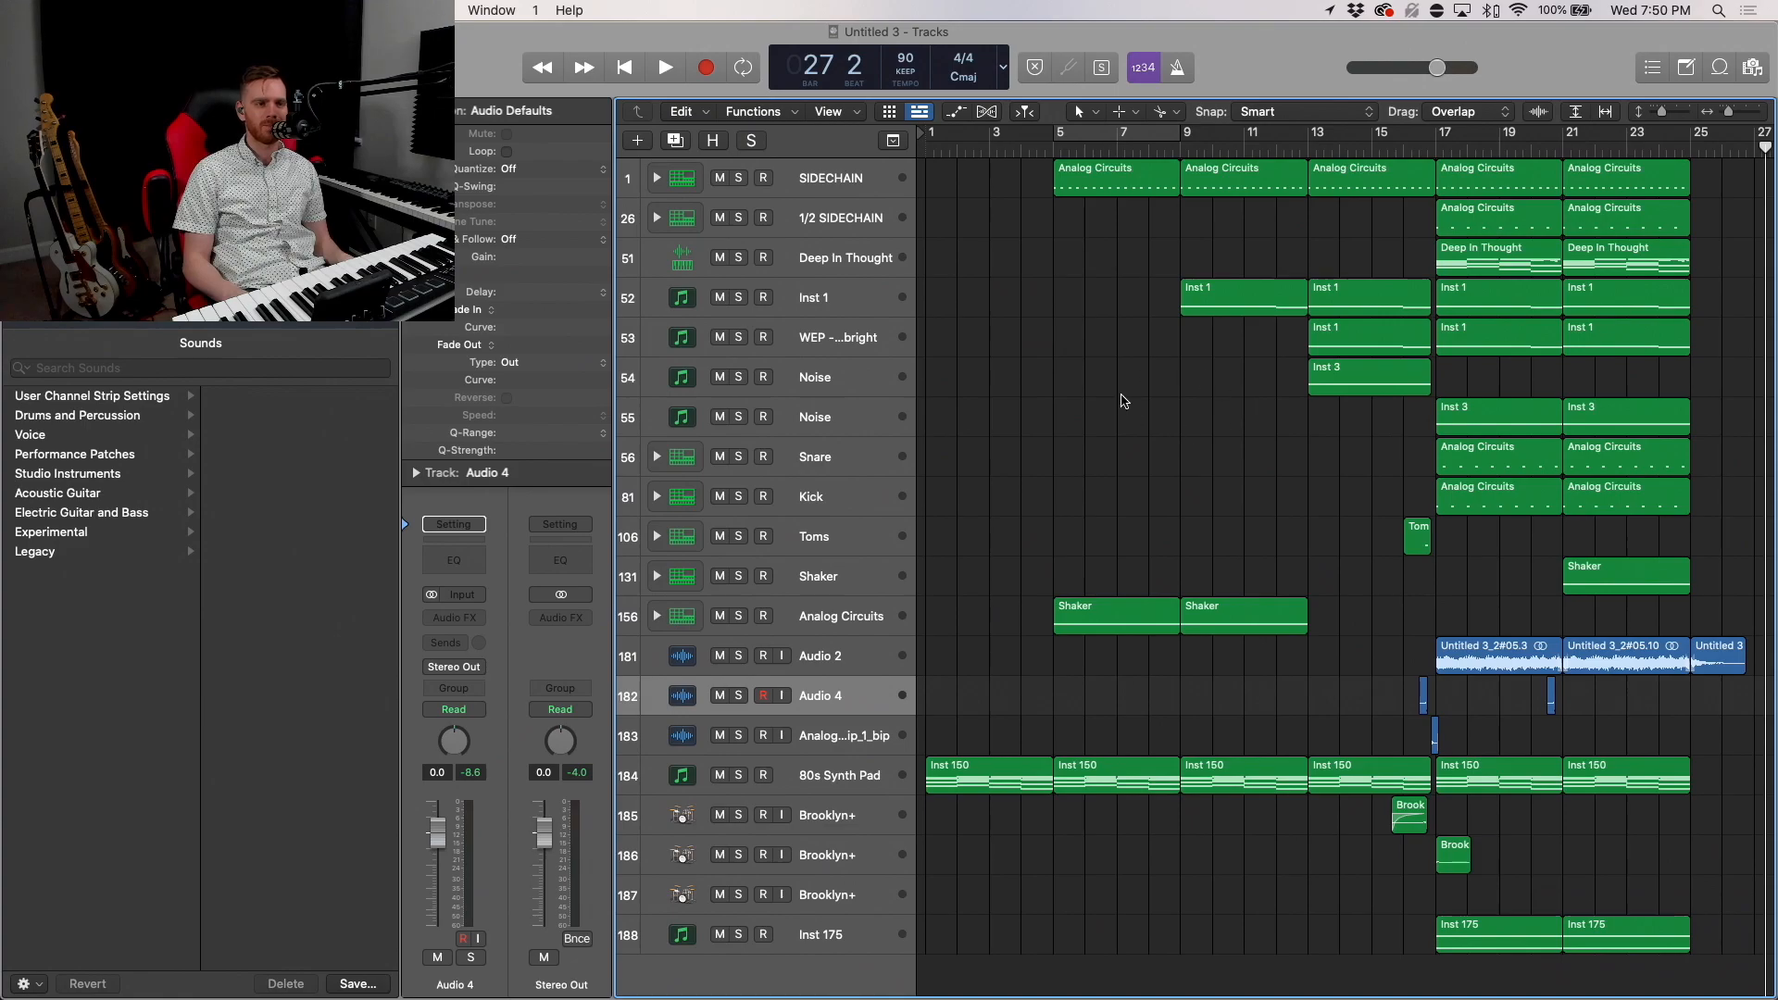
pyautogui.moveTo(1181, 326)
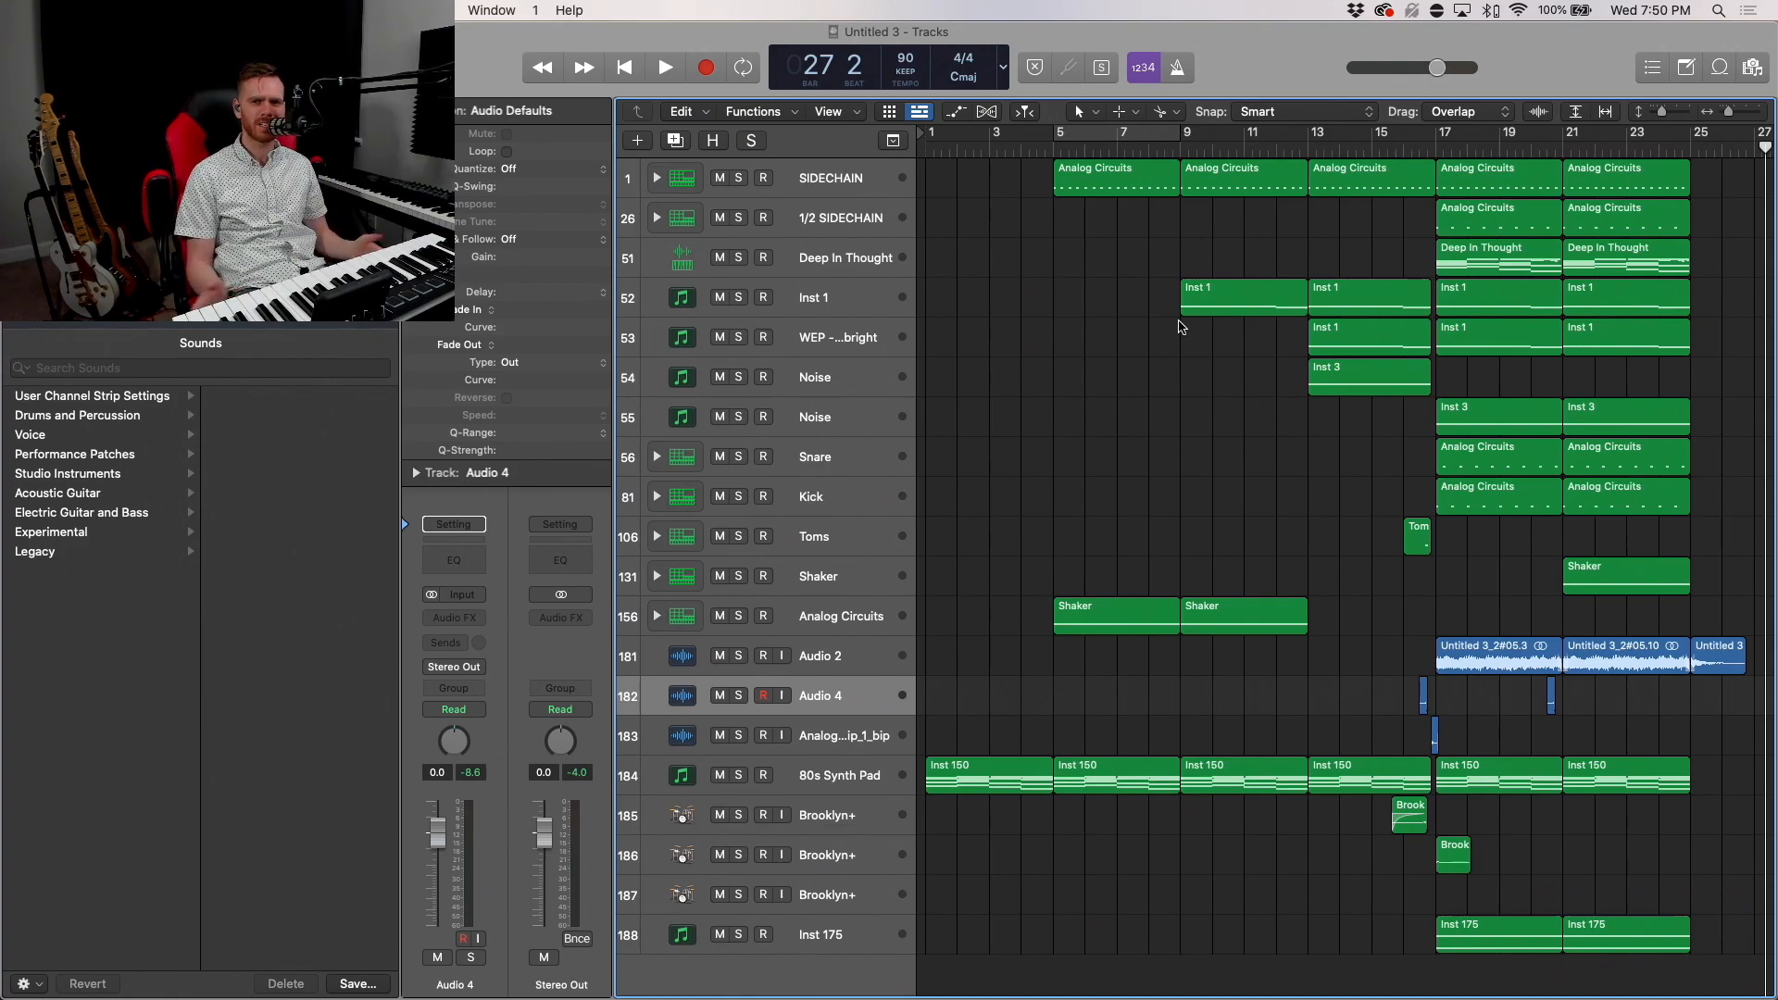